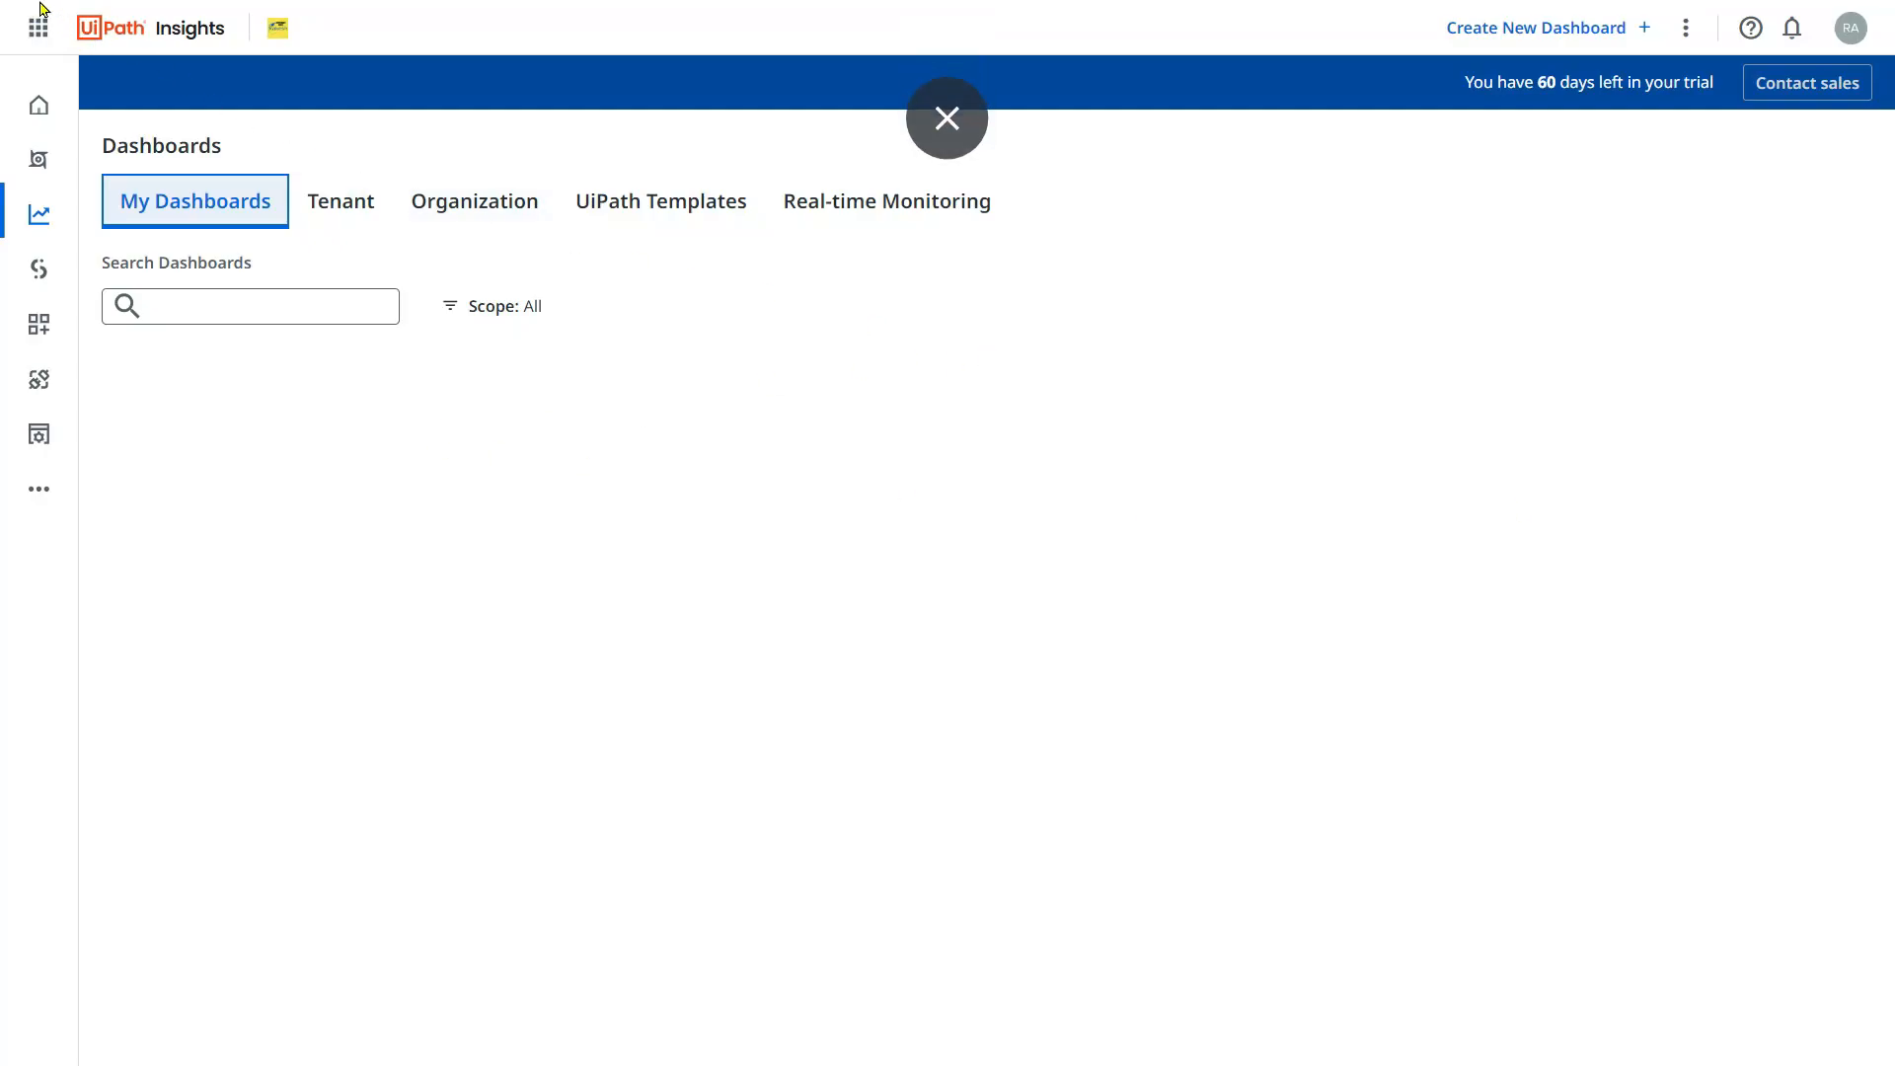
Browse the UiPath Templates tab's cards, including Business ROI, Processes and Queues.
left_click(946, 118)
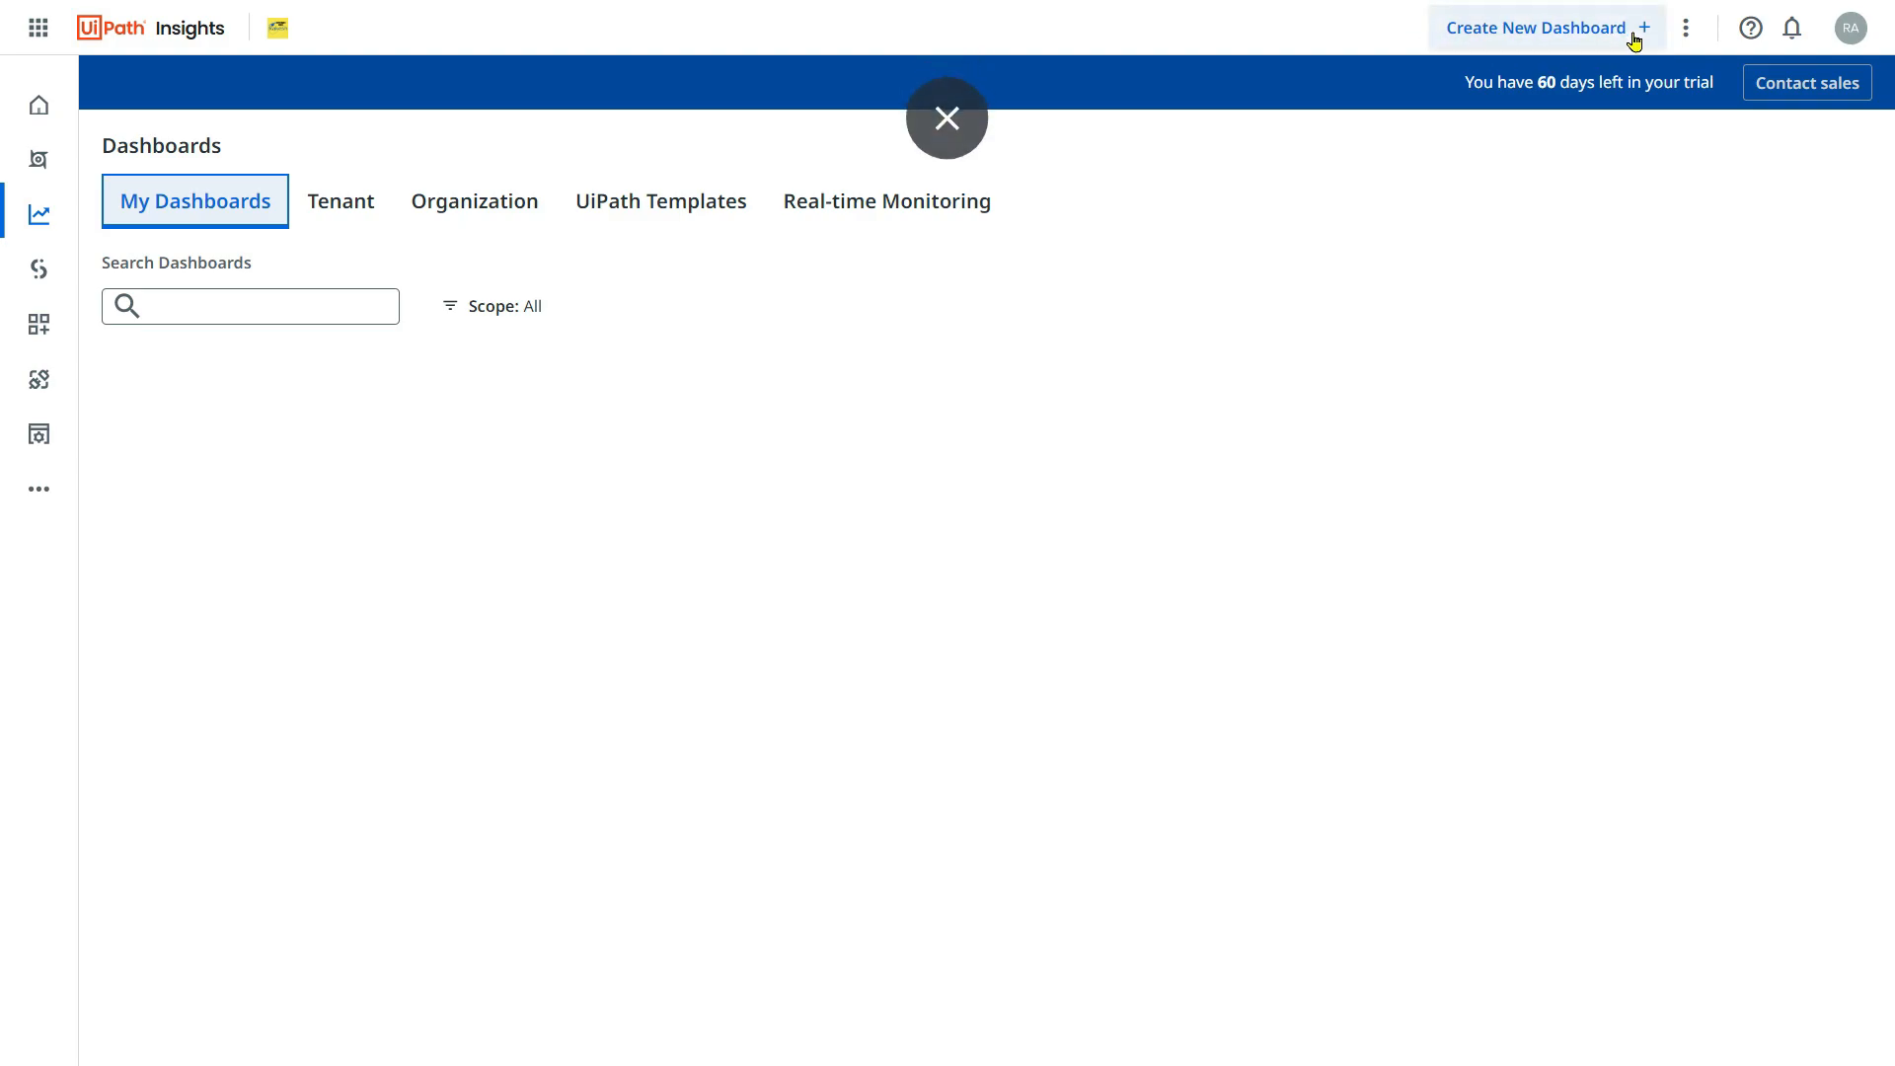
mouse_move(1617, 55)
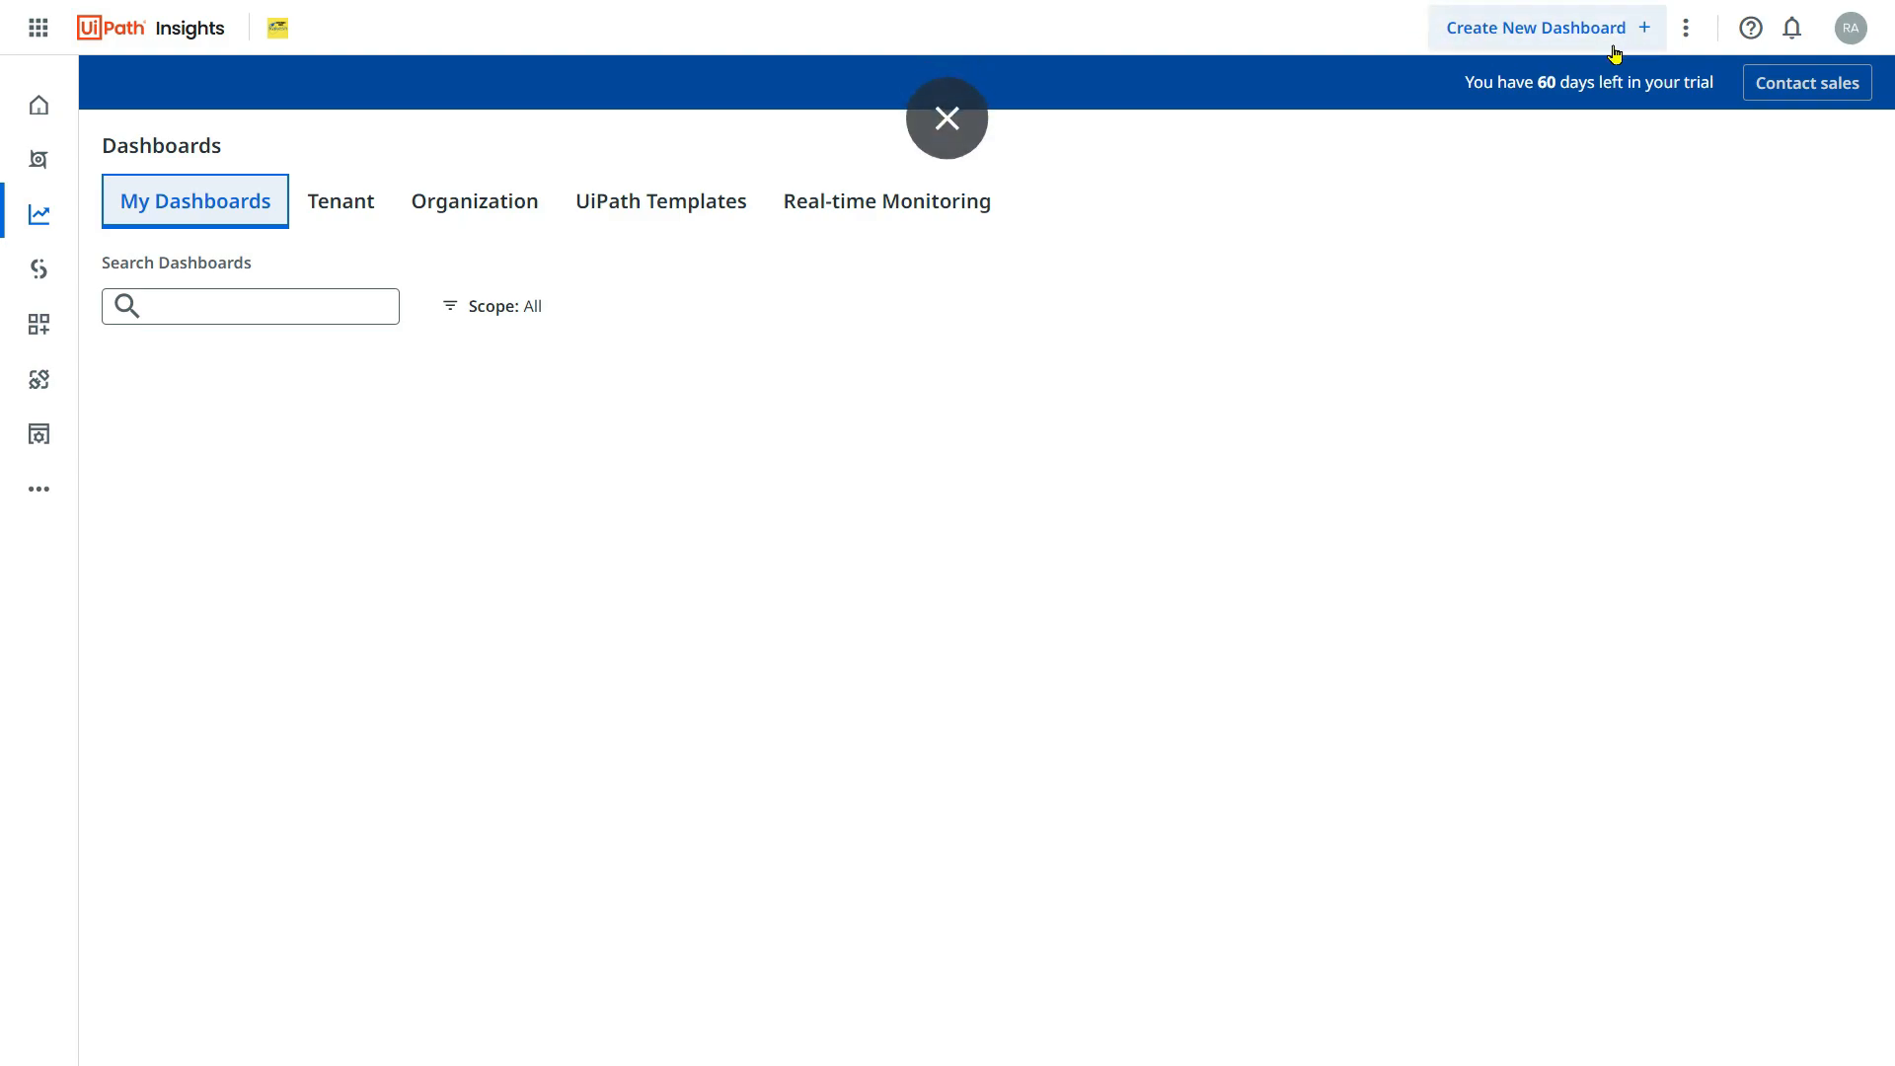
left_click(947, 118)
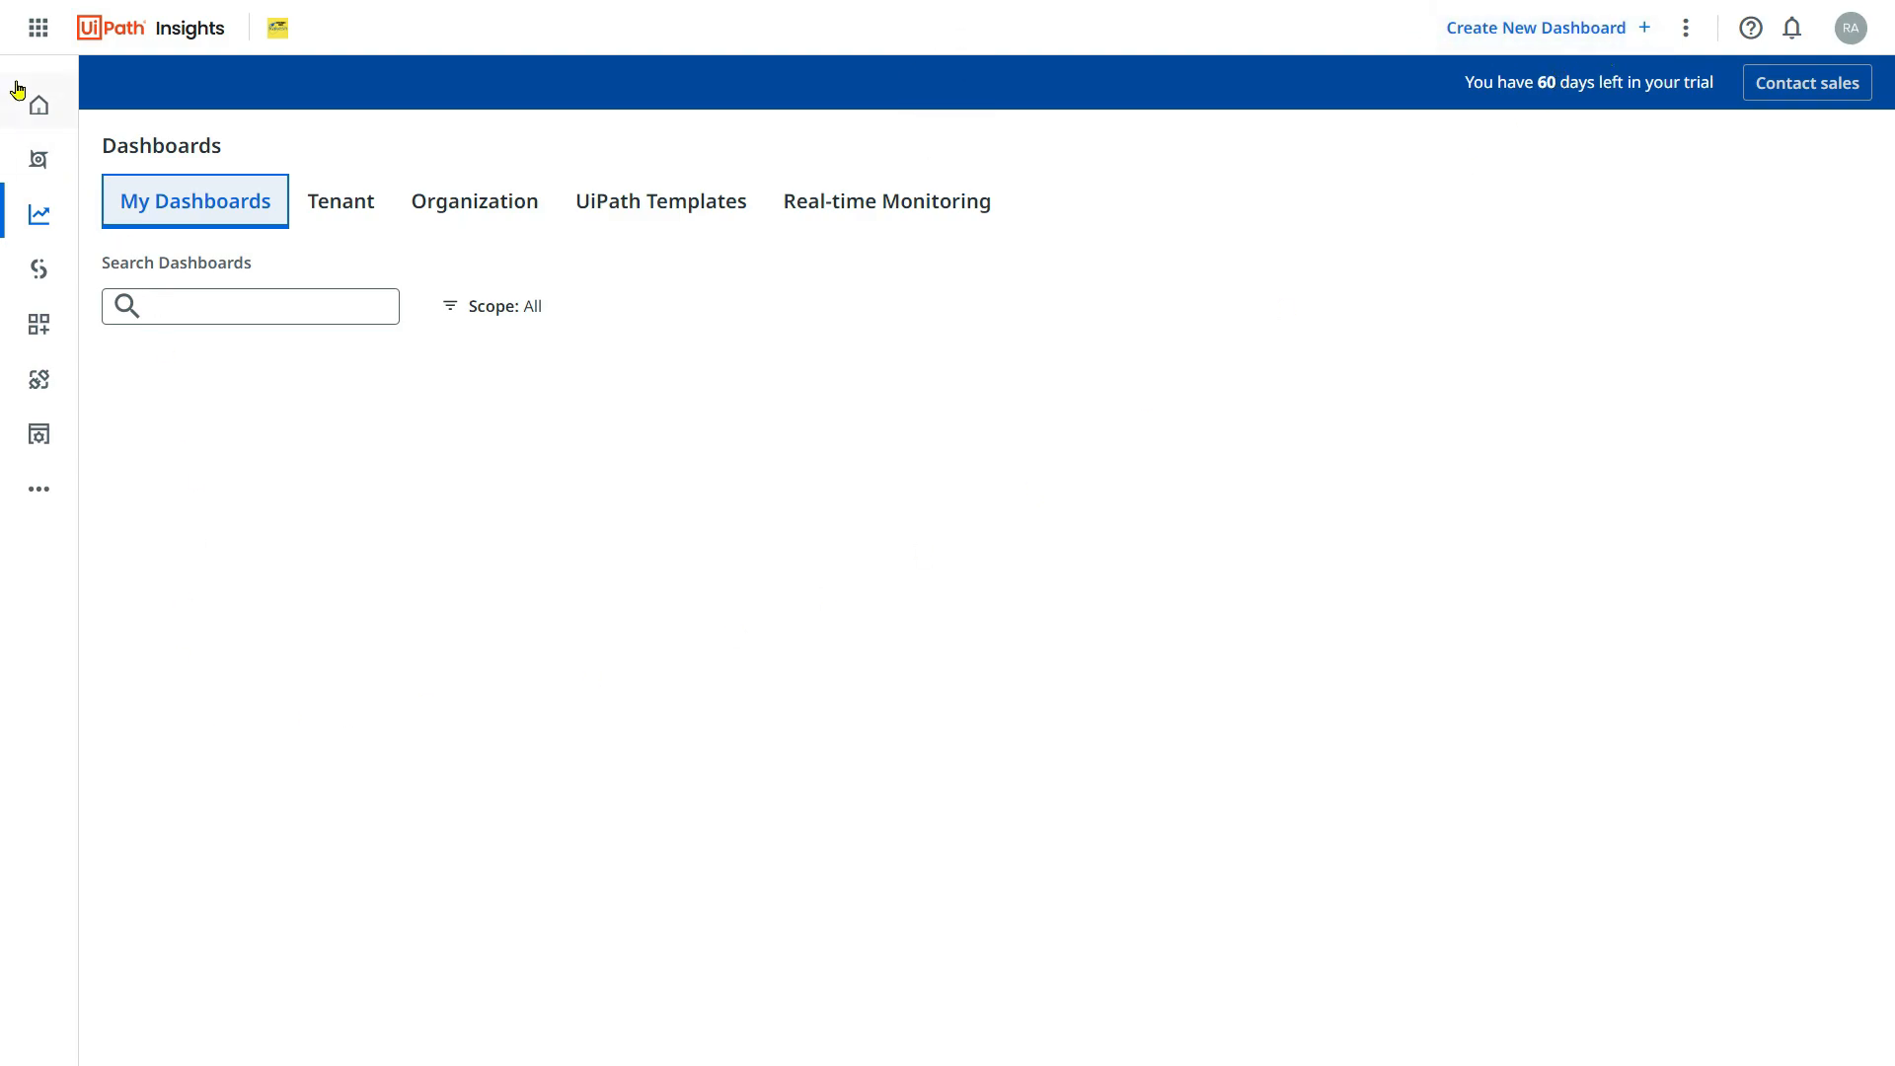
mouse_move(981, 377)
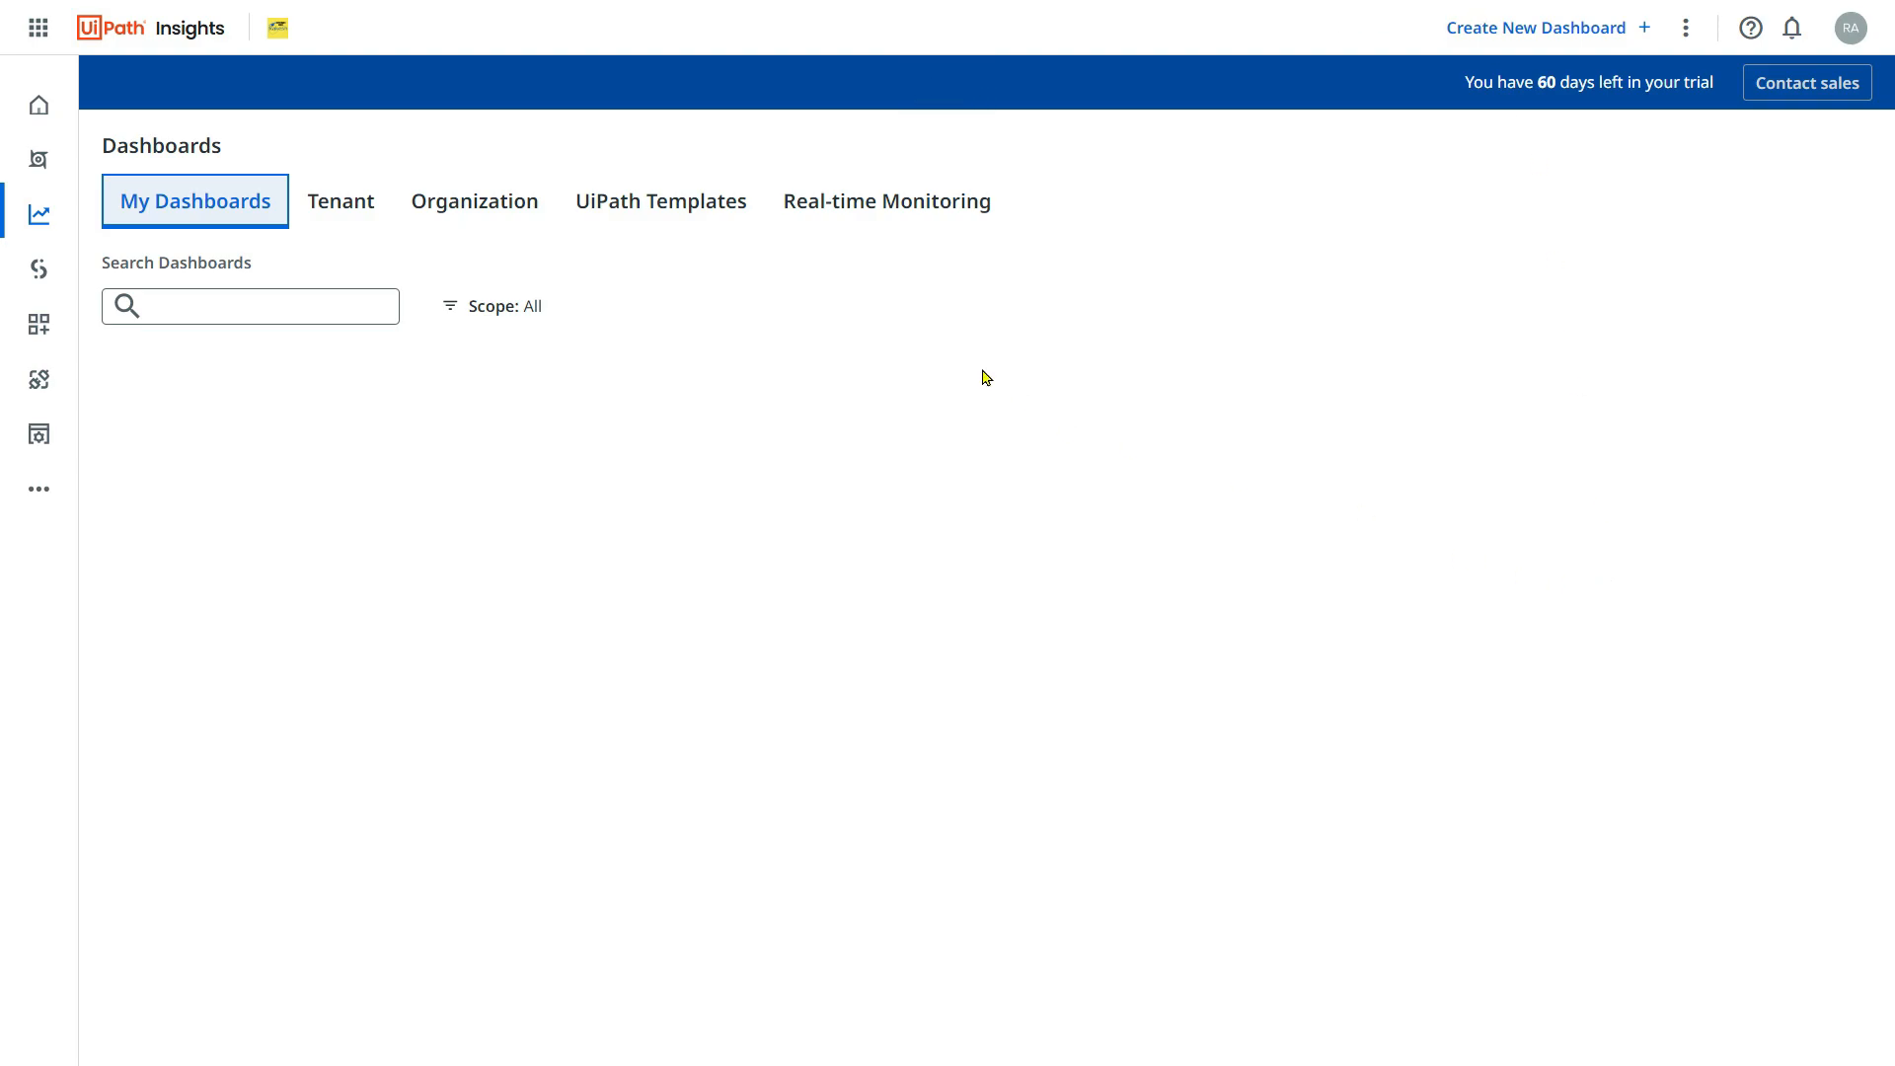
mouse_move(661, 201)
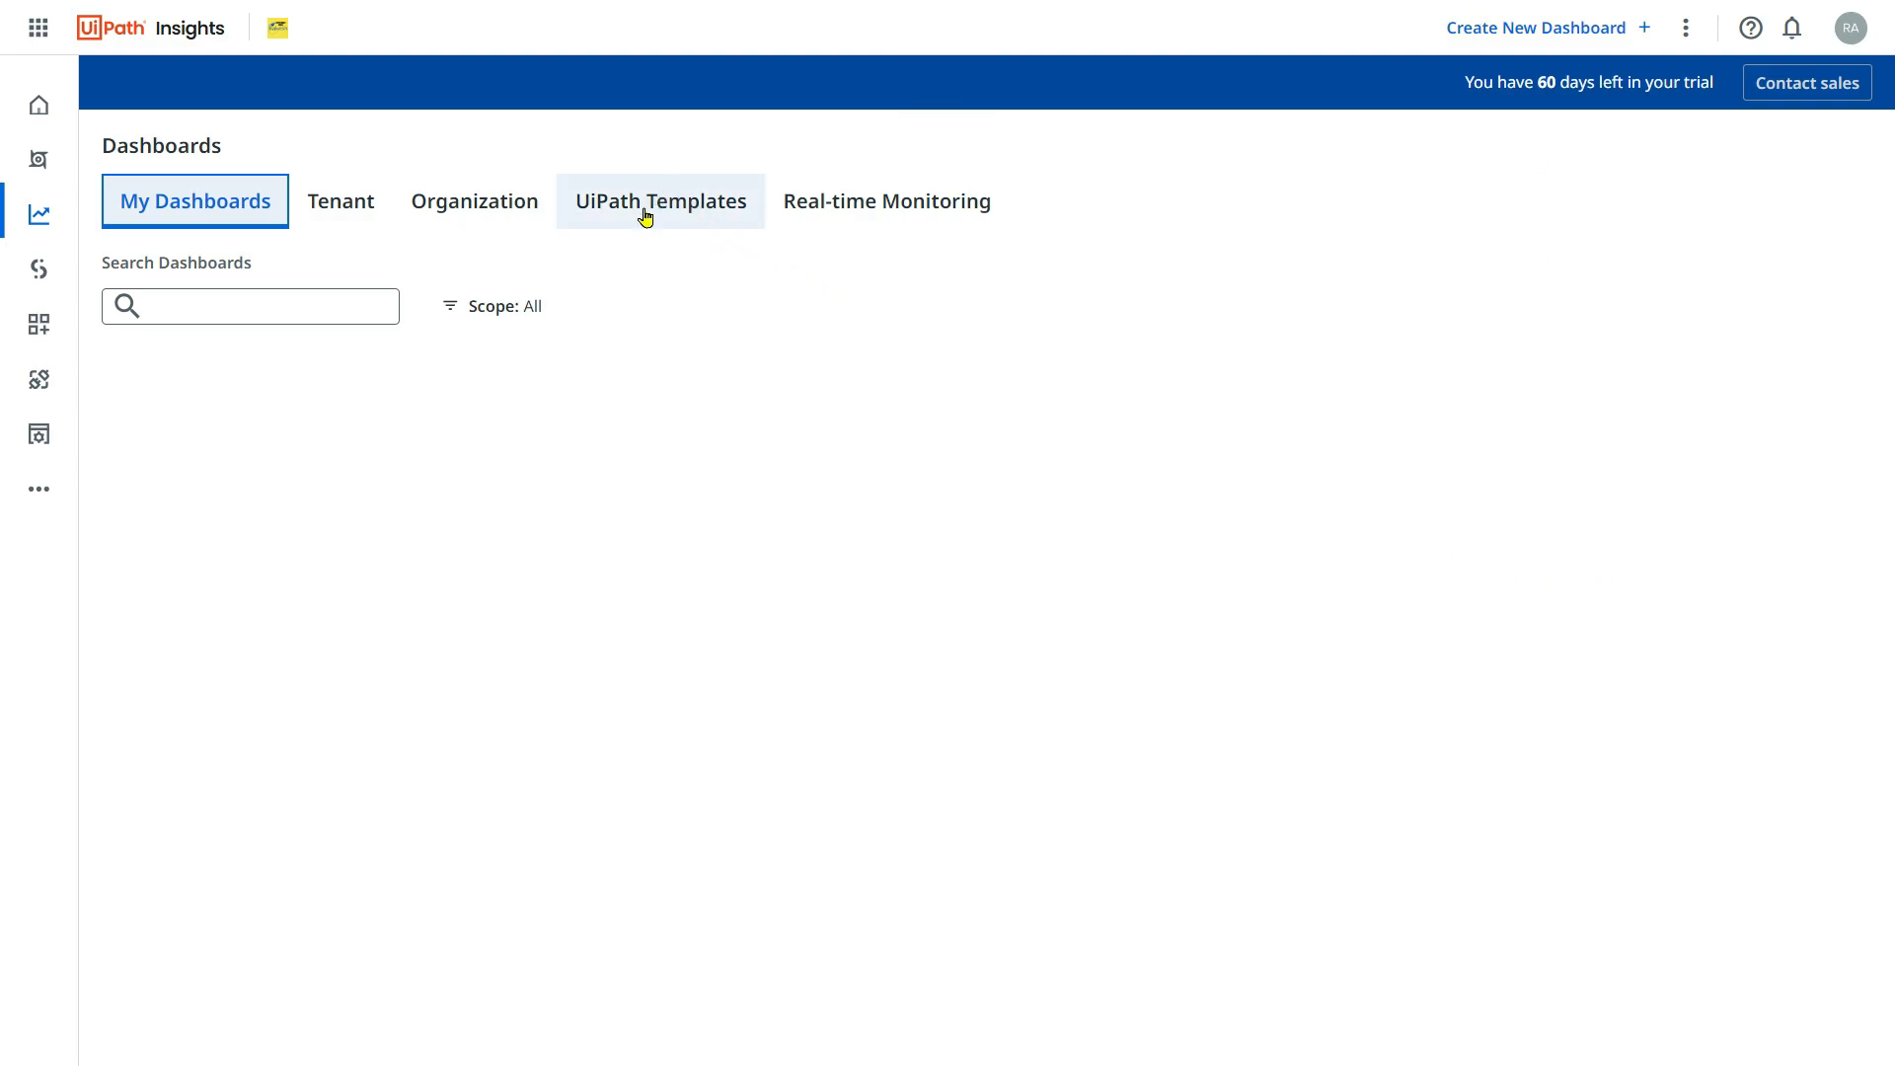
left_click(661, 200)
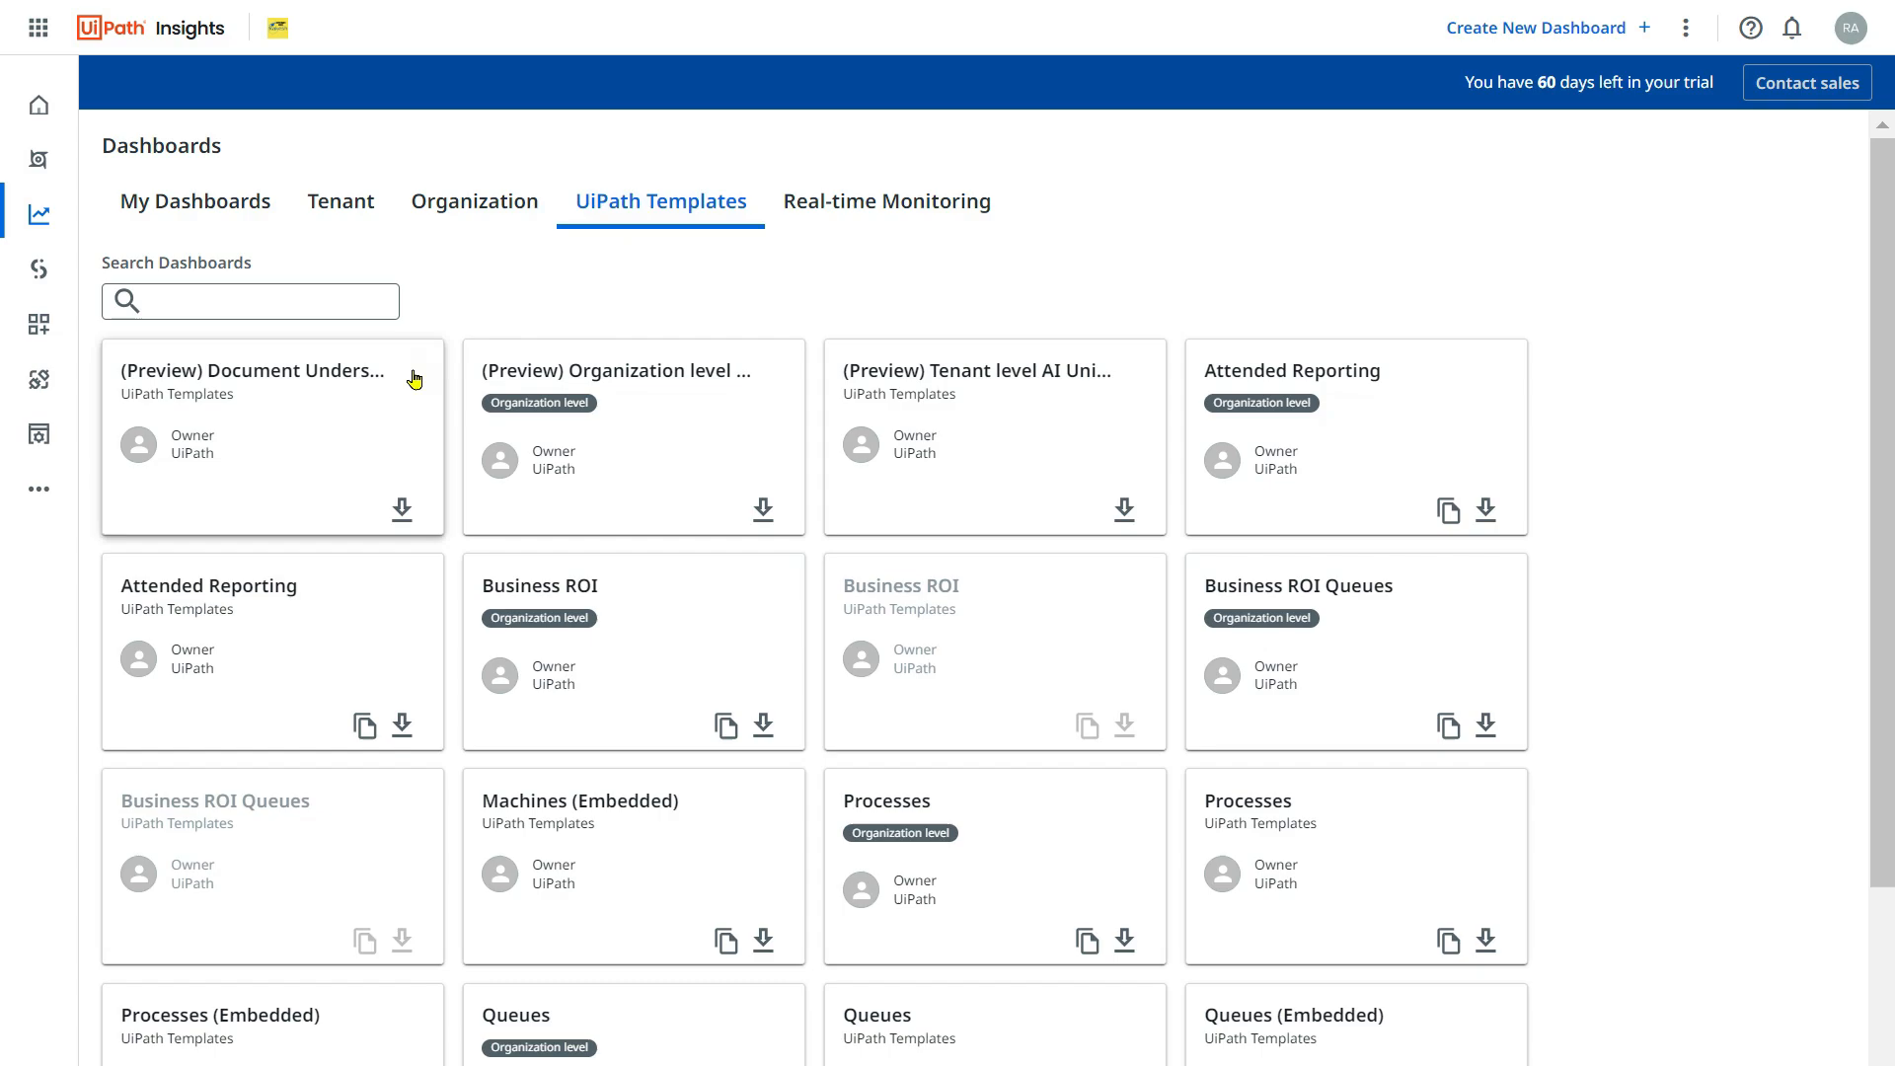
mouse_move(1485, 510)
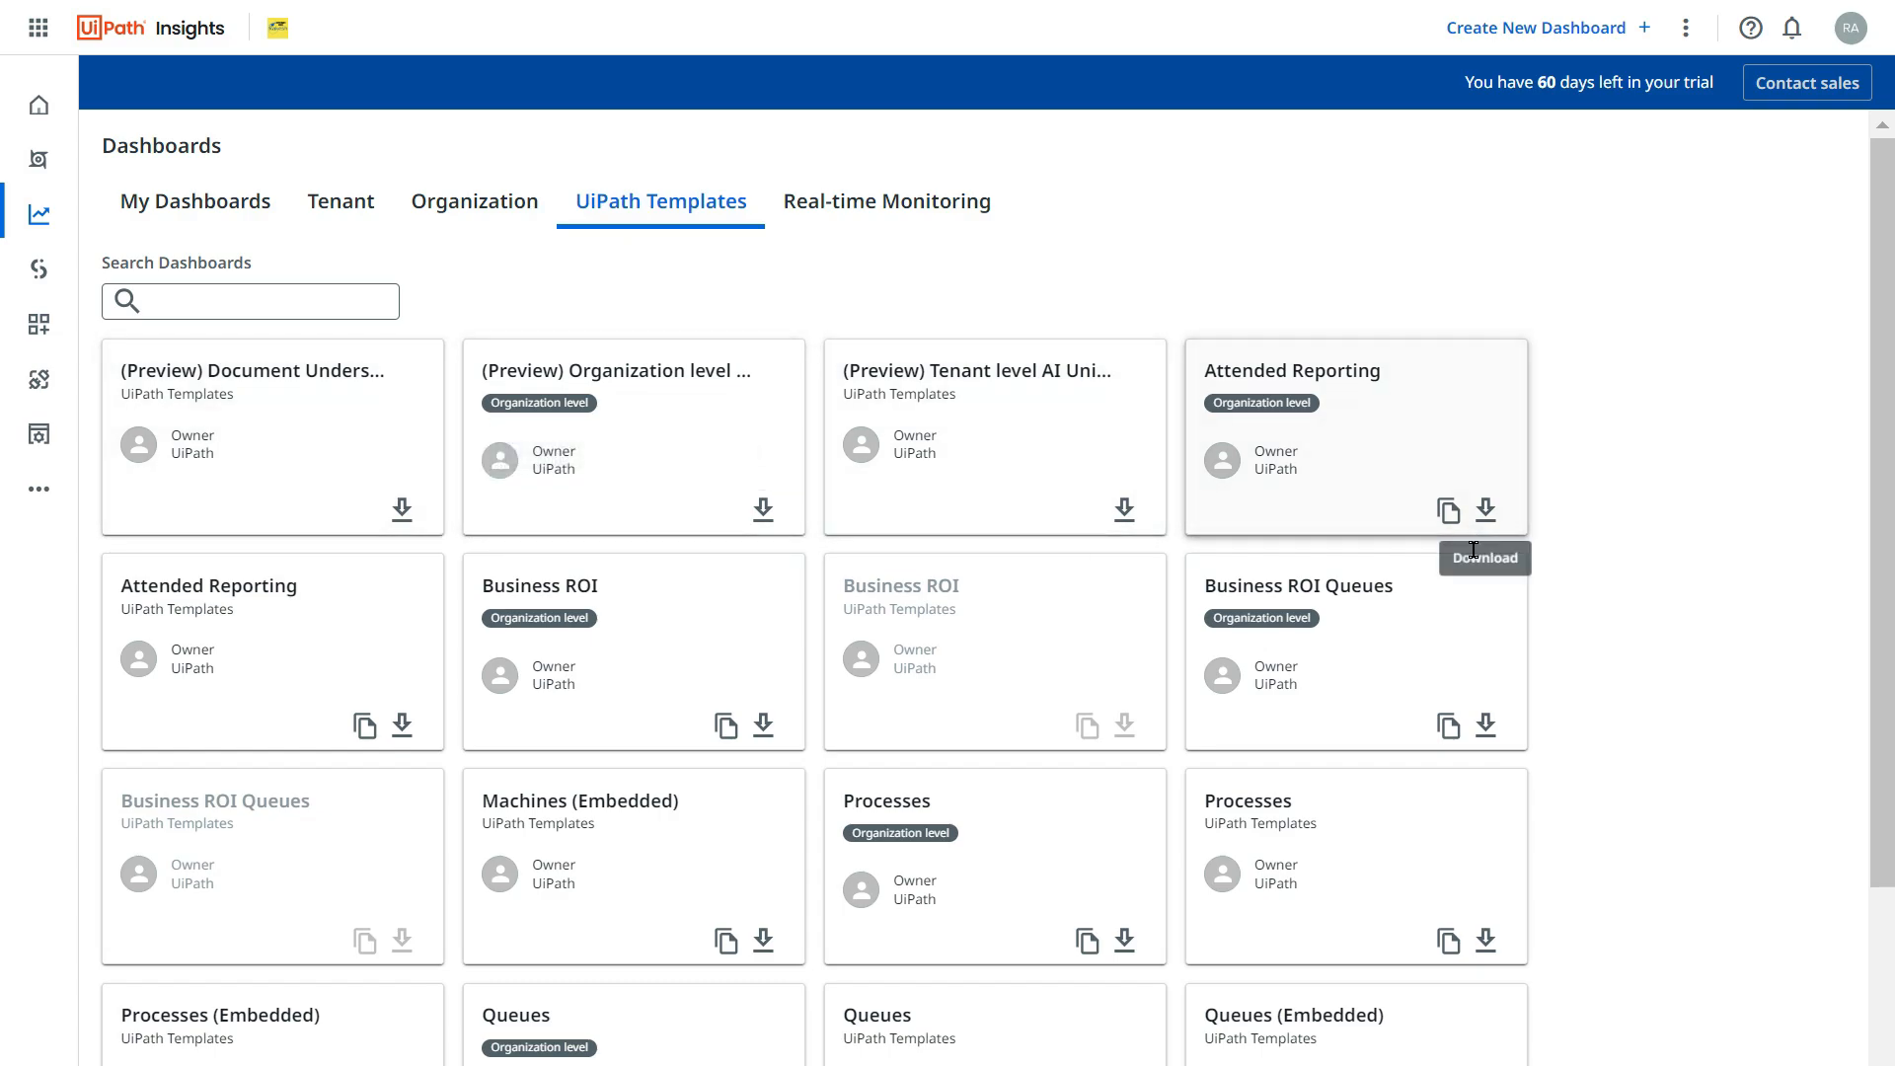
scroll("down", 3)
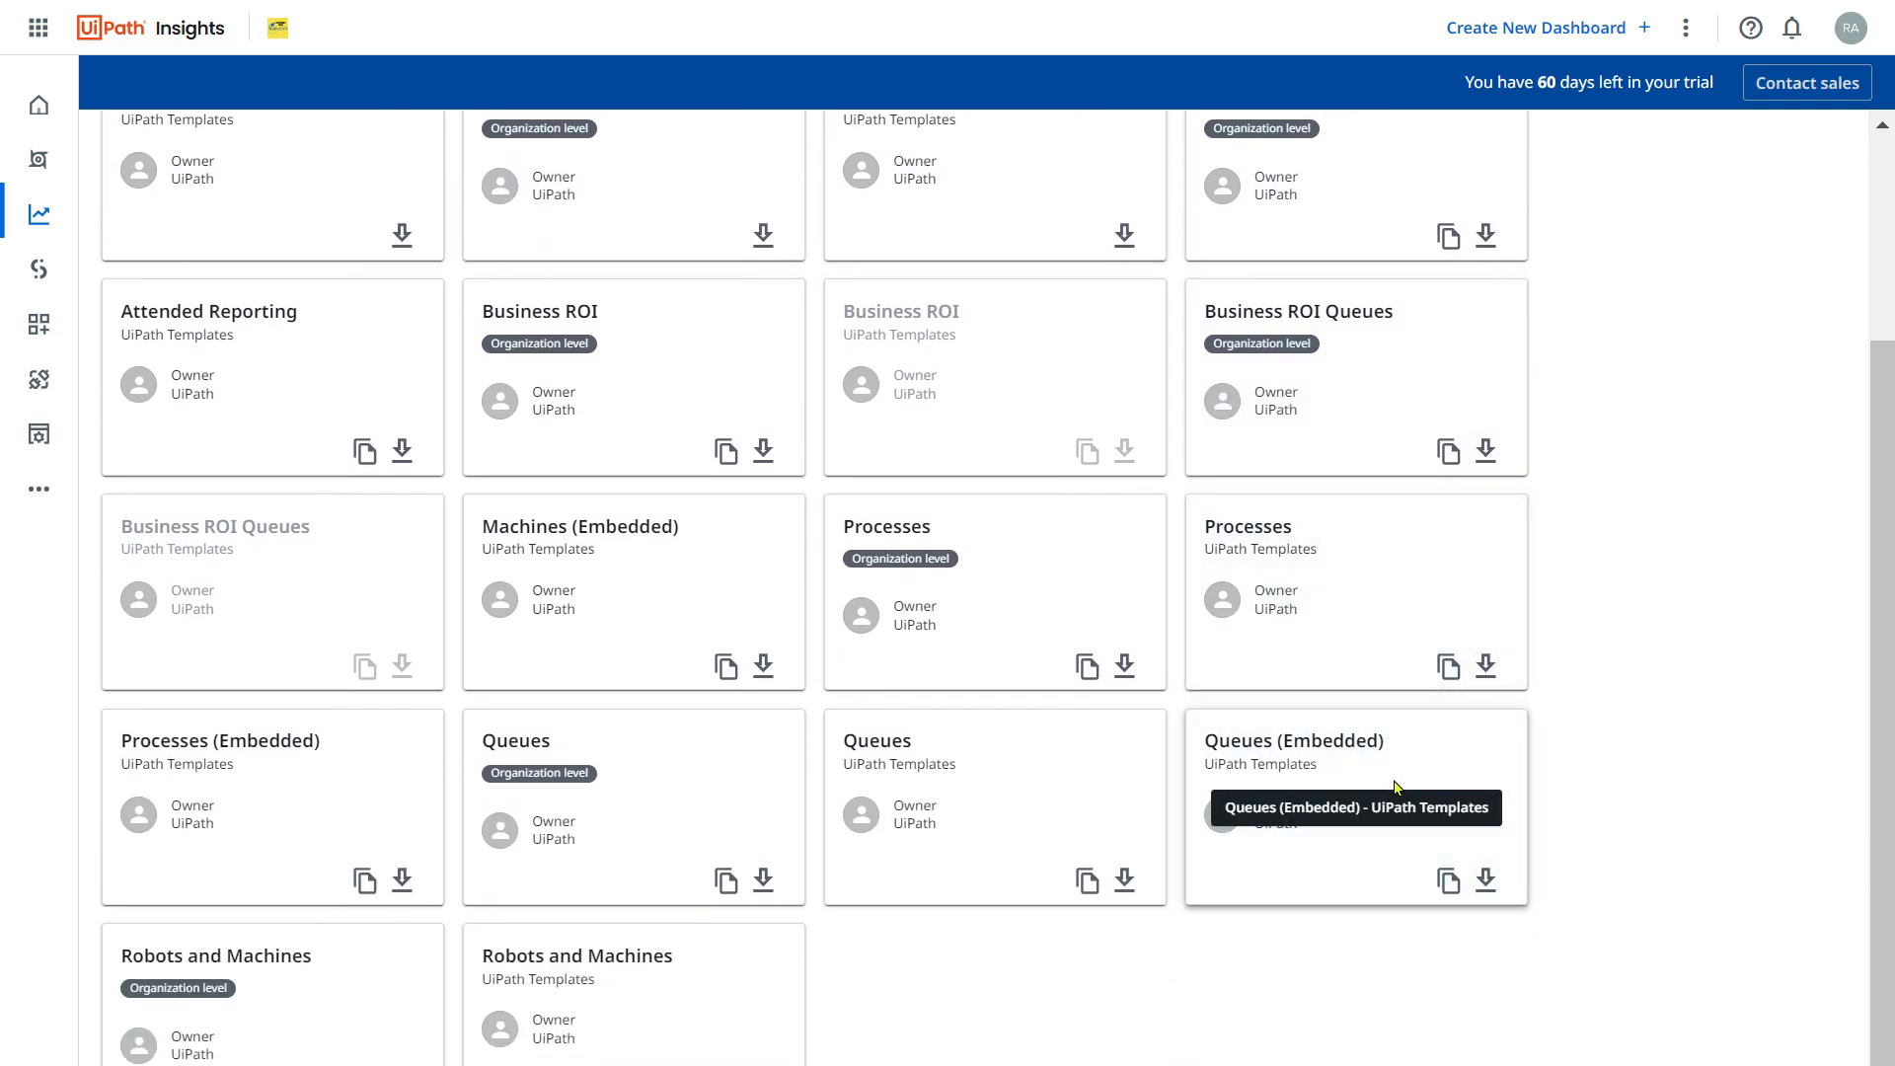
mouse_move(1126, 620)
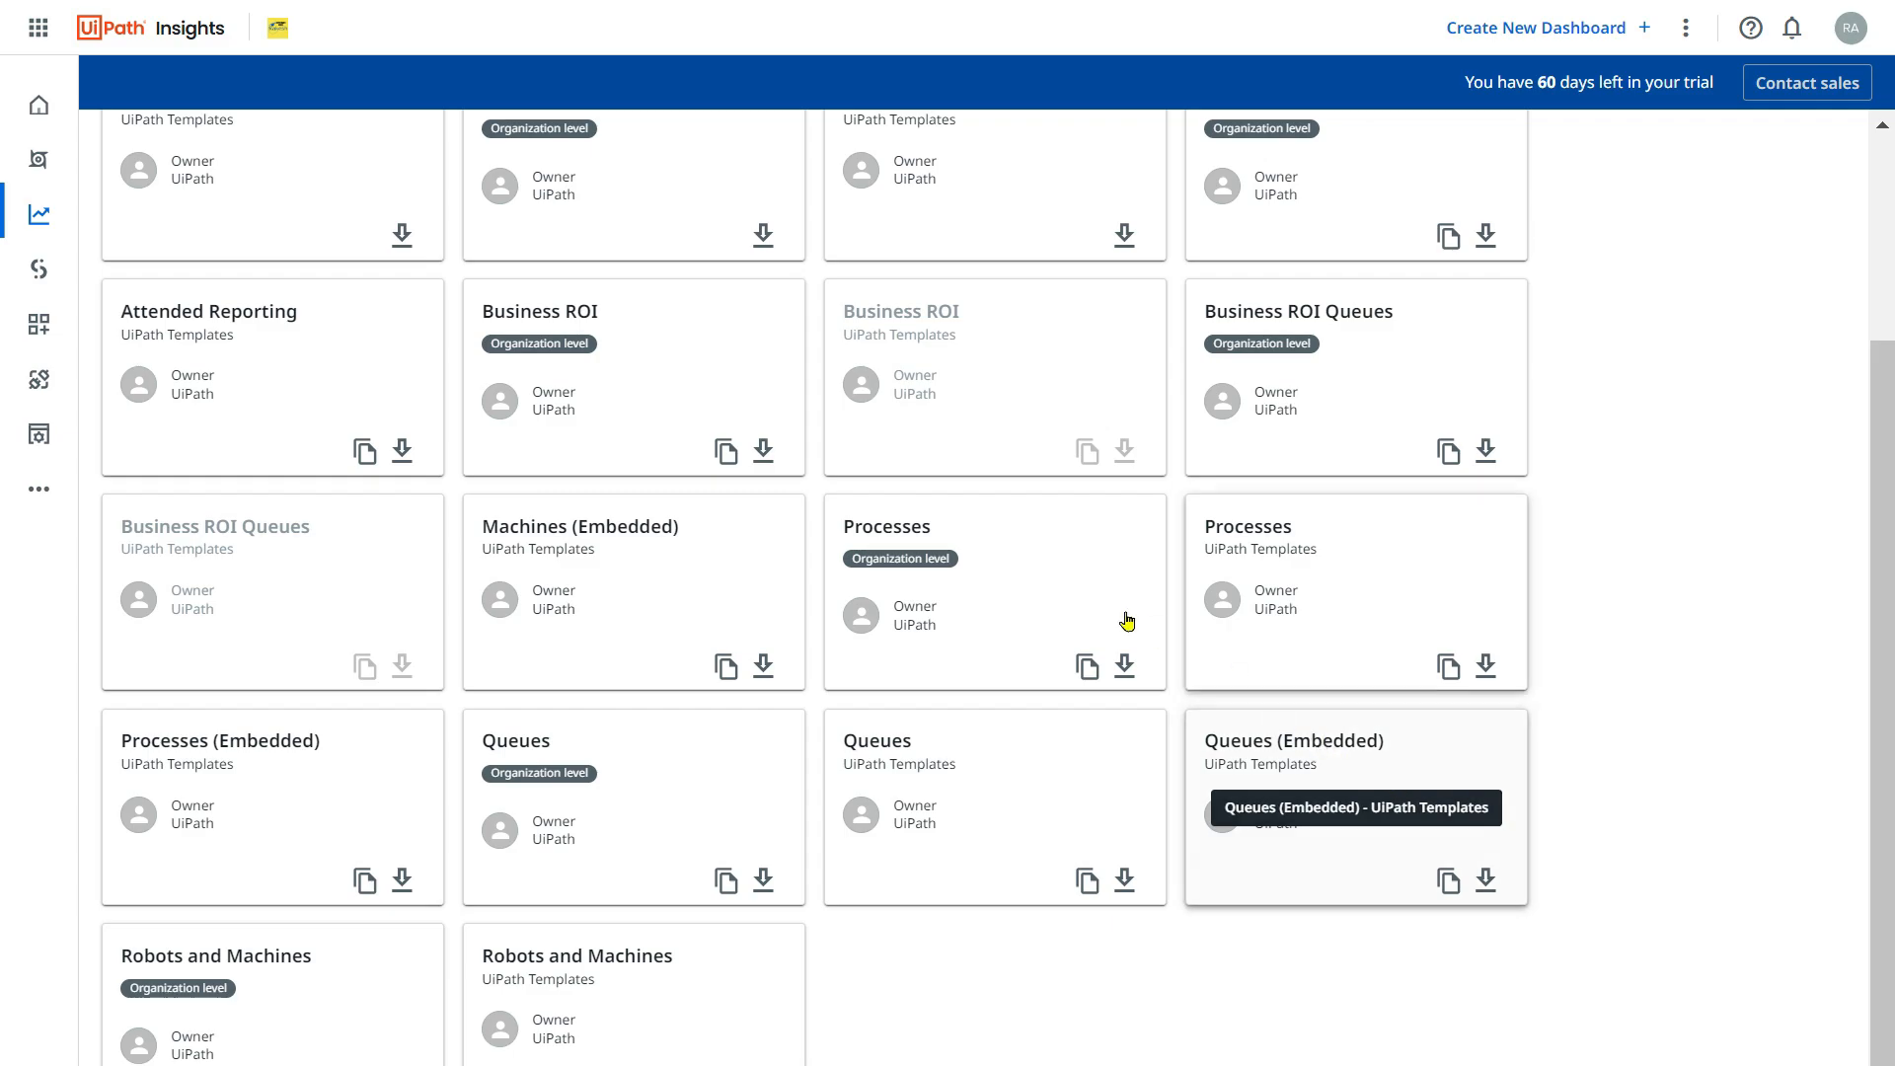
scroll("up", 3)
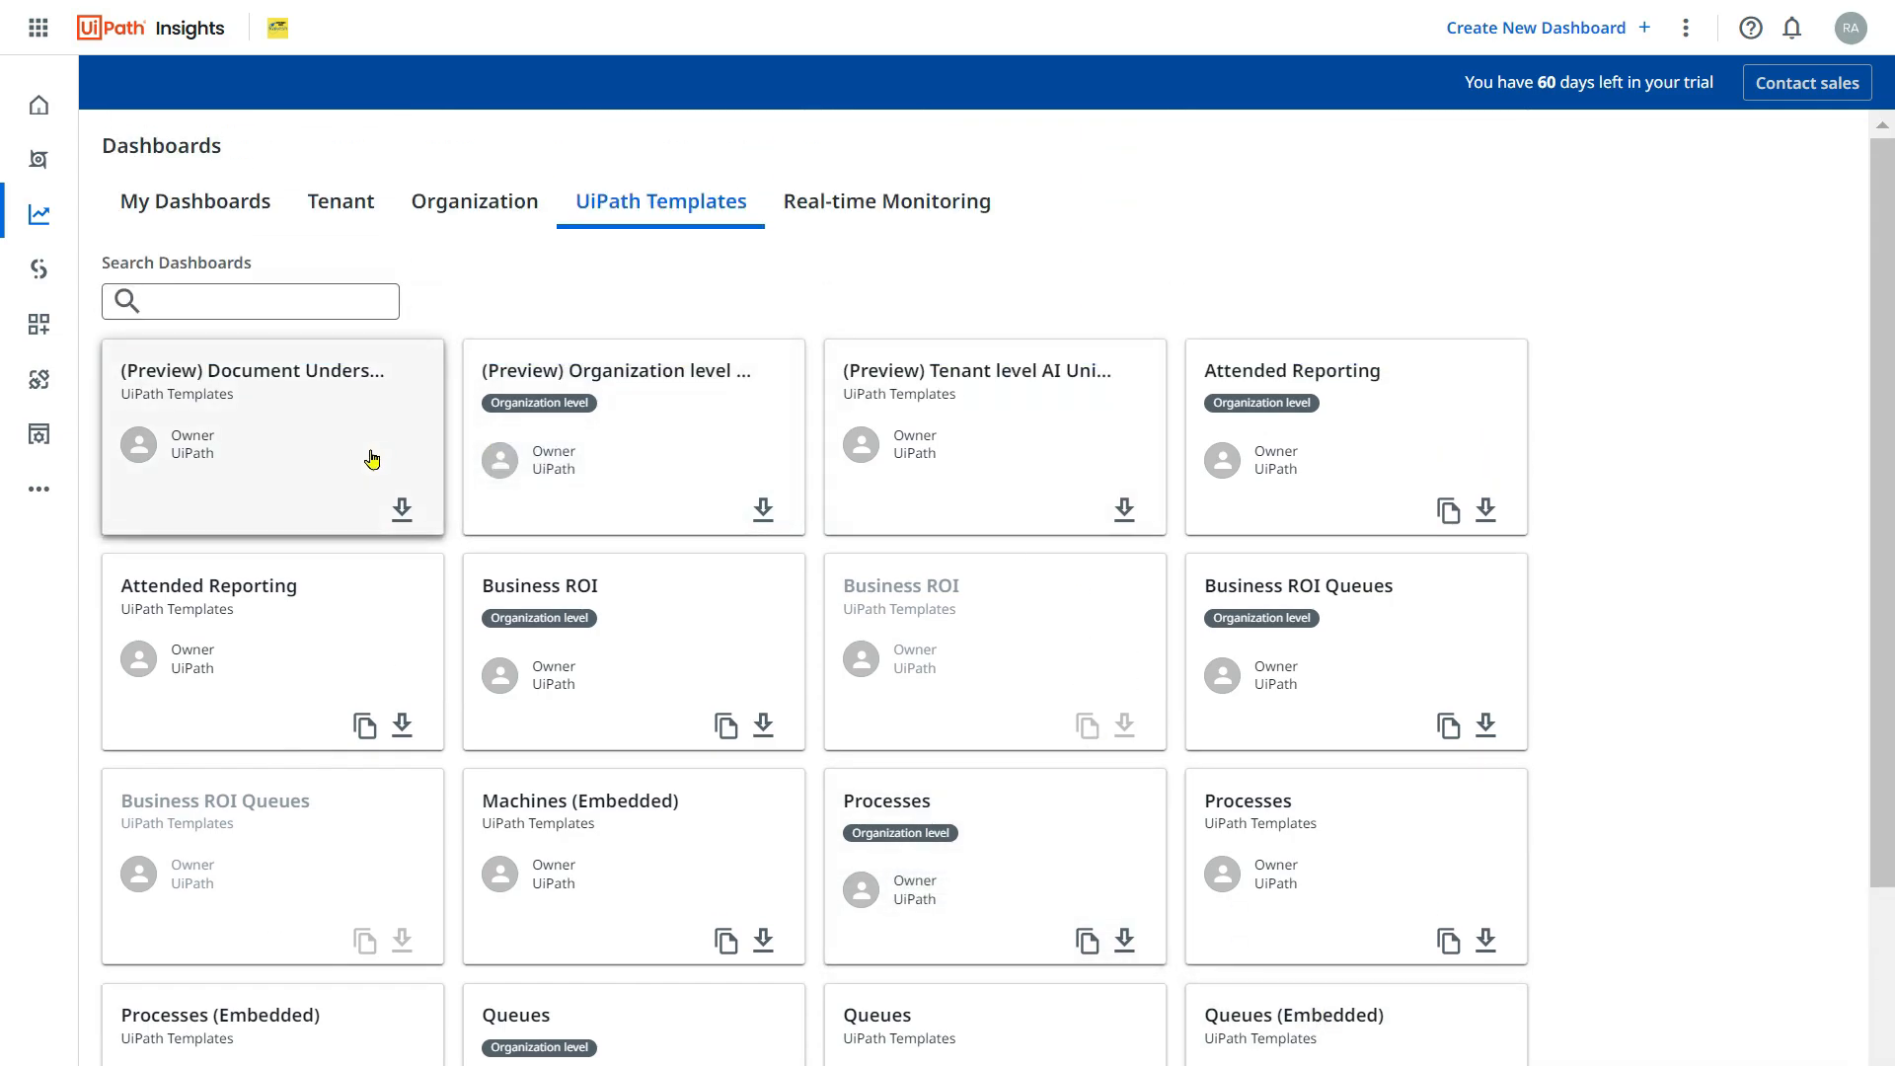
mouse_move(1355, 792)
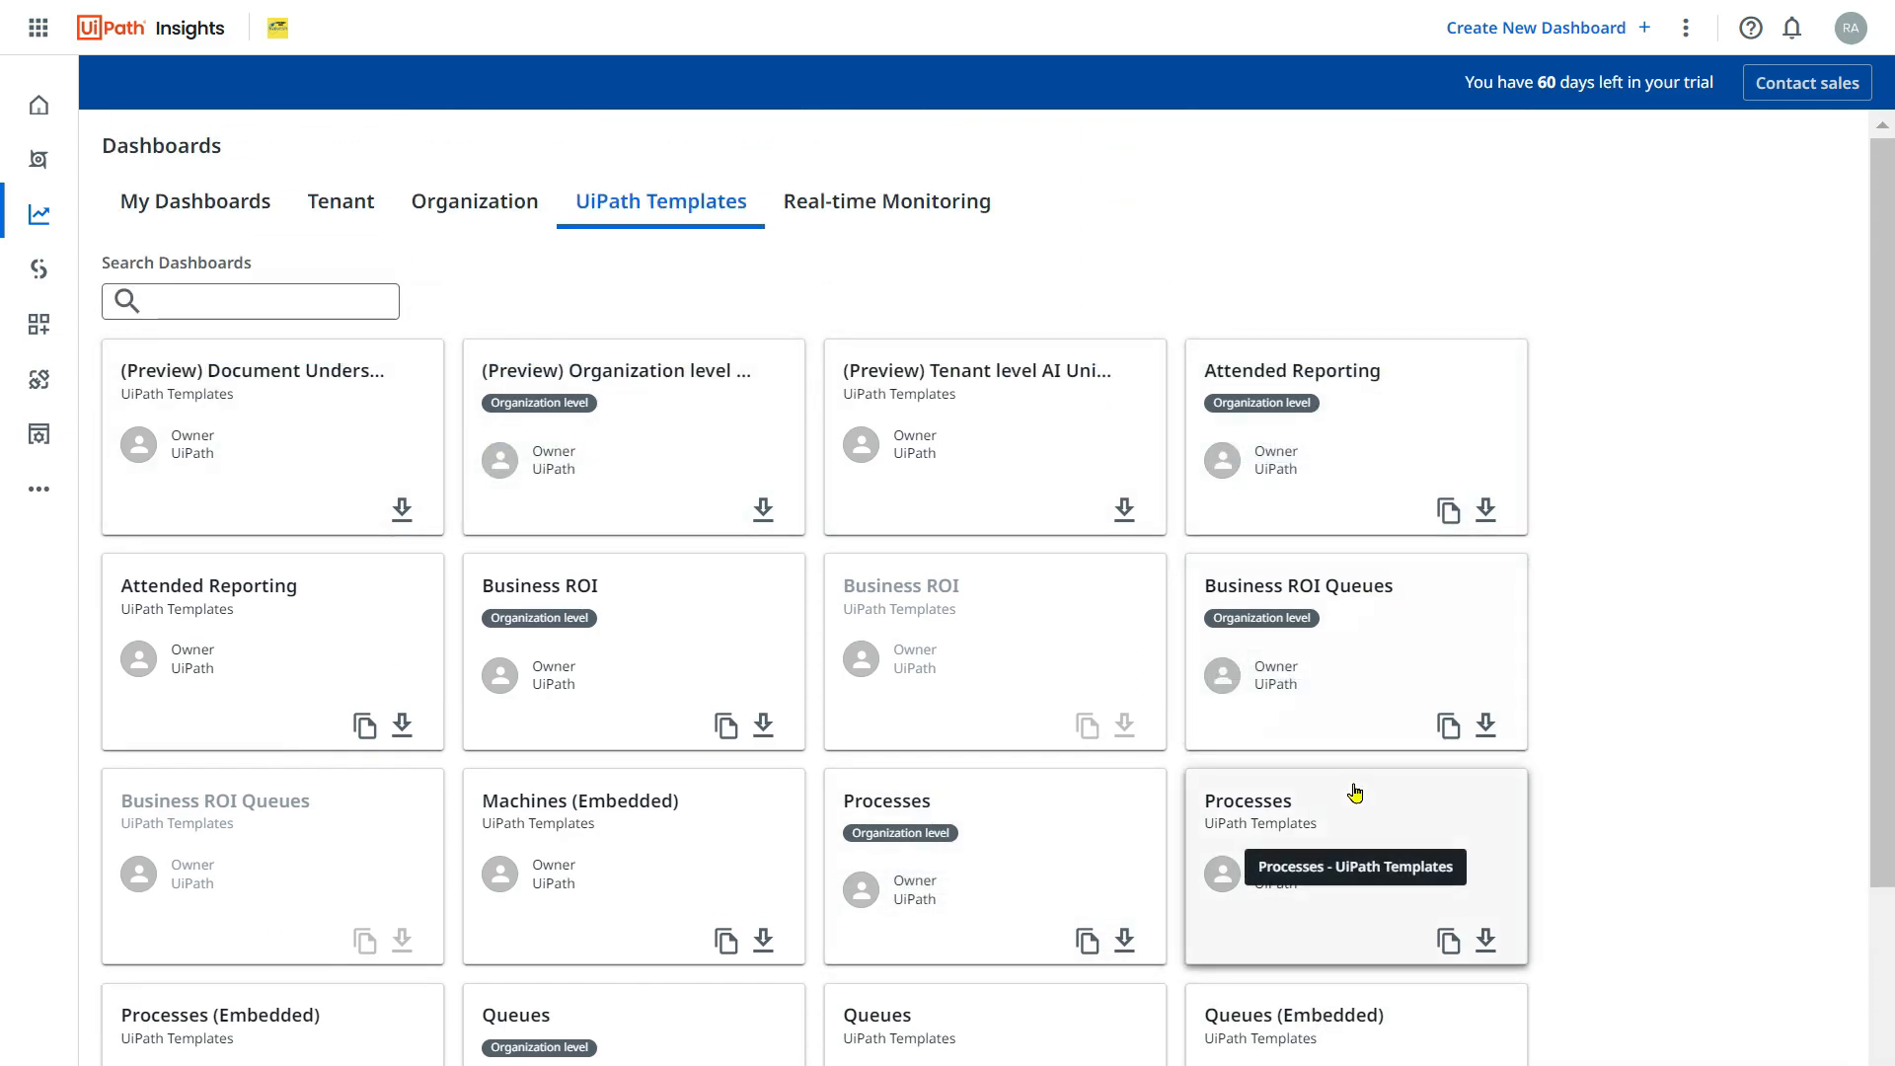
scroll("down", 3)
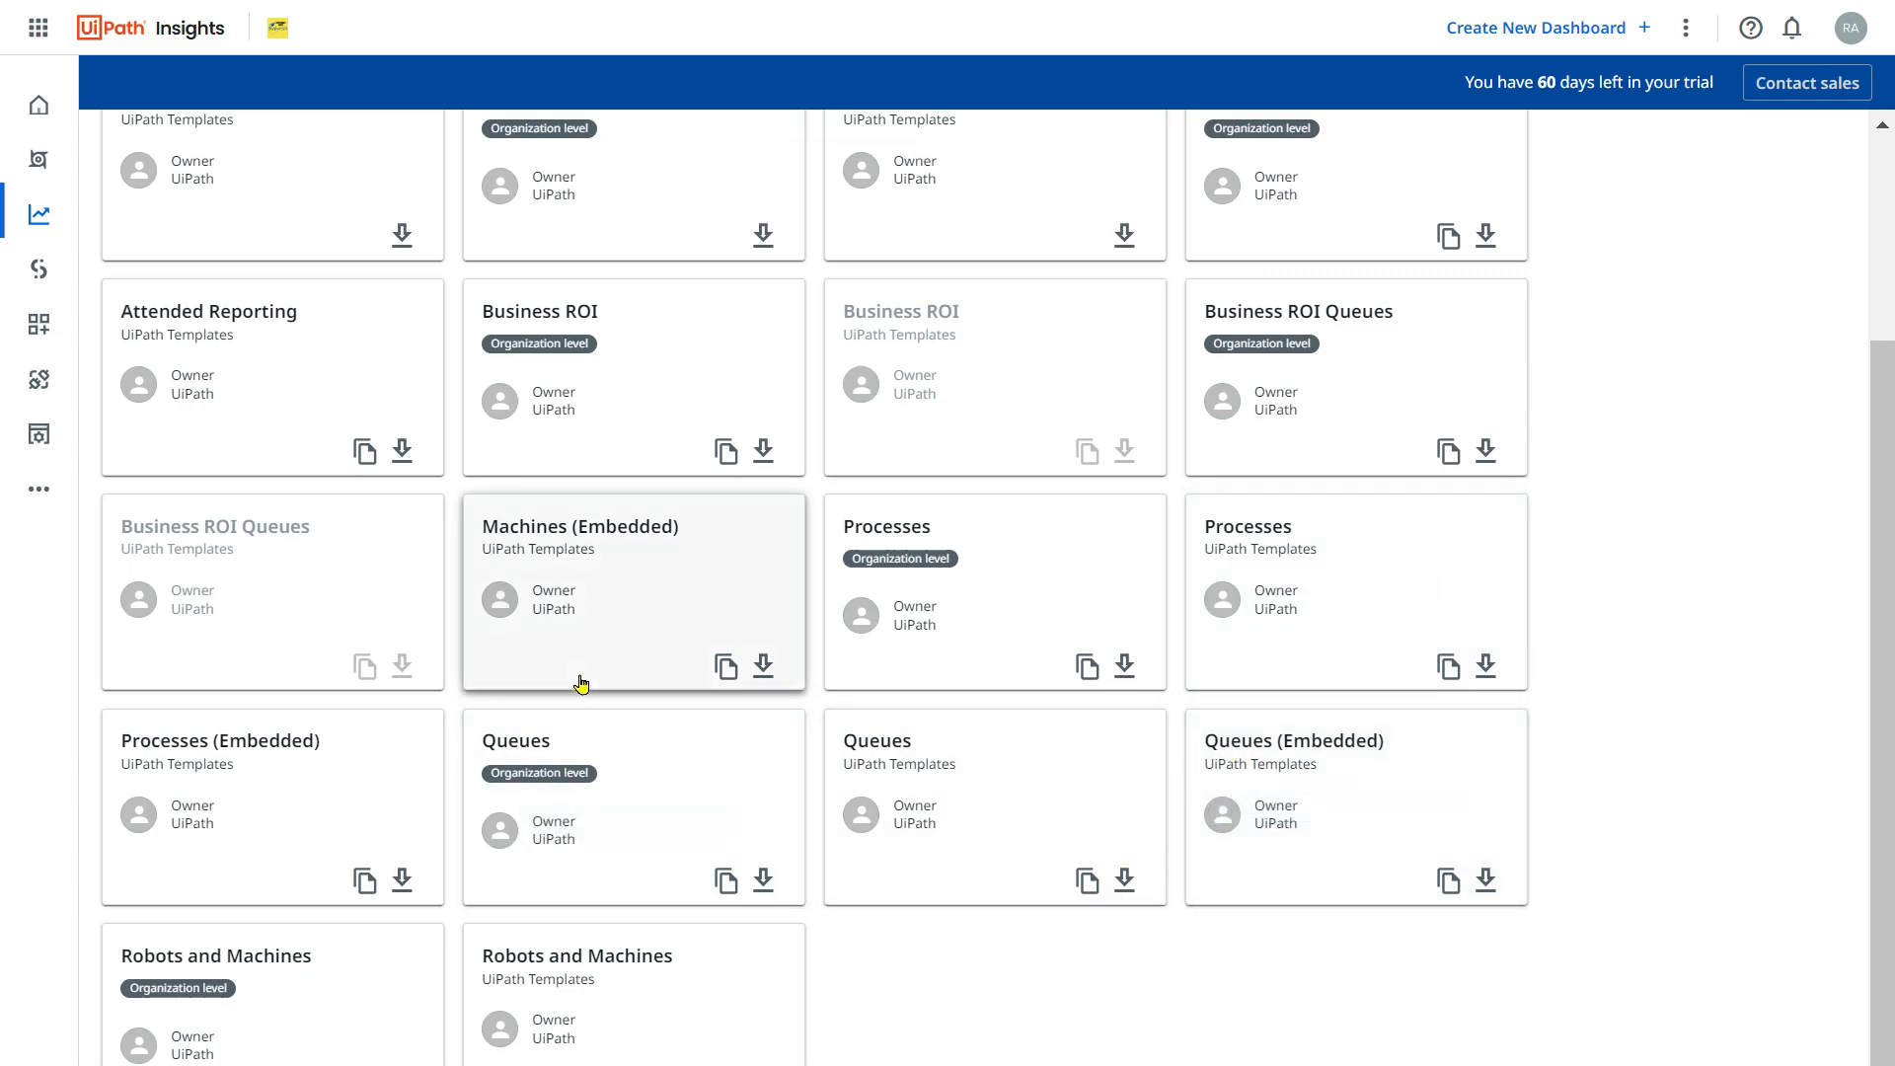
mouse_move(431, 400)
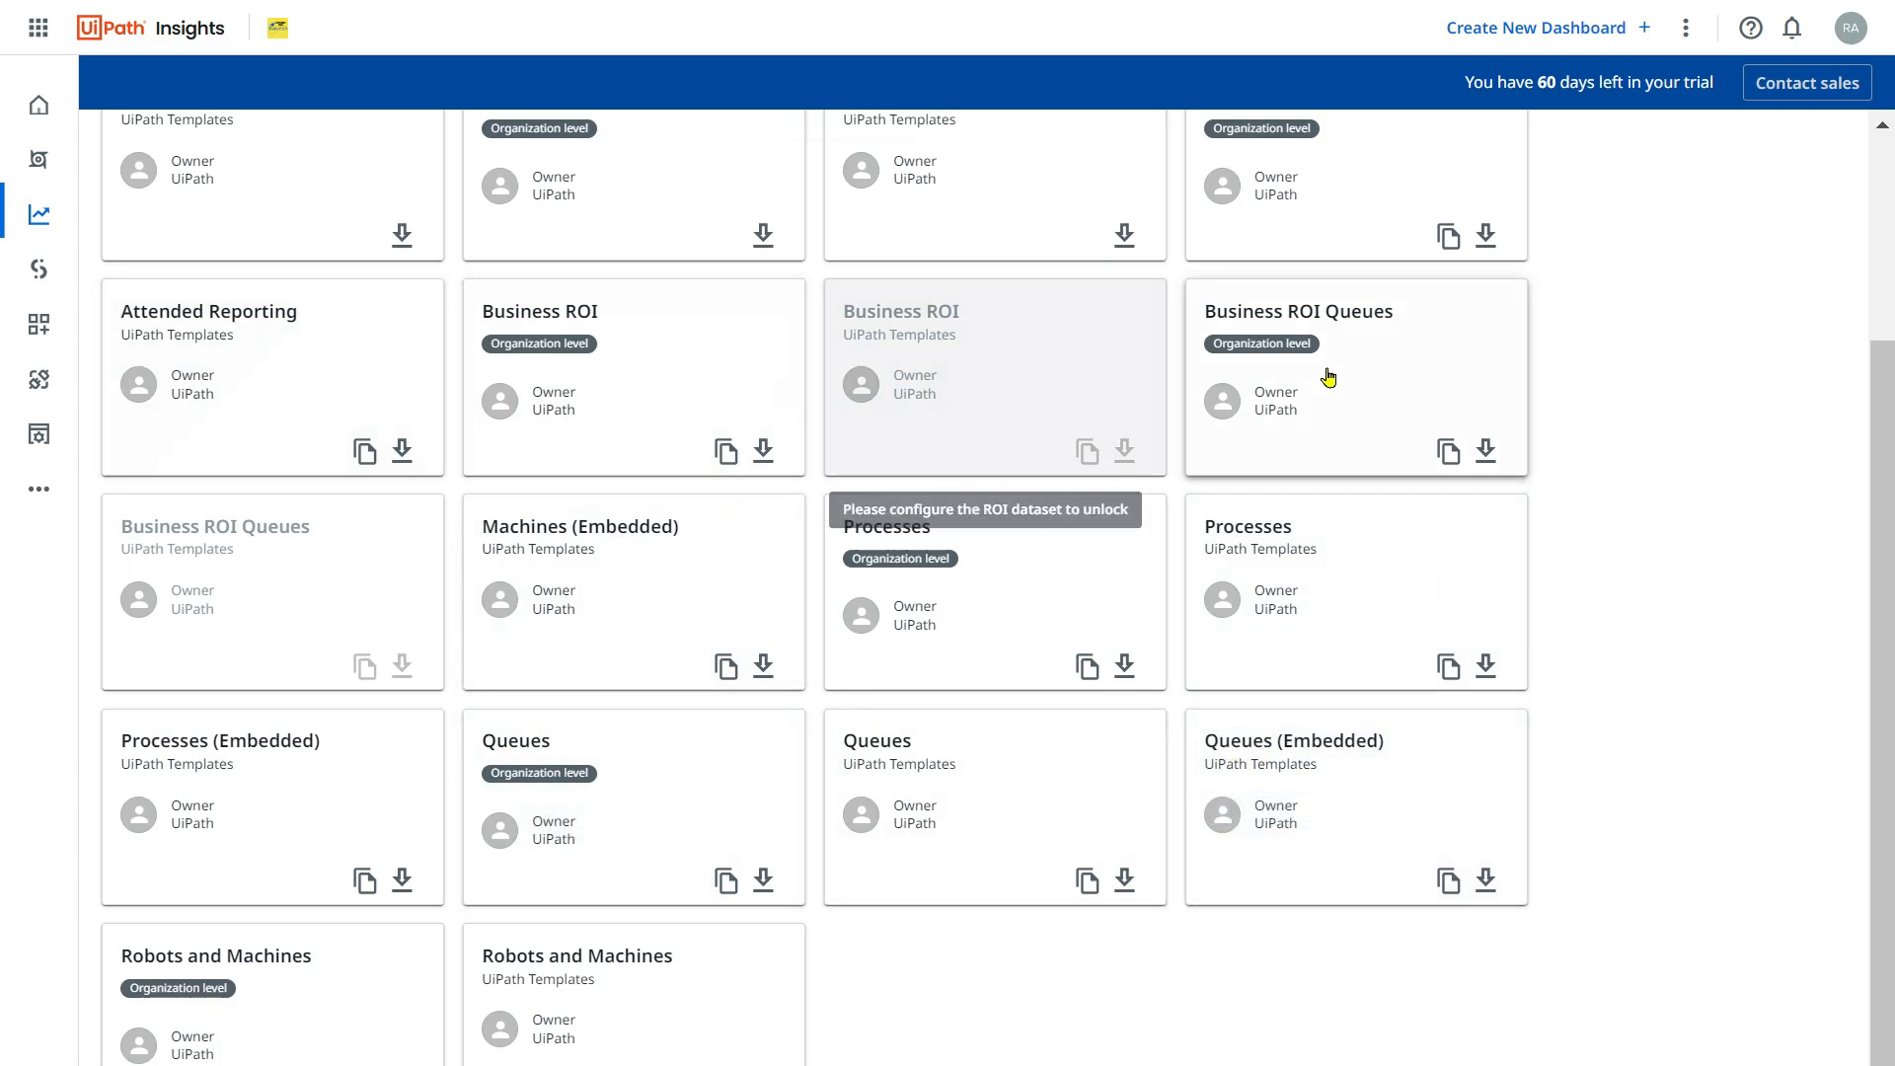
mouse_move(1267, 556)
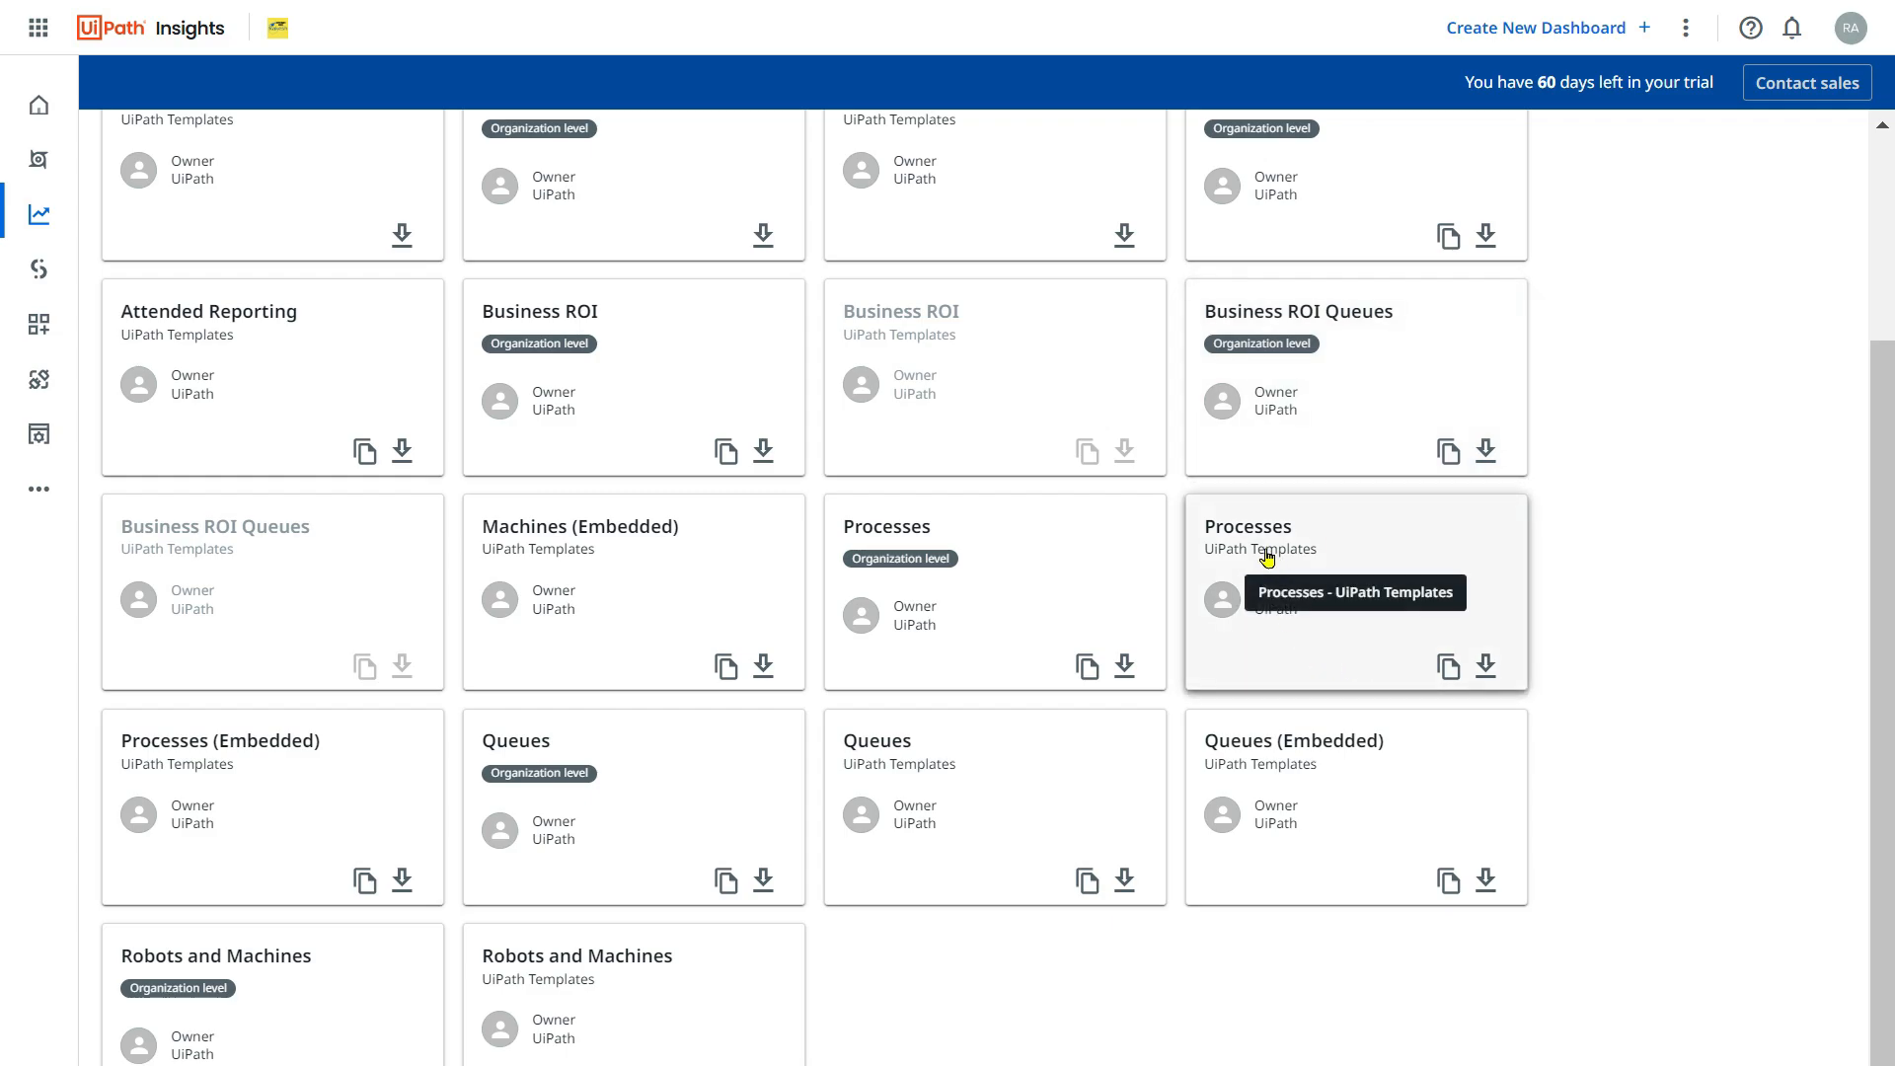
mouse_move(1368, 554)
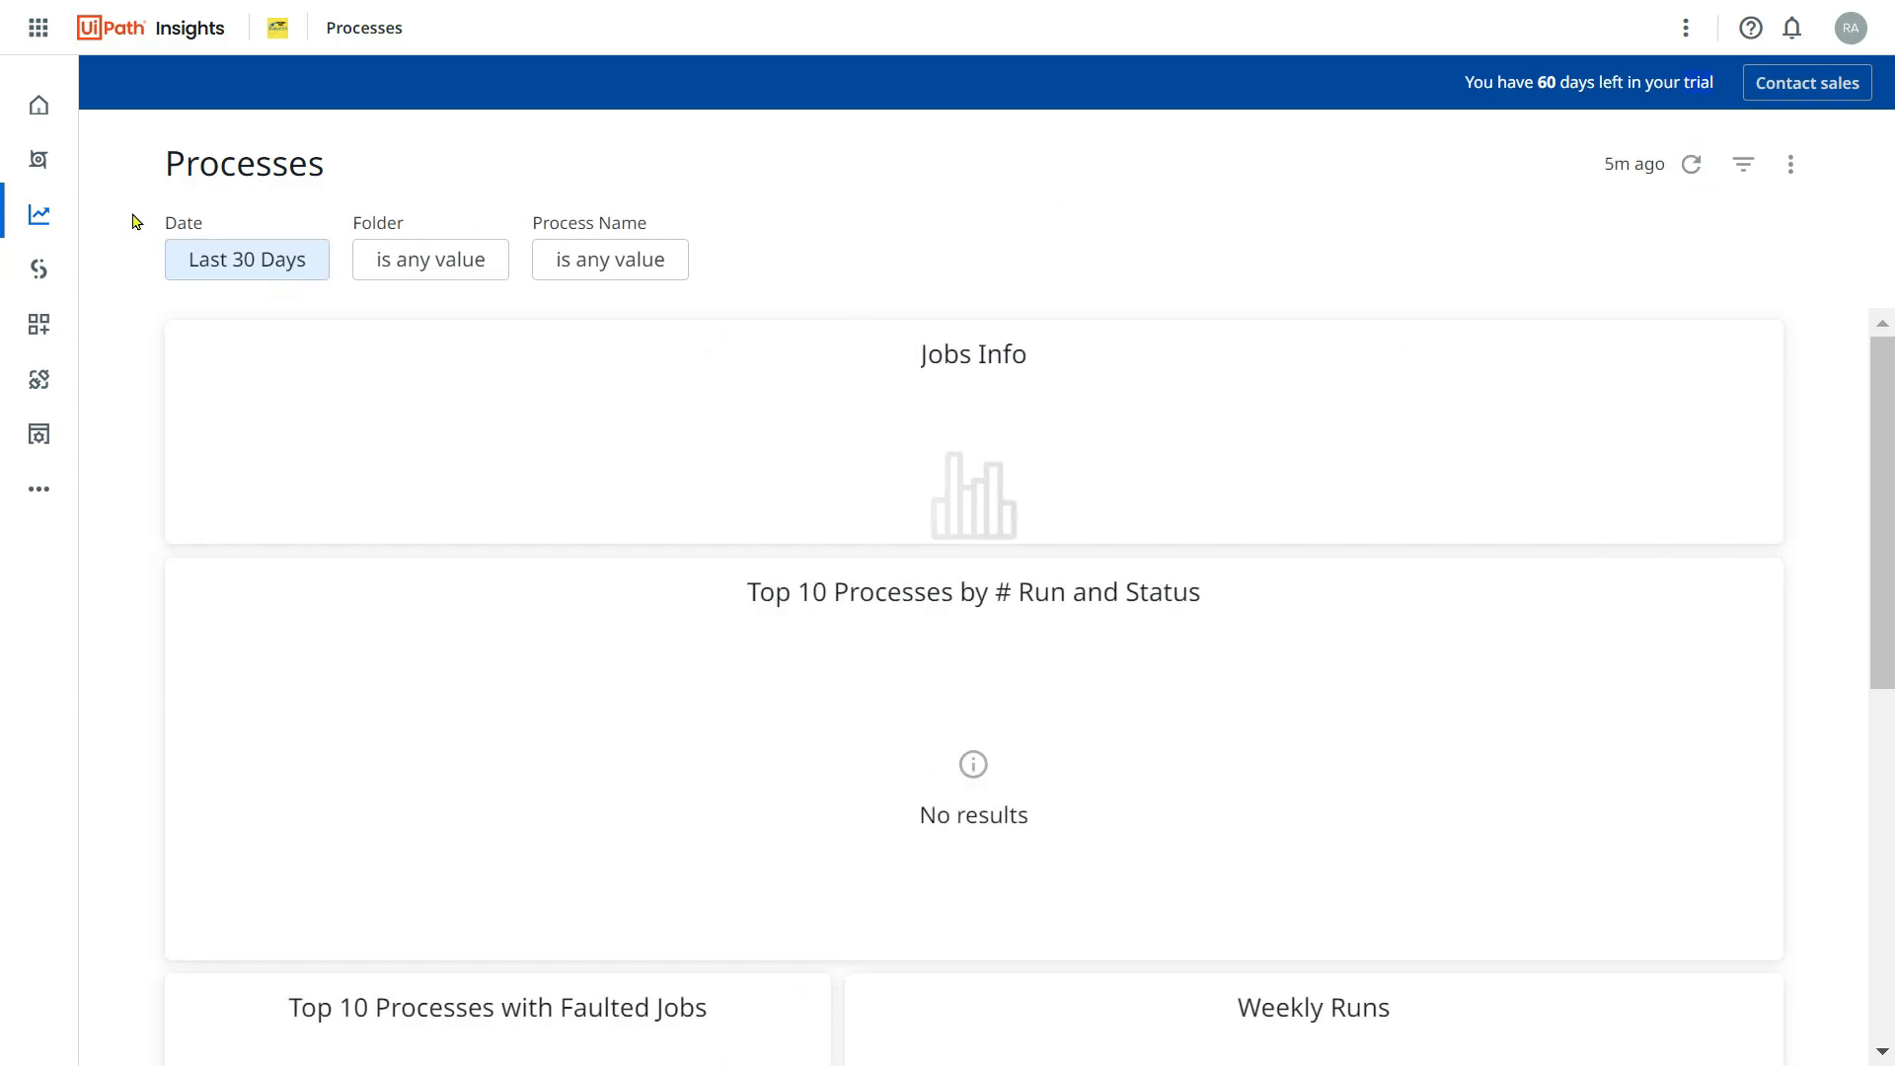
mouse_move(1658, 639)
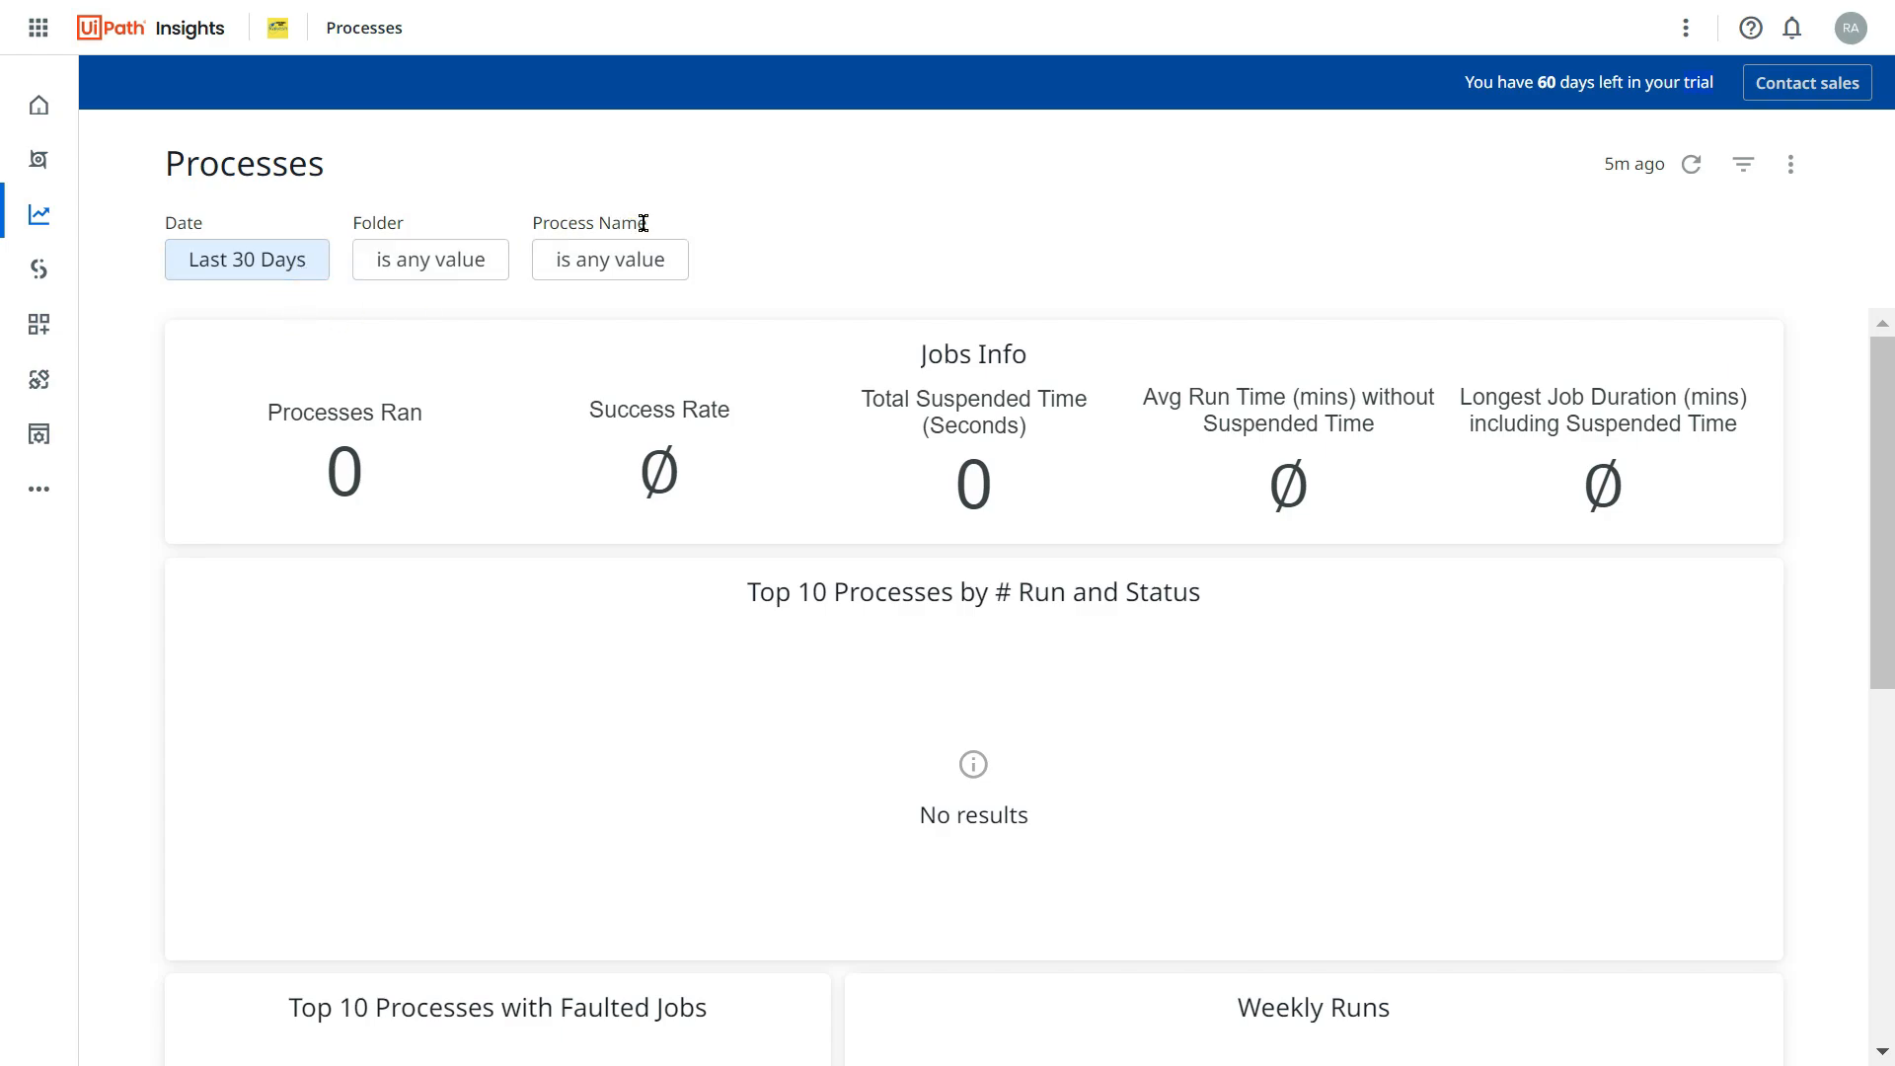
Set the Processes dashboard date filter to Year To Date and refresh the tiles.
left_click(247, 259)
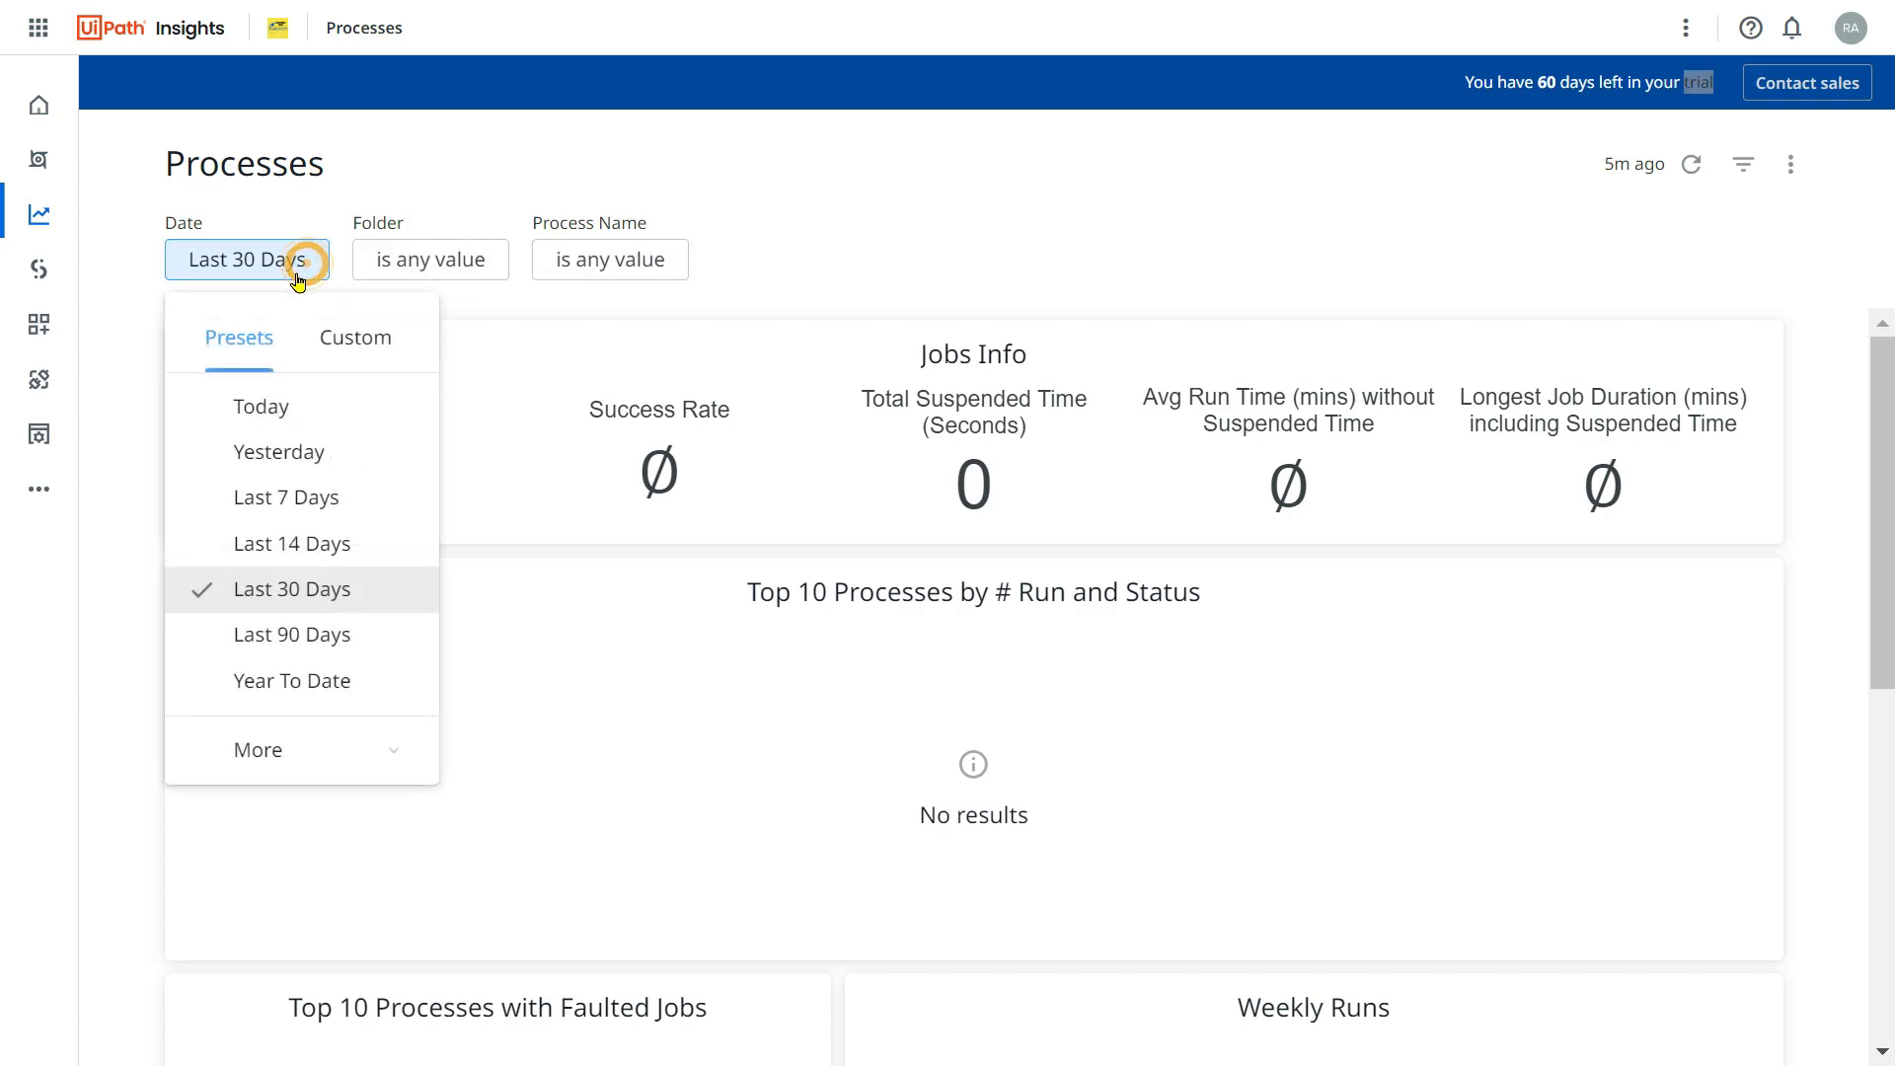
mouse_move(291, 680)
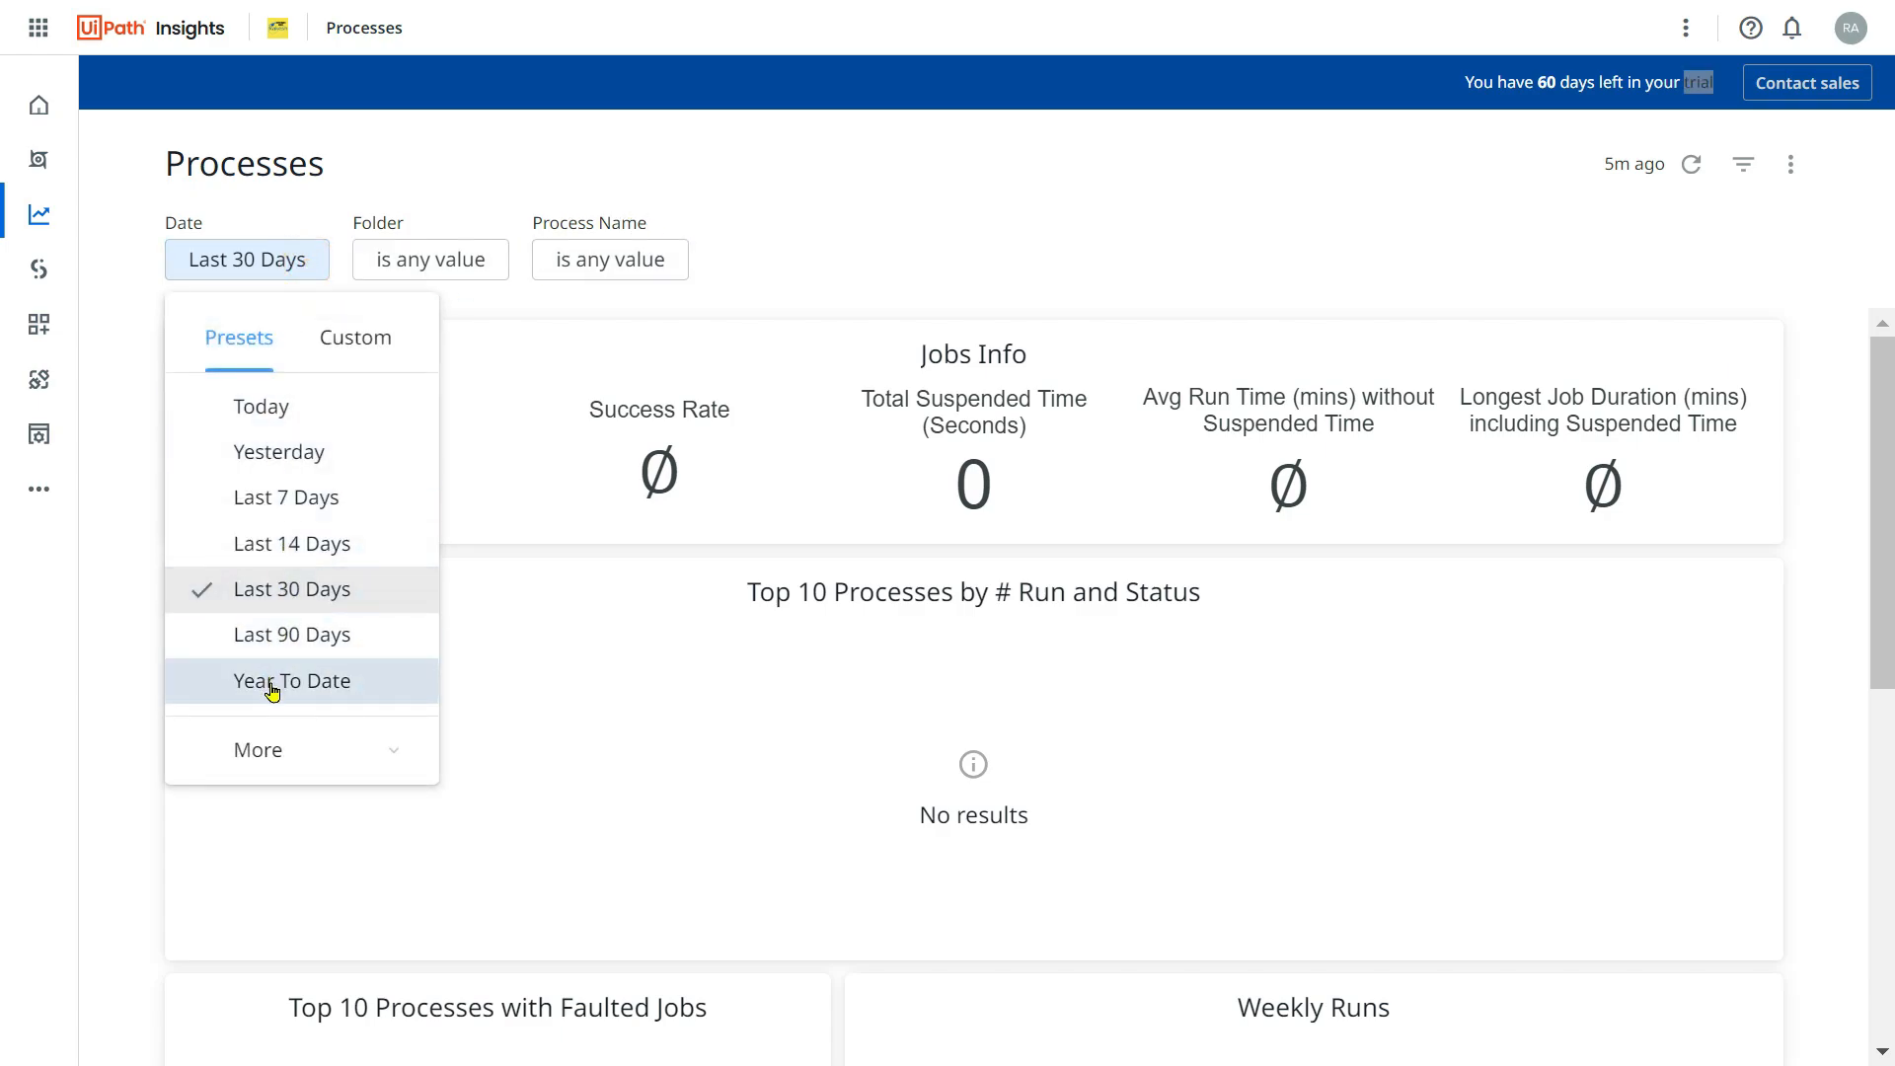
left_click(290, 680)
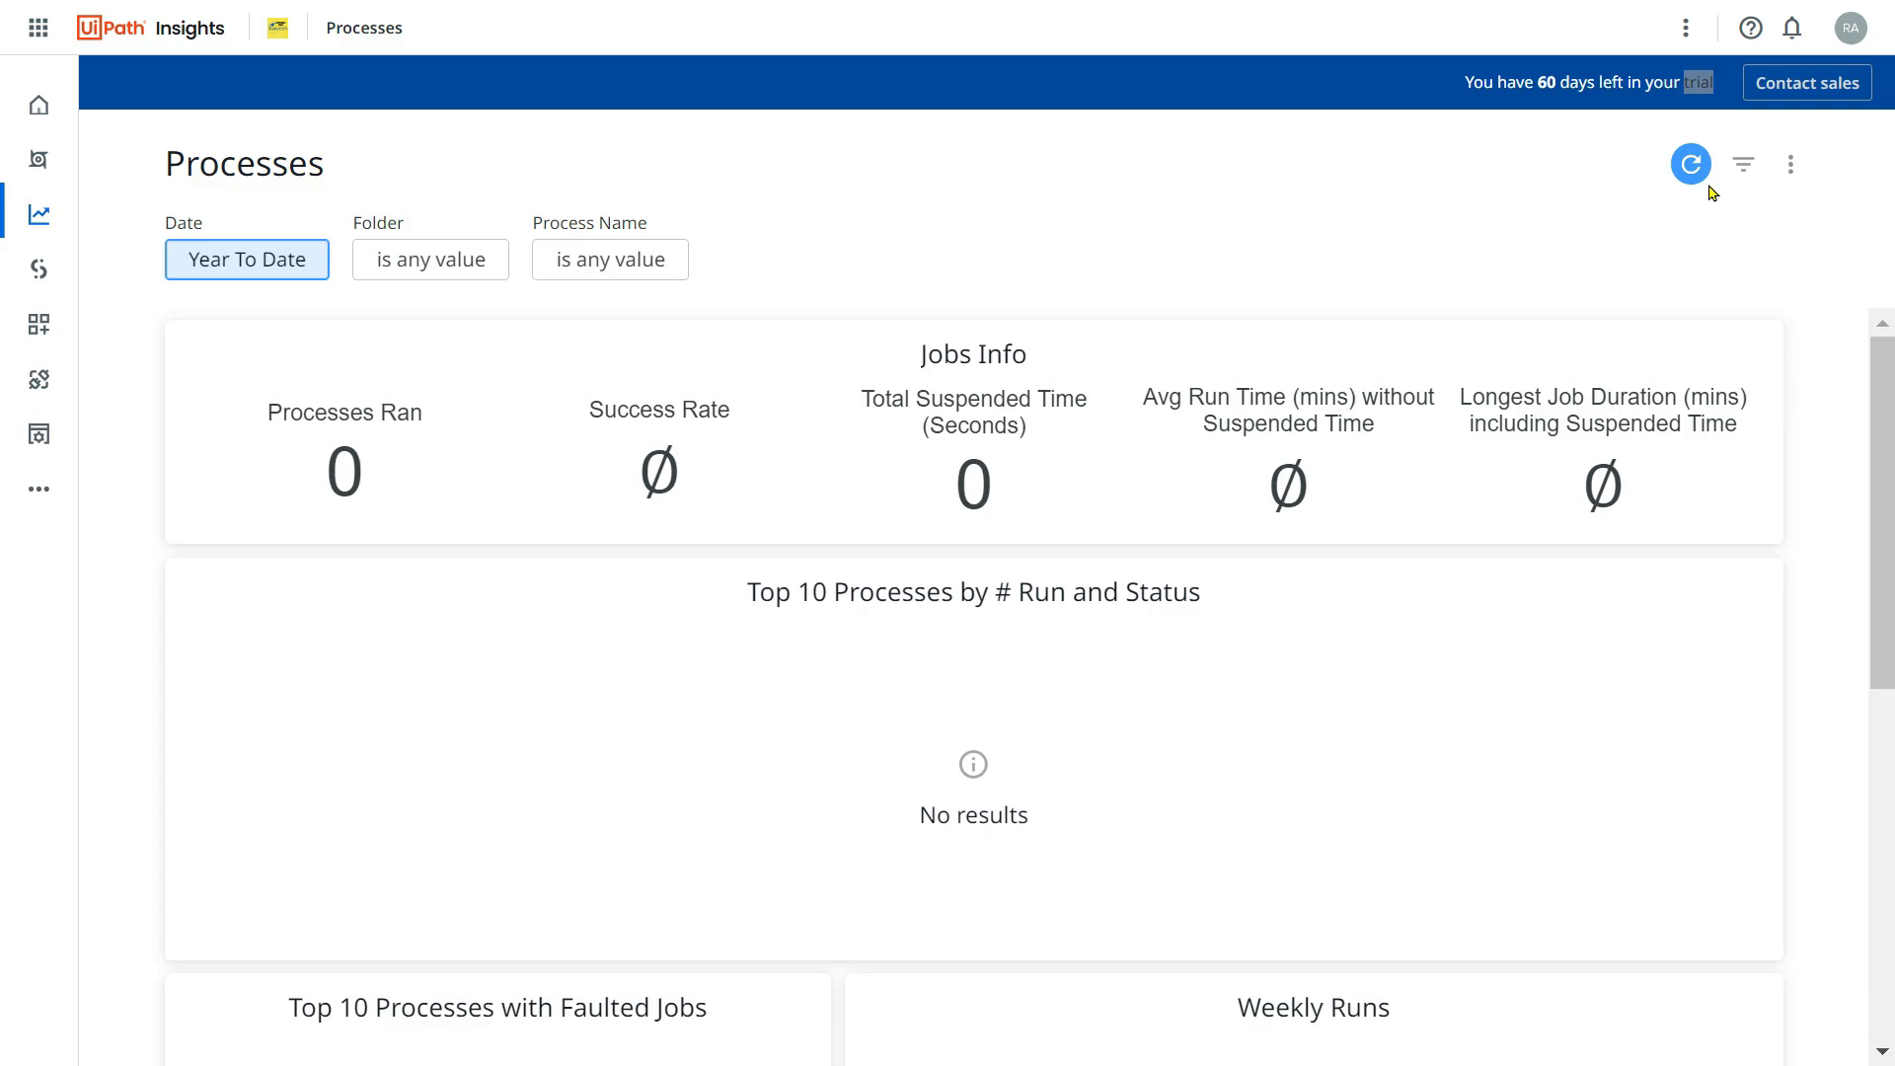
left_click(1690, 162)
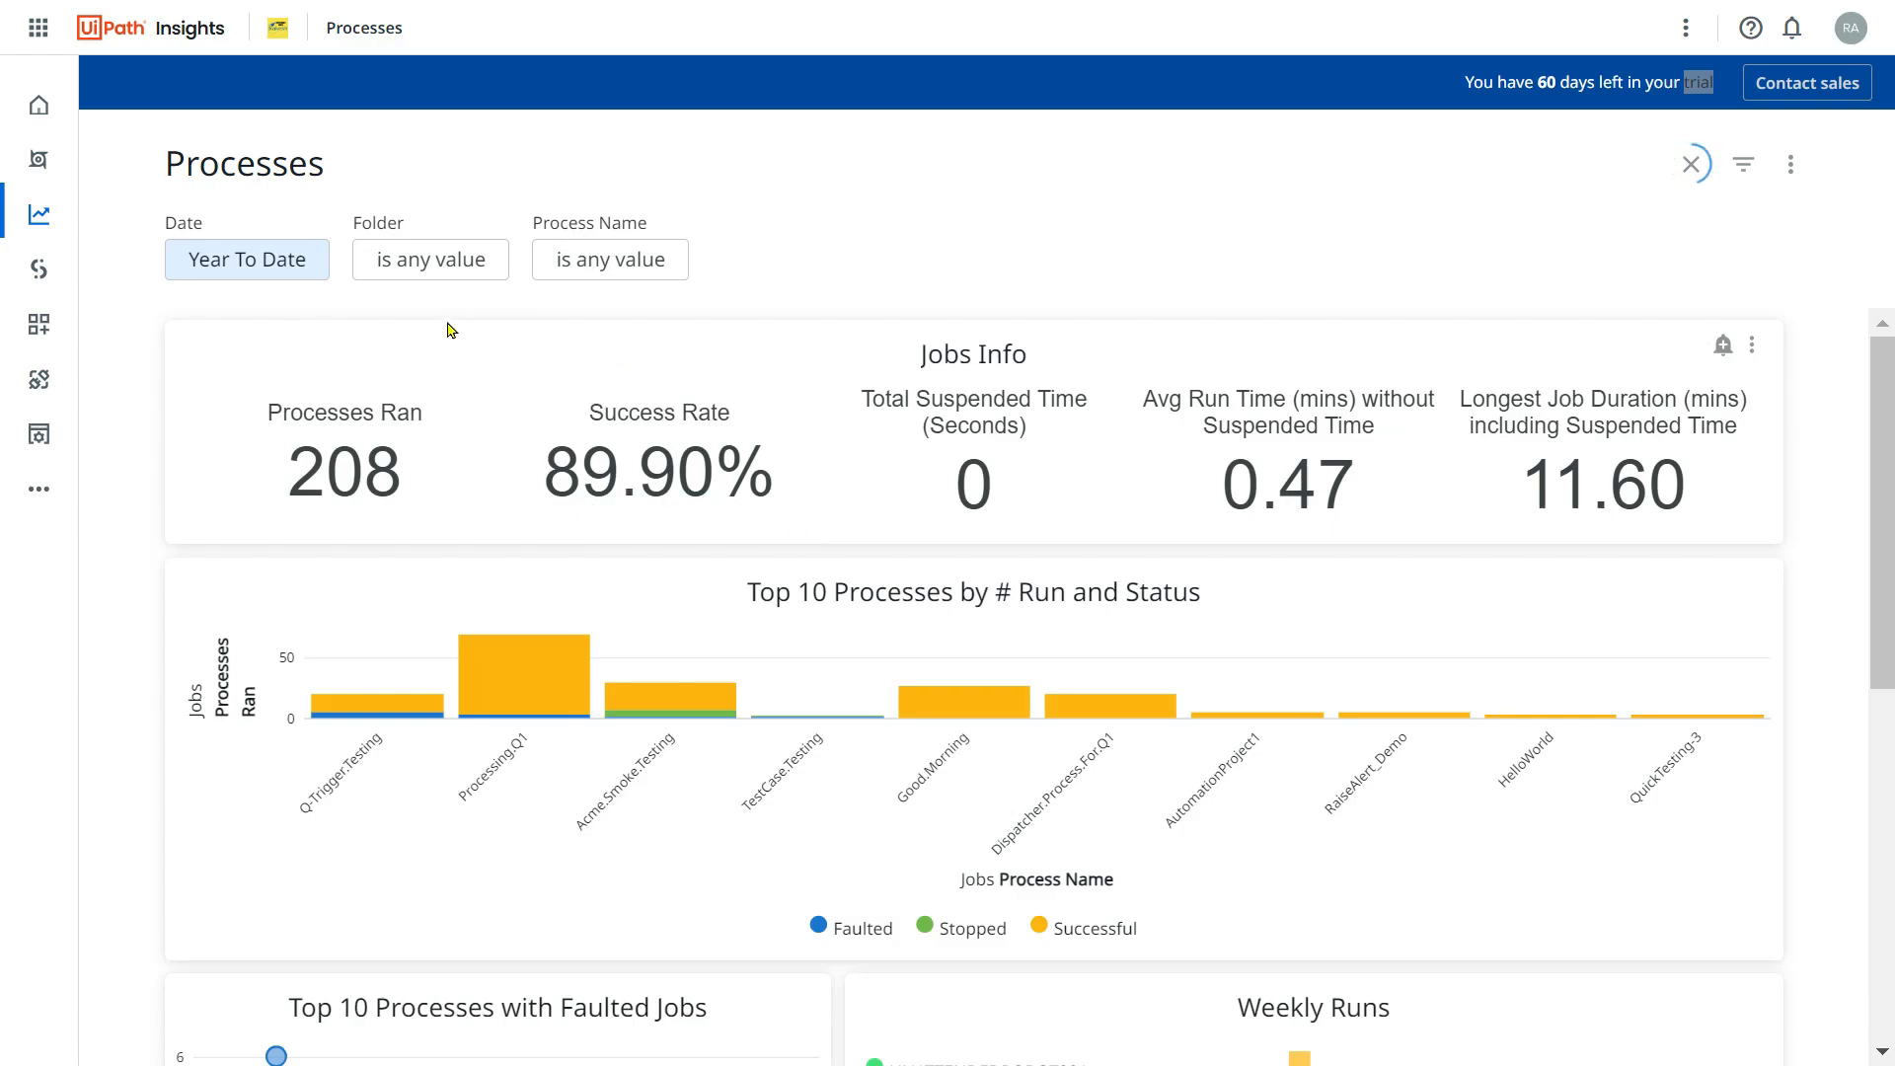
left_click(1691, 163)
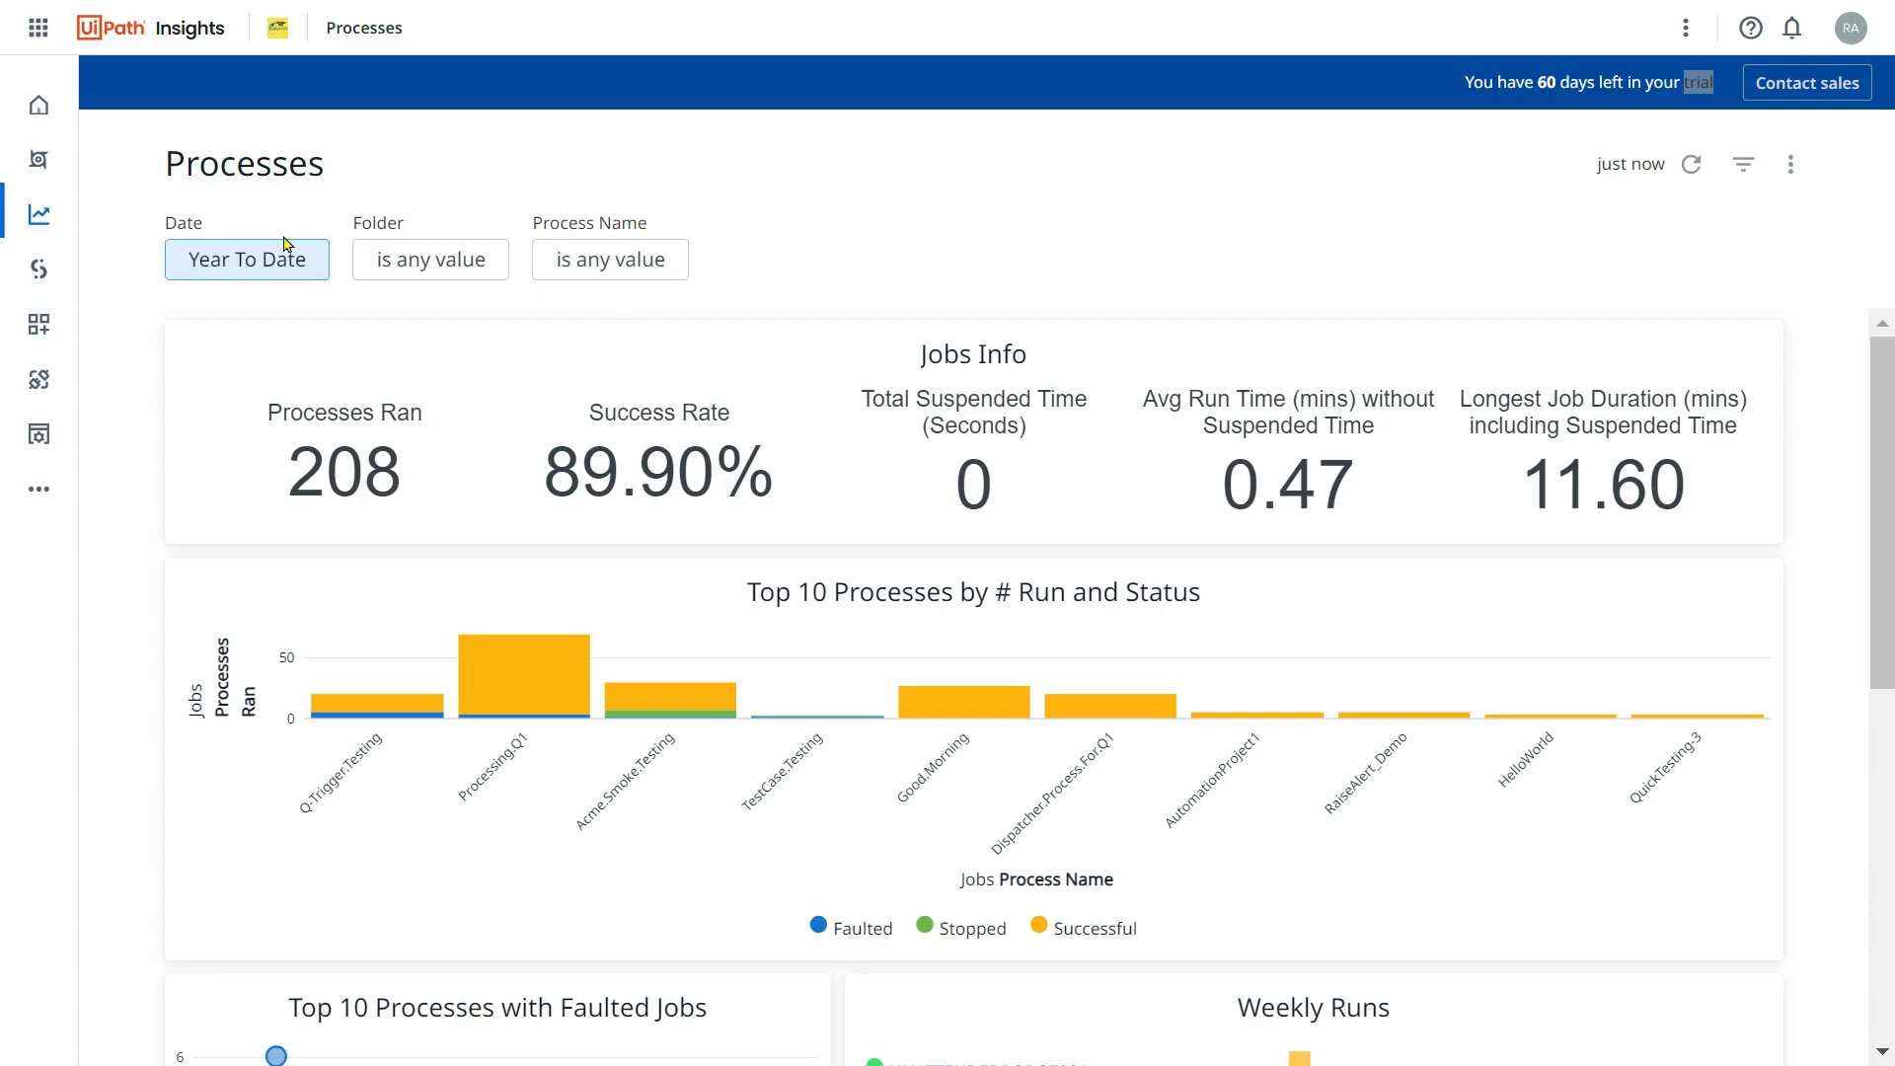
left_click(247, 259)
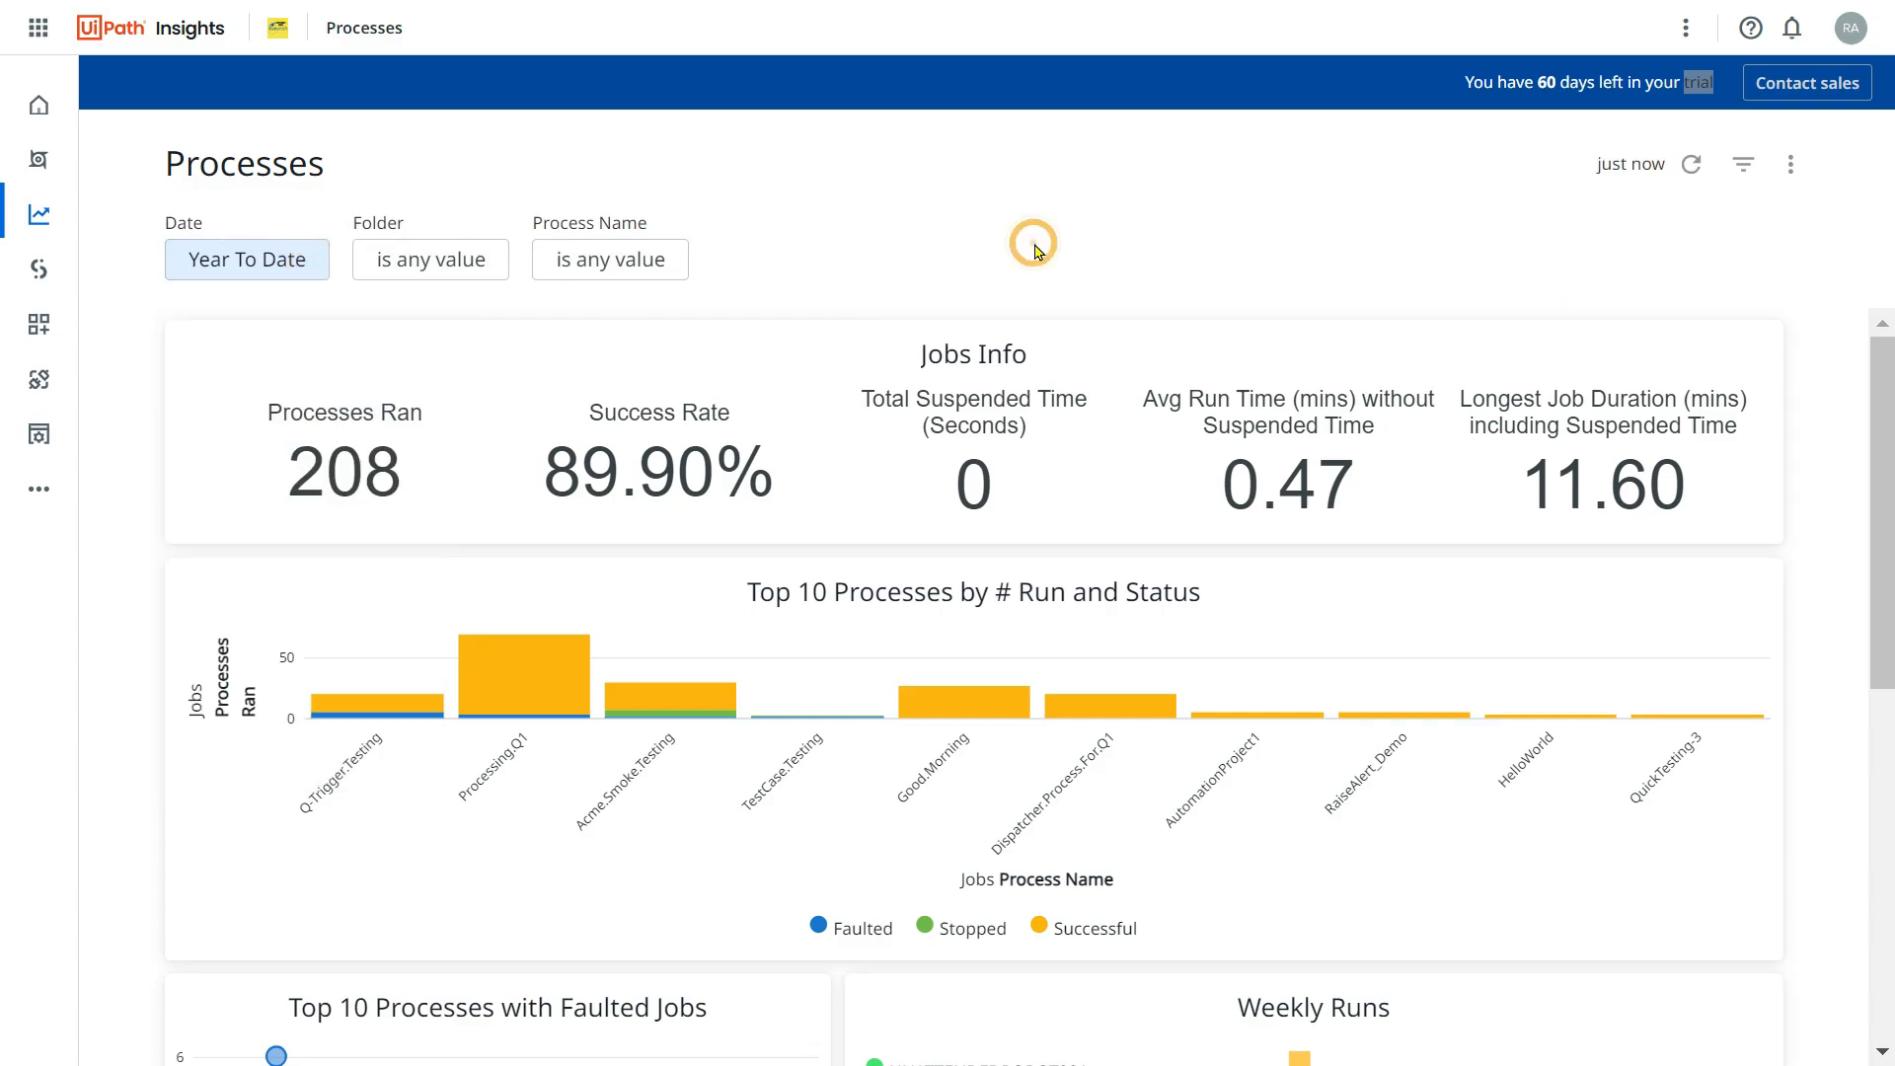
mouse_move(432, 400)
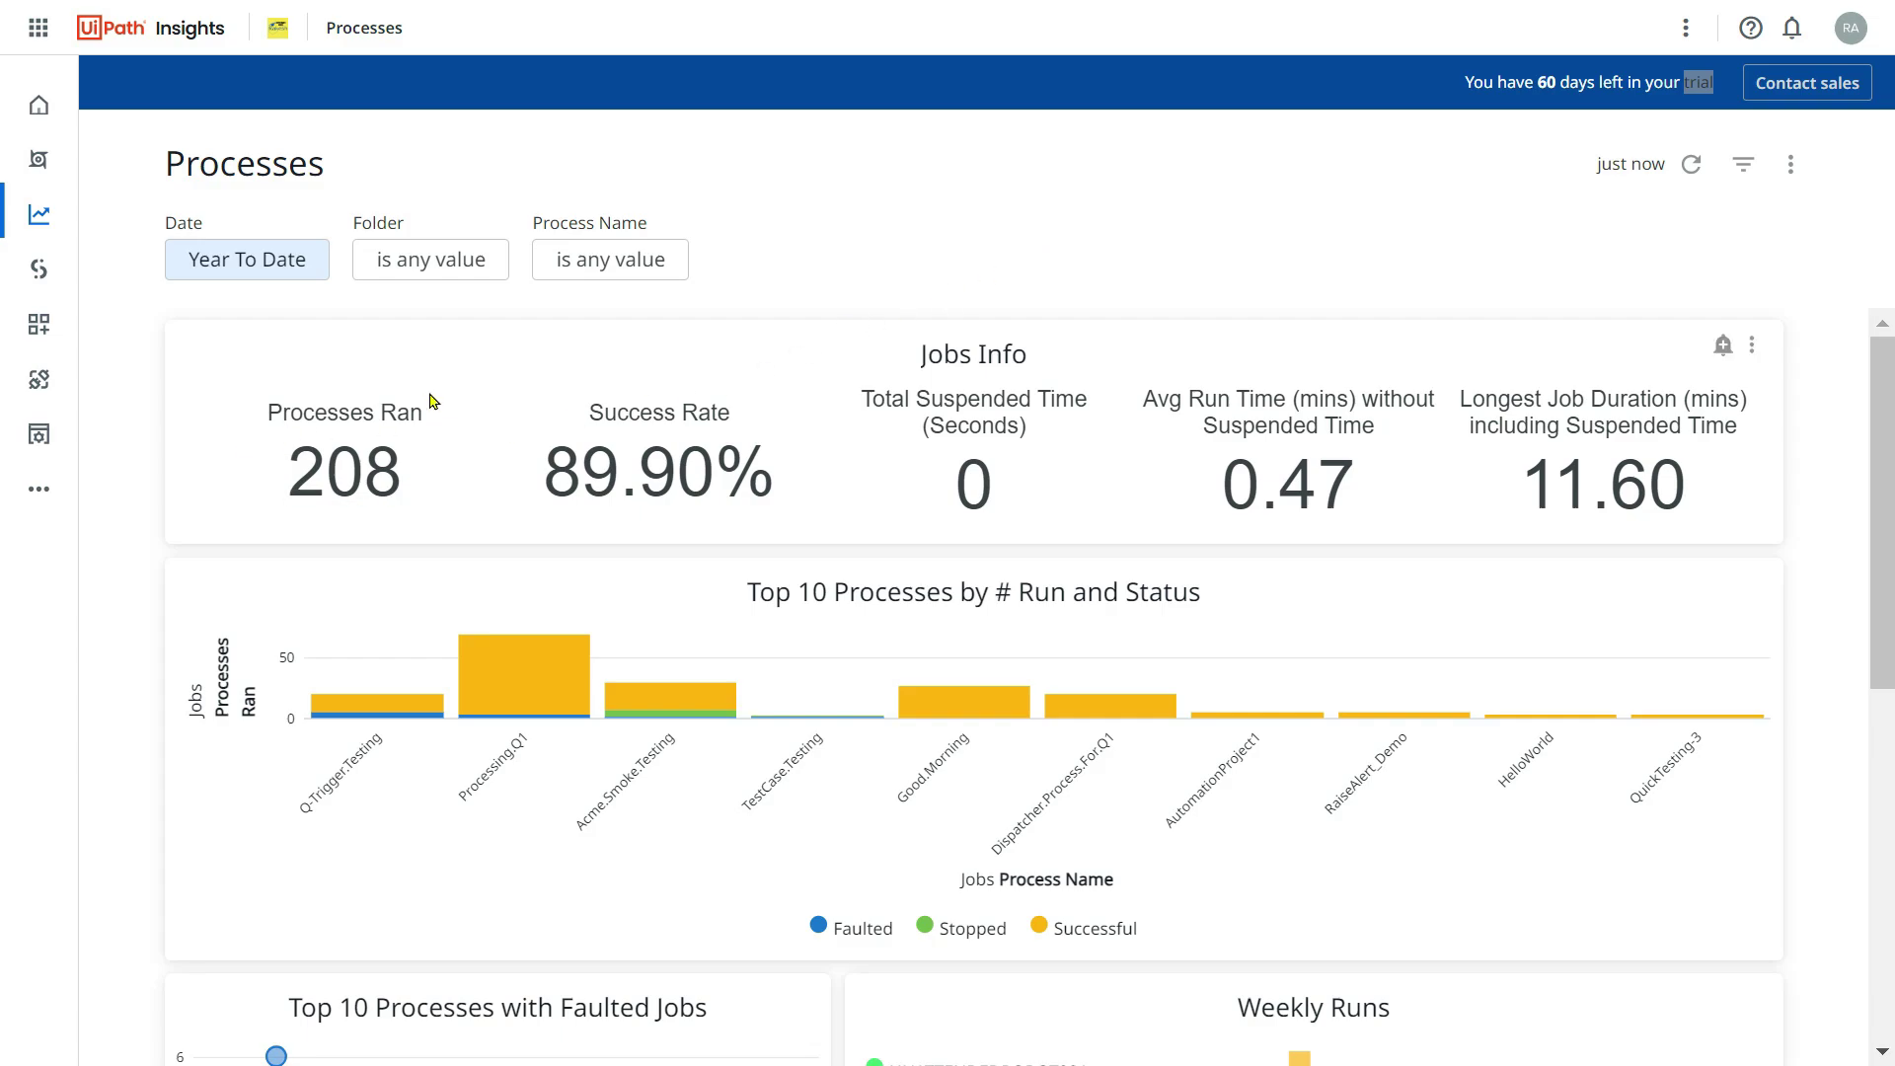
mouse_move(1777, 997)
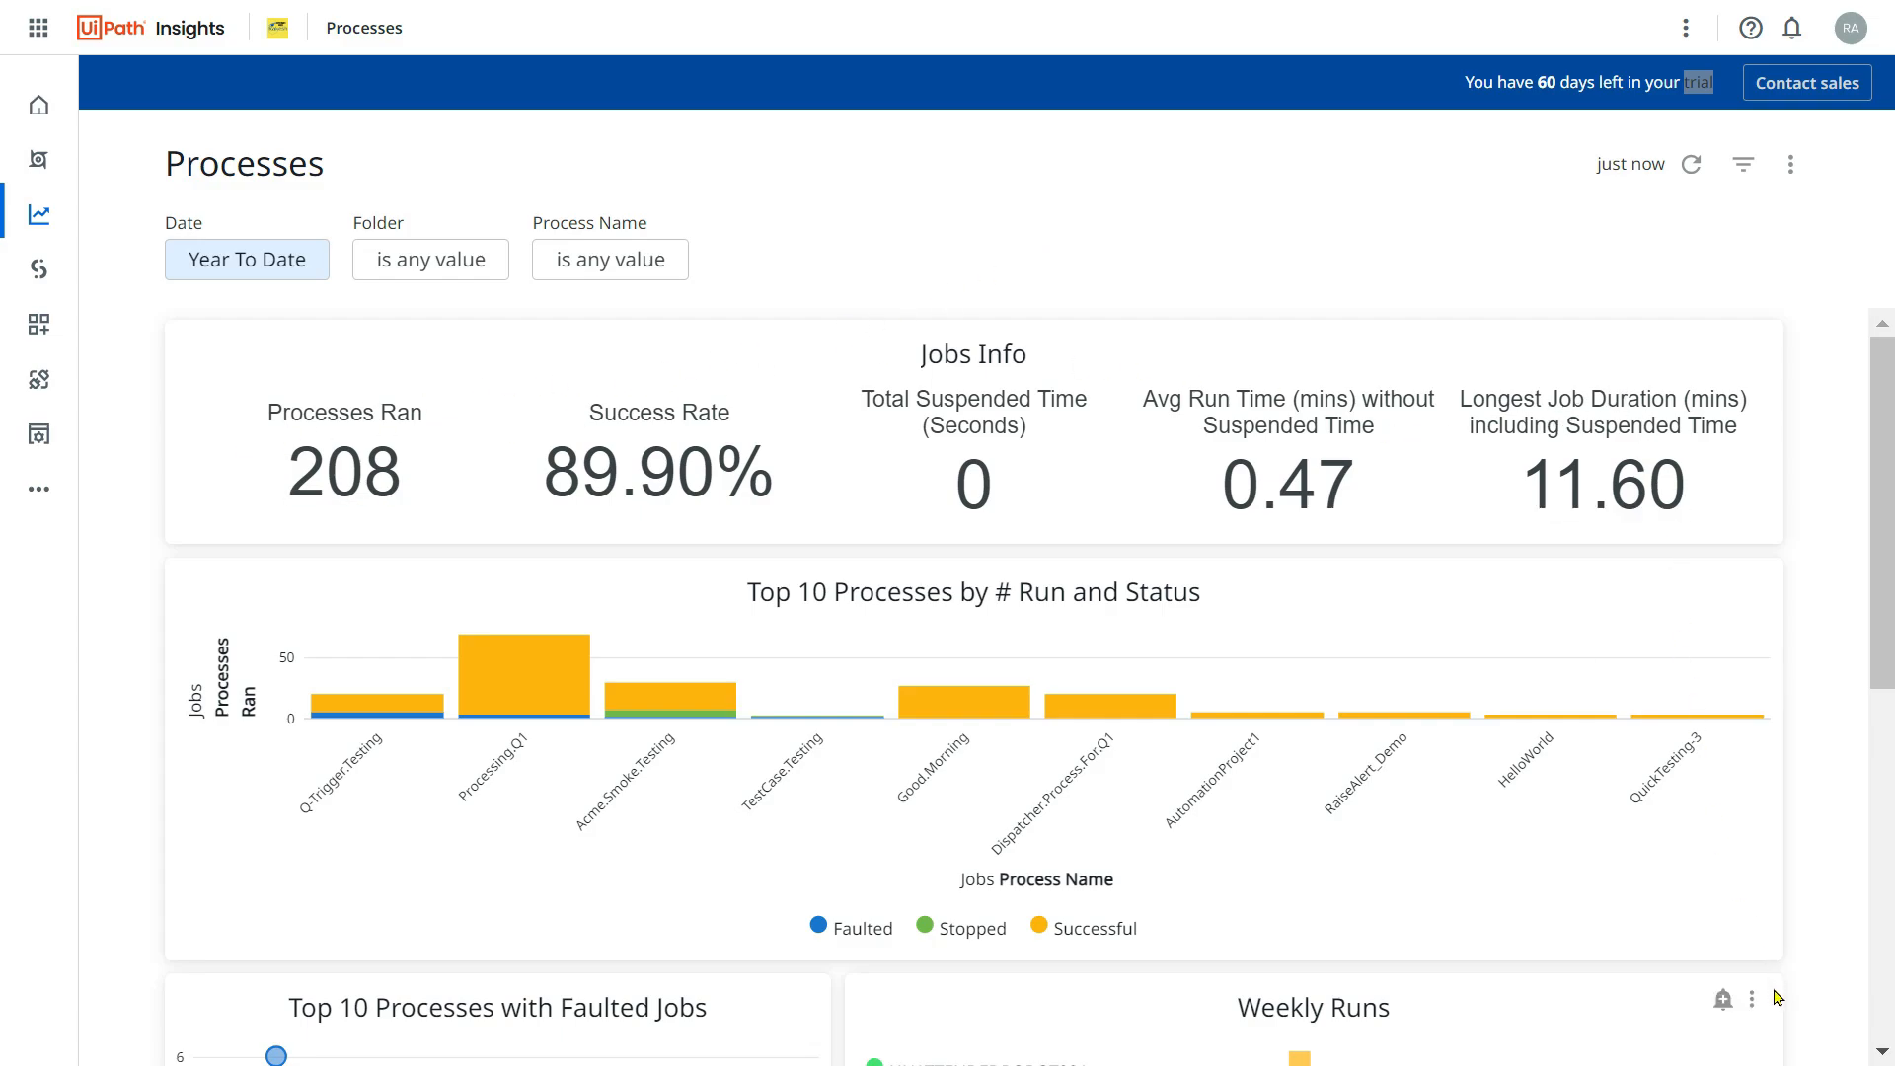
mouse_move(660, 582)
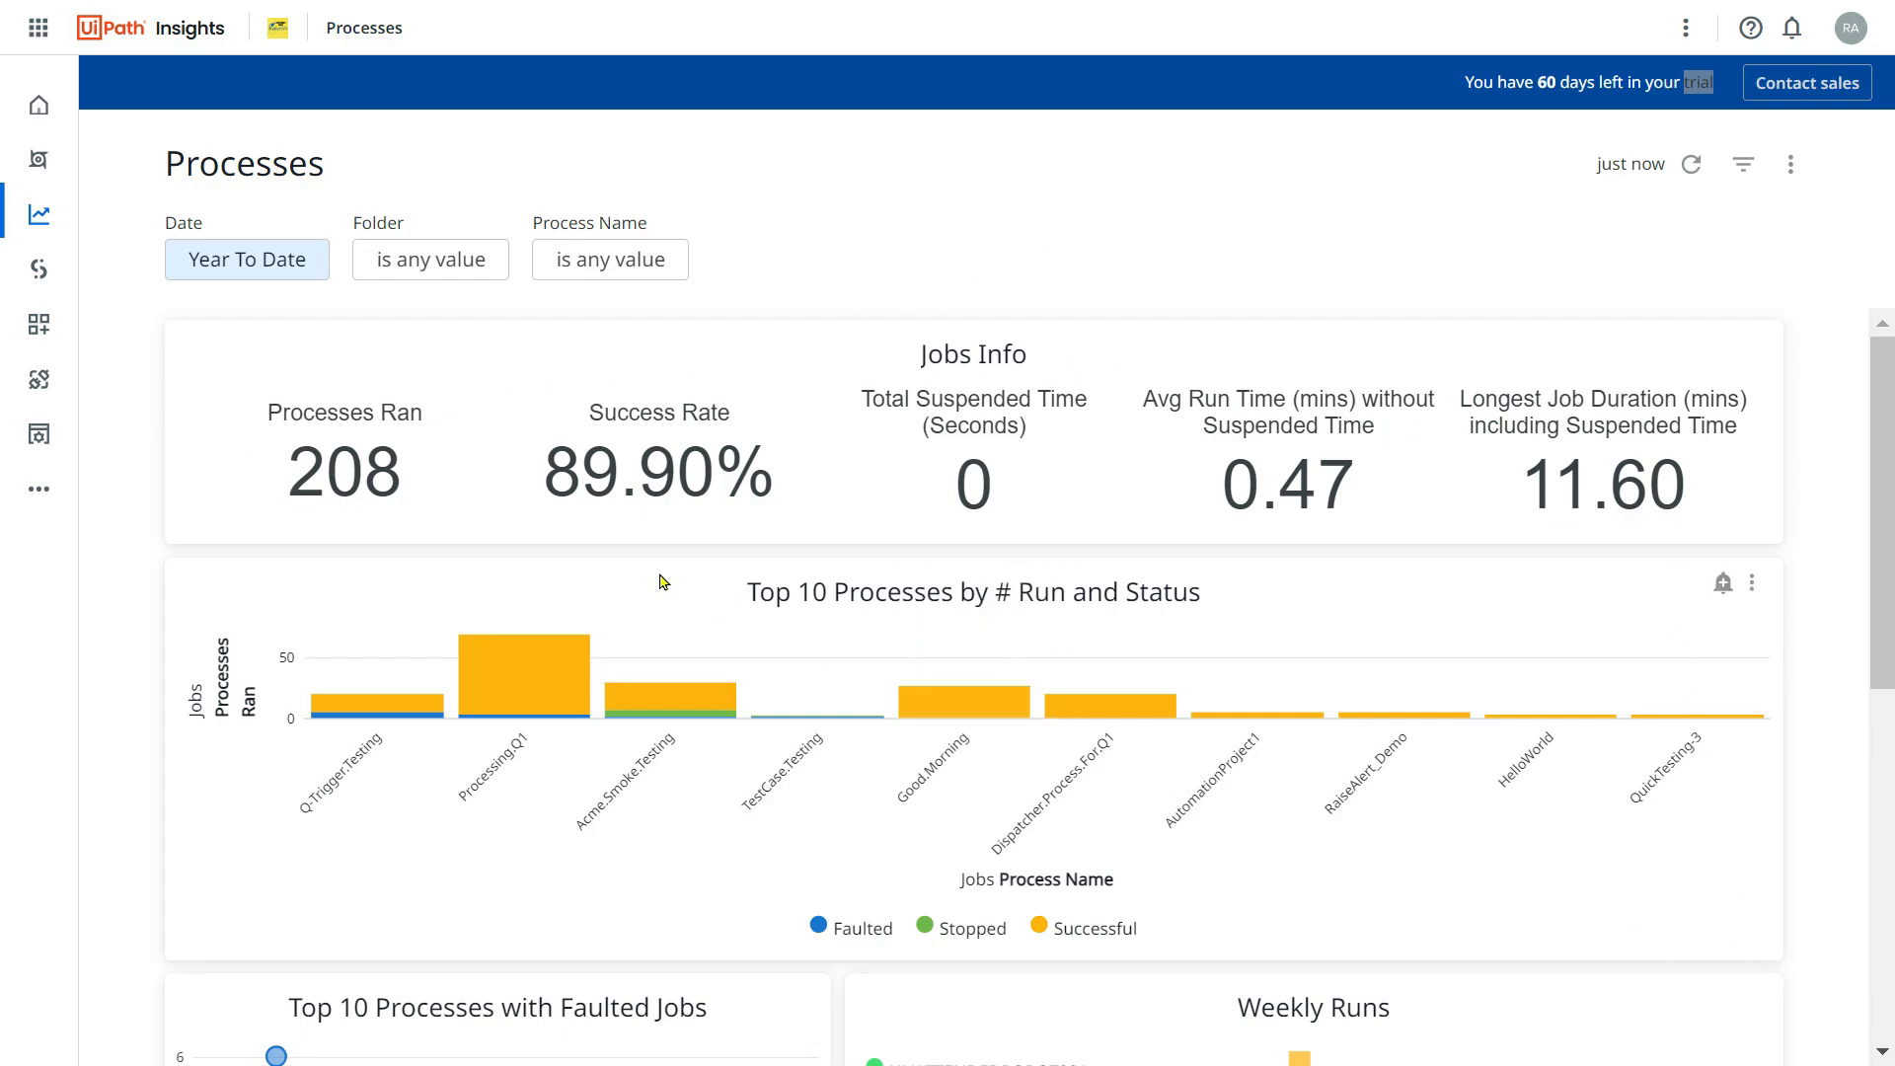
mouse_move(1568, 451)
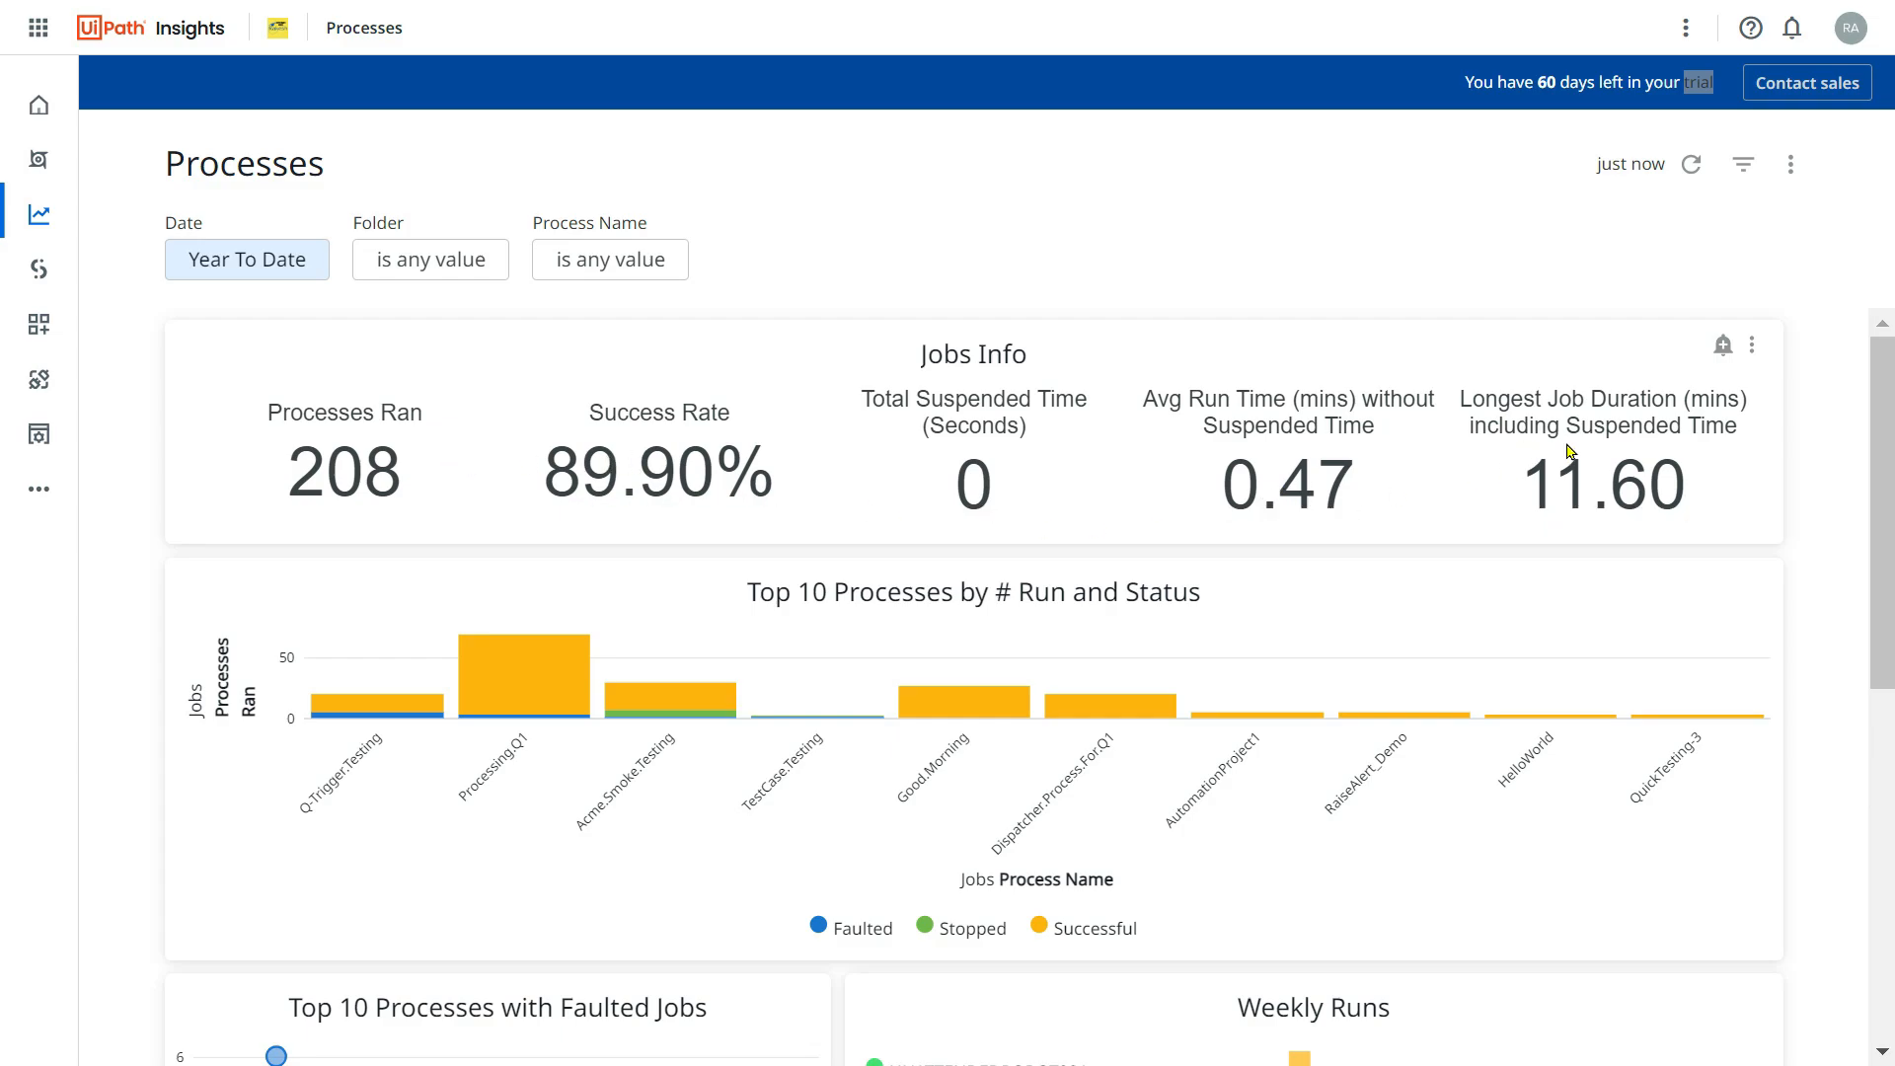
mouse_move(345, 400)
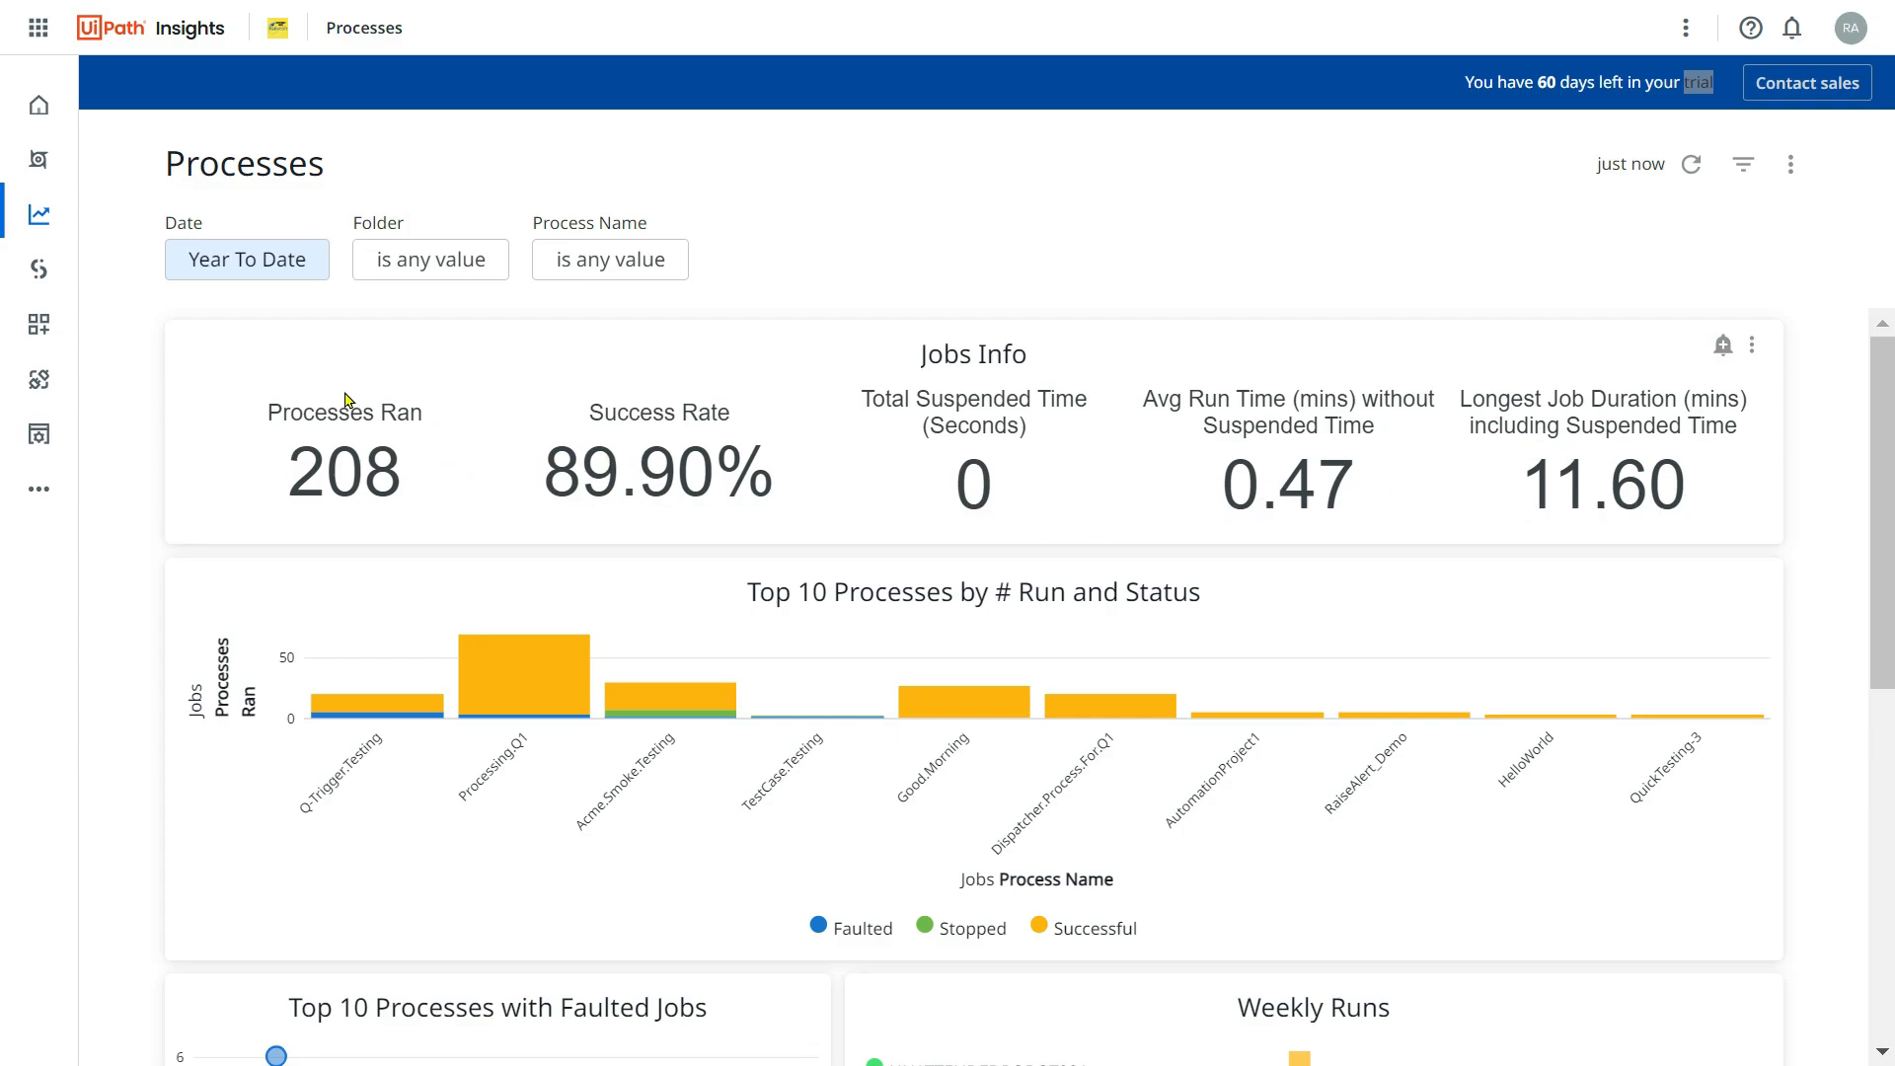
mouse_move(450, 436)
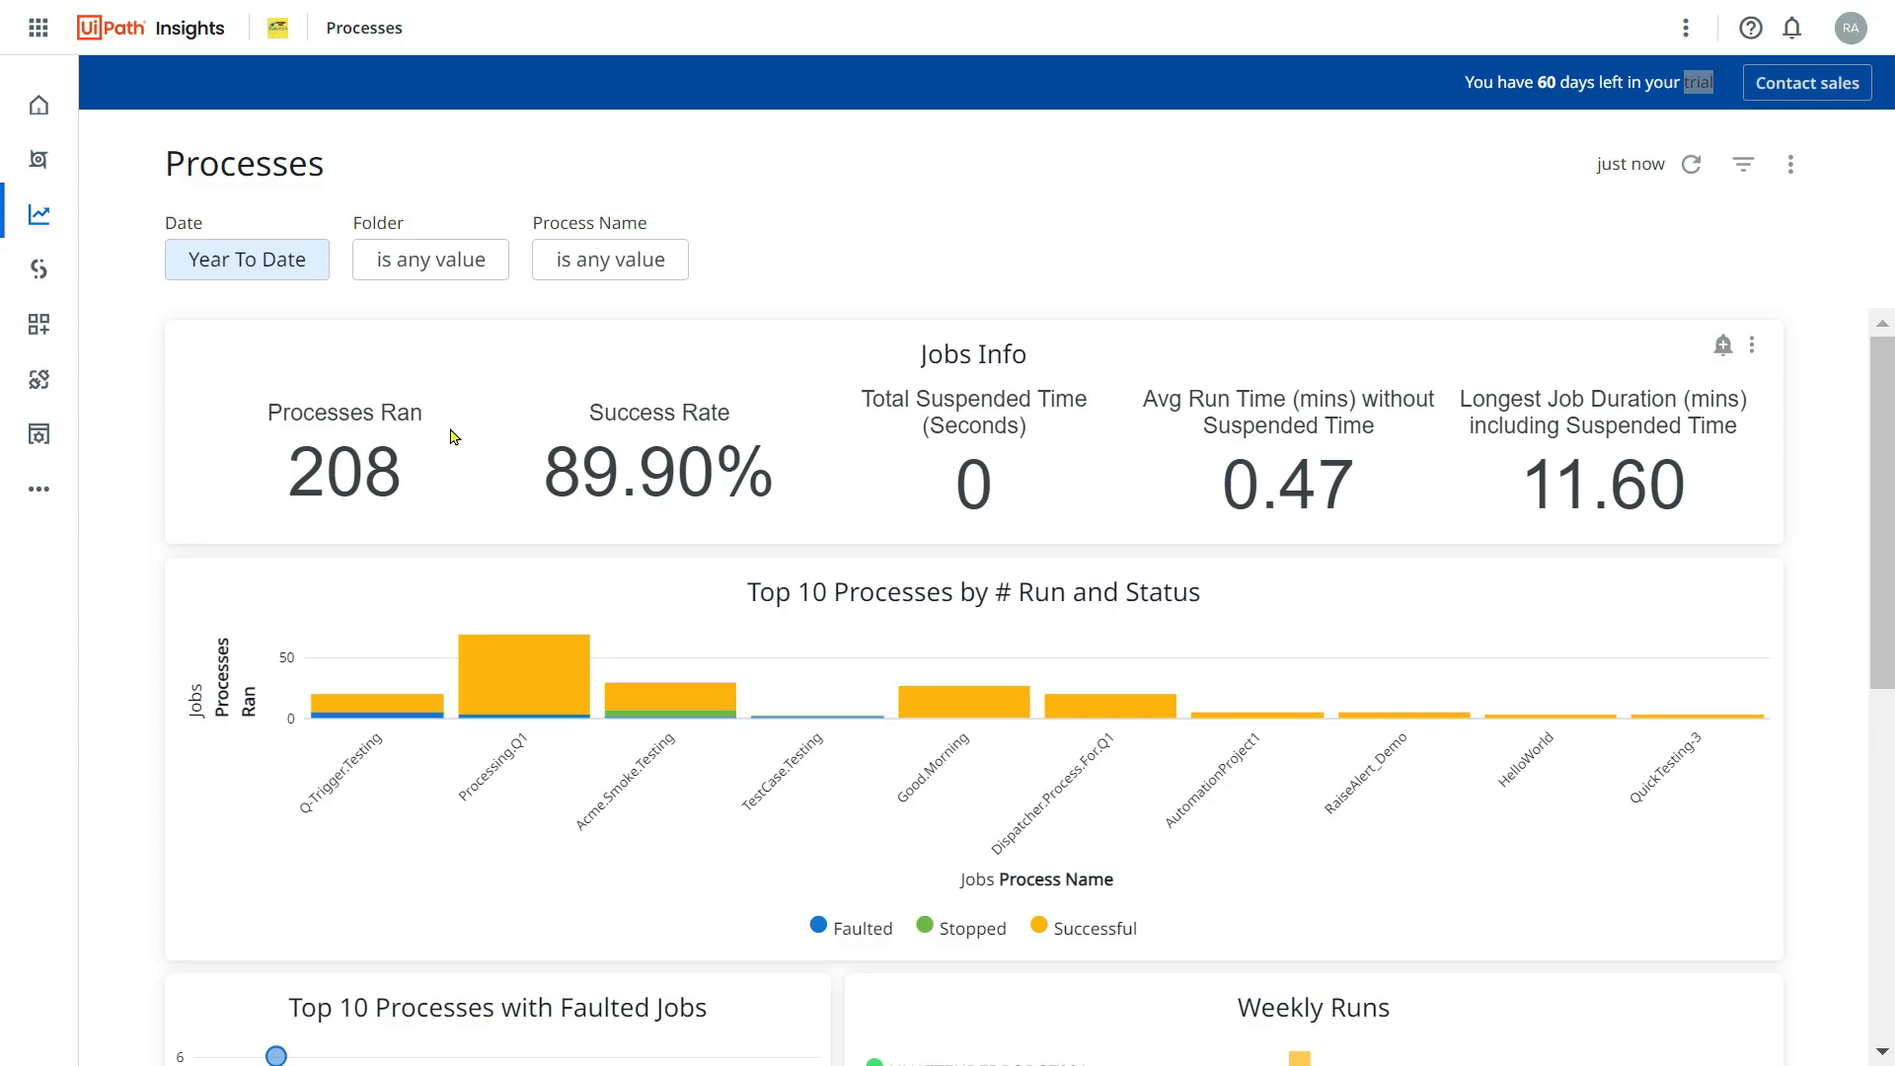
double_click(343, 413)
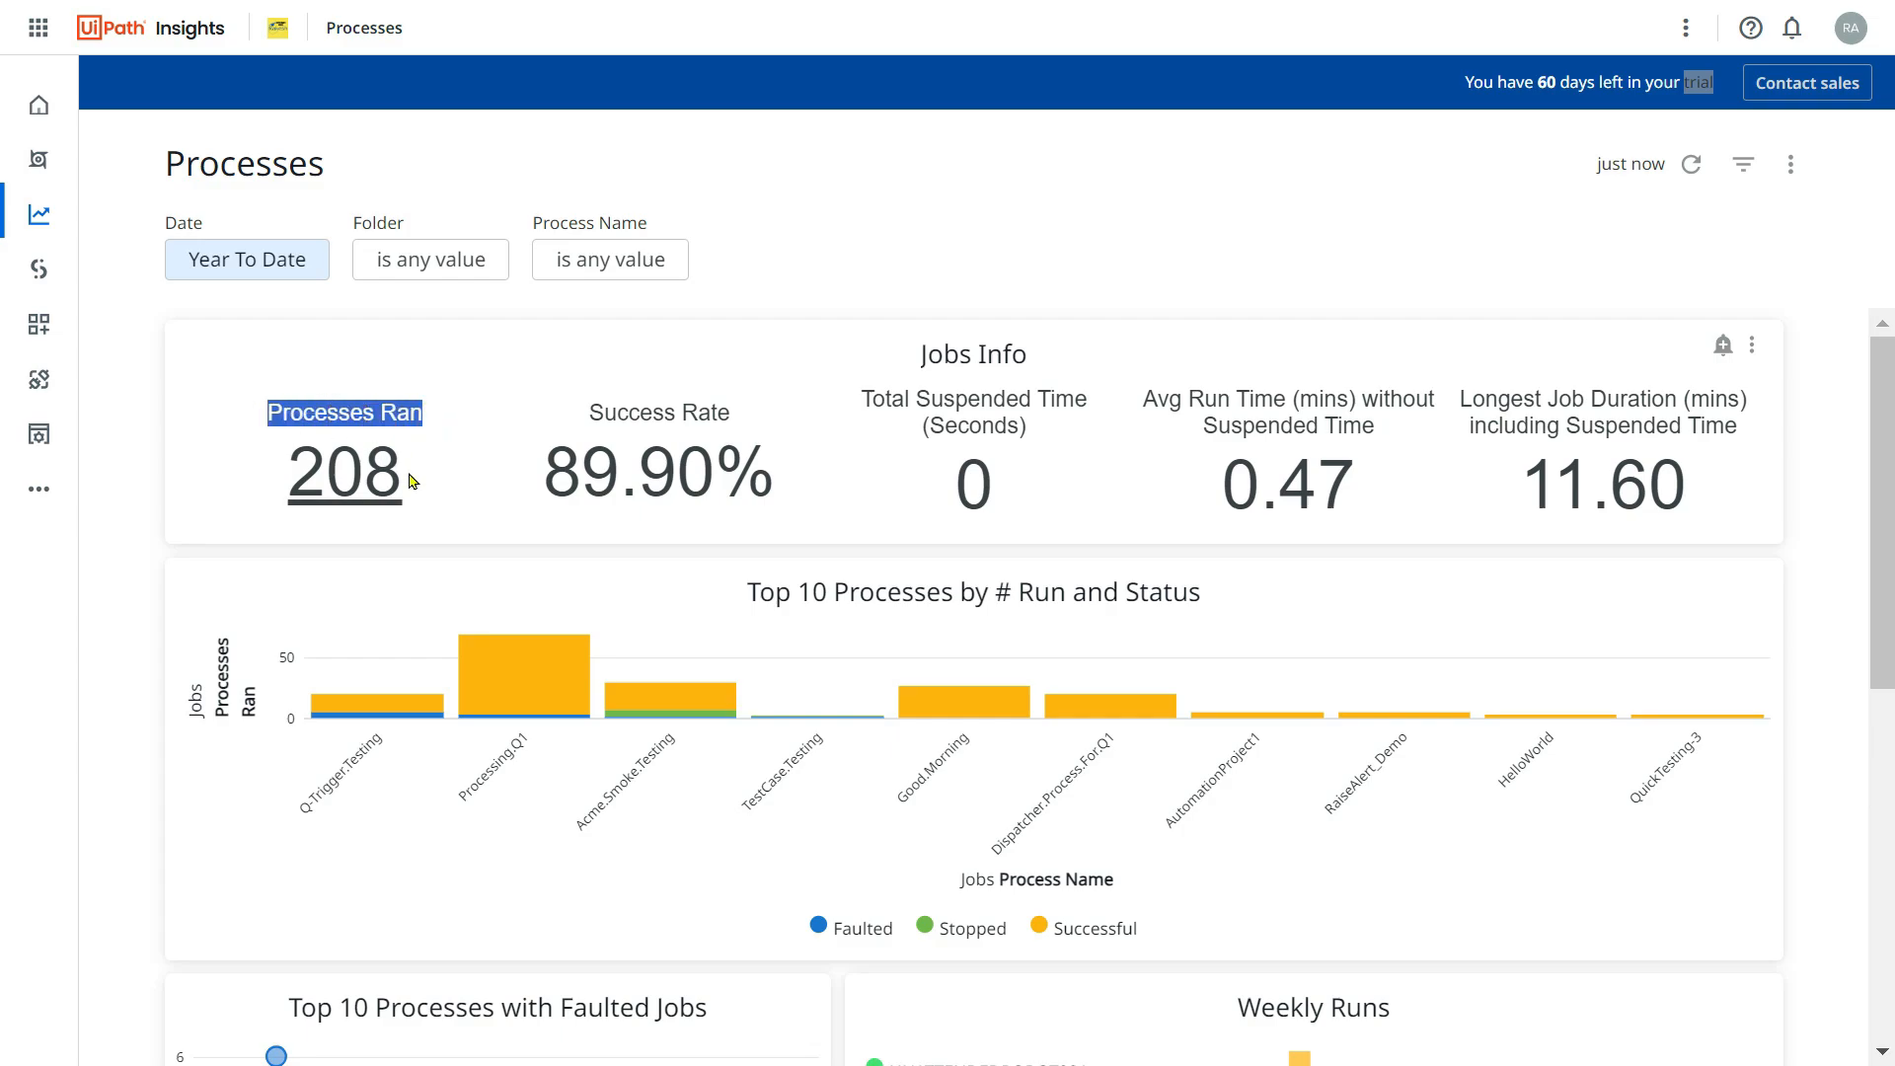
mouse_move(417, 513)
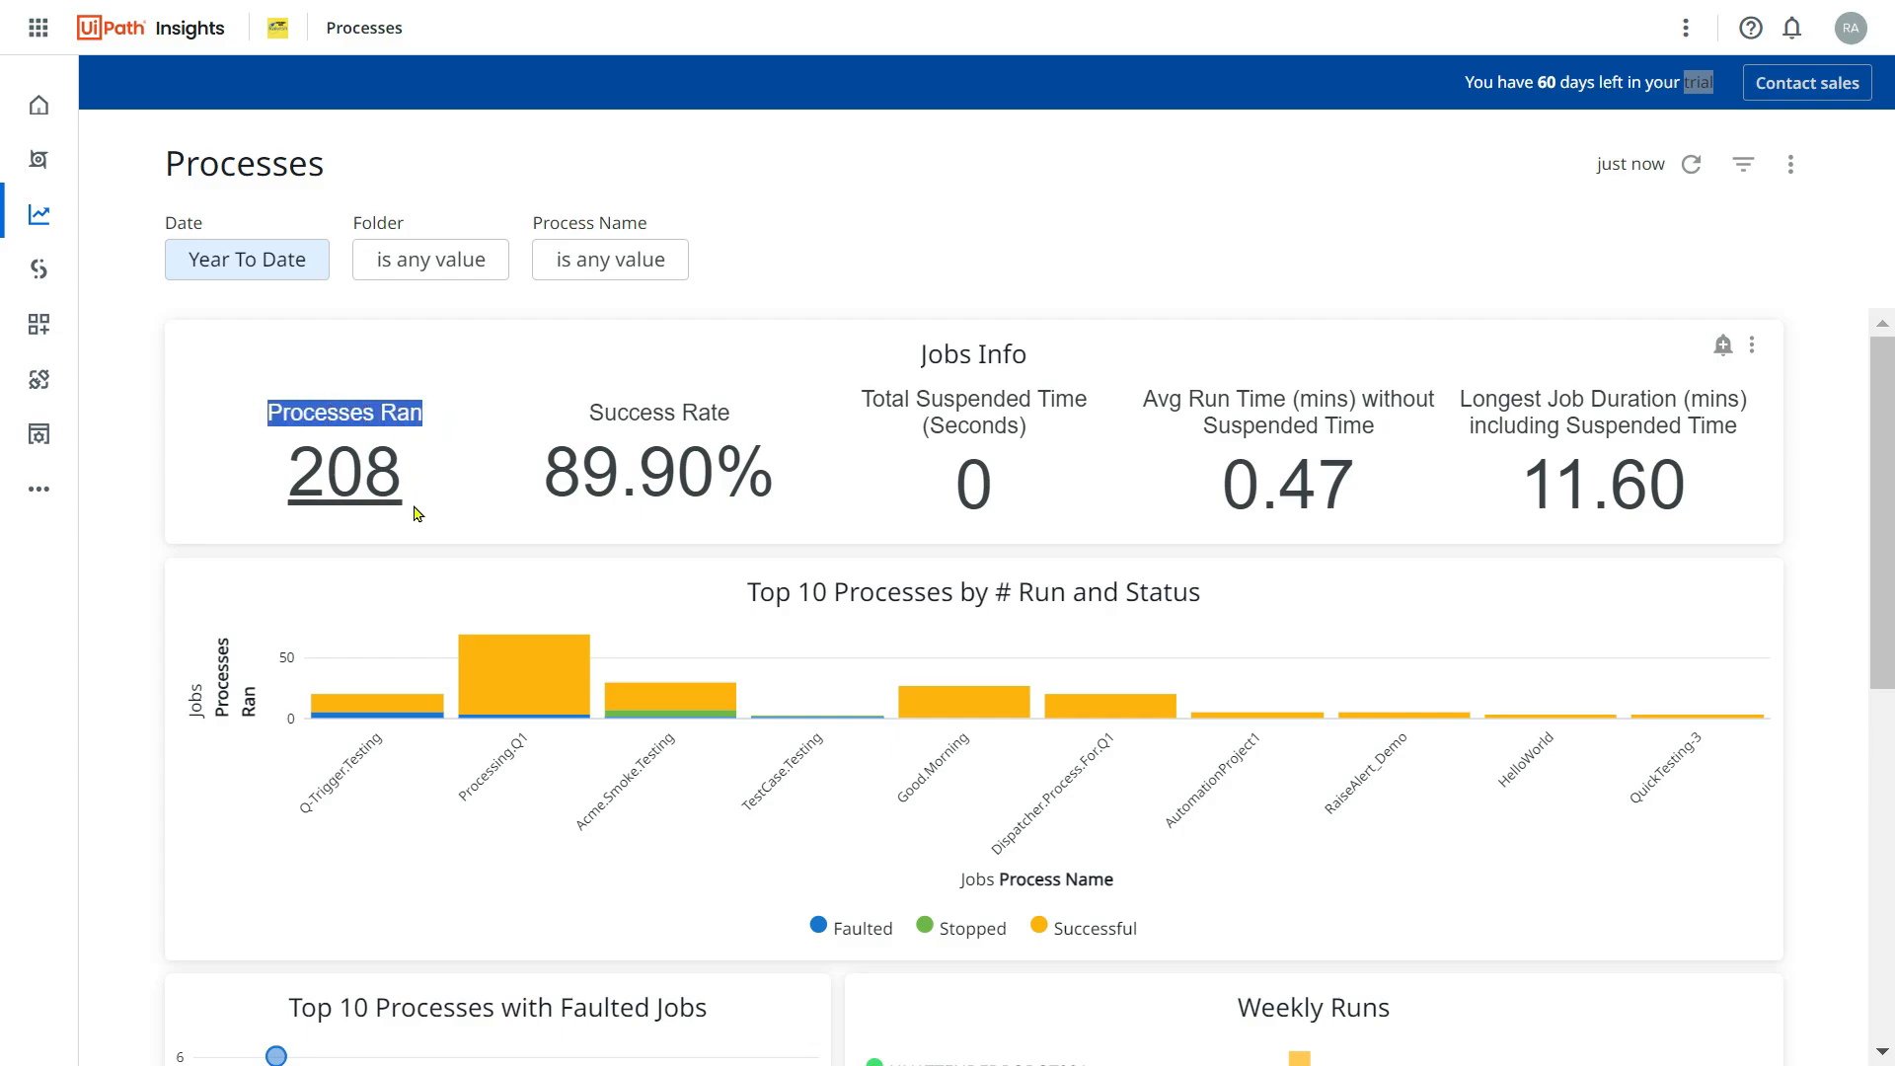
mouse_move(422, 463)
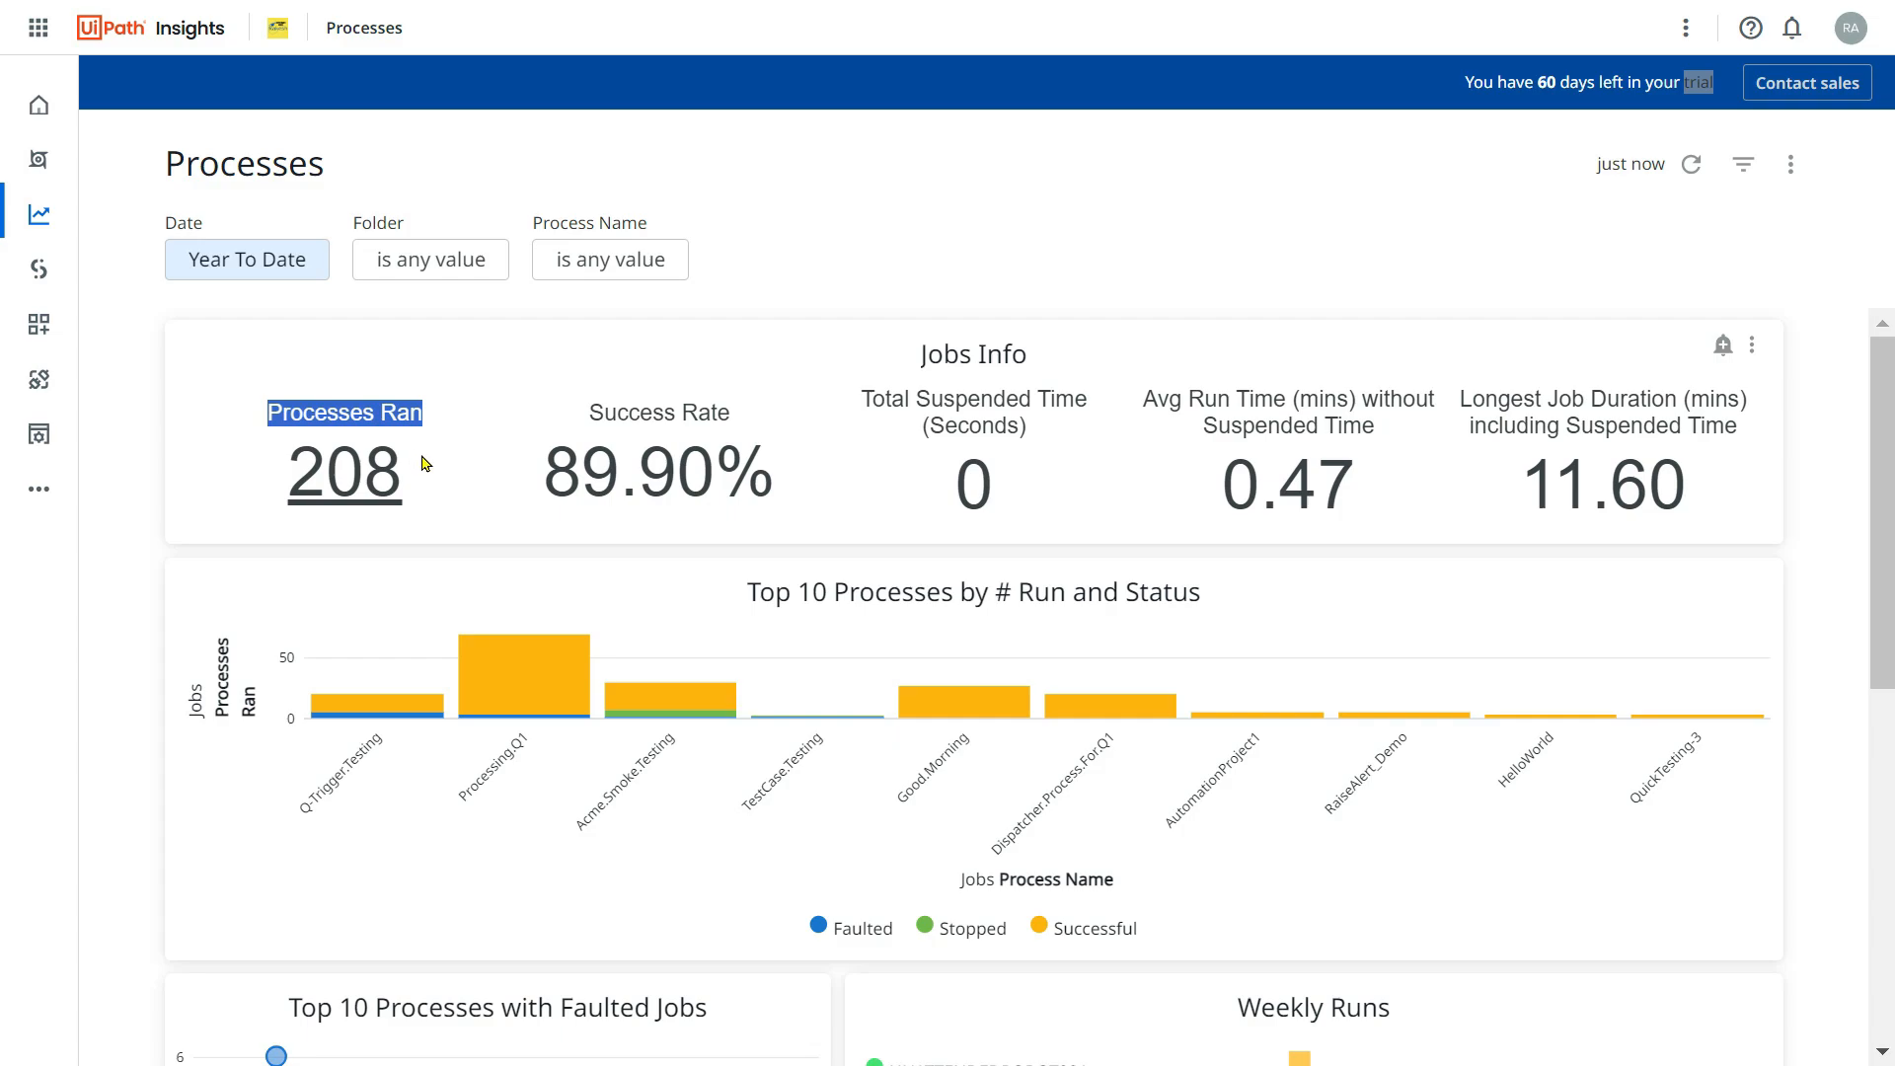
mouse_move(247, 259)
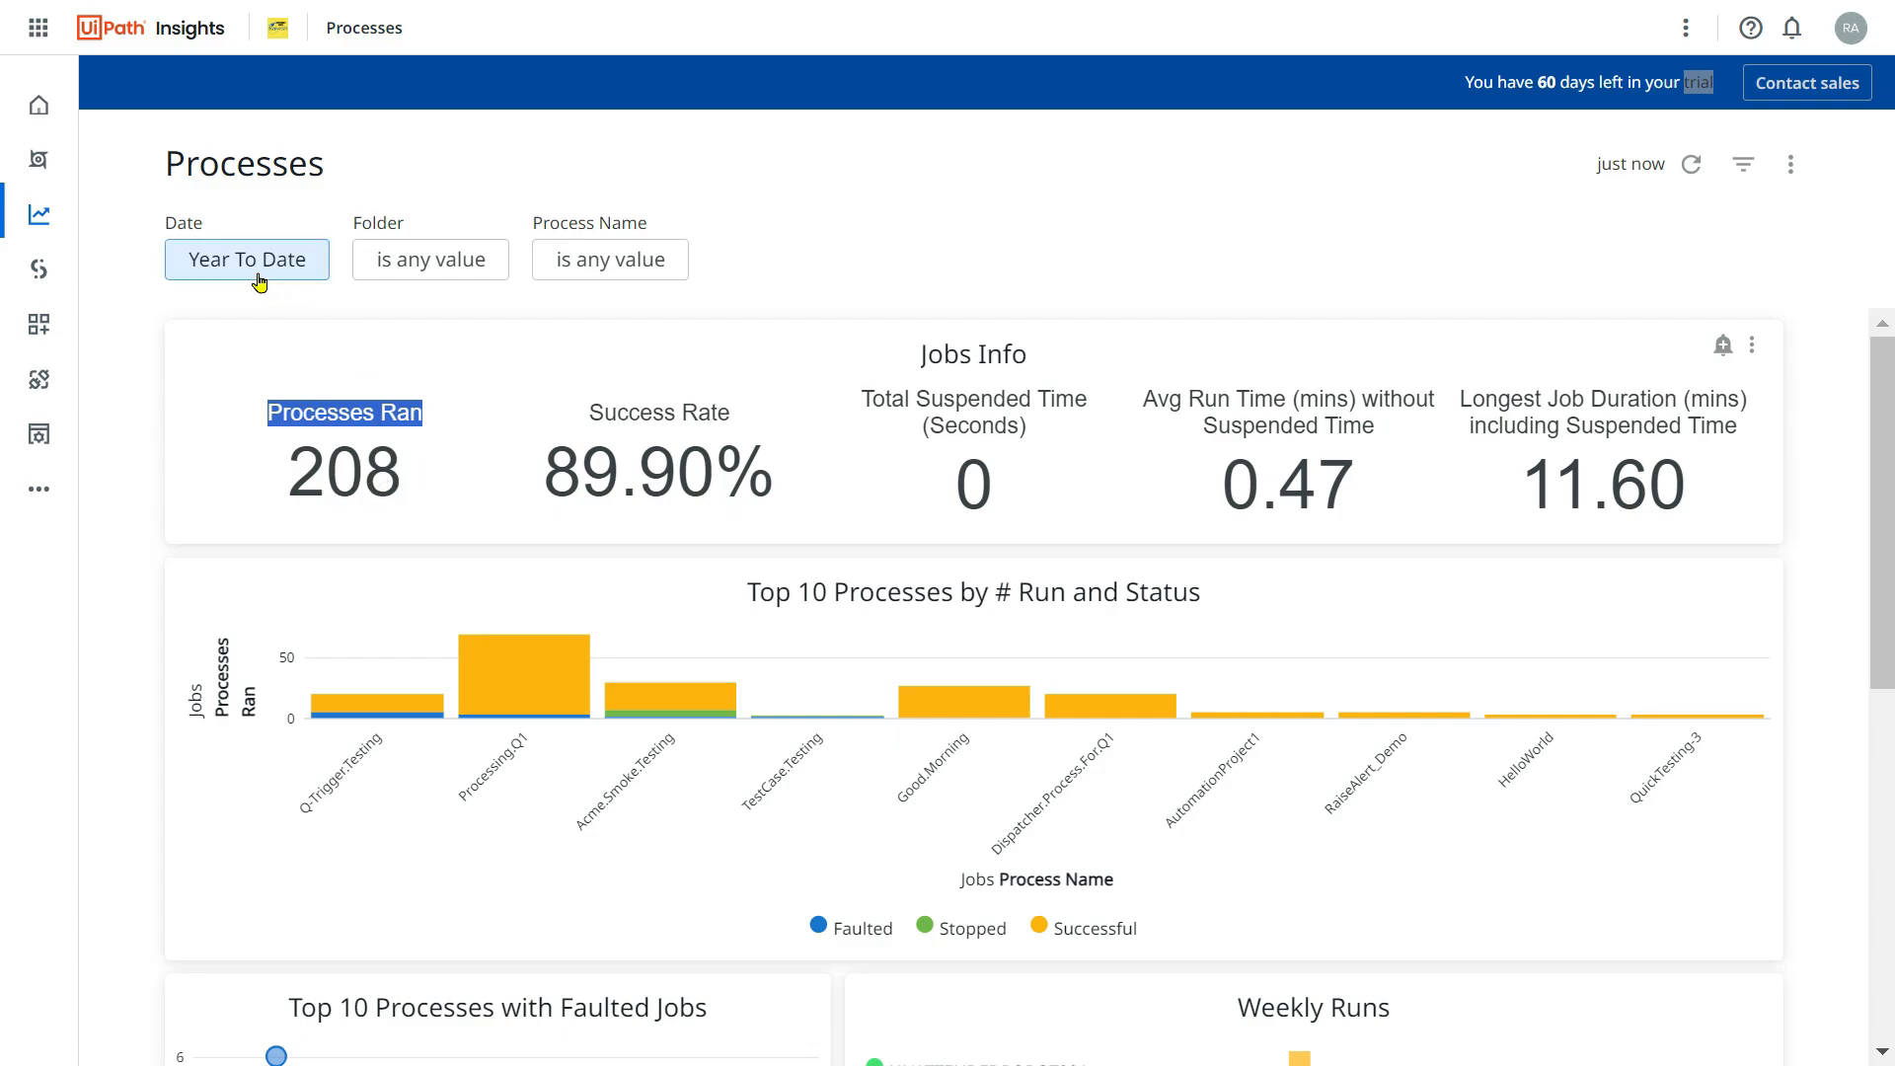
mouse_move(614, 413)
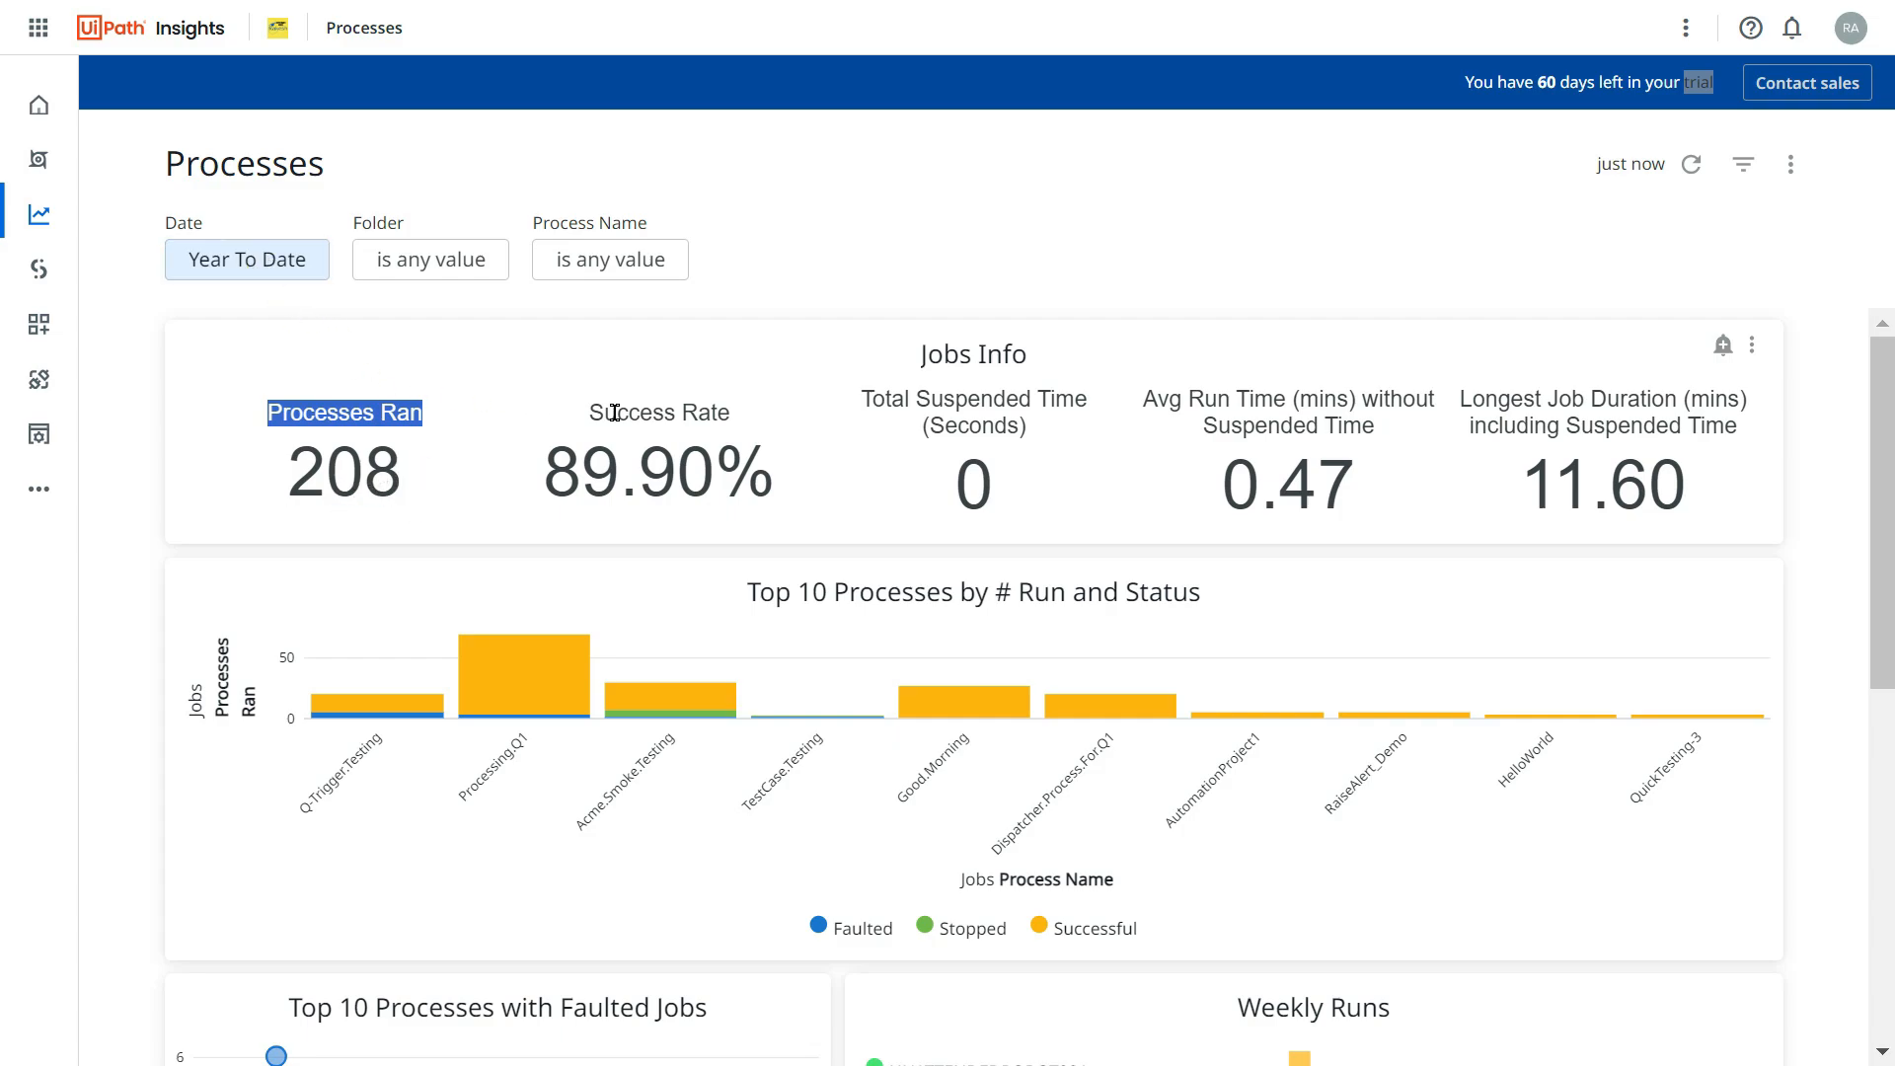
mouse_move(734, 423)
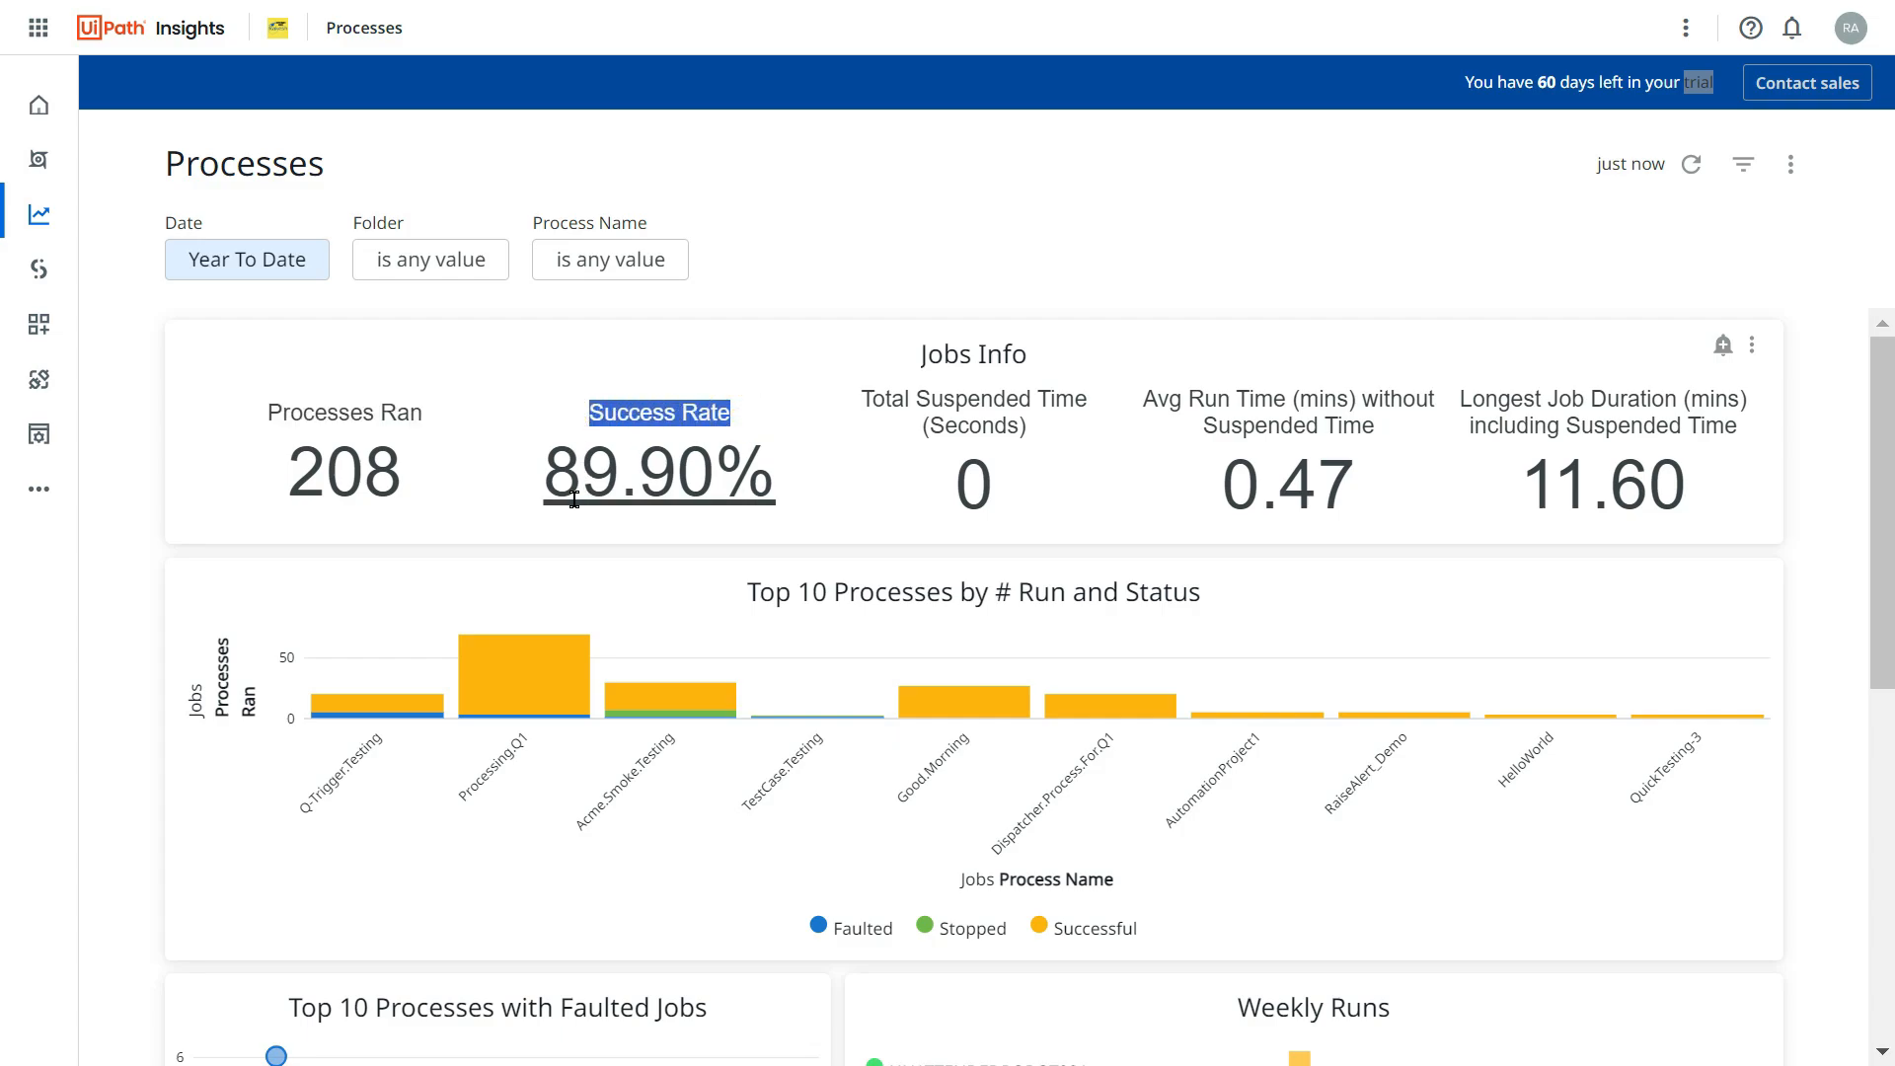
mouse_move(568, 490)
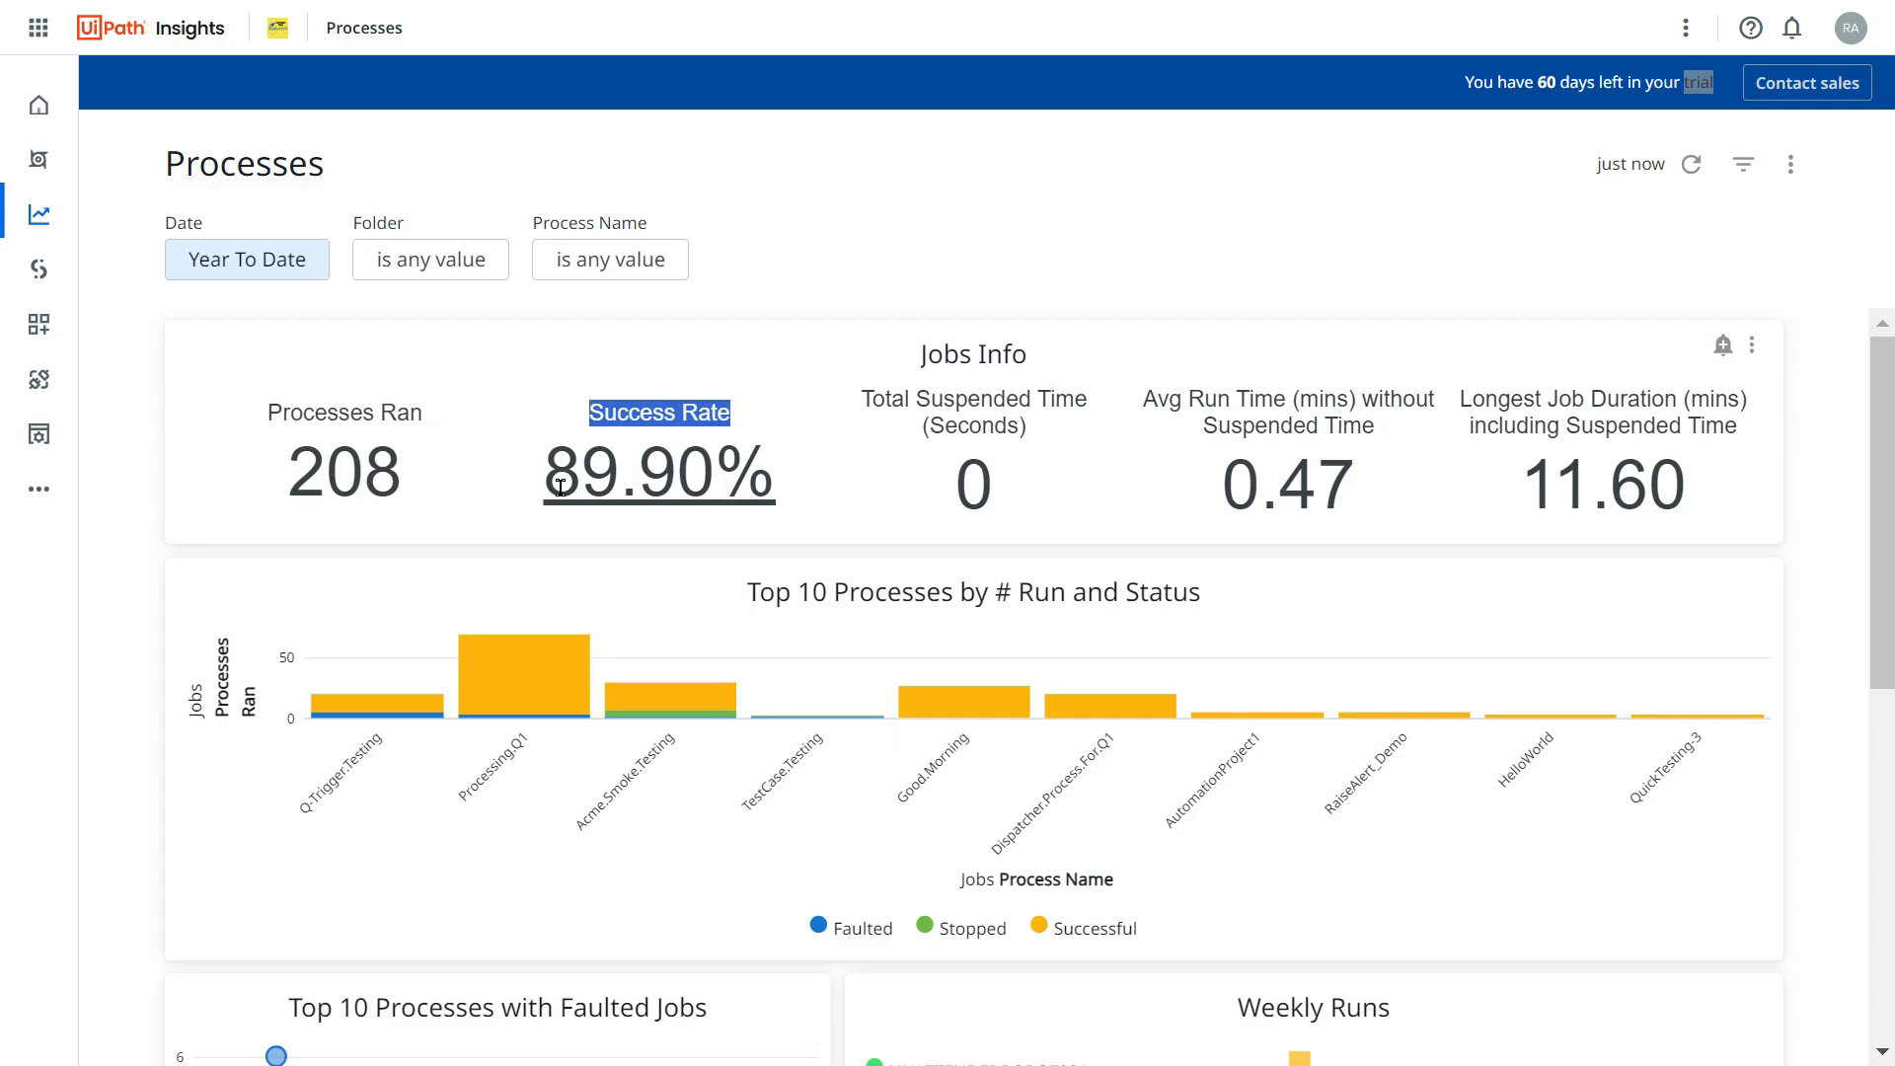
mouse_move(725, 468)
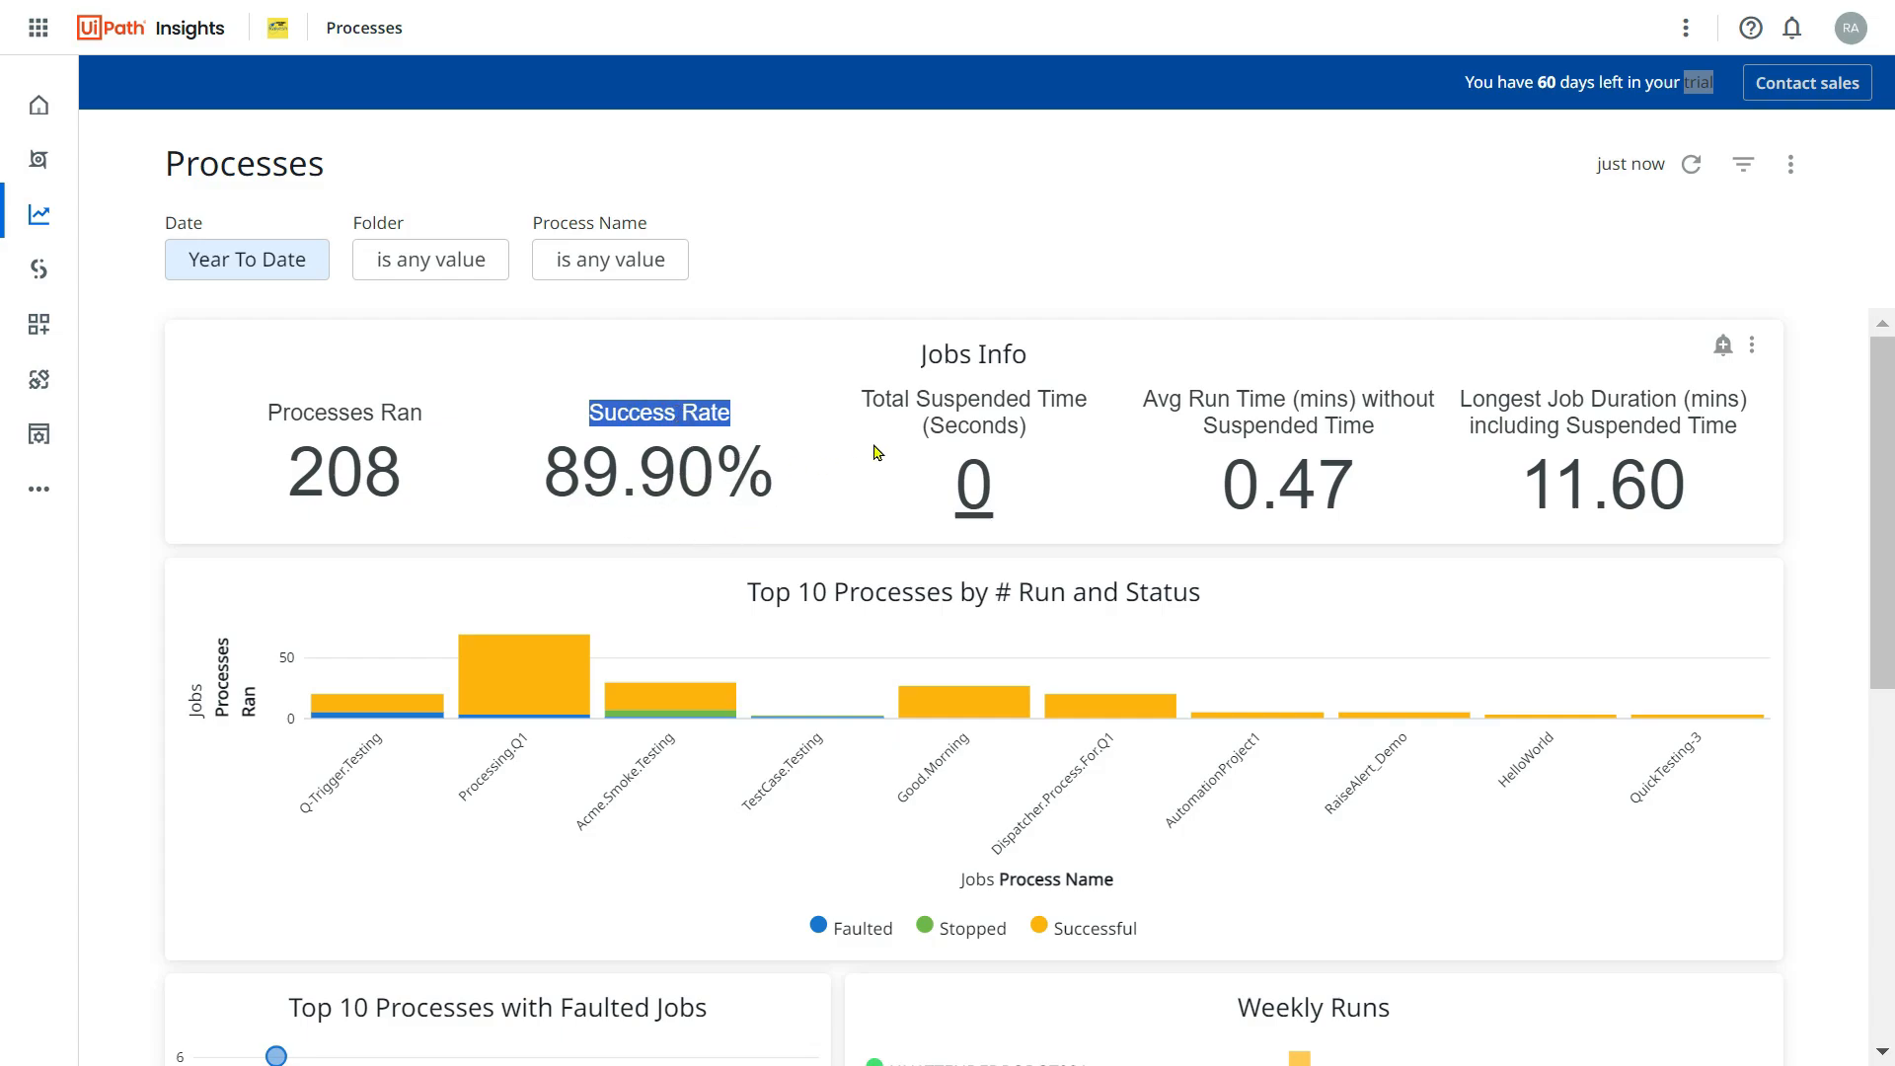
mouse_move(1088, 446)
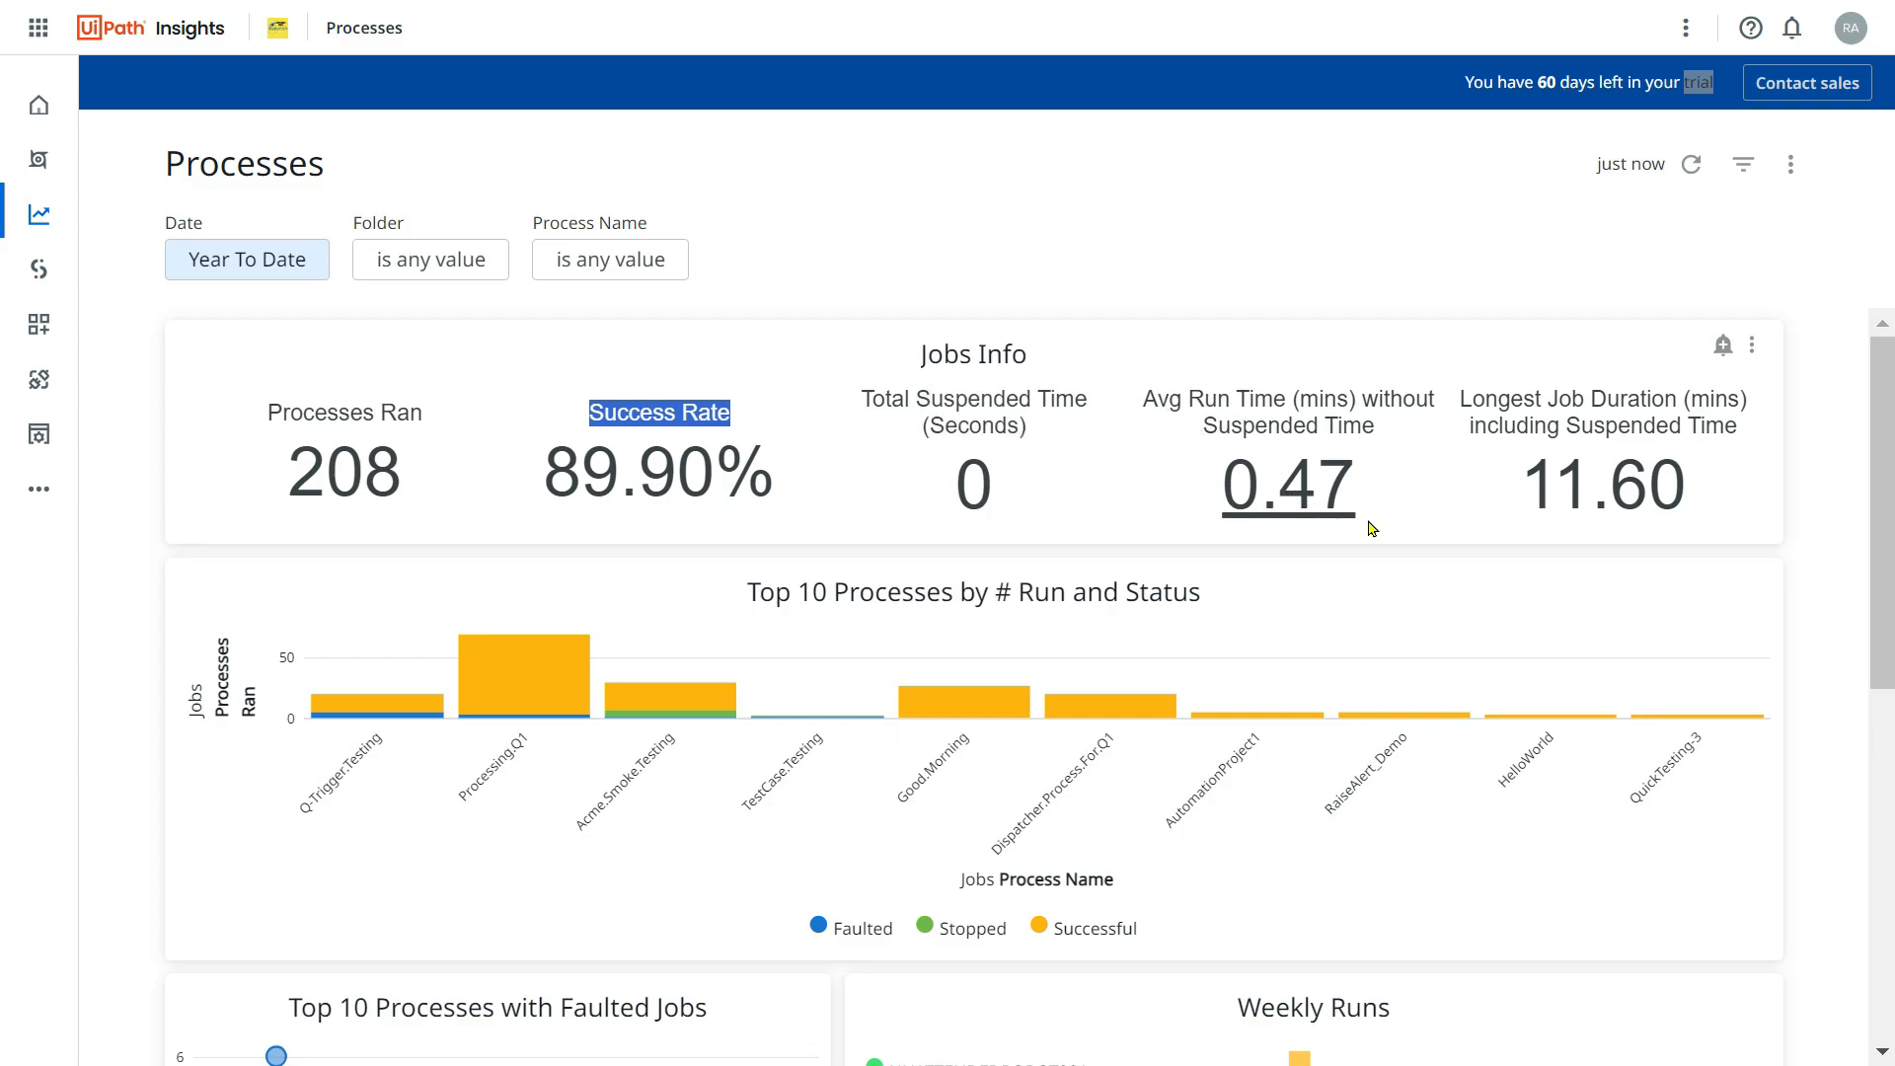
mouse_move(1708, 414)
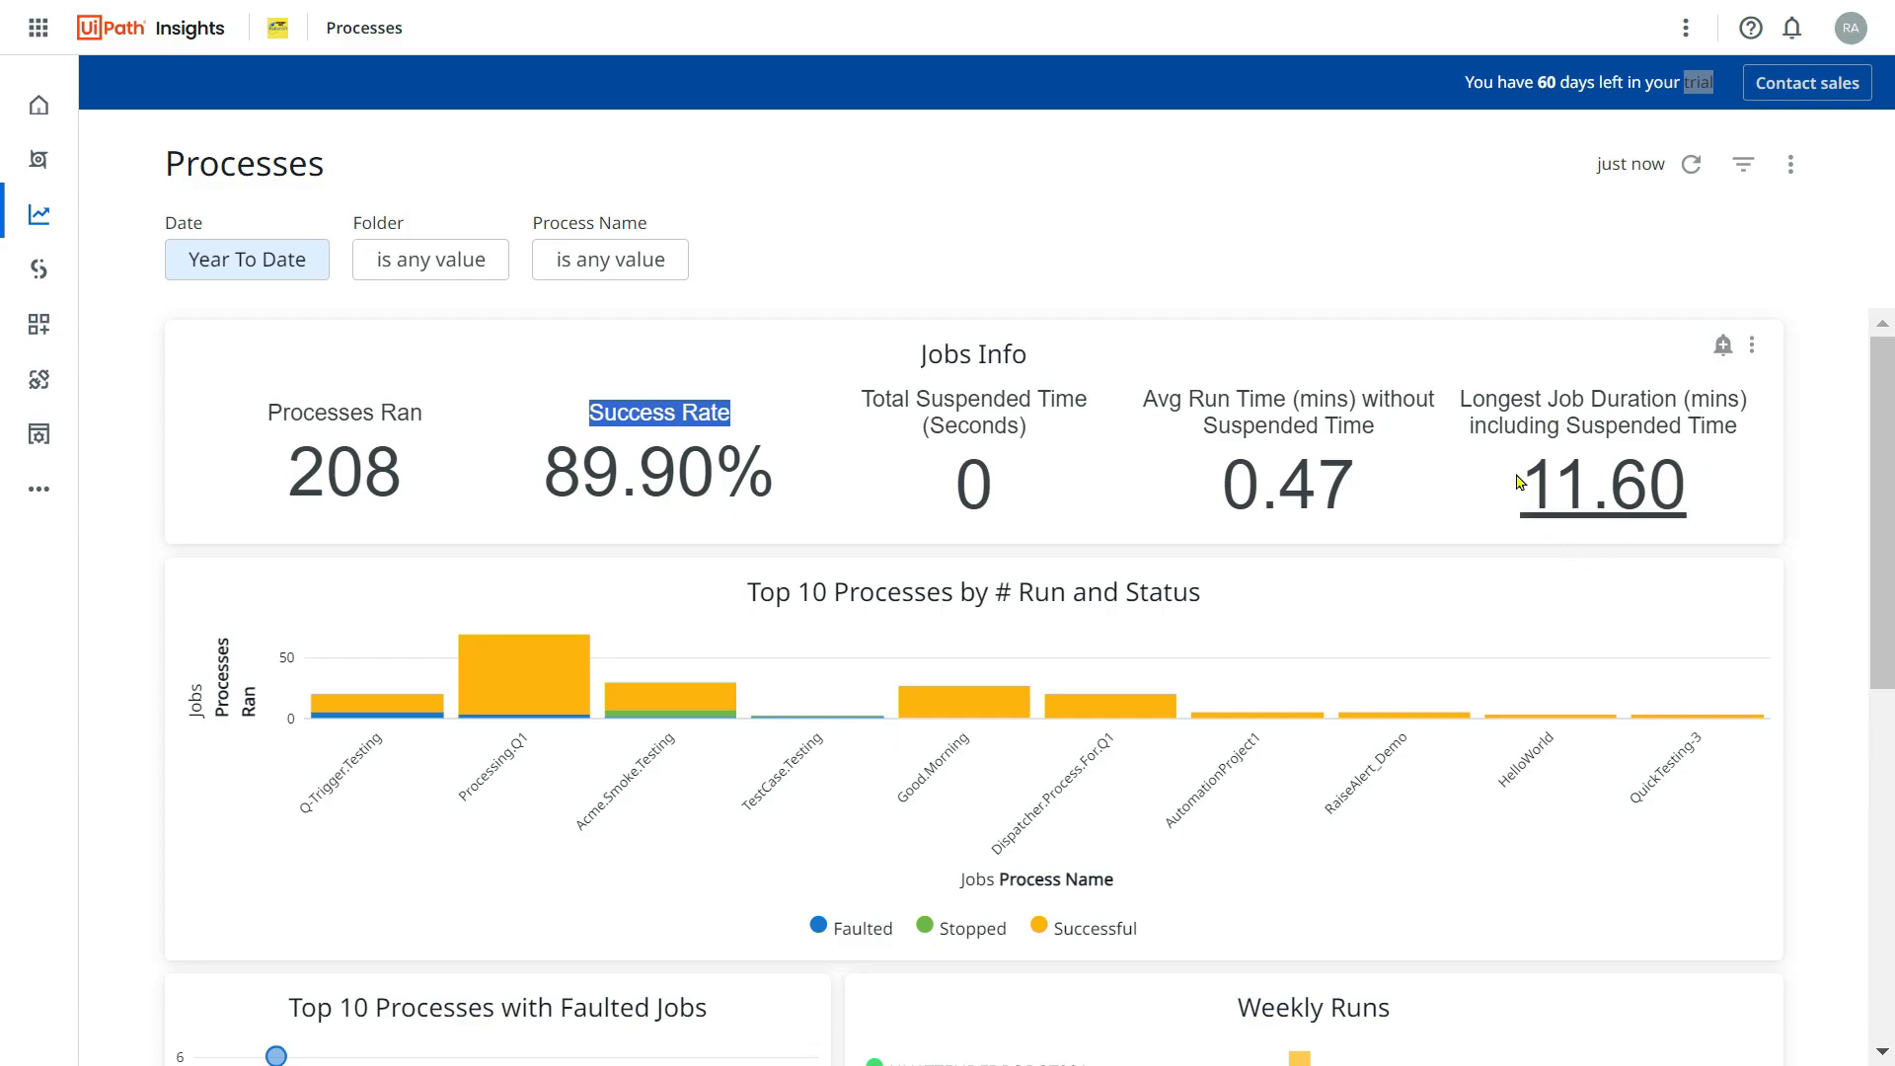
mouse_move(1104, 534)
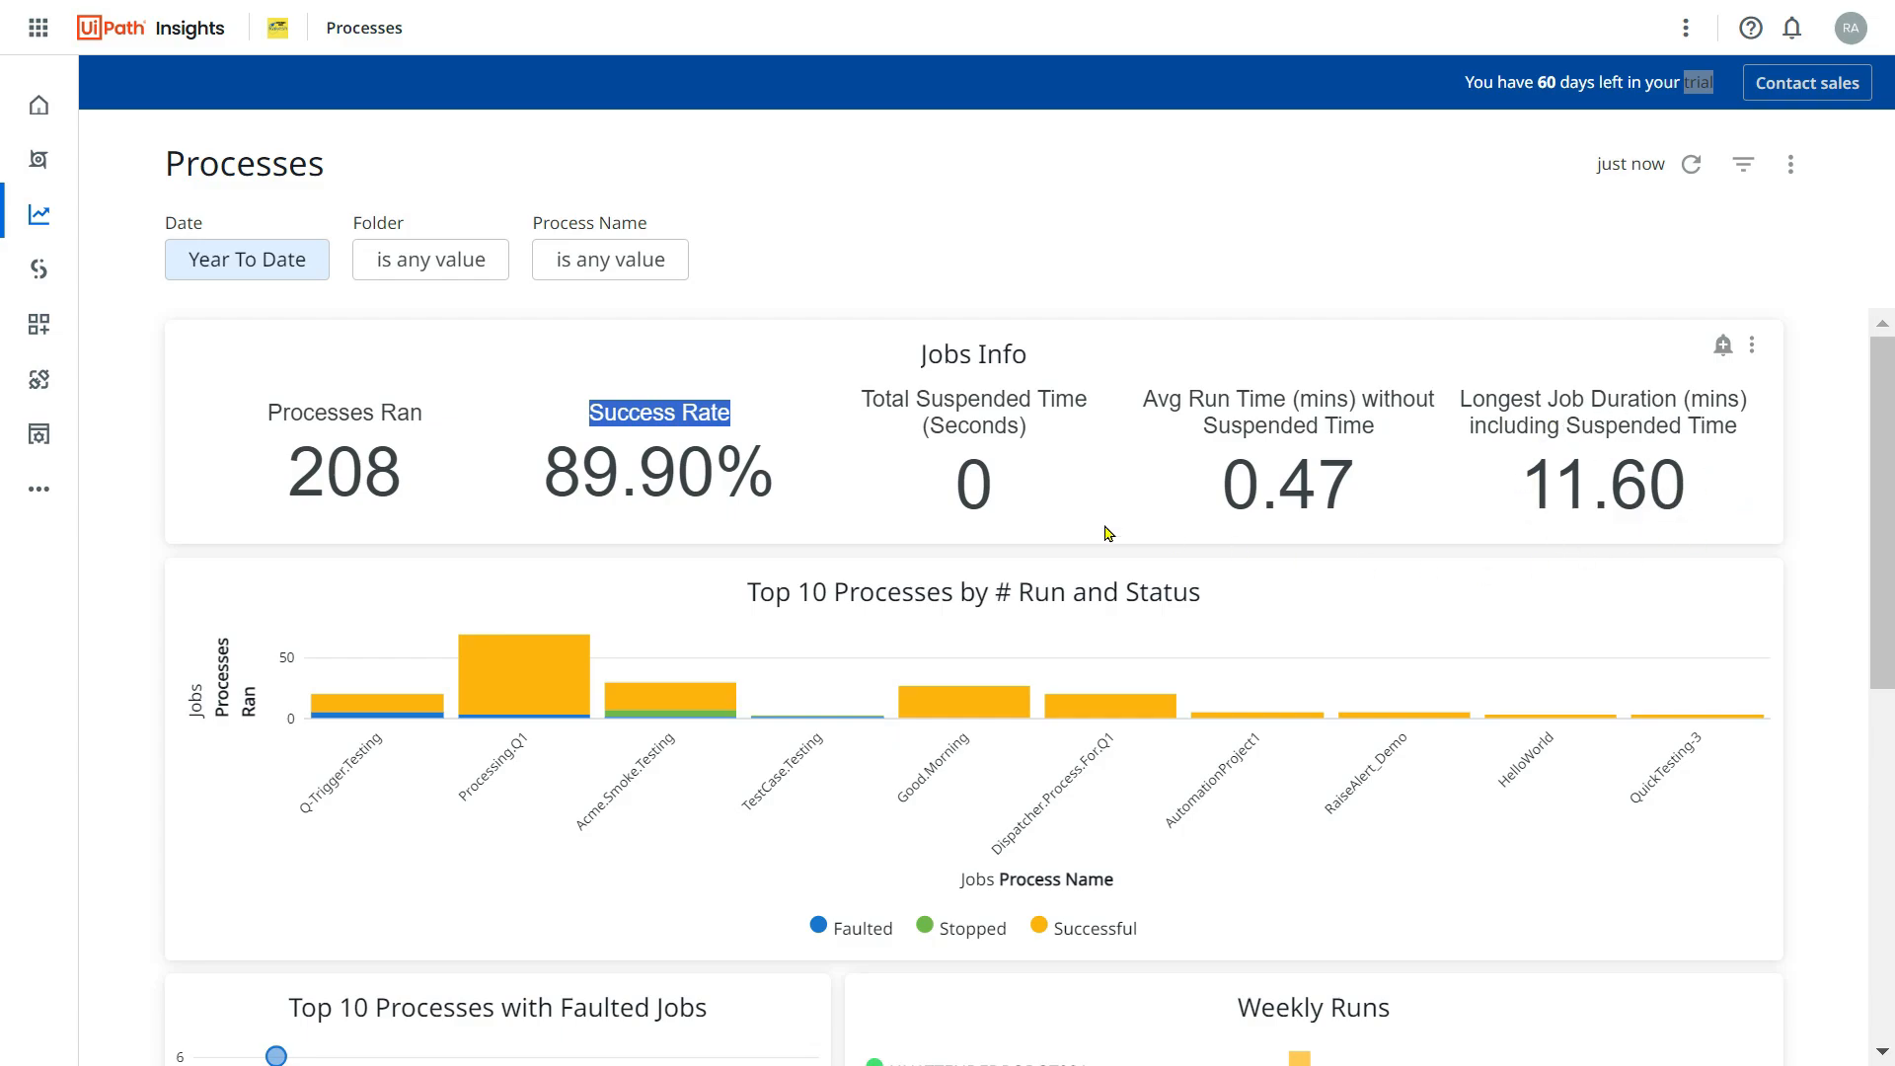
mouse_move(980, 373)
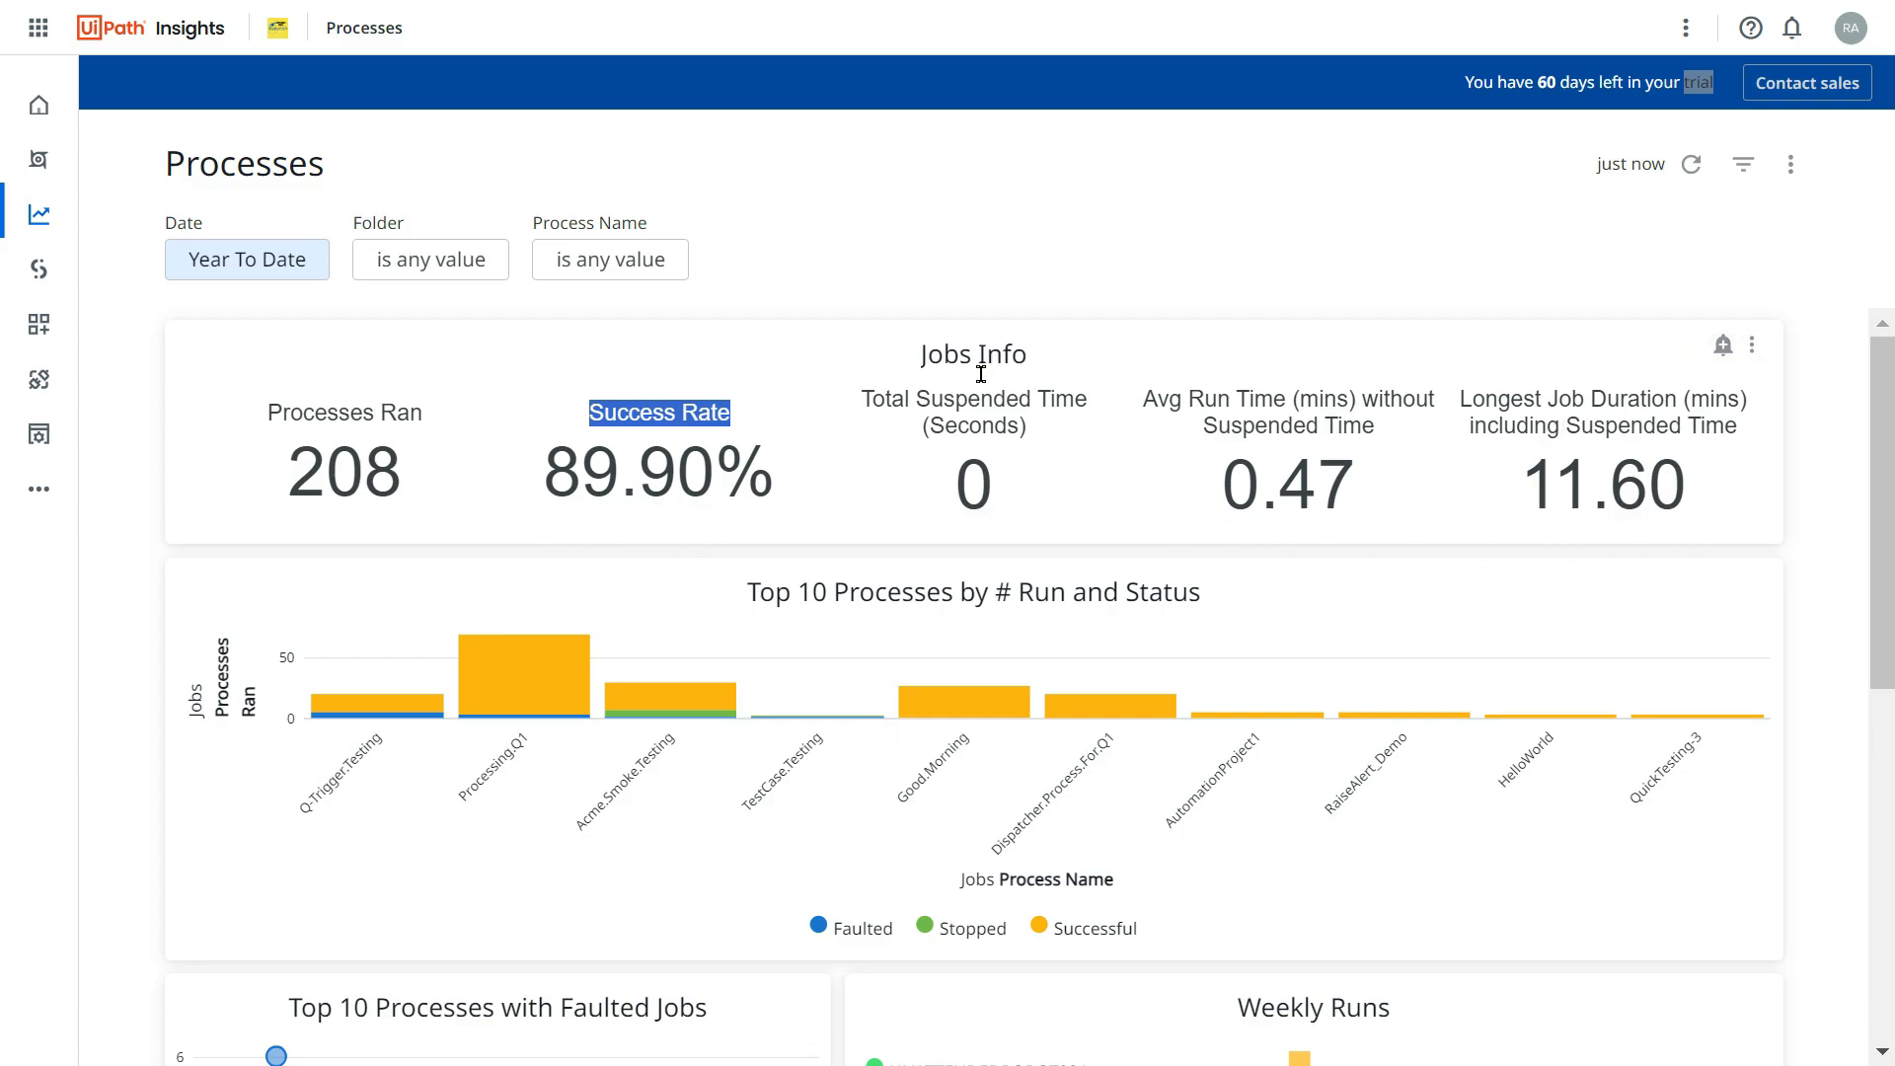
mouse_move(1740, 459)
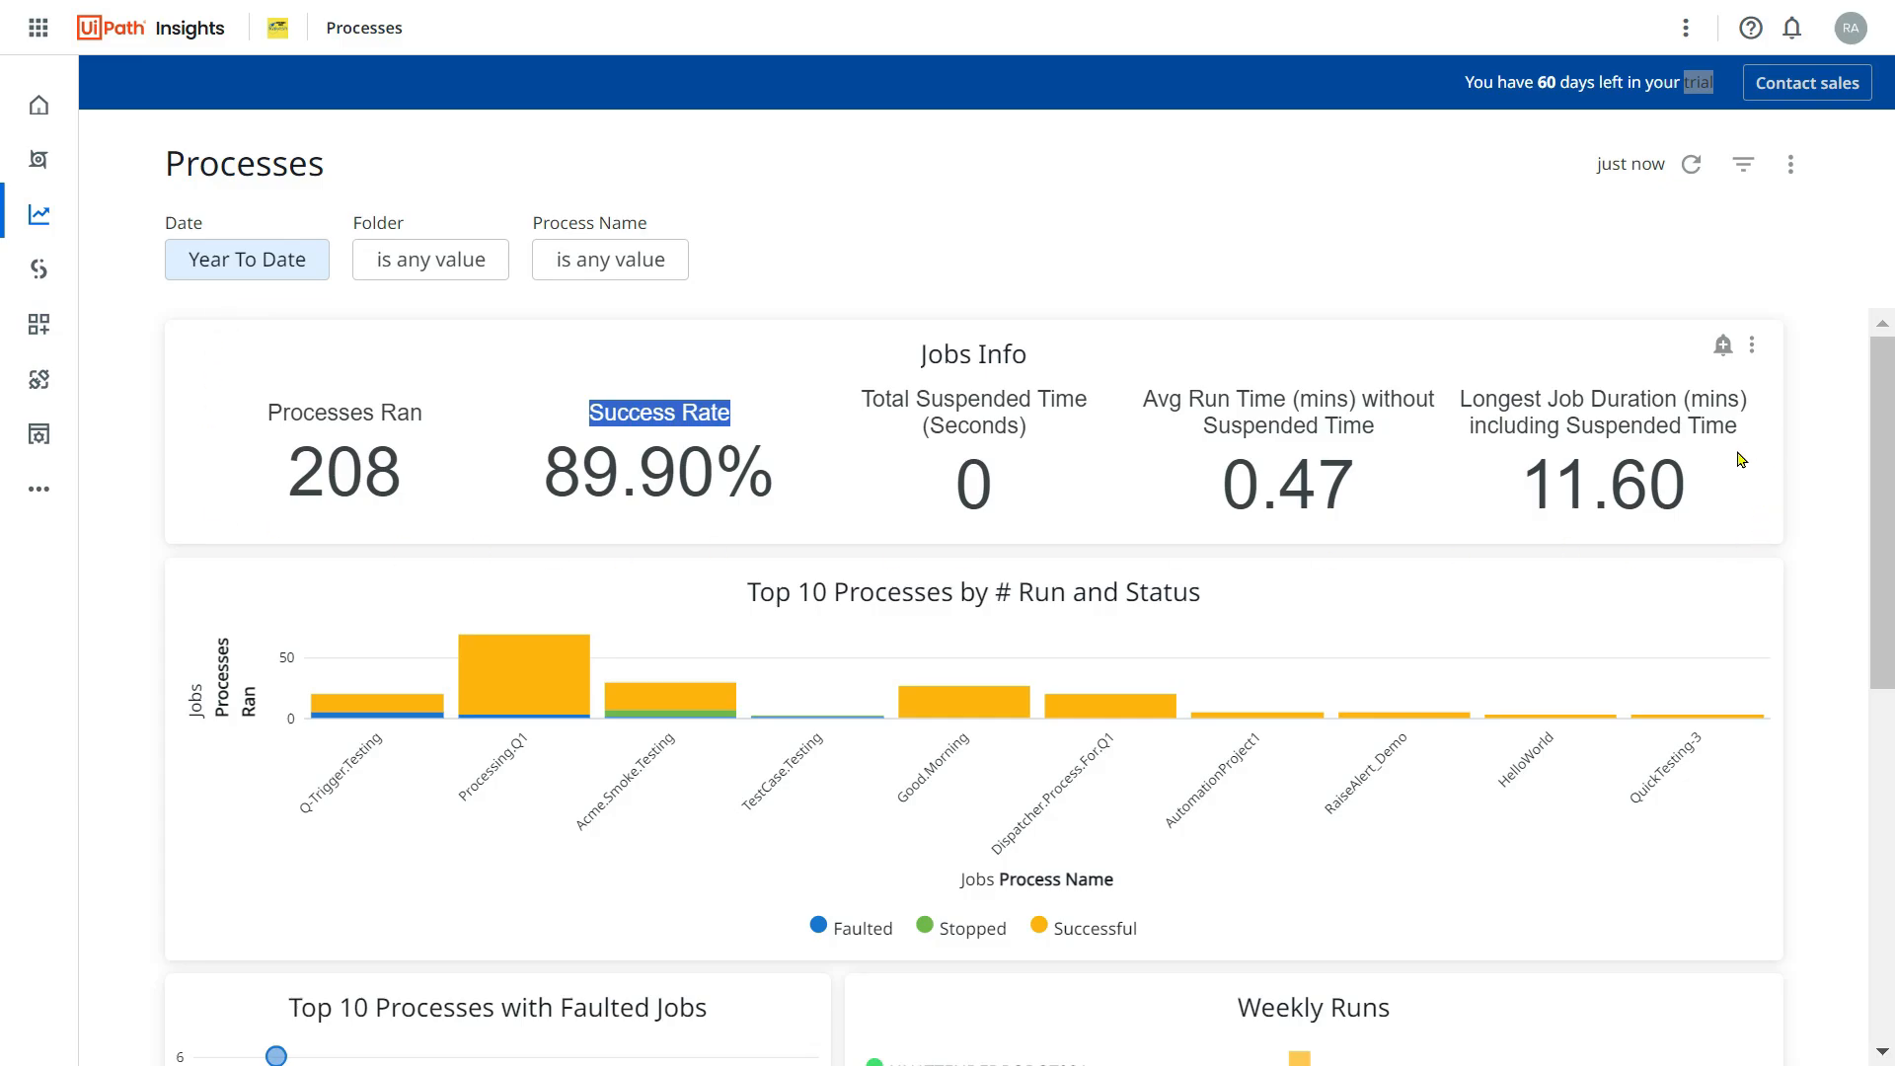
scroll("down", 3)
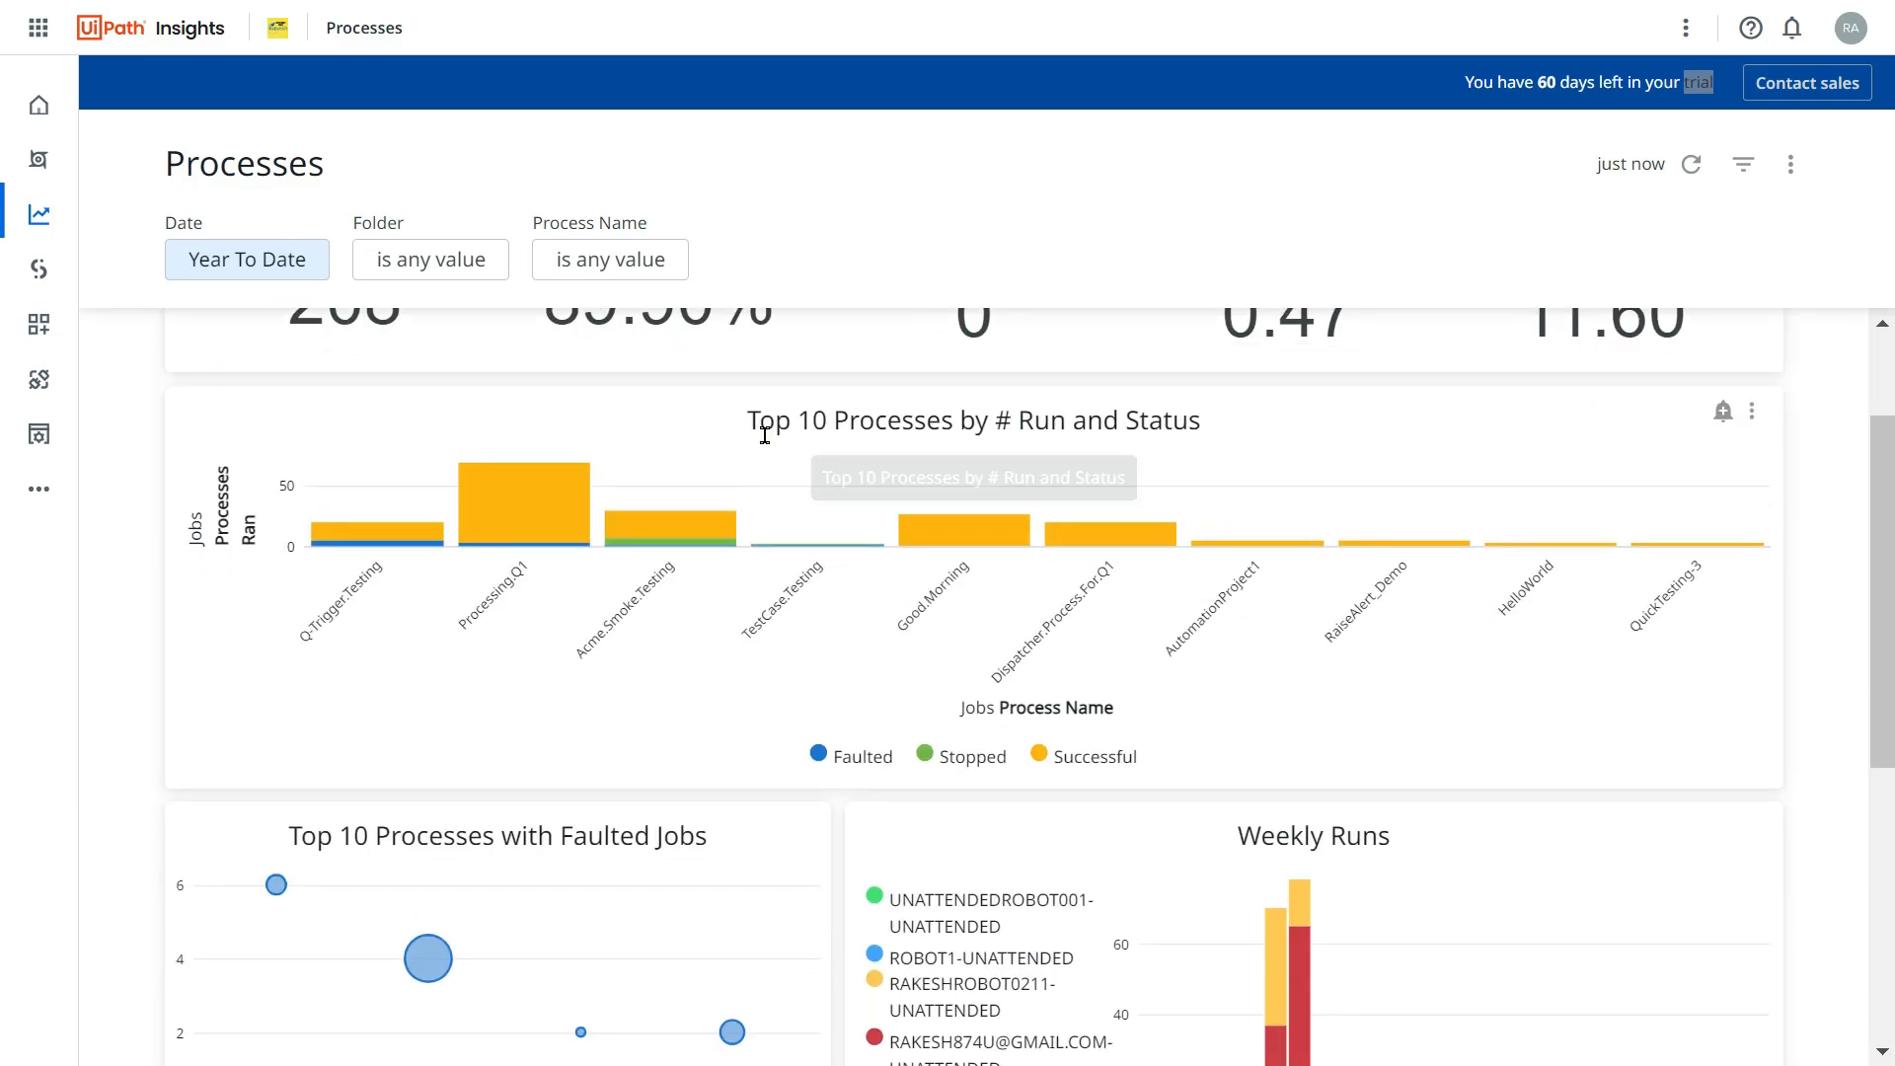
mouse_move(761, 435)
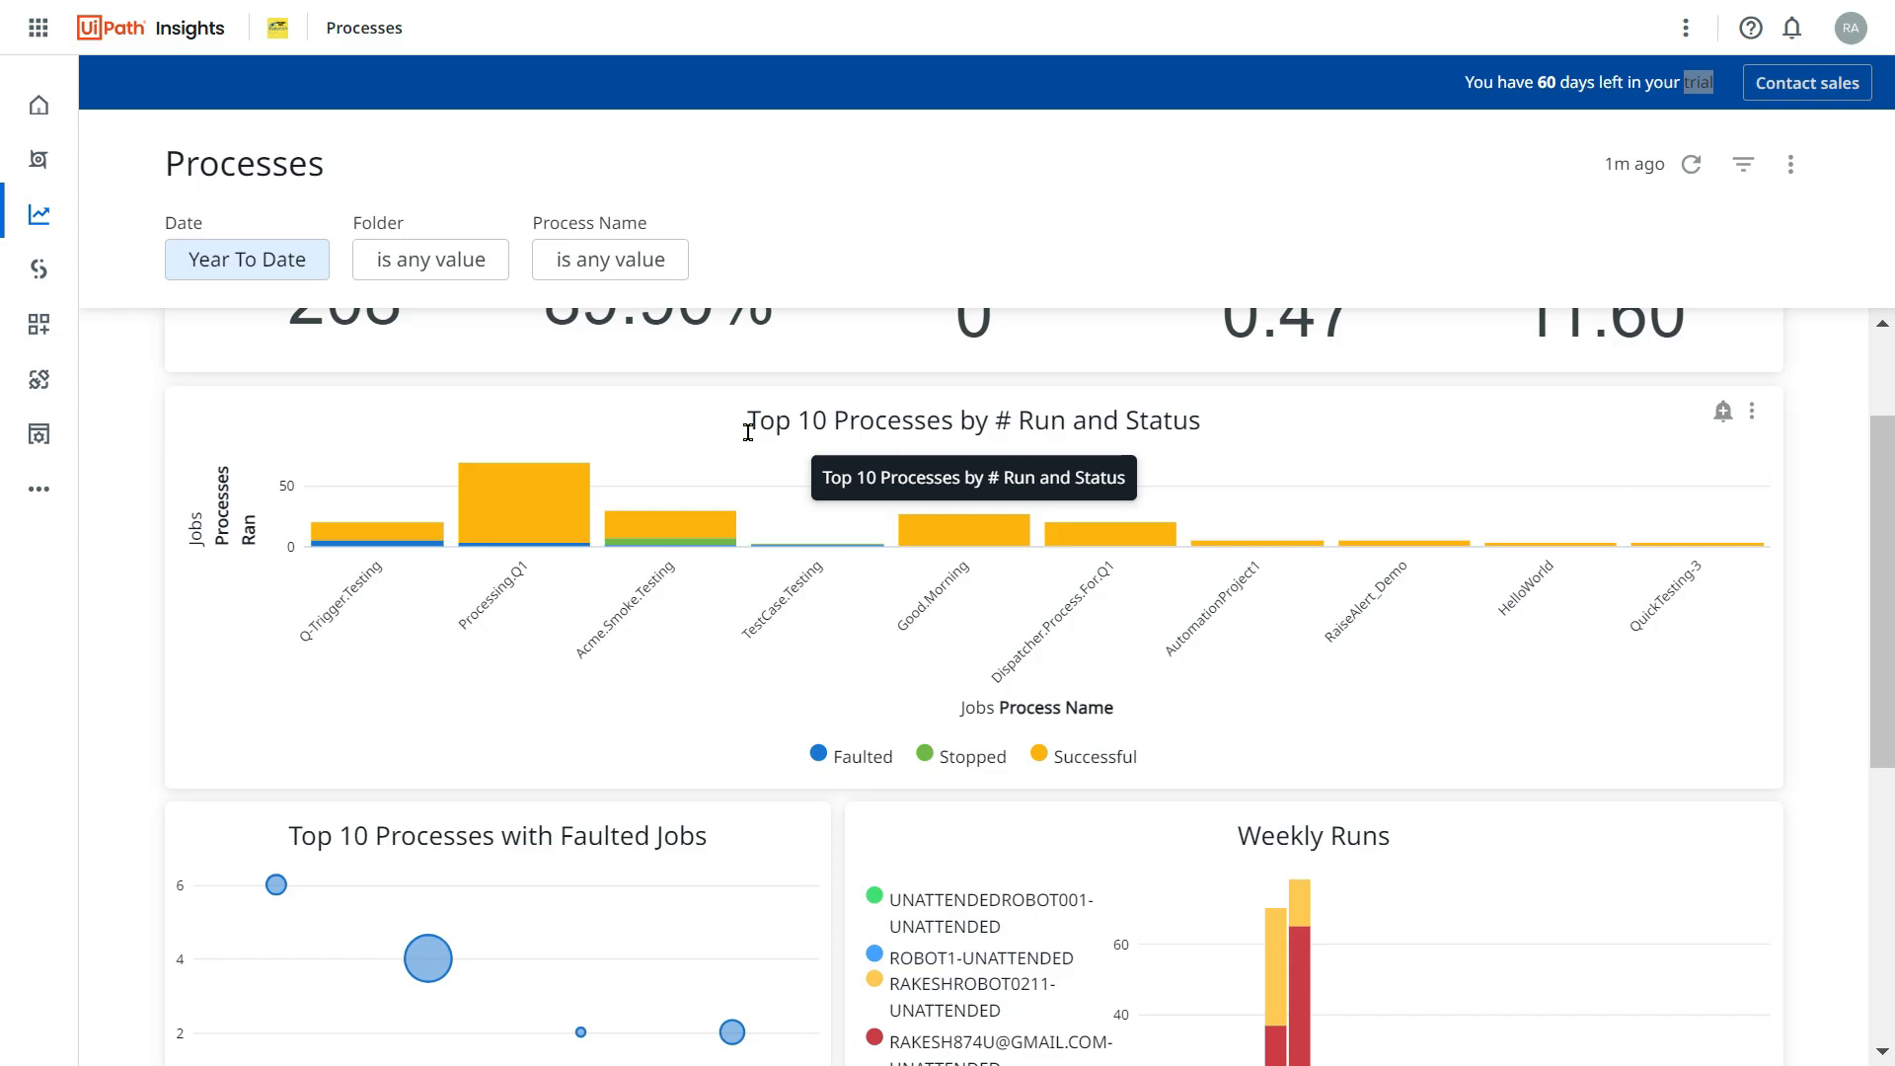
mouse_move(1073, 425)
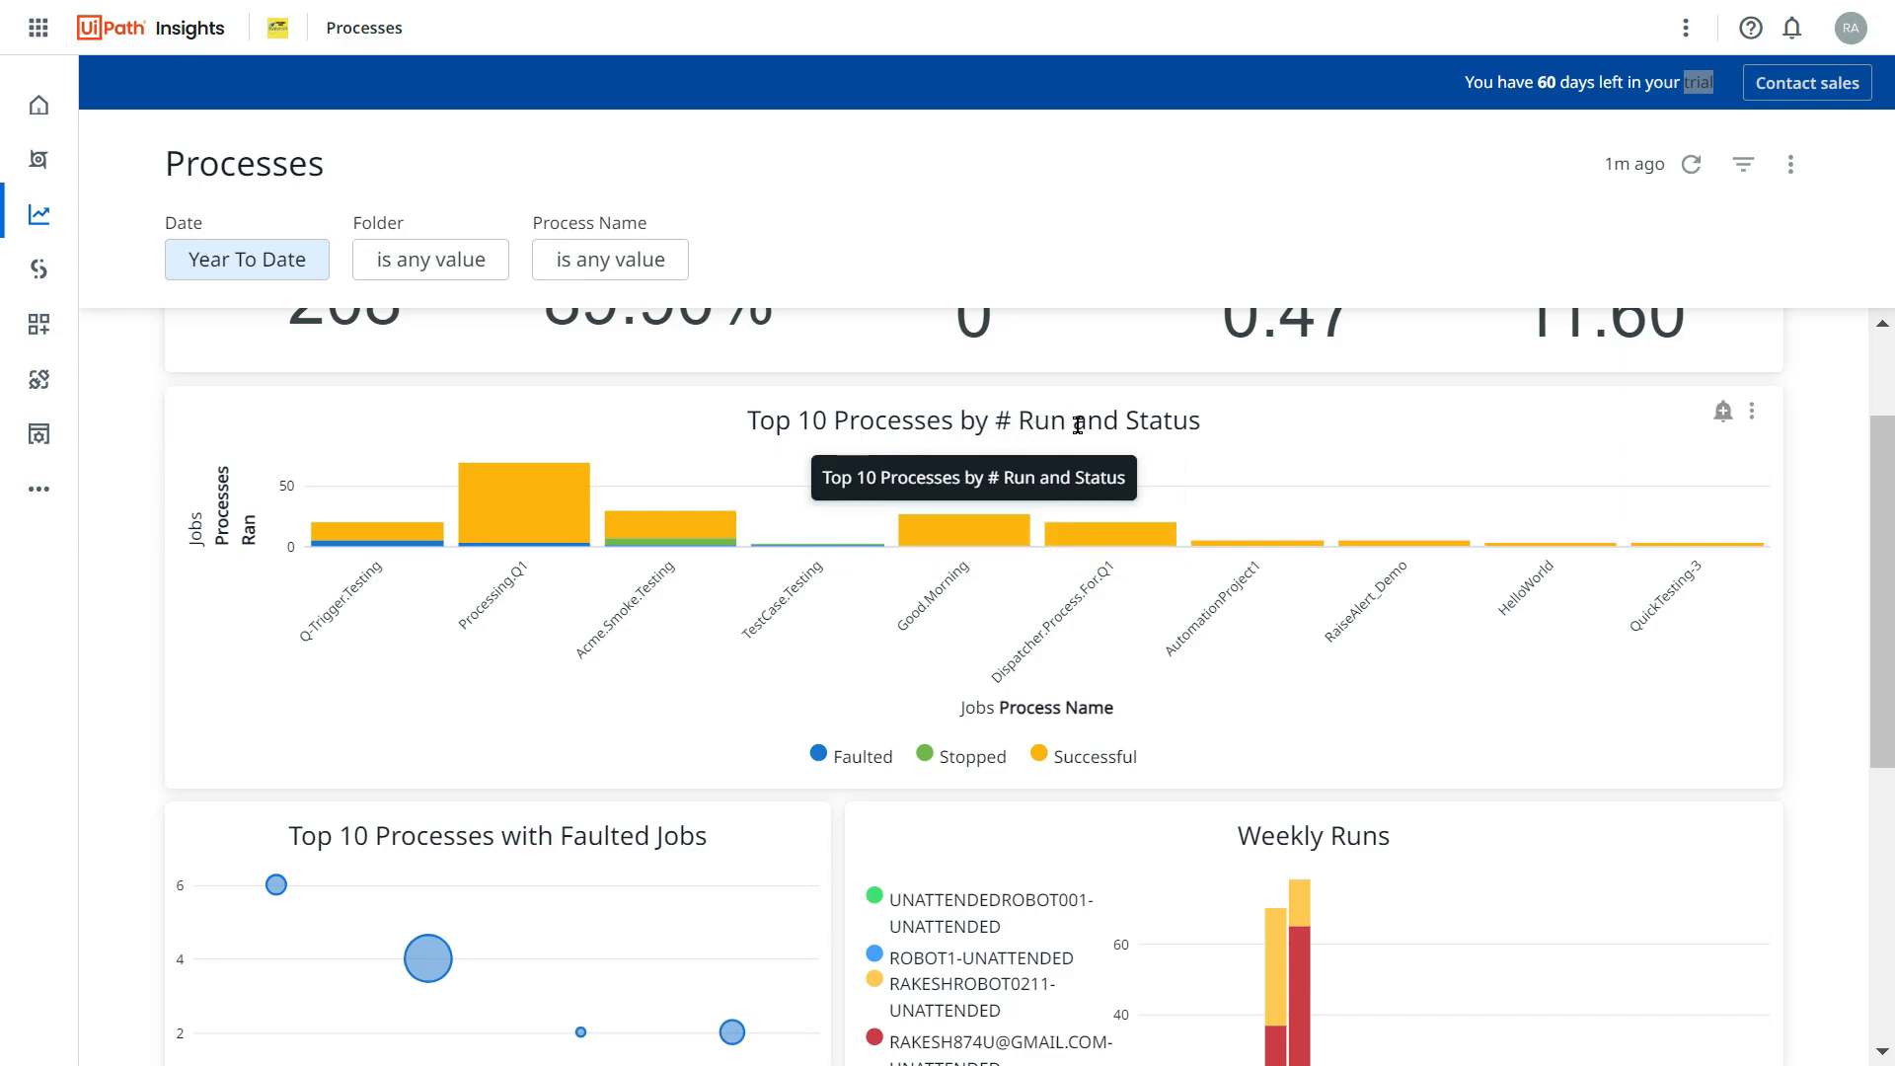
mouse_move(1220, 458)
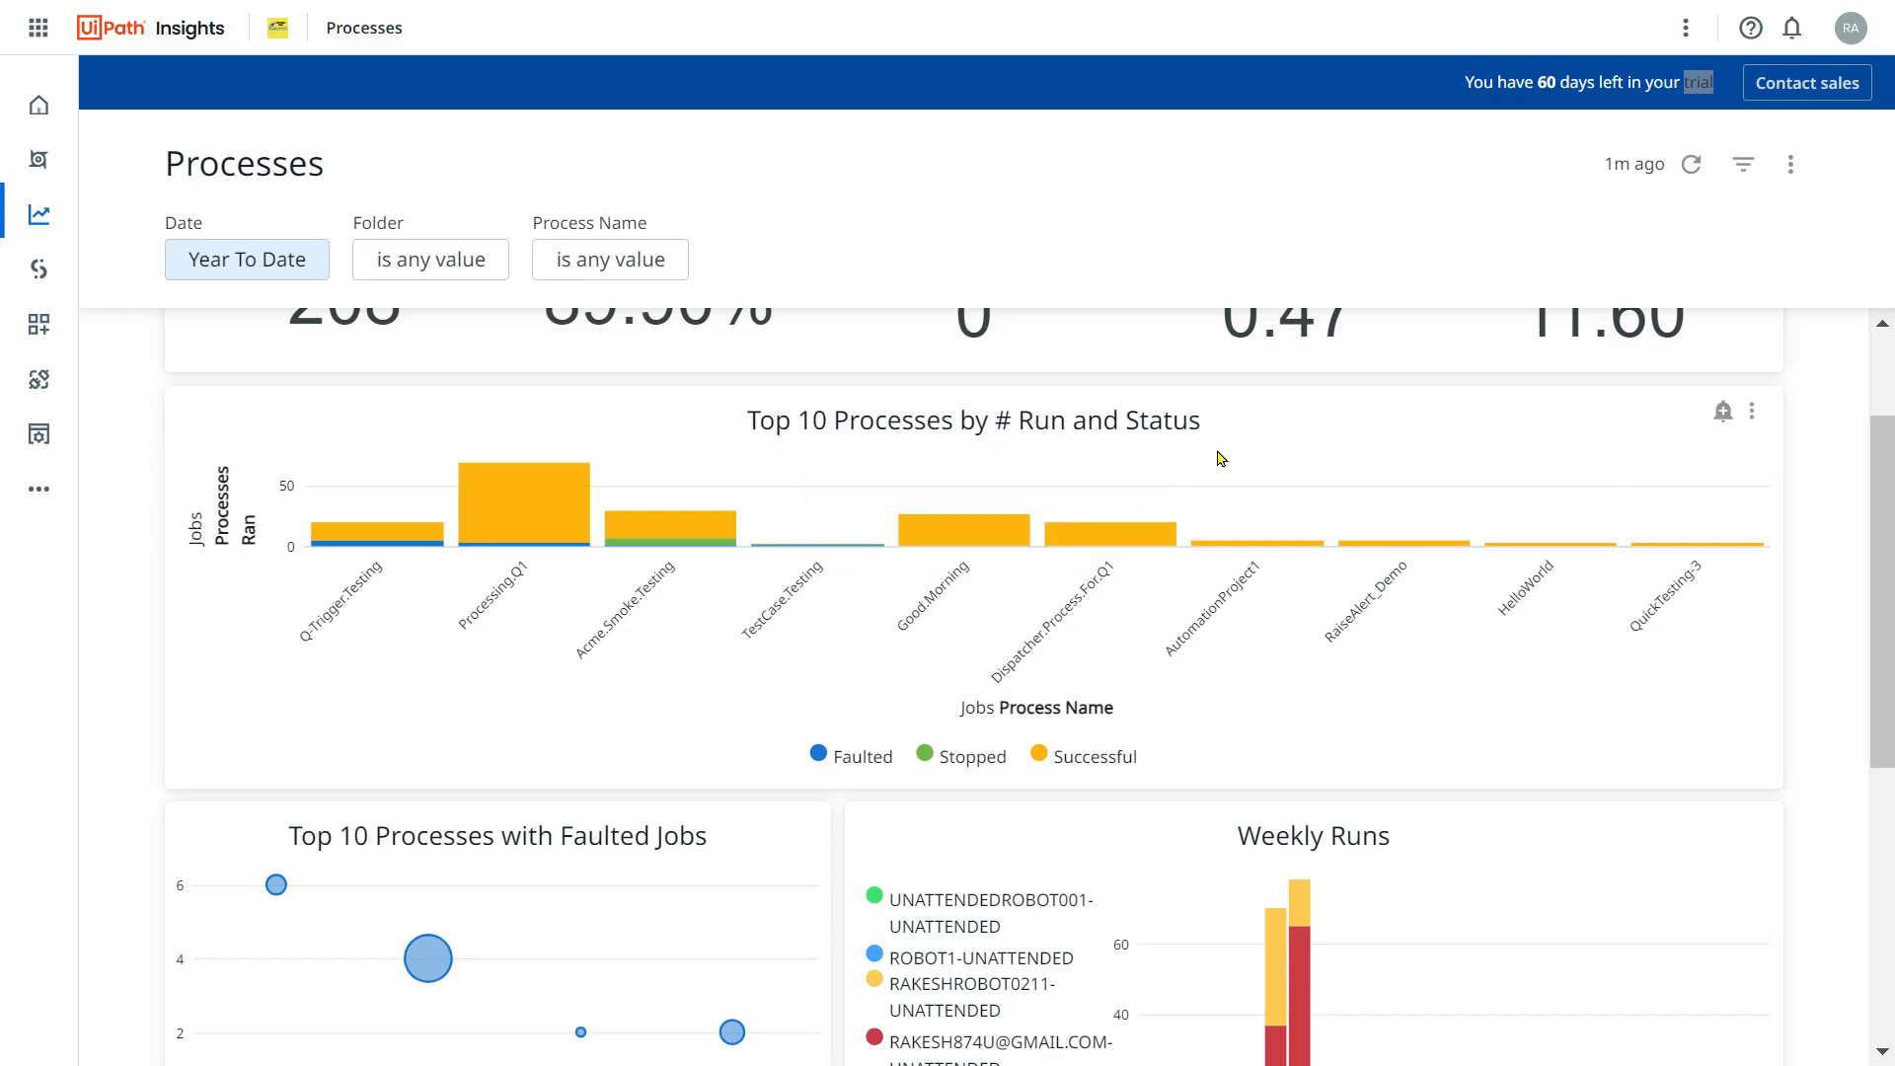
mouse_move(1279, 473)
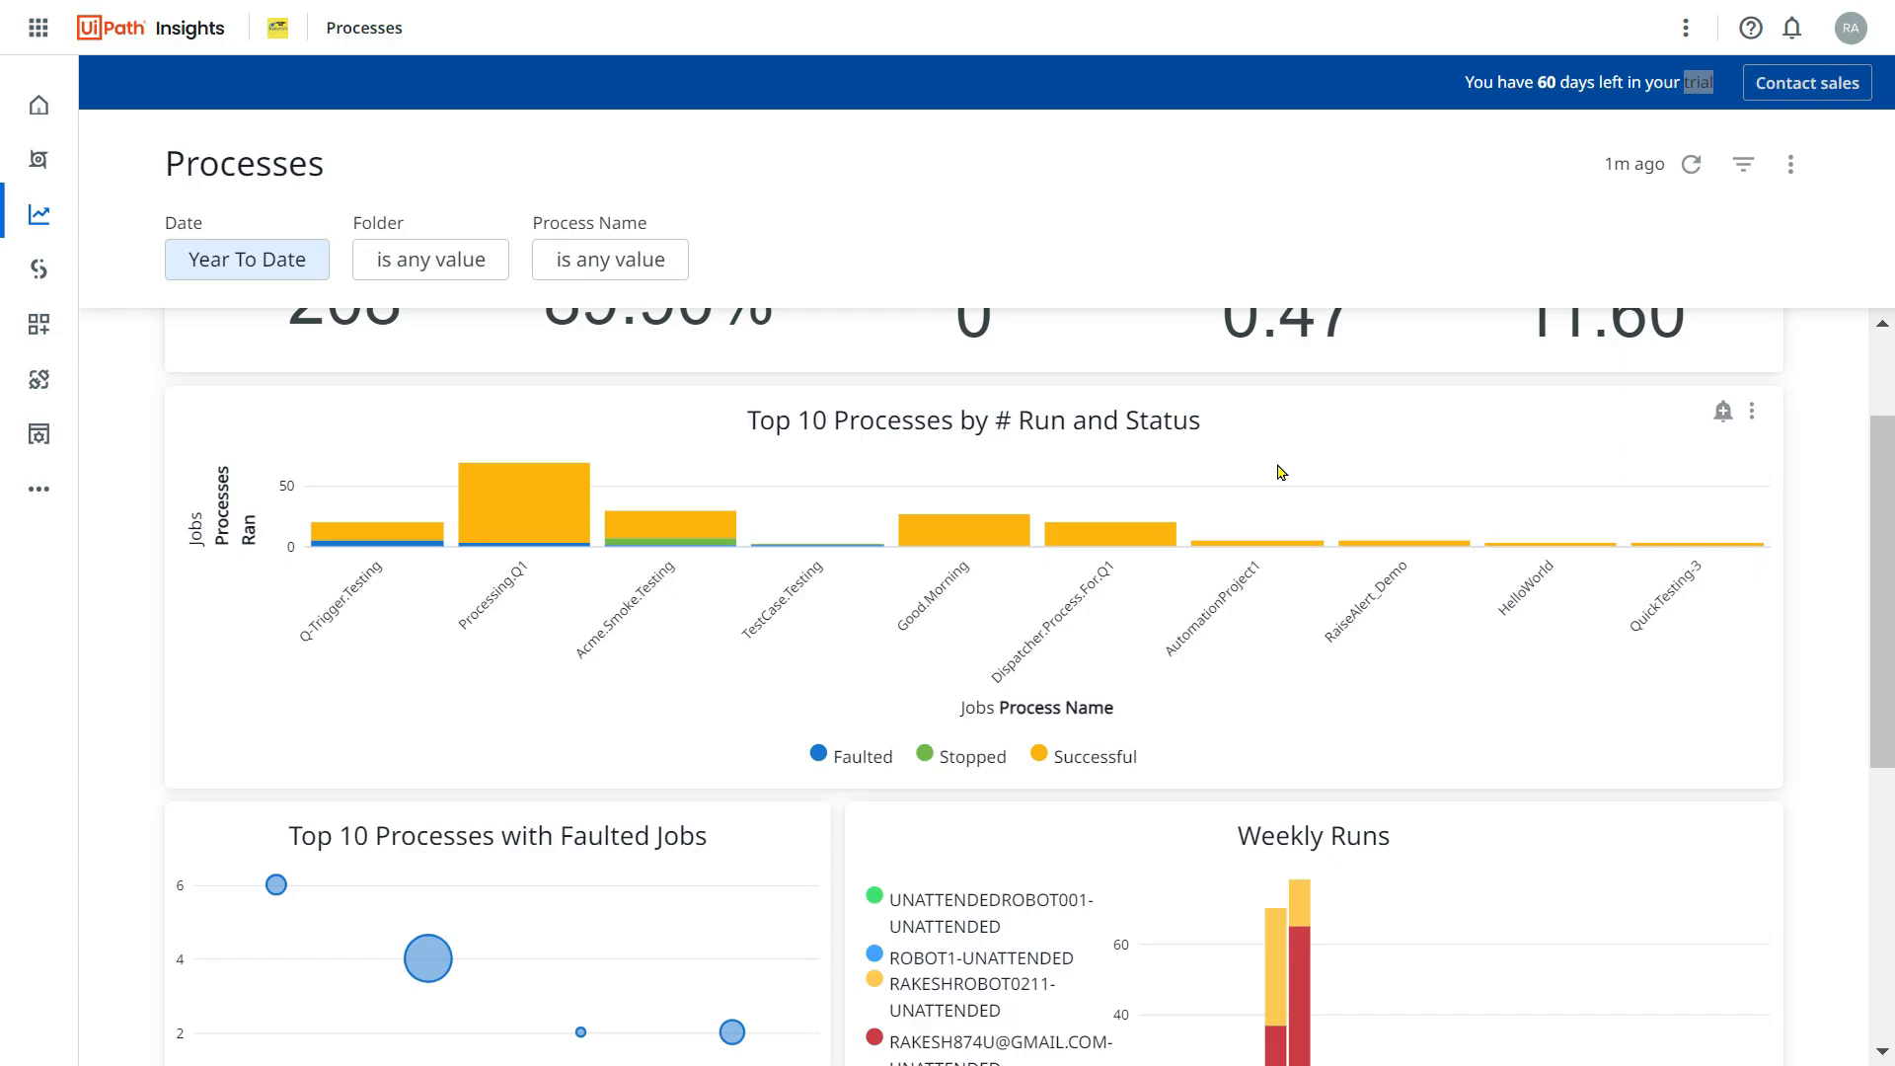
mouse_move(1027, 743)
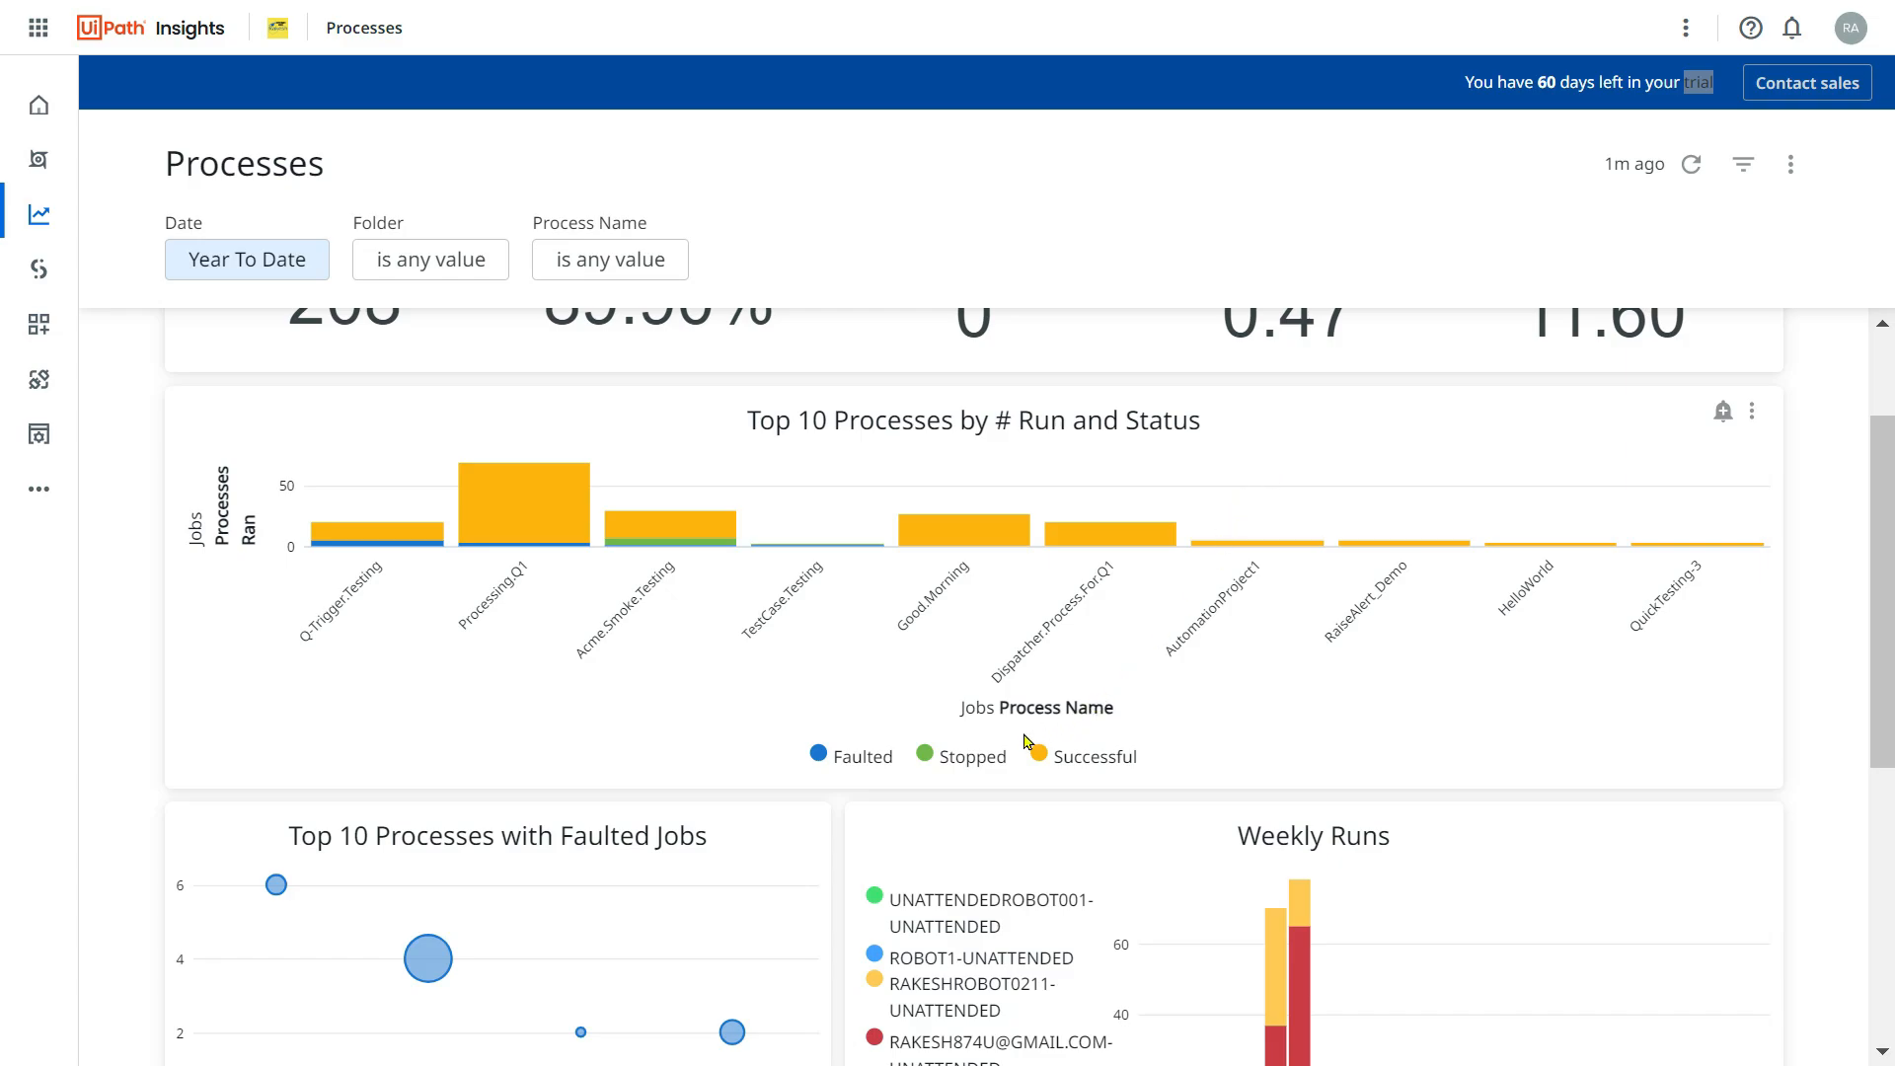
mouse_move(1097, 741)
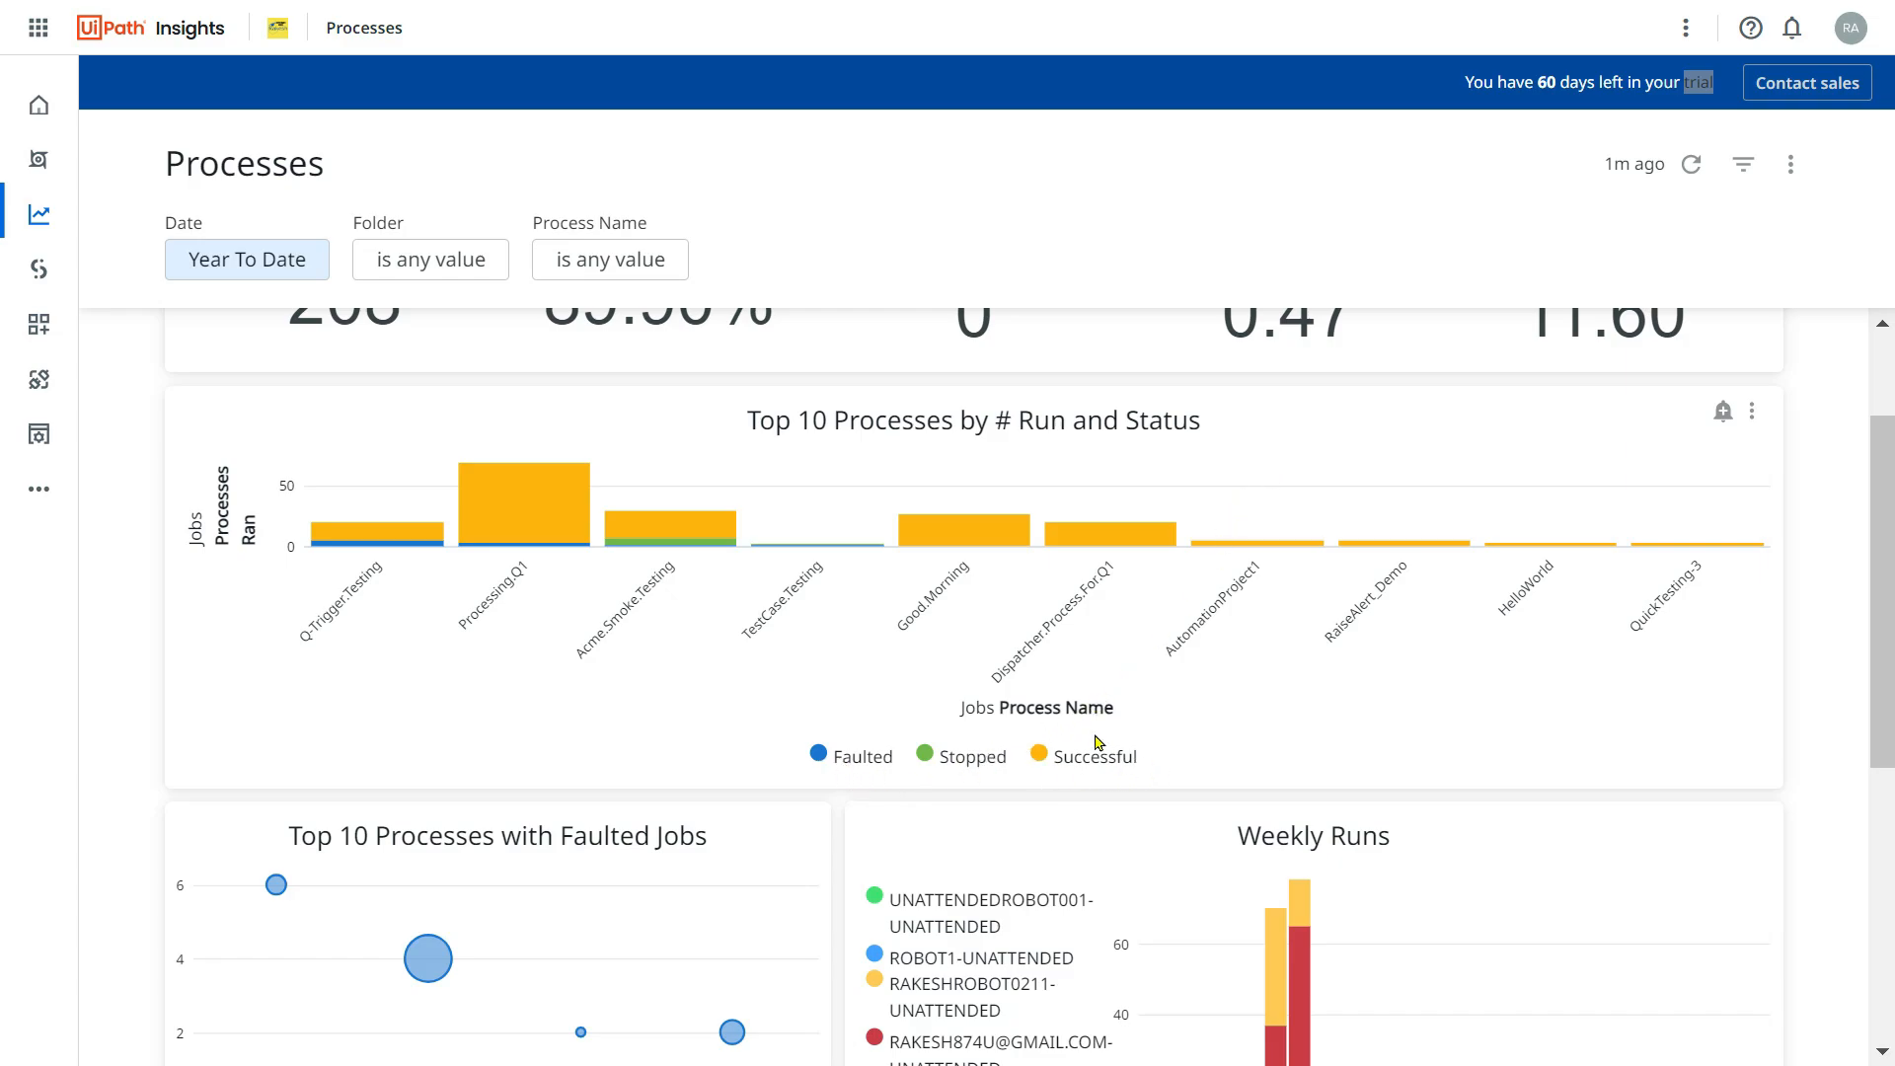
mouse_move(975, 542)
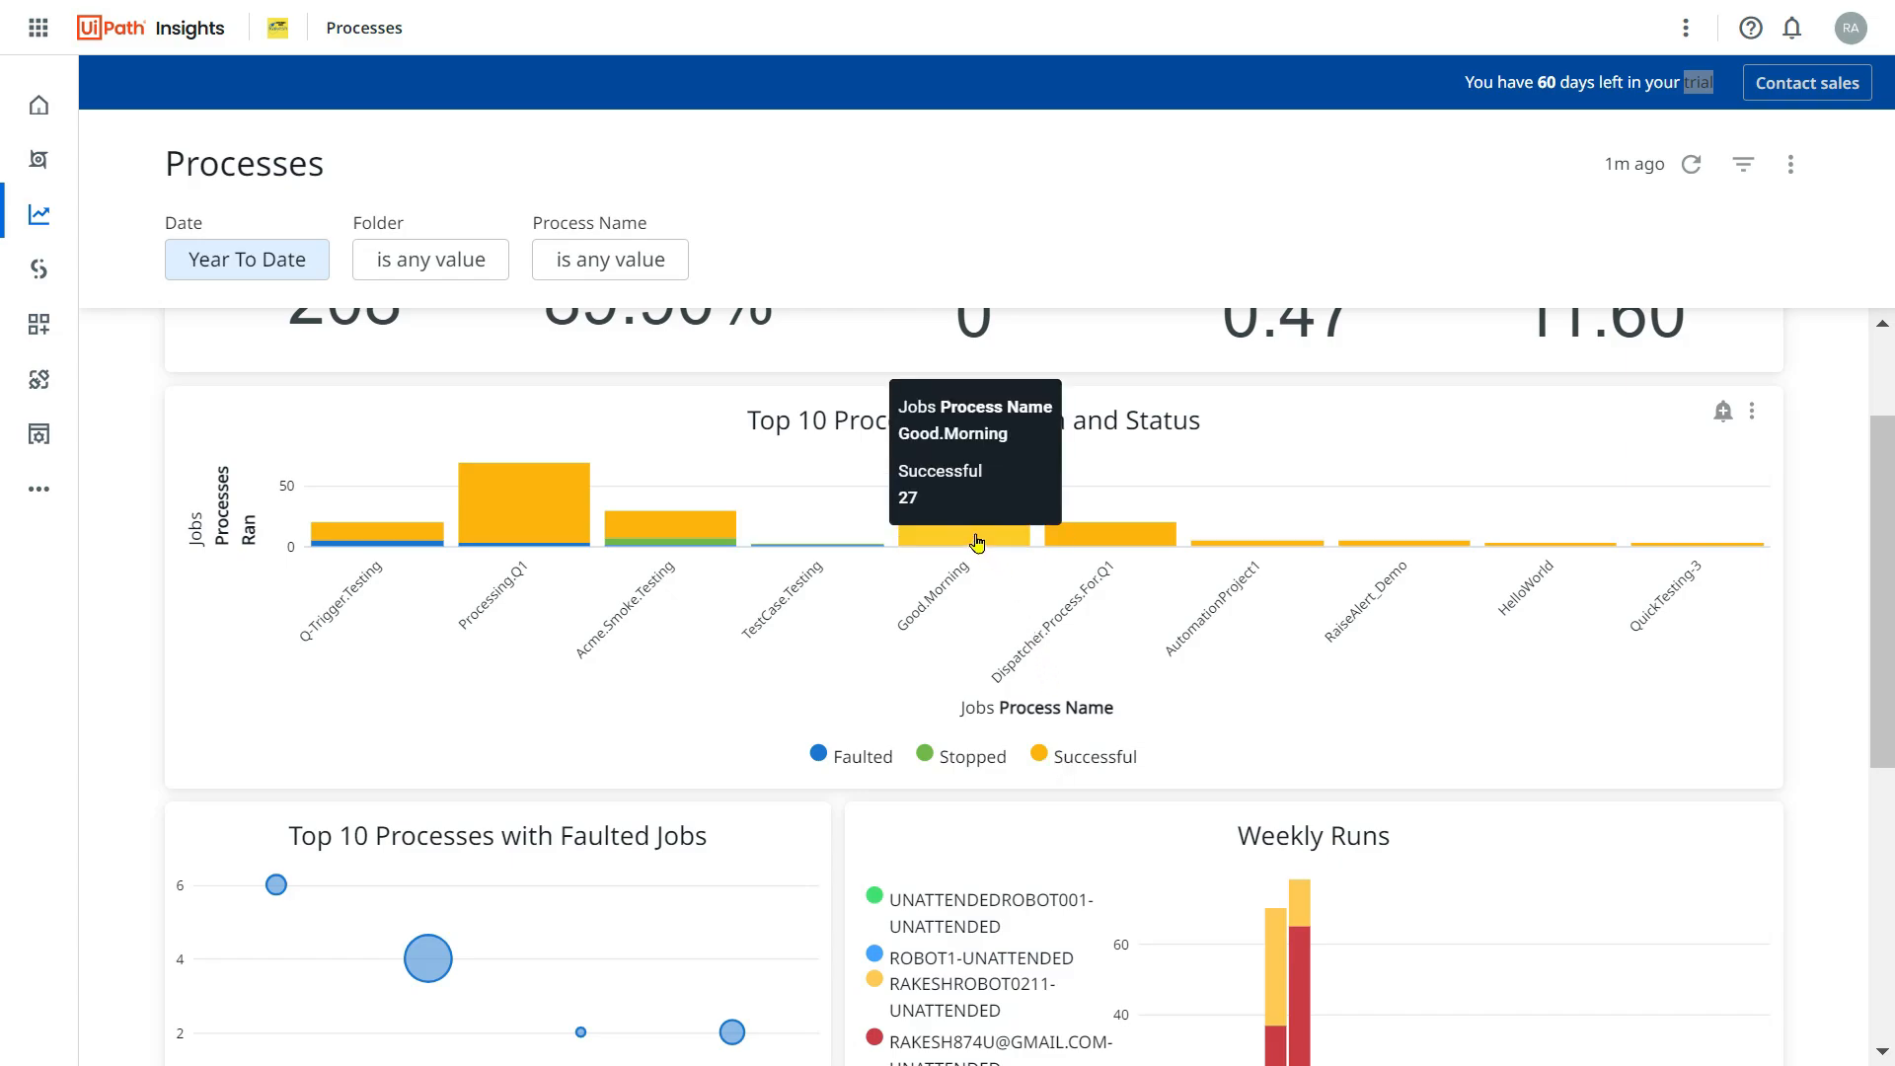
mouse_move(1061, 777)
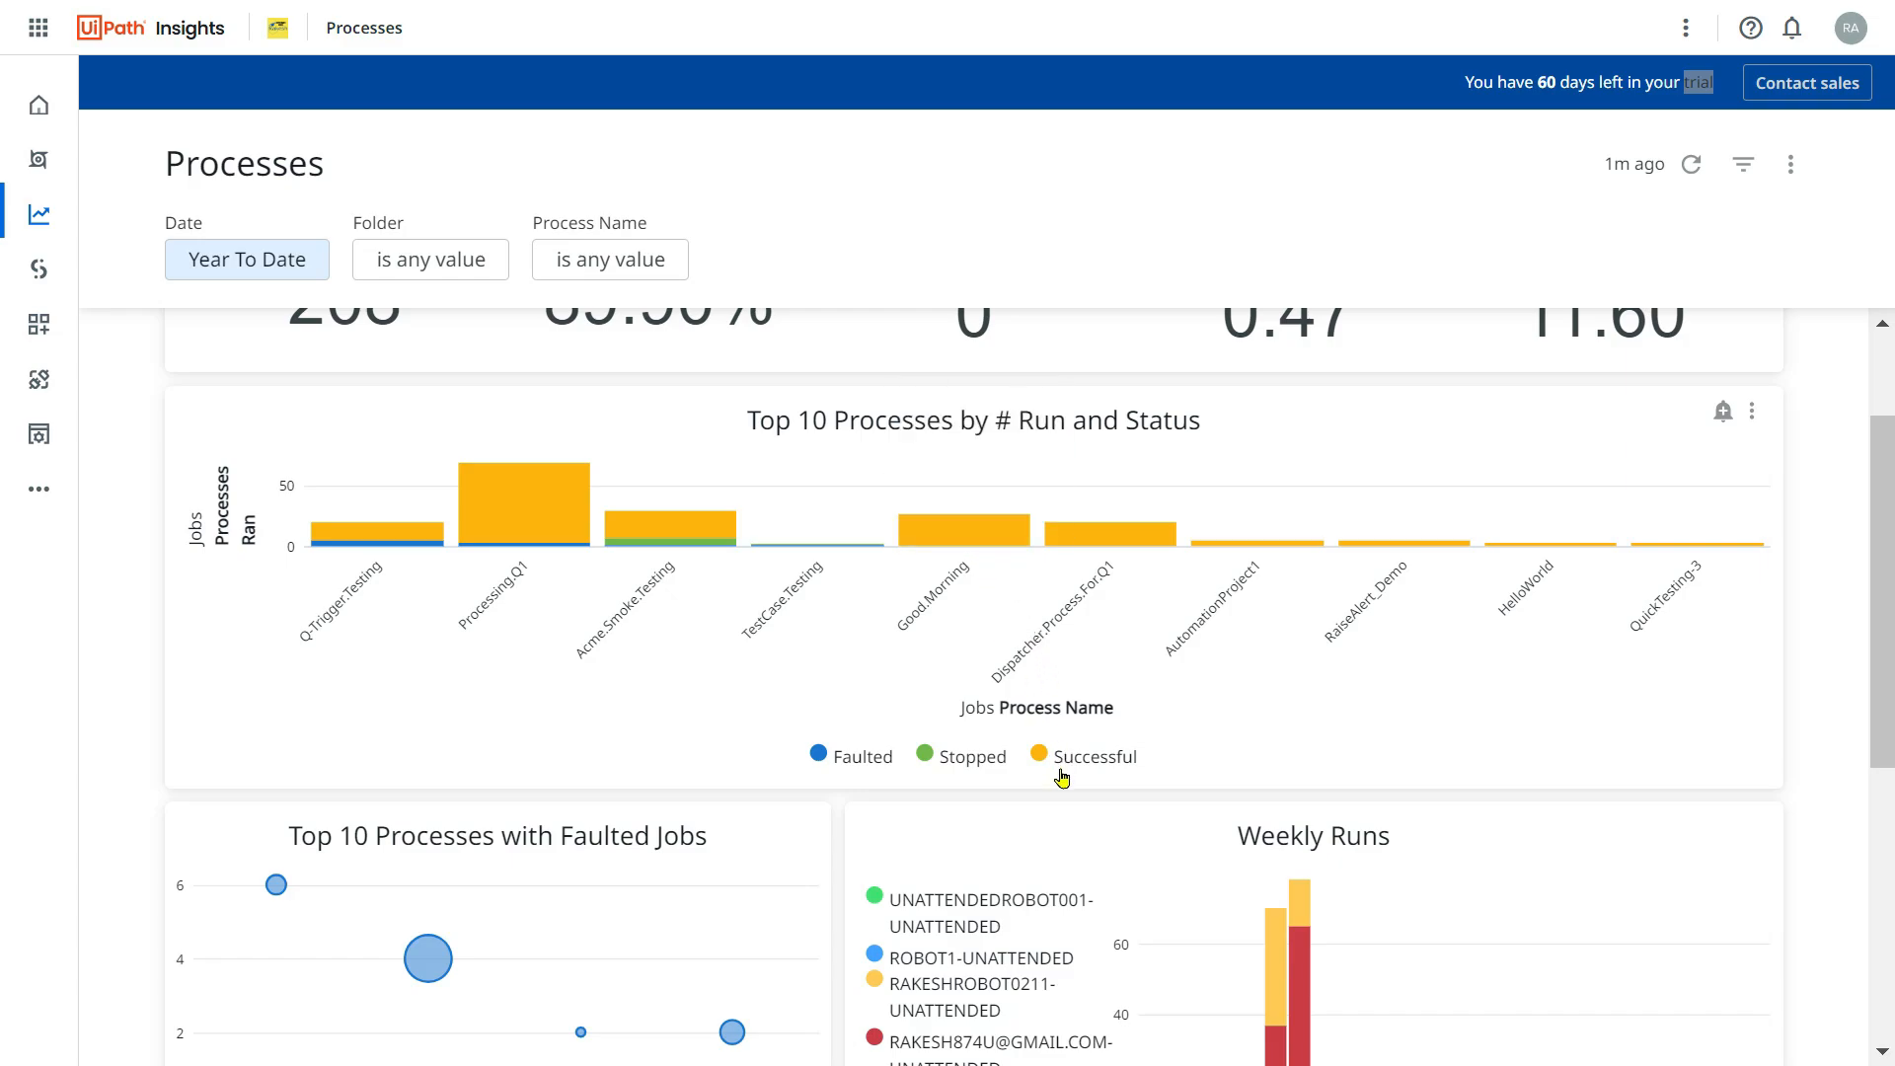
mouse_move(709, 553)
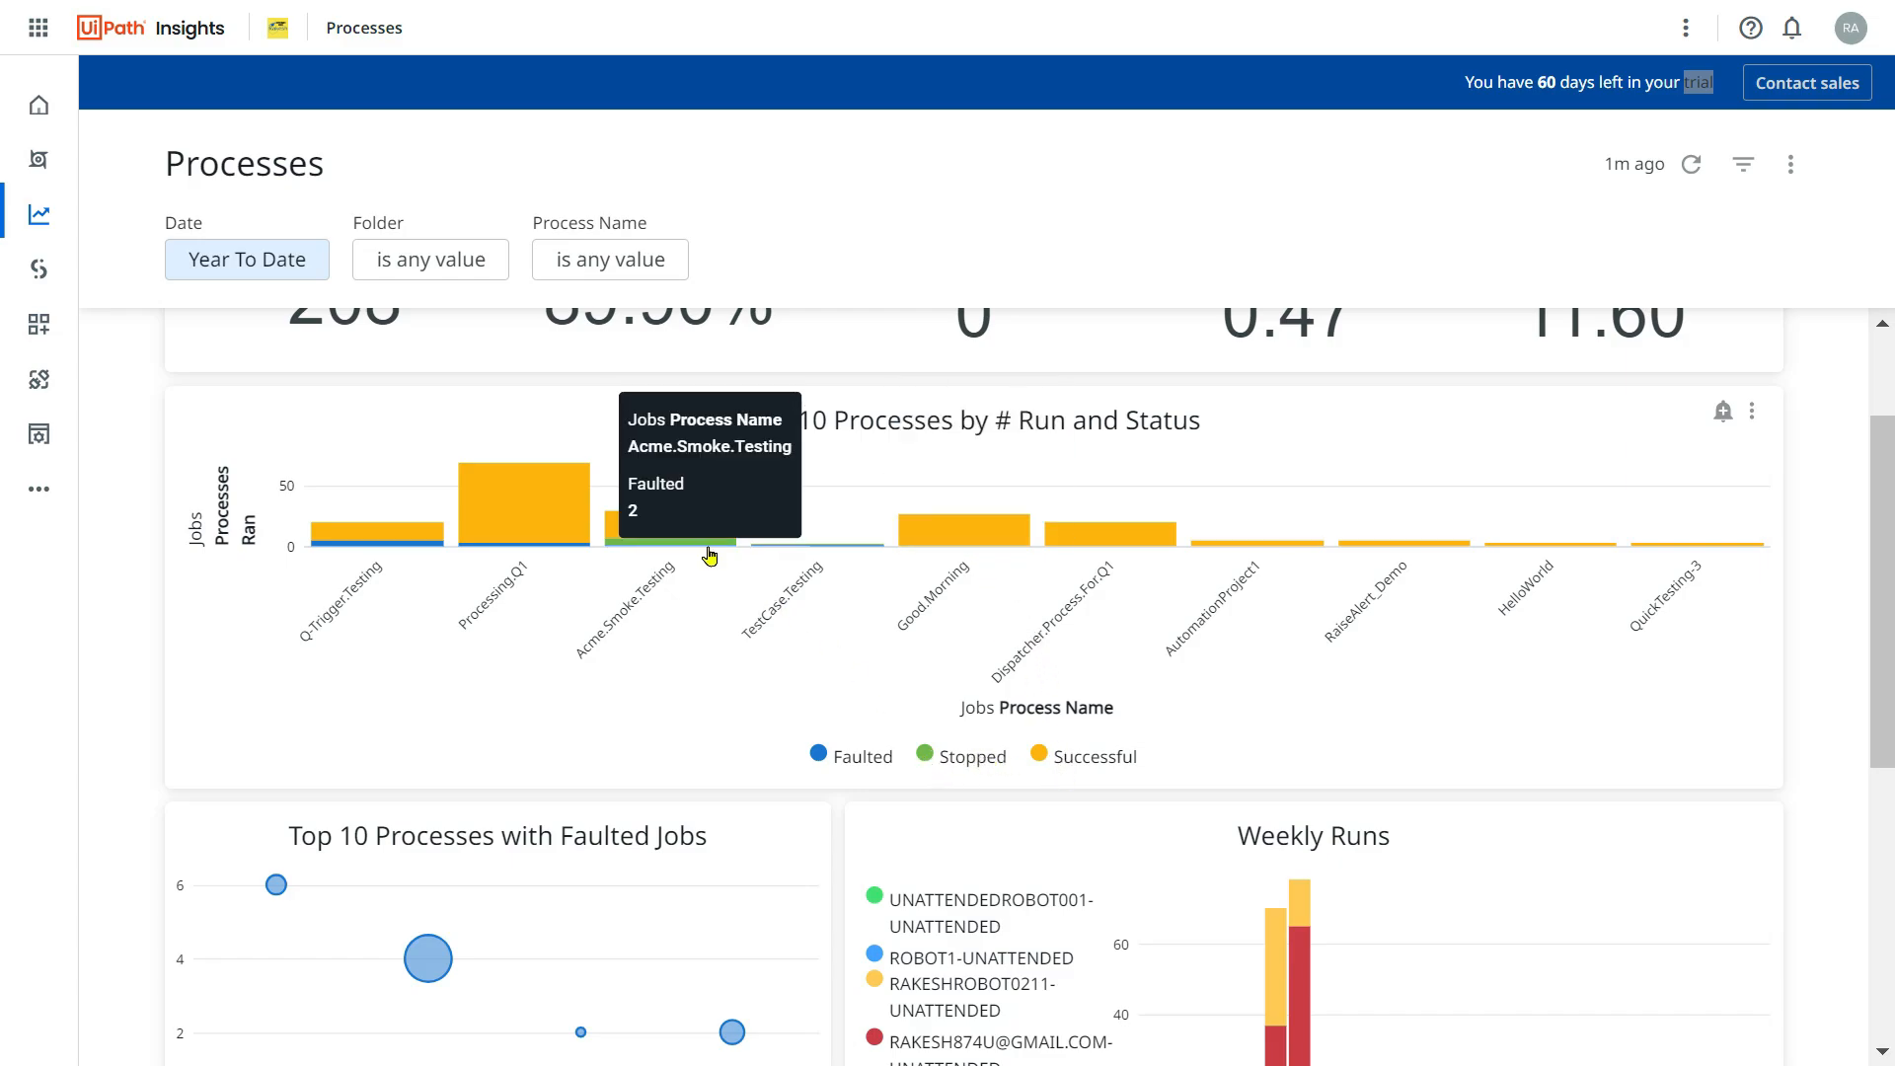
mouse_move(705, 554)
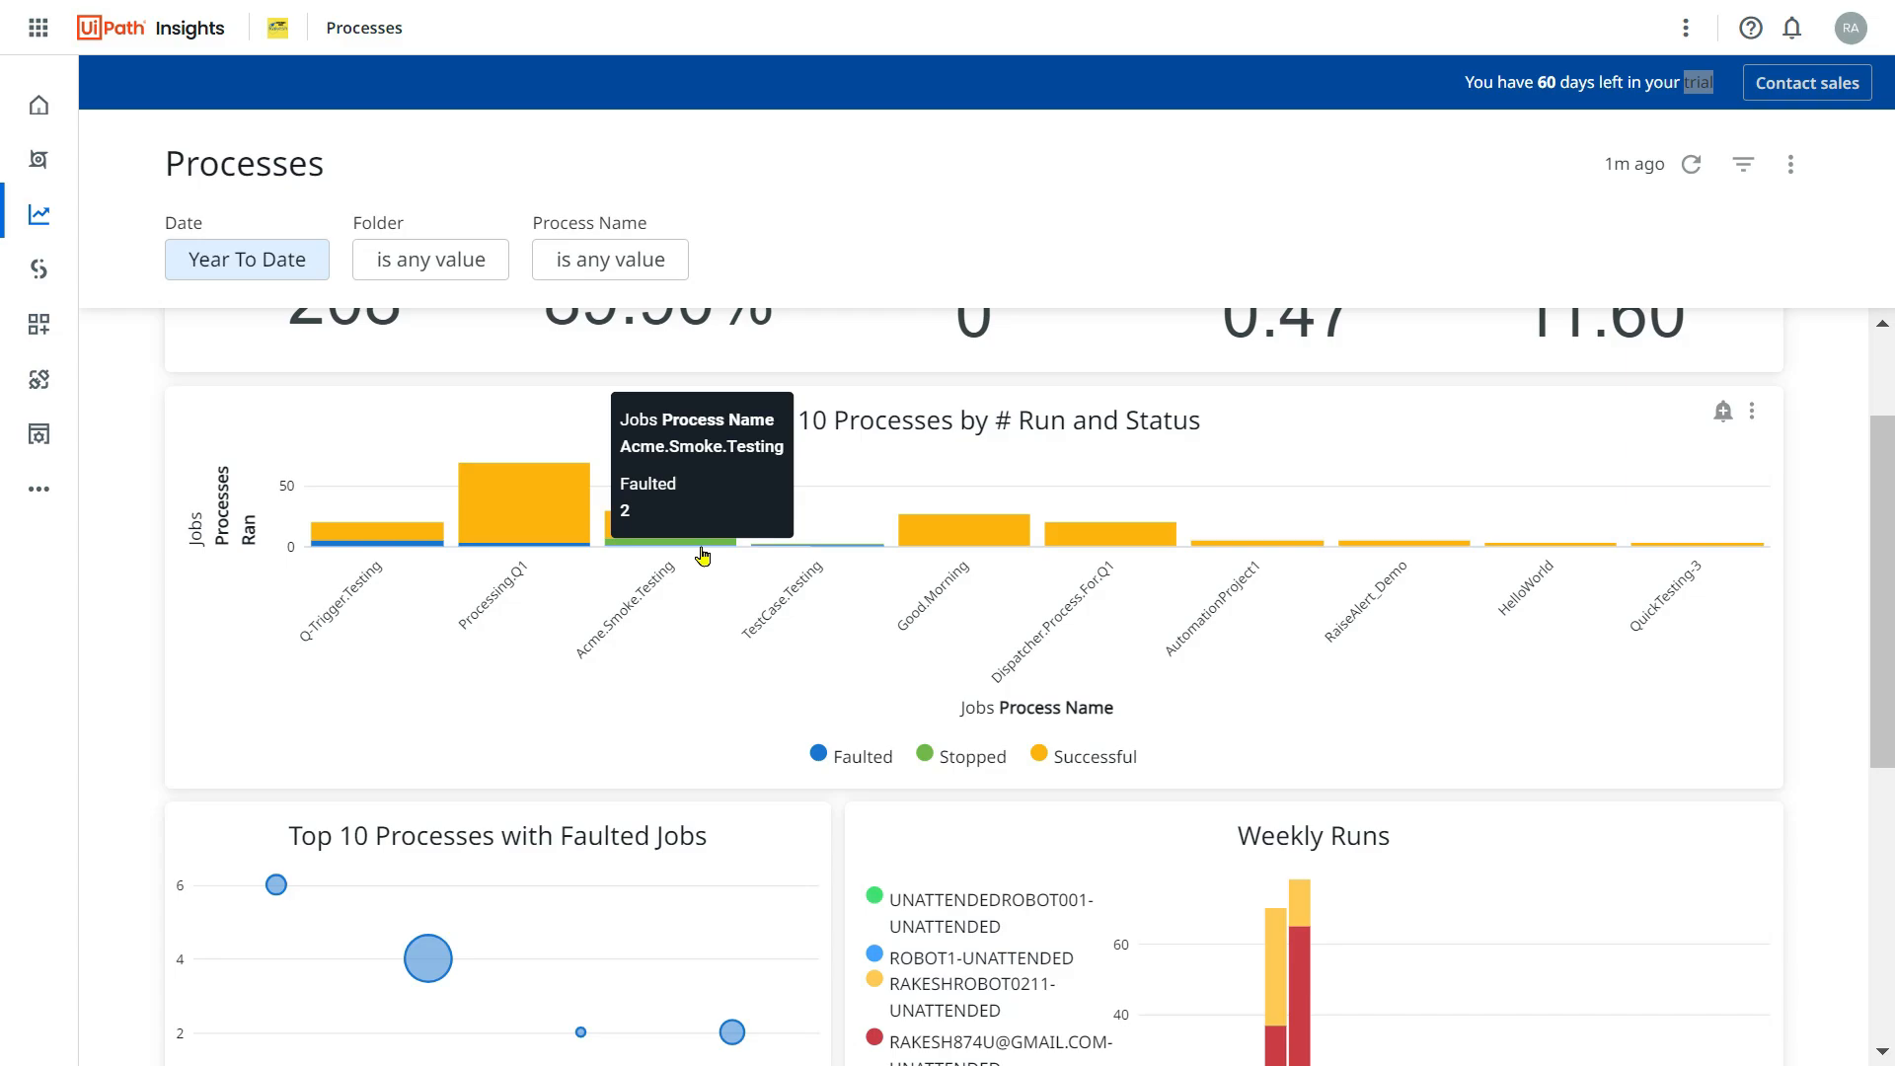
mouse_move(832, 770)
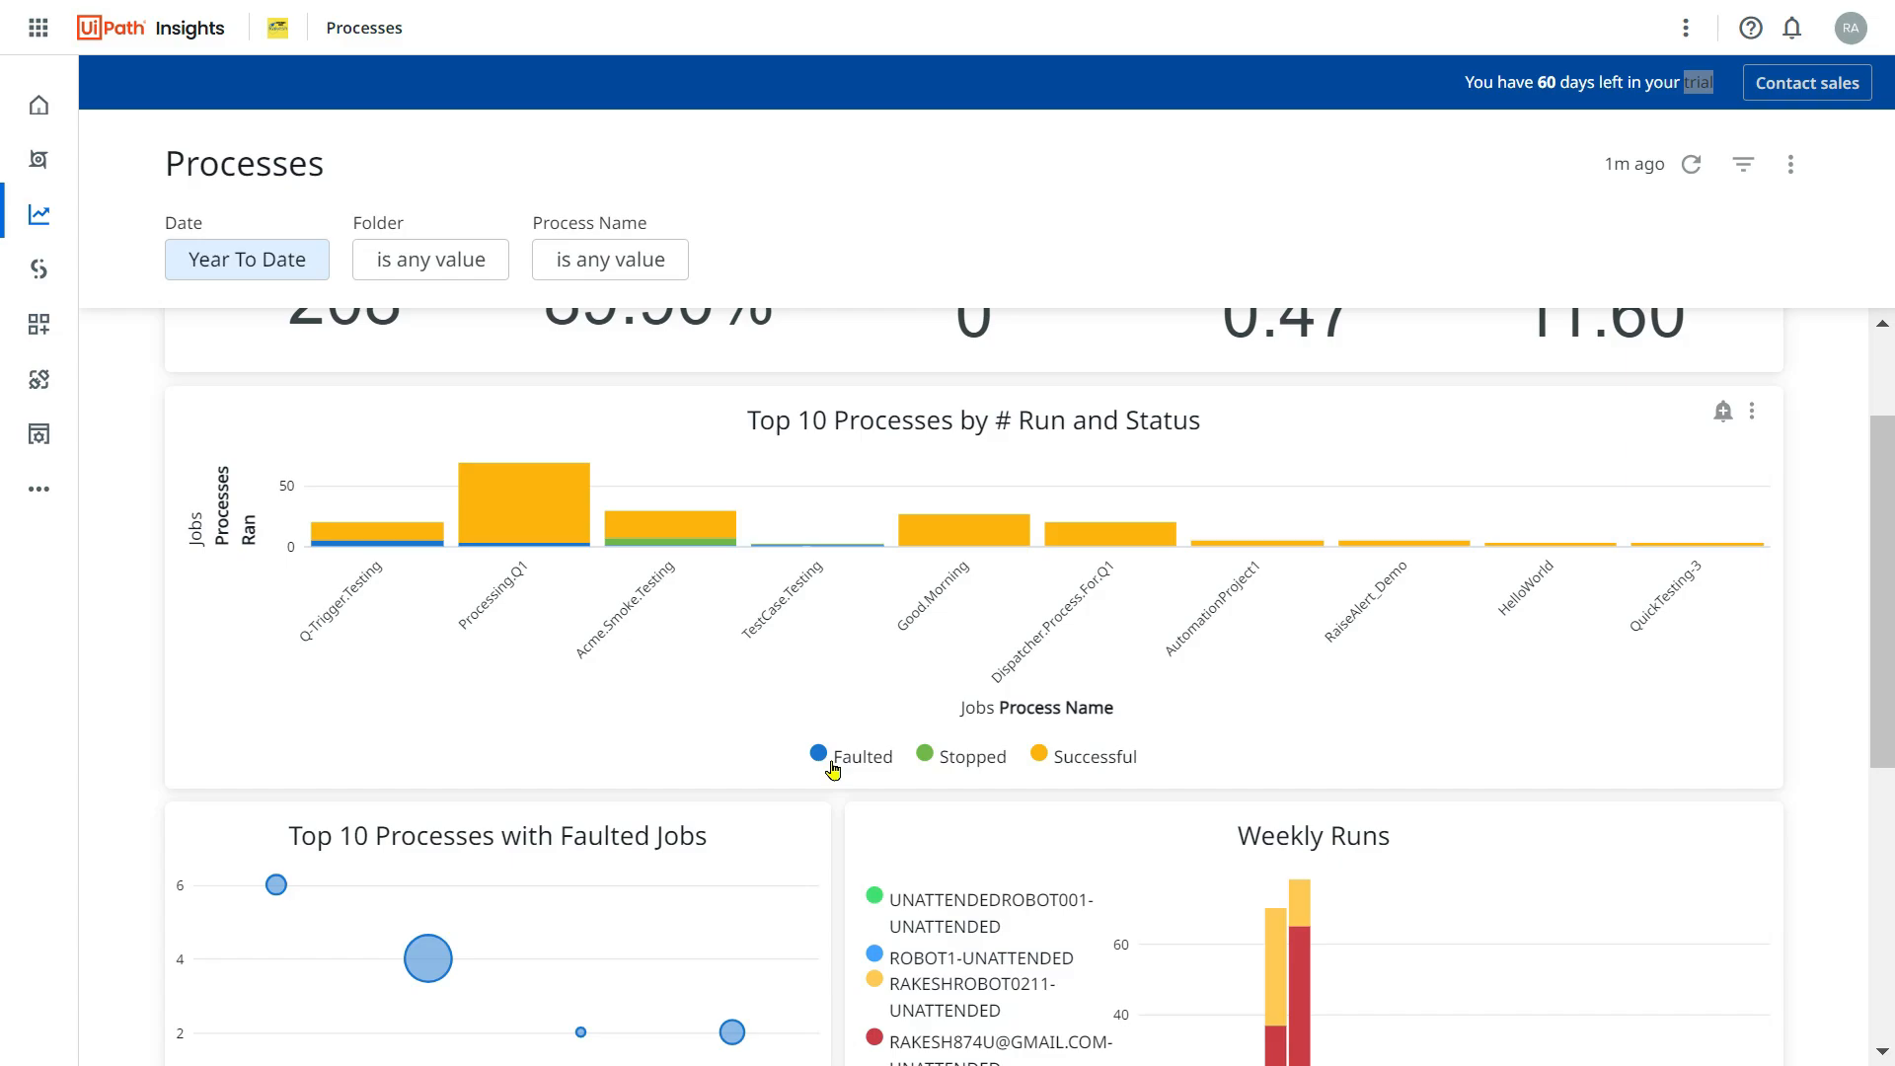
mouse_move(200, 469)
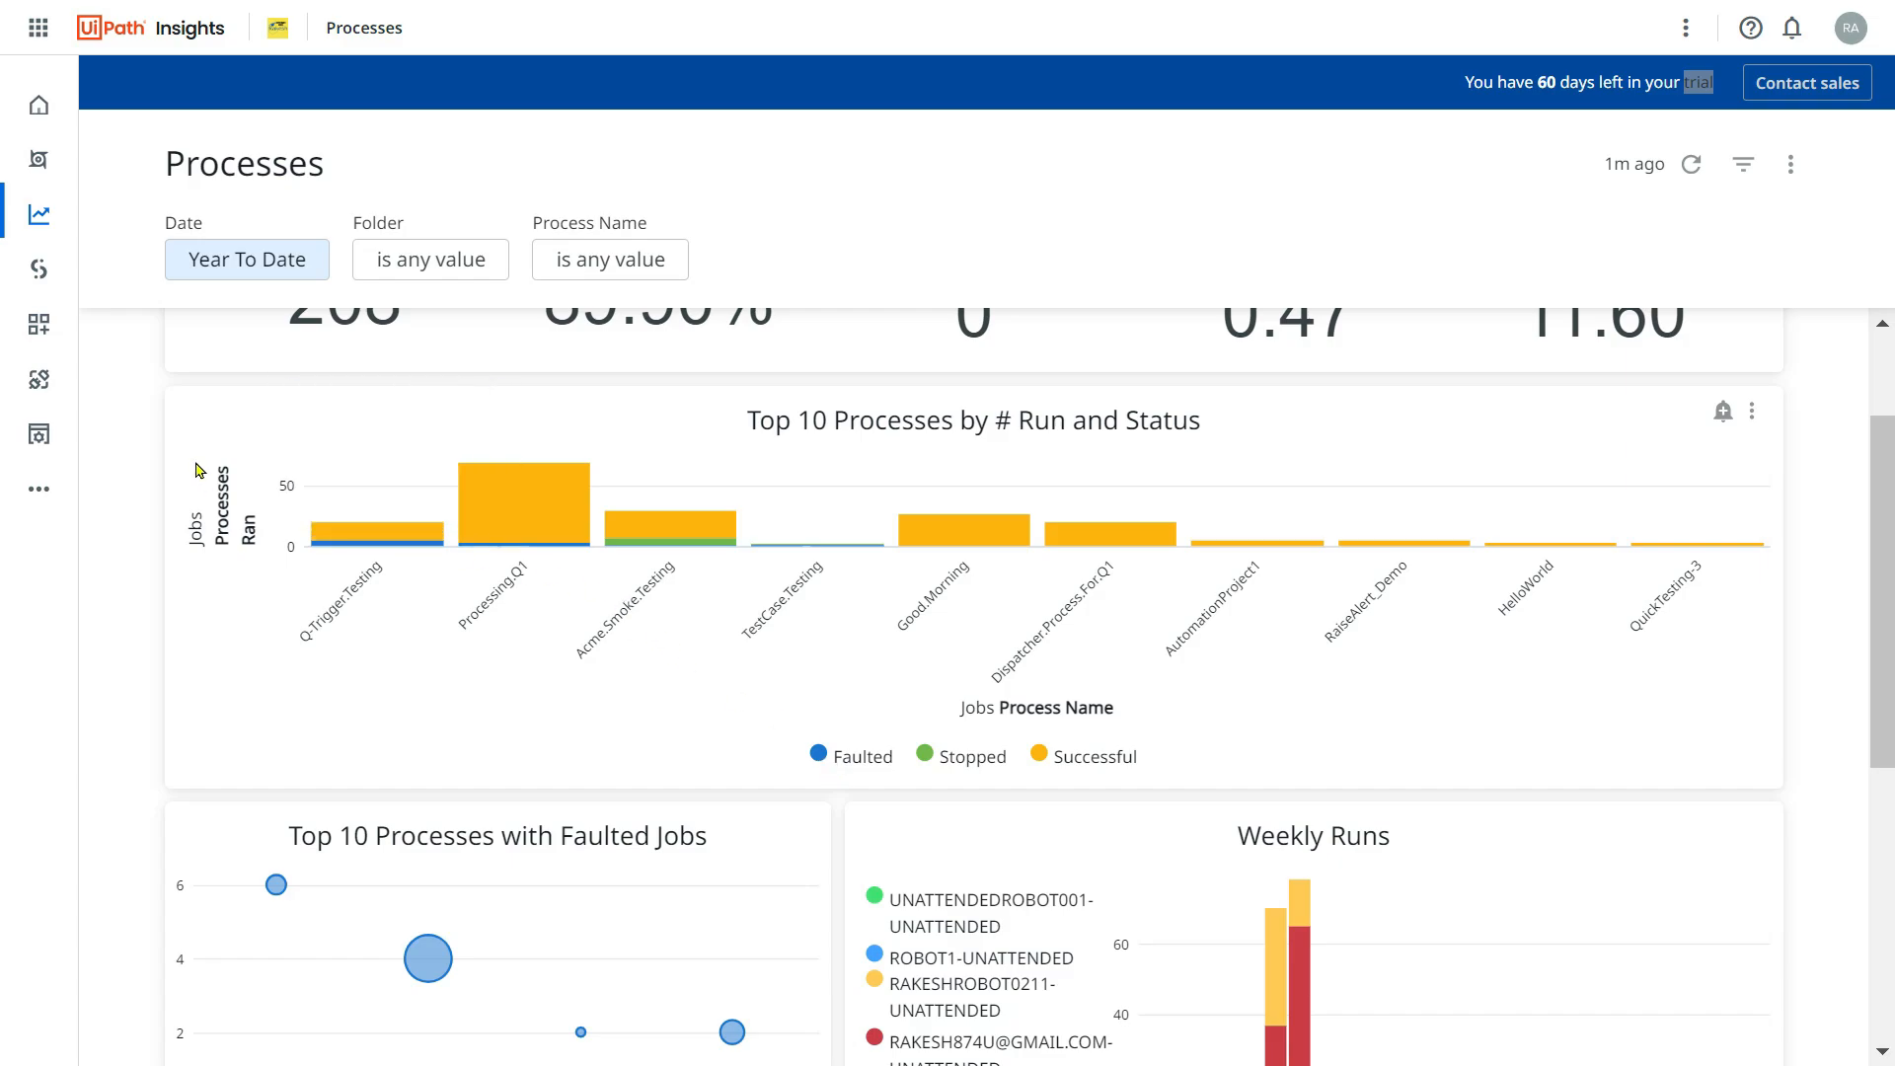
mouse_move(1738, 506)
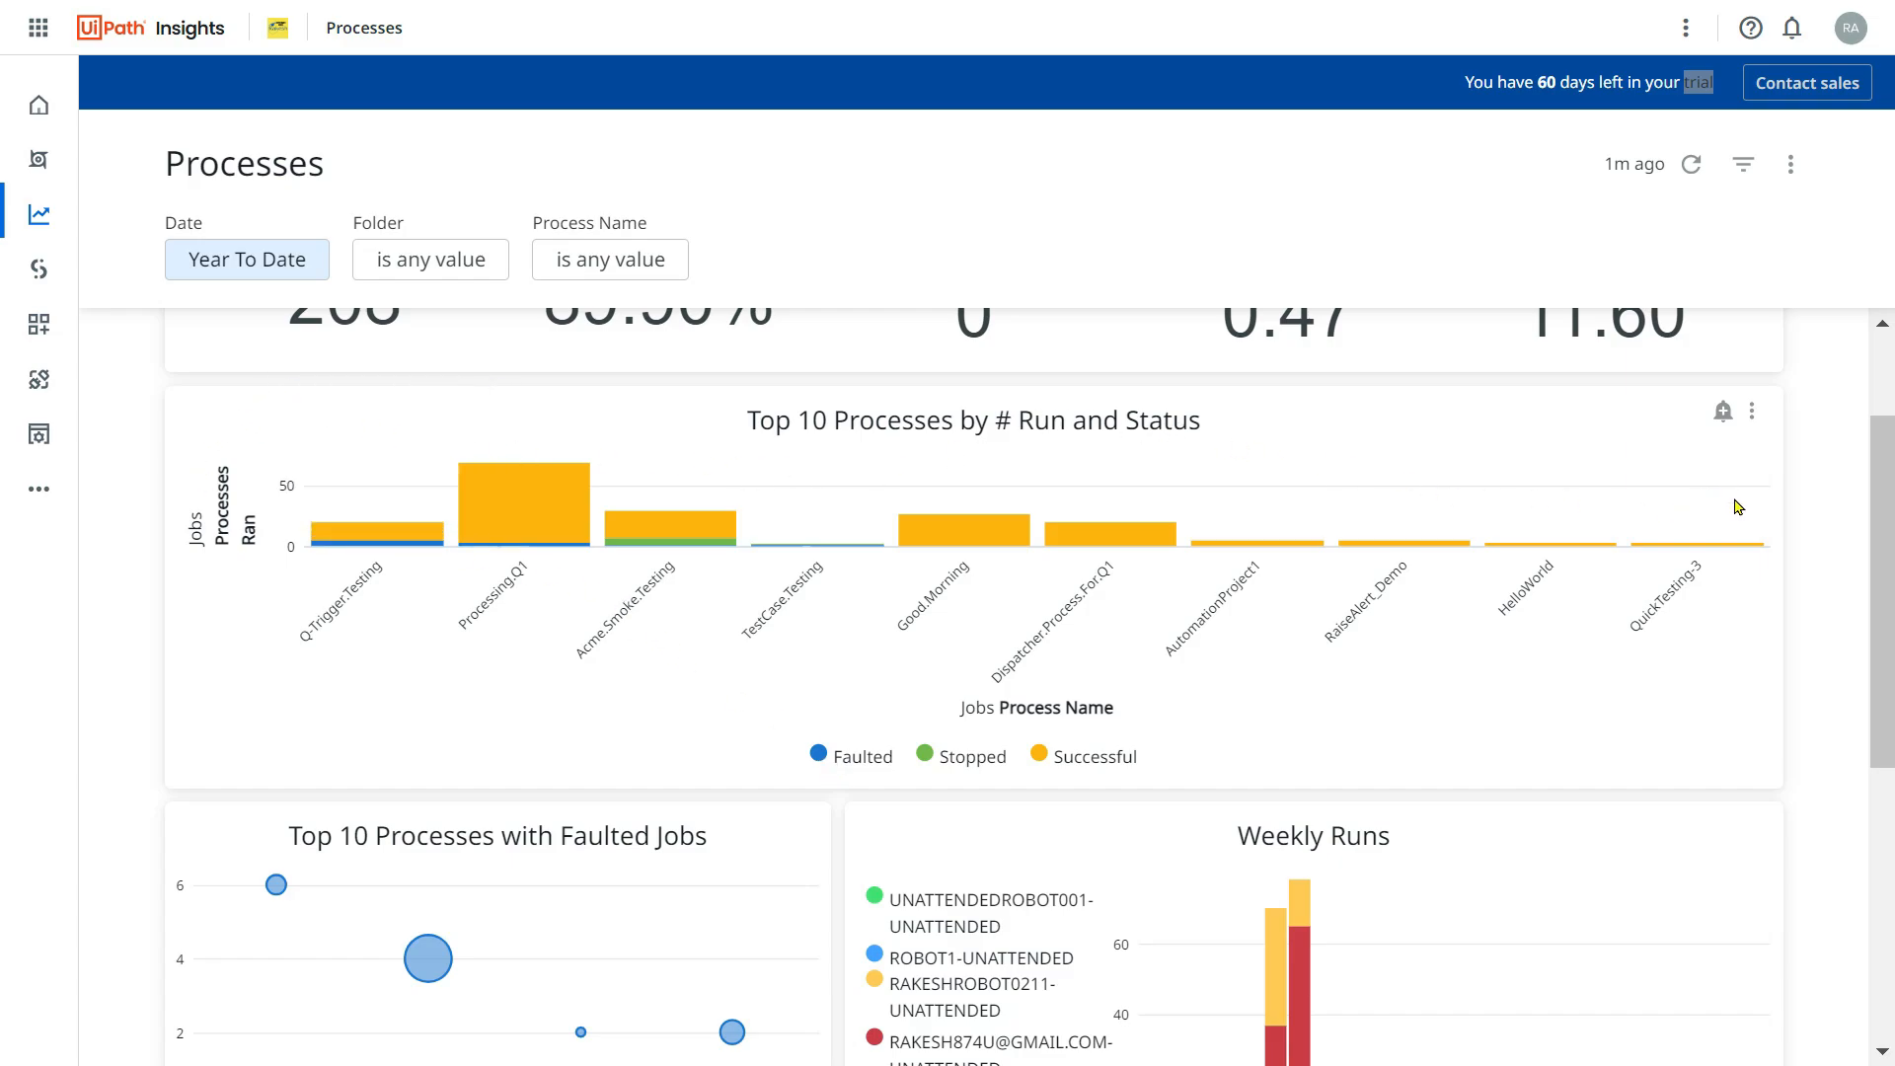
mouse_move(671, 522)
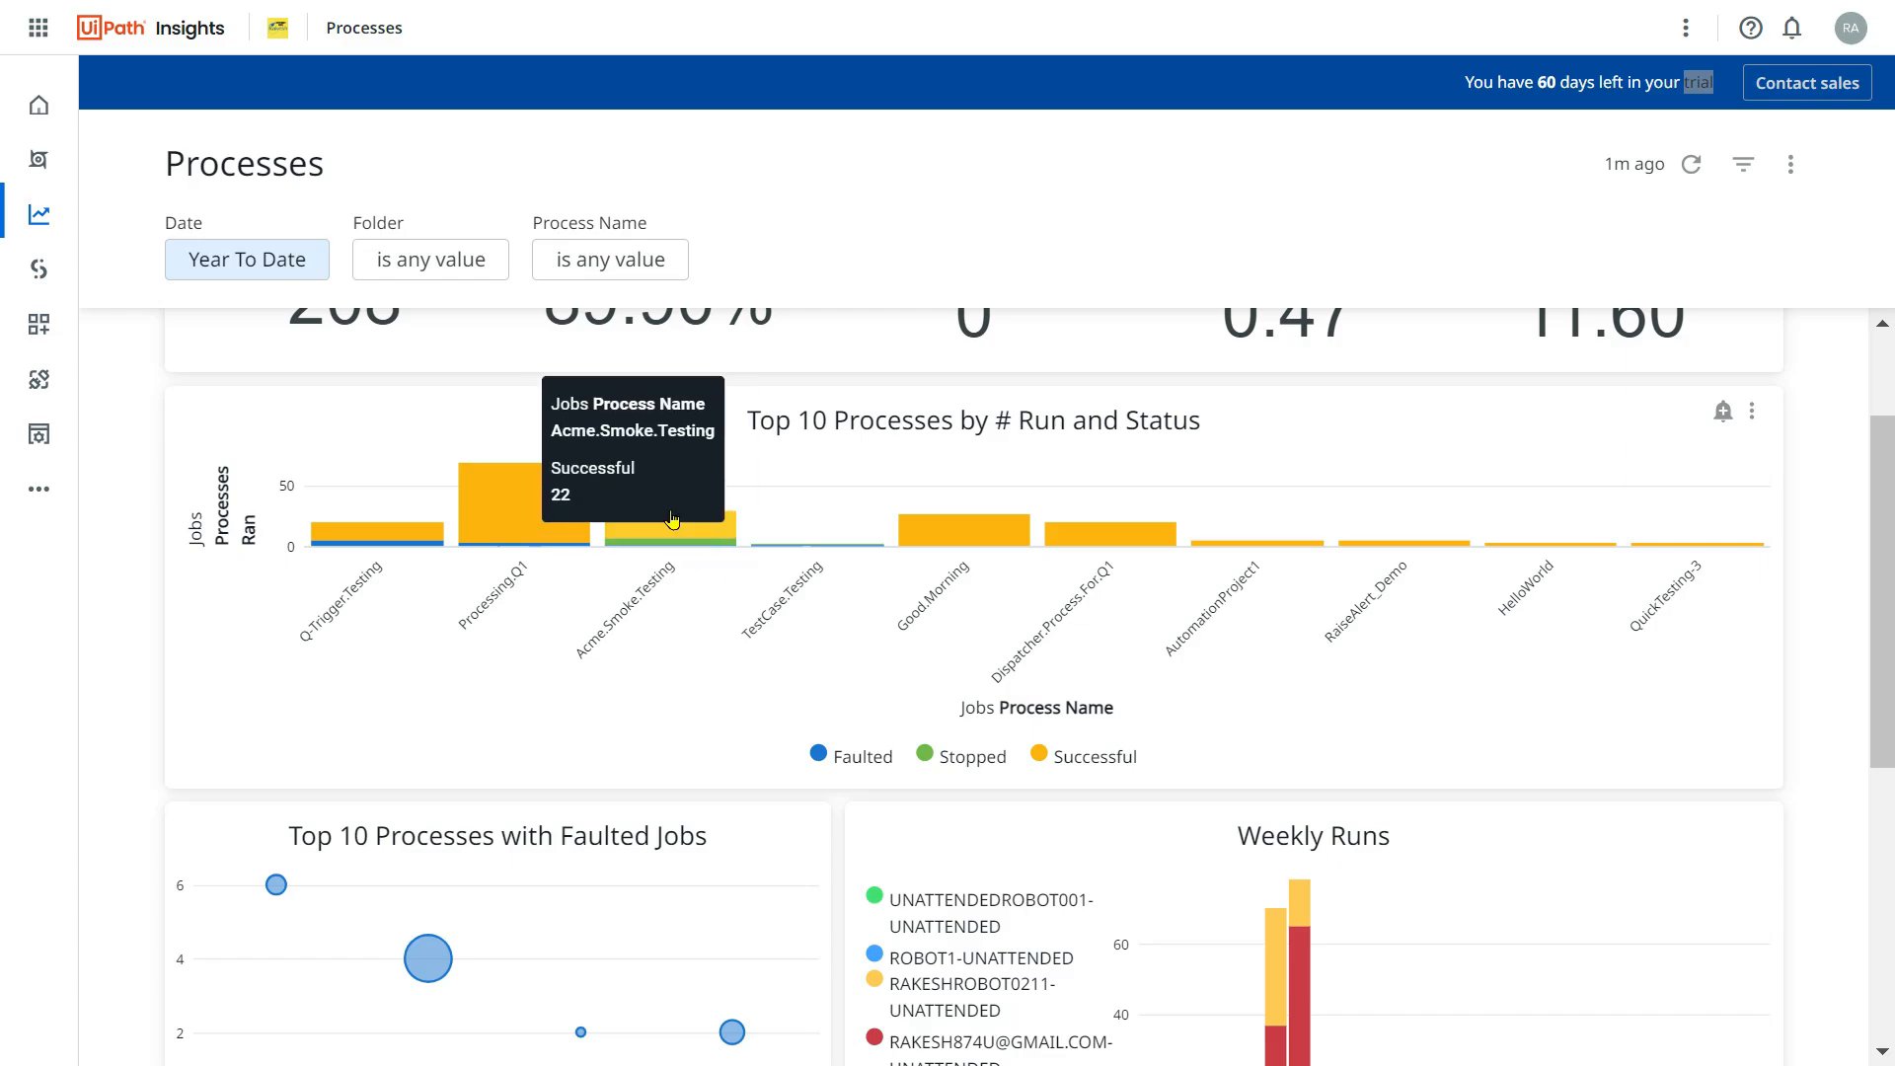
mouse_move(1124, 757)
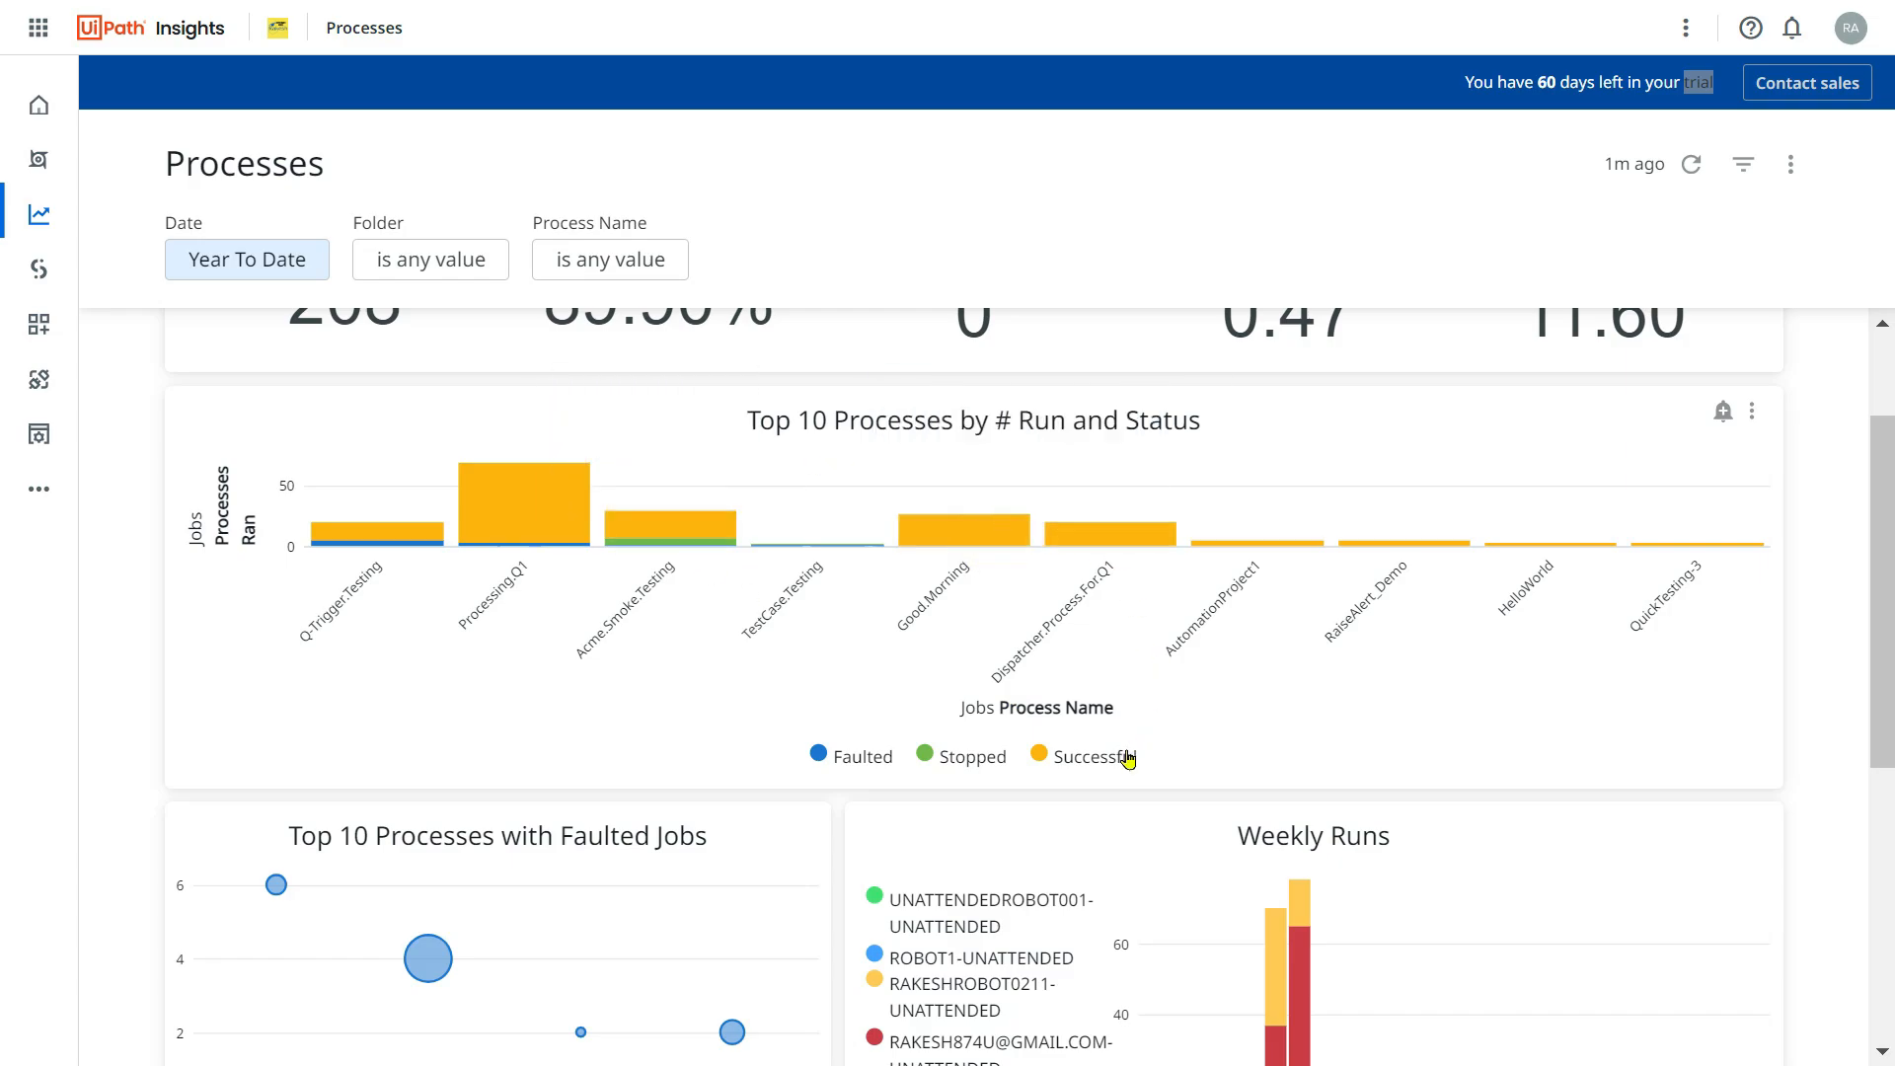
mouse_move(830, 545)
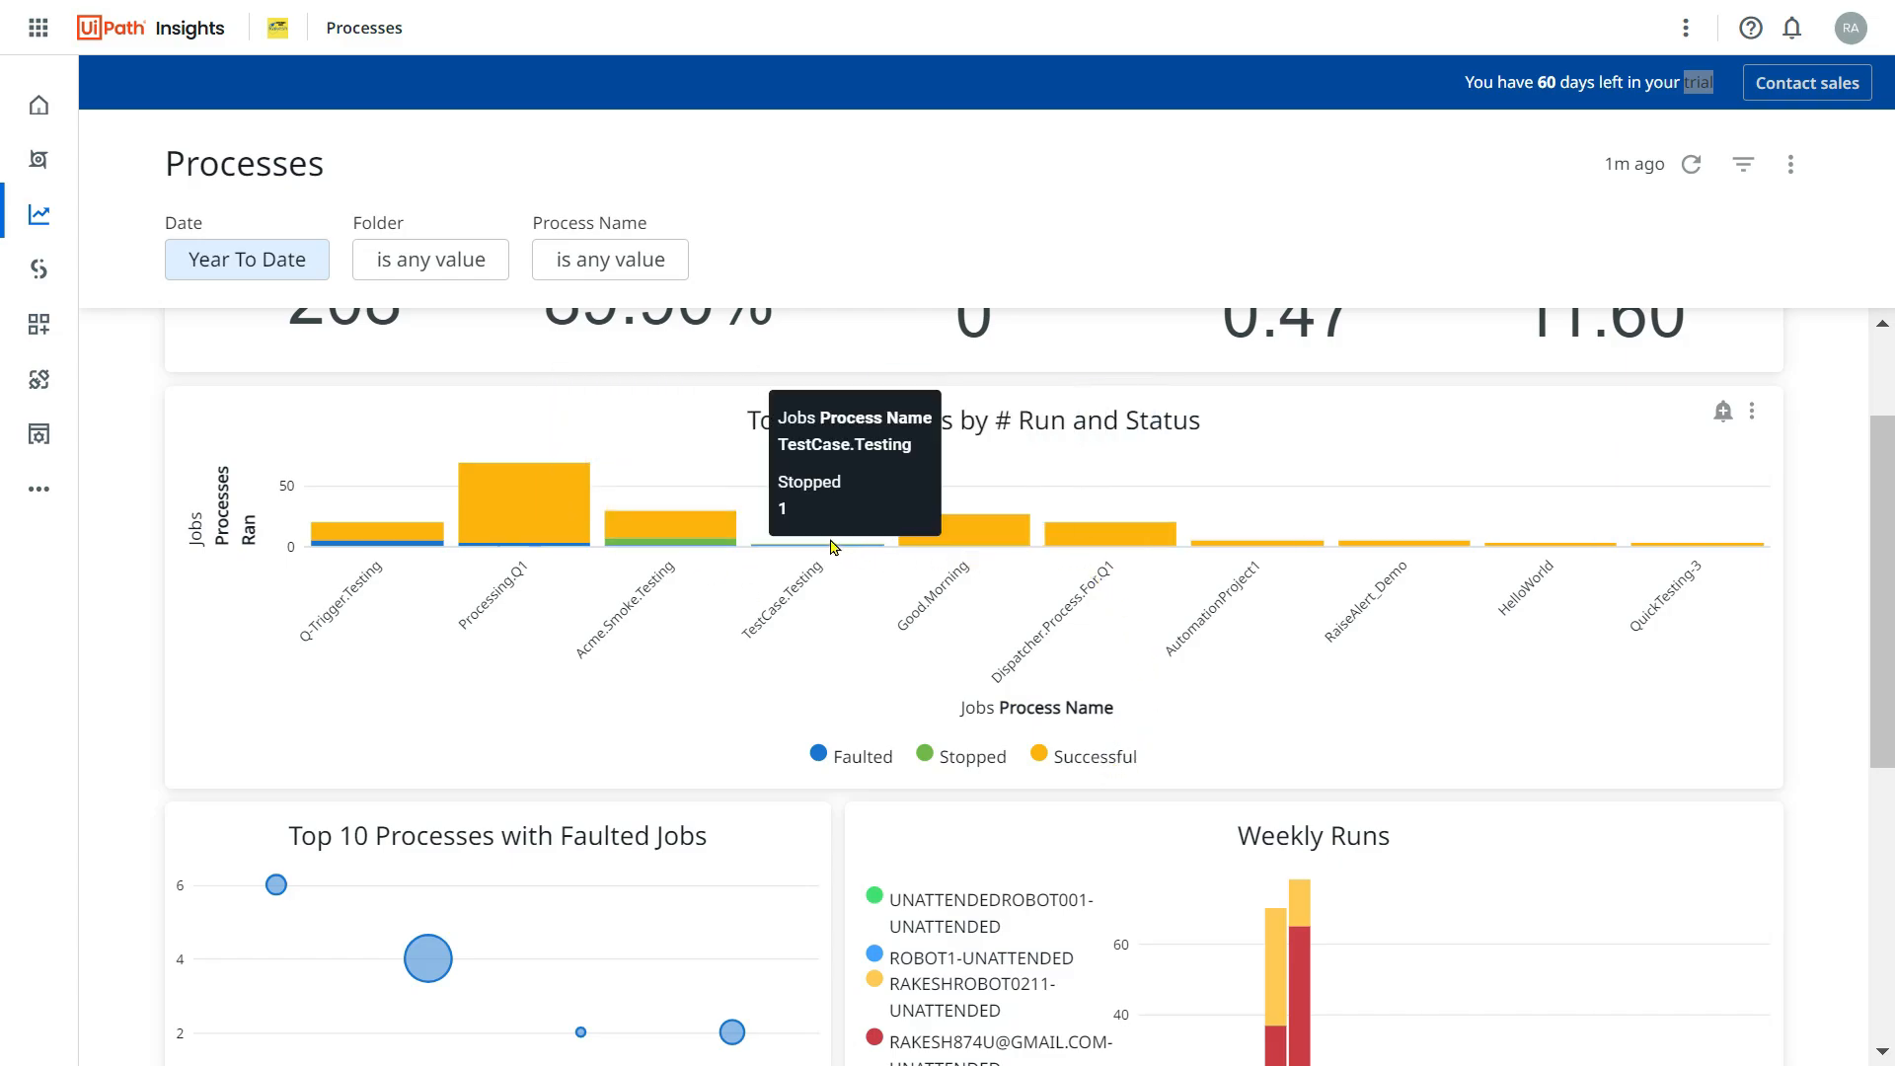
mouse_move(382, 550)
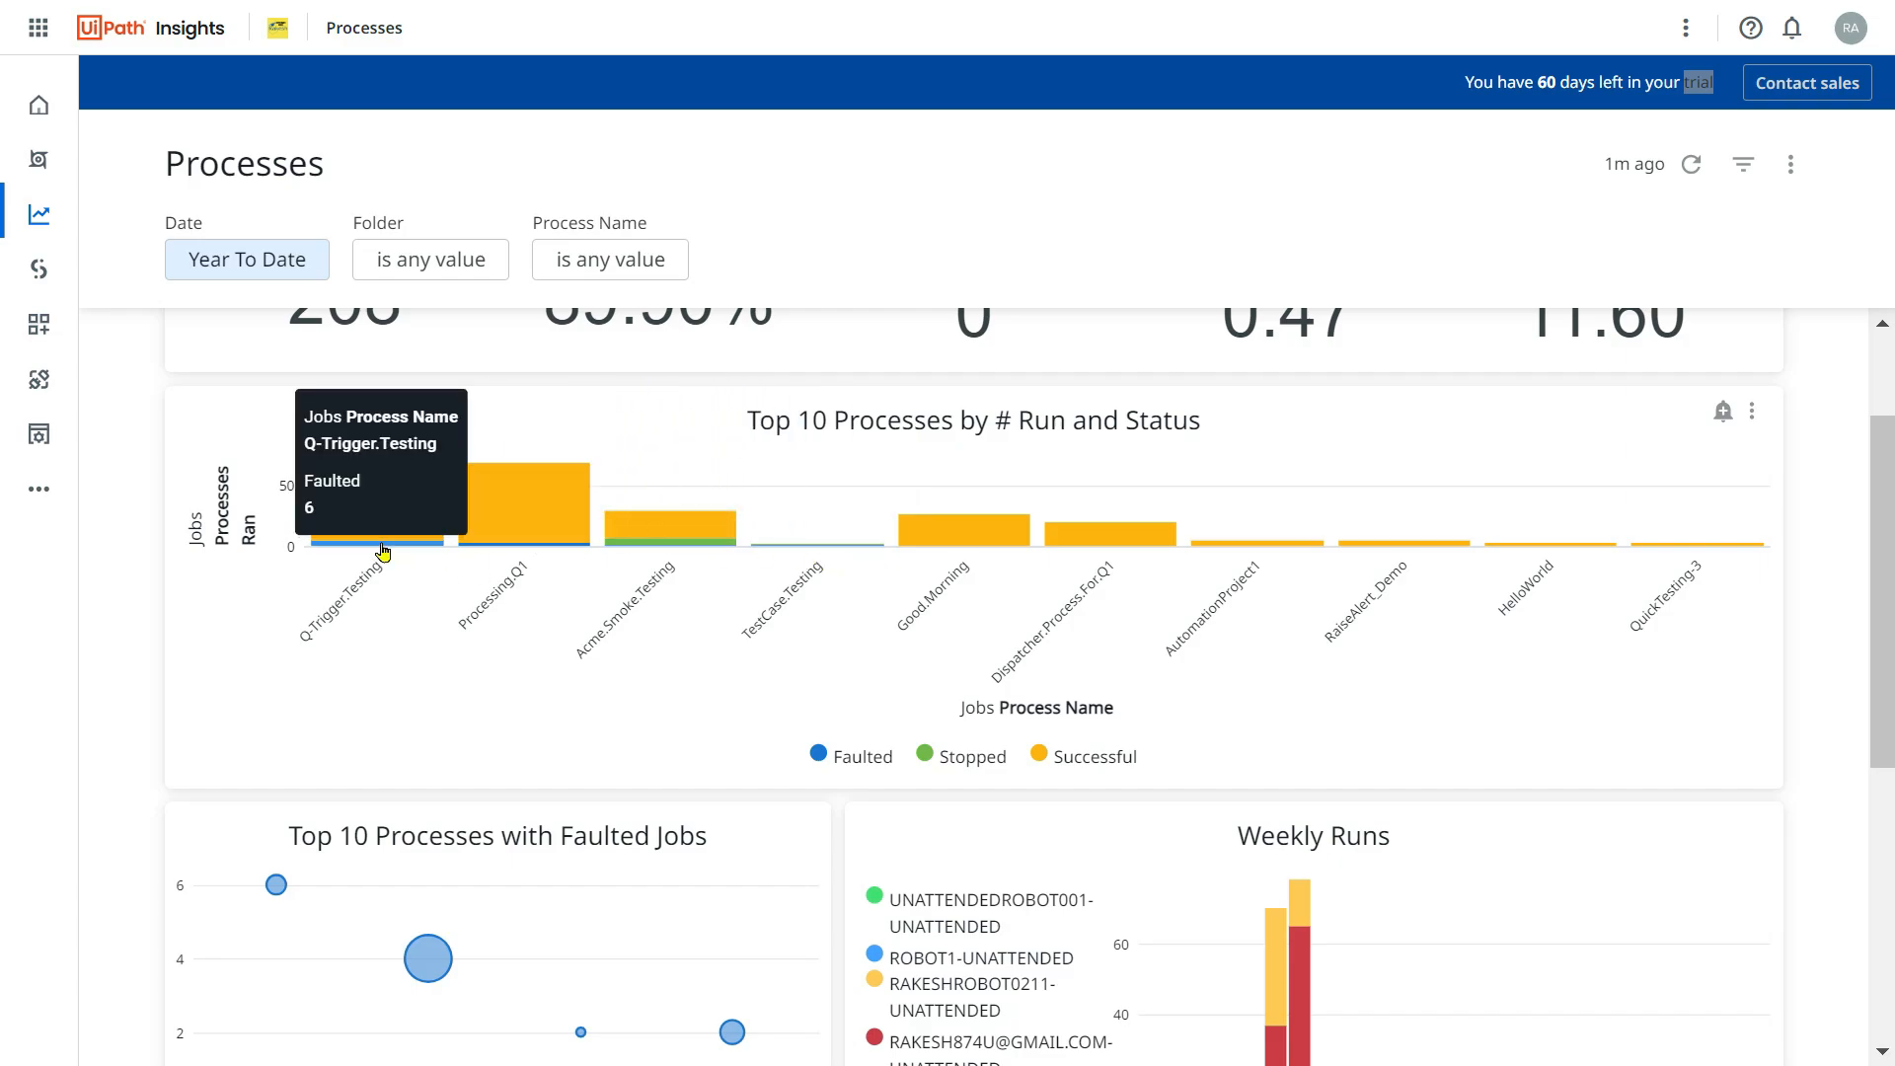
mouse_move(357, 553)
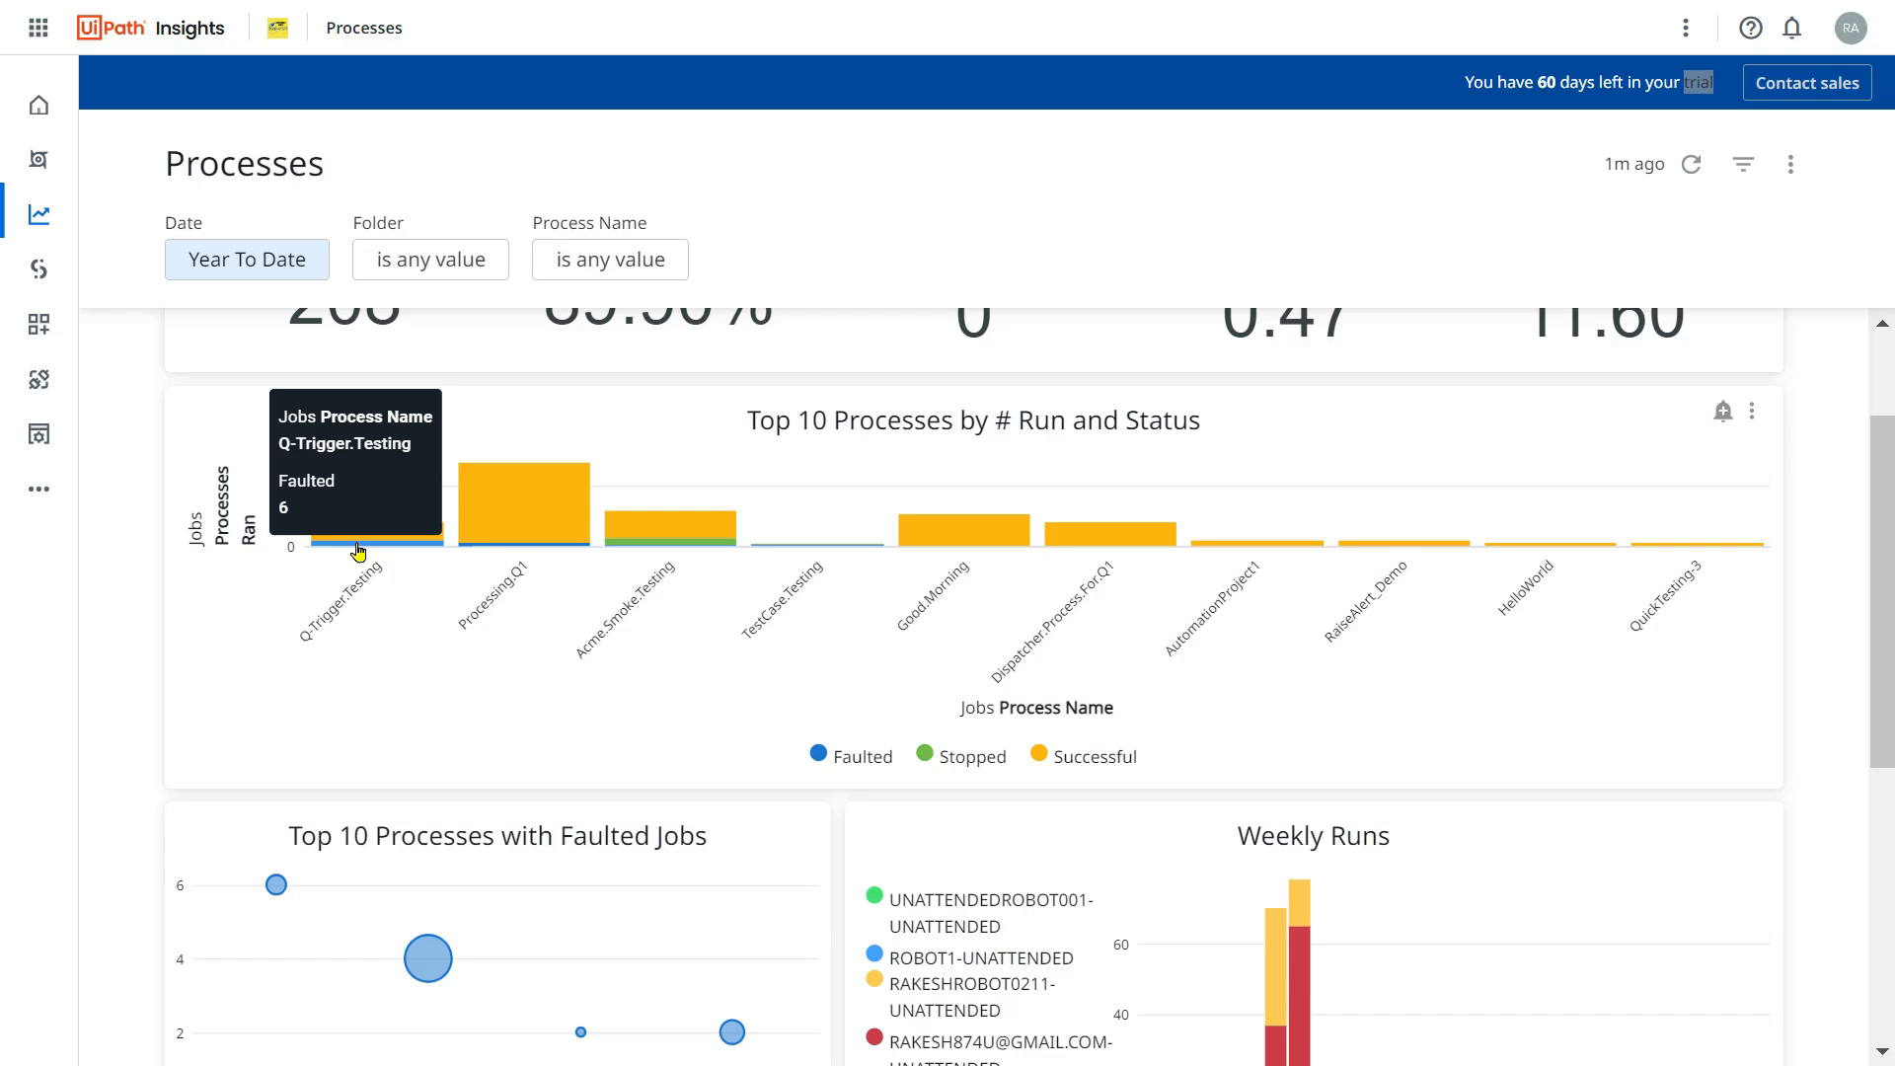
mouse_move(365, 555)
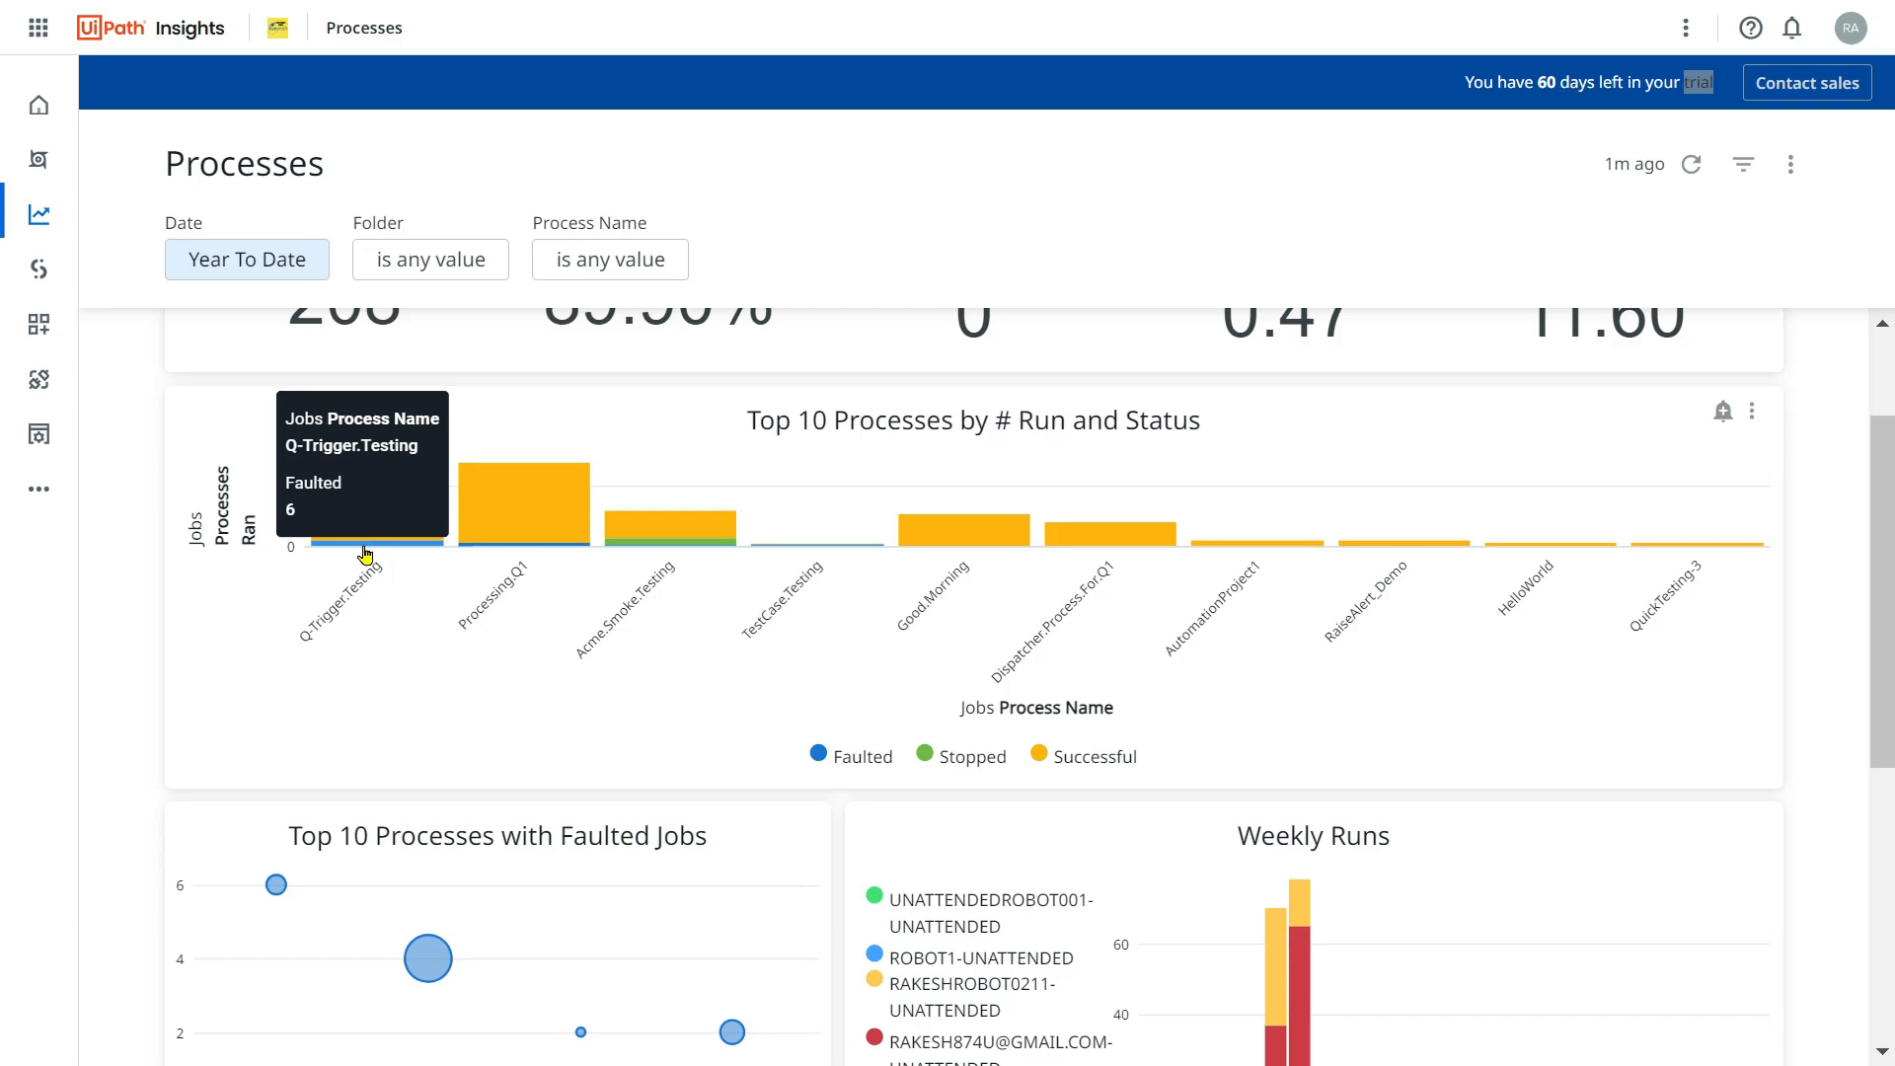
mouse_move(830, 492)
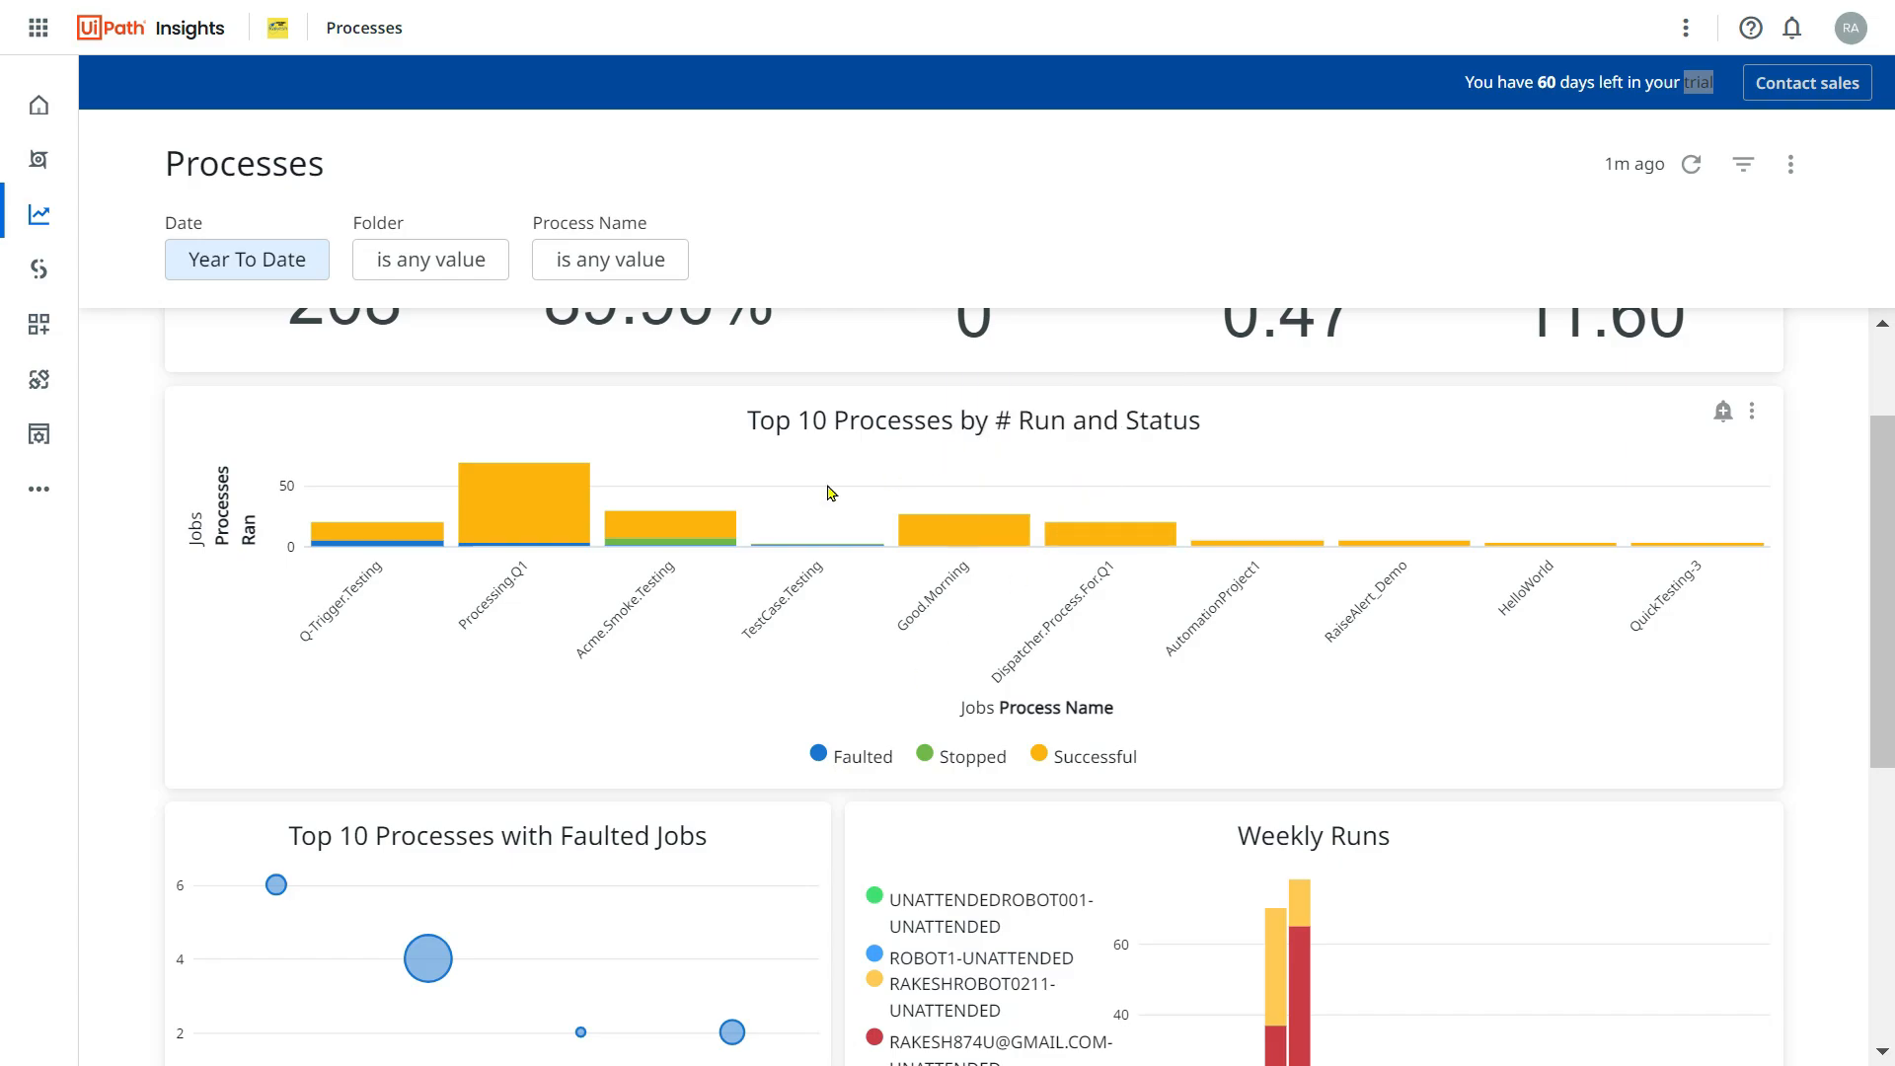
mouse_move(1103, 534)
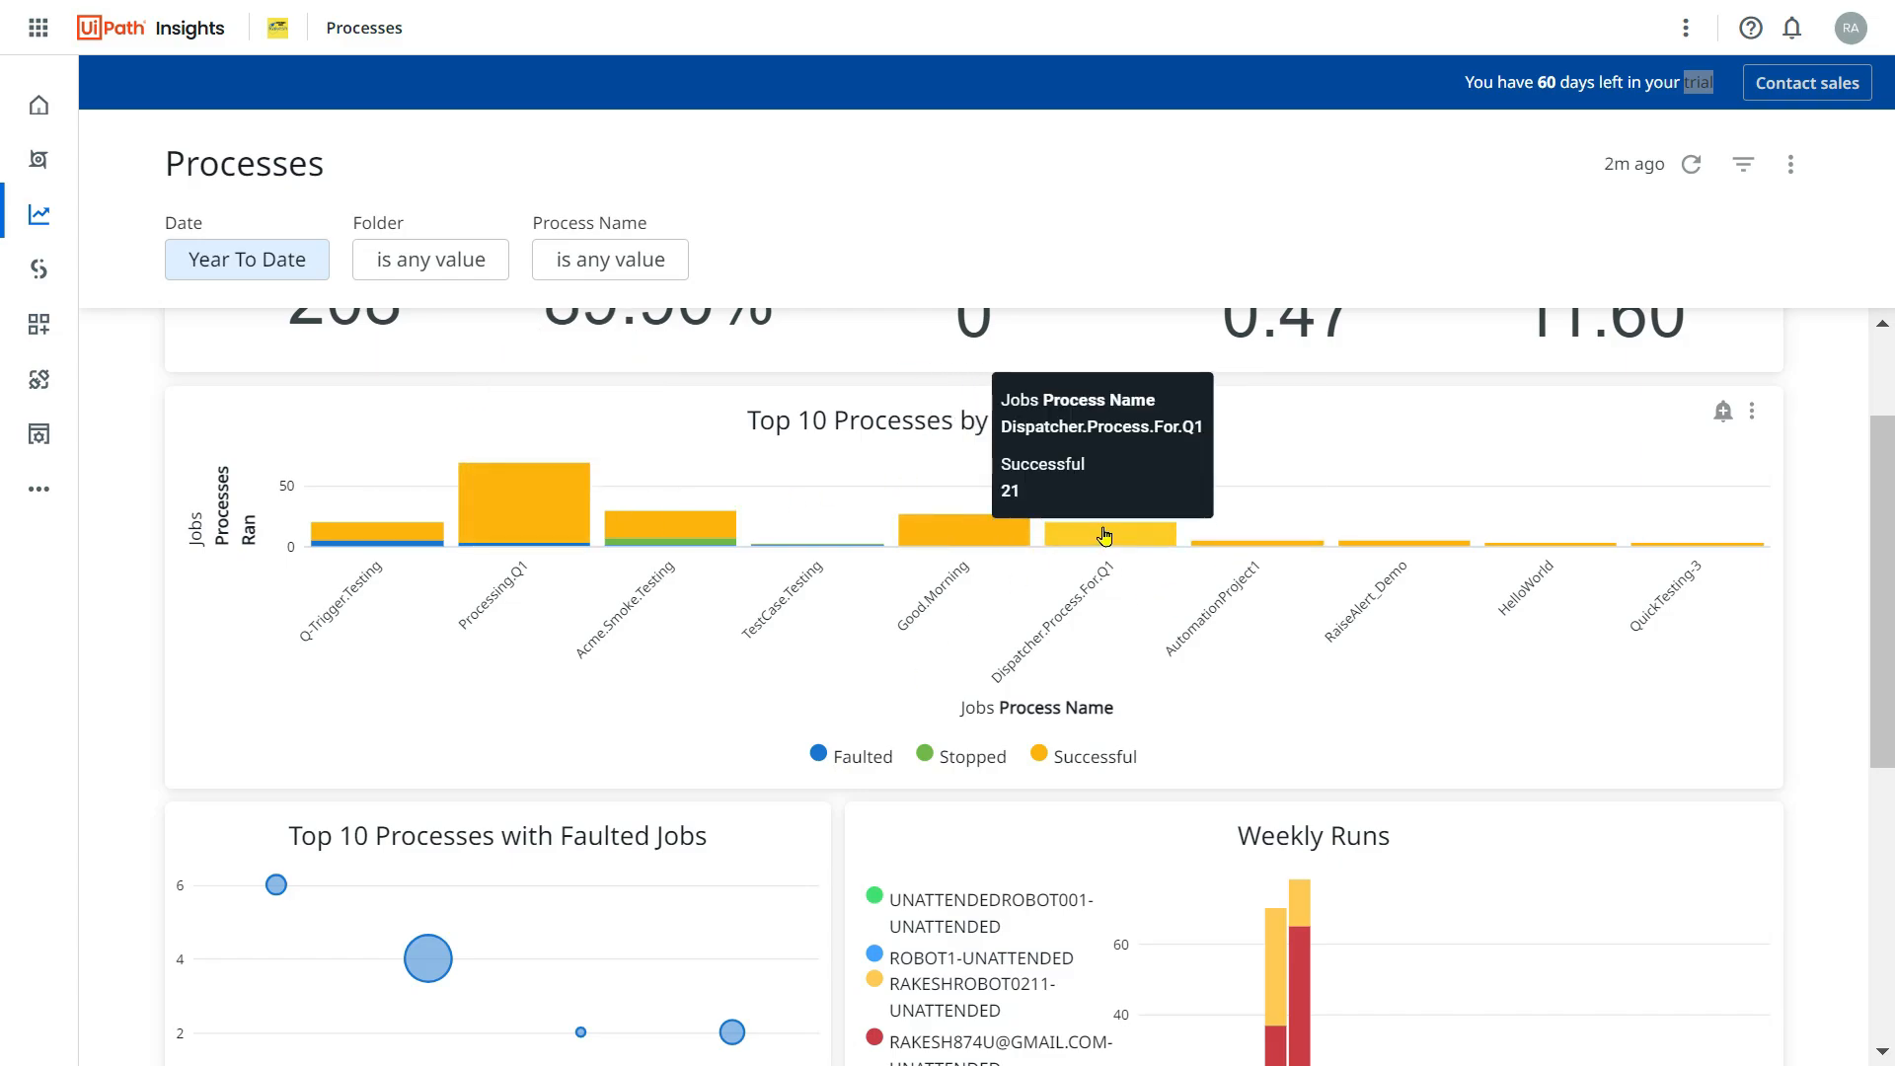
mouse_move(1752, 553)
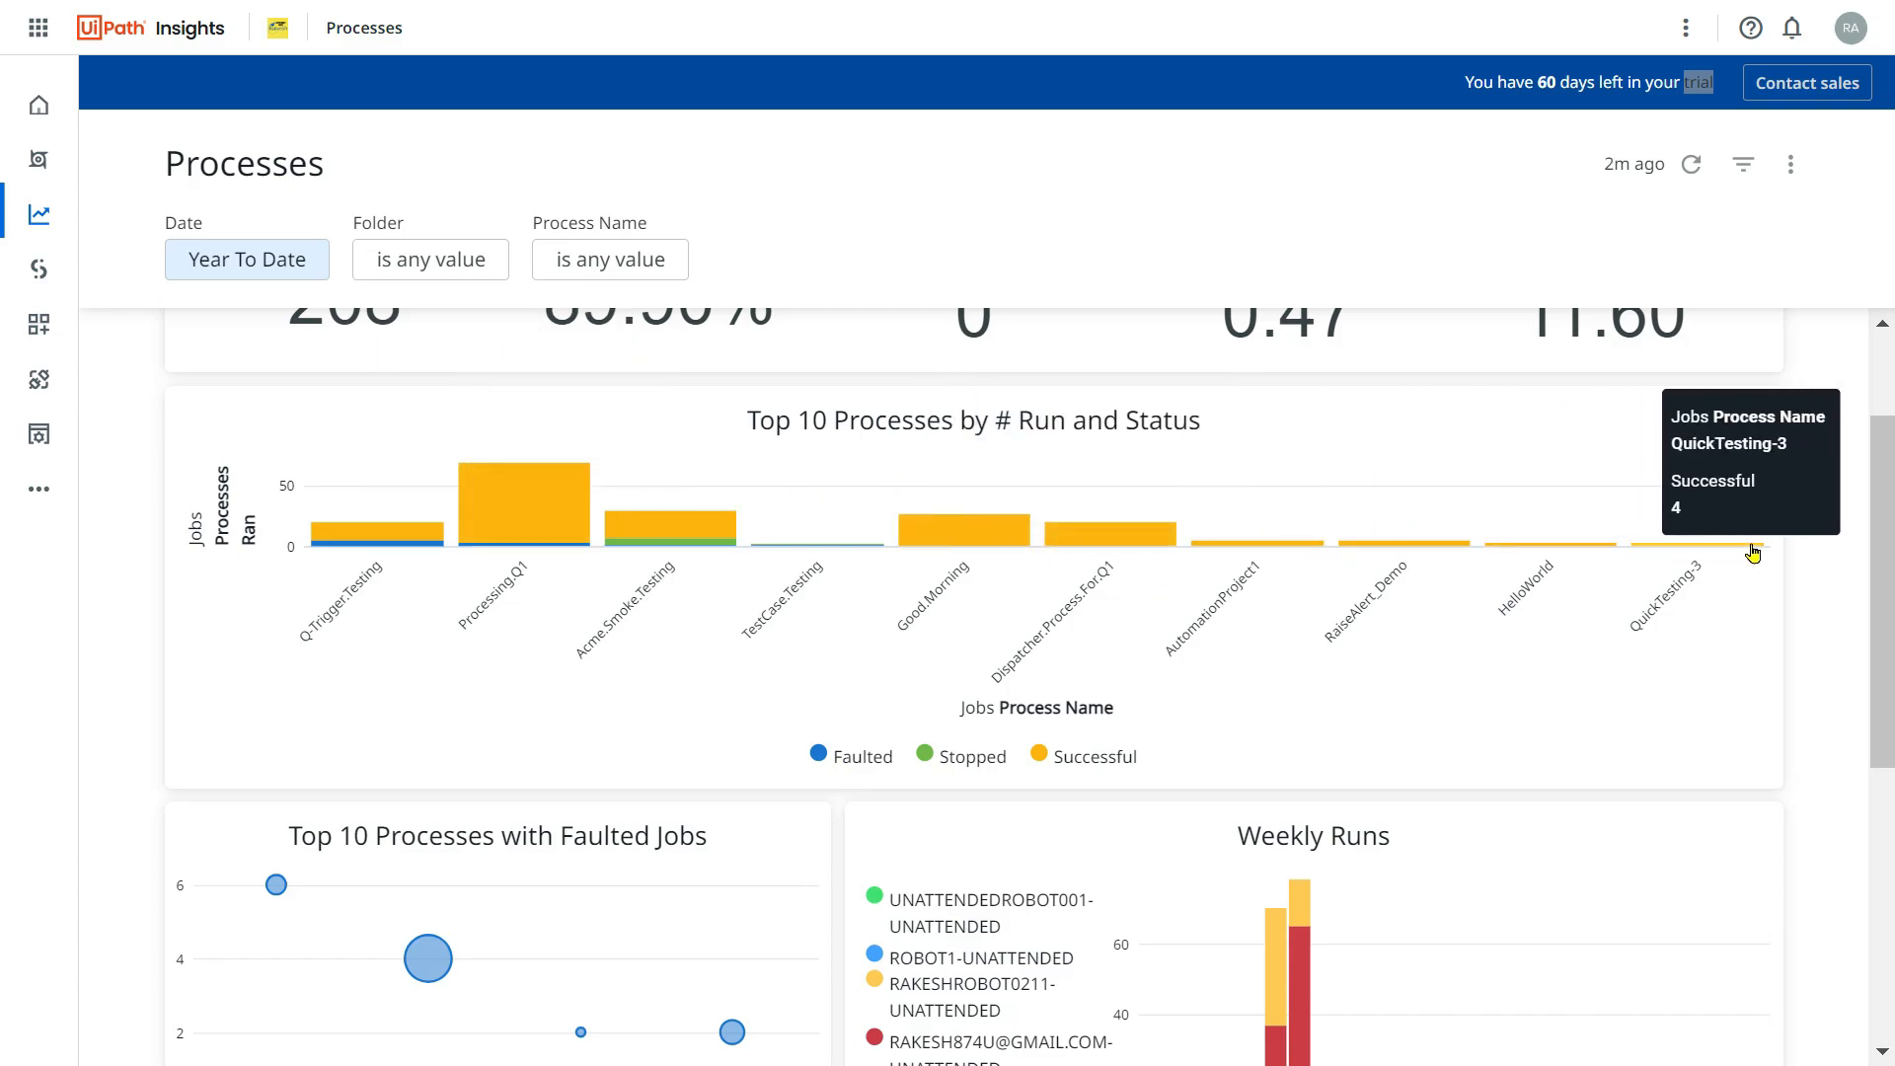
mouse_move(680, 665)
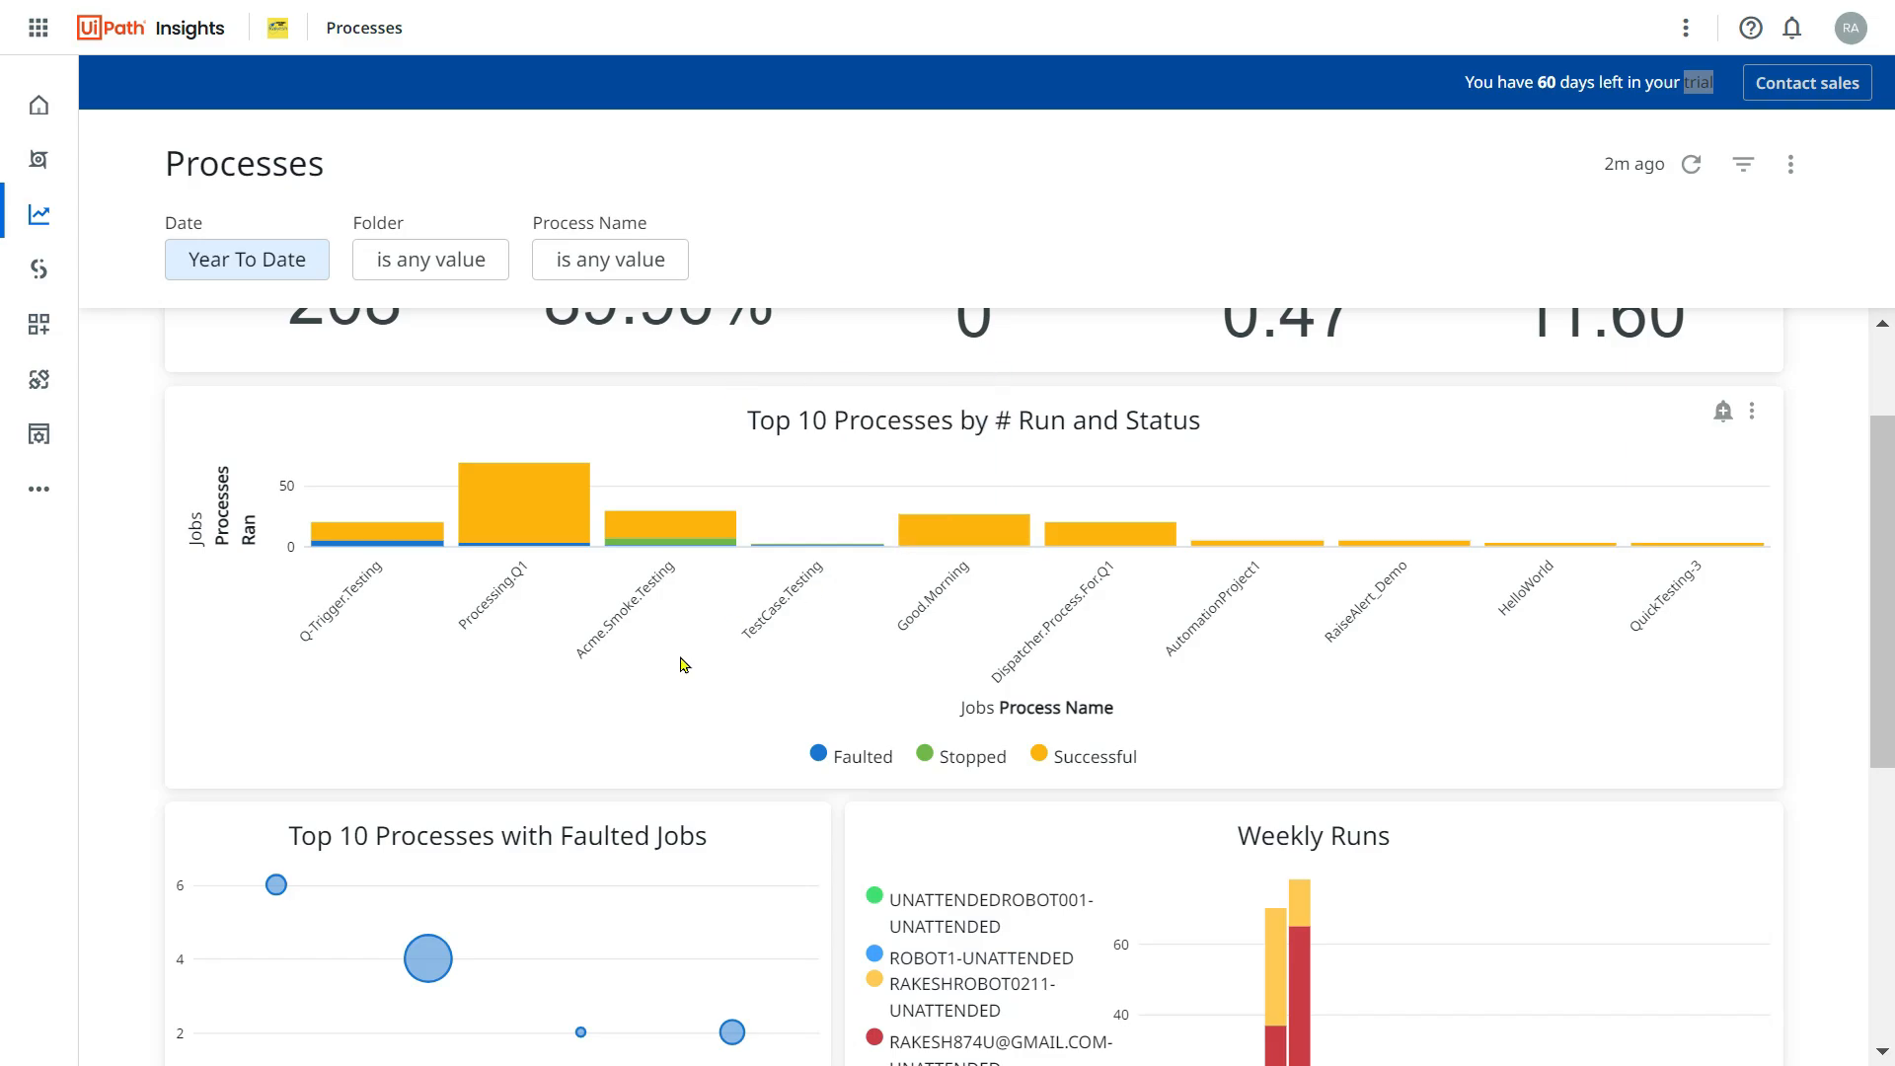
Scroll down to the Faulted Jobs chart, Weekly Runs chart and Error Details table.
scroll("down", 3)
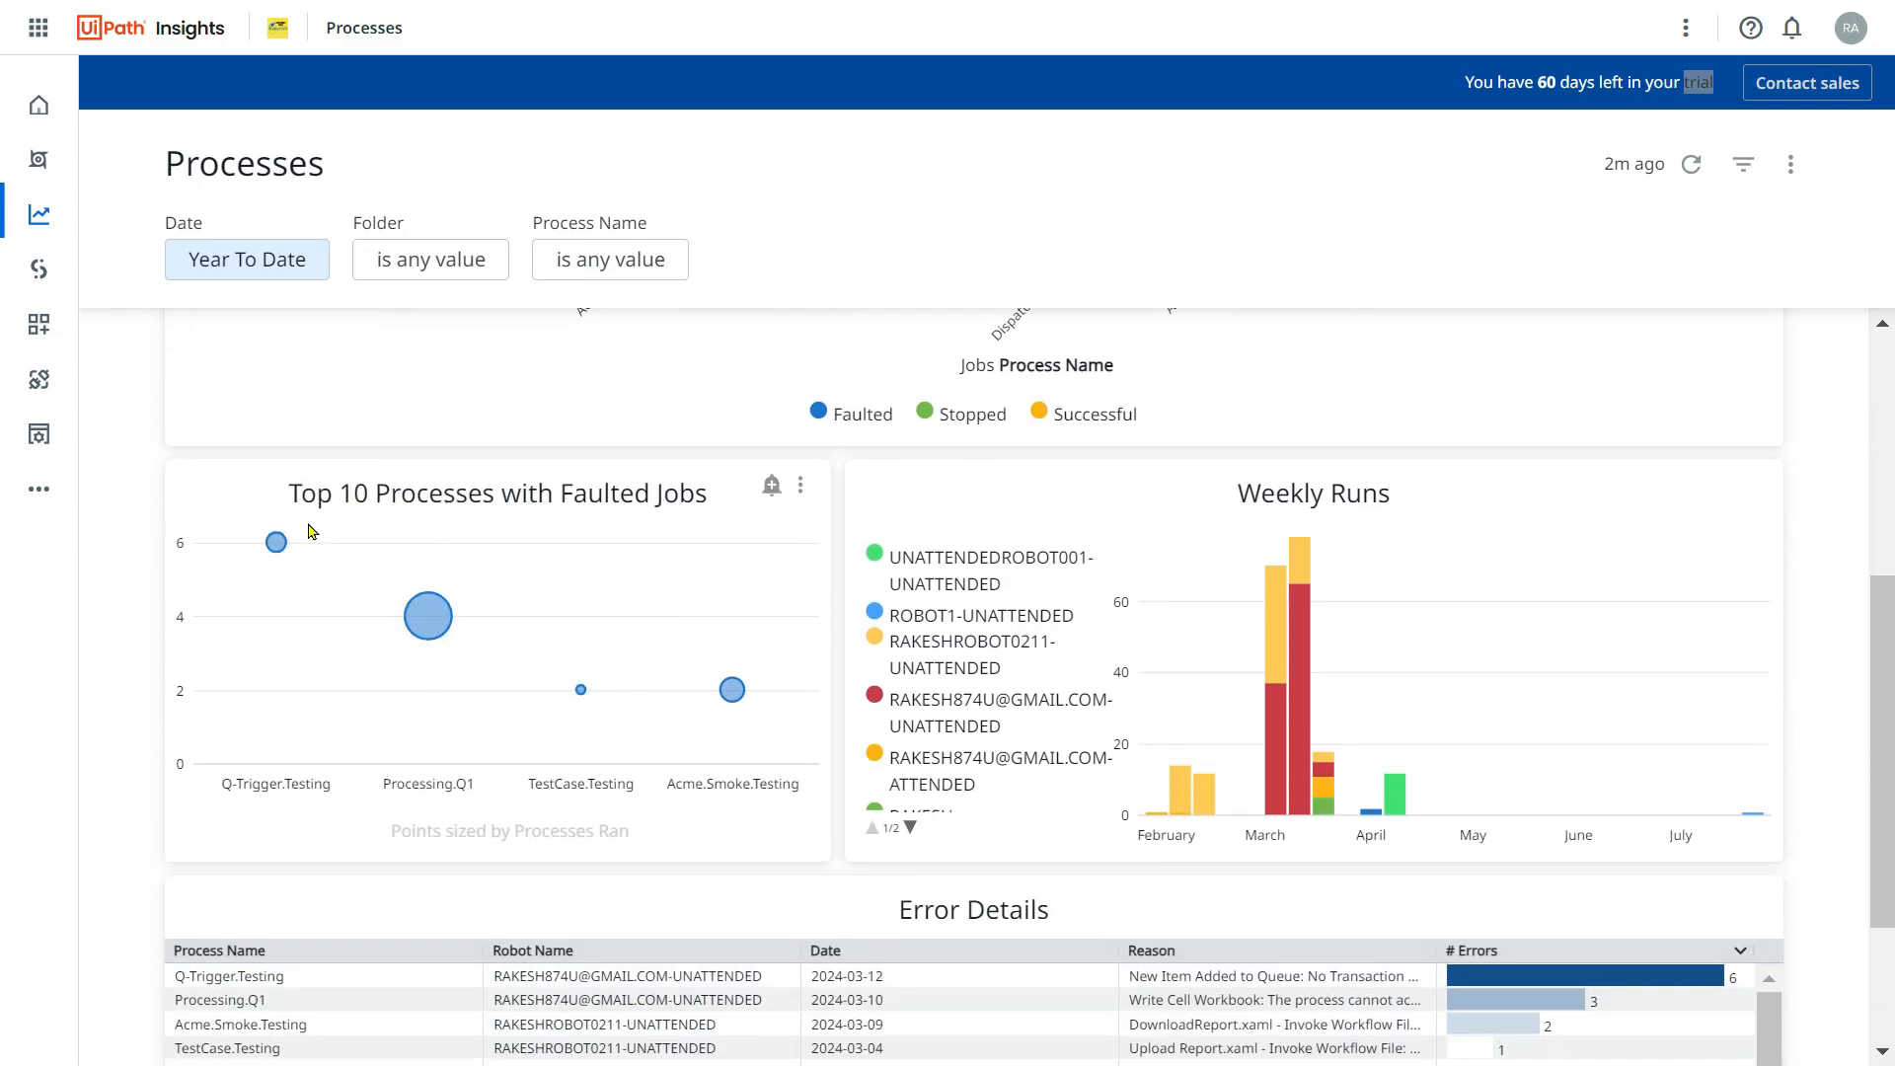
mouse_move(716, 520)
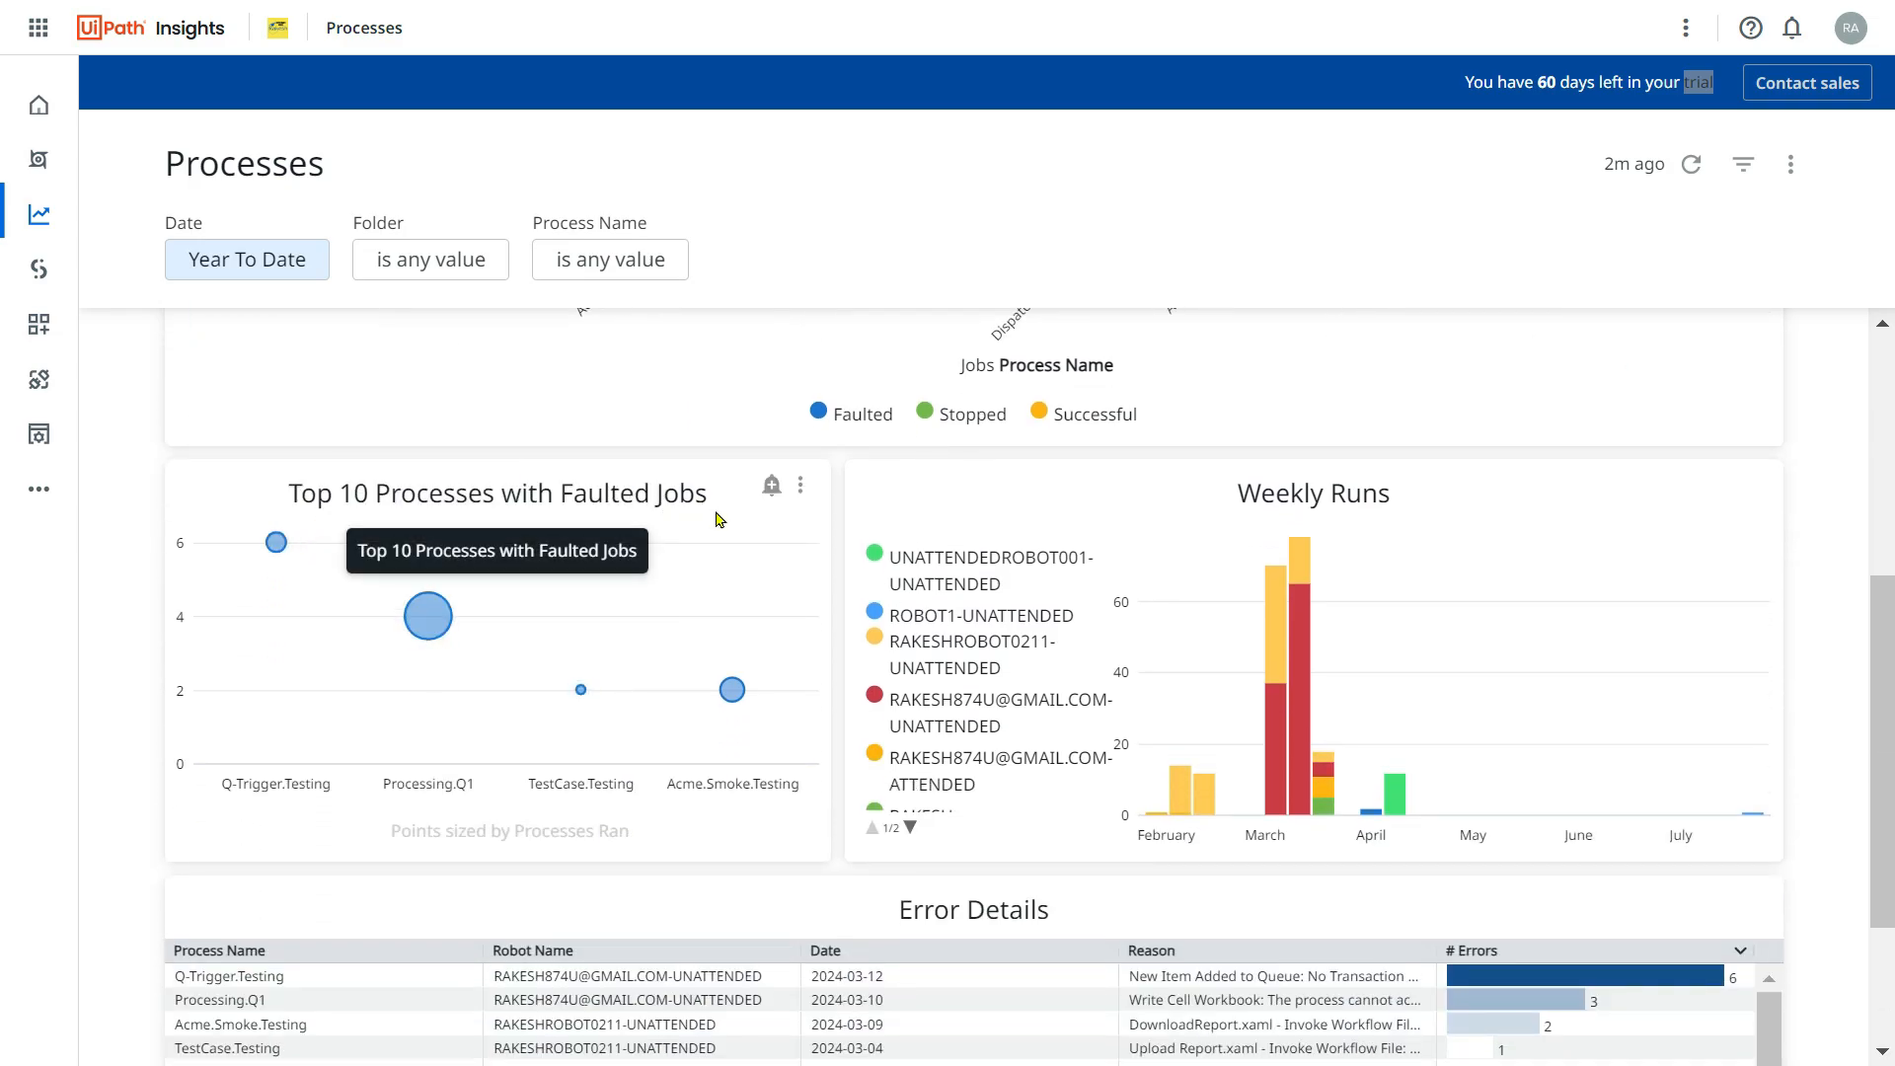
mouse_move(731, 689)
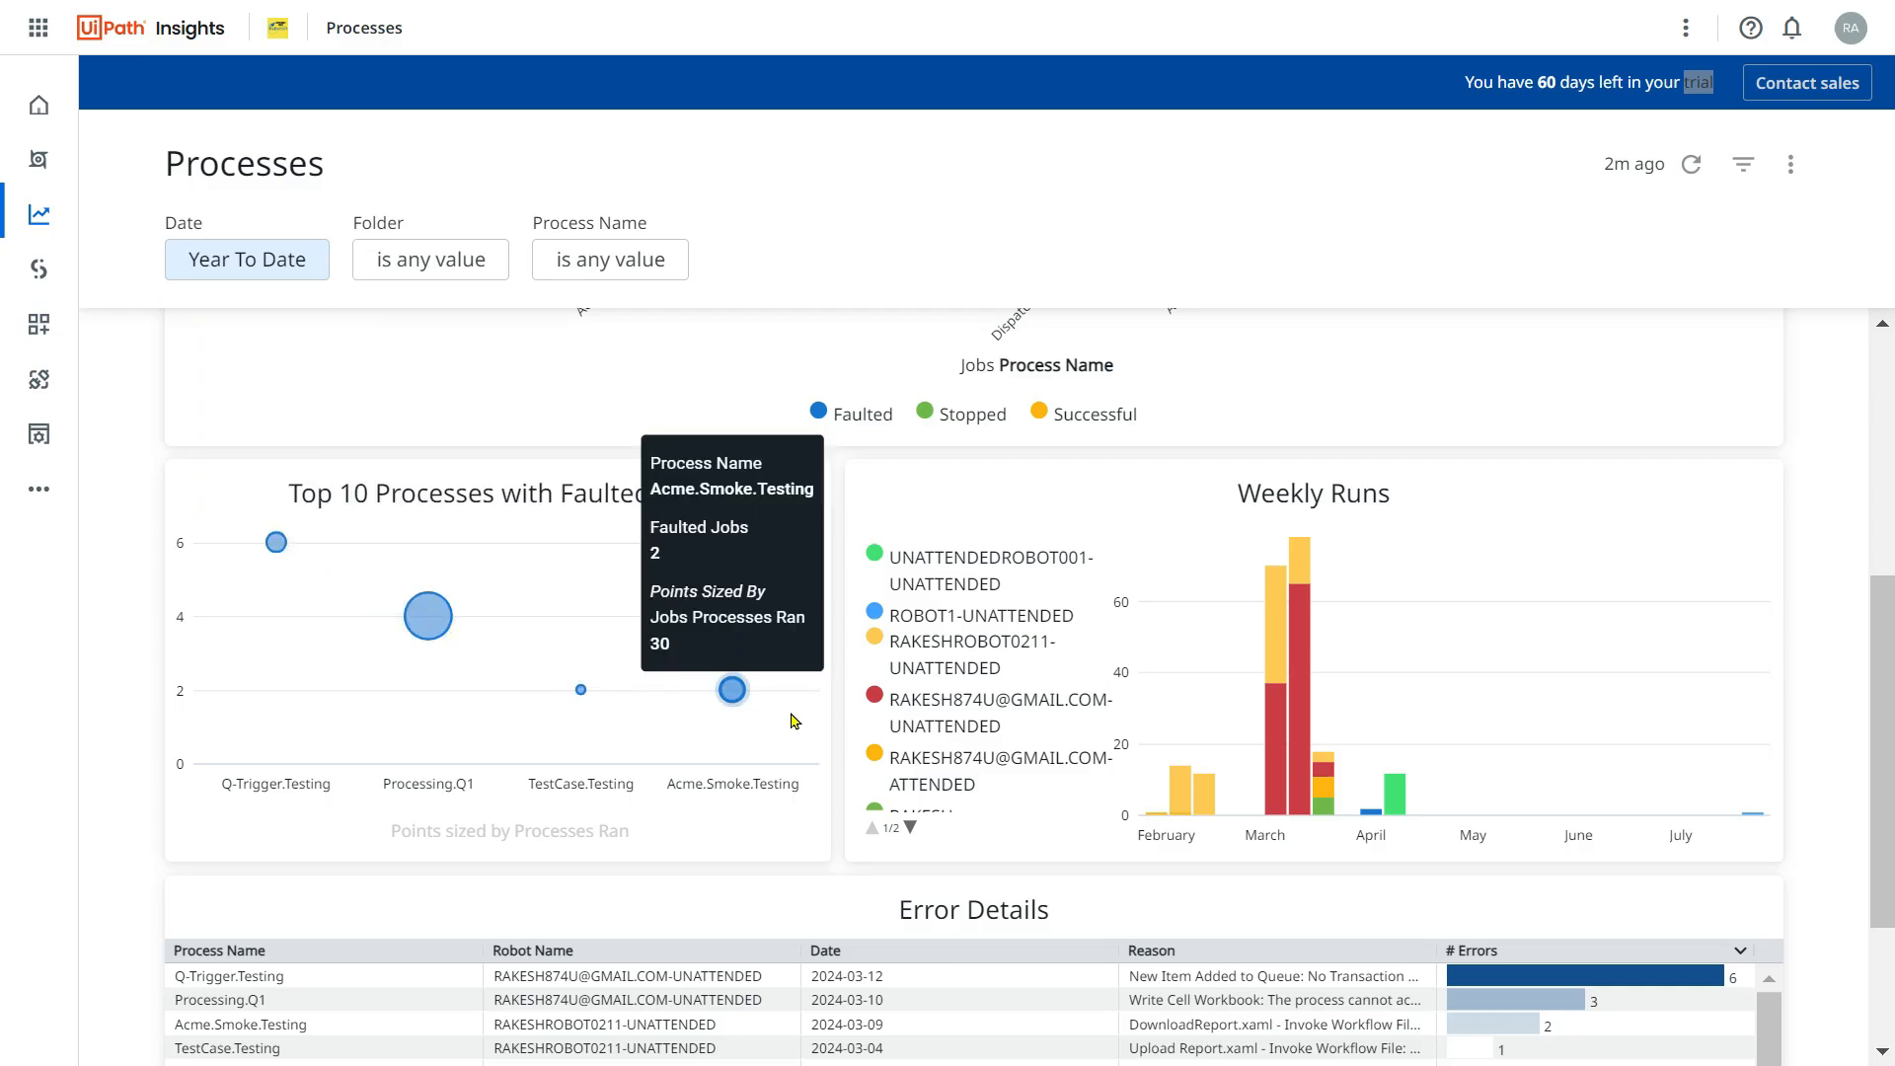
mouse_move(274, 543)
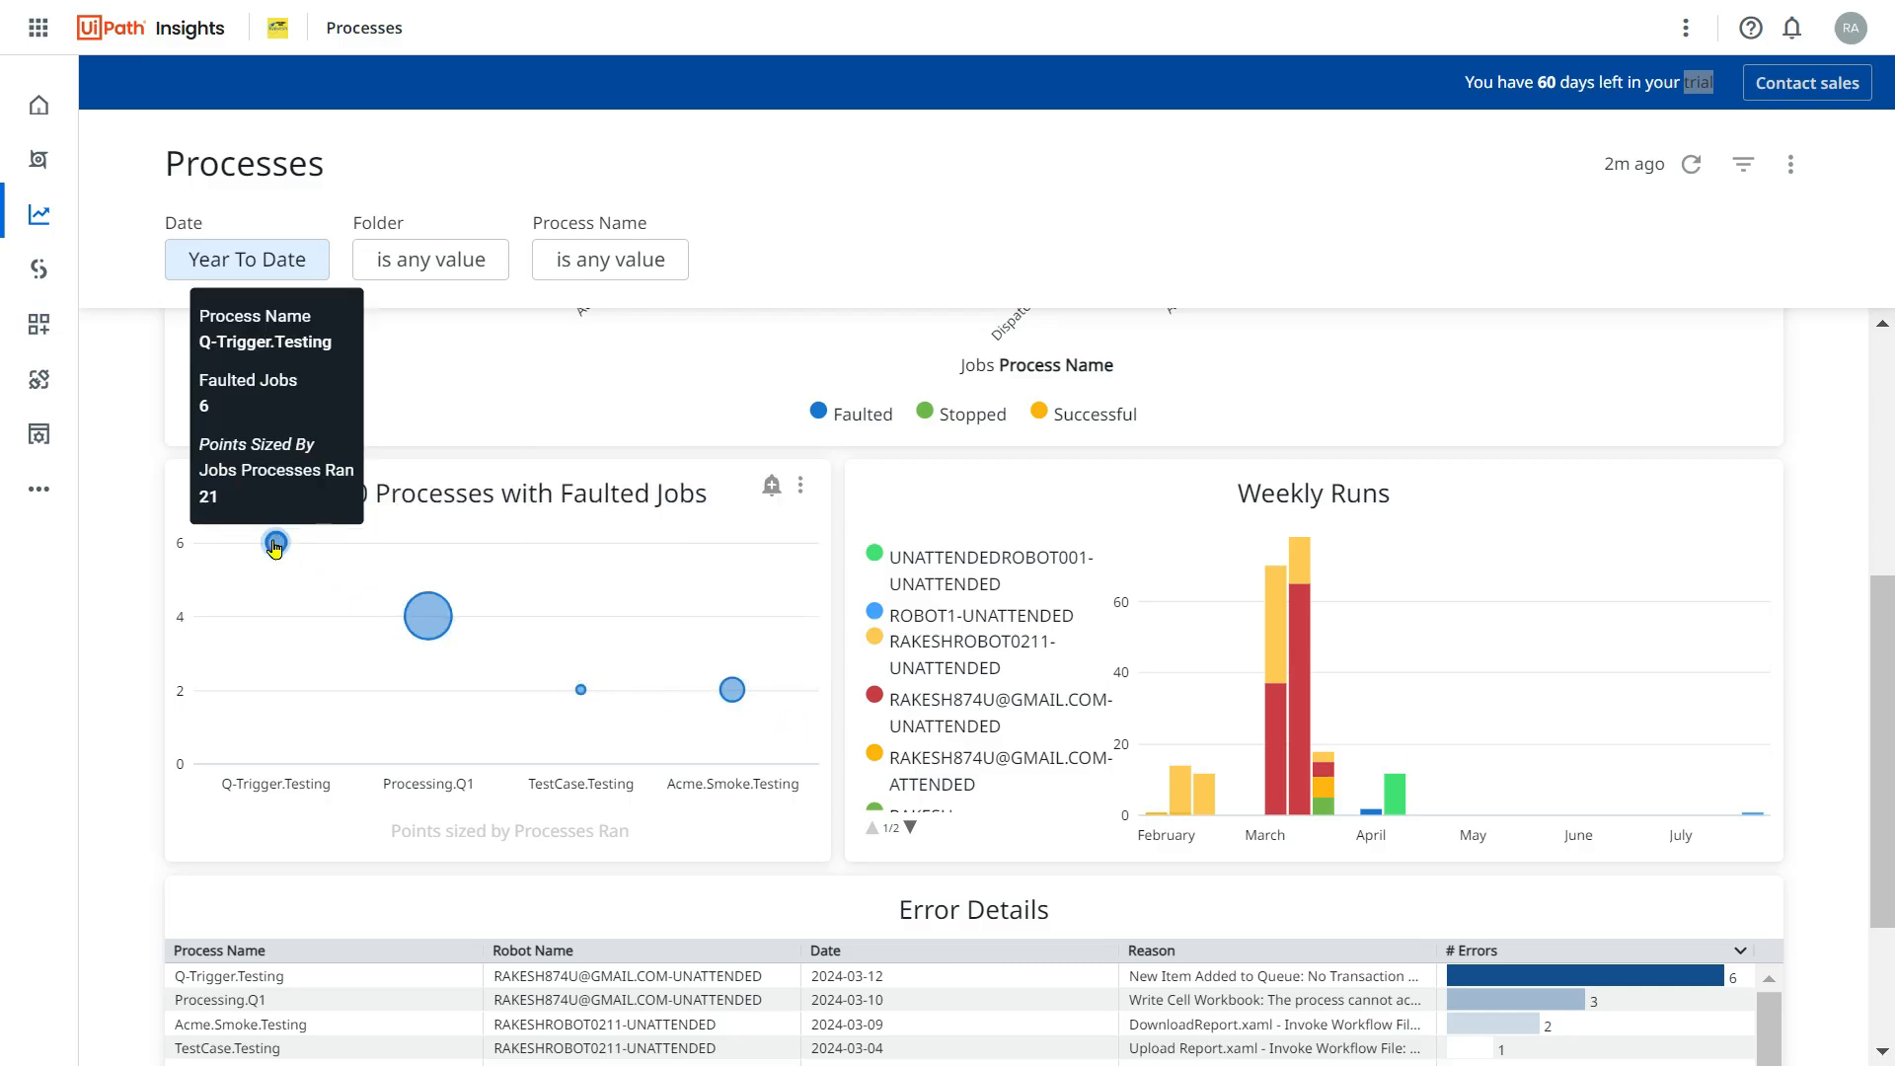
mouse_move(427, 623)
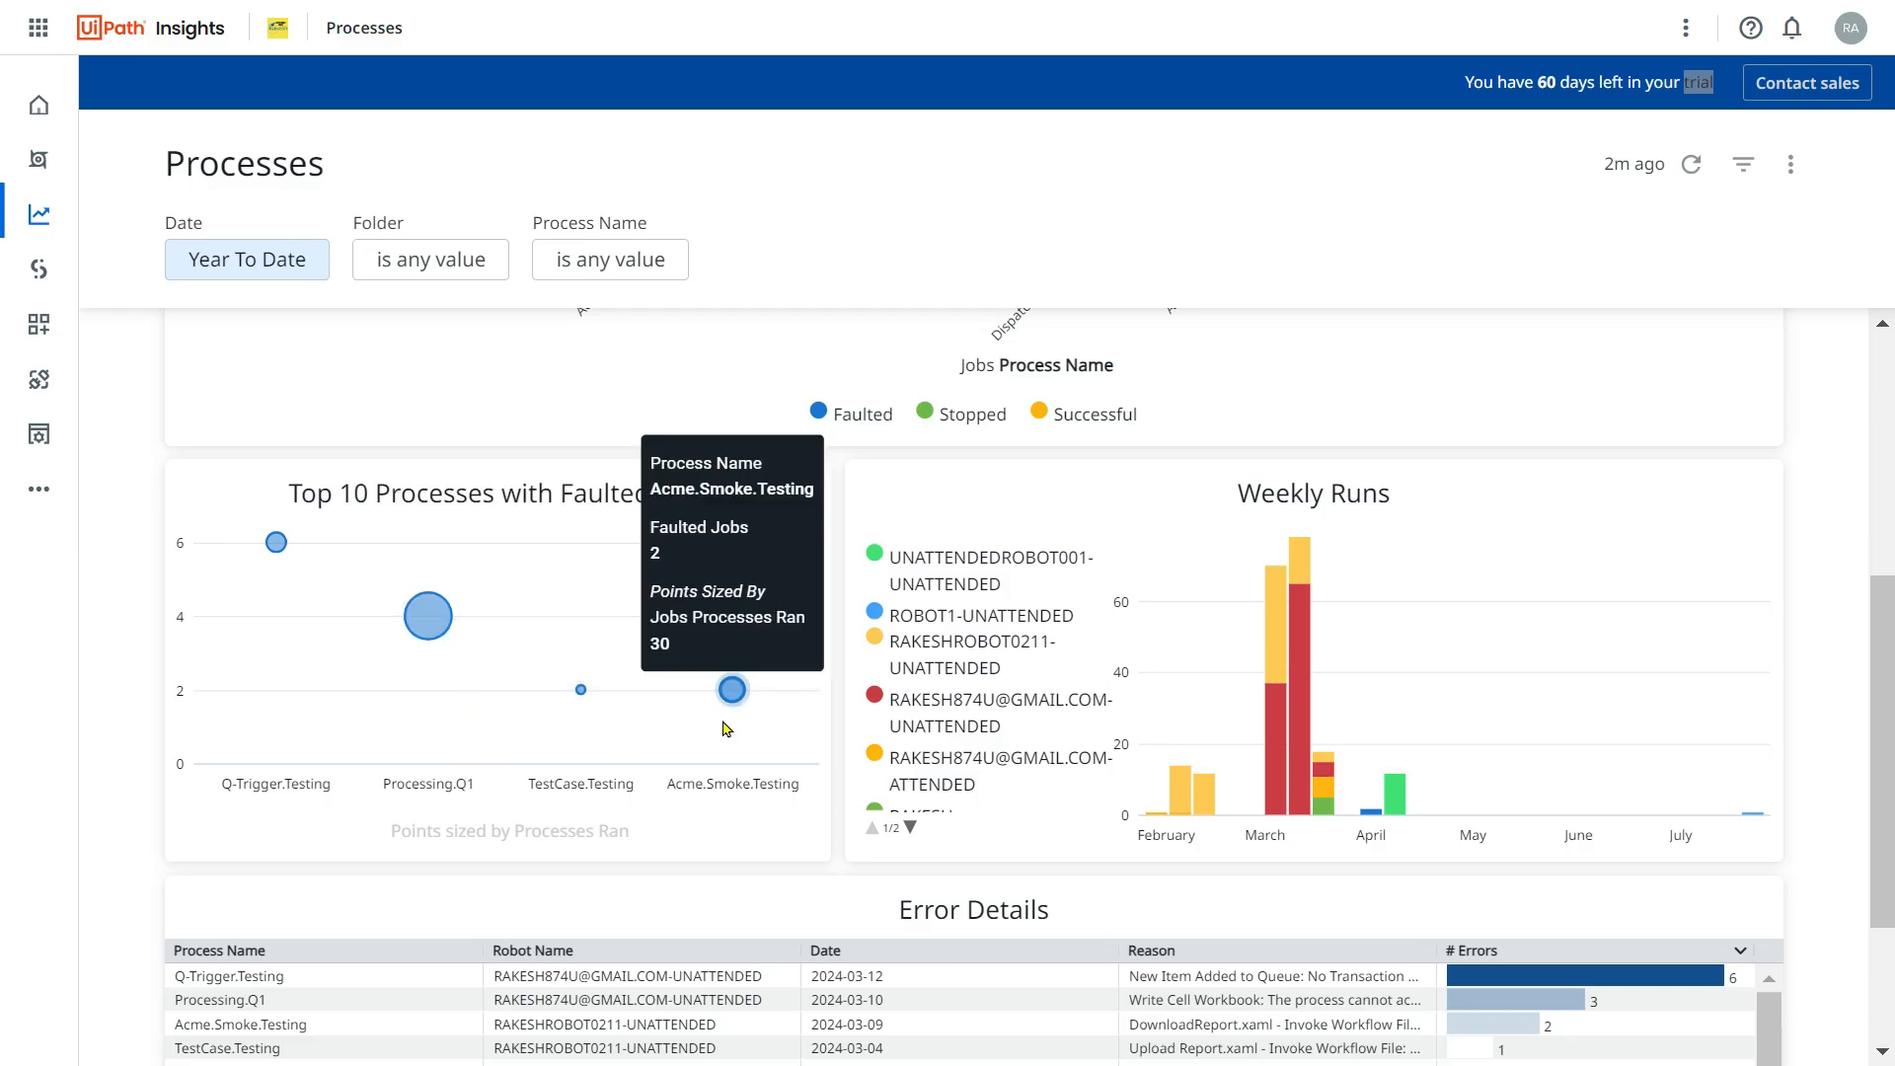
mouse_move(733, 690)
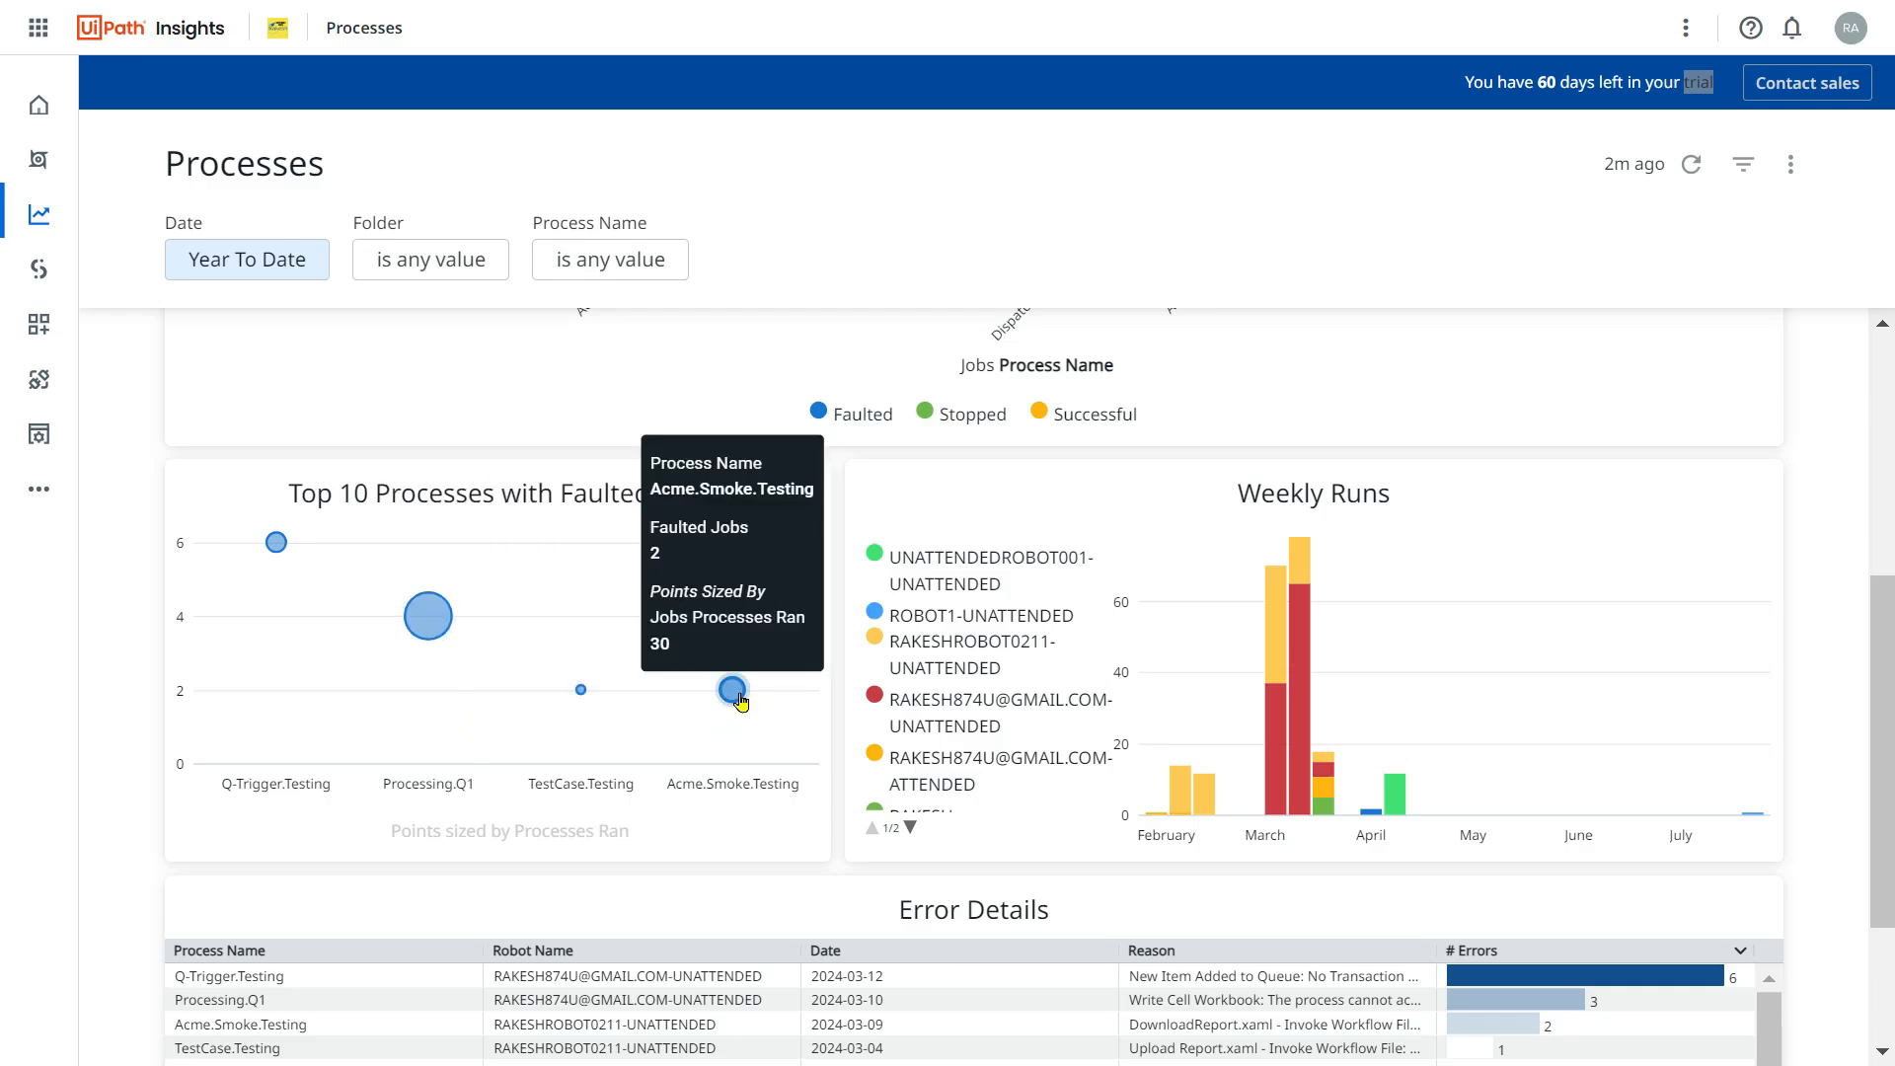
mouse_move(711, 576)
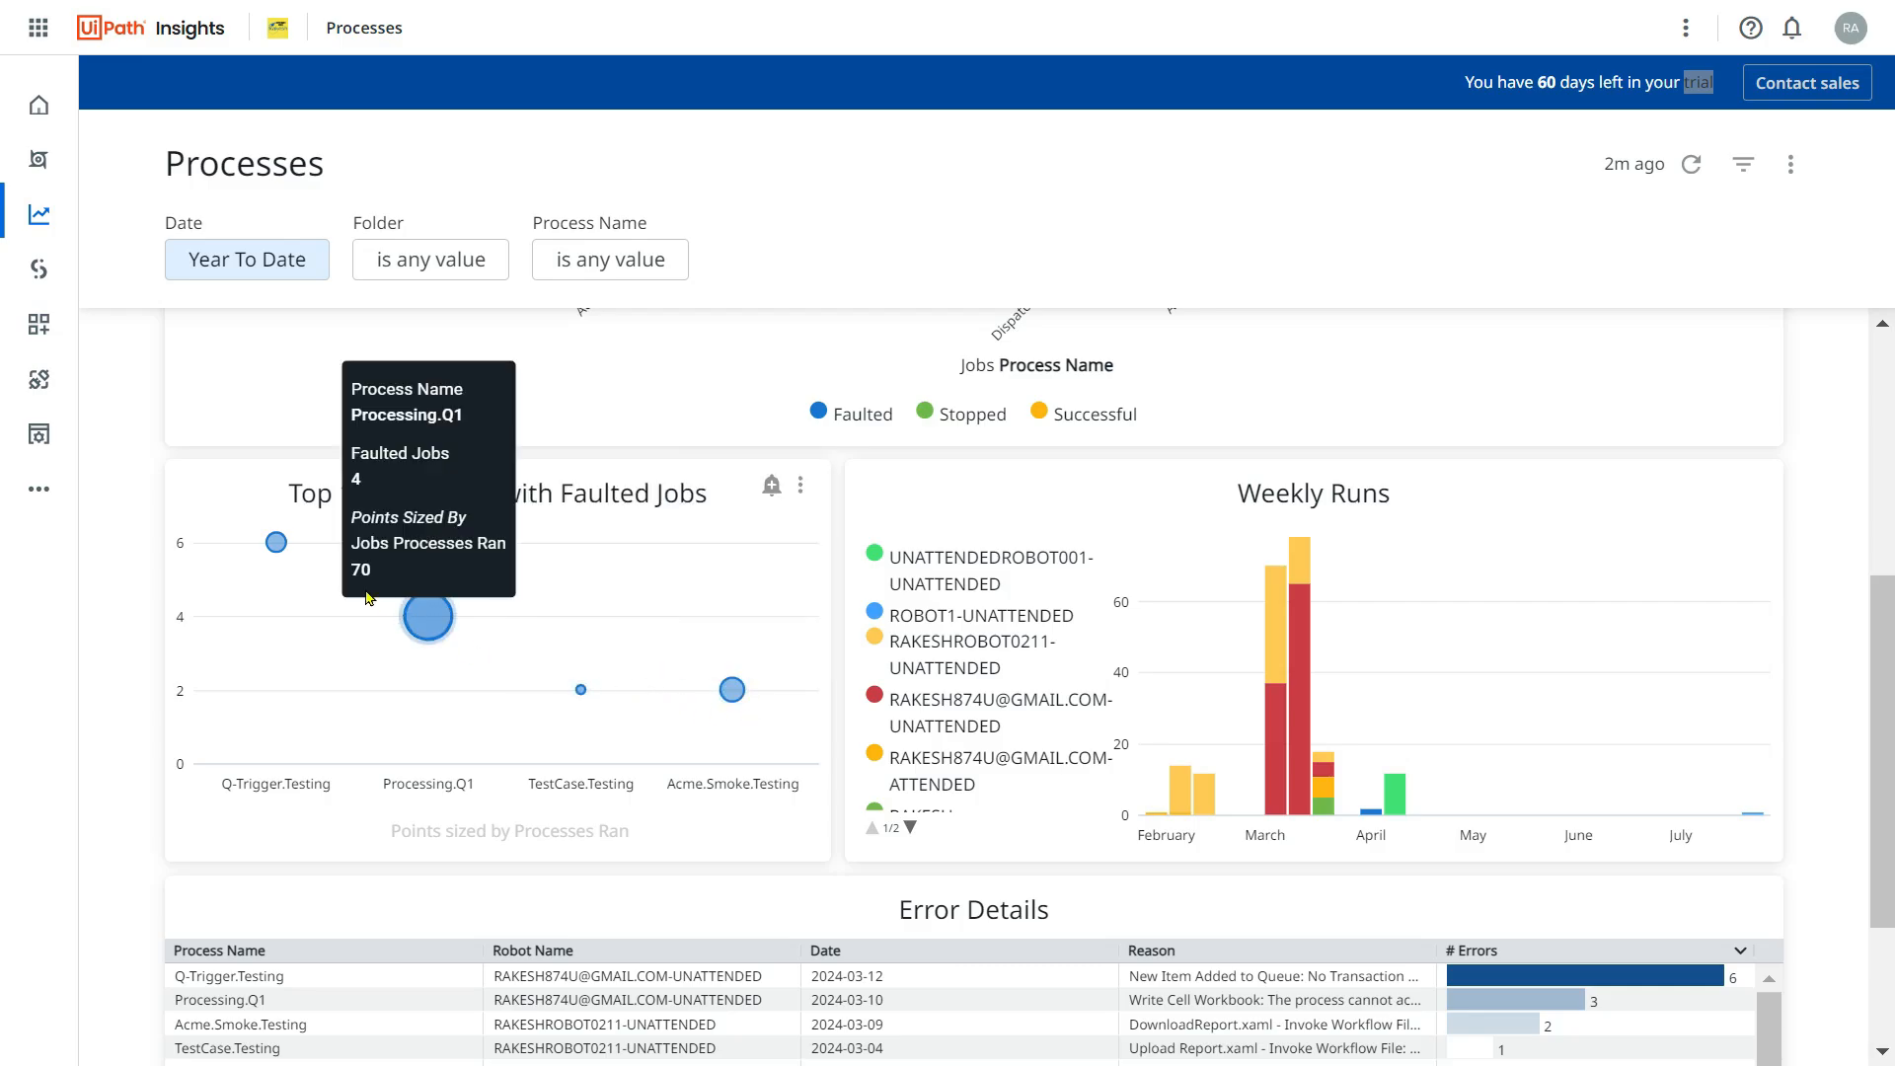
mouse_move(732, 689)
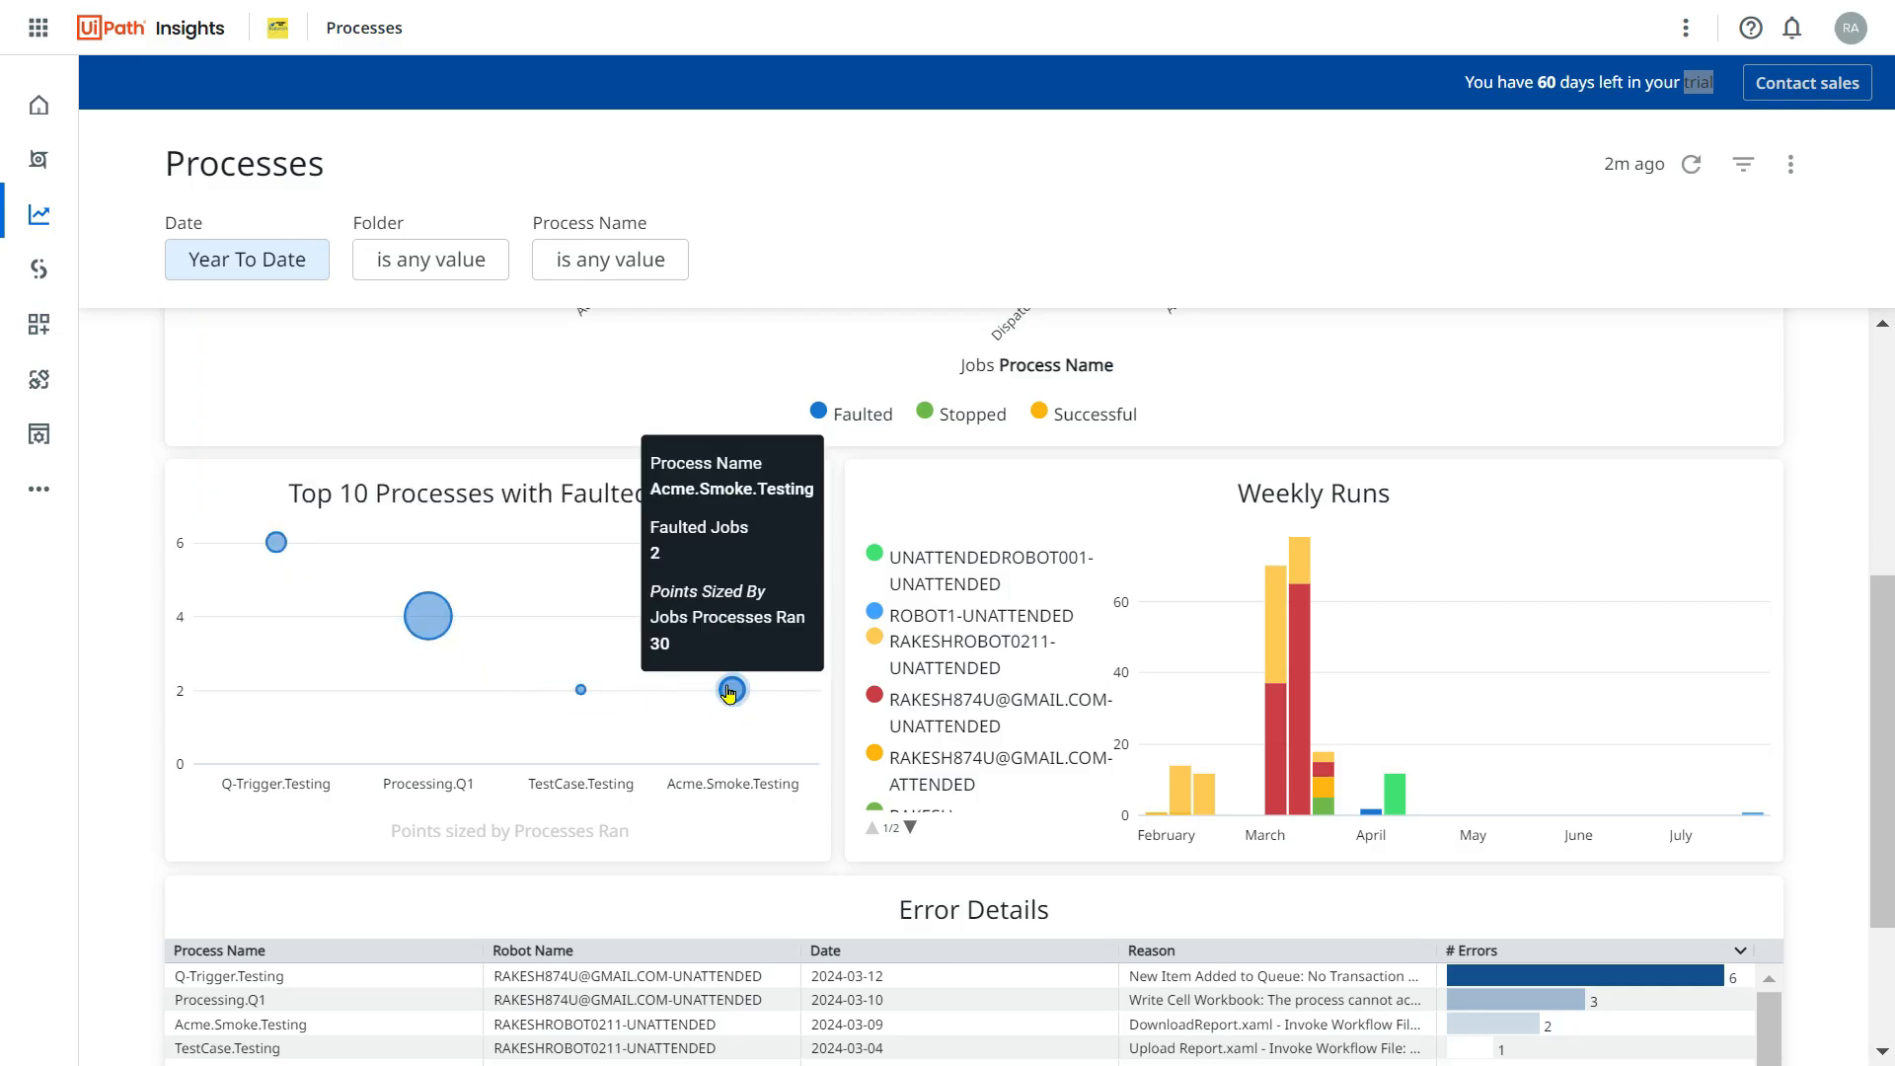
mouse_move(717, 754)
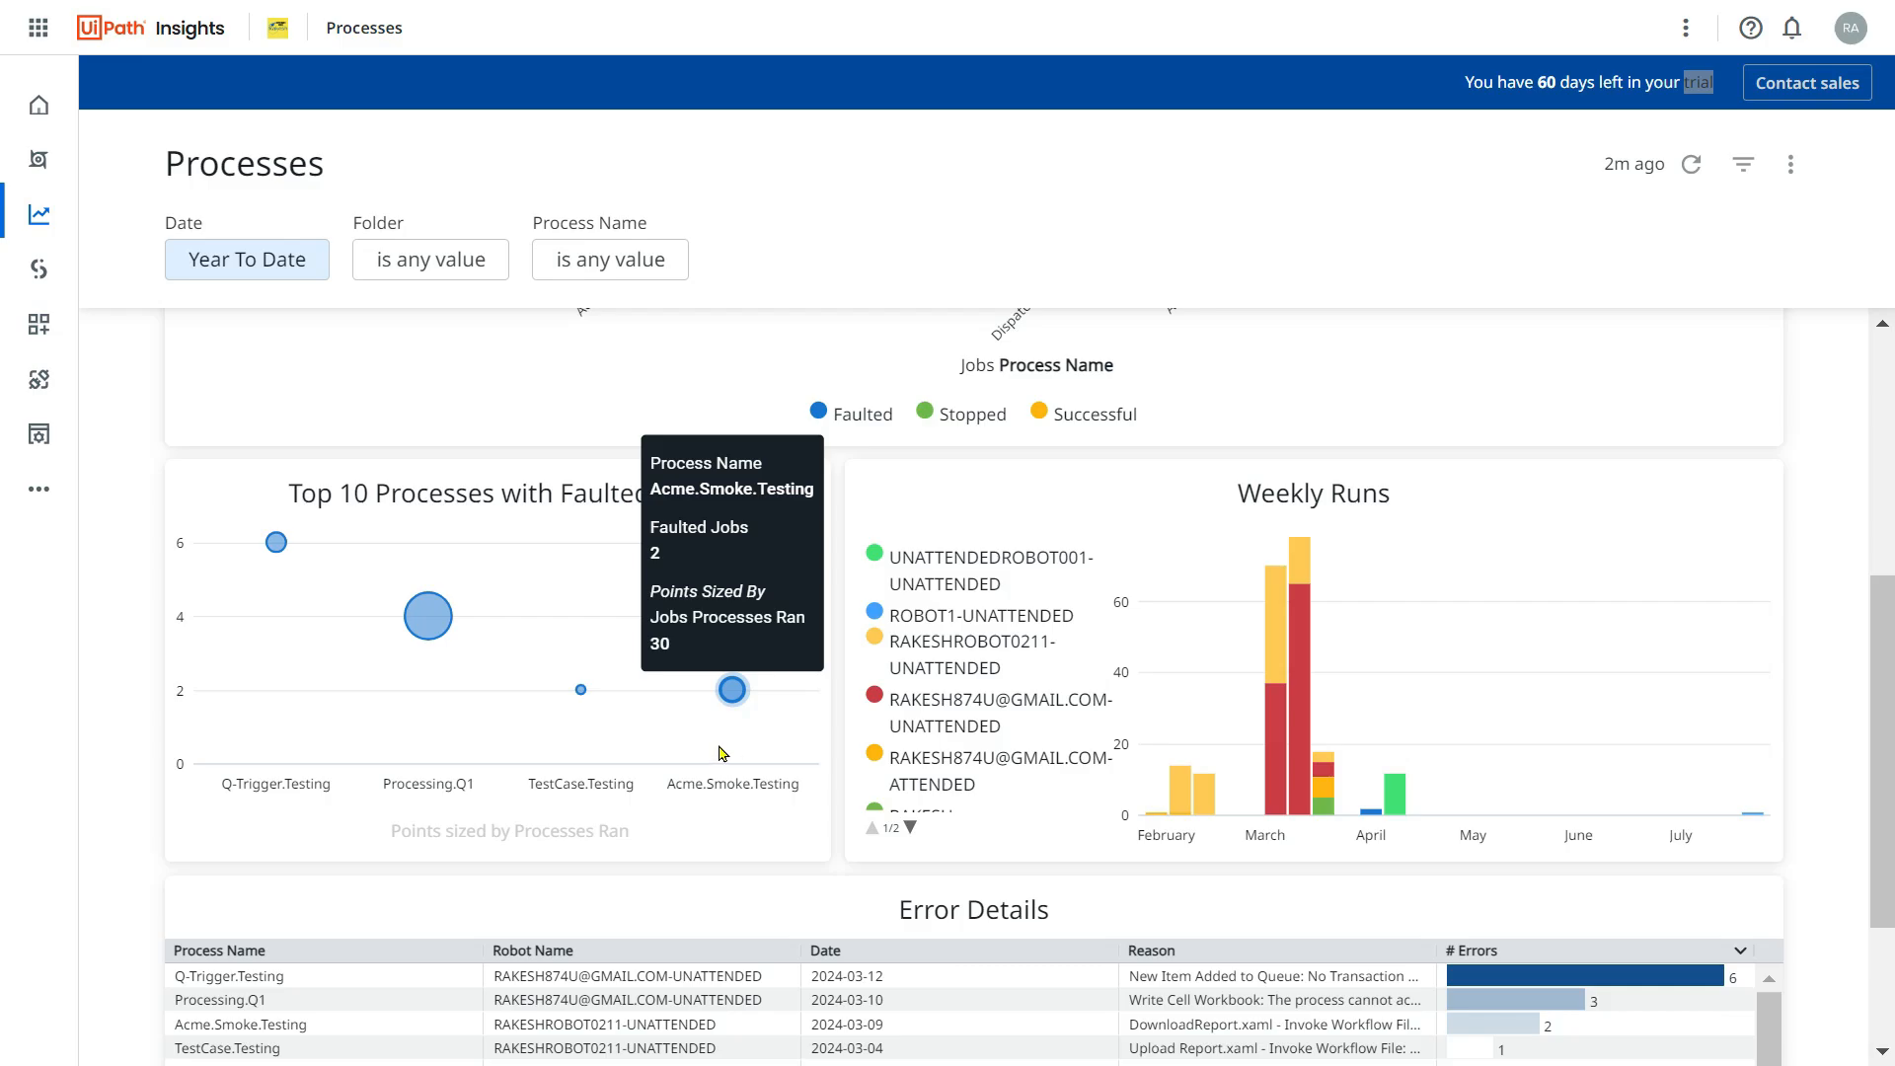
mouse_move(1340, 504)
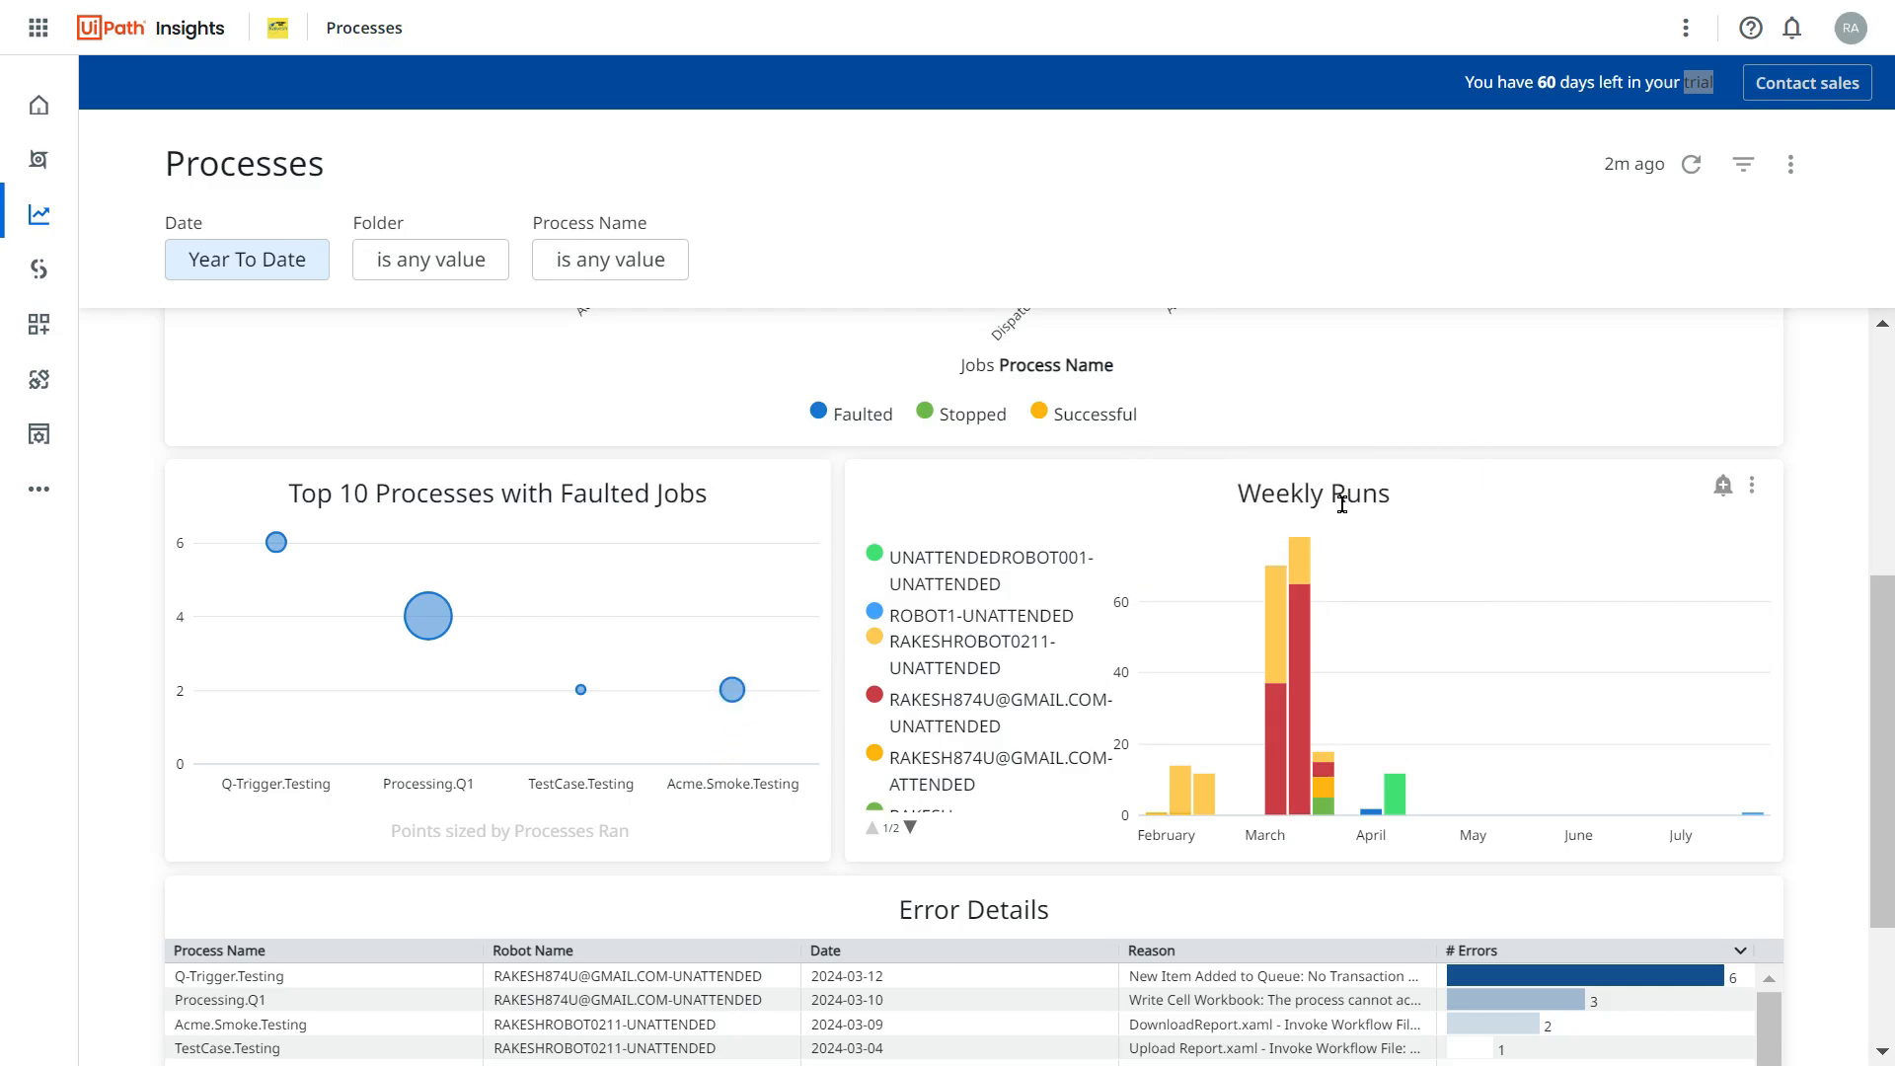
mouse_move(1288, 594)
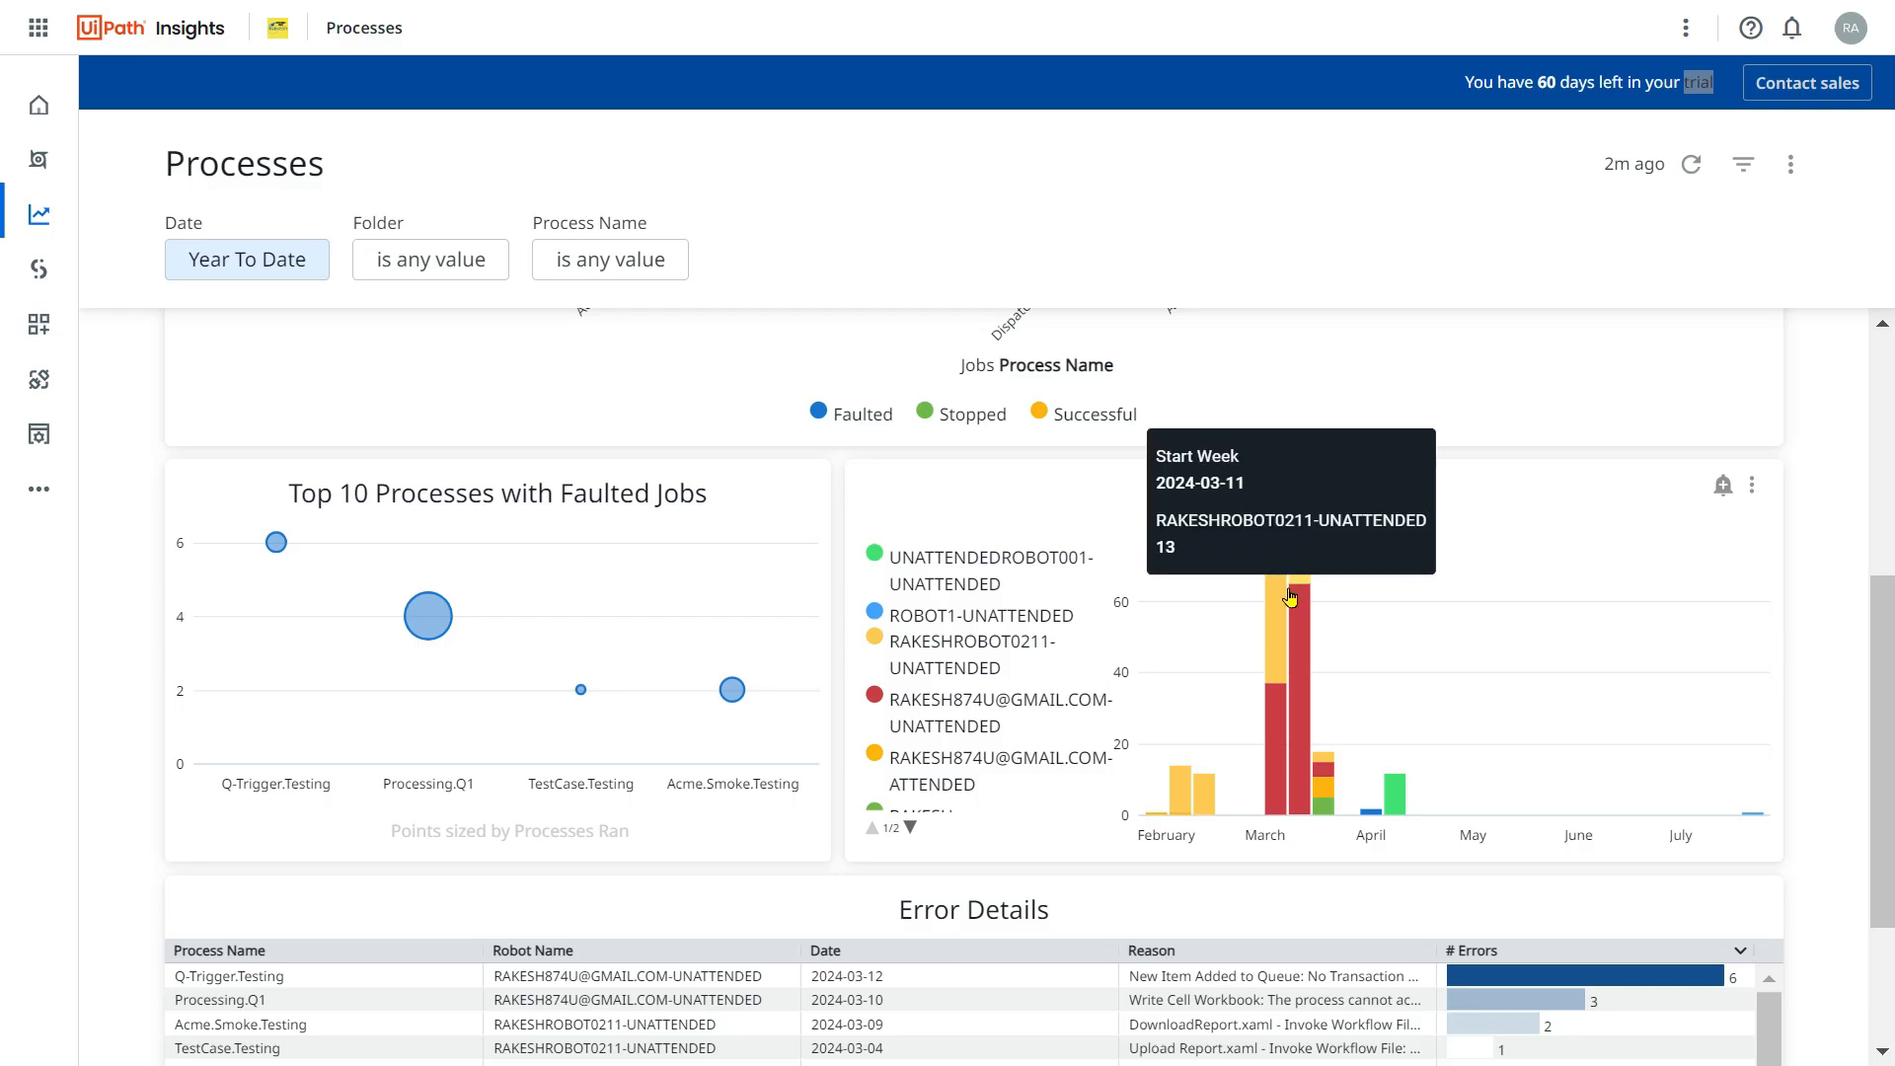
mouse_move(1284, 613)
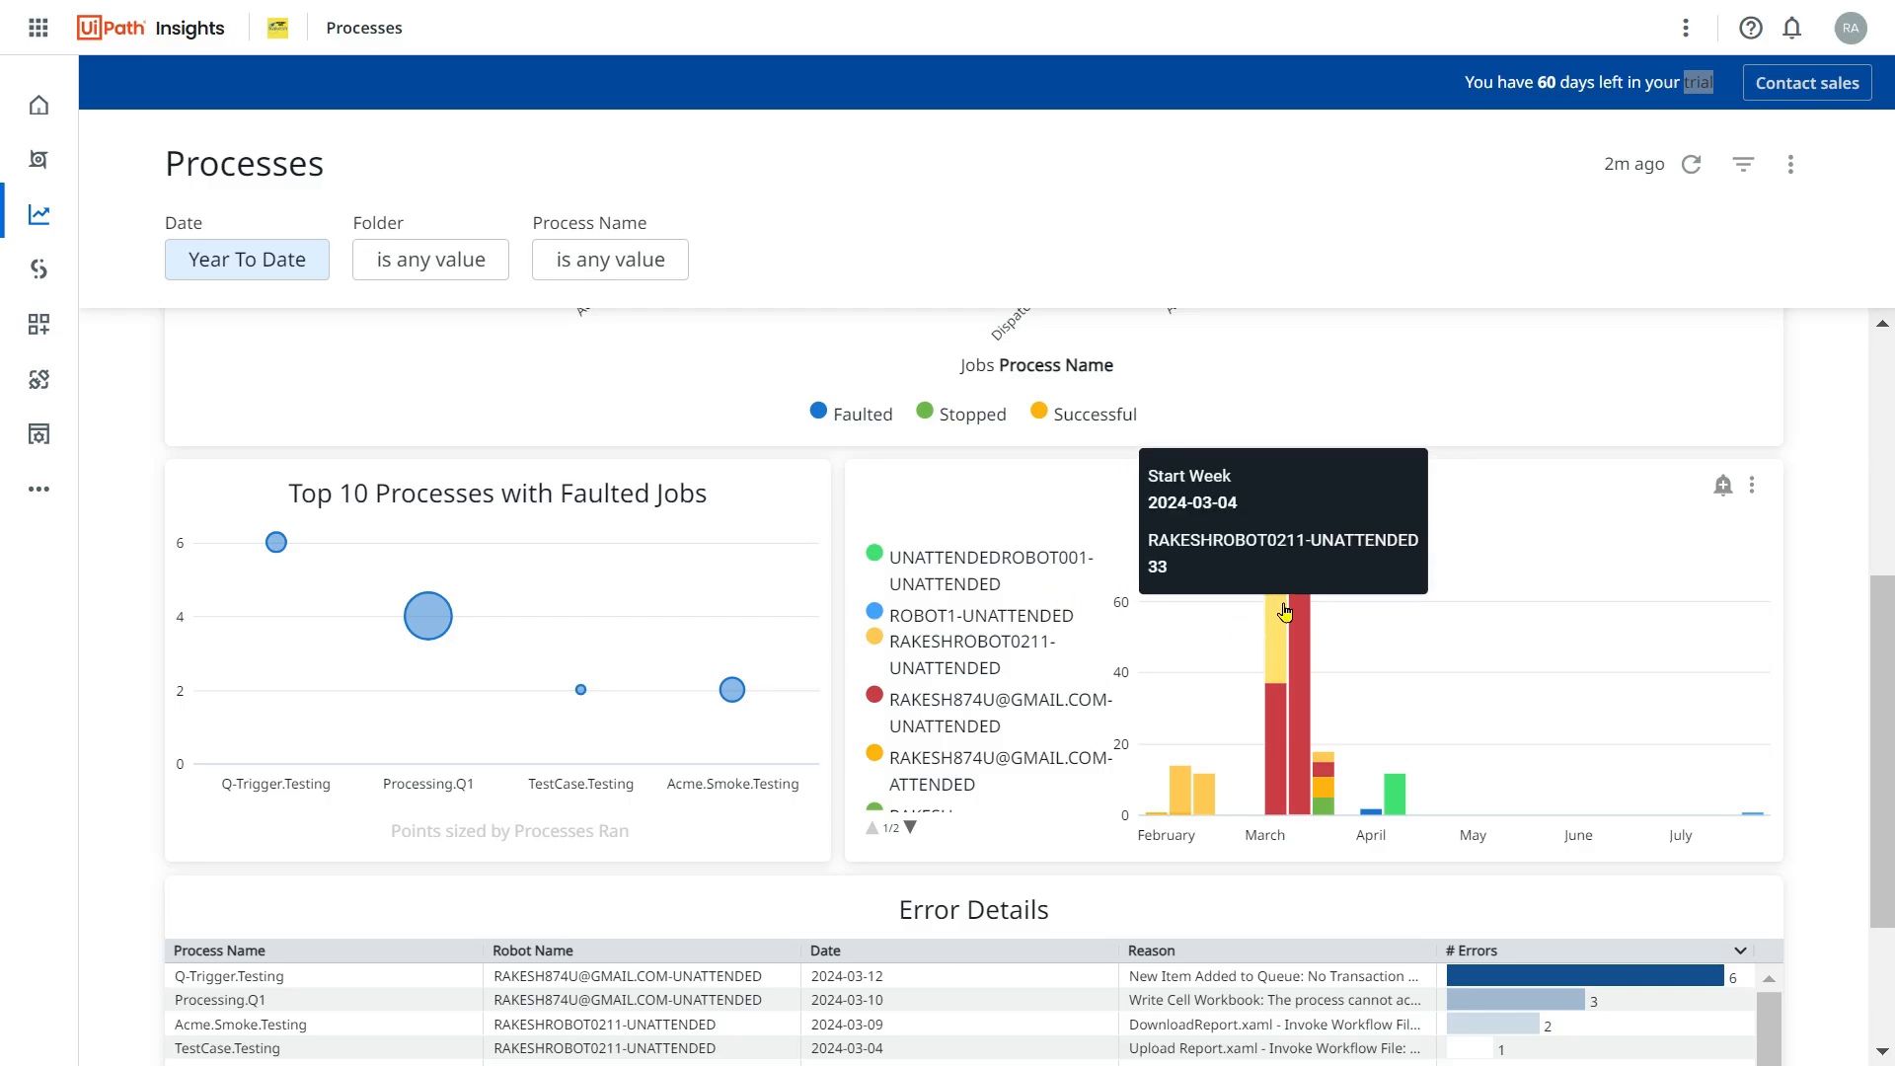
mouse_move(898, 551)
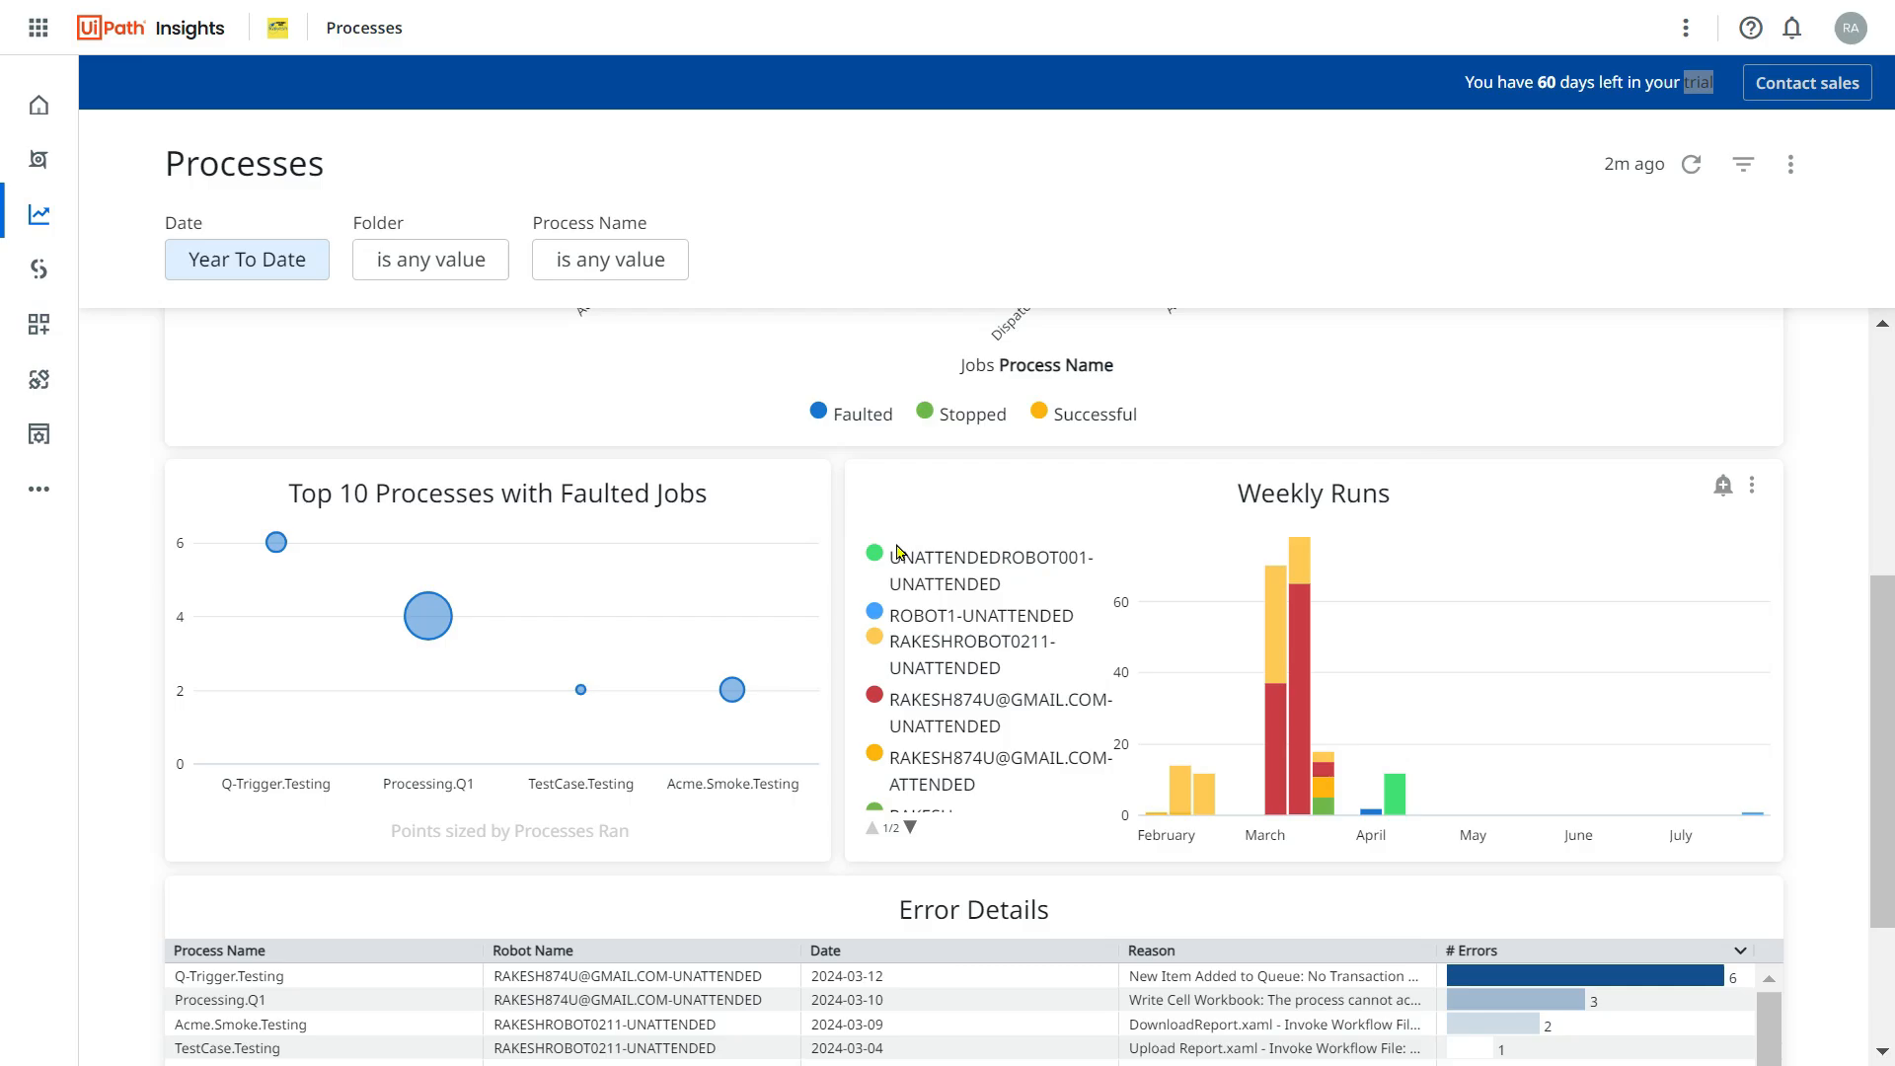
mouse_move(1082, 572)
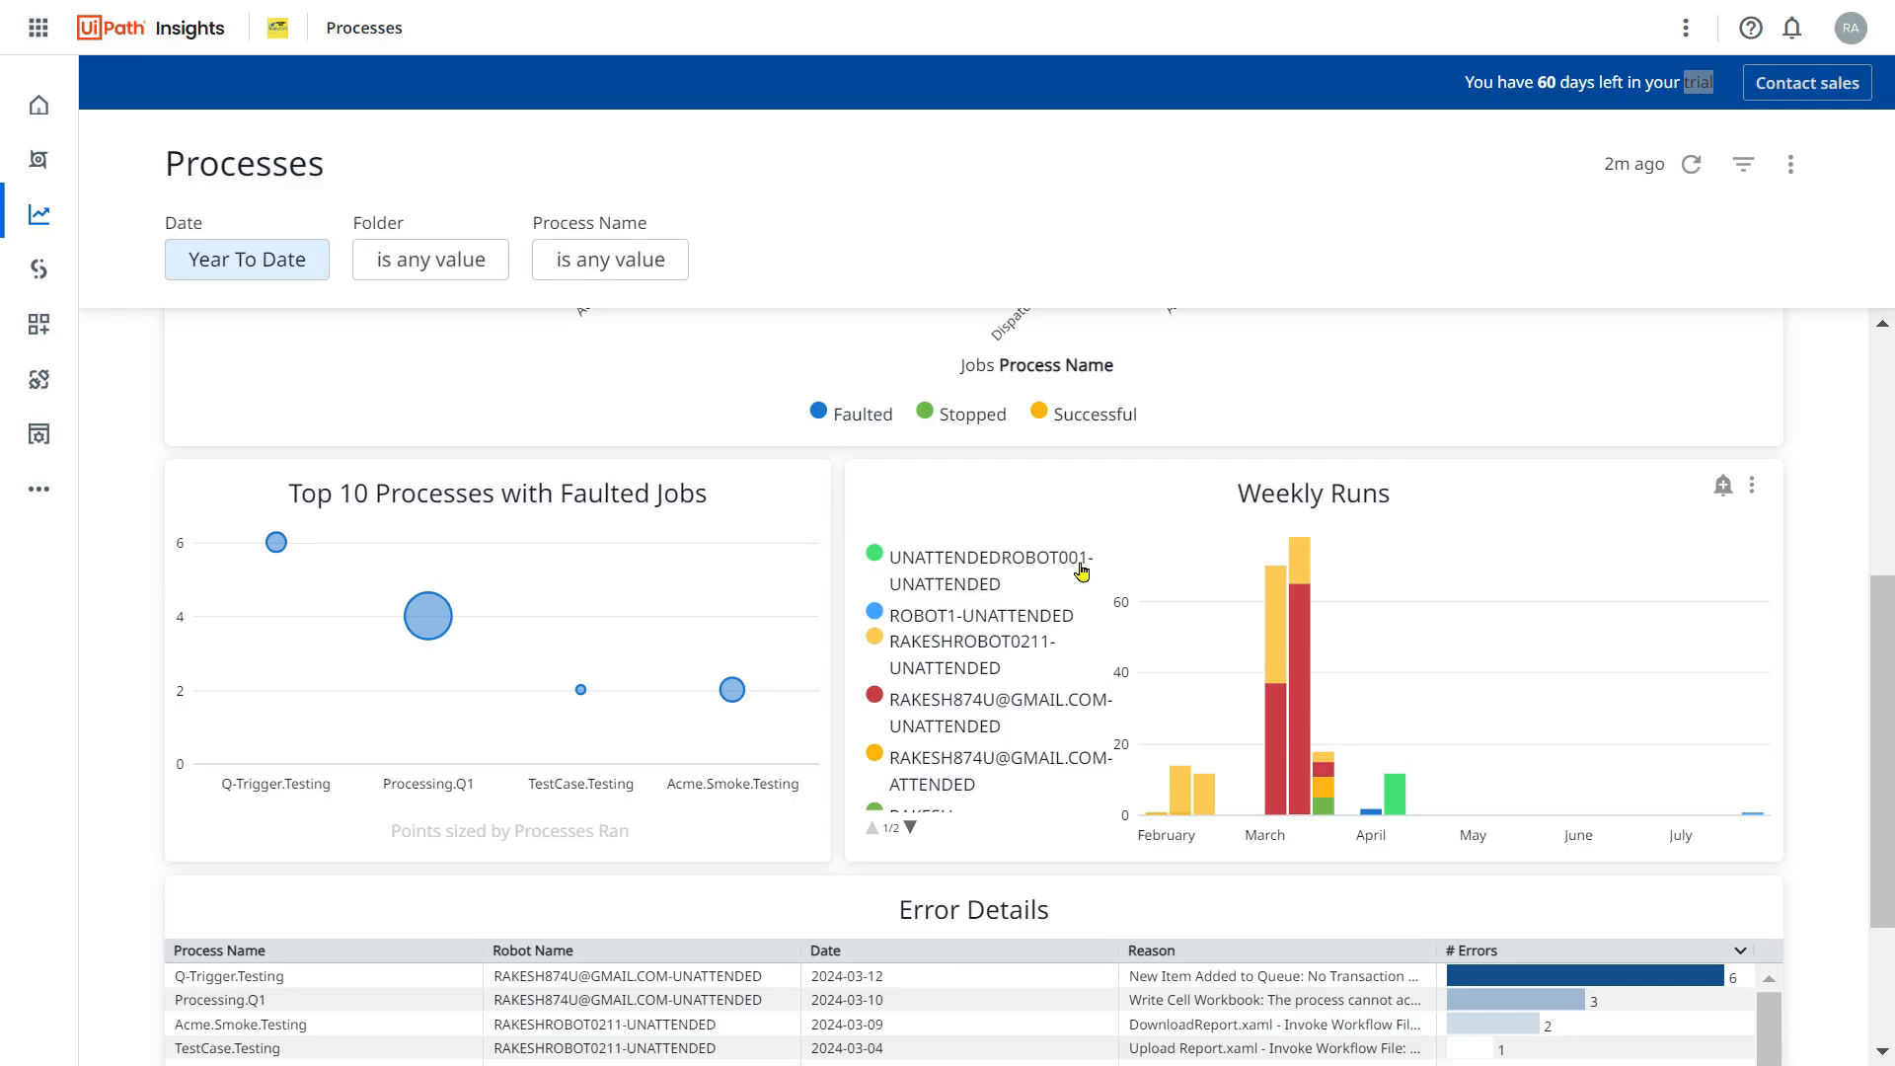
mouse_move(985, 620)
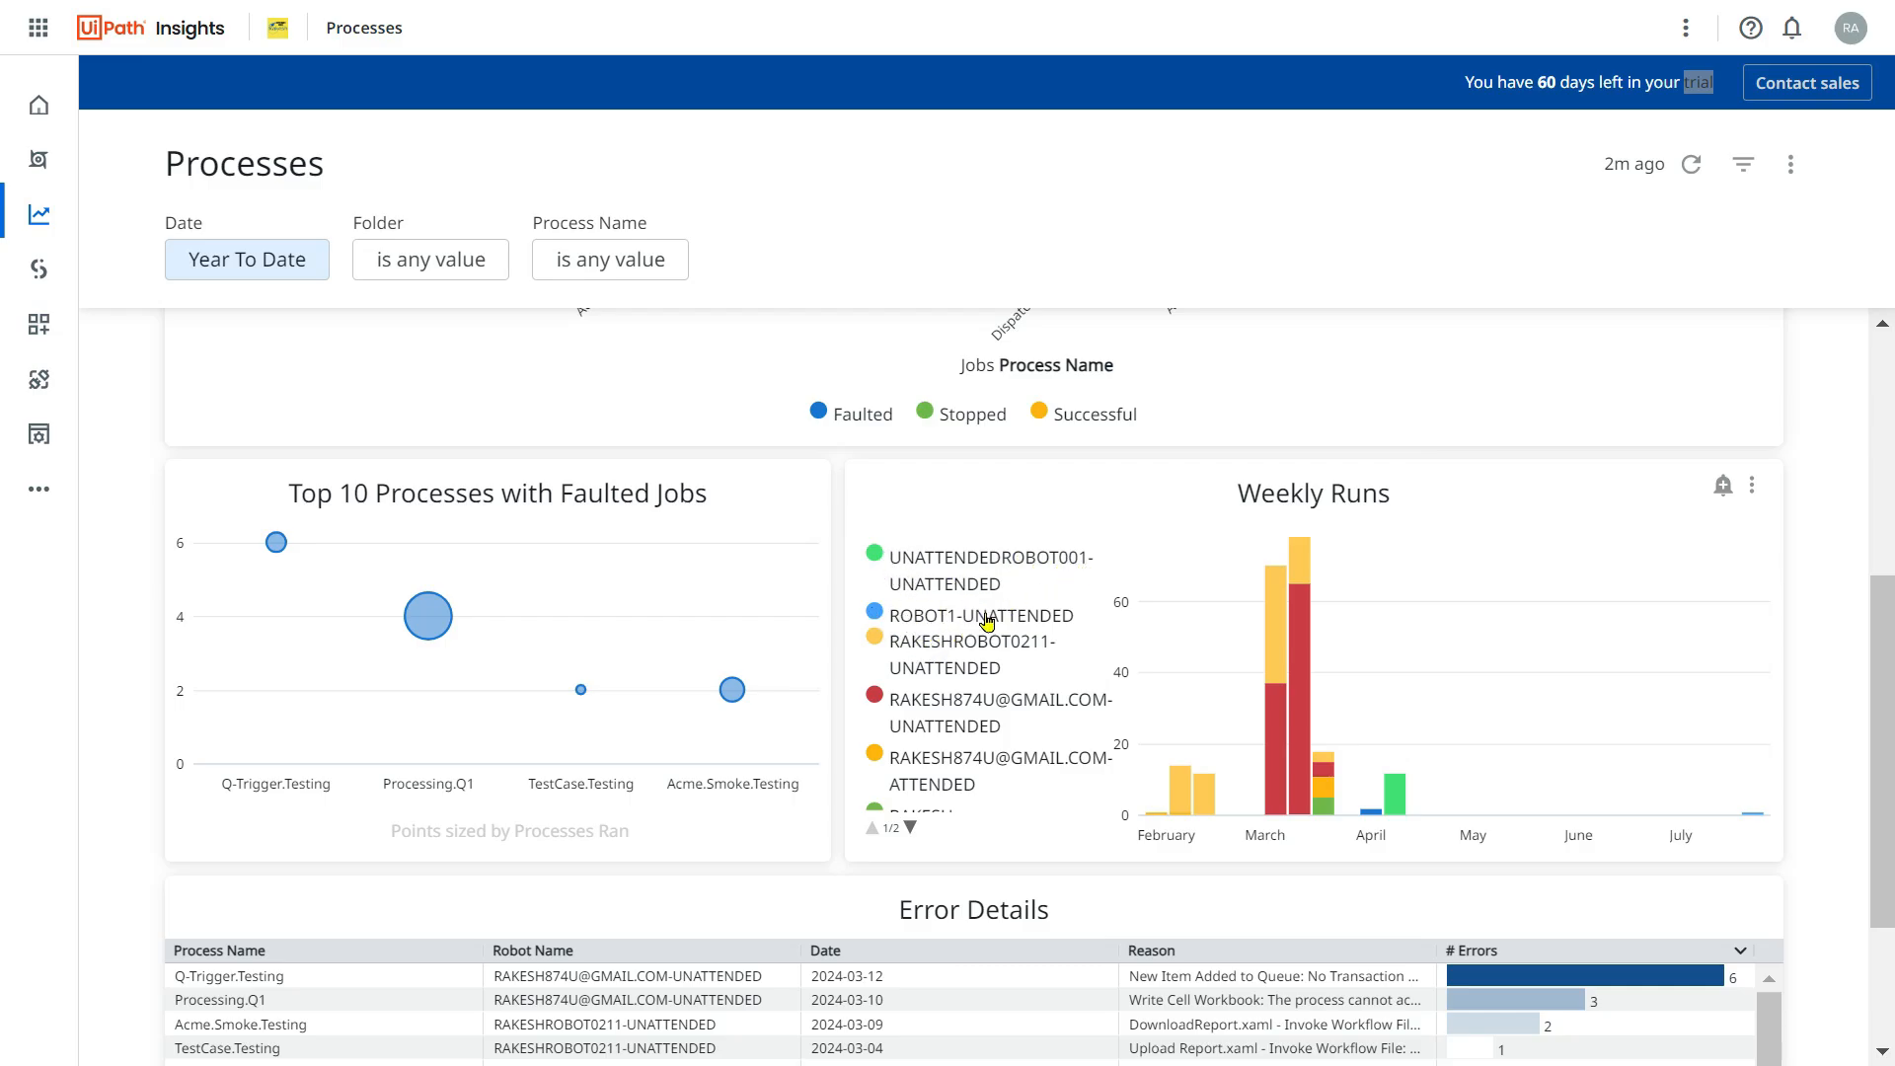
mouse_move(1292, 572)
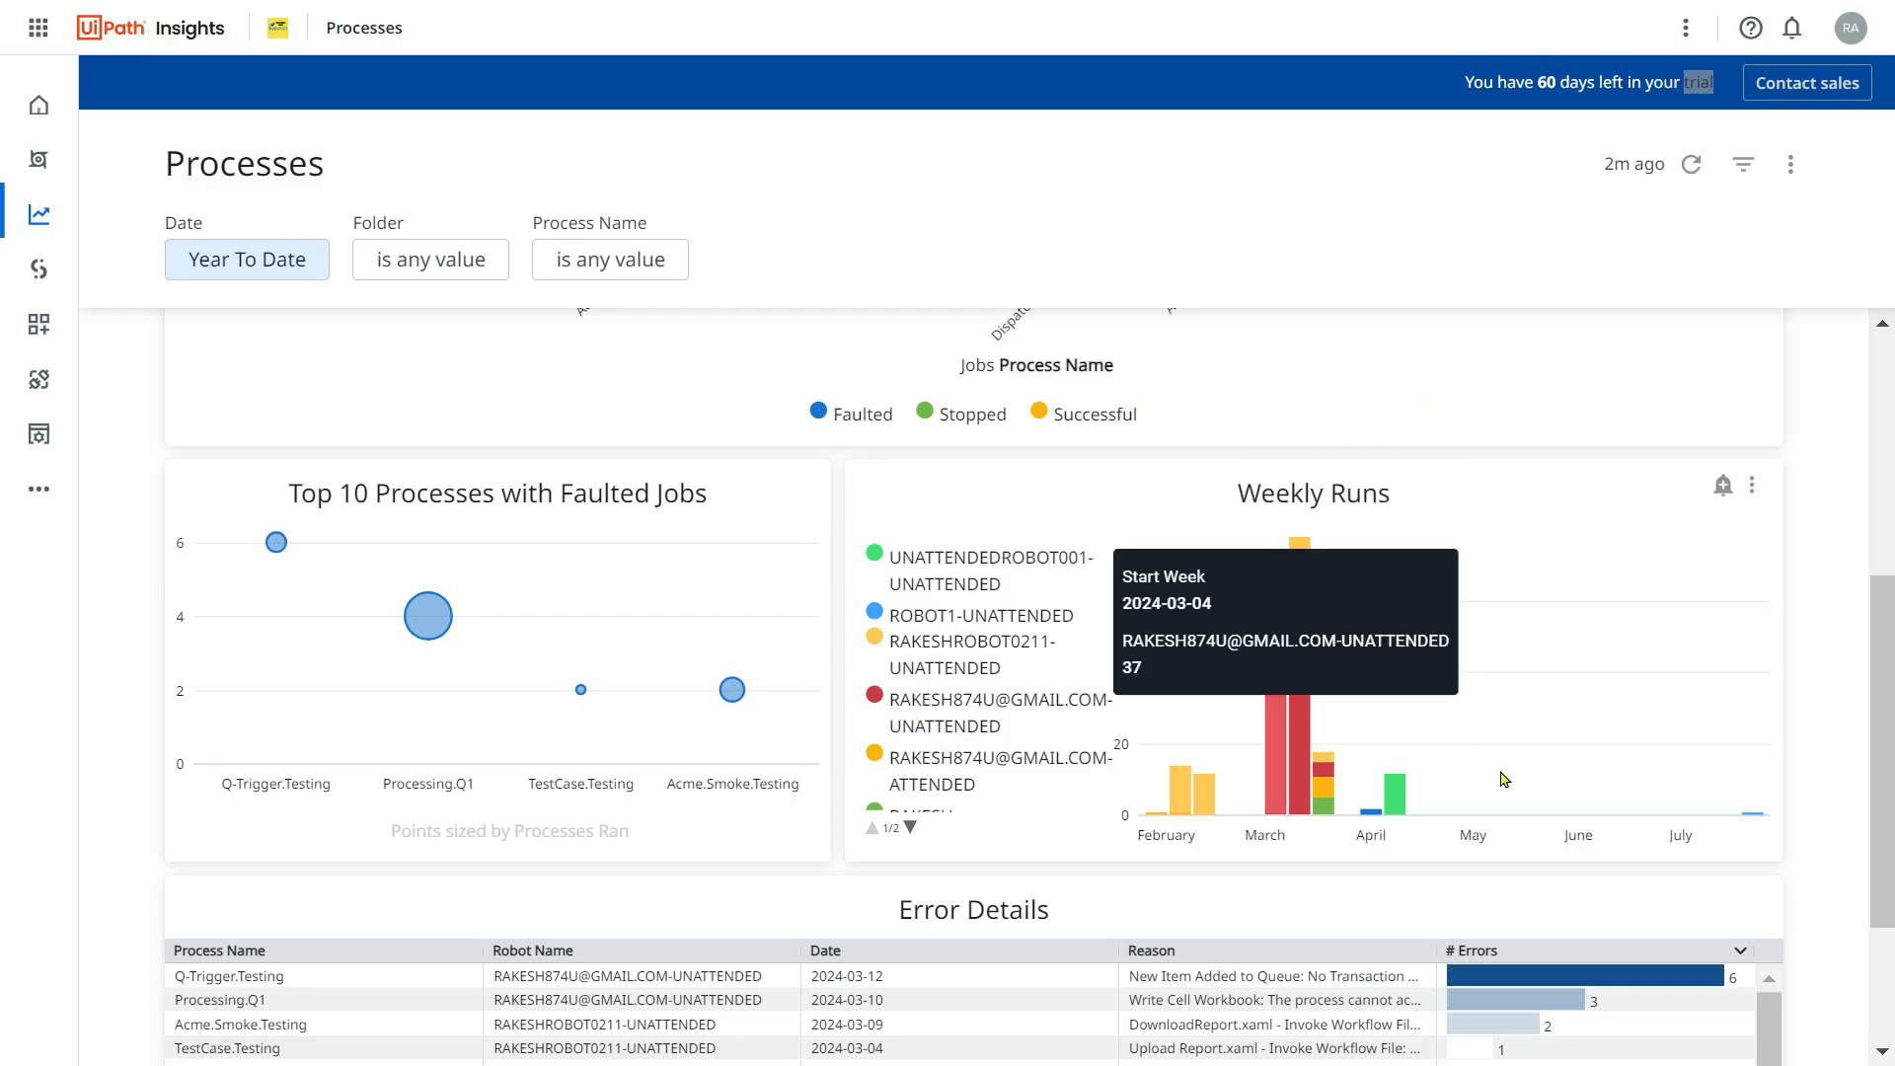
mouse_move(1316, 527)
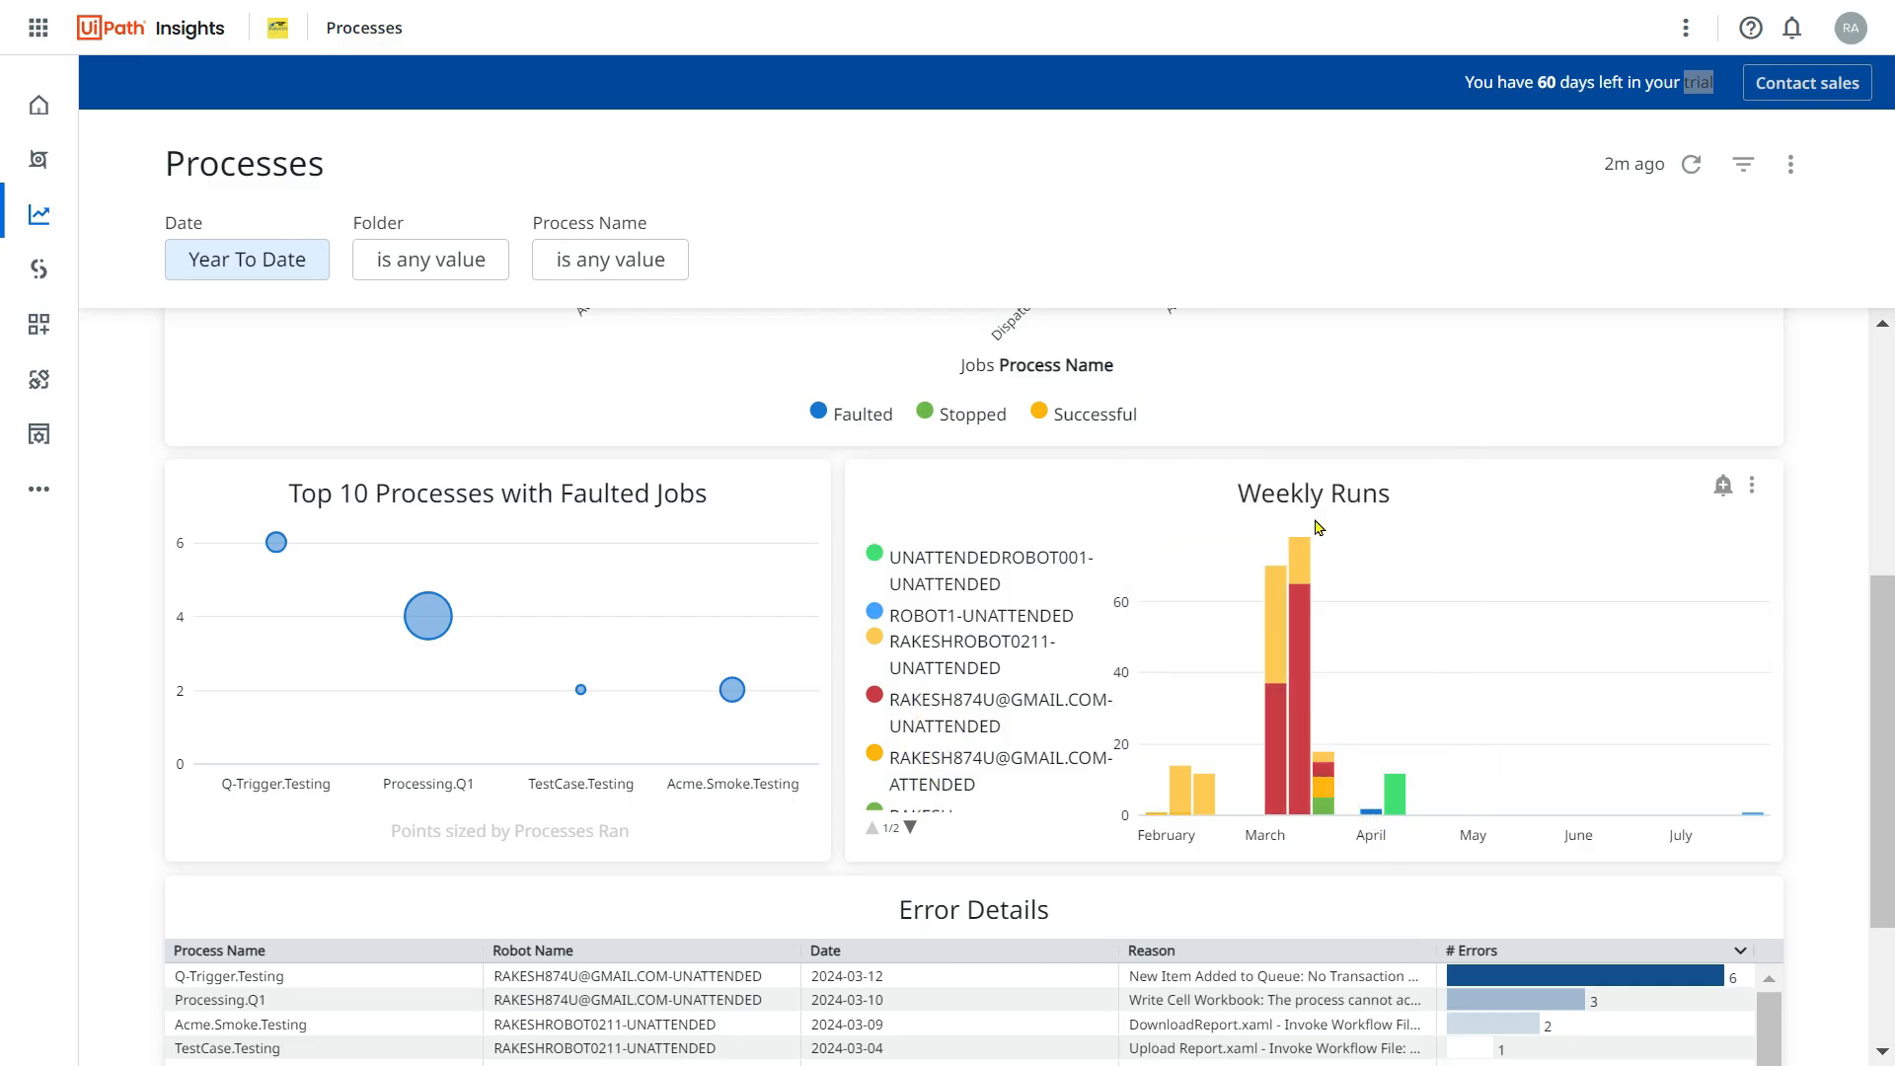
mouse_move(1299, 862)
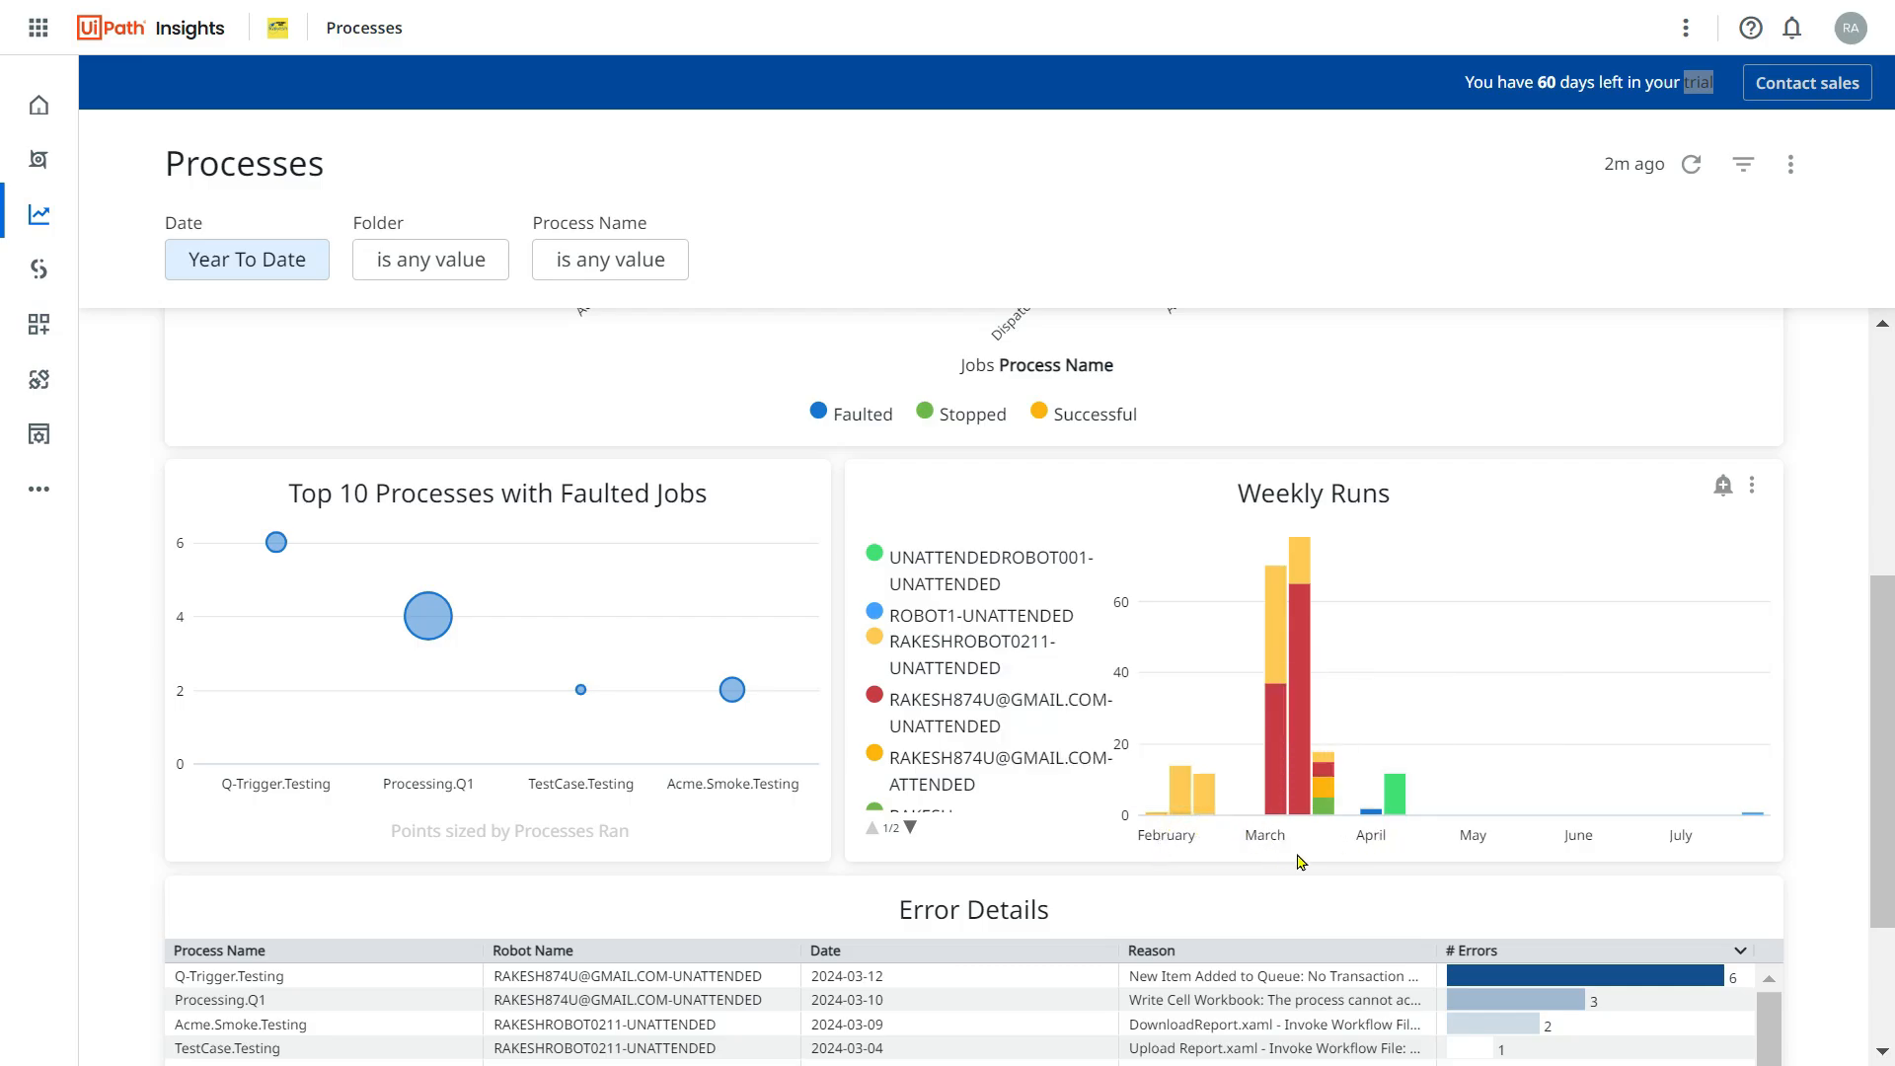
scroll("down", 3)
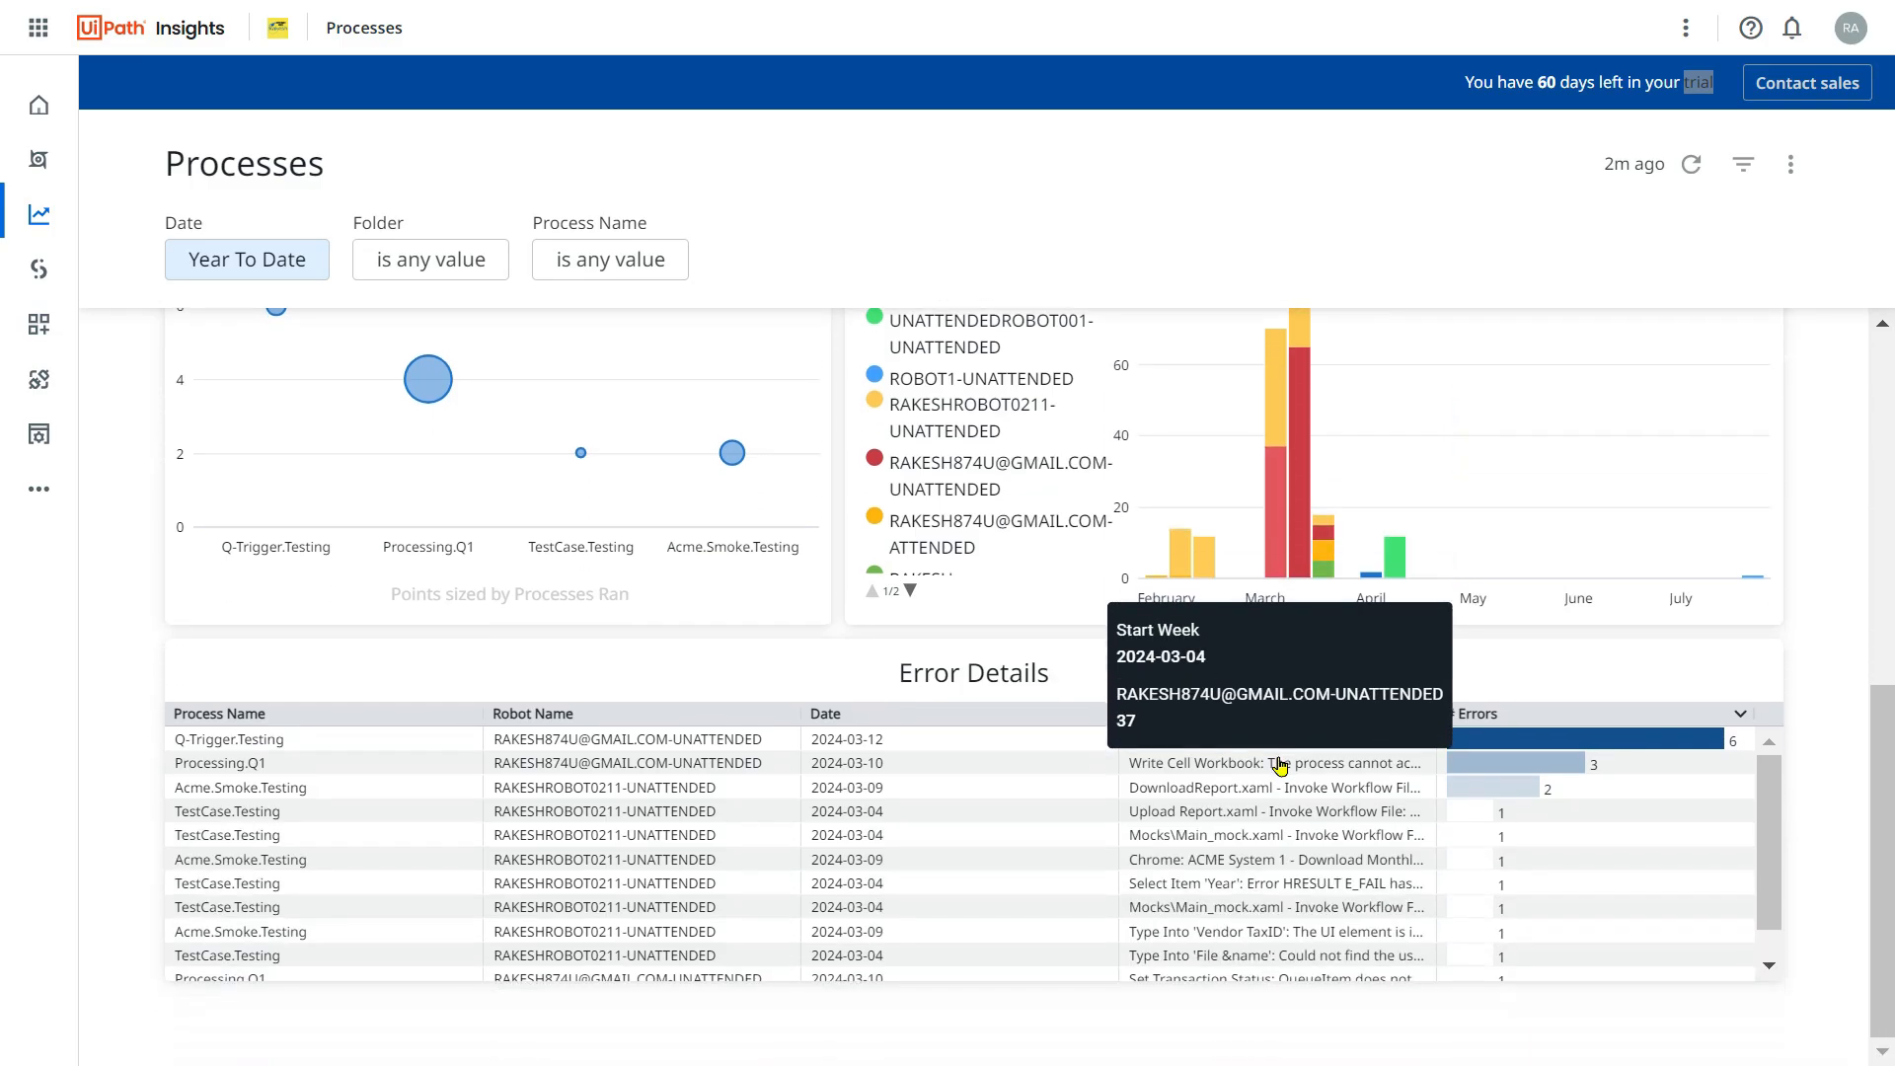
mouse_move(772, 782)
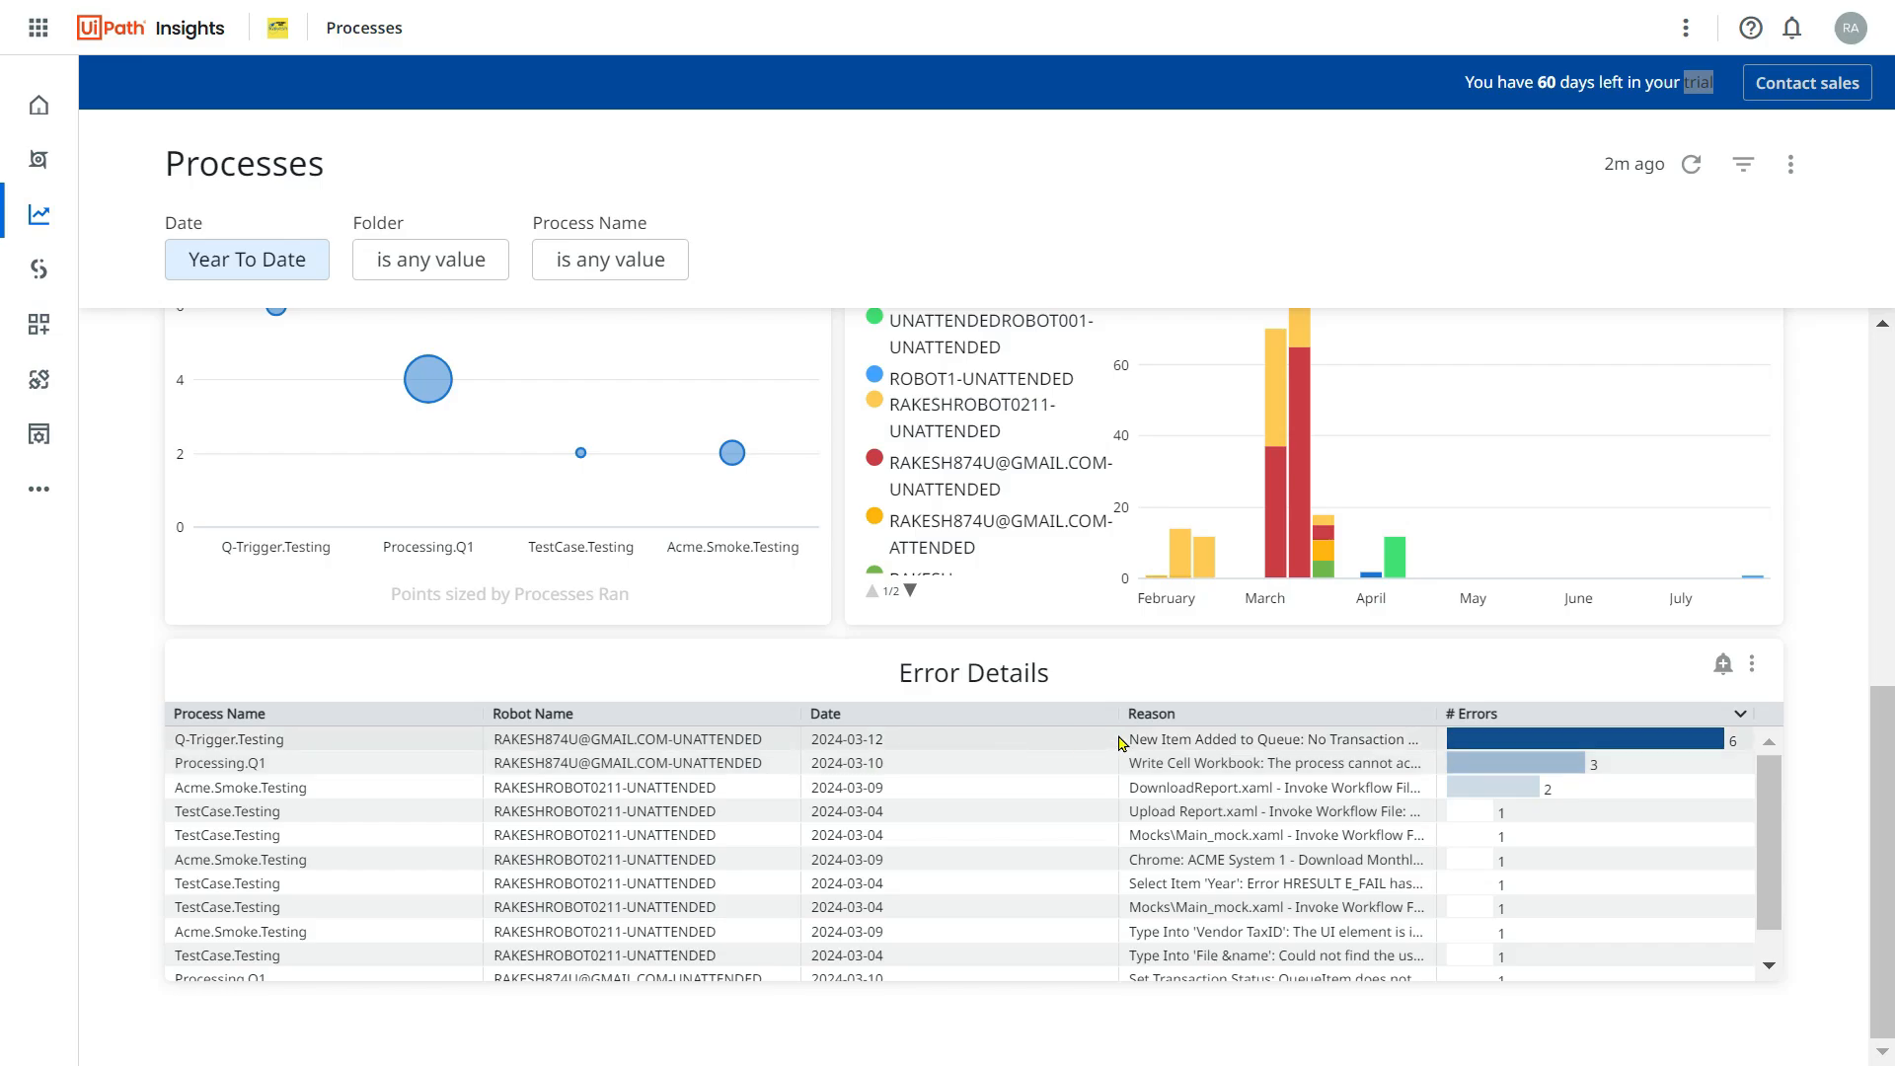
mouse_move(646, 701)
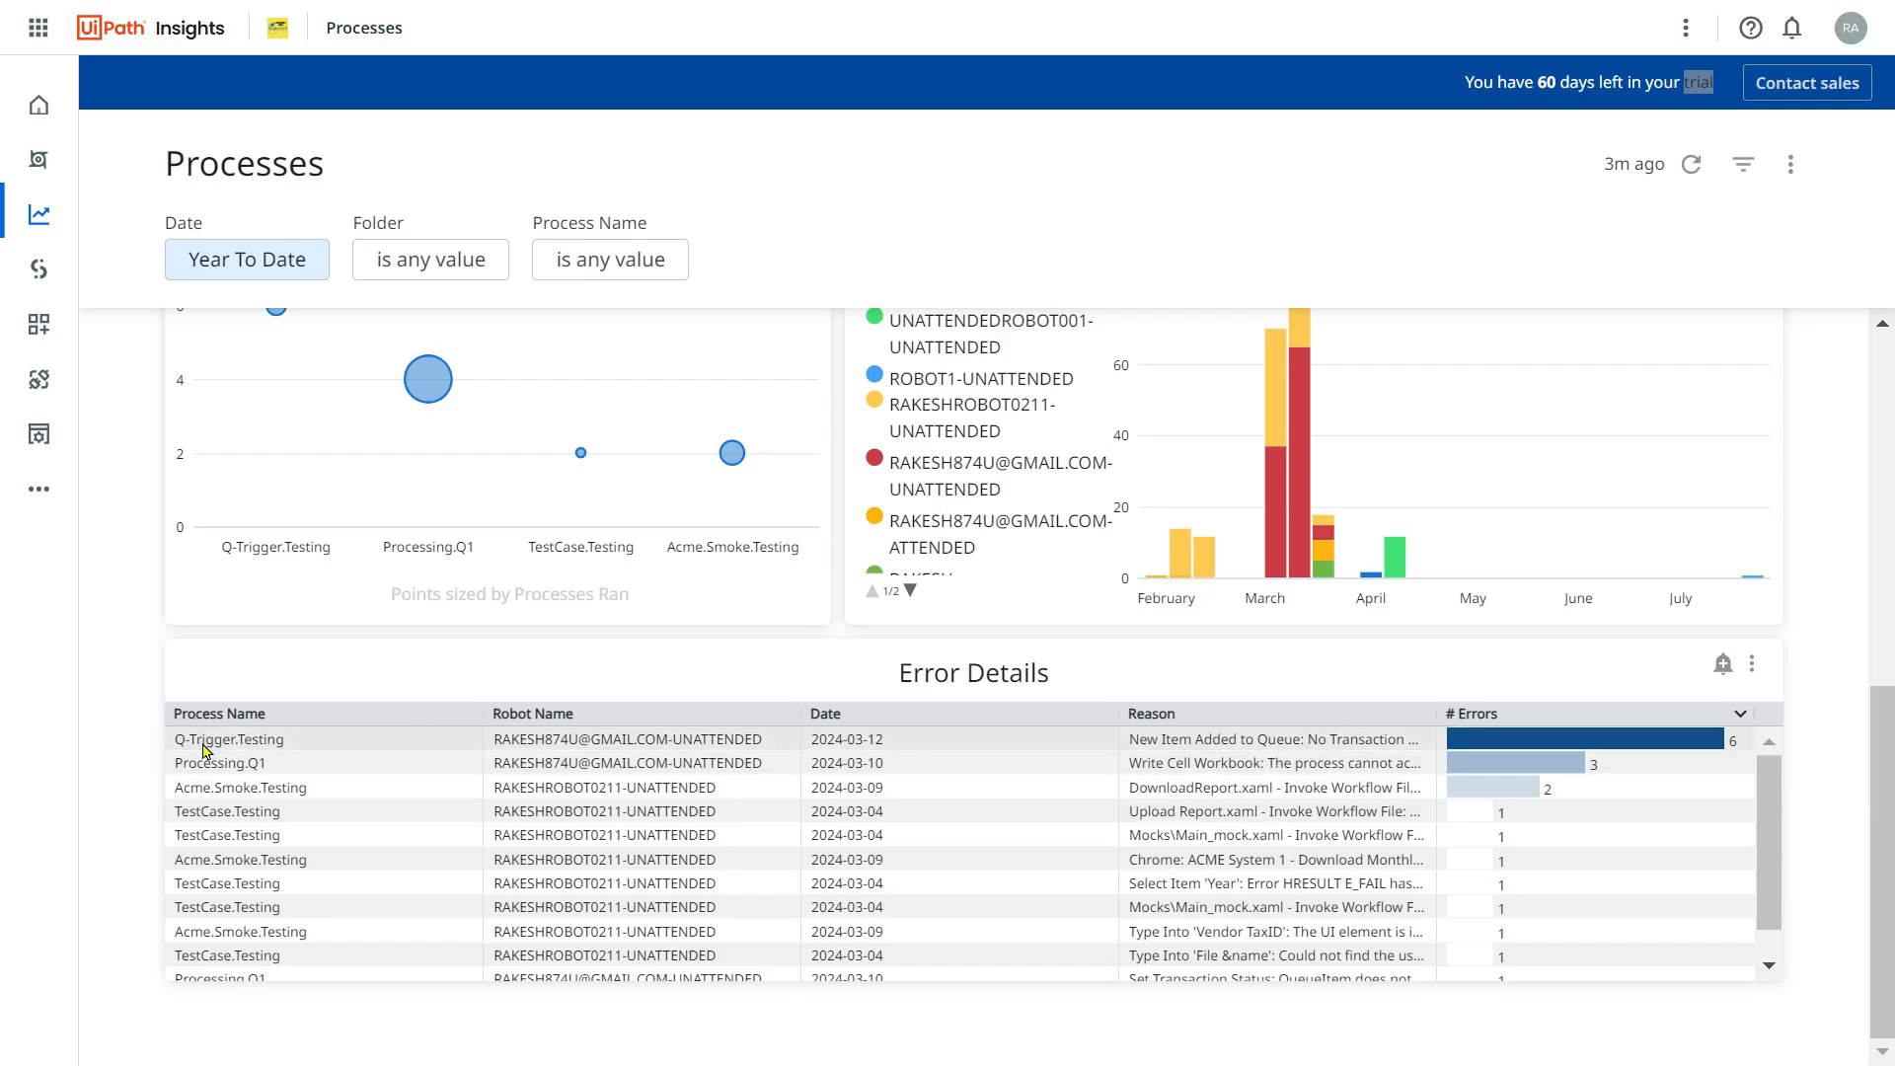
mouse_move(275, 748)
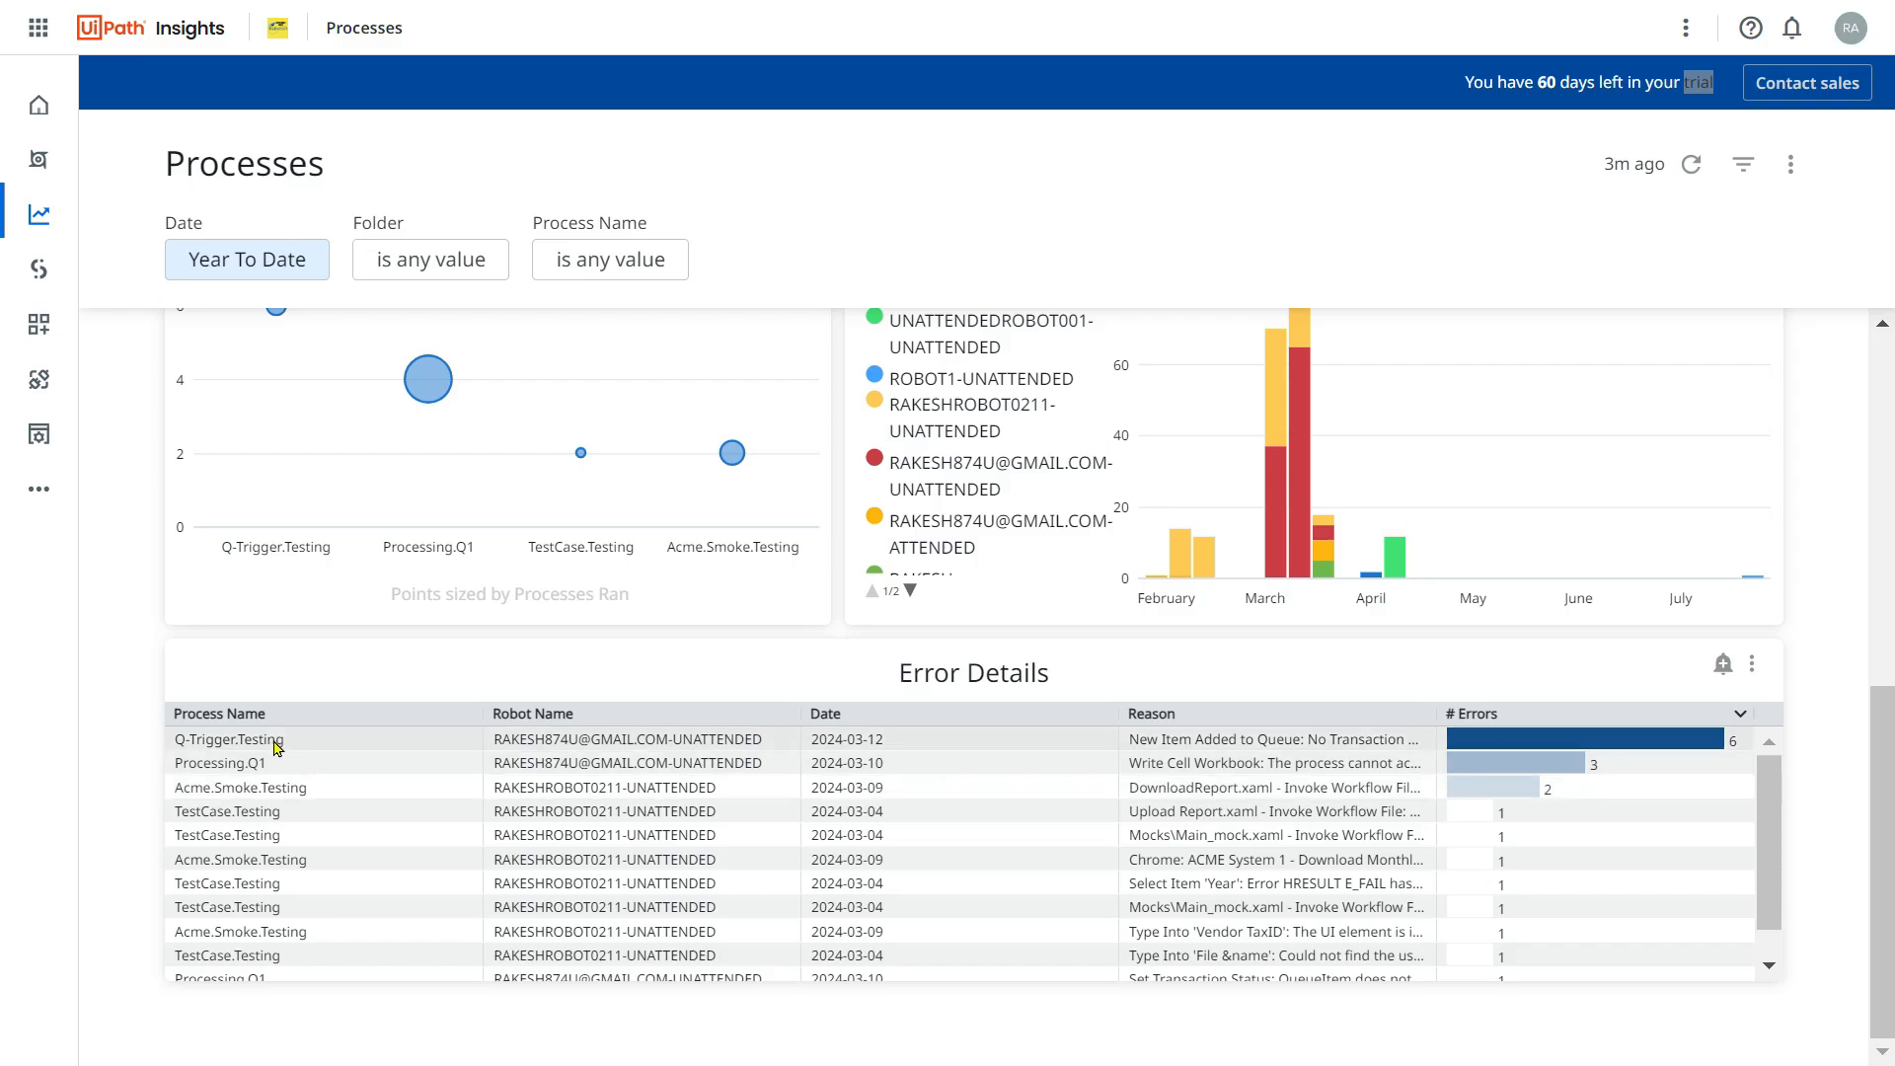
mouse_move(261, 755)
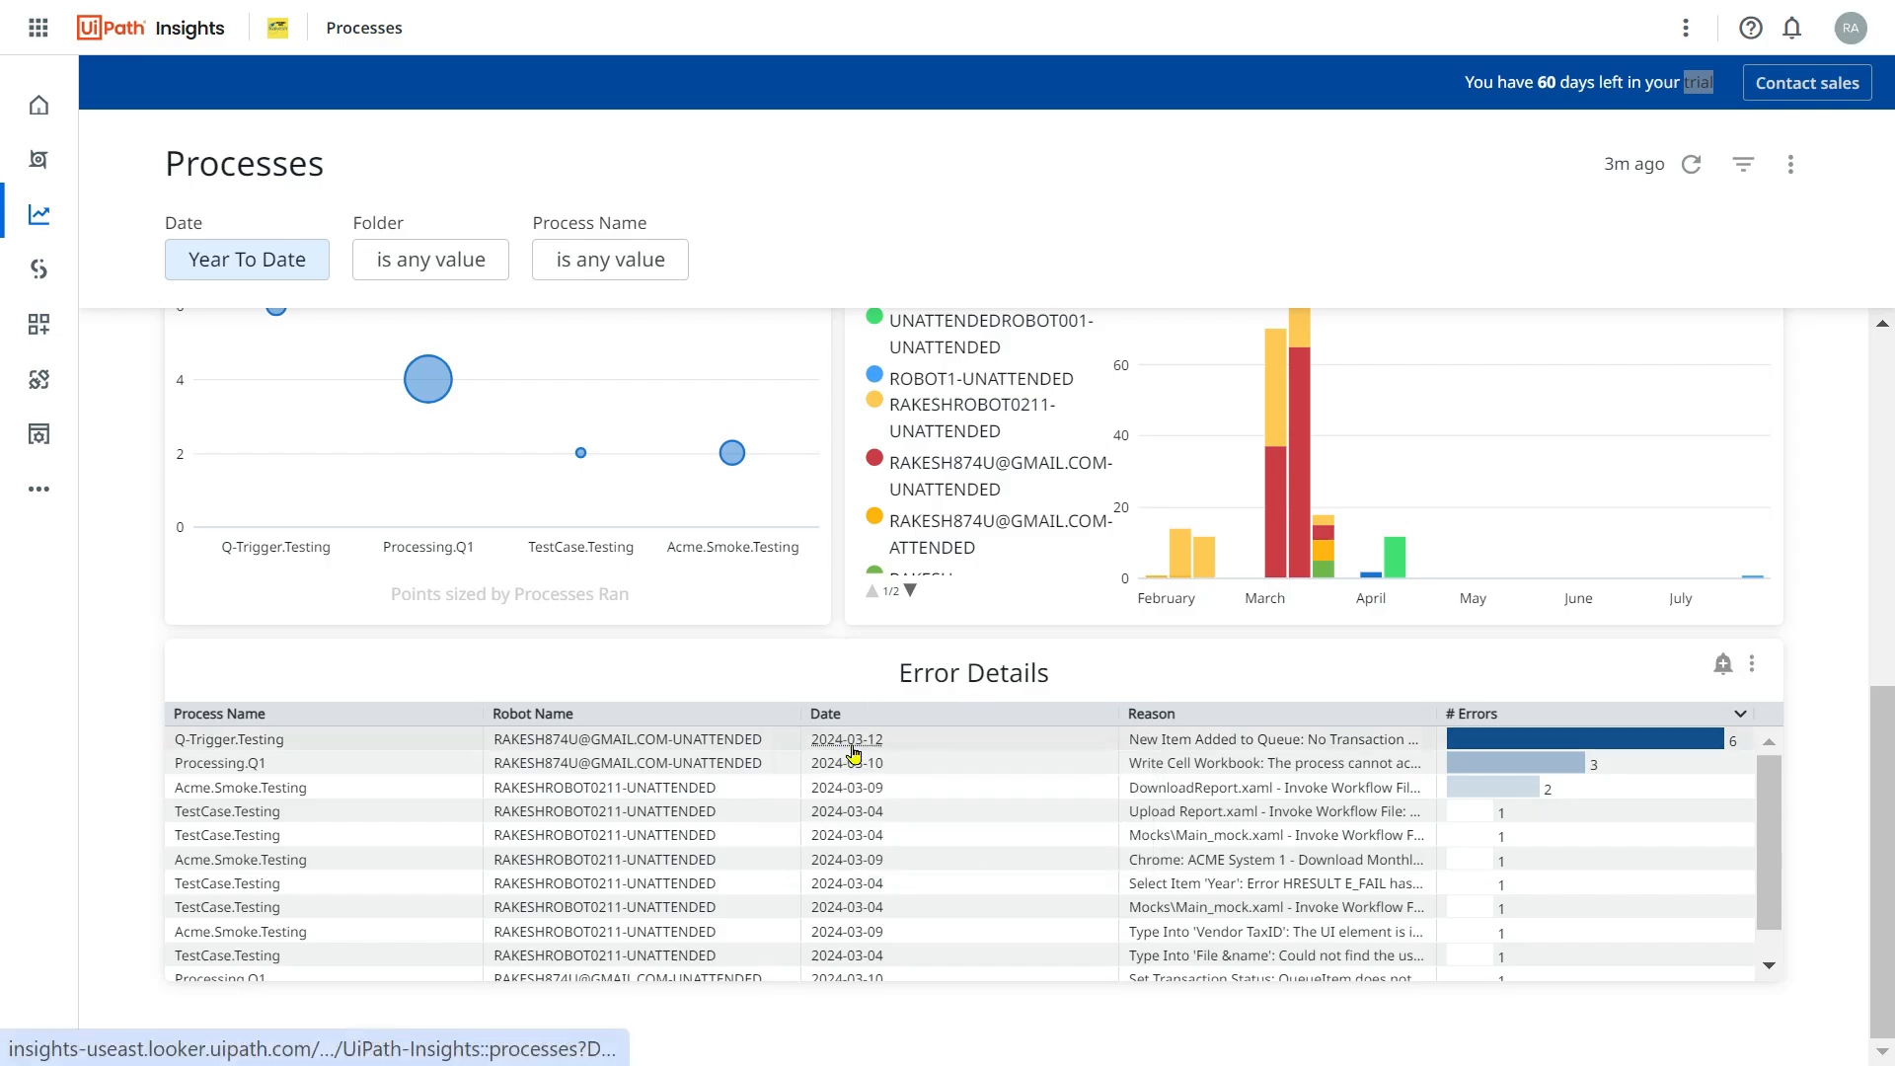
mouse_move(1608, 755)
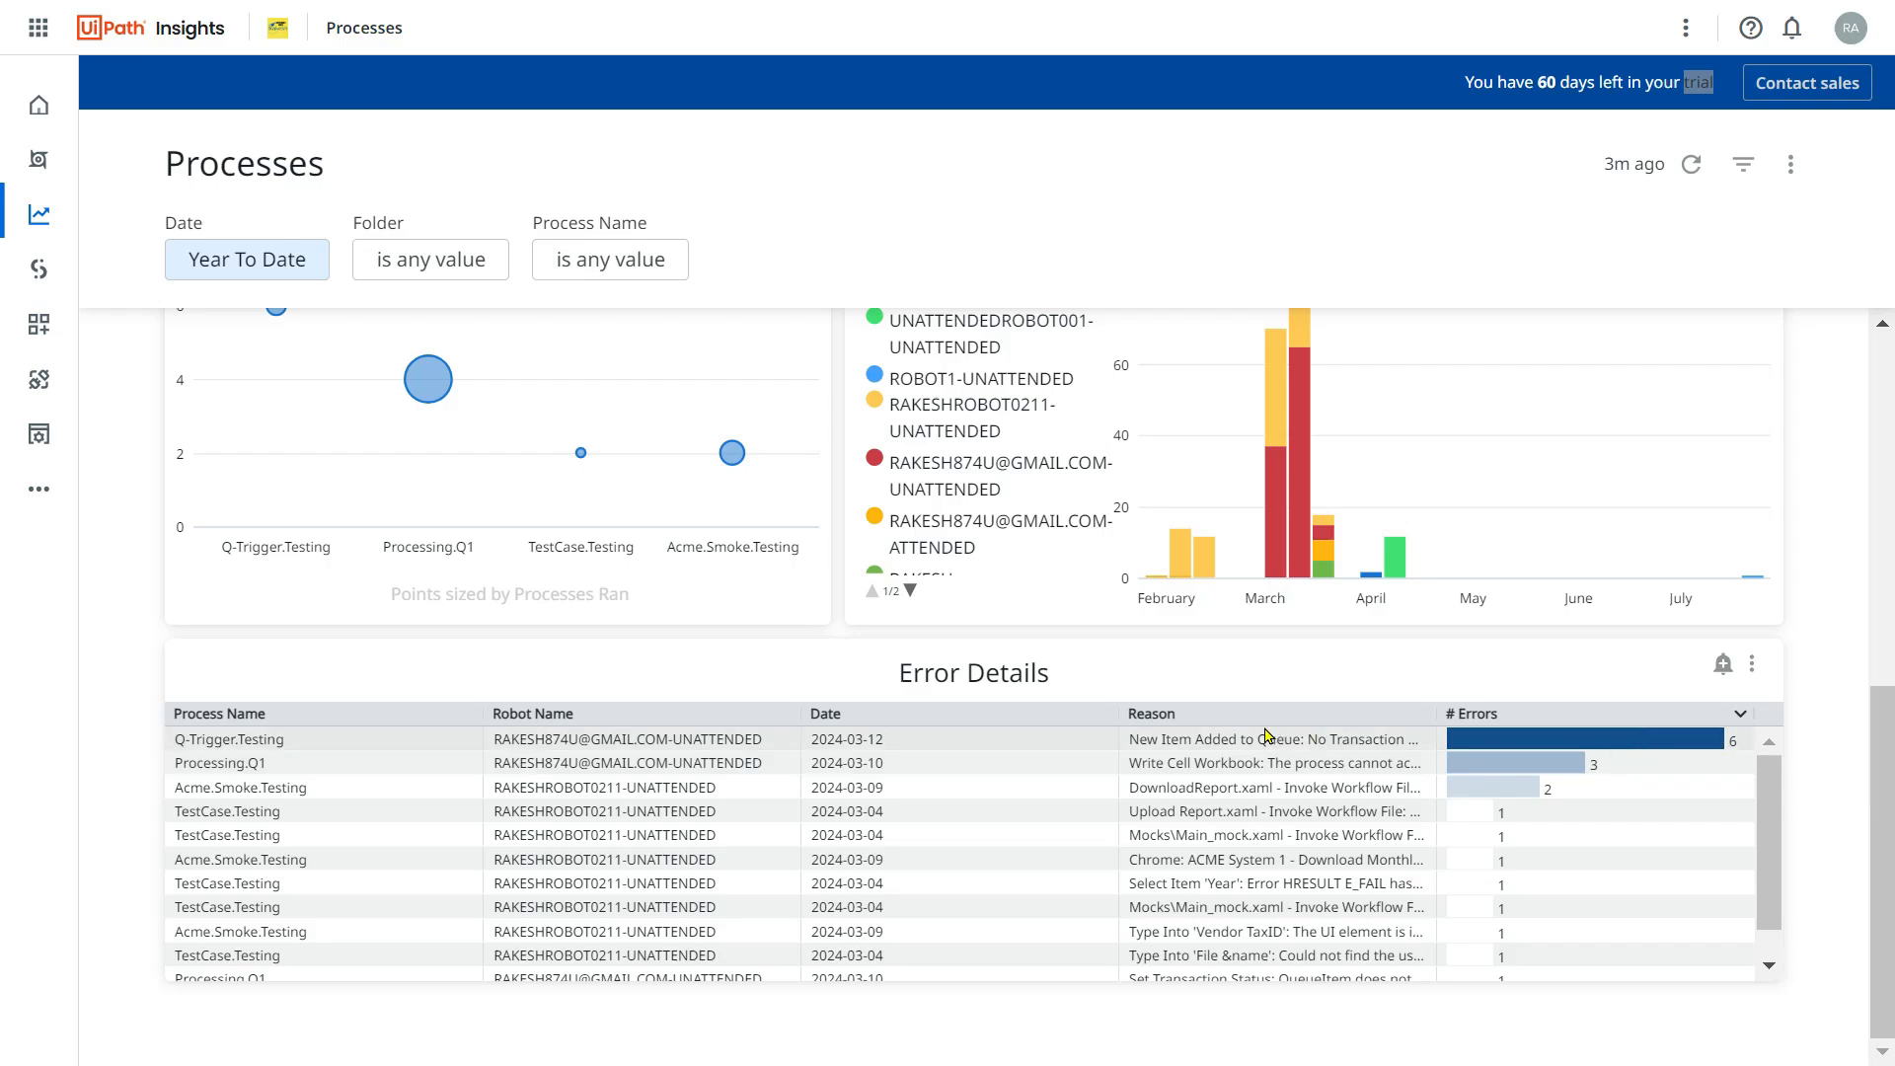
mouse_move(1230, 753)
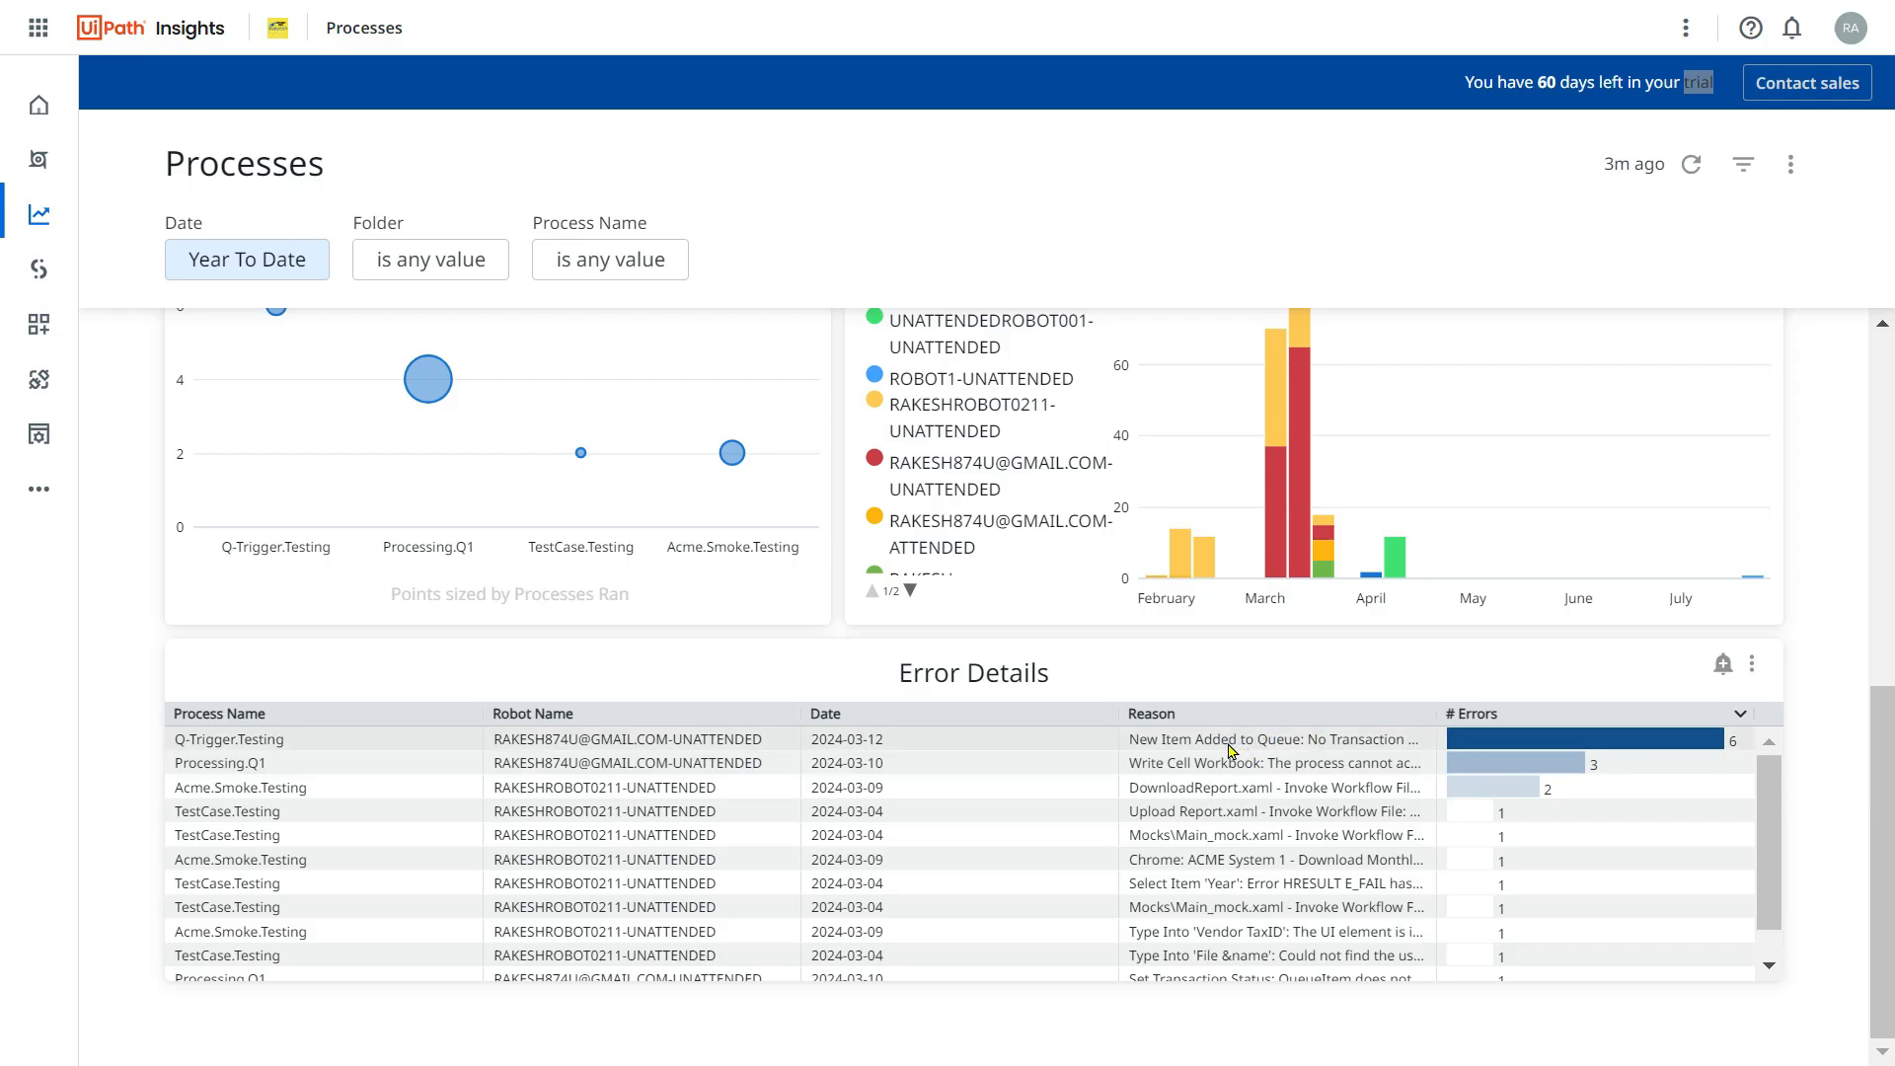
Cross-filter by the Write Cell Workbook reason, then switch to the DownloadReport.xaml error.
left_click(1273, 738)
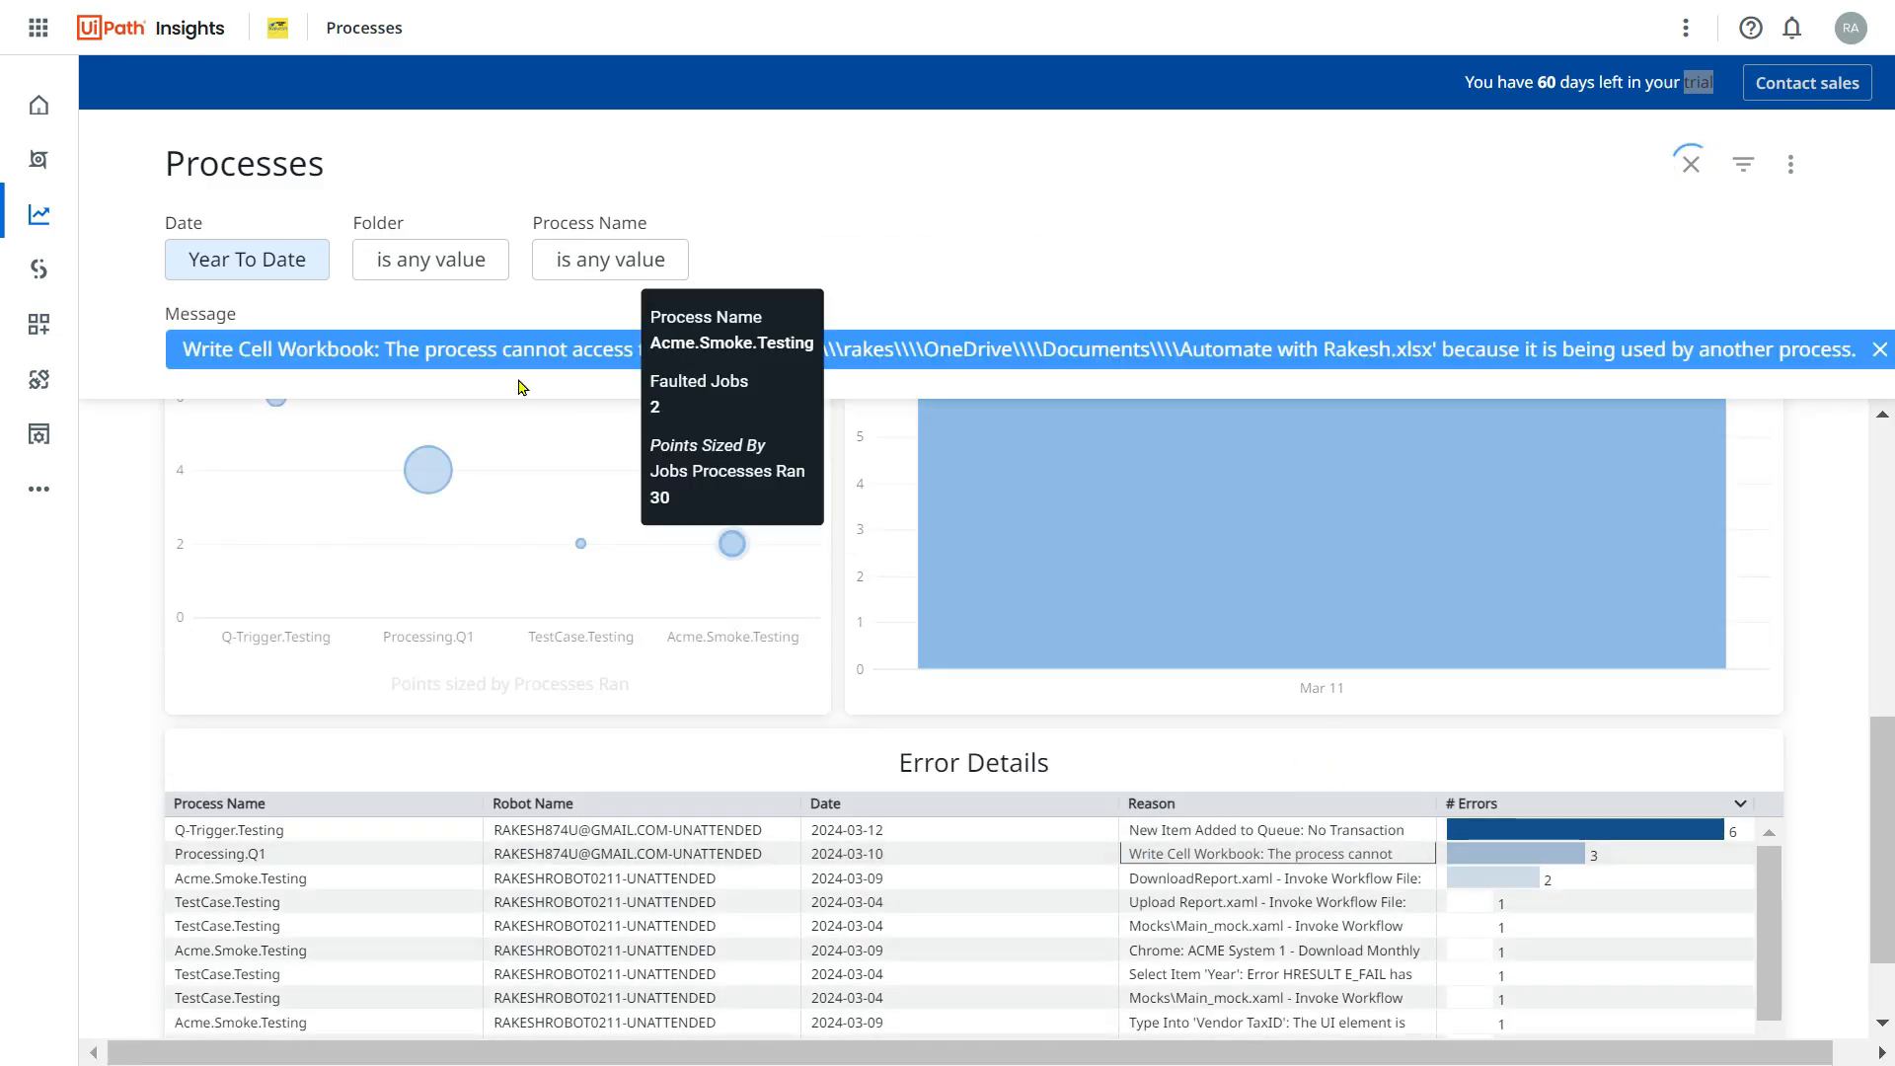
mouse_move(212, 368)
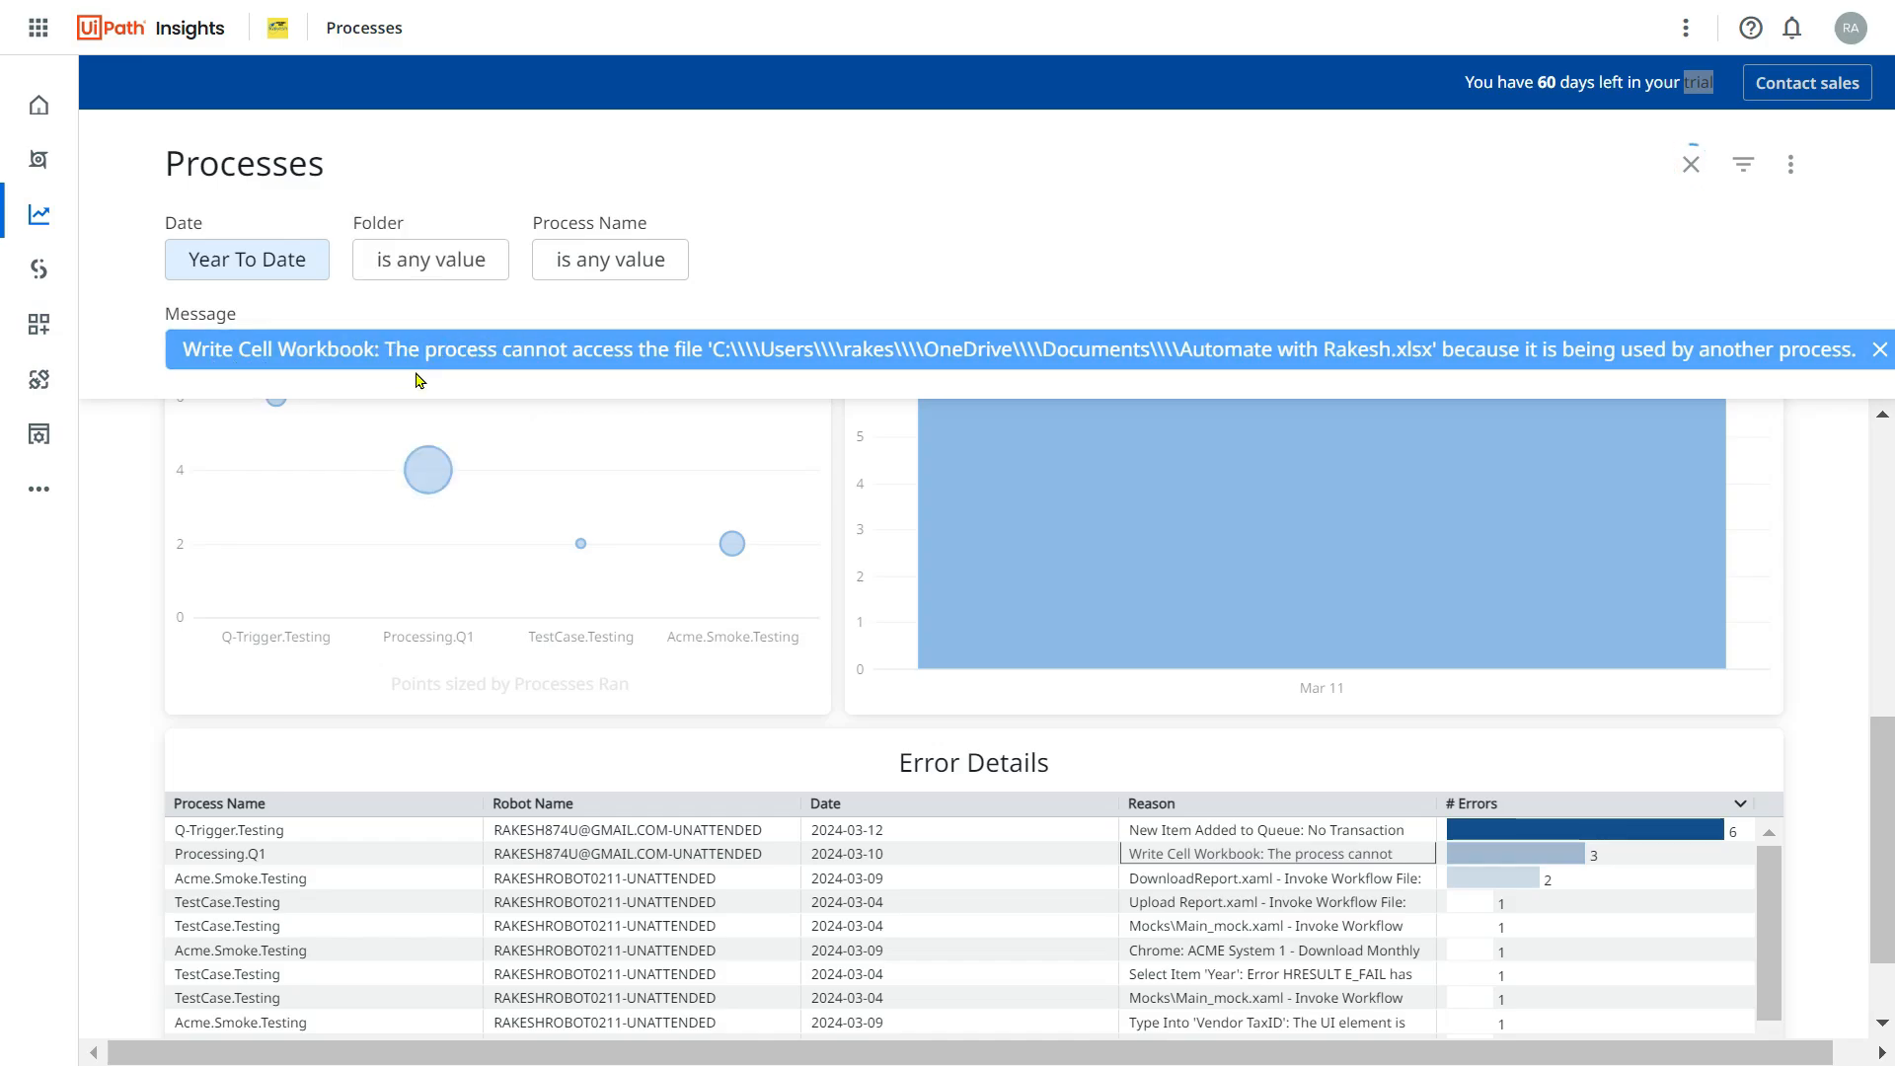
mouse_move(695, 366)
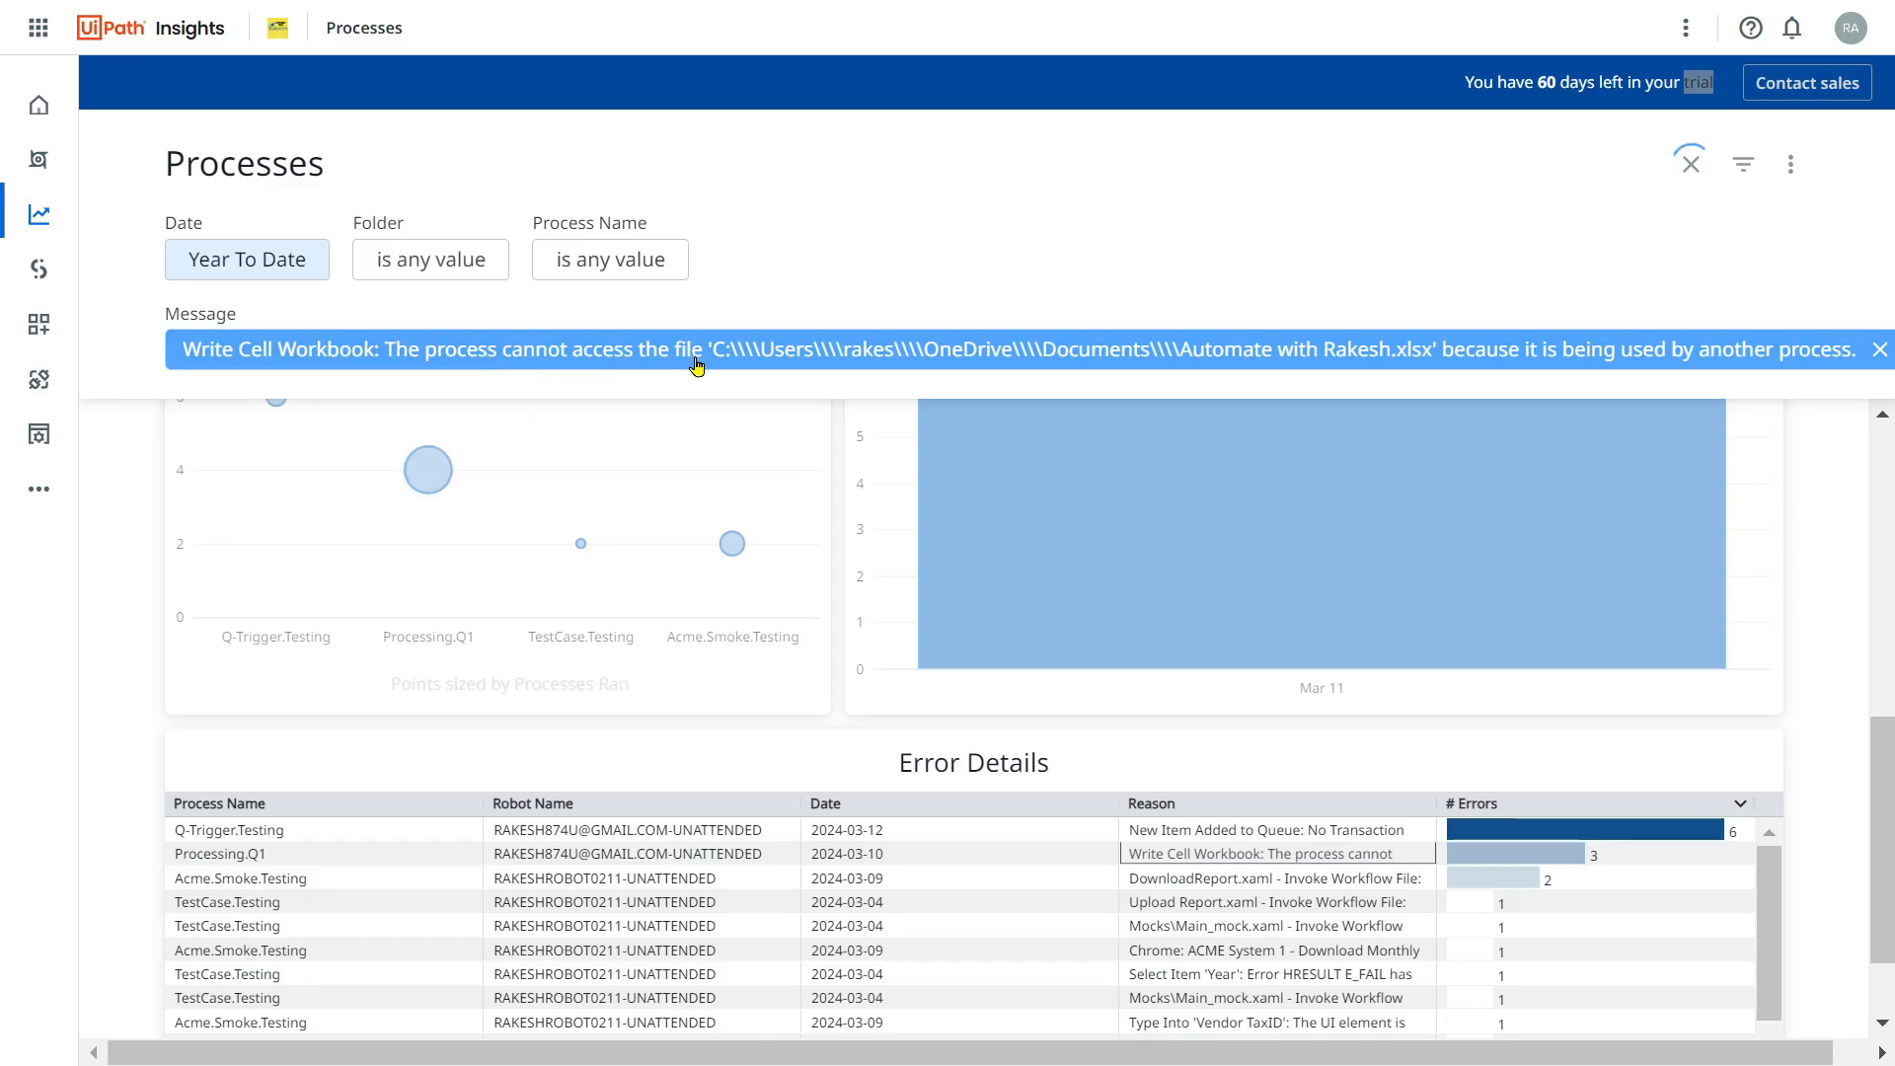
mouse_move(1437, 398)
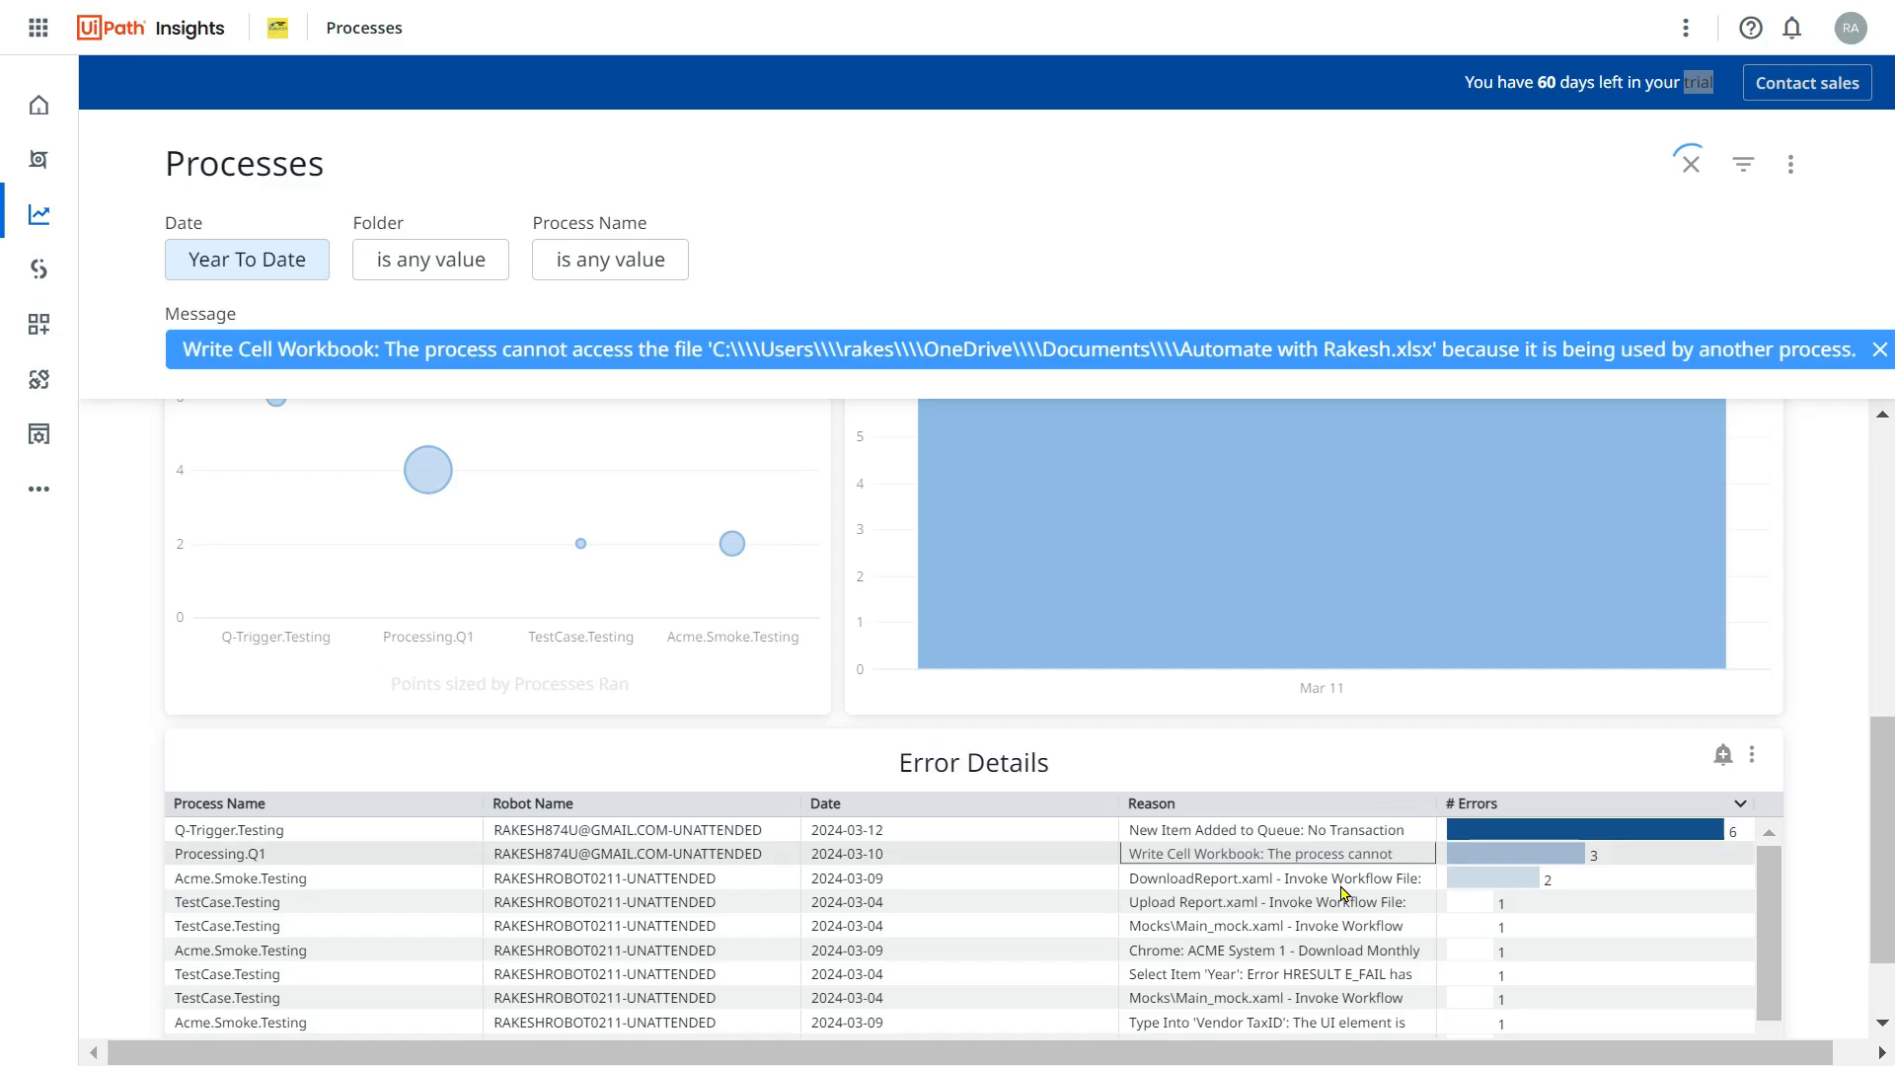
left_click(1276, 877)
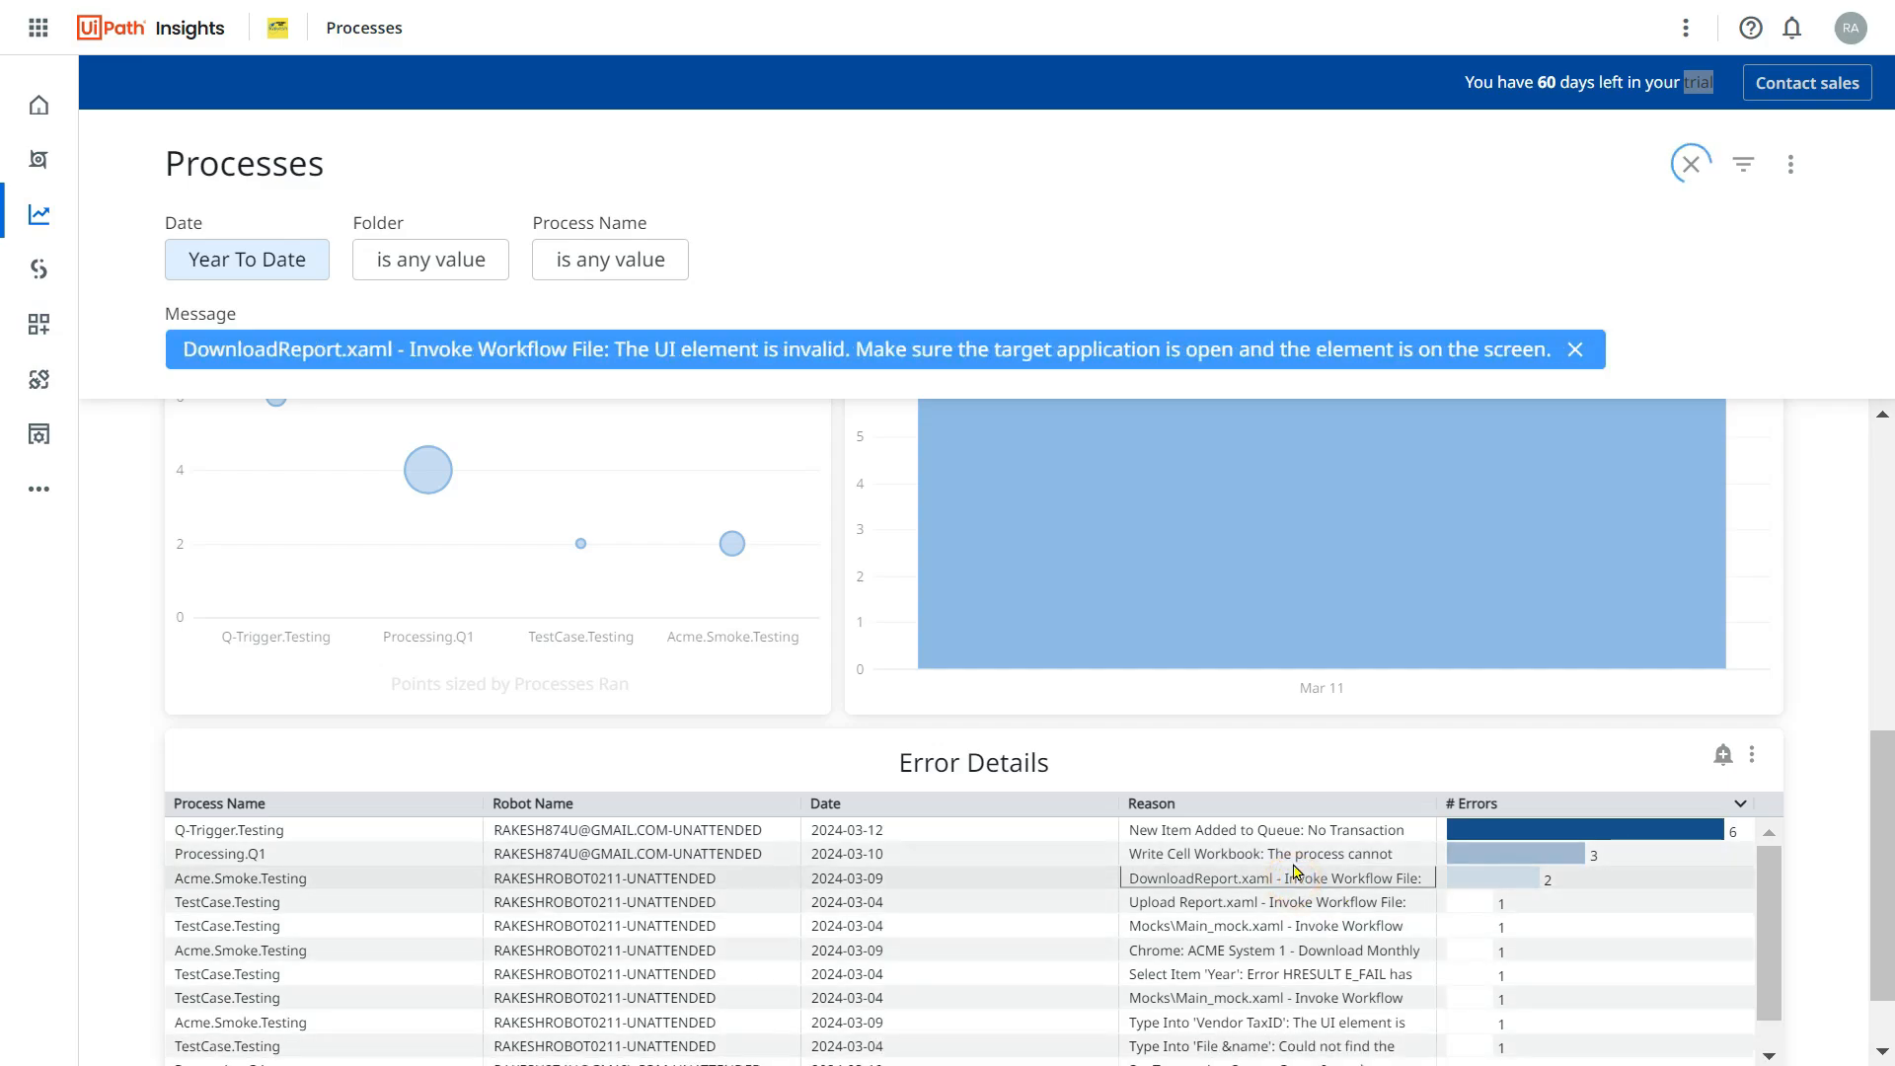
mouse_move(375, 368)
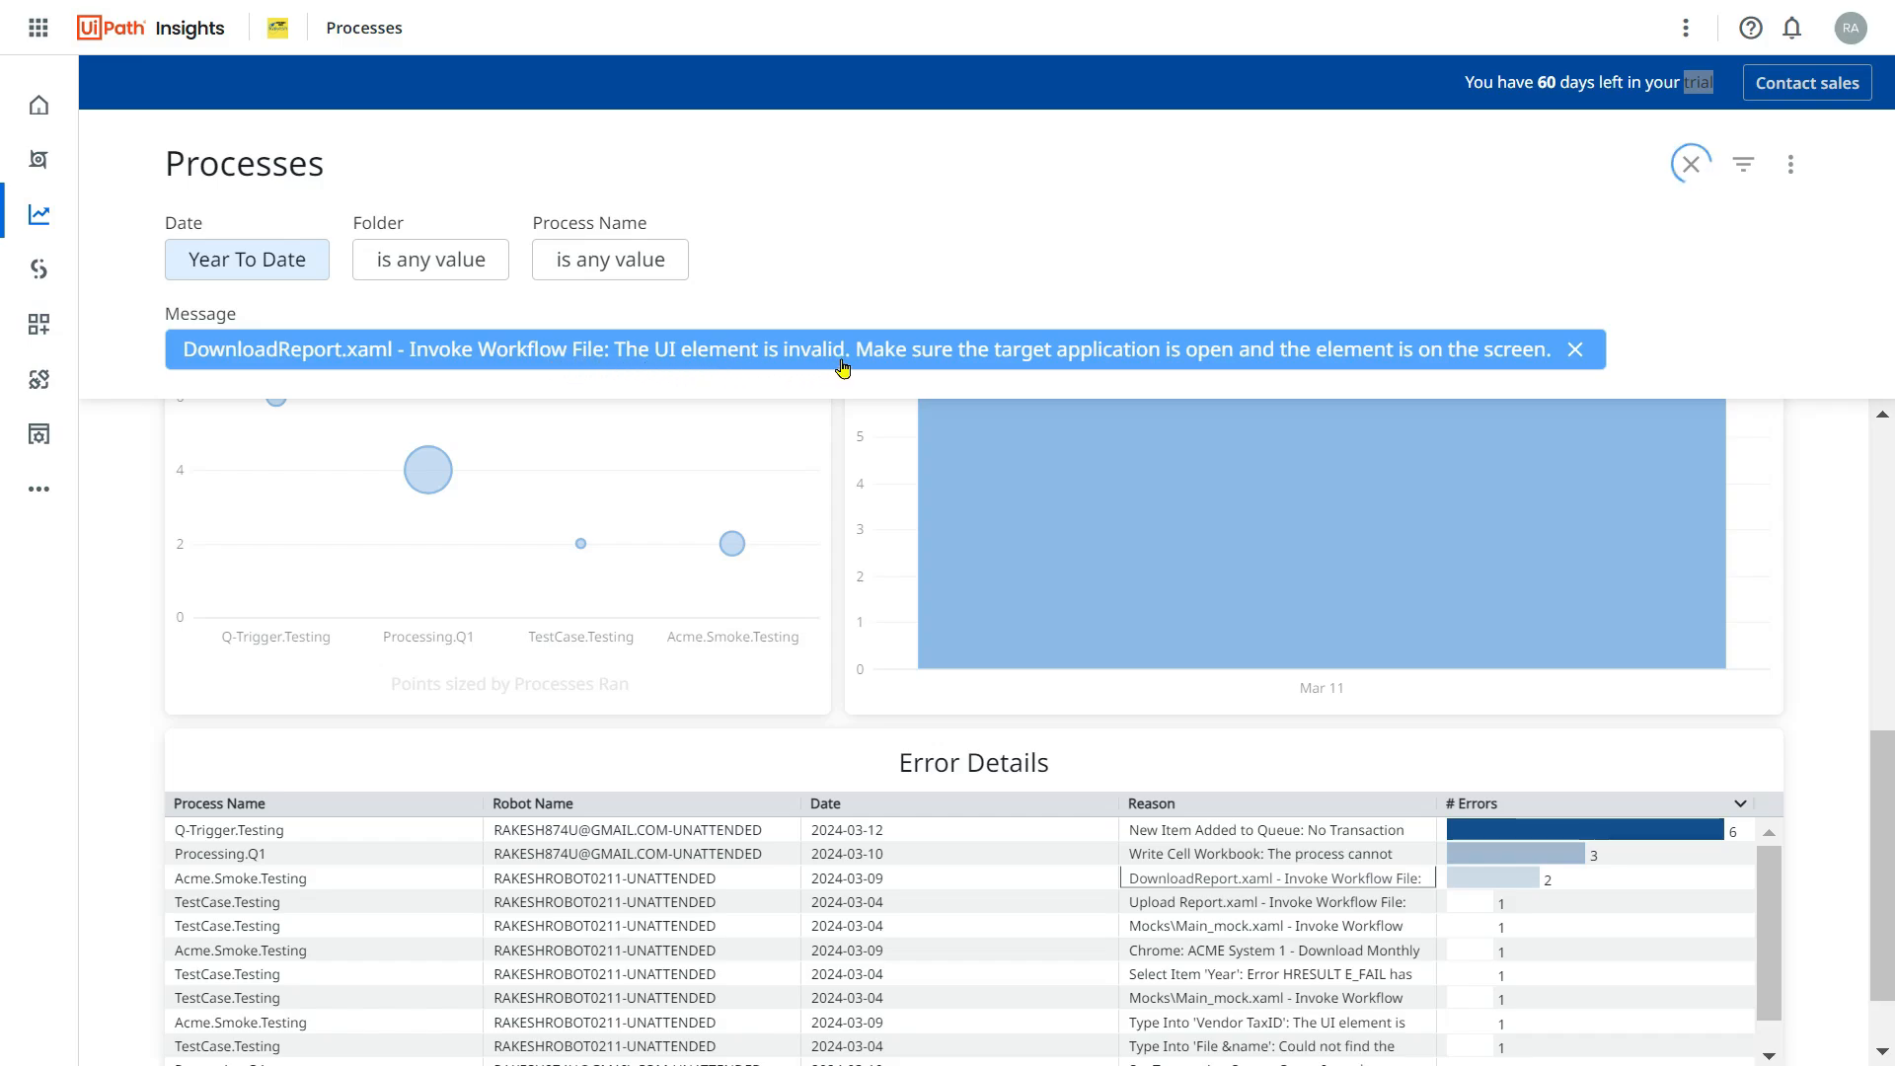
mouse_move(1391, 892)
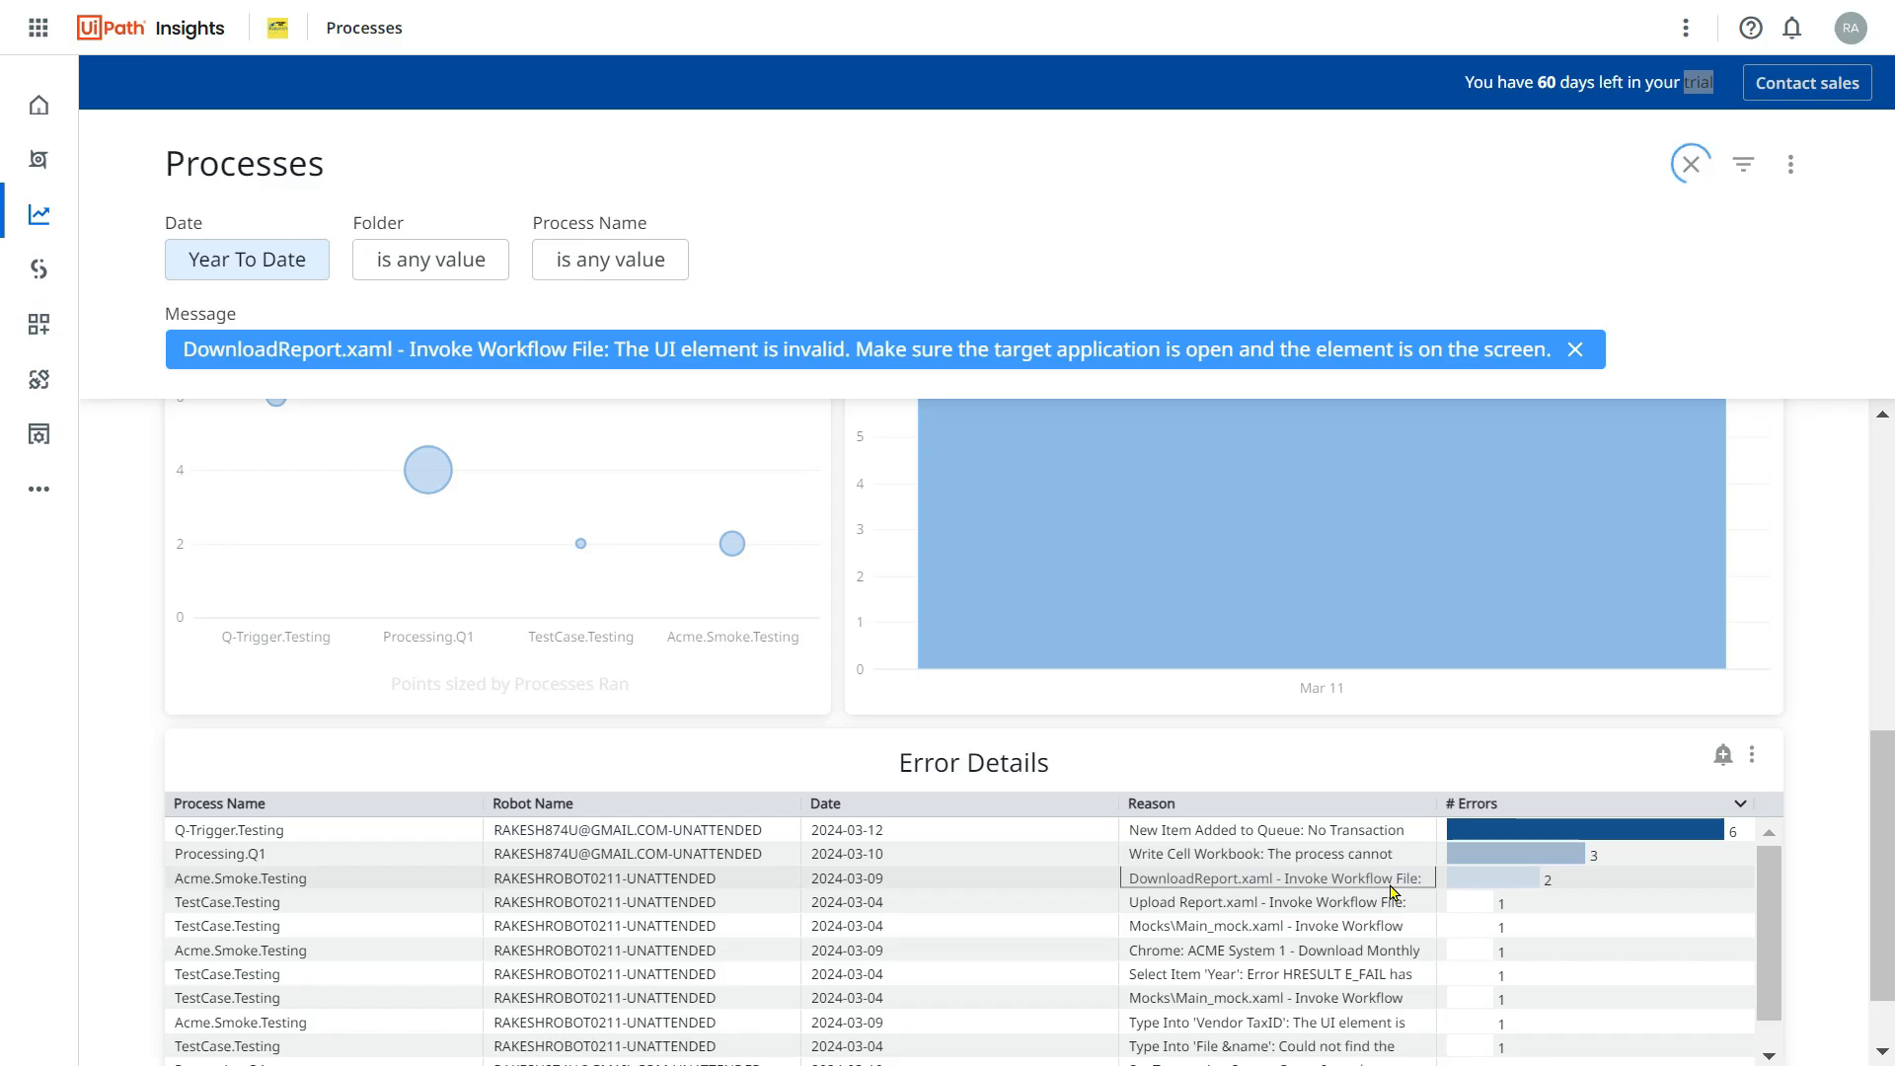
mouse_move(1396, 275)
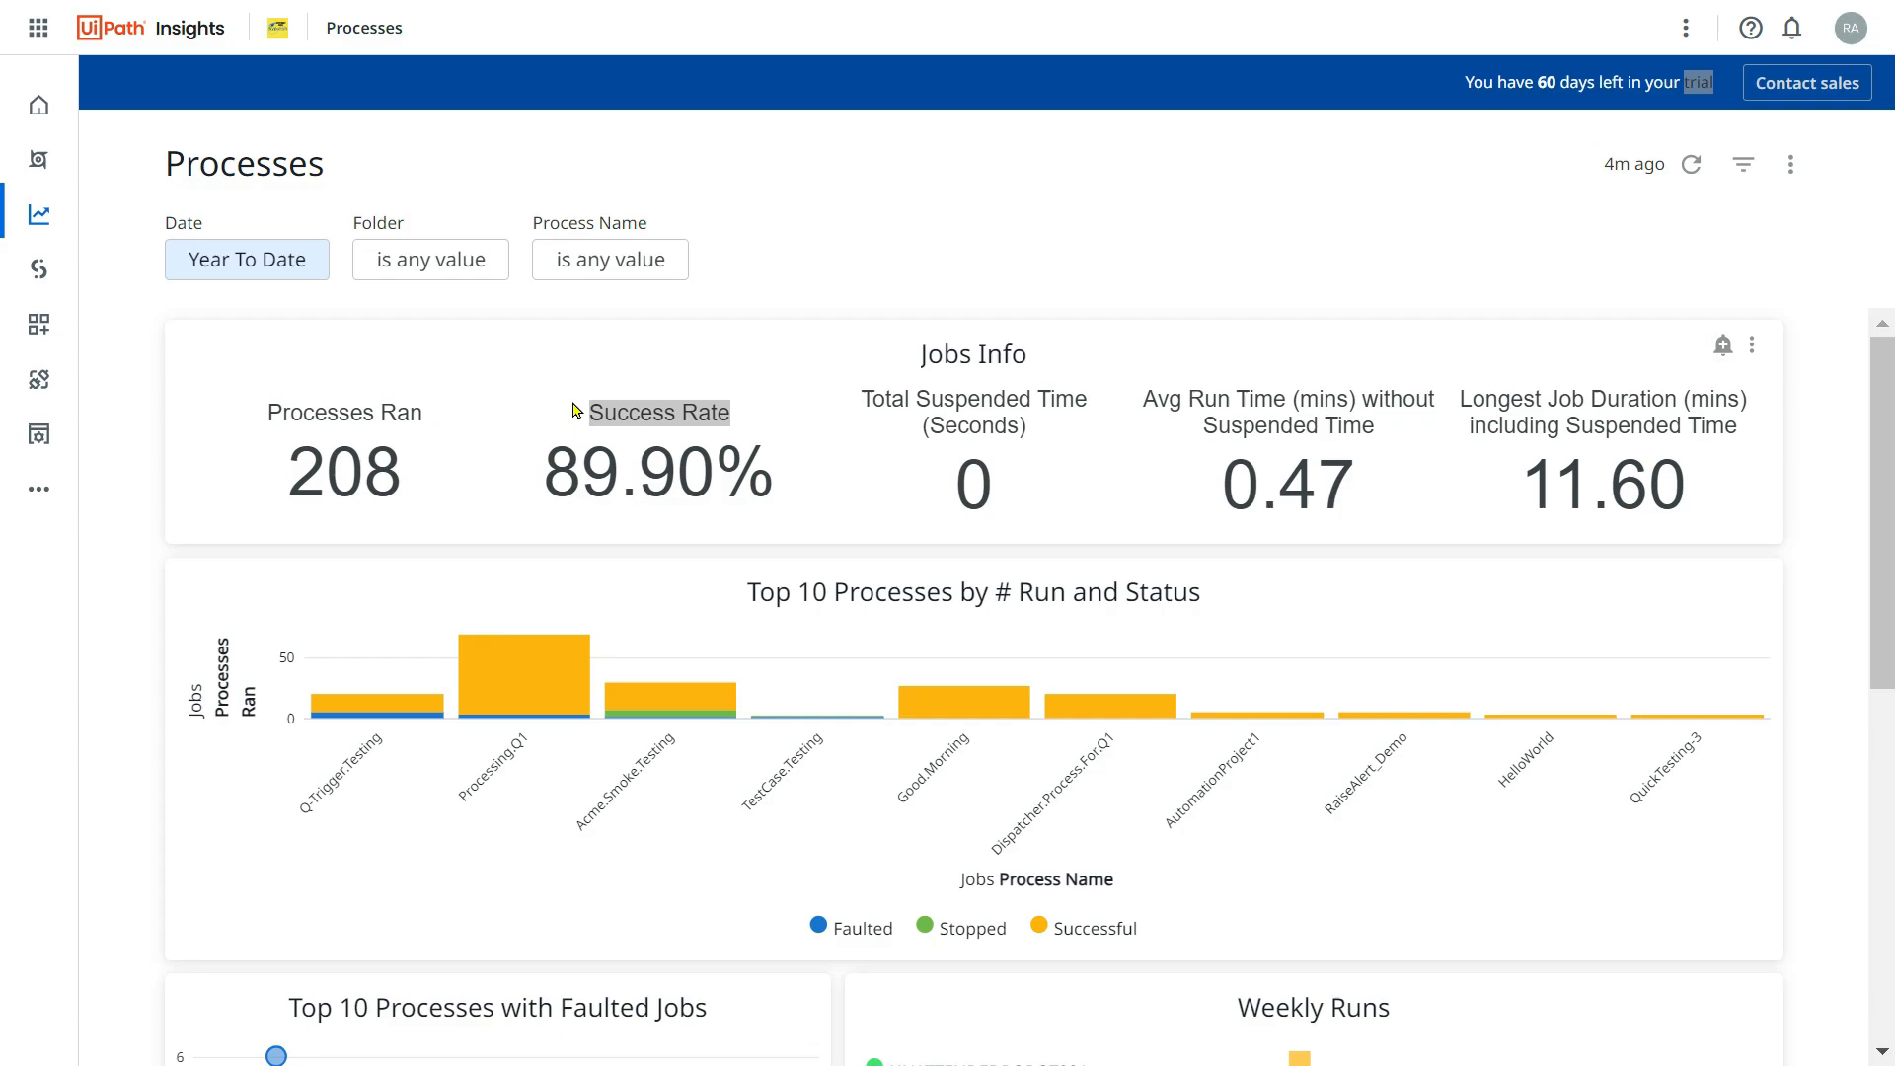
mouse_move(734, 296)
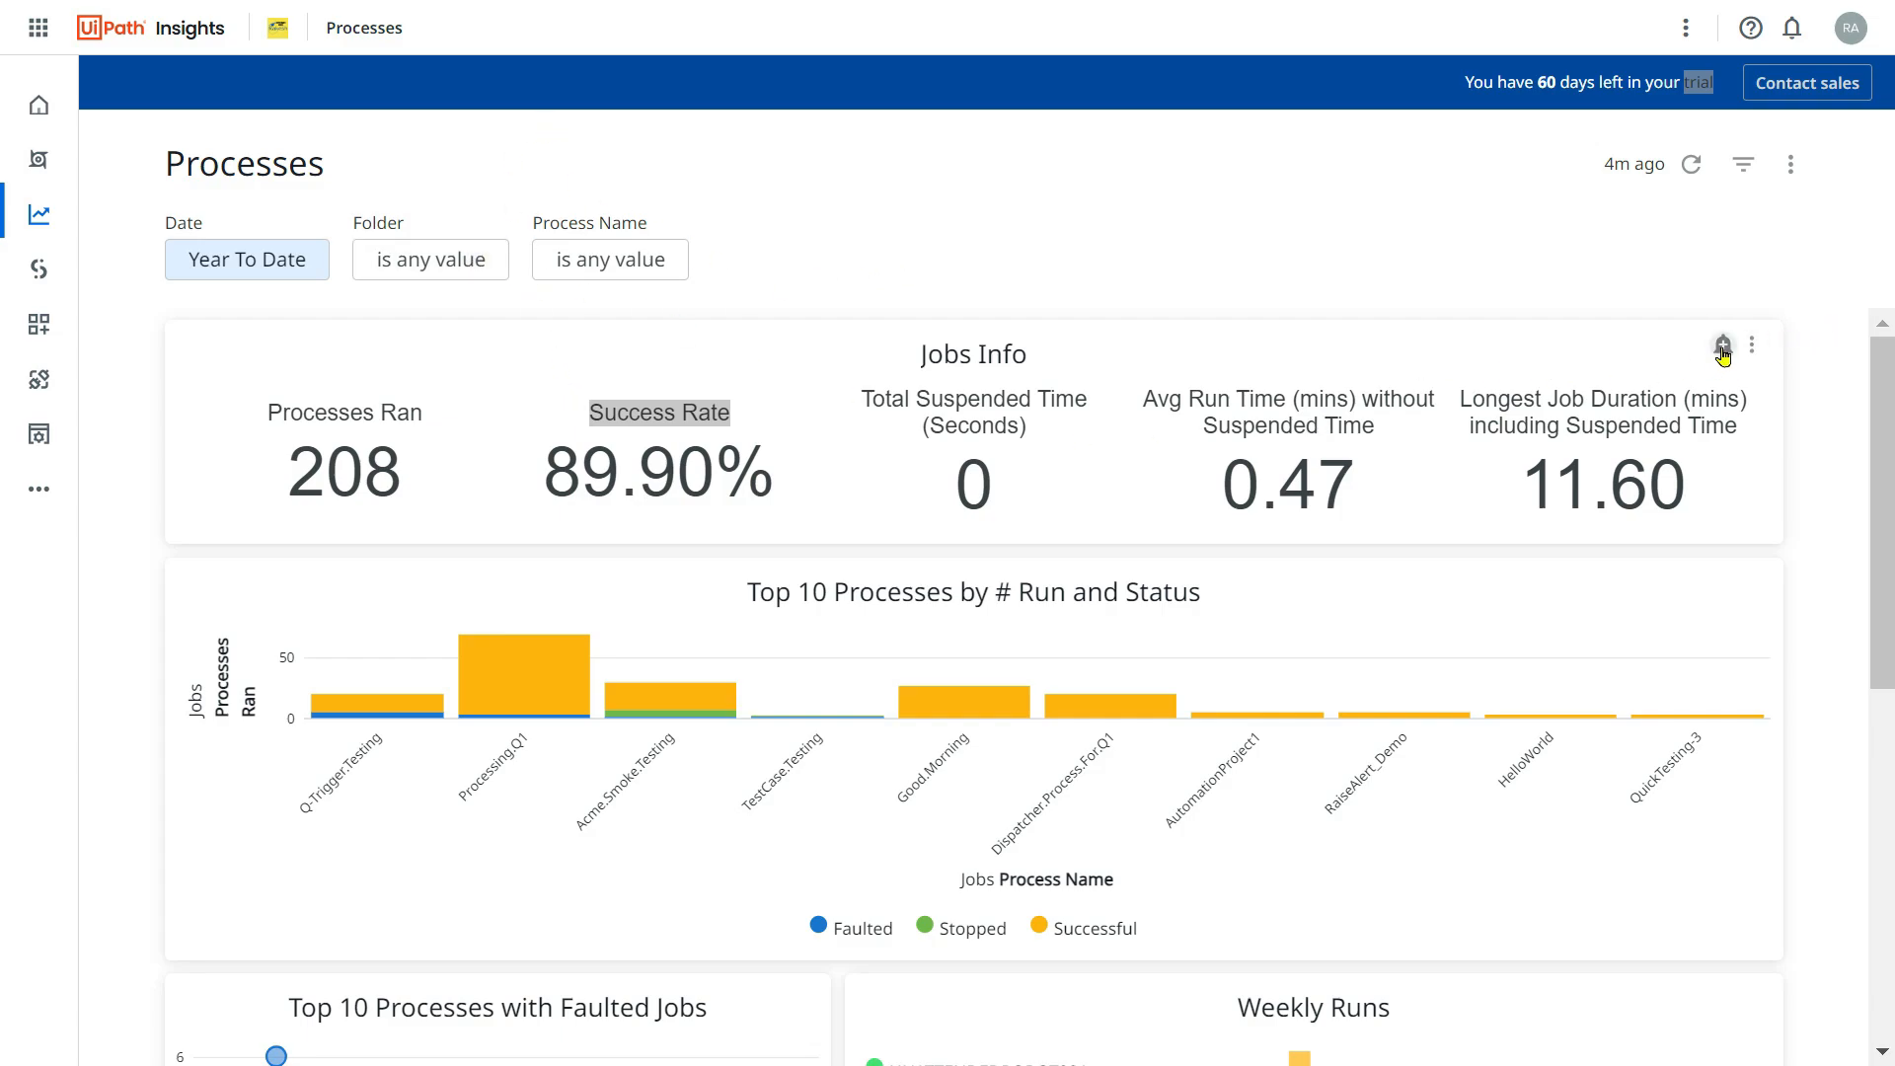
mouse_move(571, 347)
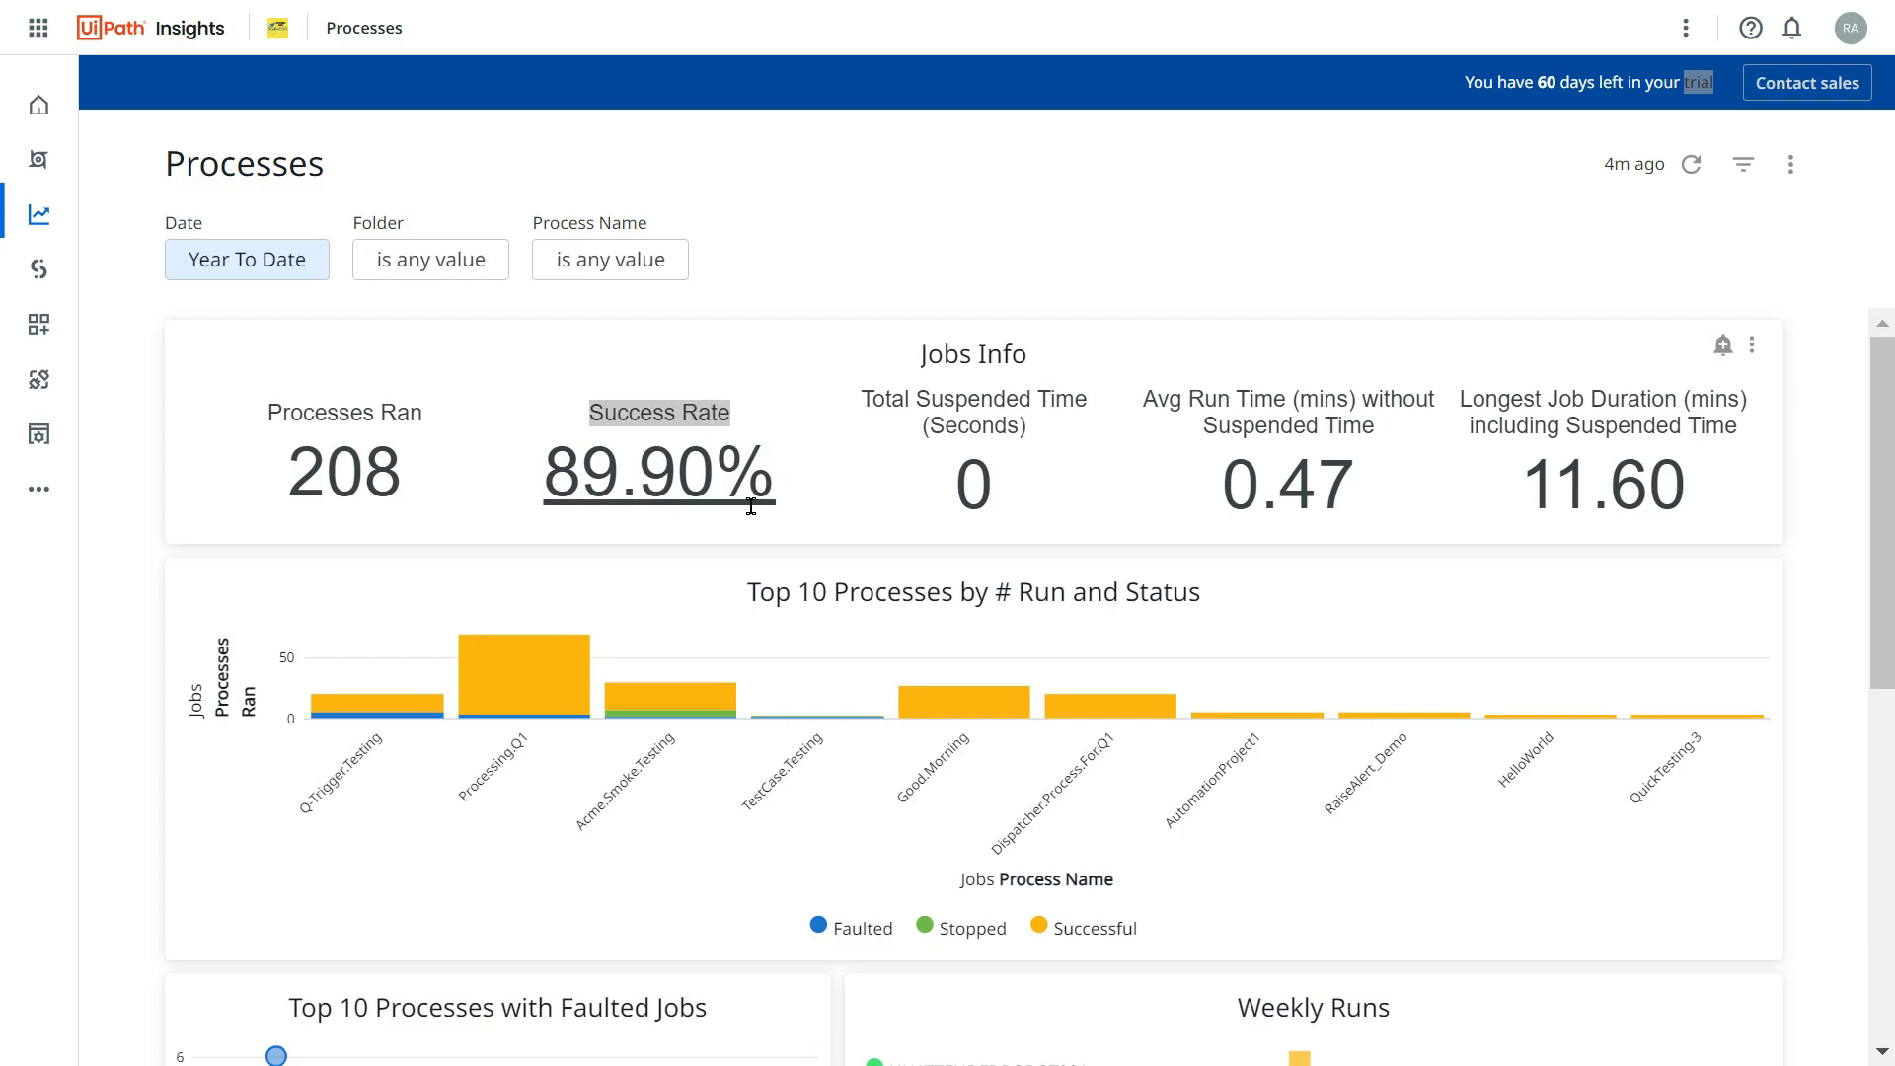
mouse_move(694, 524)
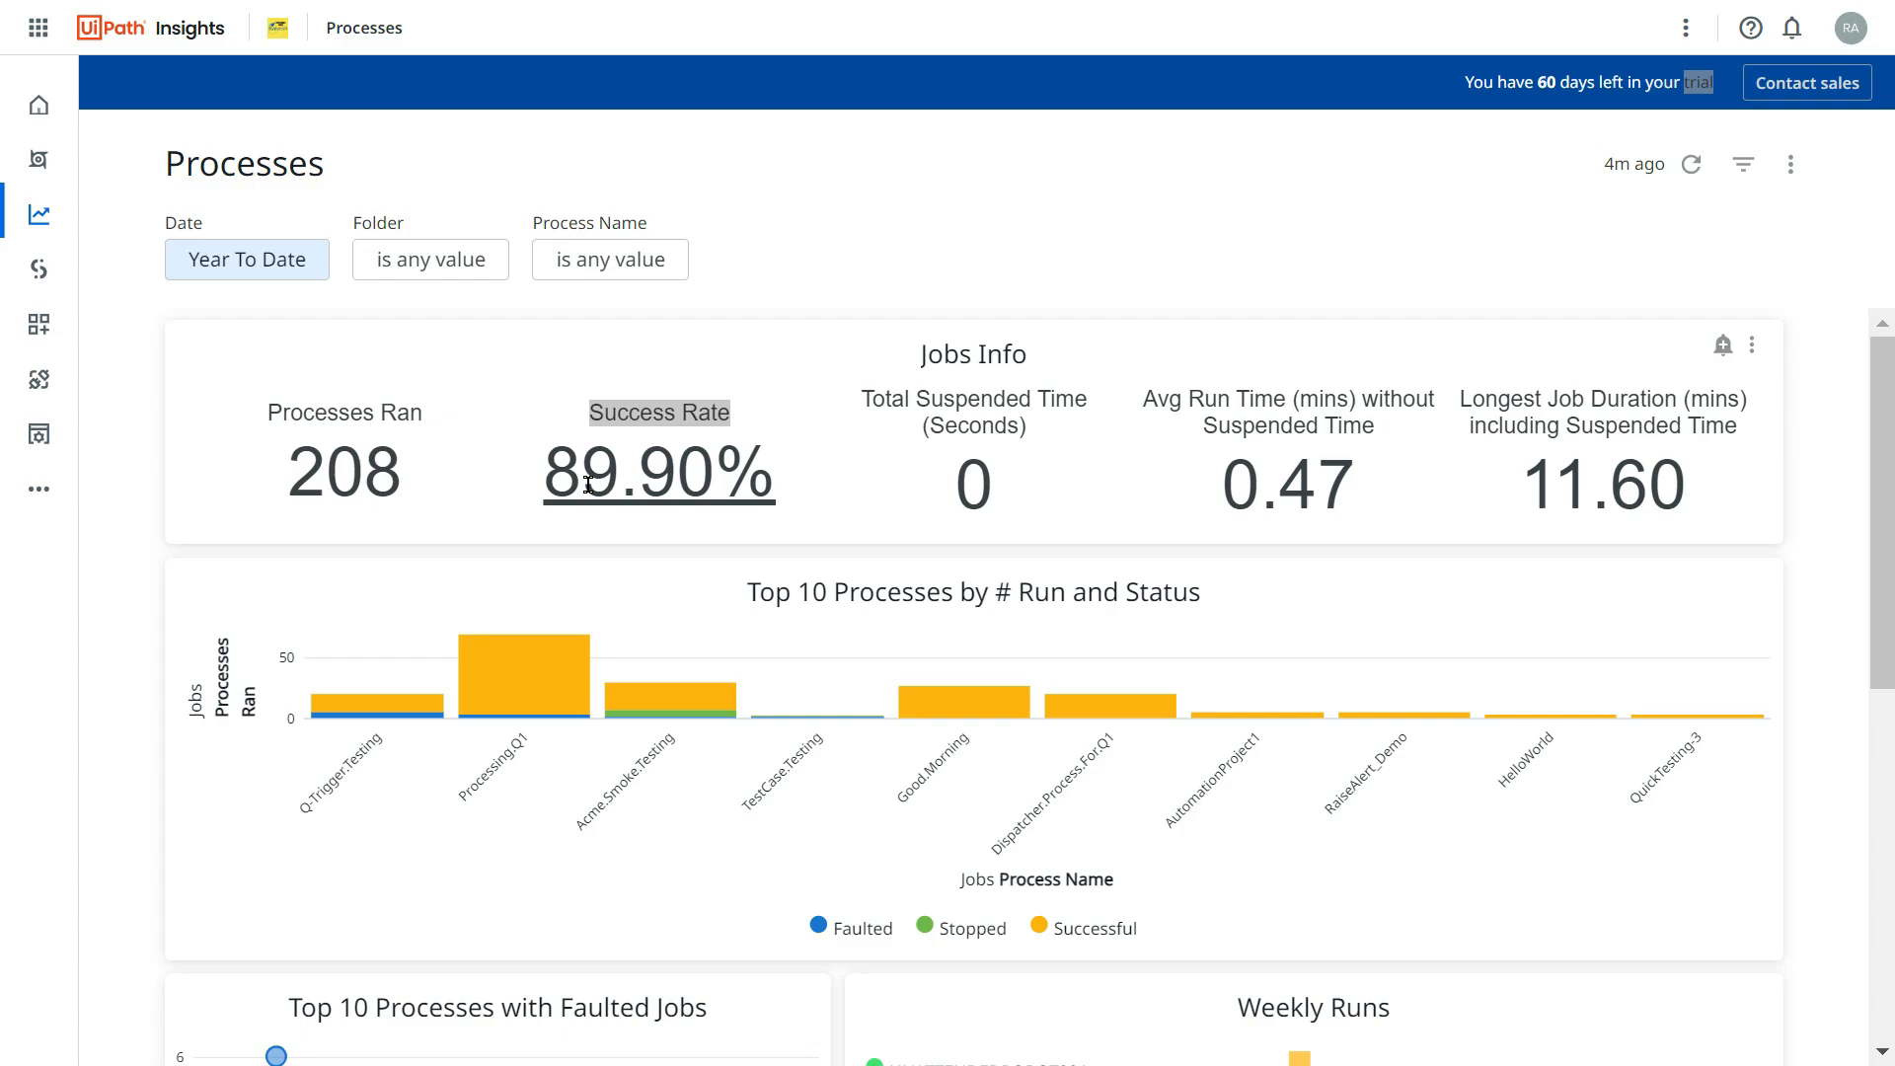
mouse_move(1722, 347)
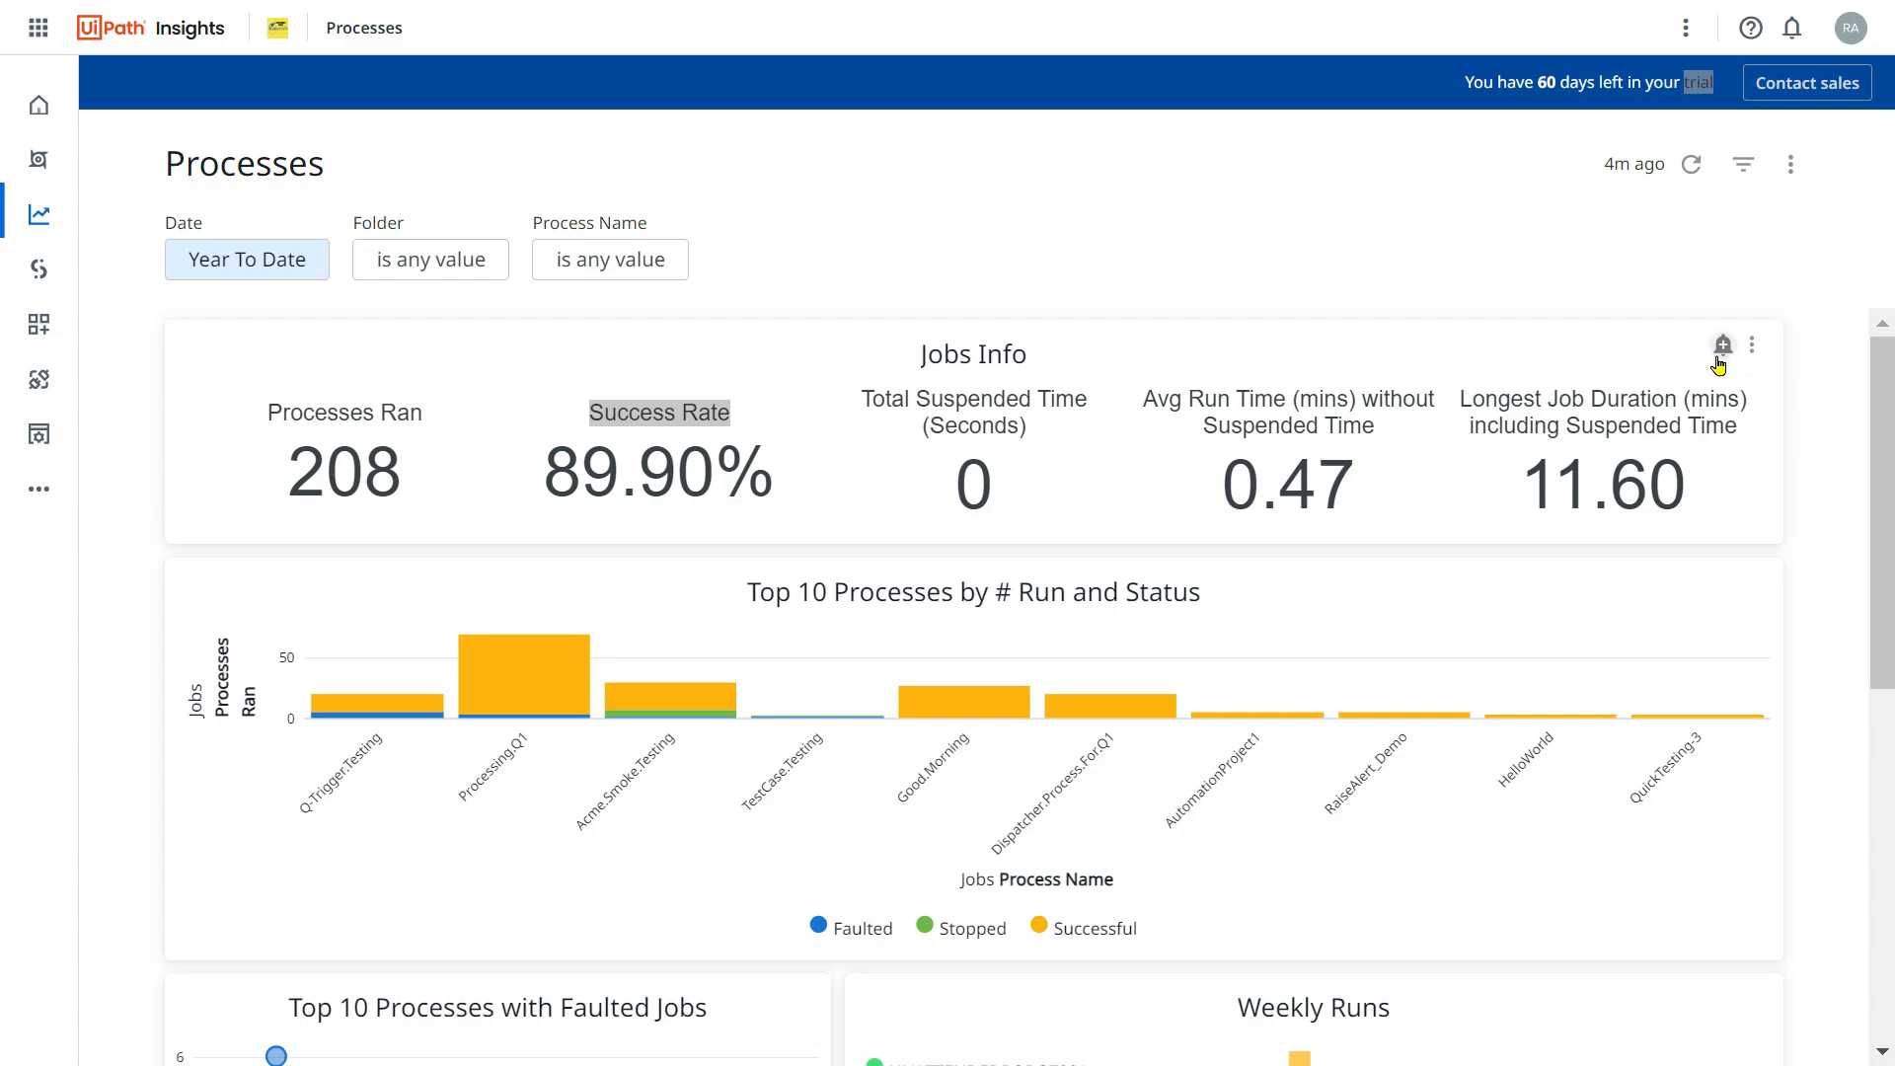
mouse_move(1721, 345)
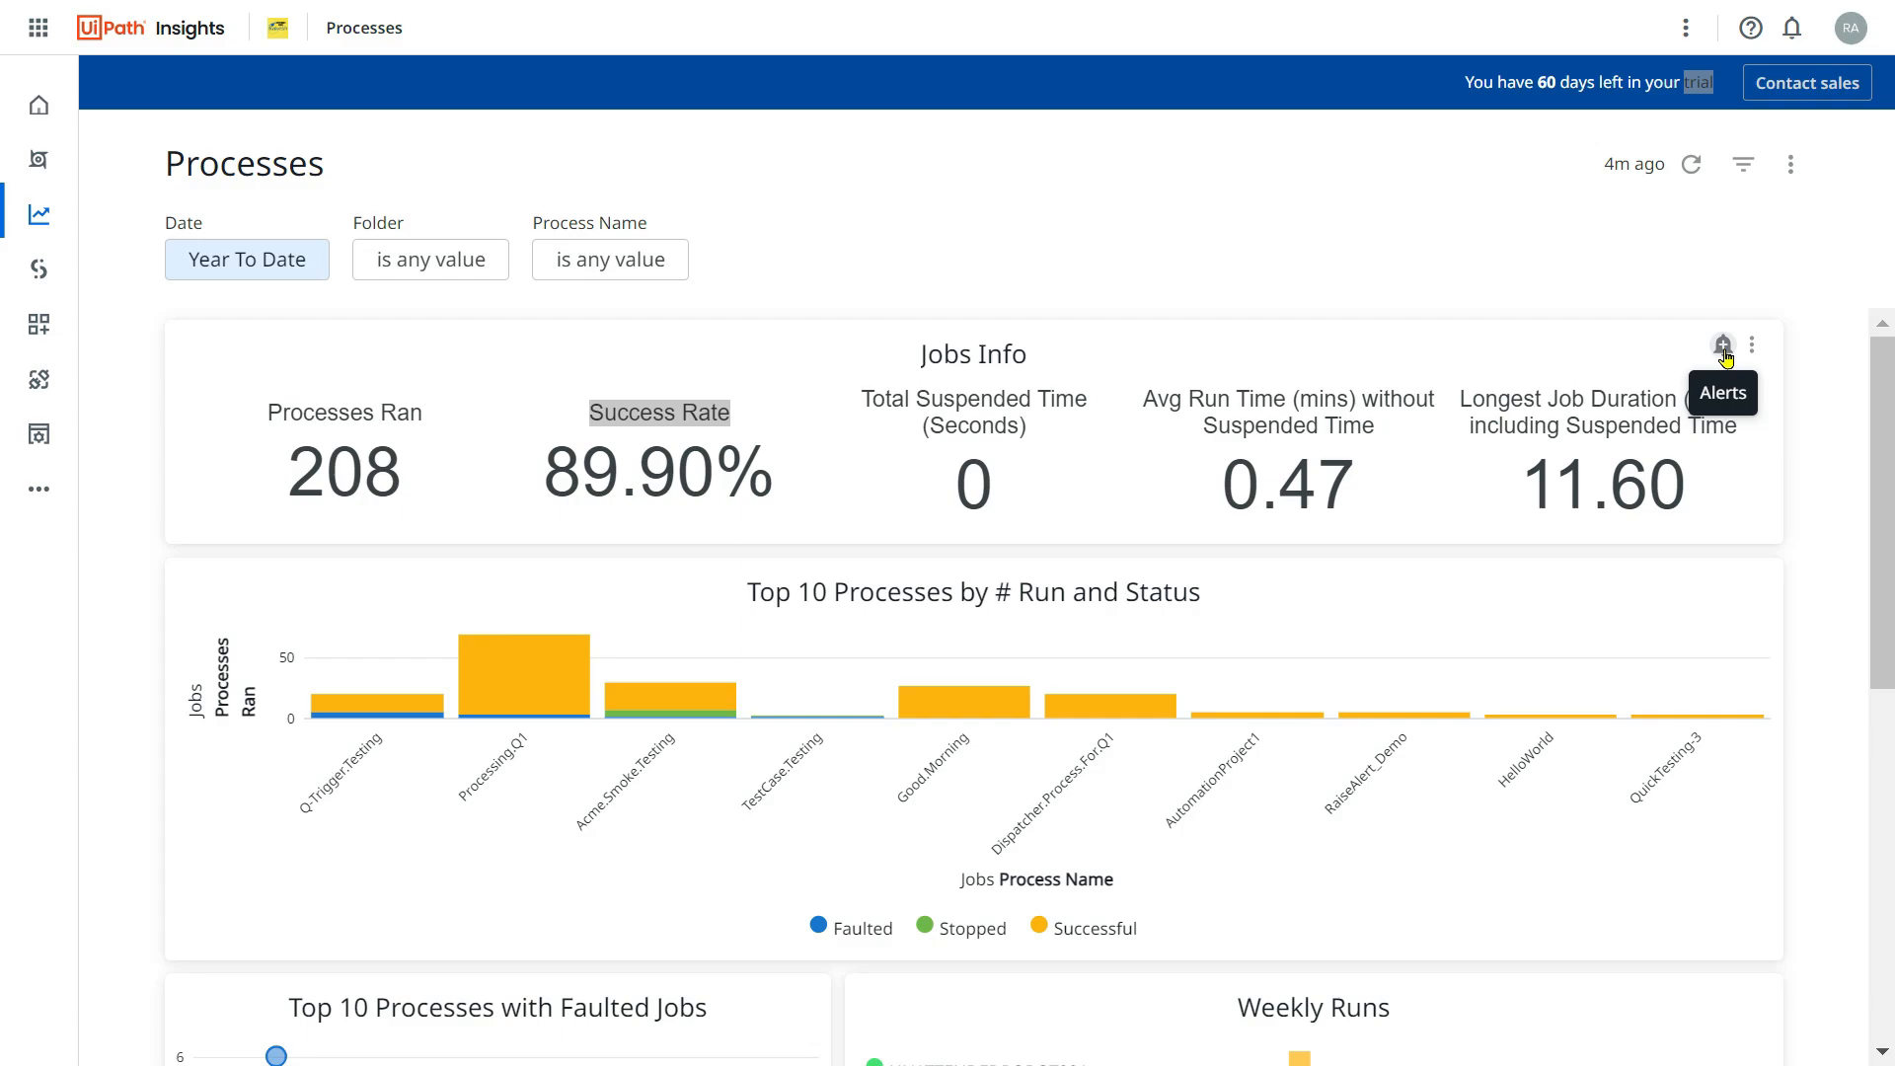
mouse_move(1709, 377)
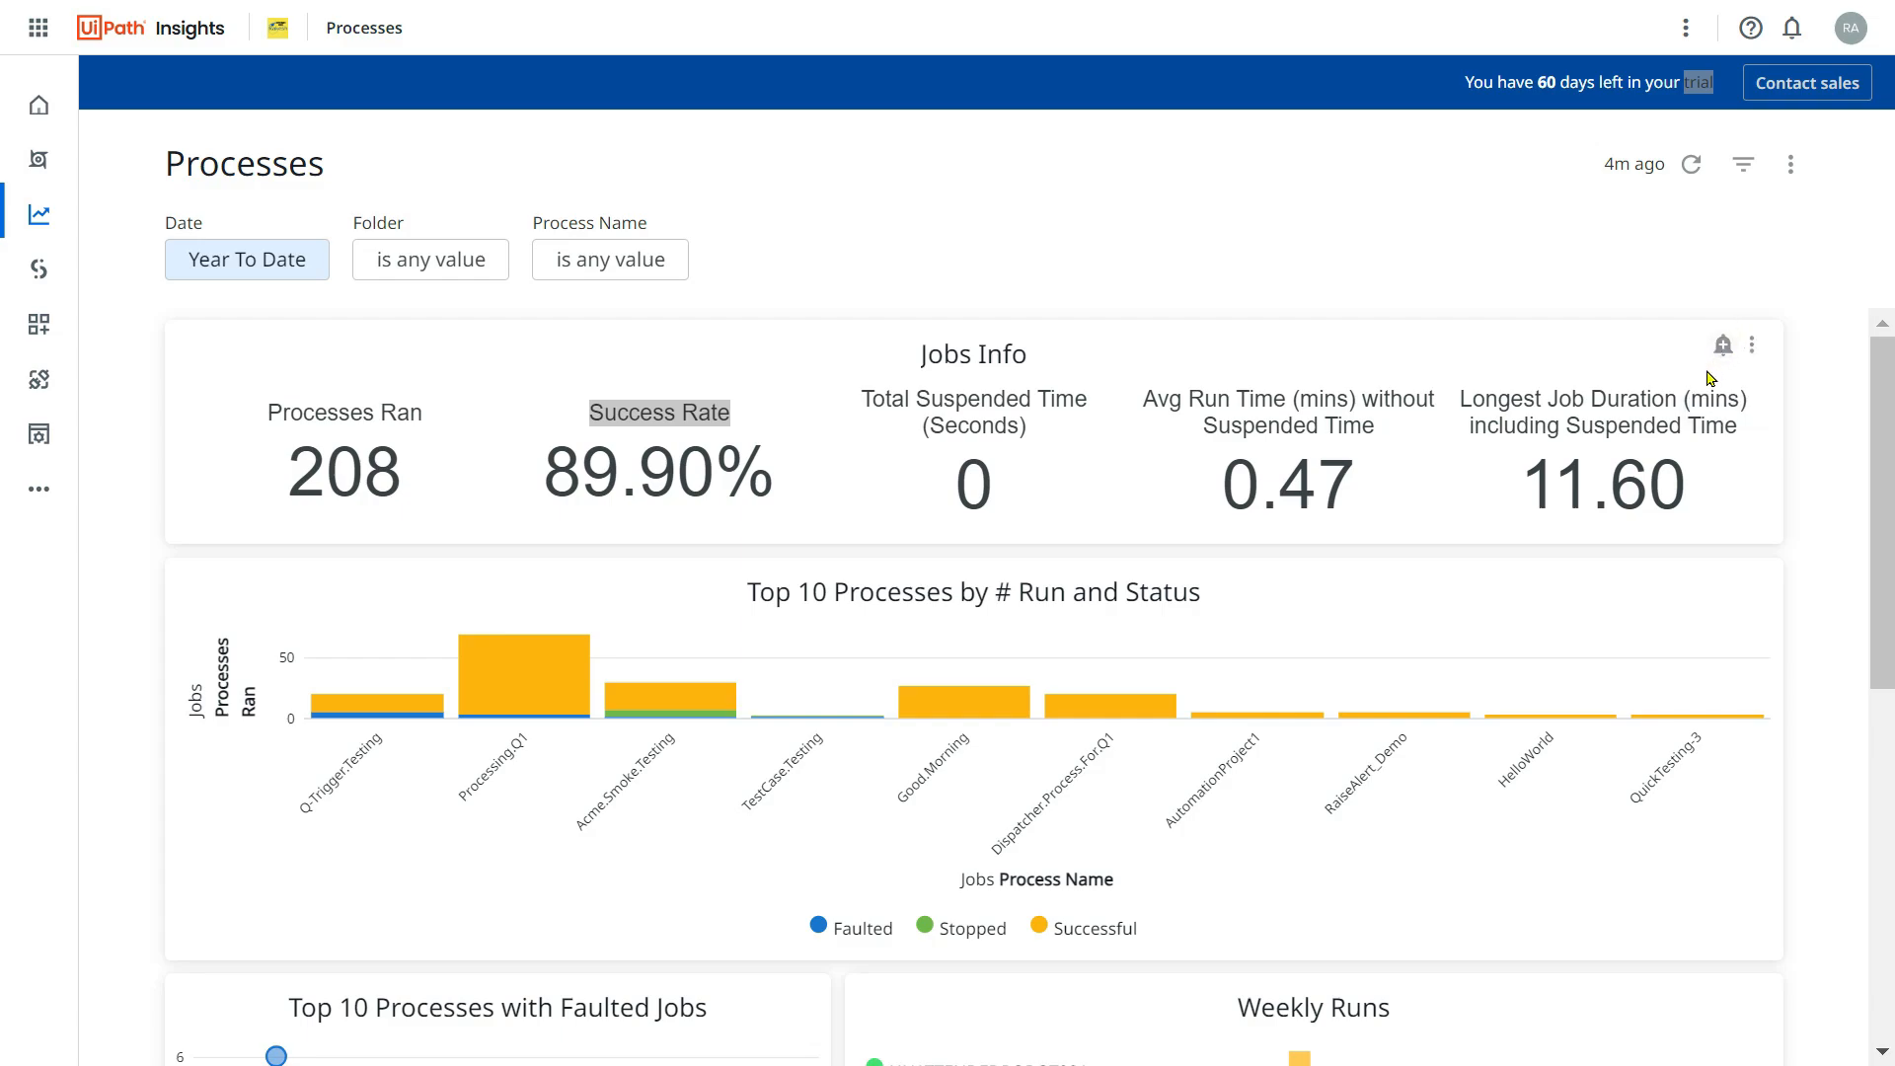
mouse_move(1722, 344)
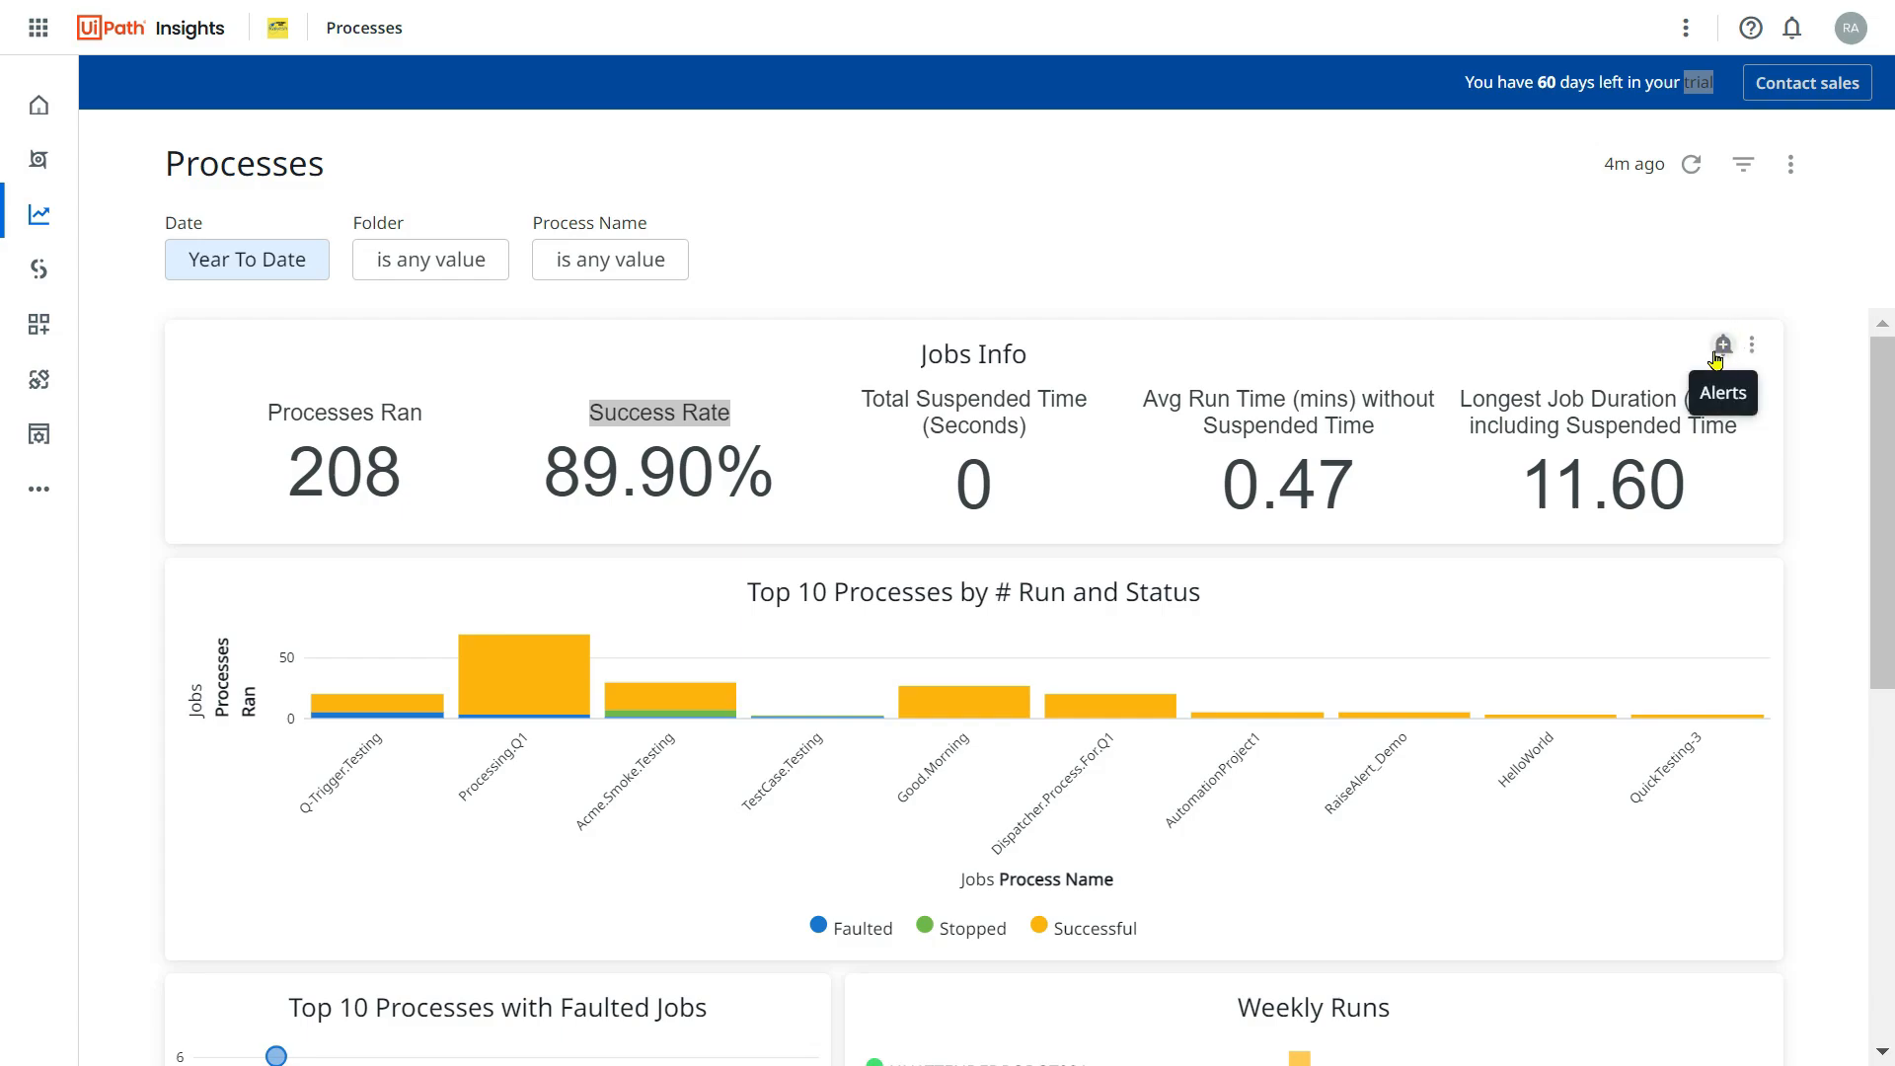
mouse_move(1724, 343)
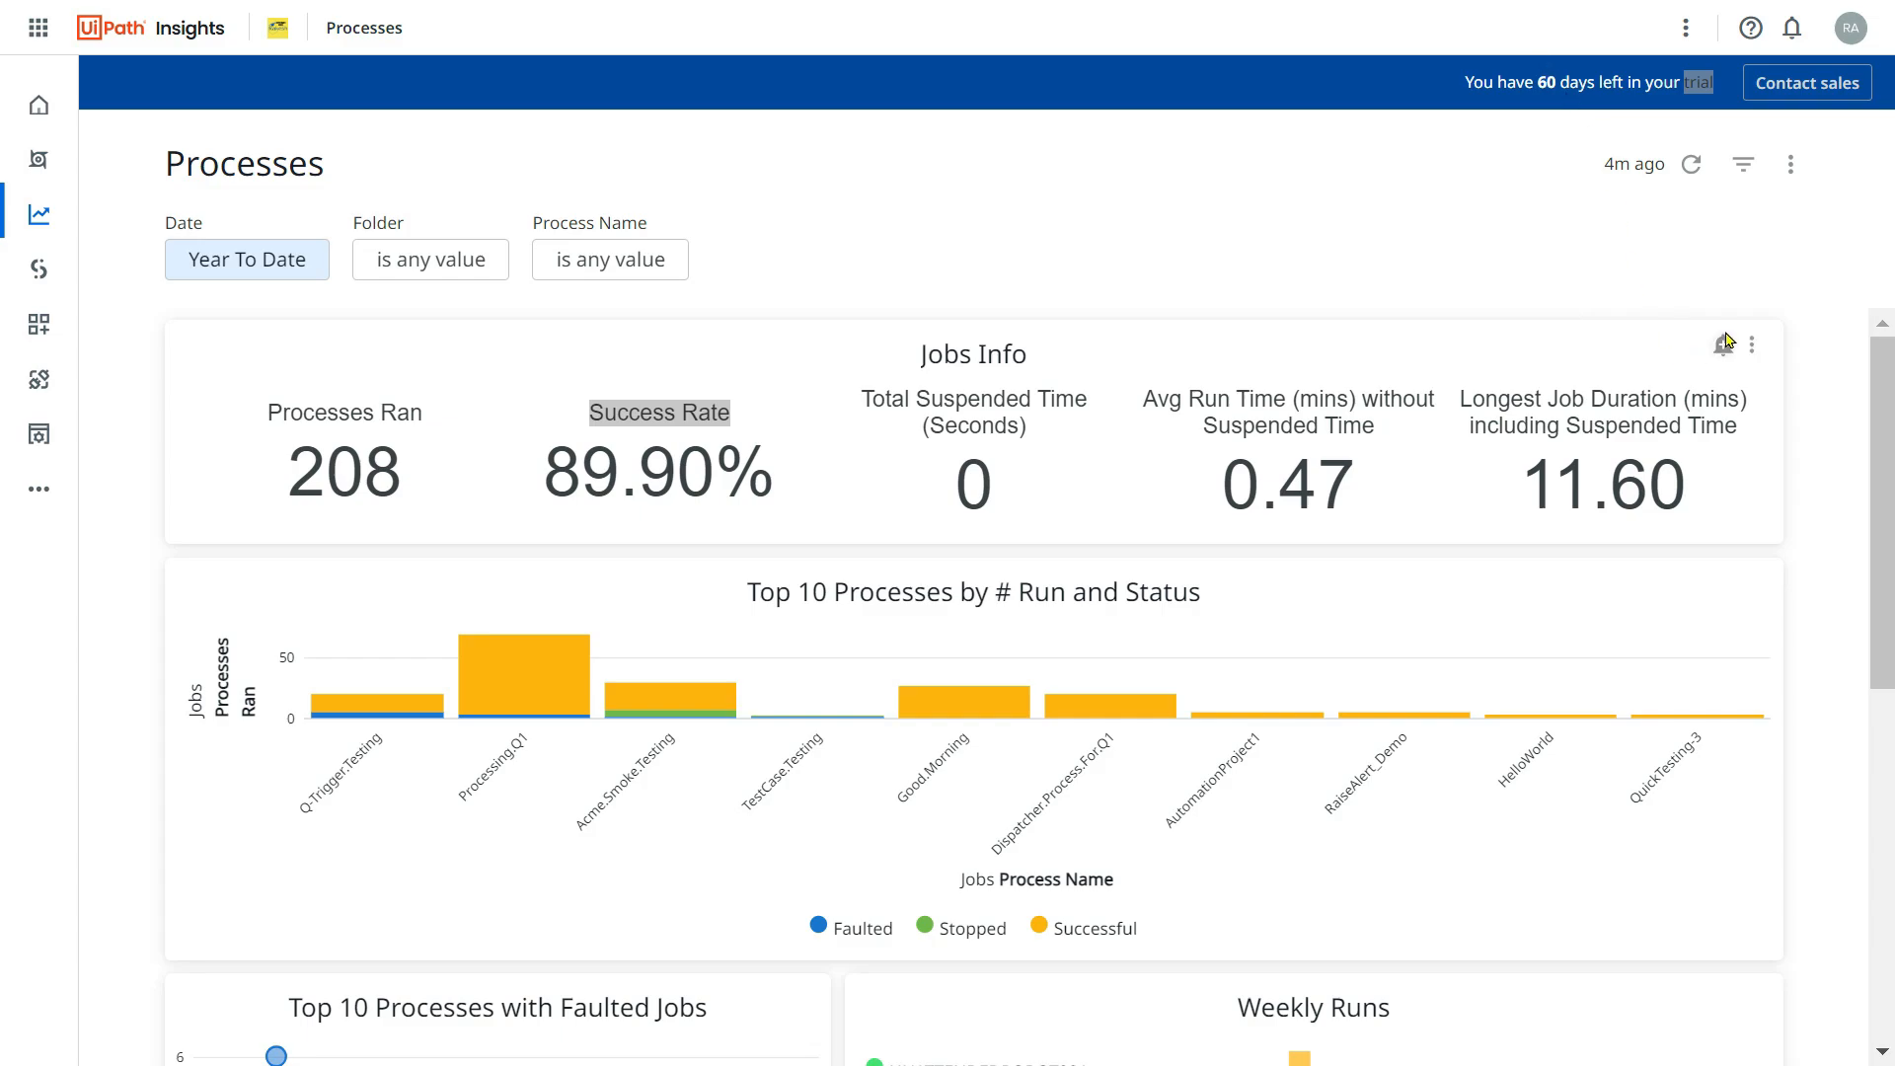
mouse_move(1723, 344)
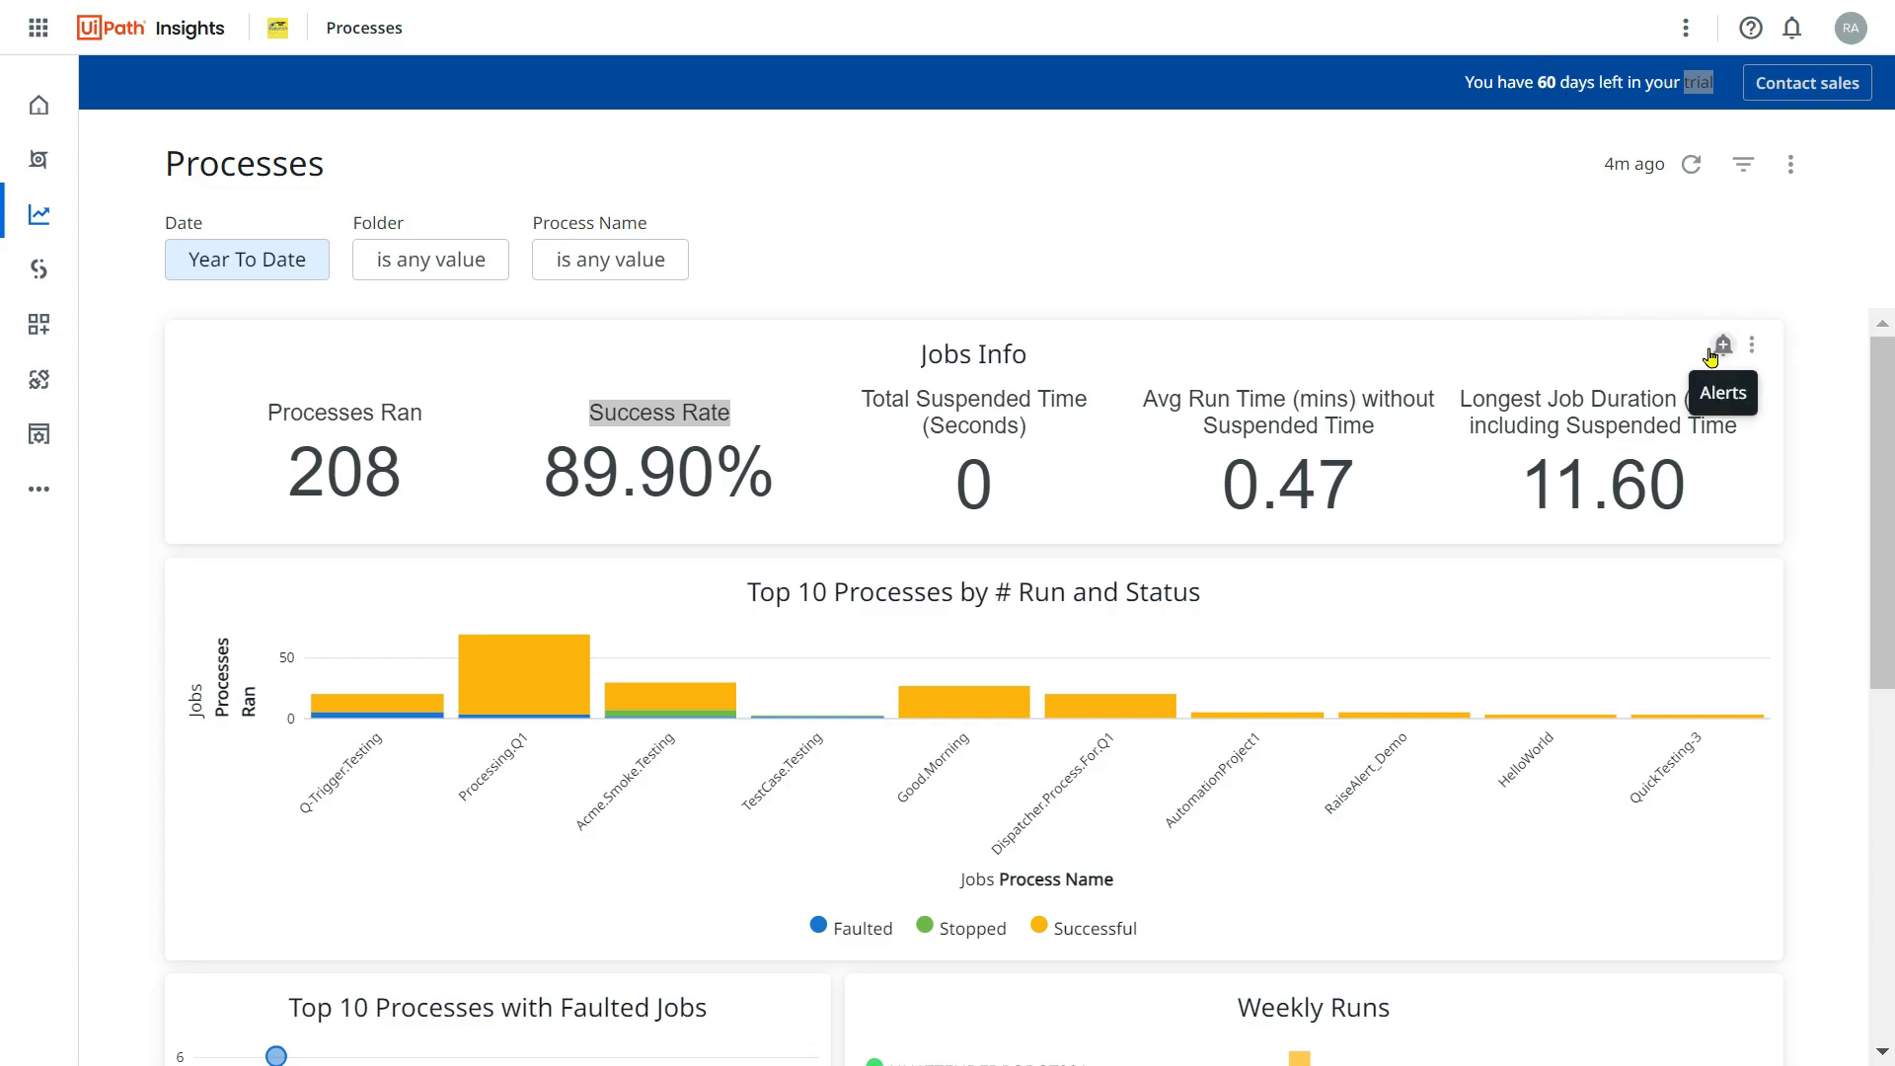
mouse_move(1723, 350)
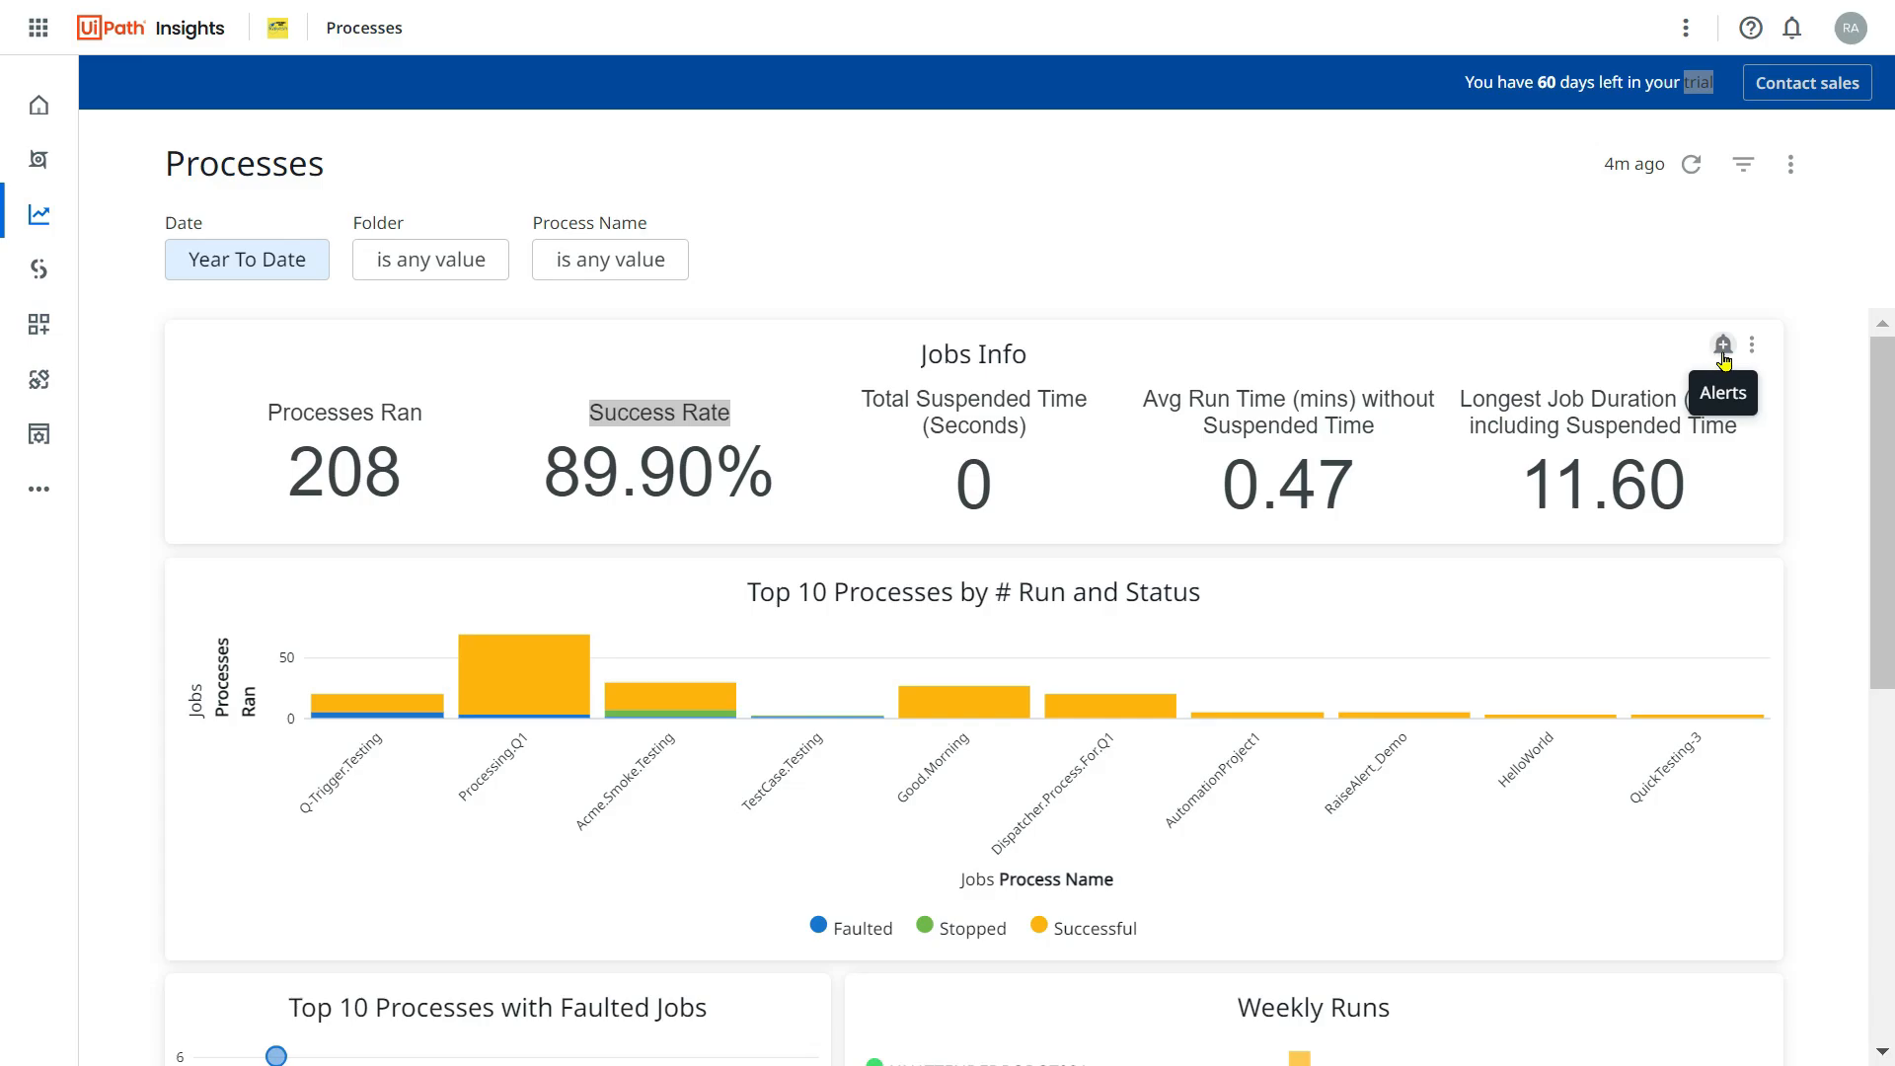
Start a Jobs Info alert with the condition 'Any Success Rate is less than'.
left_click(1722, 345)
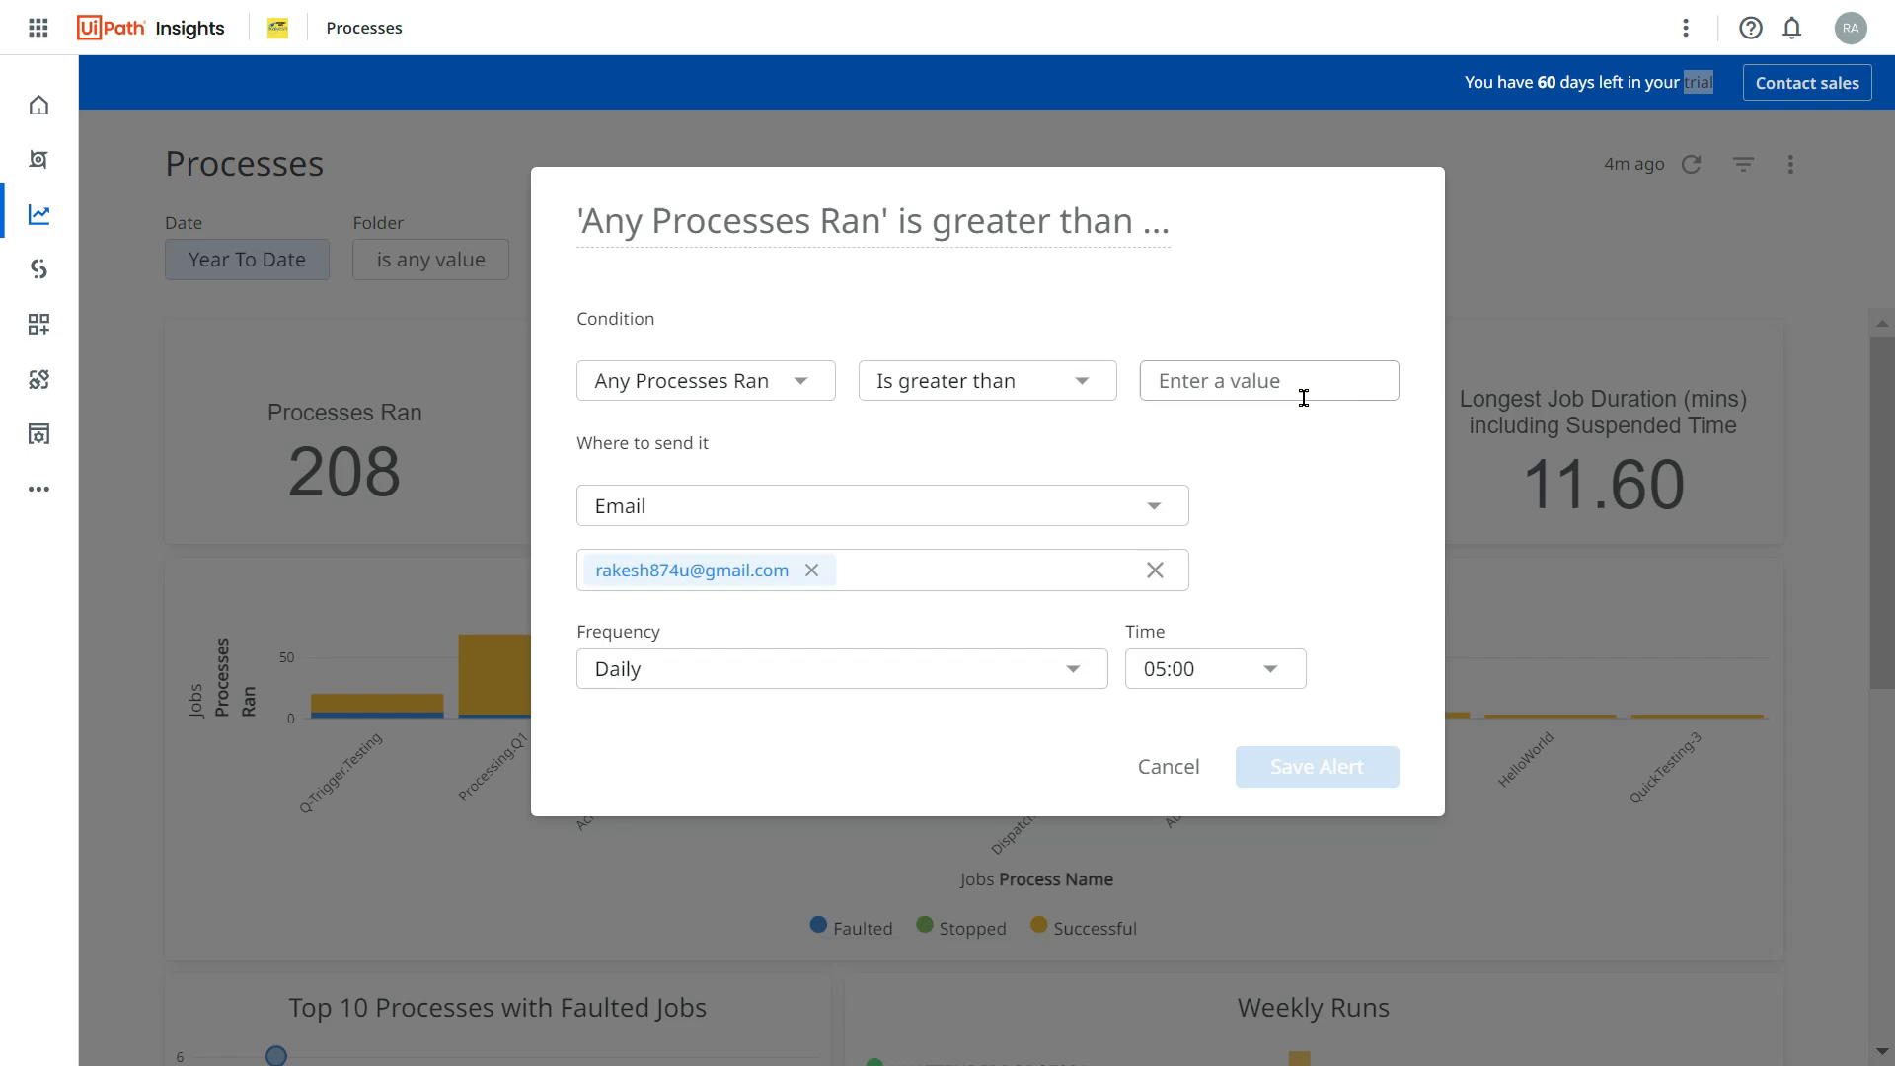
mouse_move(965, 193)
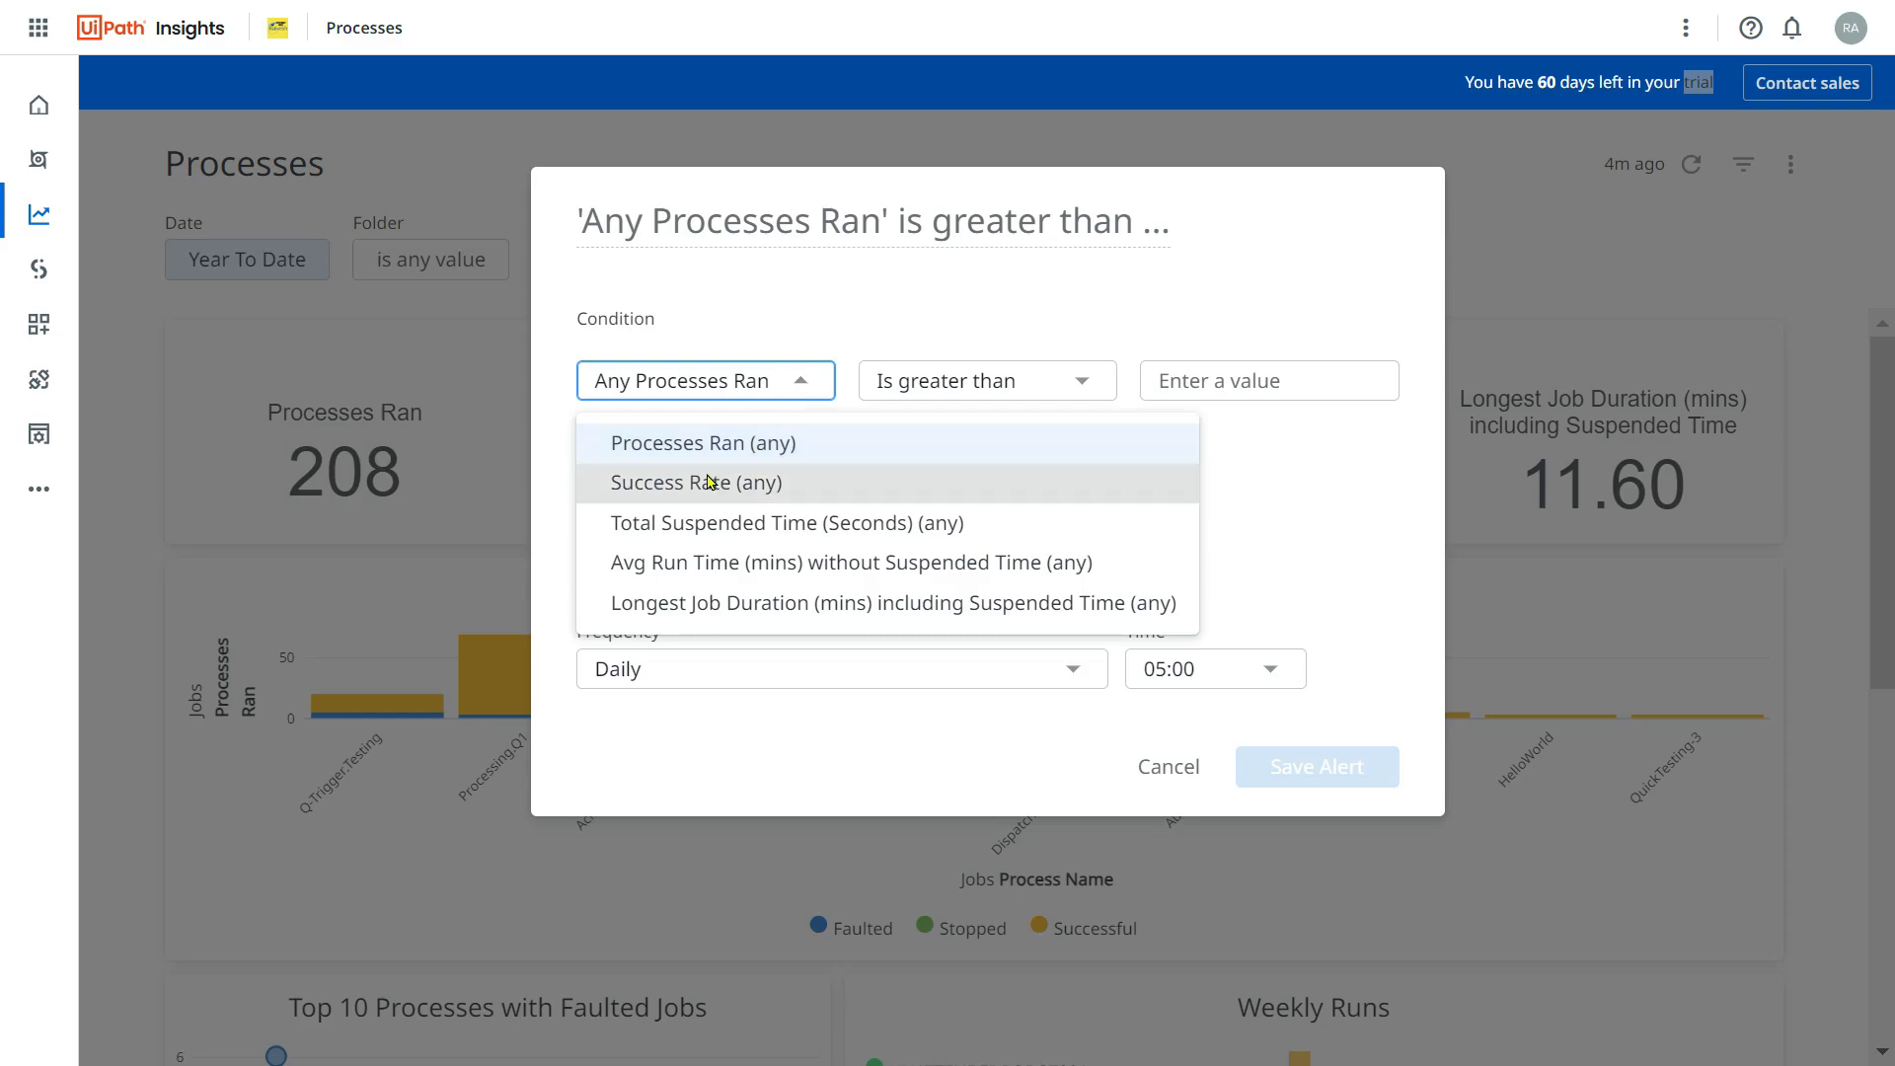
mouse_move(706, 504)
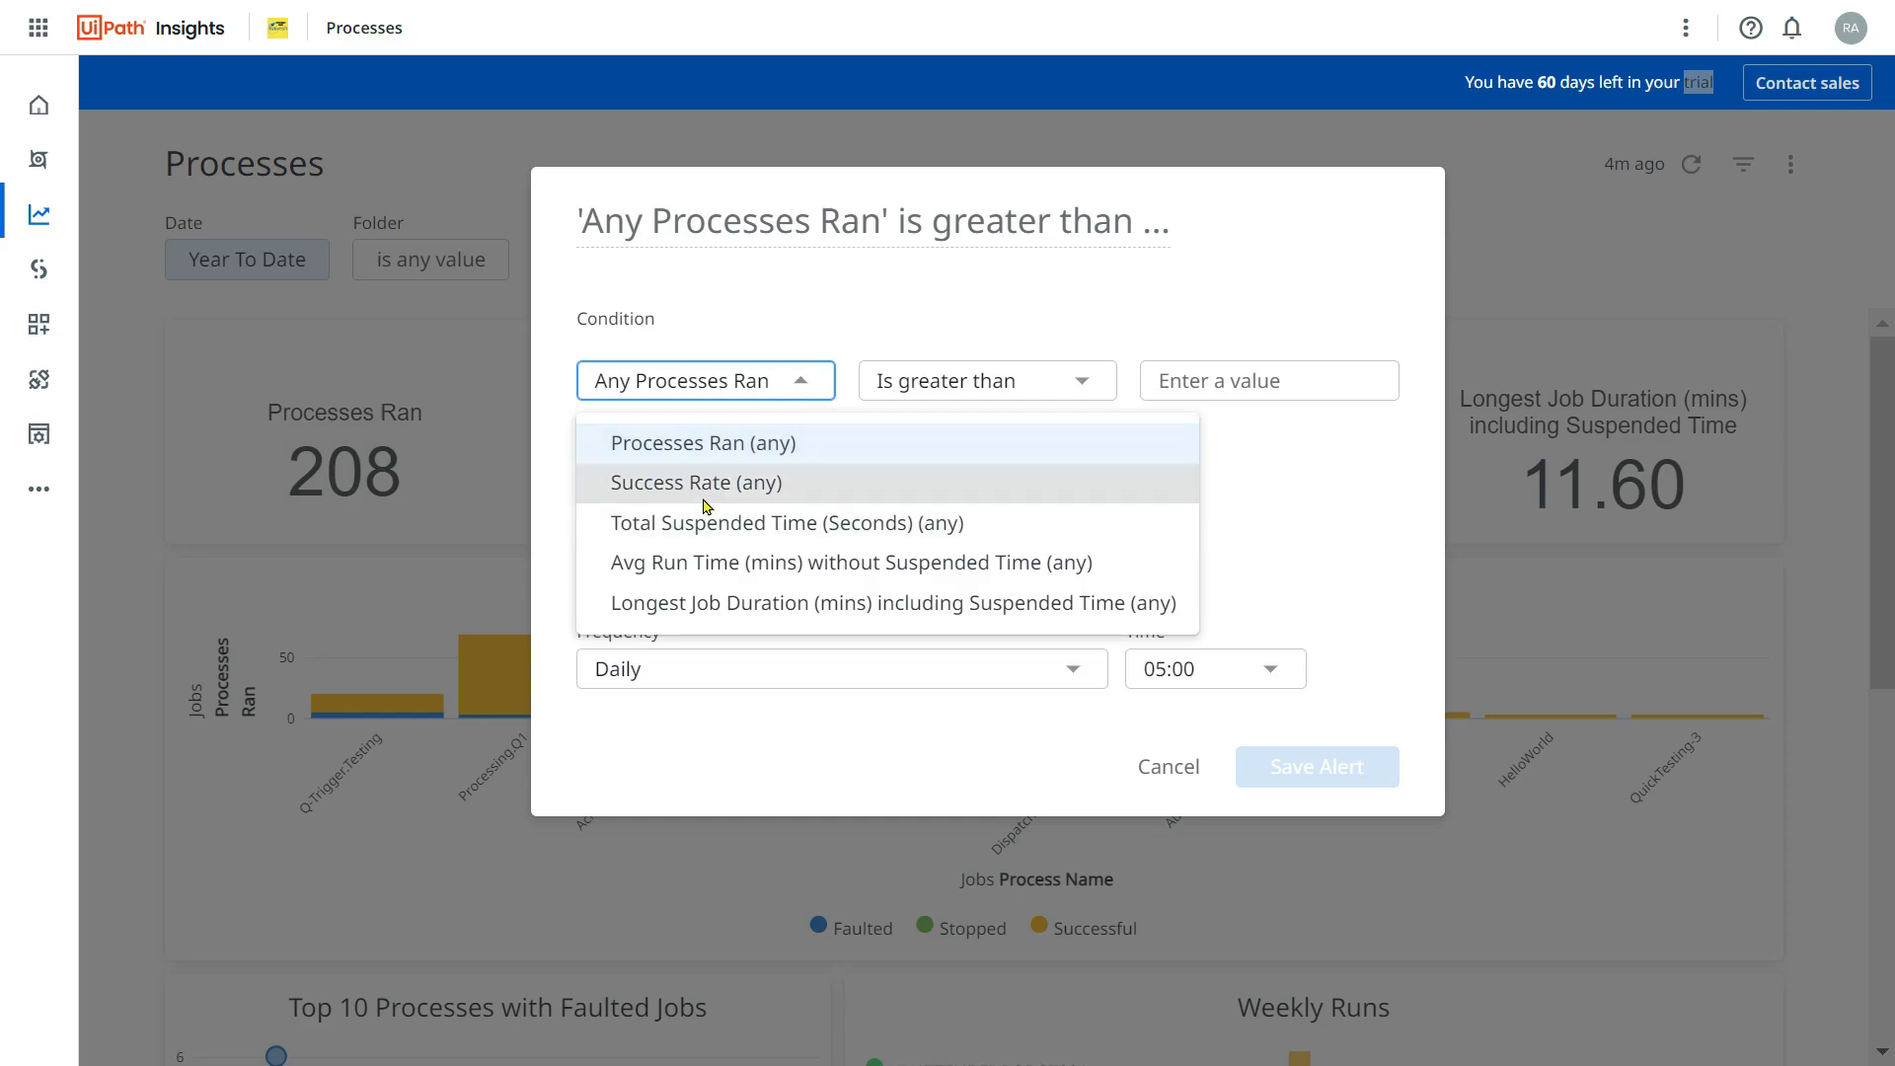
mouse_move(693, 522)
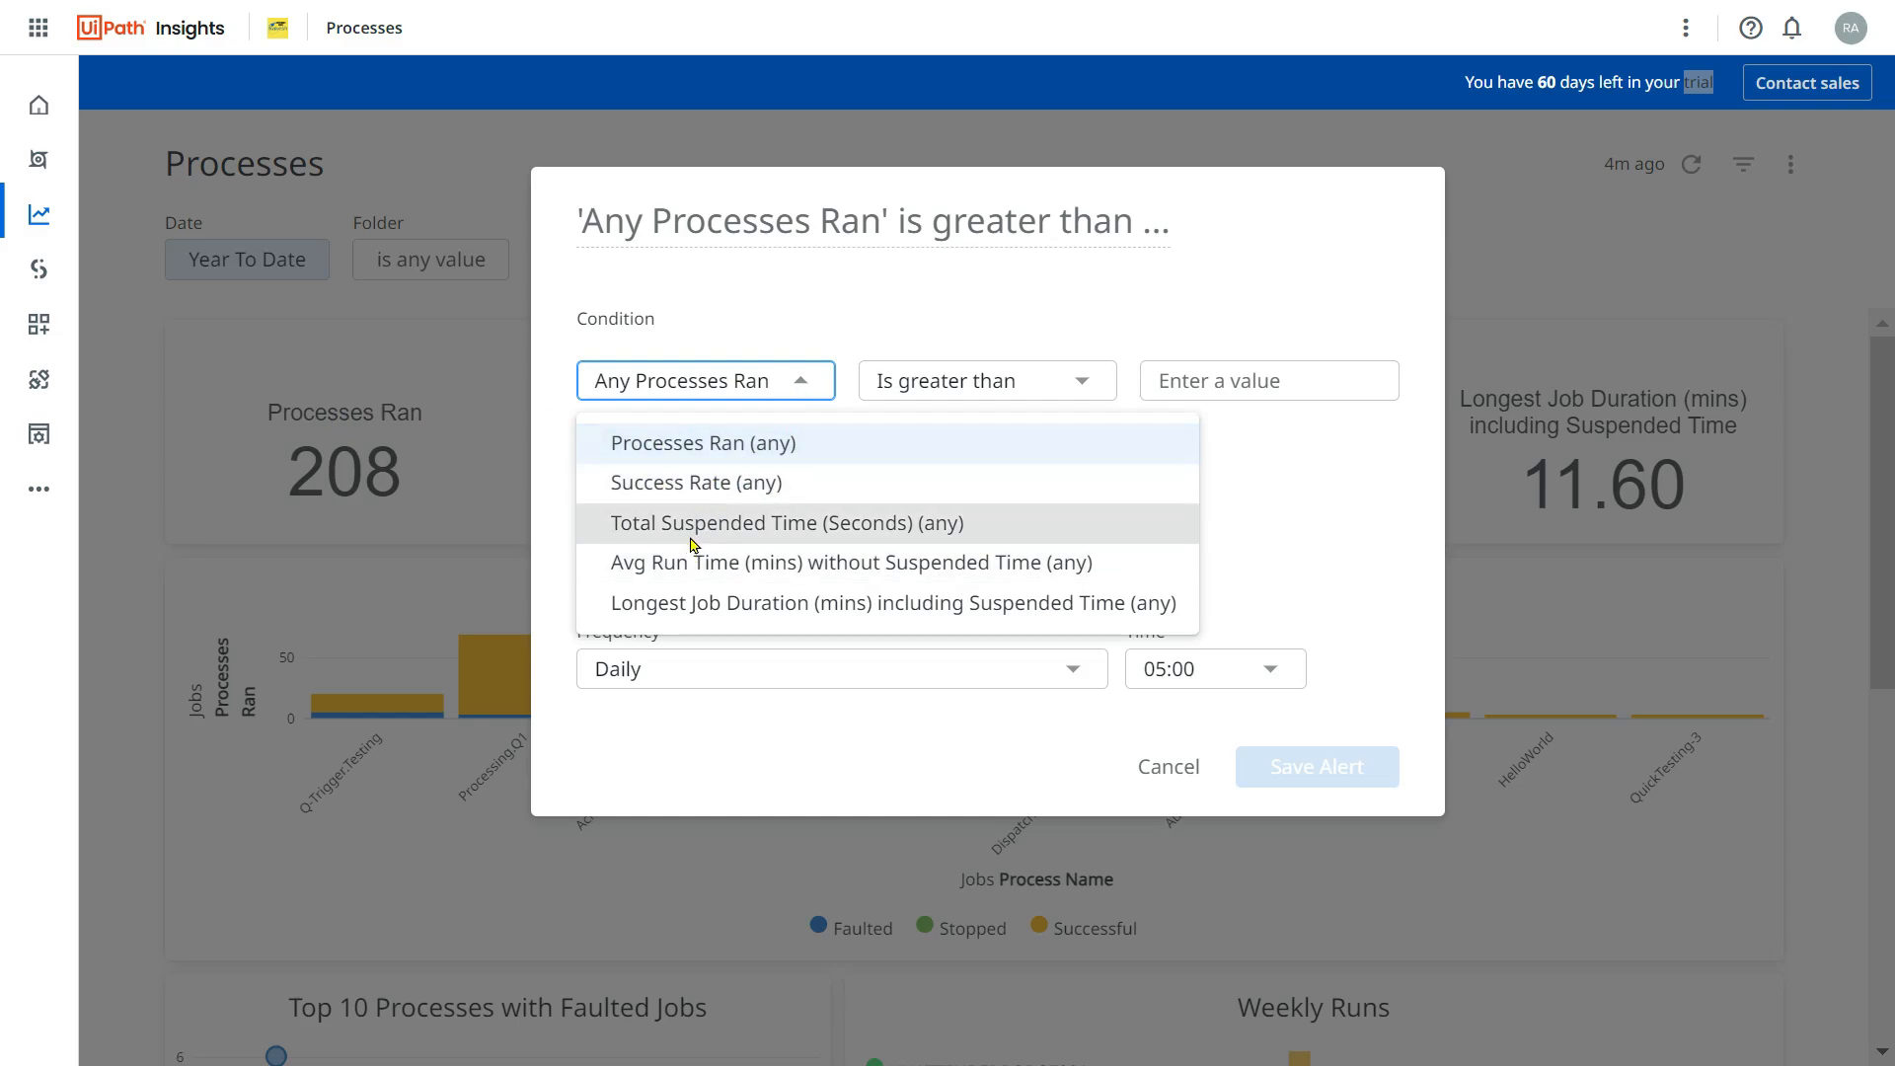
mouse_move(937, 603)
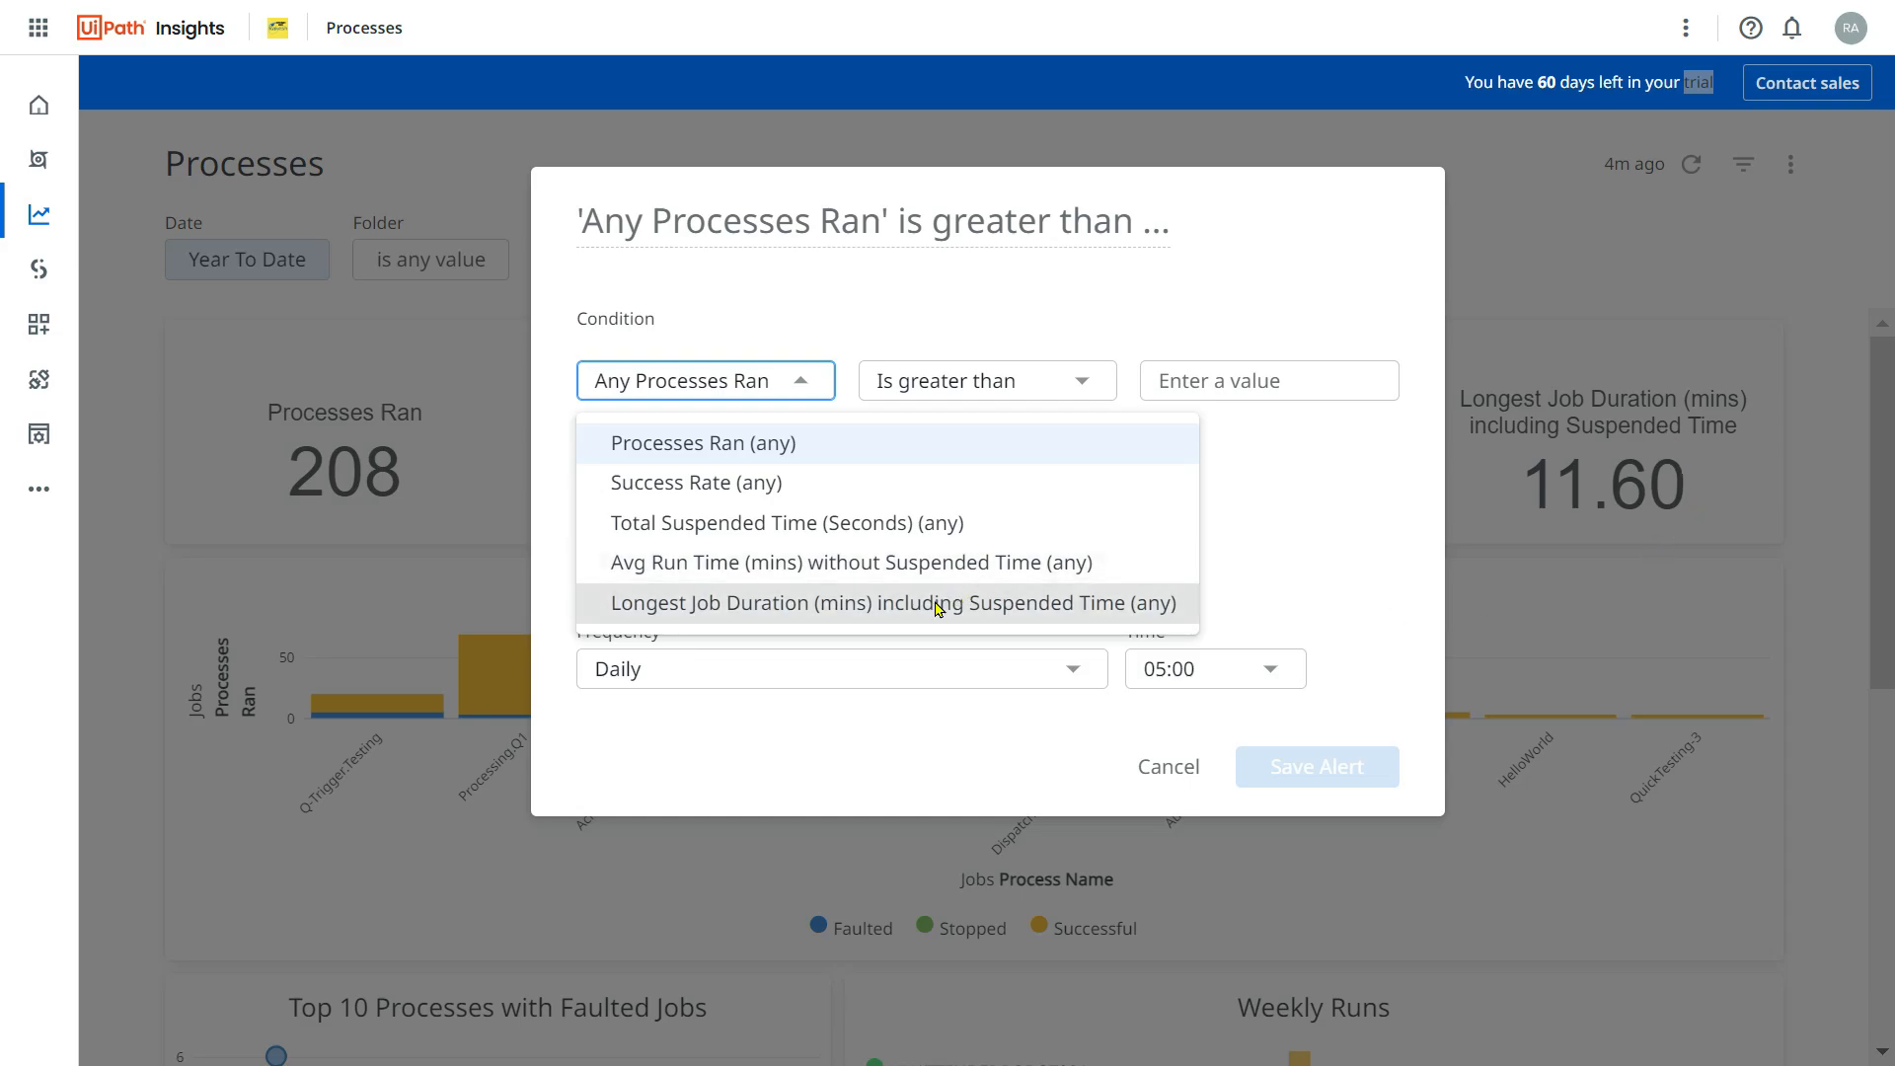
mouse_move(749, 636)
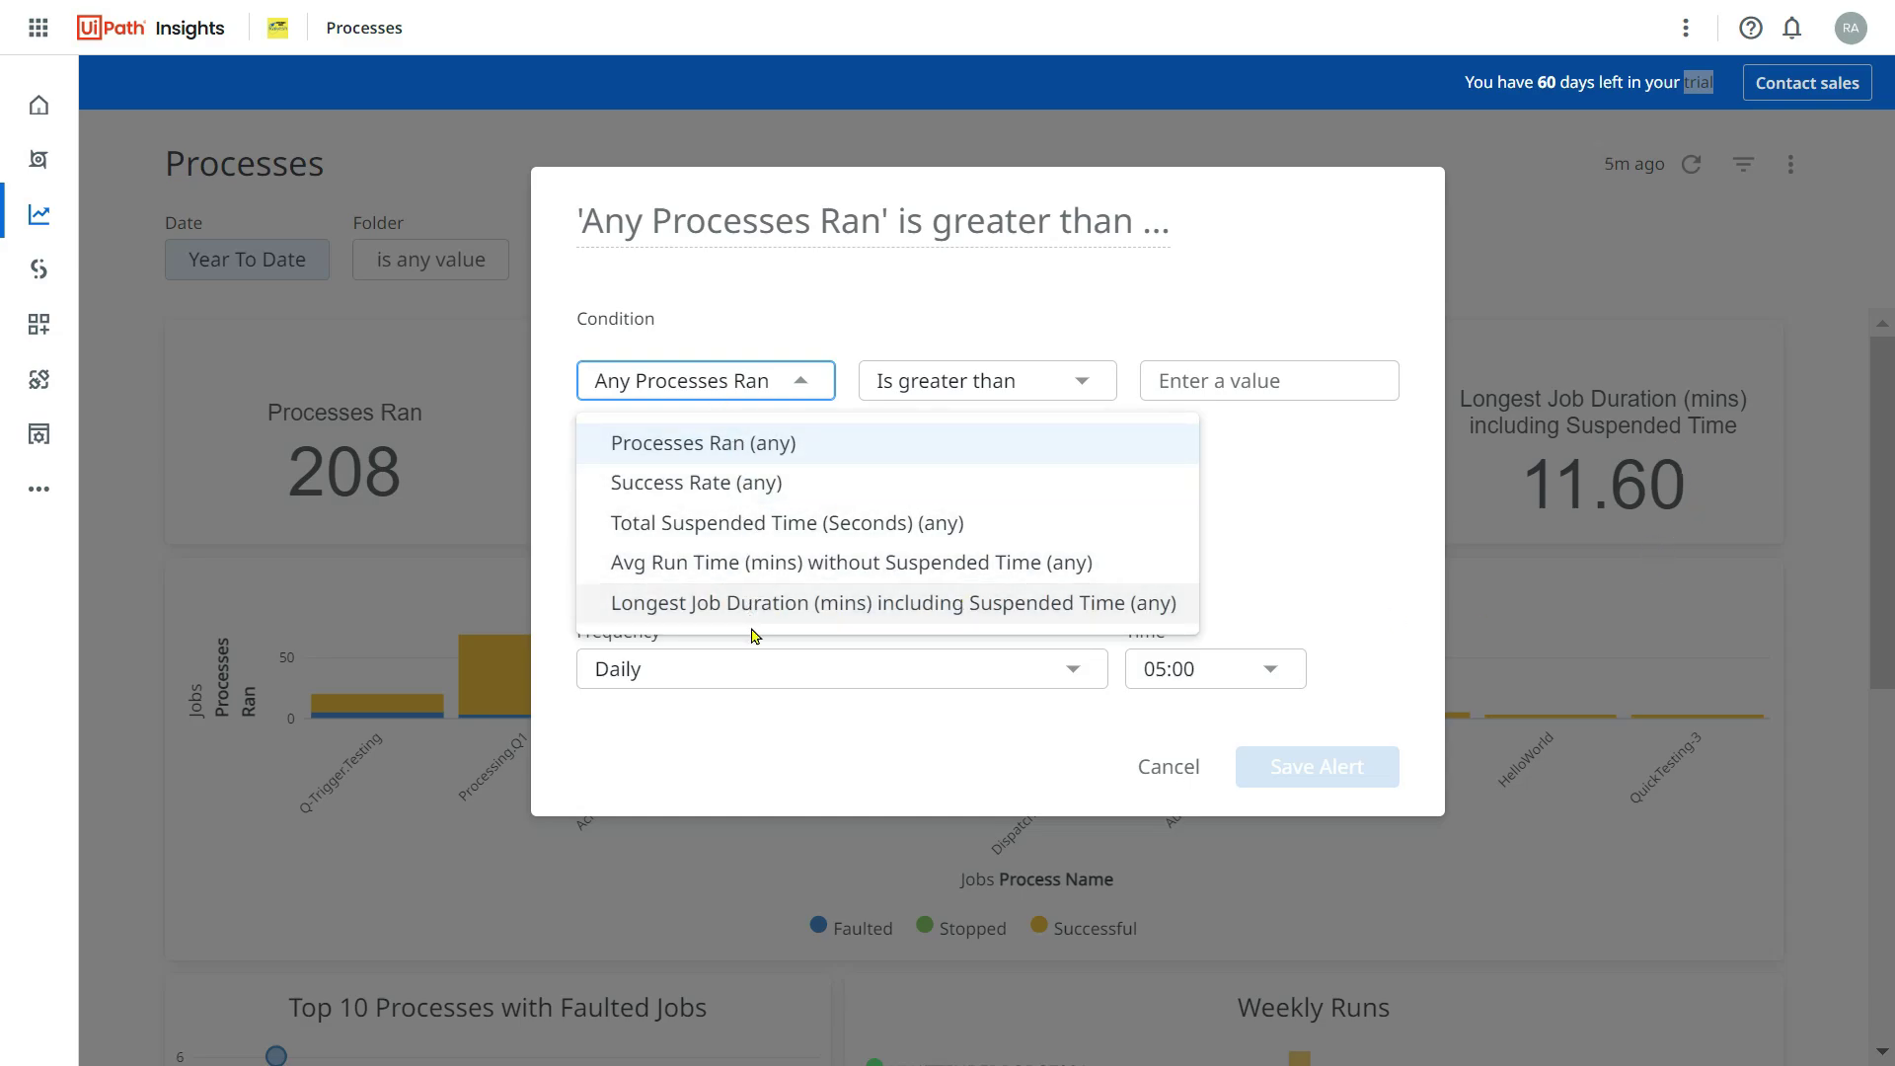
mouse_move(720, 489)
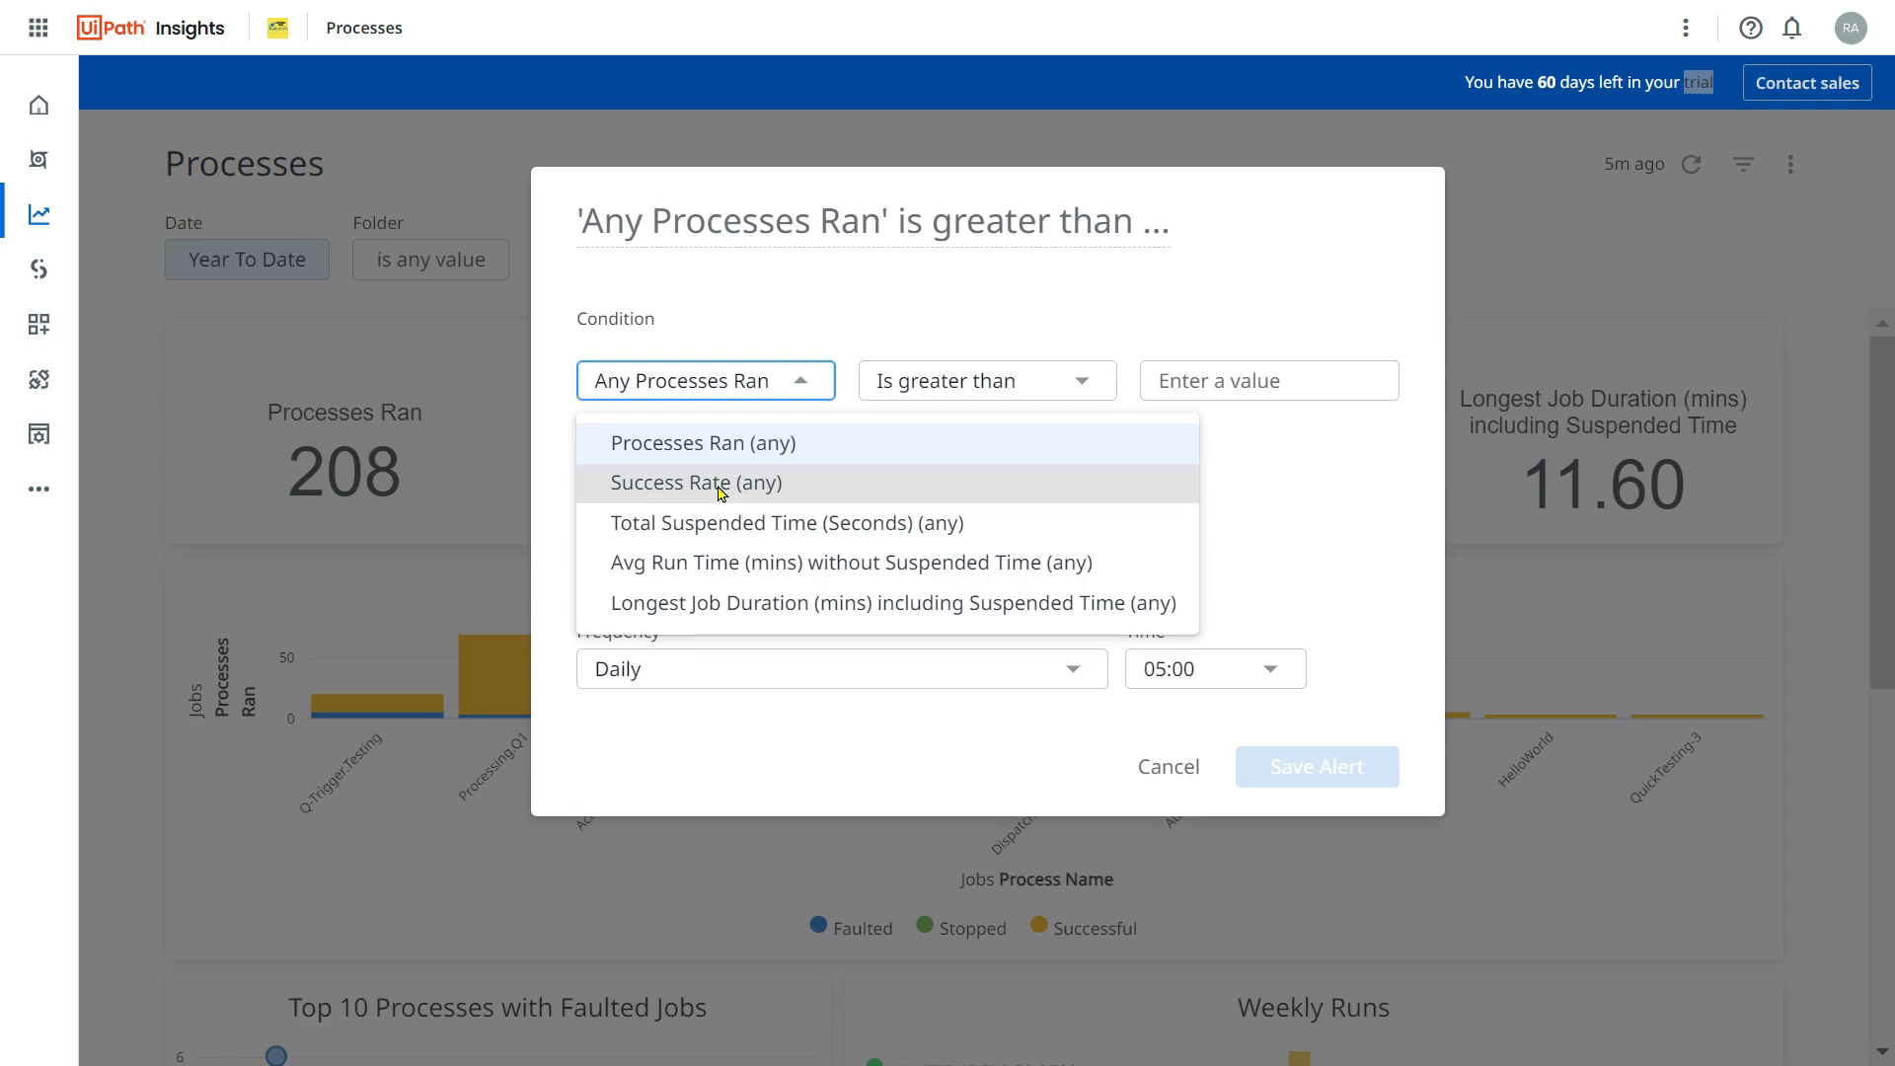
left_click(695, 483)
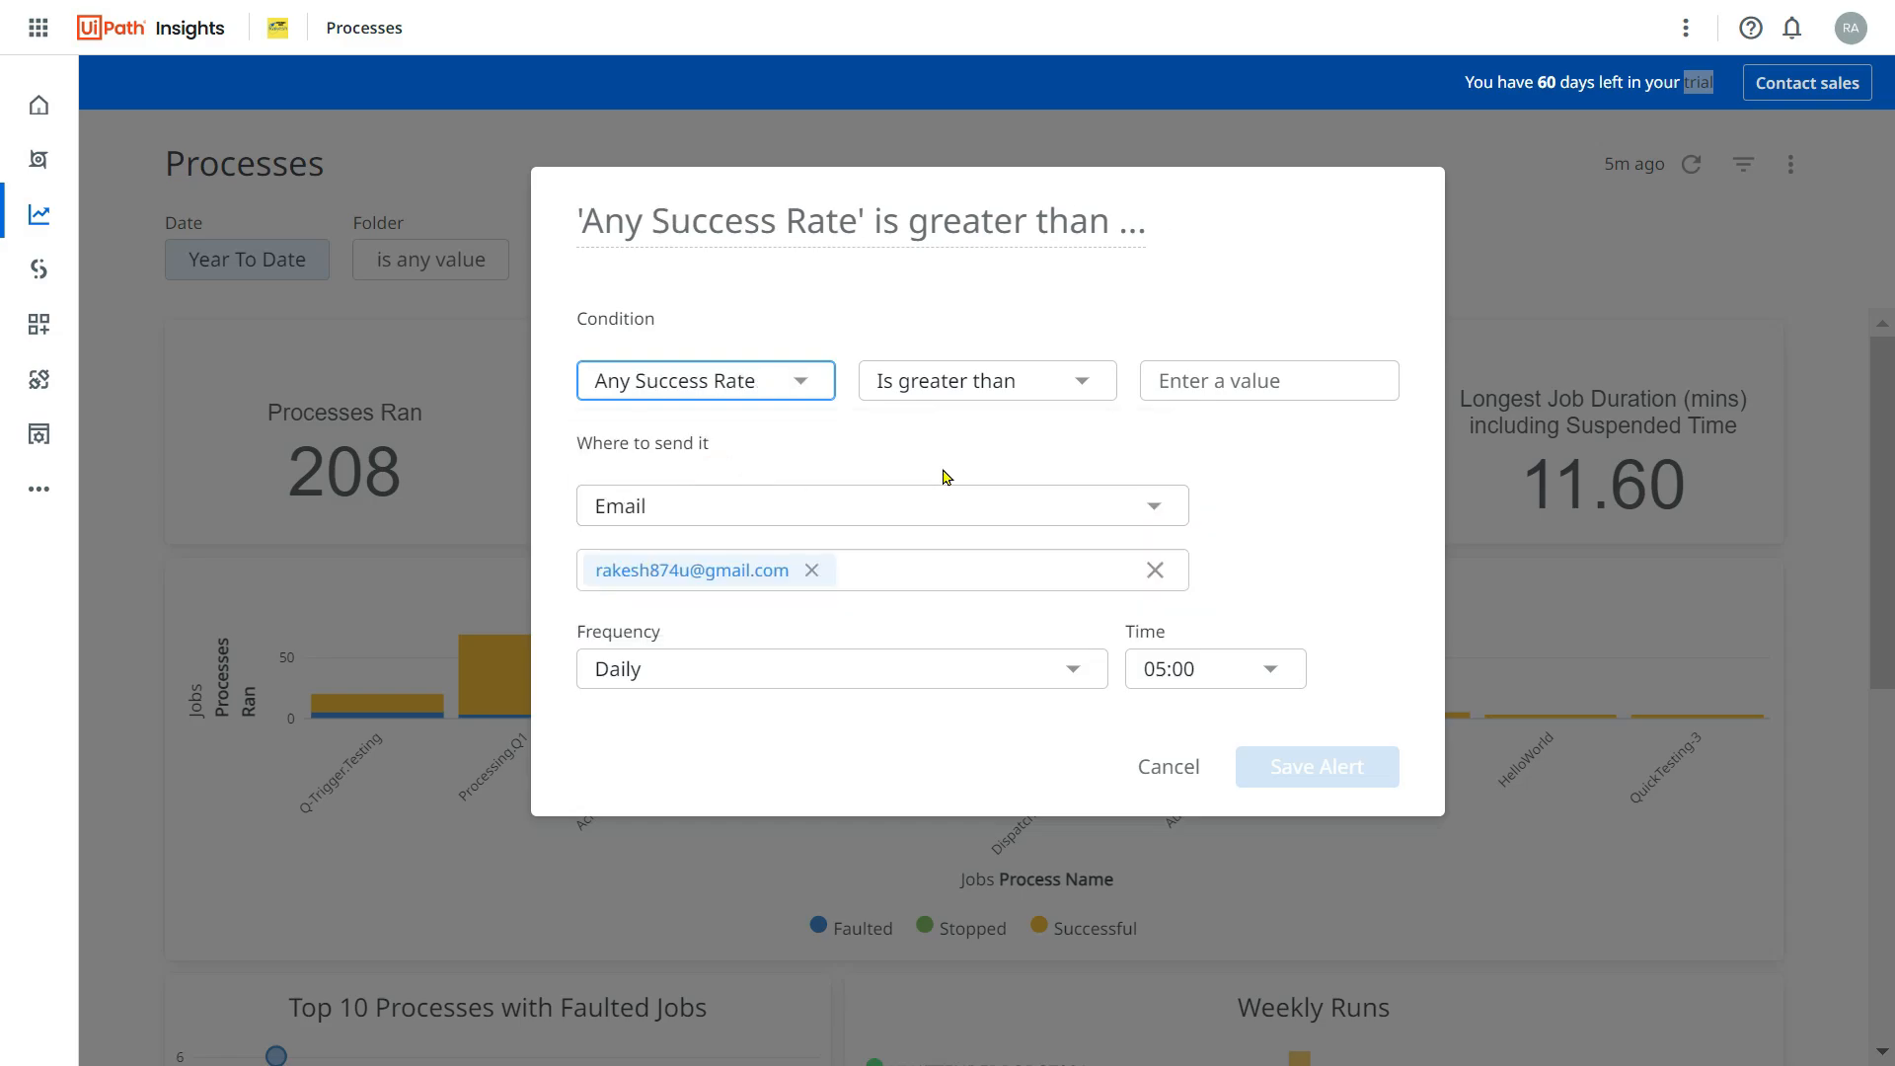
left_click(1079, 379)
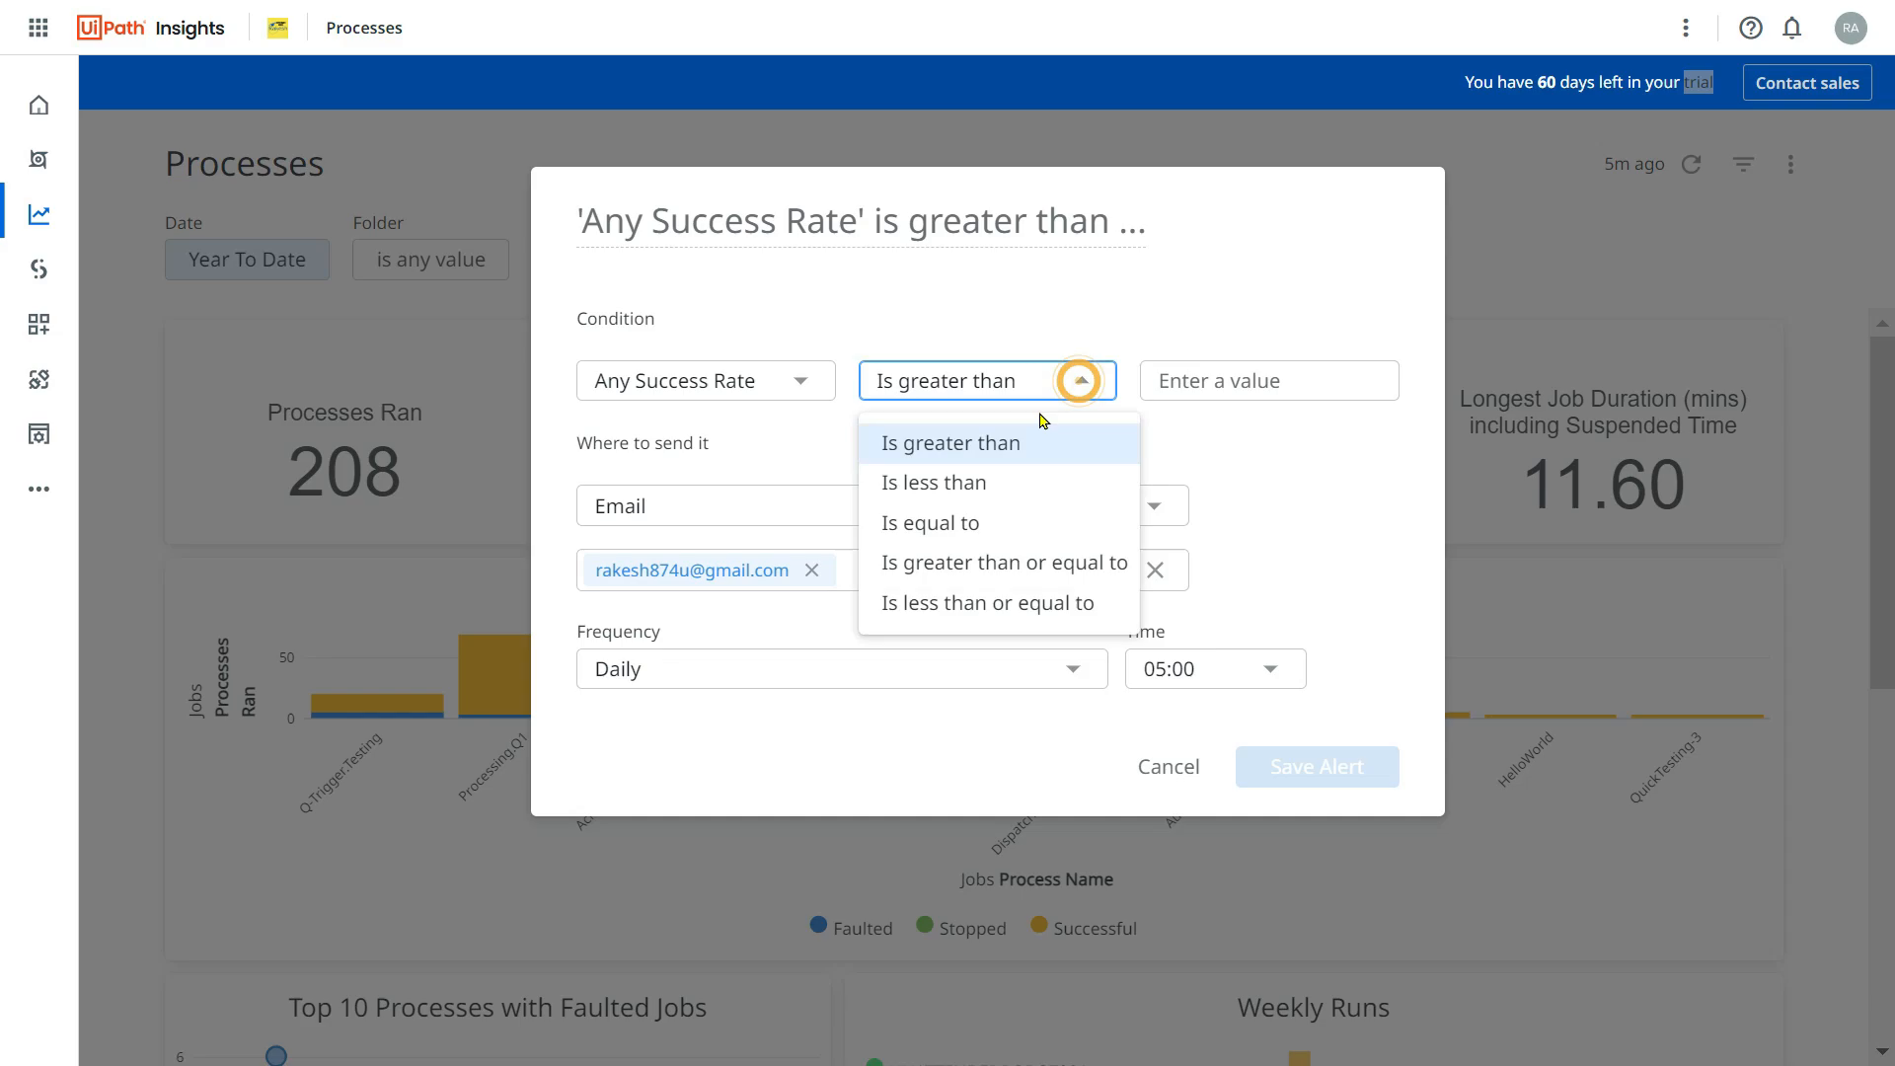
mouse_move(955, 482)
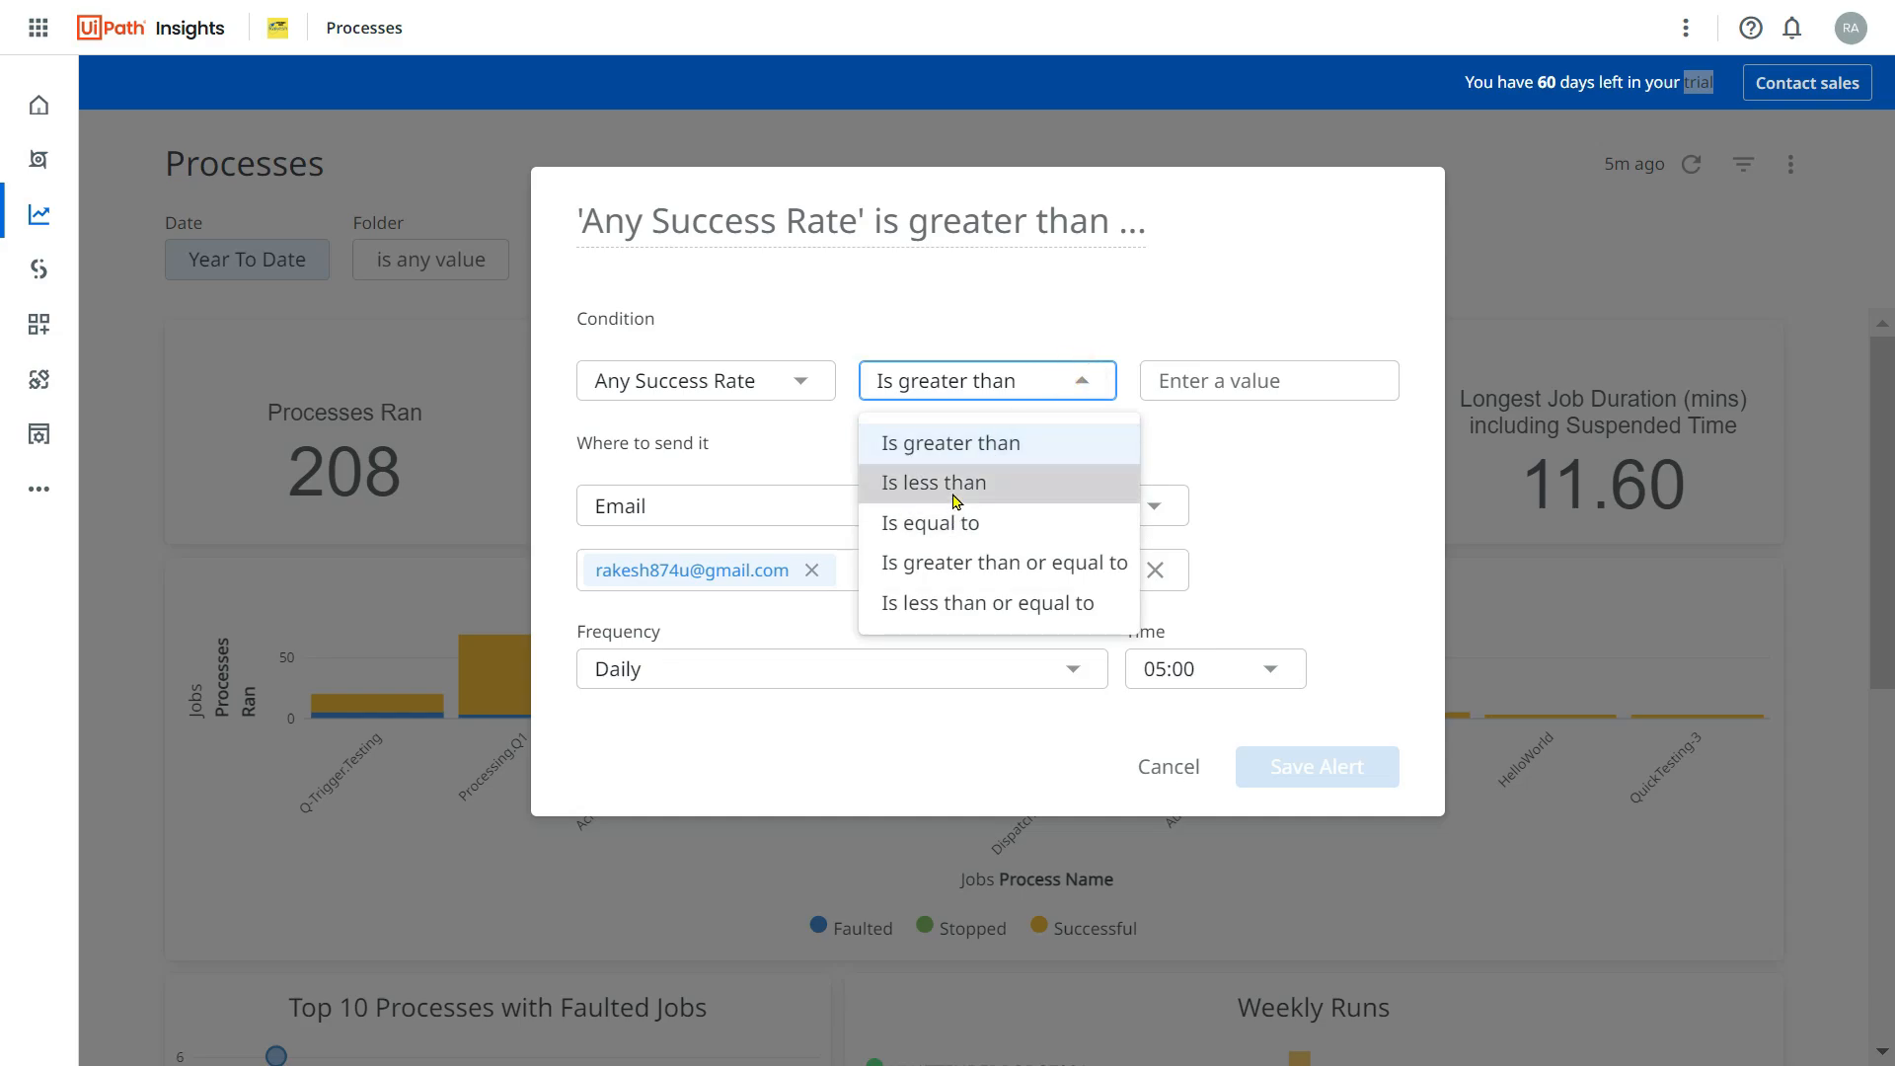
left_click(933, 481)
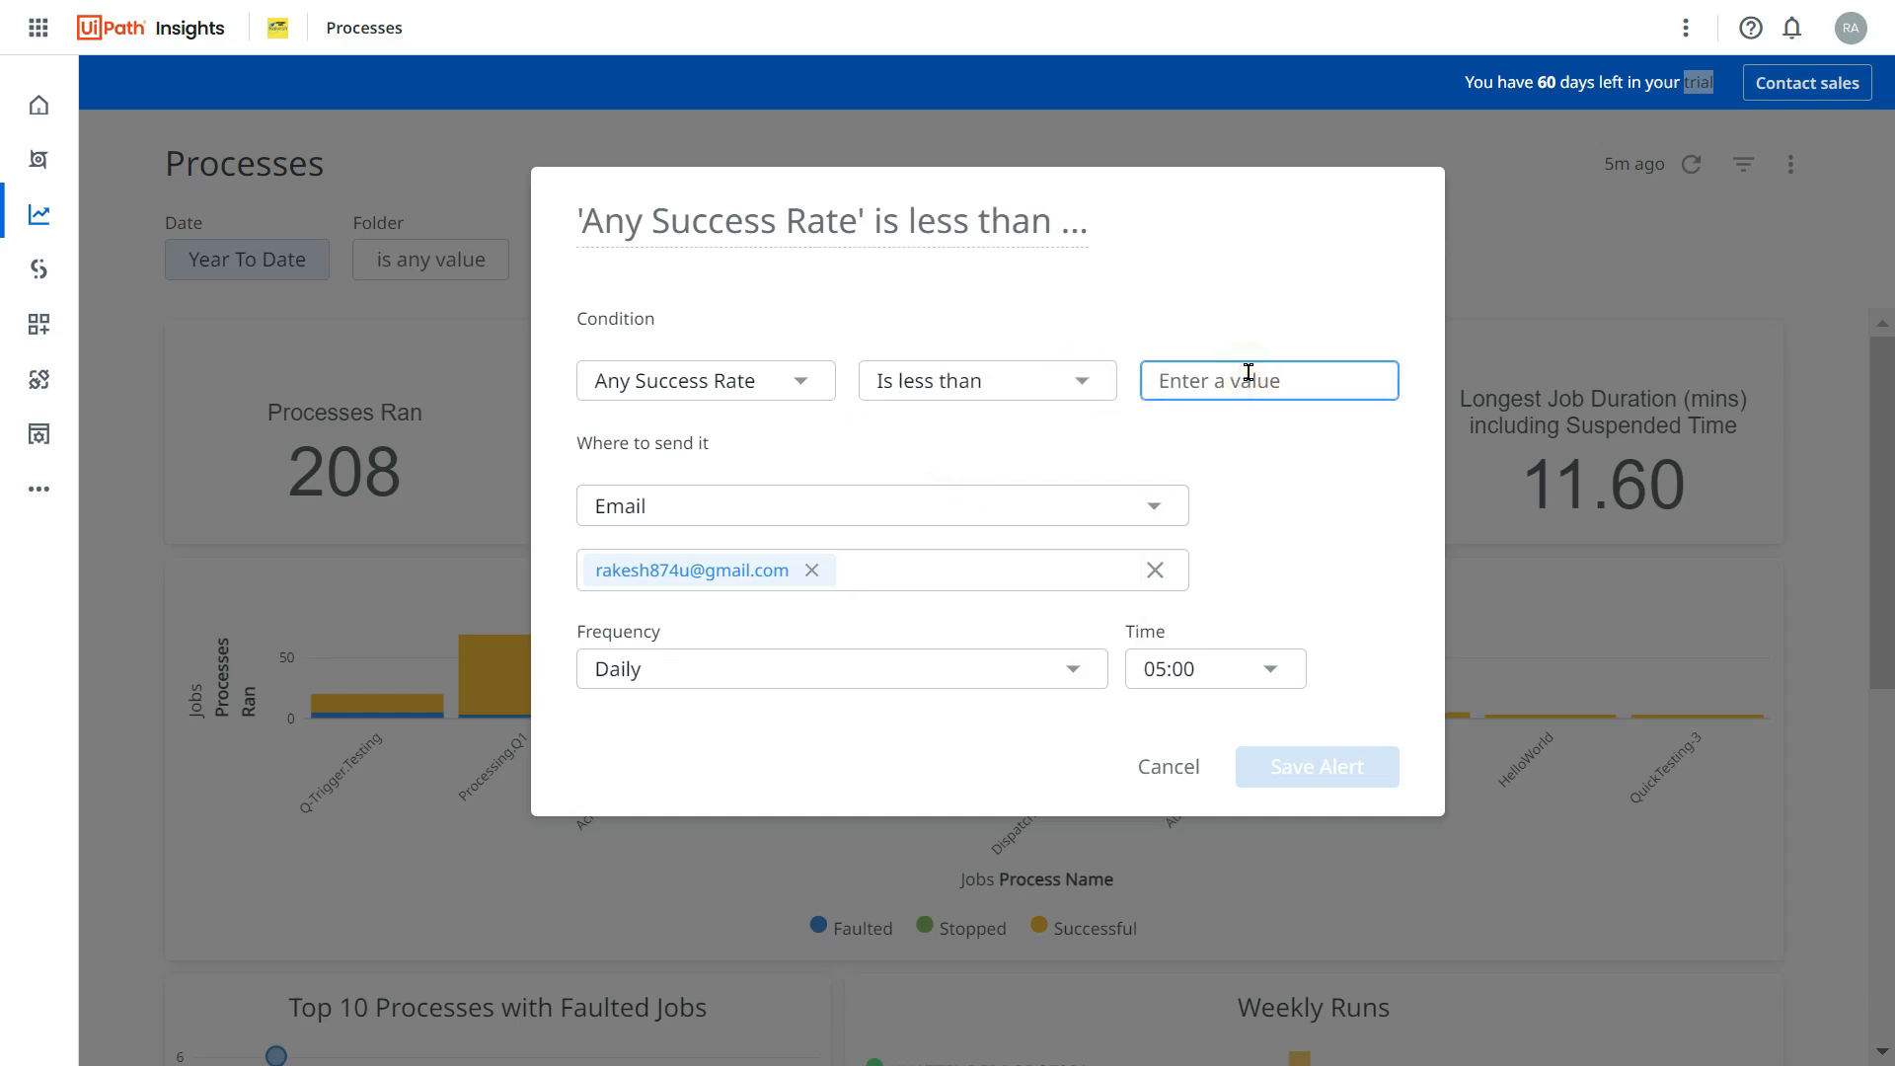
Set the threshold to 95, keep email delivery daily at 05:00, and save.
type("9")
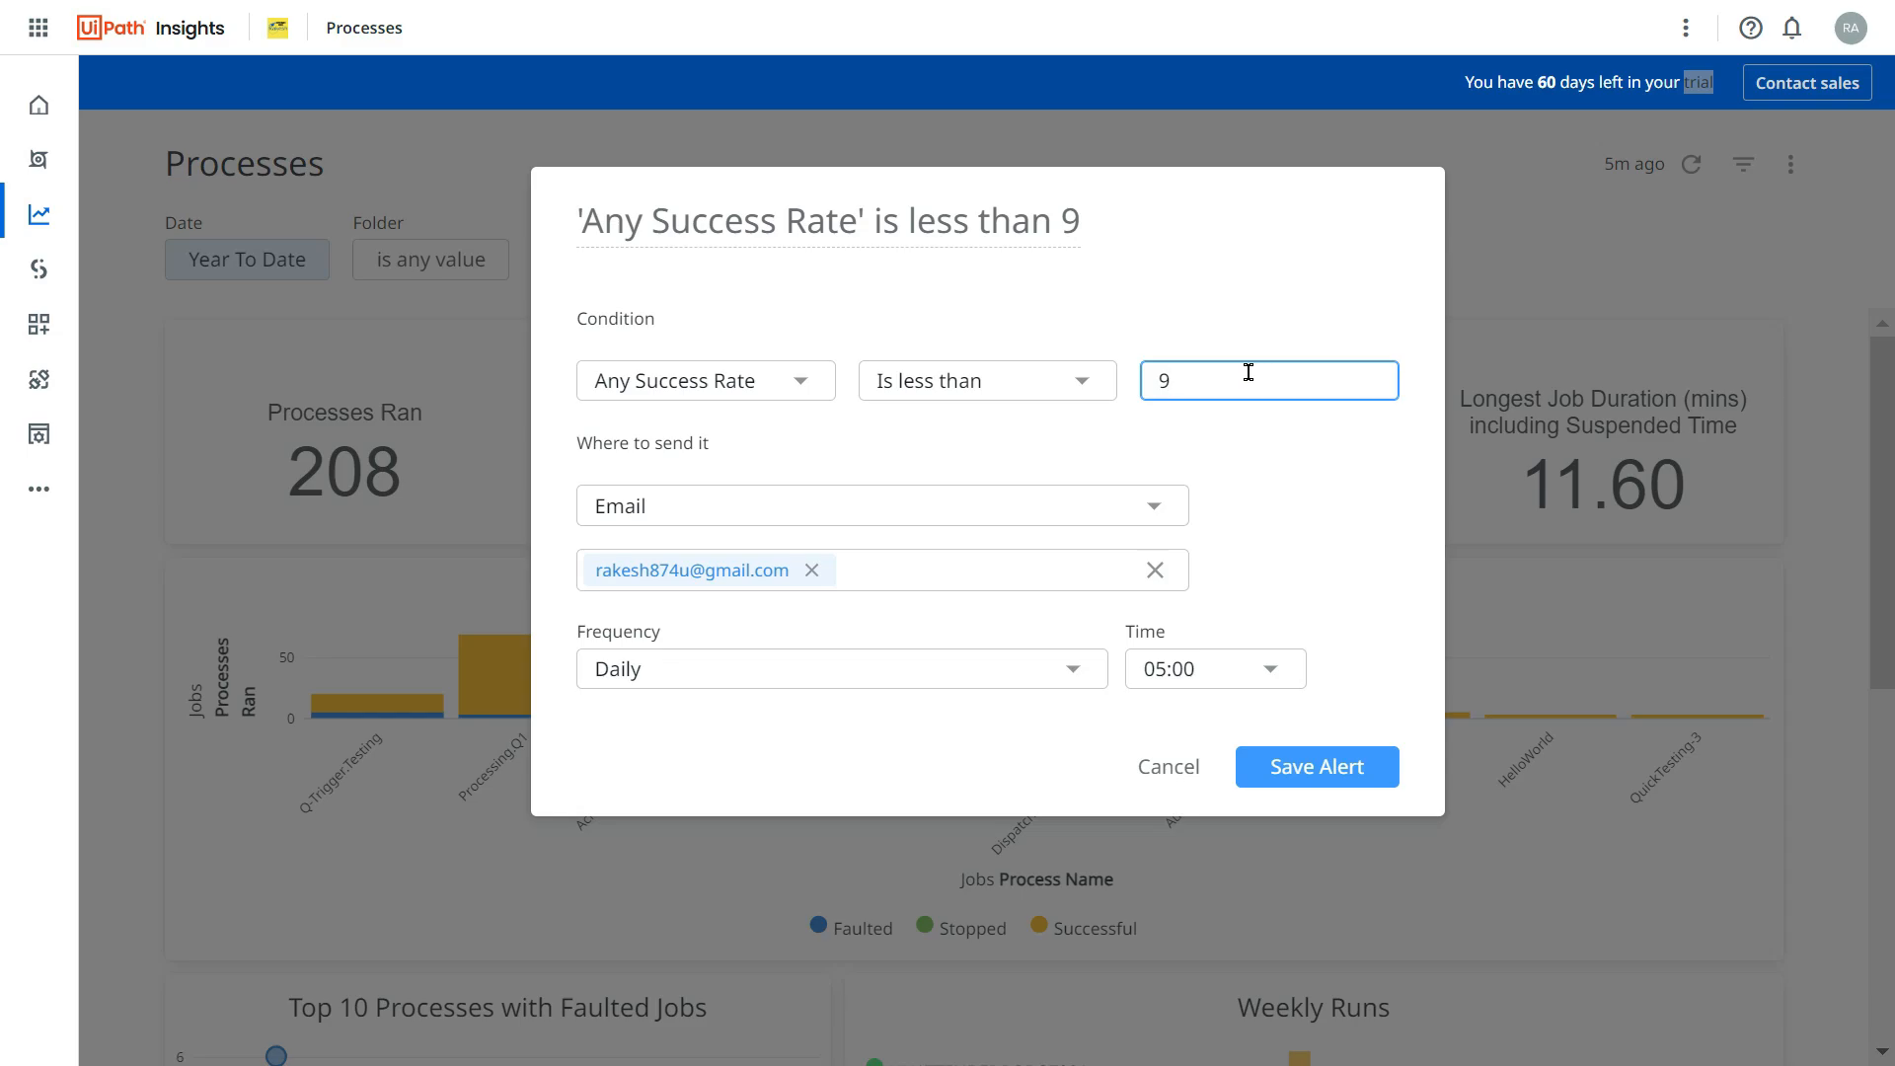
type("5")
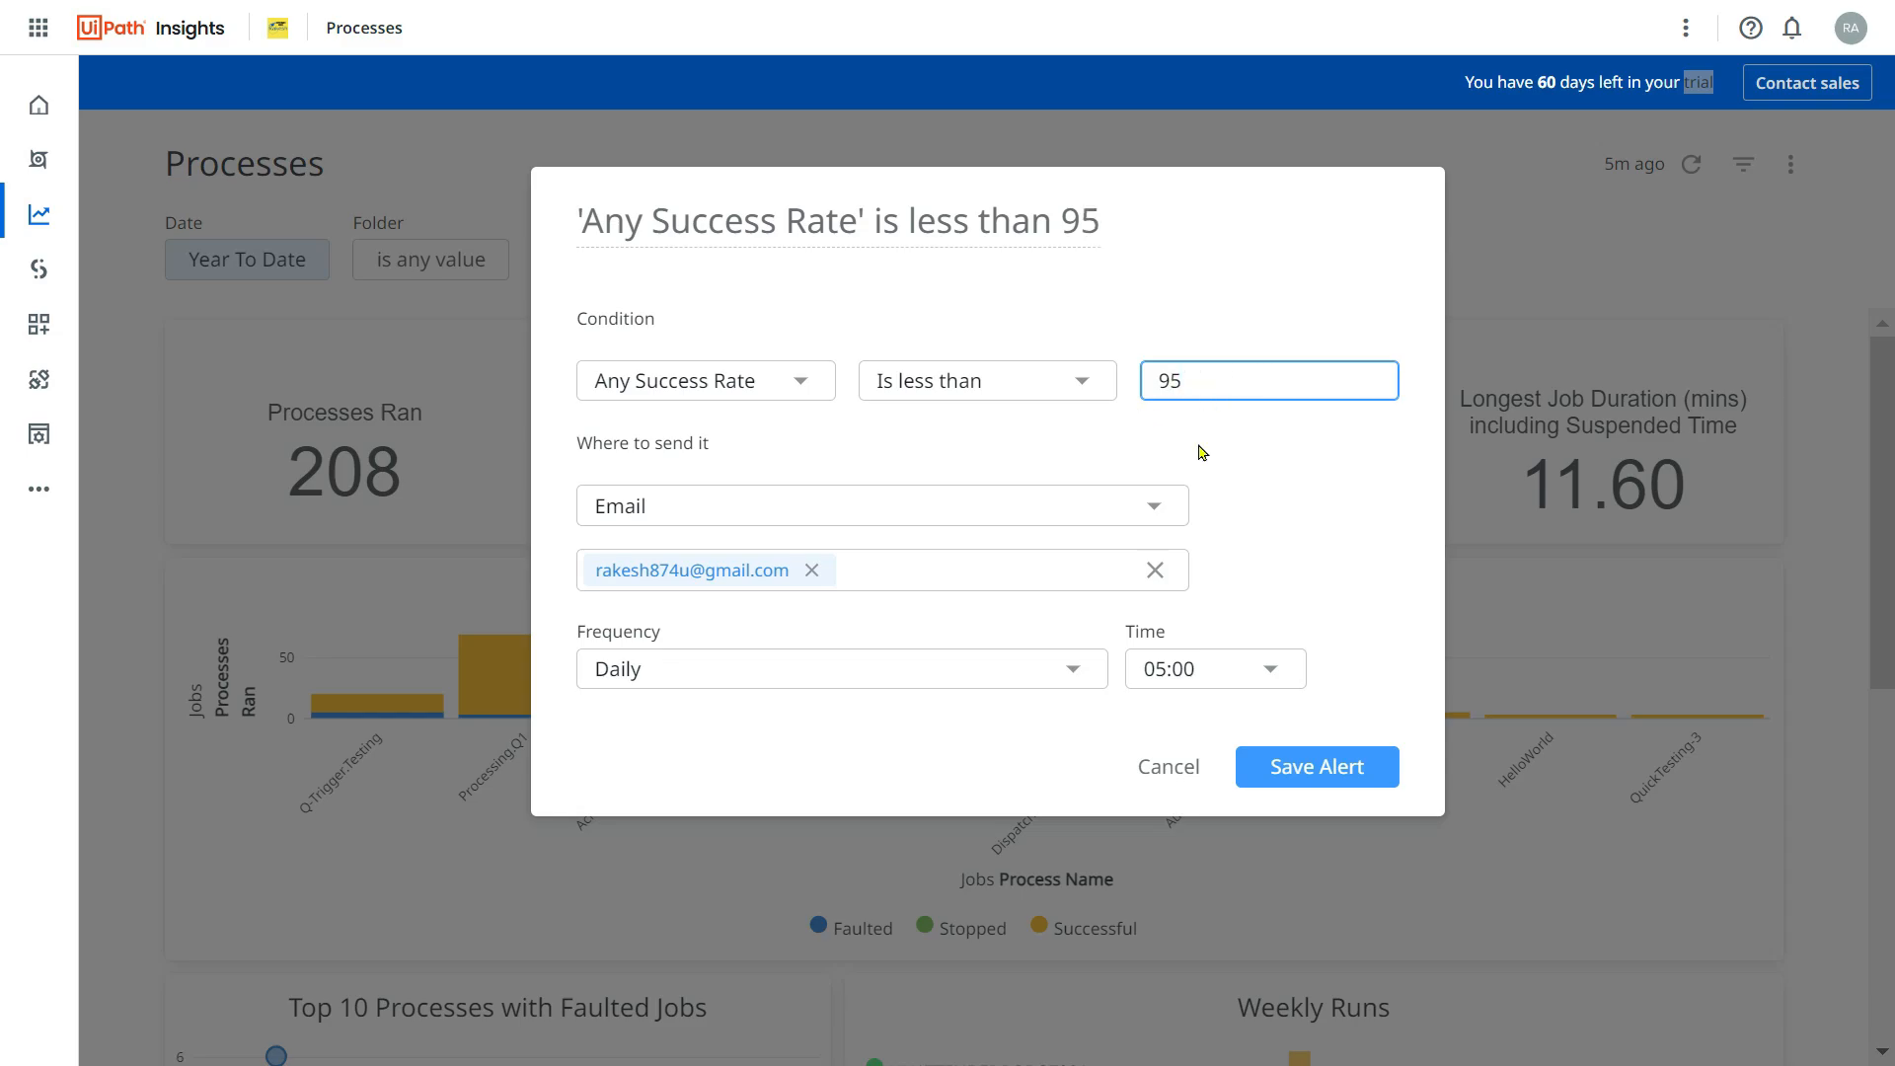
mouse_move(1013, 461)
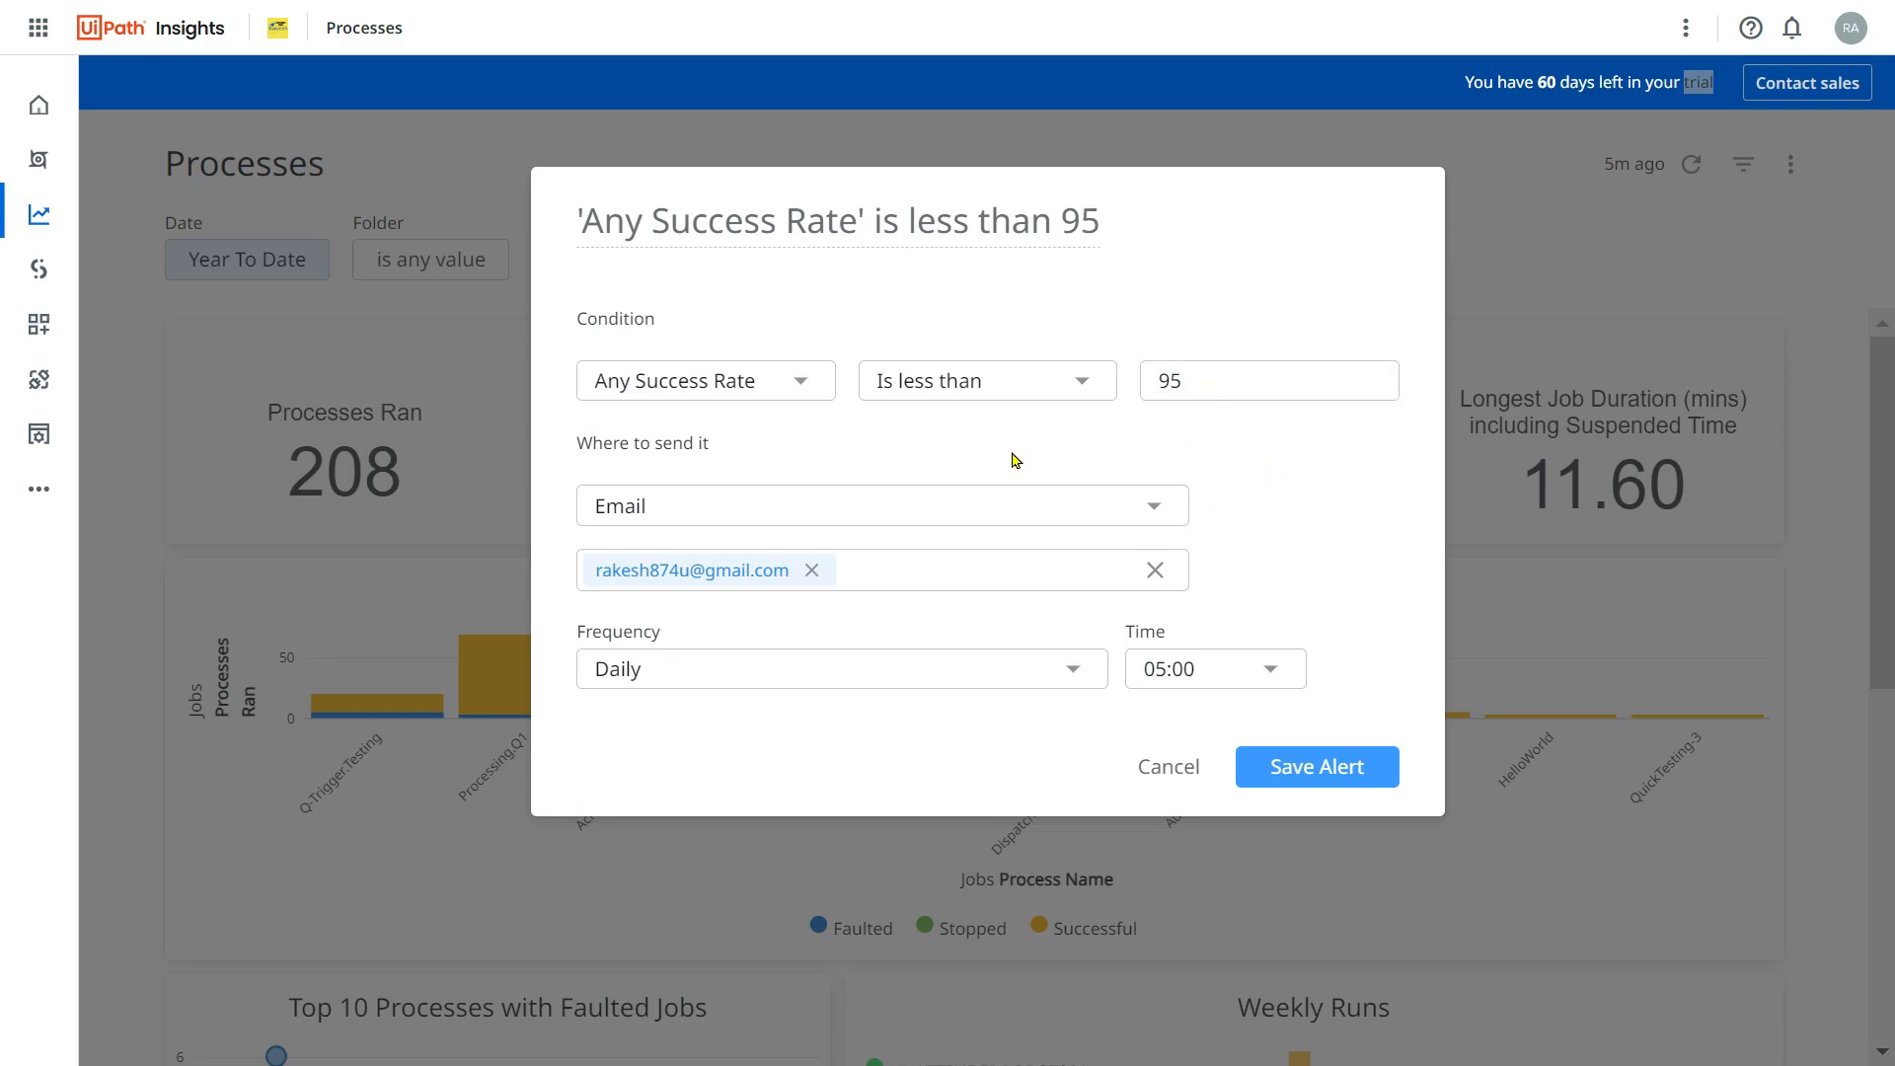
mouse_move(694, 480)
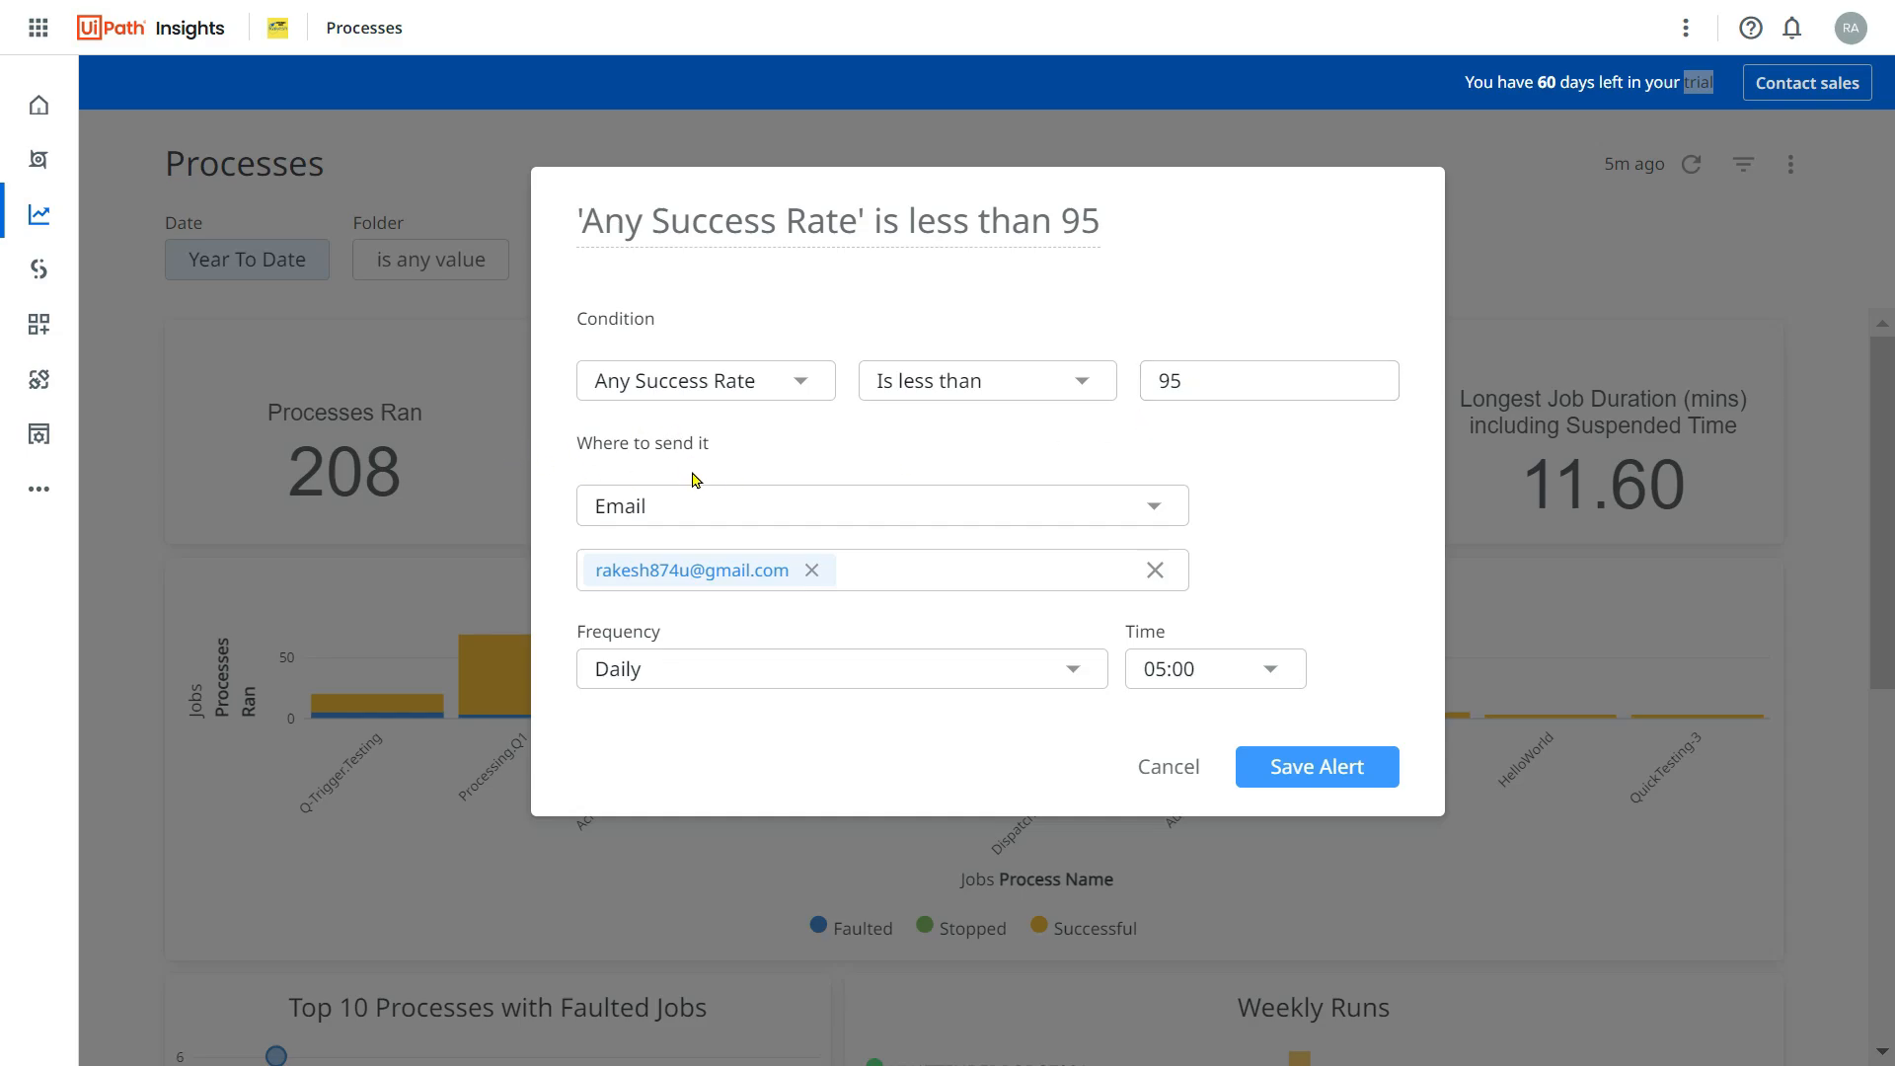
mouse_move(1012, 521)
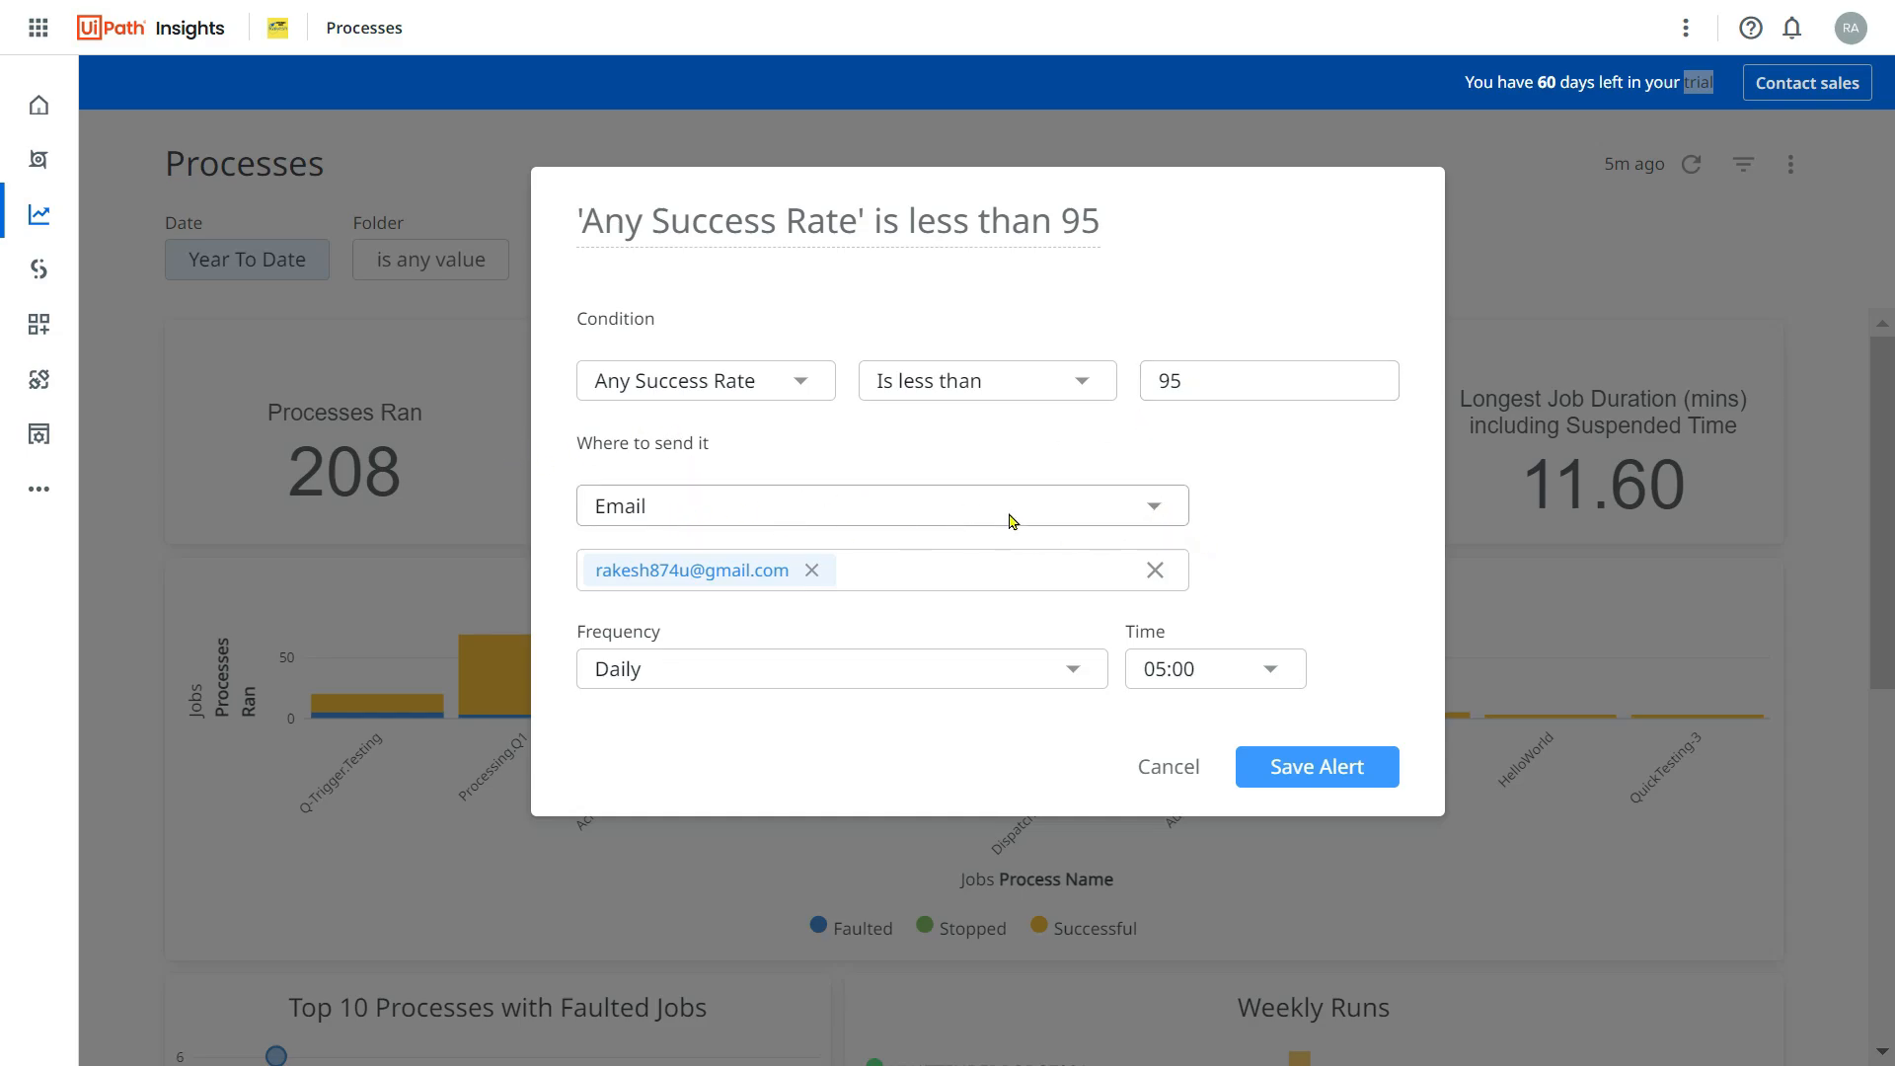
left_click(882, 506)
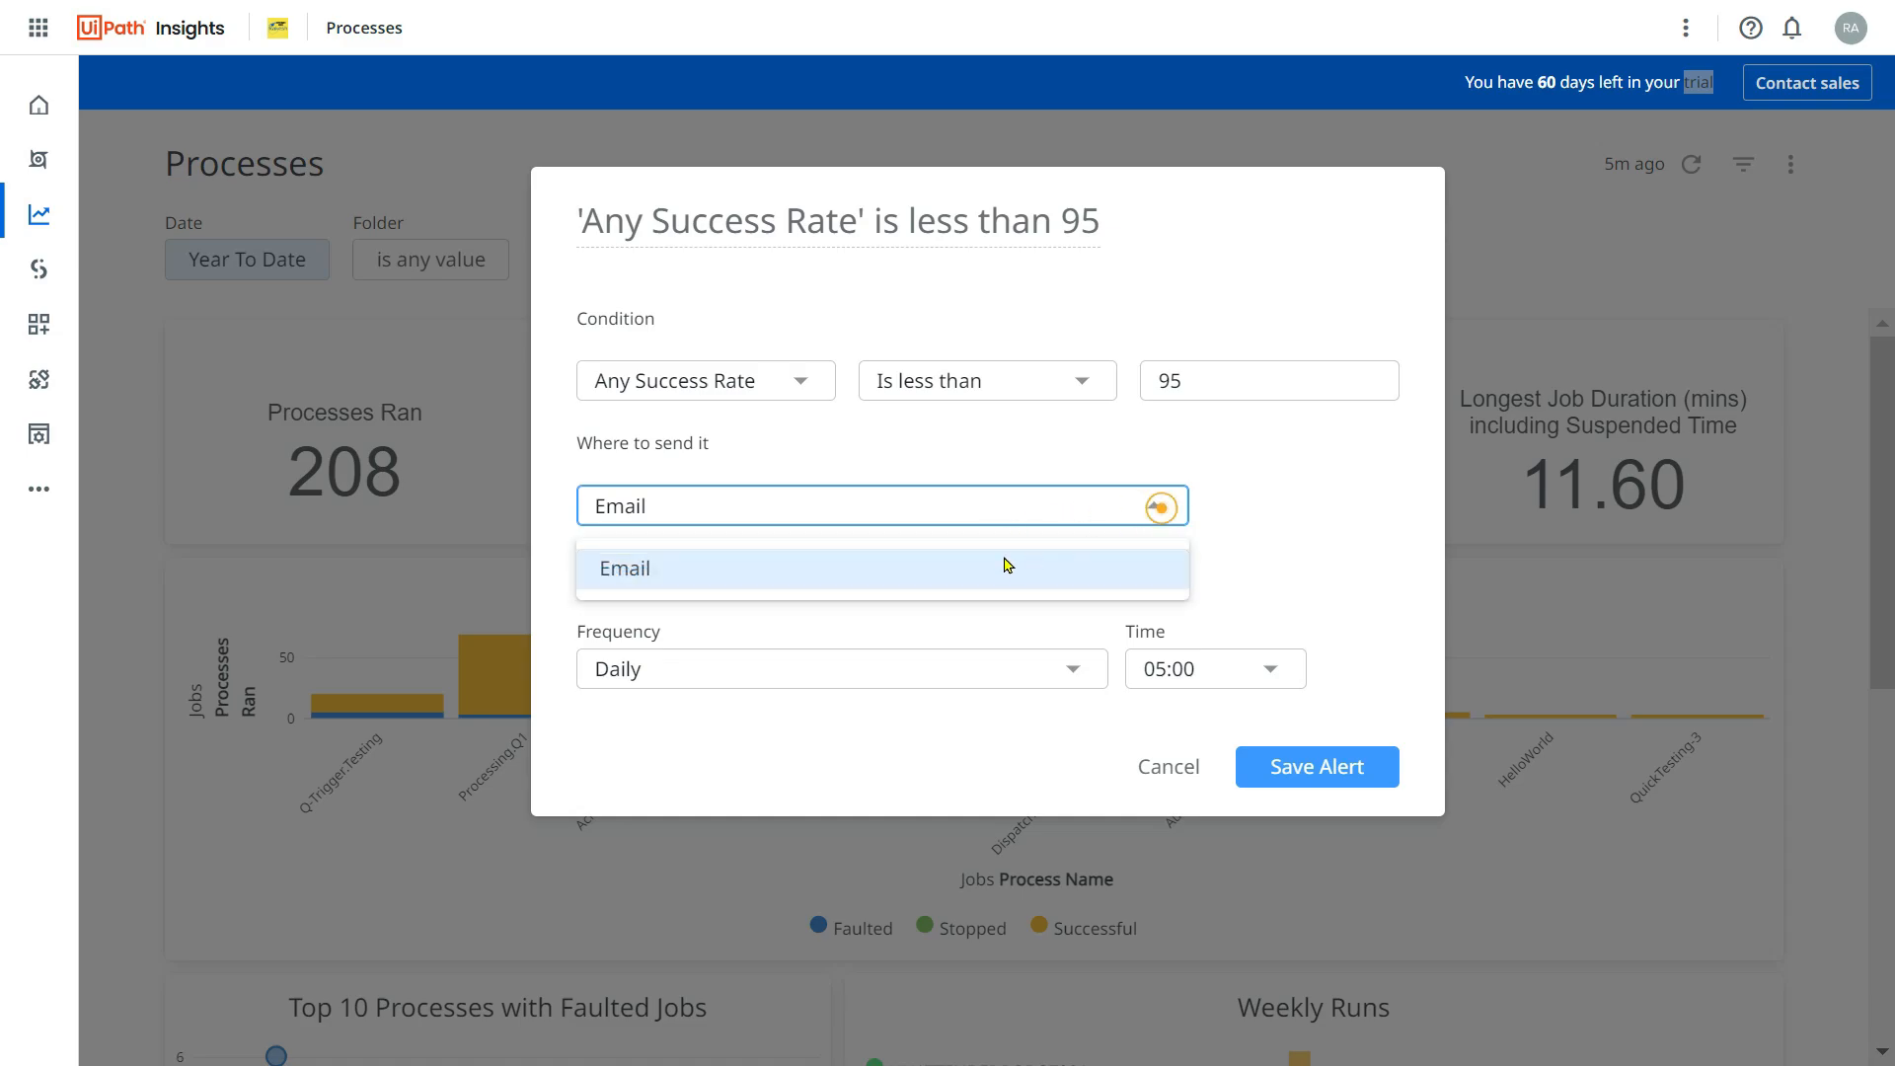
left_click(624, 569)
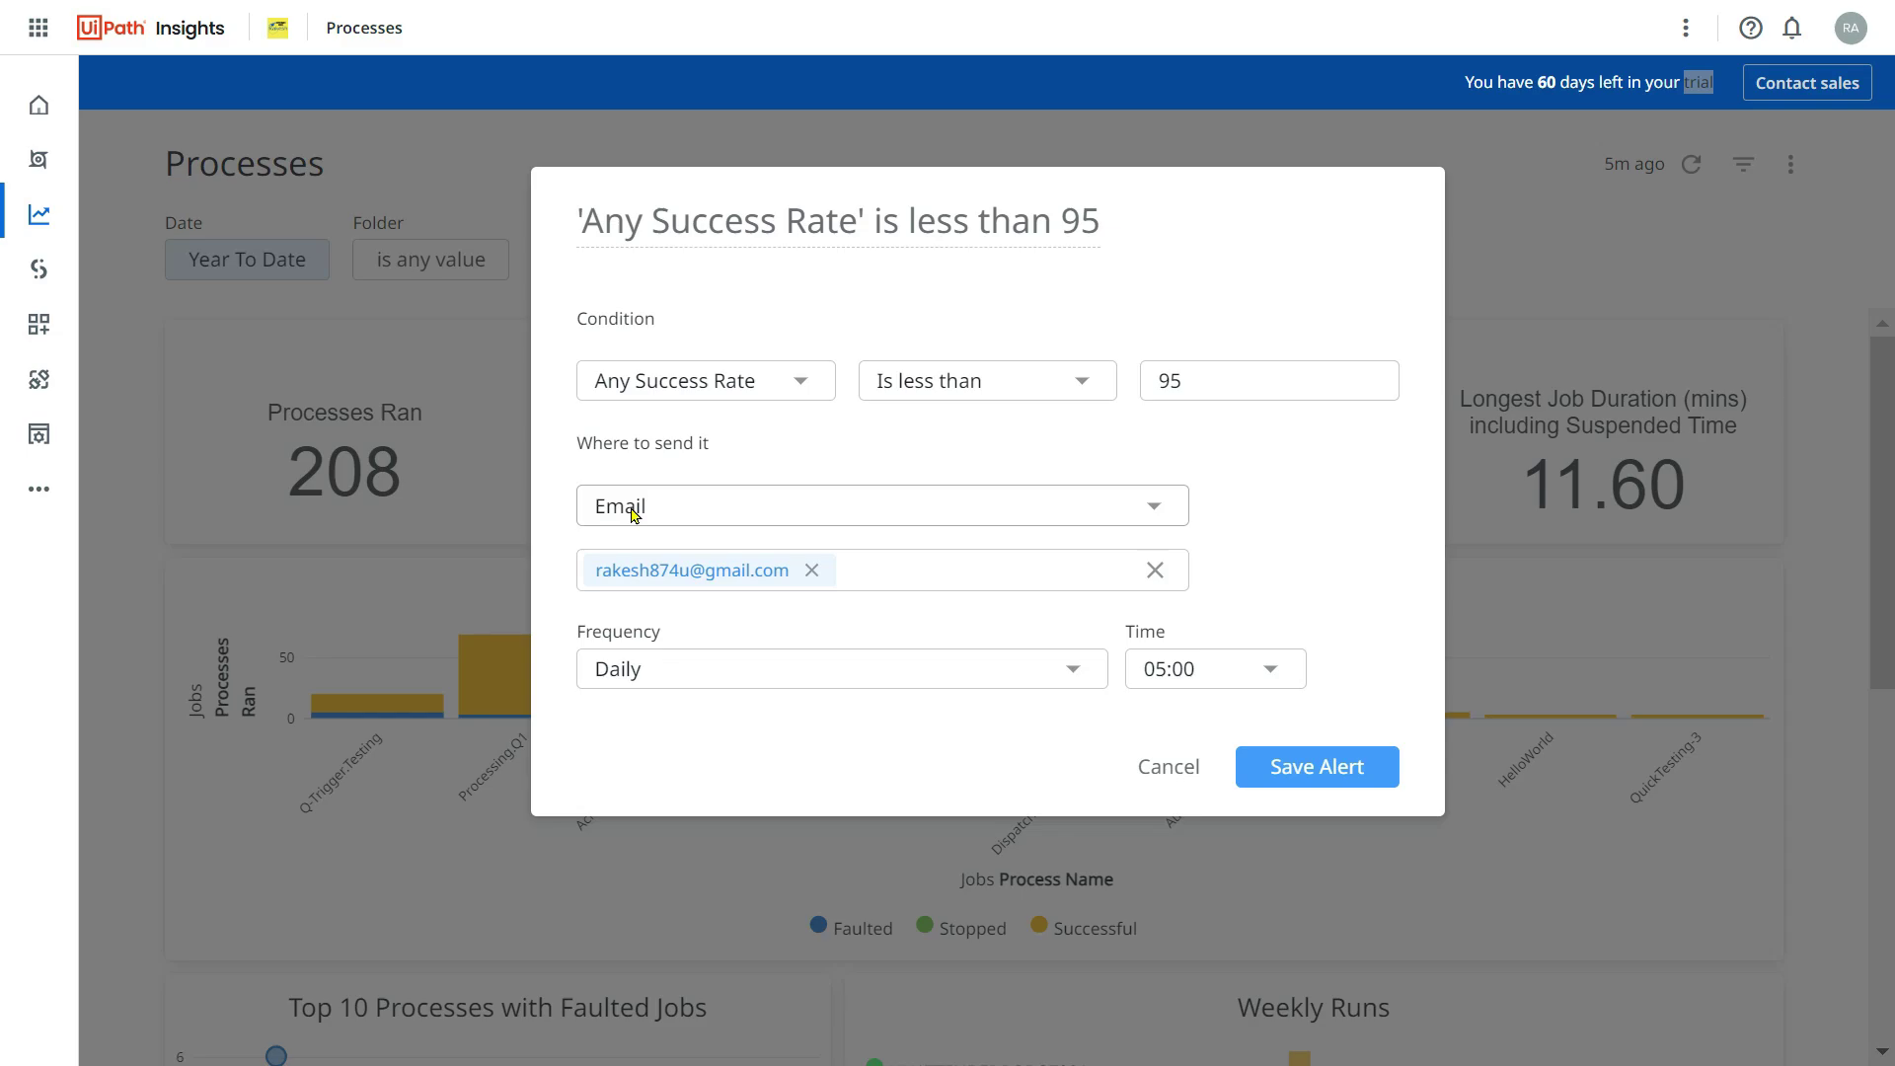
mouse_move(677, 612)
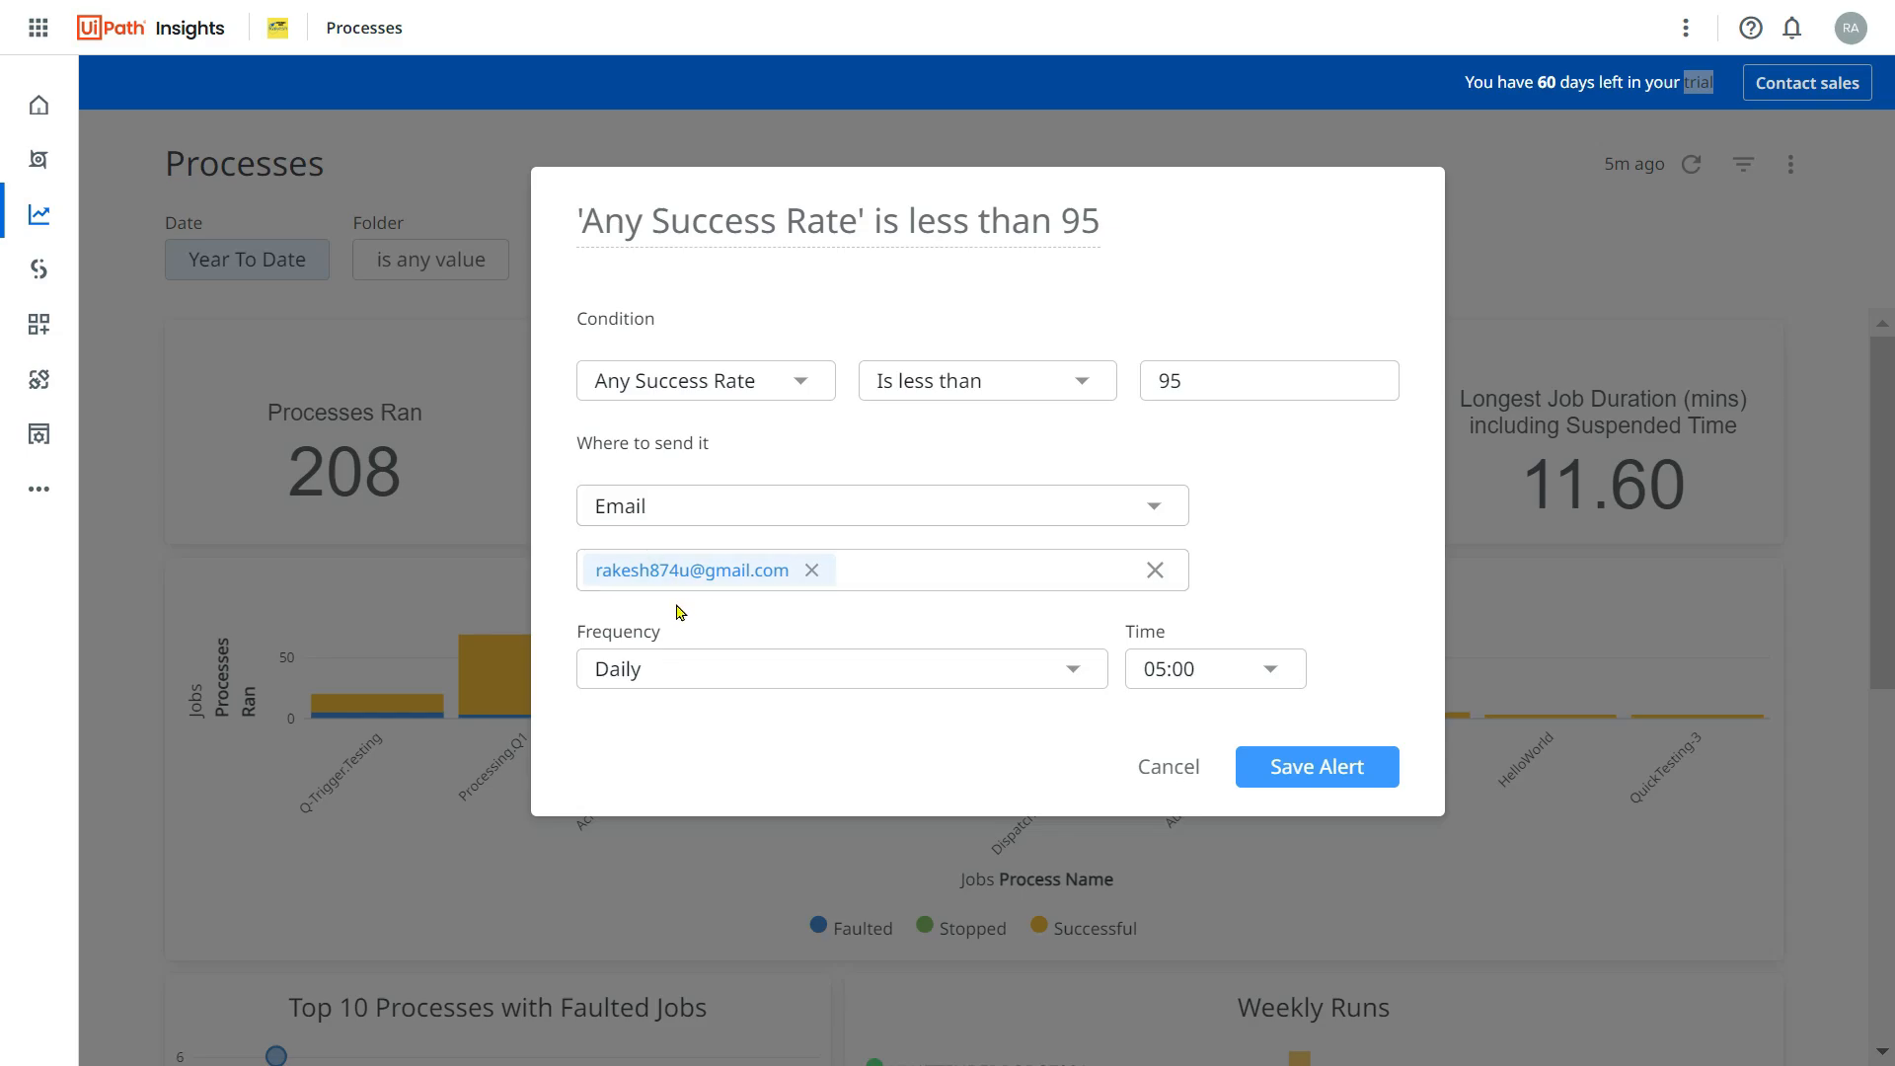
mouse_move(609, 598)
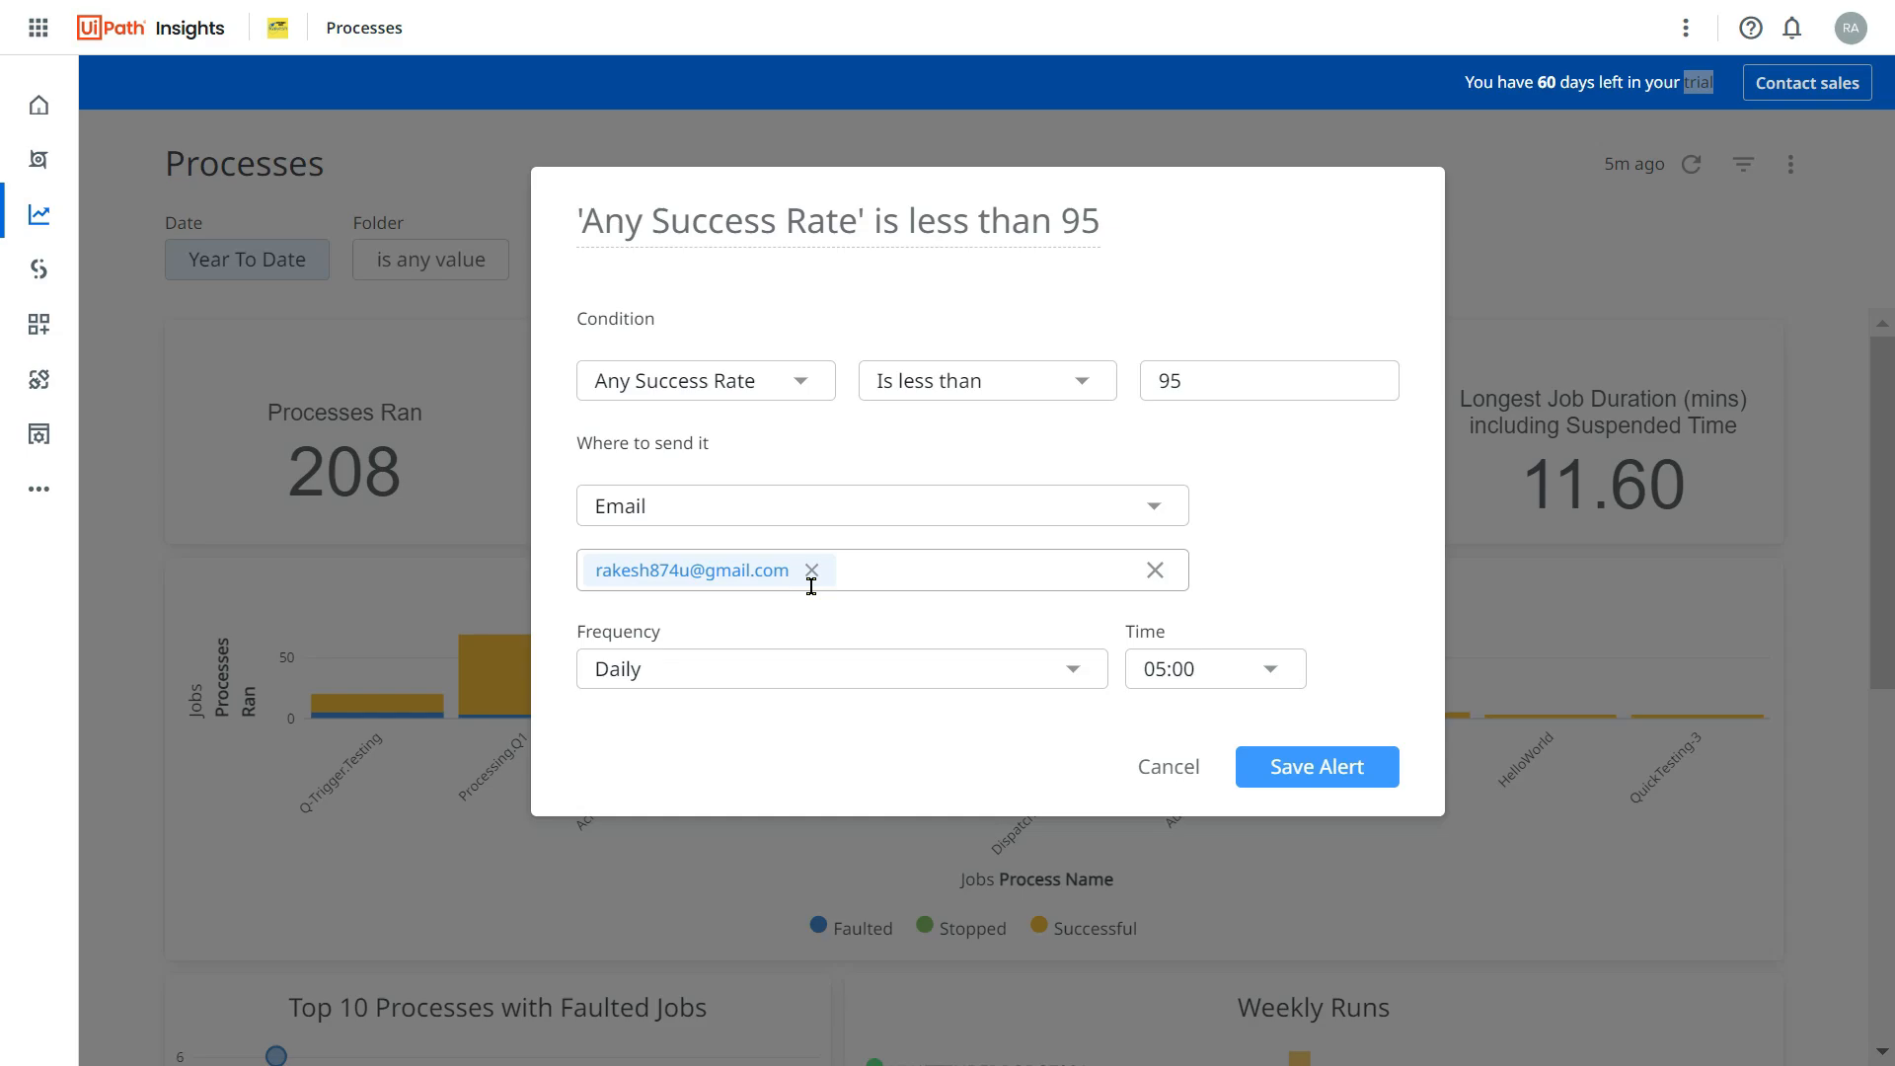
mouse_move(965, 554)
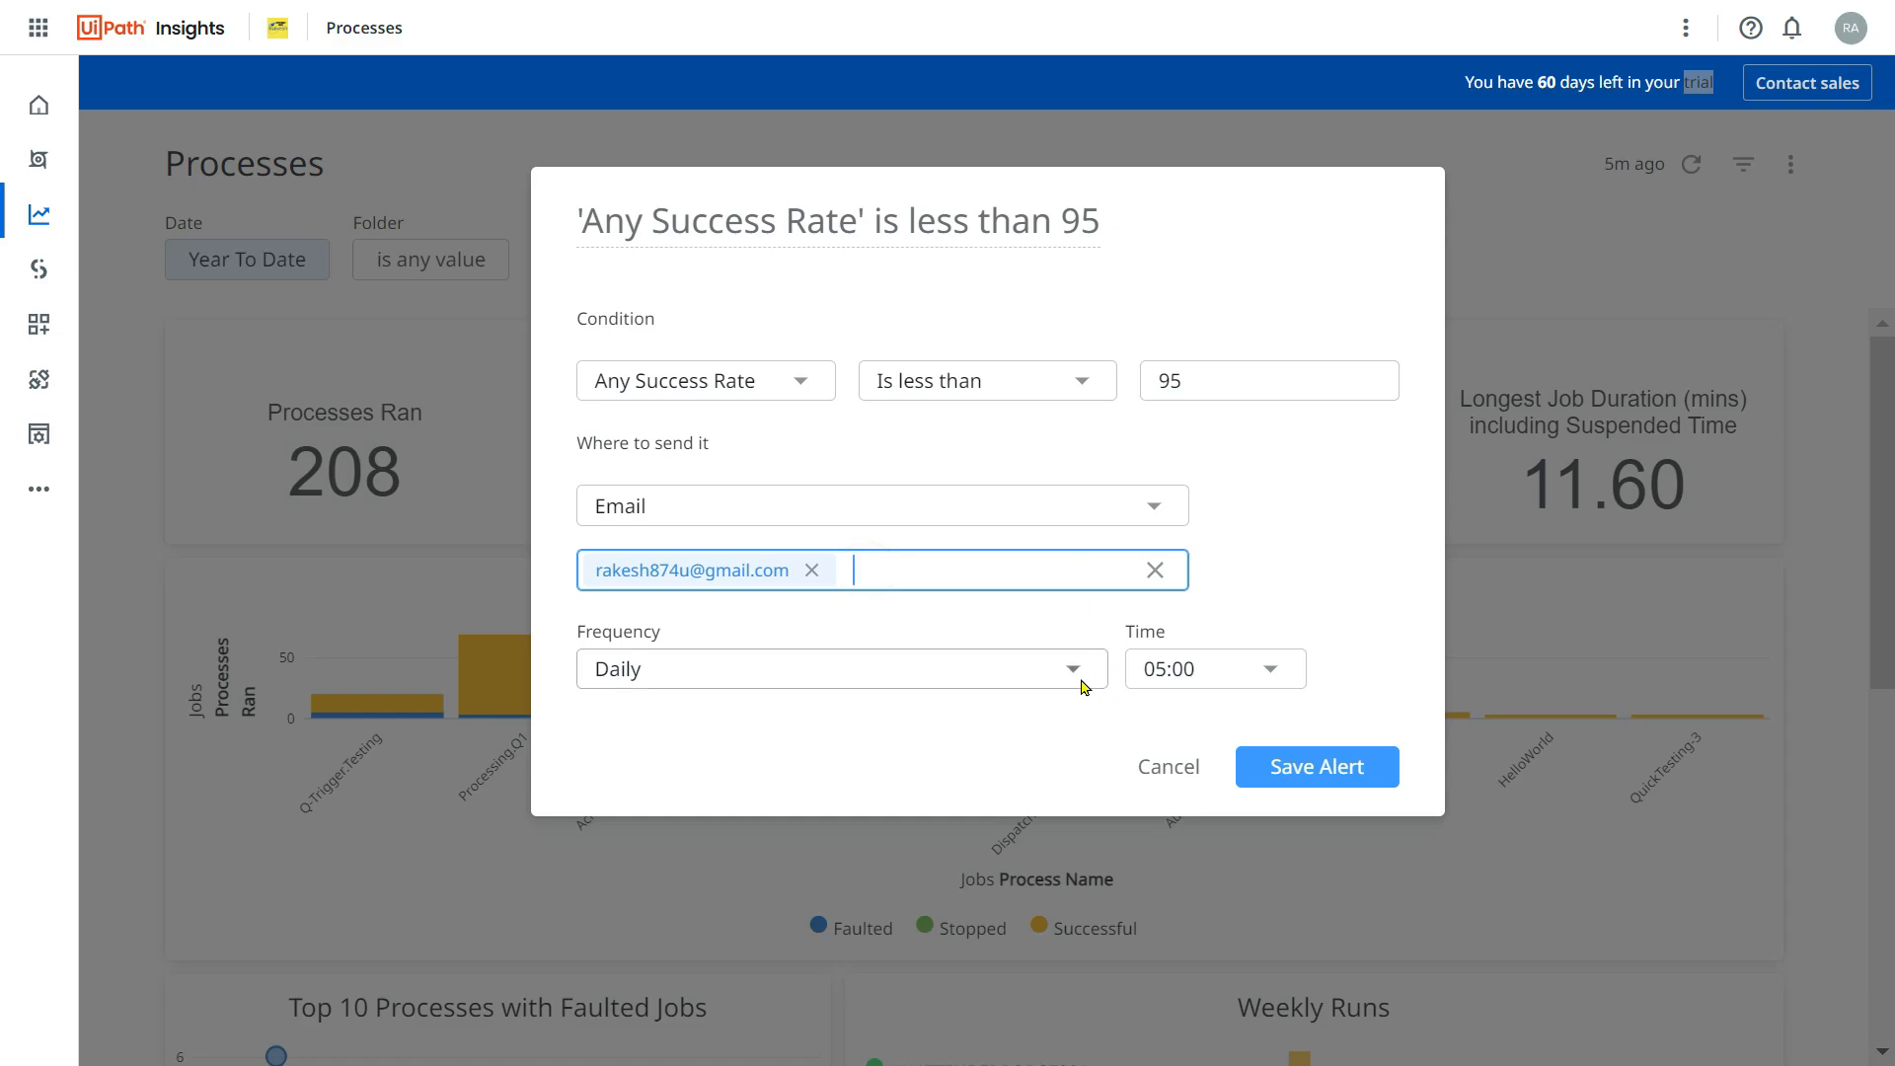
left_click(840, 668)
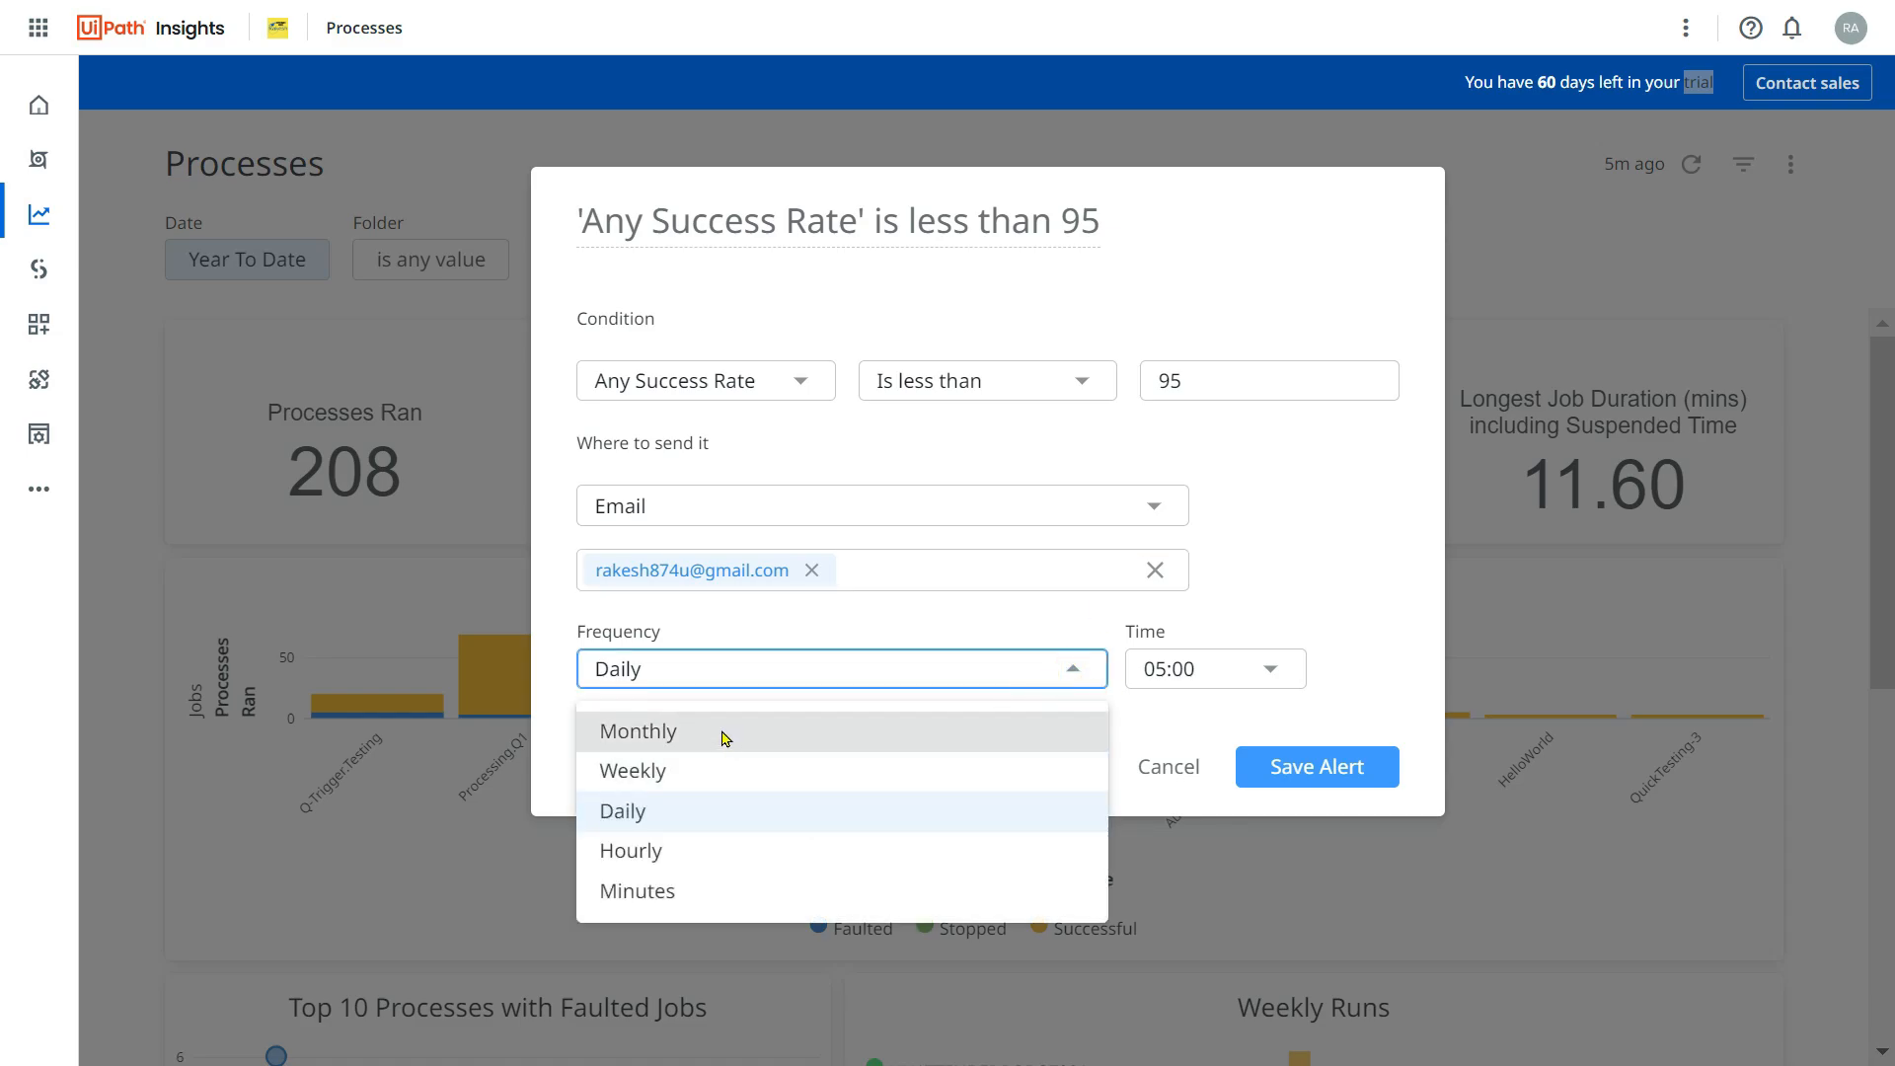
mouse_move(683, 723)
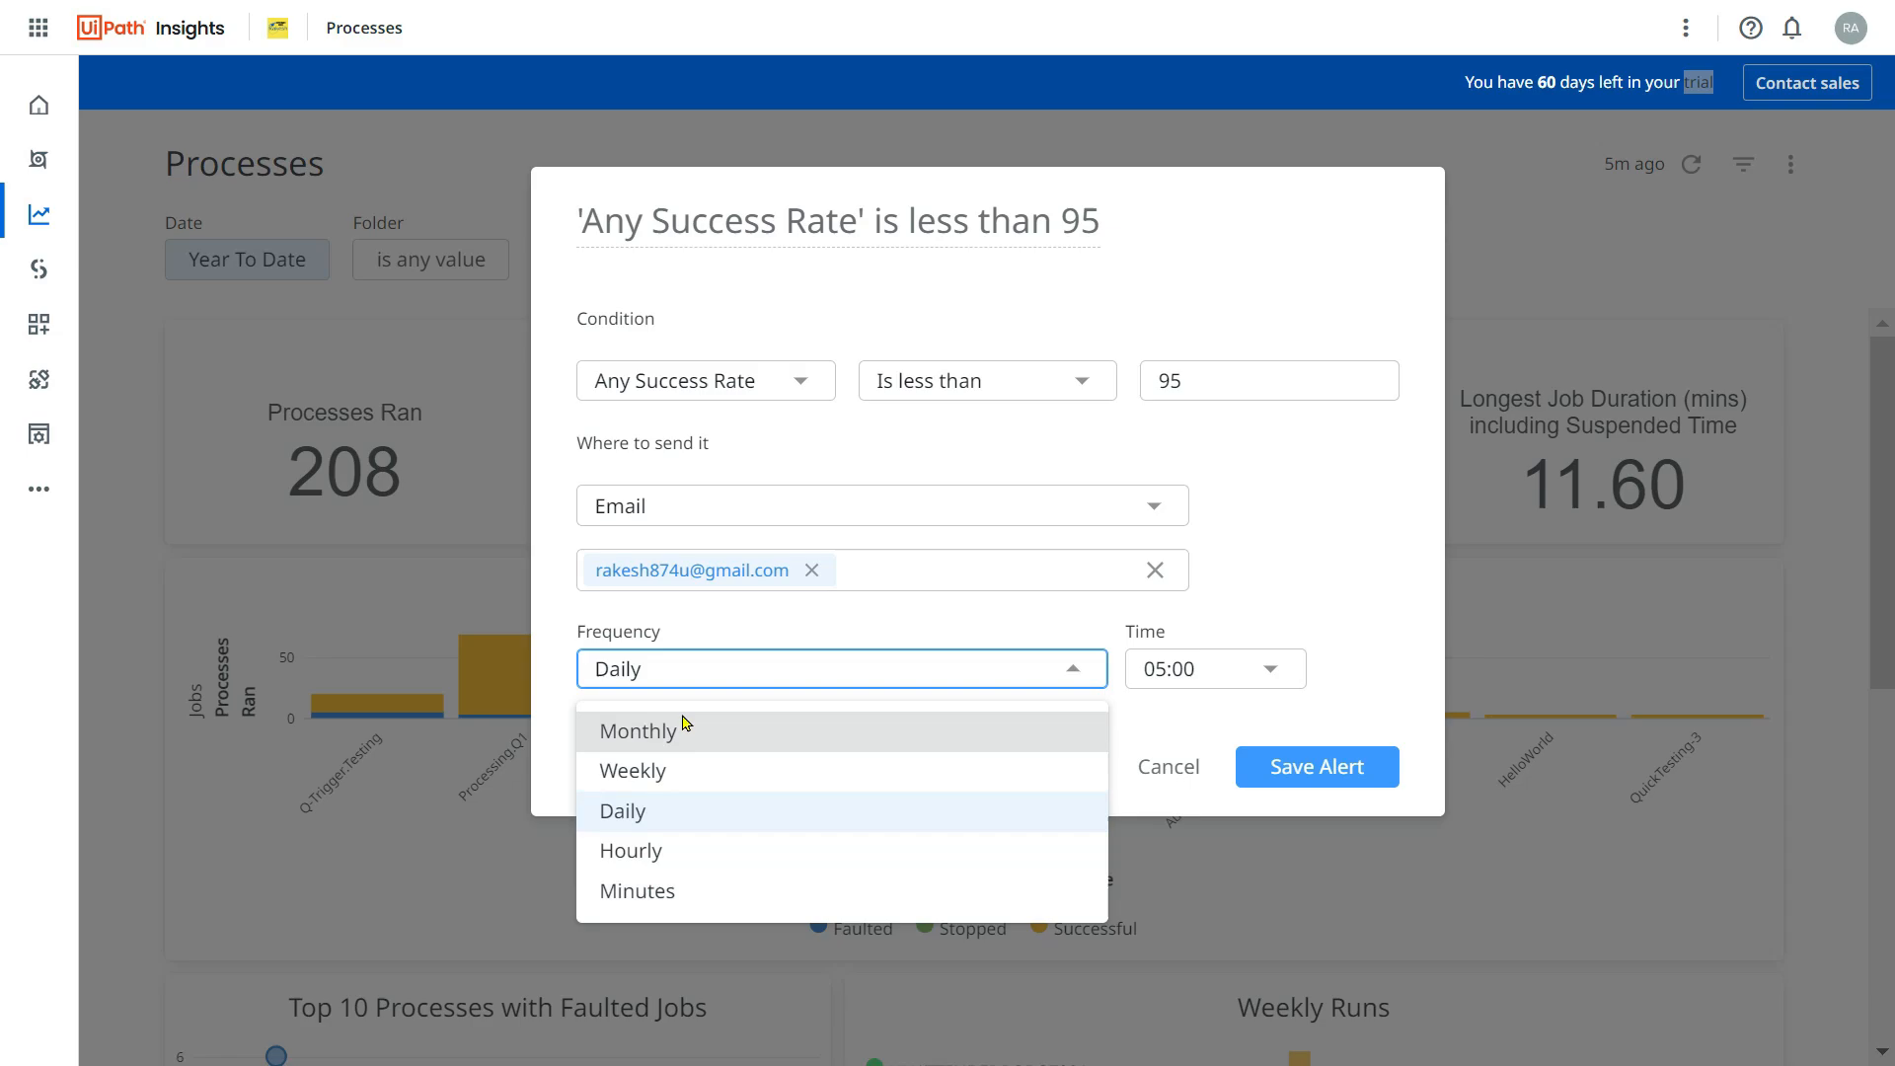
mouse_move(685, 893)
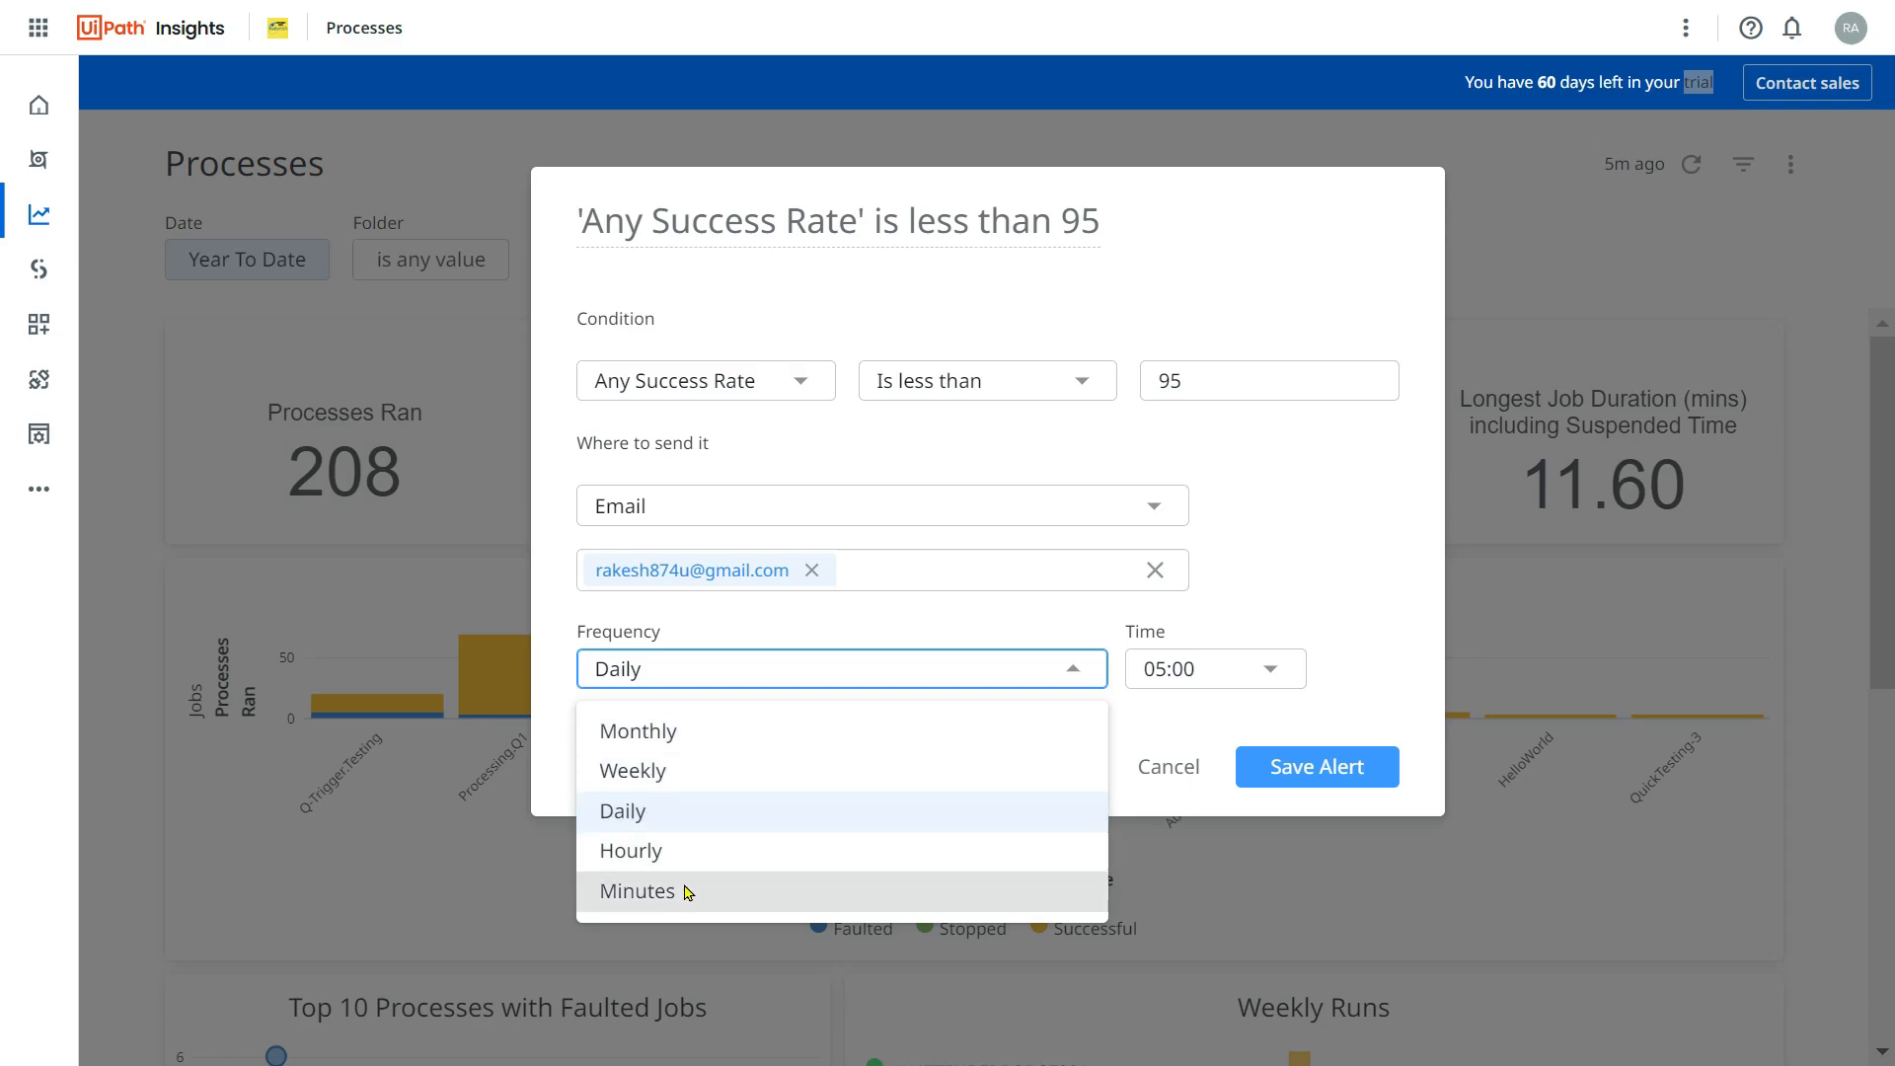
mouse_move(887, 905)
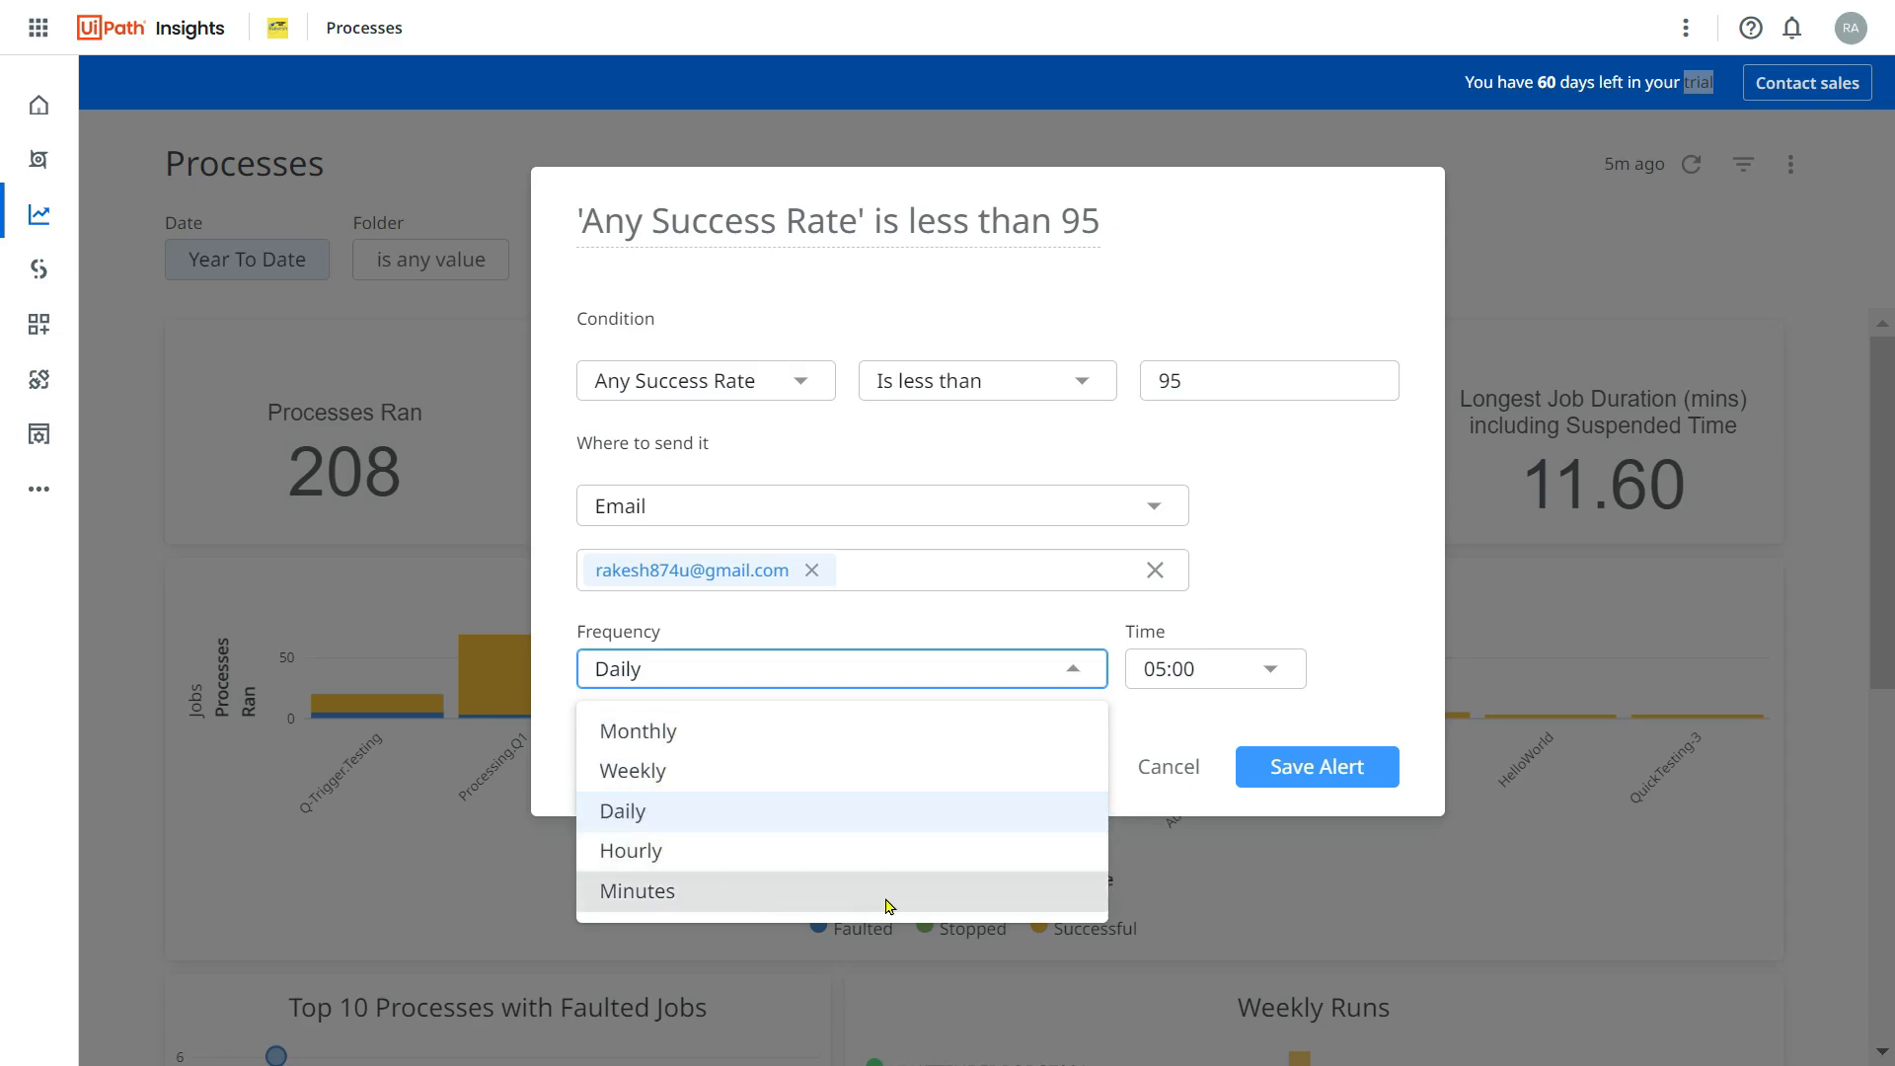
left_click(621, 809)
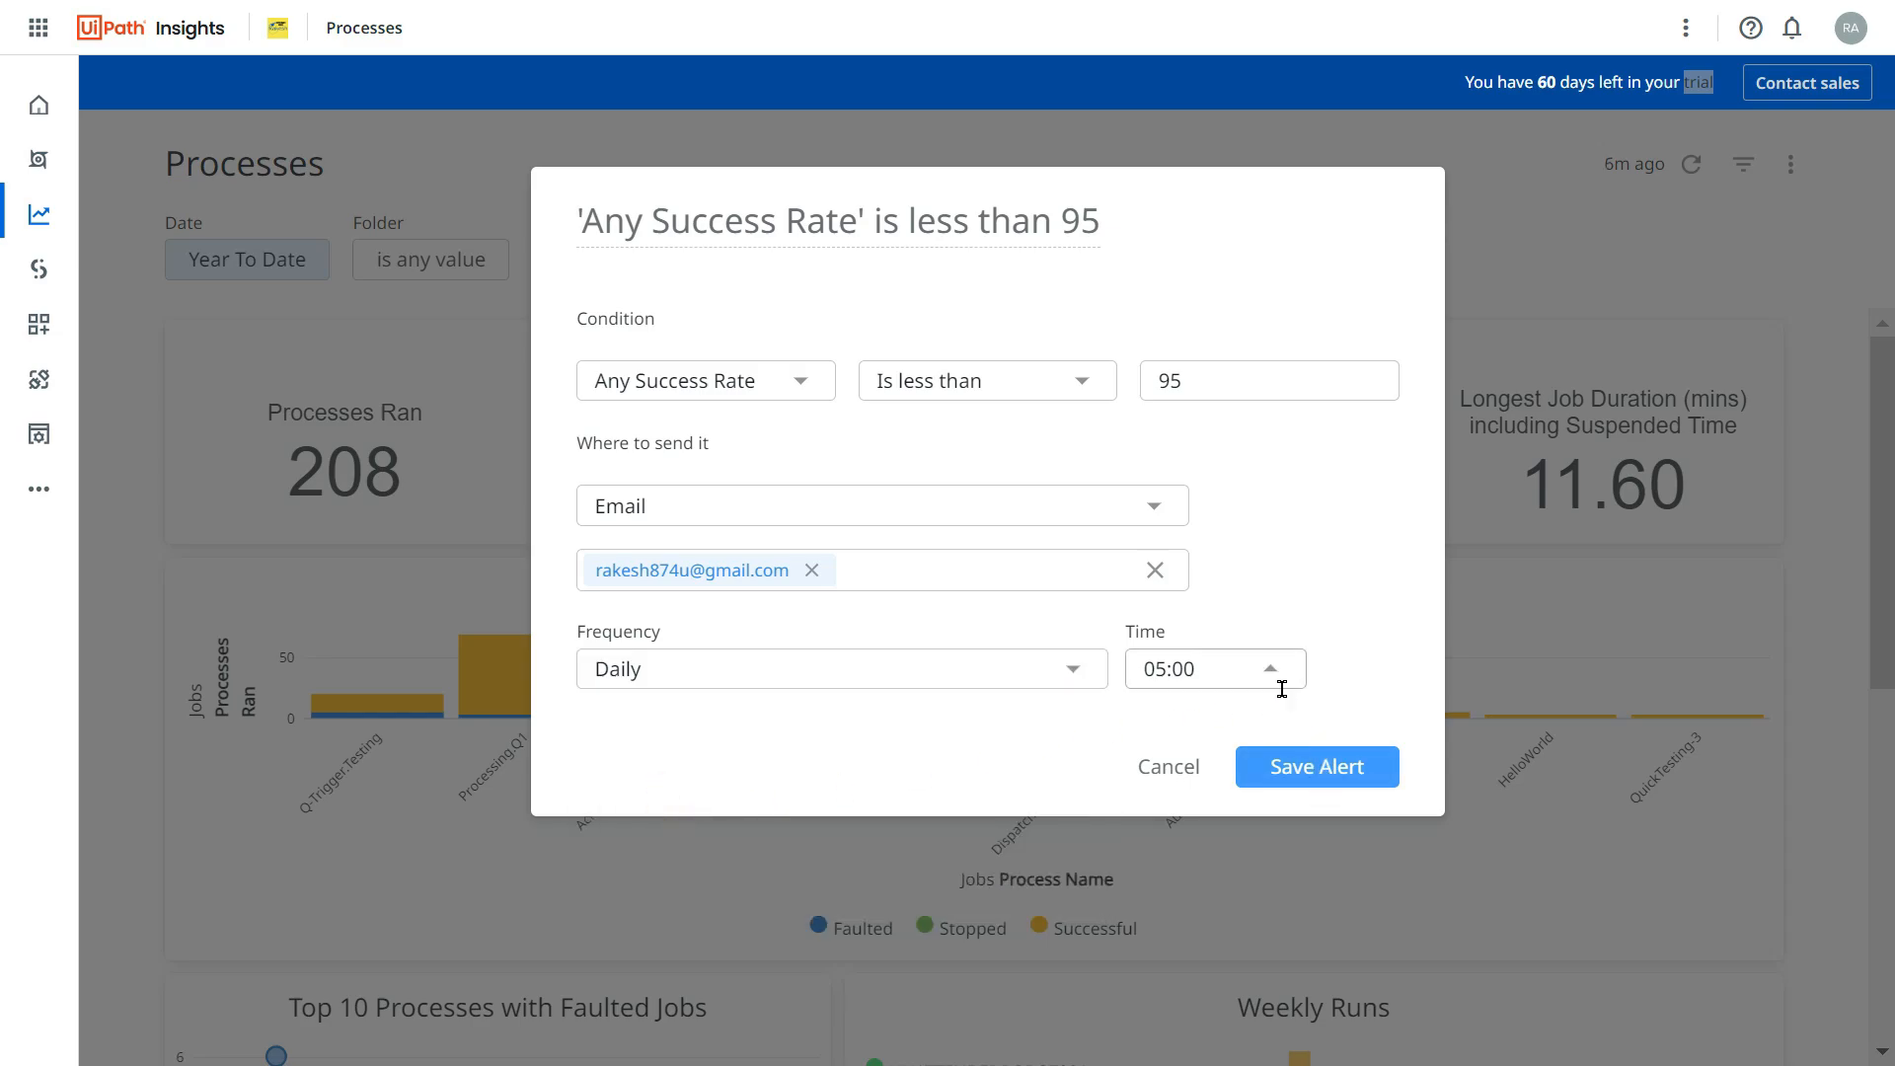
left_click(1216, 668)
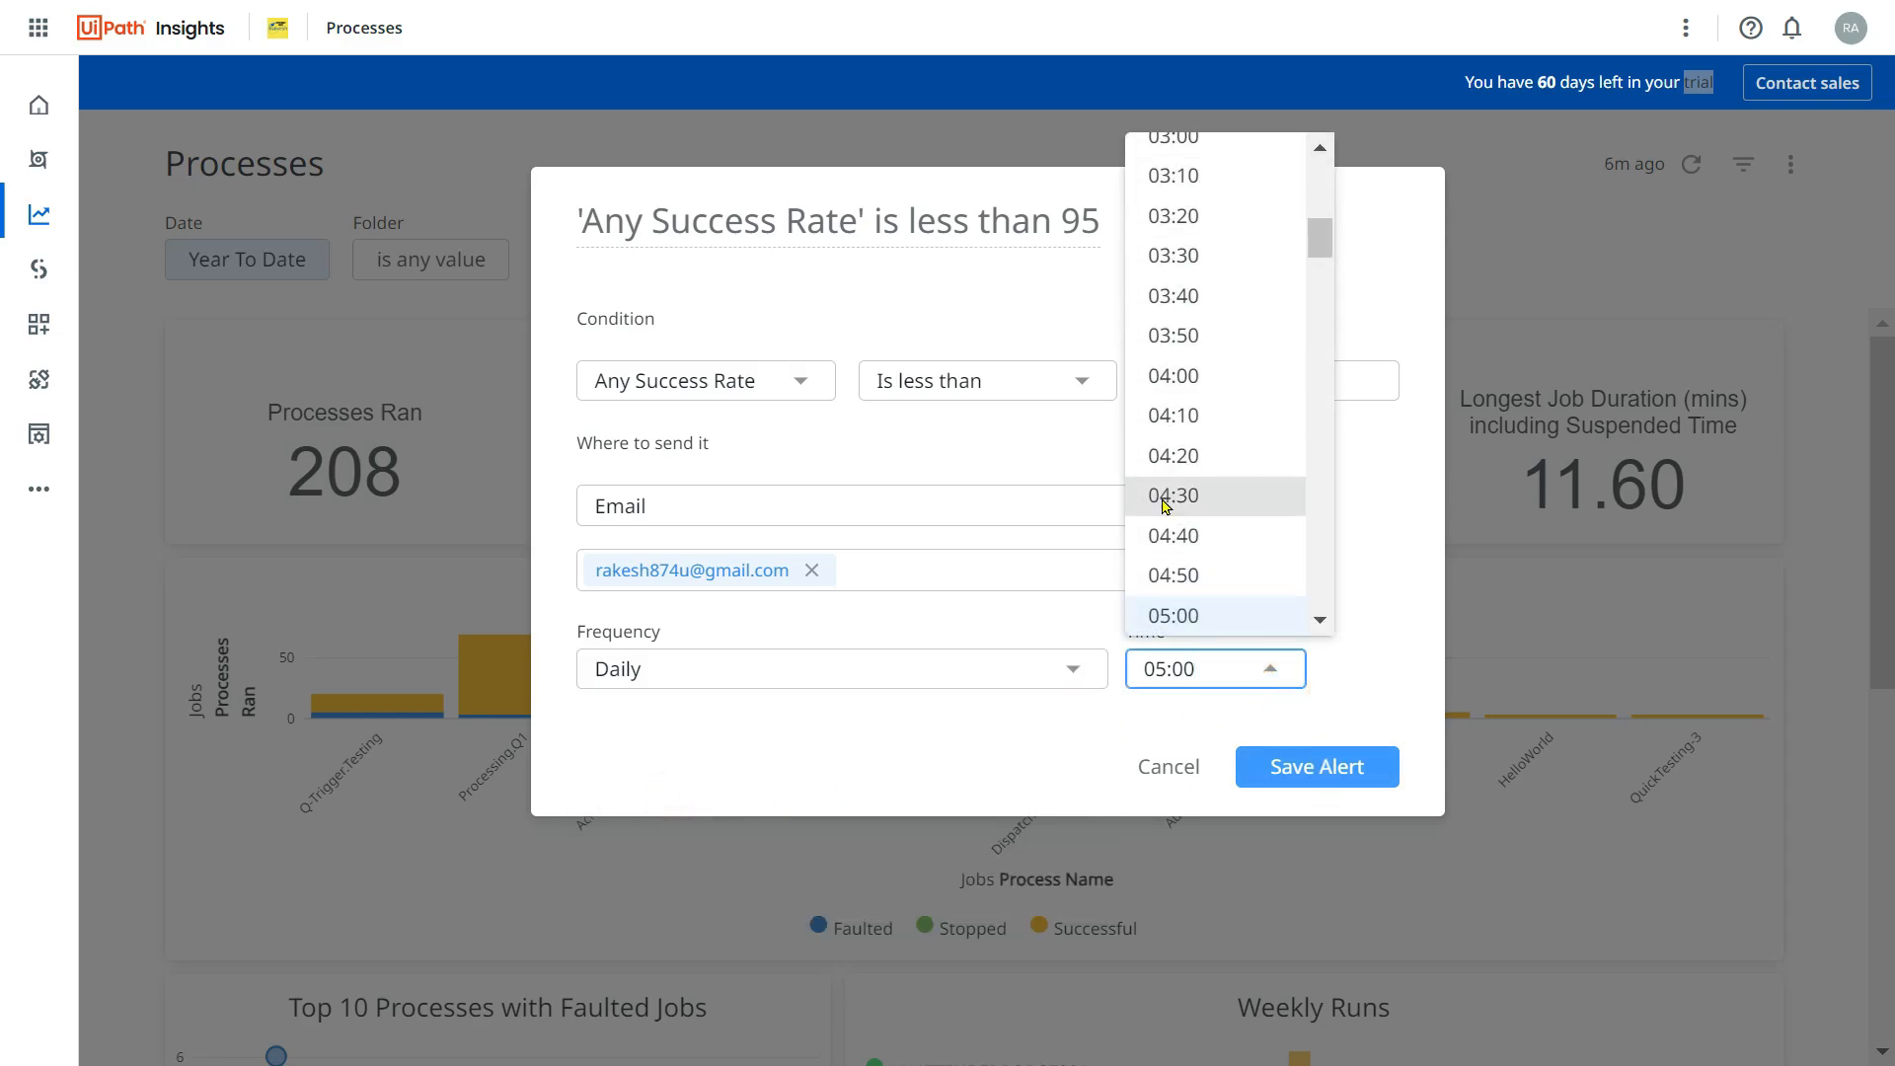
left_click(1171, 615)
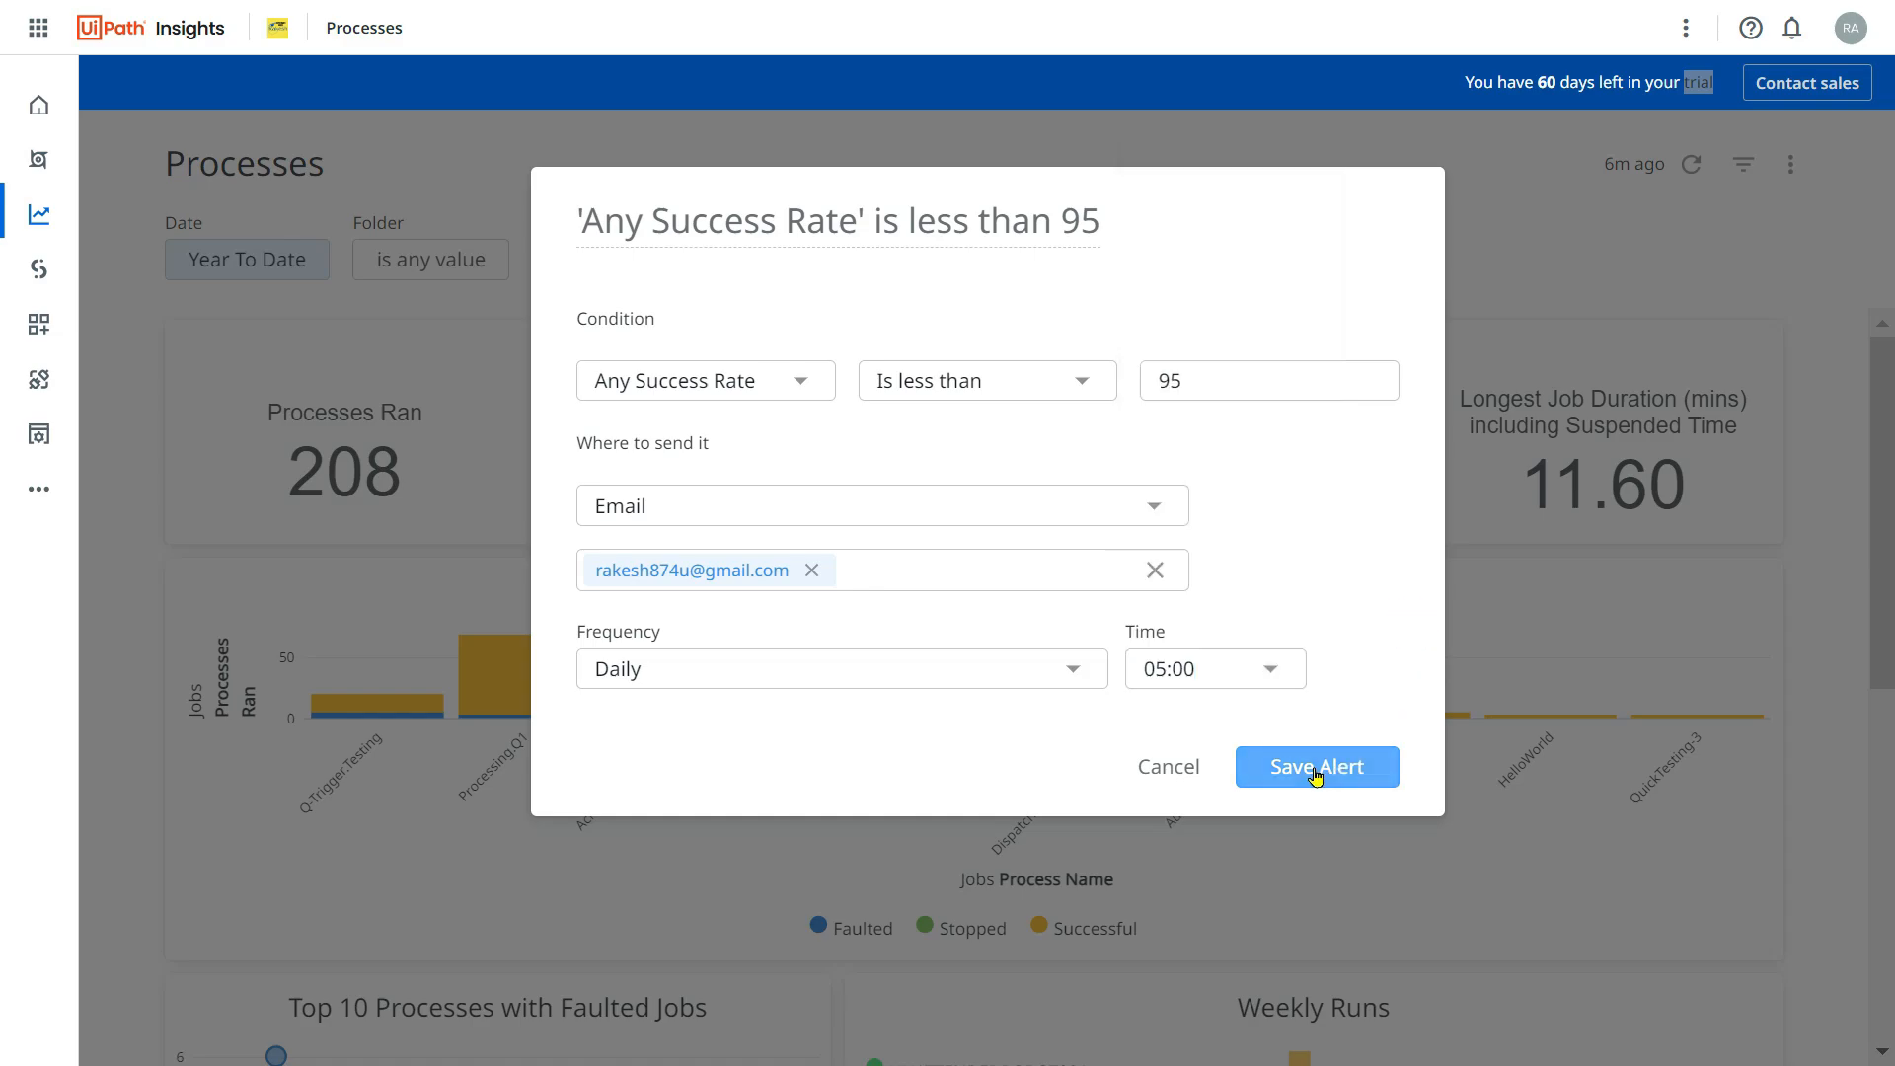
left_click(1316, 766)
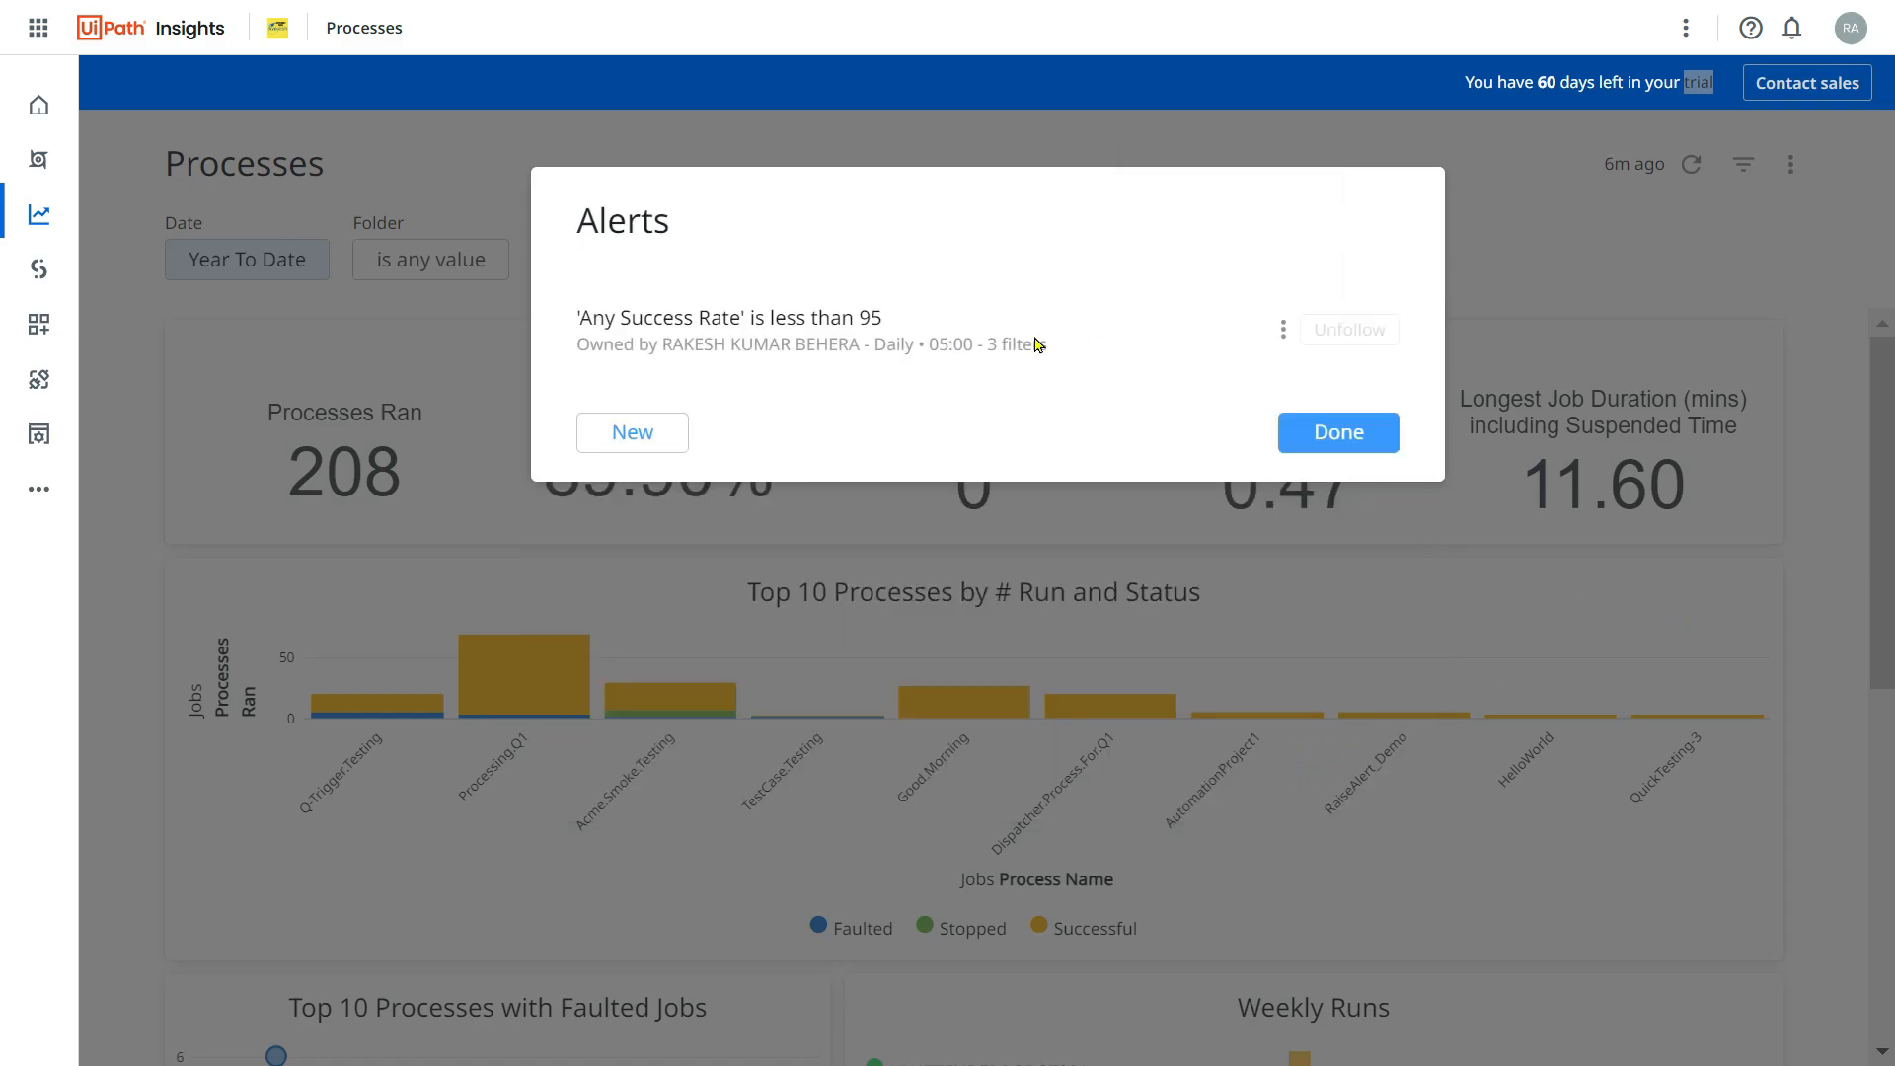
mouse_move(668, 327)
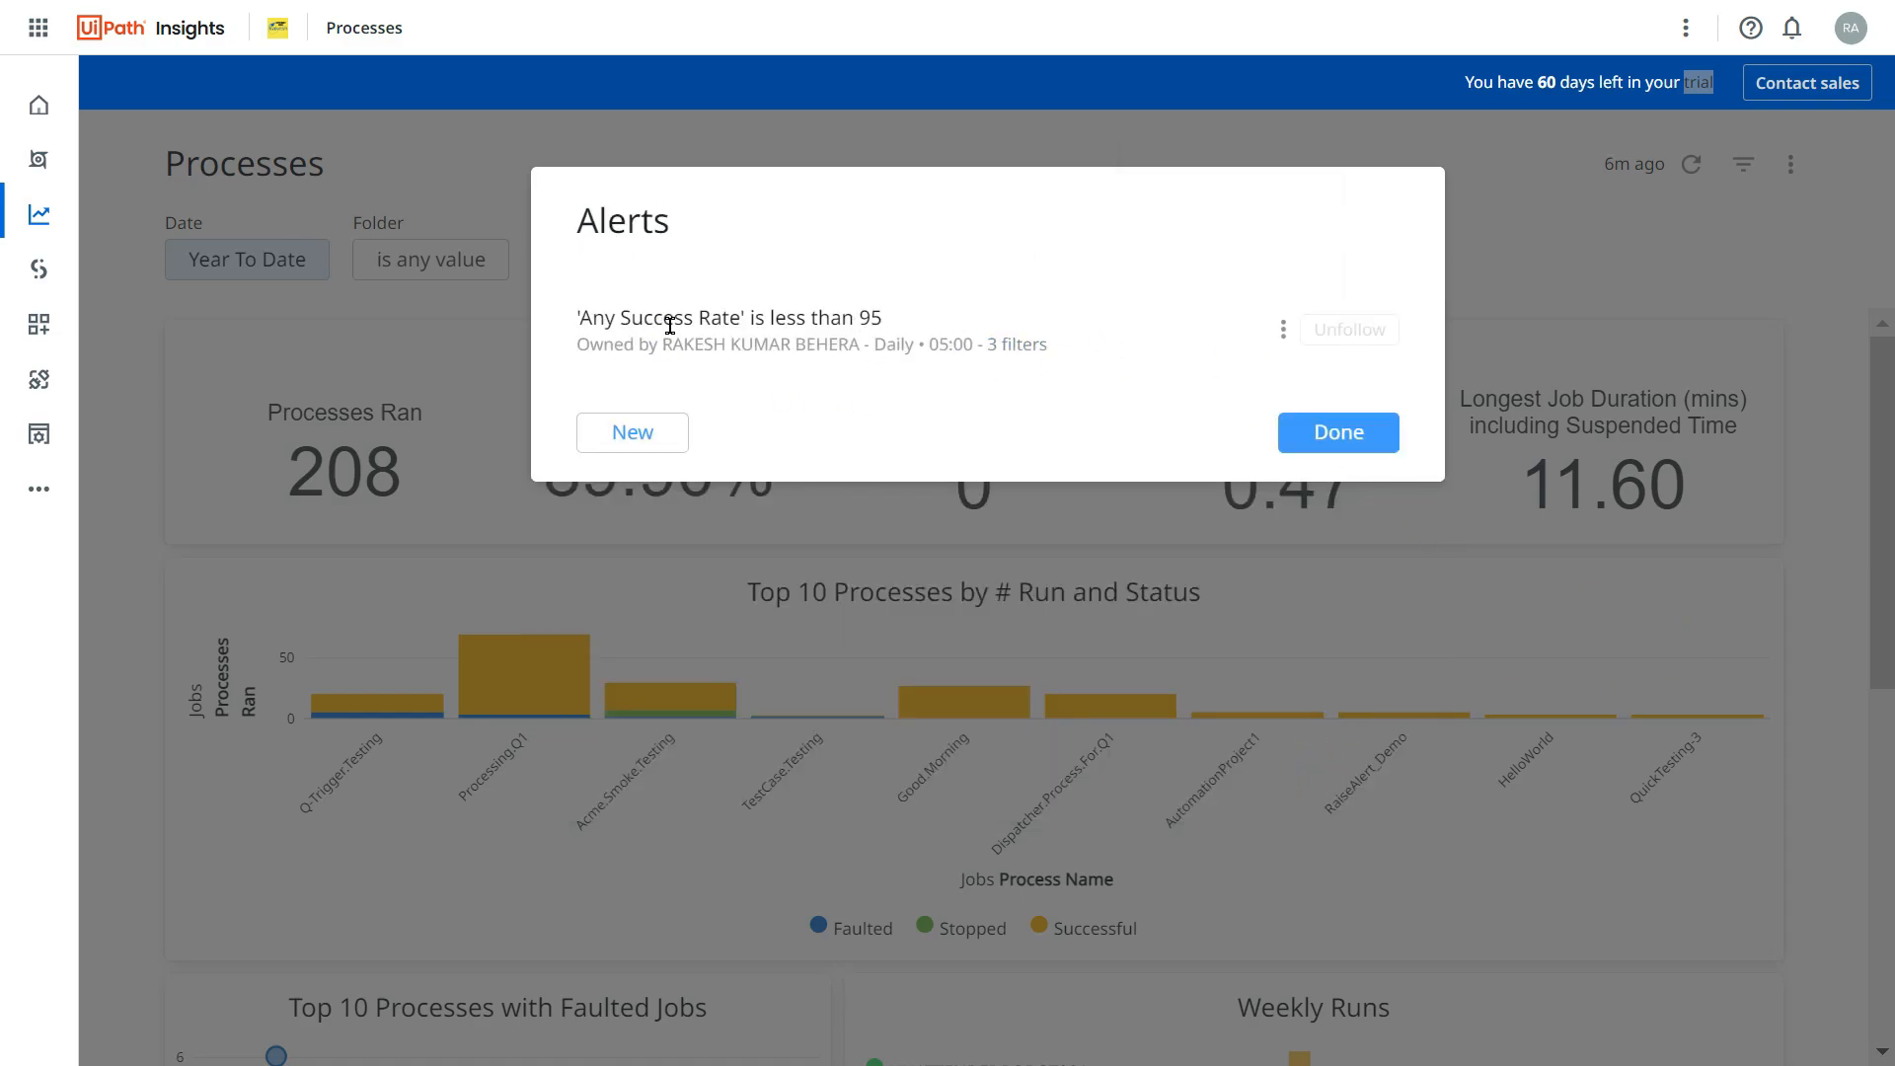
mouse_move(631, 432)
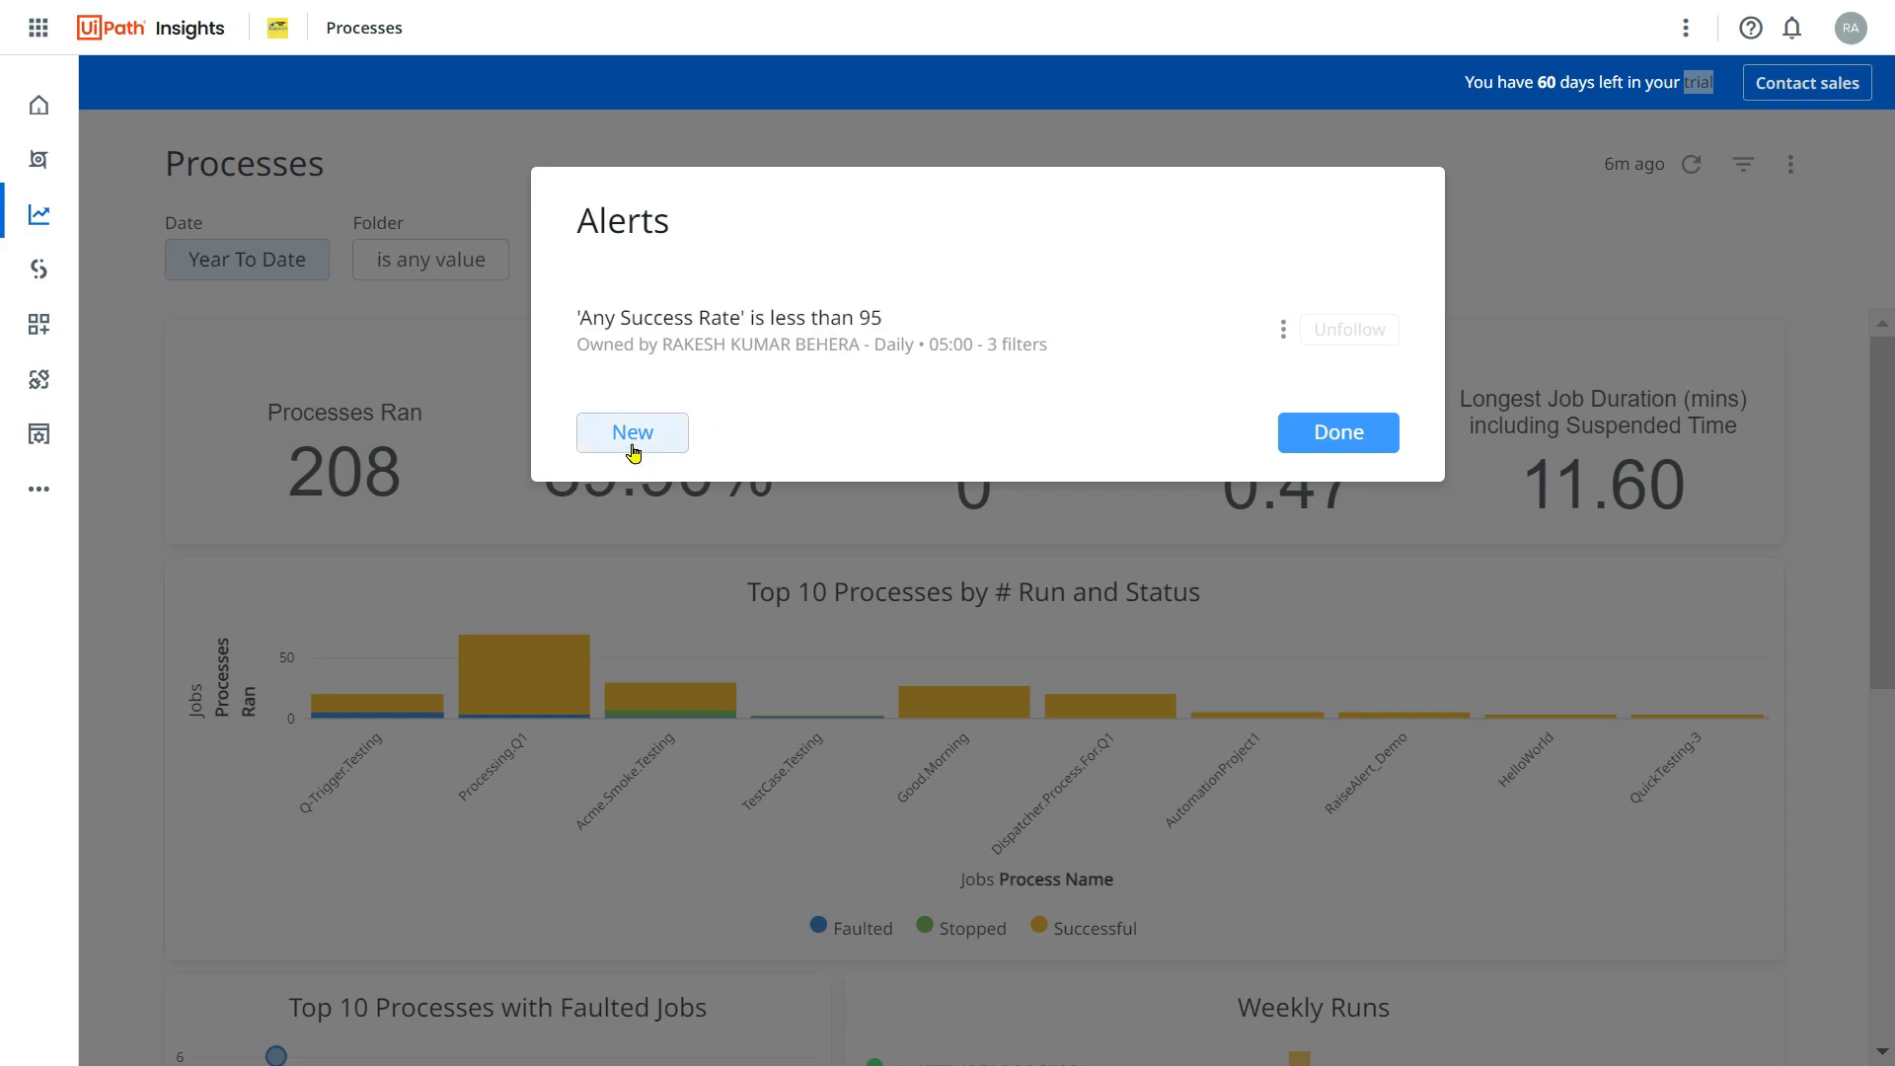
Draft a Longest Job Duration alert, cancel it, and close the alerts list.
left_click(631, 433)
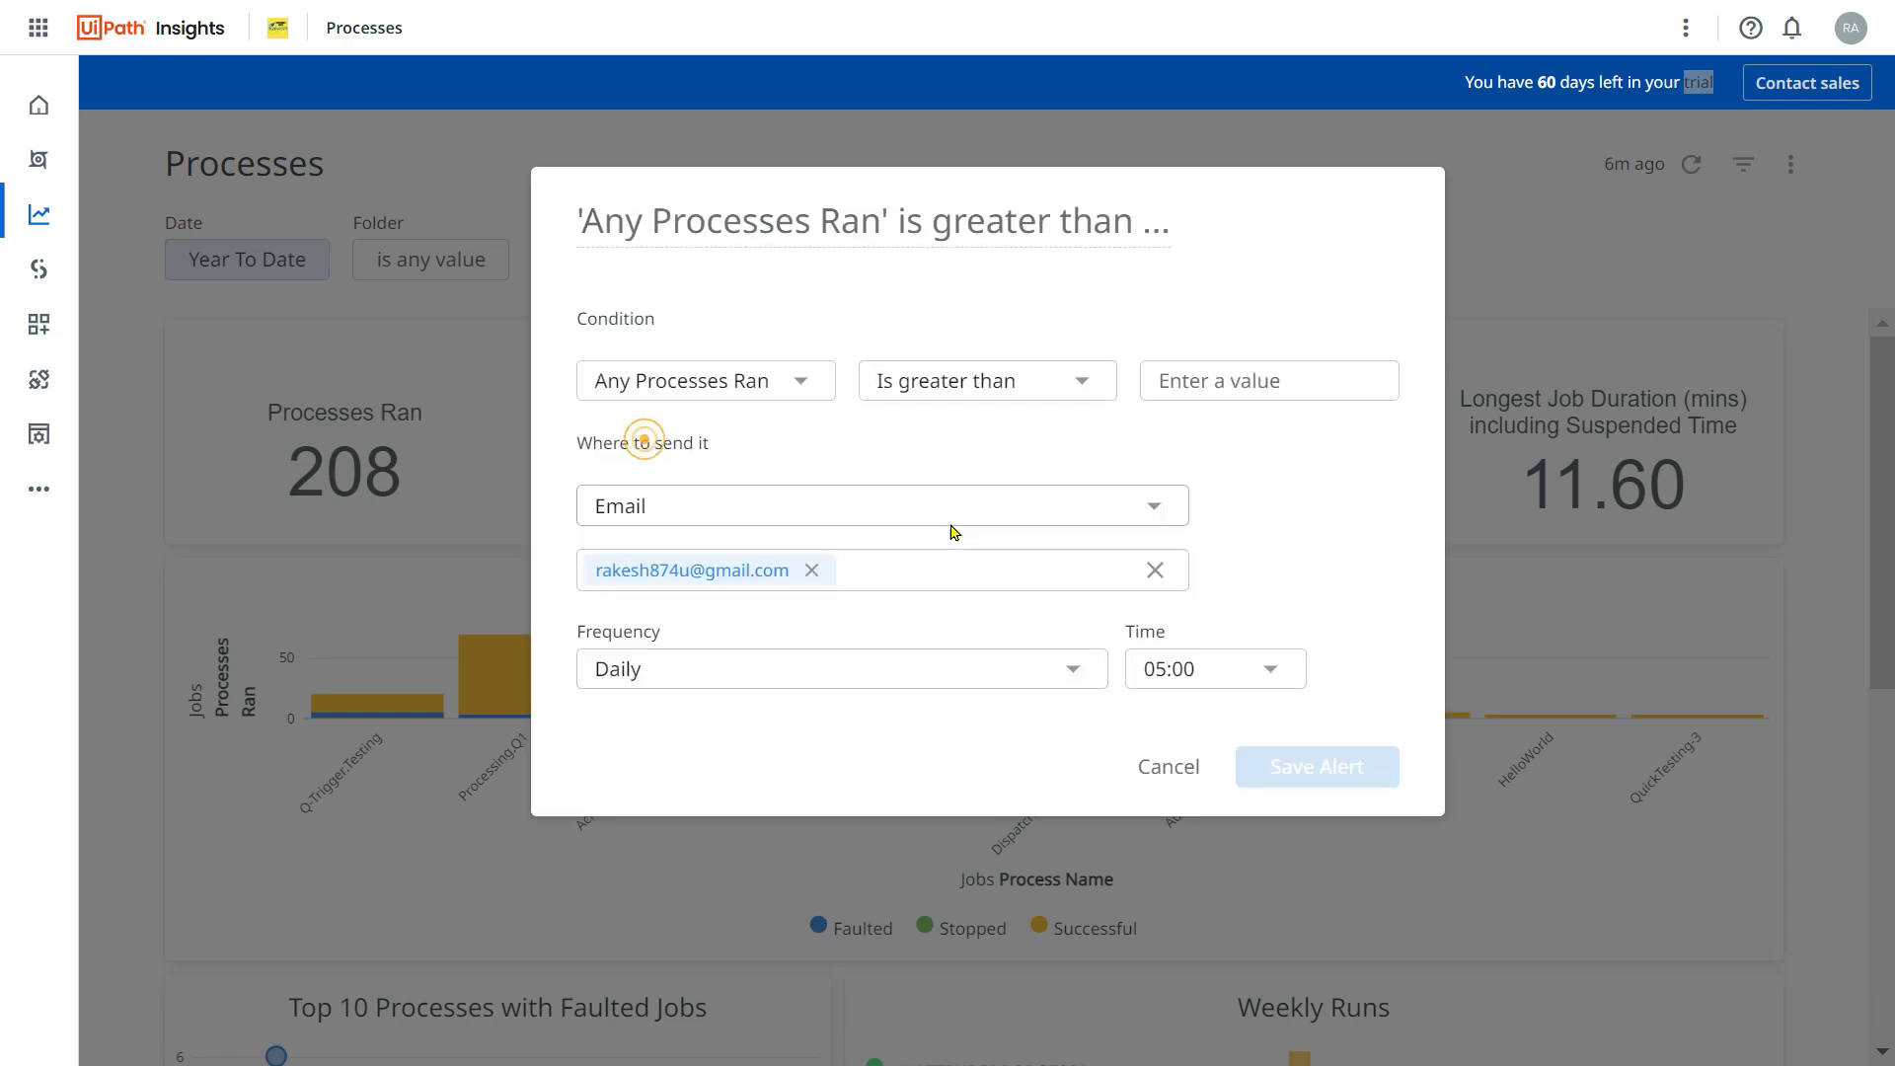
left_click(705, 379)
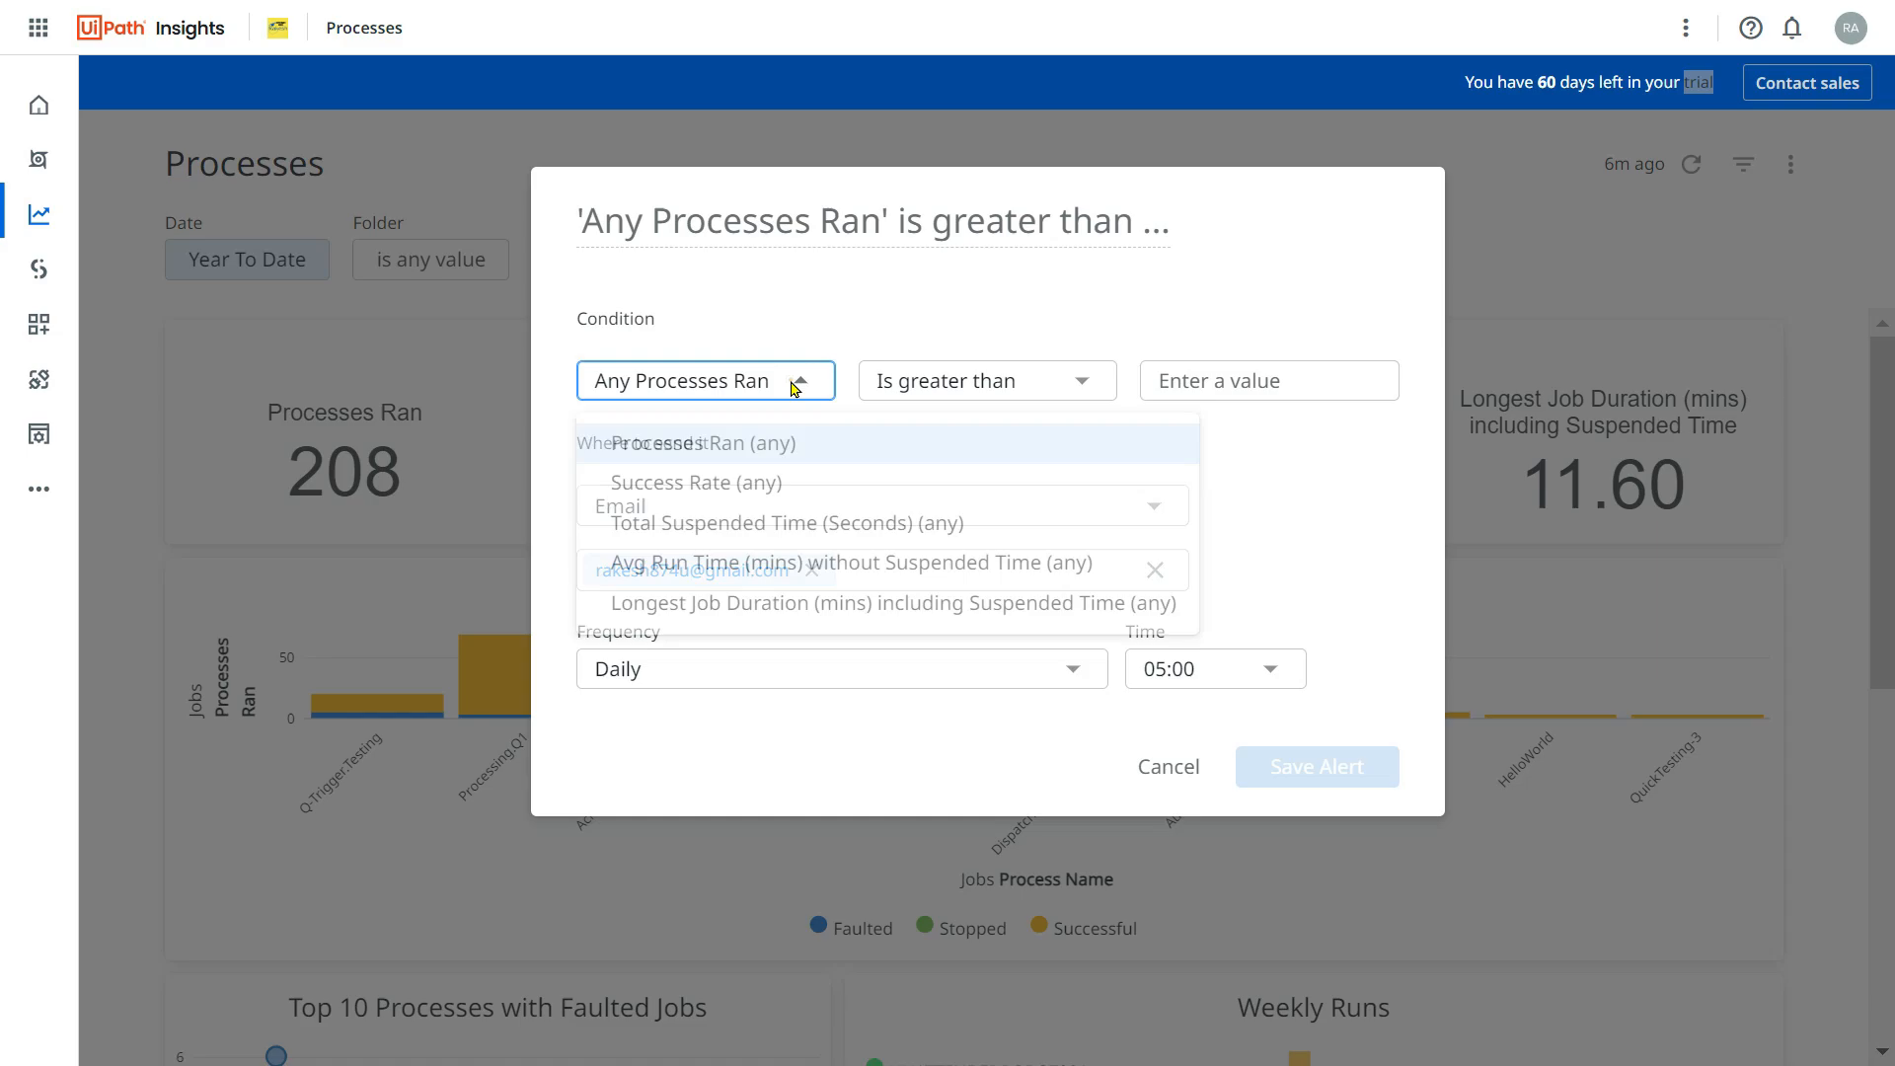
left_click(893, 603)
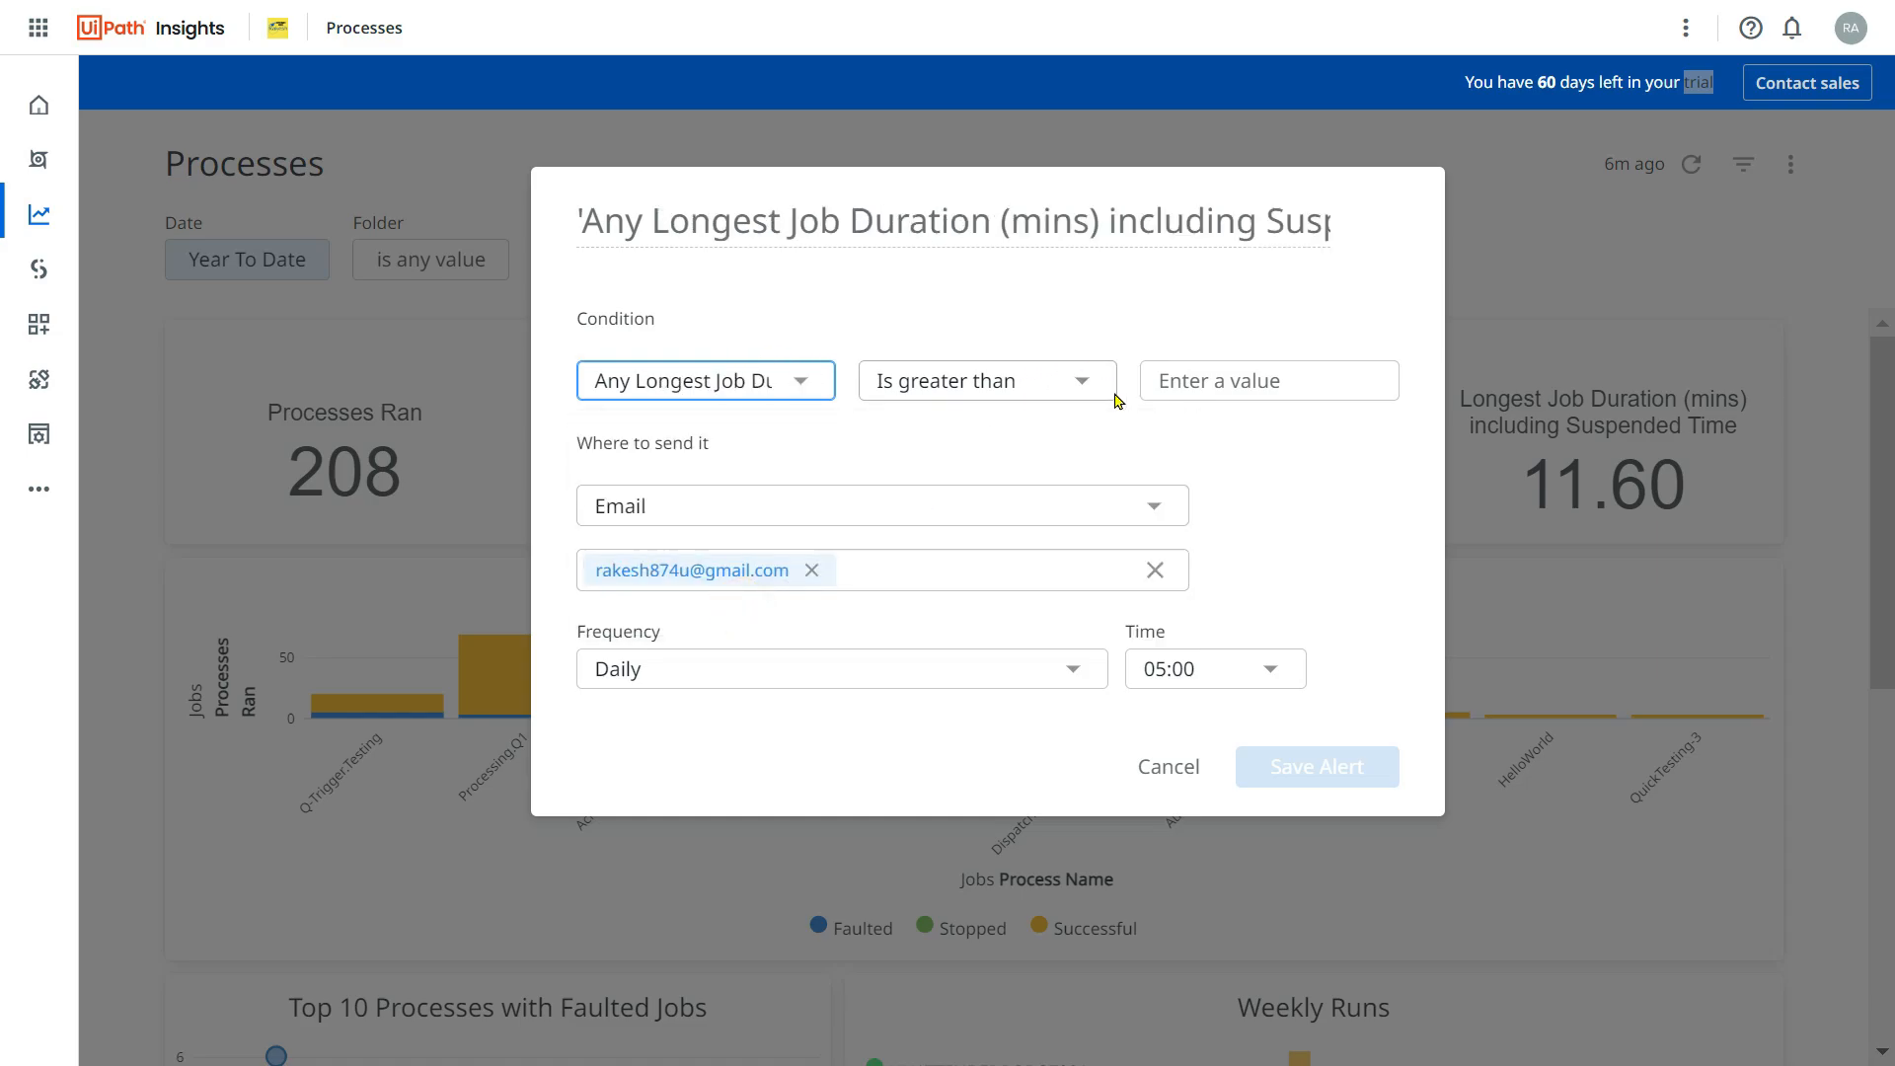
left_click(1254, 381)
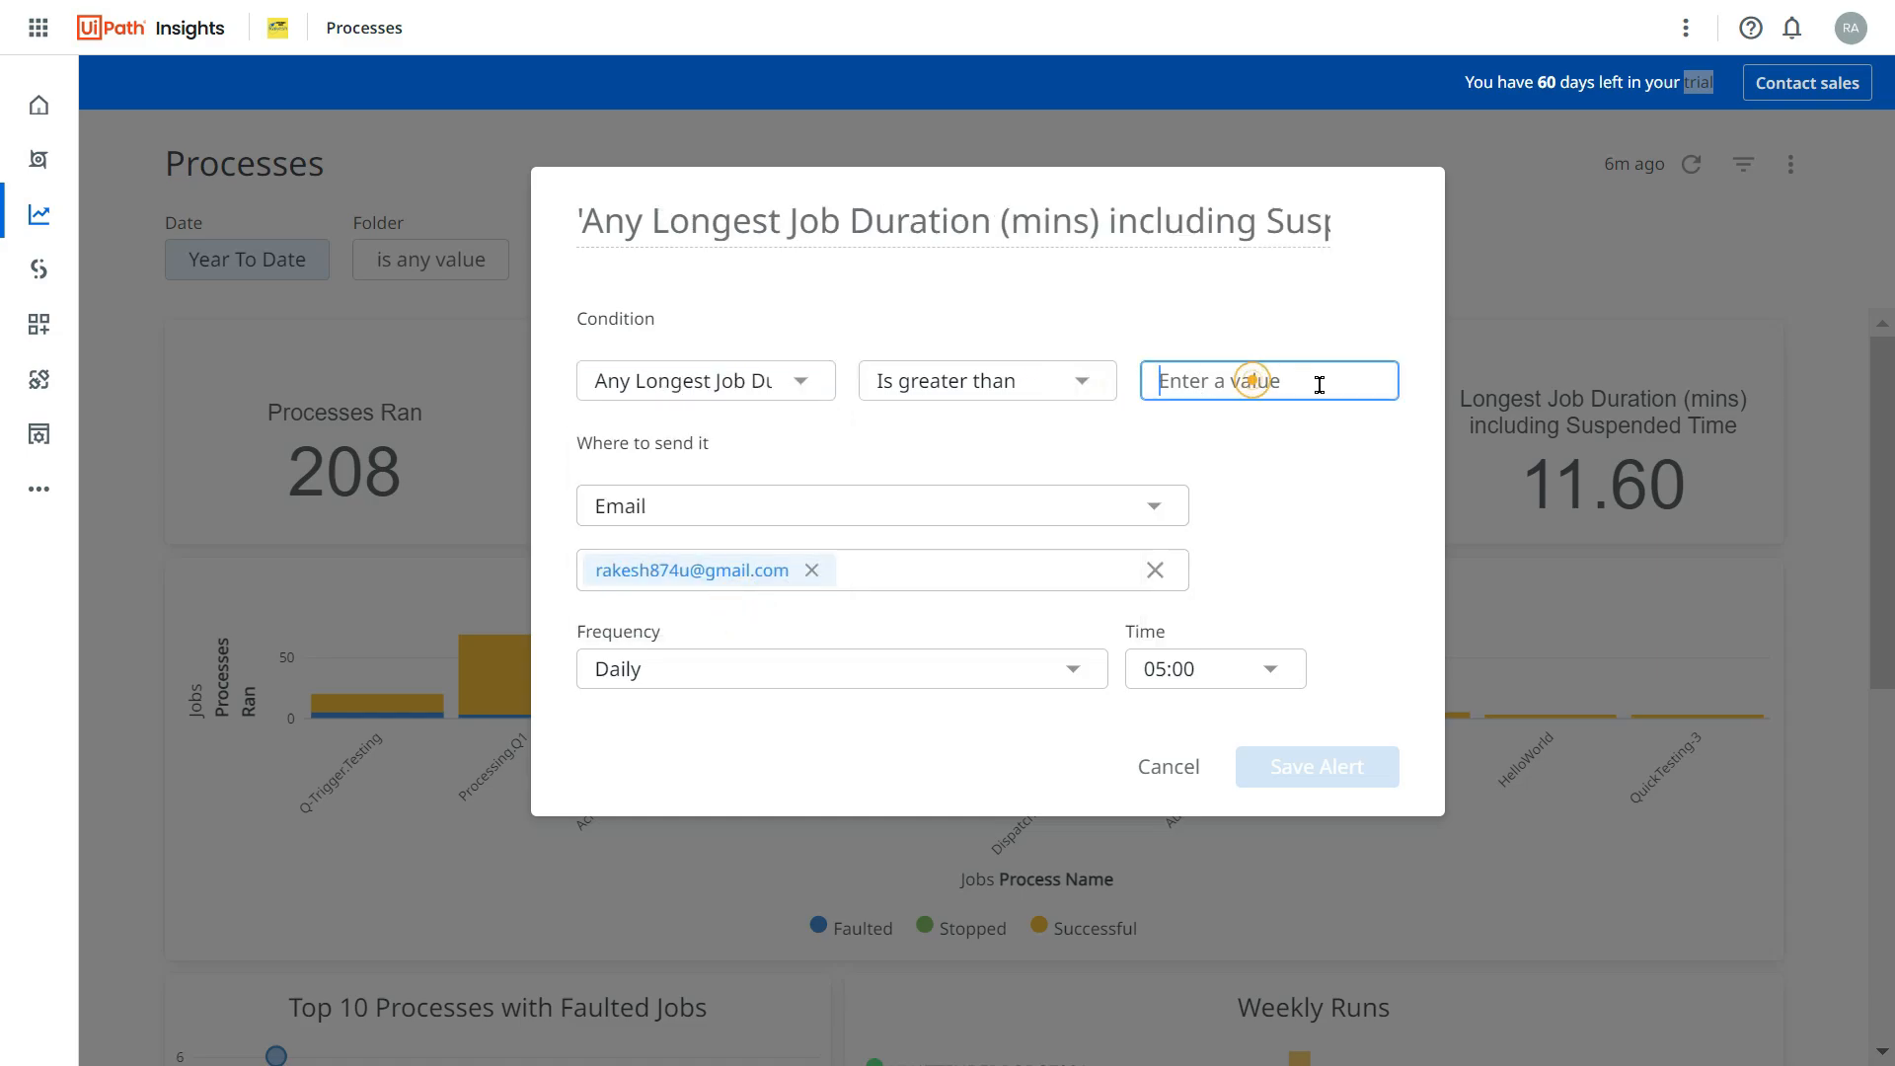
mouse_move(737, 366)
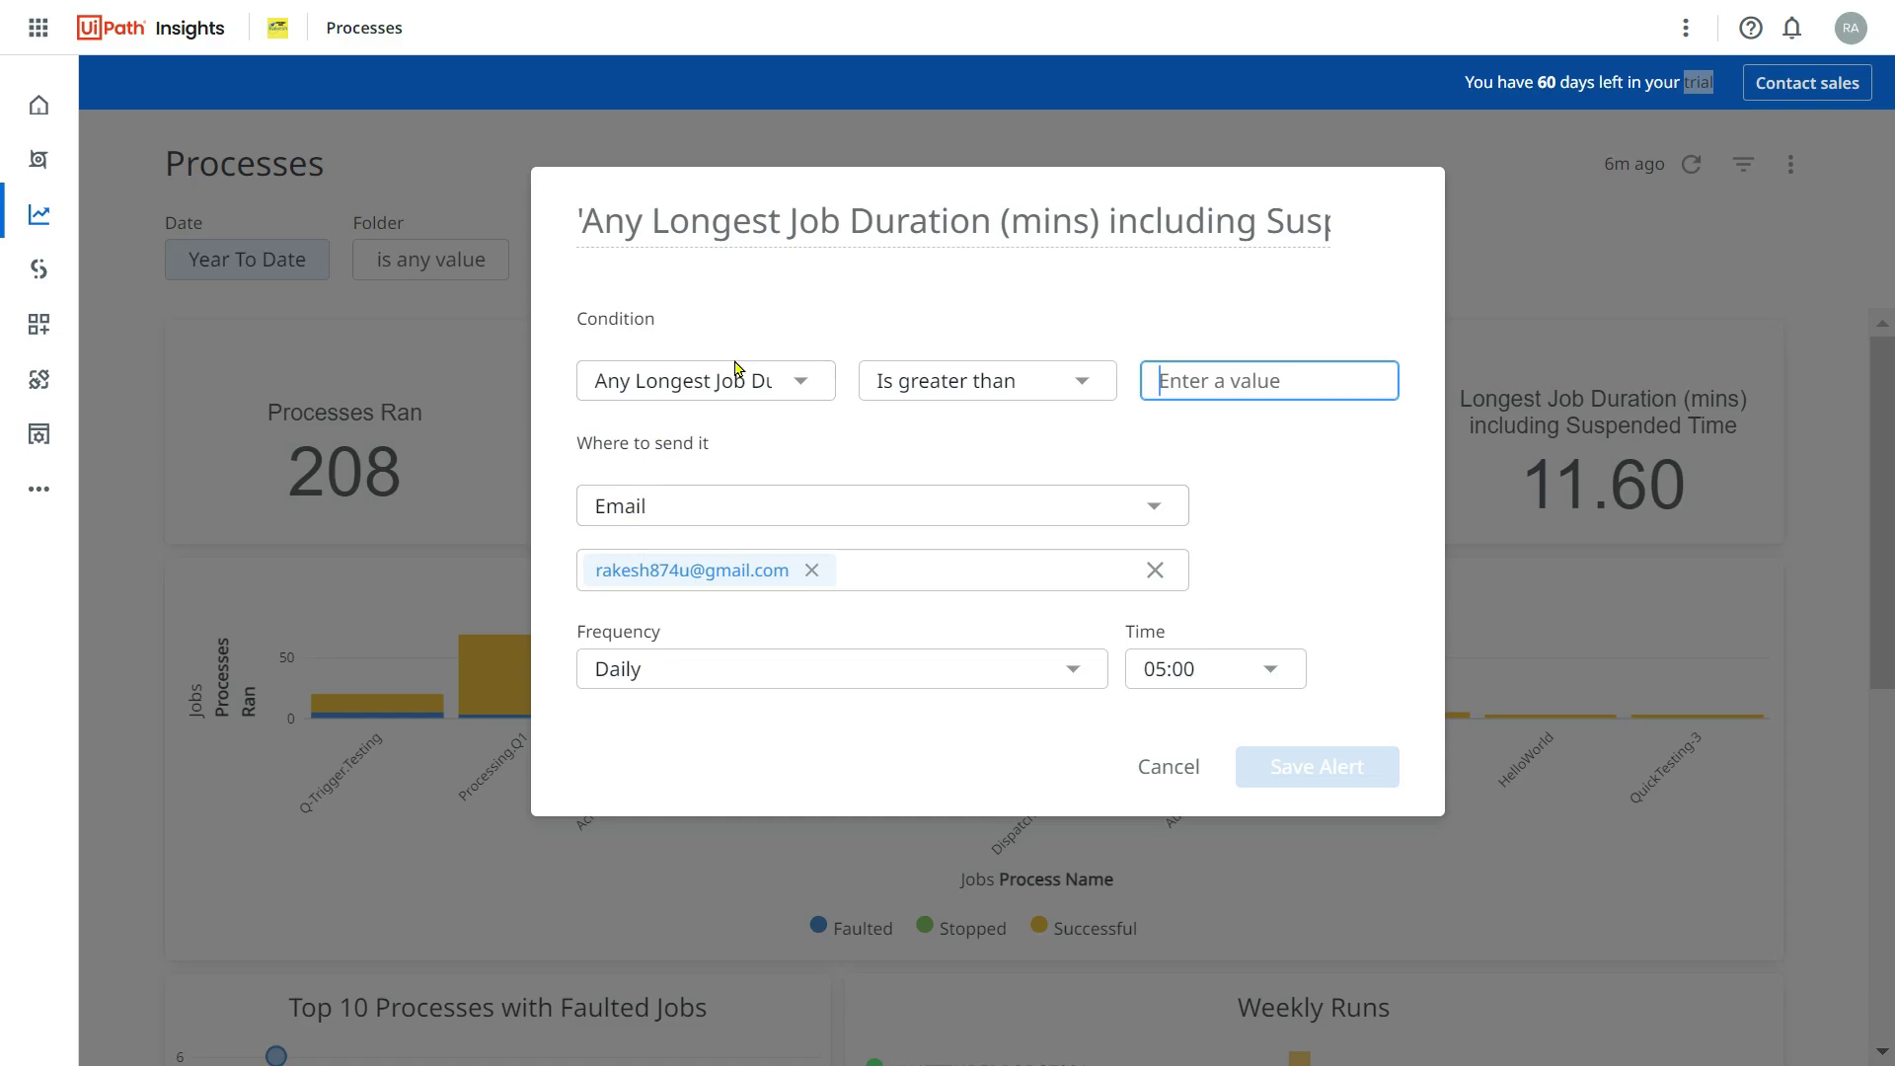
mouse_move(1168, 766)
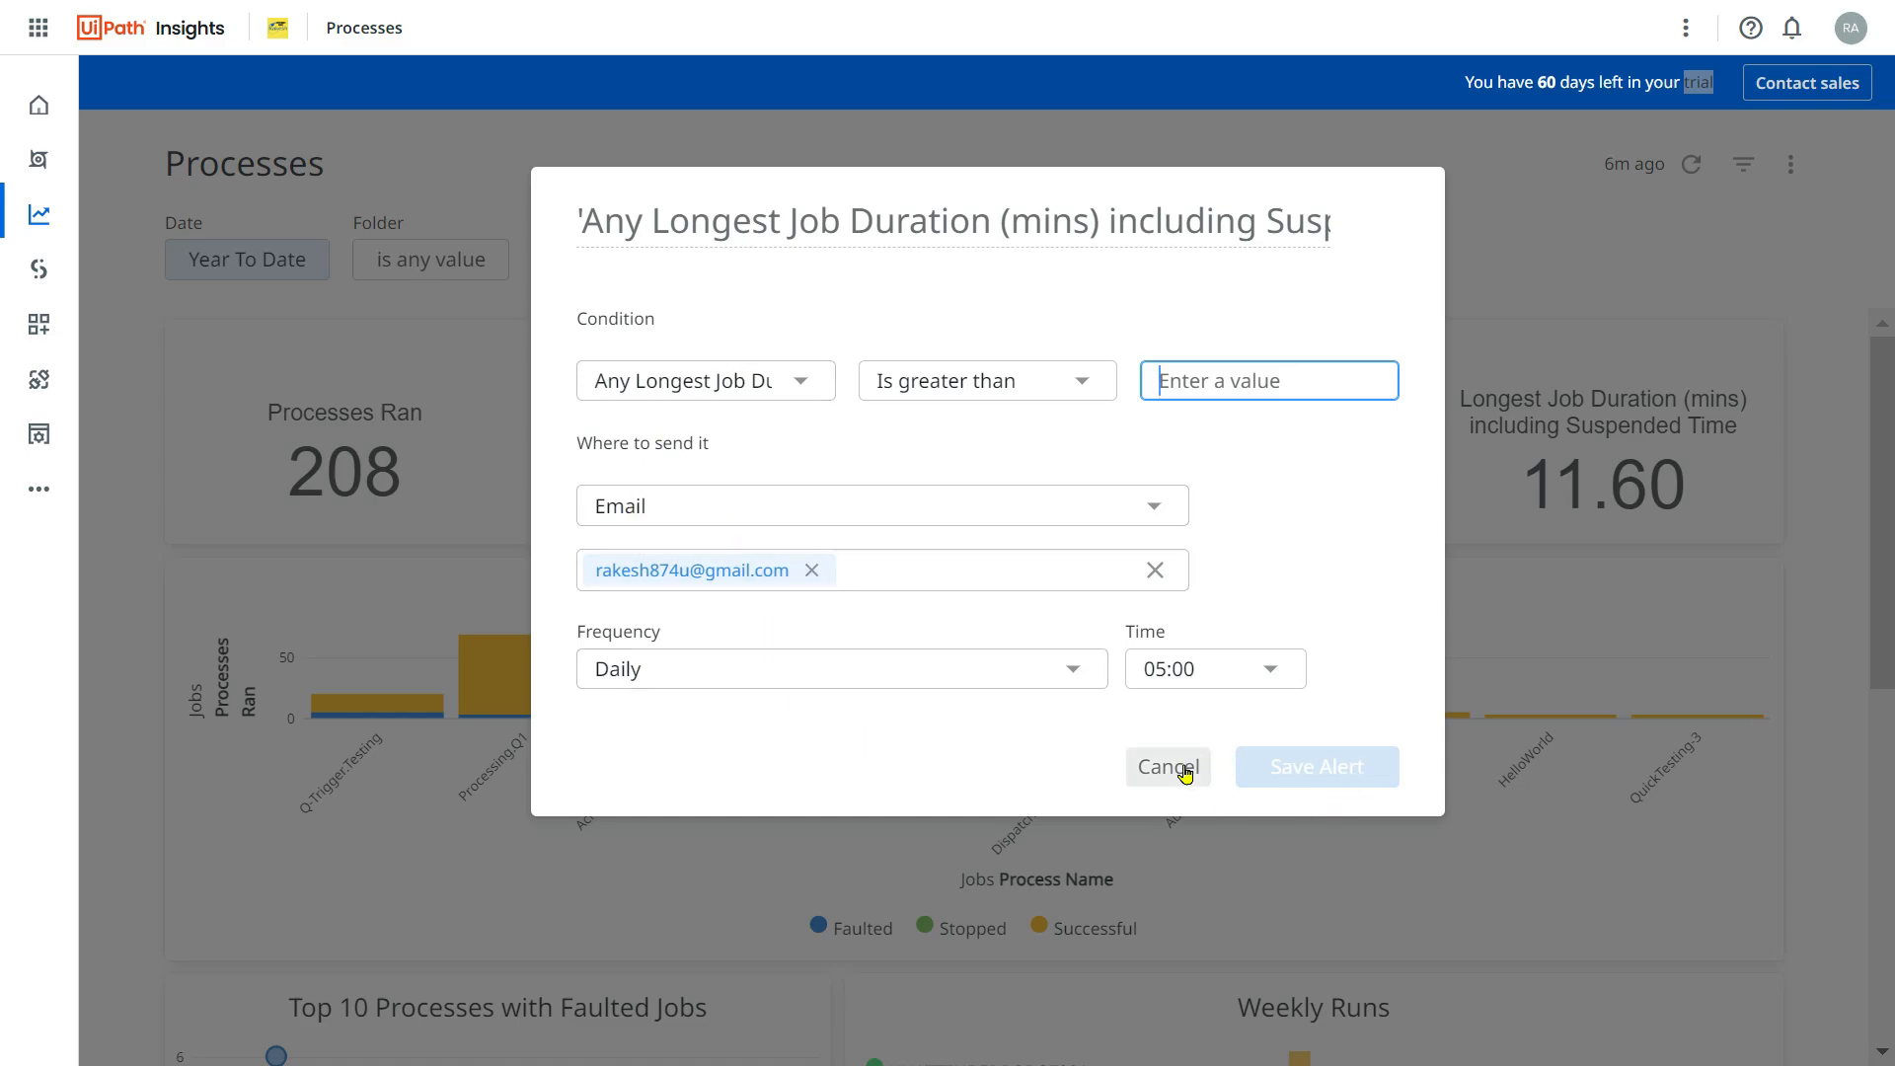
left_click(1168, 768)
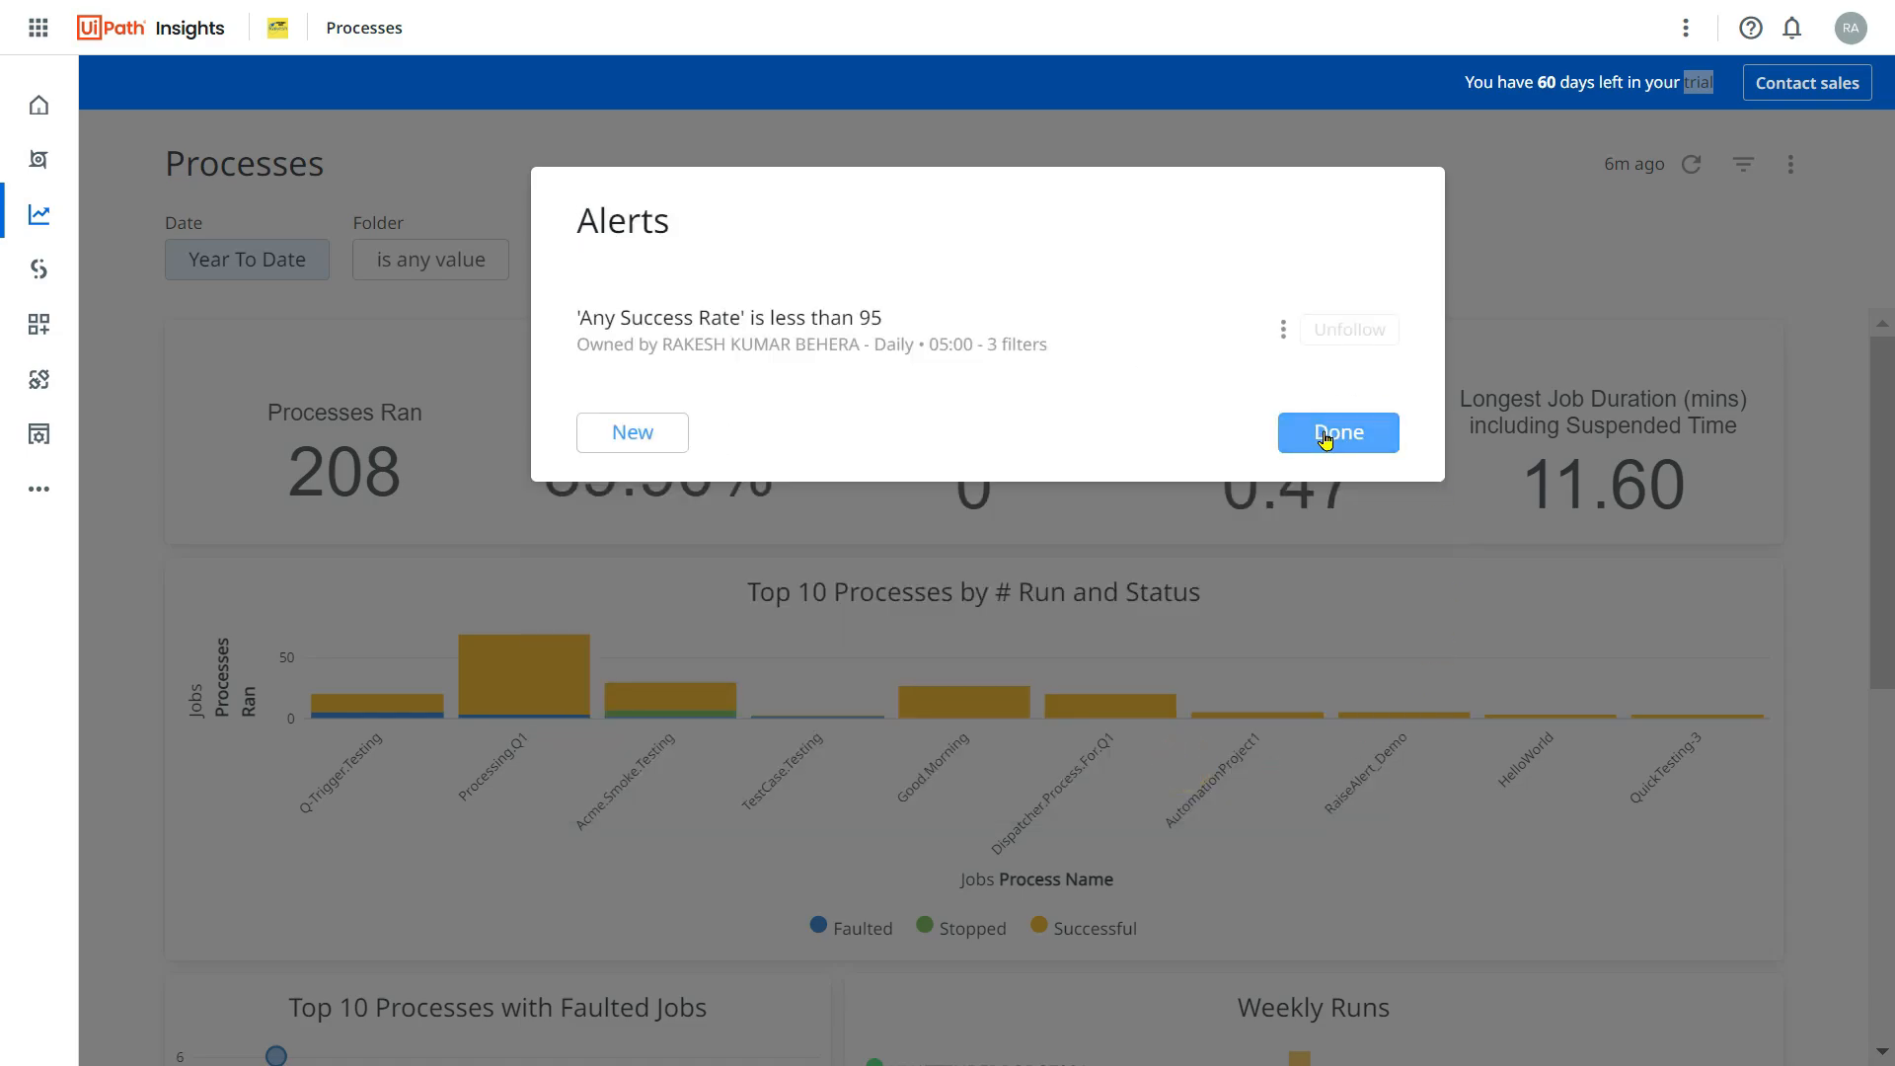
left_click(1337, 431)
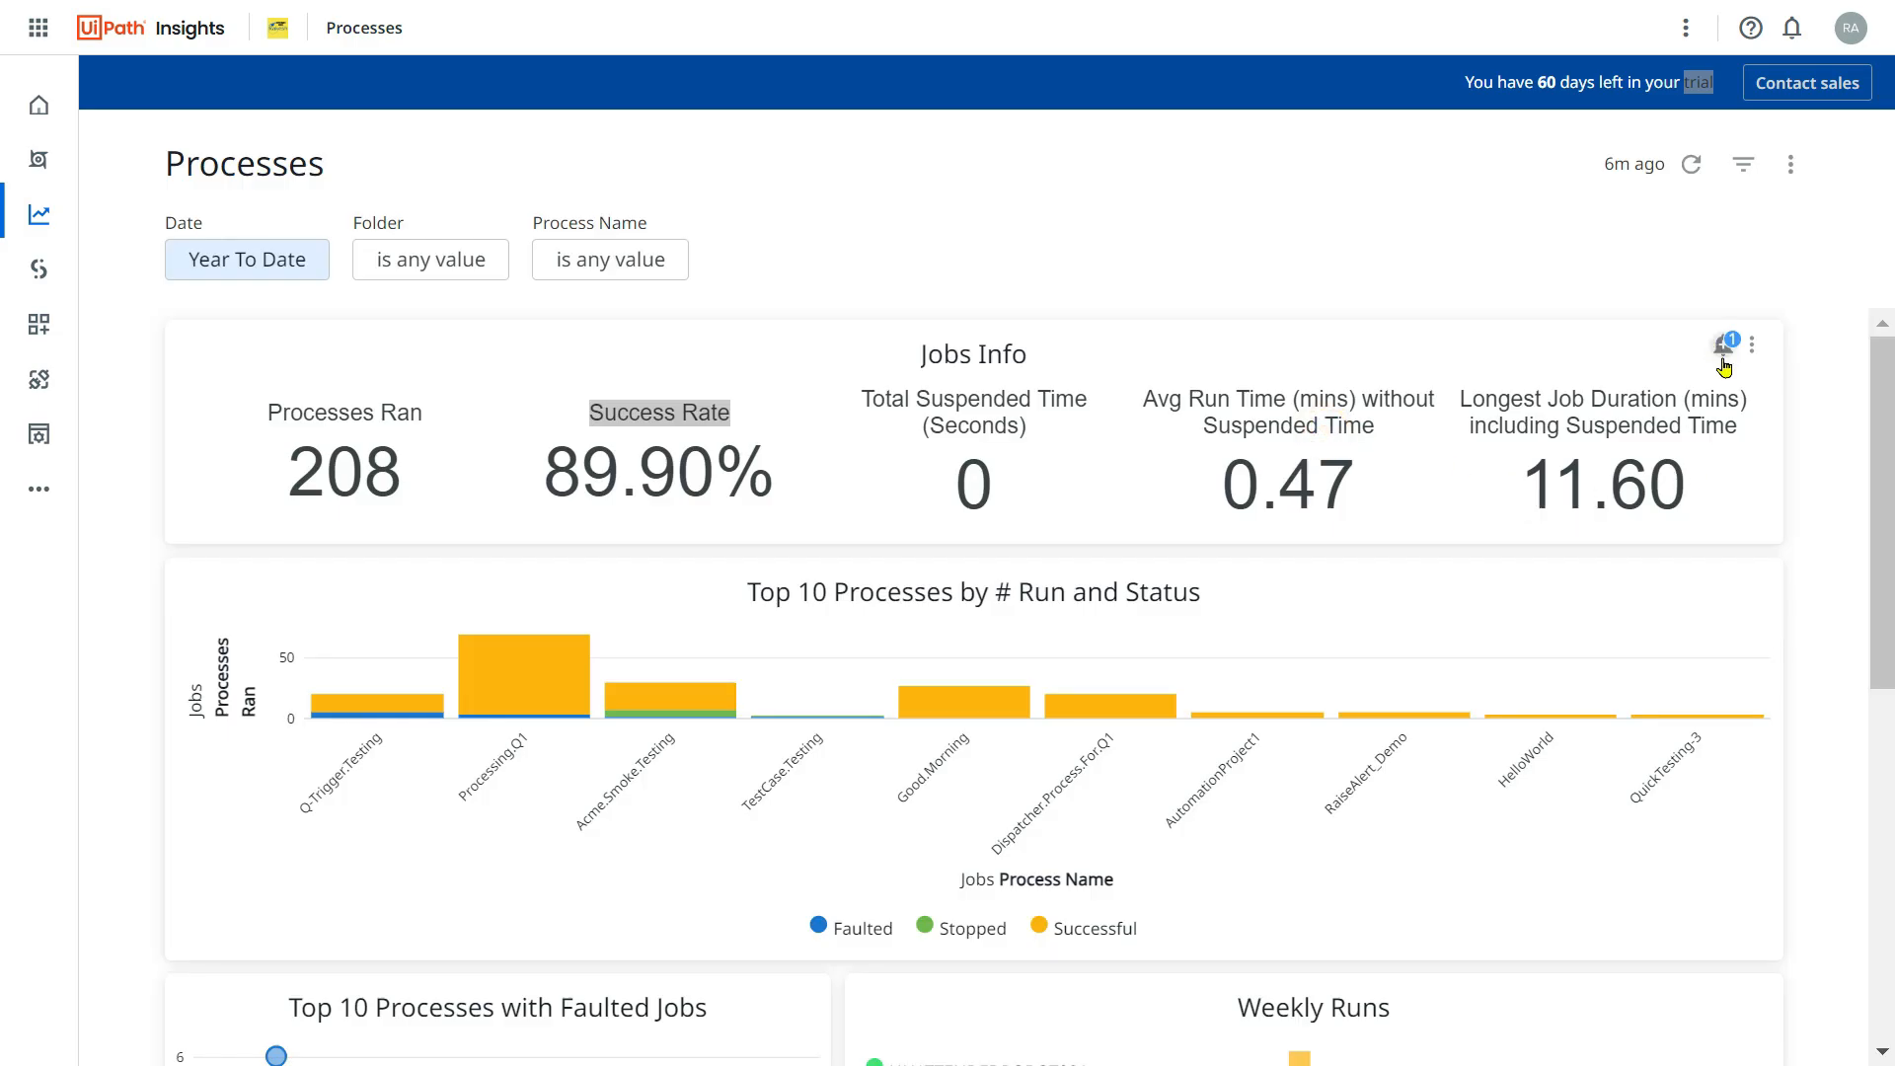
mouse_move(1725, 344)
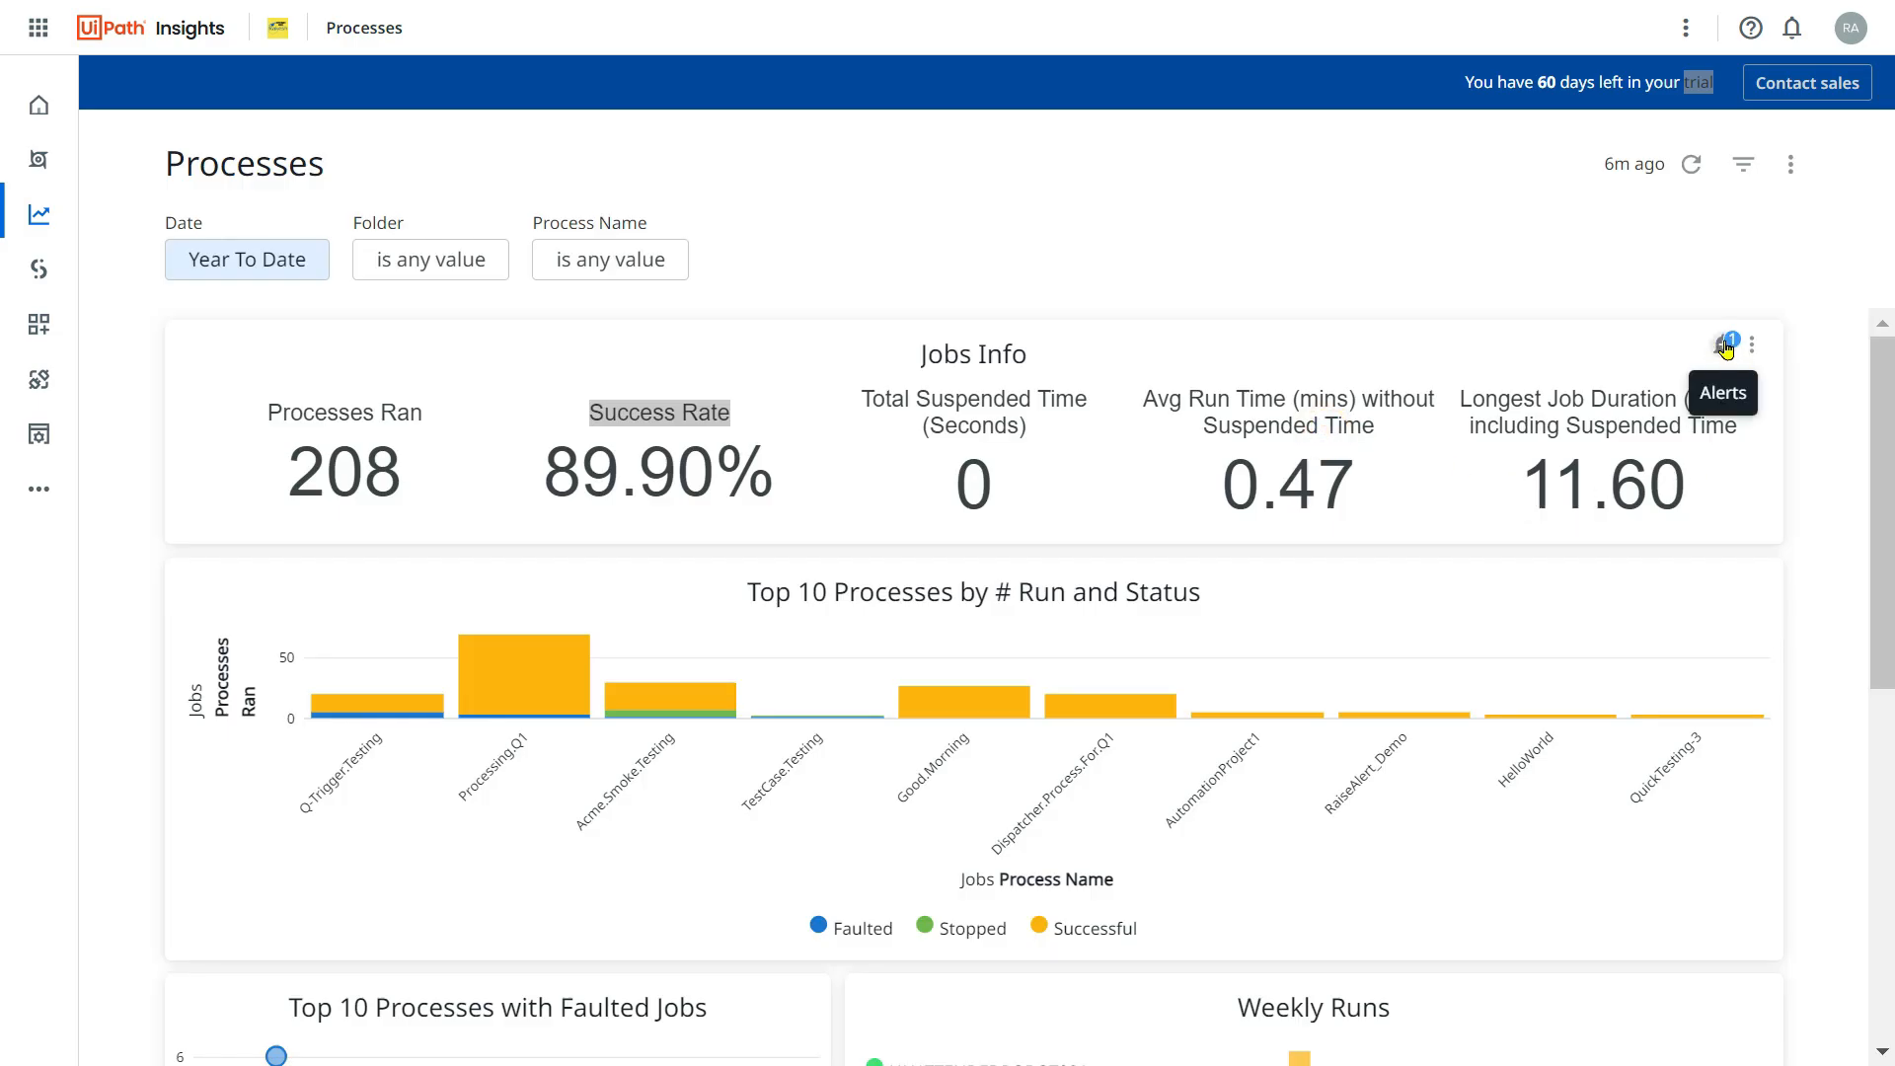
mouse_move(219, 340)
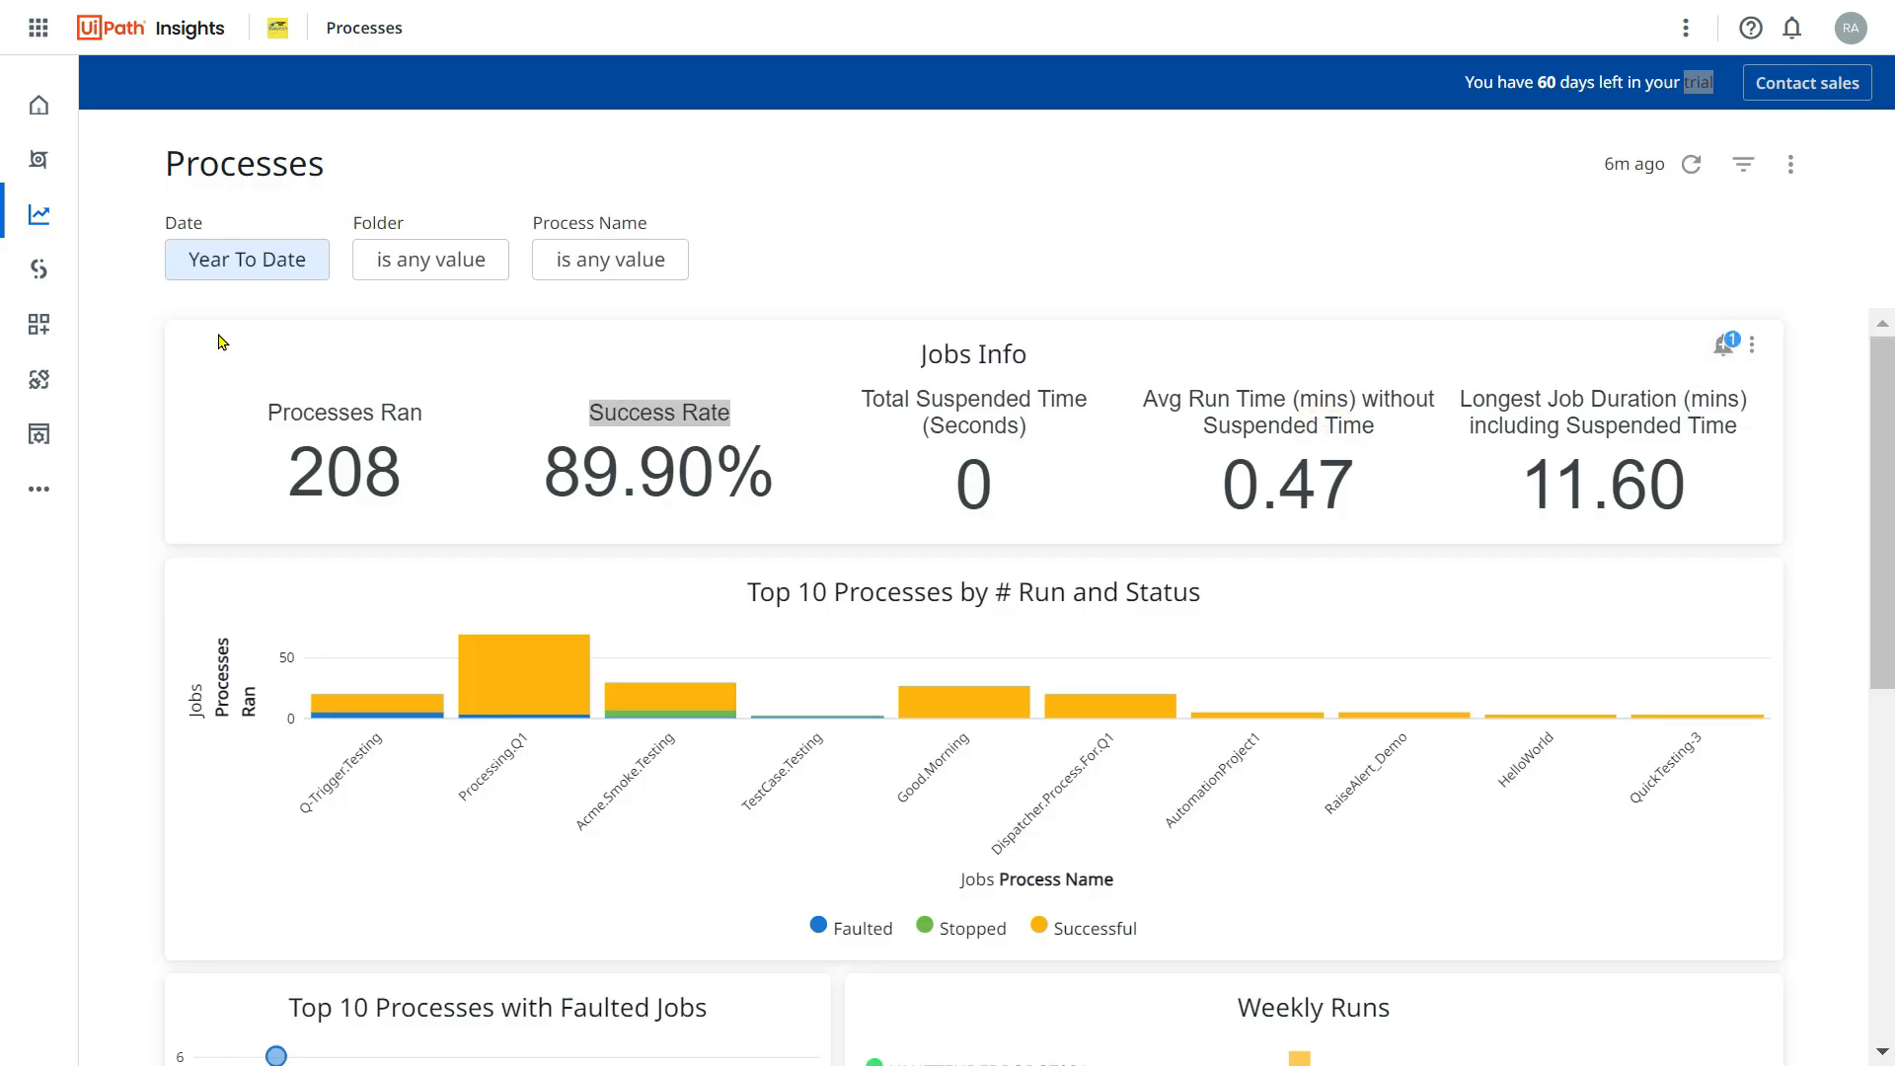
mouse_move(172, 344)
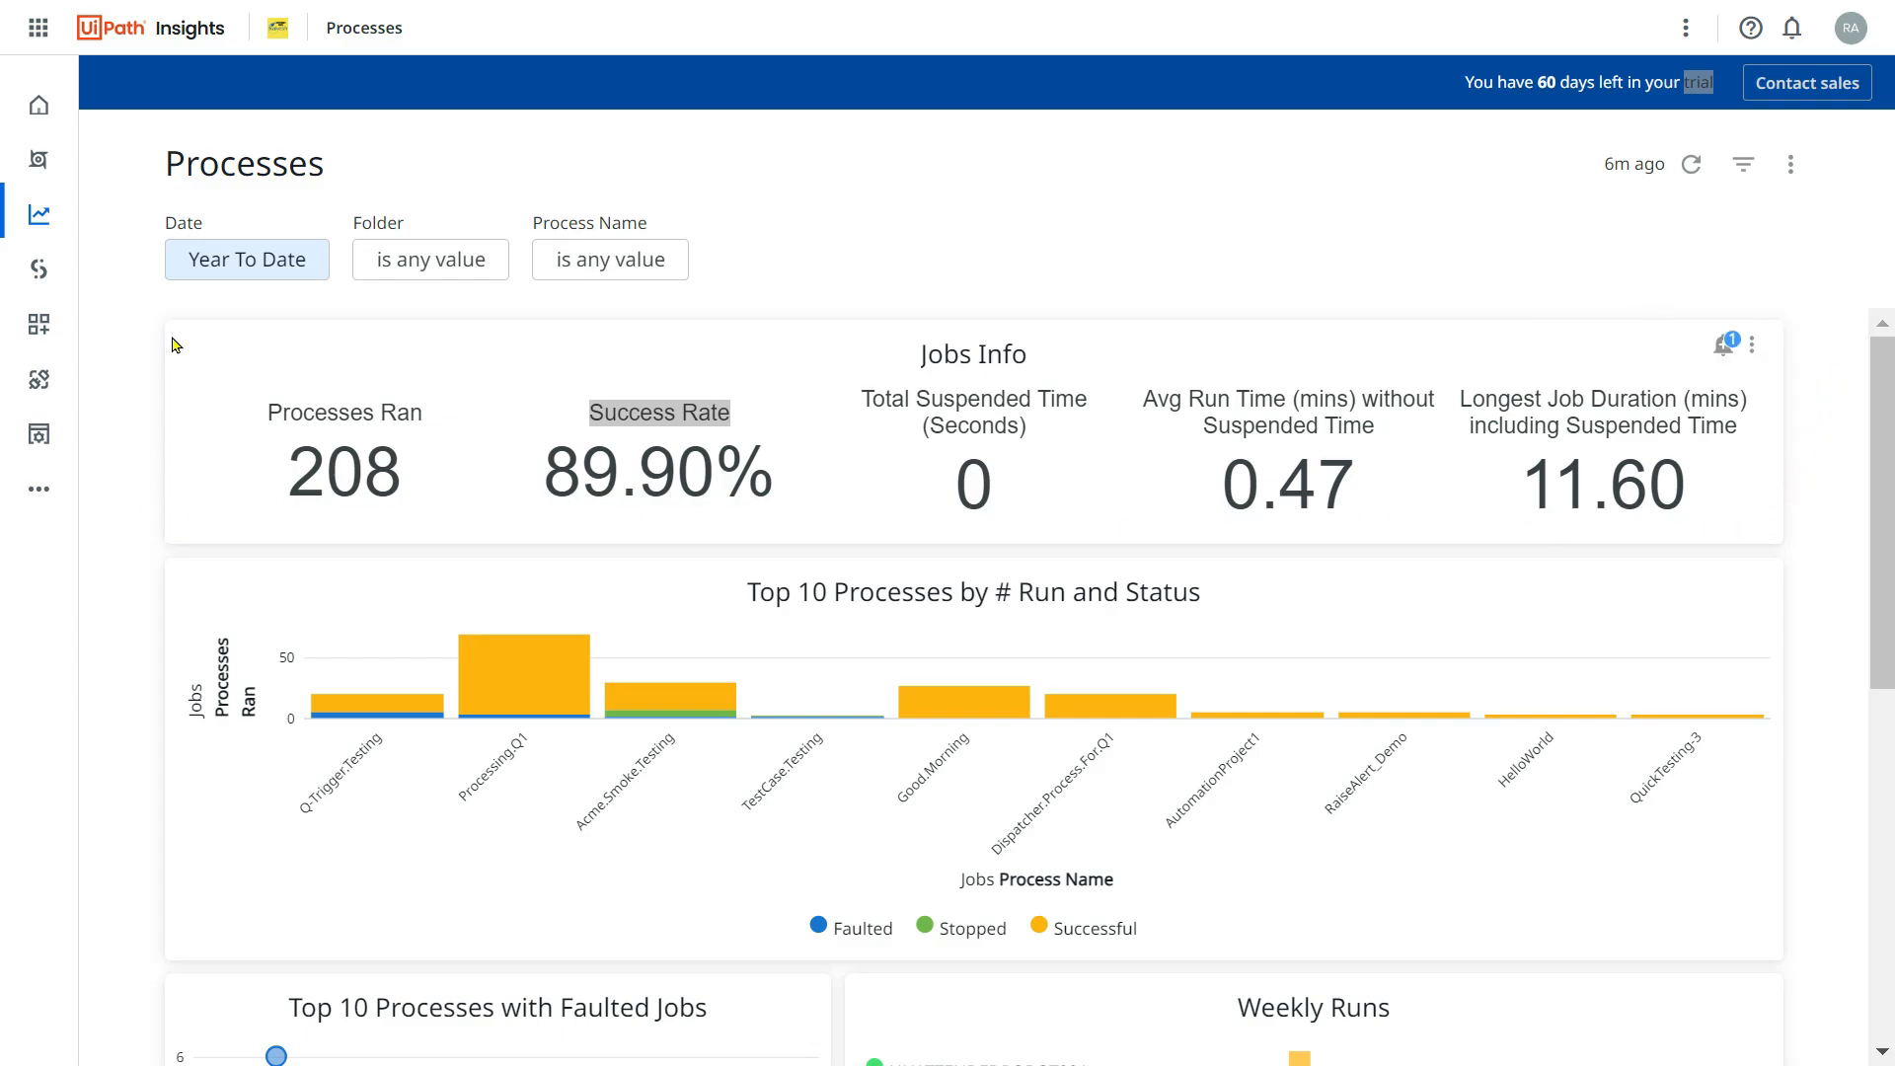
mouse_move(1724, 348)
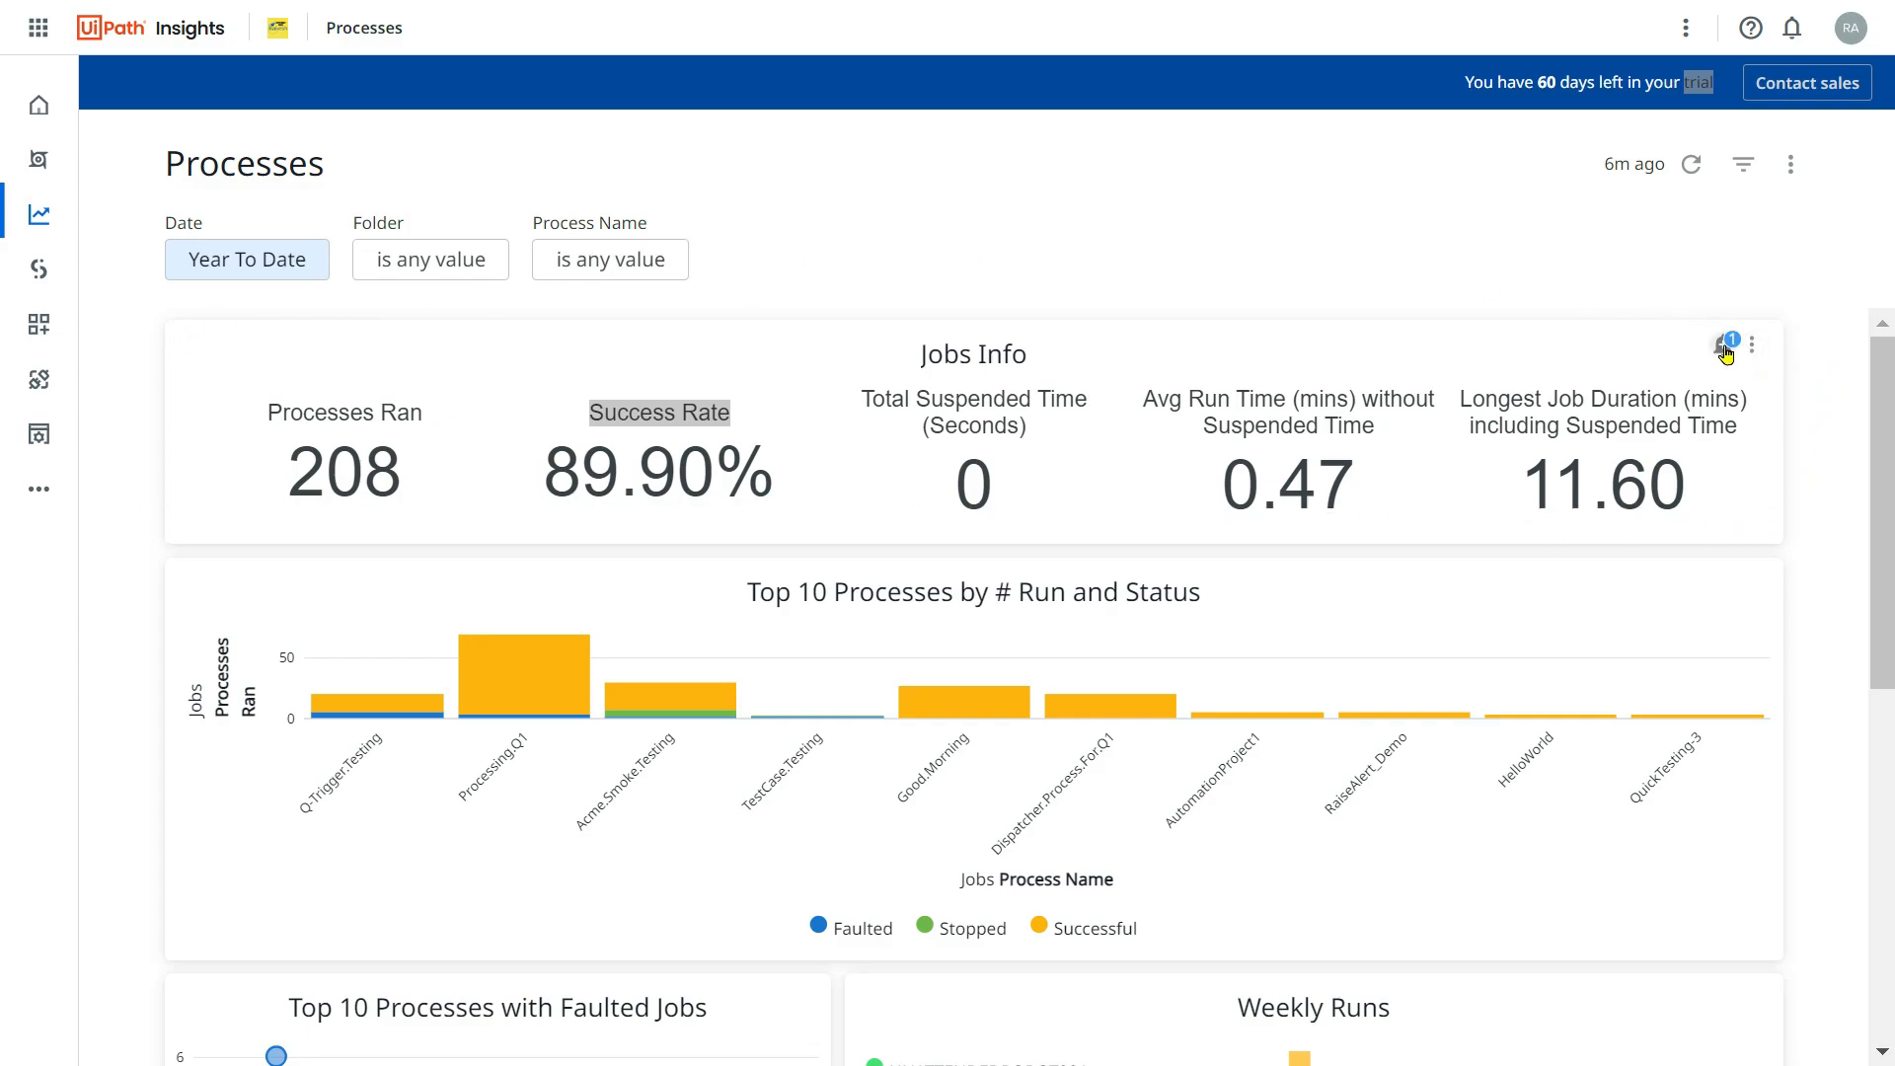
scroll("down", 3)
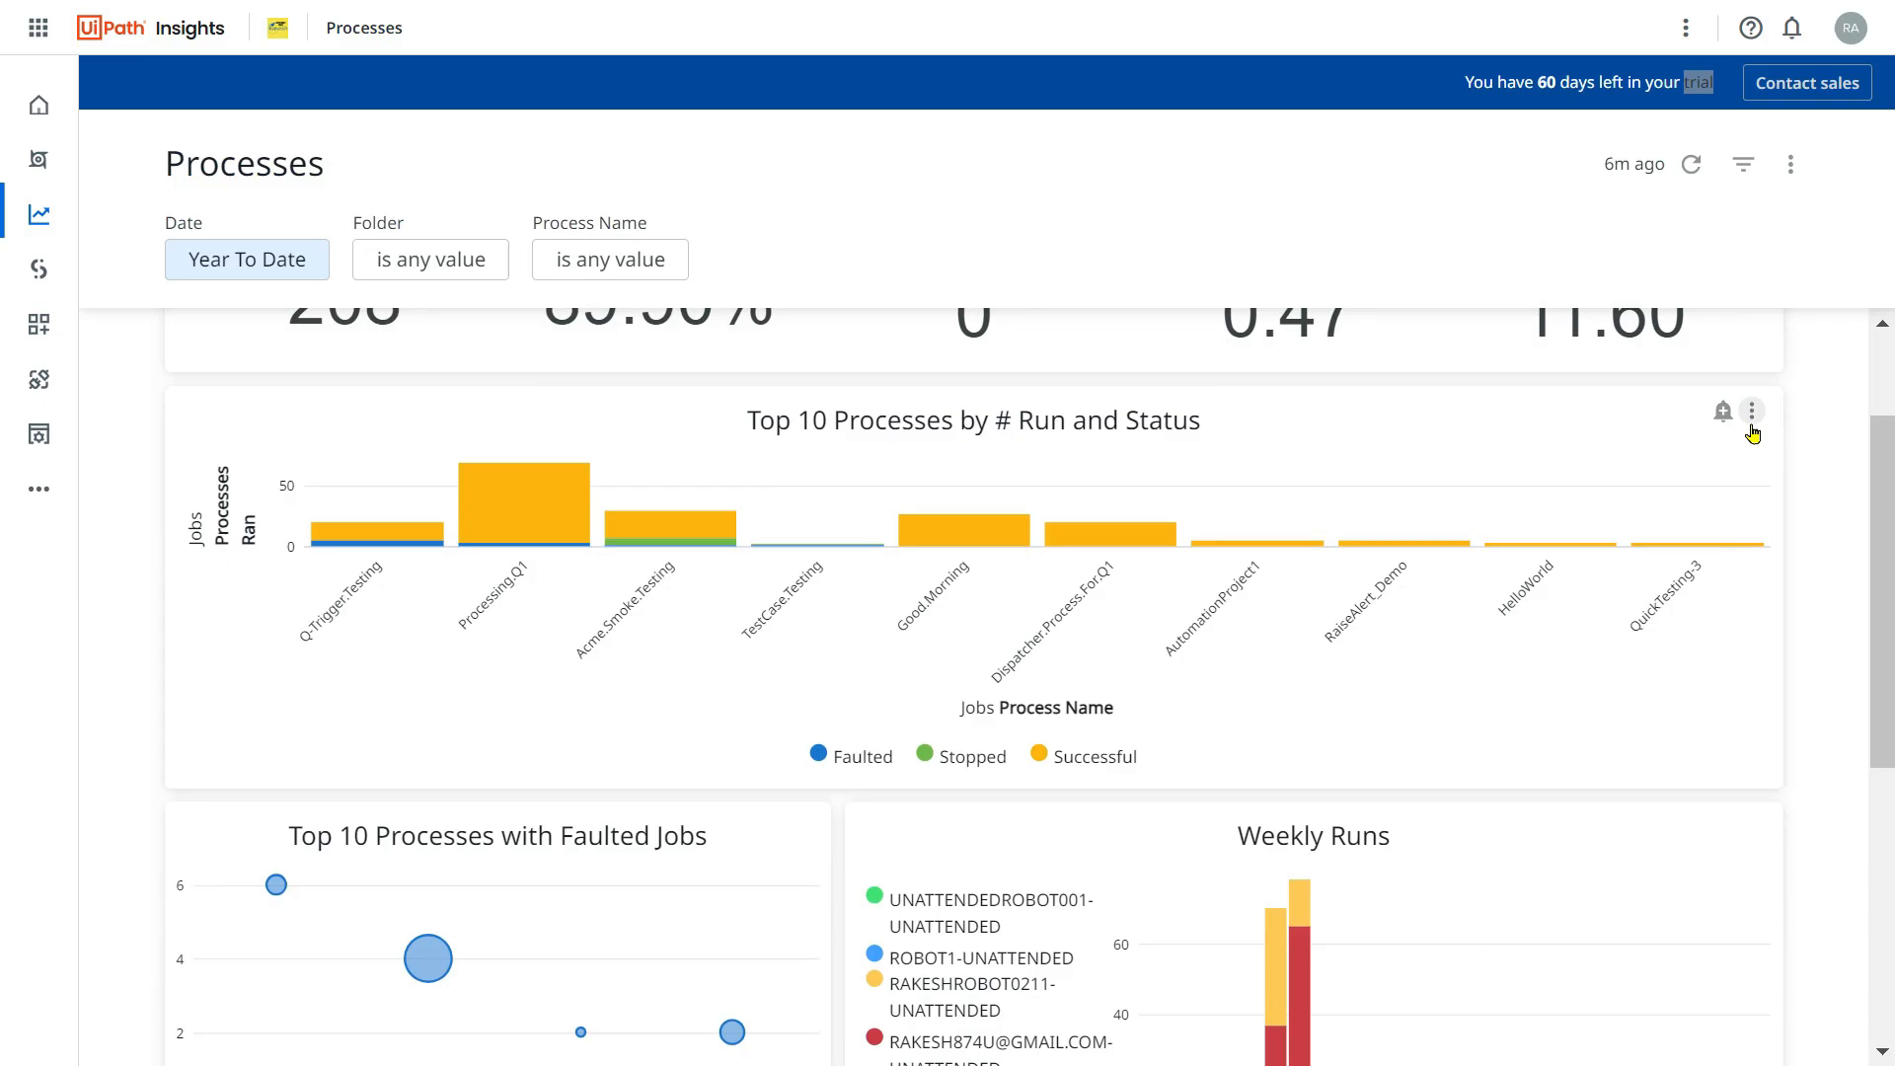
mouse_move(1689, 658)
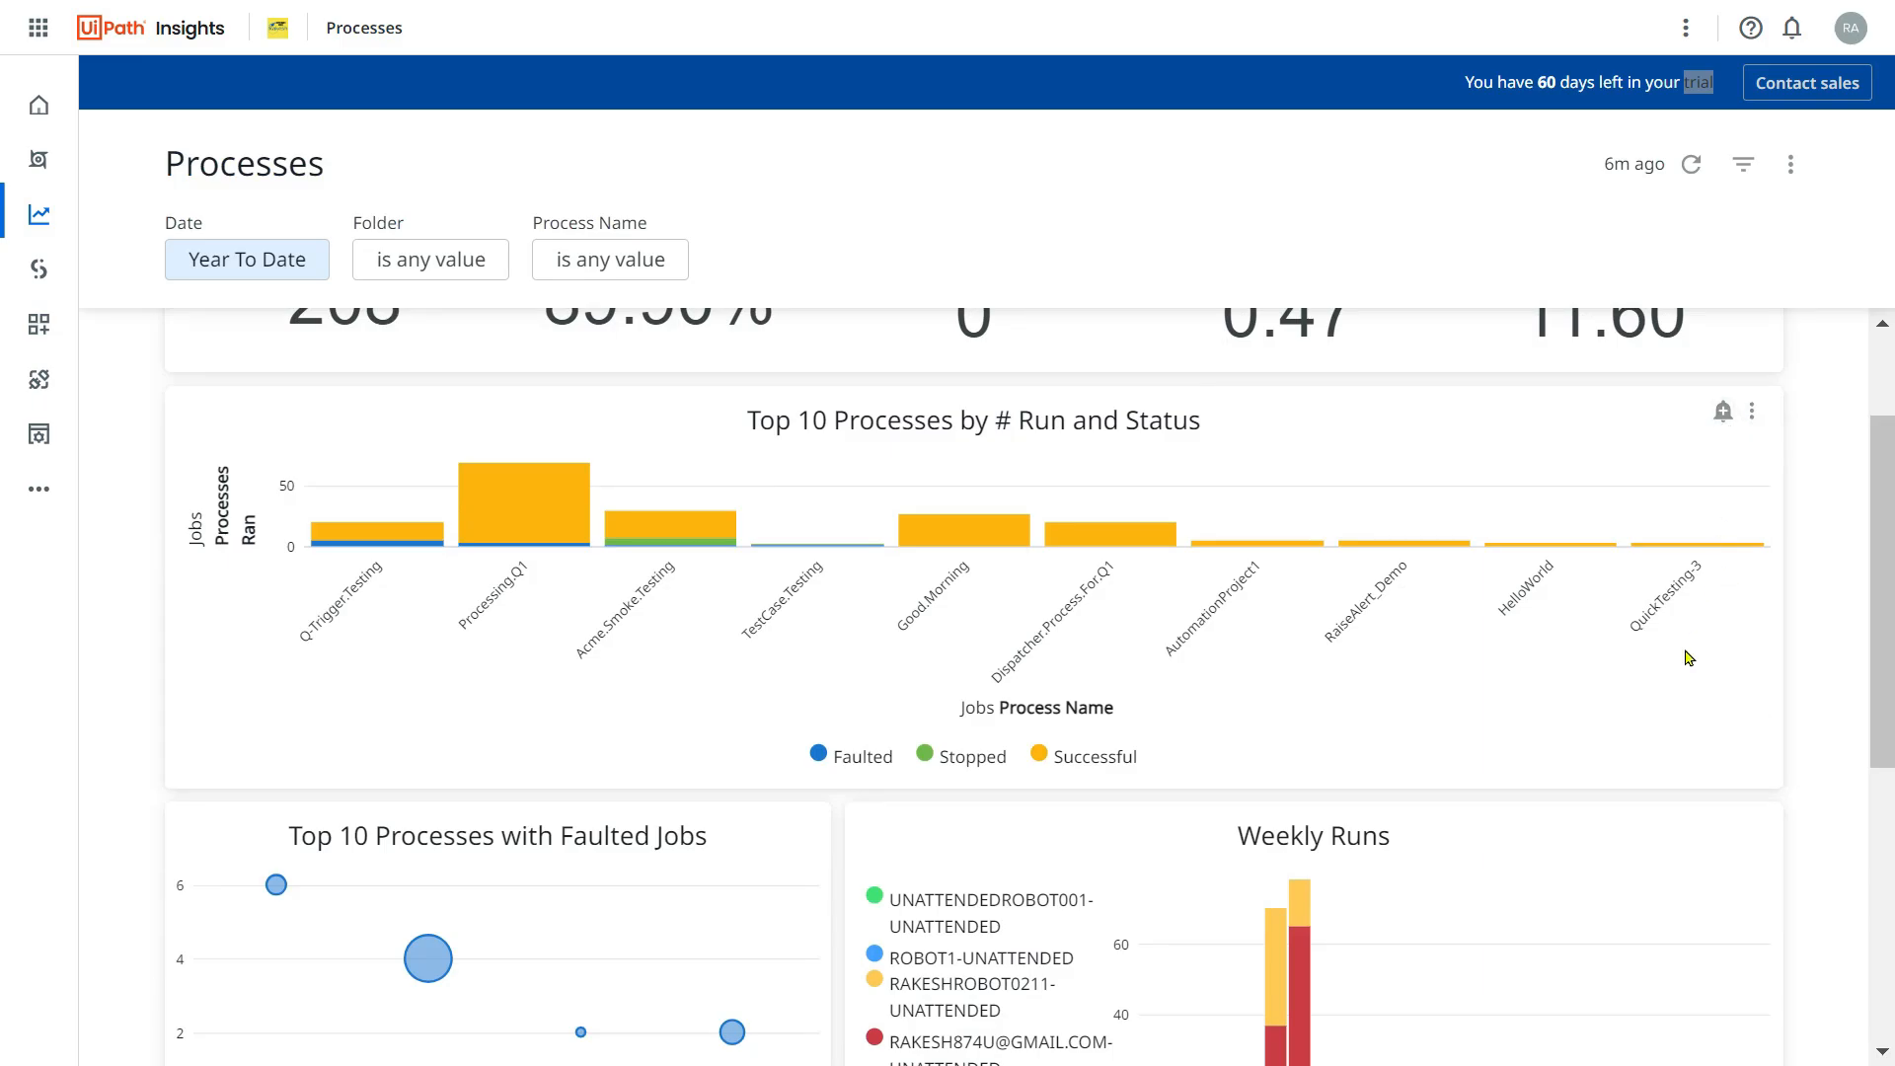
scroll("down", 3)
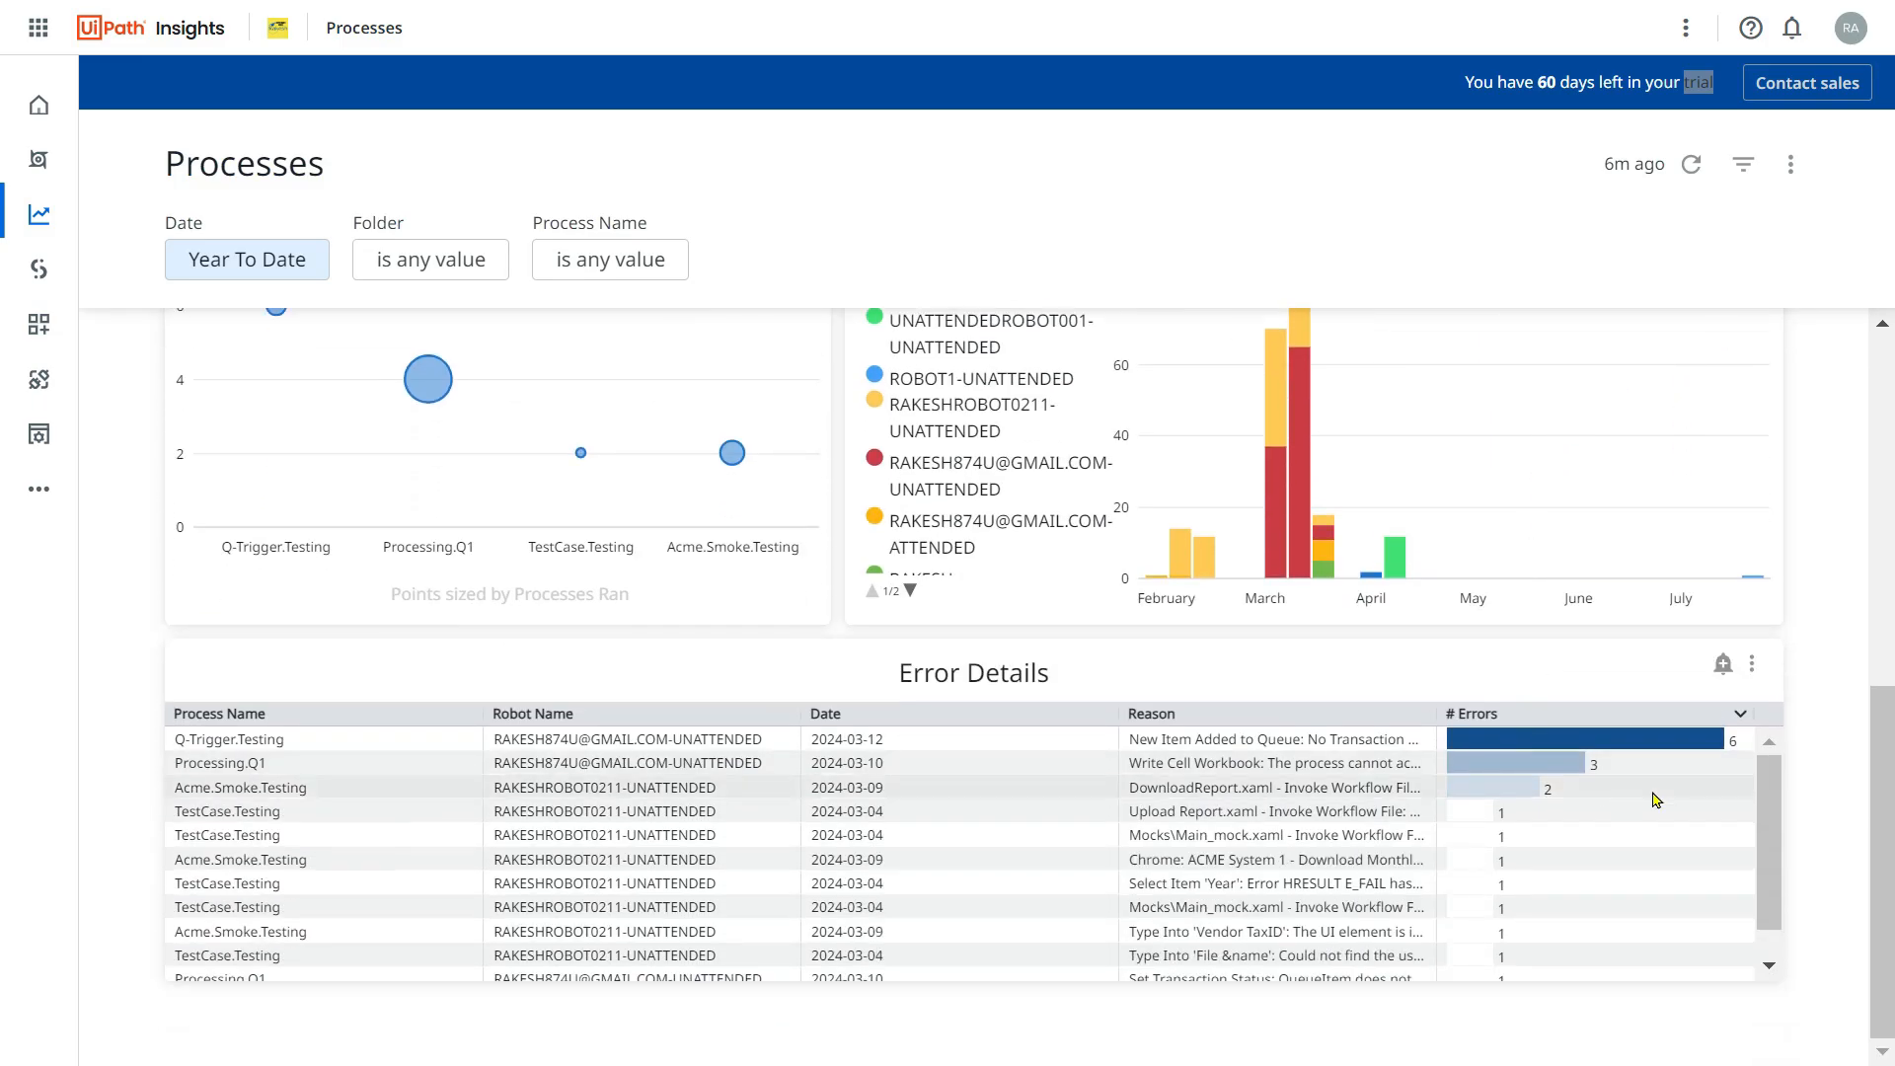
left_click(1721, 664)
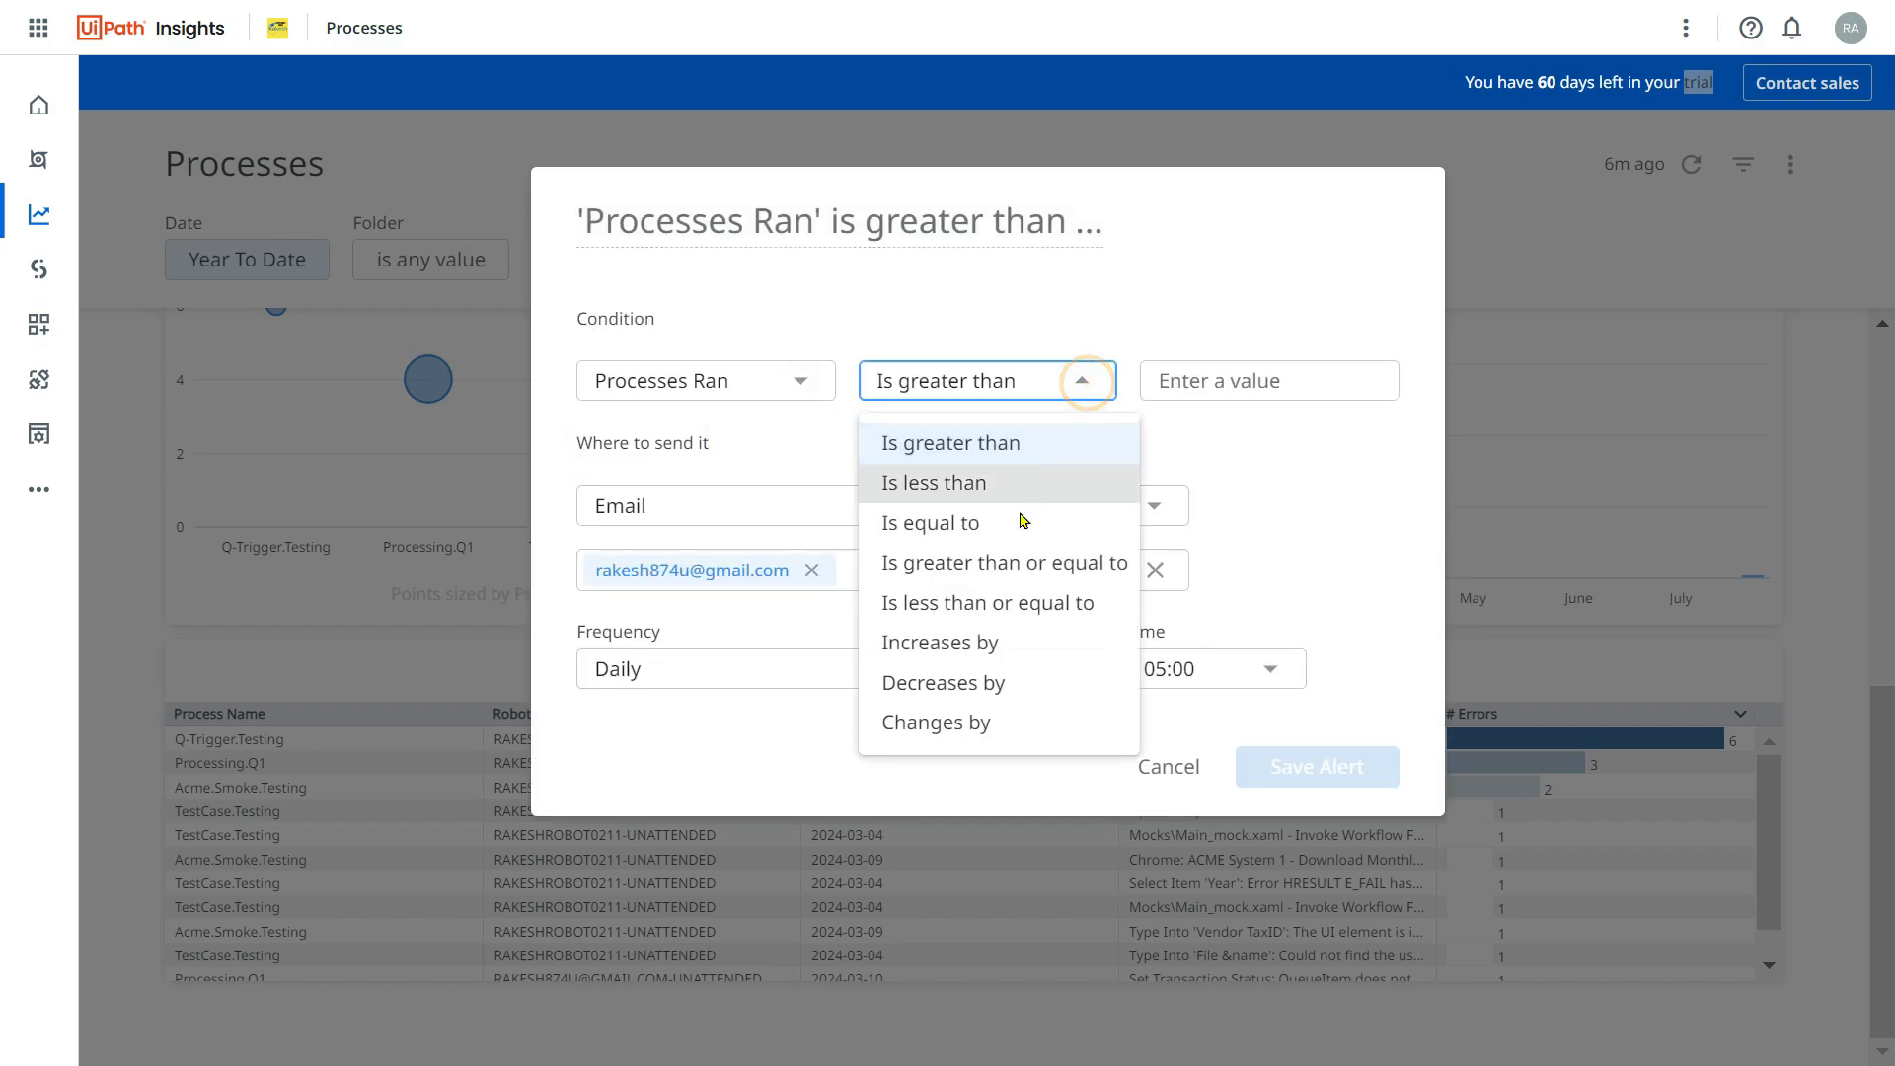
left_click(949, 442)
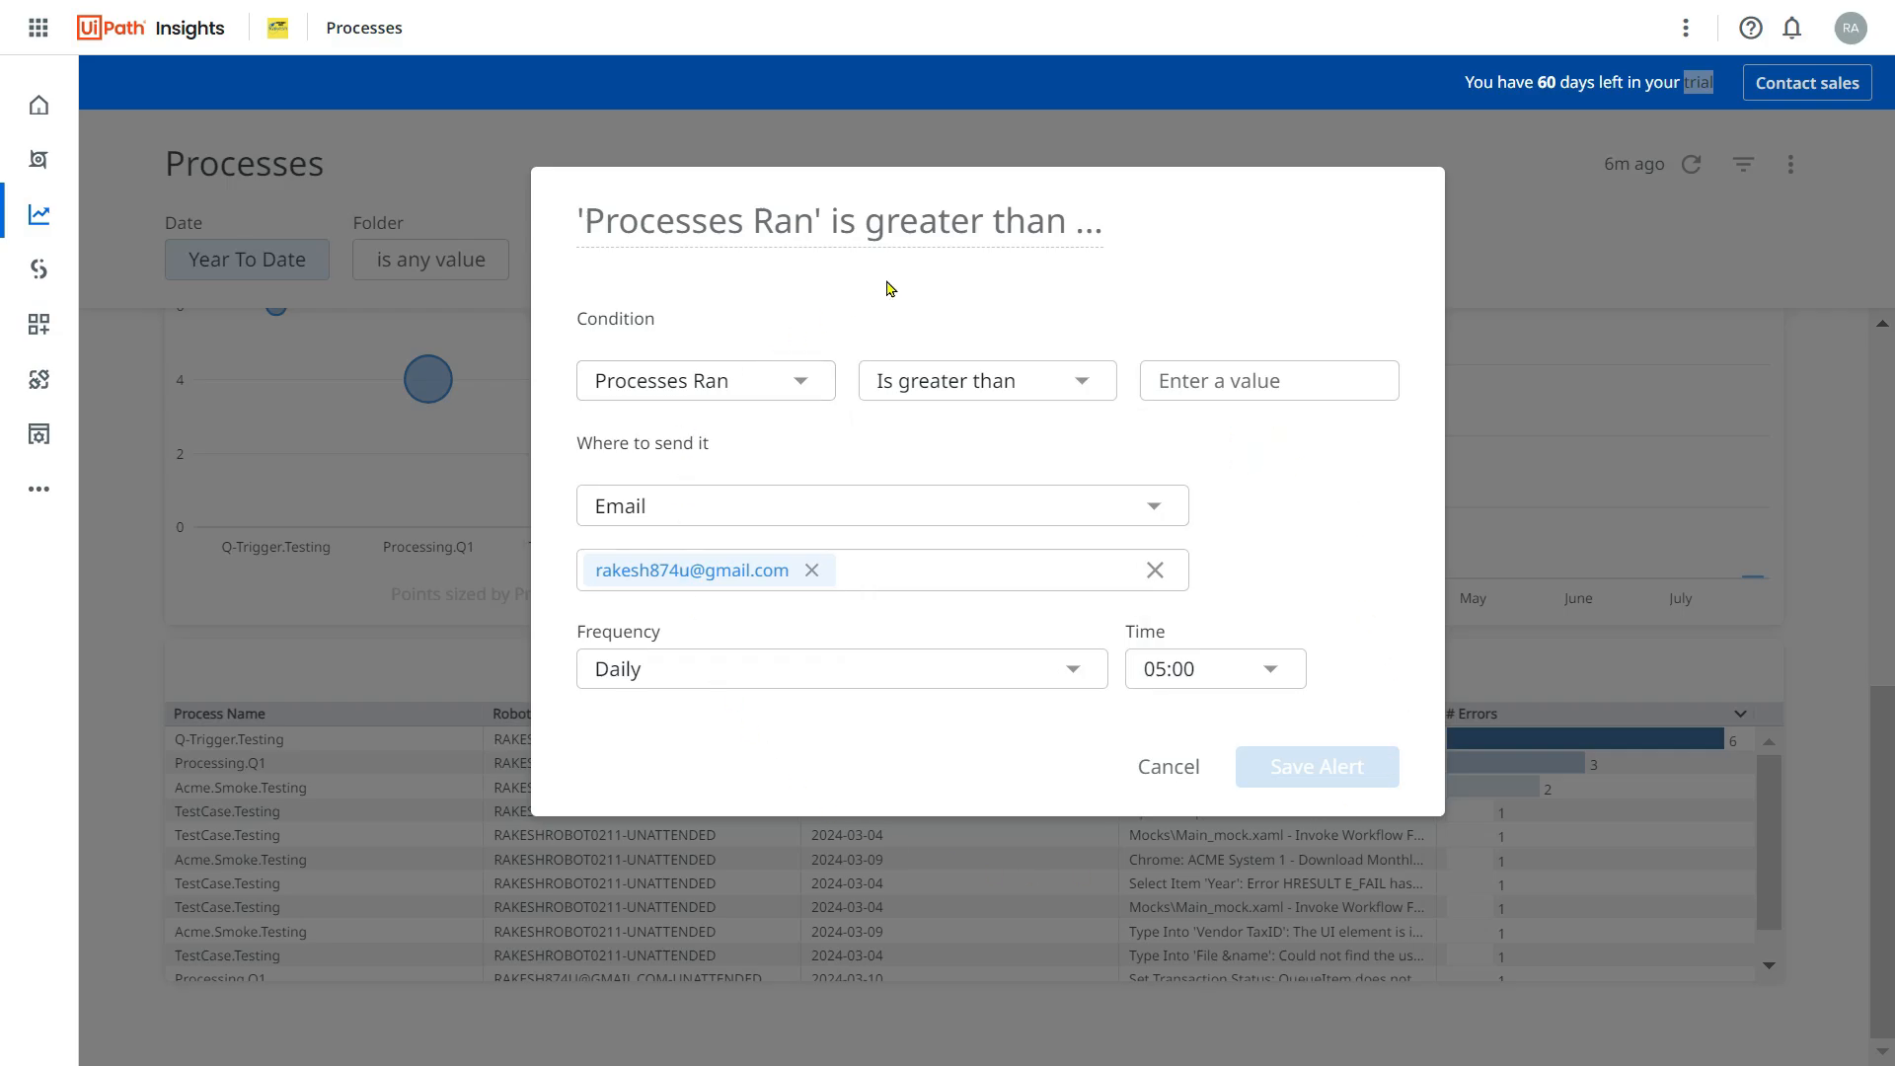
left_click(1166, 766)
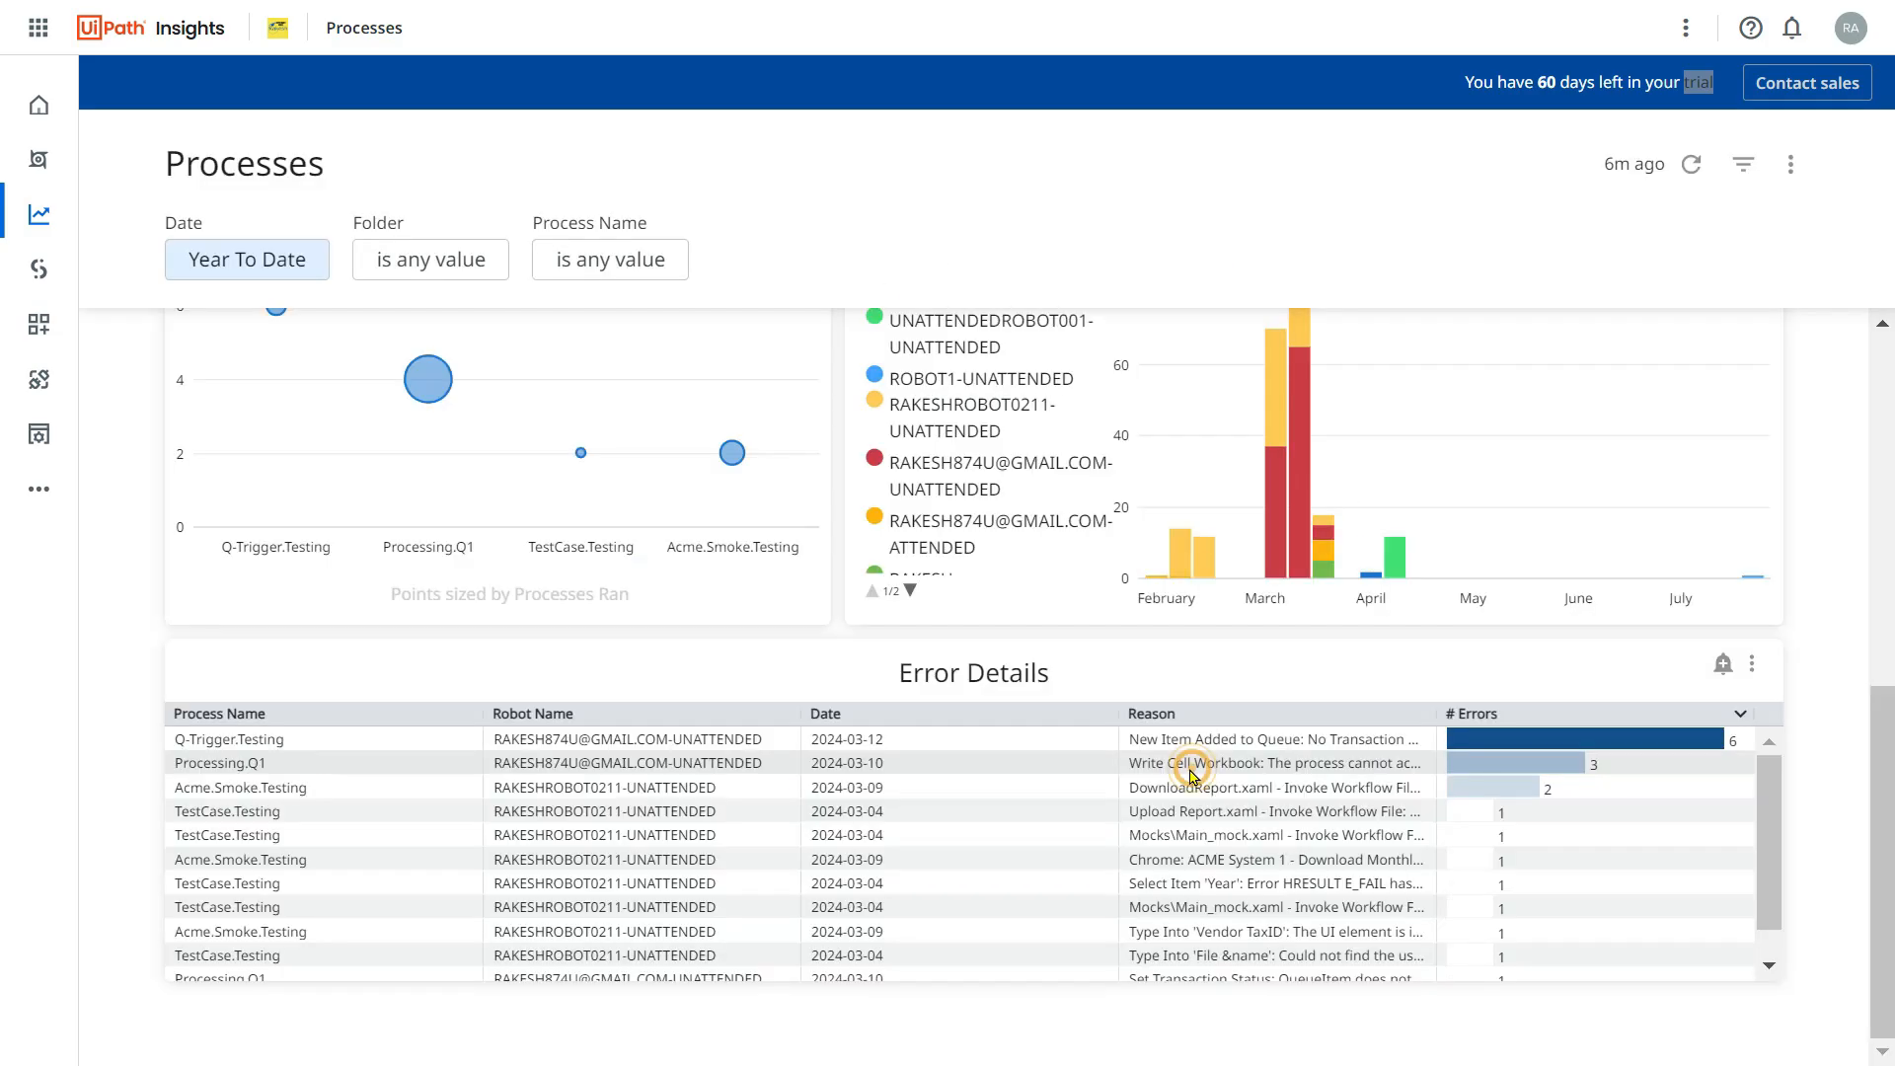
mouse_move(1723, 664)
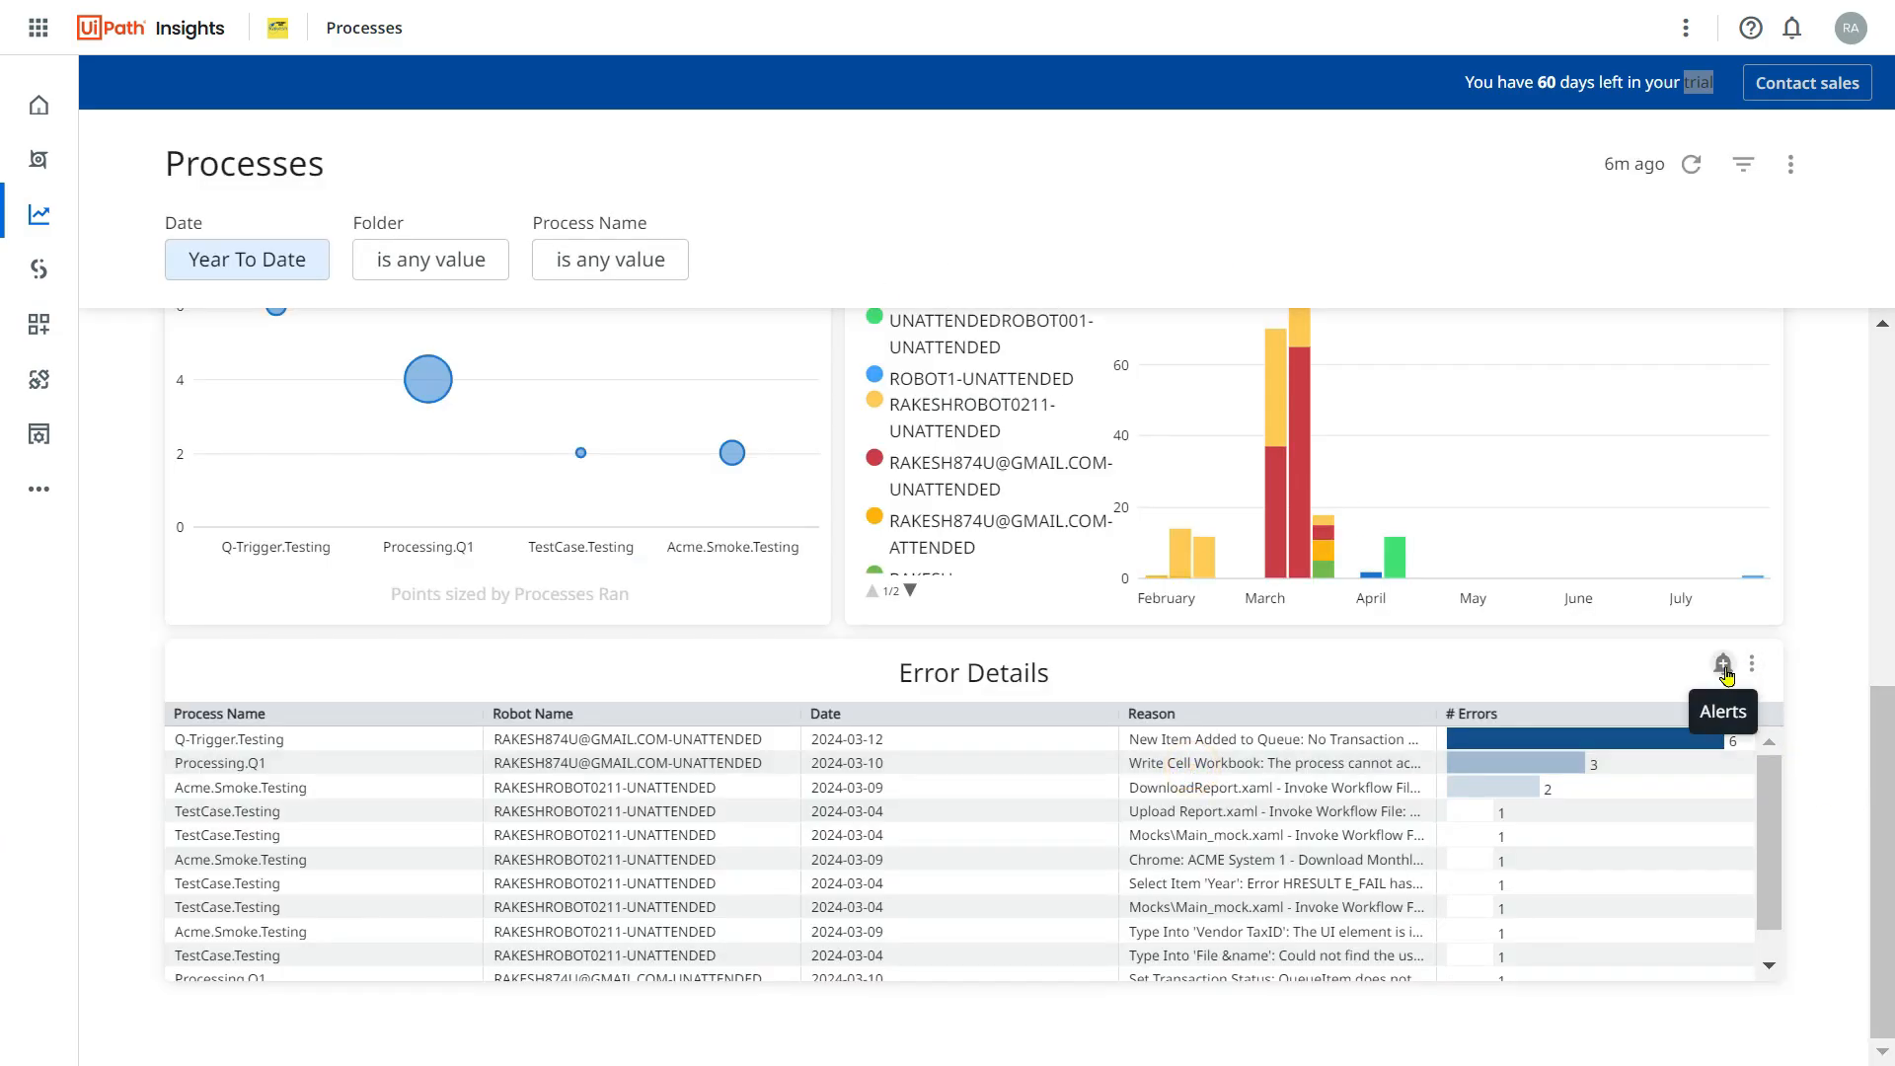
scroll("up", 3)
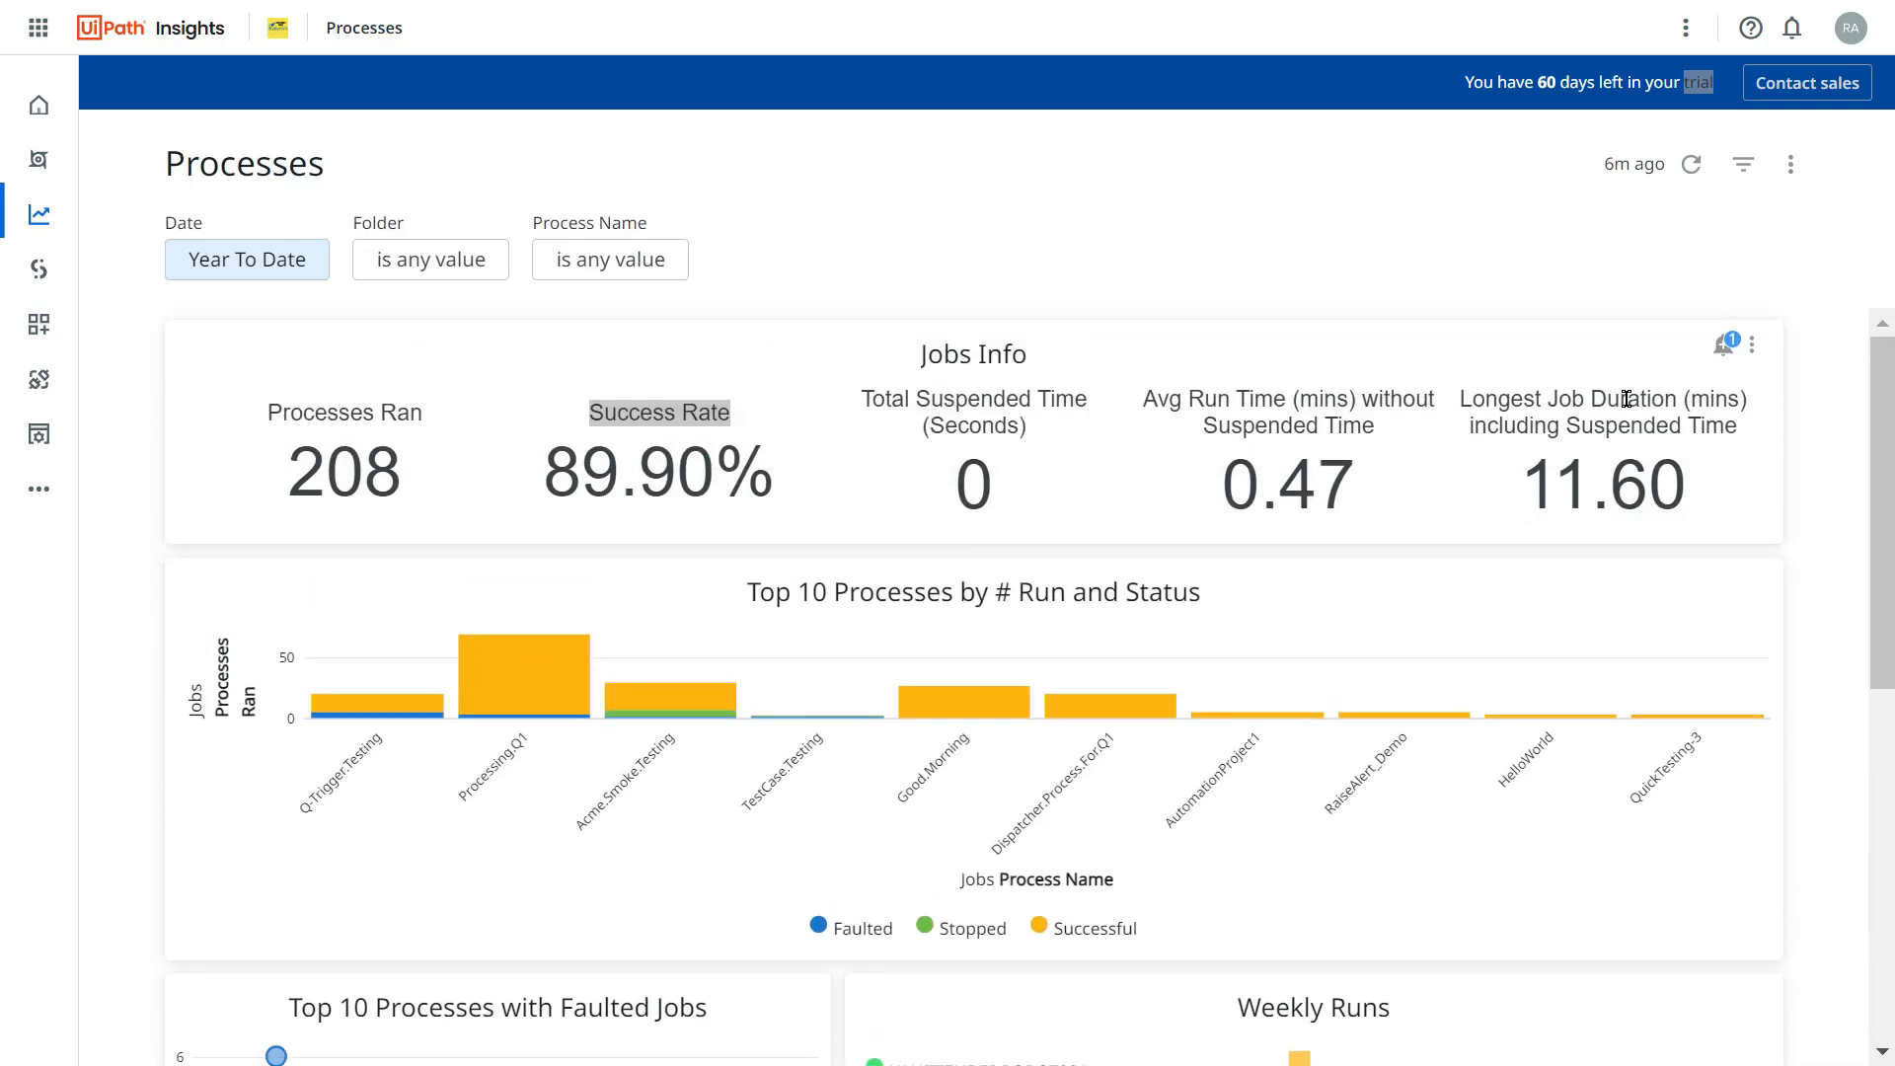
mouse_move(1790, 165)
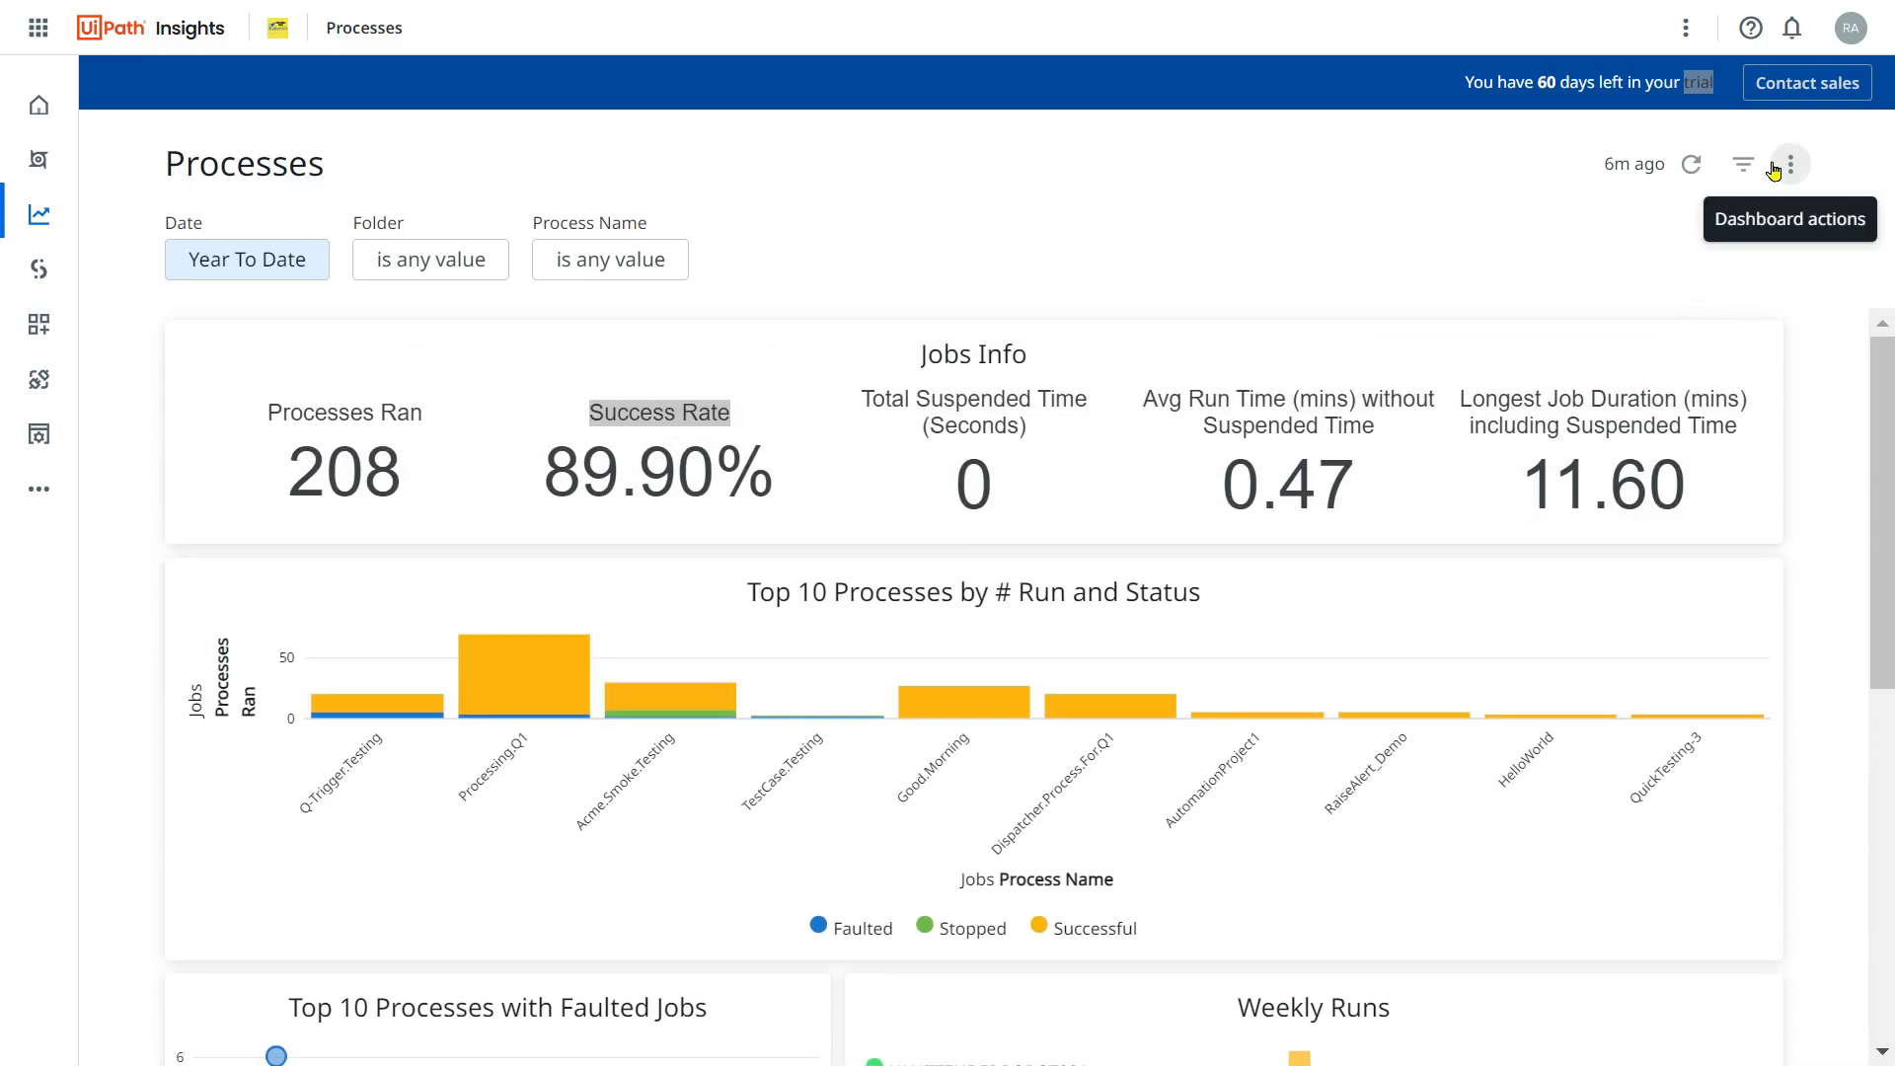
Choose Schedule delivery from the Processes dashboard's actions menu.
left_click(1790, 165)
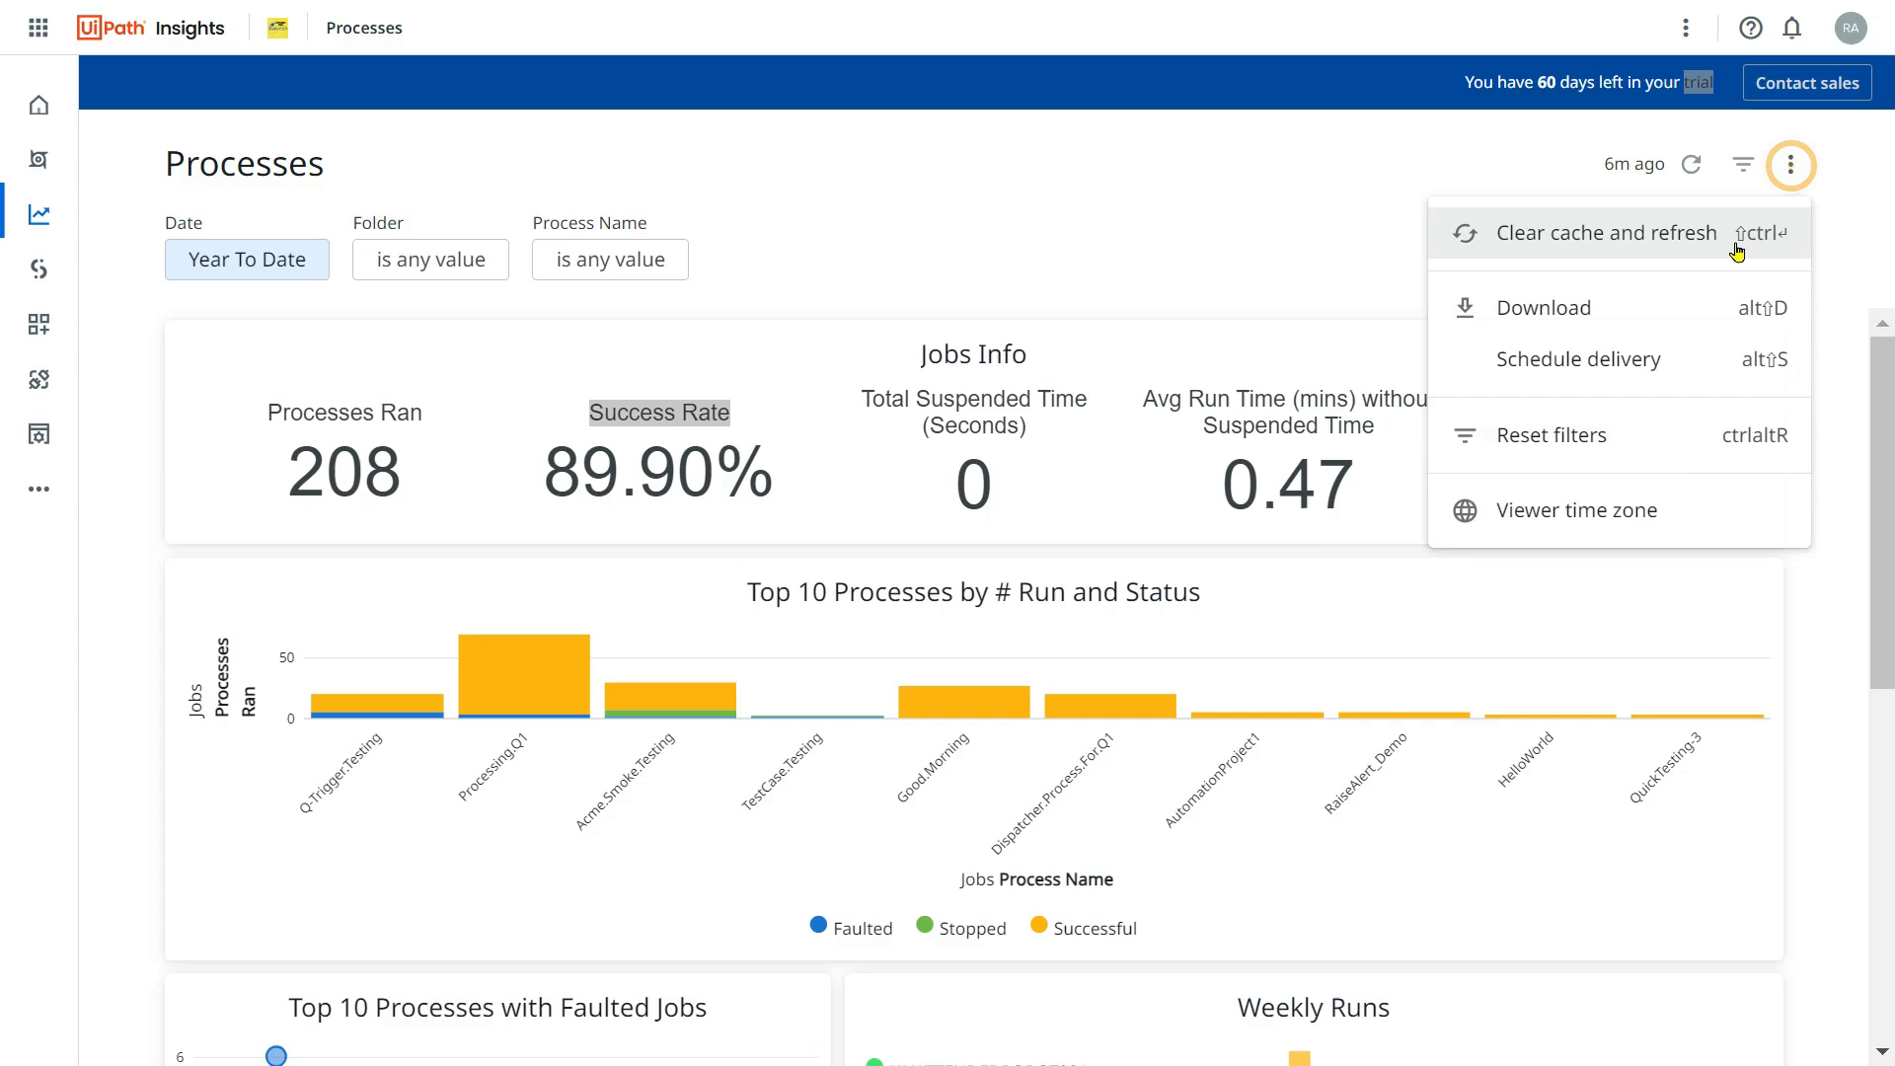
mouse_move(1617, 359)
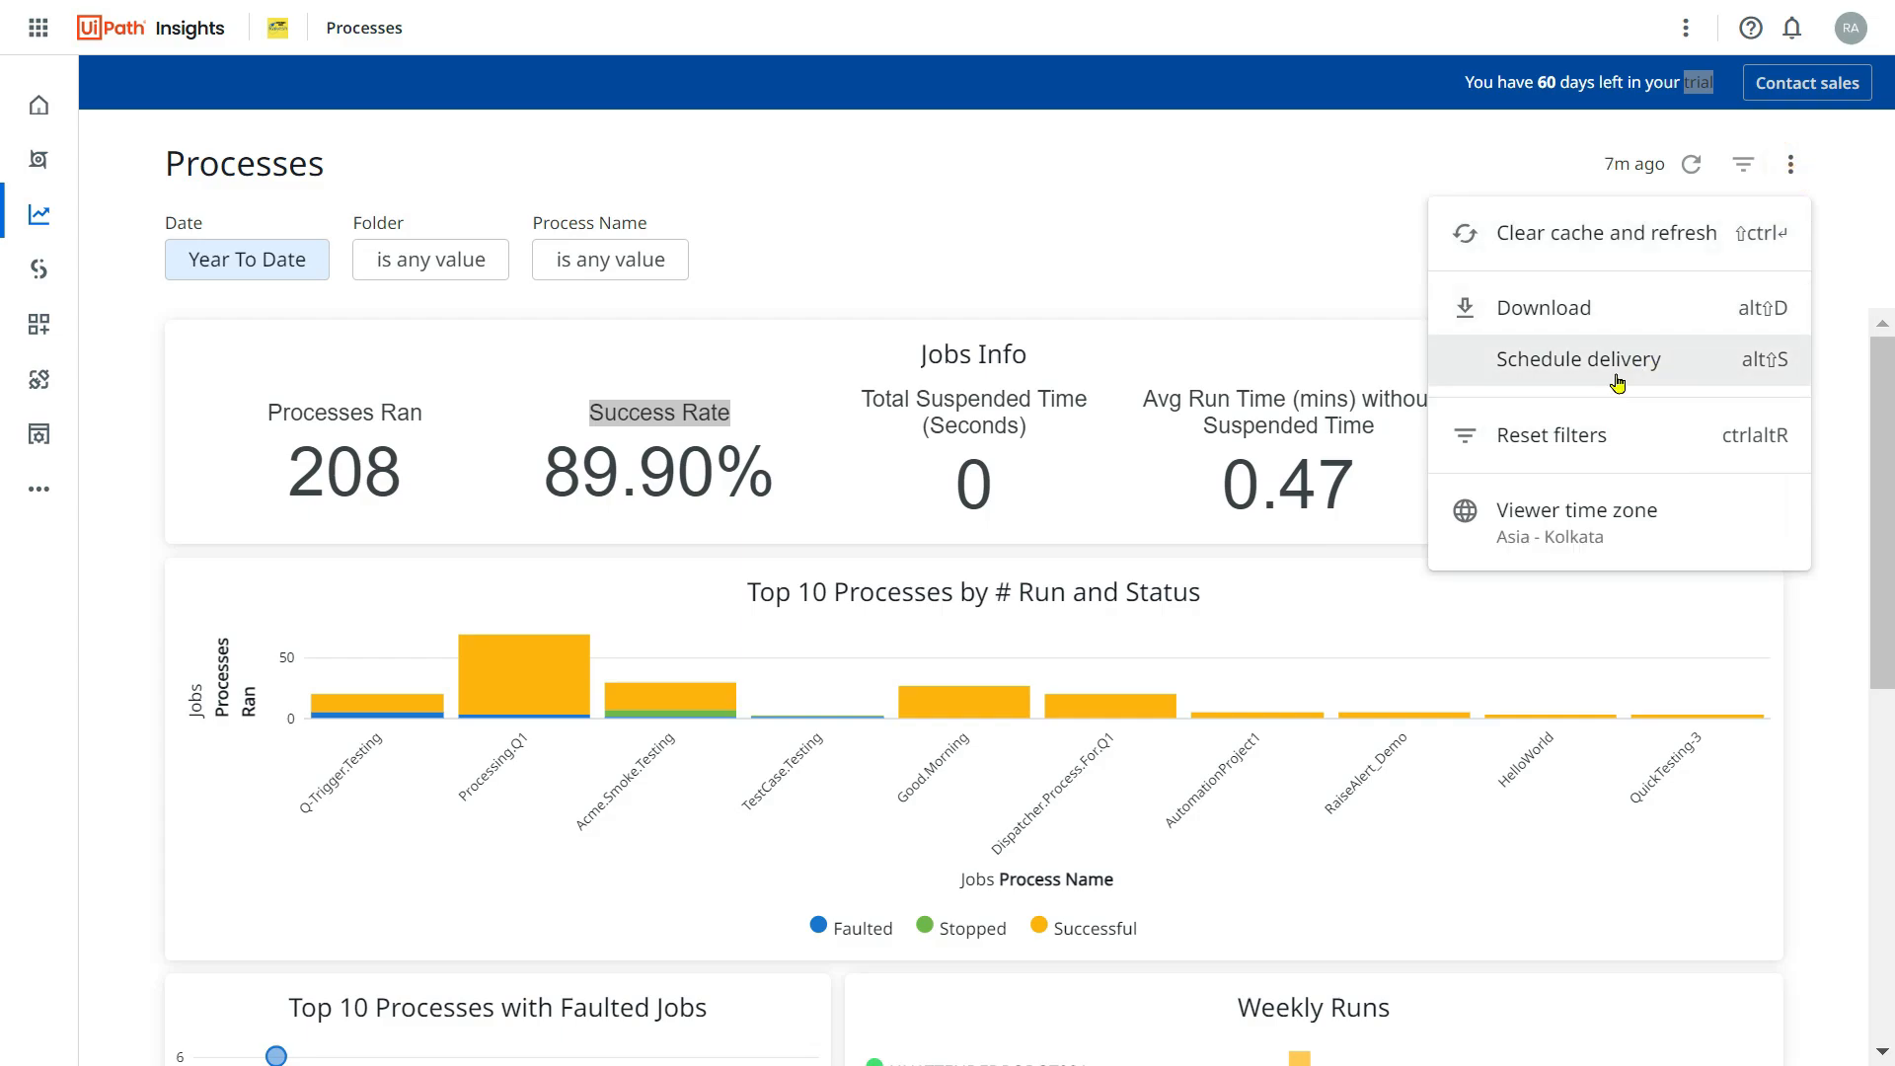
mouse_move(307, 626)
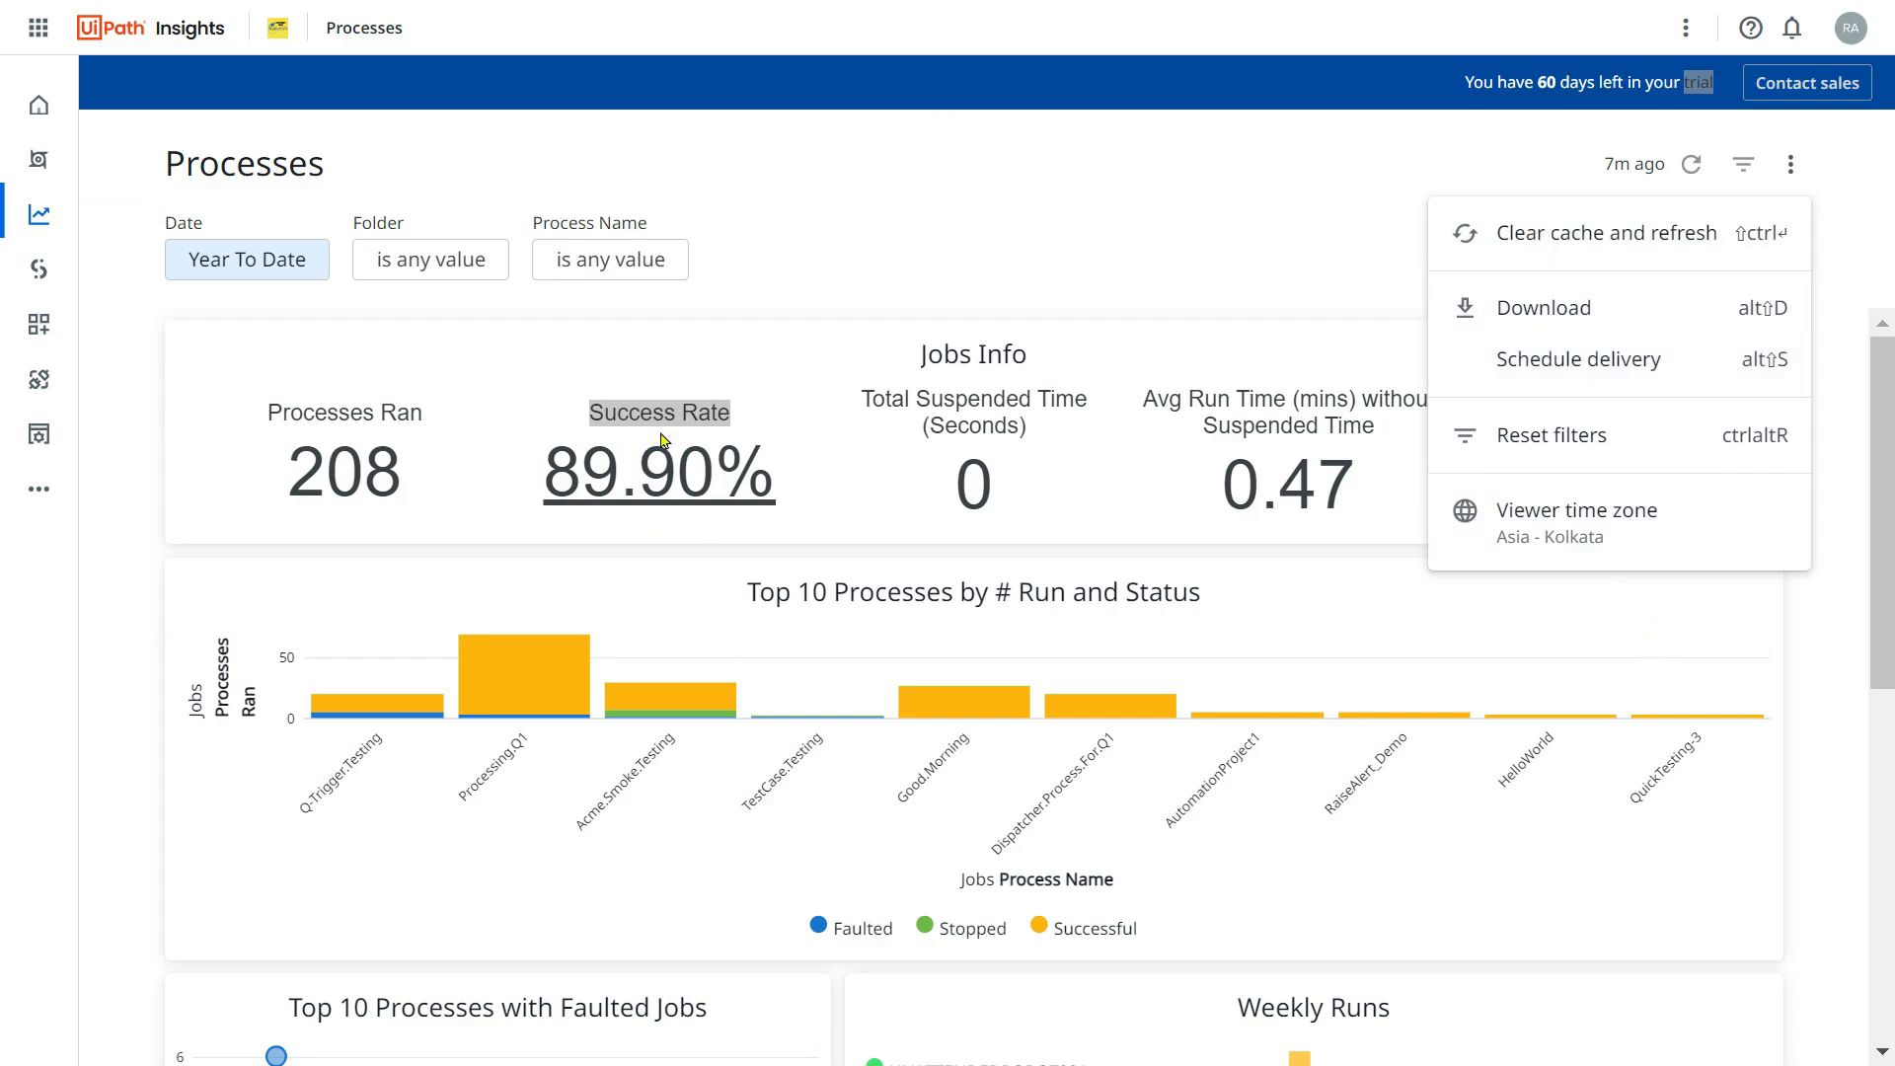
mouse_move(209, 302)
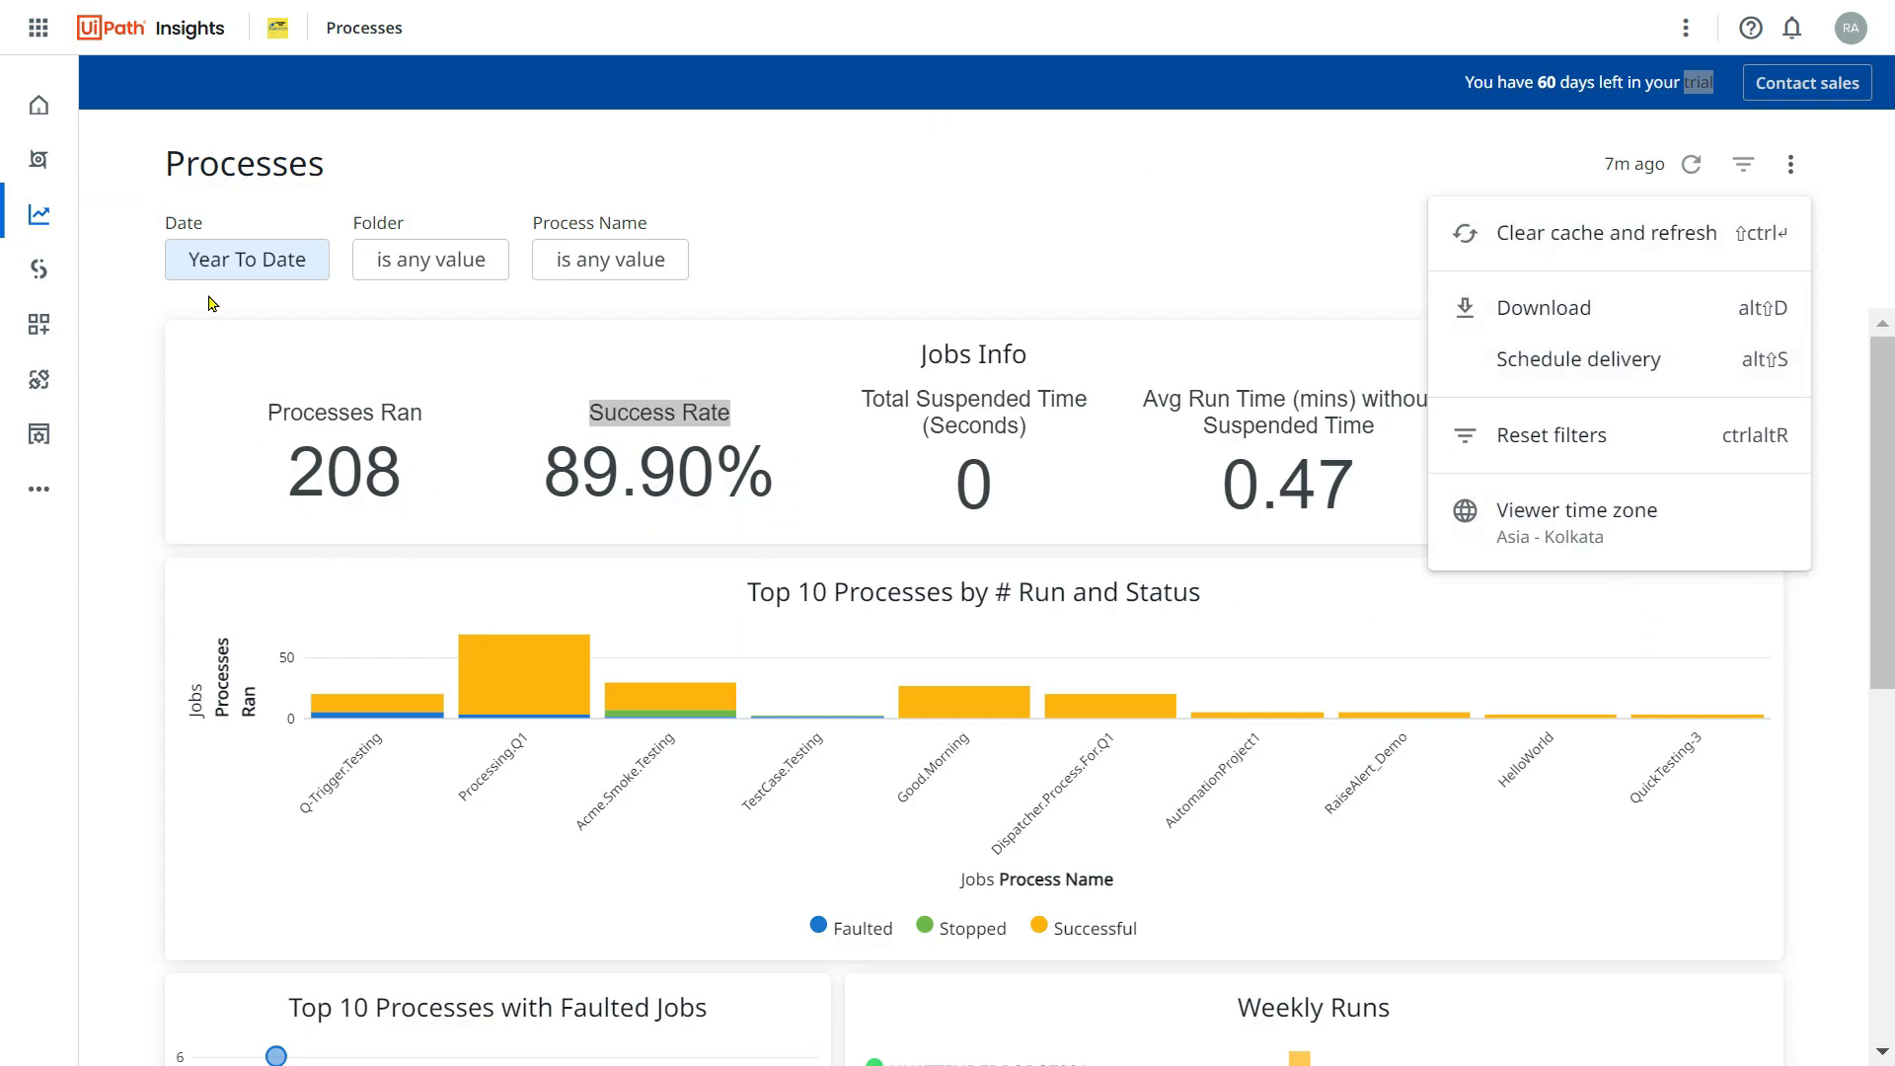
mouse_move(758, 887)
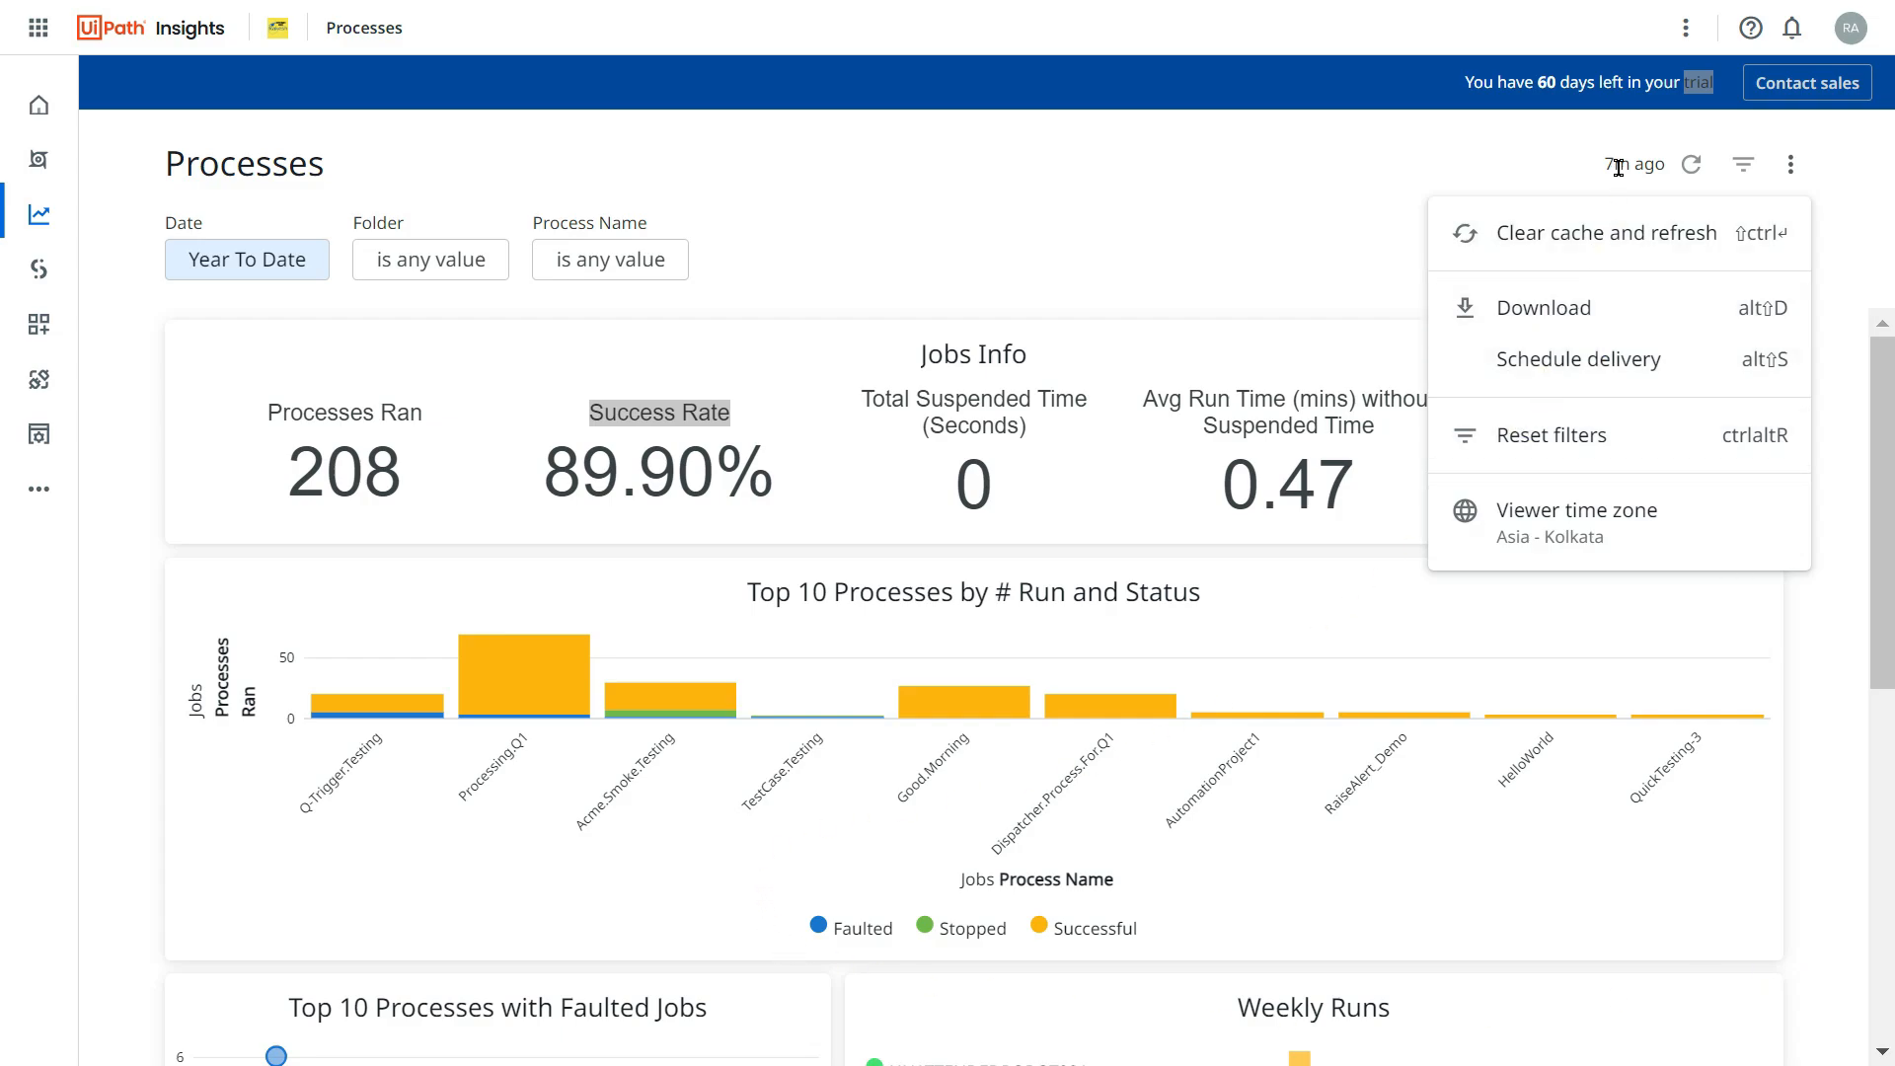
left_click(1790, 164)
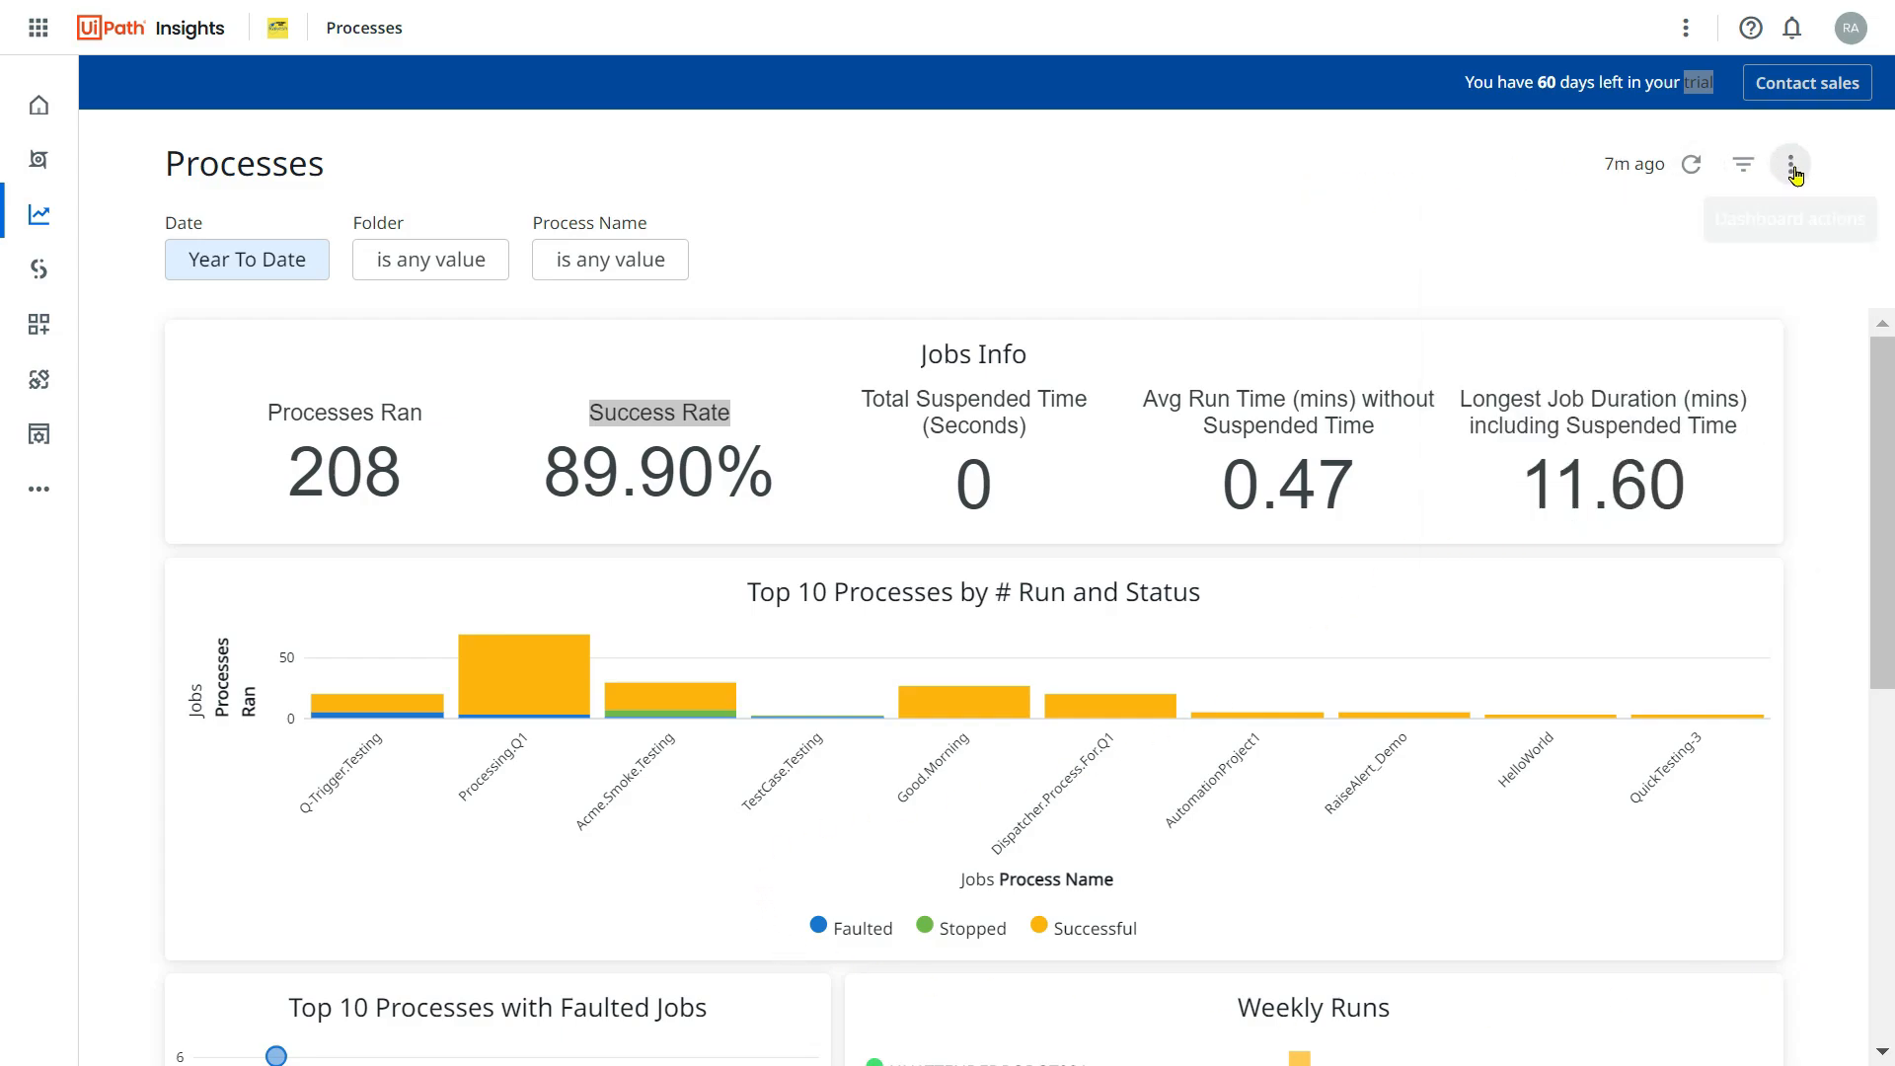
left_click(1792, 165)
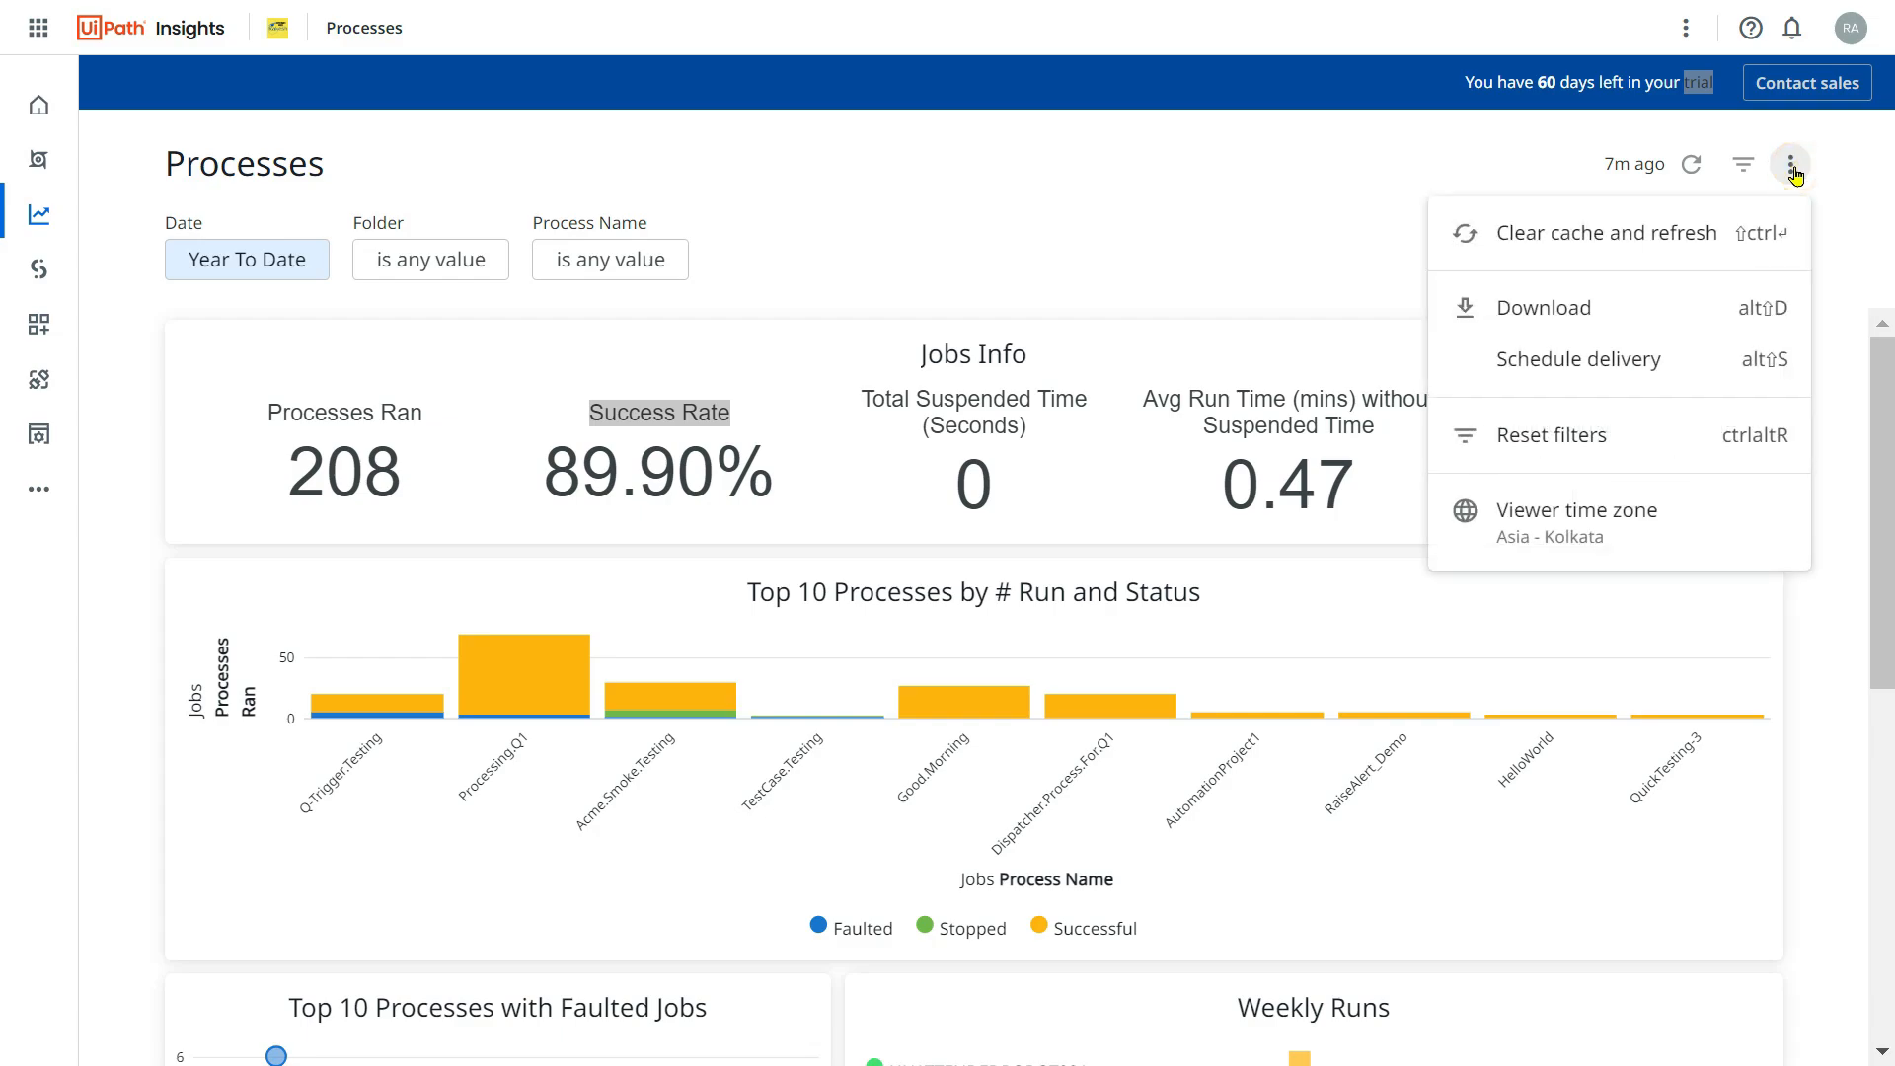
mouse_move(1578, 359)
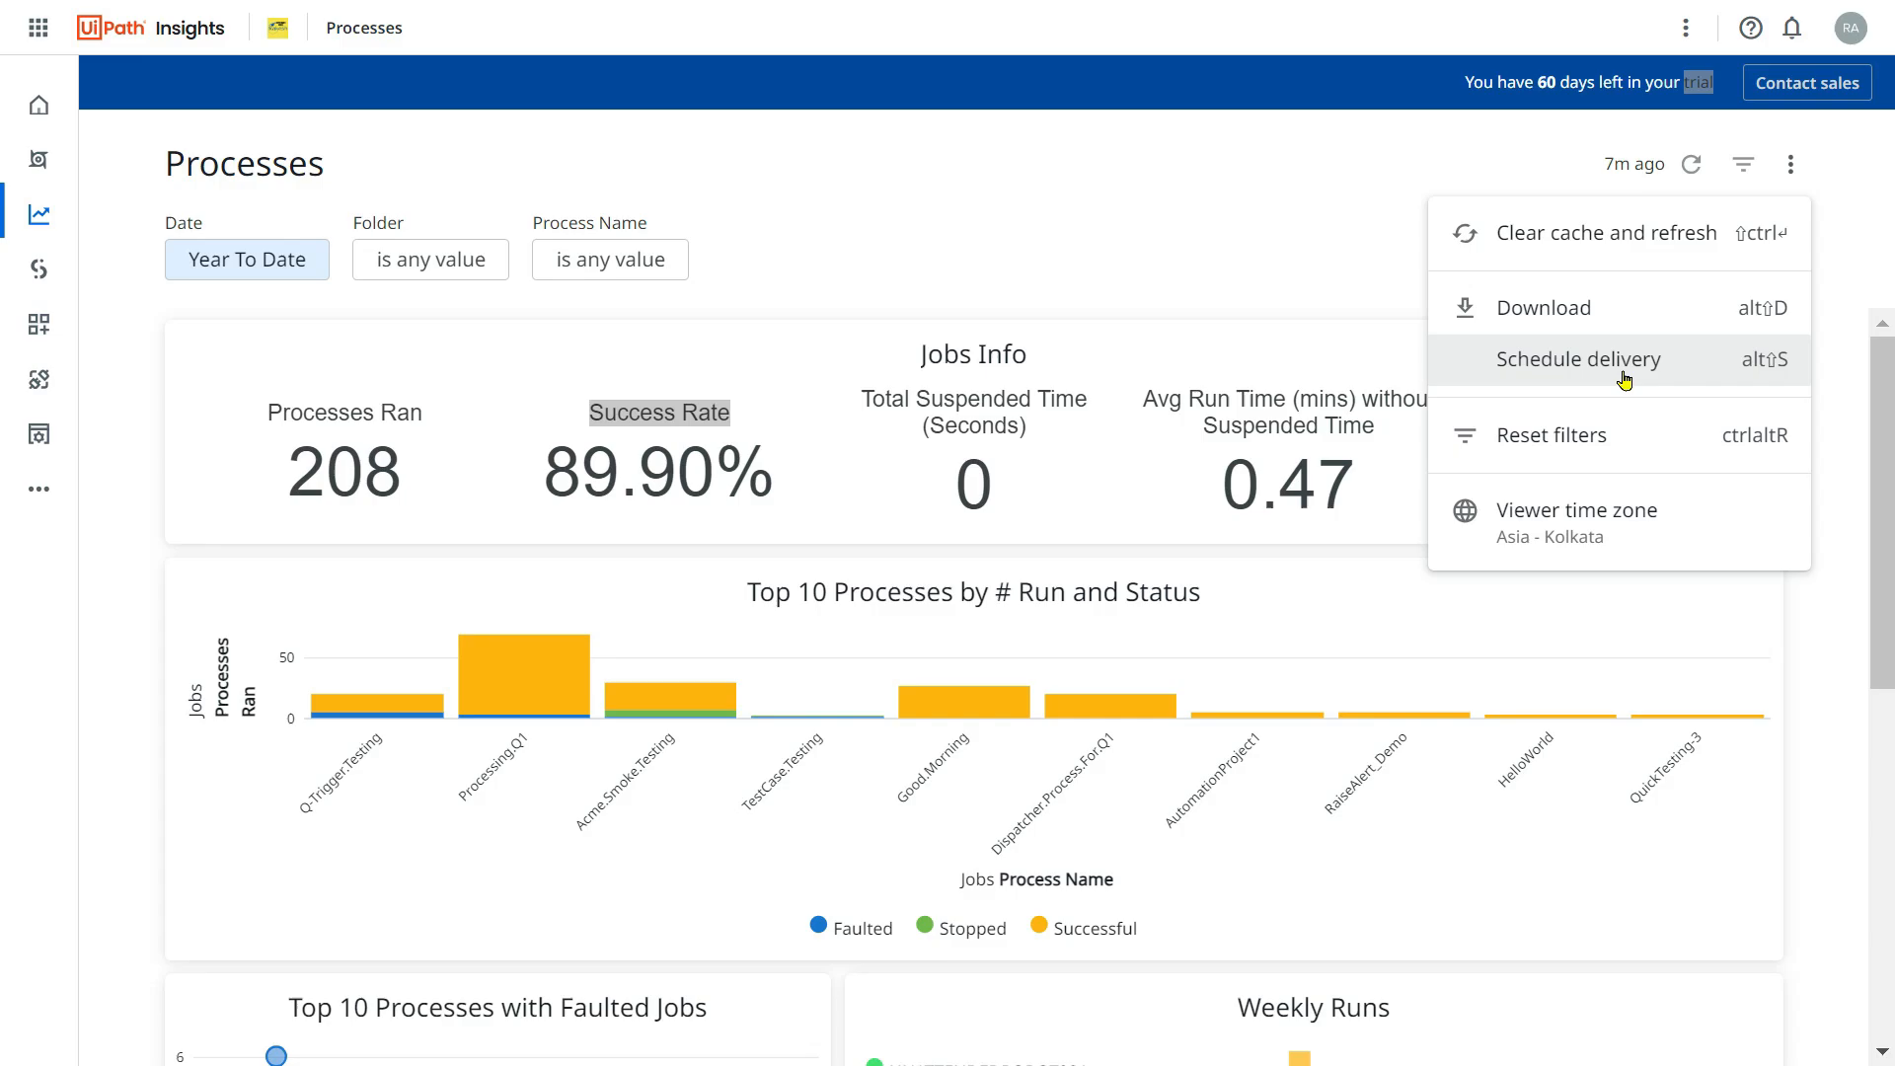
left_click(1578, 359)
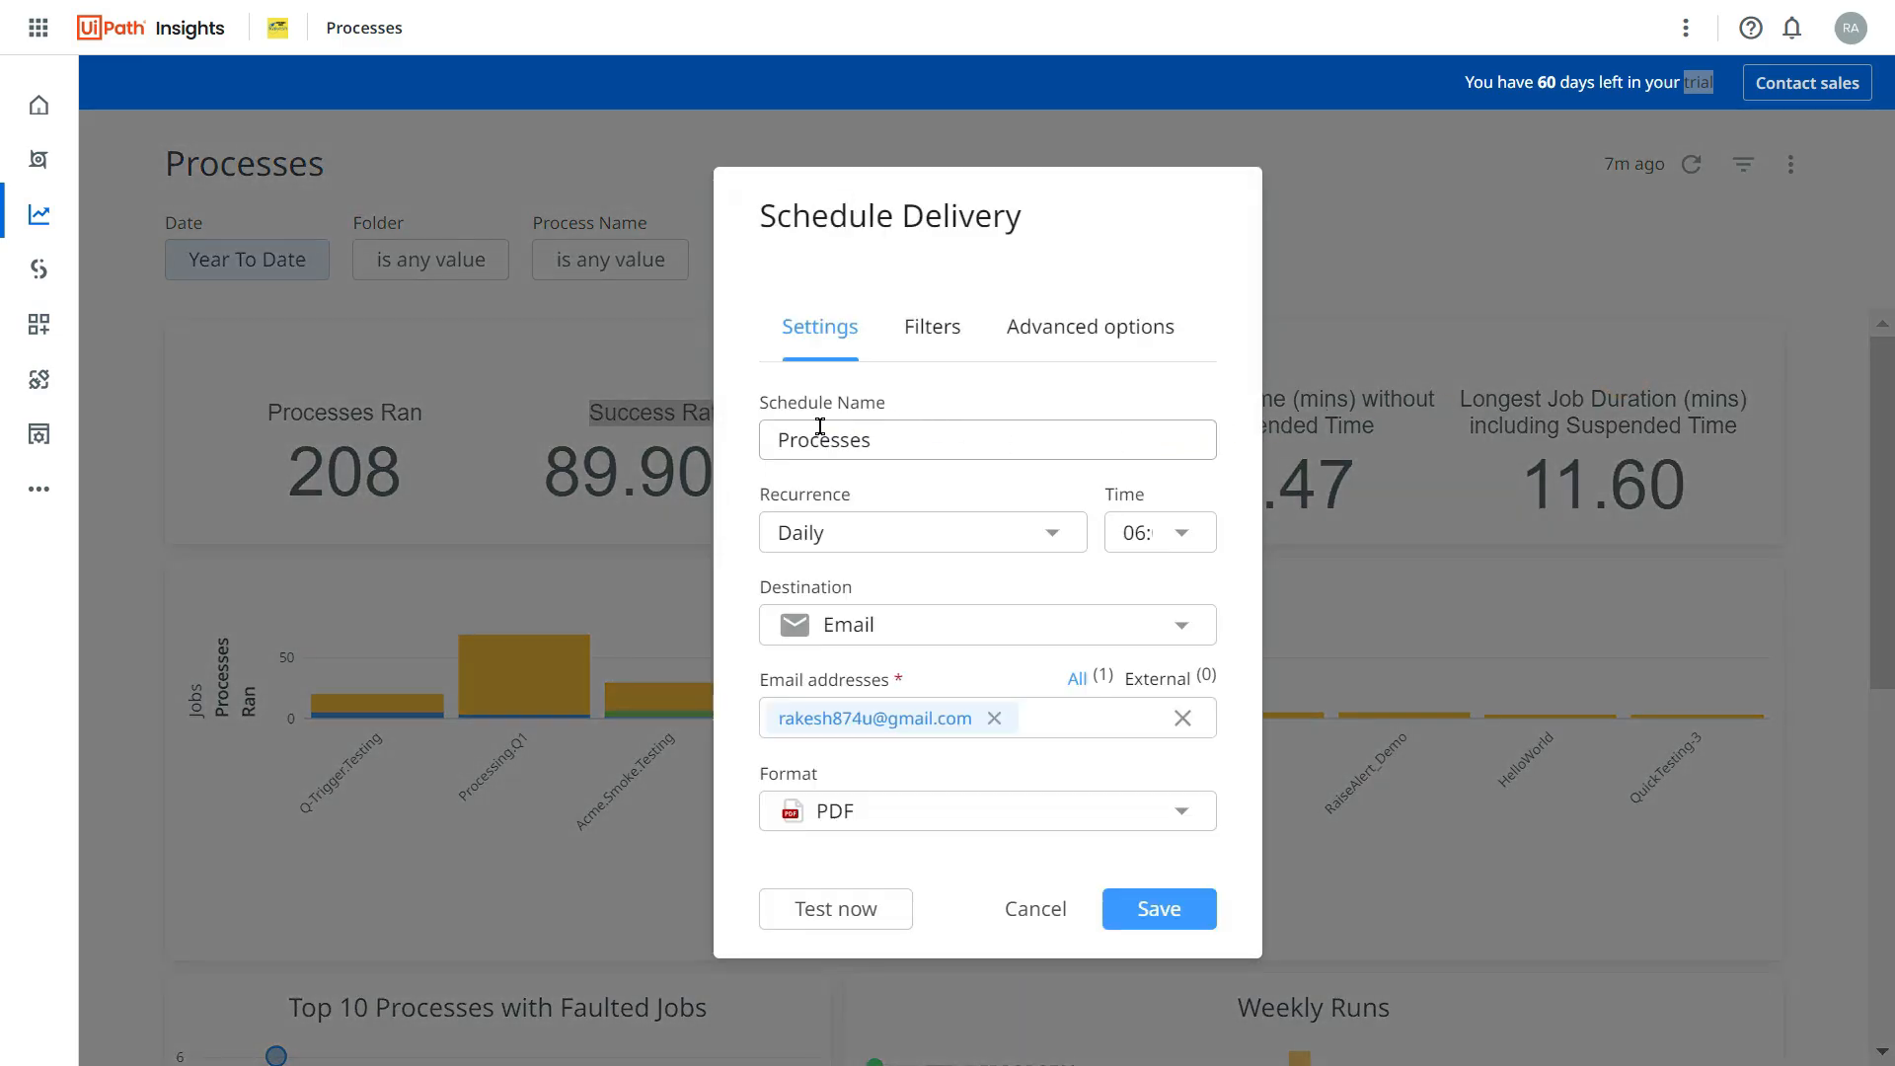
mouse_move(813, 610)
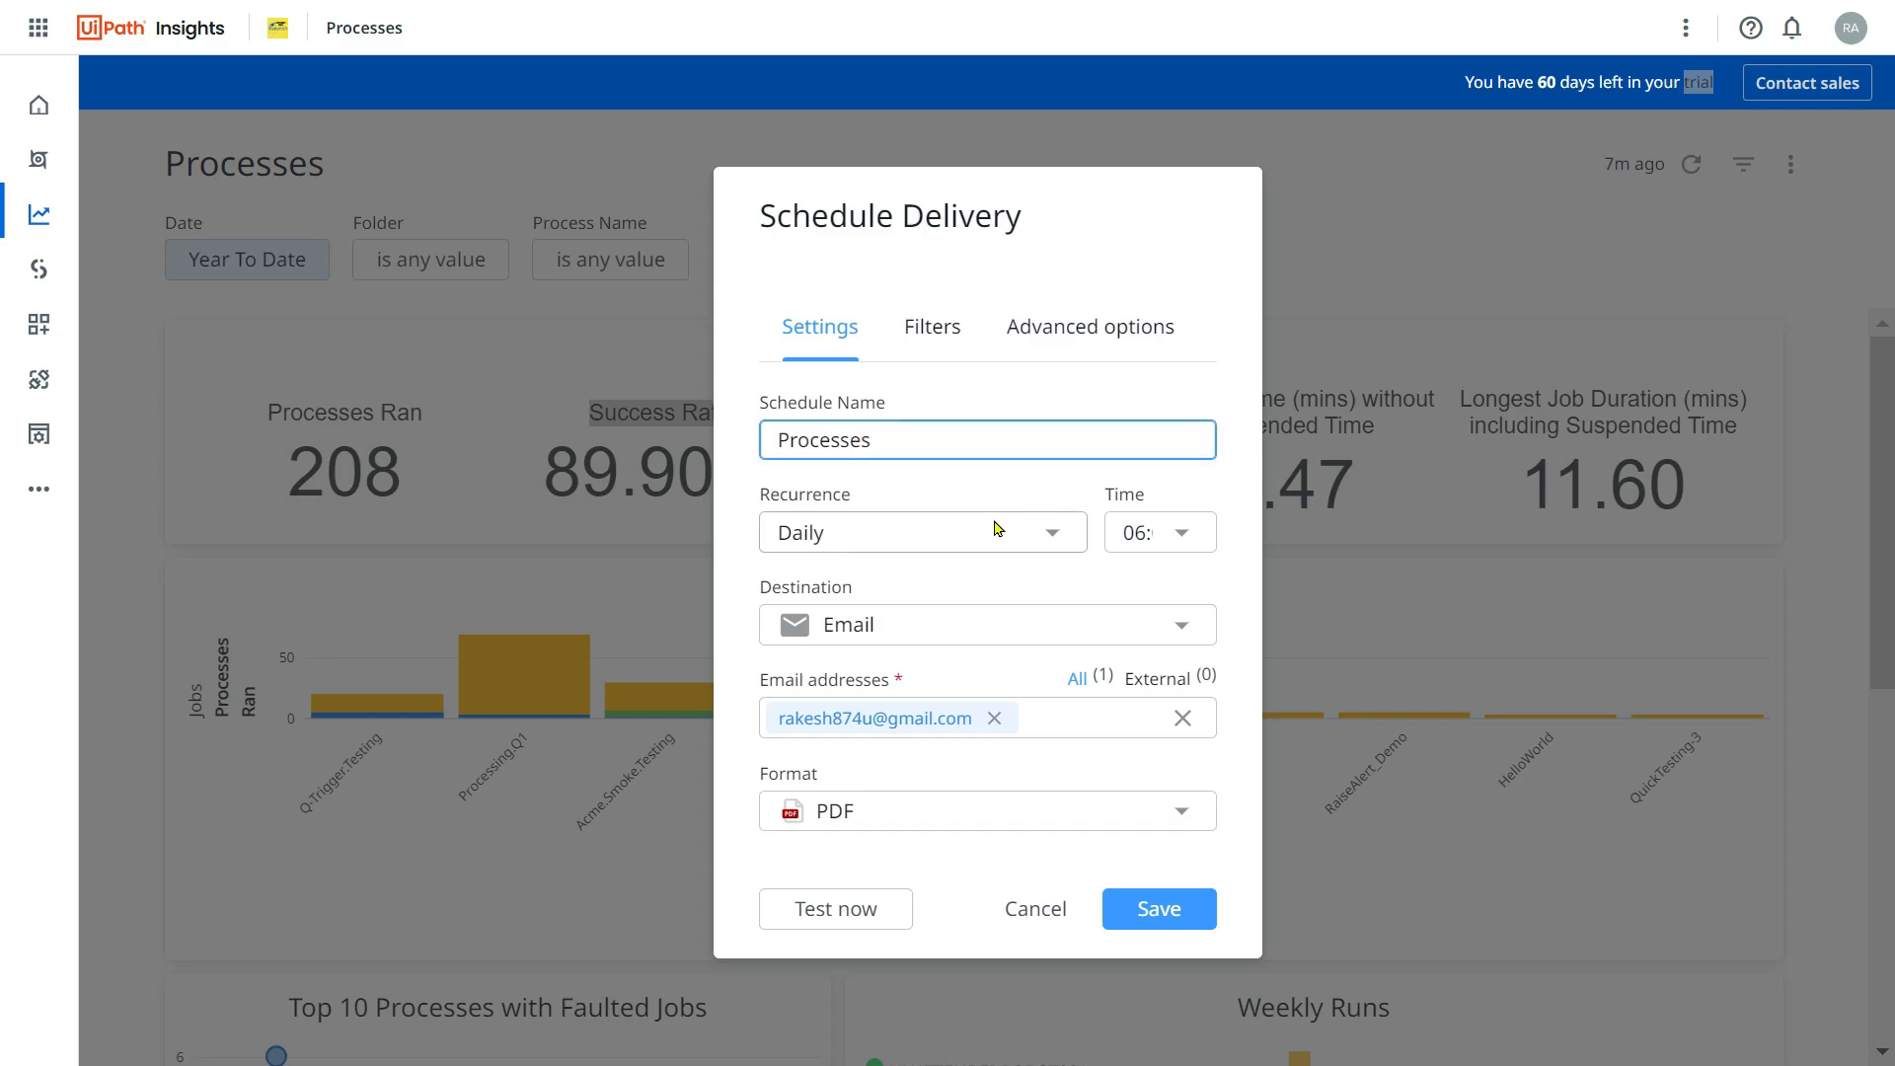
mouse_move(1068, 553)
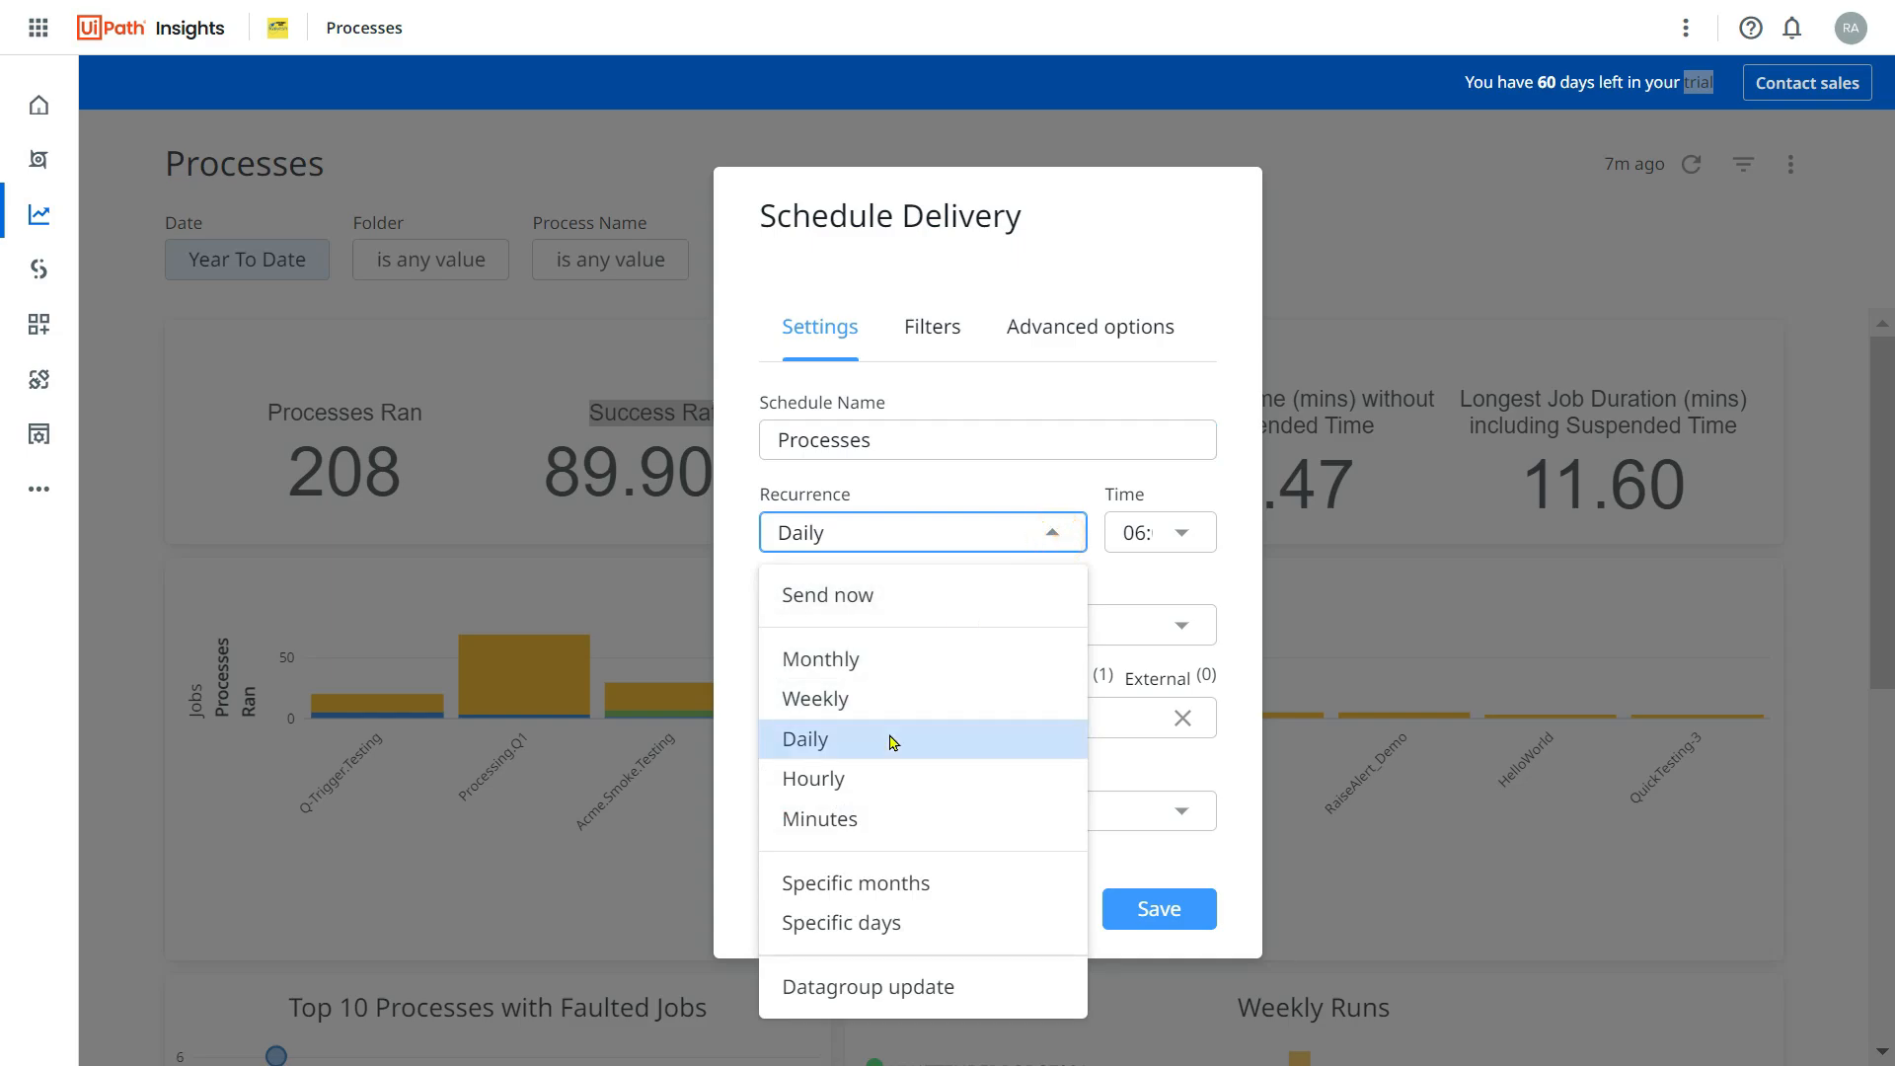
left_click(1182, 532)
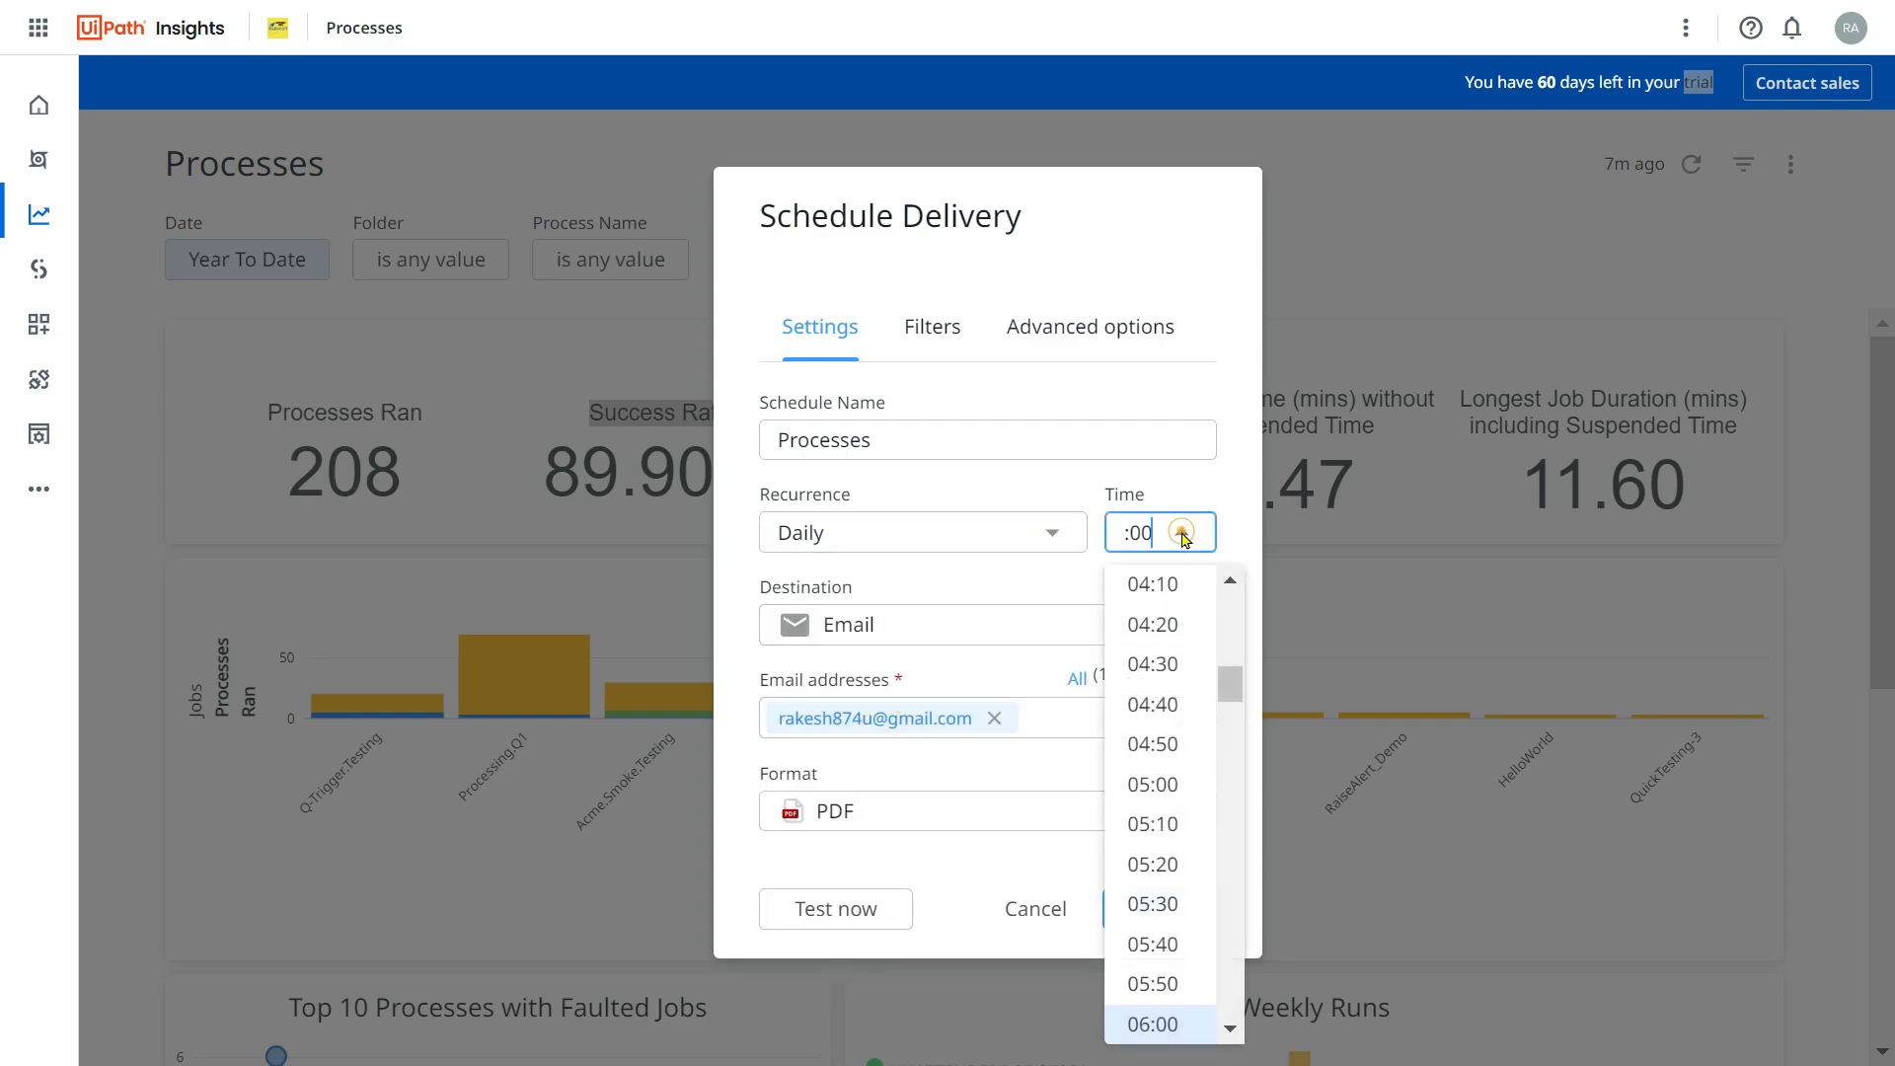
left_click(1152, 1024)
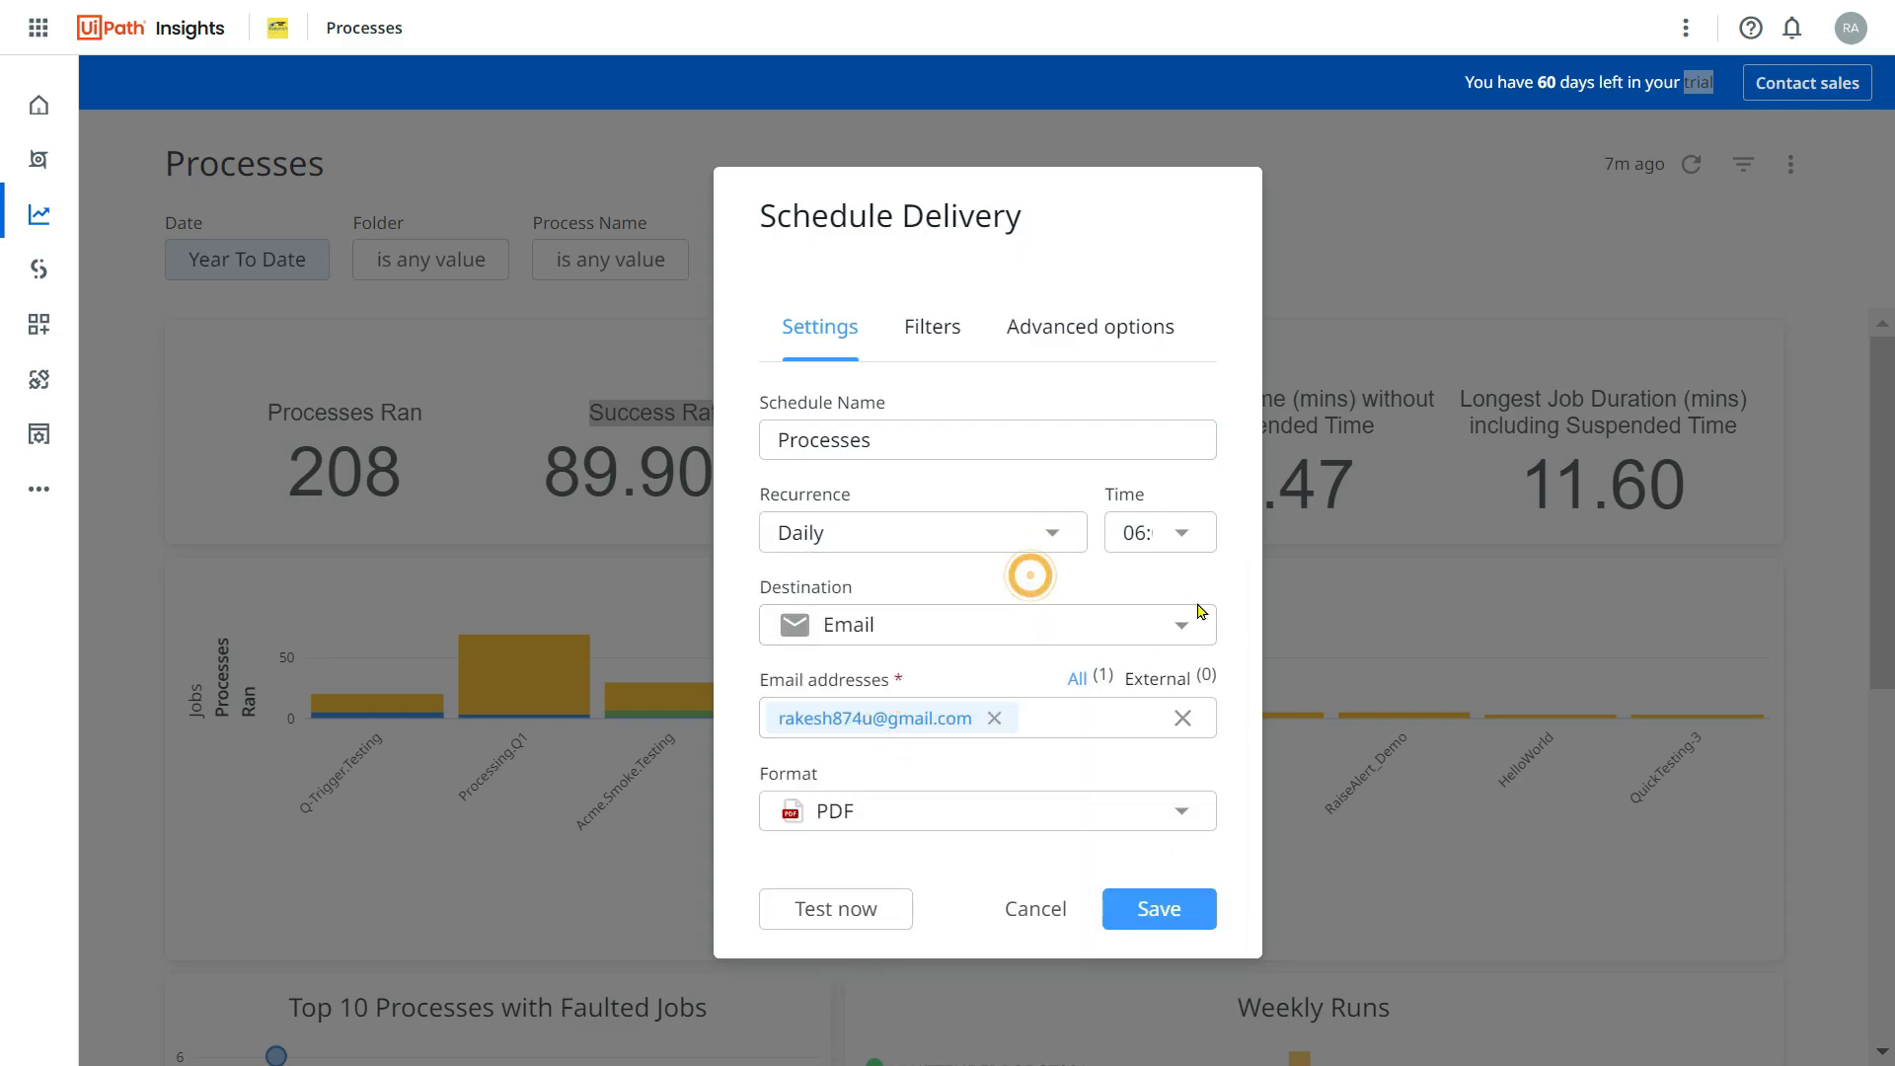
left_click(987, 624)
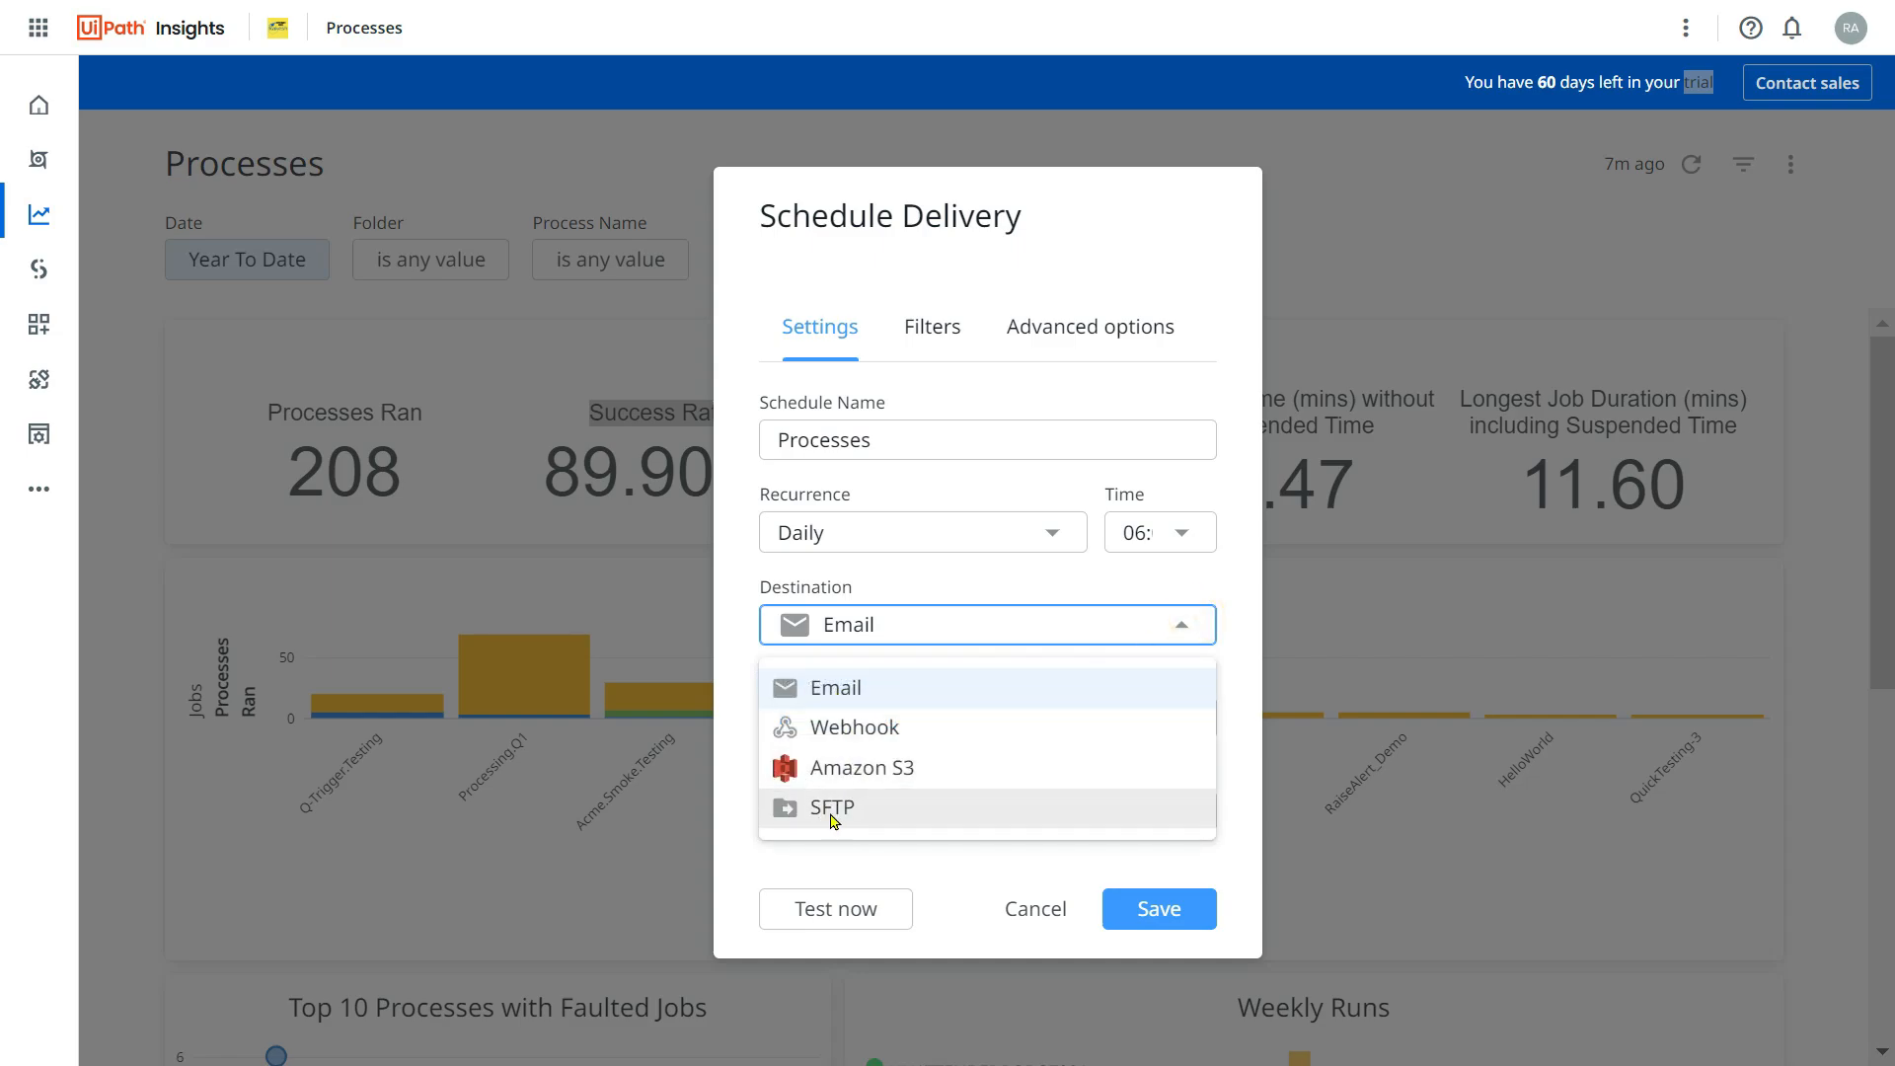
mouse_move(877, 727)
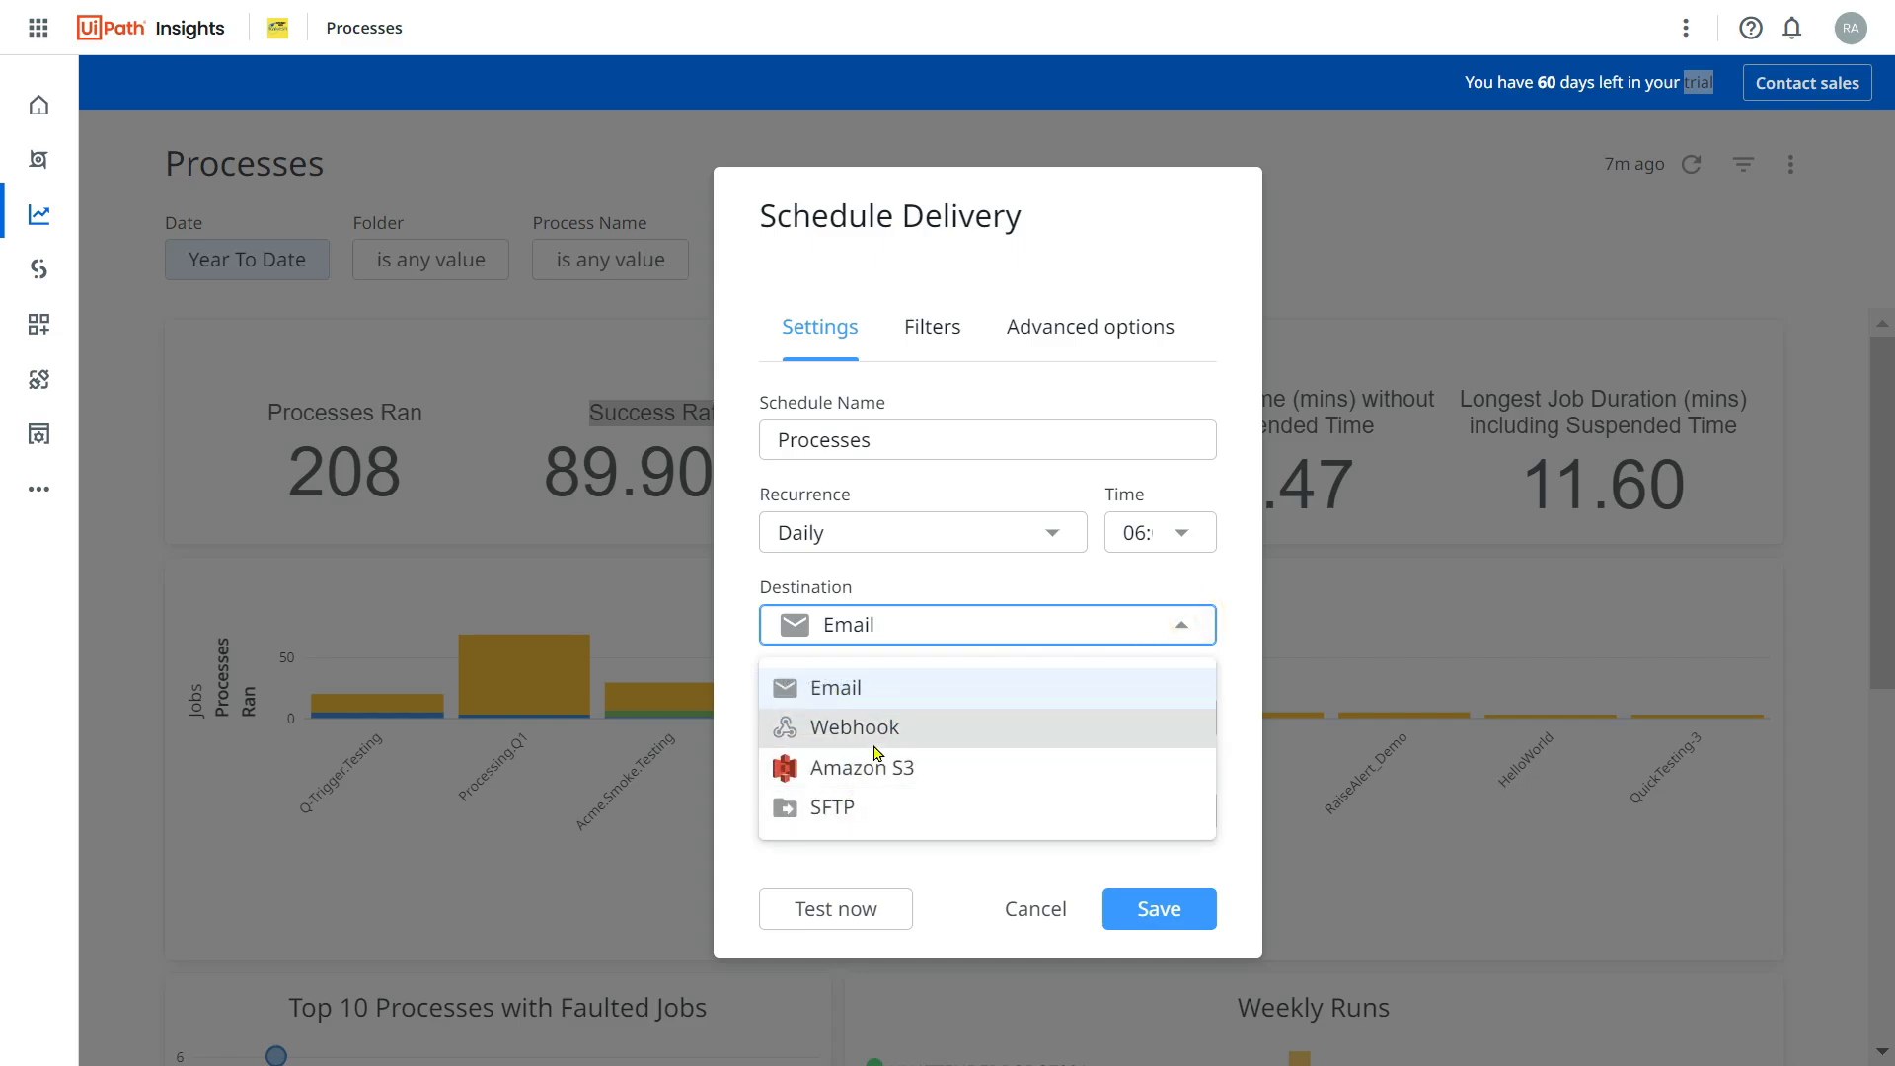
mouse_move(861, 688)
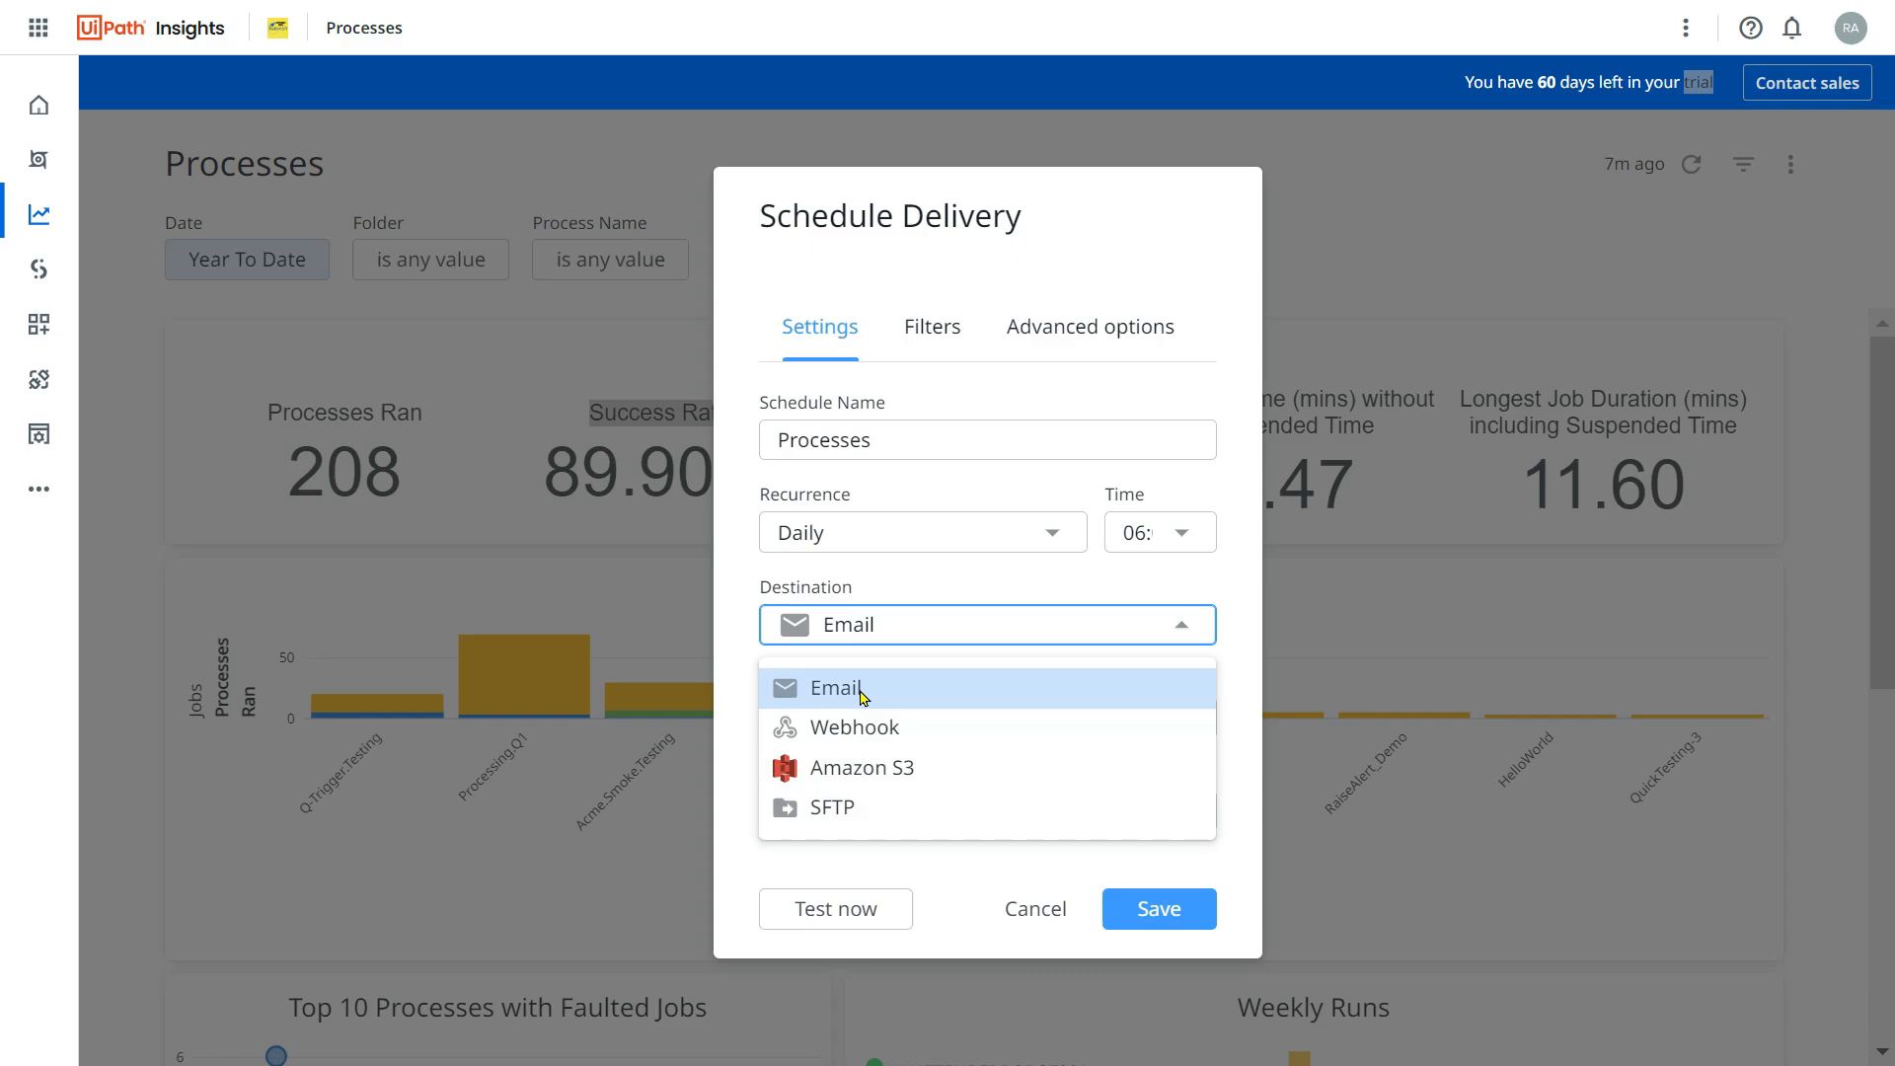
mouse_move(855, 726)
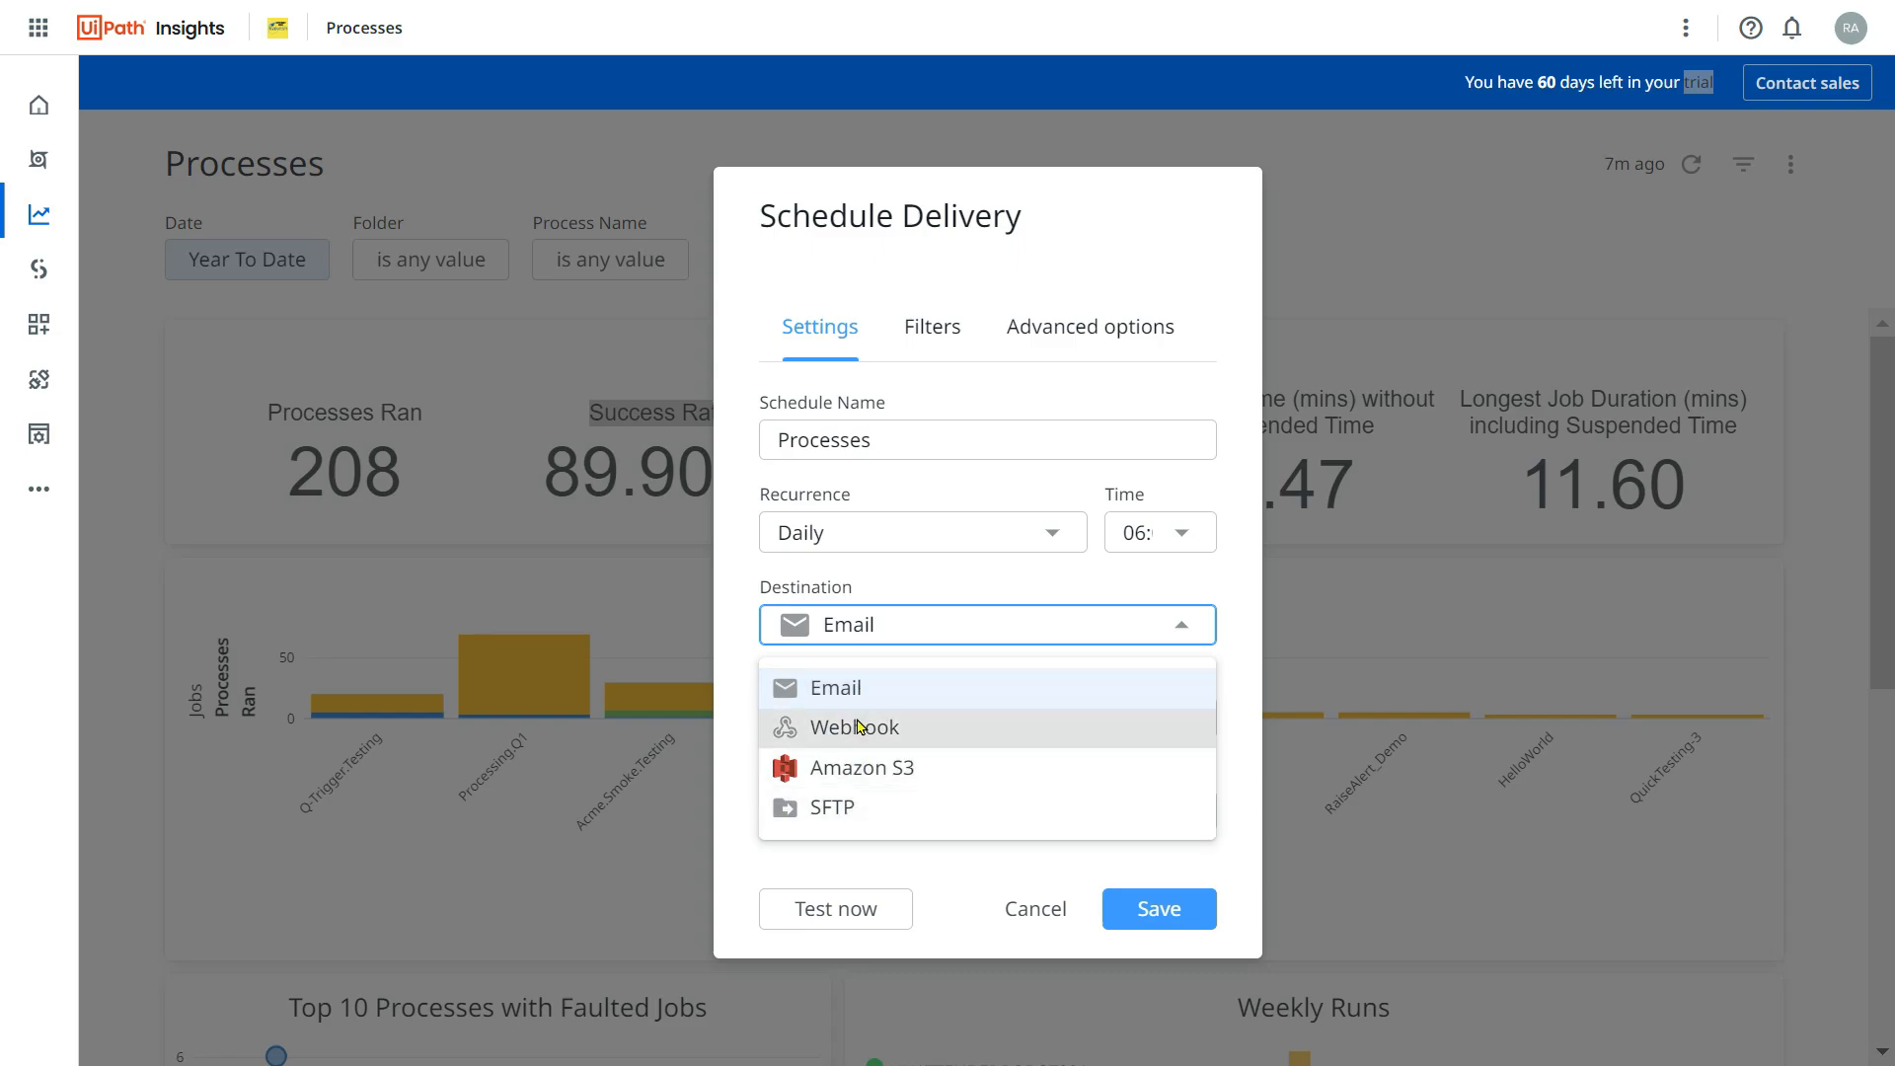
left_click(834, 688)
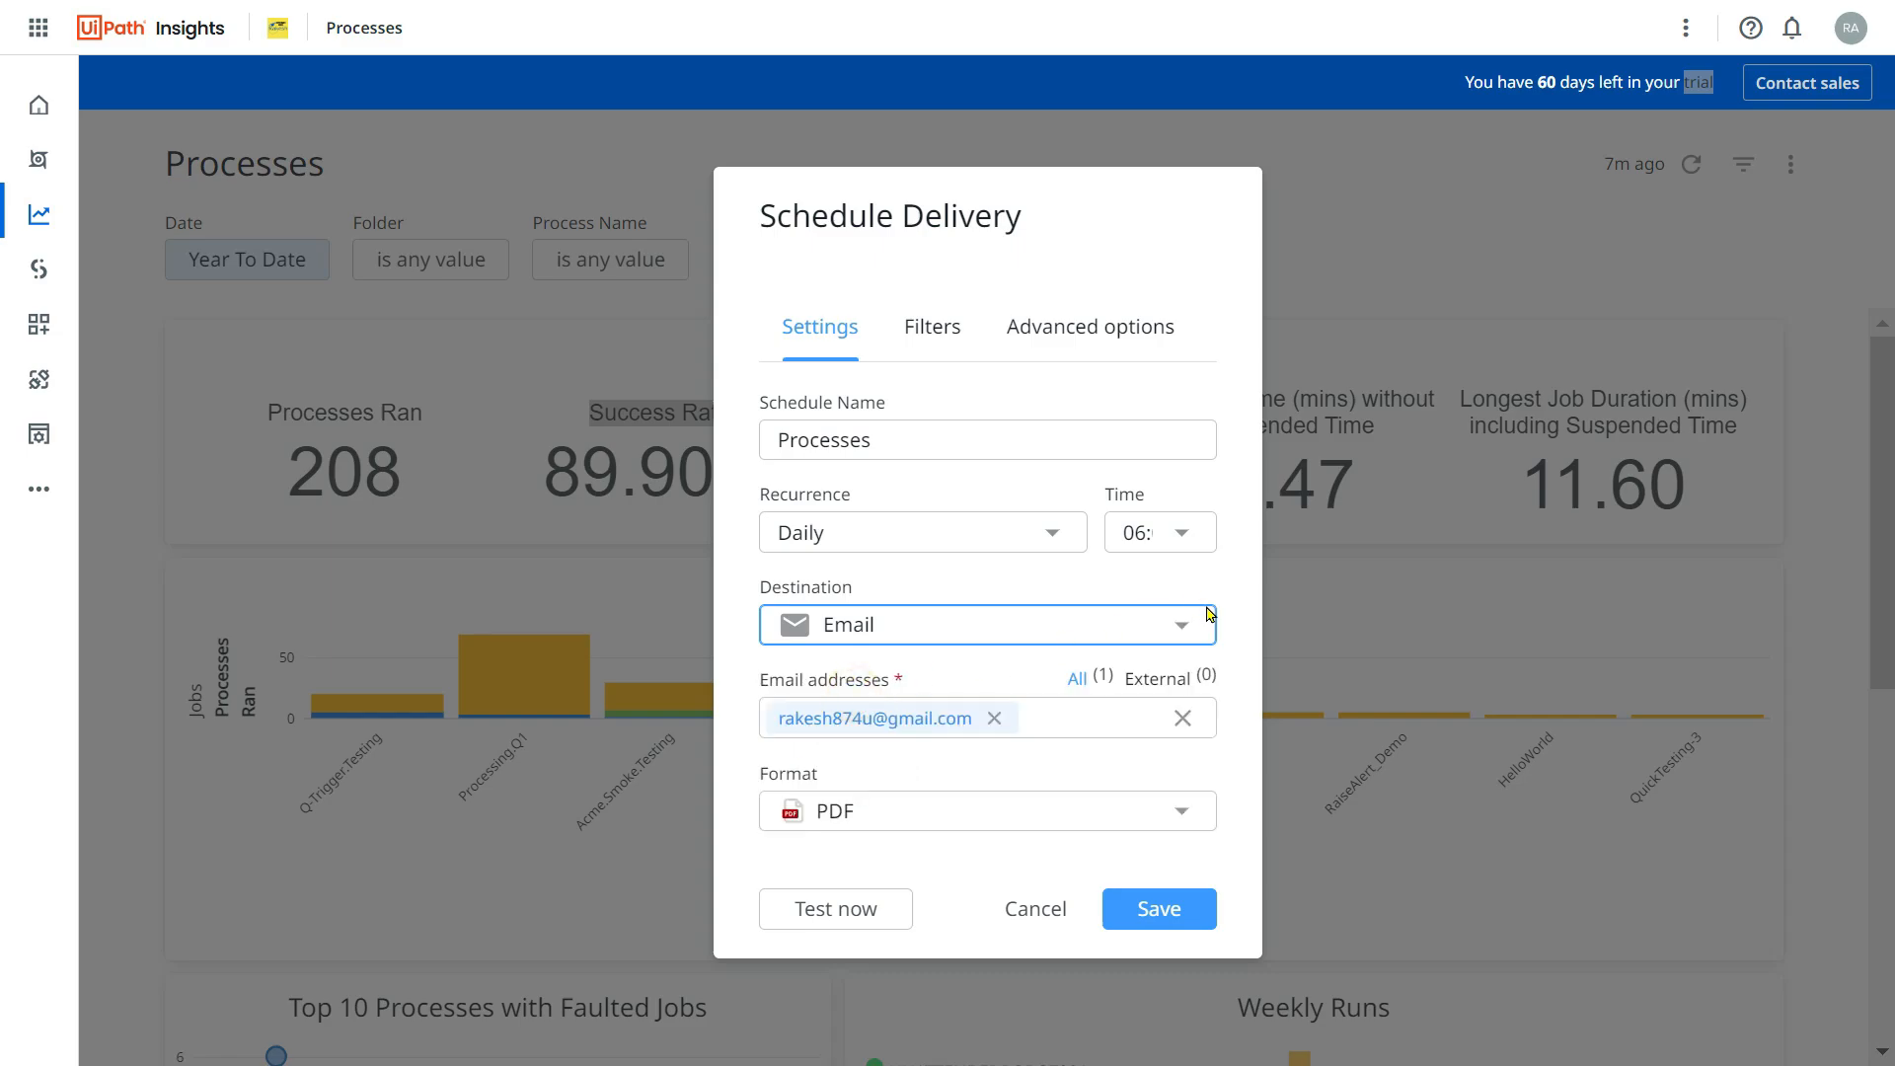
left_click(1100, 716)
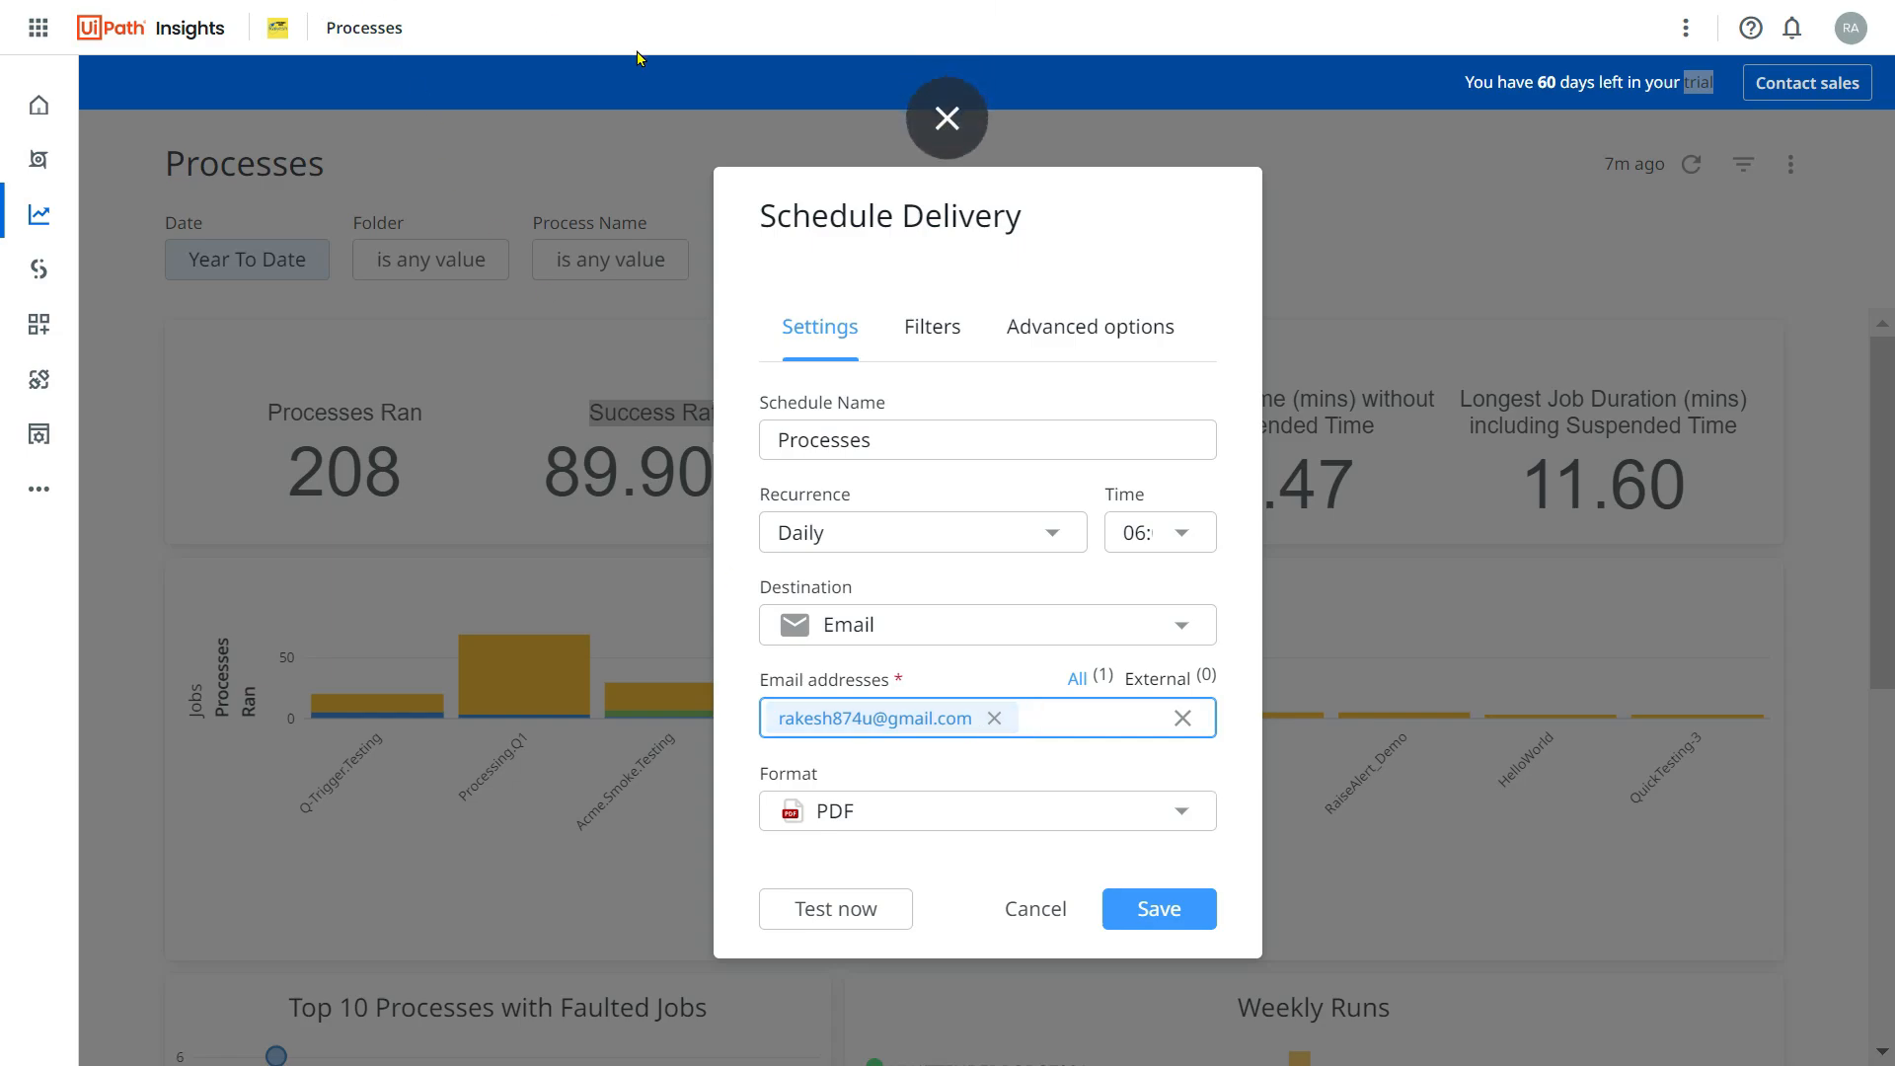
mouse_move(1061, 701)
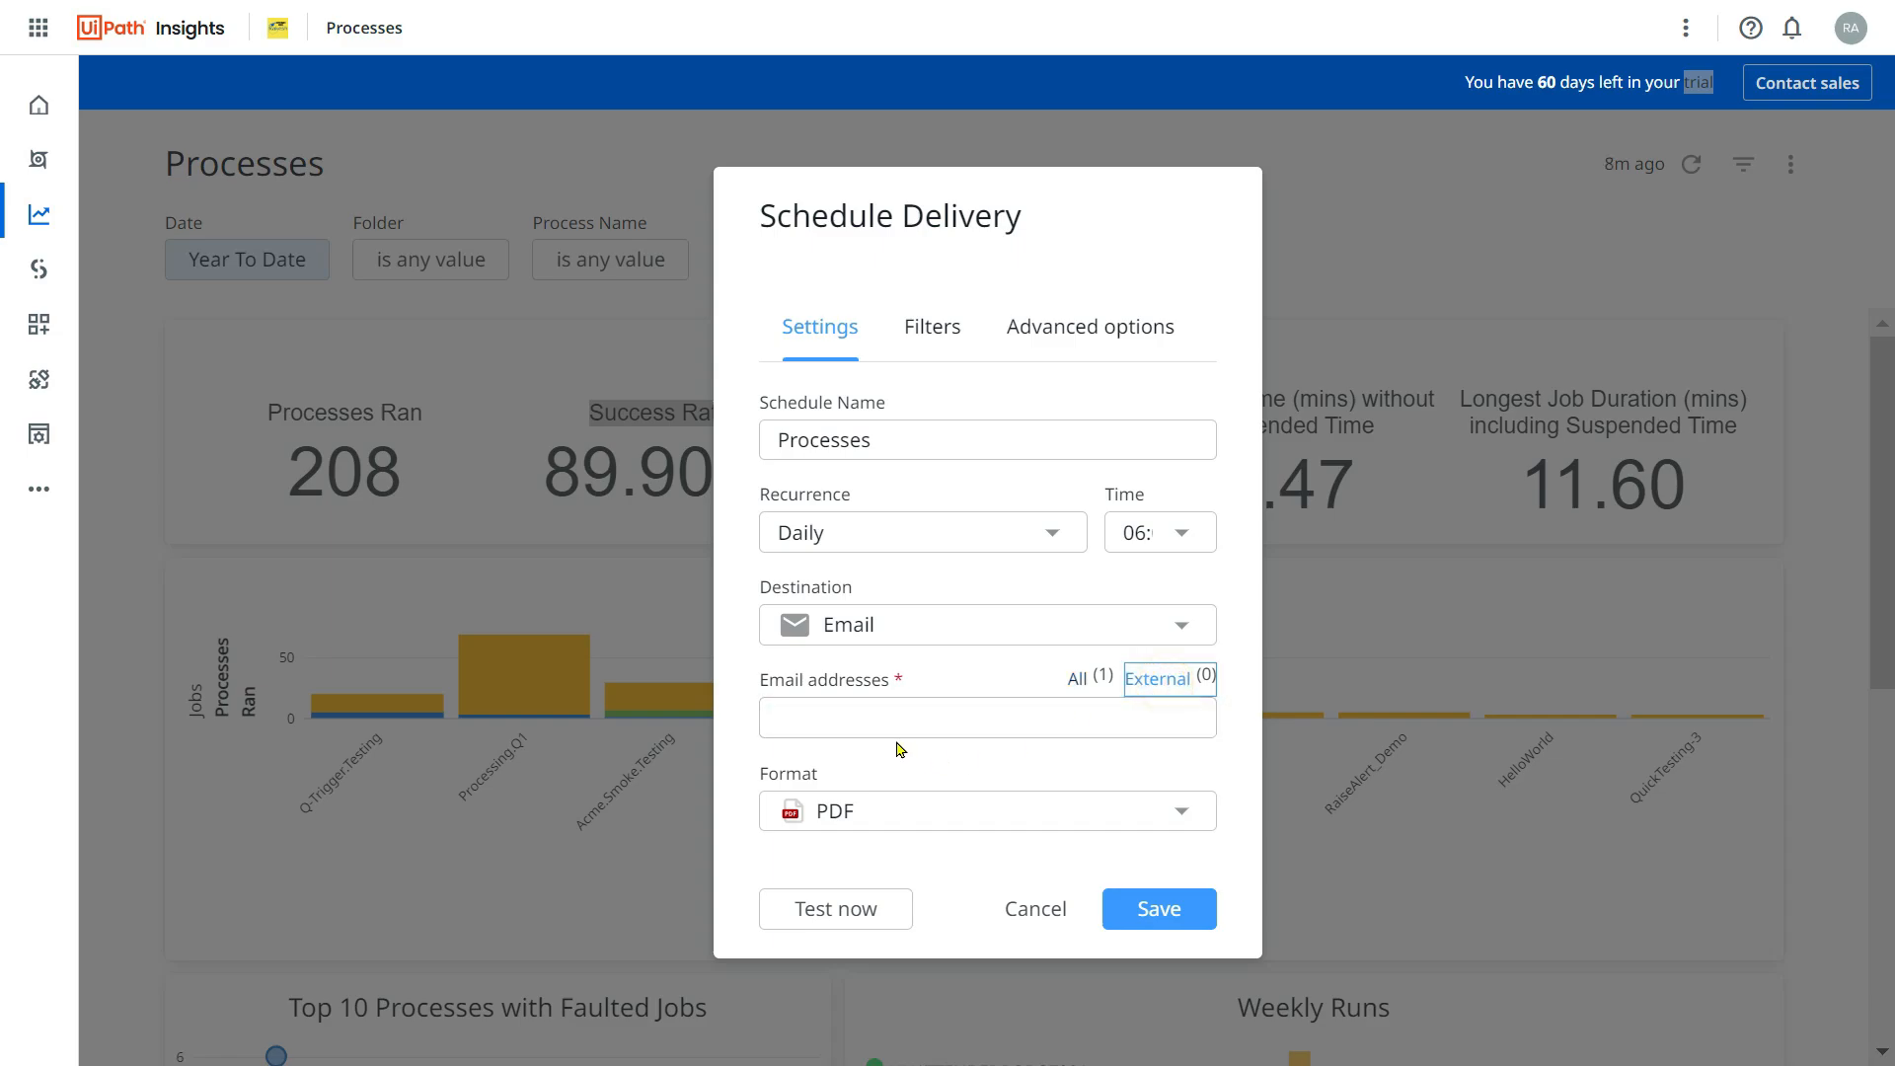
left_click(987, 716)
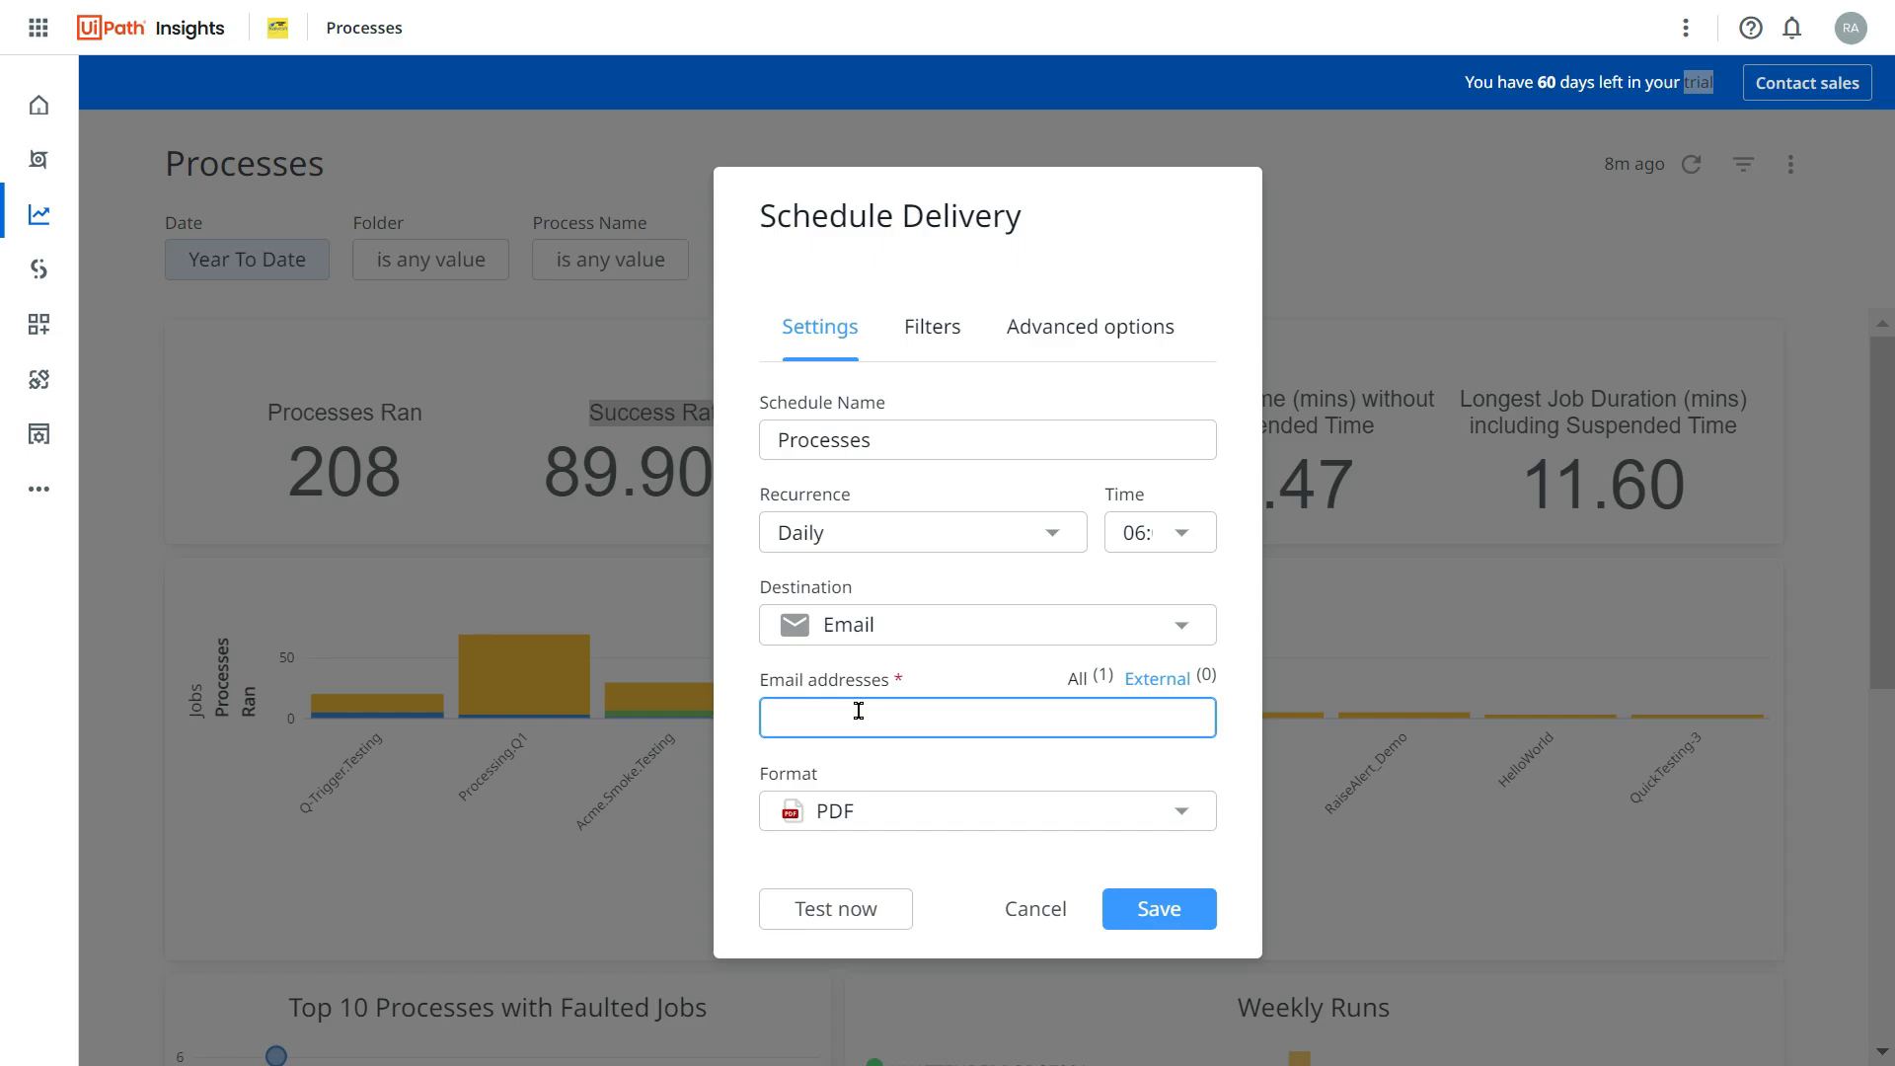
mouse_move(959, 715)
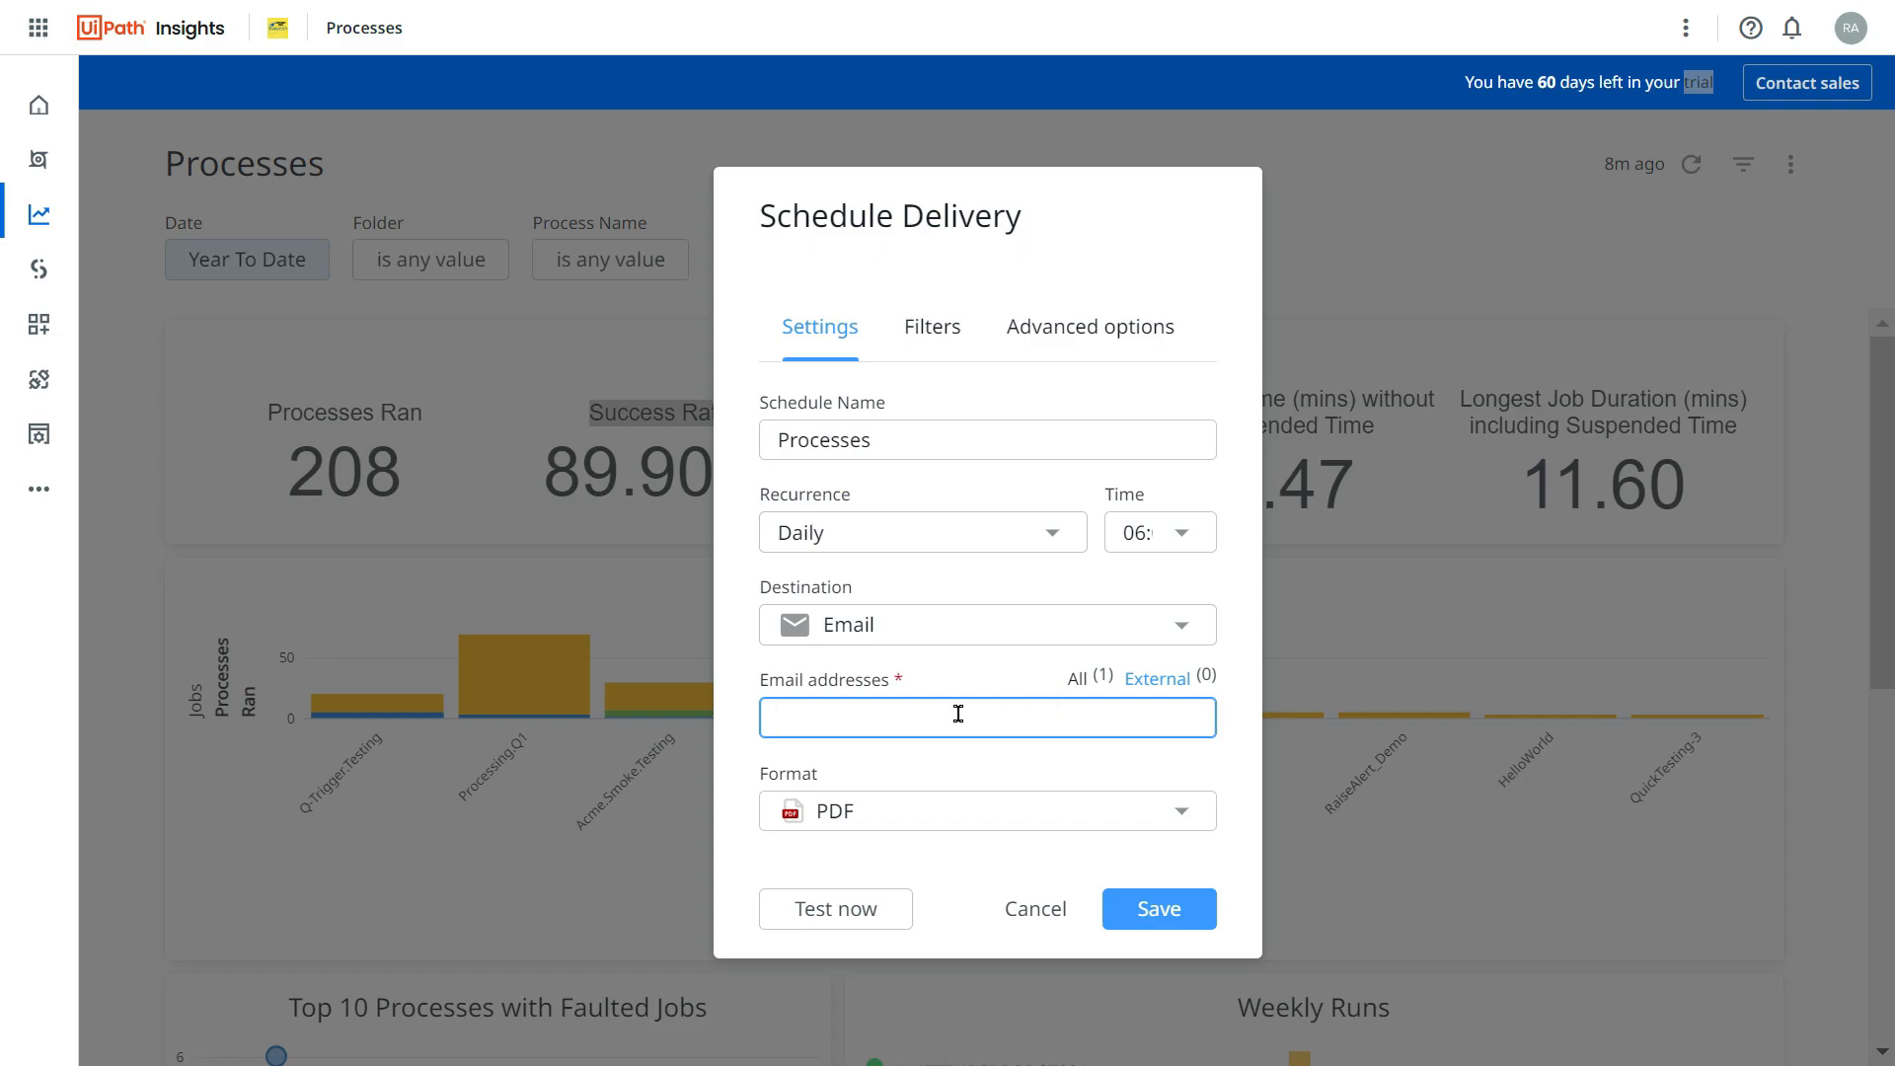
mouse_move(1161, 684)
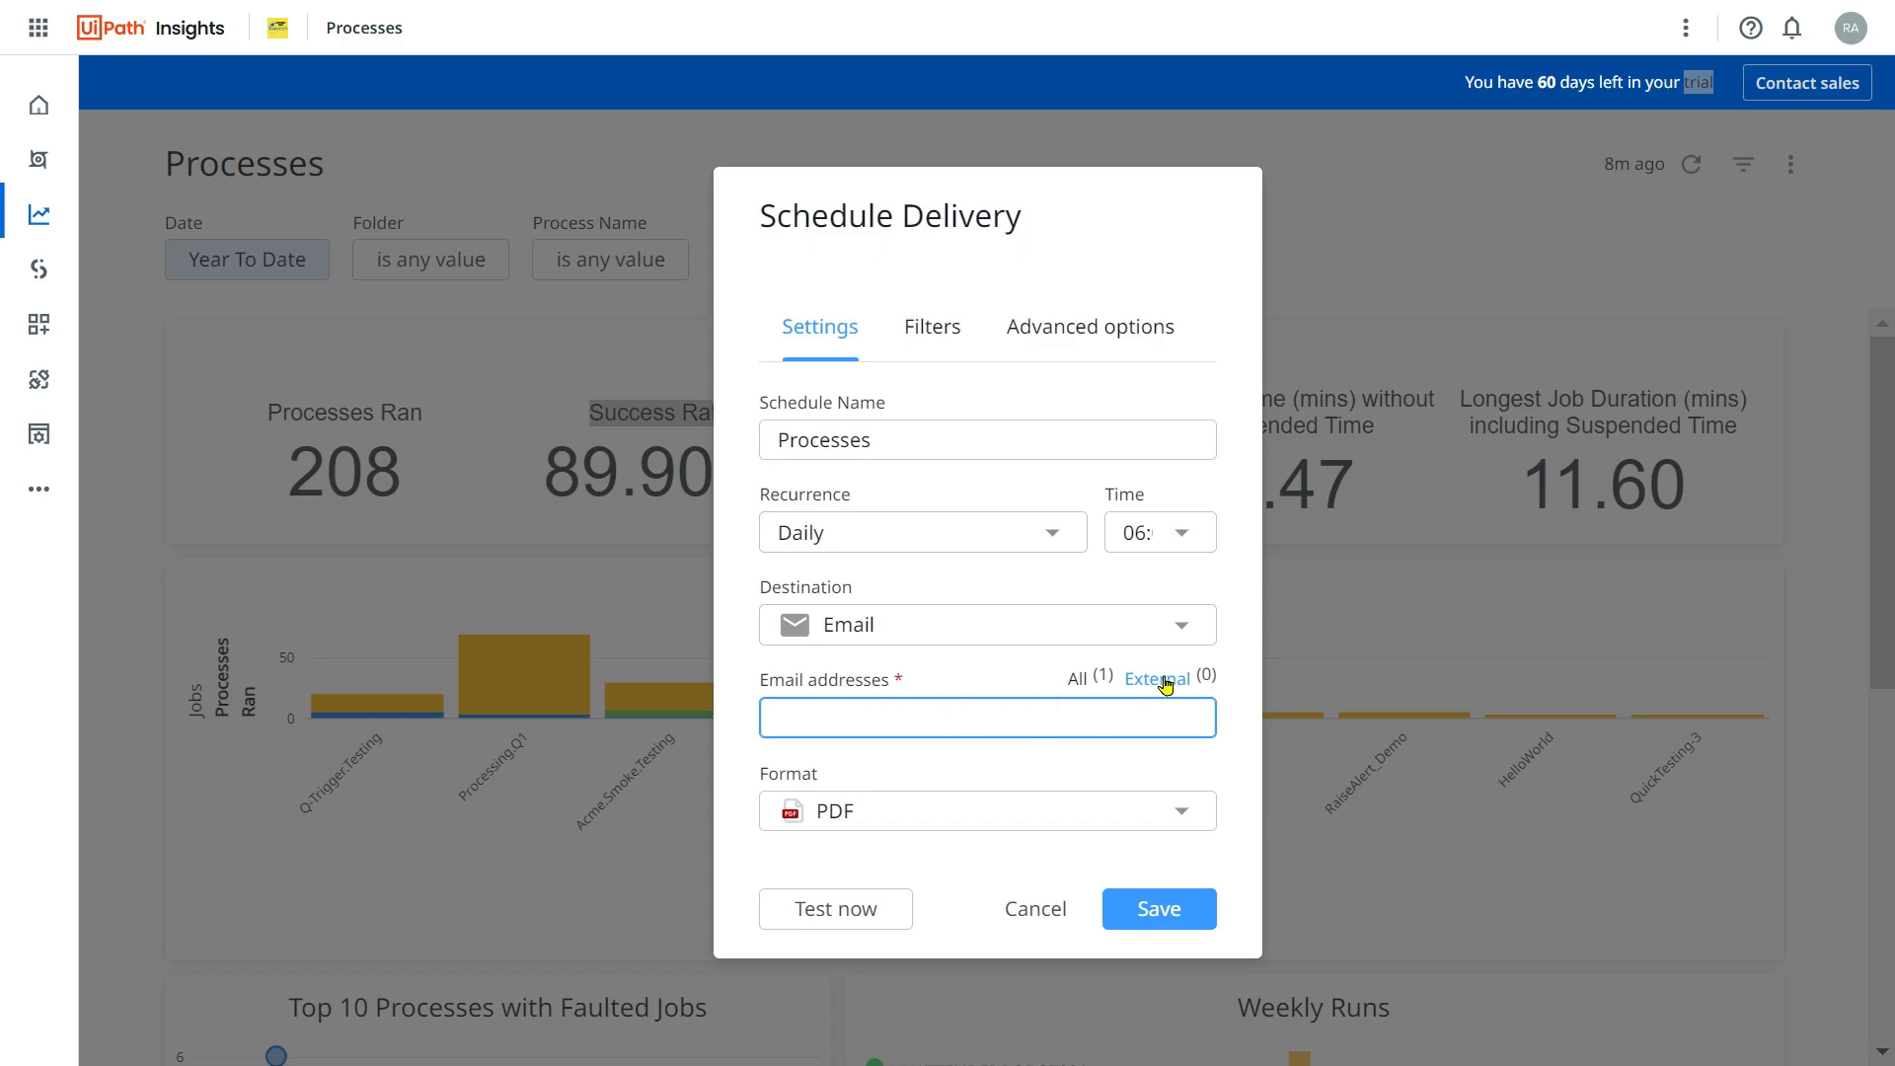
mouse_move(1122, 758)
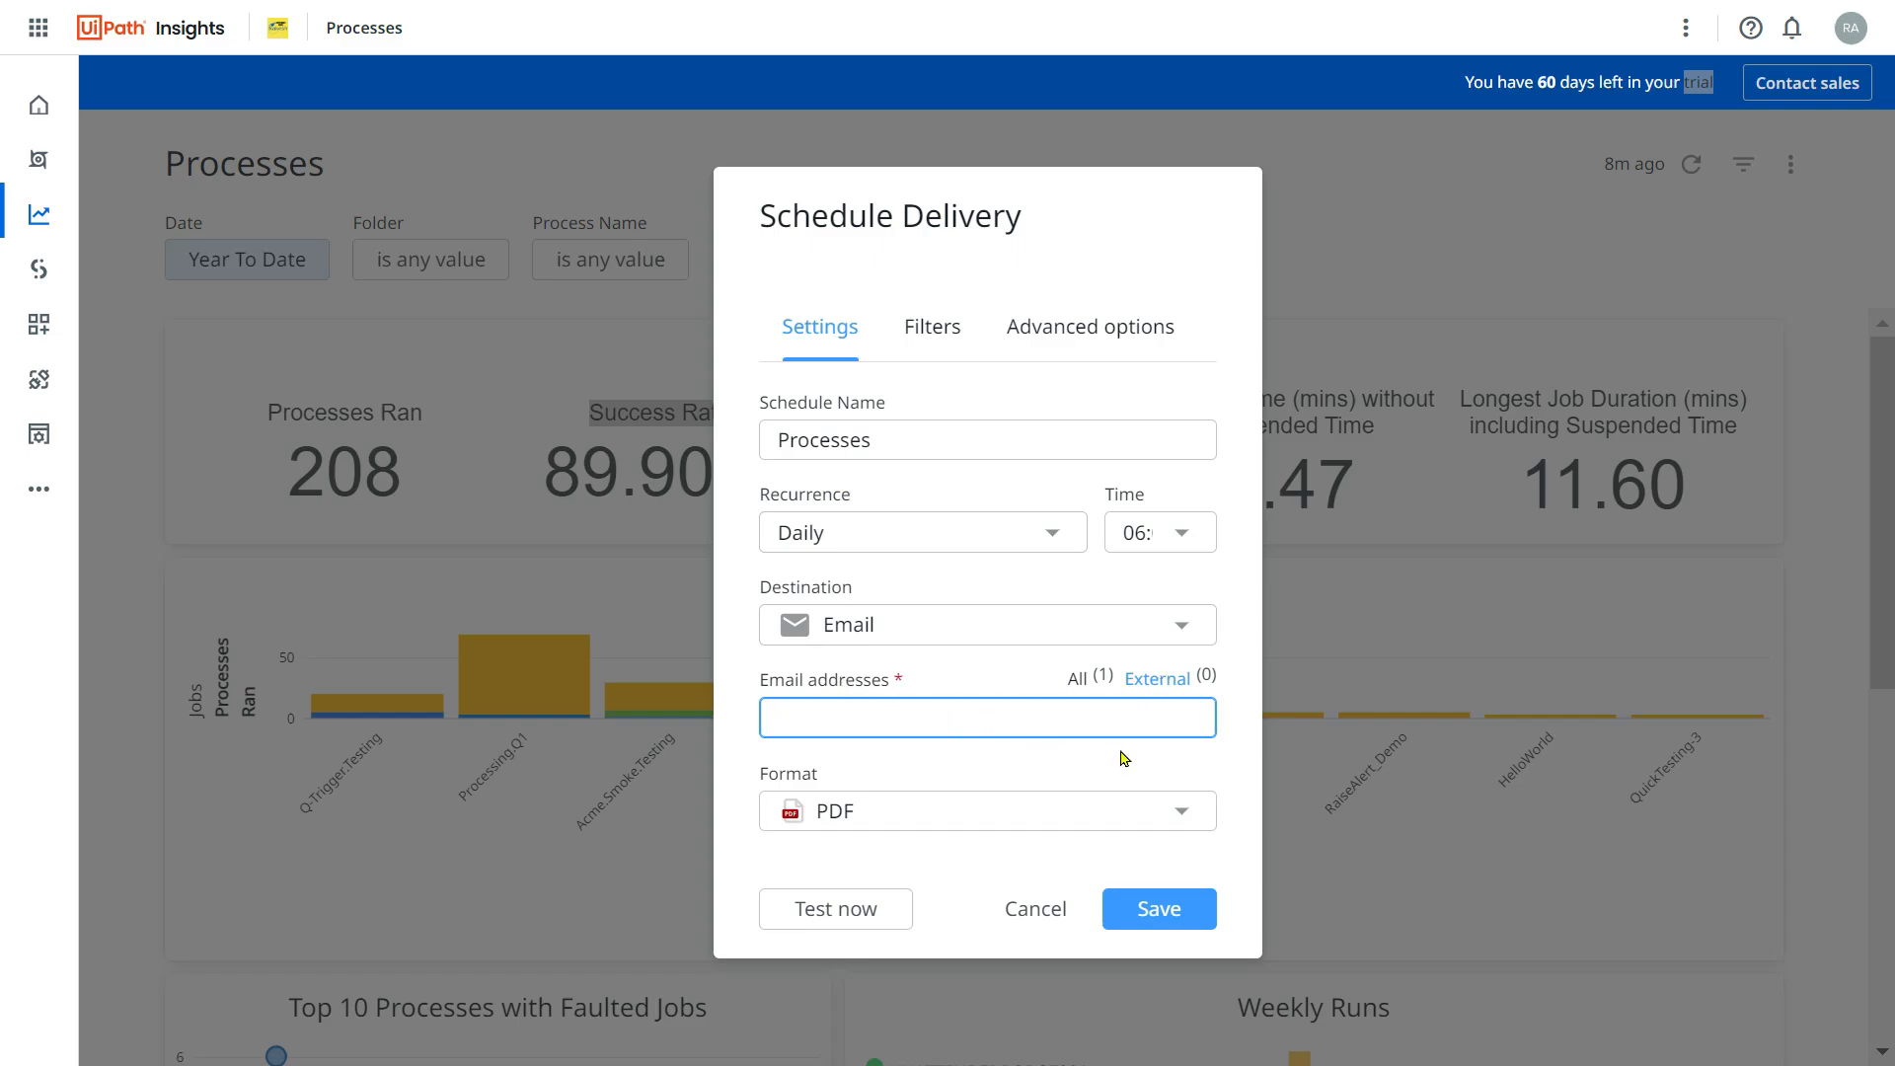
left_click(985, 811)
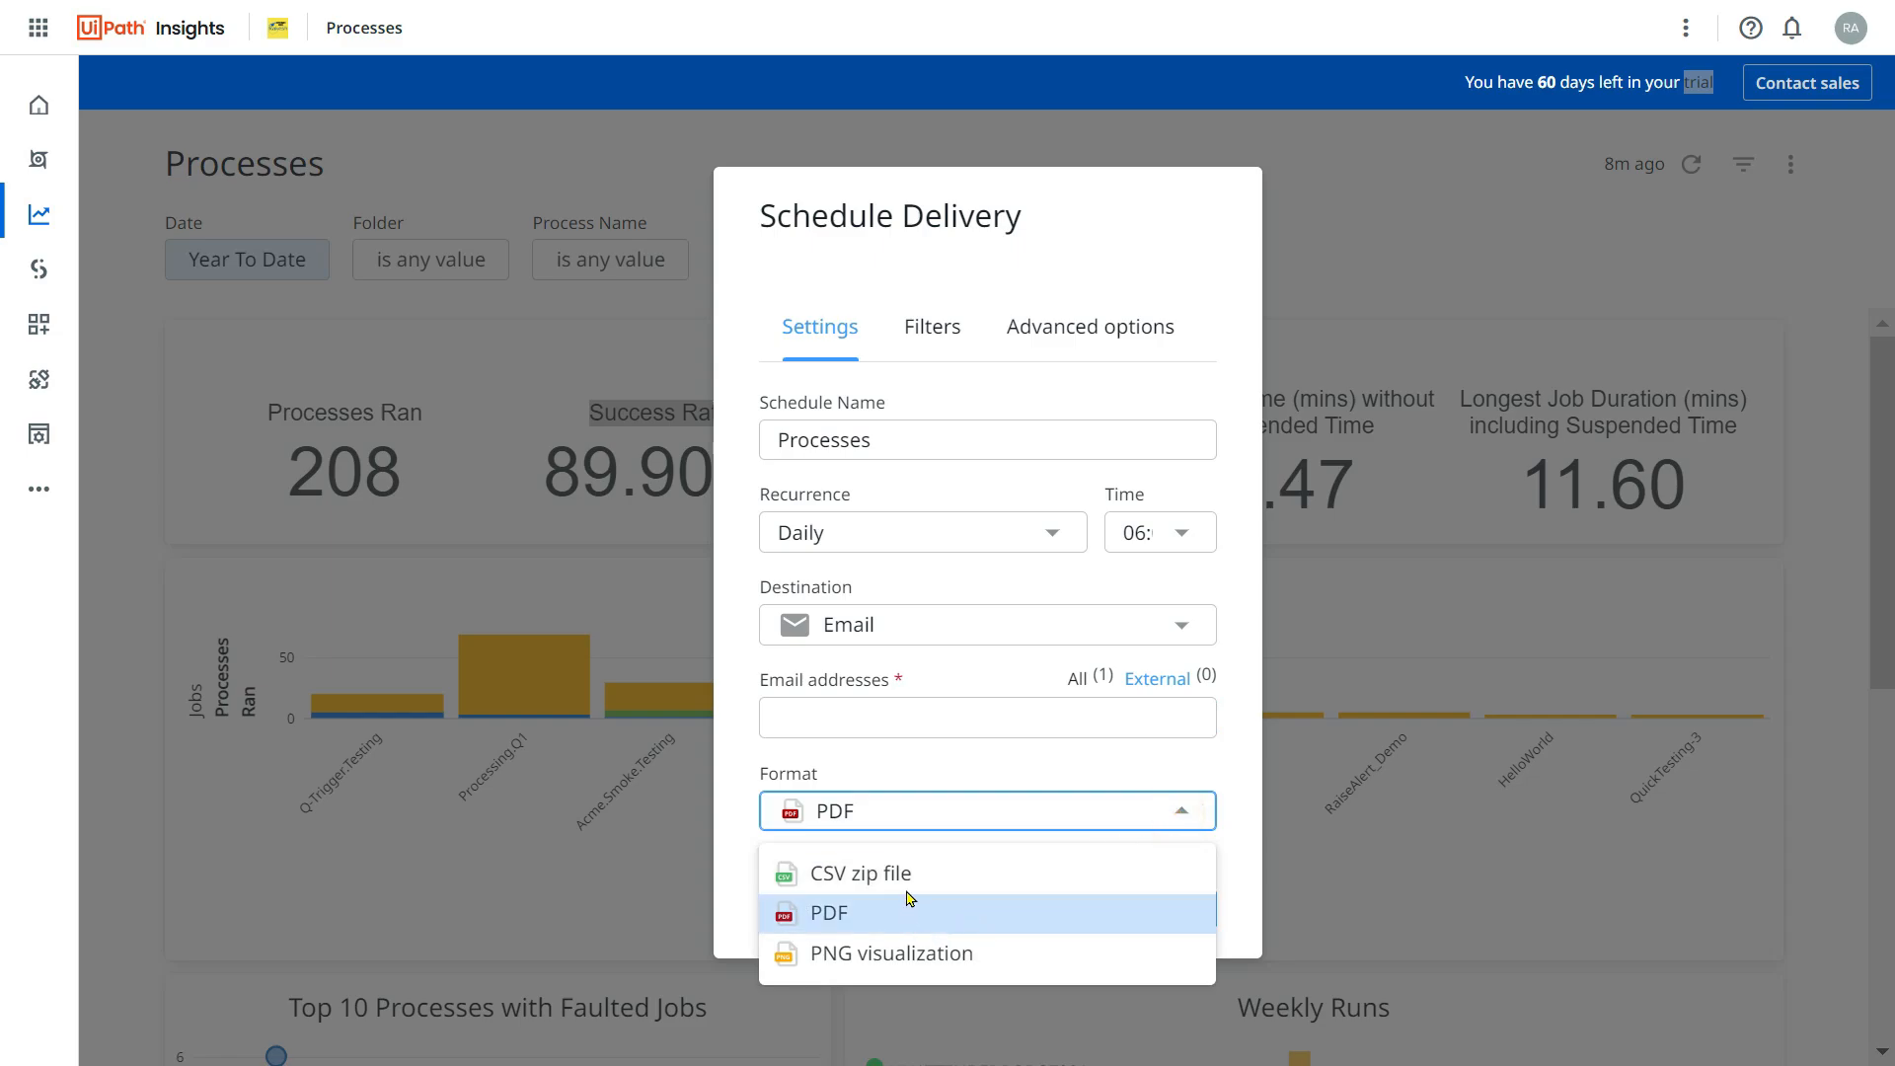
mouse_move(888, 919)
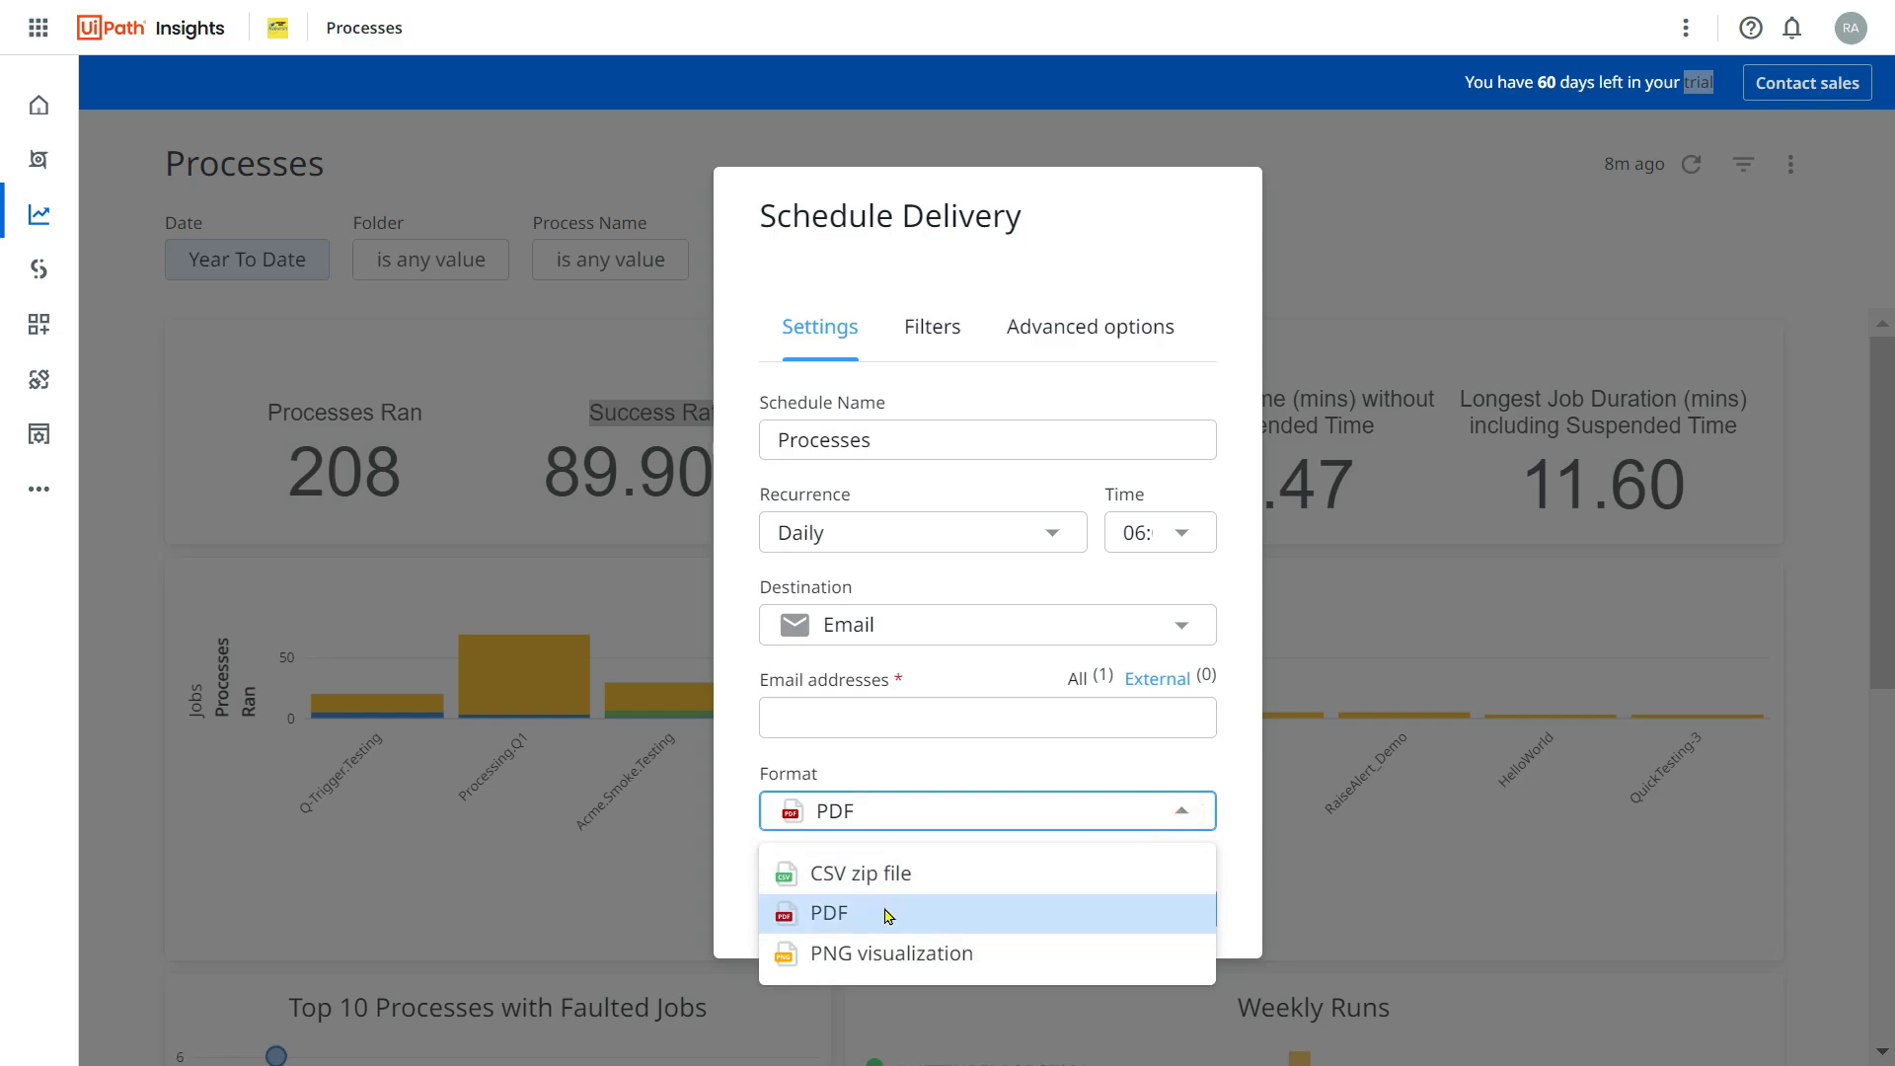
mouse_move(889, 954)
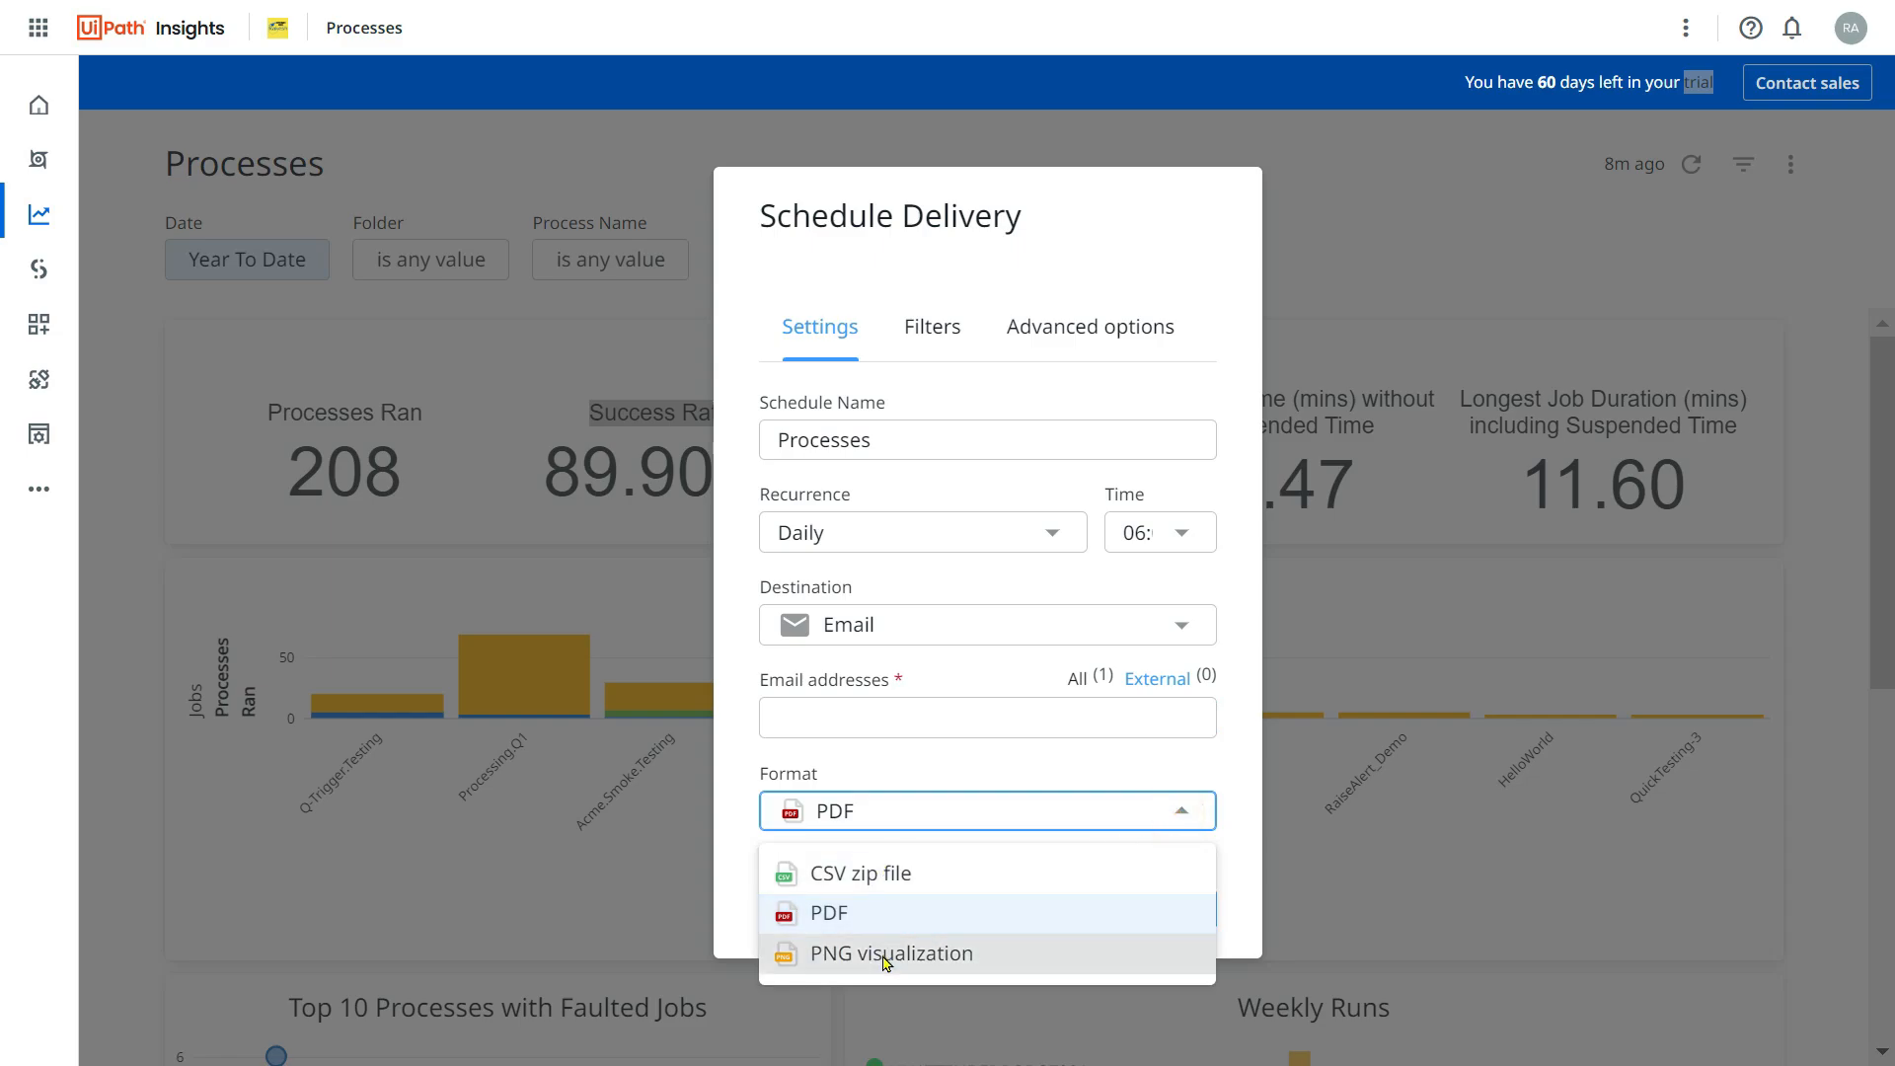
left_click(829, 912)
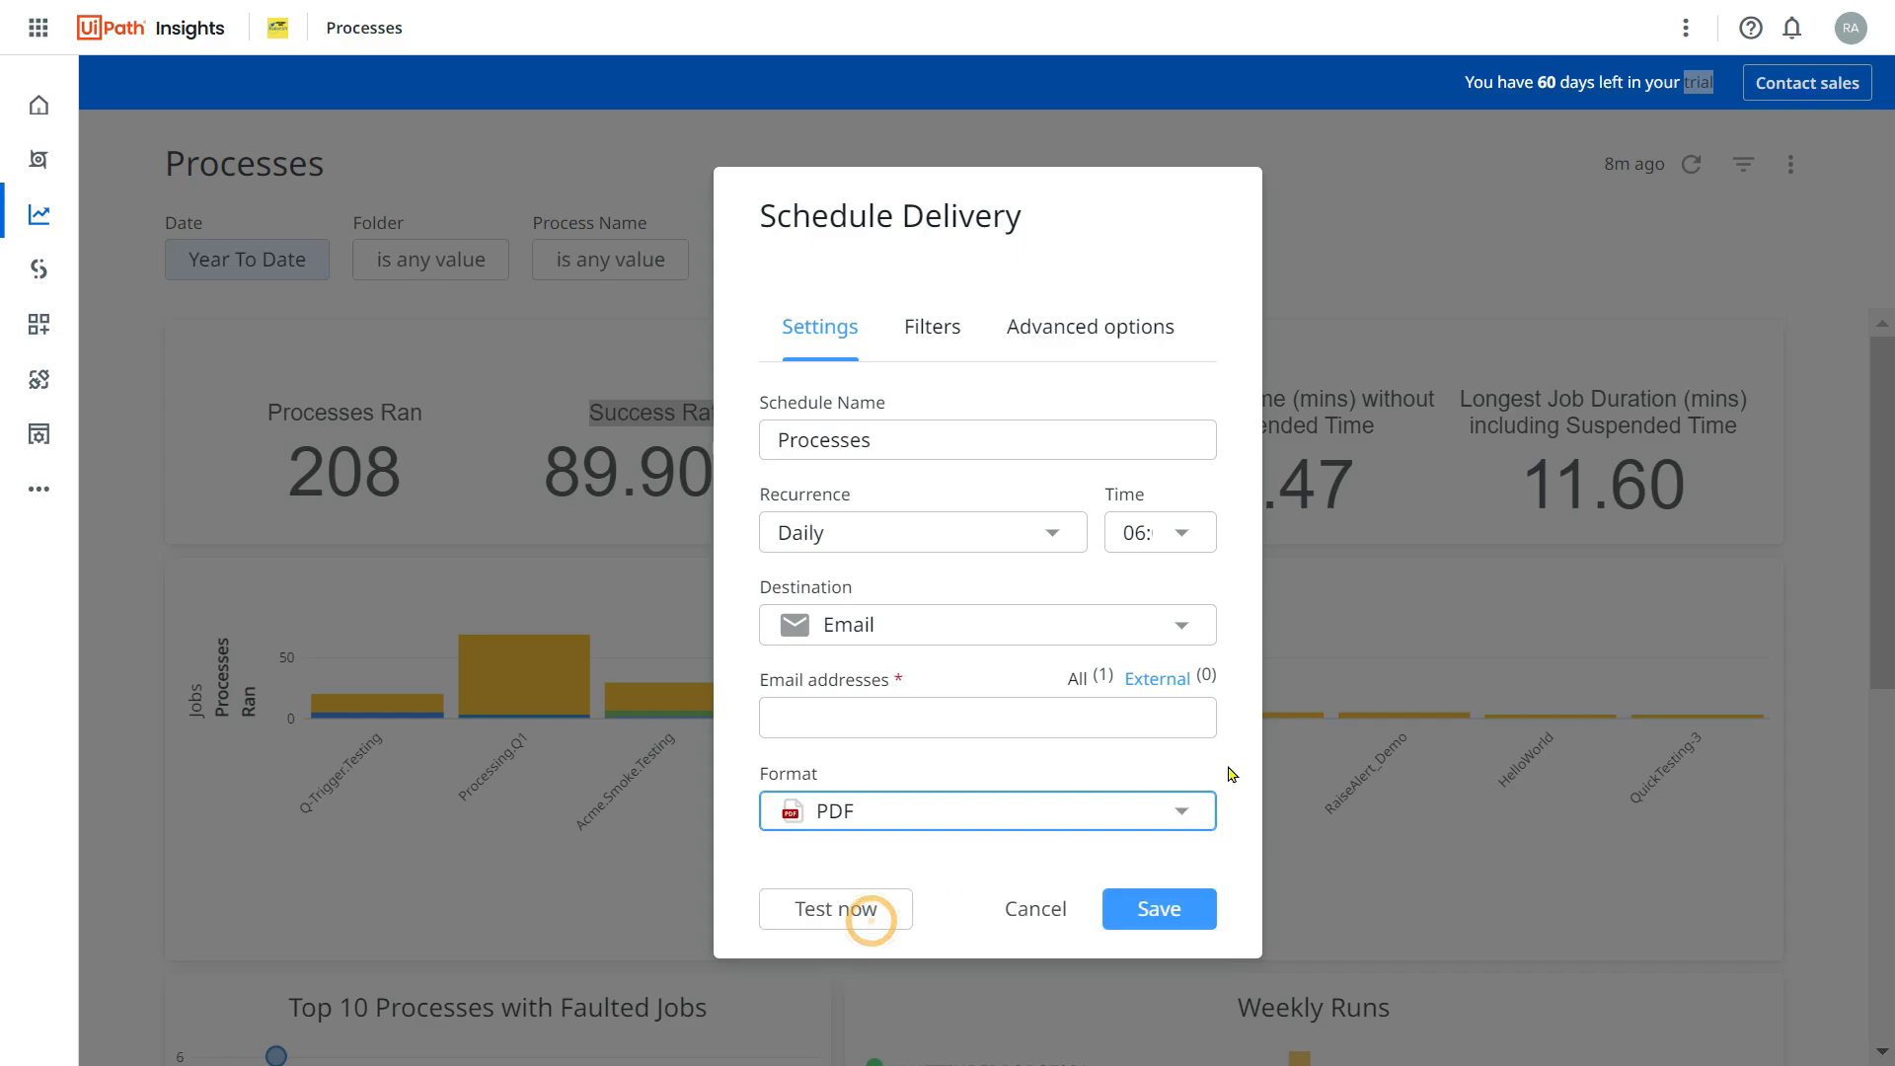
mouse_move(1113, 220)
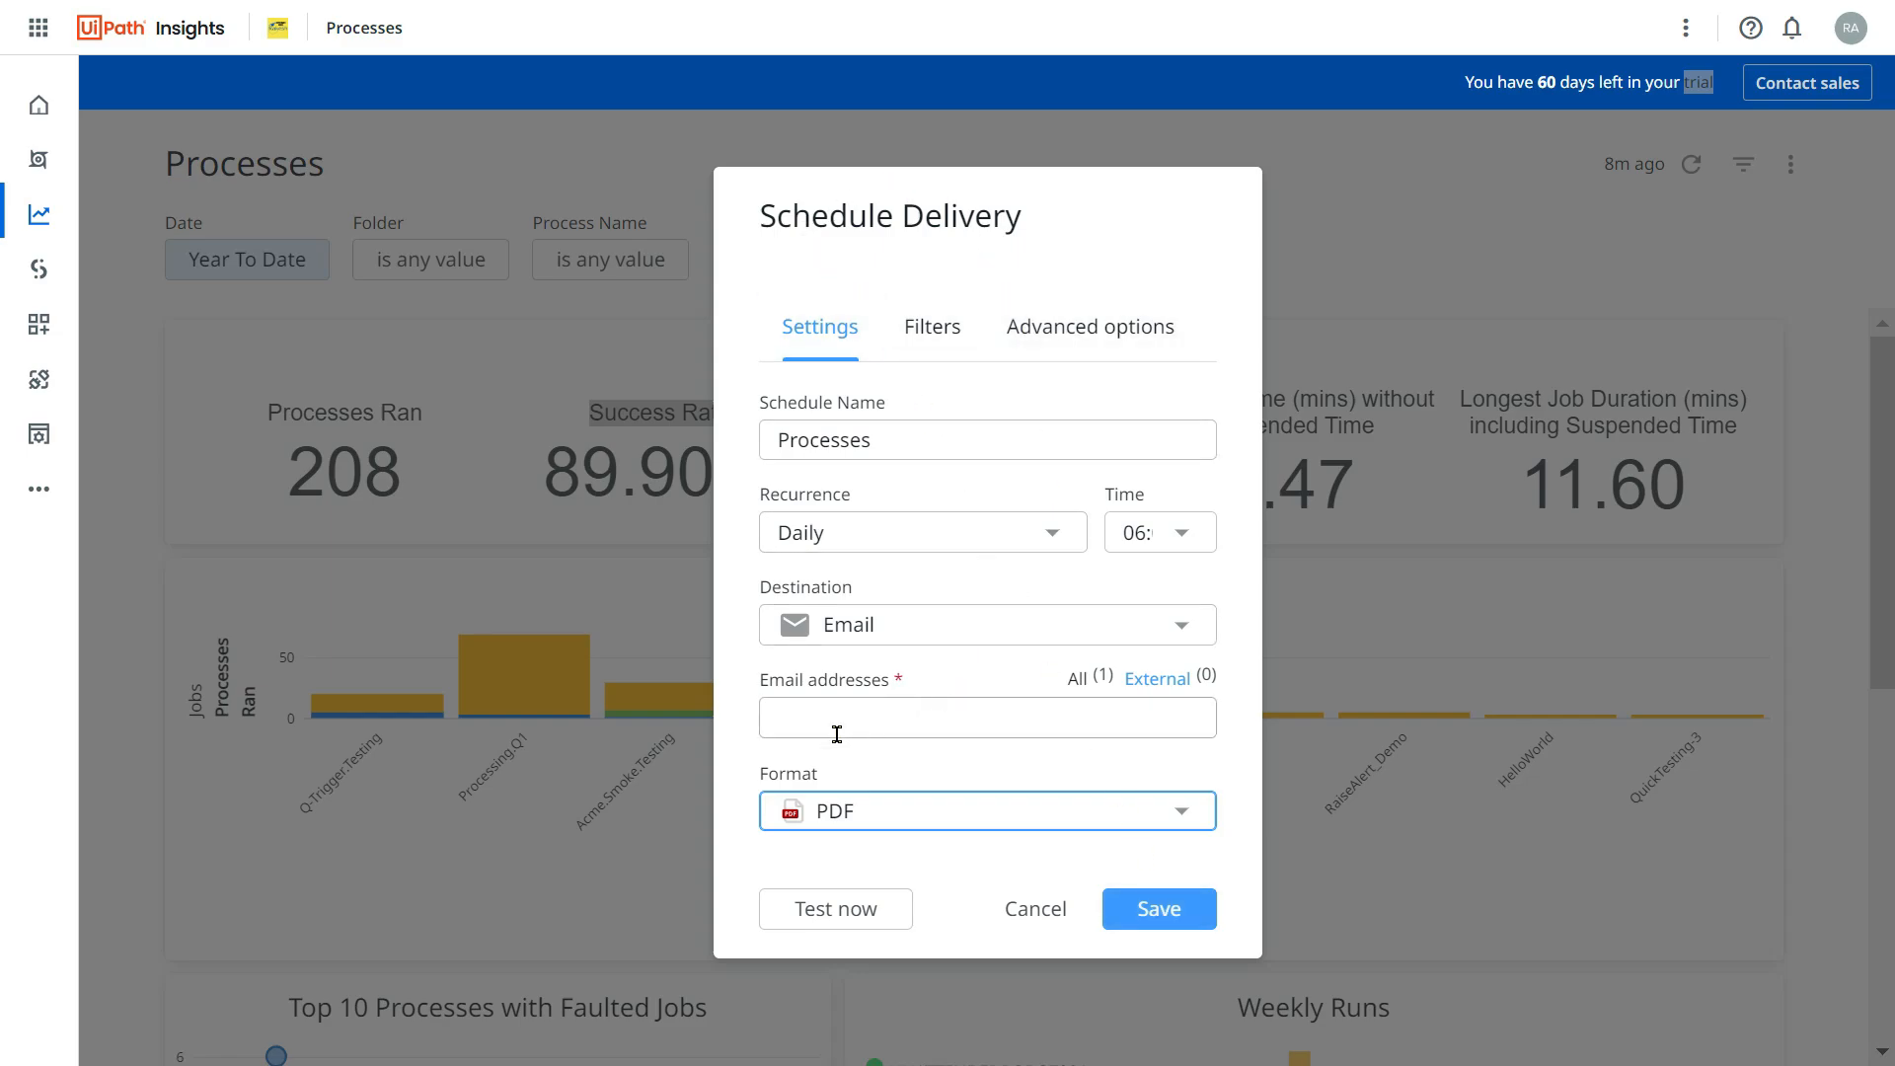
mouse_move(874, 766)
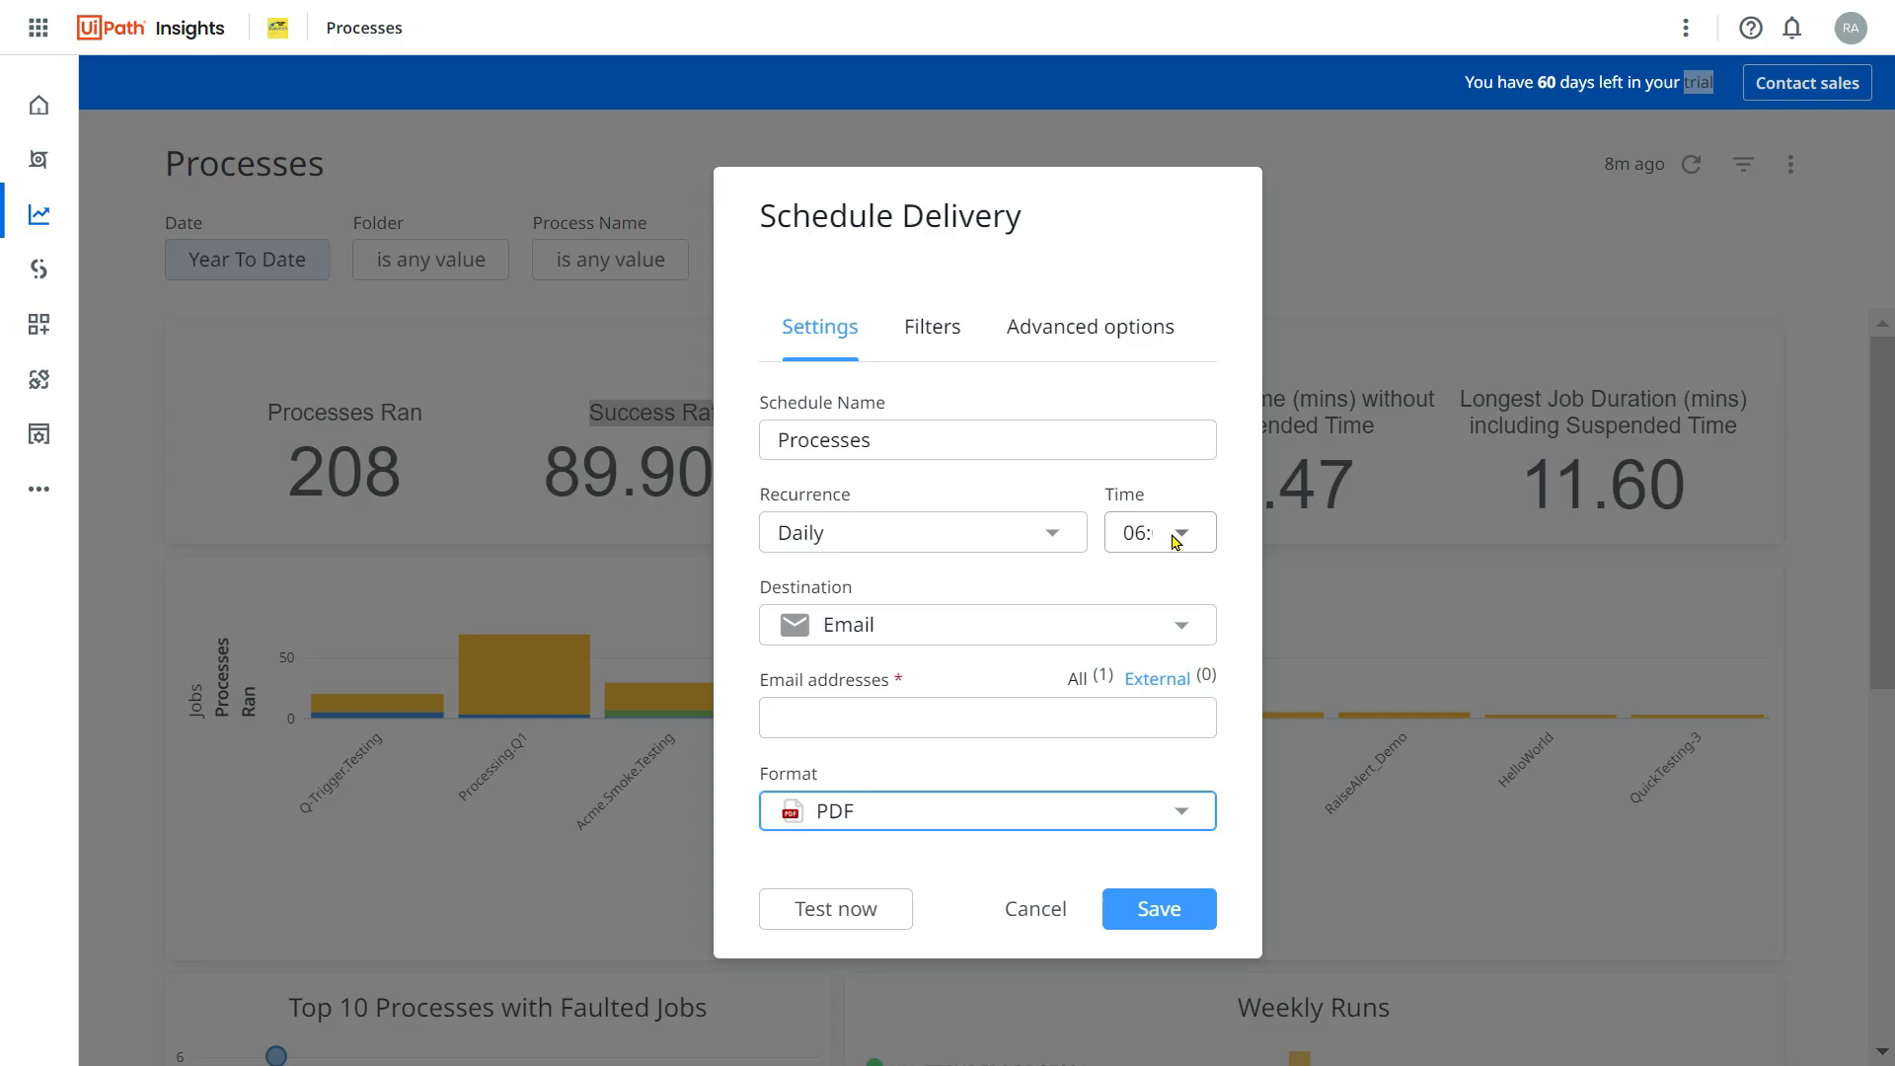
left_click(1034, 909)
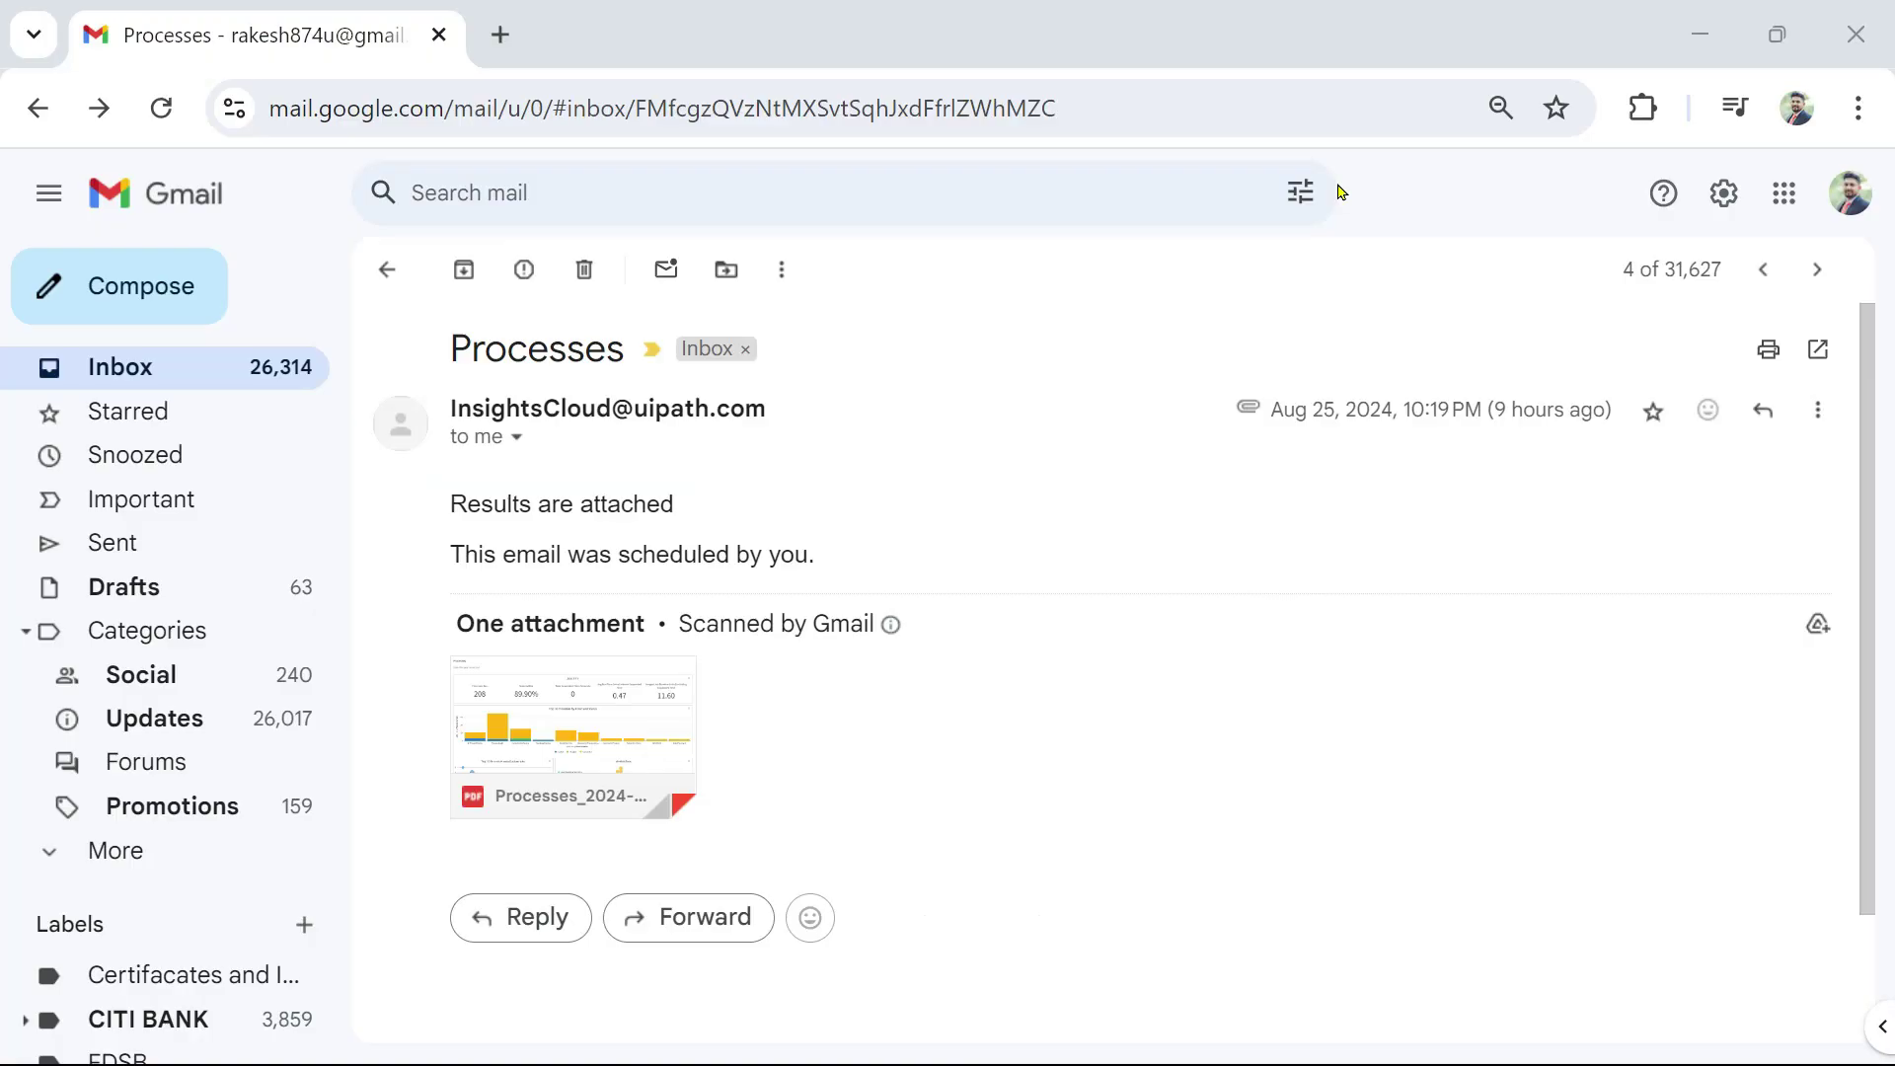
mouse_move(572, 738)
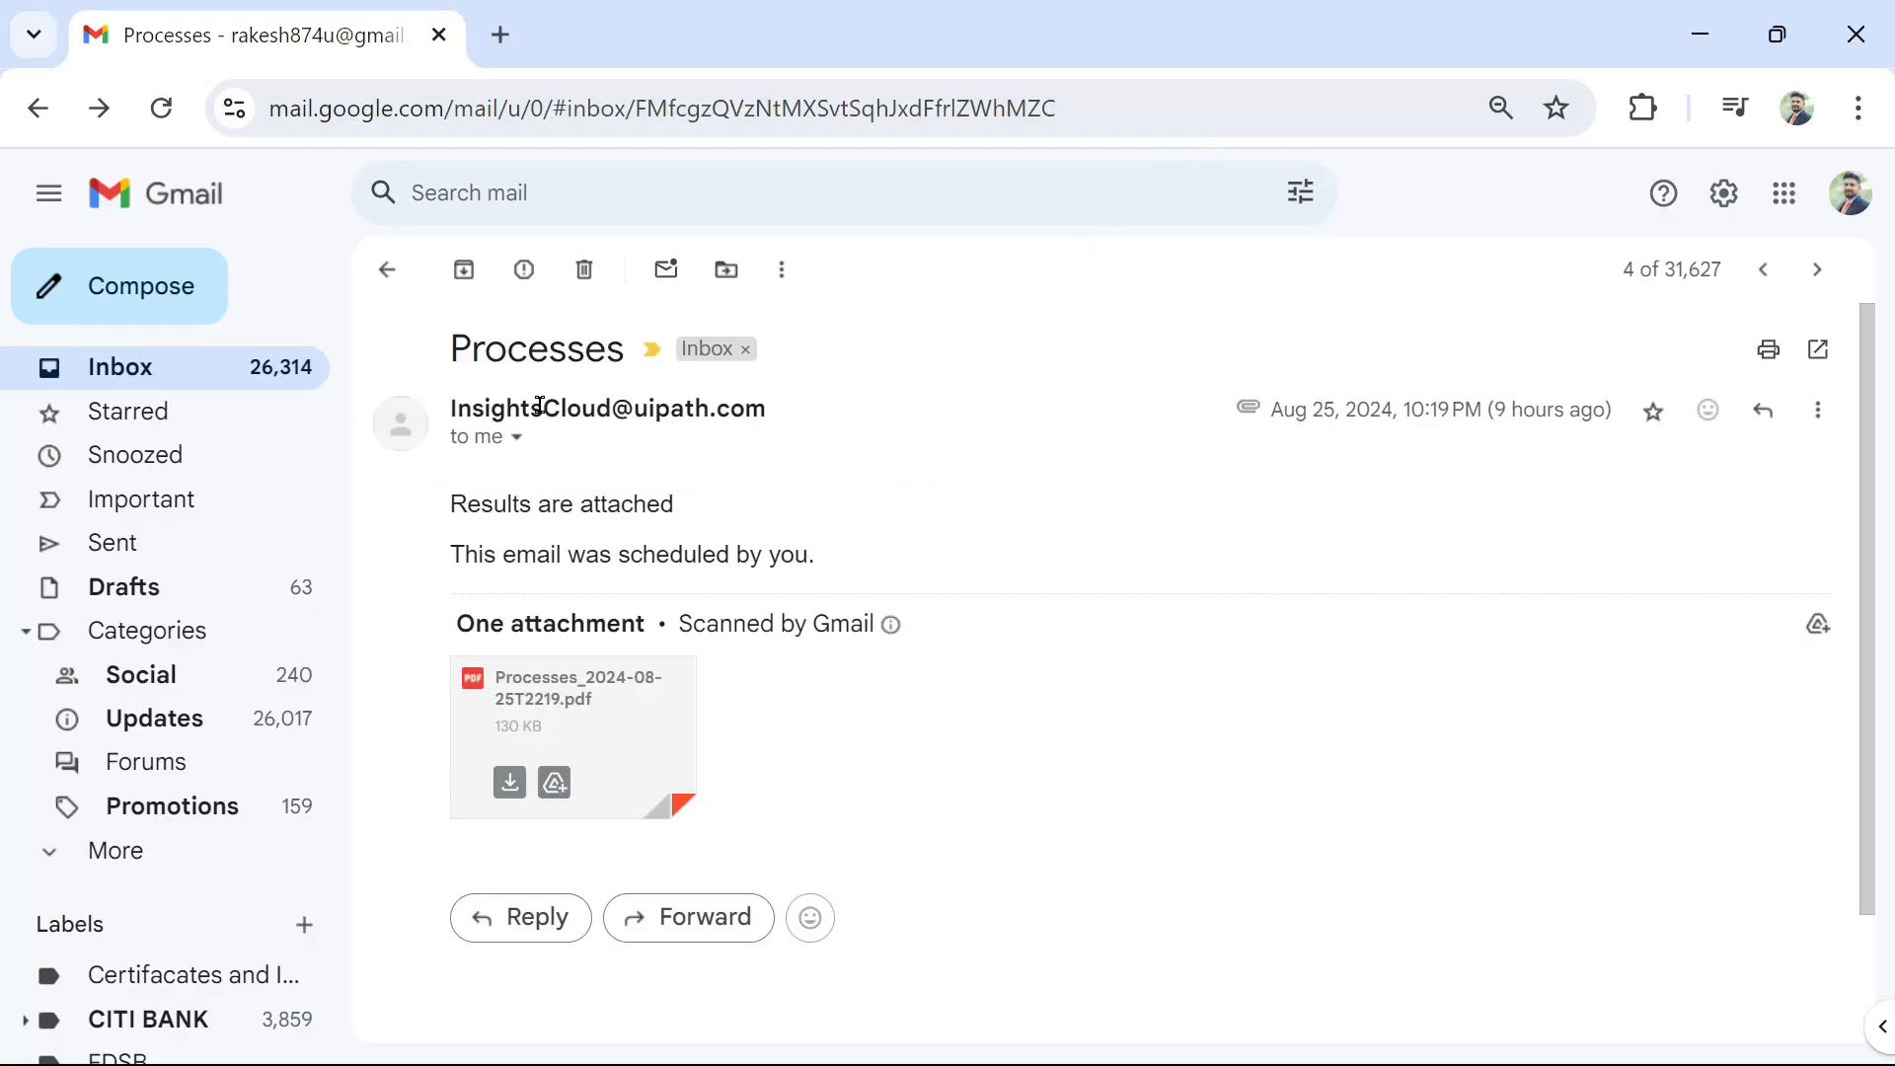
mouse_move(1168, 769)
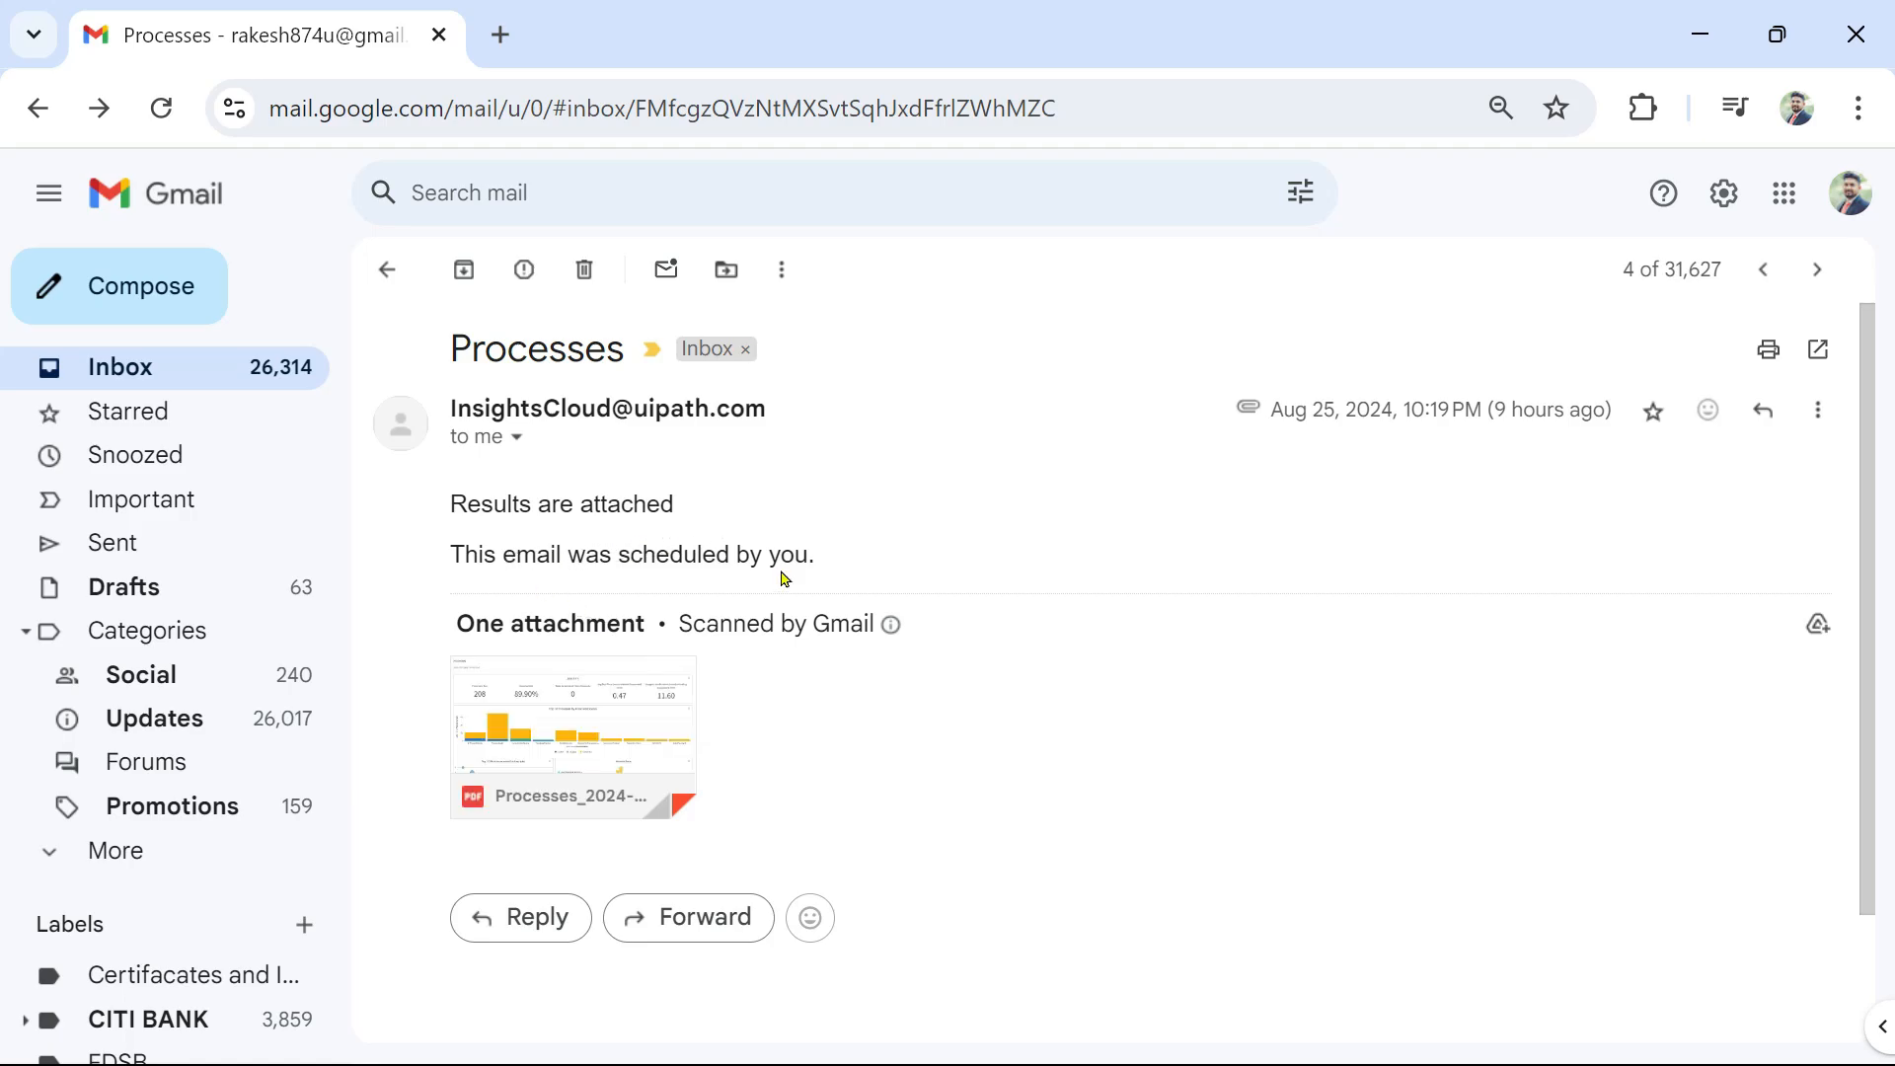
Preview the Processes PDF attachment in the InsightsCloud email.
left_click(572, 737)
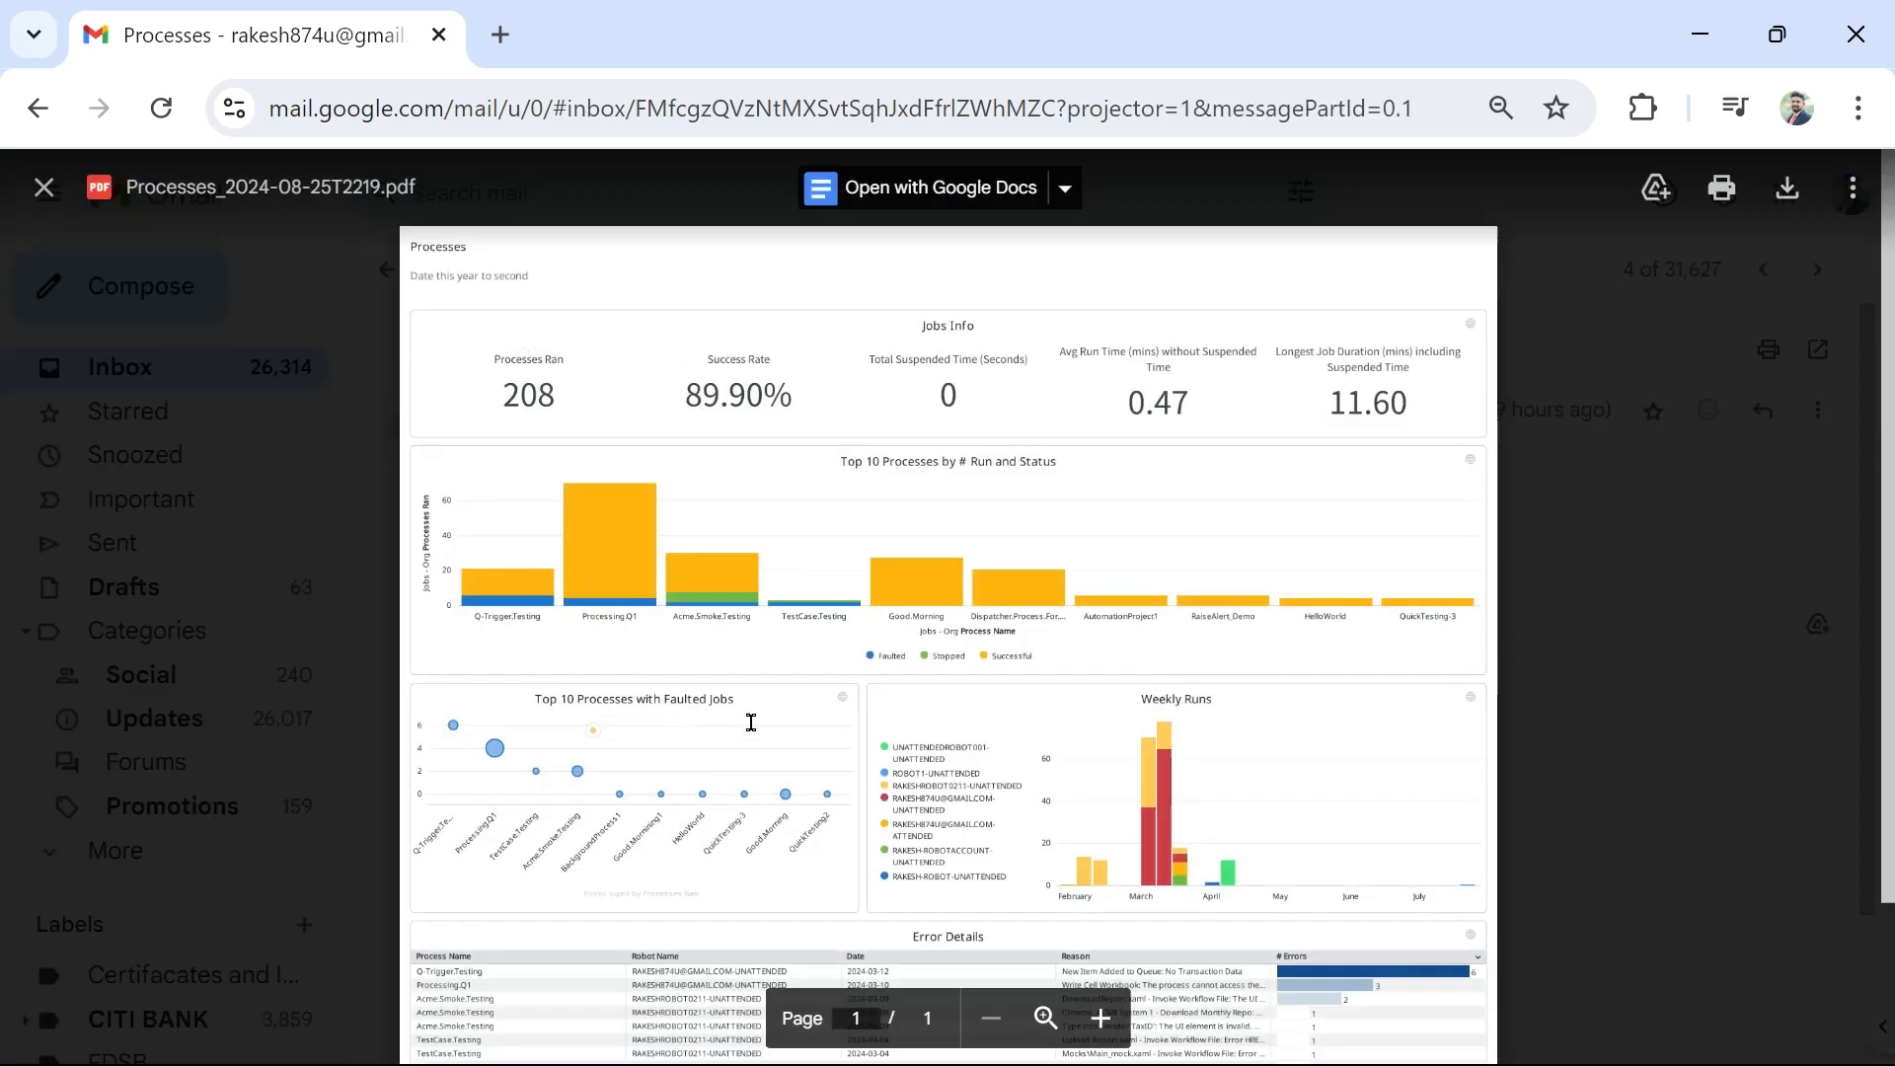
mouse_move(637, 225)
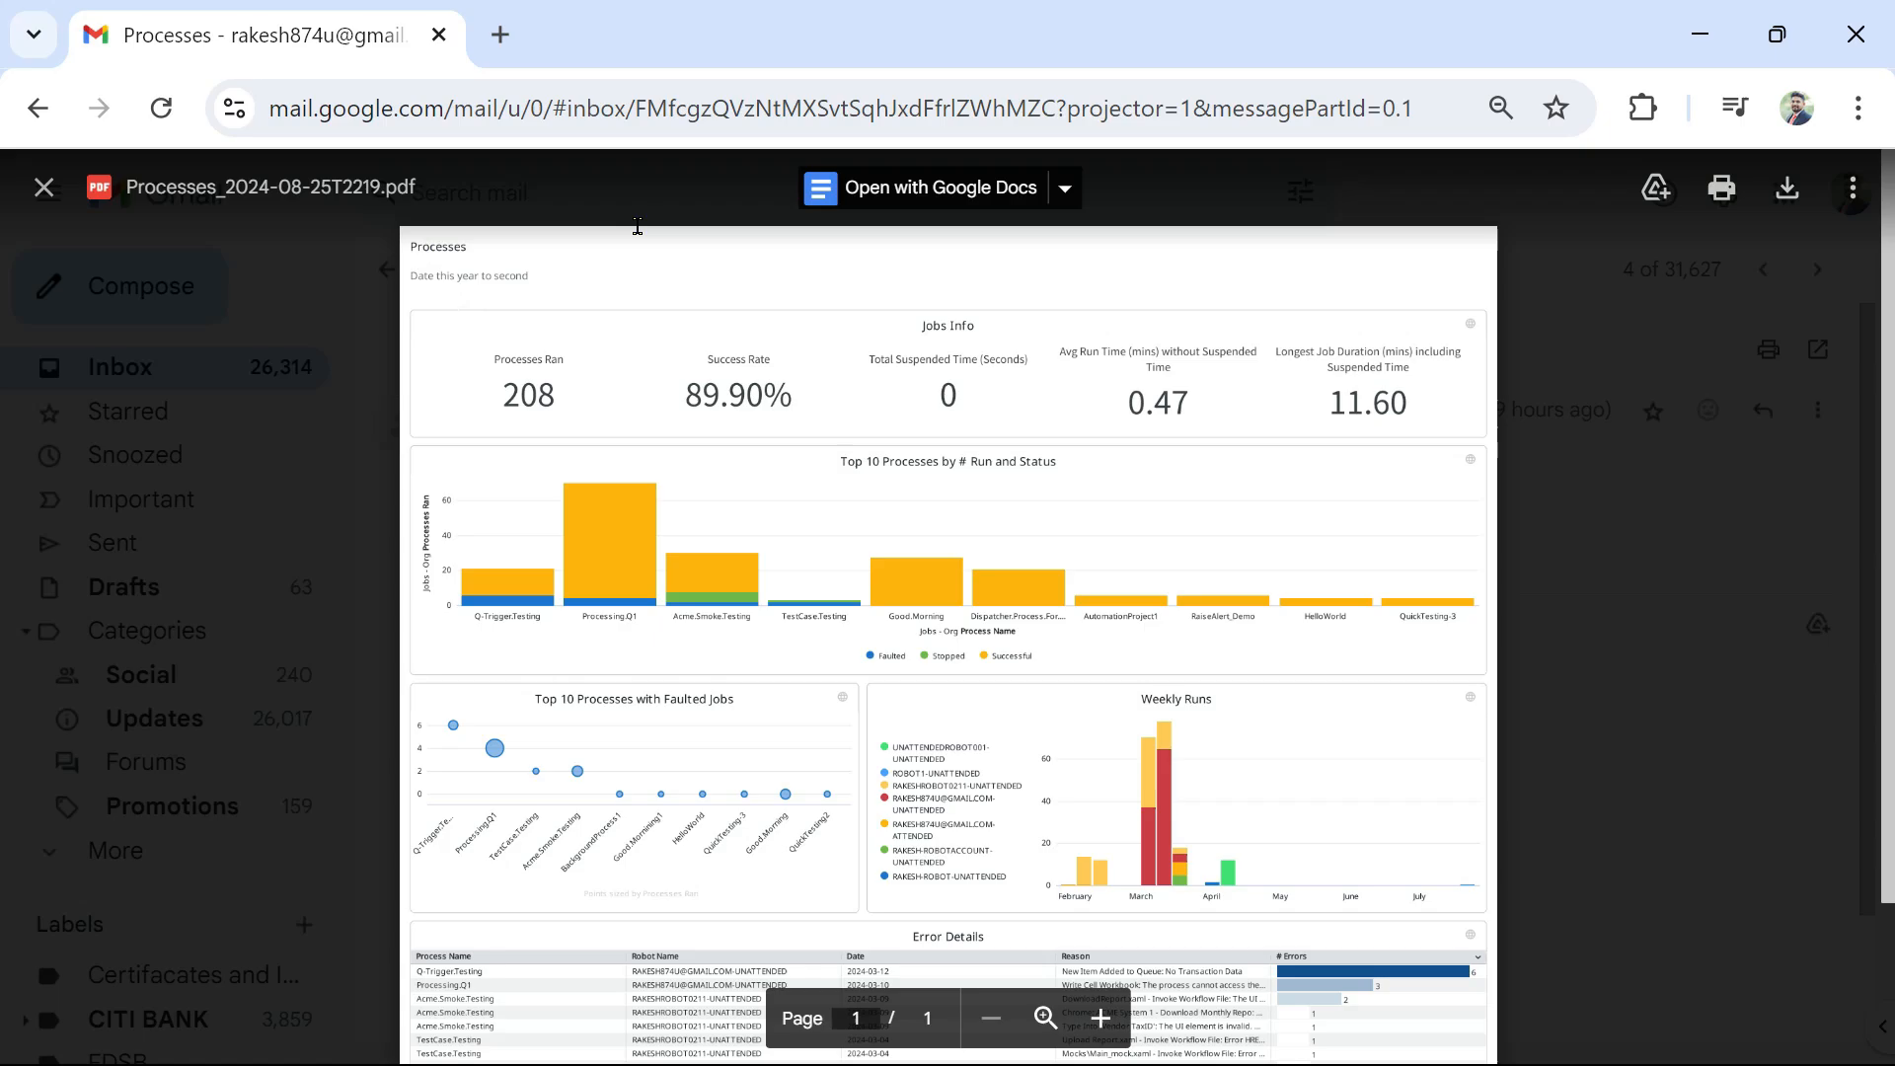
mouse_move(463, 835)
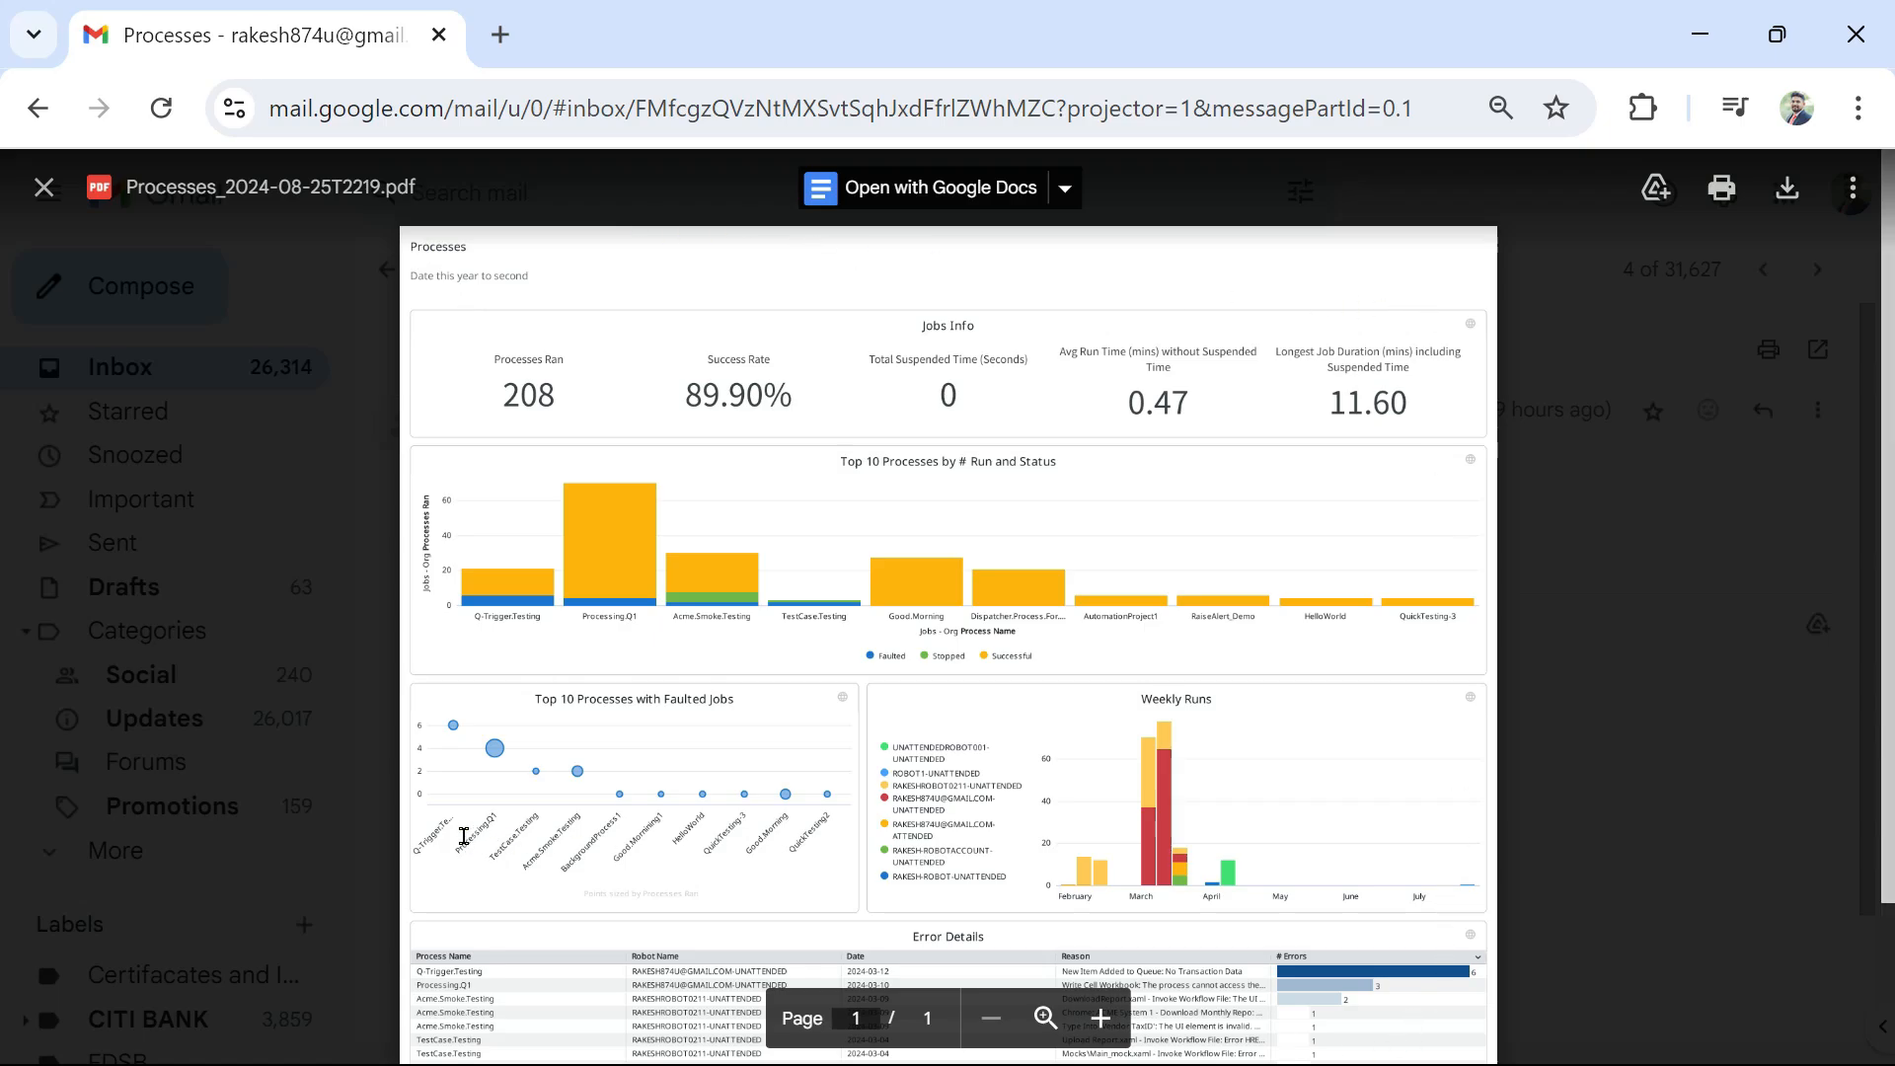
mouse_move(812, 329)
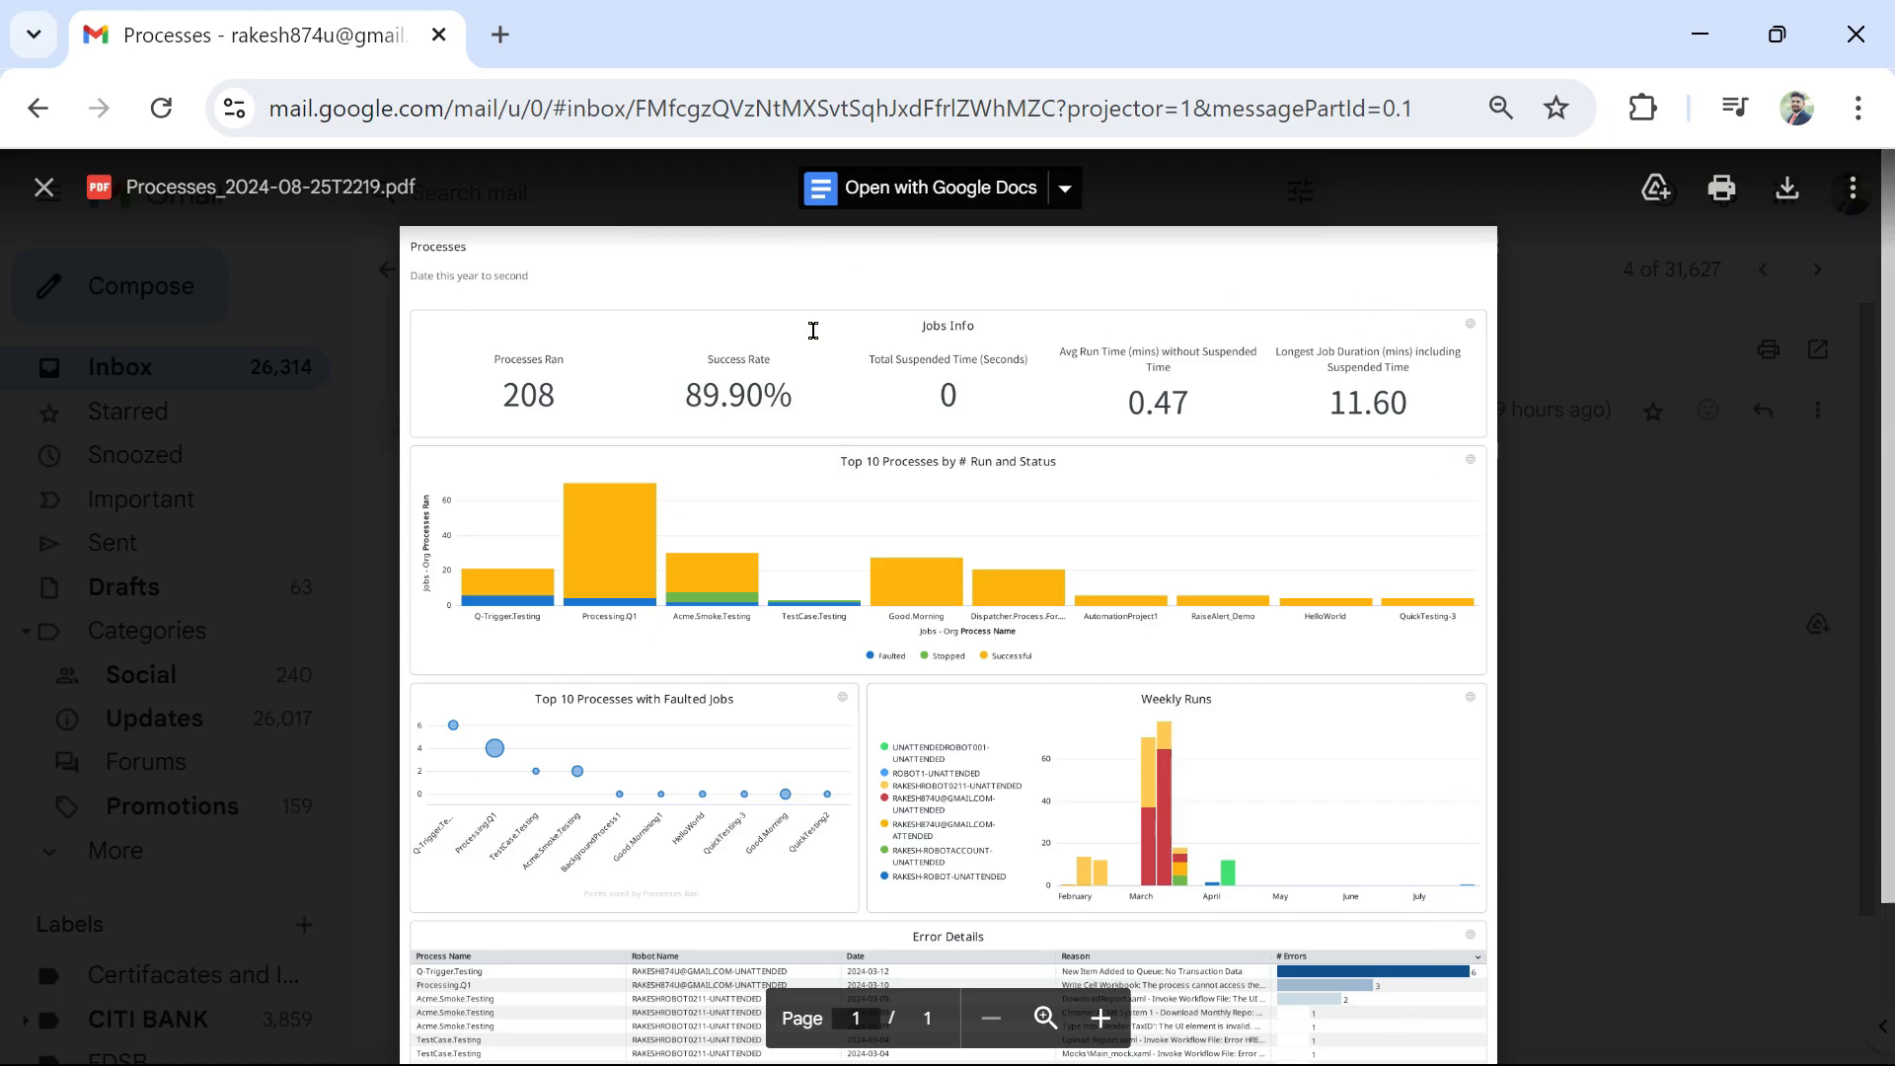
mouse_move(974, 302)
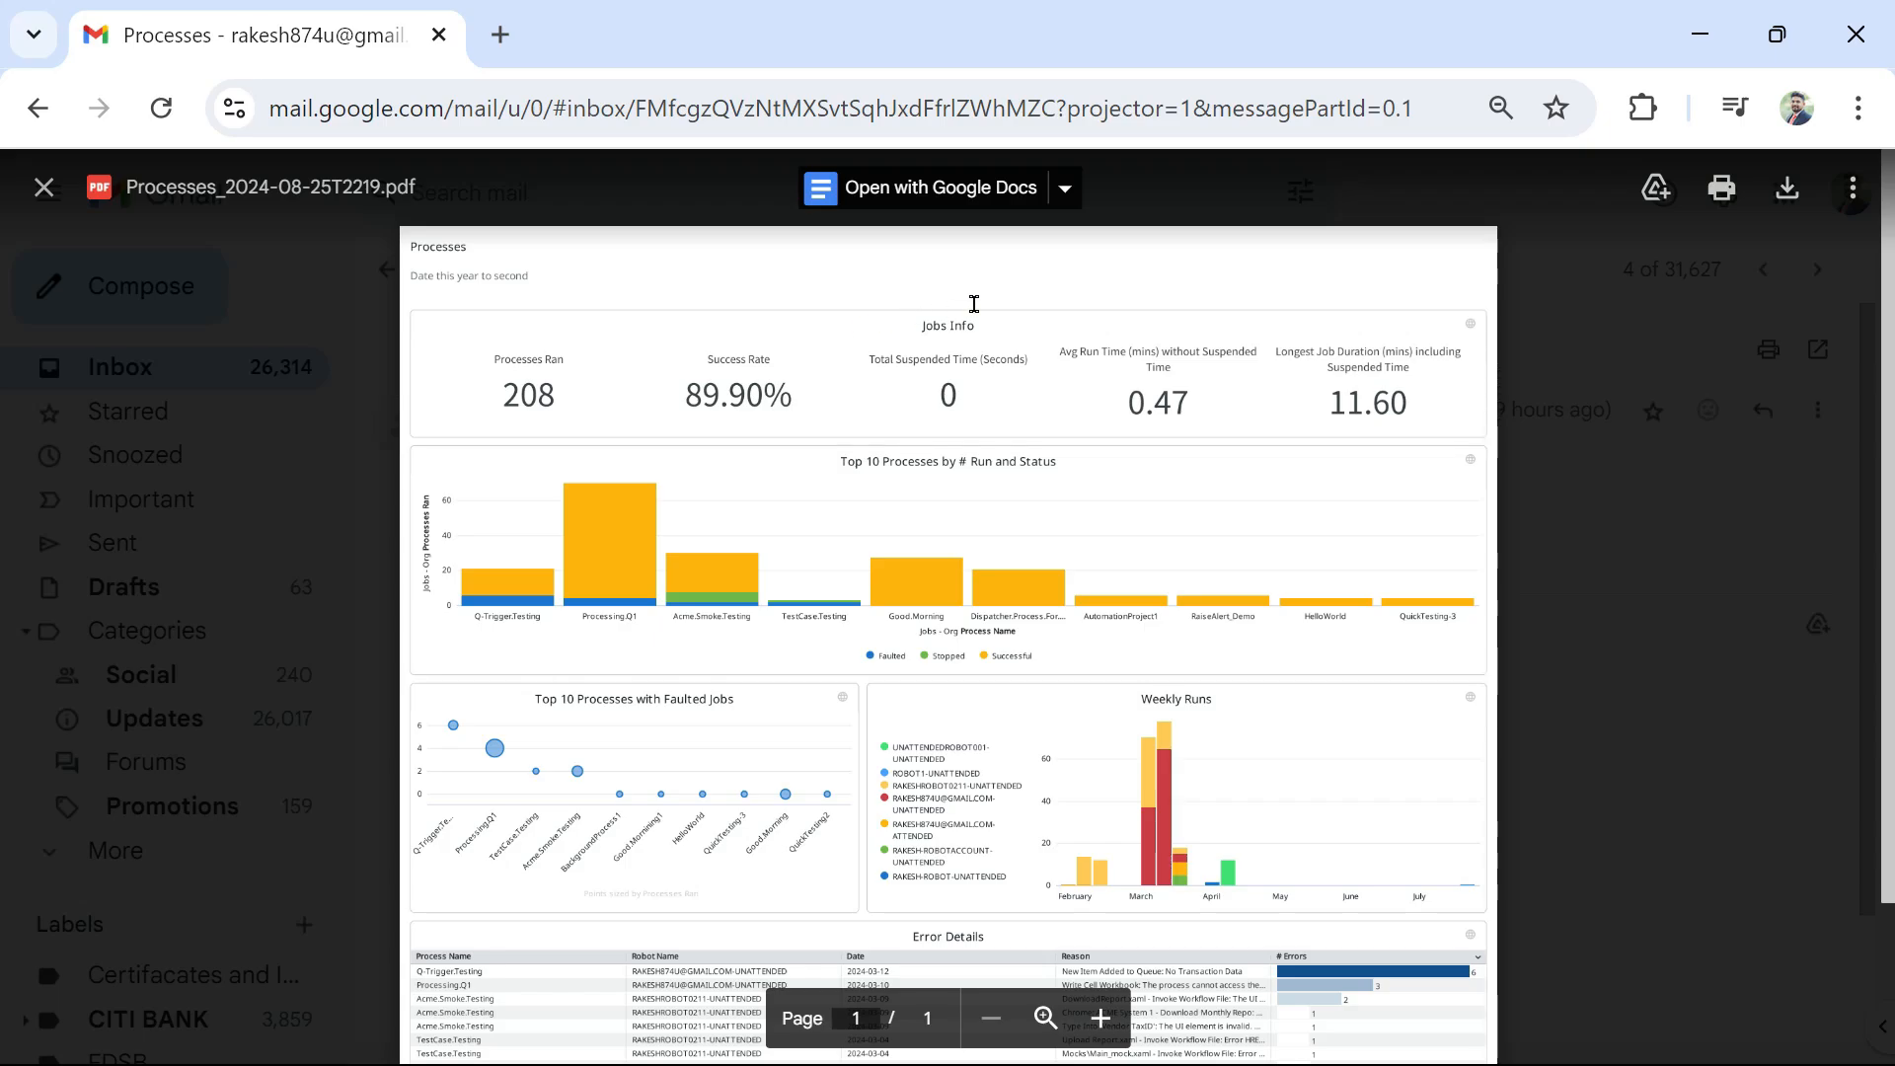
mouse_move(766, 290)
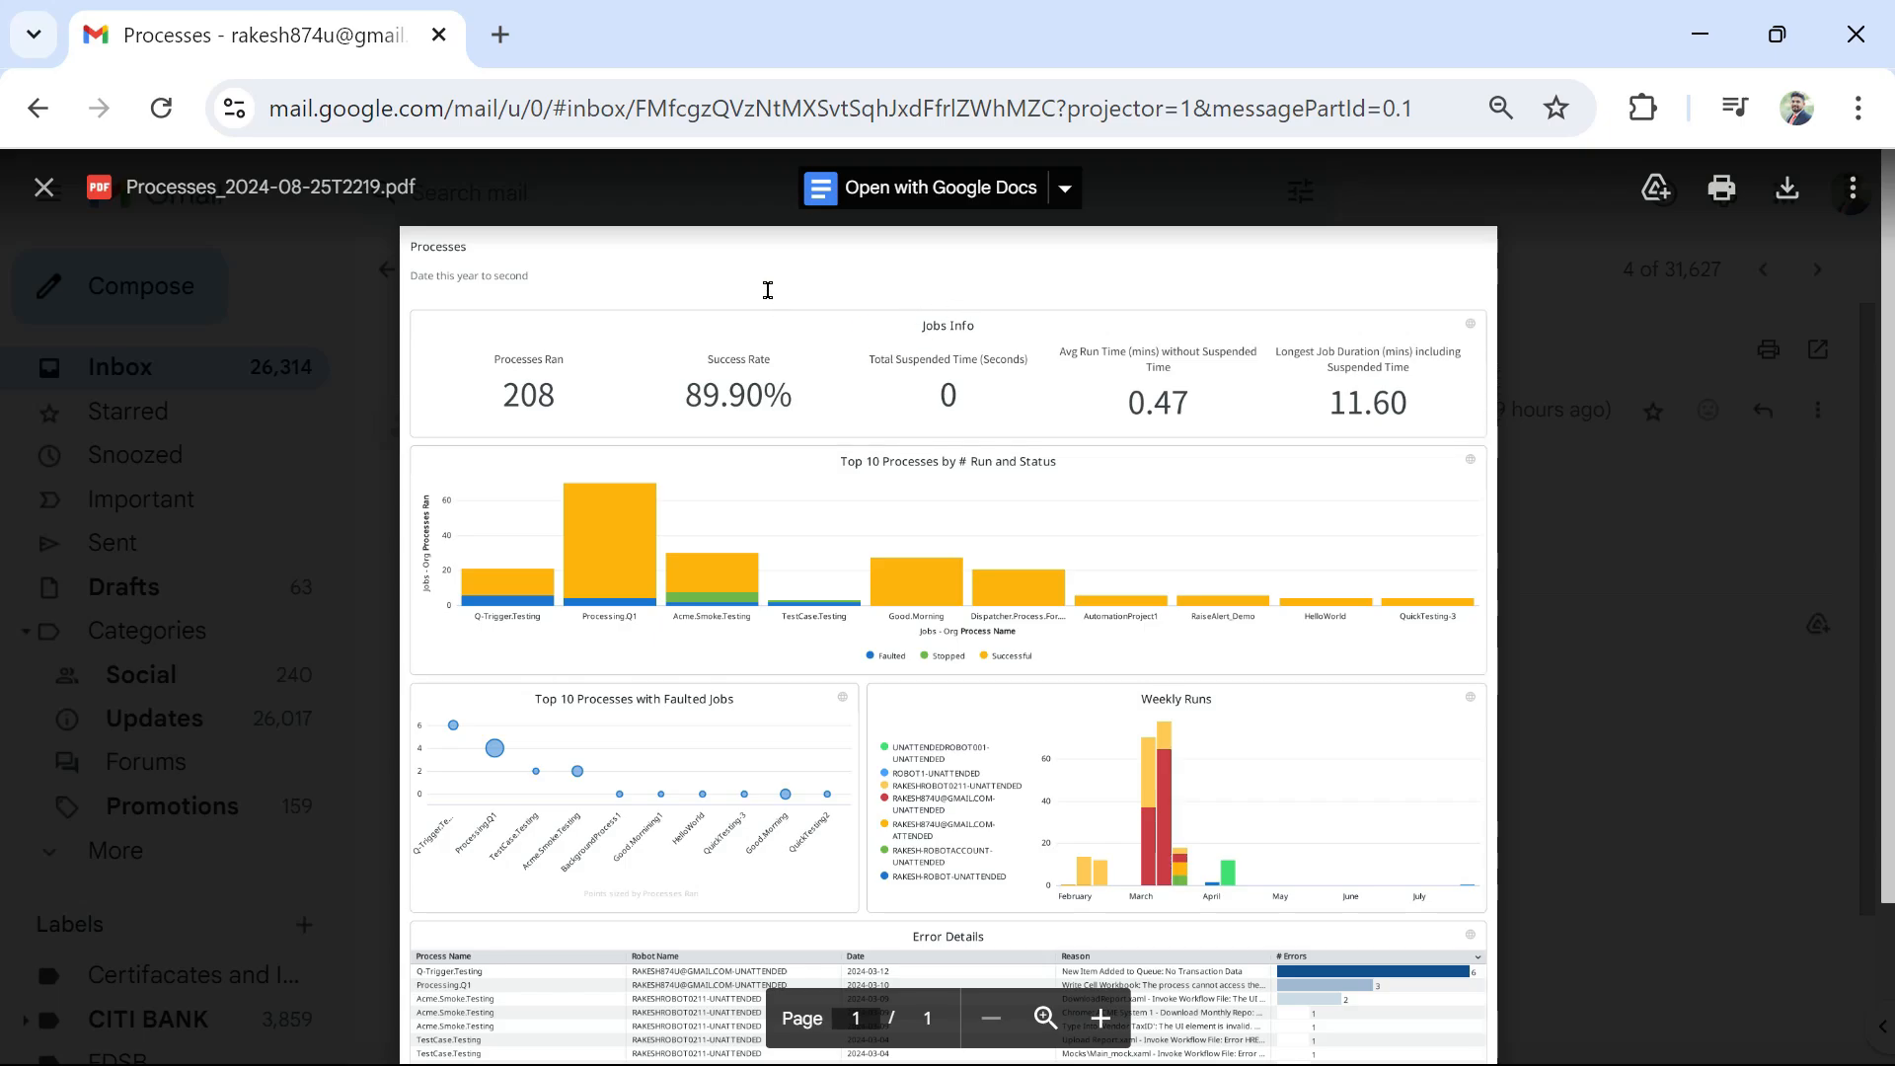
mouse_move(1113, 309)
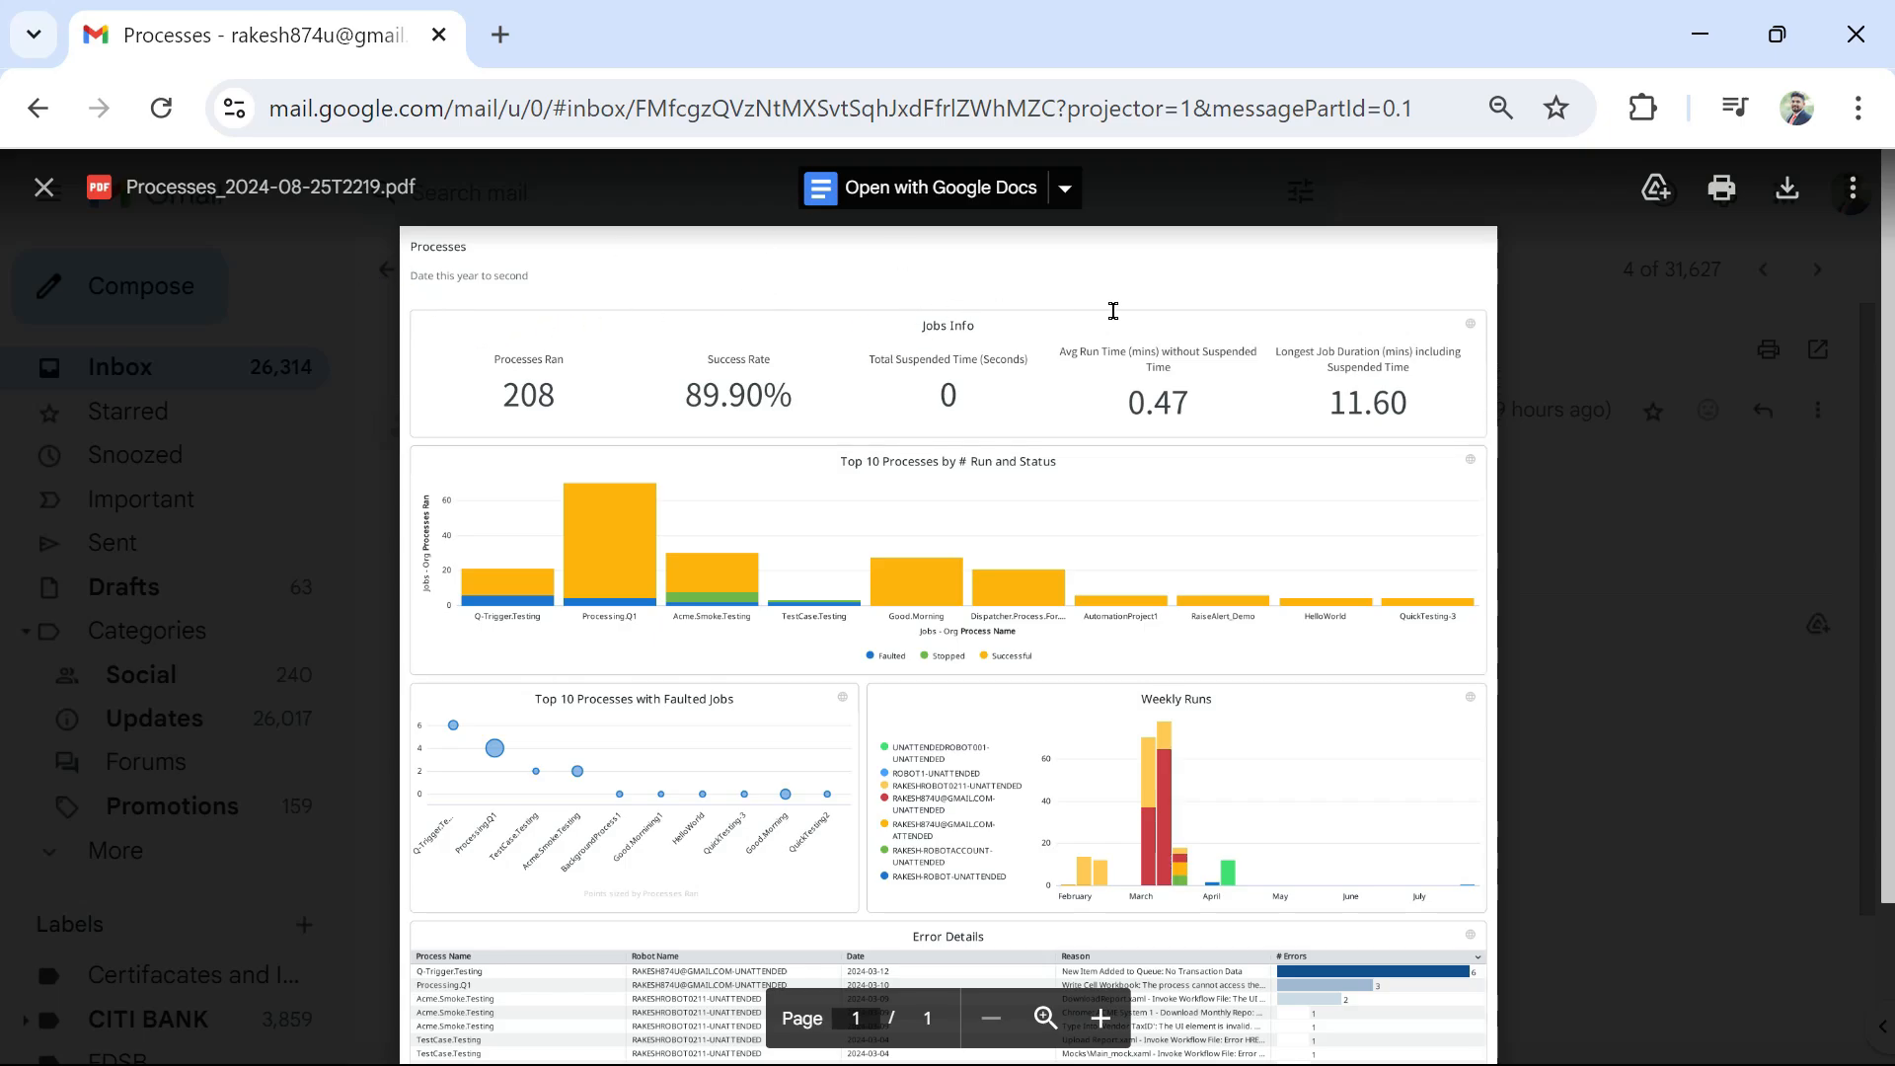
mouse_move(1369, 520)
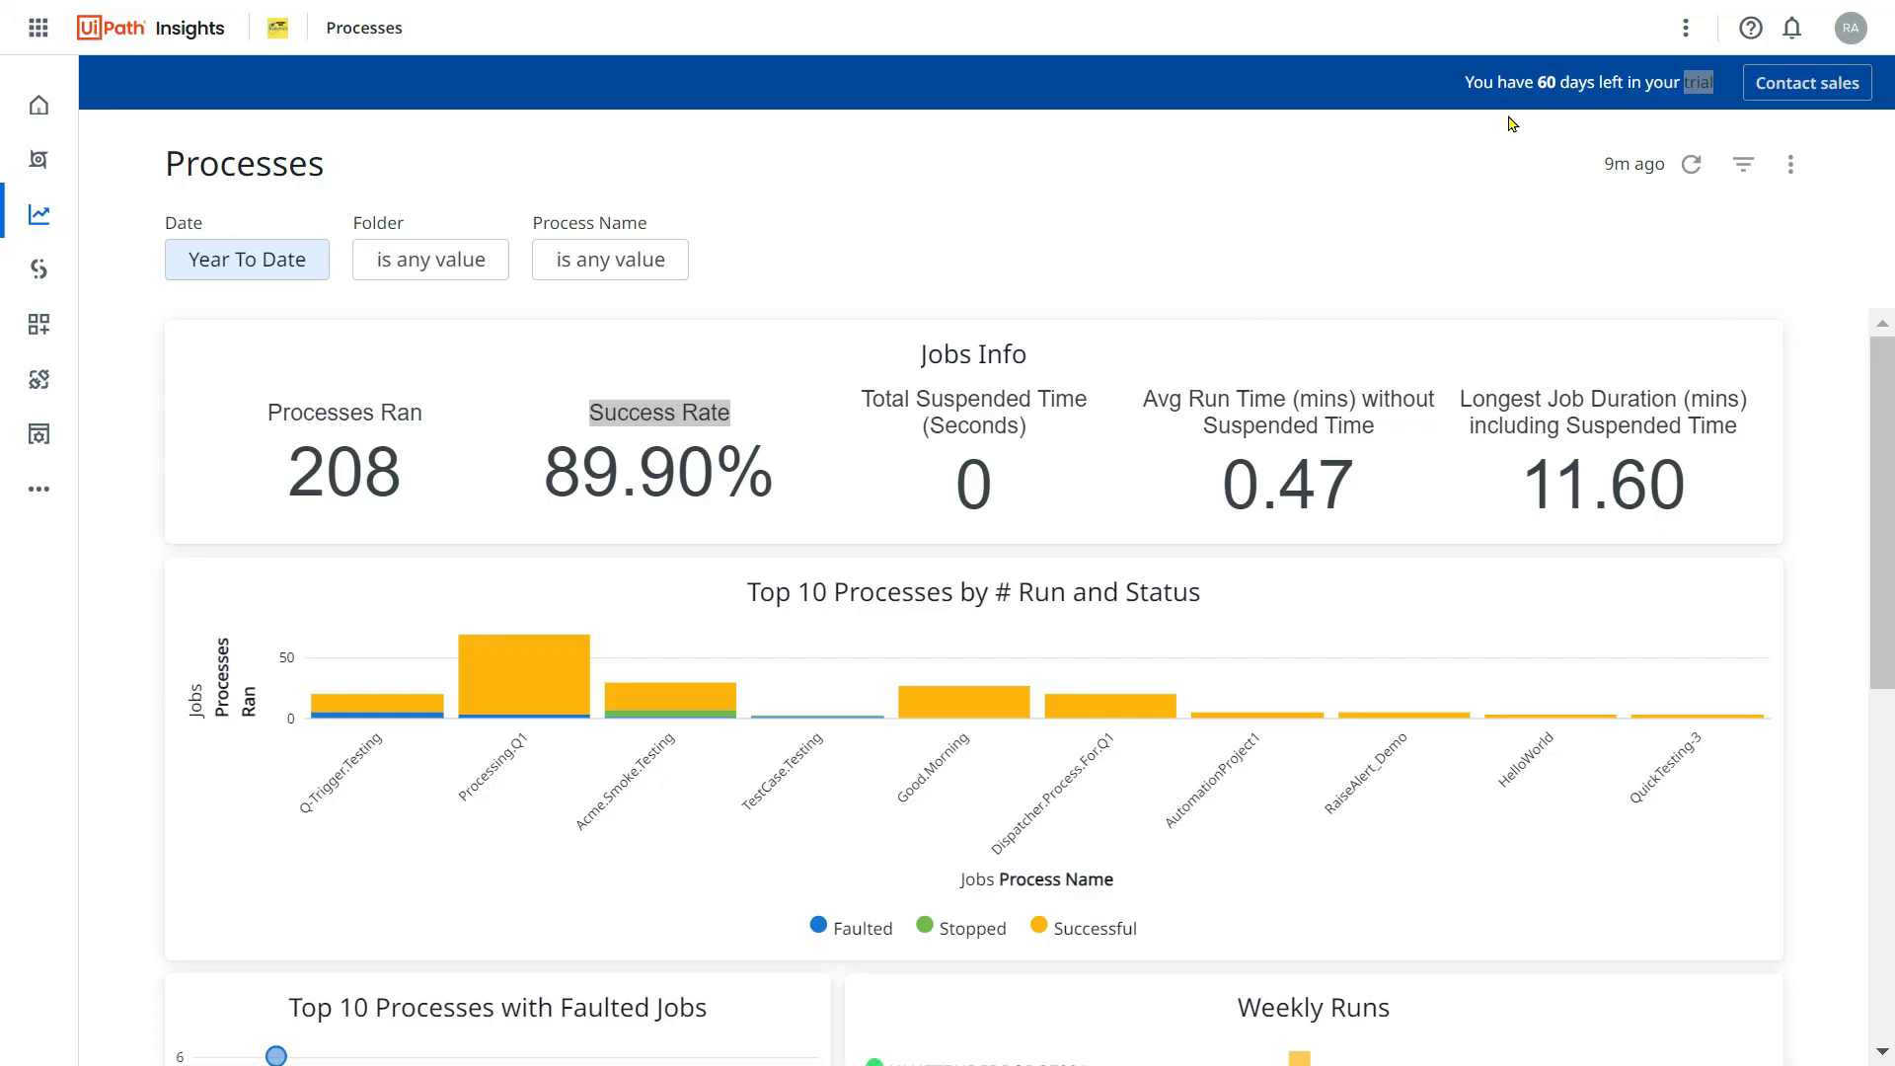
mouse_move(197, 212)
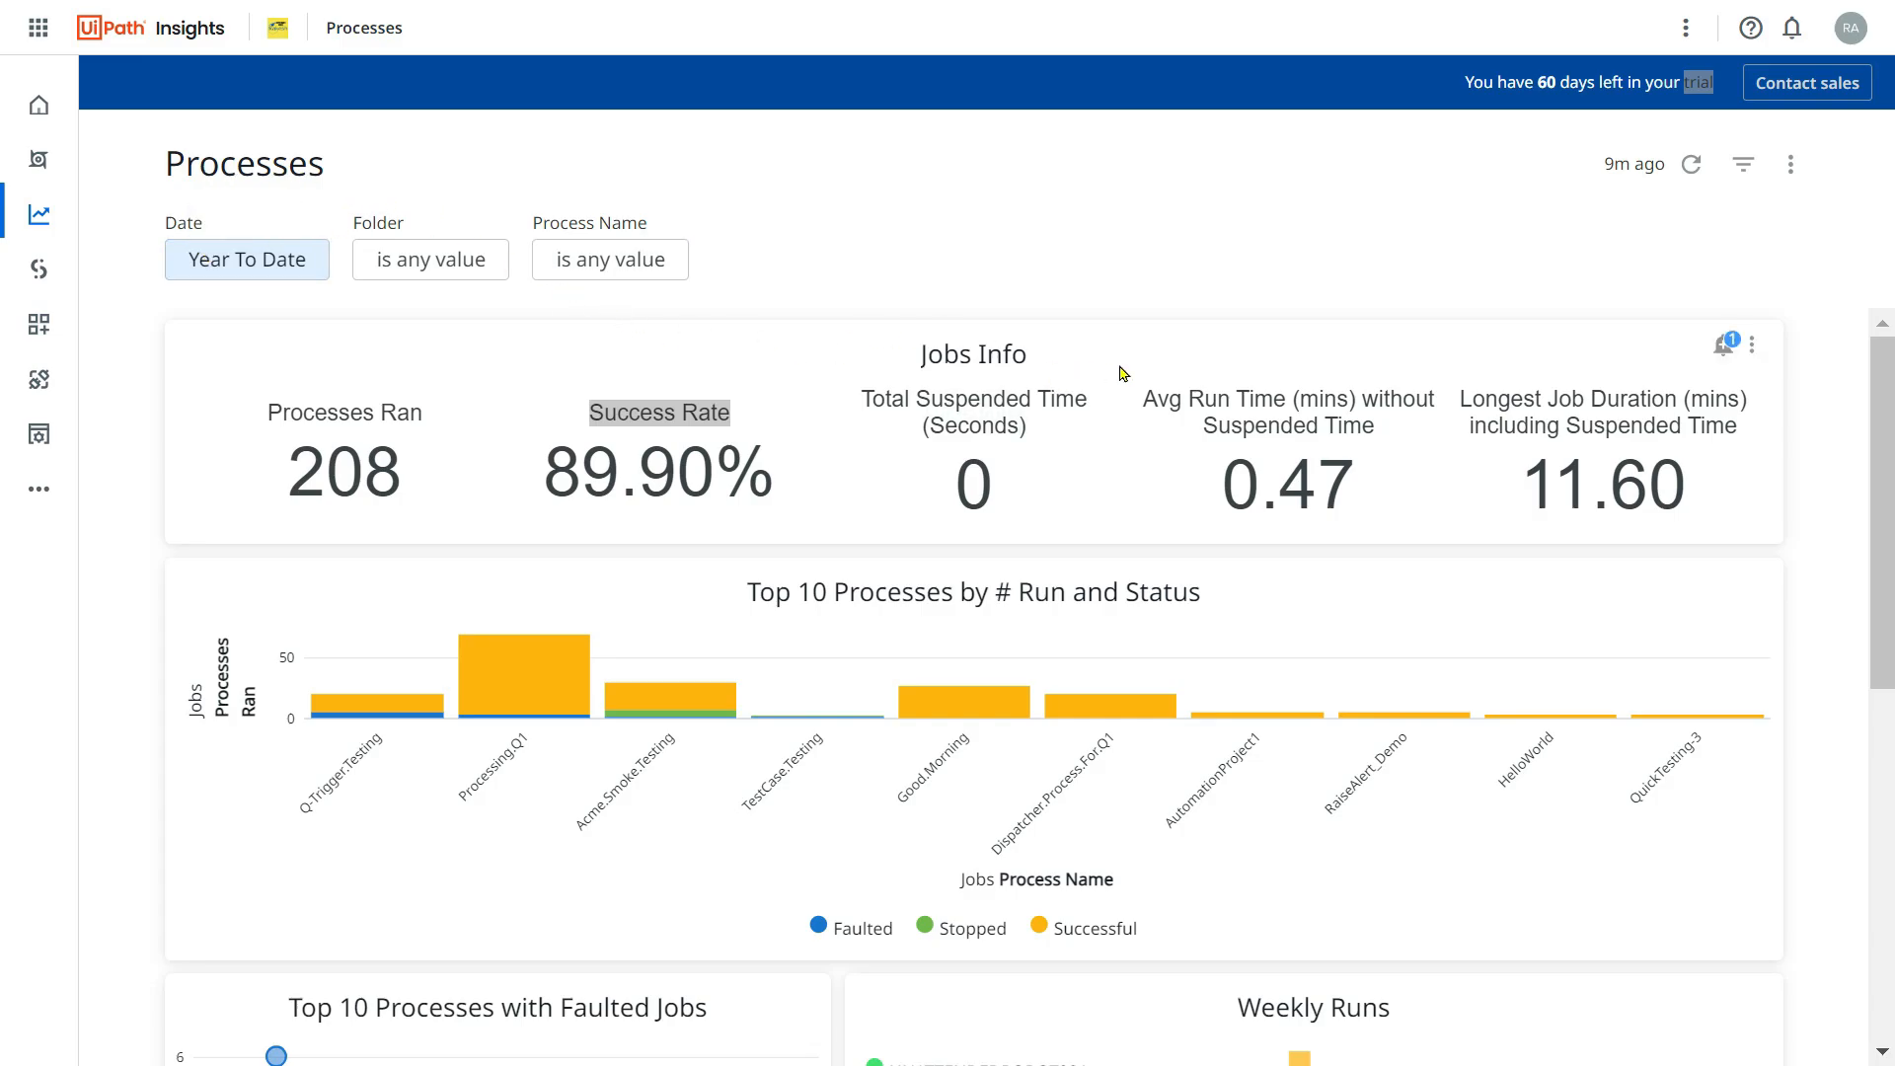
Check the Processes dashboard's options menu, then return to the Dashboards page.
scroll("down", 3)
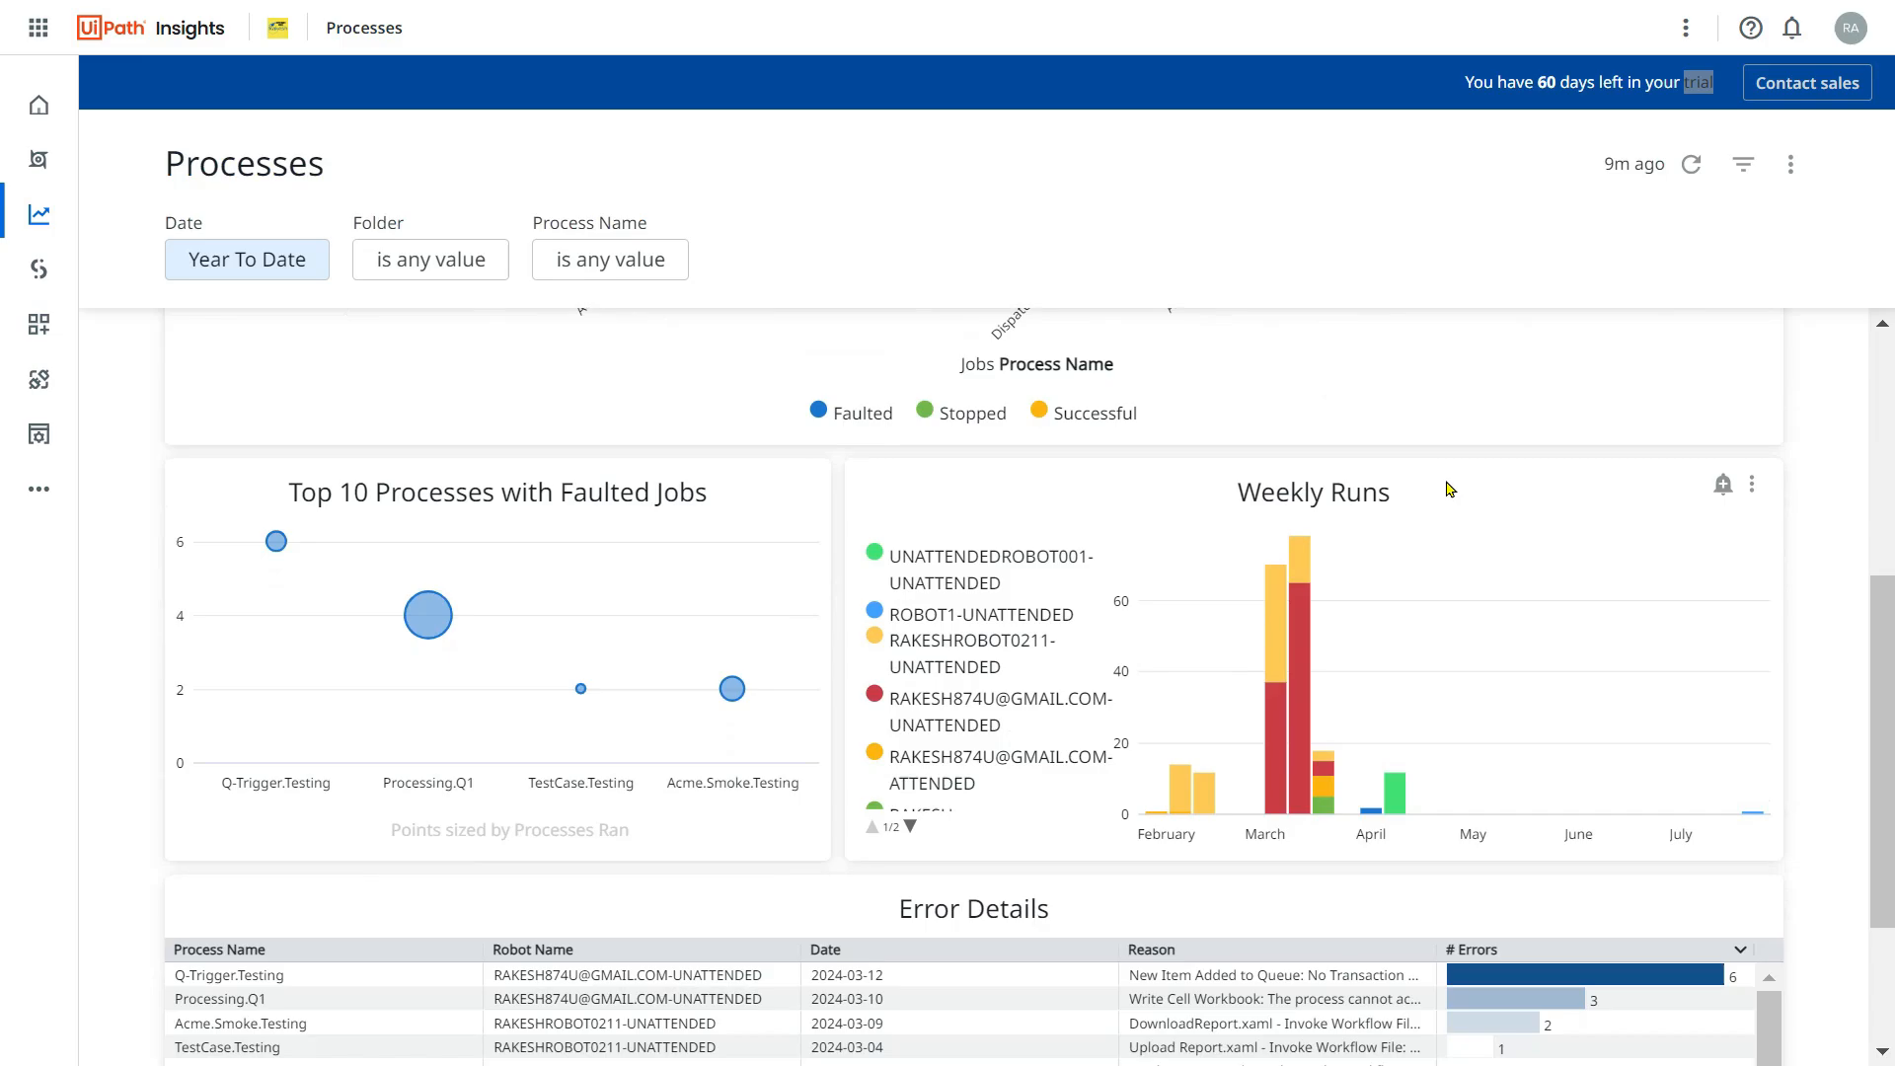
scroll("up", 3)
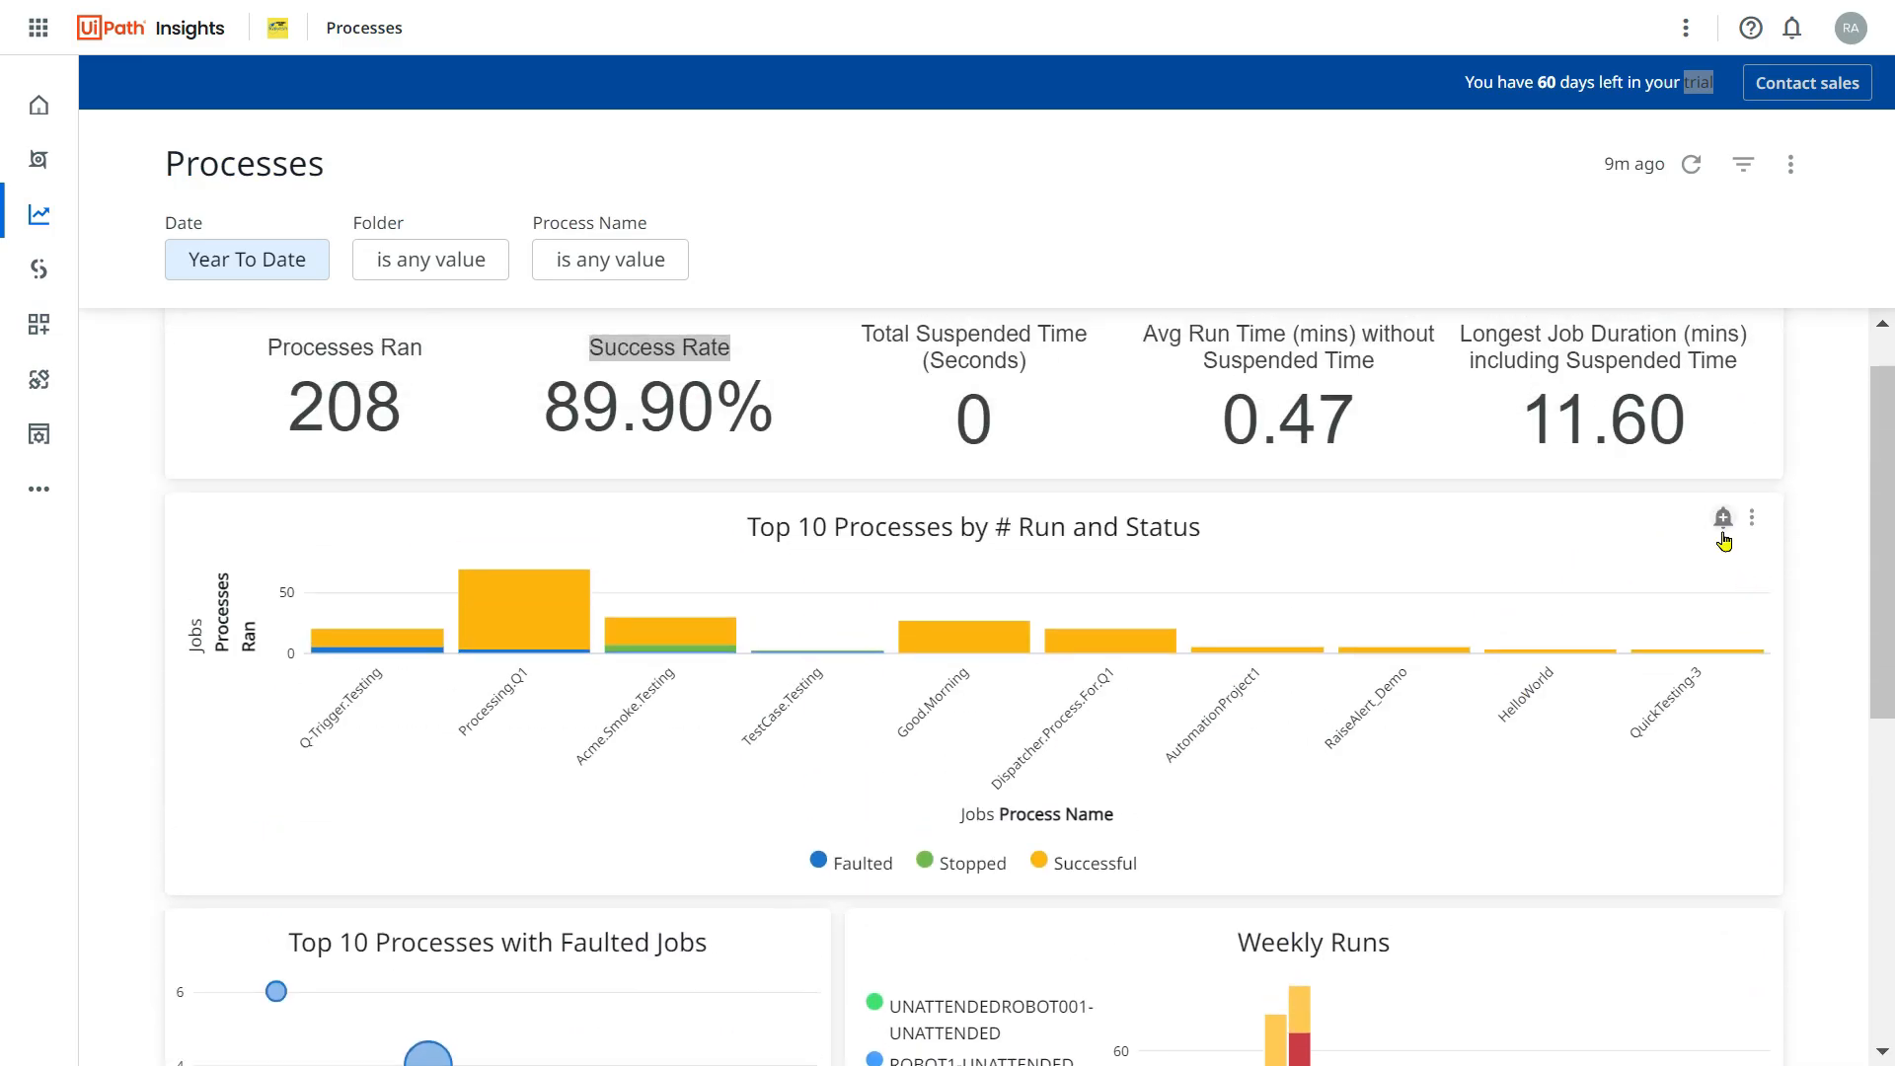
left_click(1791, 165)
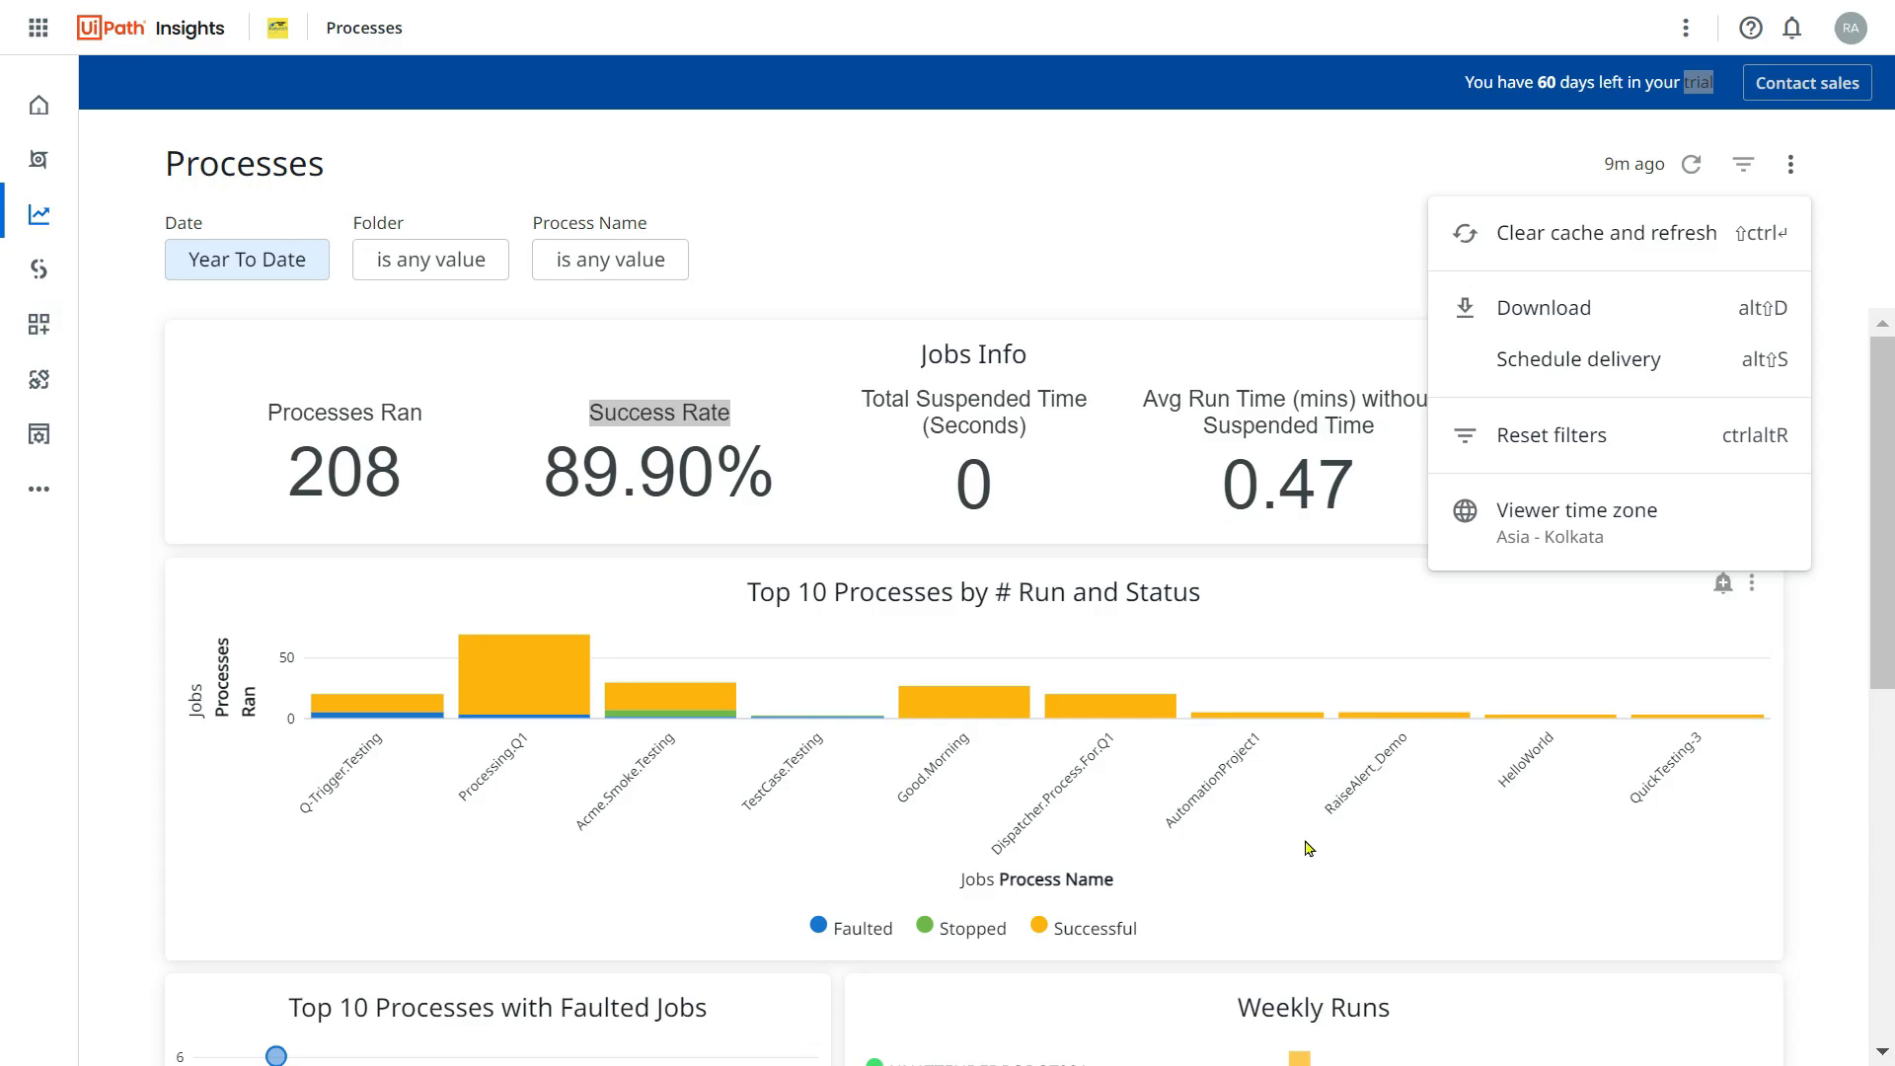
mouse_move(1109, 972)
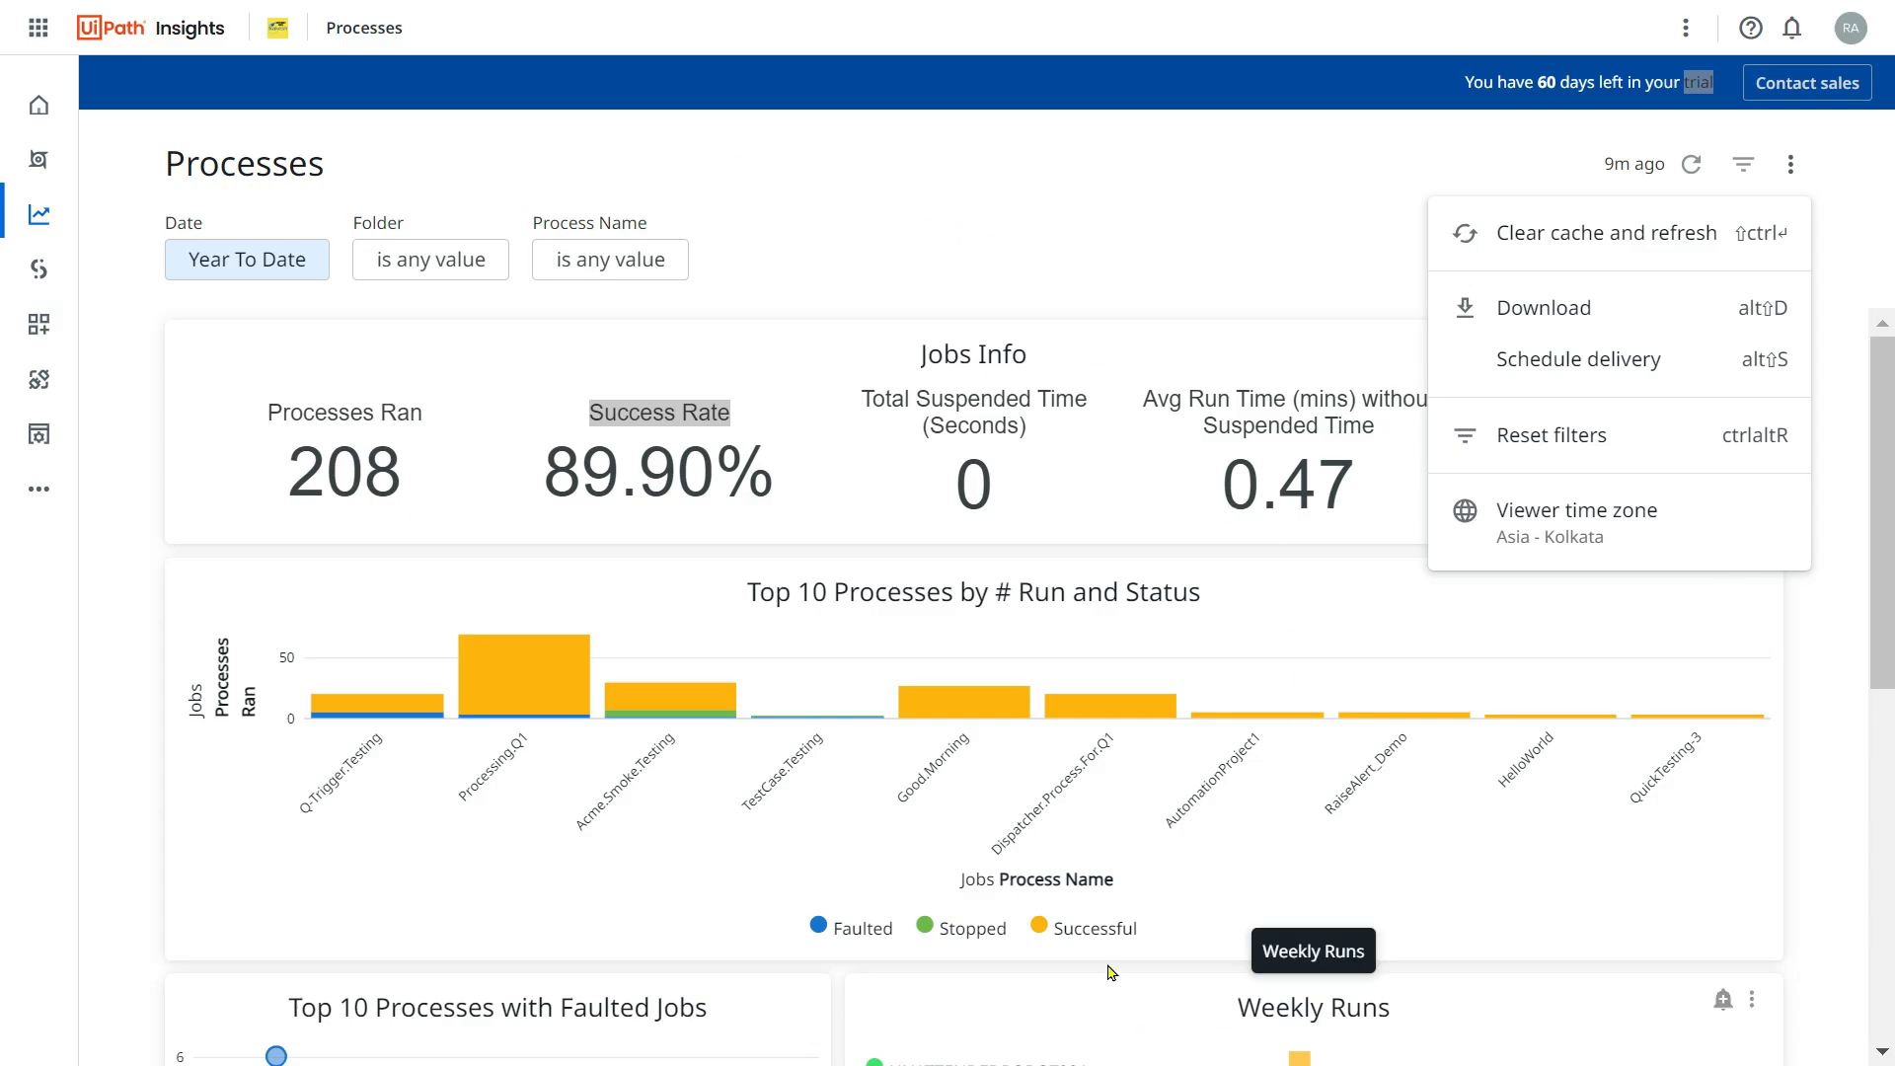
left_click(191, 28)
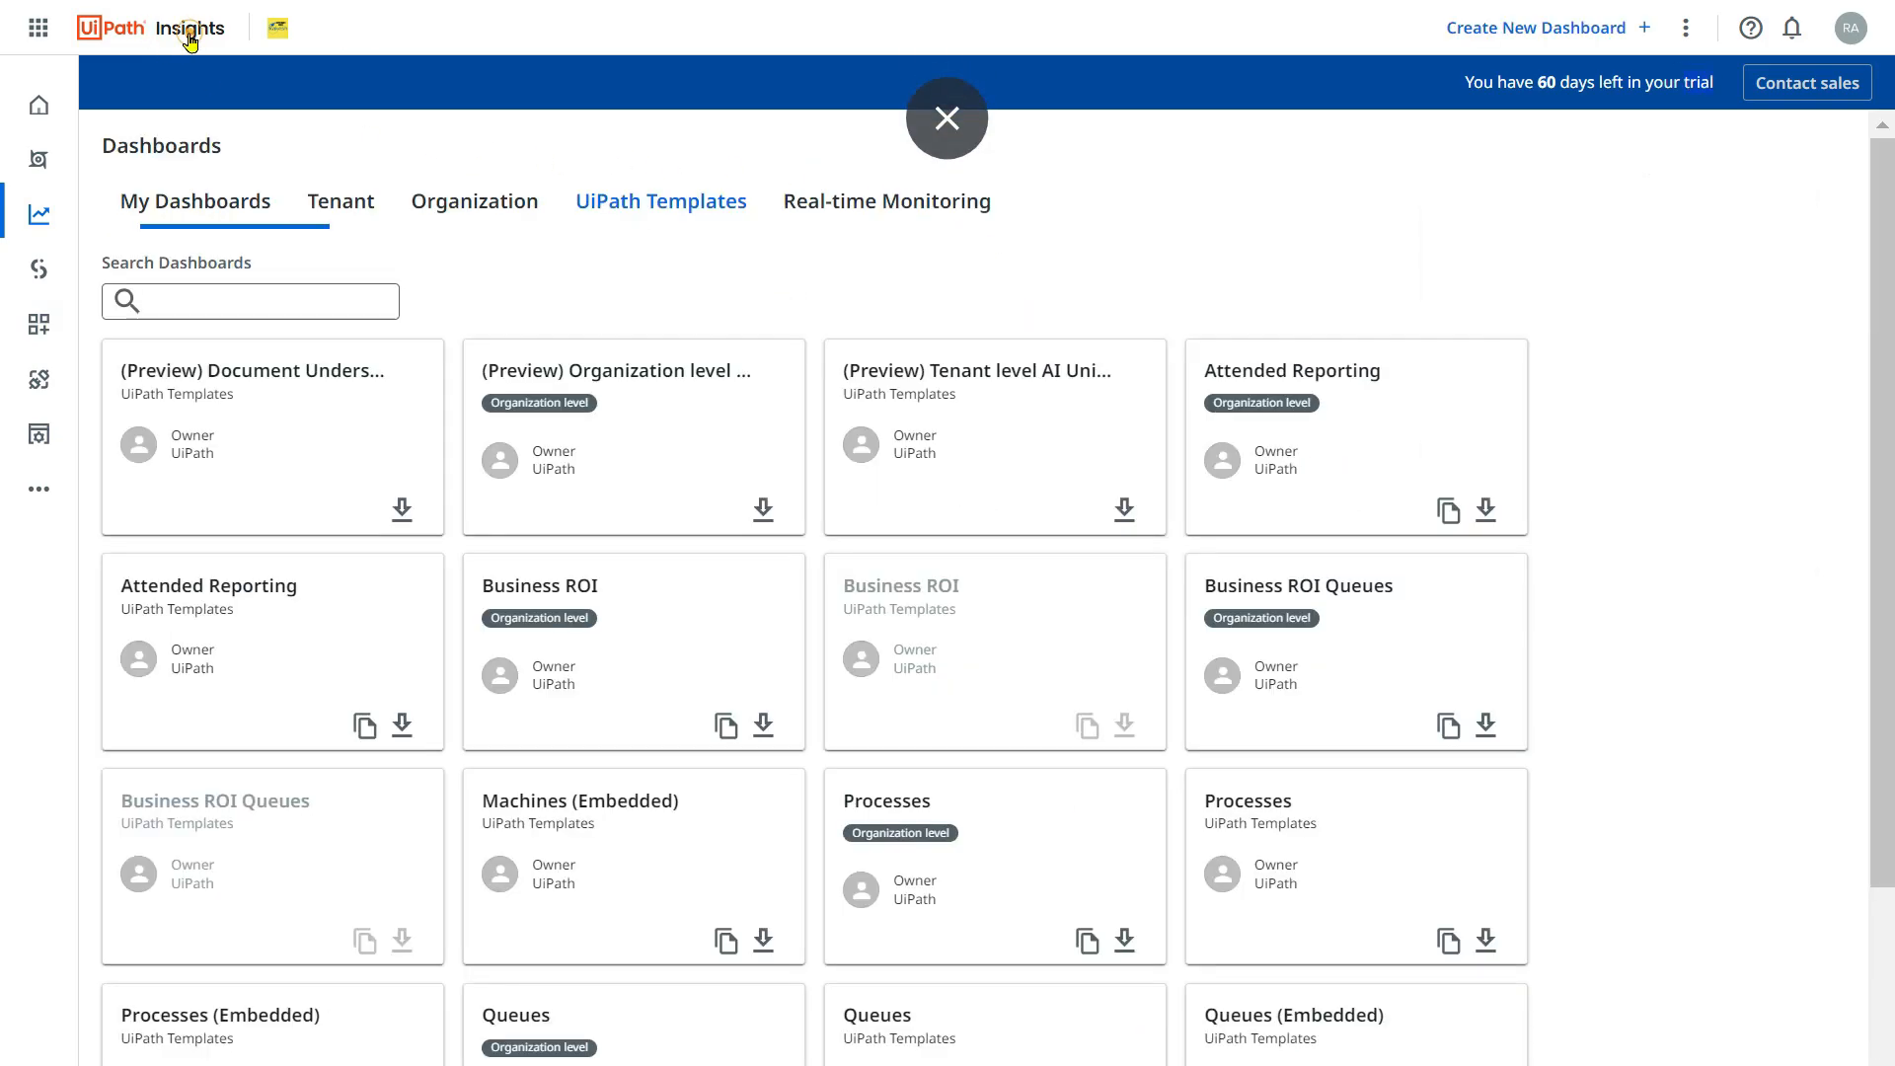
Copy the Processes template from UiPath Templates, proposing the title 'Processes (copy)'.
left_click(947, 117)
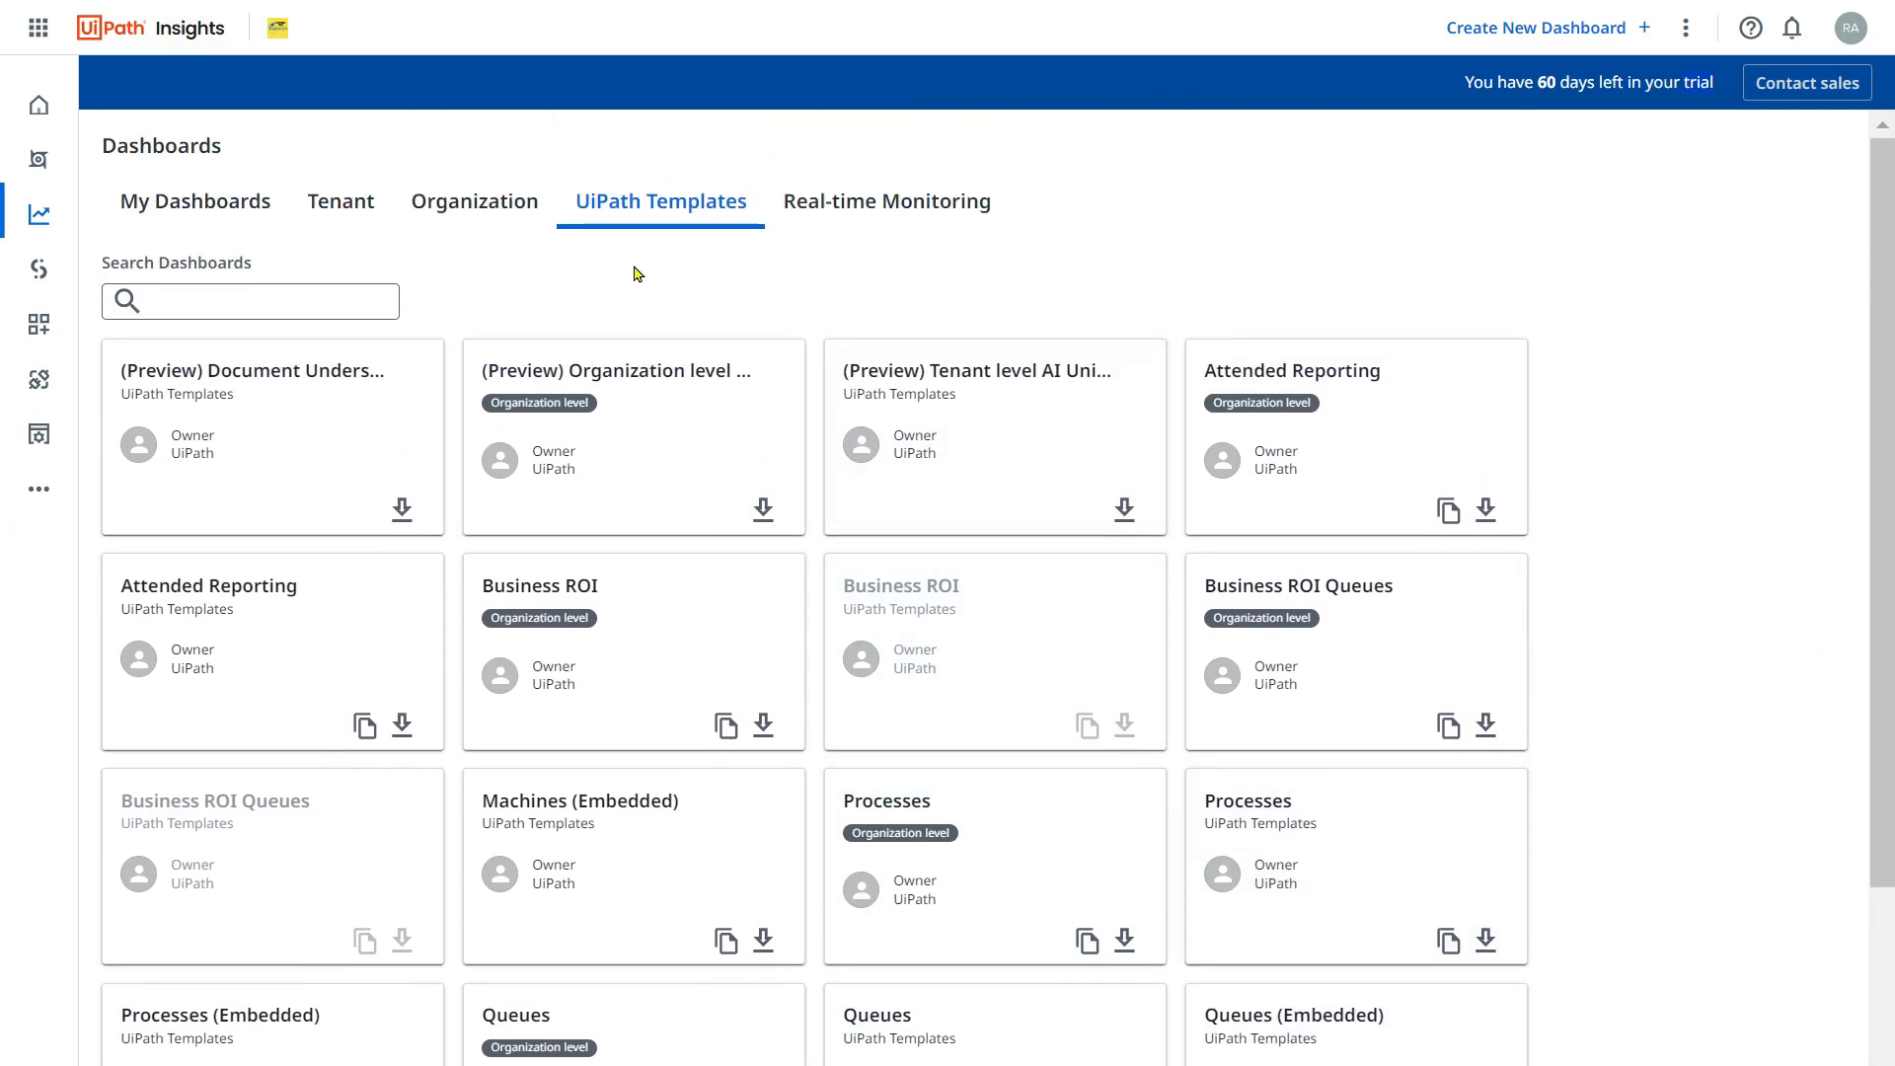
scroll("down", 3)
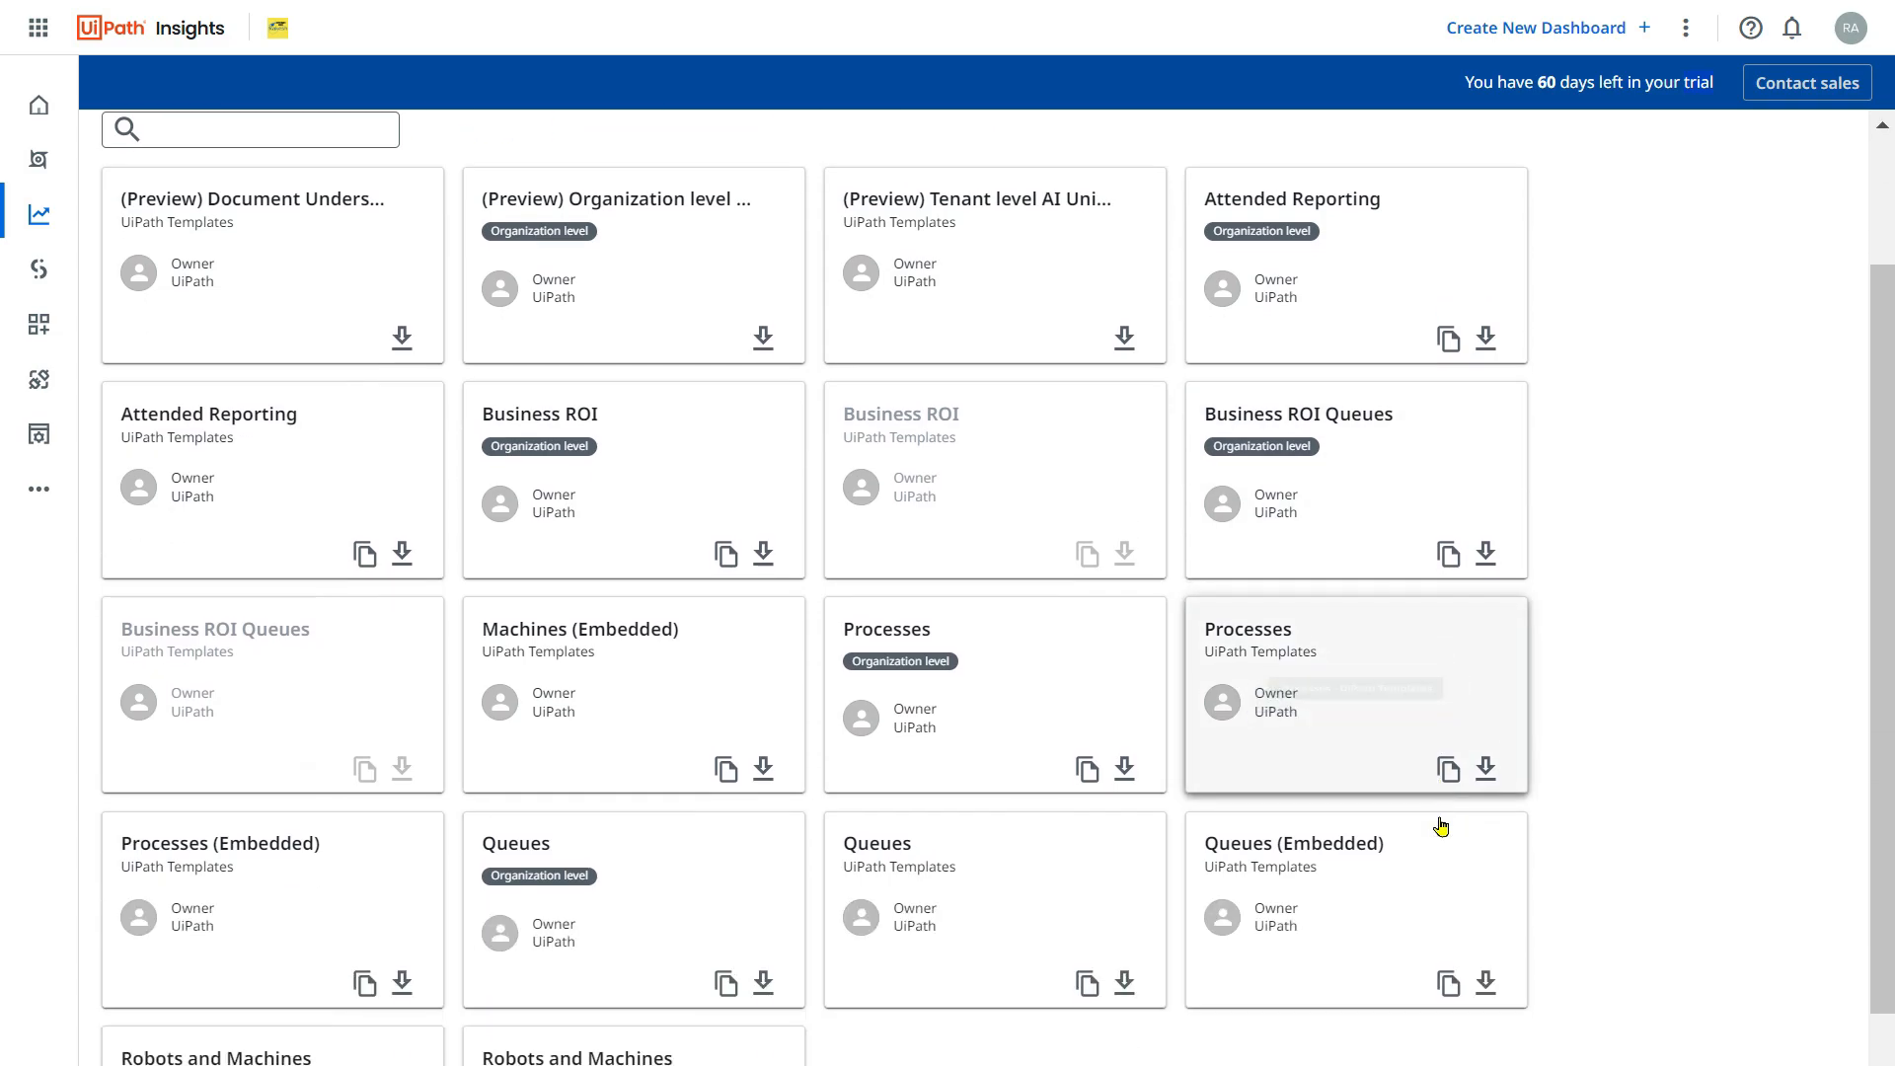
mouse_move(1480, 710)
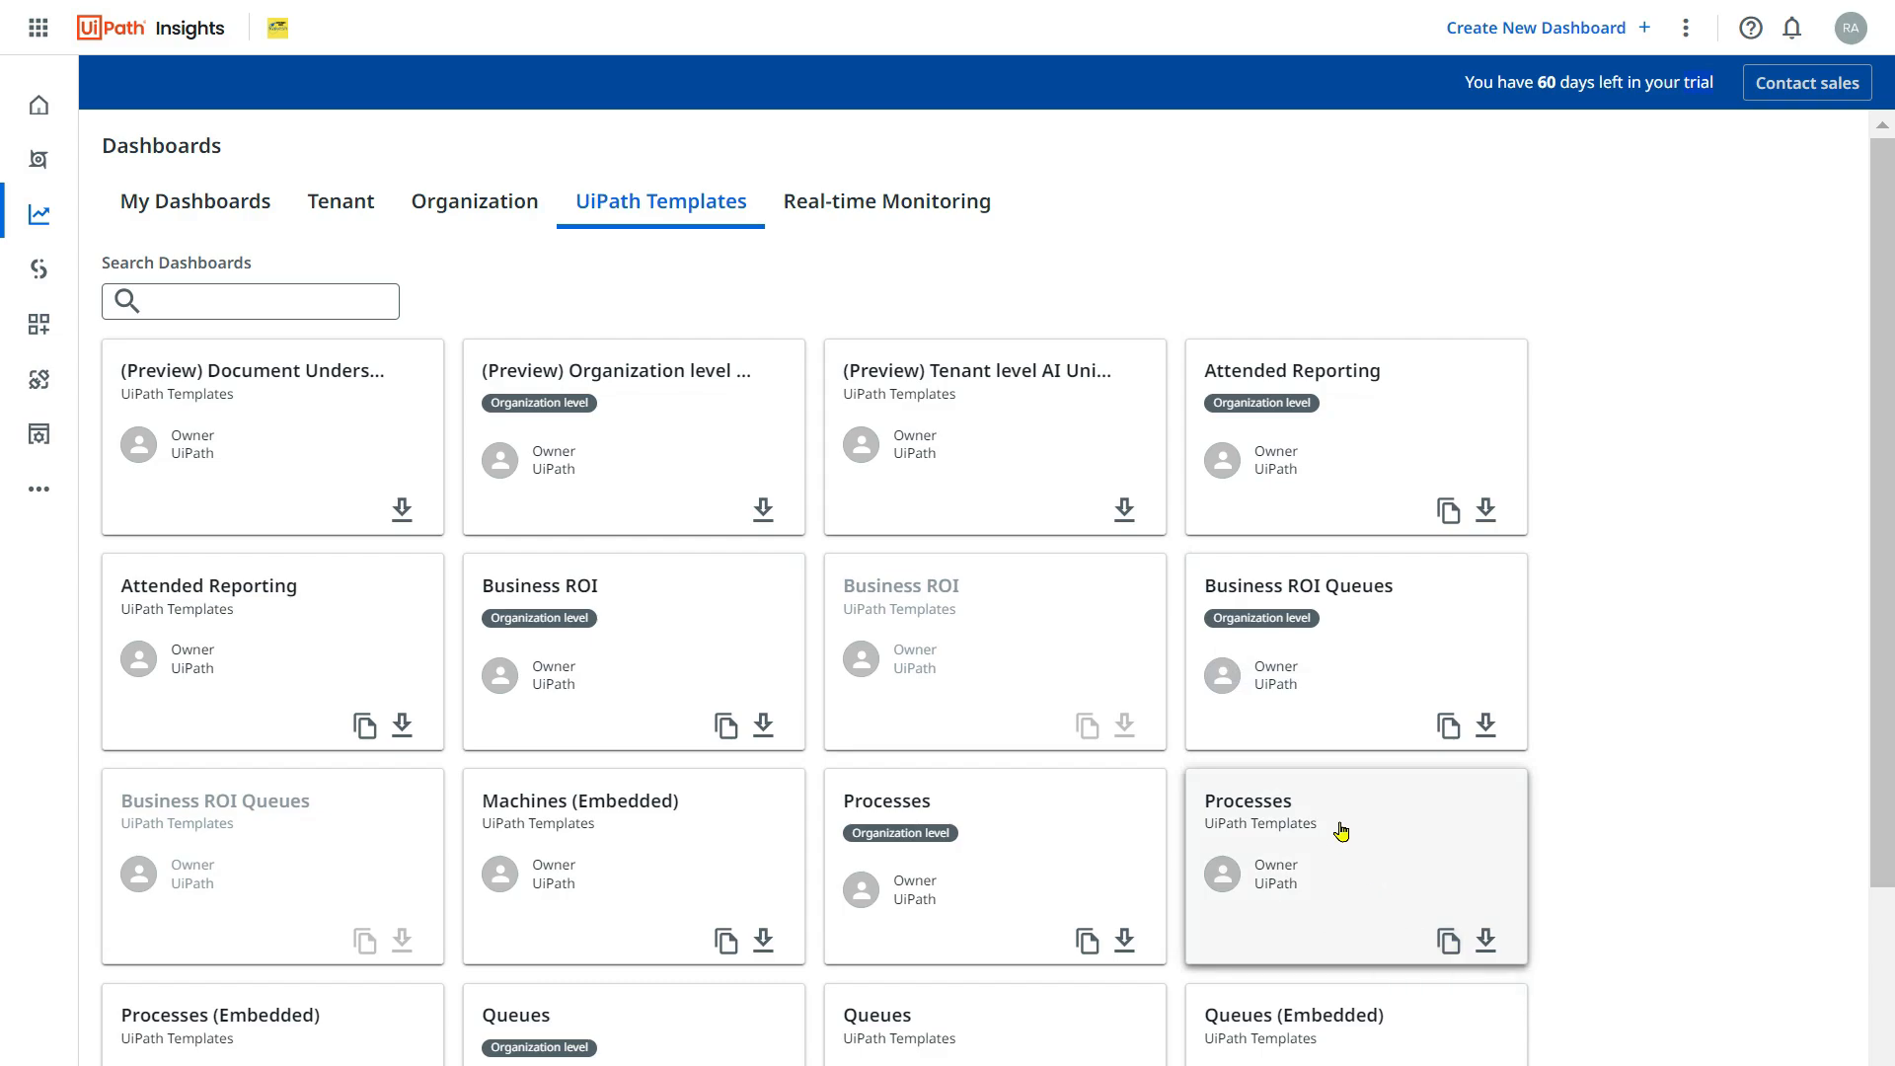
mouse_move(711, 217)
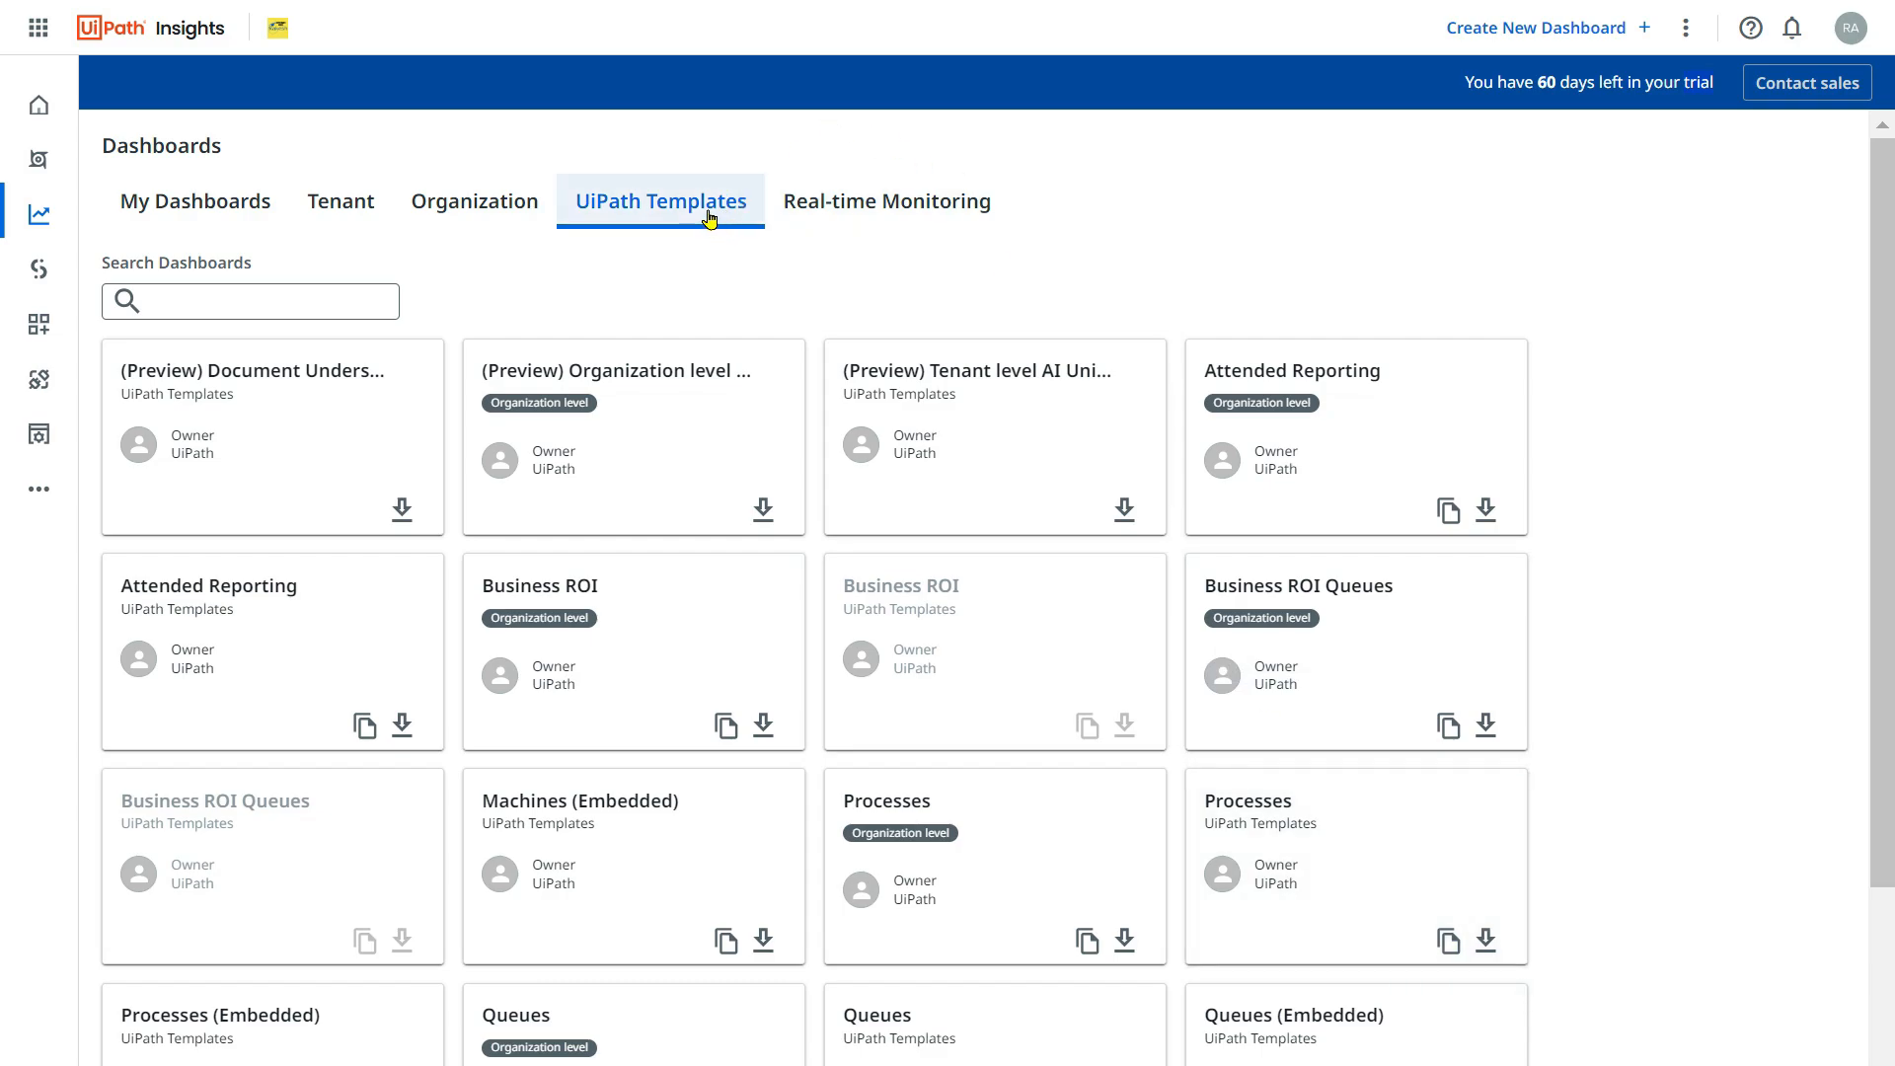
mouse_move(195, 201)
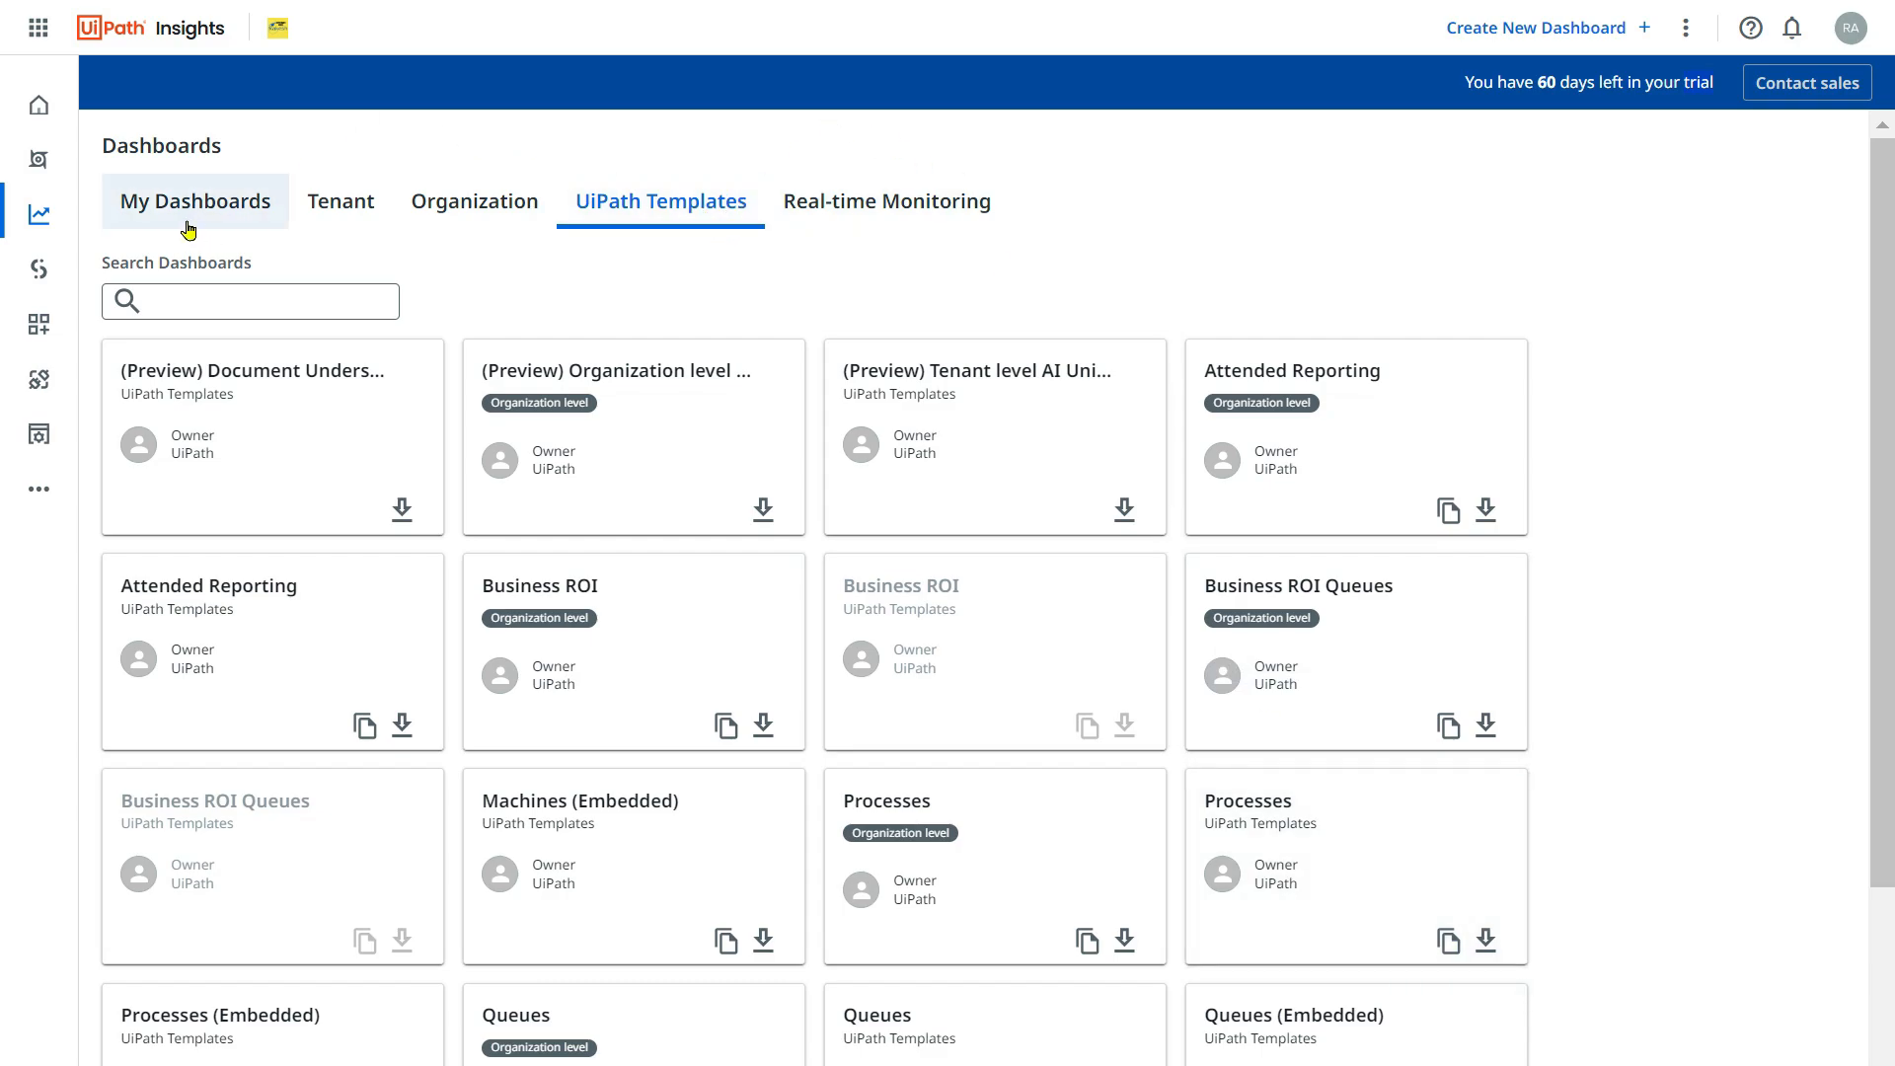
mouse_move(1336, 673)
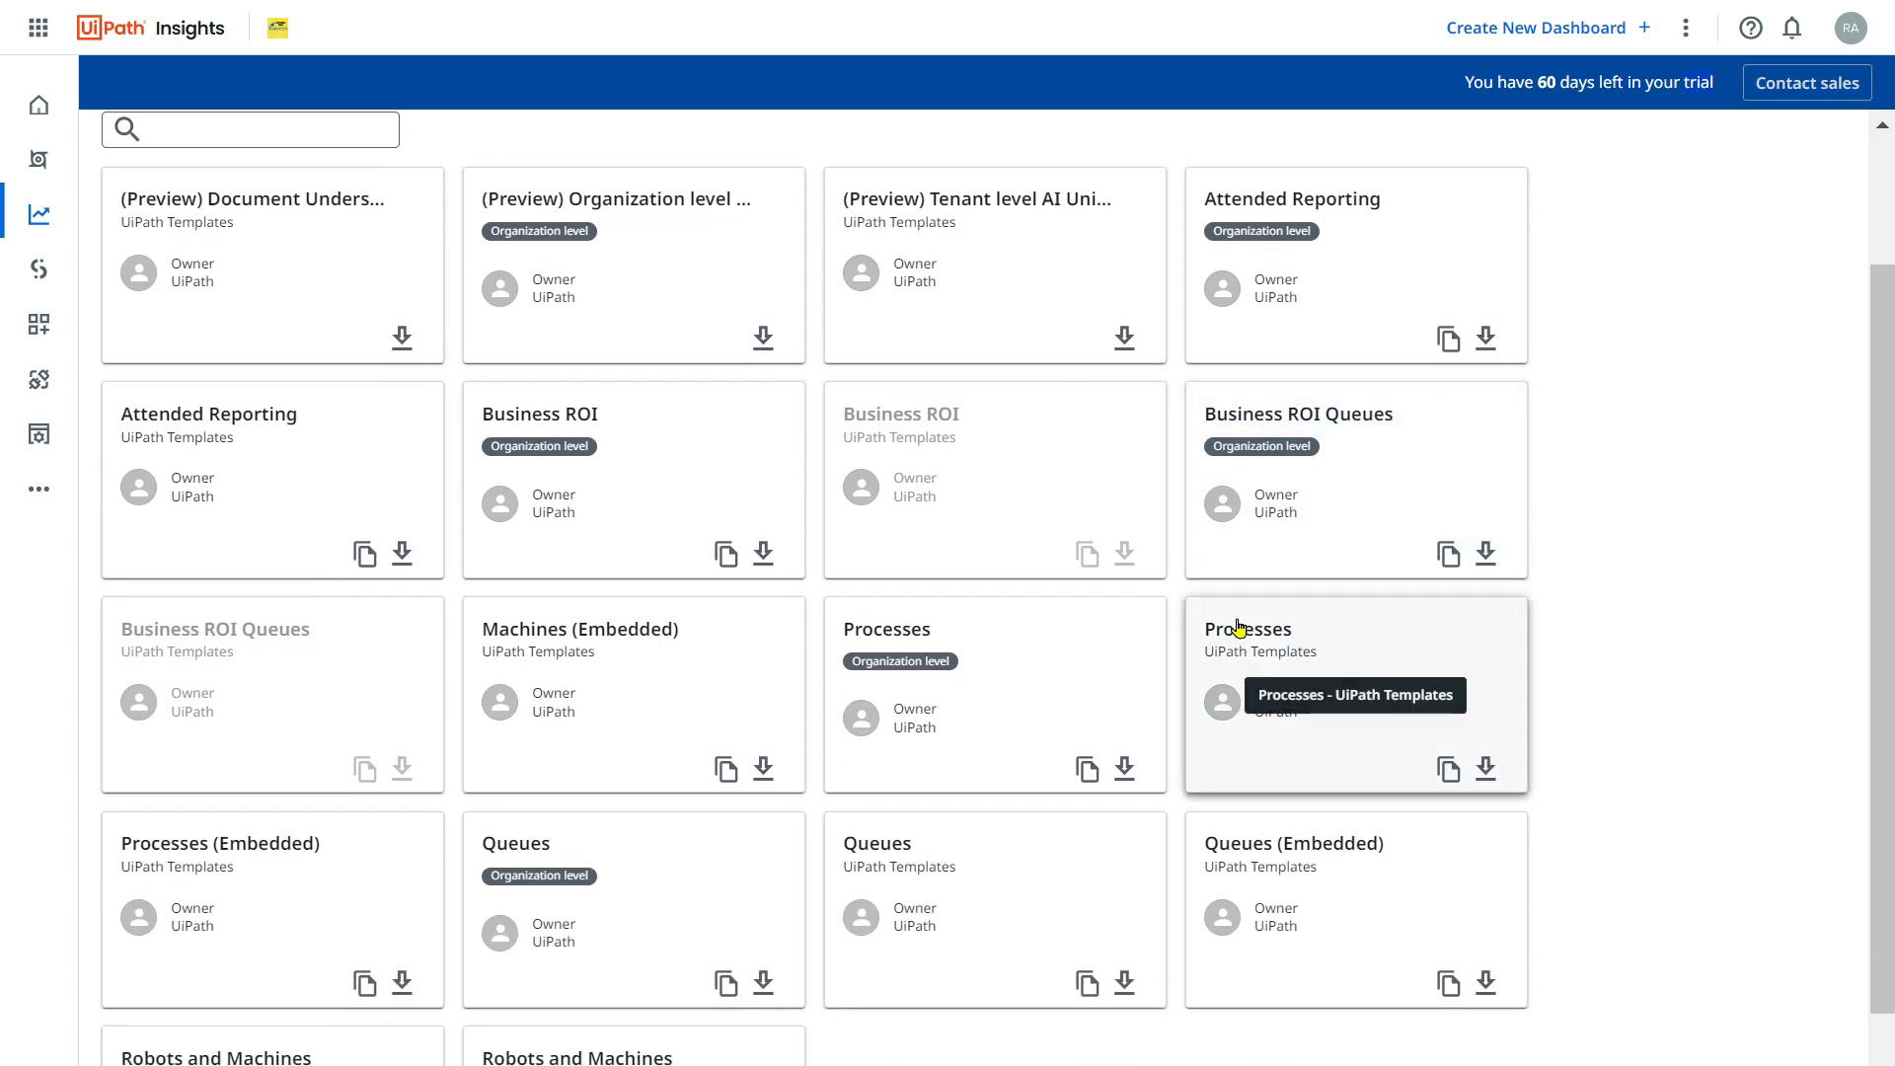
mouse_move(1449, 771)
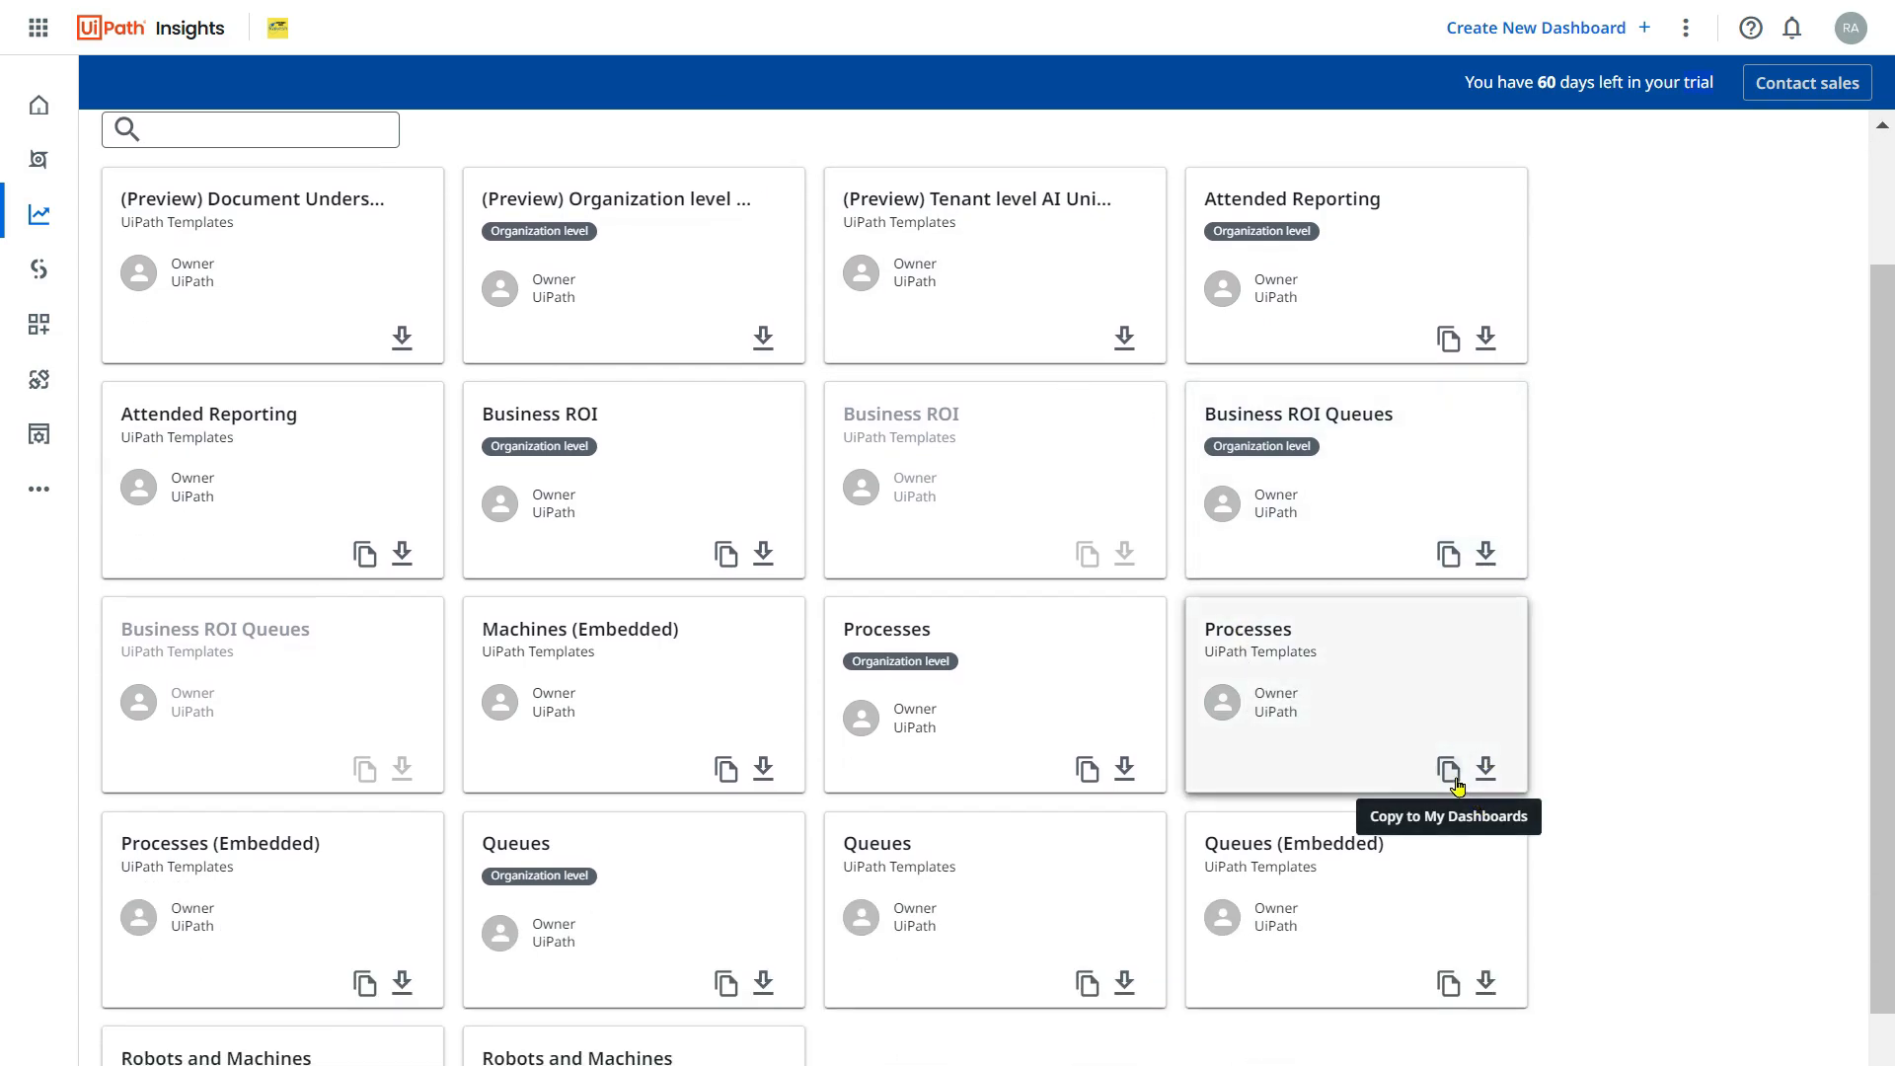
mouse_move(851, 685)
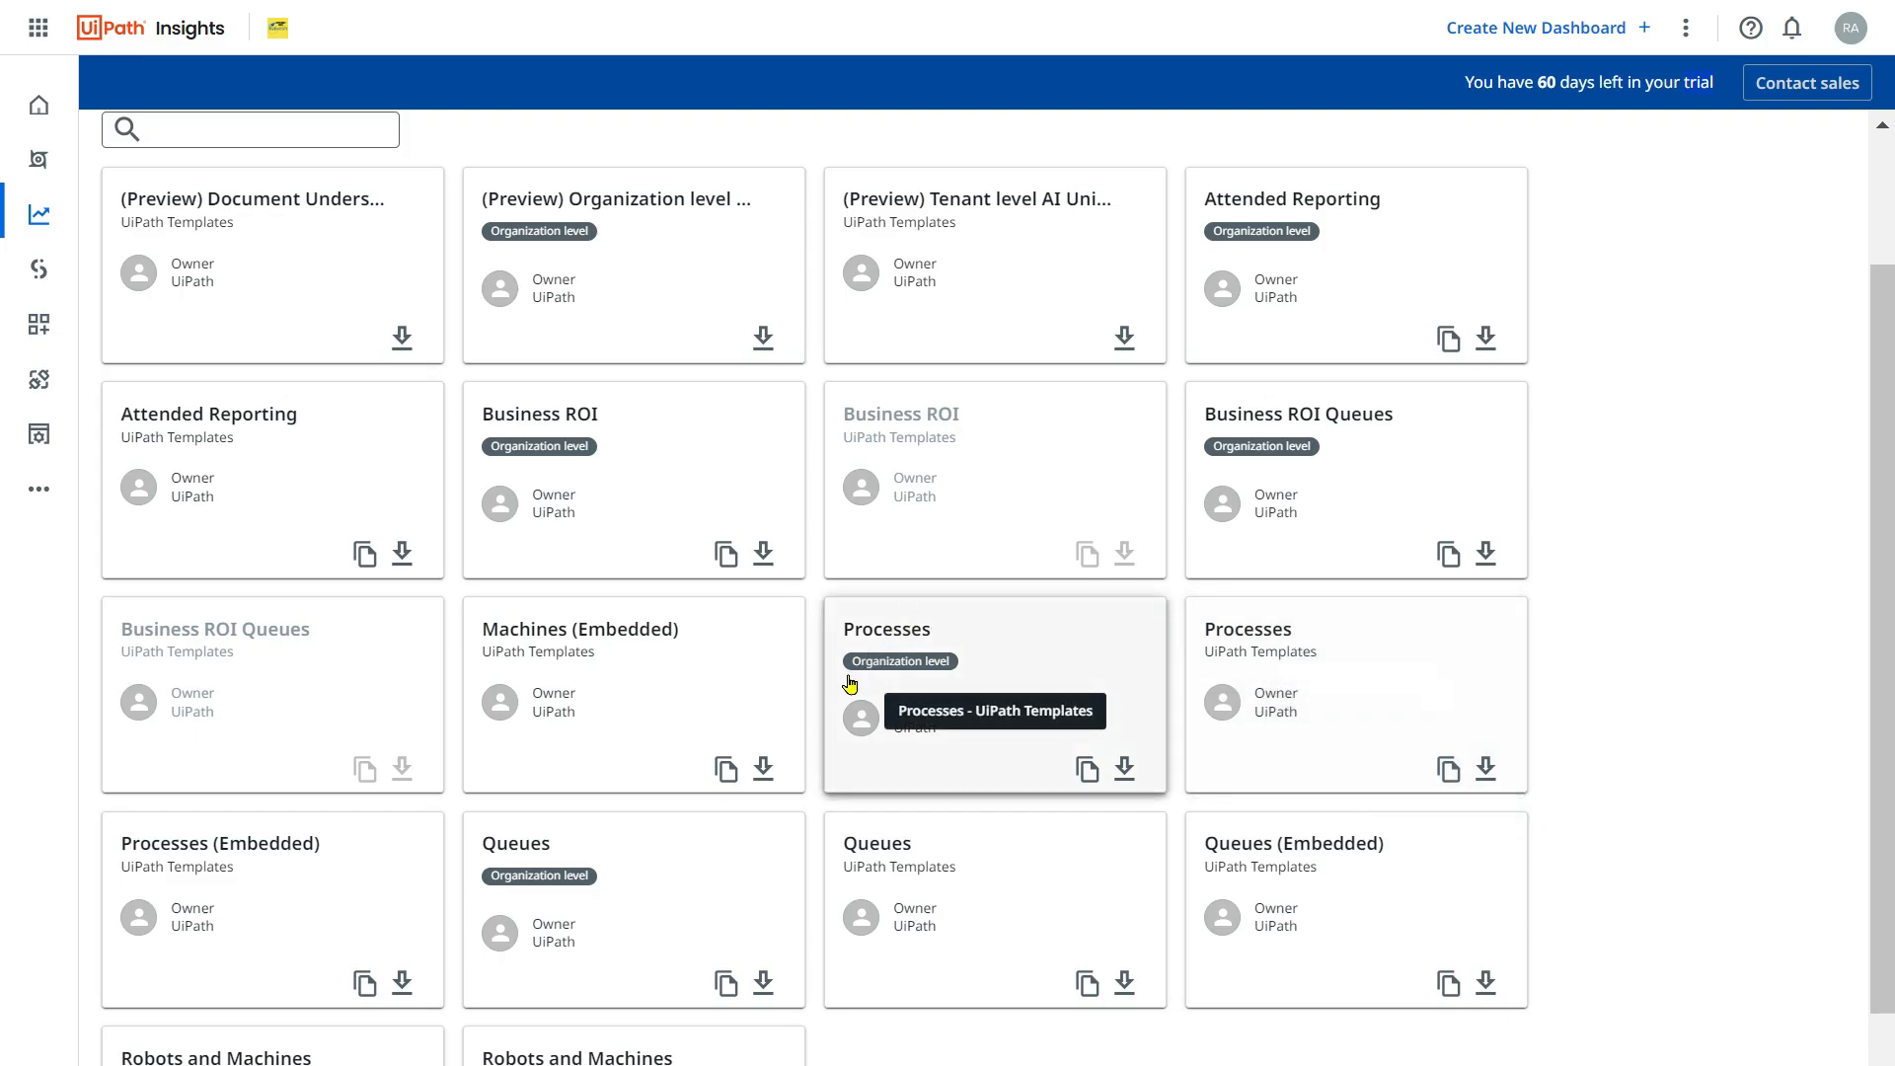
mouse_move(1297, 673)
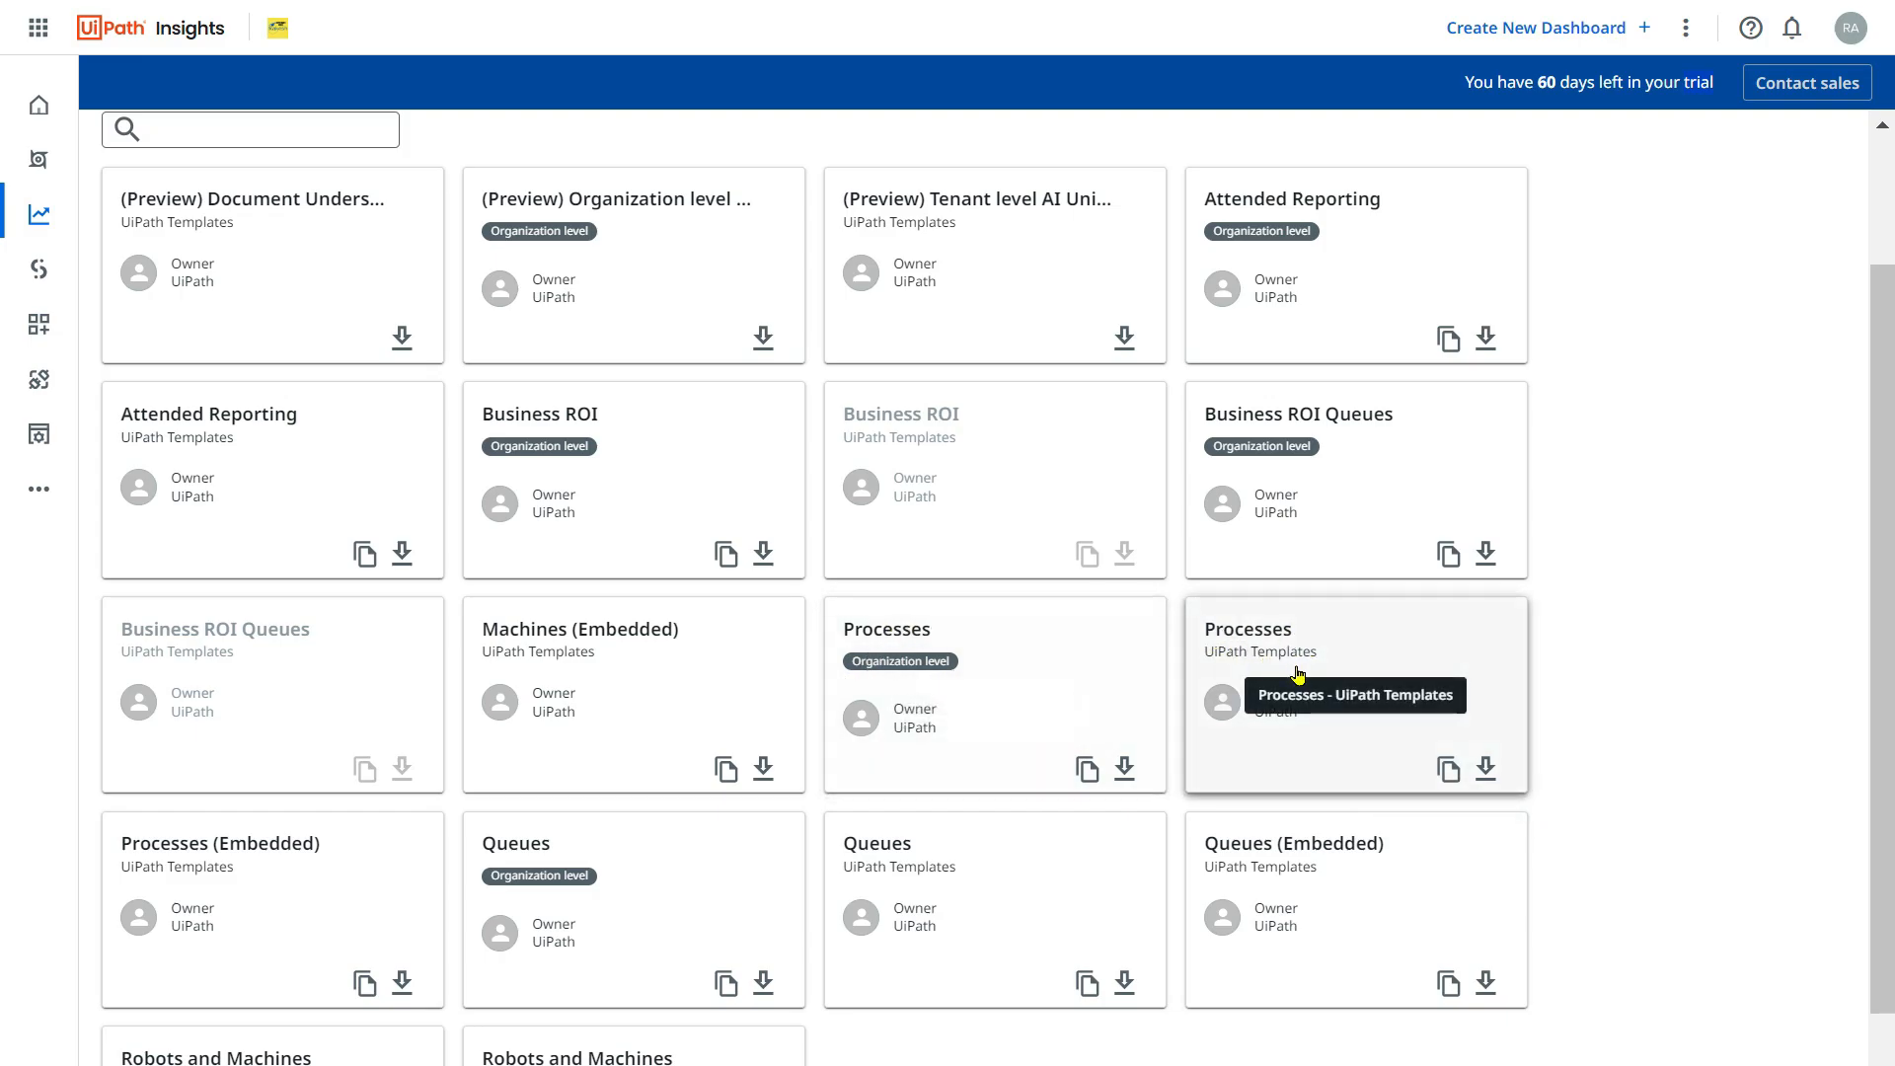
mouse_move(1339, 647)
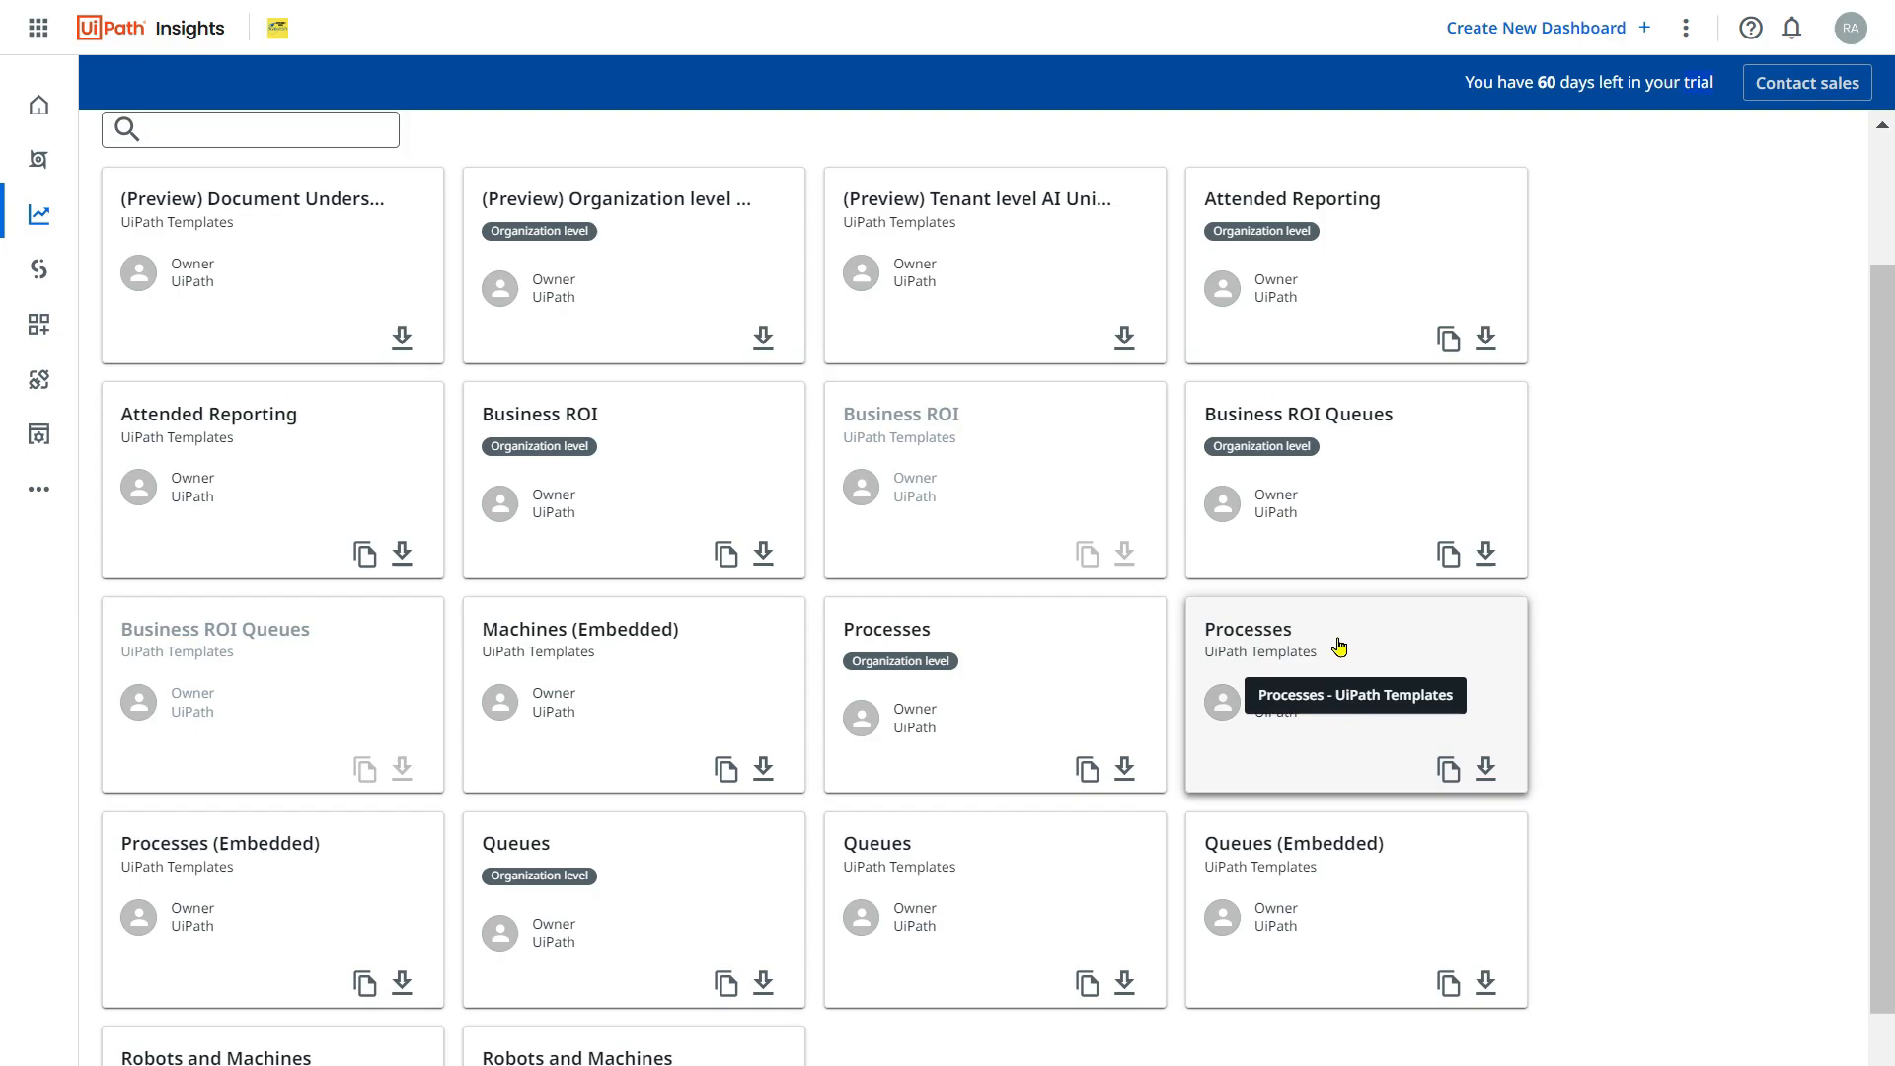
mouse_move(1277, 775)
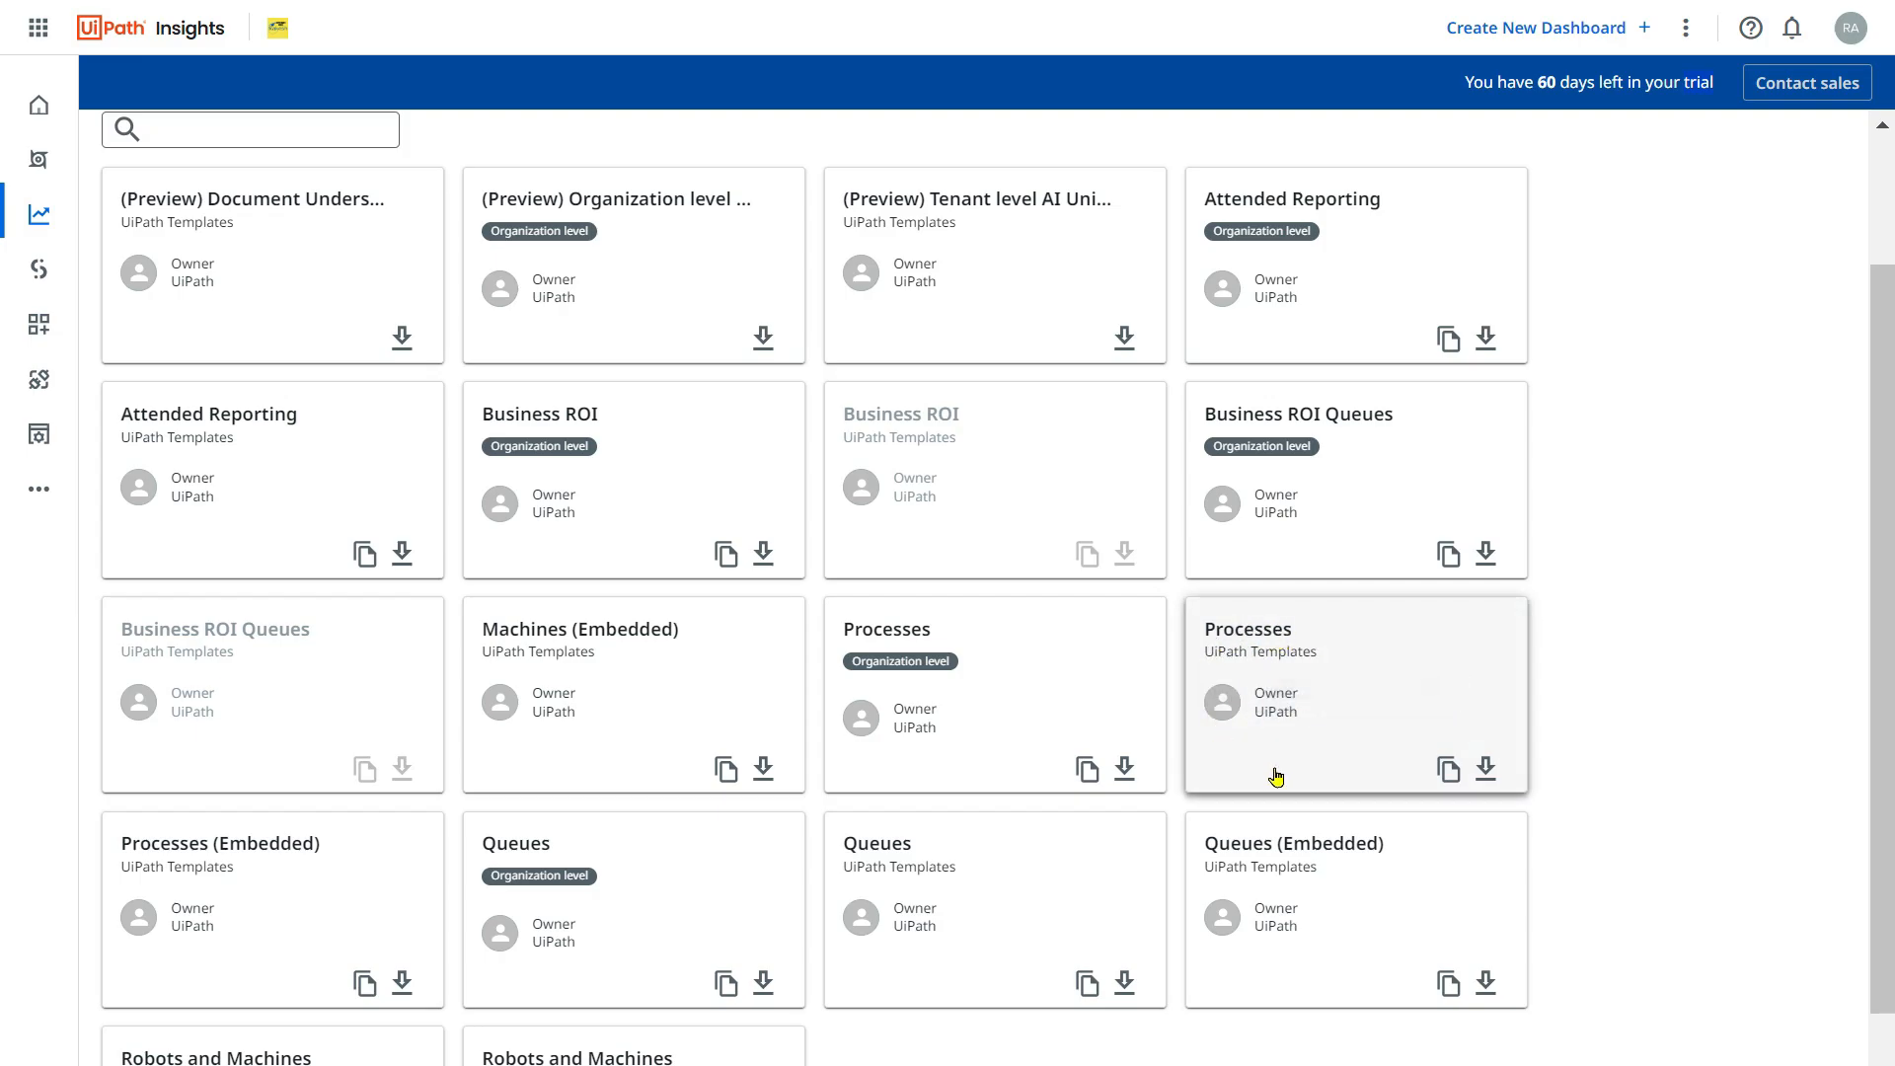
mouse_move(1458, 786)
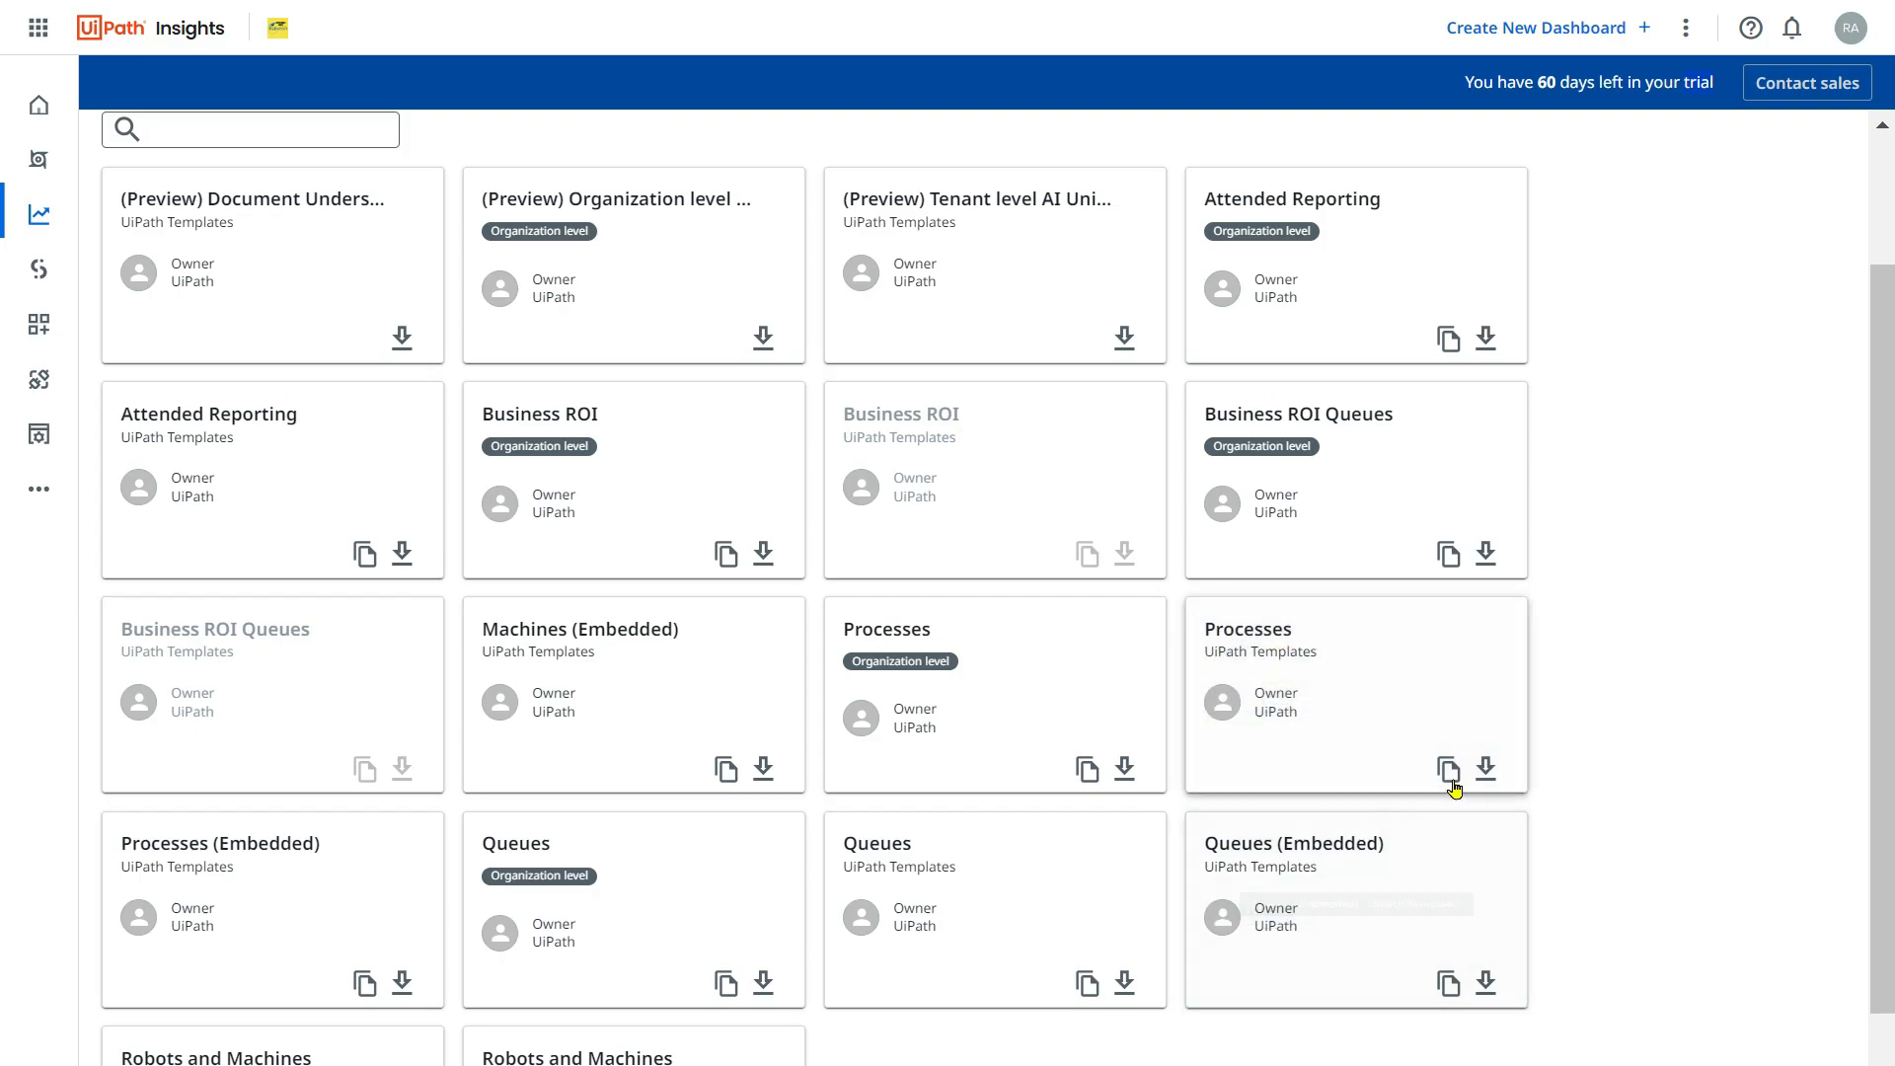
mouse_move(1449, 770)
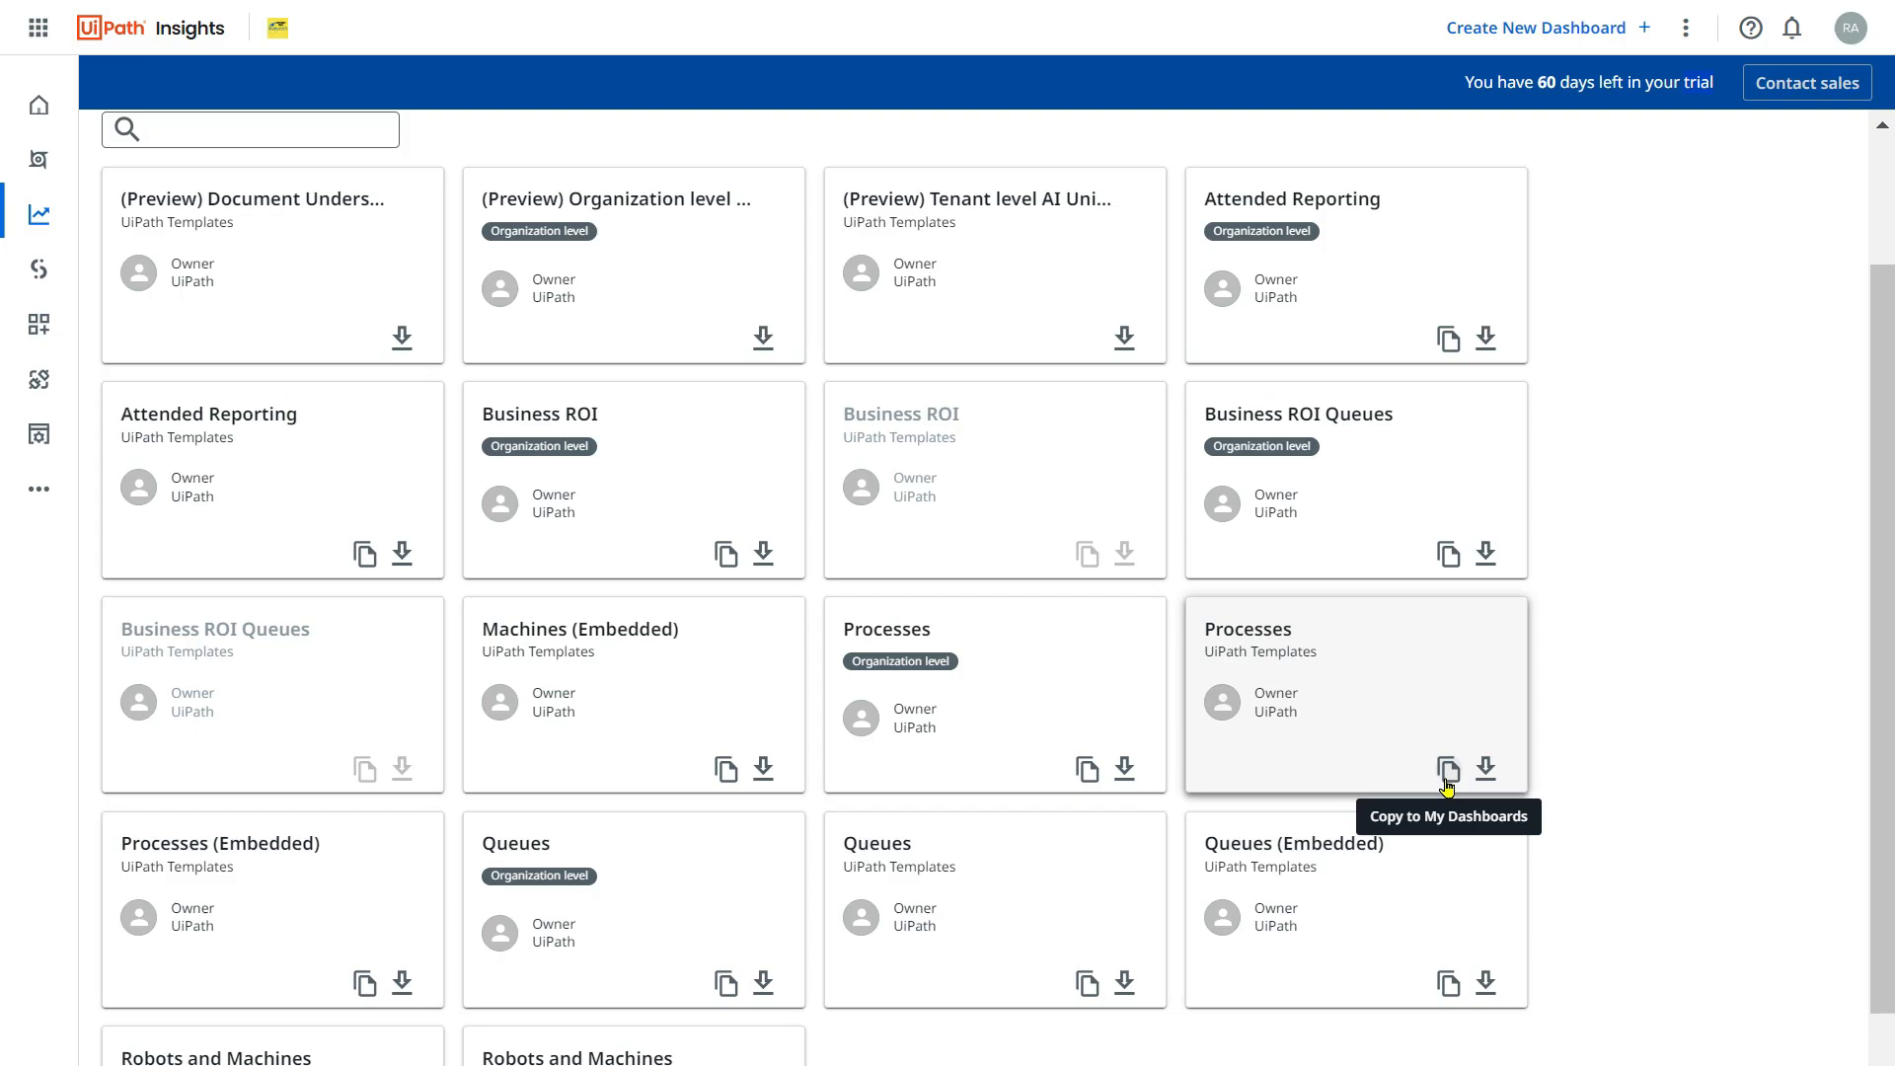
mouse_move(1312, 719)
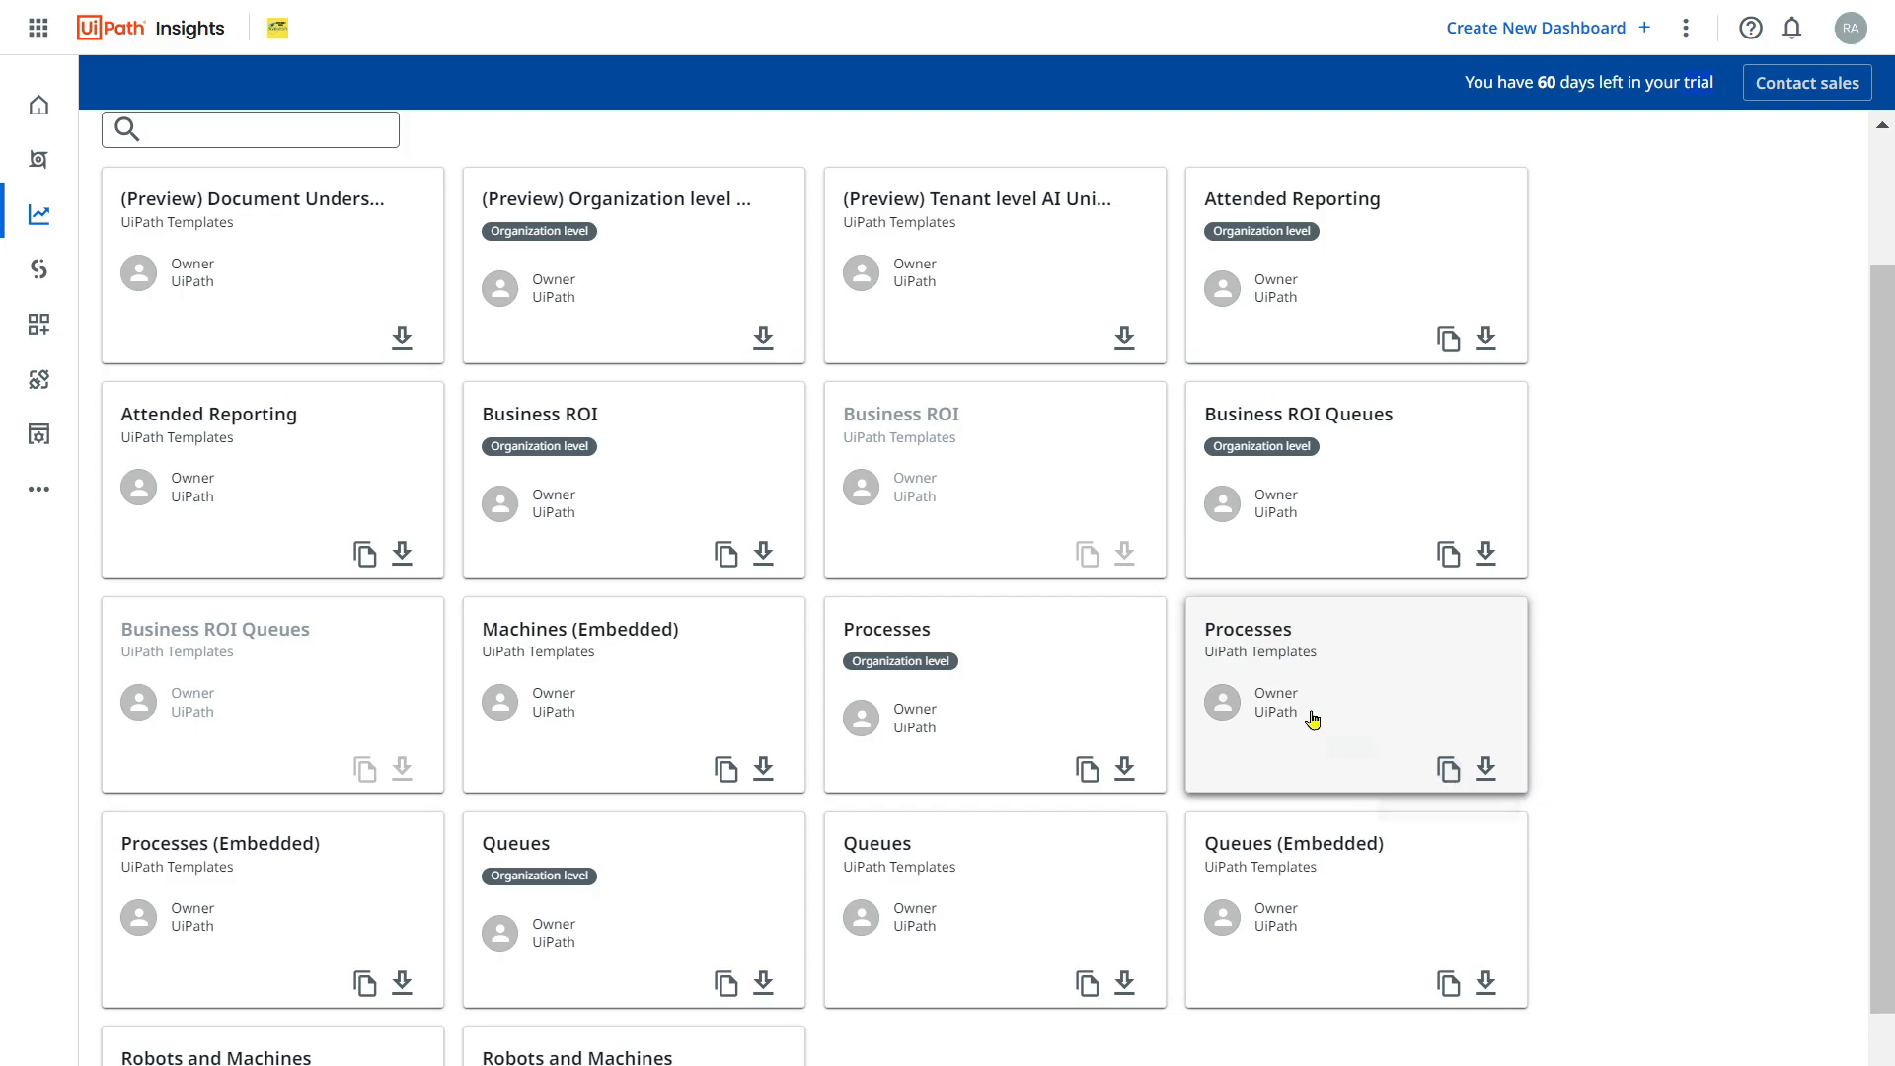
mouse_move(1449, 770)
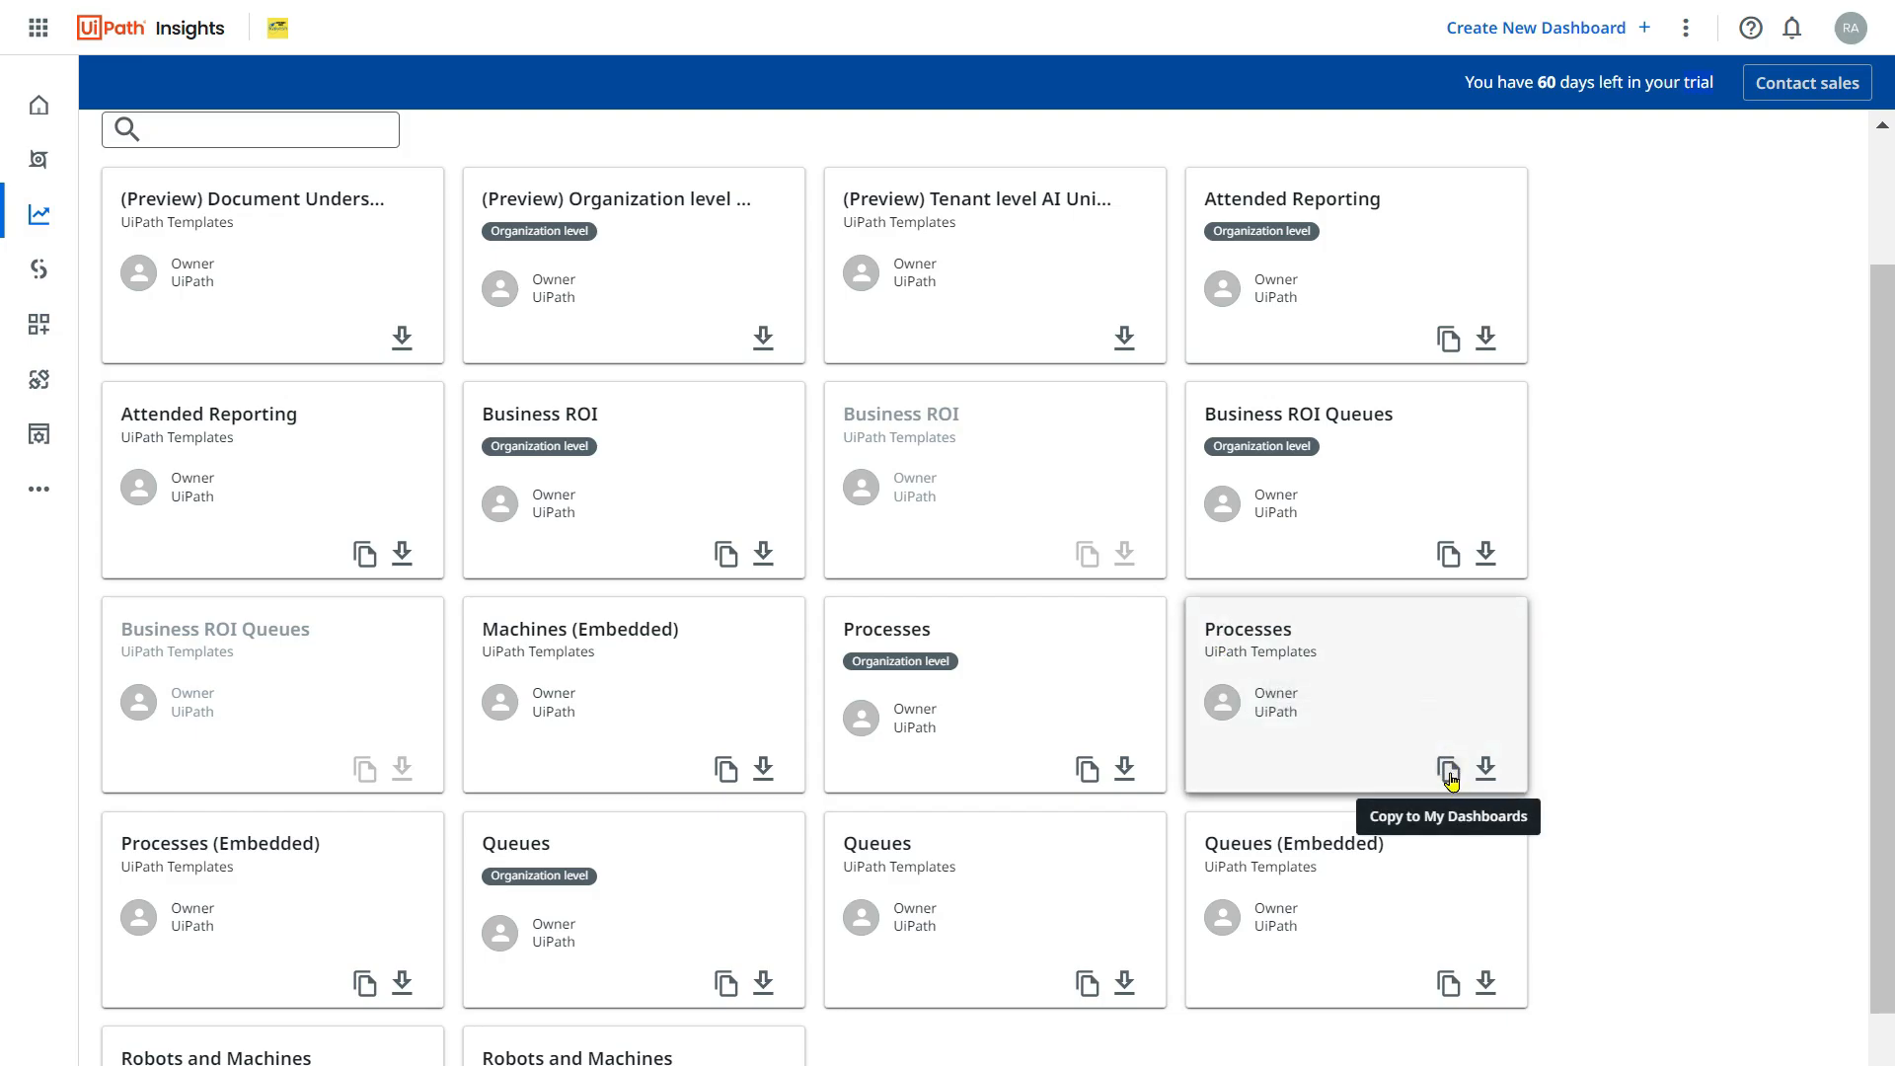
left_click(1448, 768)
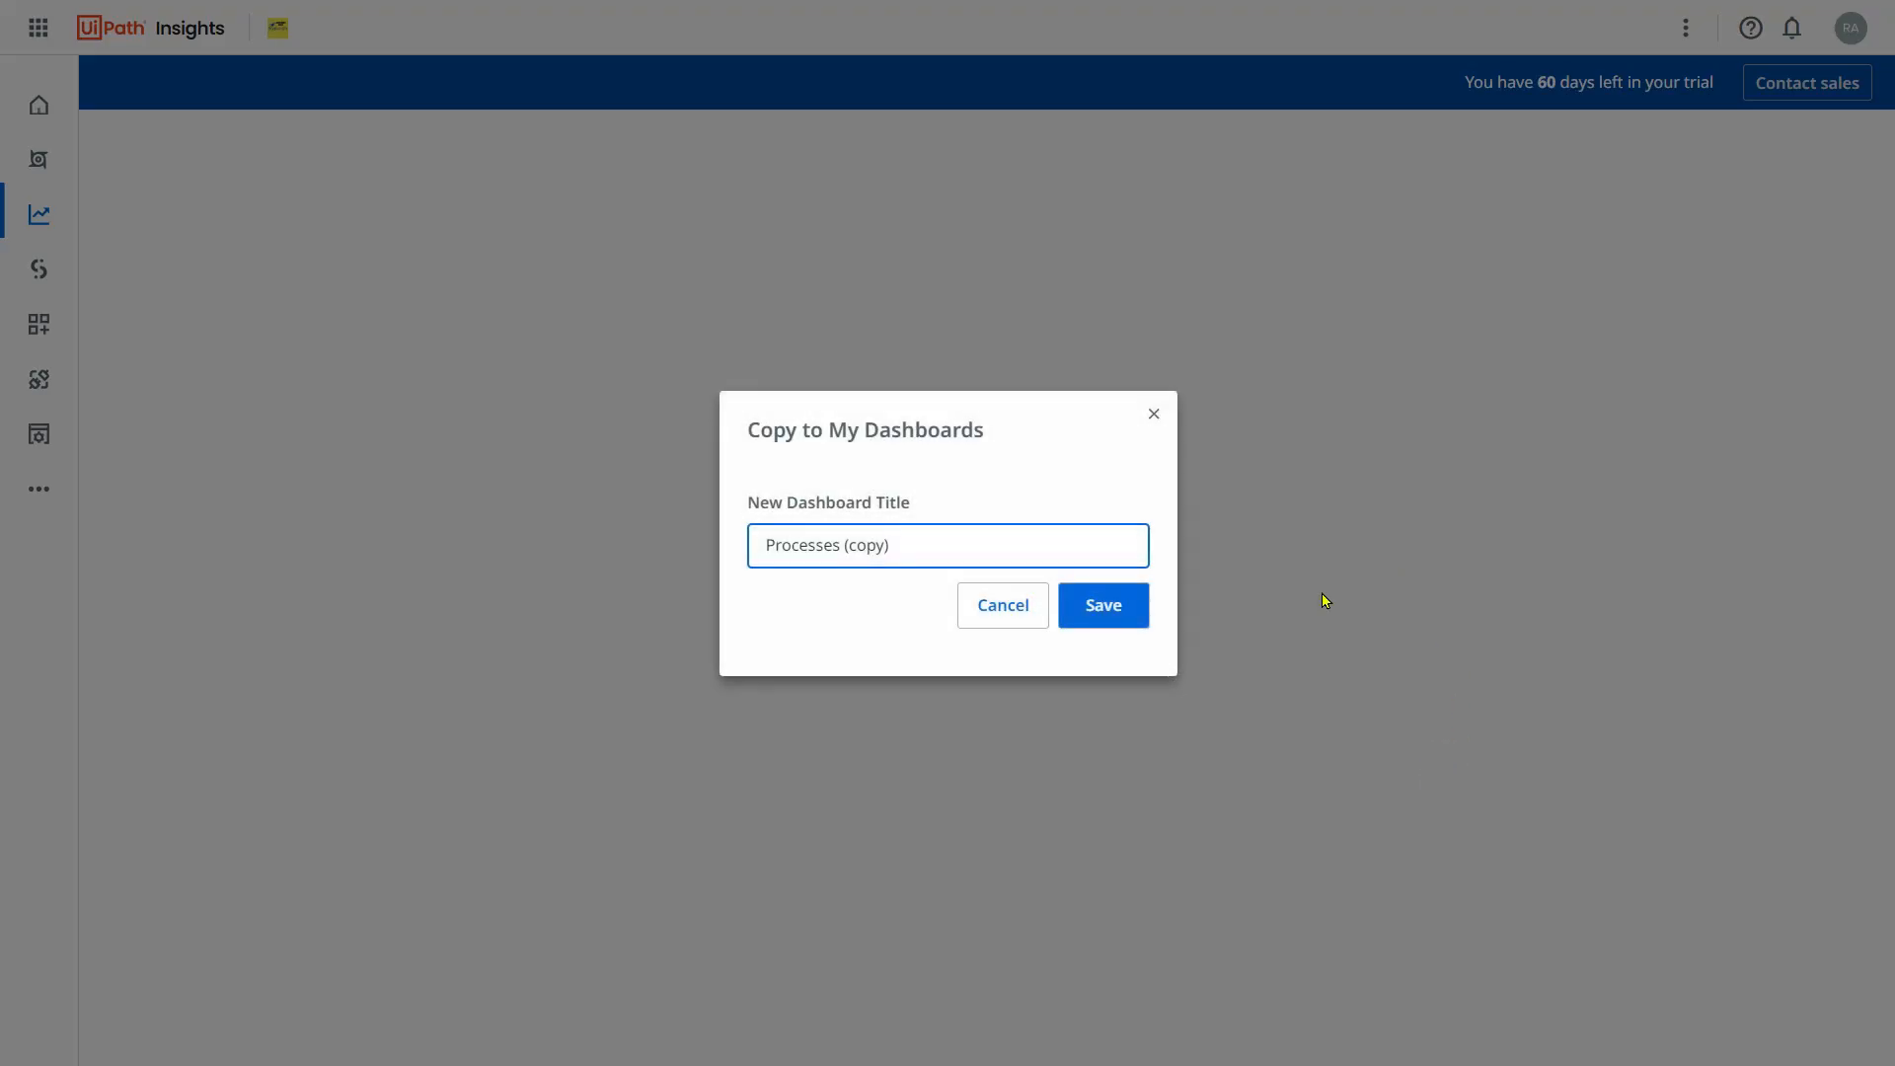
Save the 'Processes (copy)' dashboard and open it from My Dashboards.
left_click(1102, 605)
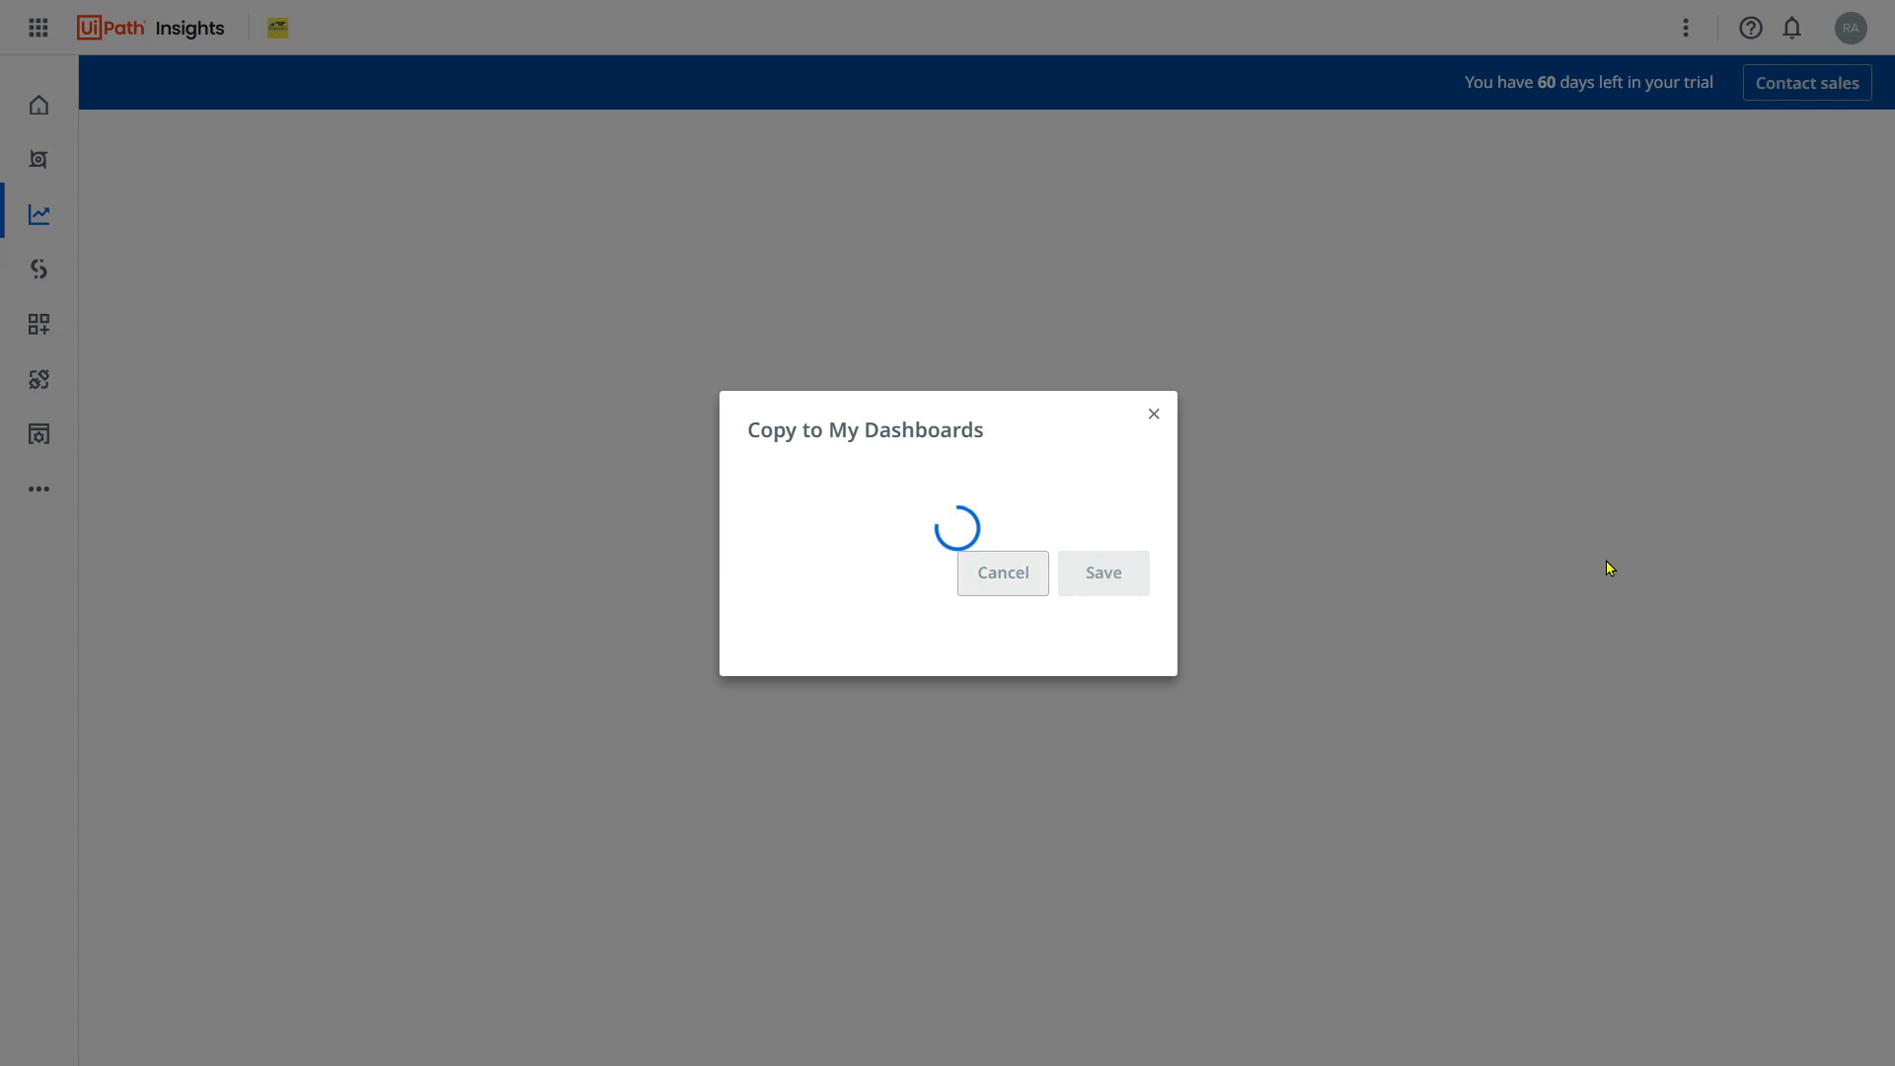
left_click(1101, 572)
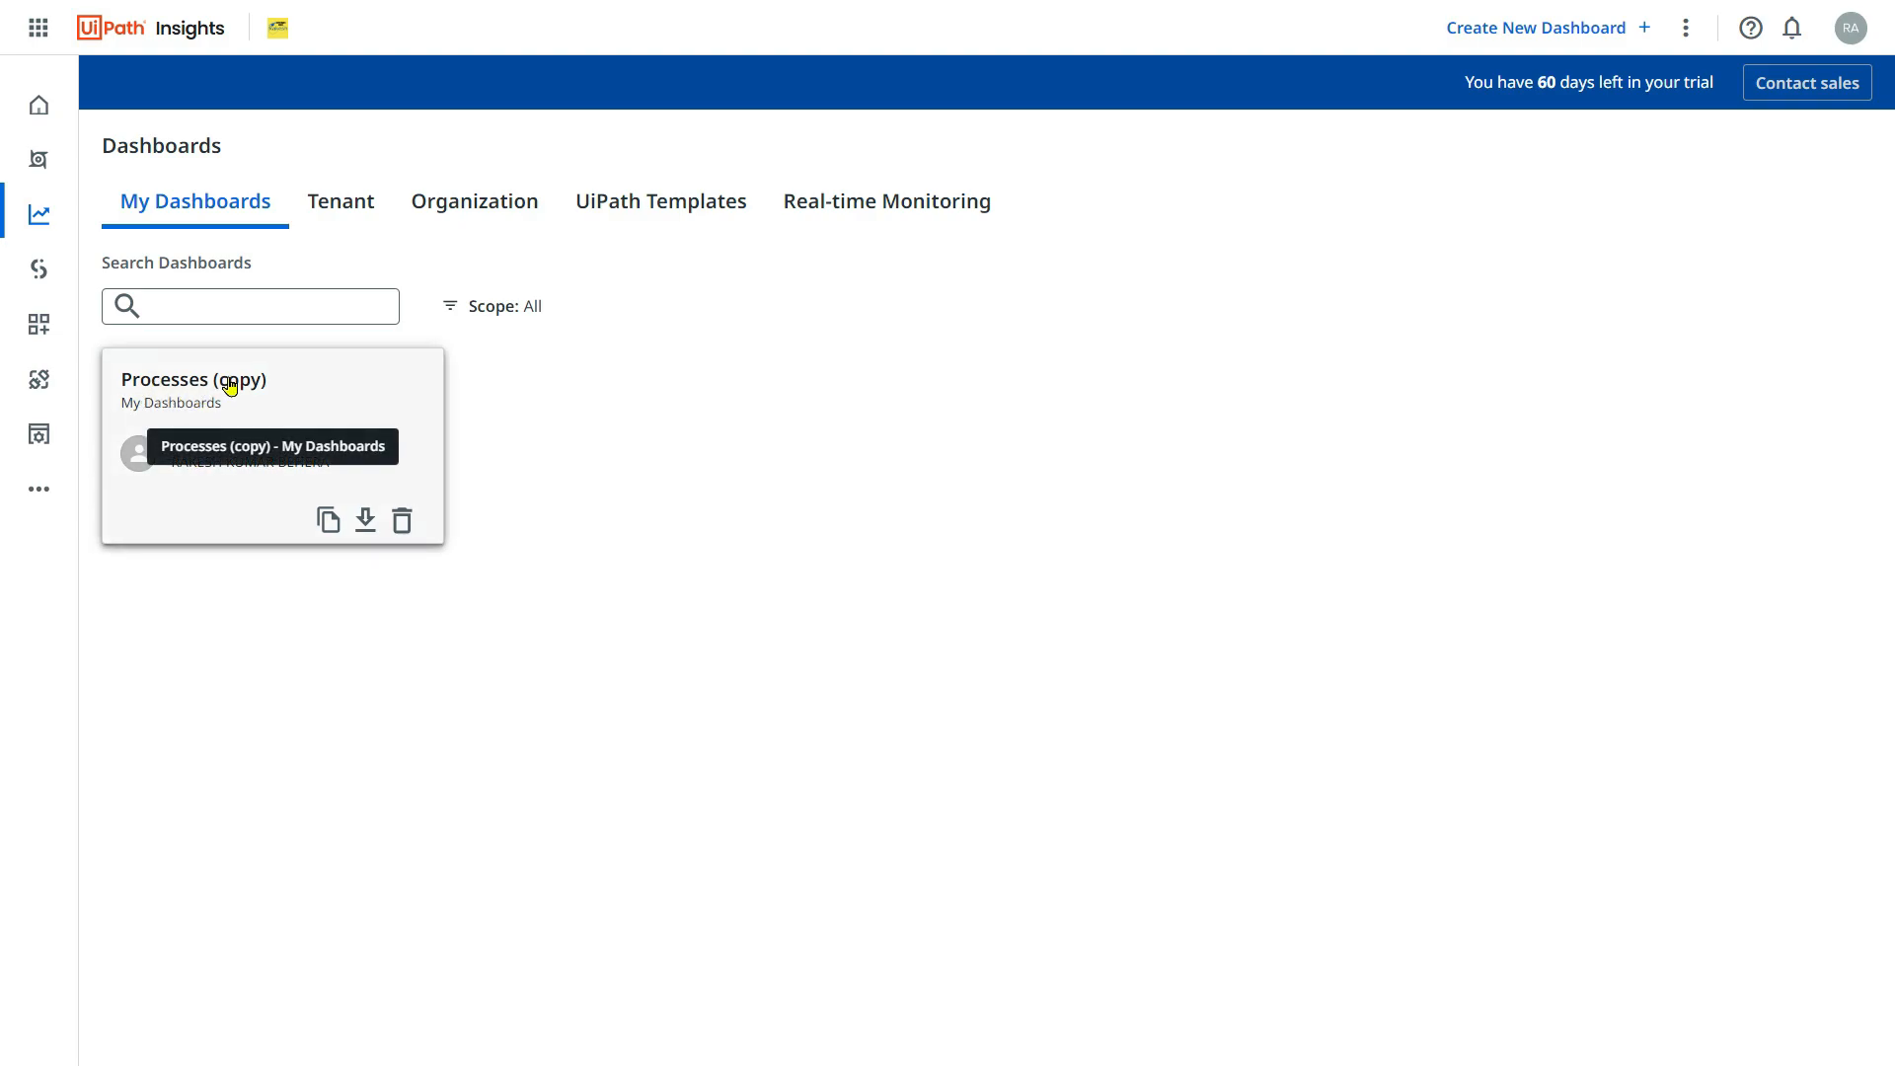
mouse_move(270, 588)
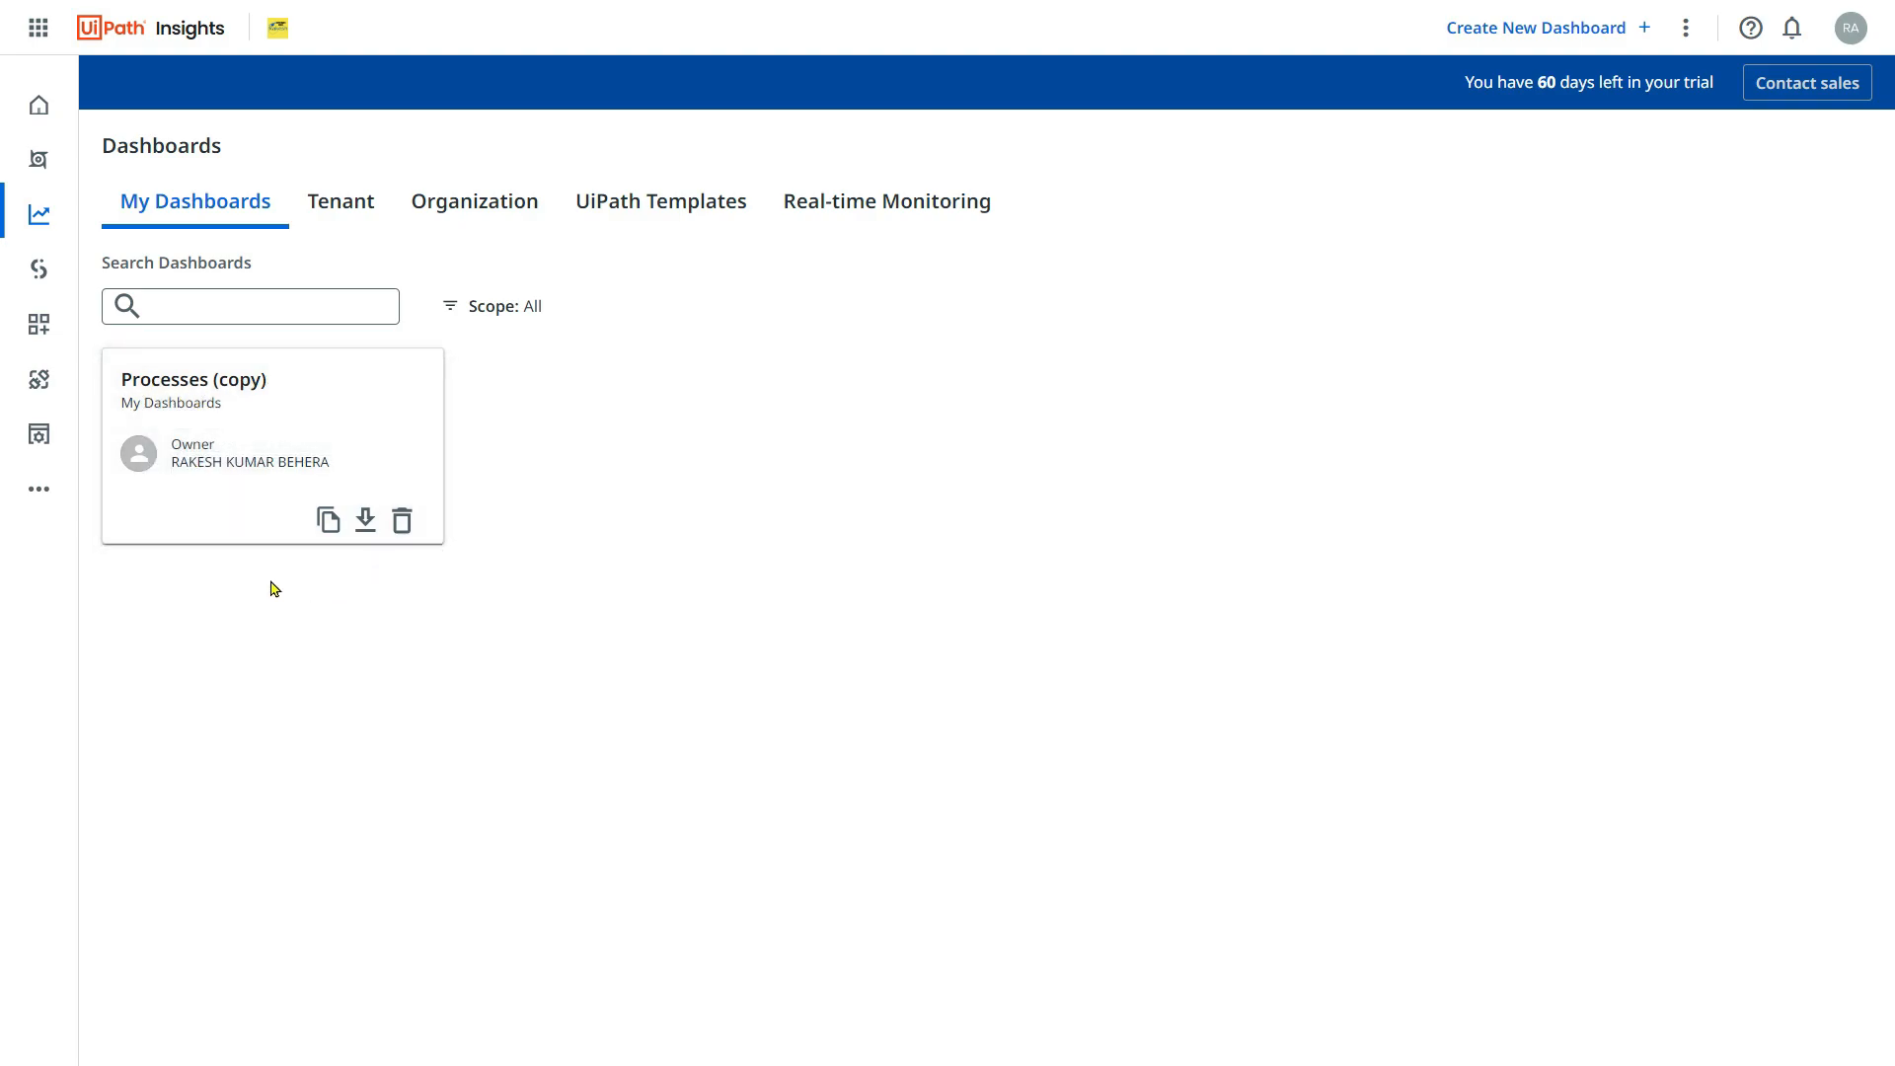
left_click(194, 379)
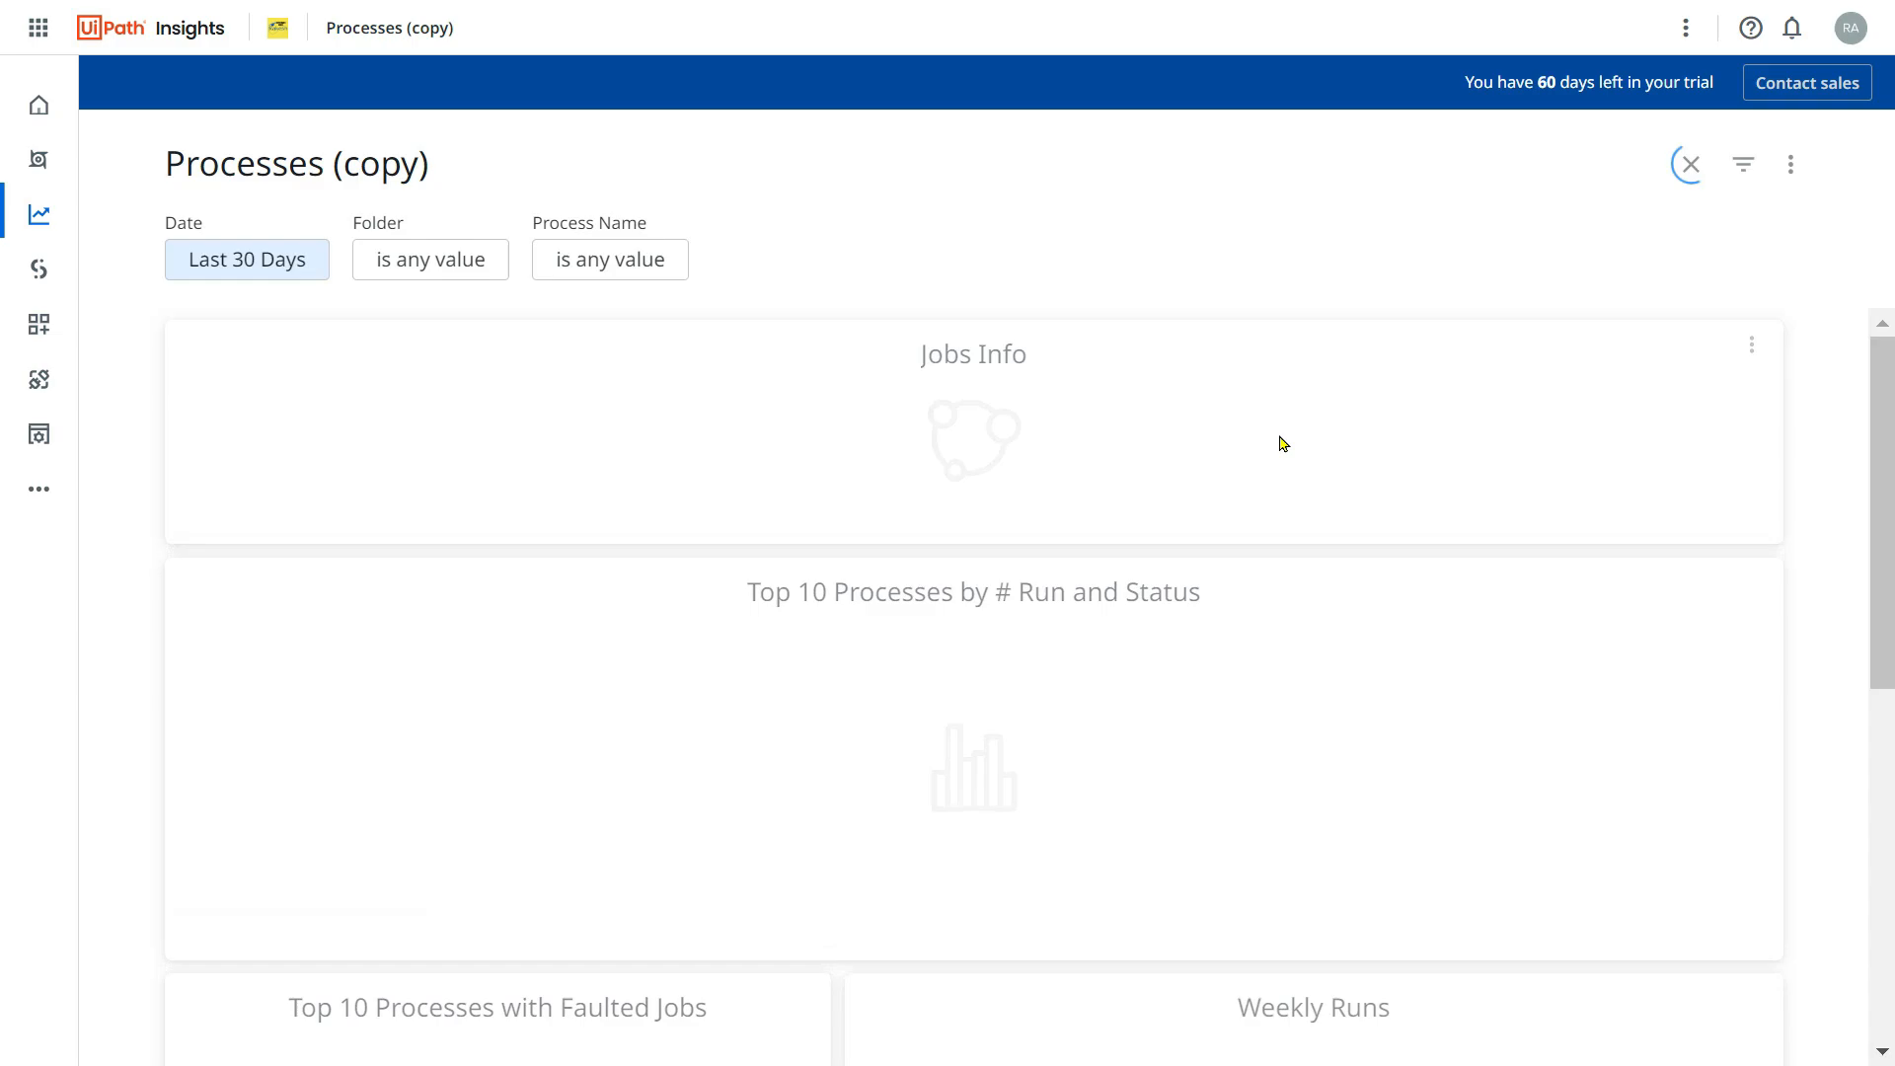
Set the Processes (copy) Date filter to Year To Date and enter edit mode.
left_click(247, 258)
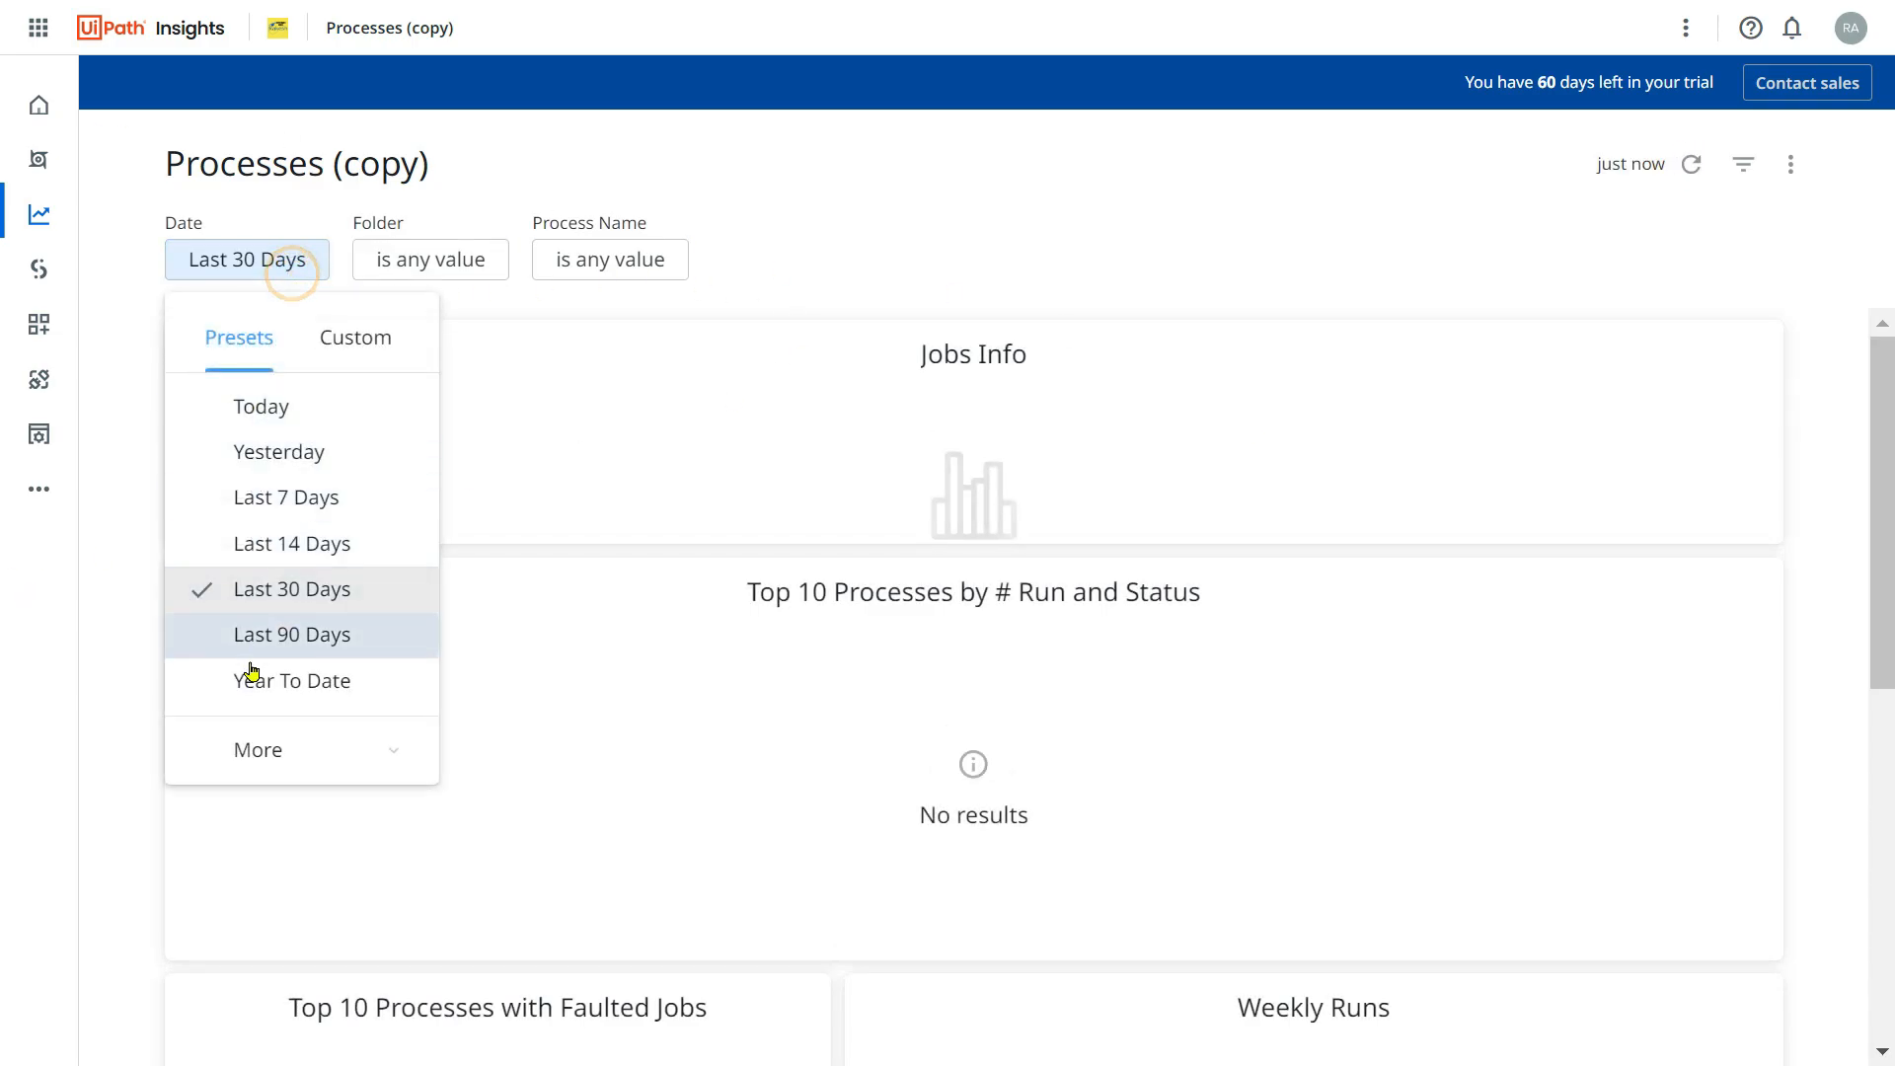
left_click(293, 680)
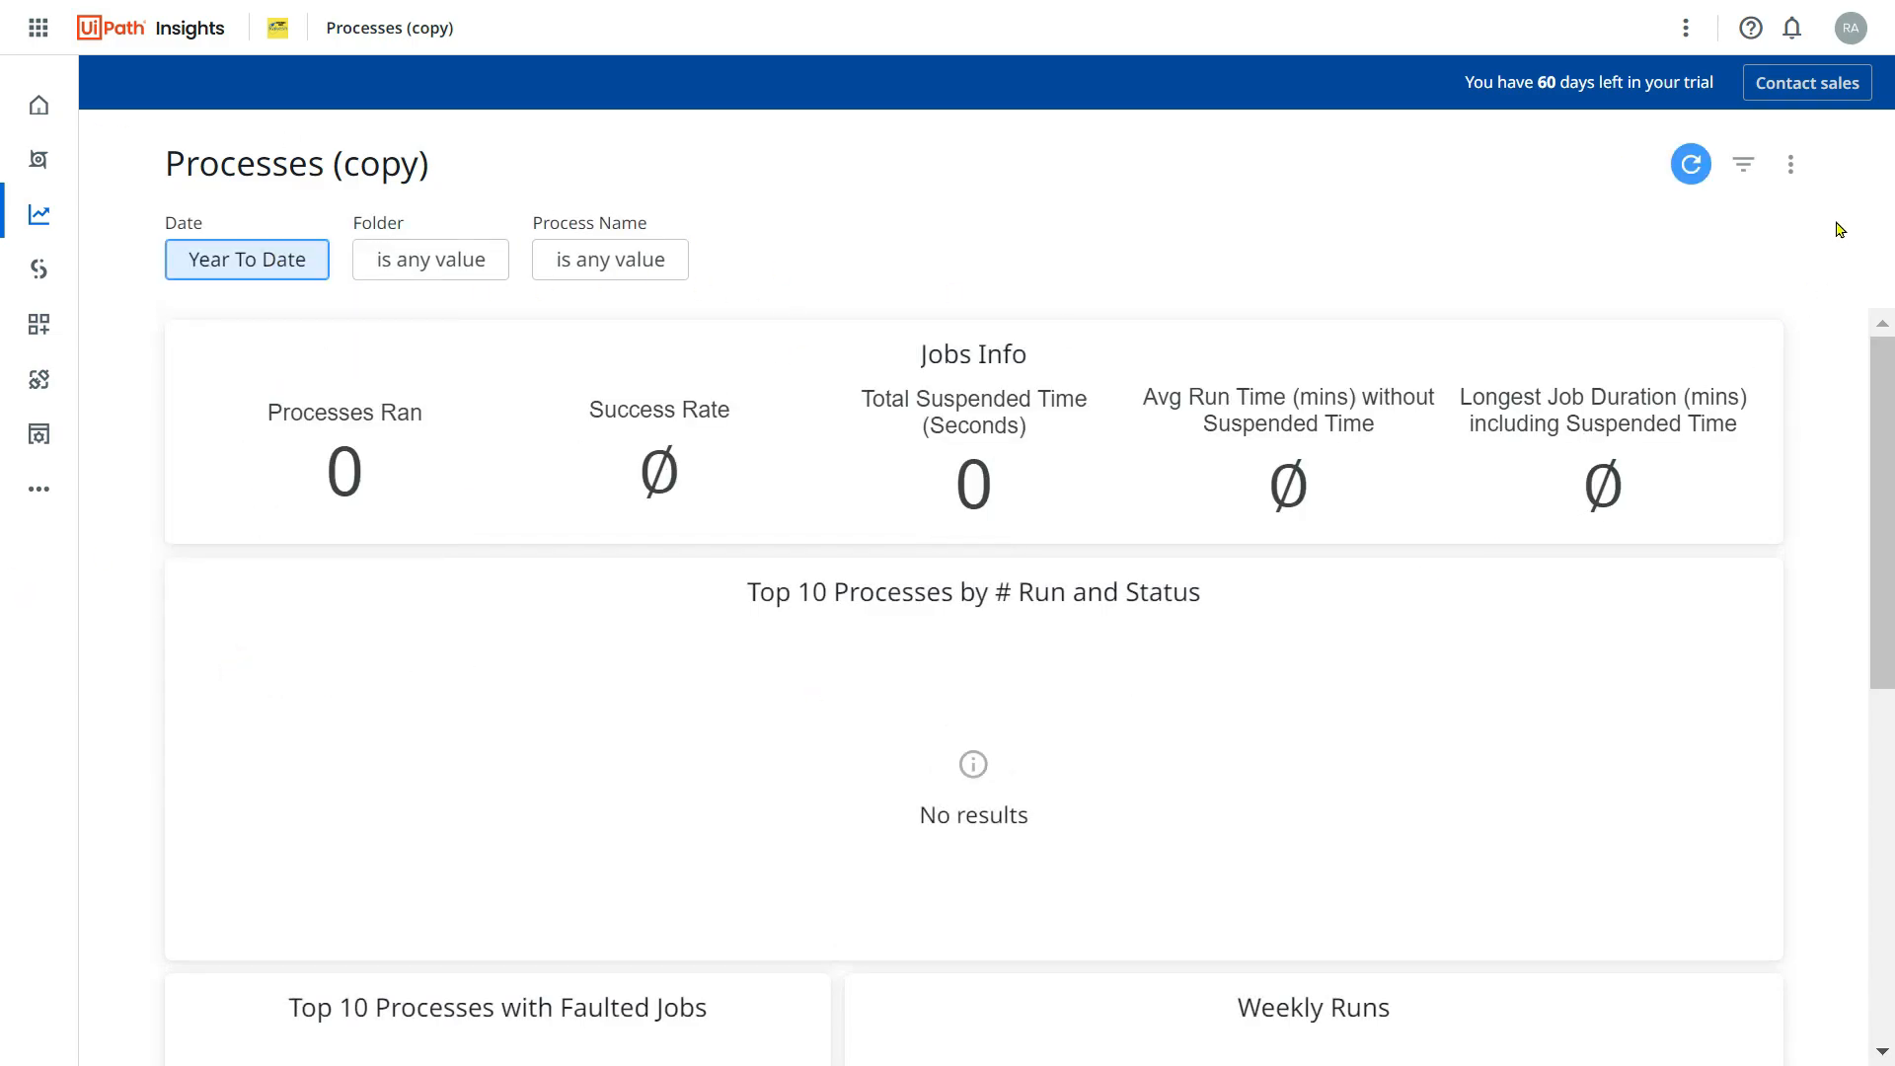
left_click(1790, 165)
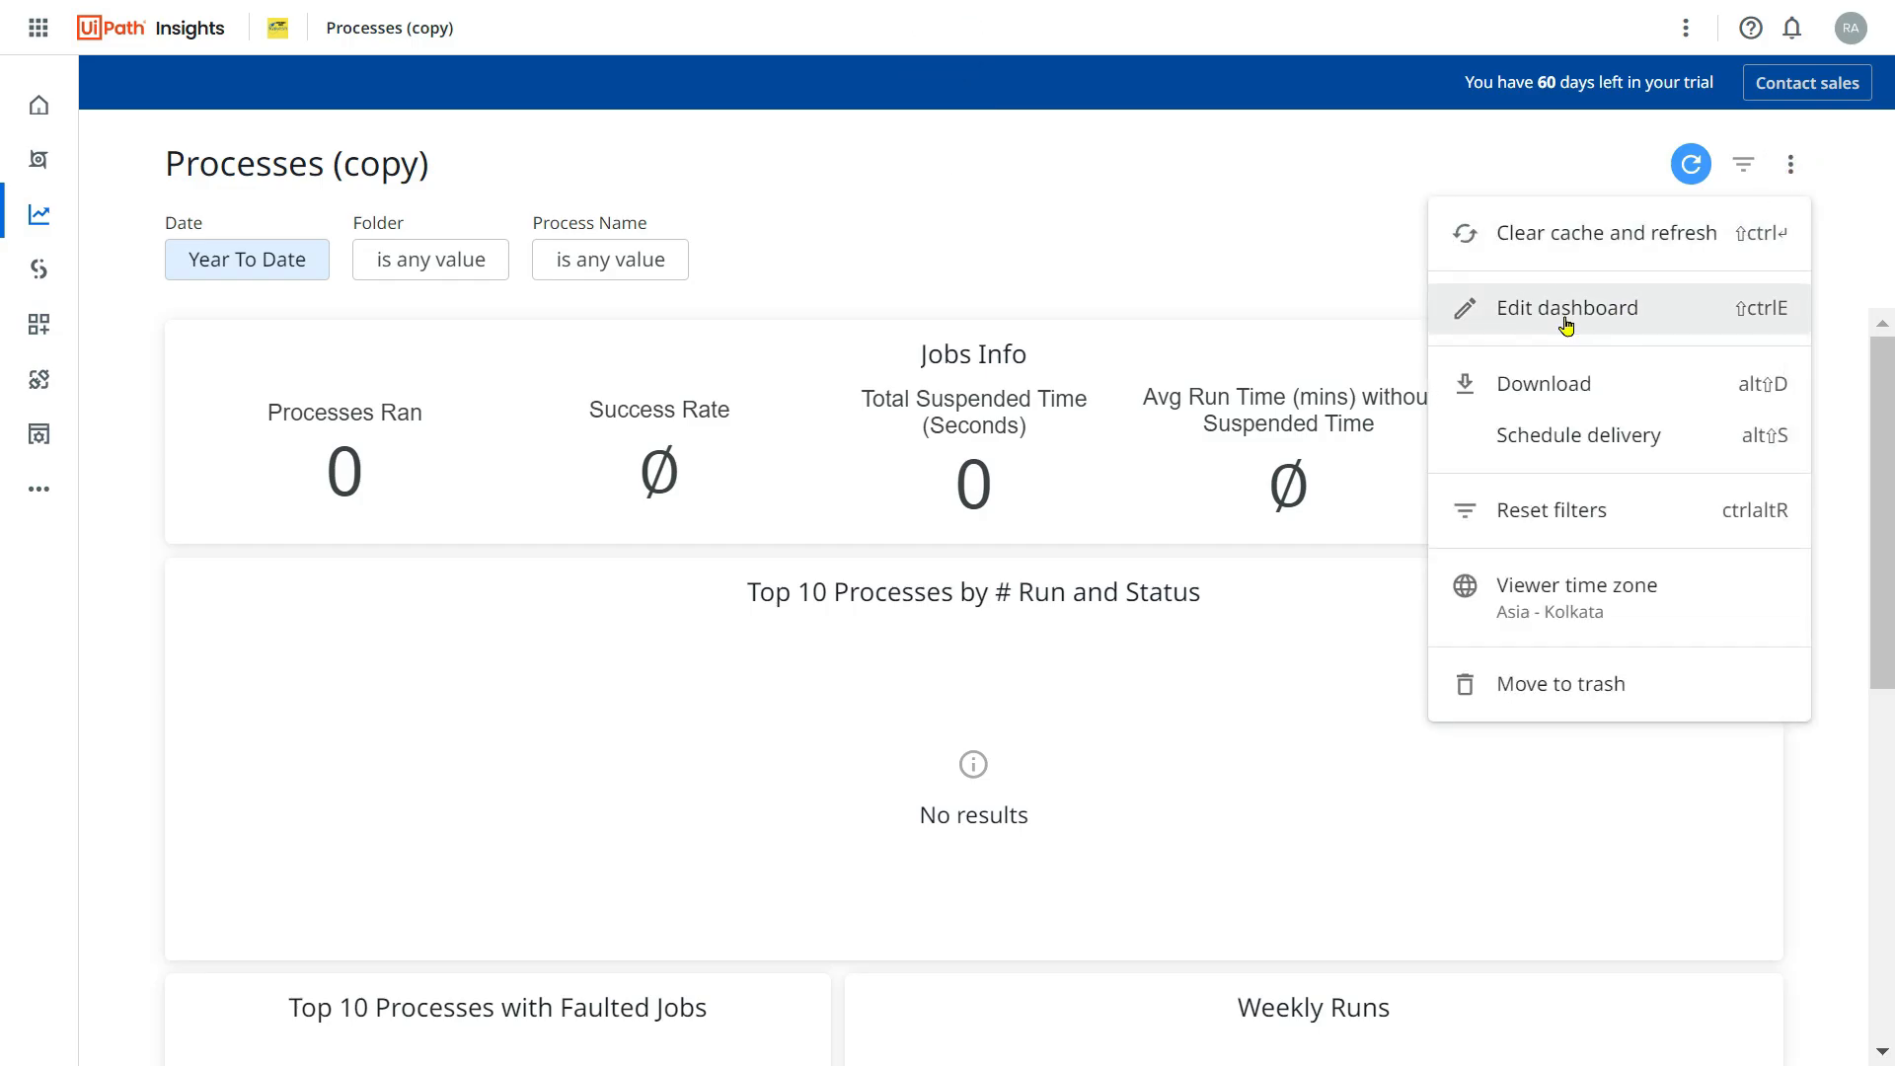
left_click(1568, 307)
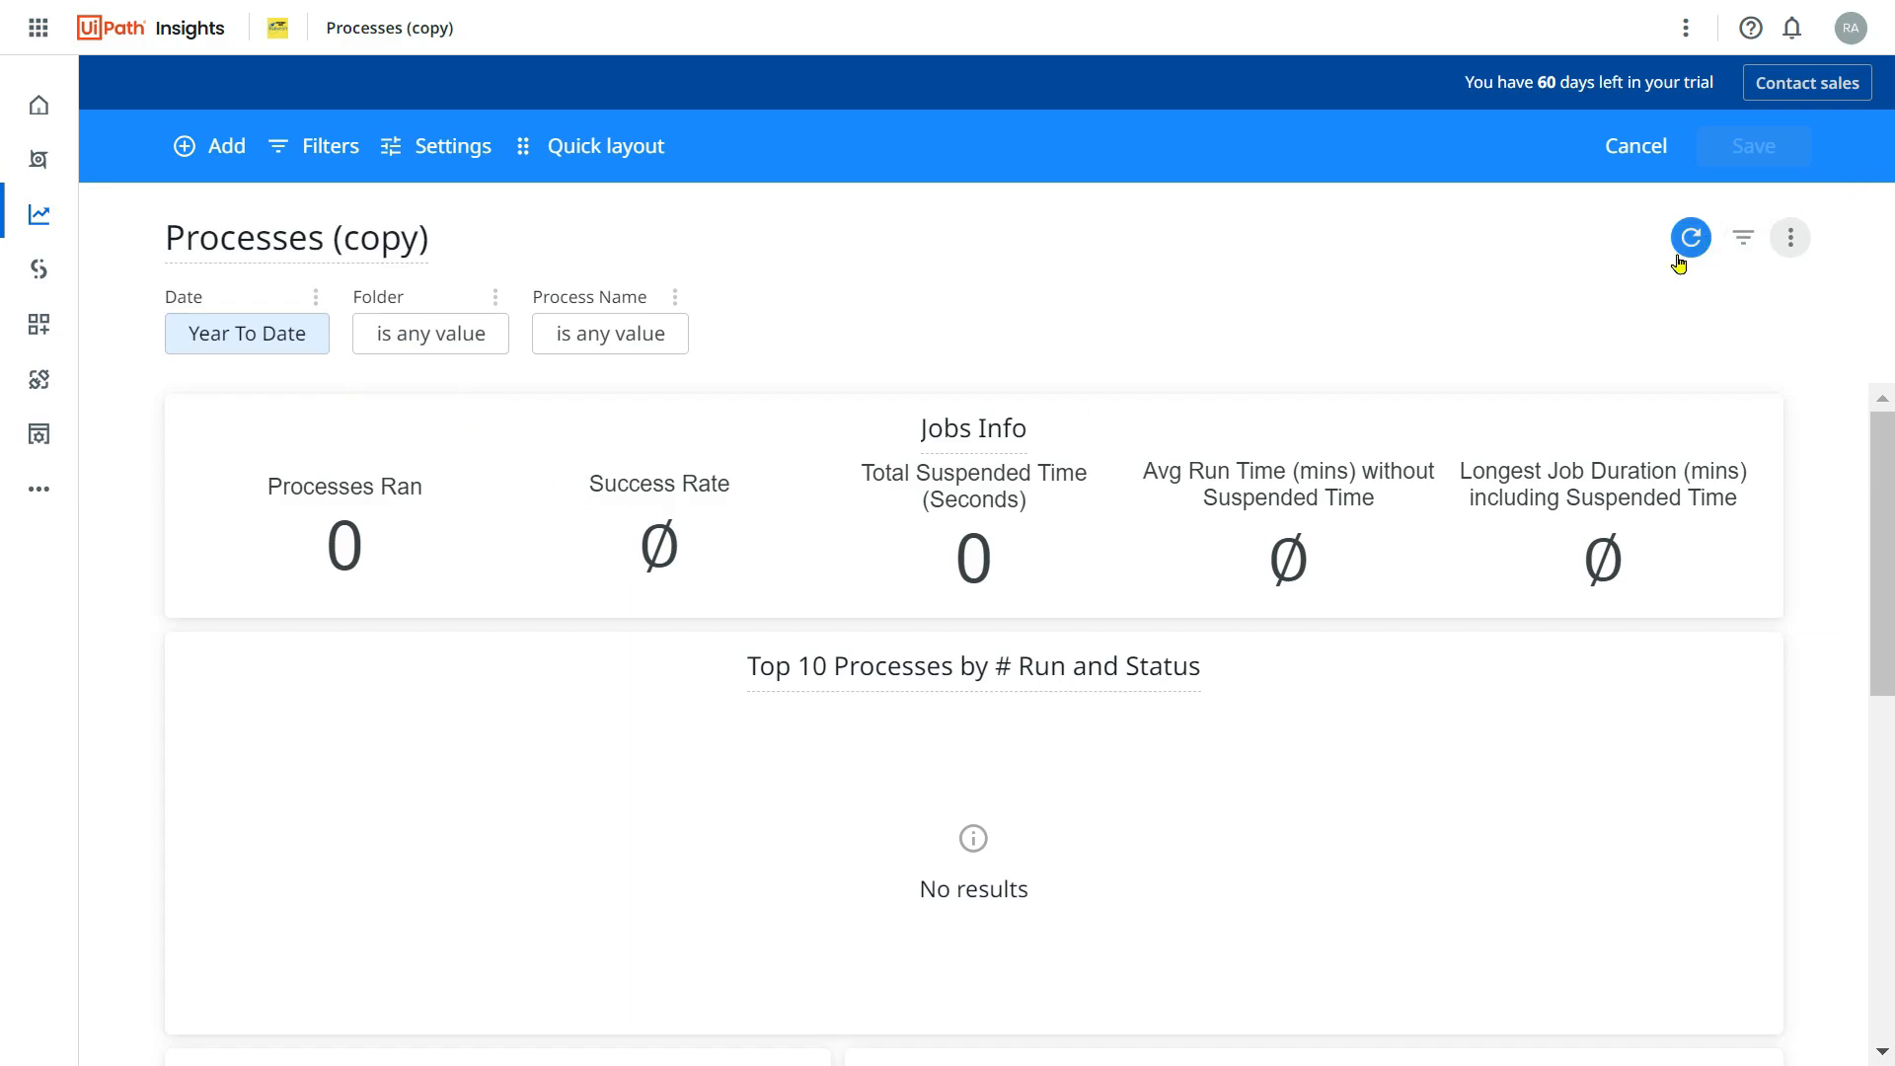
Refresh the dashboard, browse the Add tile options, then cancel the edit.
left_click(1690, 237)
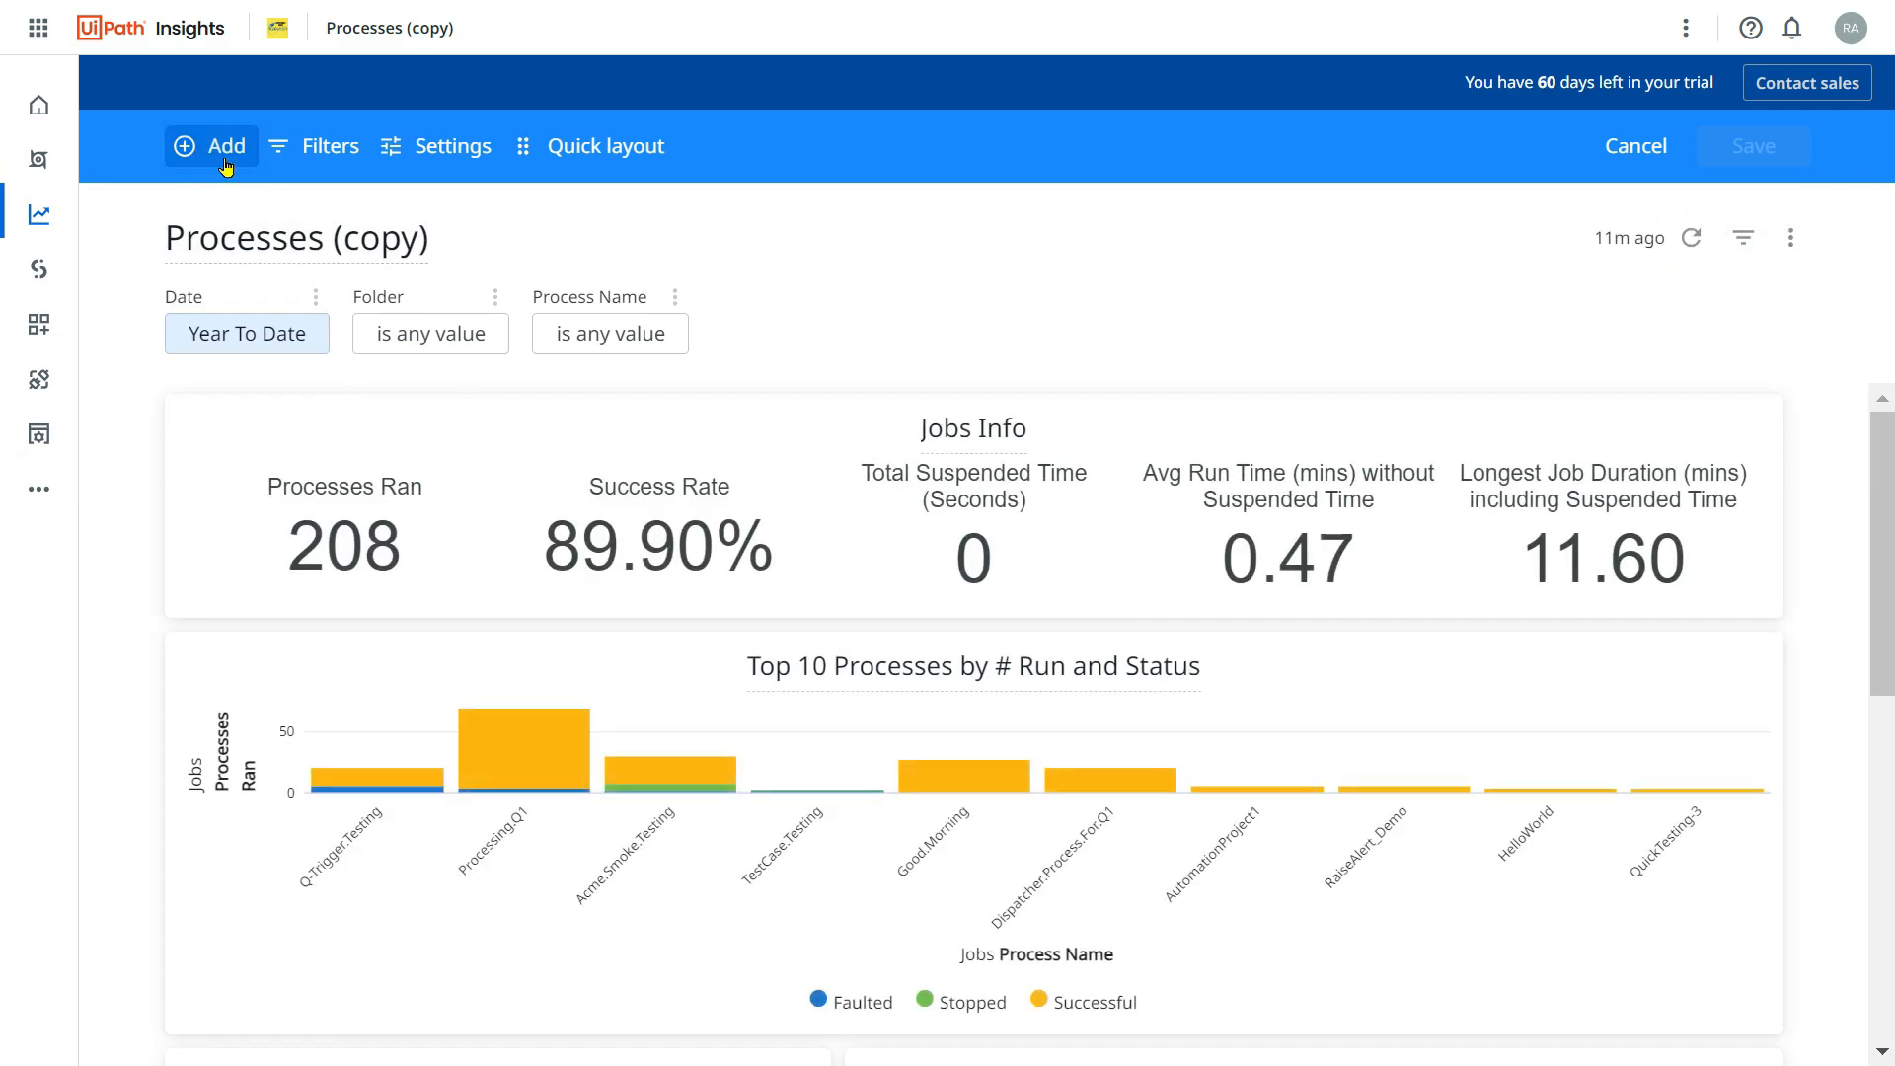
left_click(210, 145)
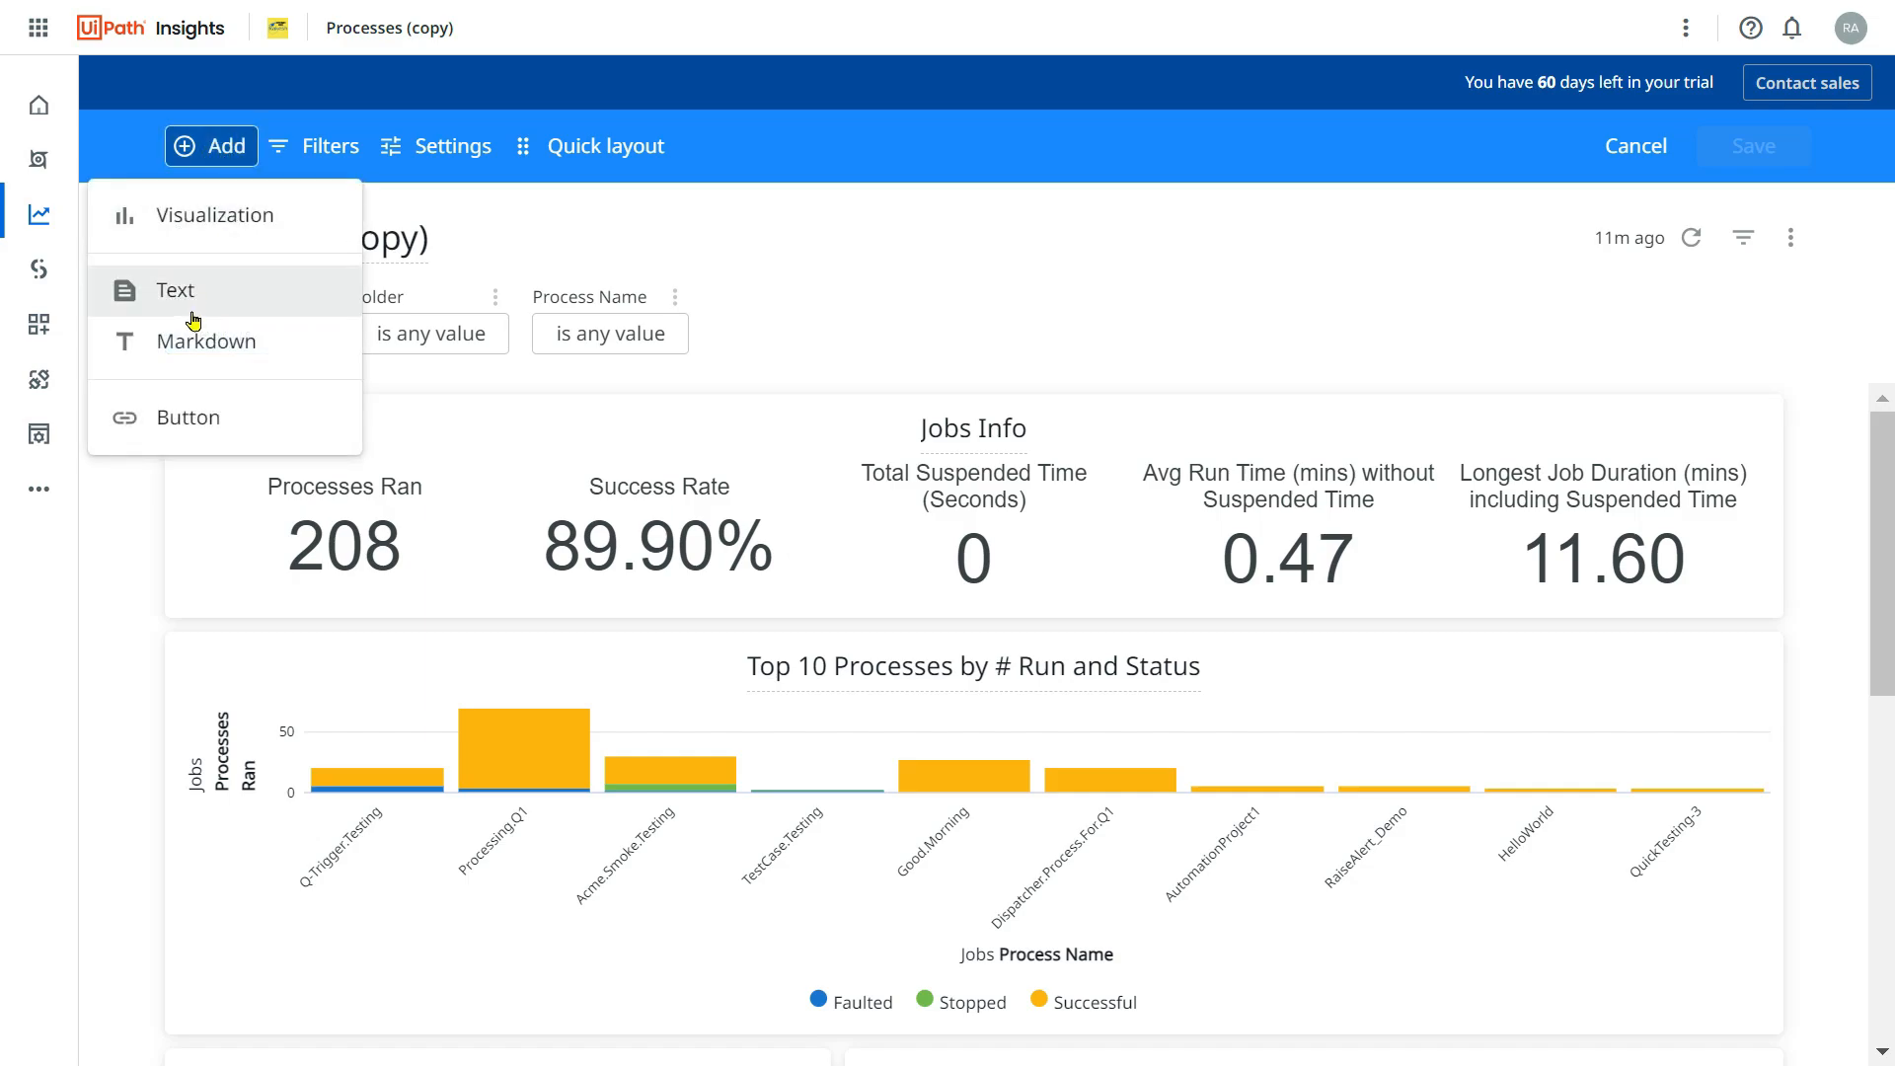
mouse_move(236, 356)
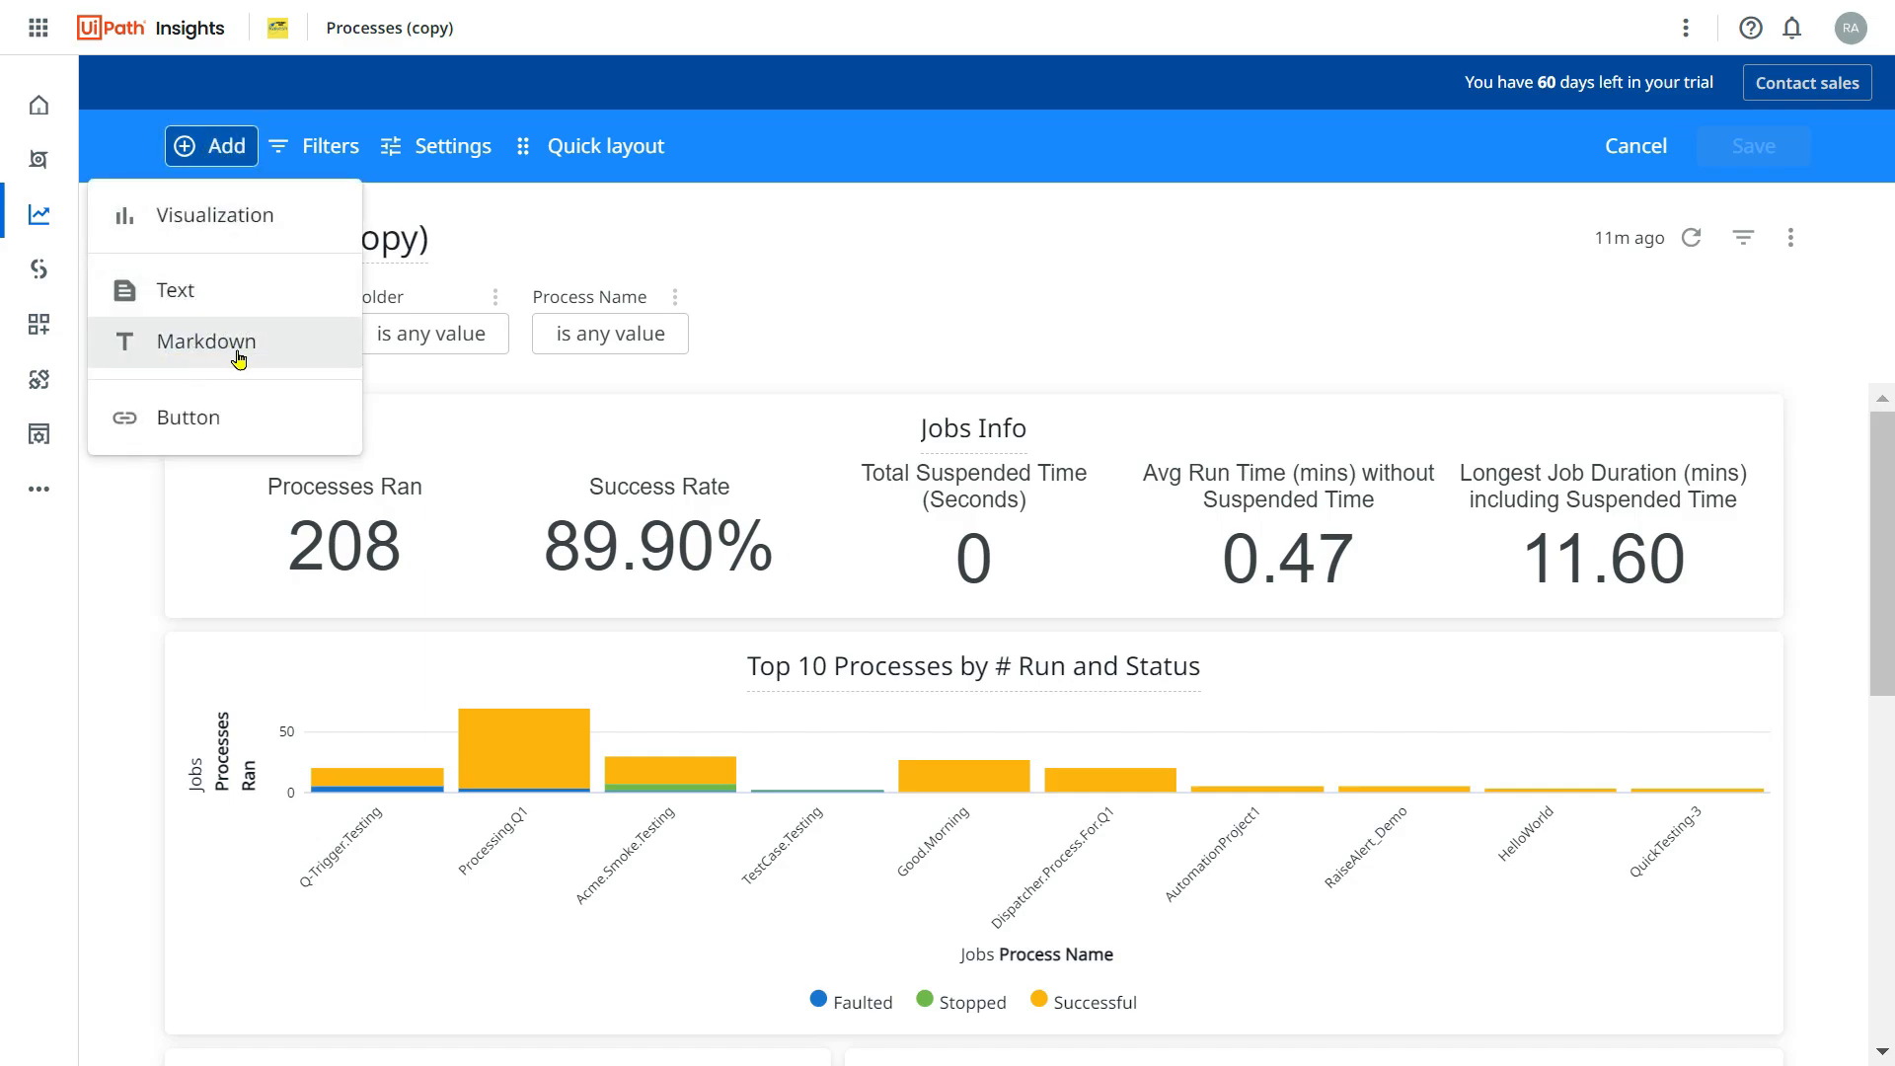
mouse_move(238, 216)
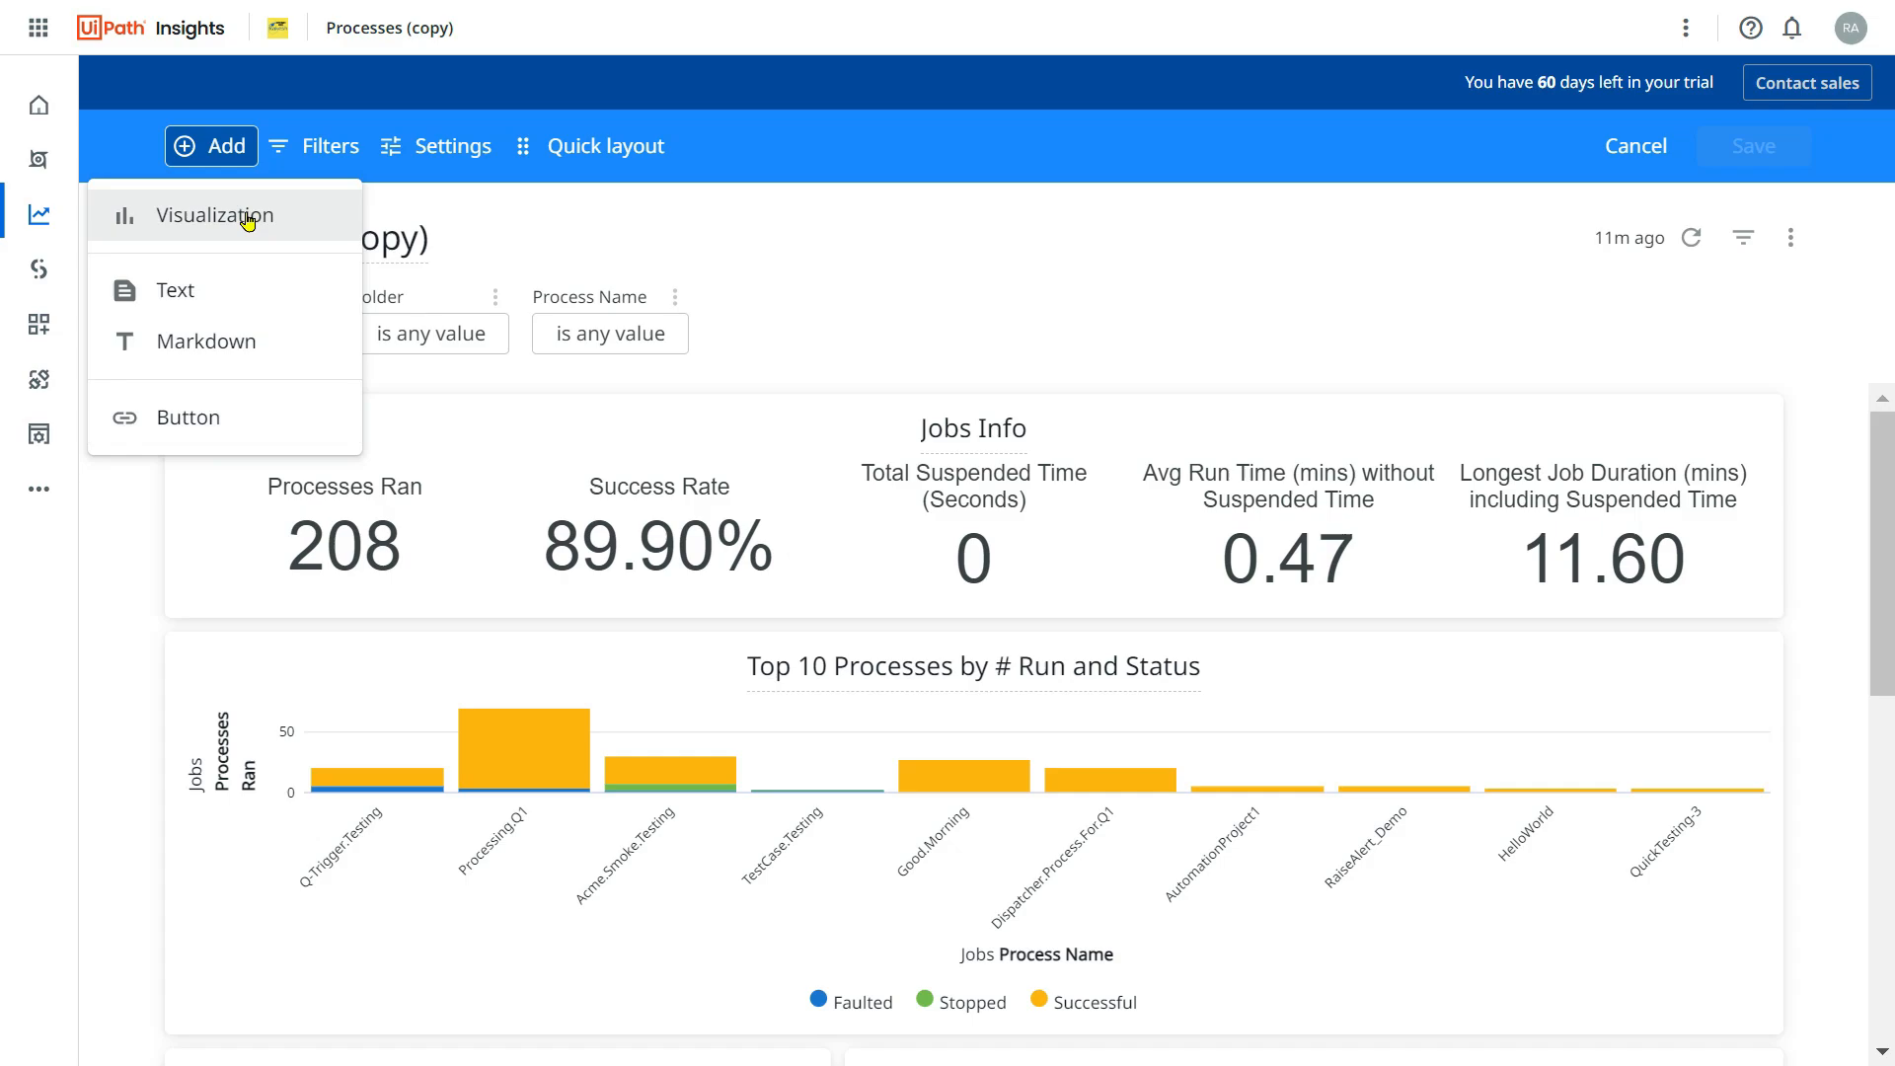
mouse_move(1095, 335)
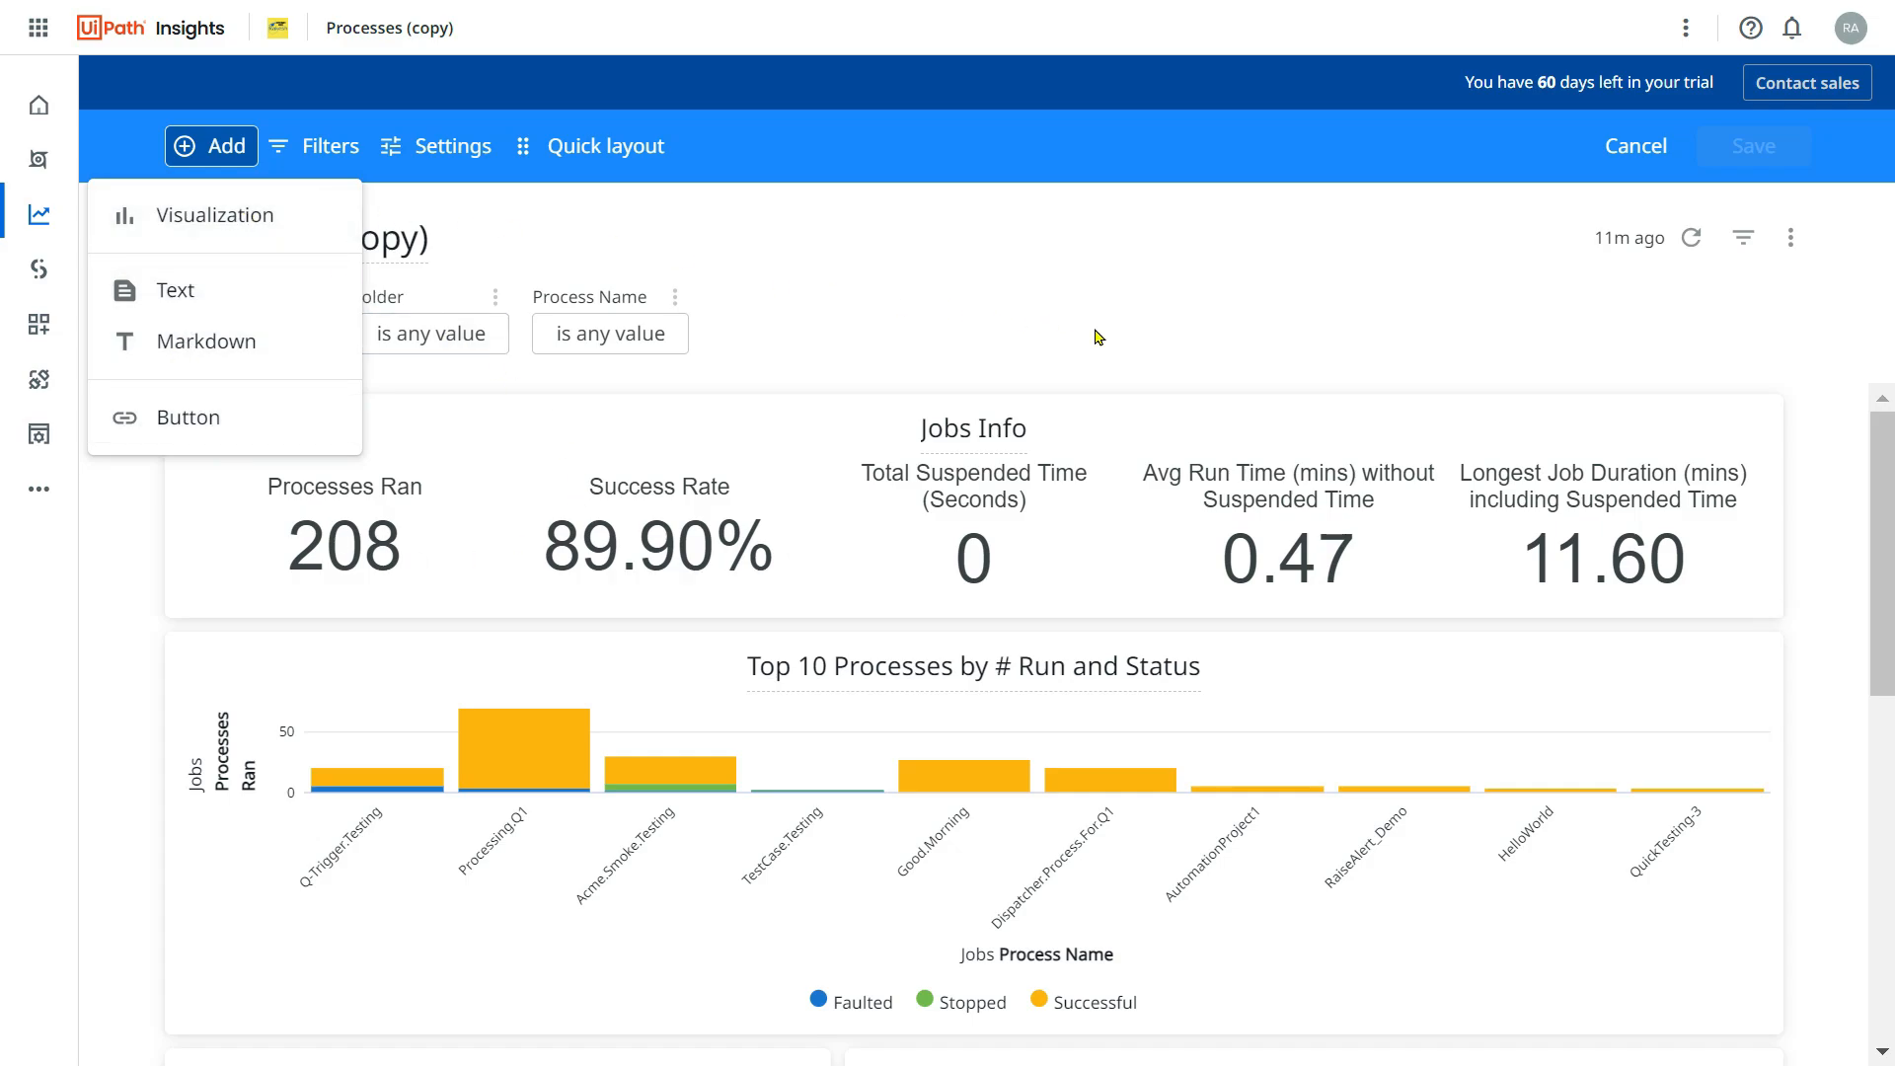
mouse_move(1114, 399)
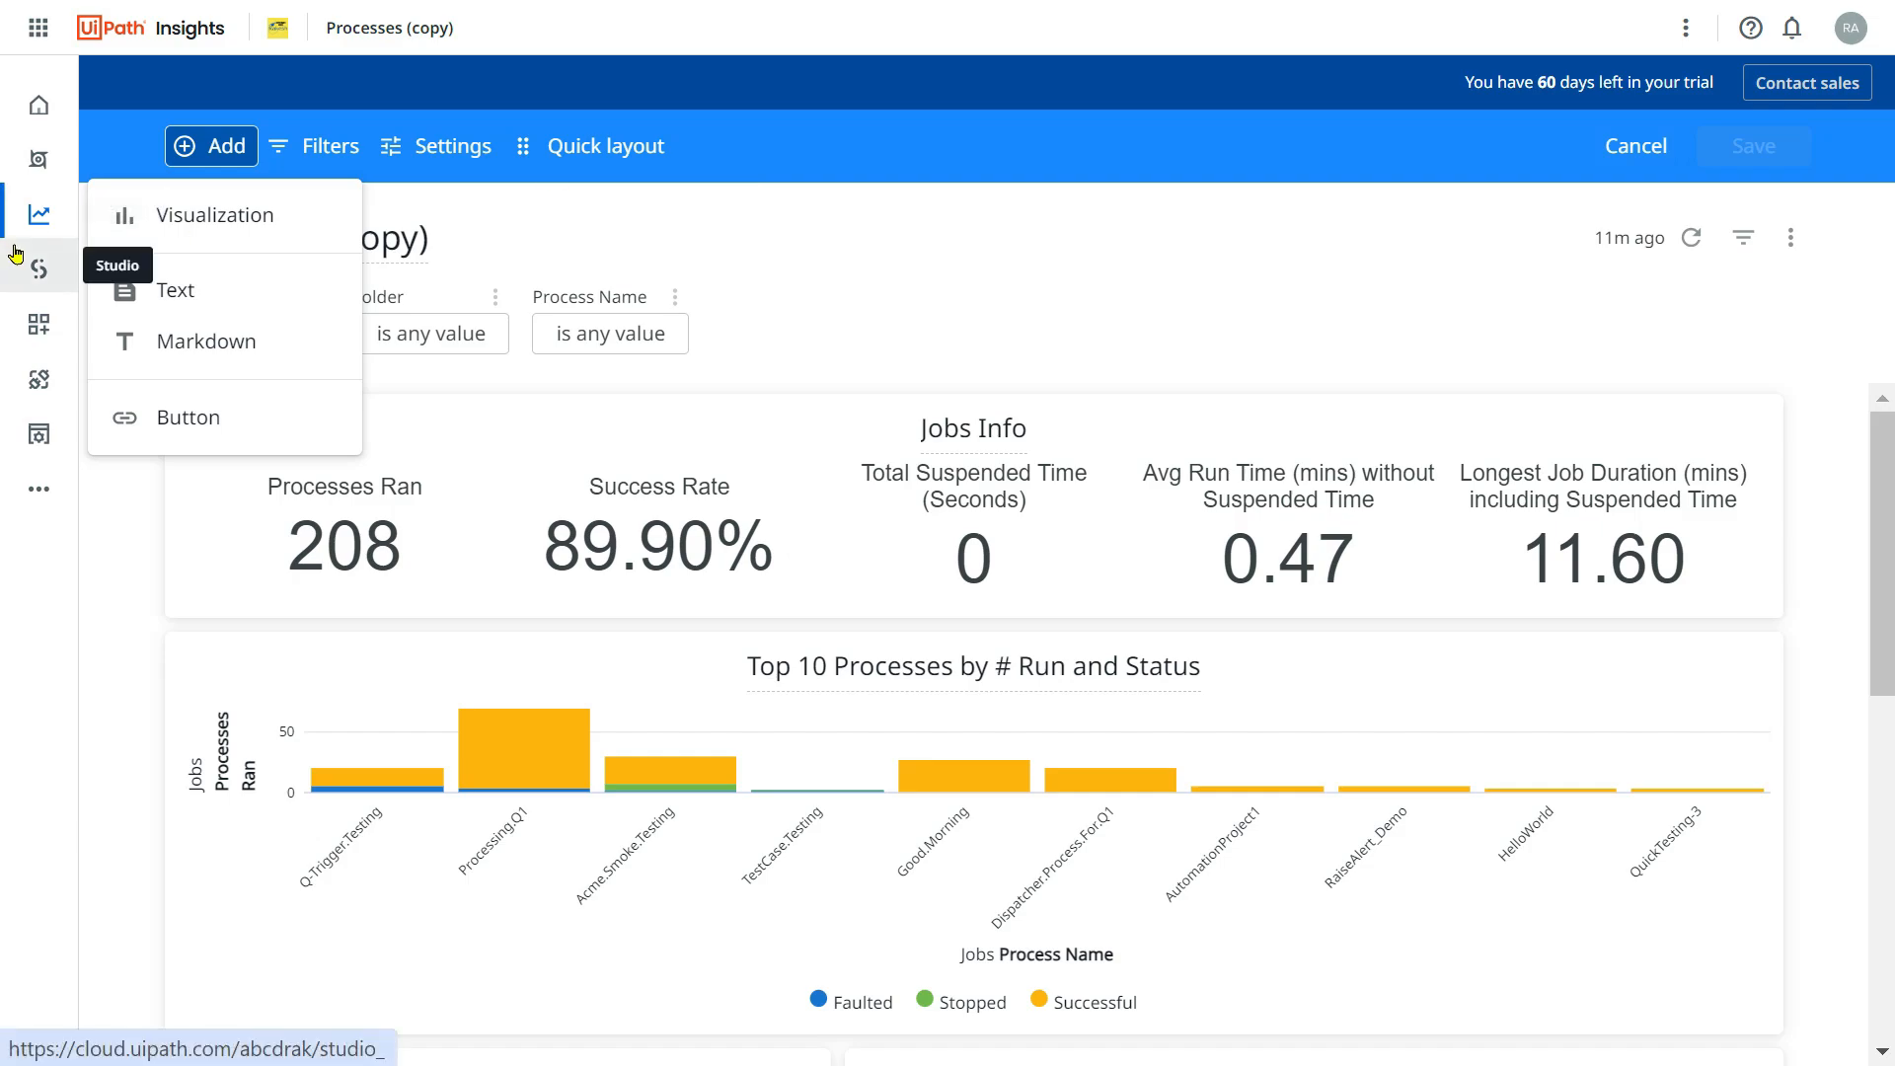
mouse_move(248, 184)
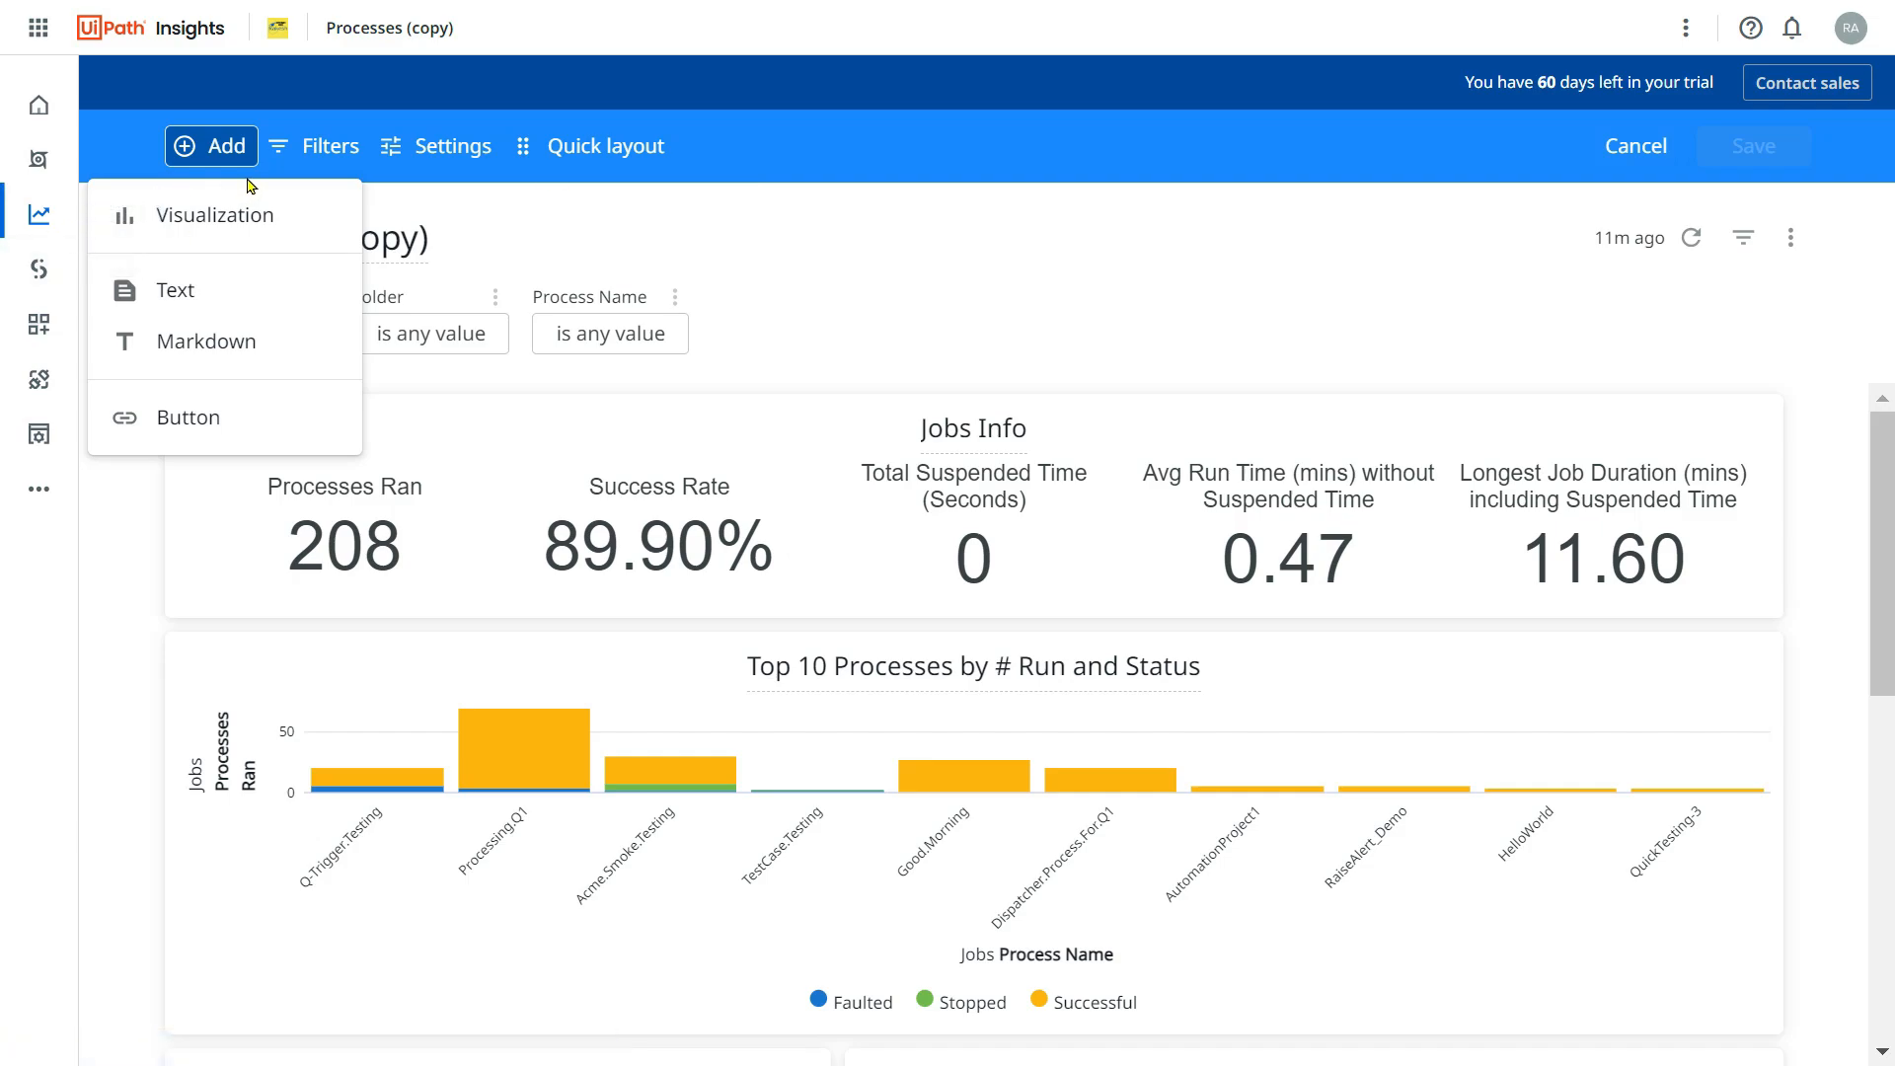
mouse_move(1392, 328)
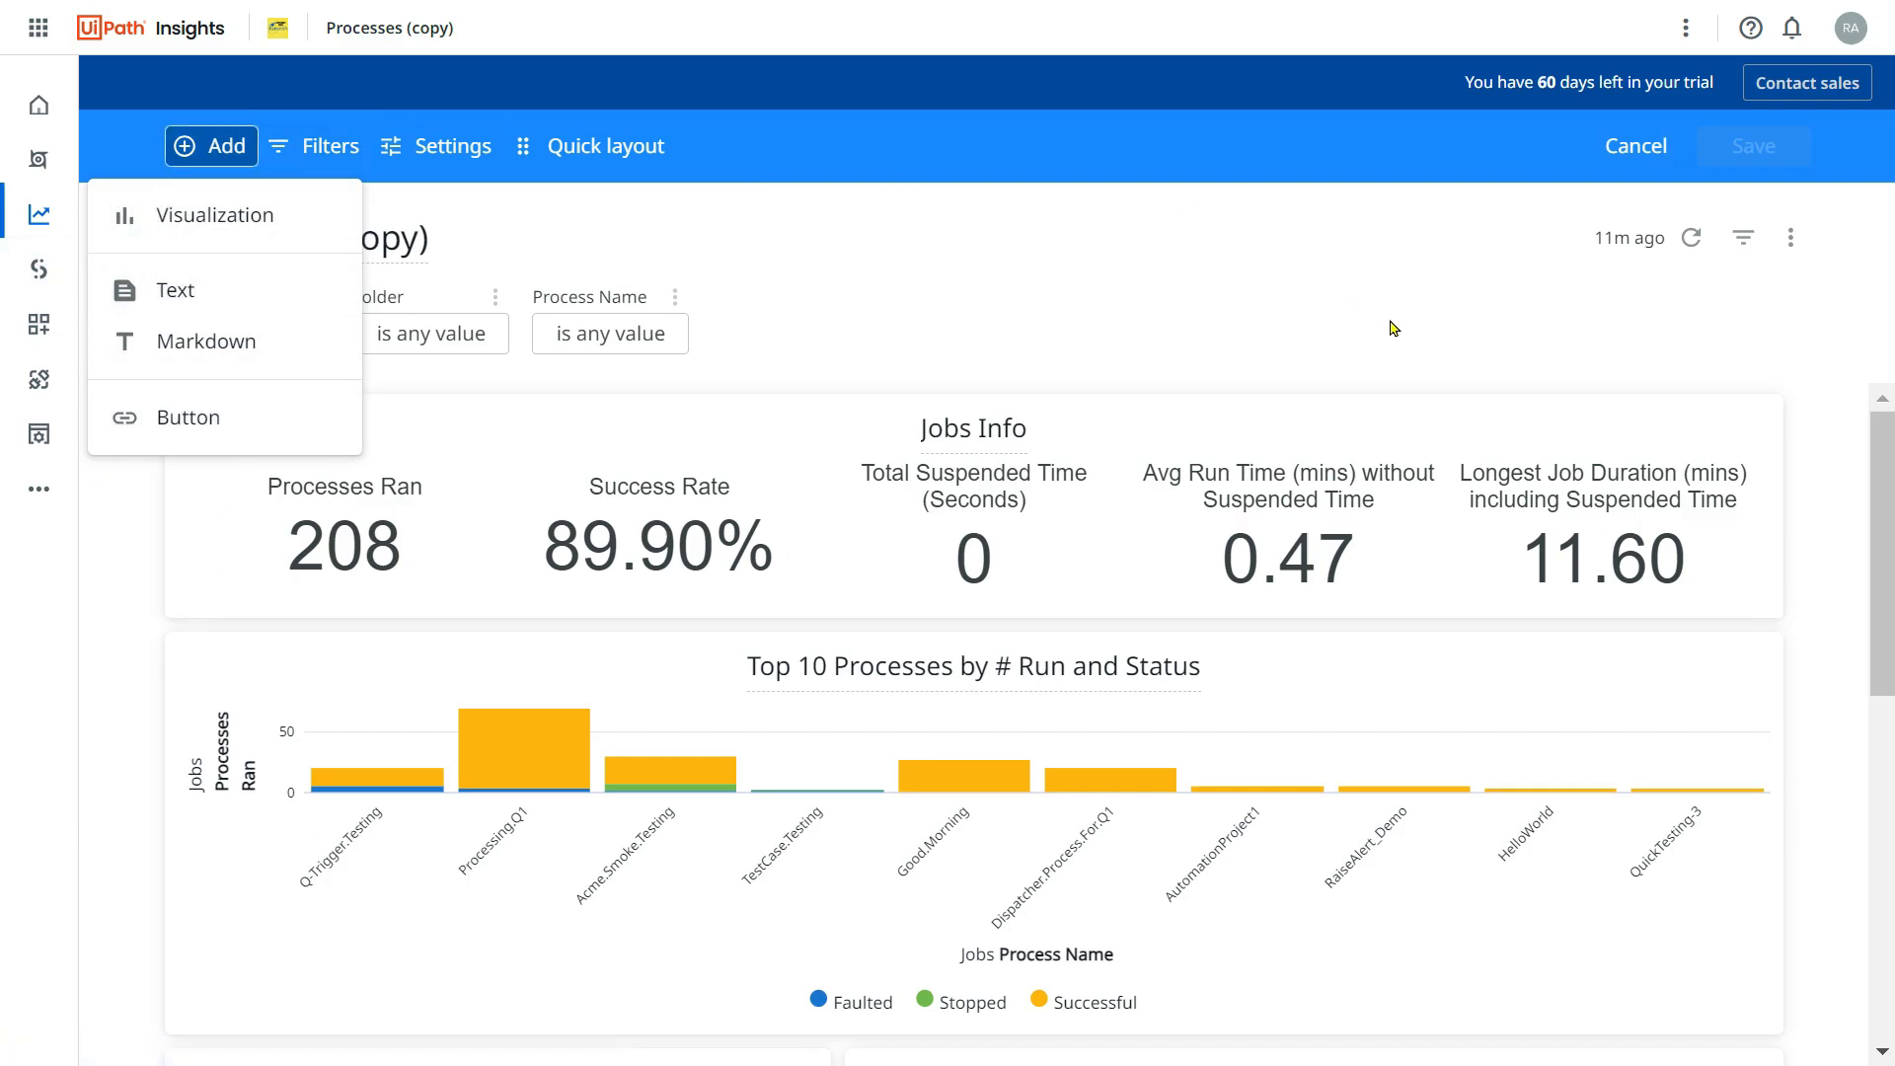
mouse_move(1359, 327)
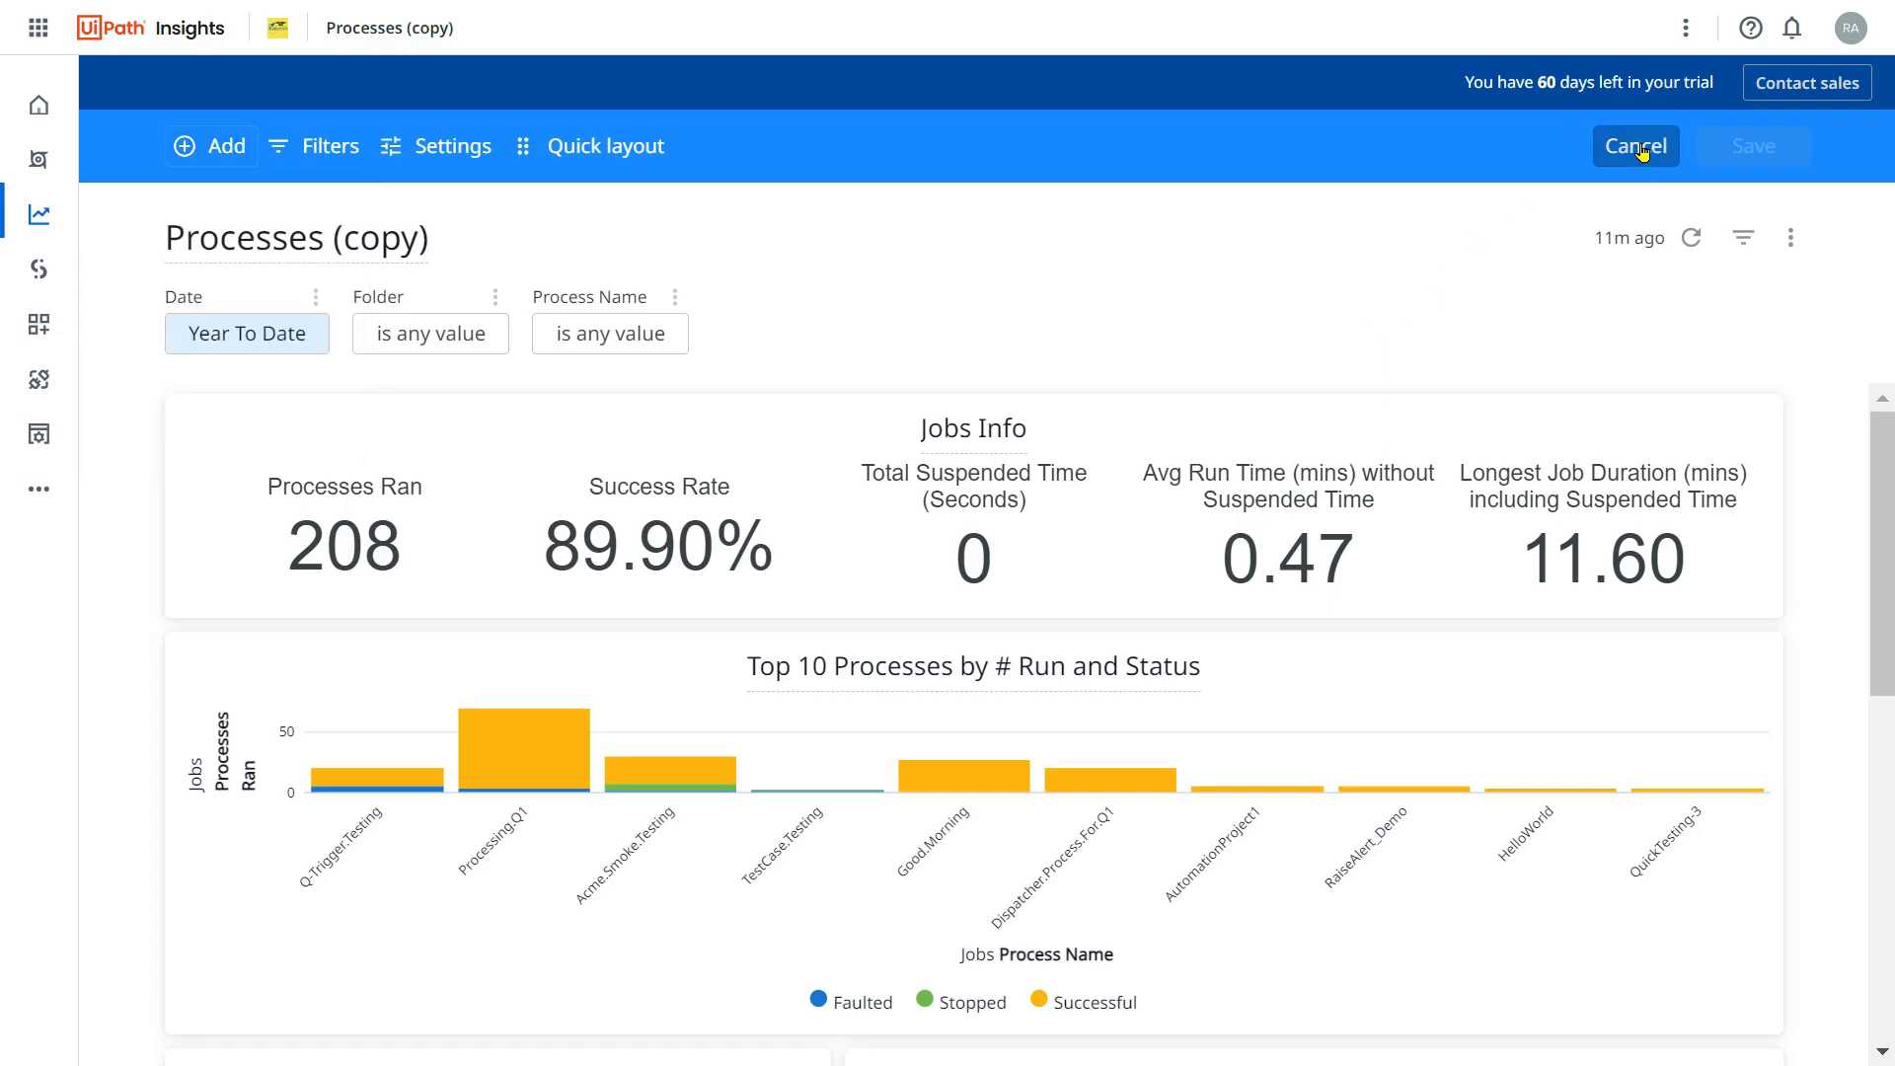
left_click(1634, 146)
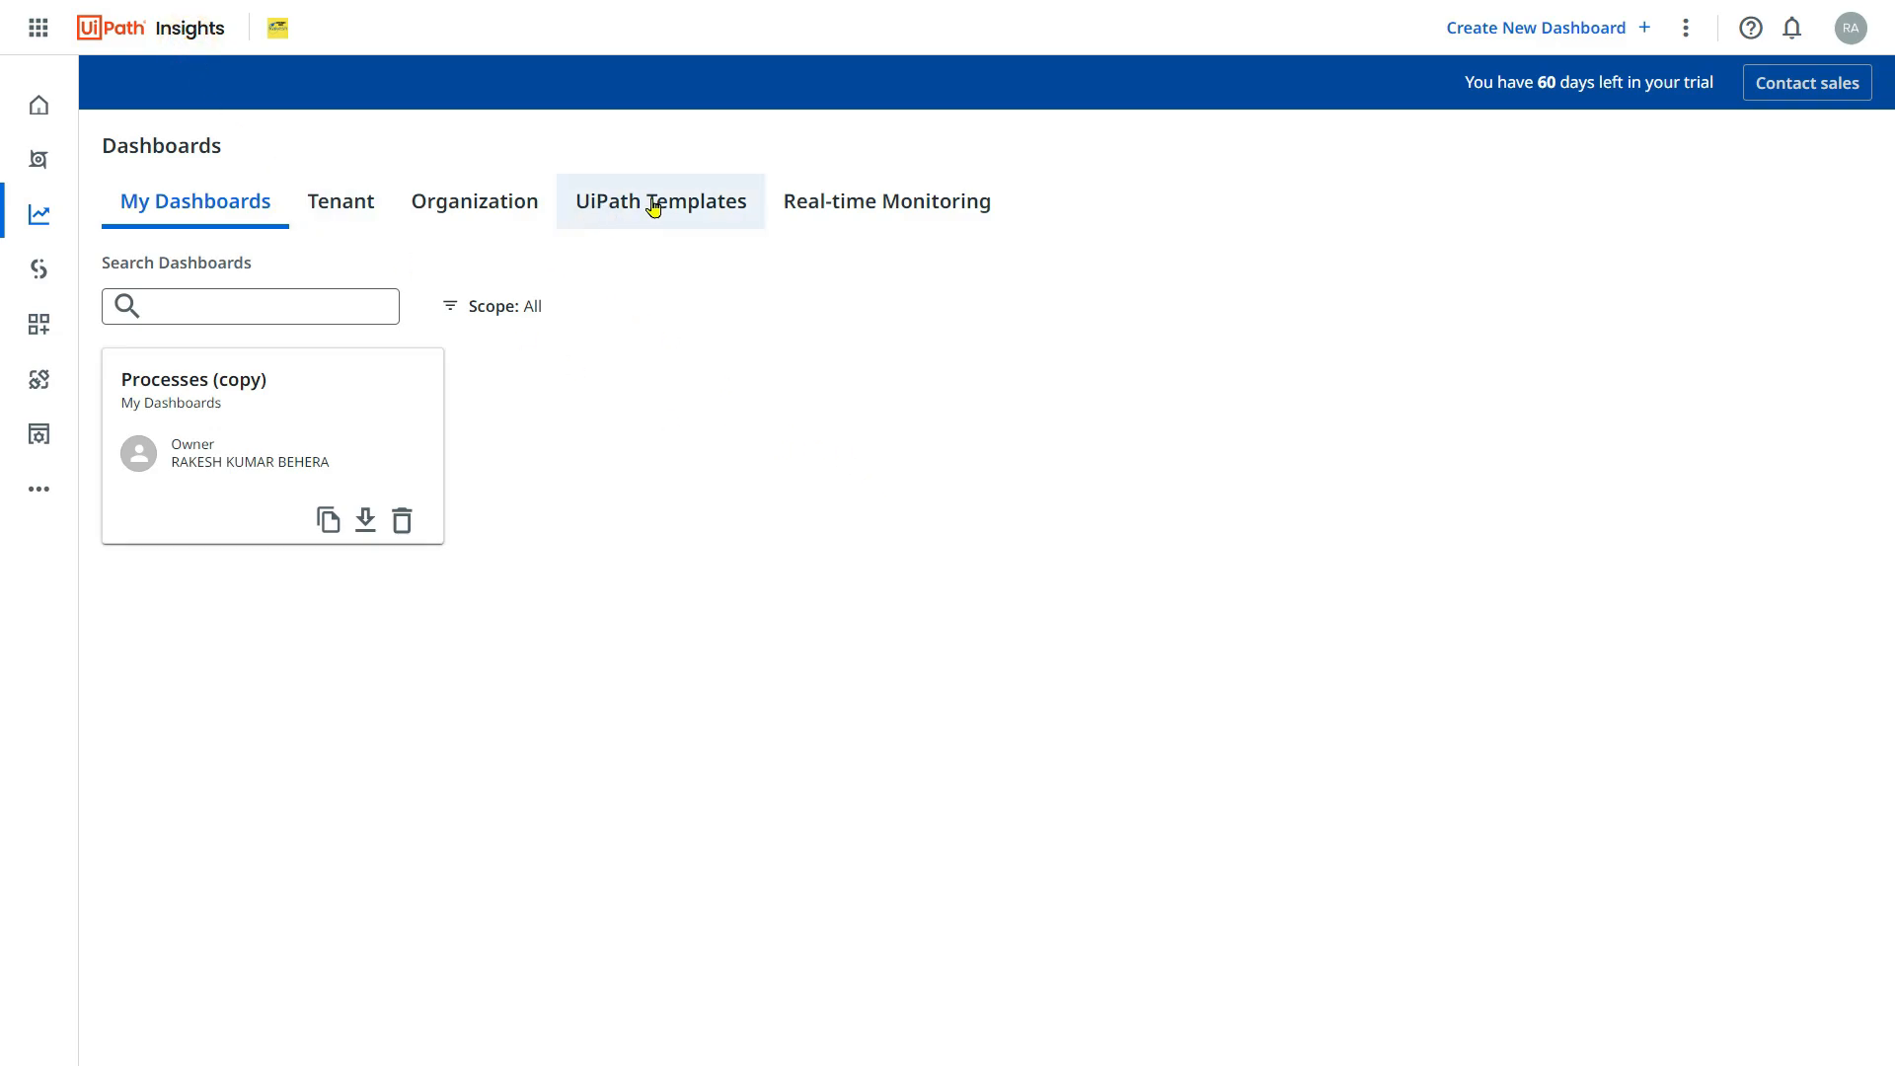
Copy the organization-level Processes template from the UiPath Templates tab.
left_click(660, 200)
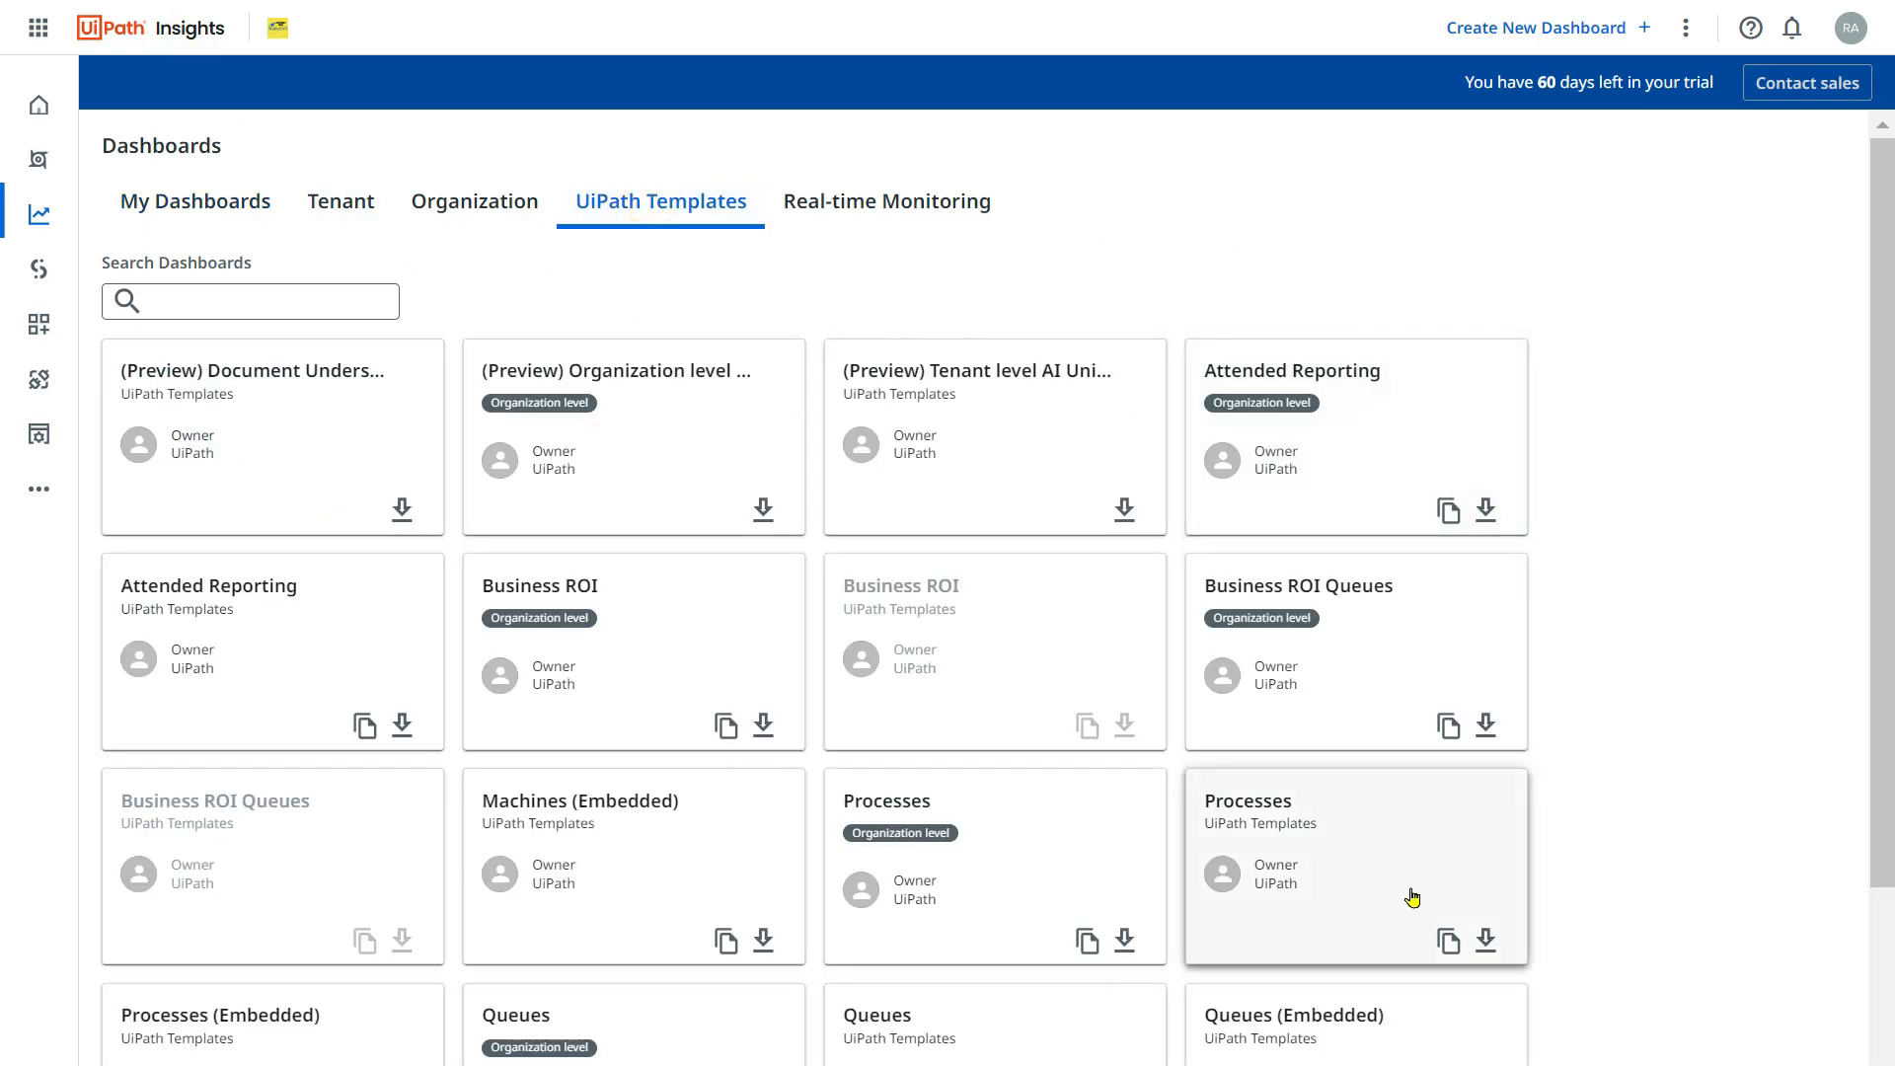
scroll("down", 3)
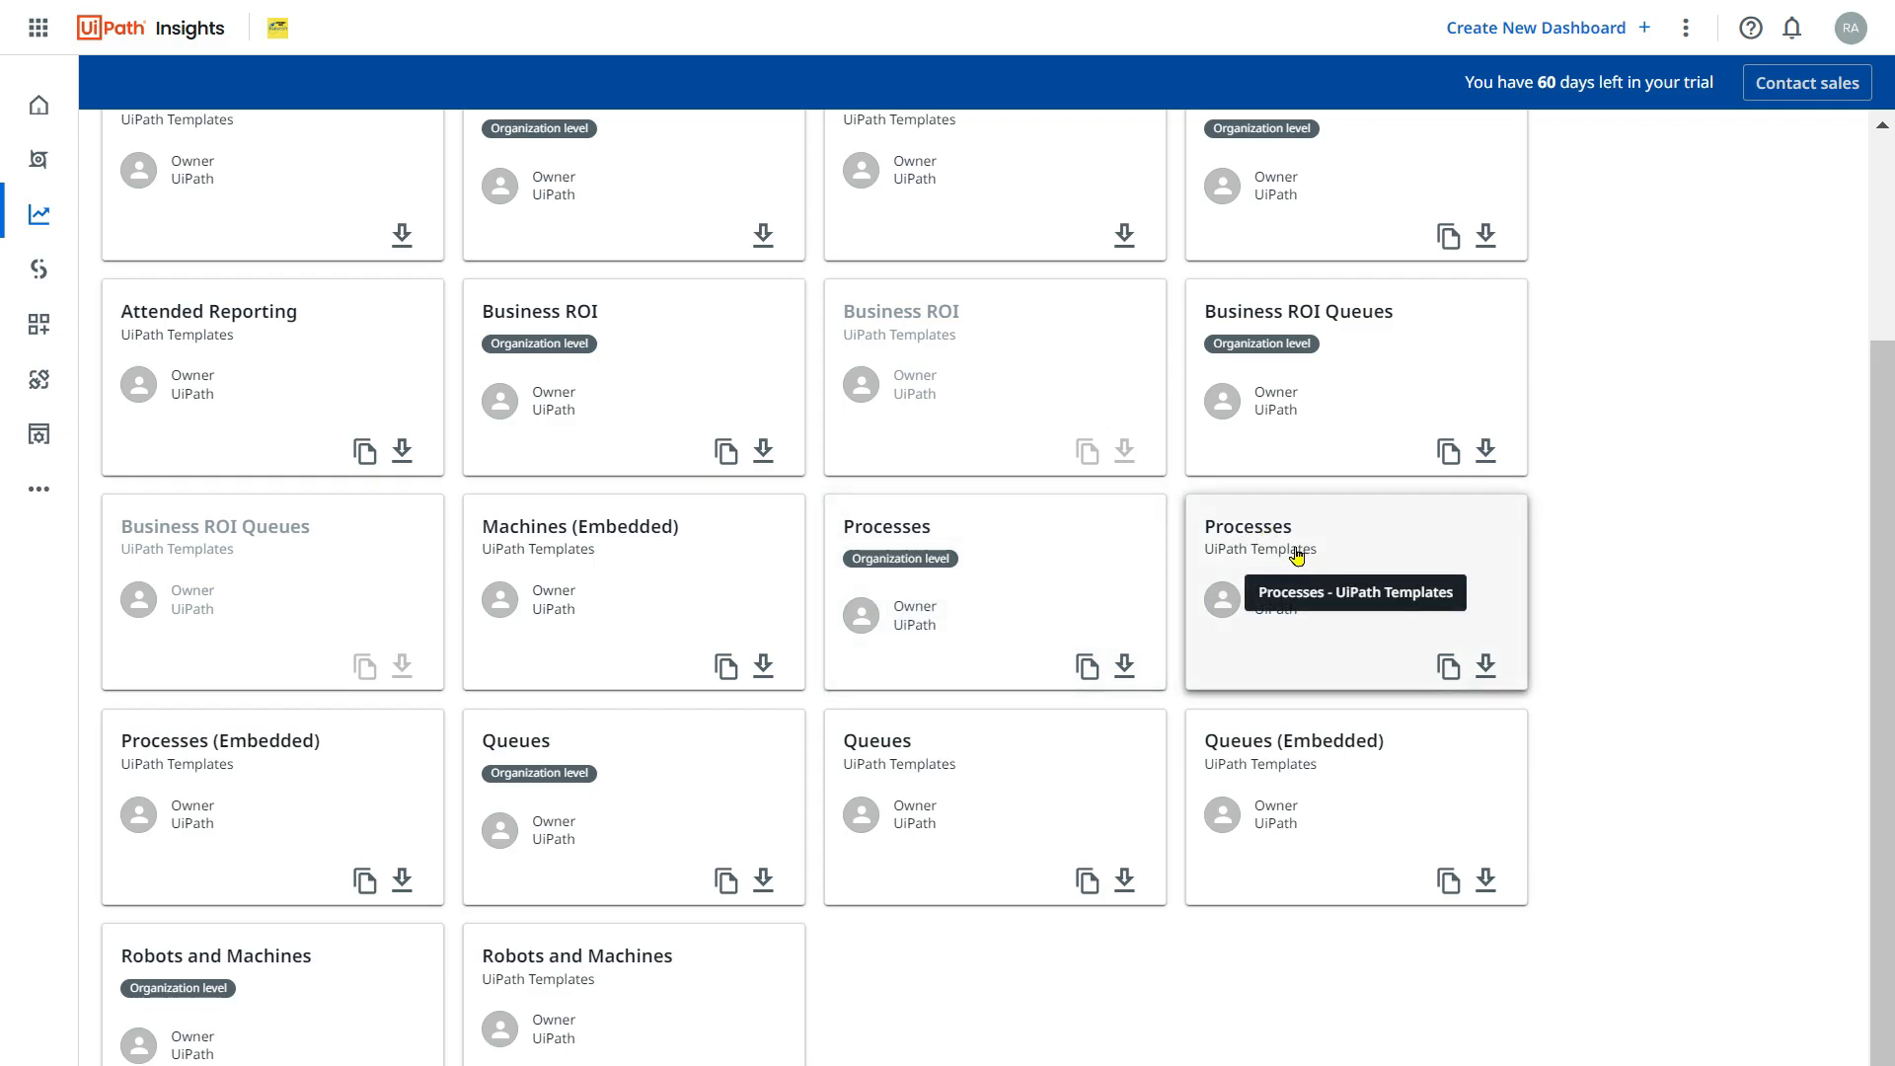
mouse_move(919, 584)
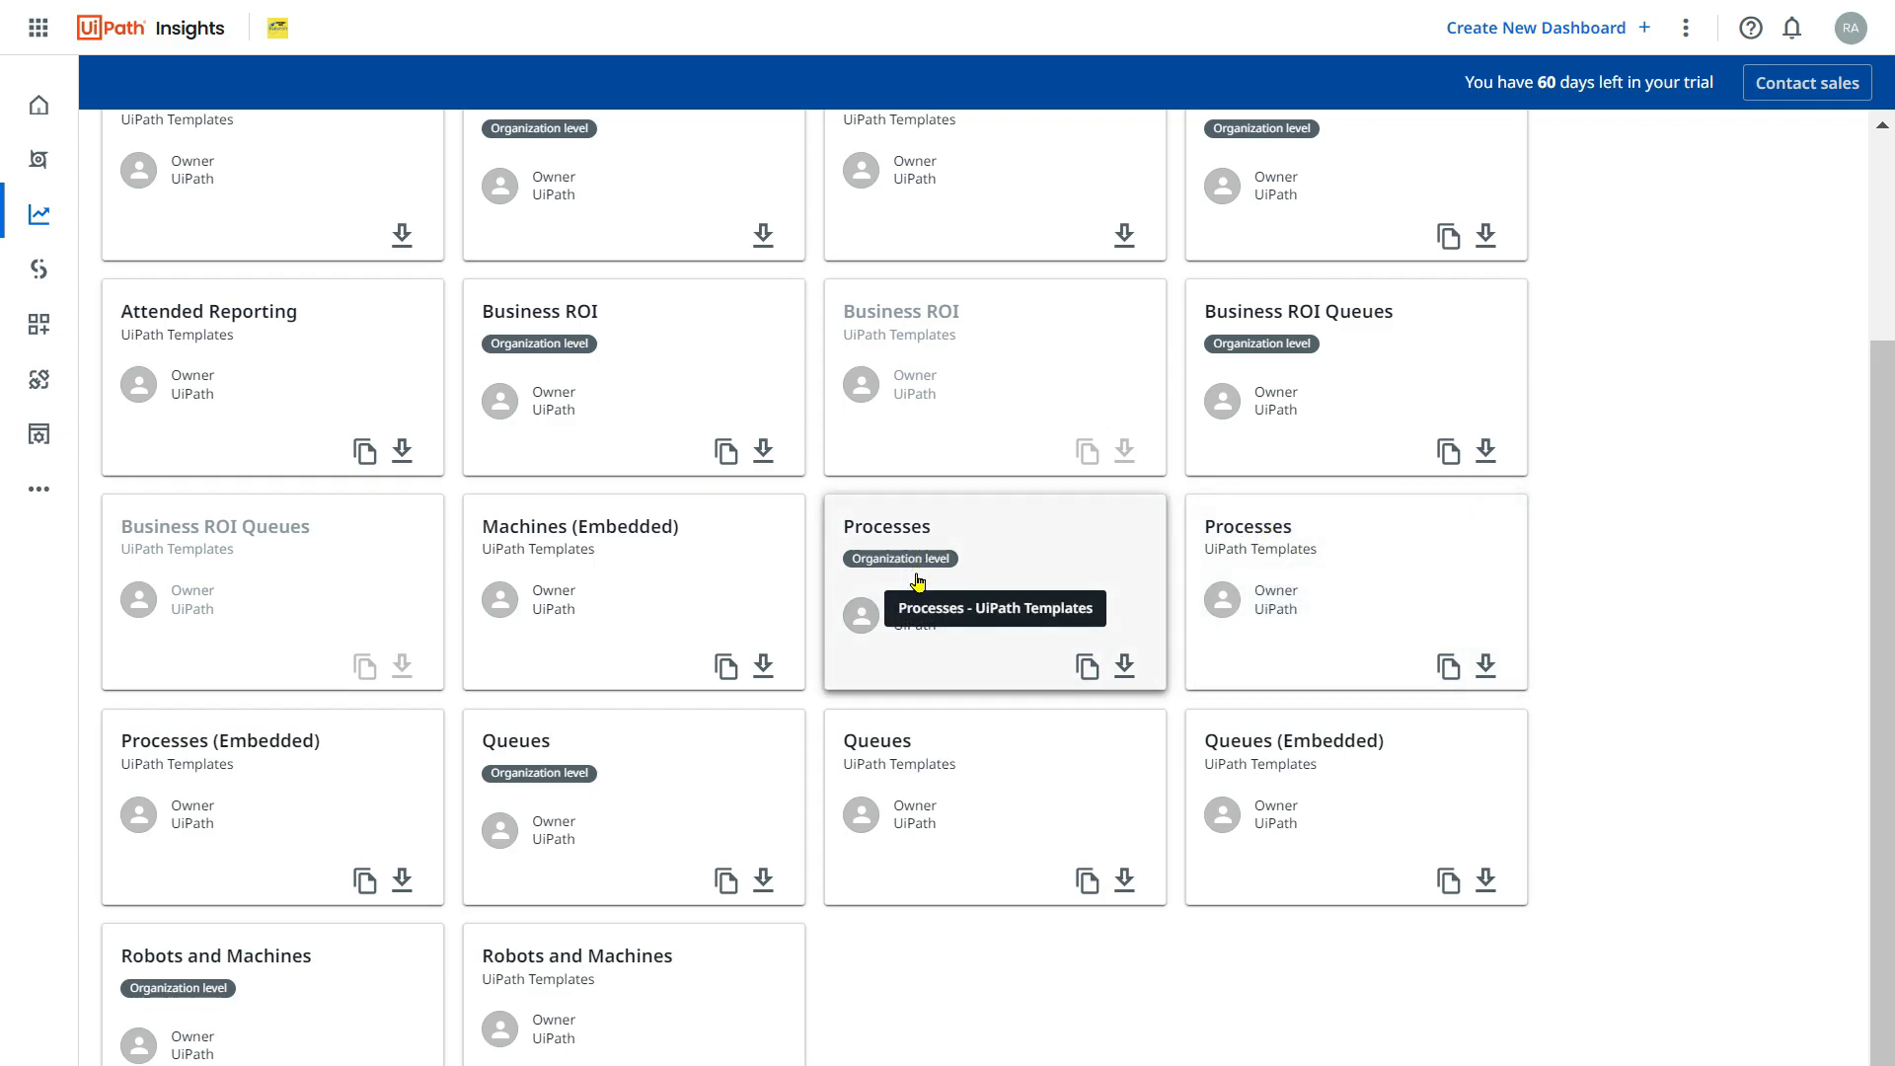
mouse_move(917, 593)
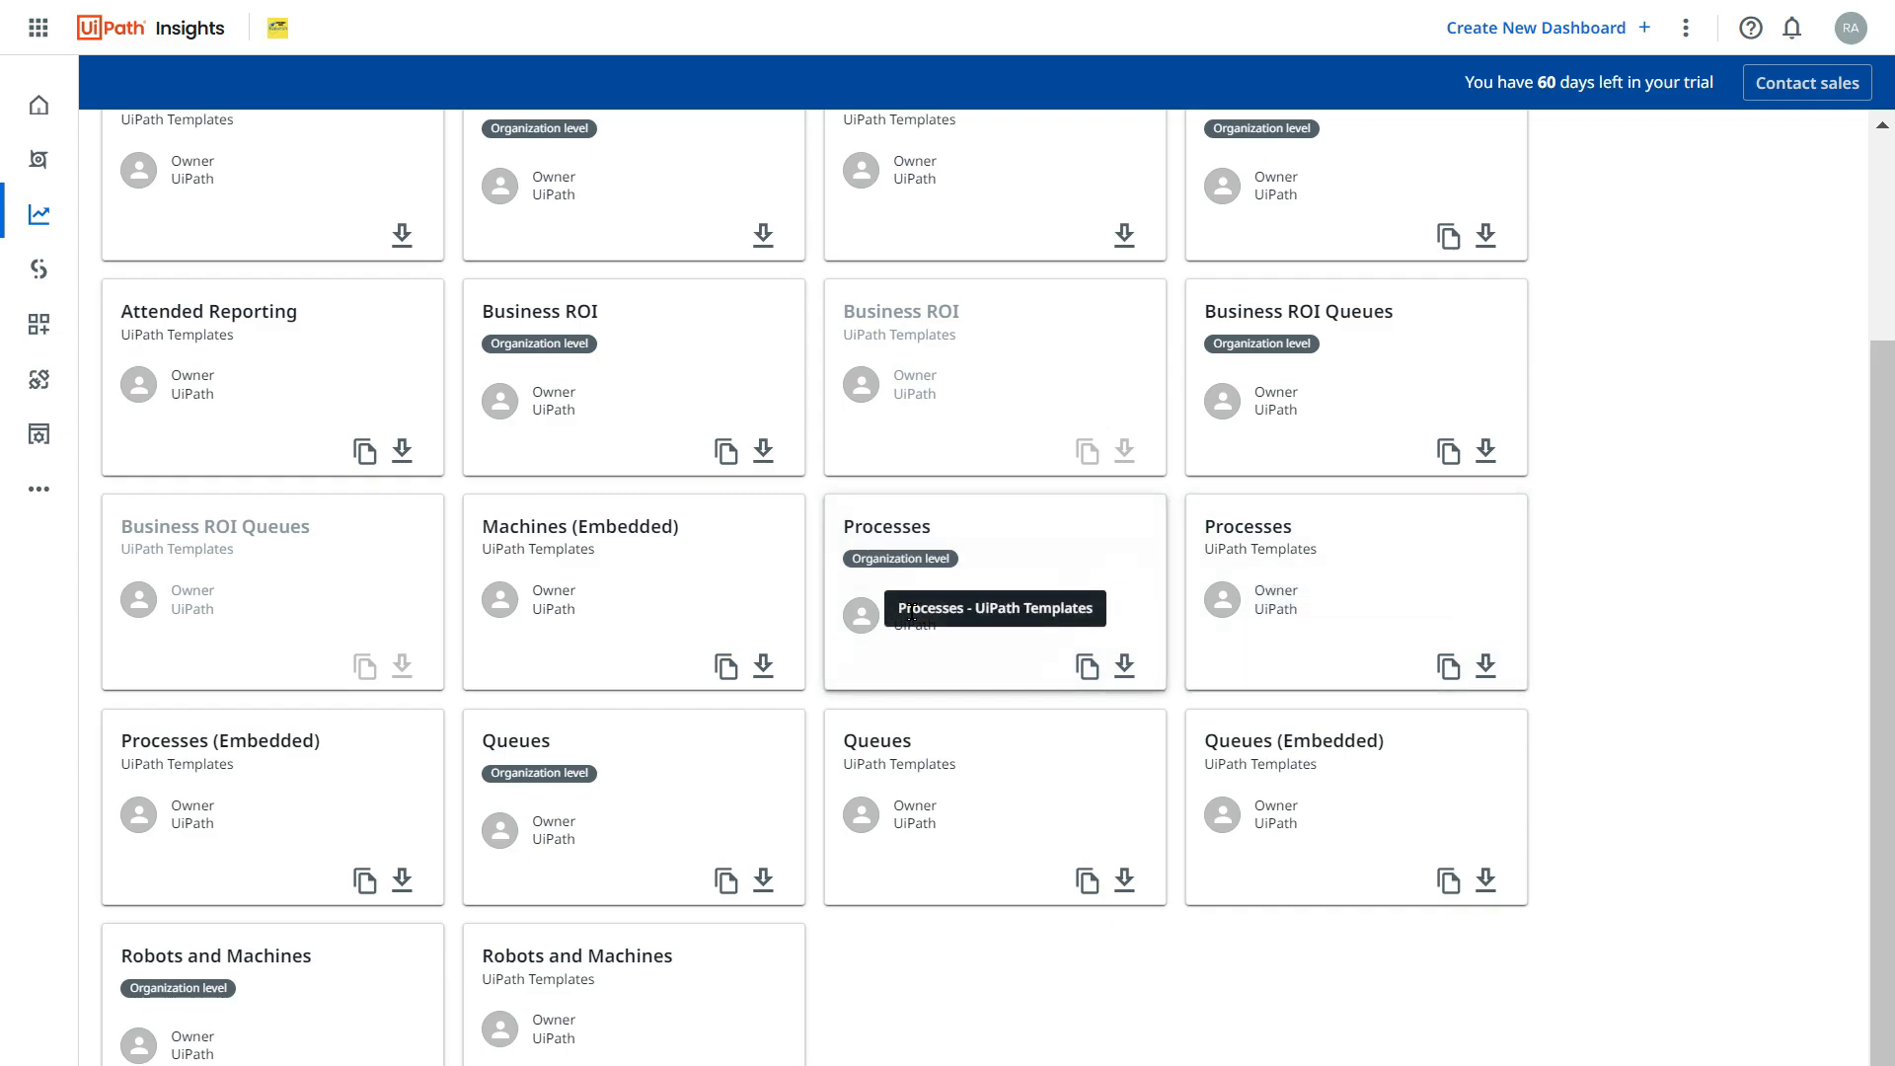
mouse_move(1390, 571)
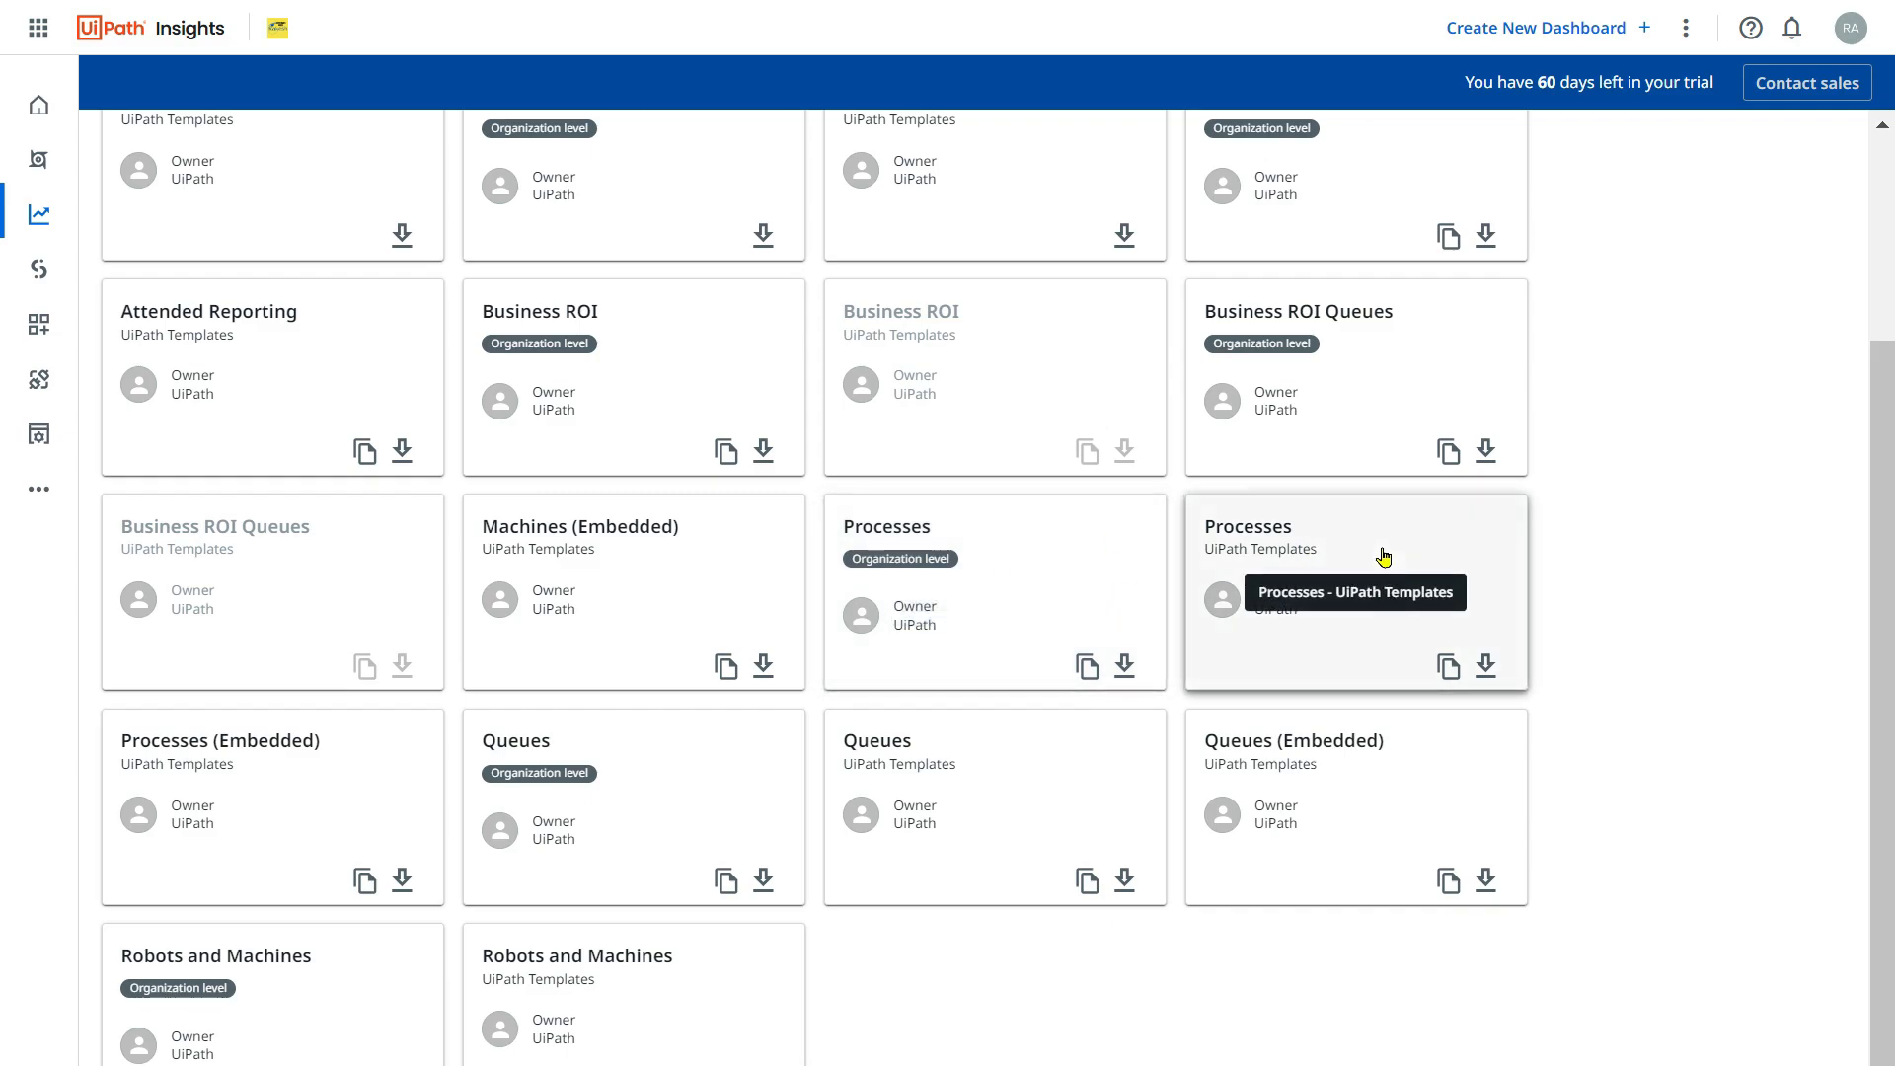
mouse_move(1033, 581)
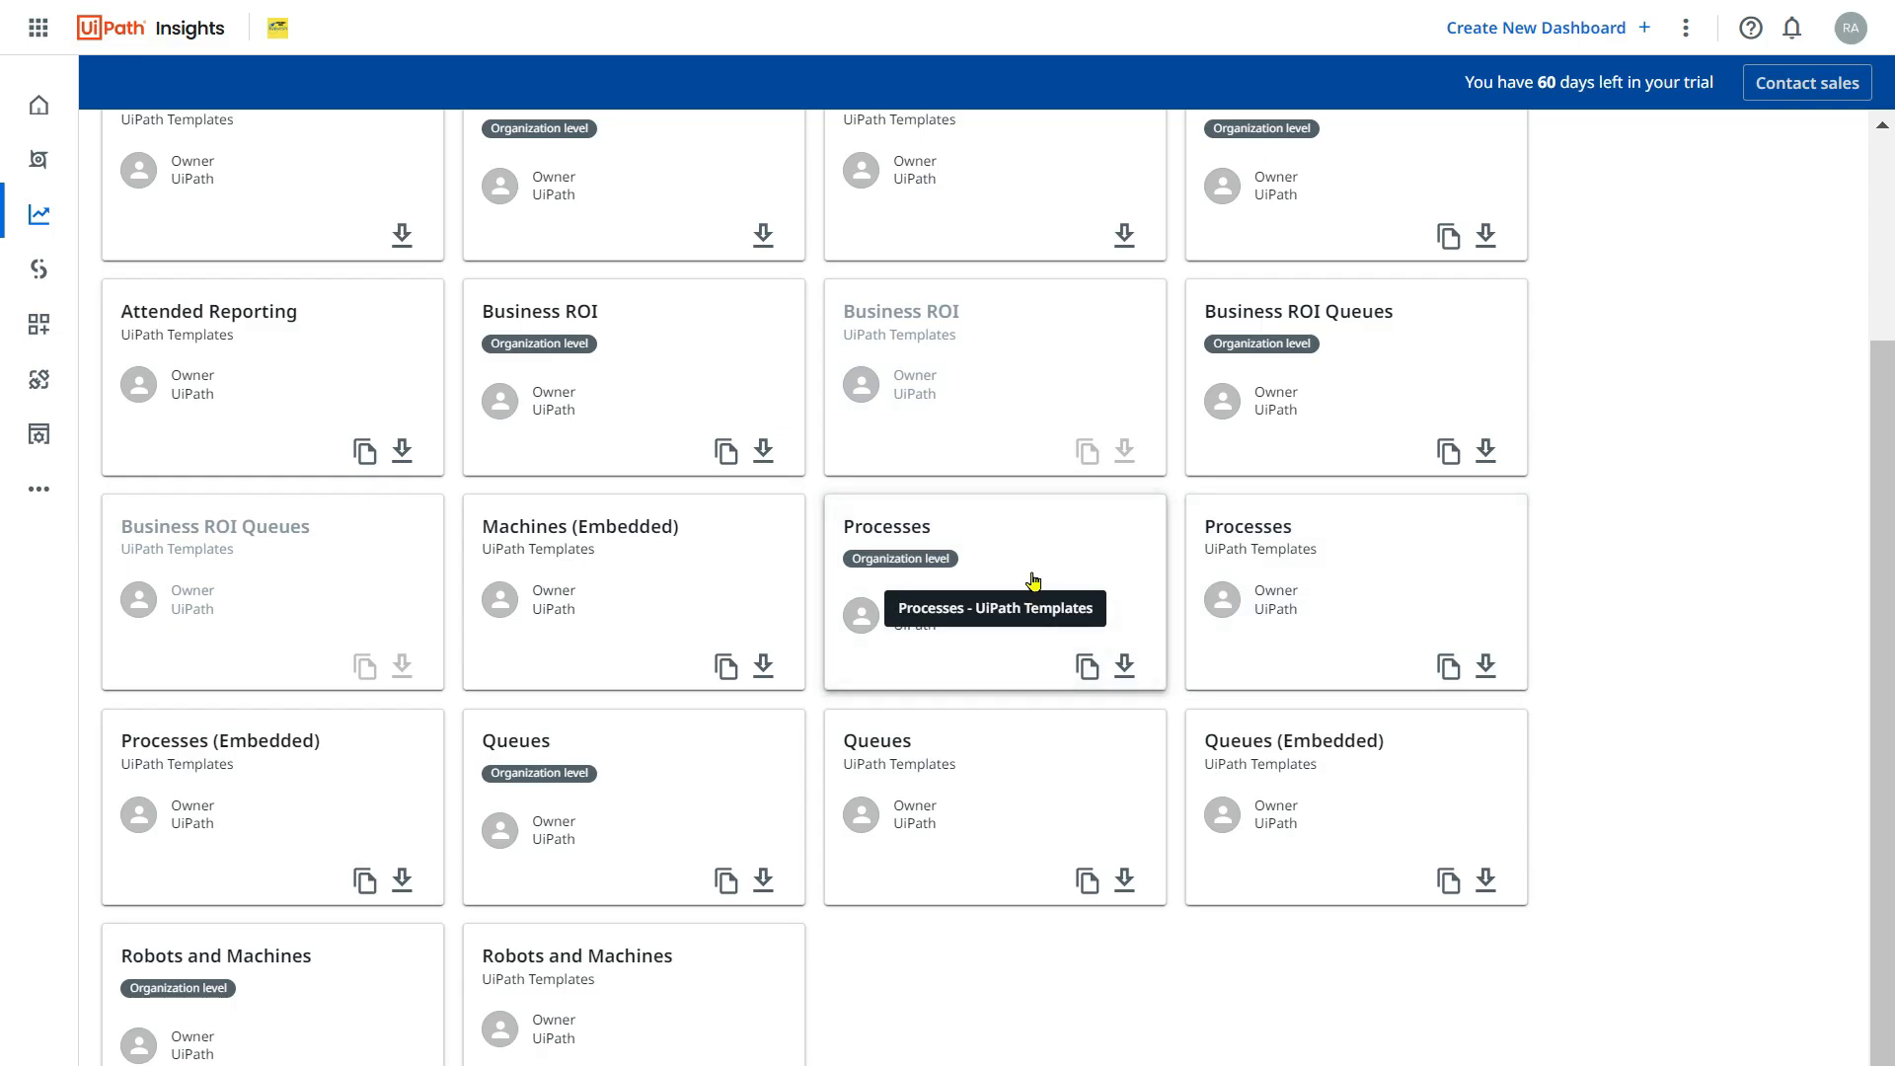
mouse_move(1148, 522)
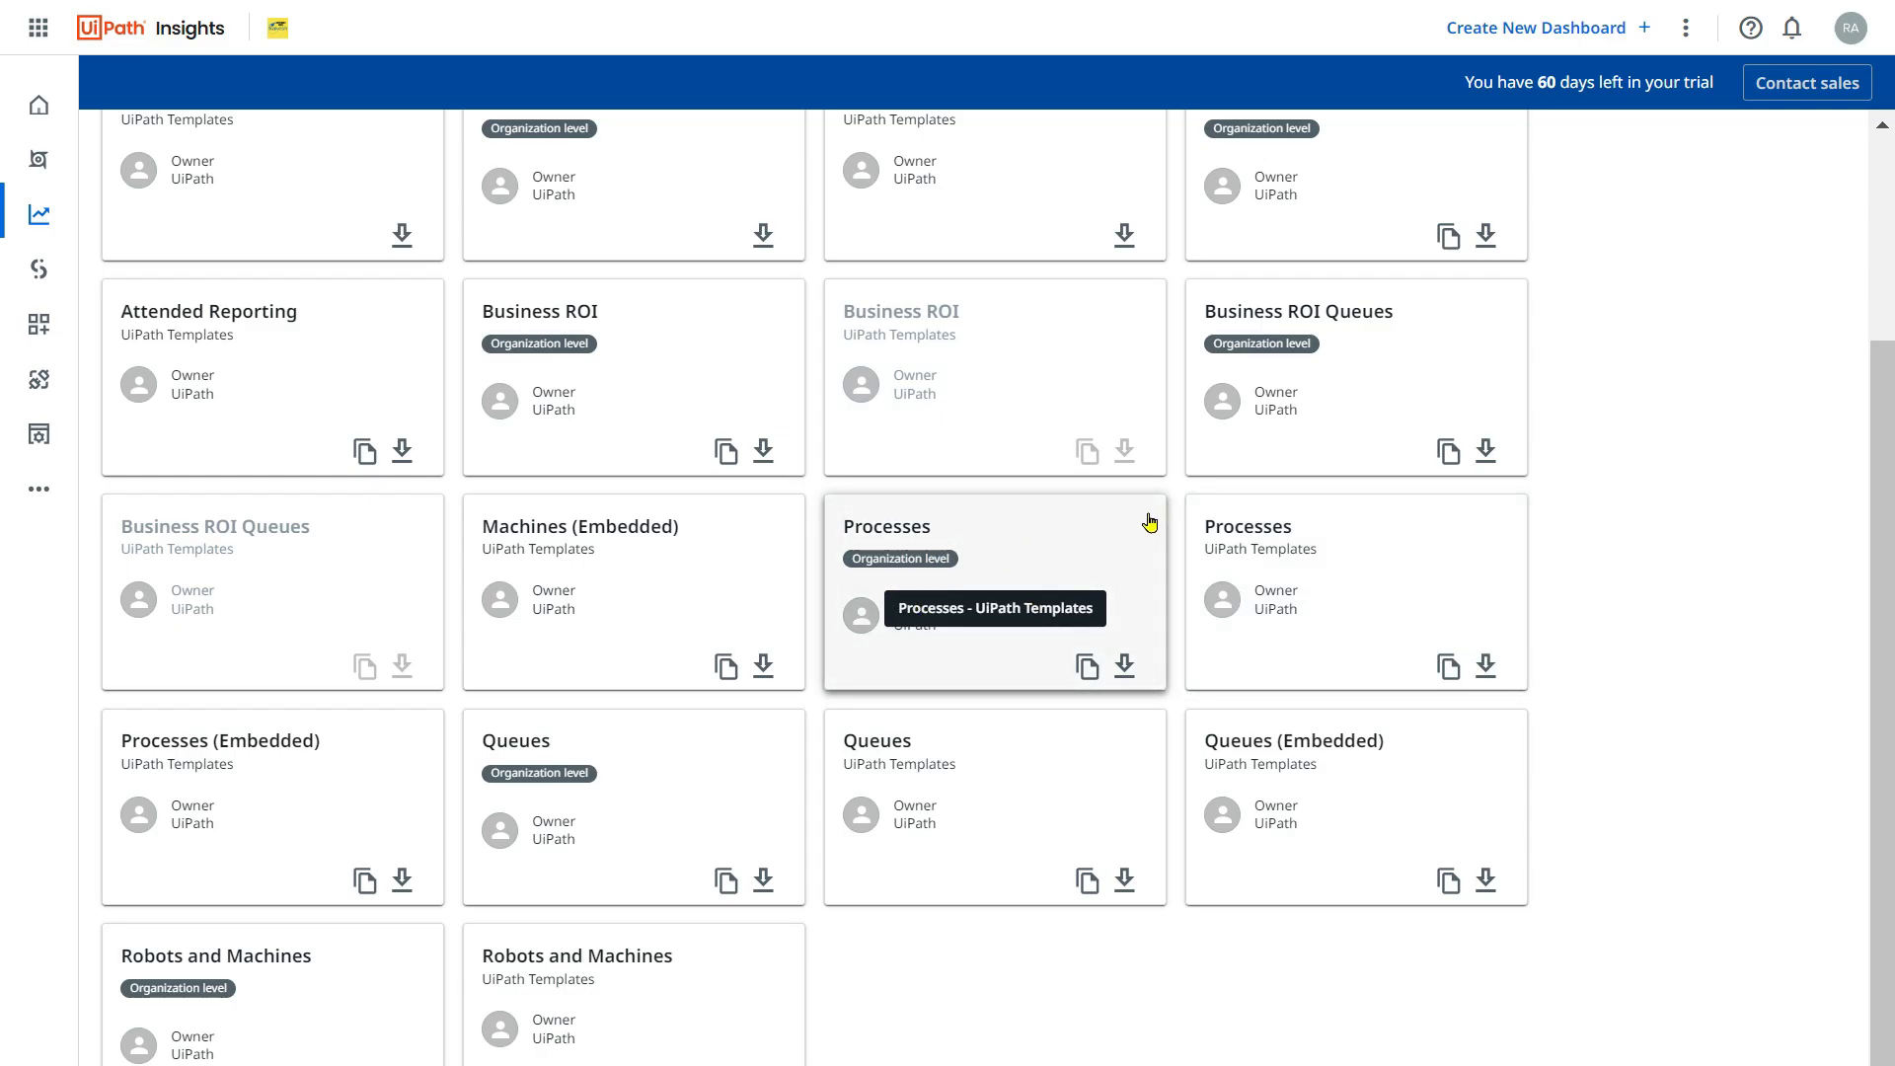
left_click(1086, 666)
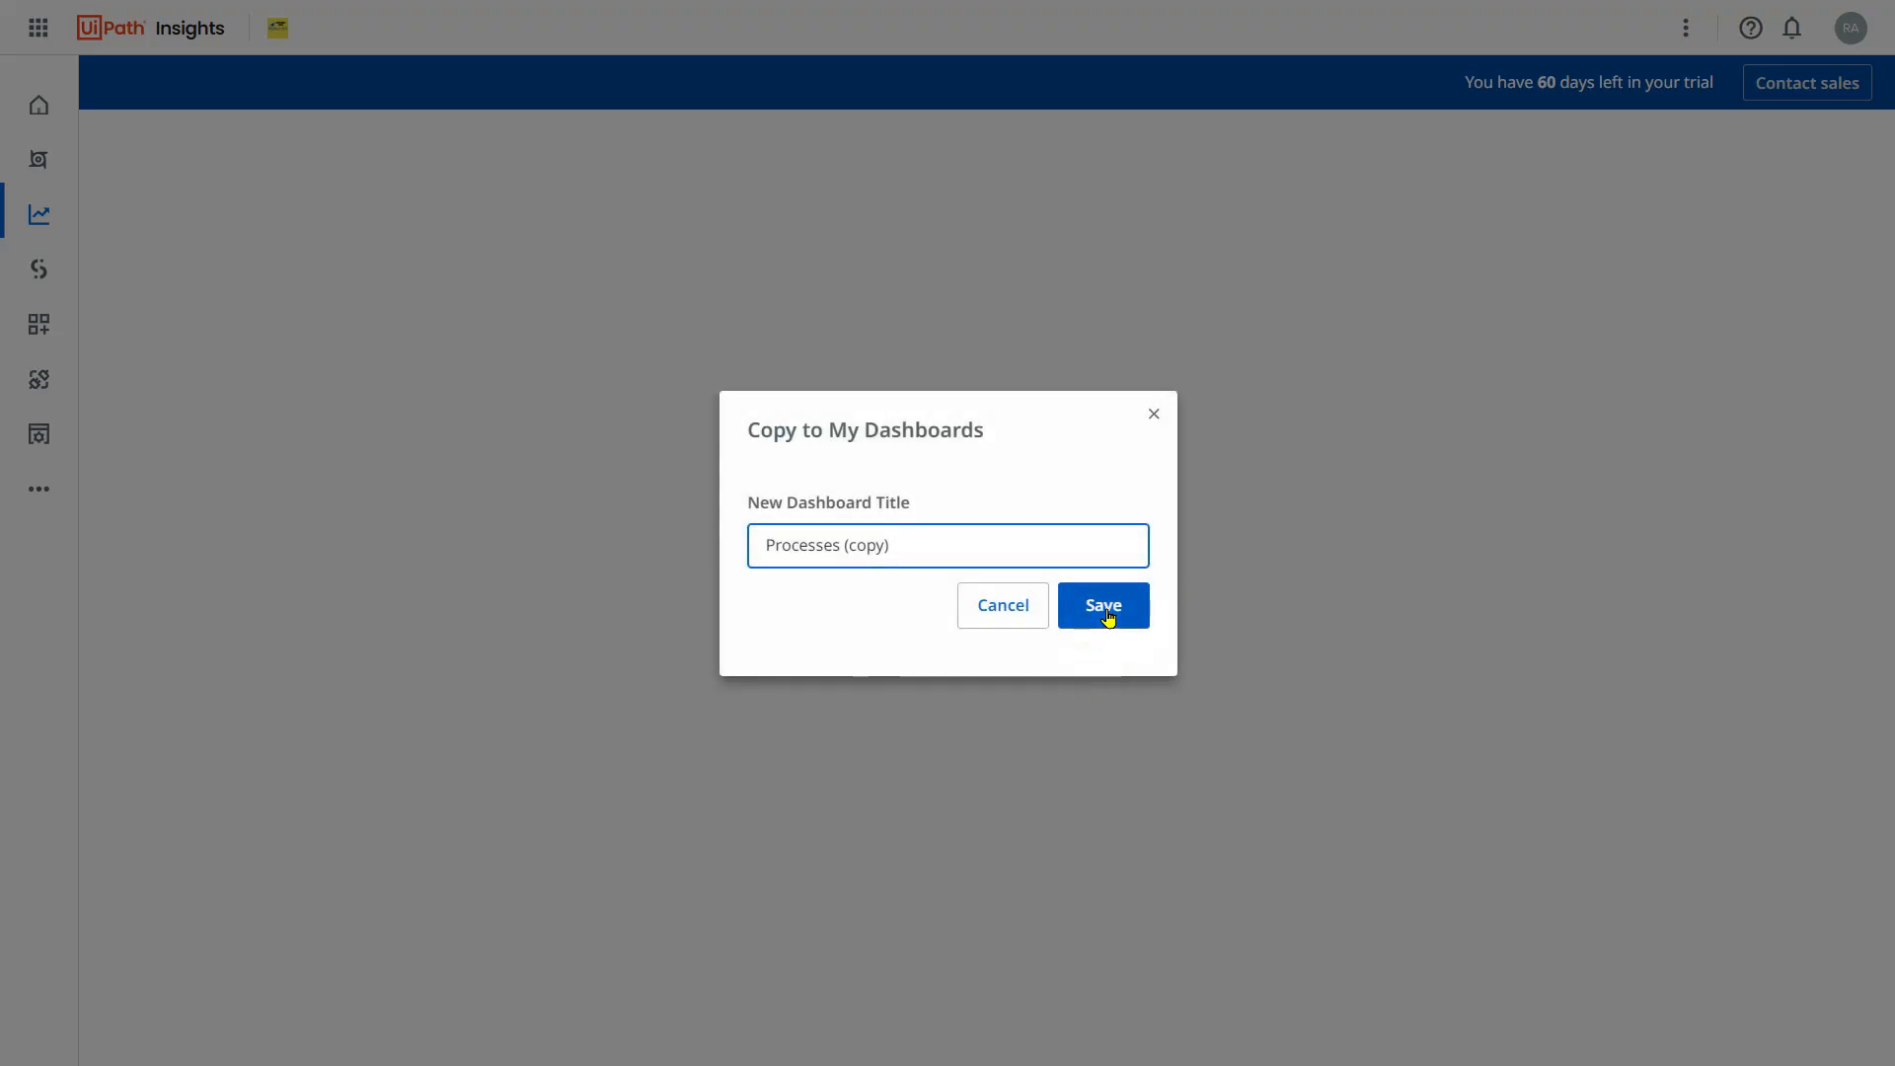
mouse_move(959, 556)
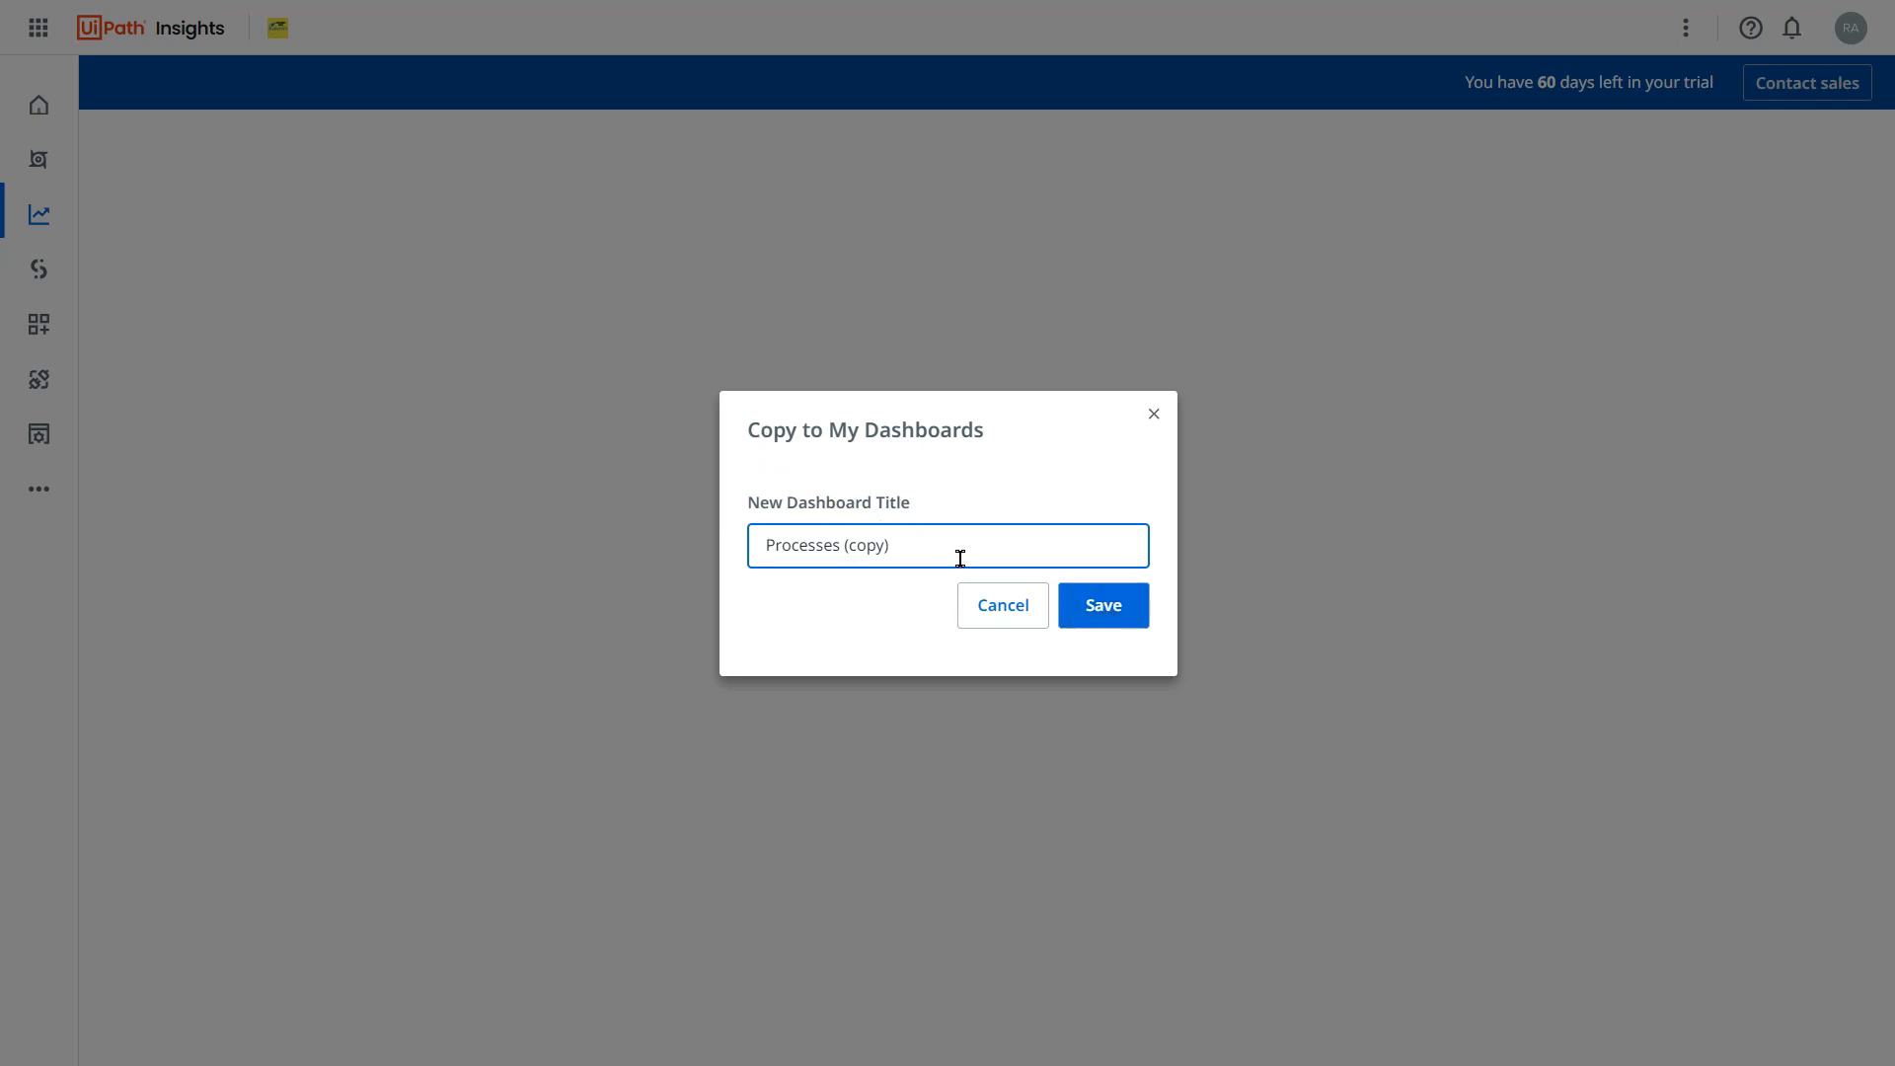
Append '-org' to the title and save it as 'Processes (copy)-org'.
type("-")
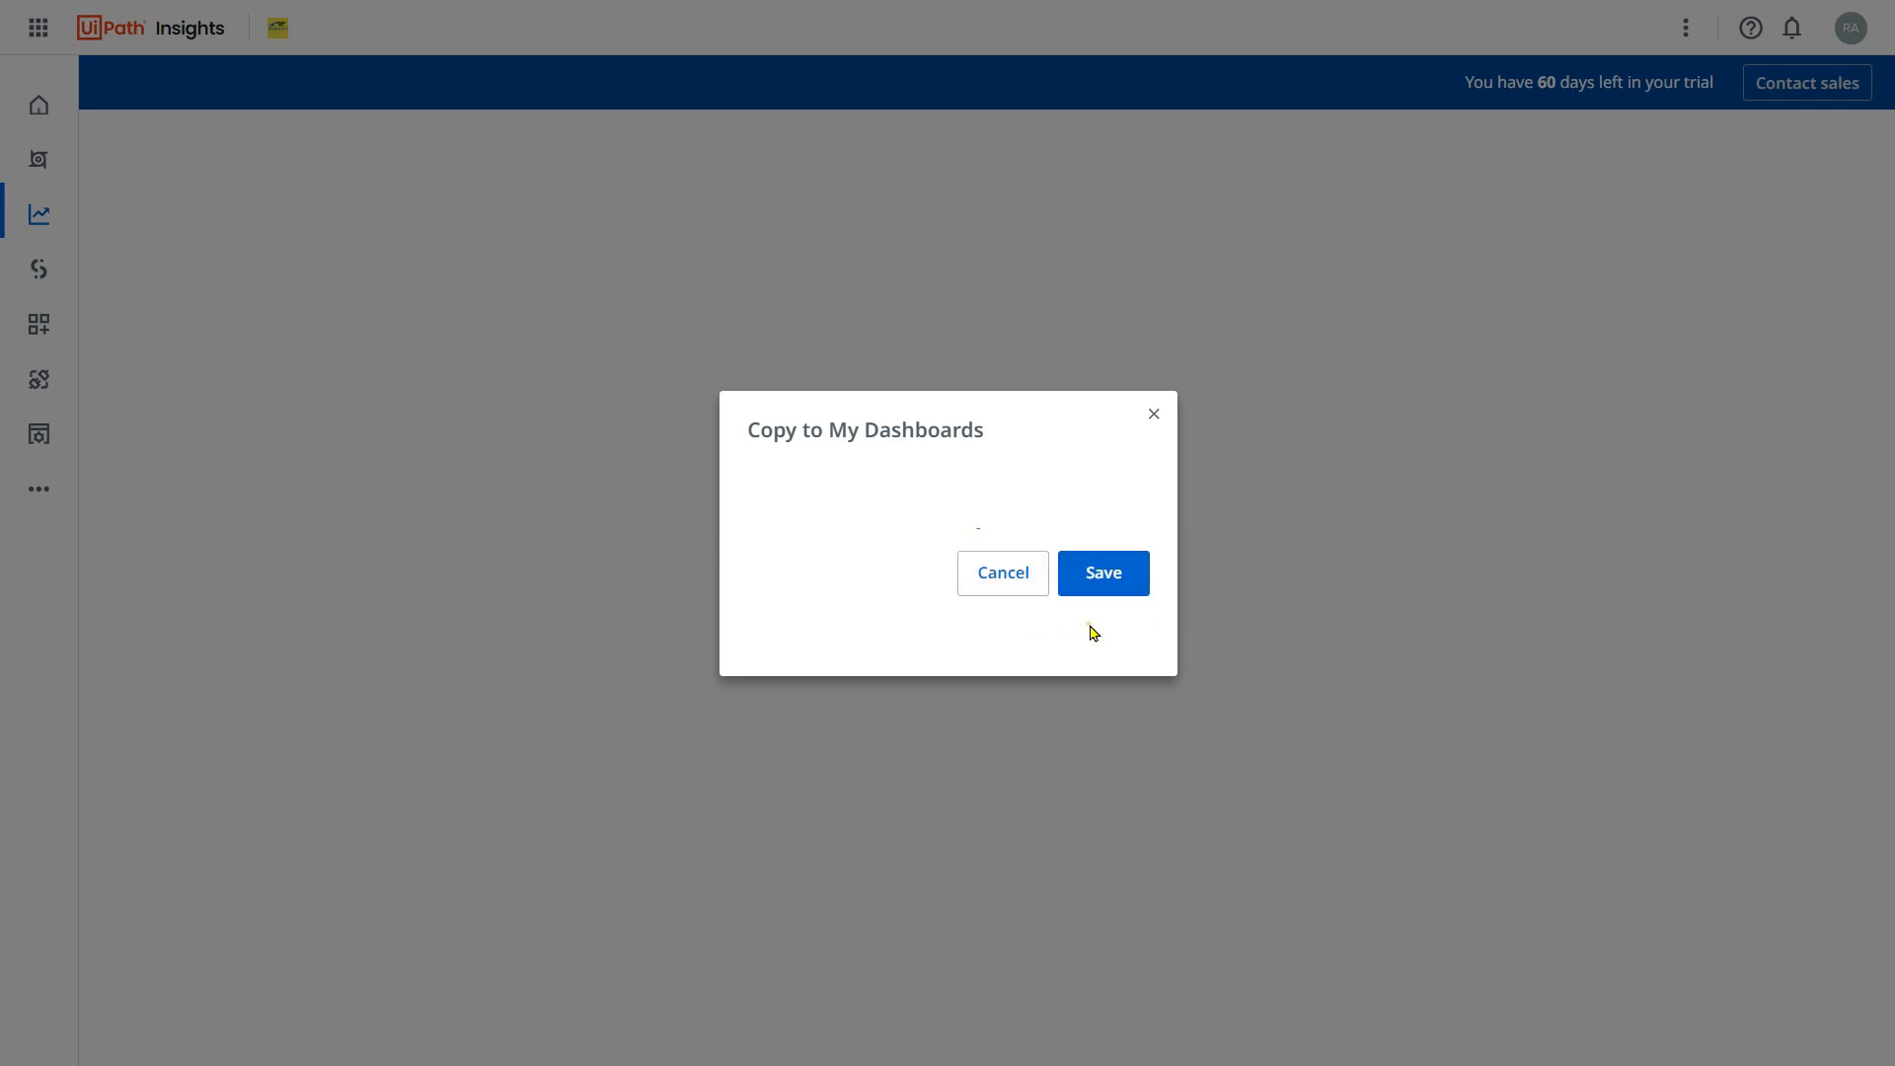
left_click(1102, 571)
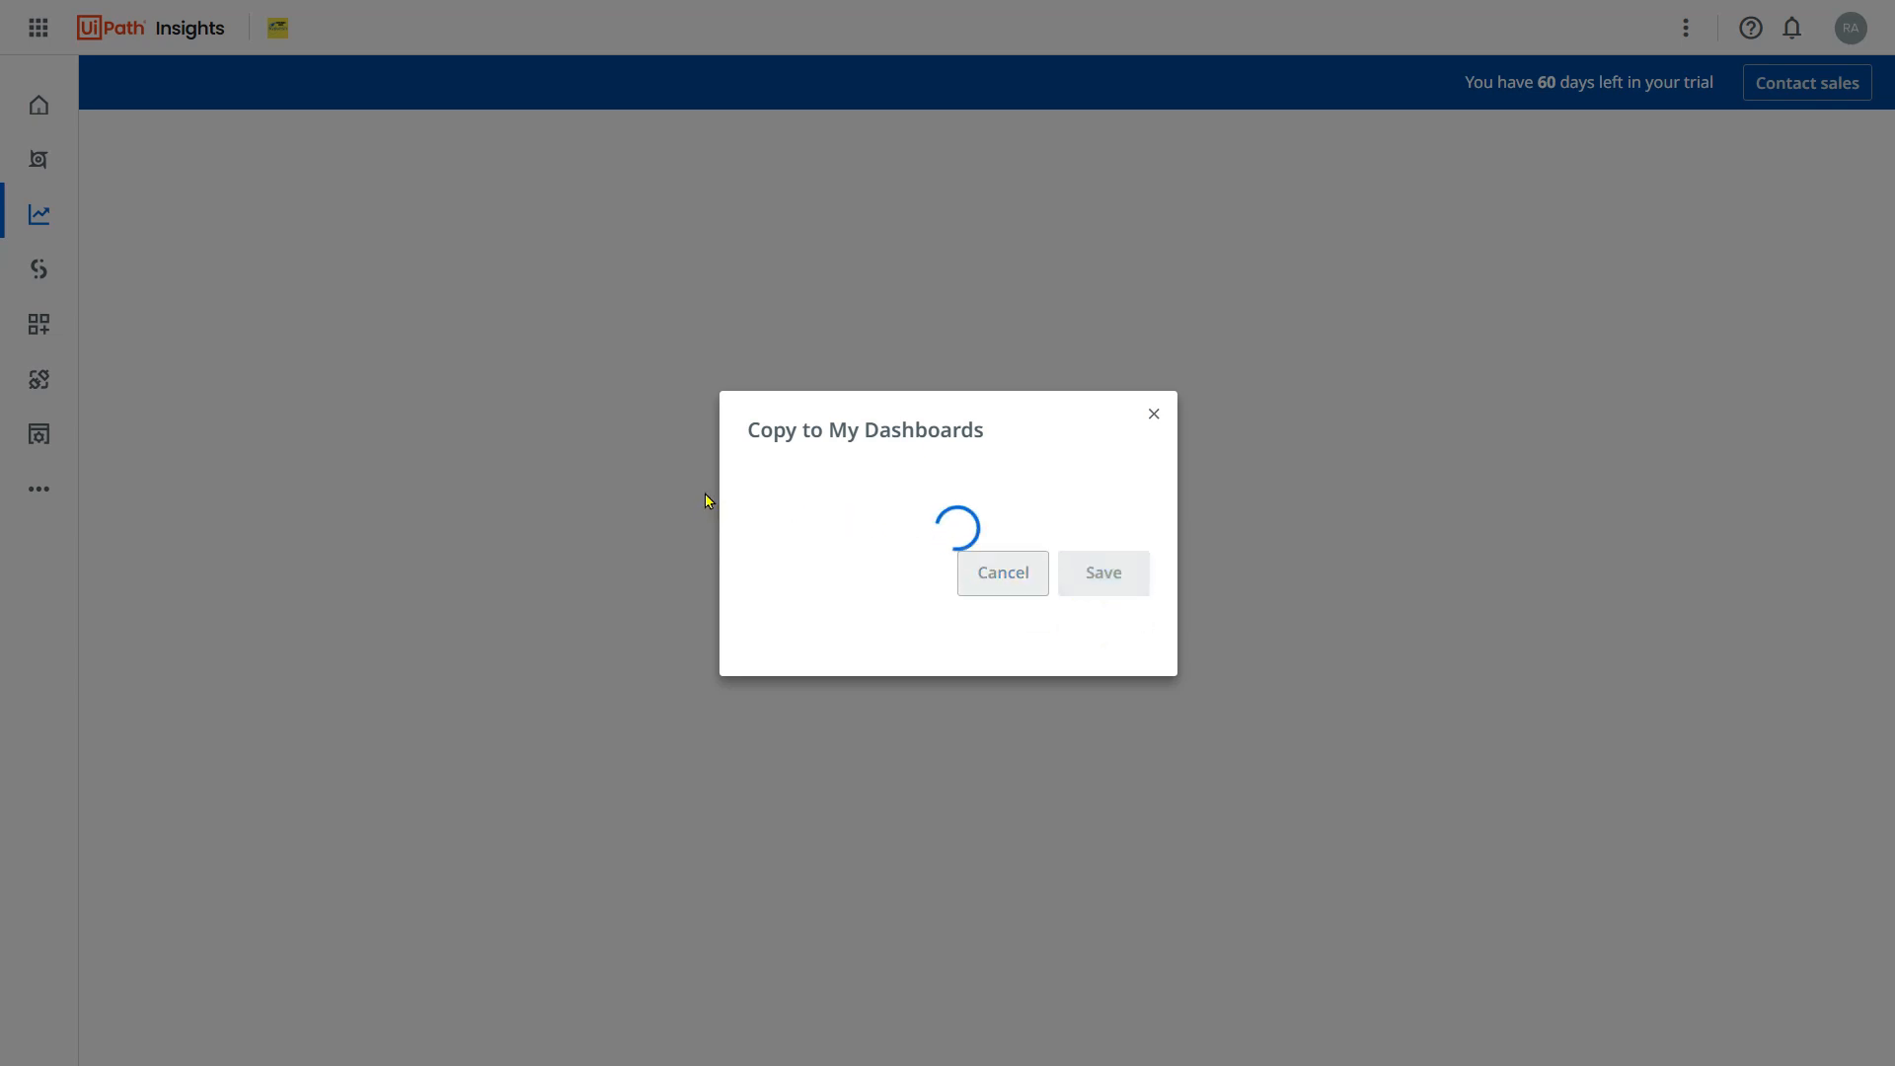
left_click(1102, 572)
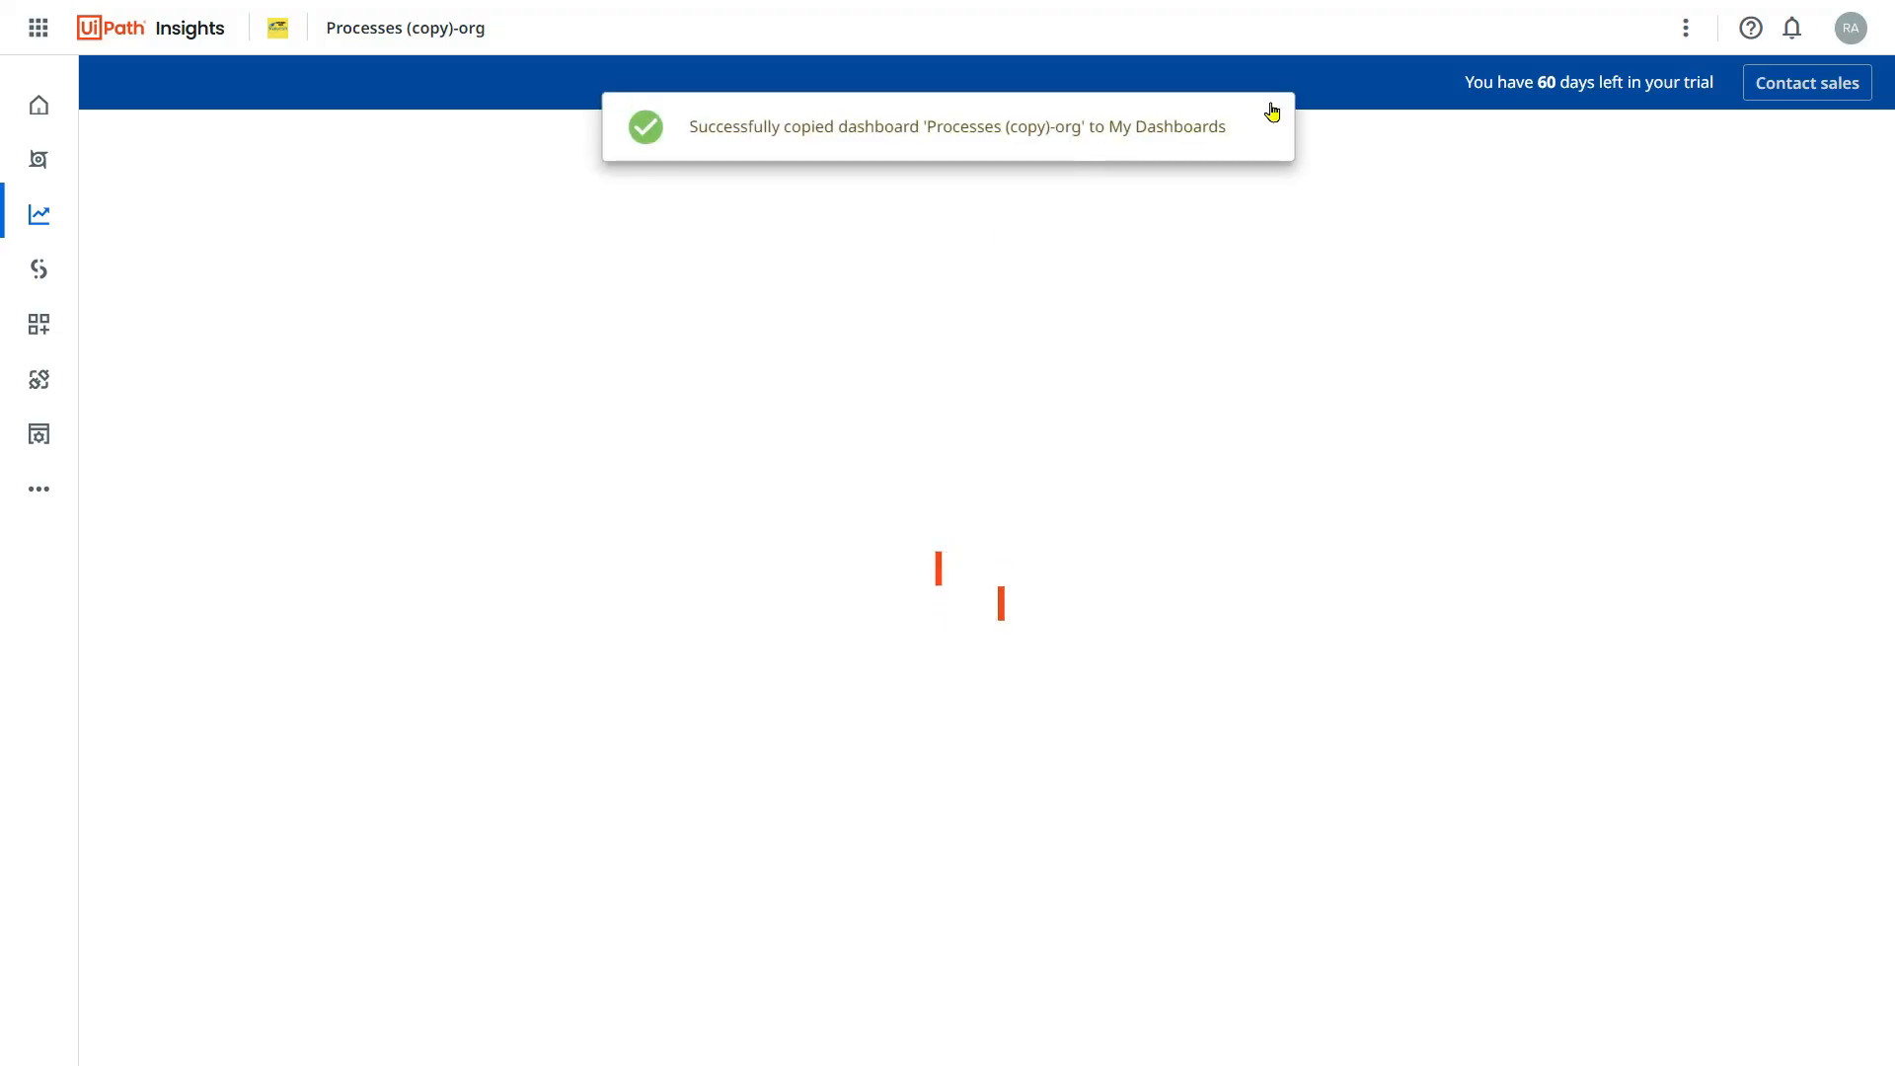
mouse_move(1271, 123)
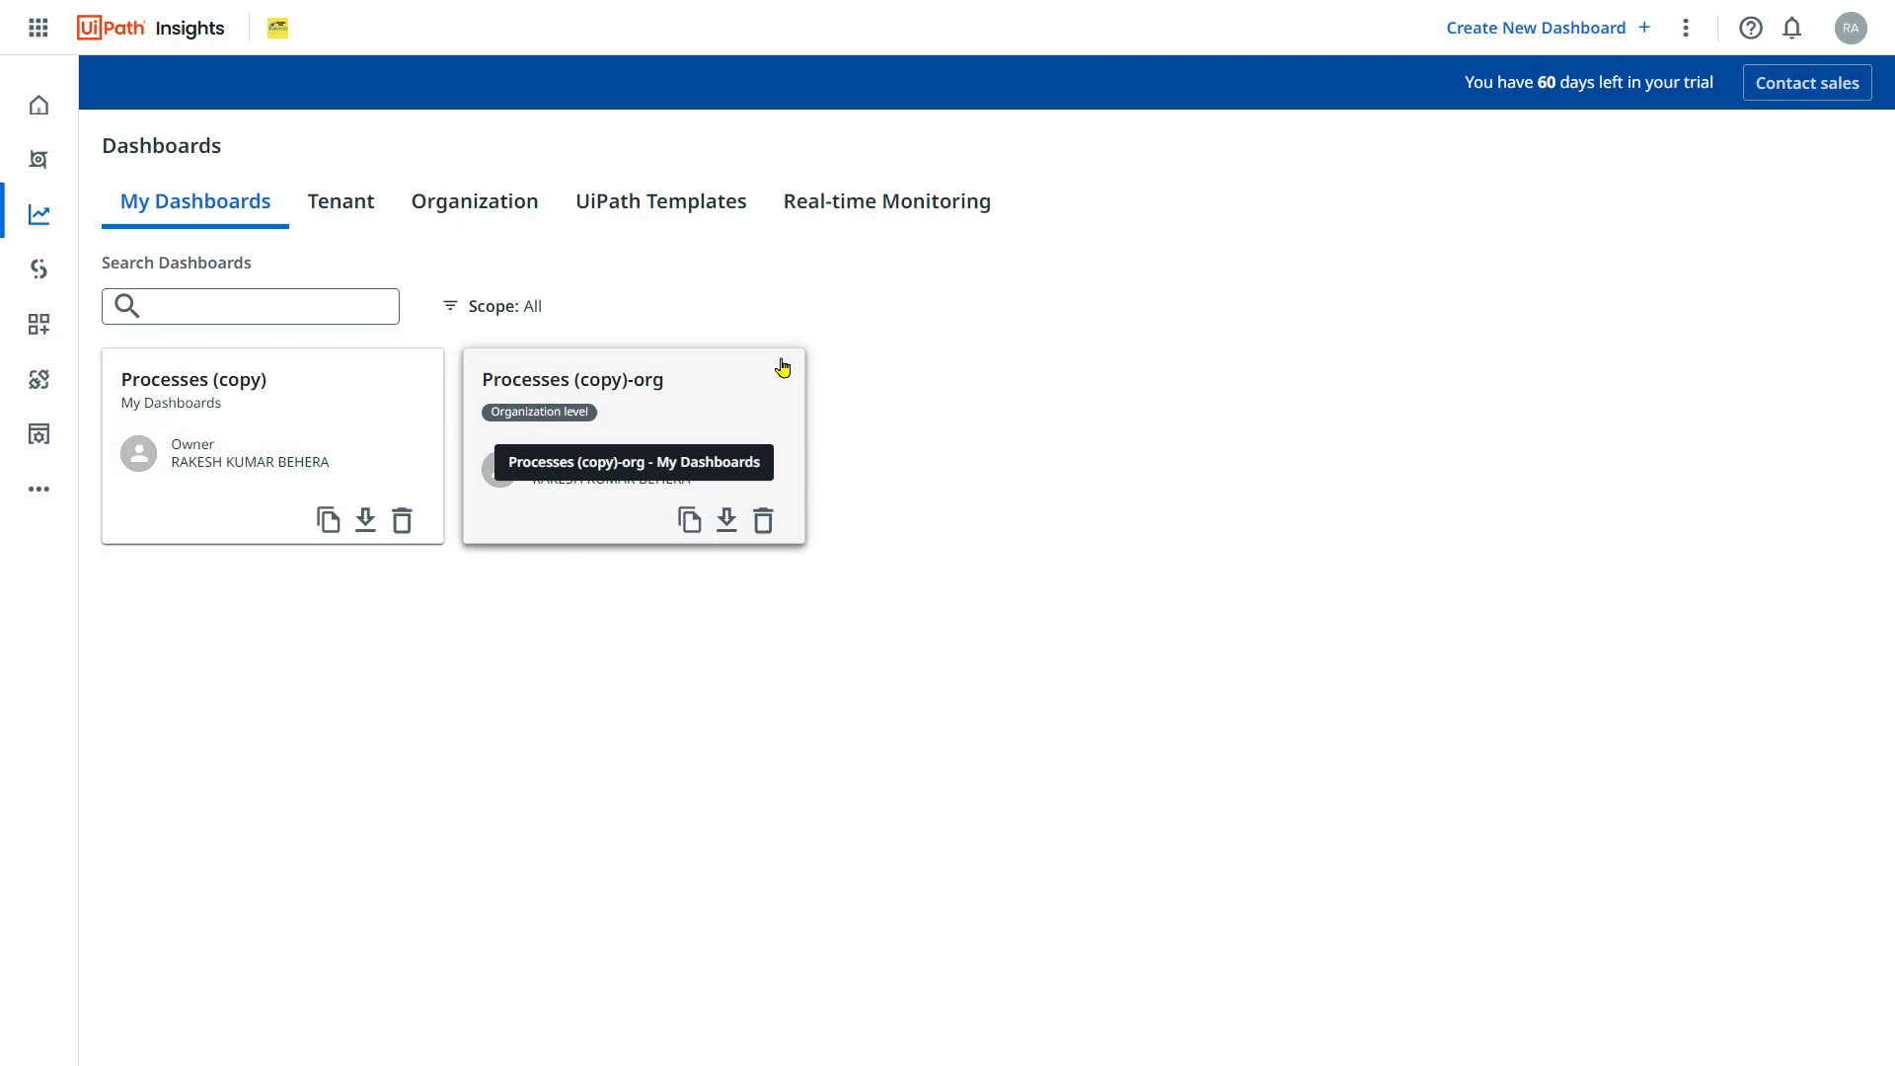
mouse_move(670, 408)
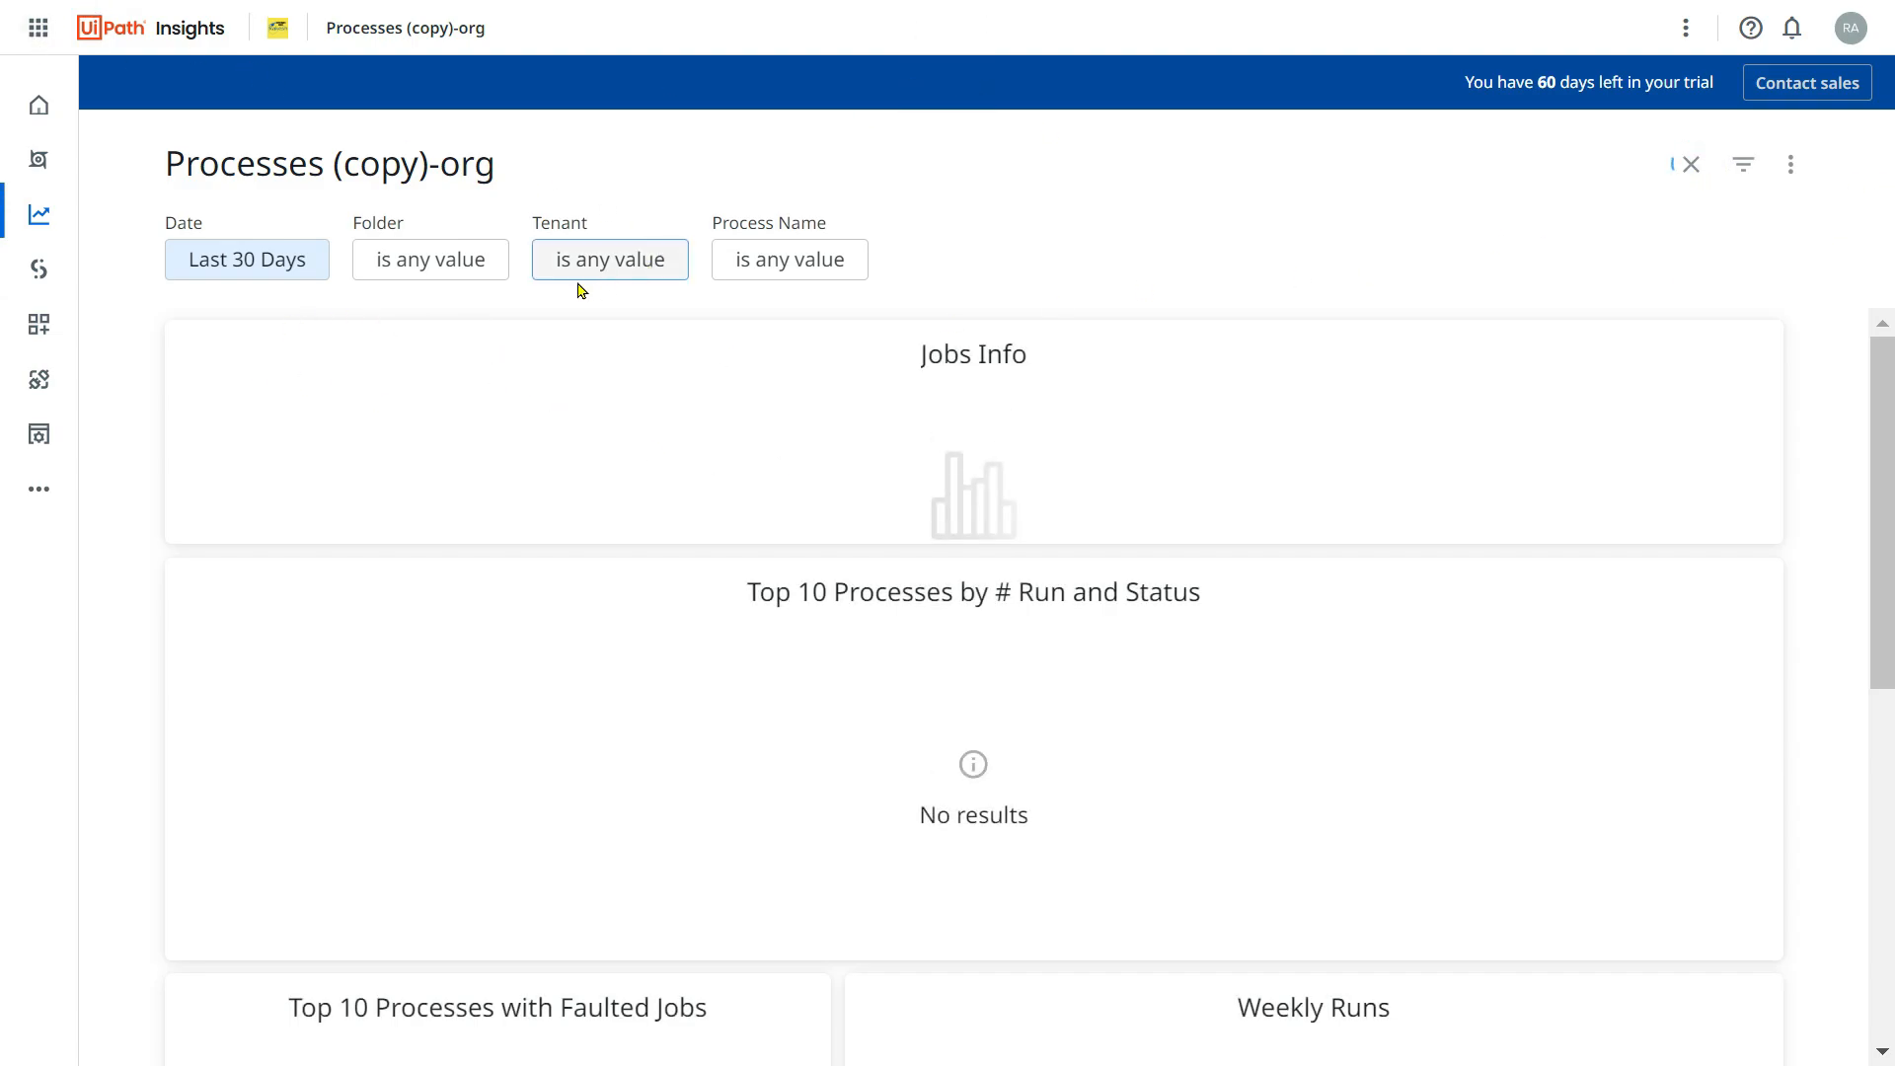
Set Processes (copy)-org to Year To Date and refresh, showing 208 processes at 89.90% success.
left_click(1690, 163)
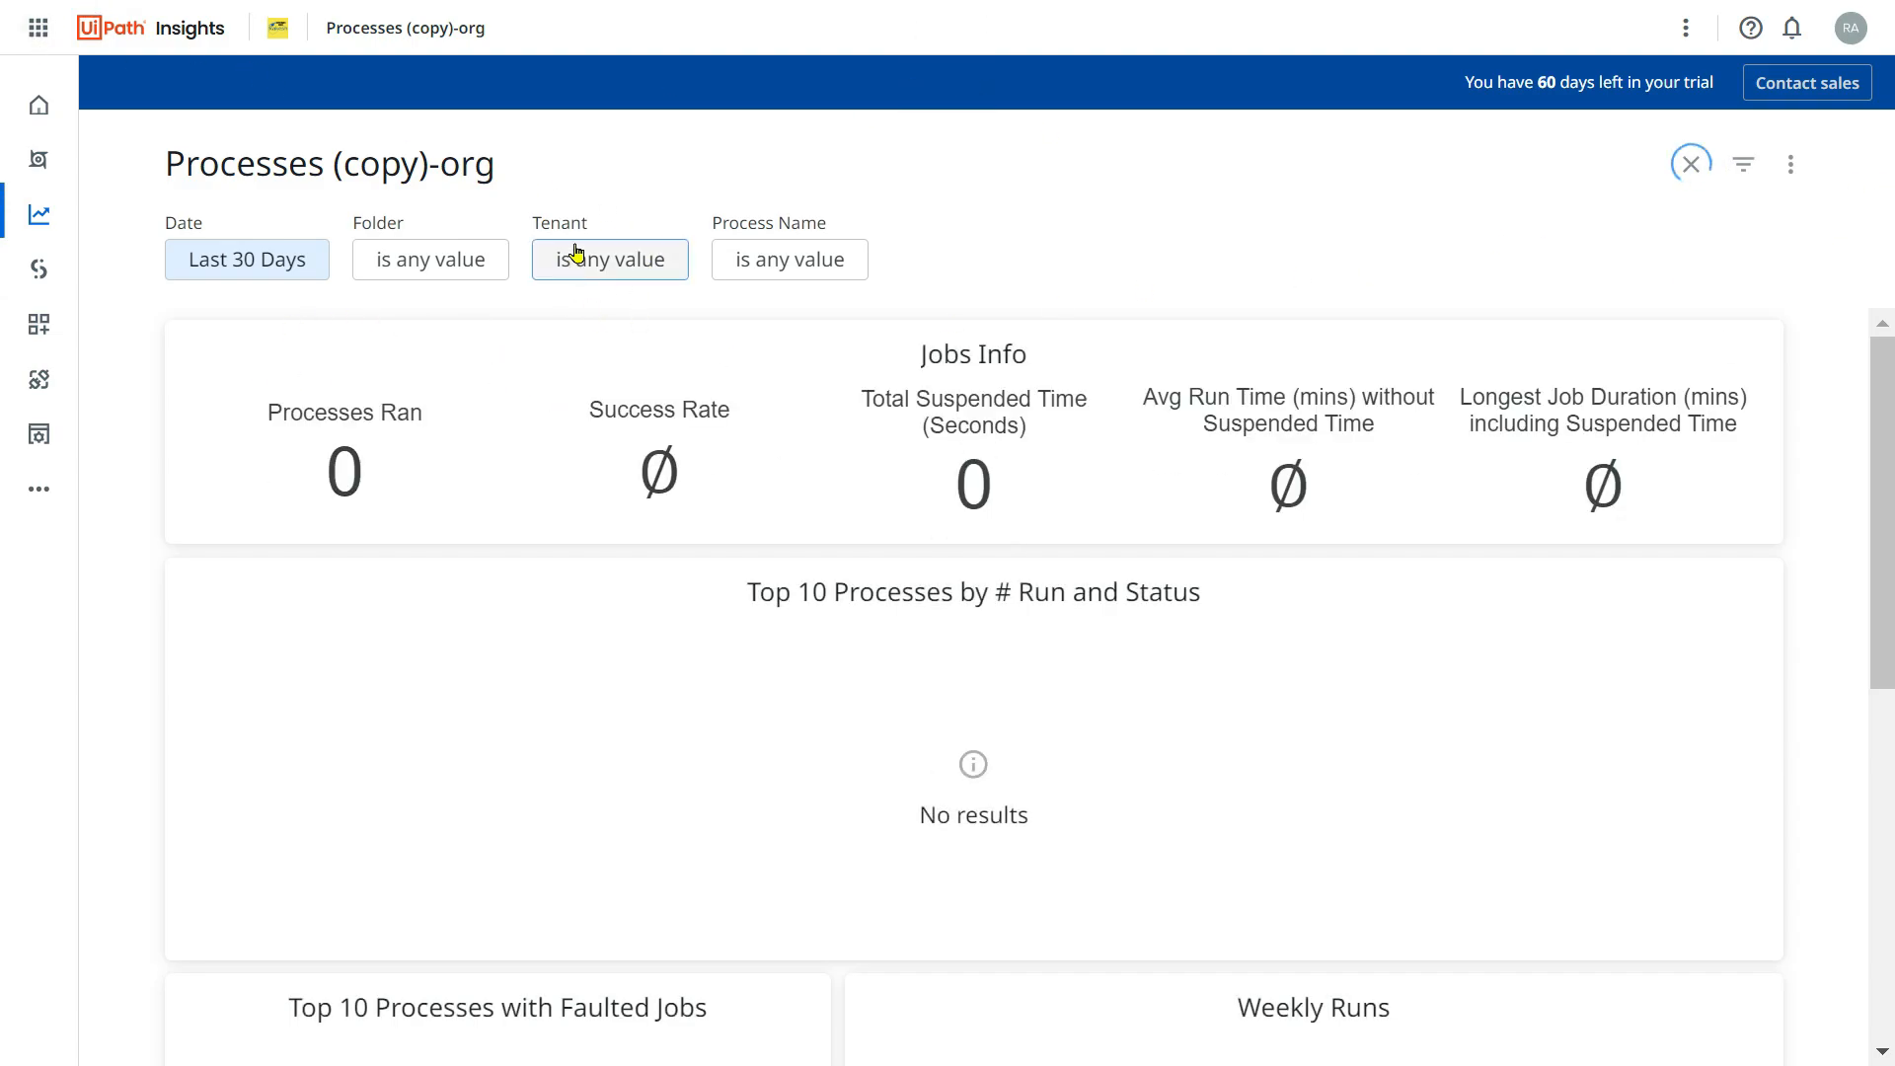
left_click(1691, 163)
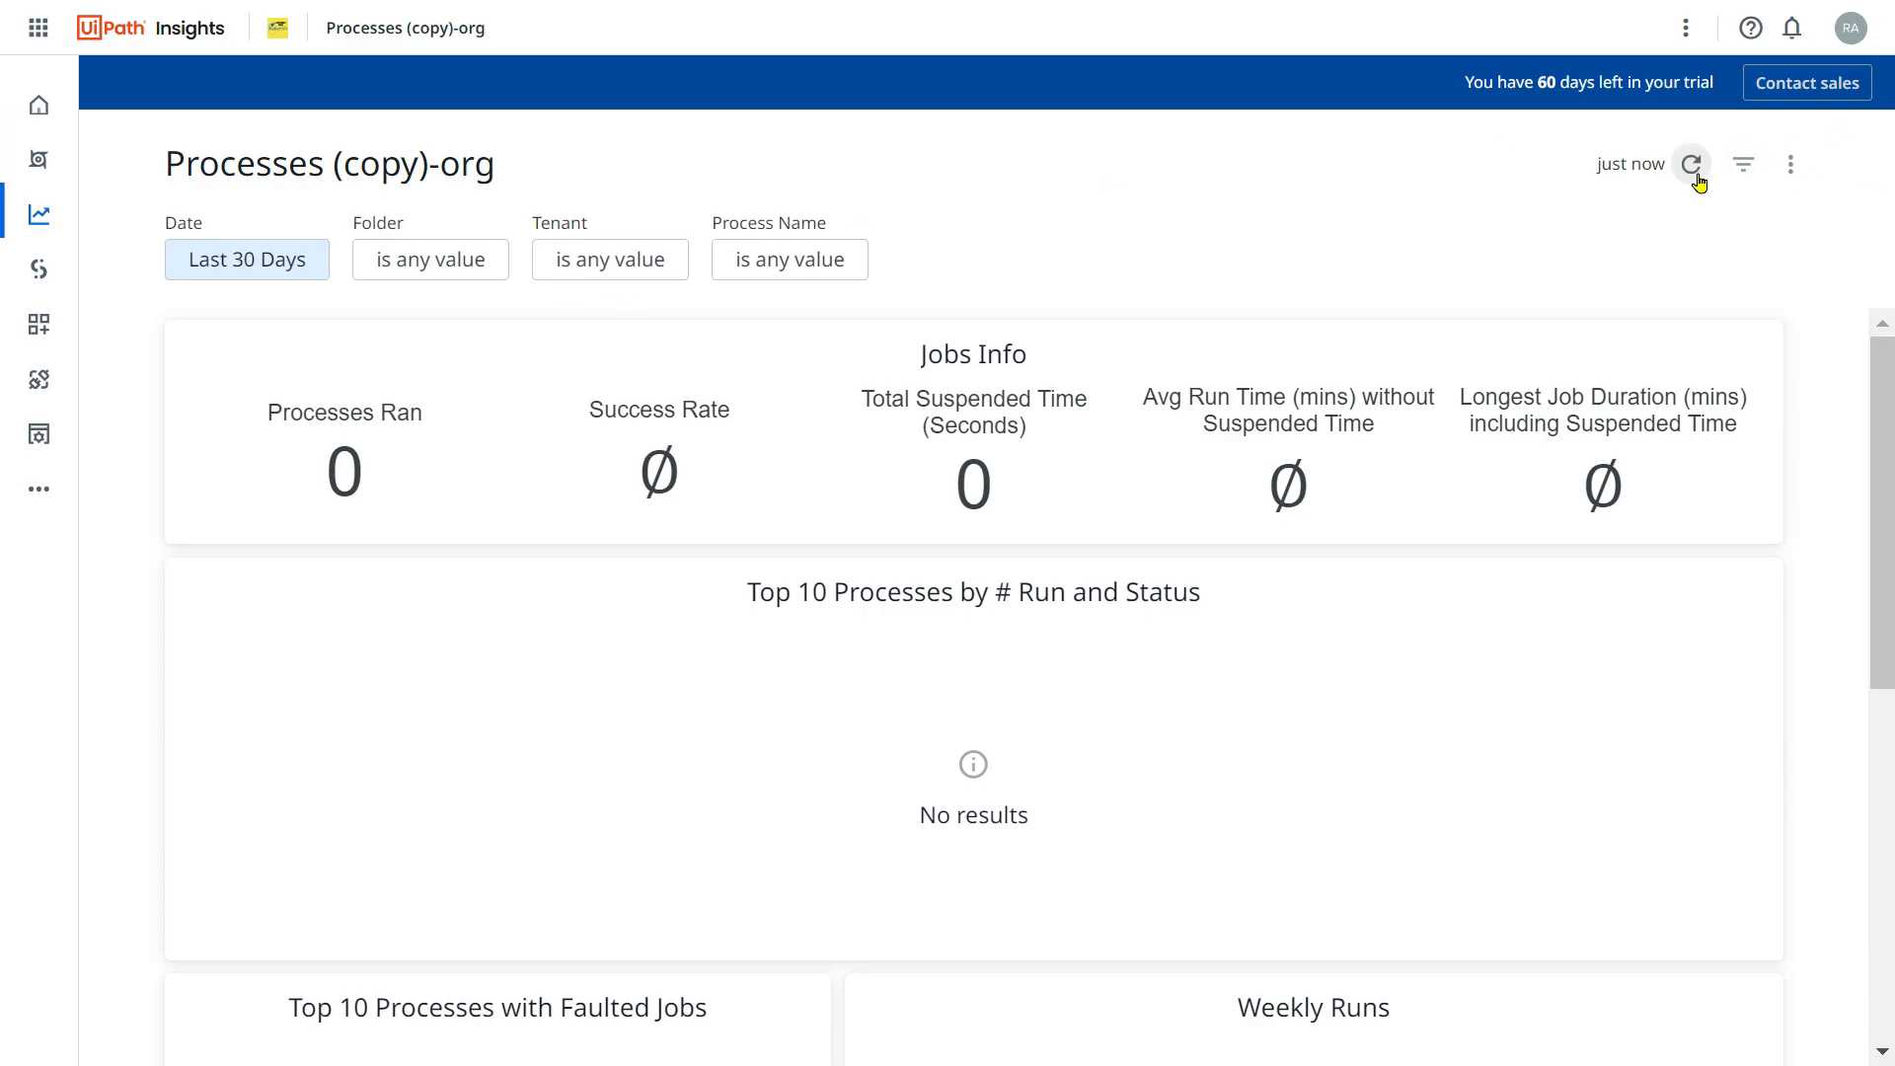
left_click(247, 259)
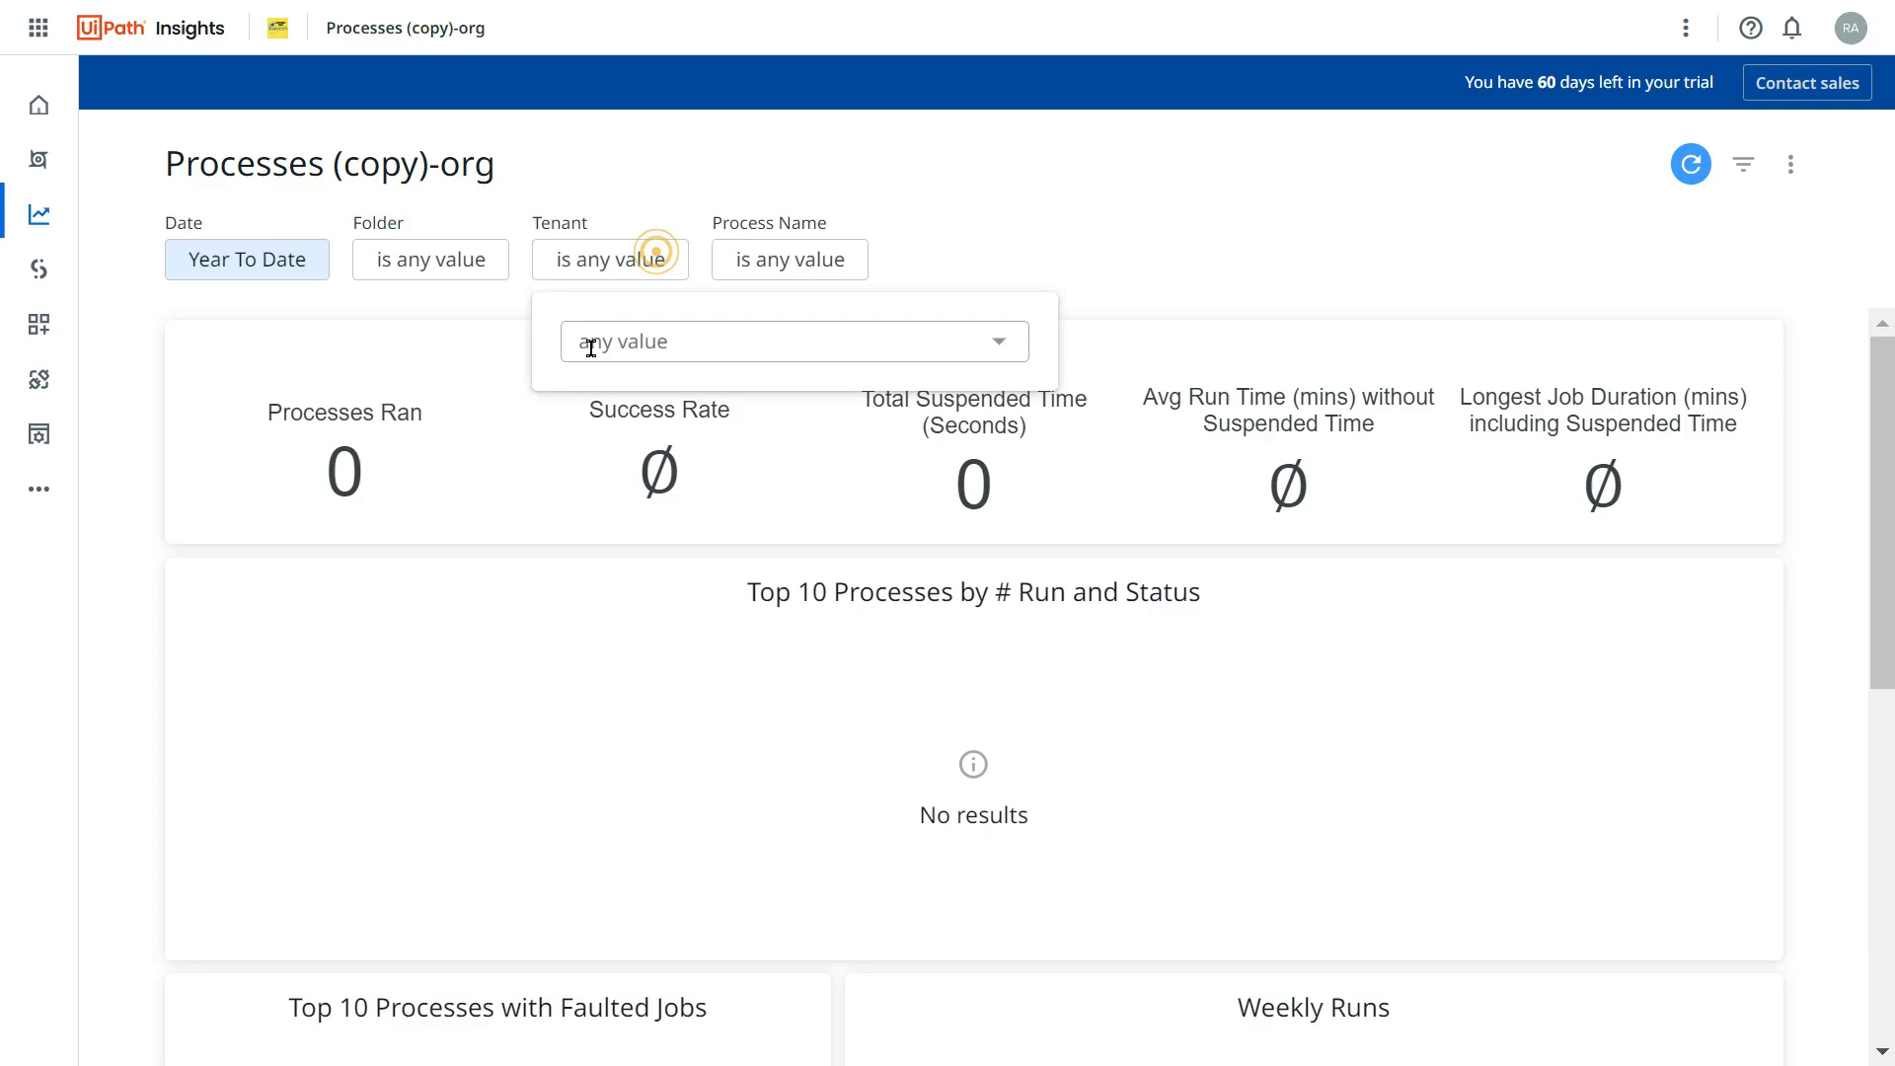
left_click(793, 341)
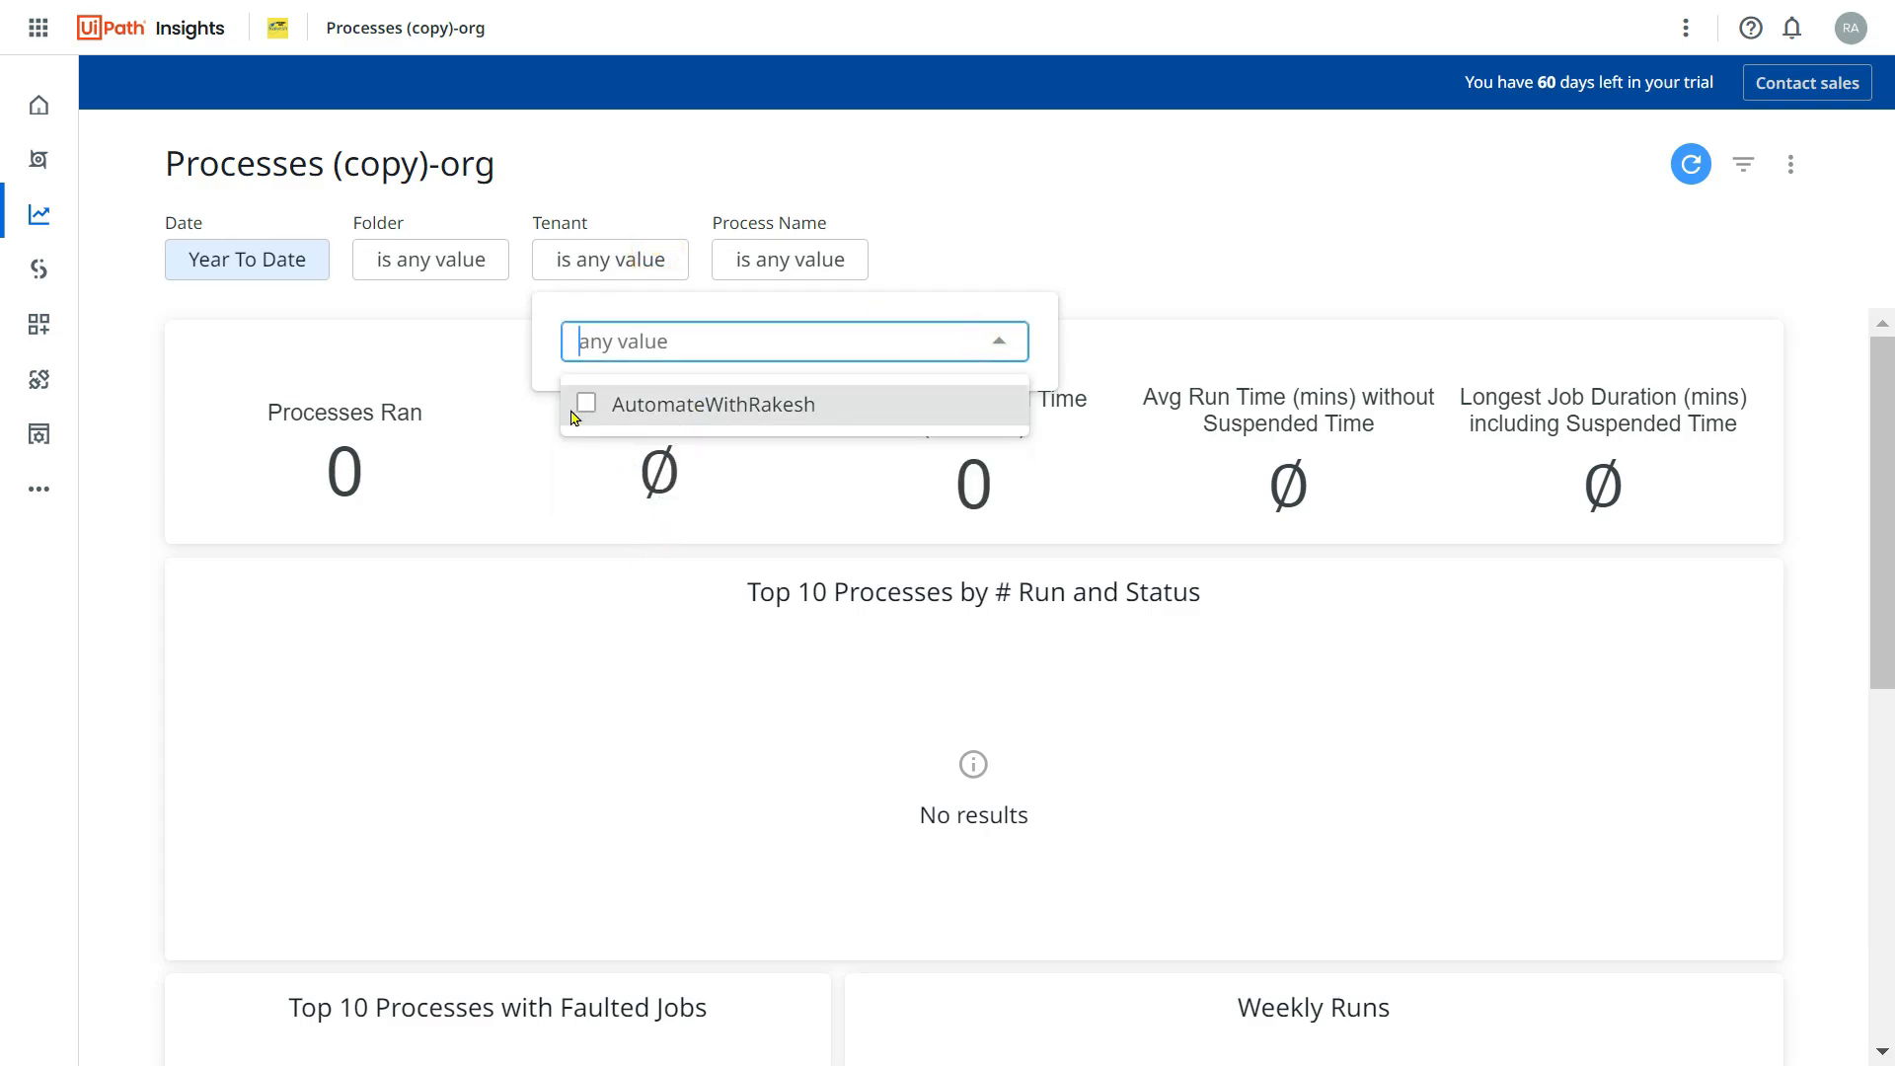
mouse_move(592, 415)
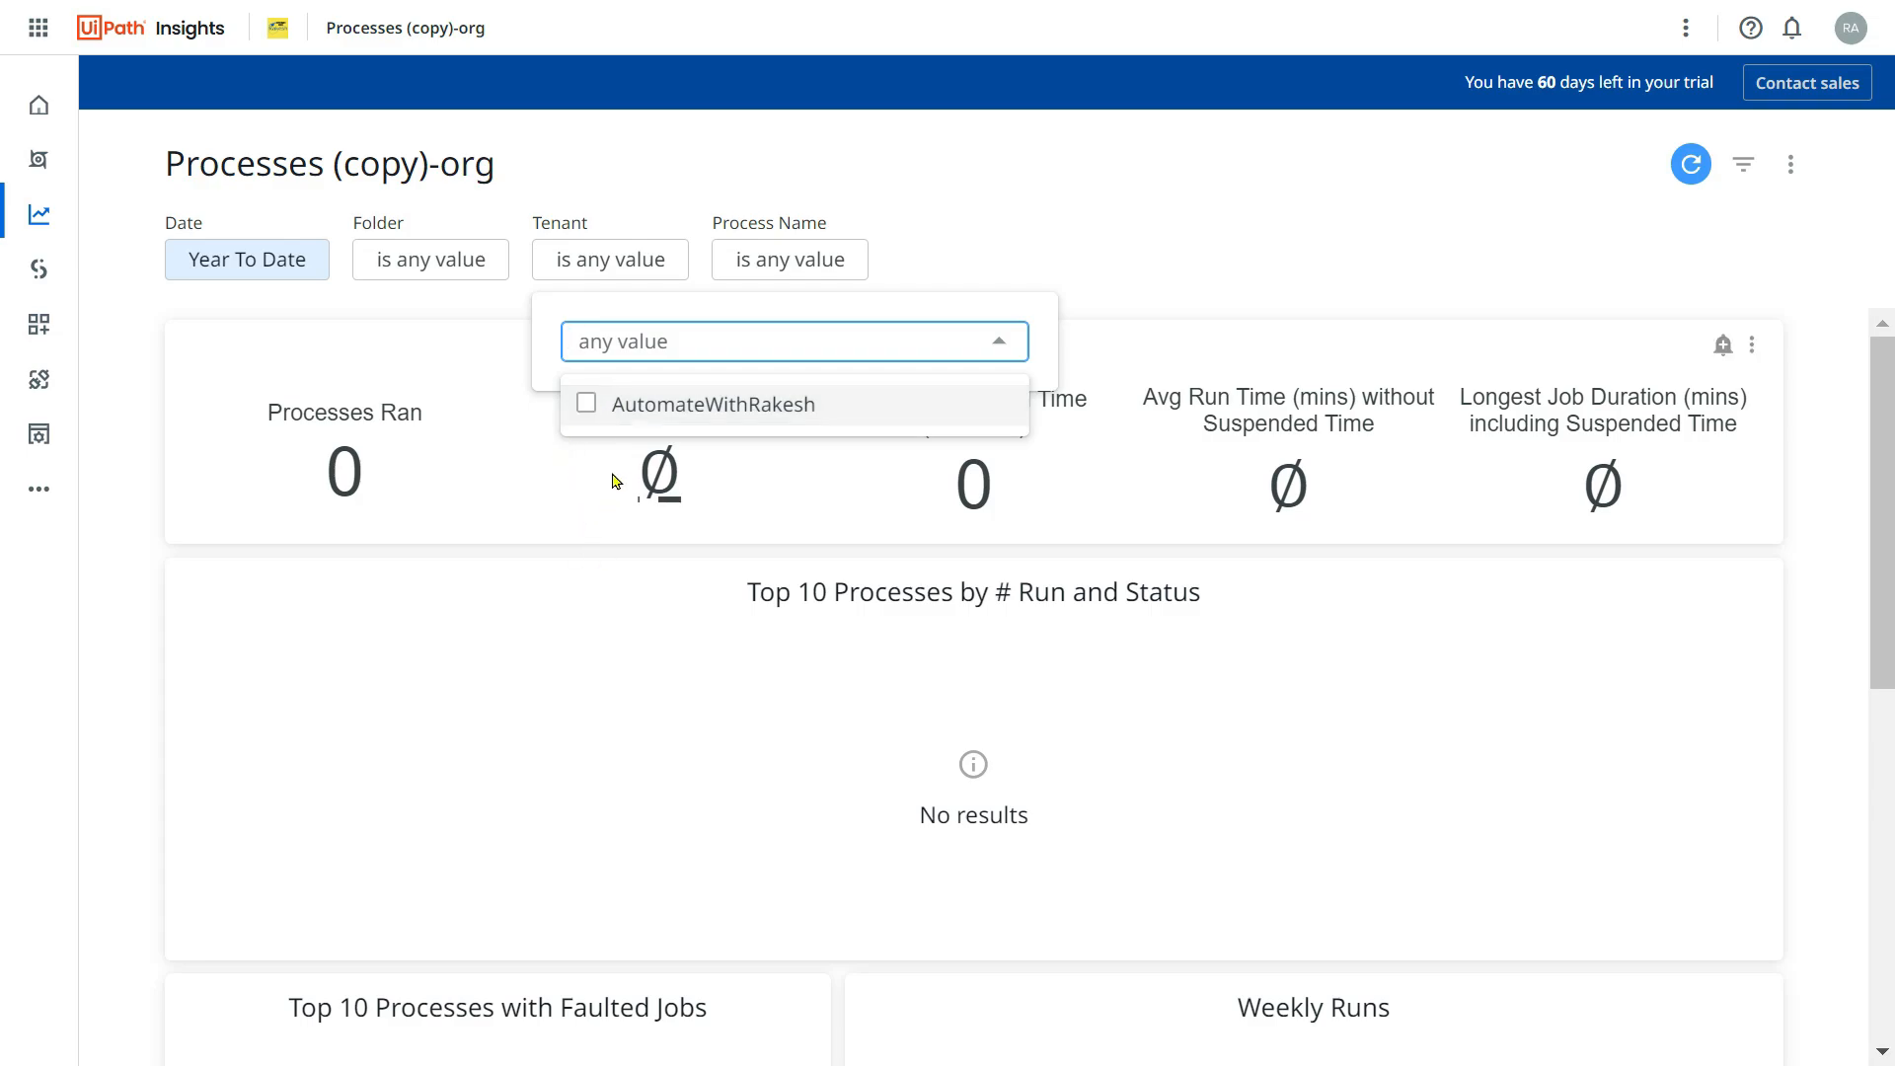
left_click(1253, 162)
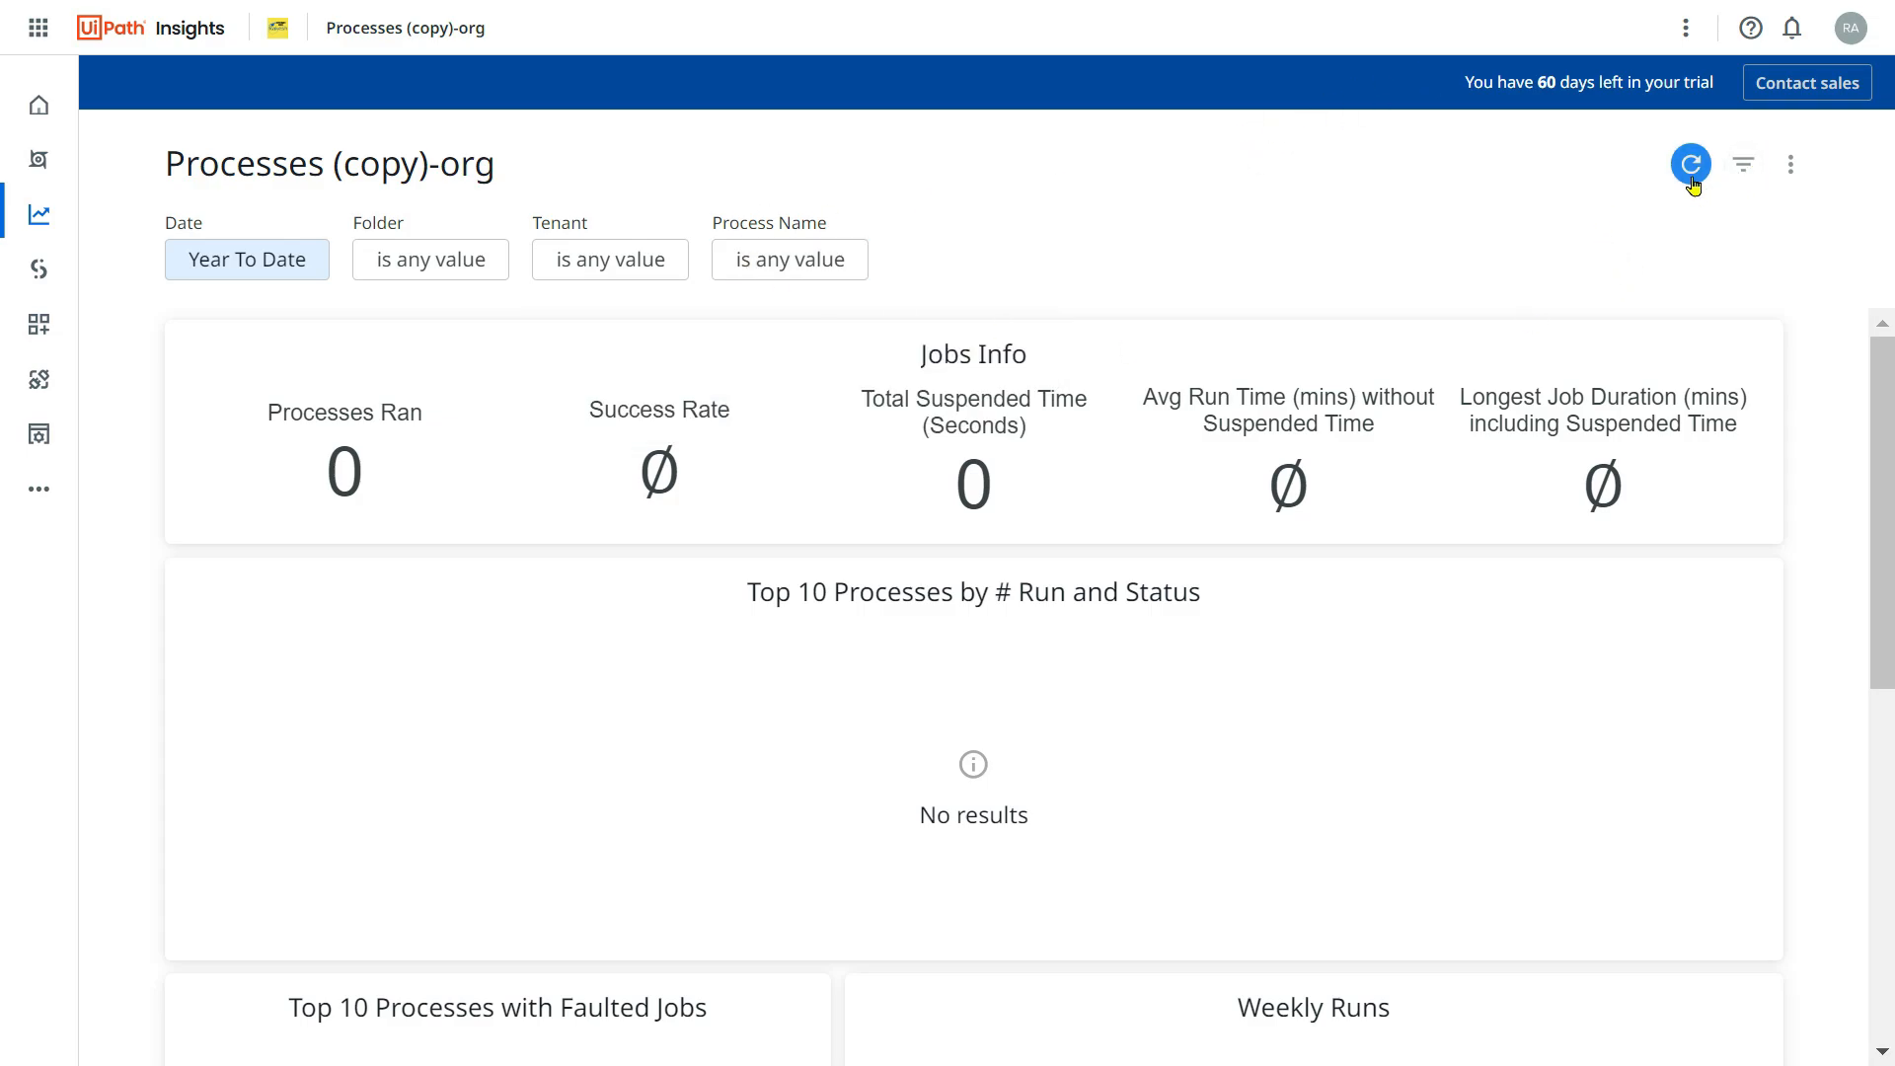
left_click(1691, 165)
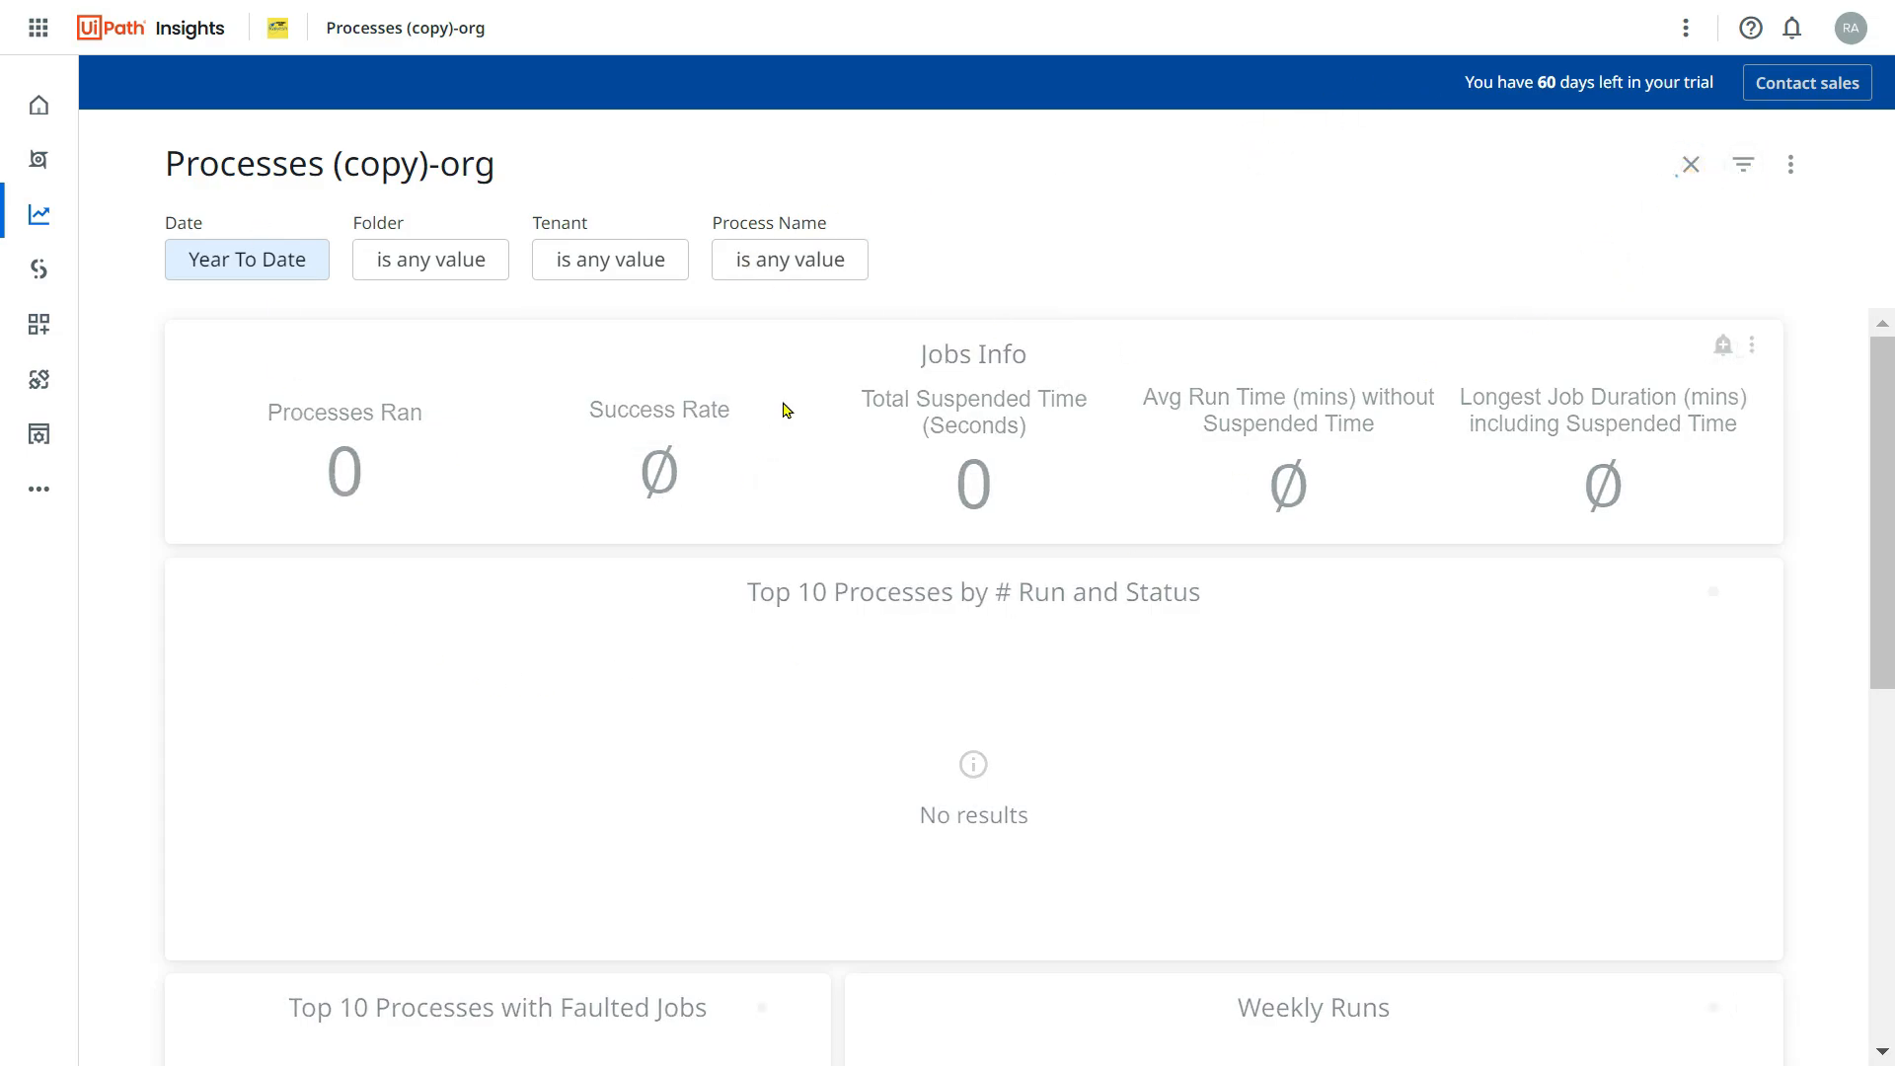
left_click(1690, 165)
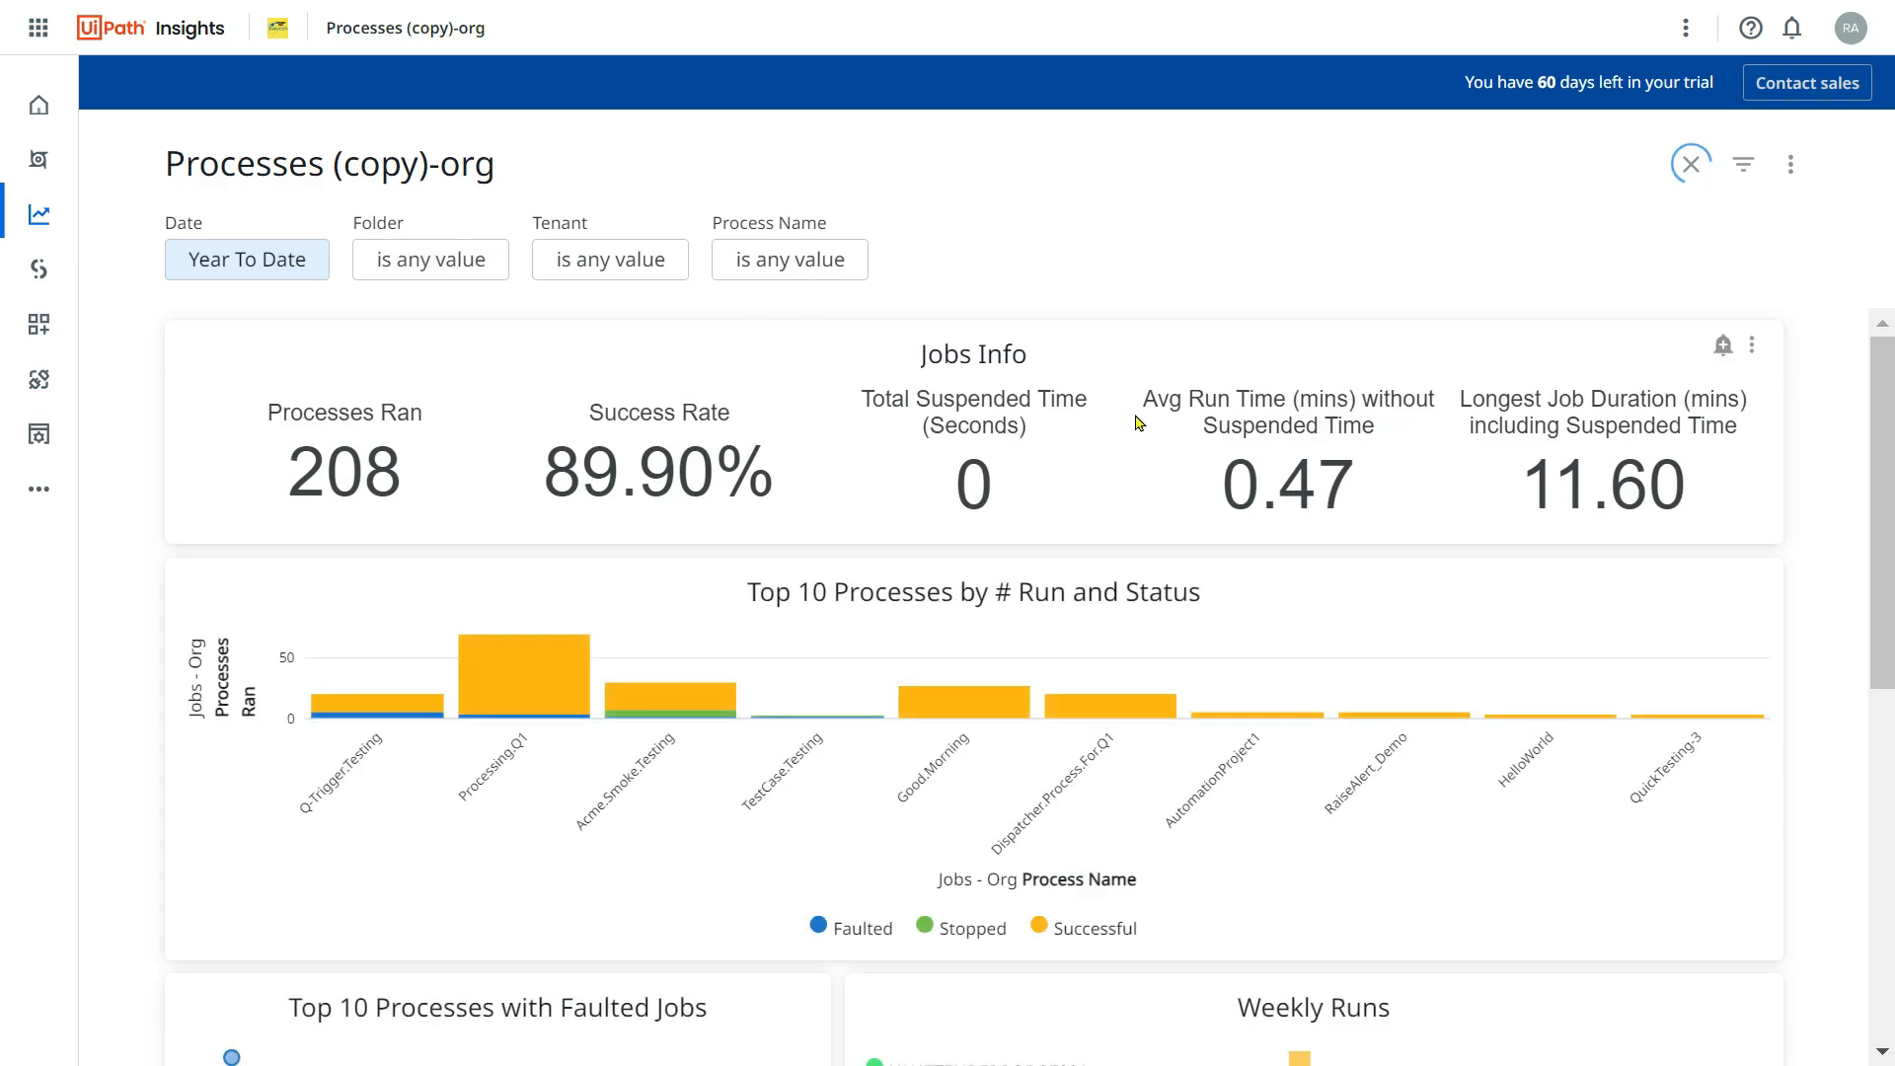
mouse_move(1353, 420)
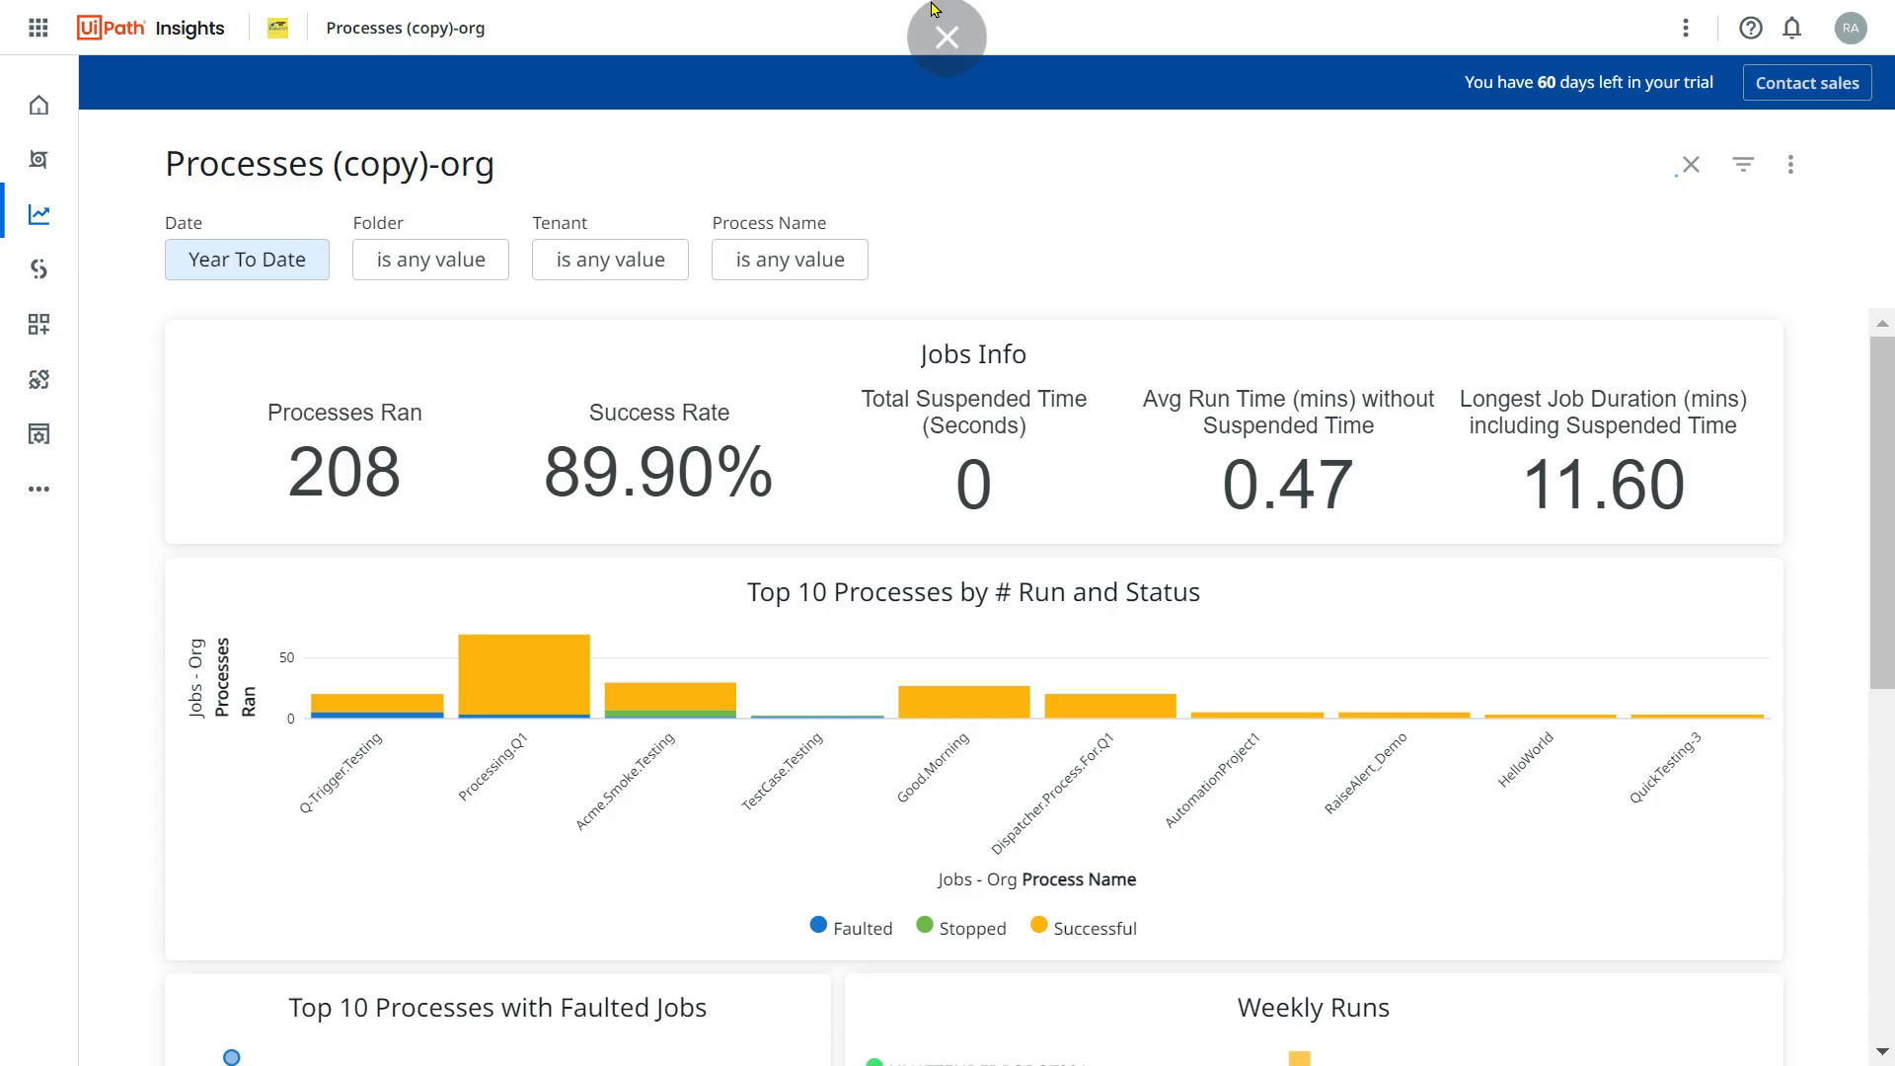
left_click(947, 37)
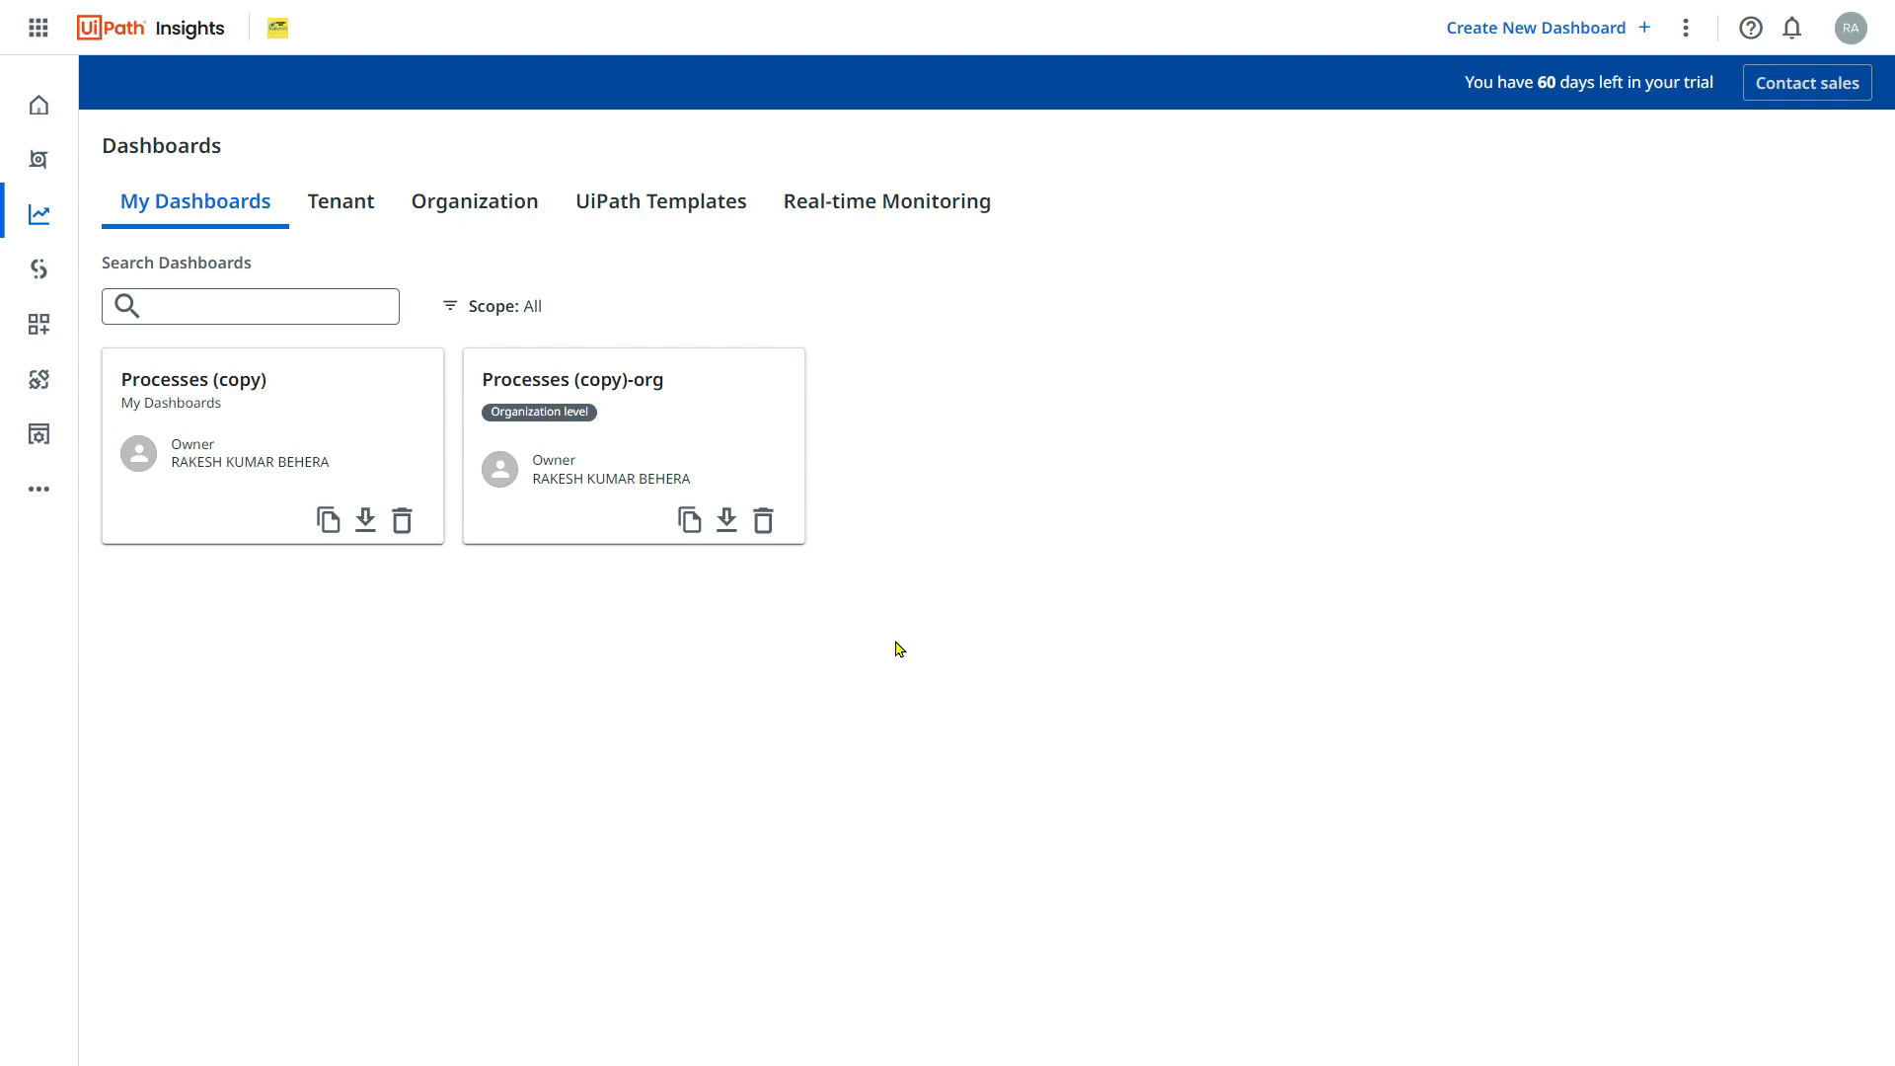
mouse_move(270, 464)
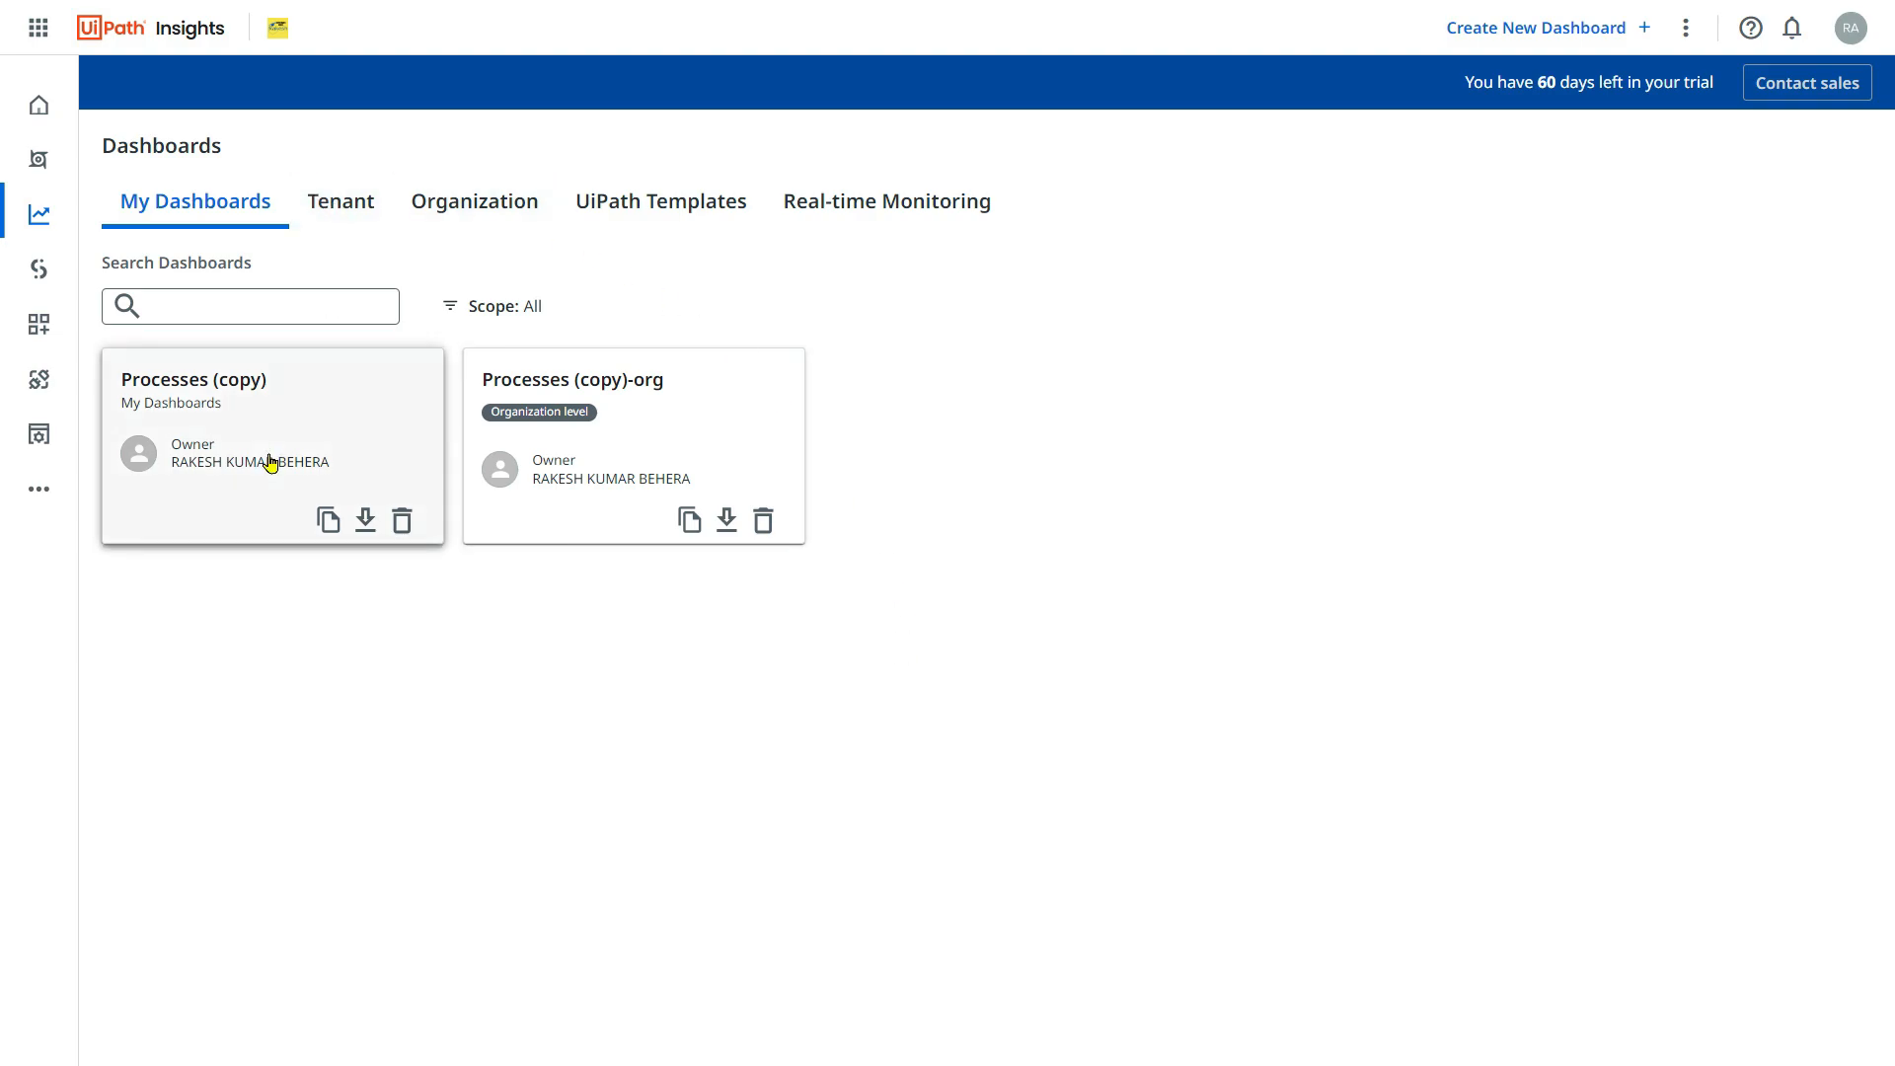
mouse_move(269, 462)
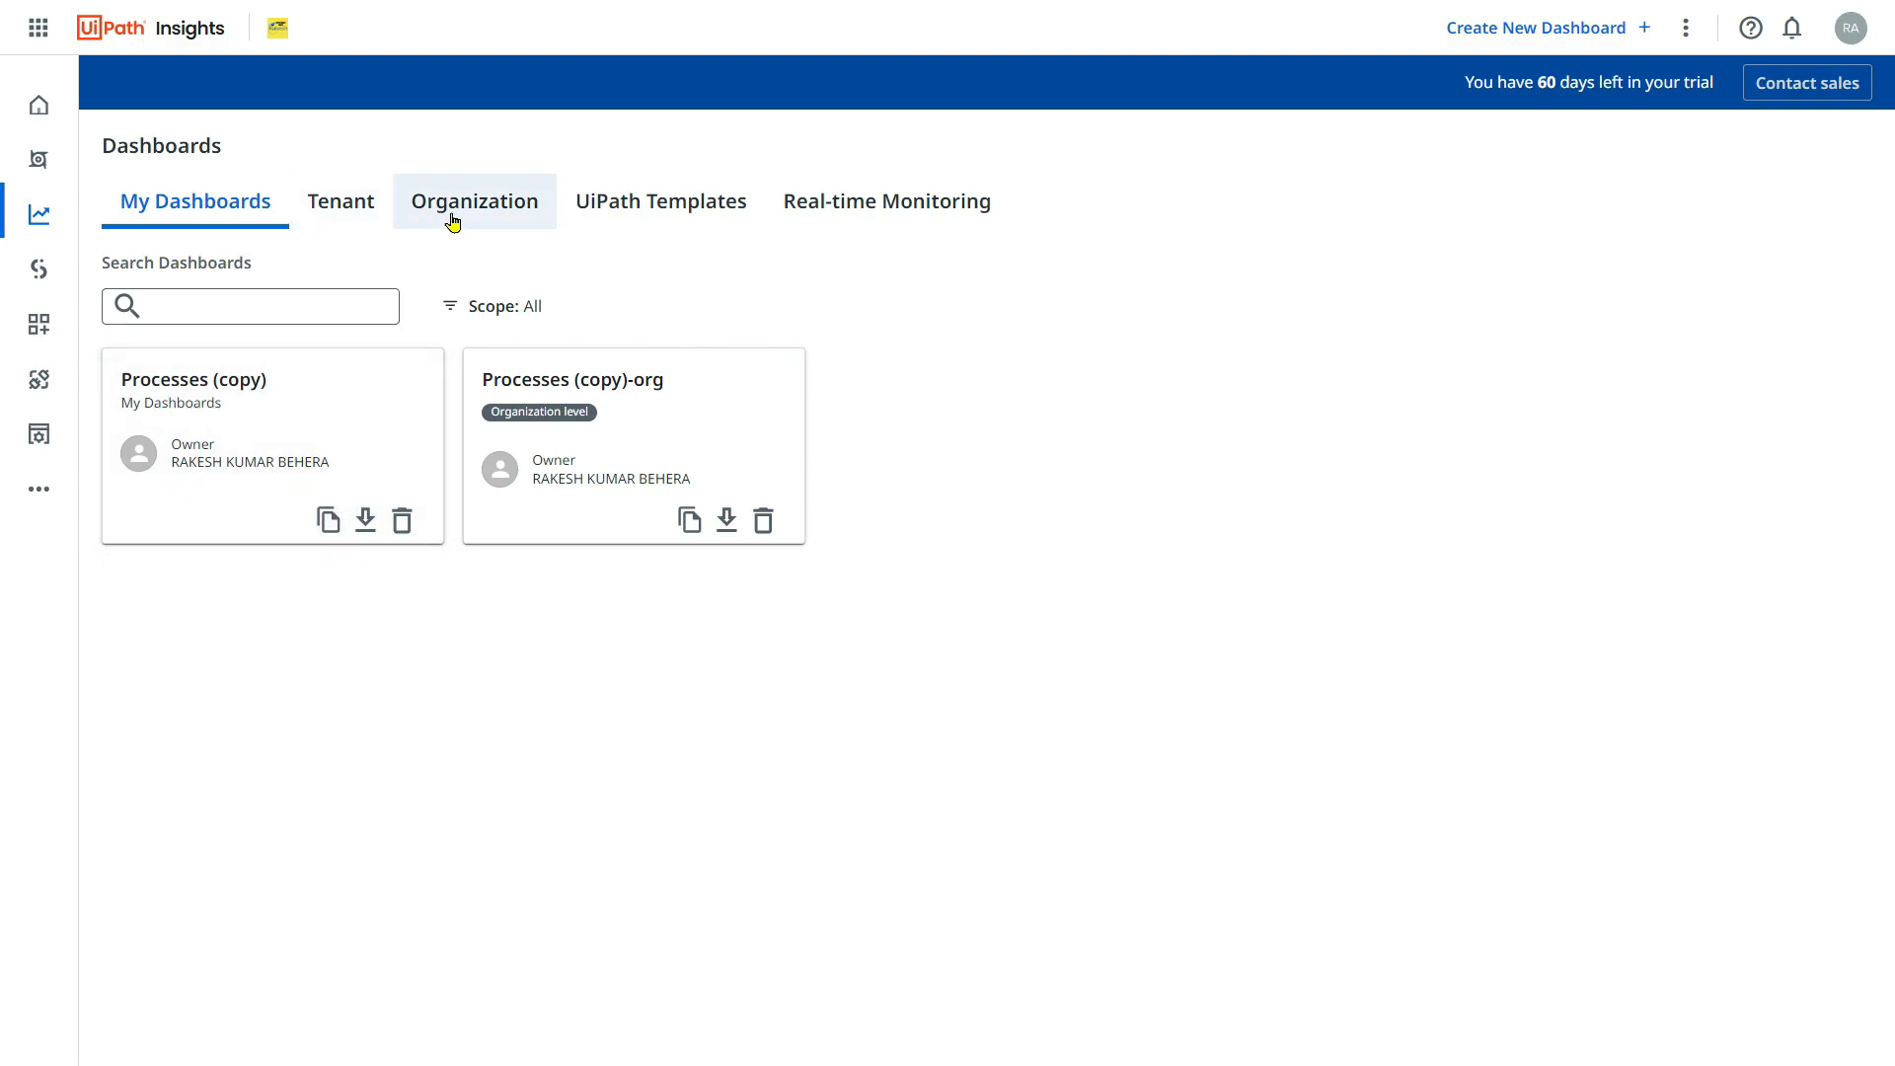
mouse_move(341, 200)
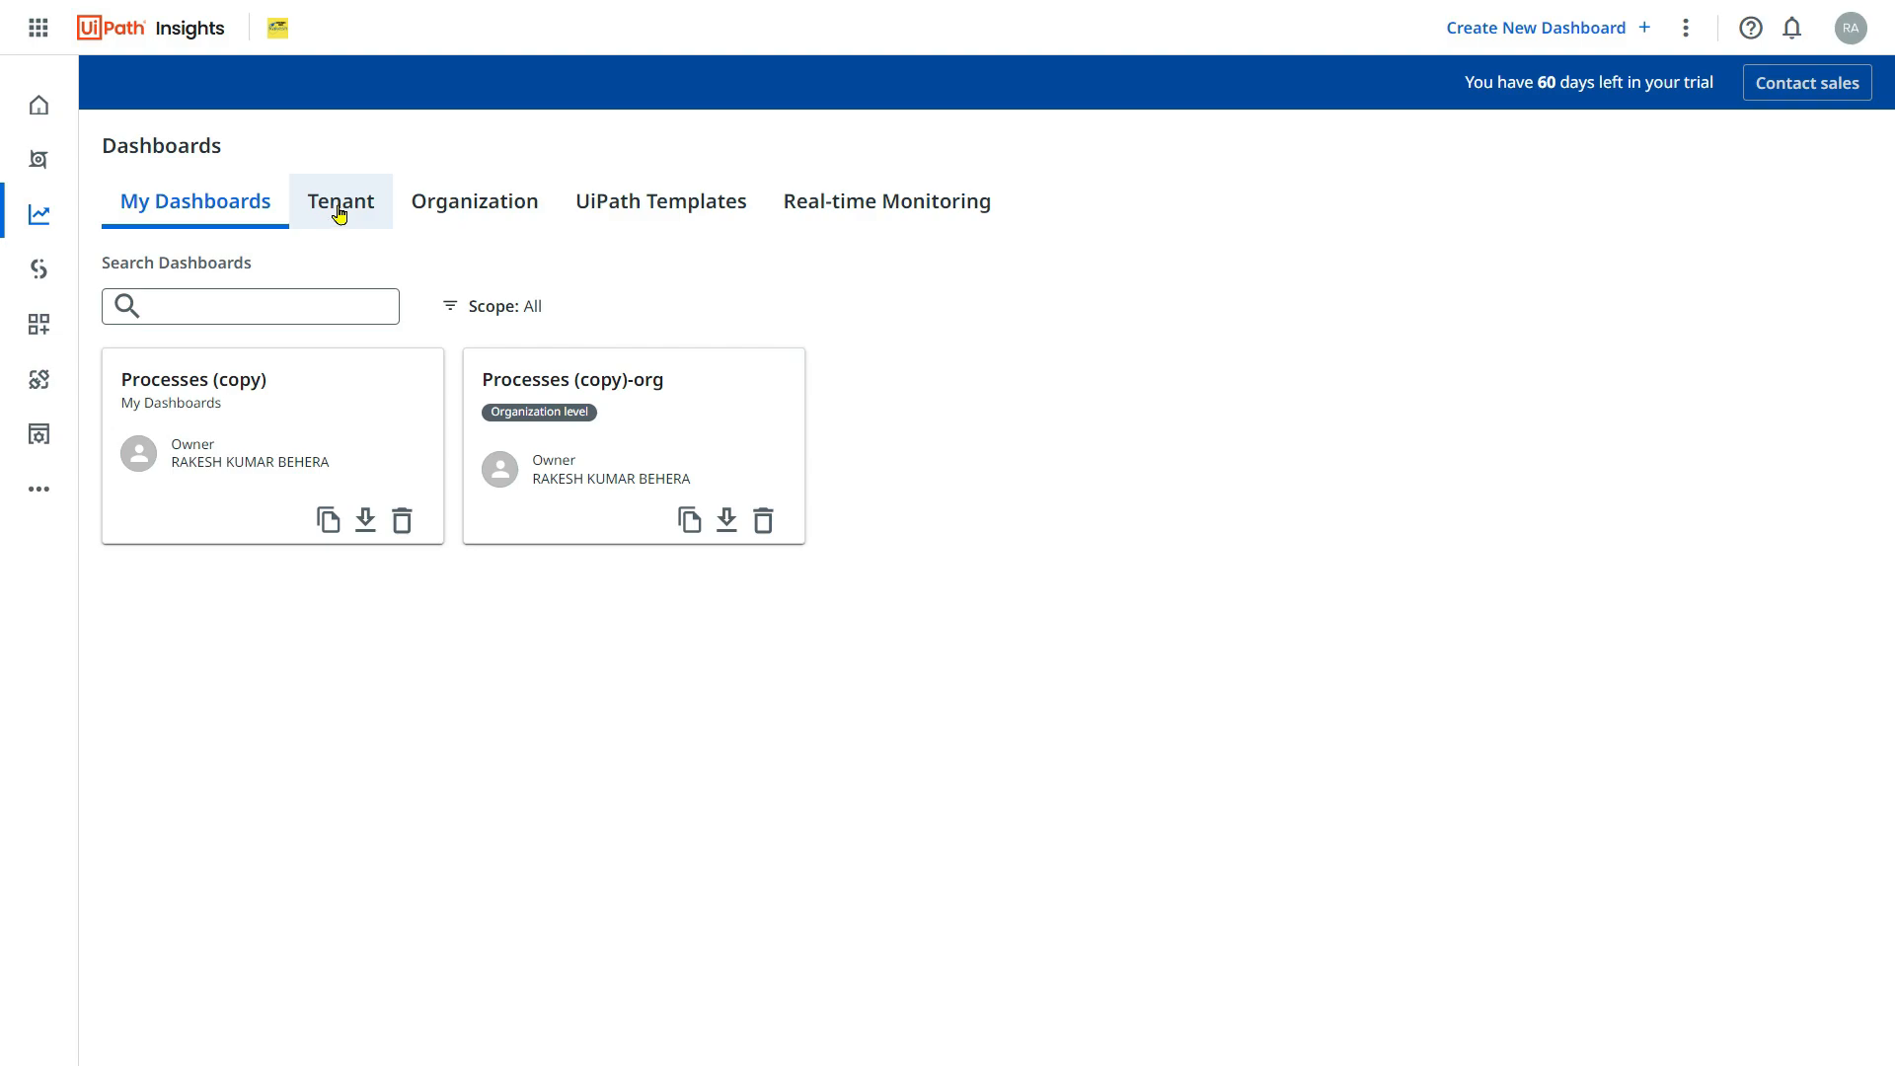
mouse_move(474, 201)
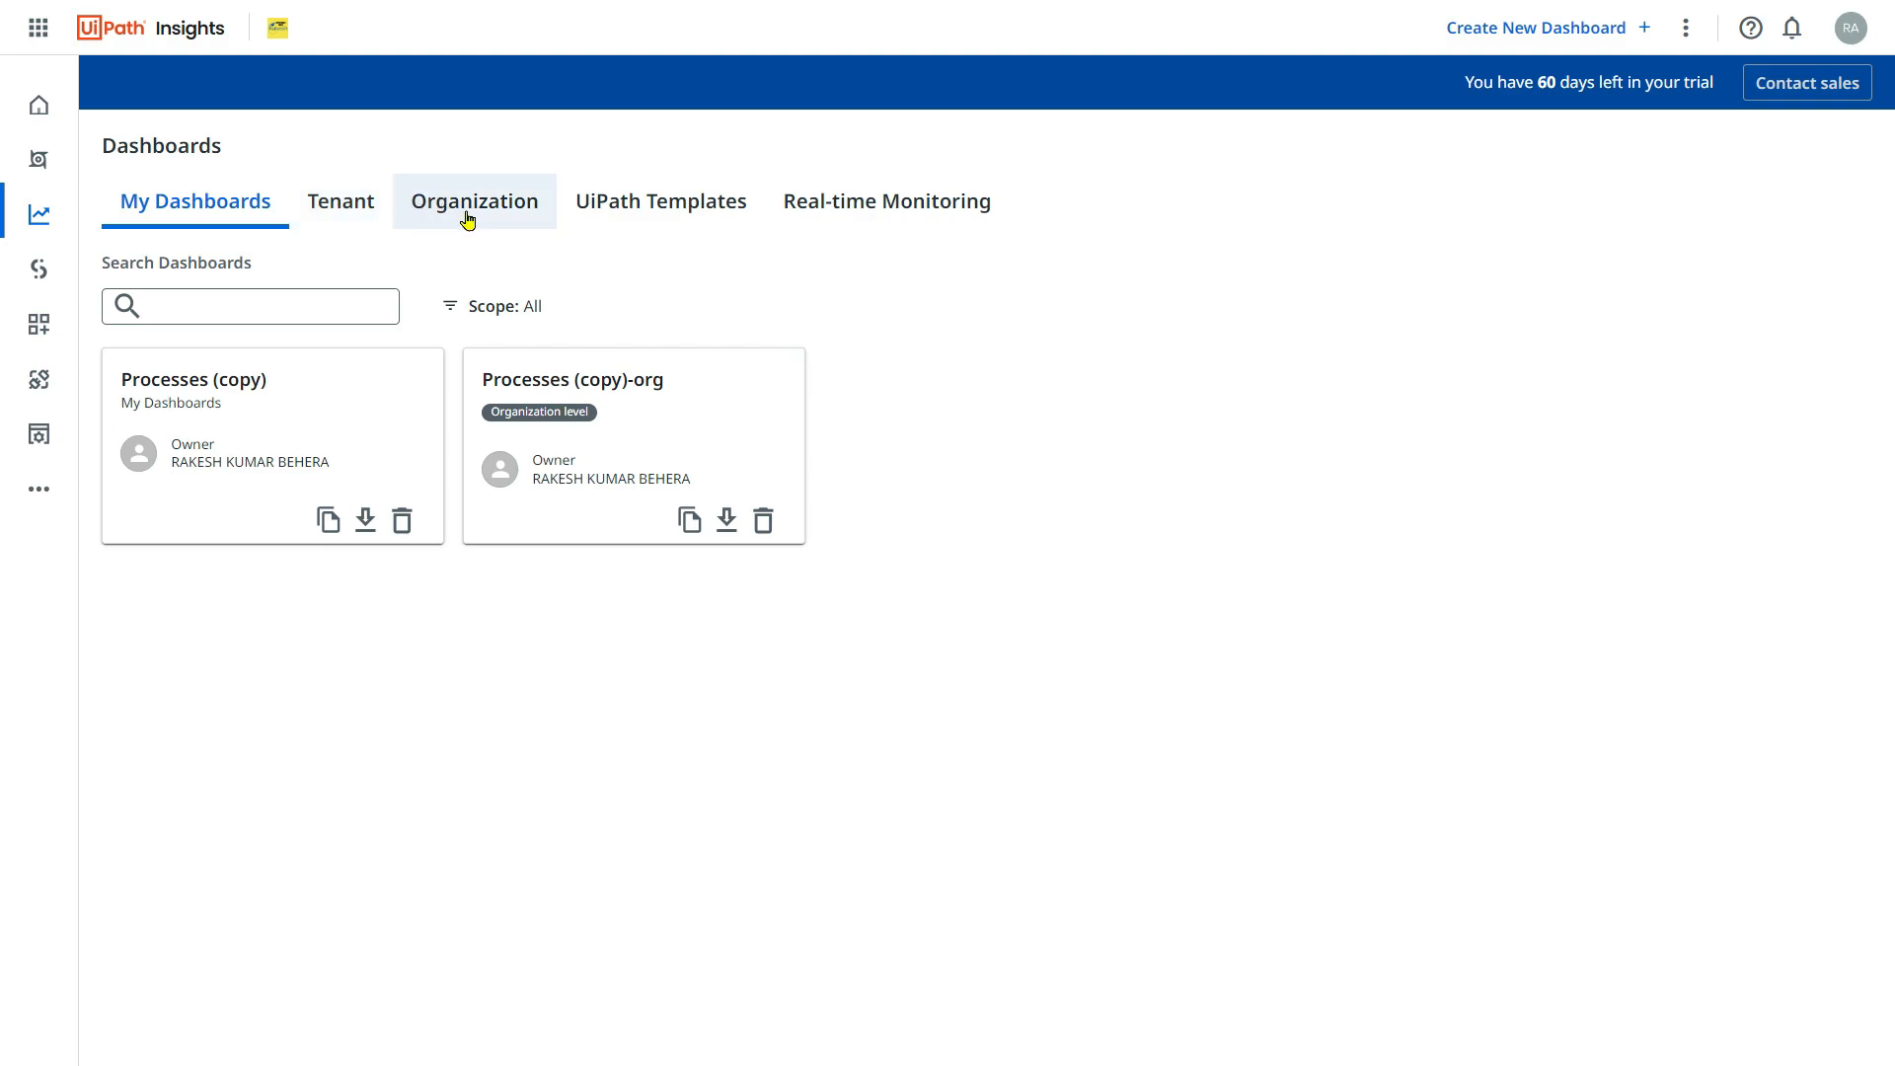
mouse_move(340, 201)
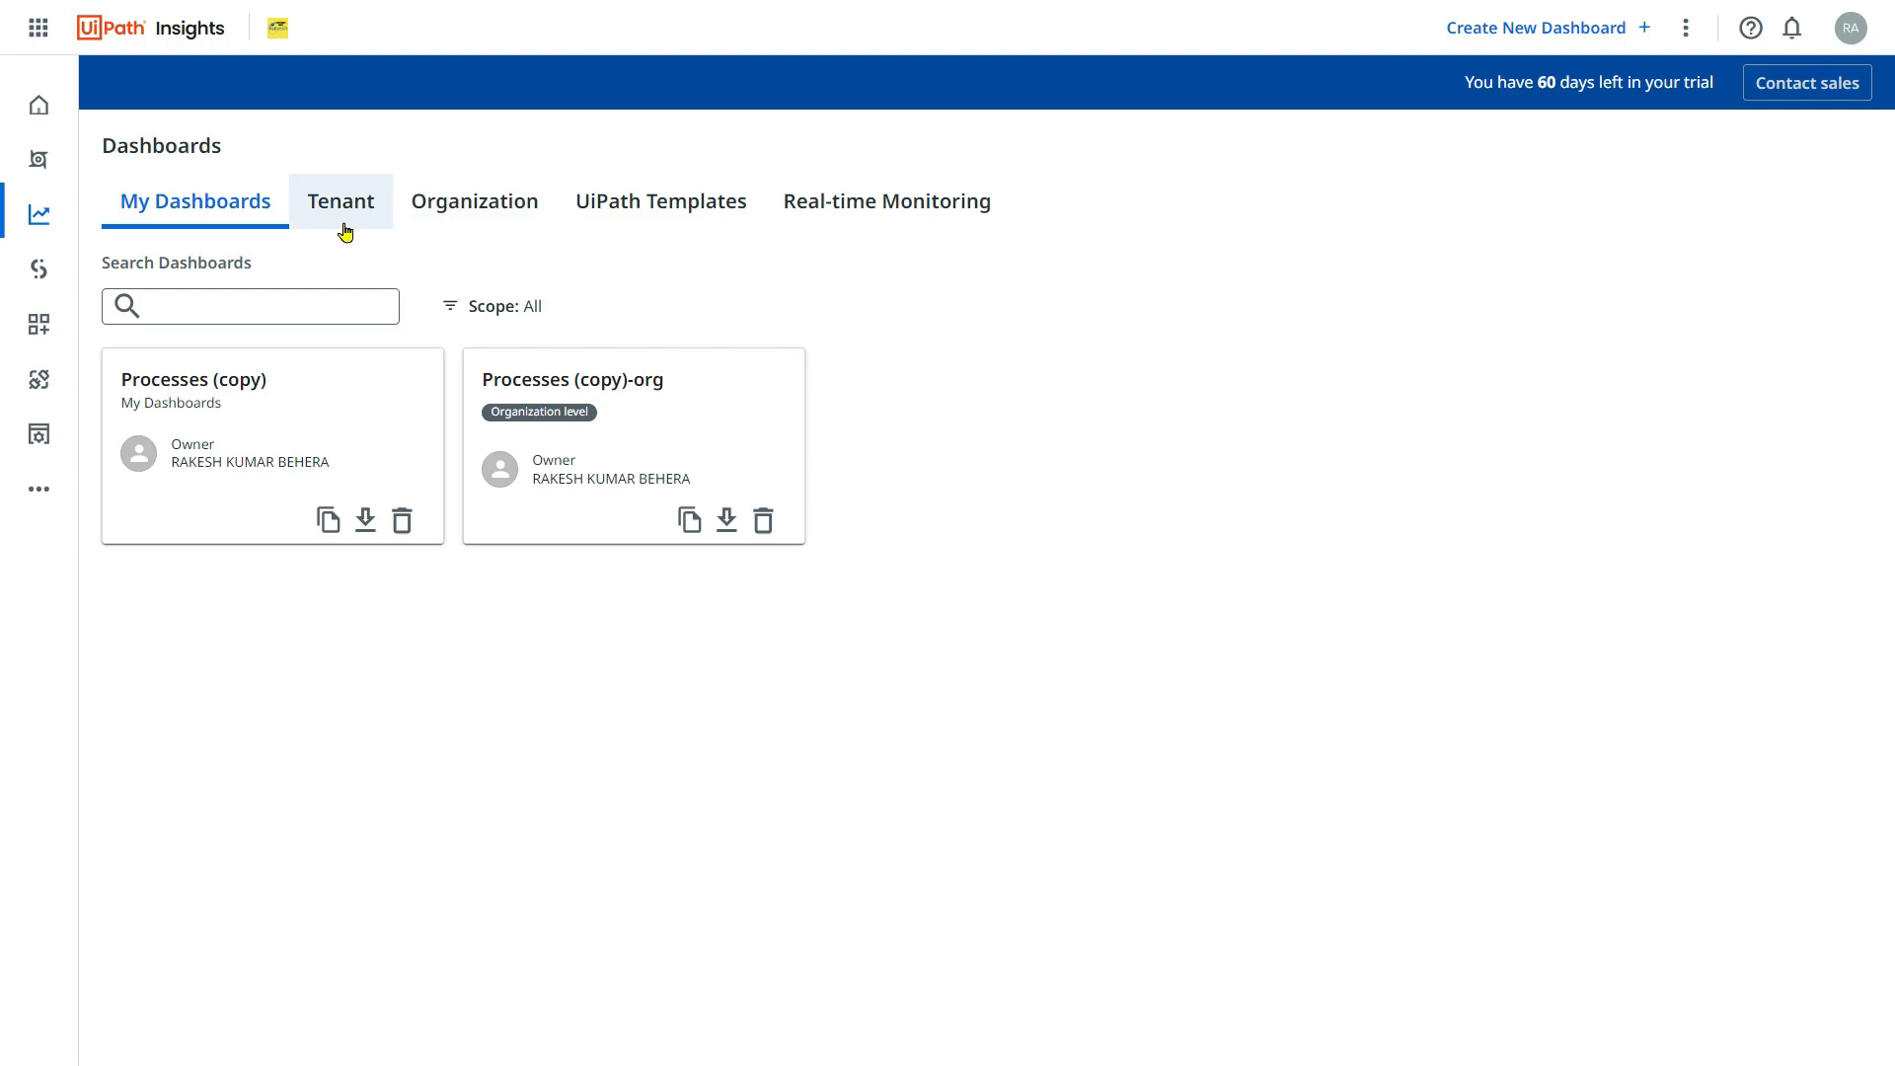
mouse_move(239, 354)
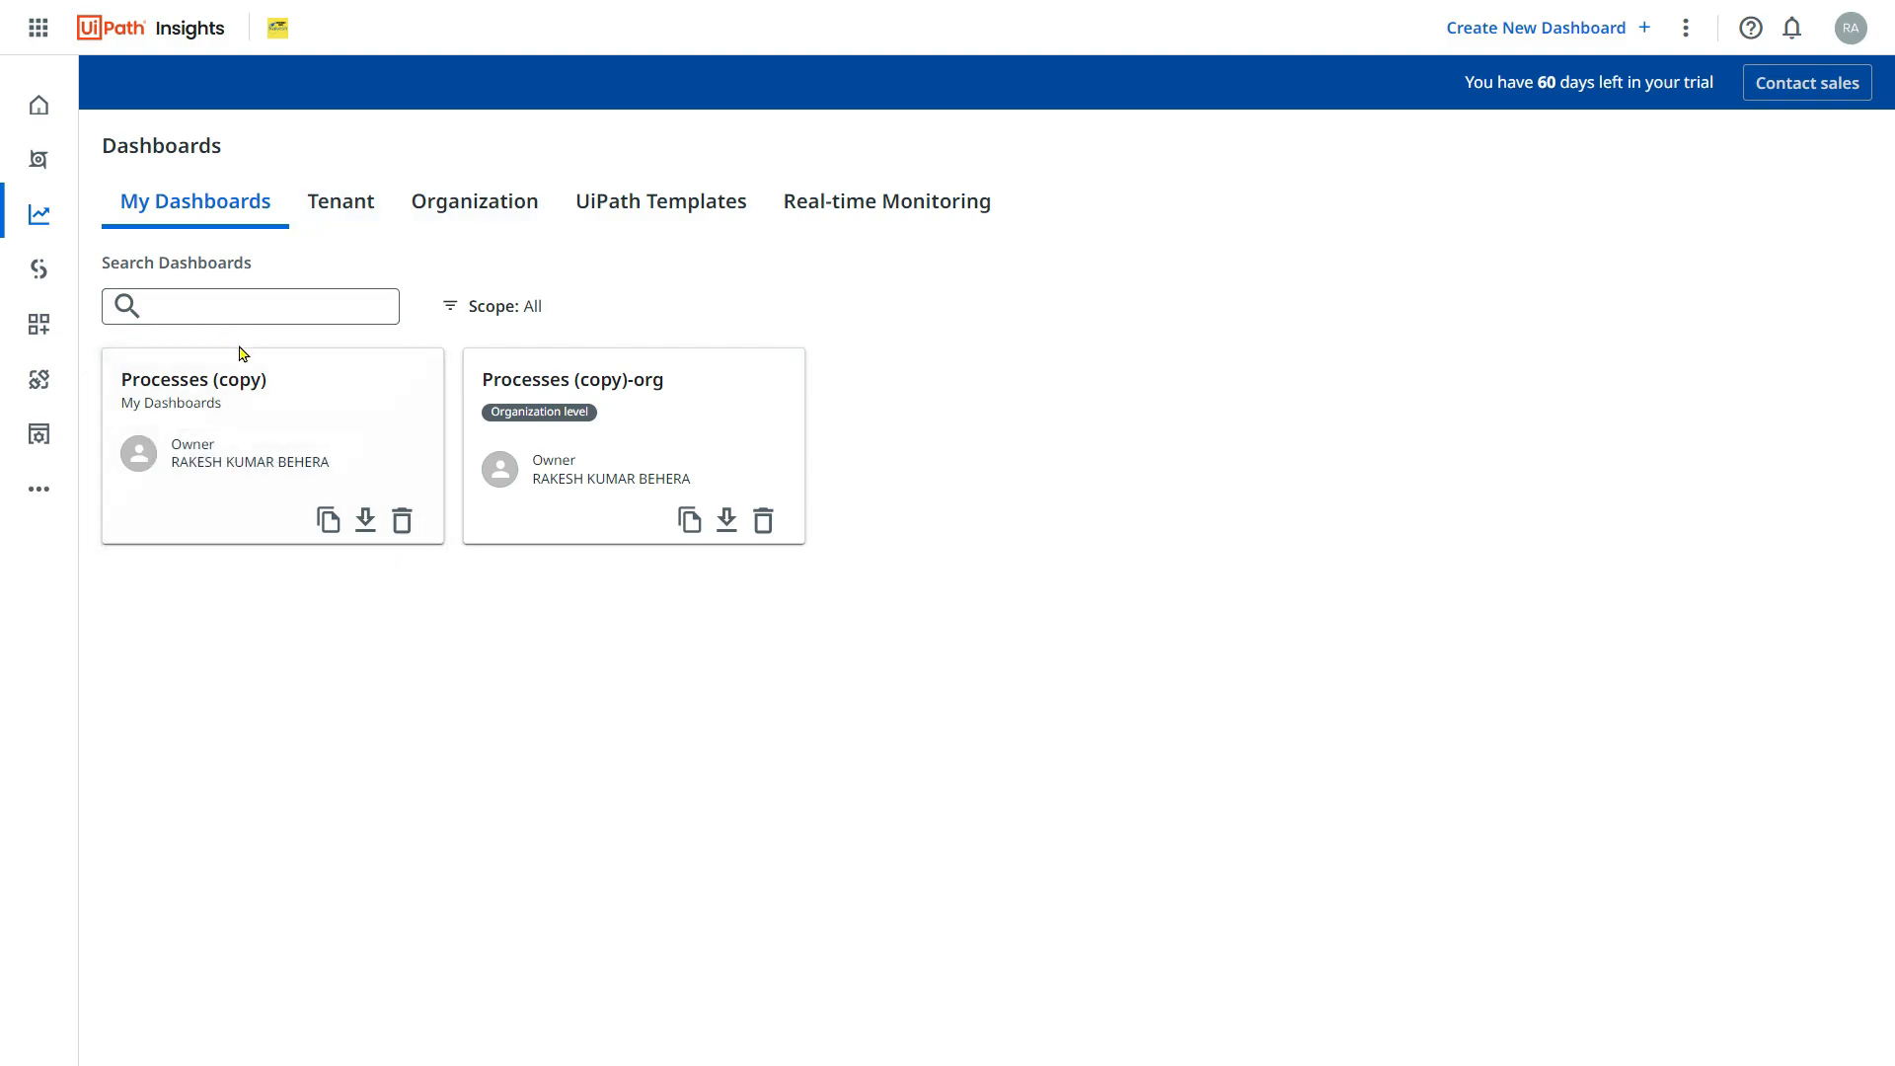
mouse_move(233, 403)
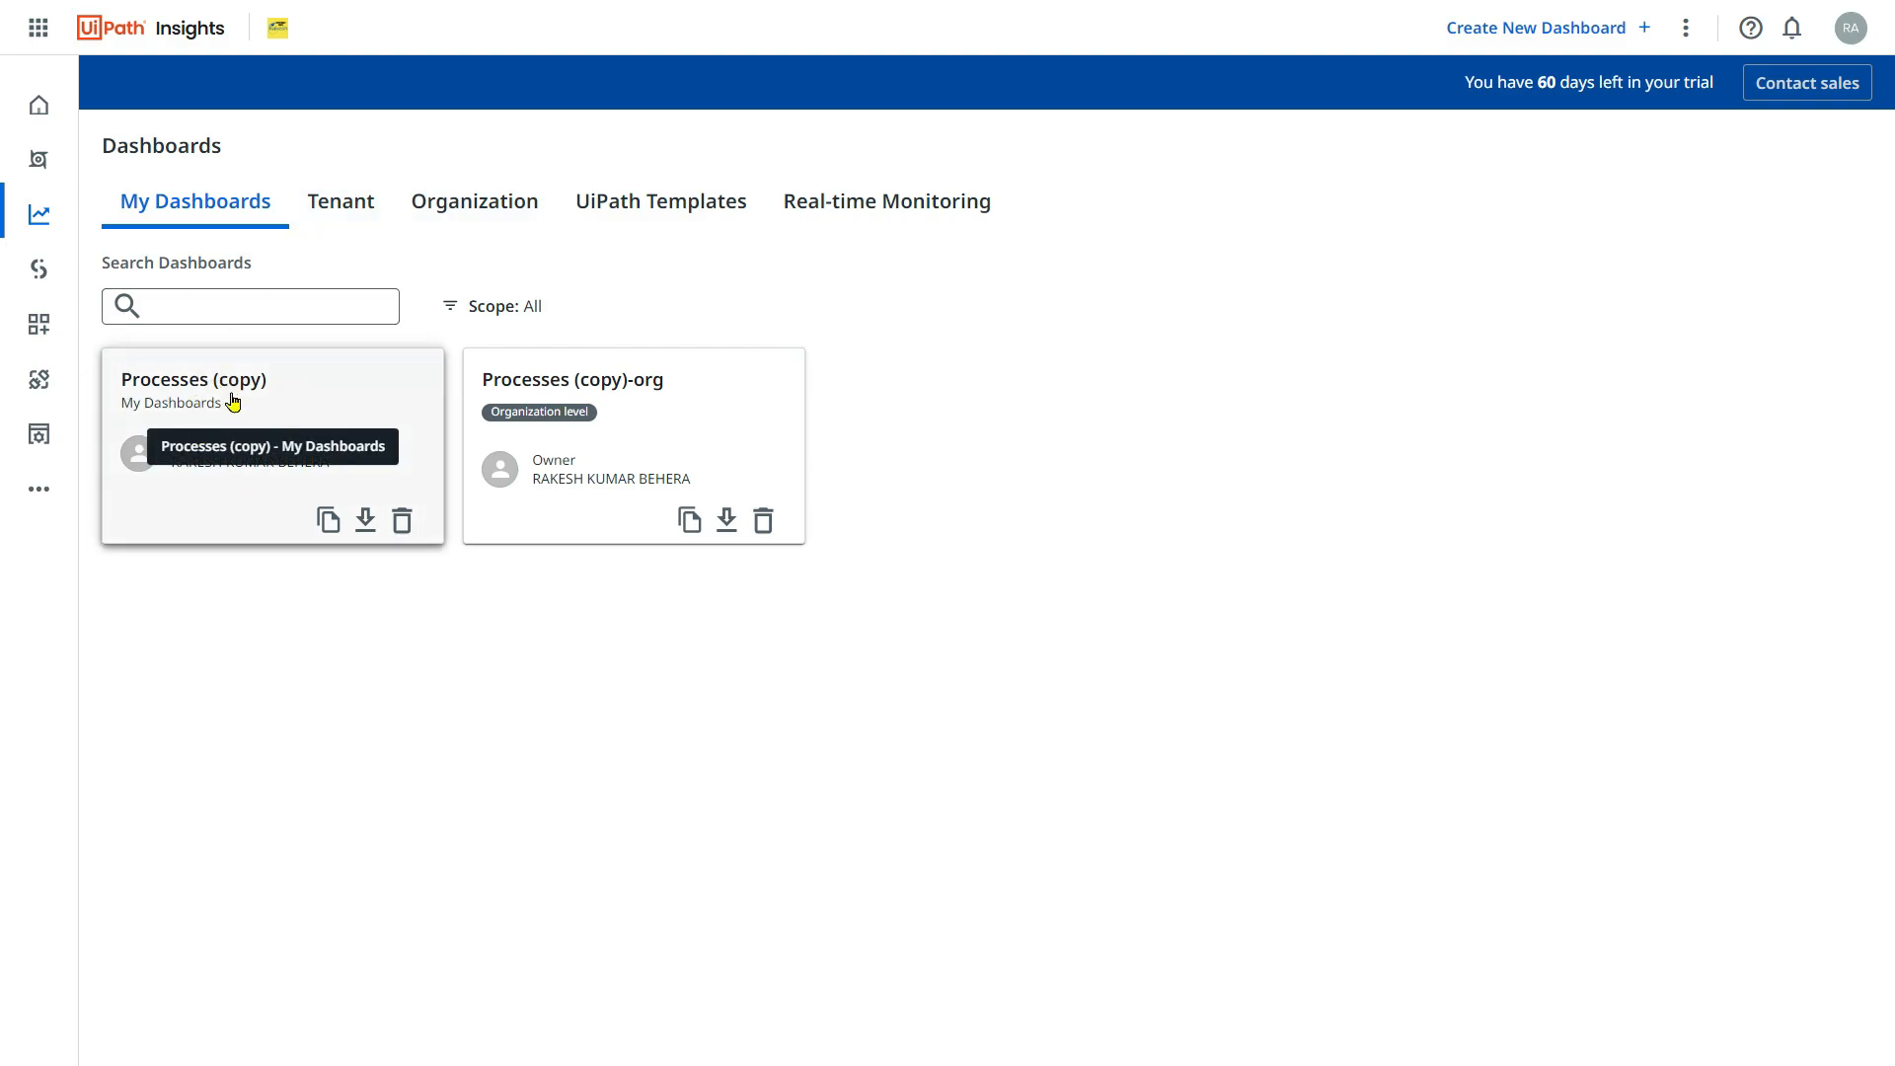
mouse_move(306, 517)
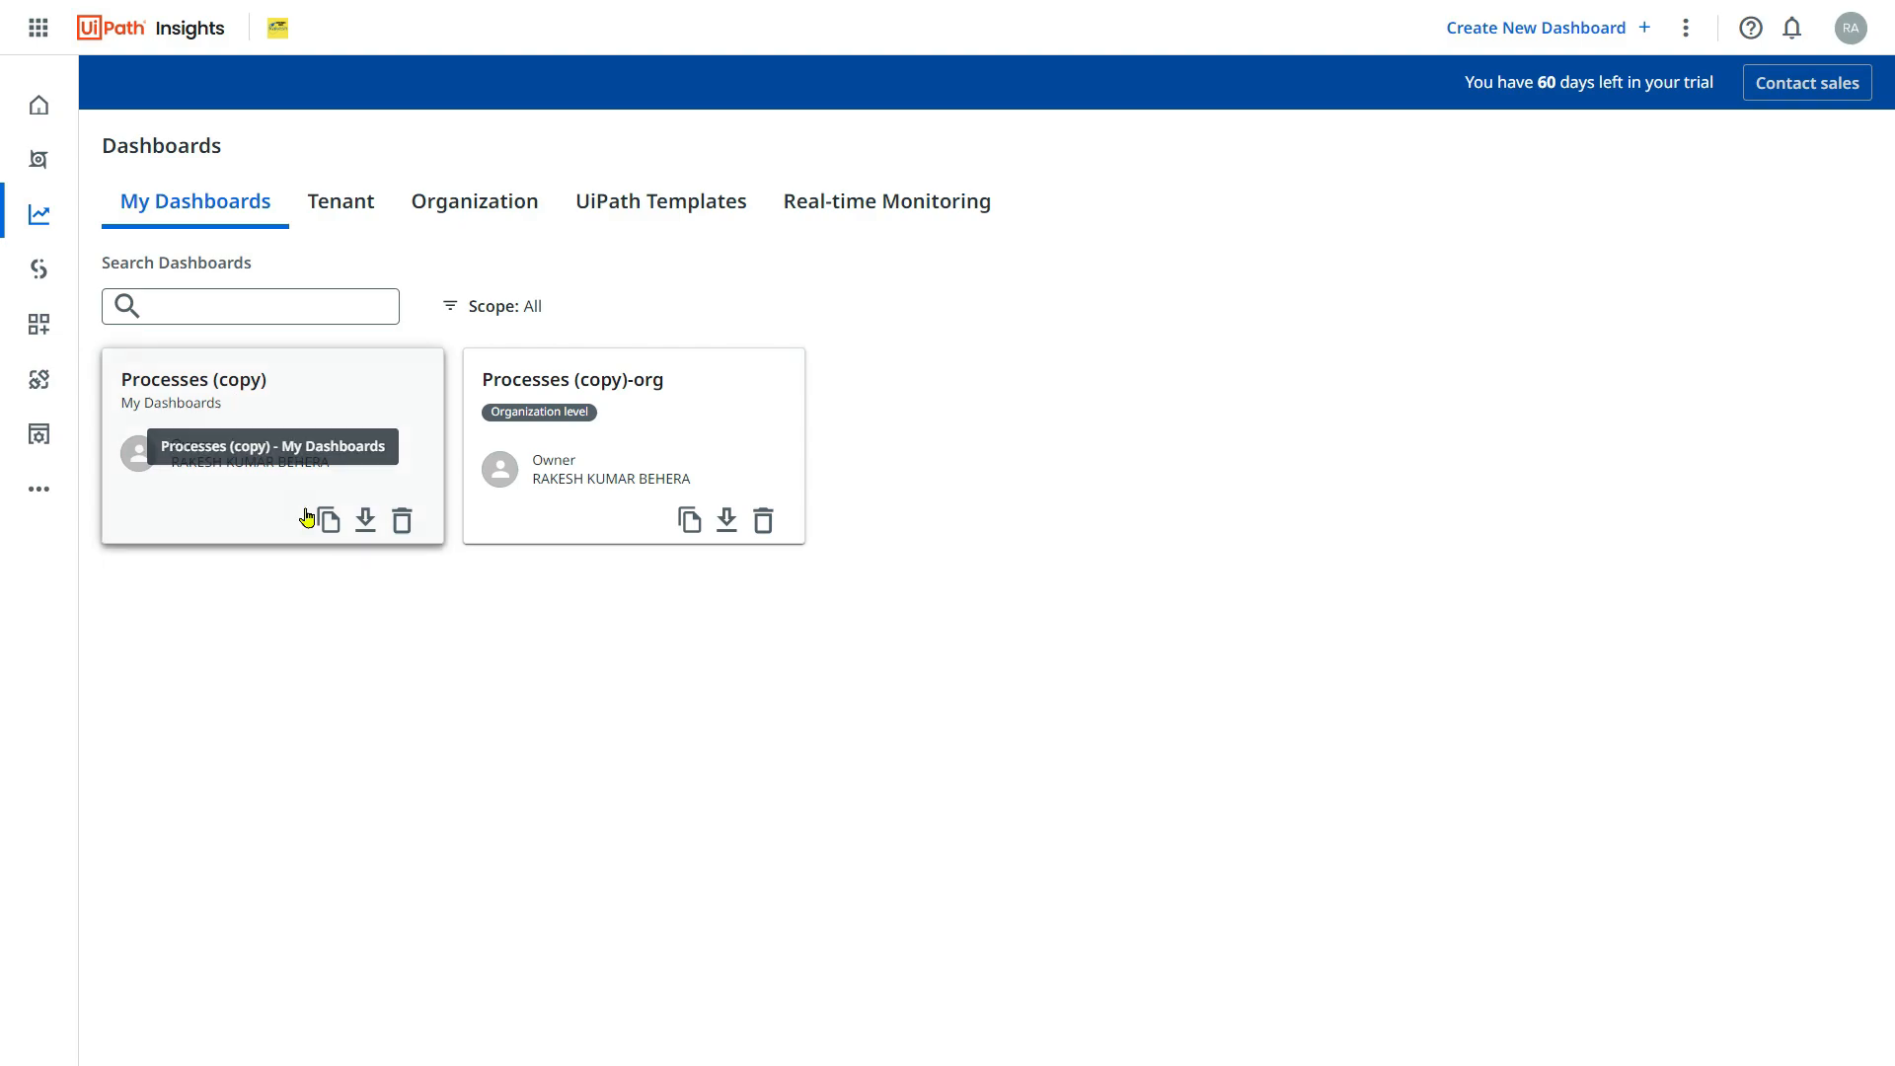
mouse_move(328, 520)
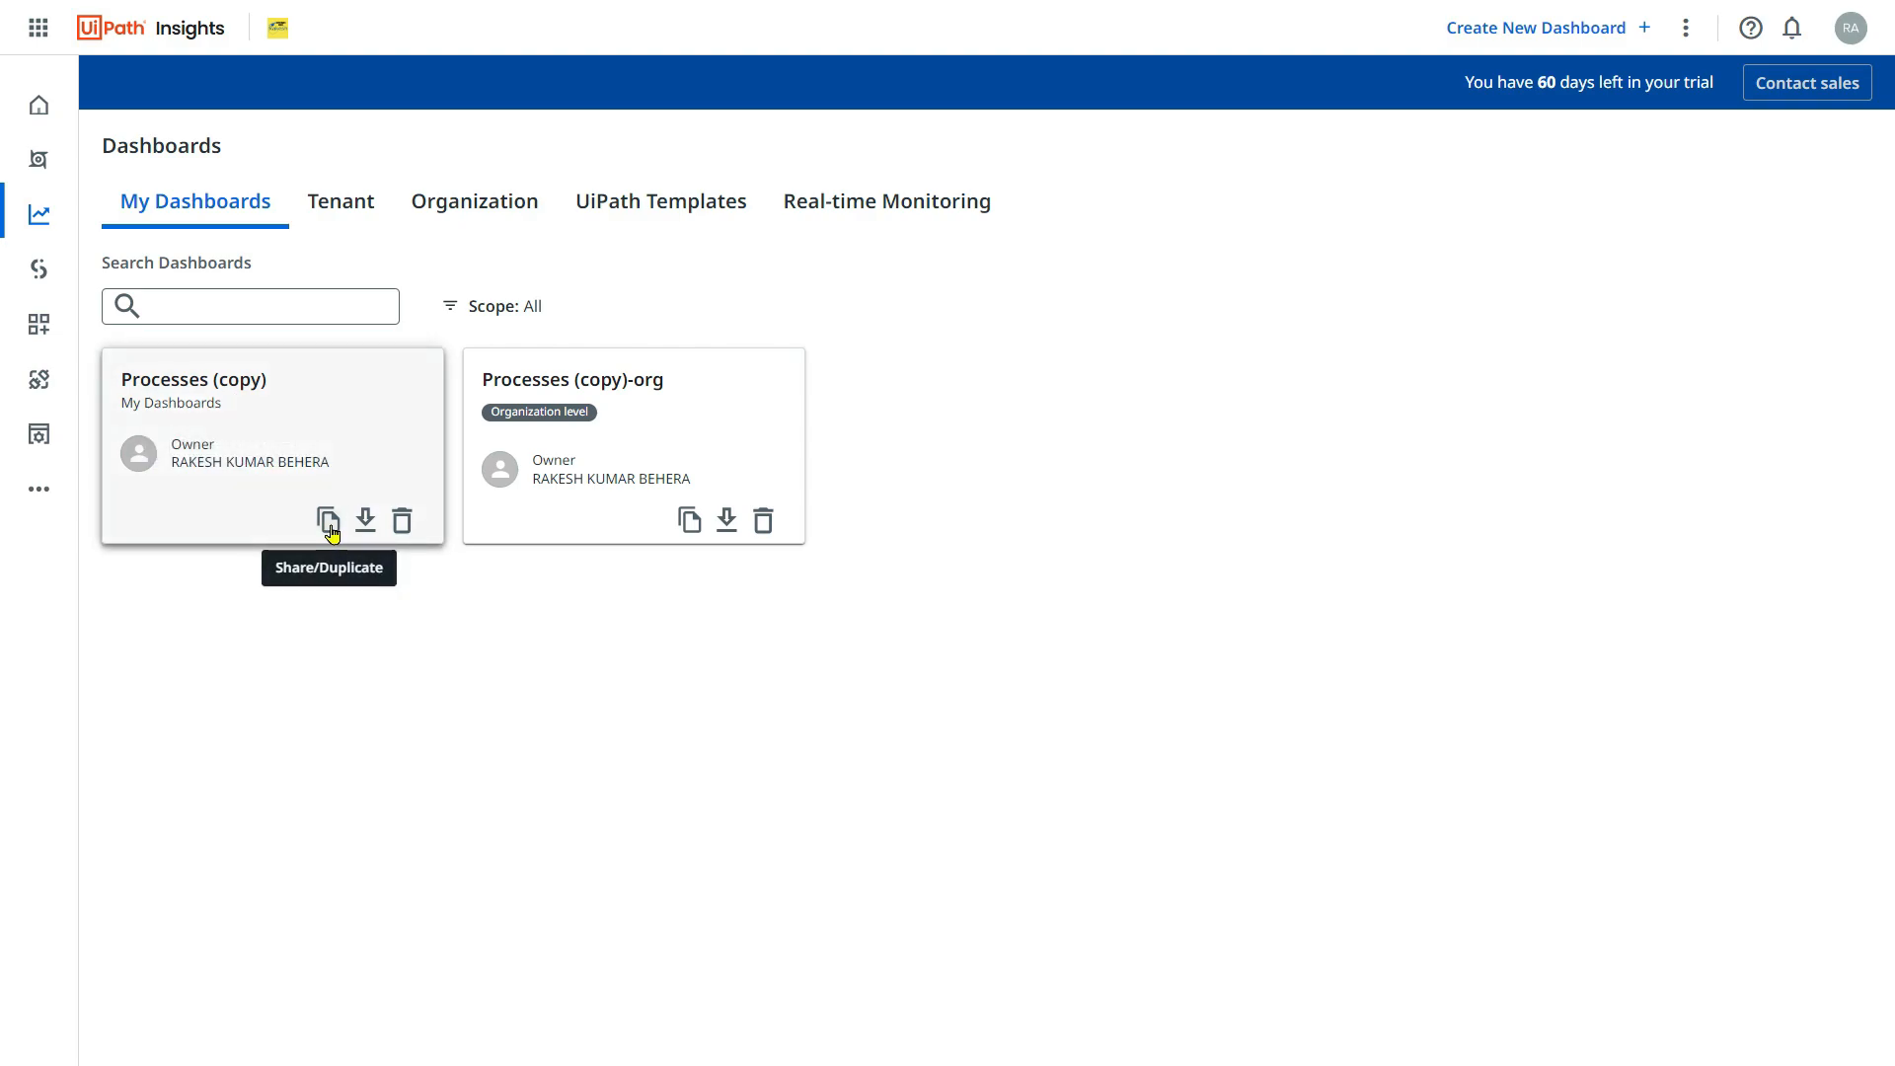
Share the 'Processes (copy)' dashboard with the Tenant.
left_click(327, 520)
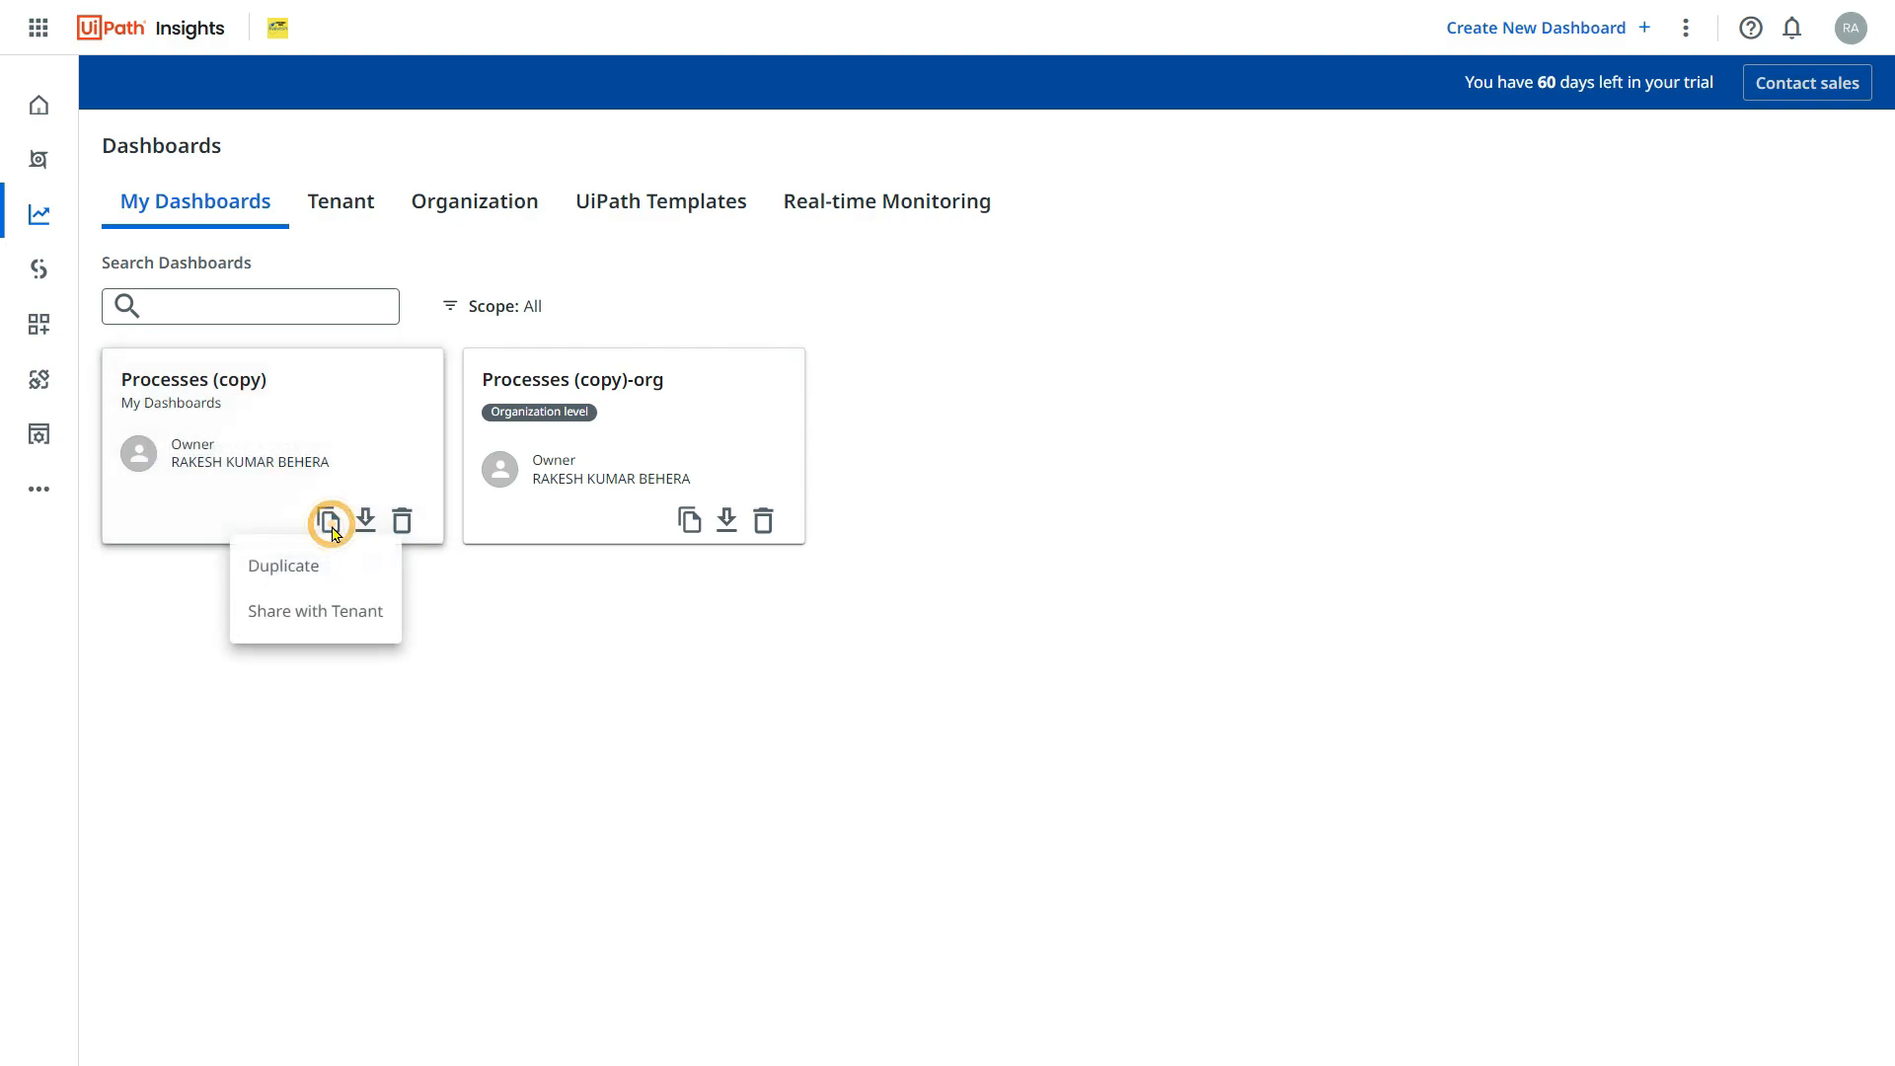
mouse_move(314, 610)
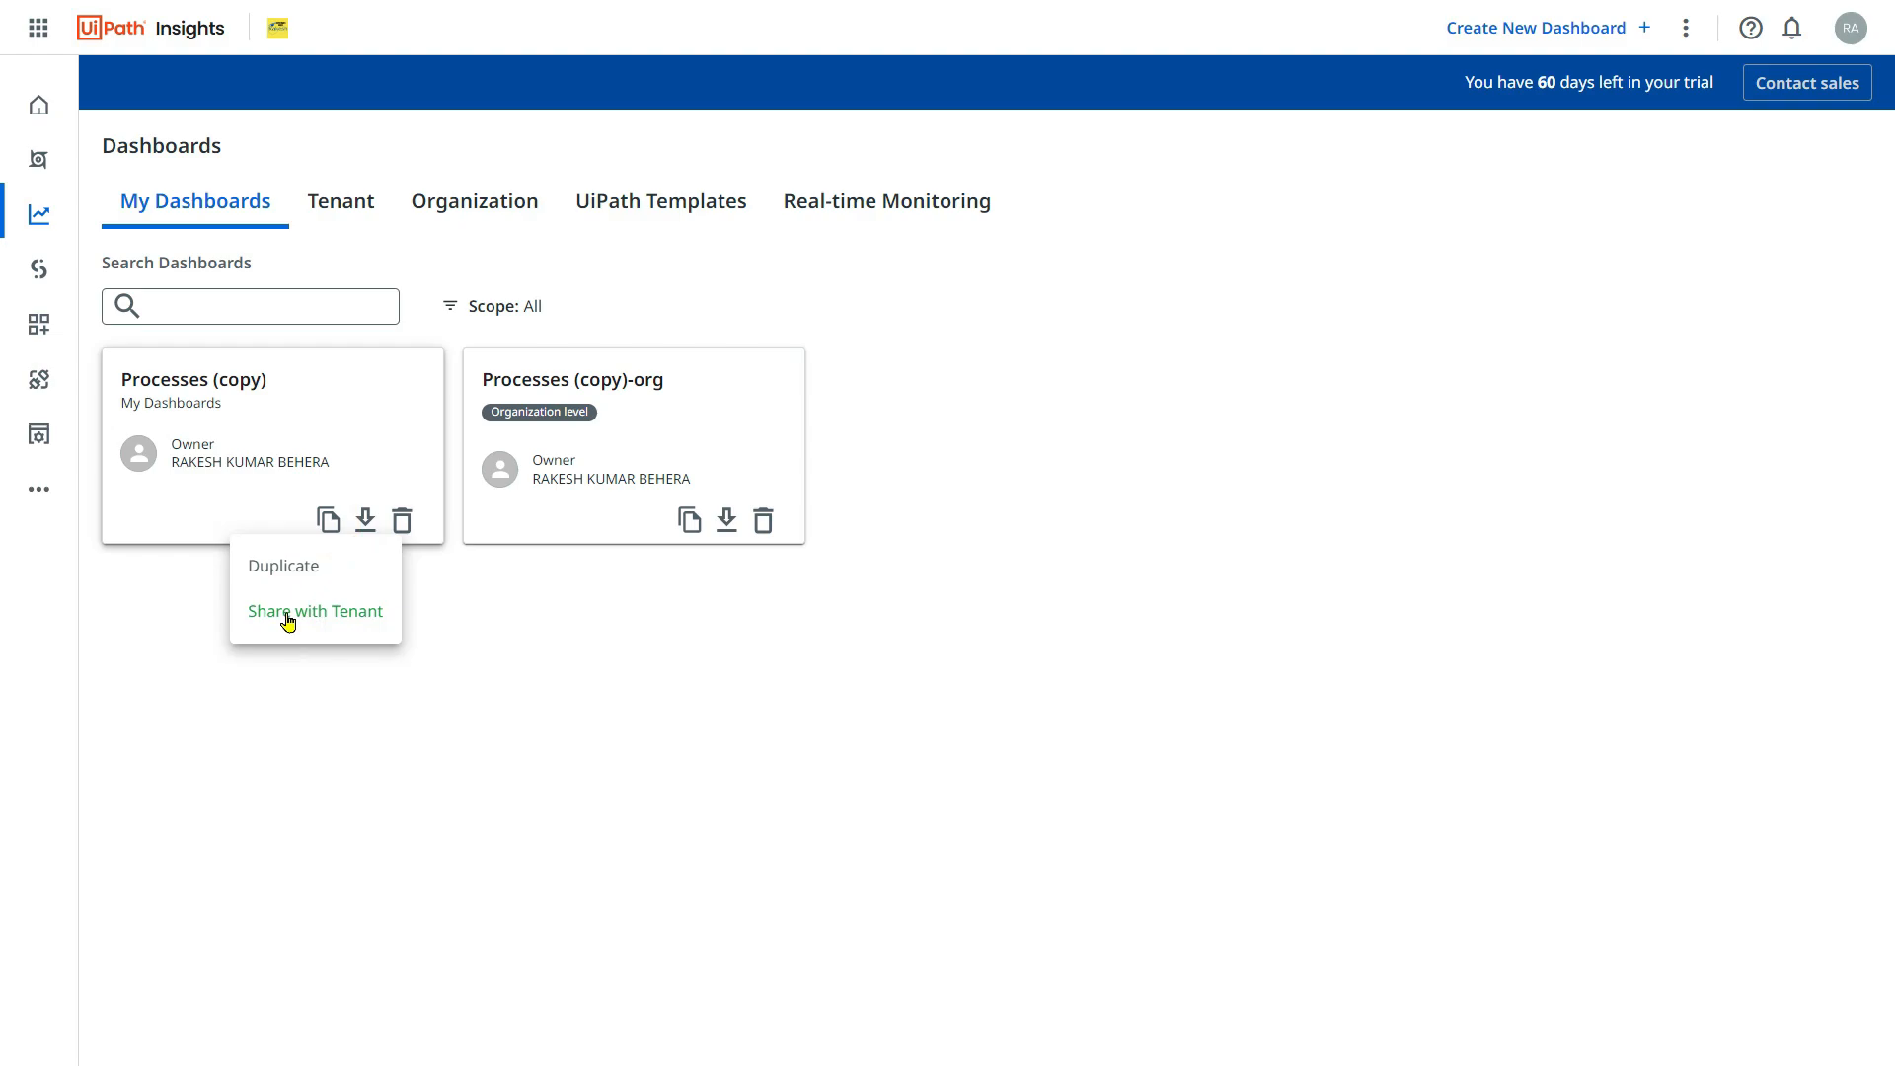
left_click(313, 610)
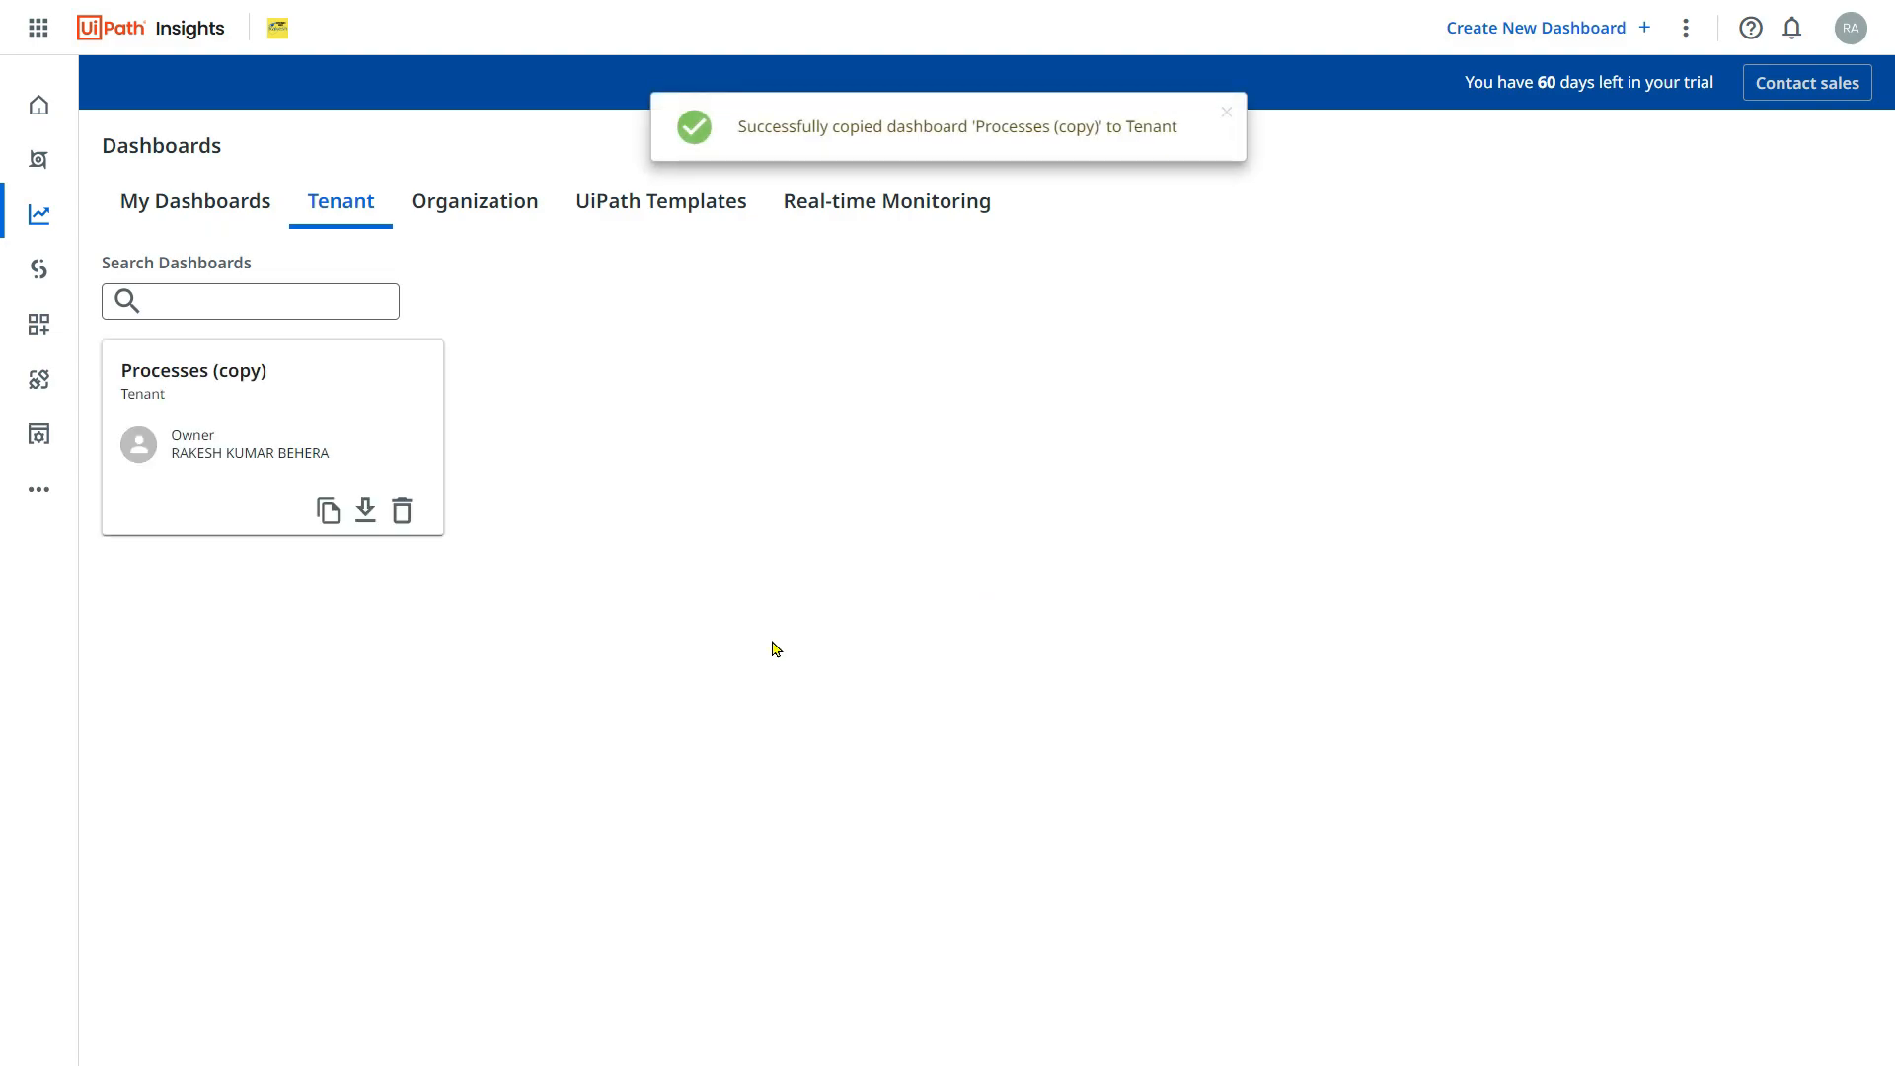
mouse_move(305, 593)
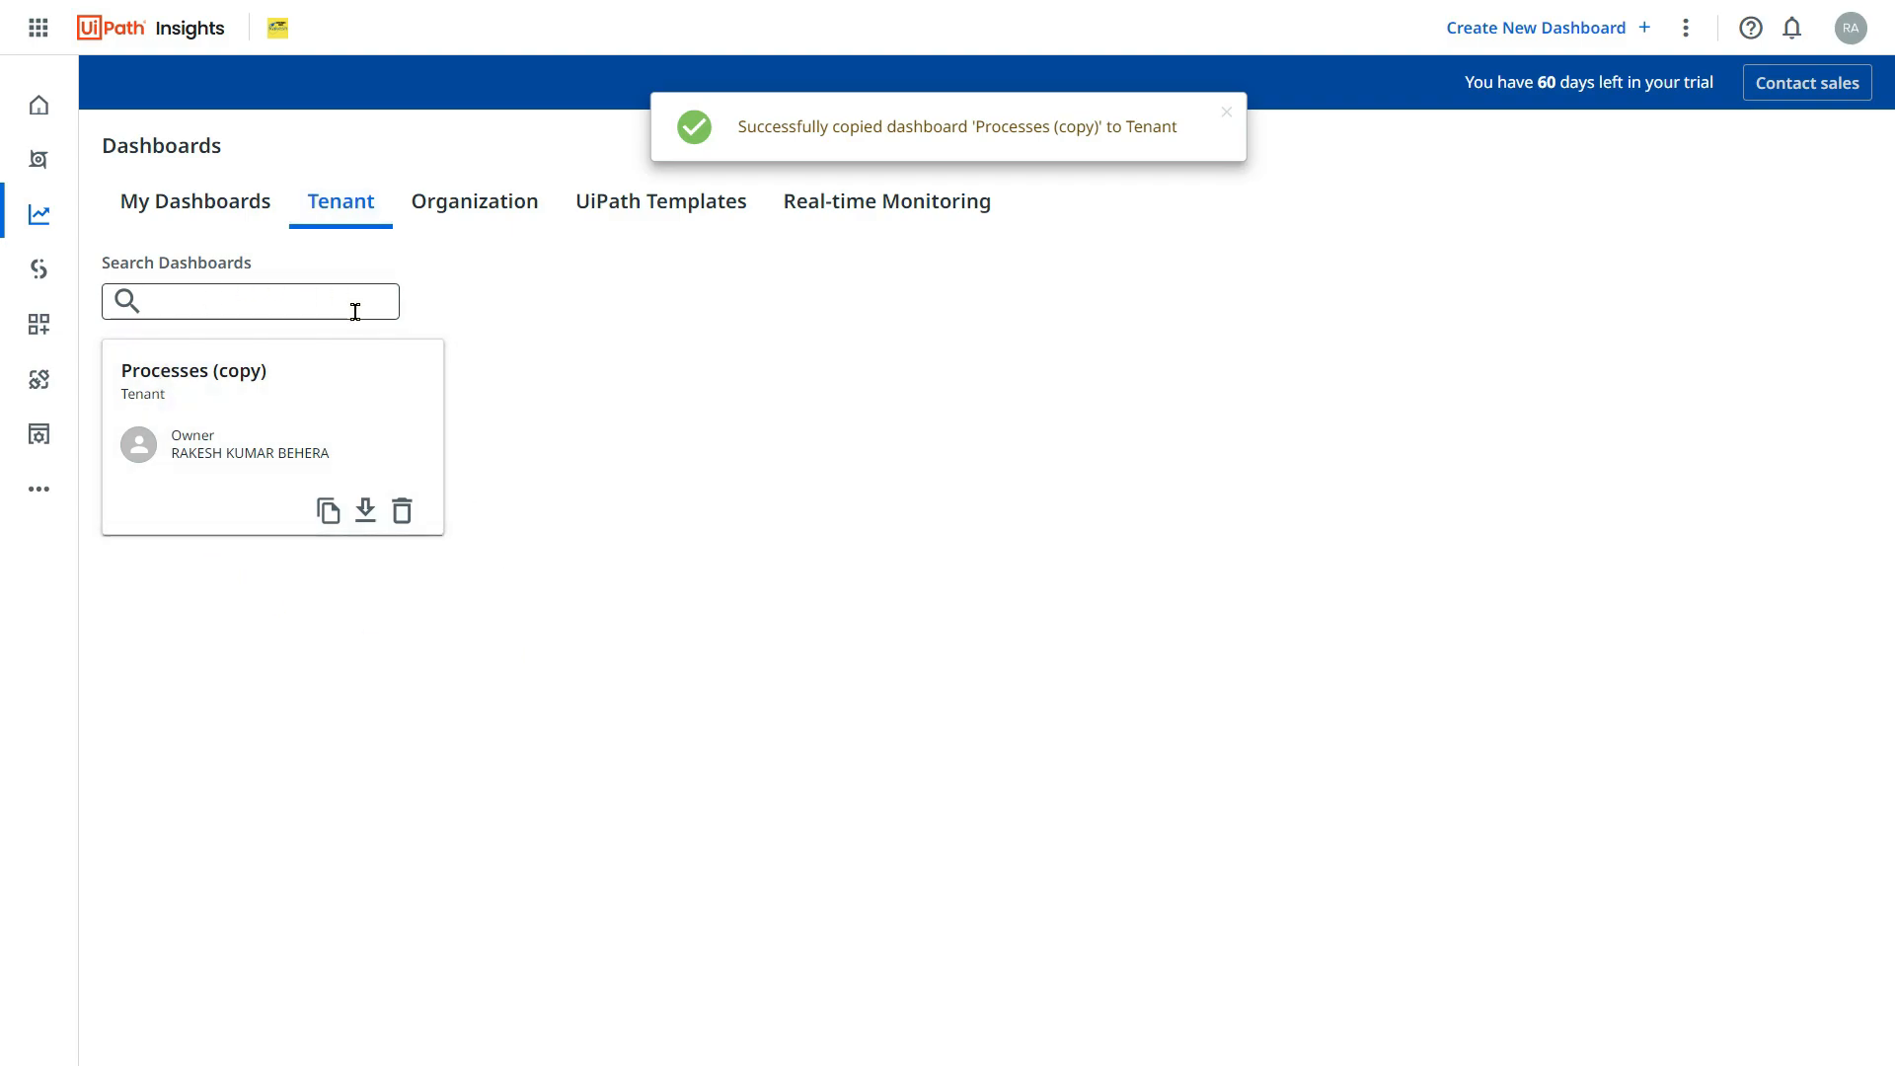
mouse_move(178, 518)
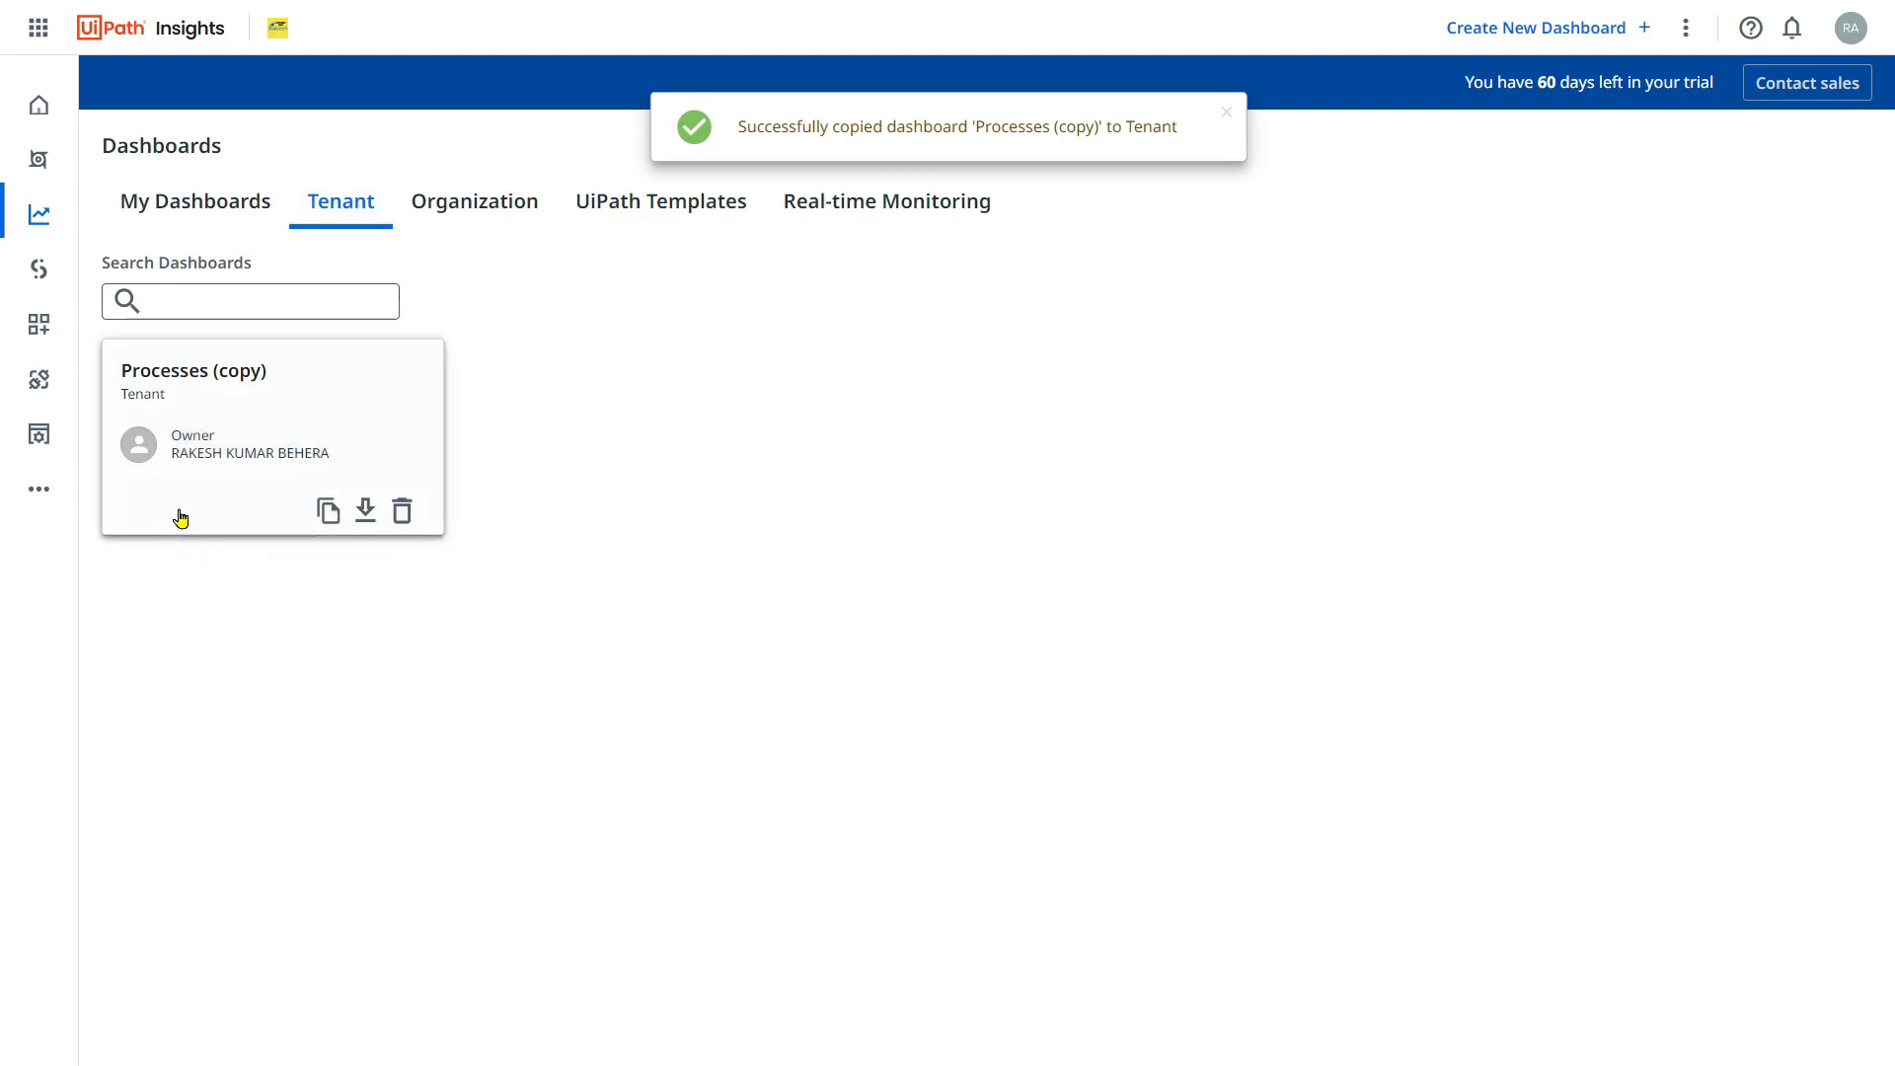
mouse_move(365, 509)
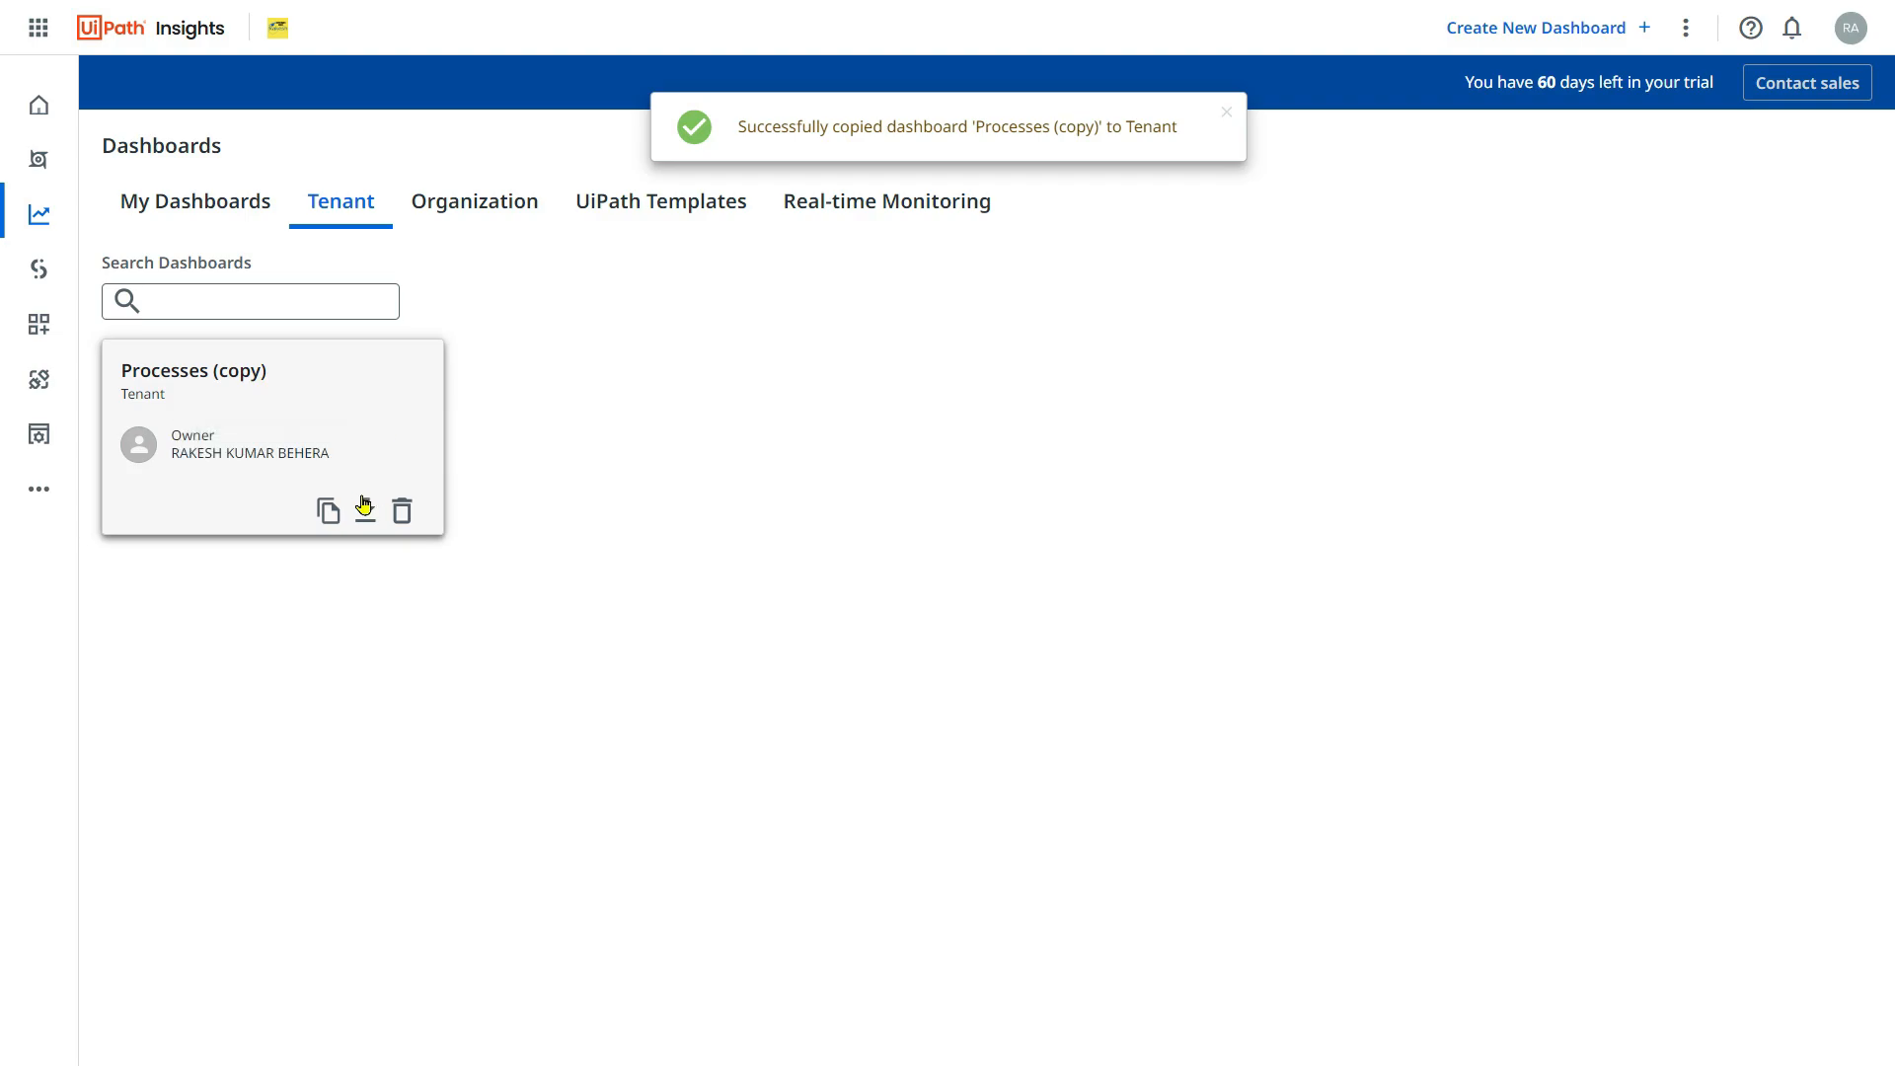
mouse_move(364, 509)
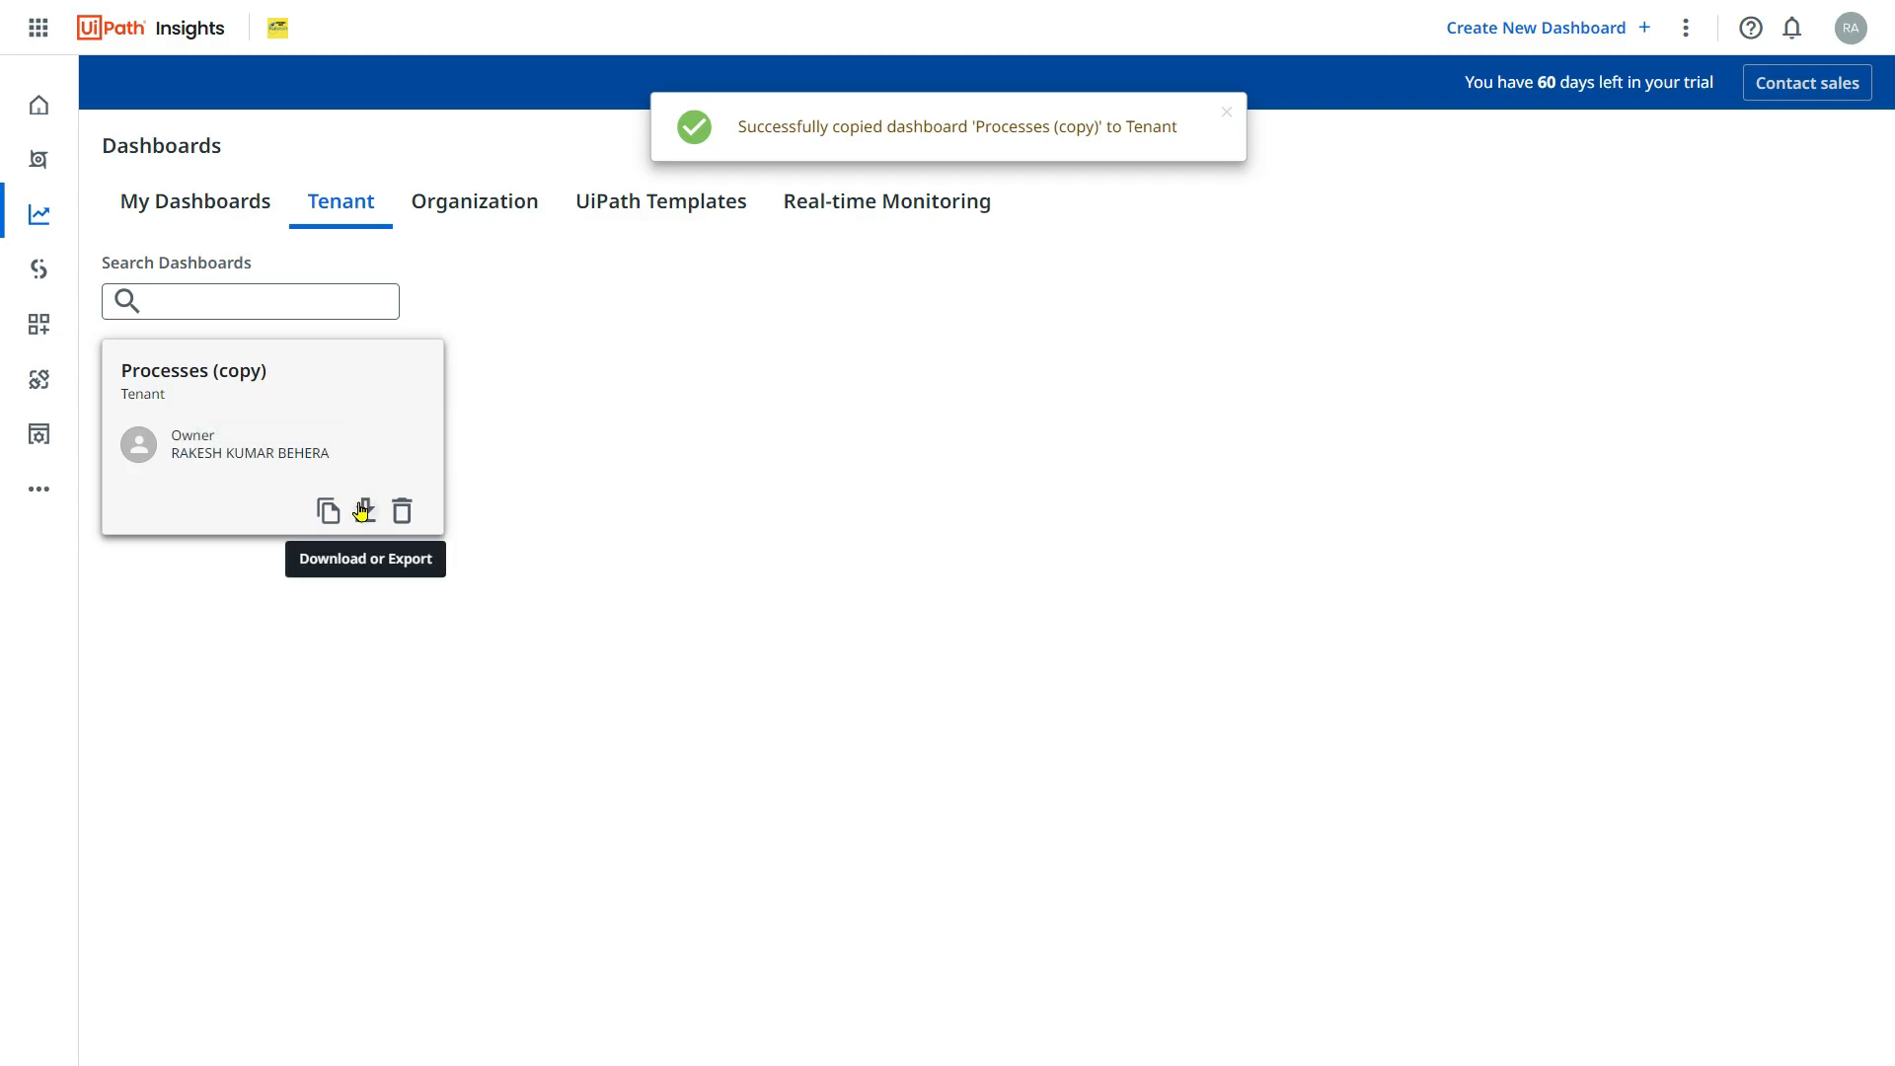
mouse_move(474, 200)
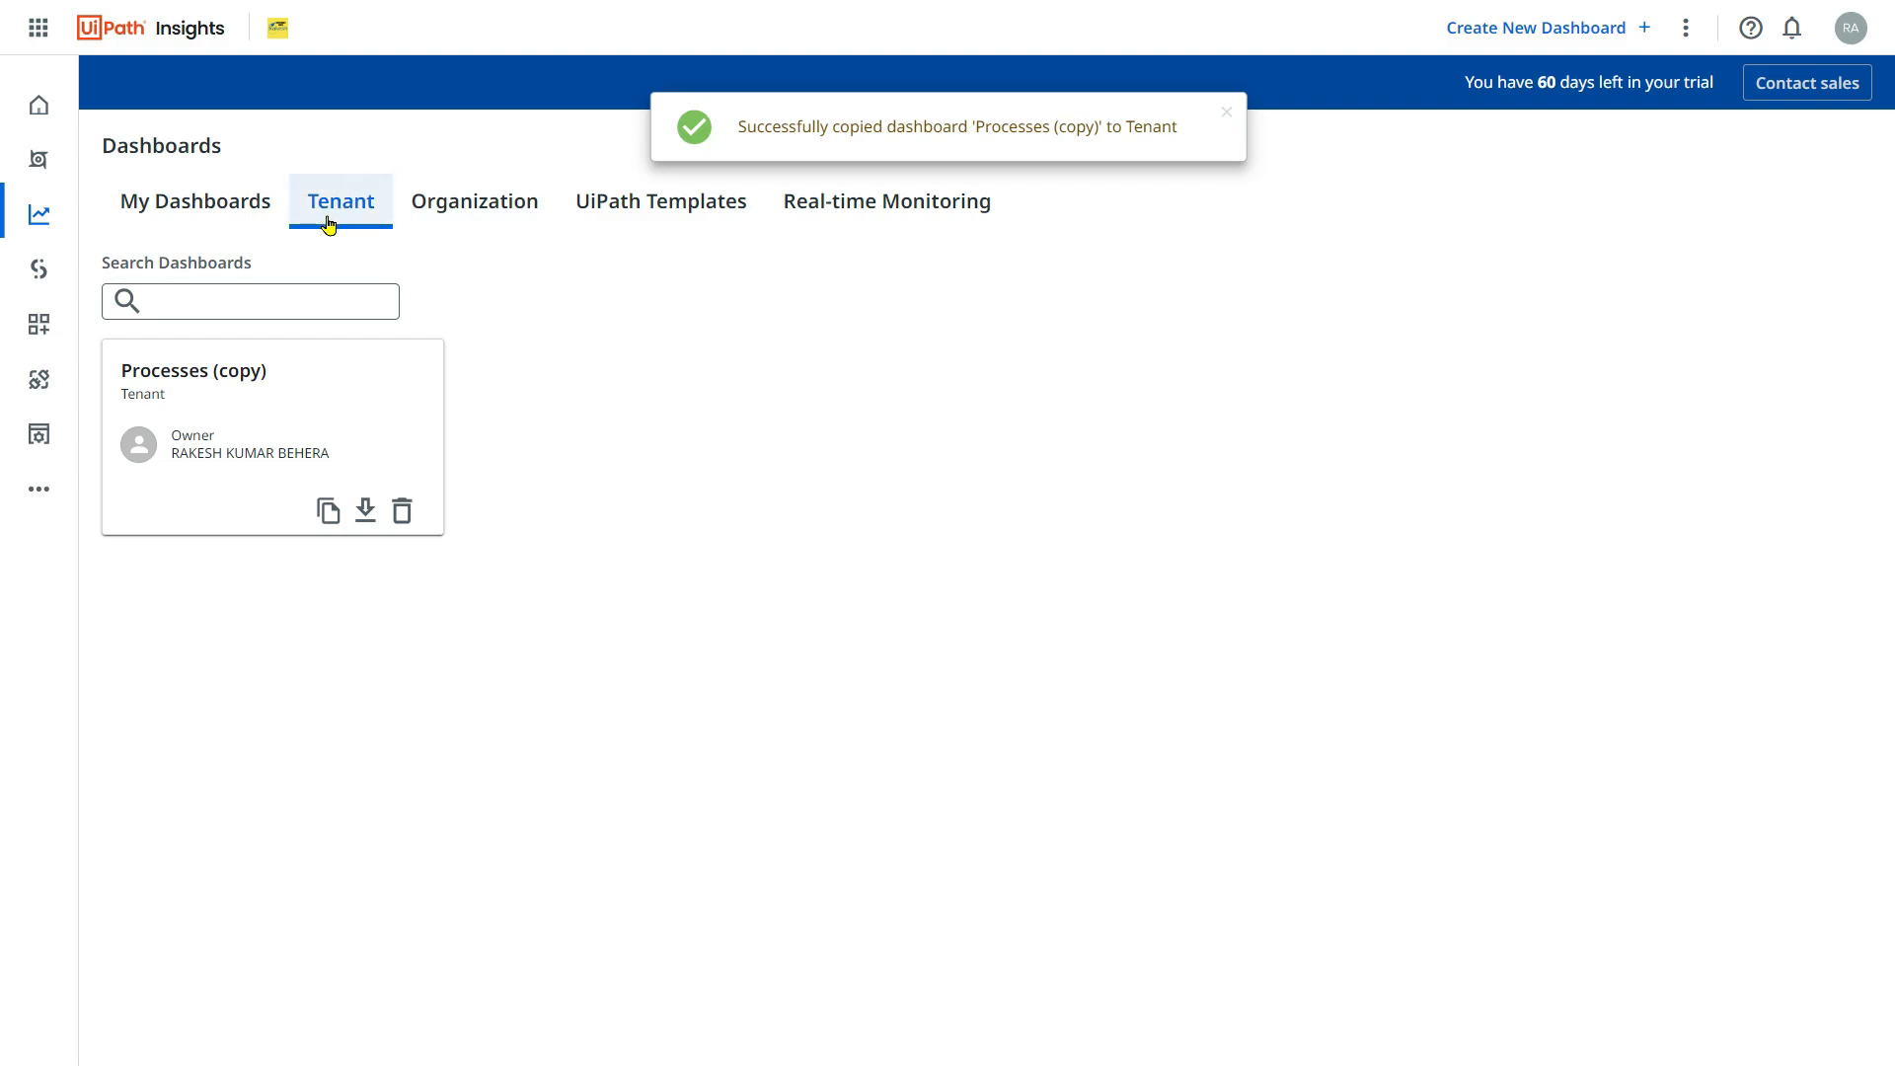
mouse_move(265, 411)
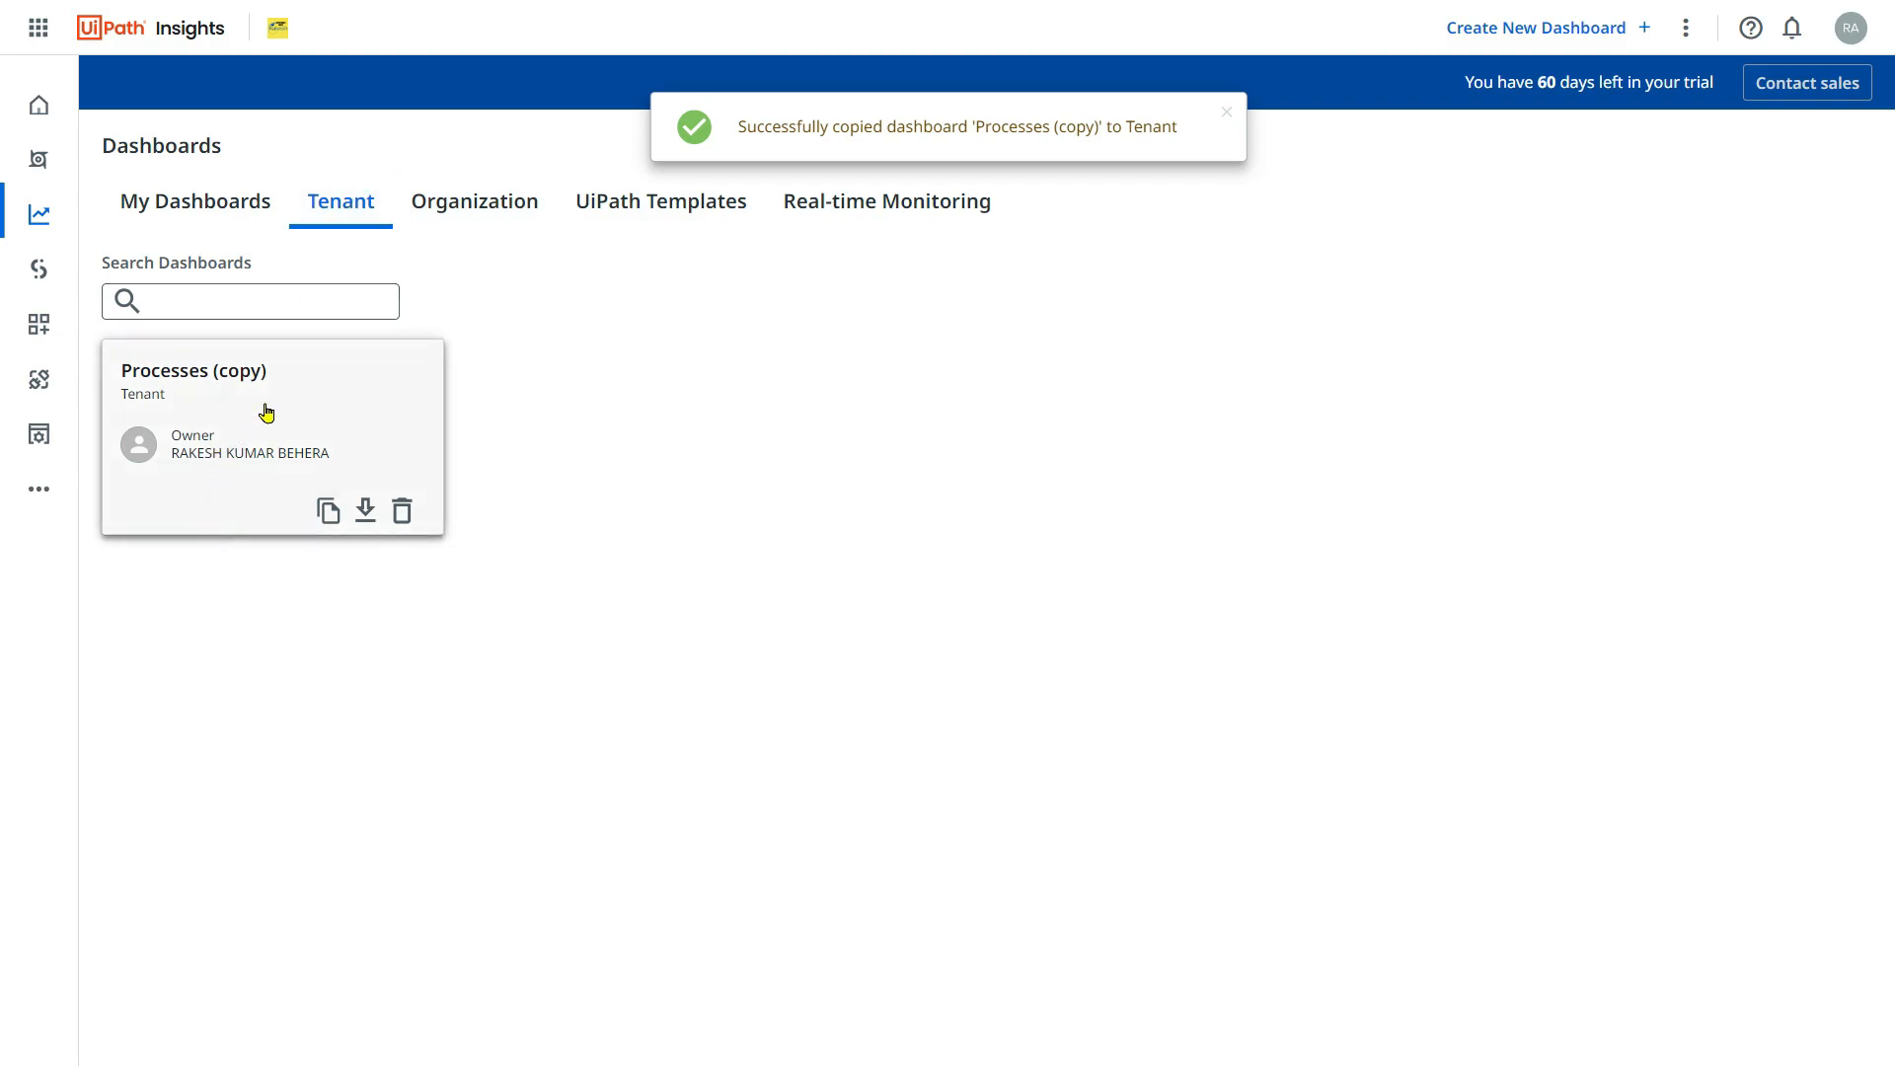
From My Dashboards, share 'Processes (copy)-org' with the Organization.
left_click(194, 201)
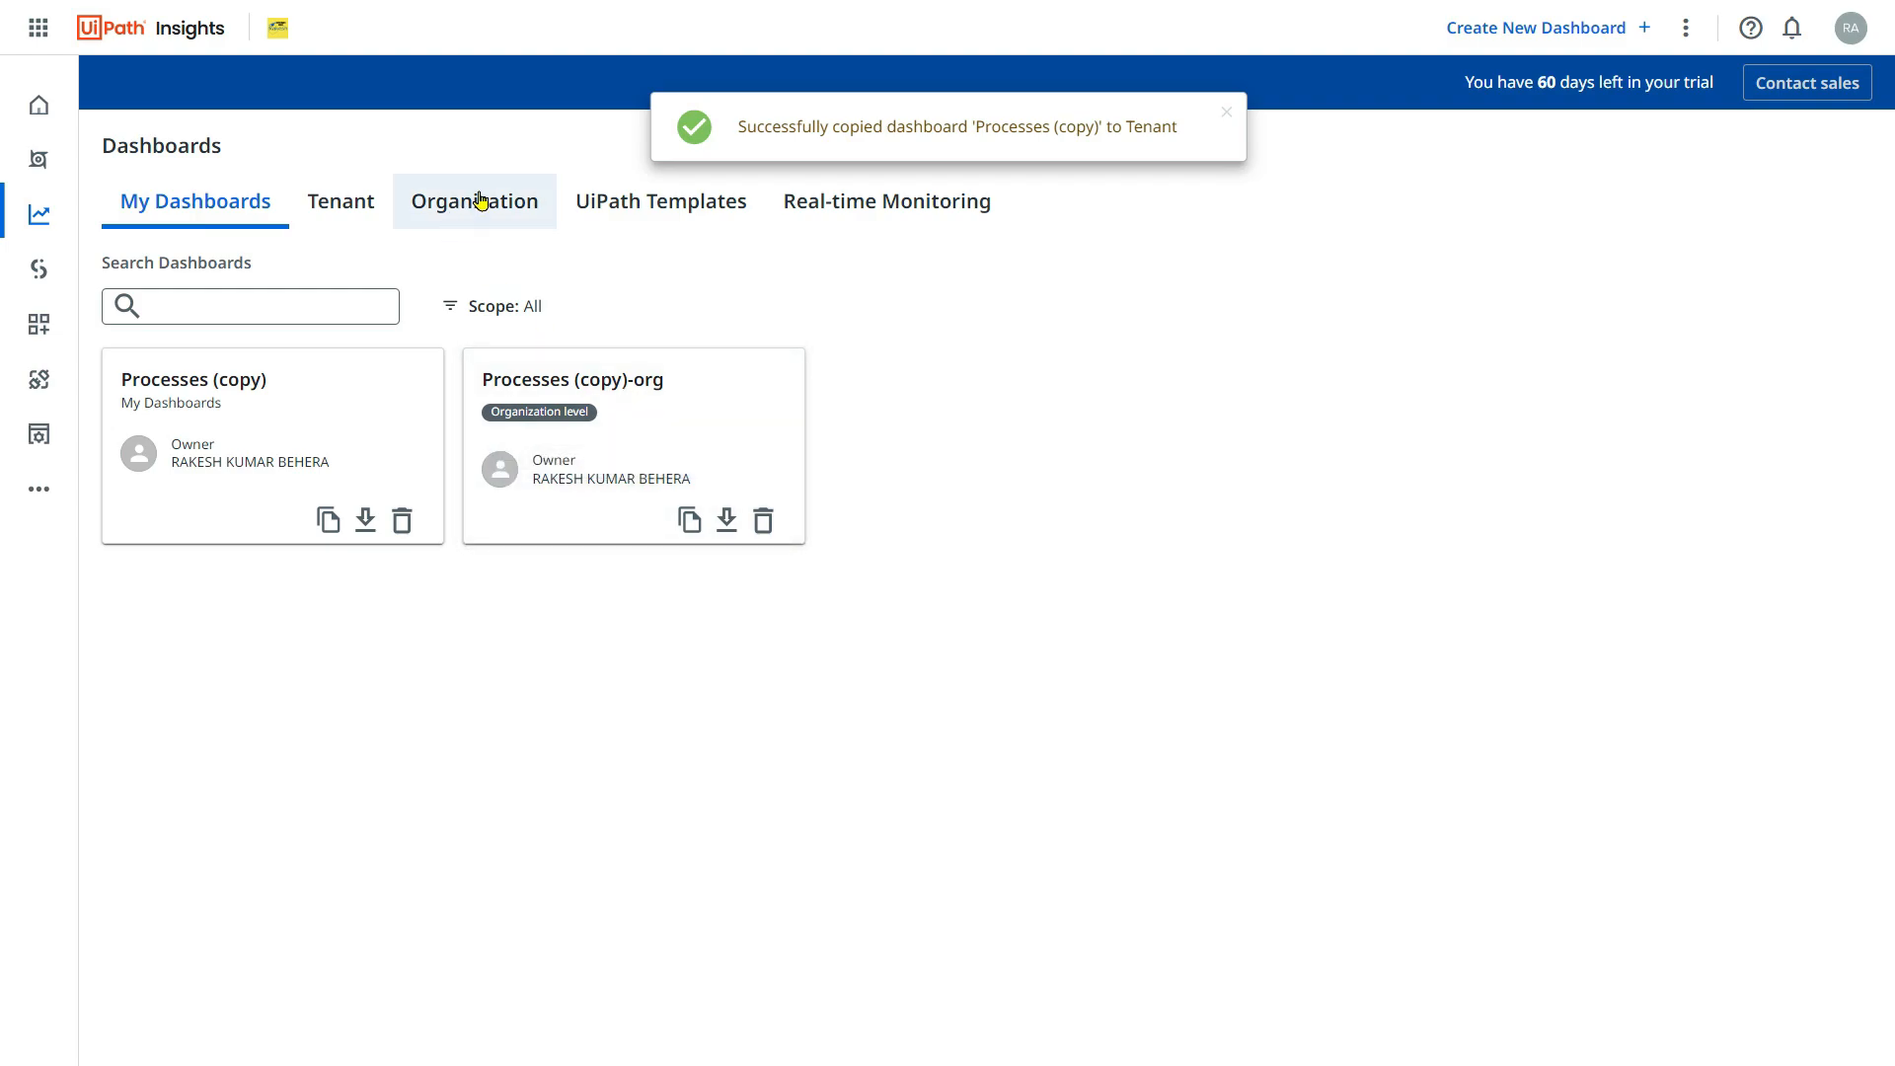
mouse_move(674, 500)
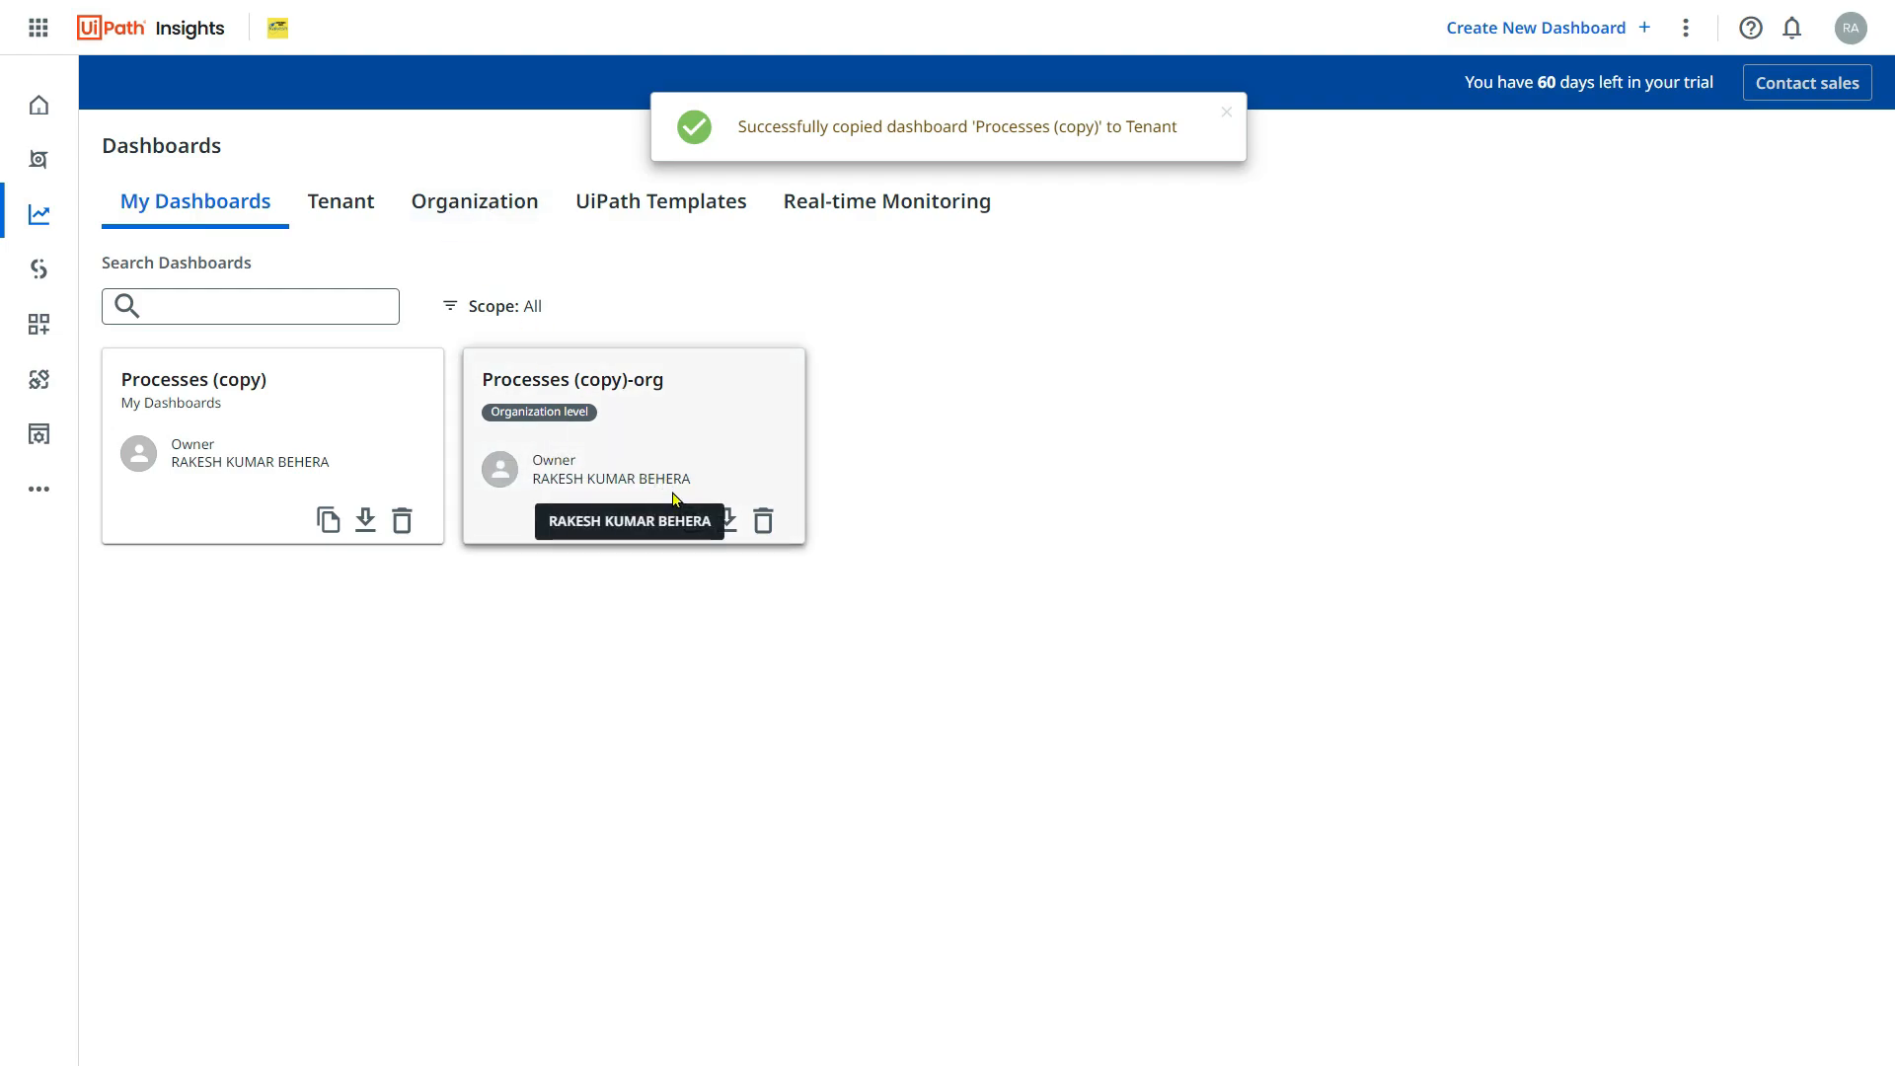
mouse_move(666, 553)
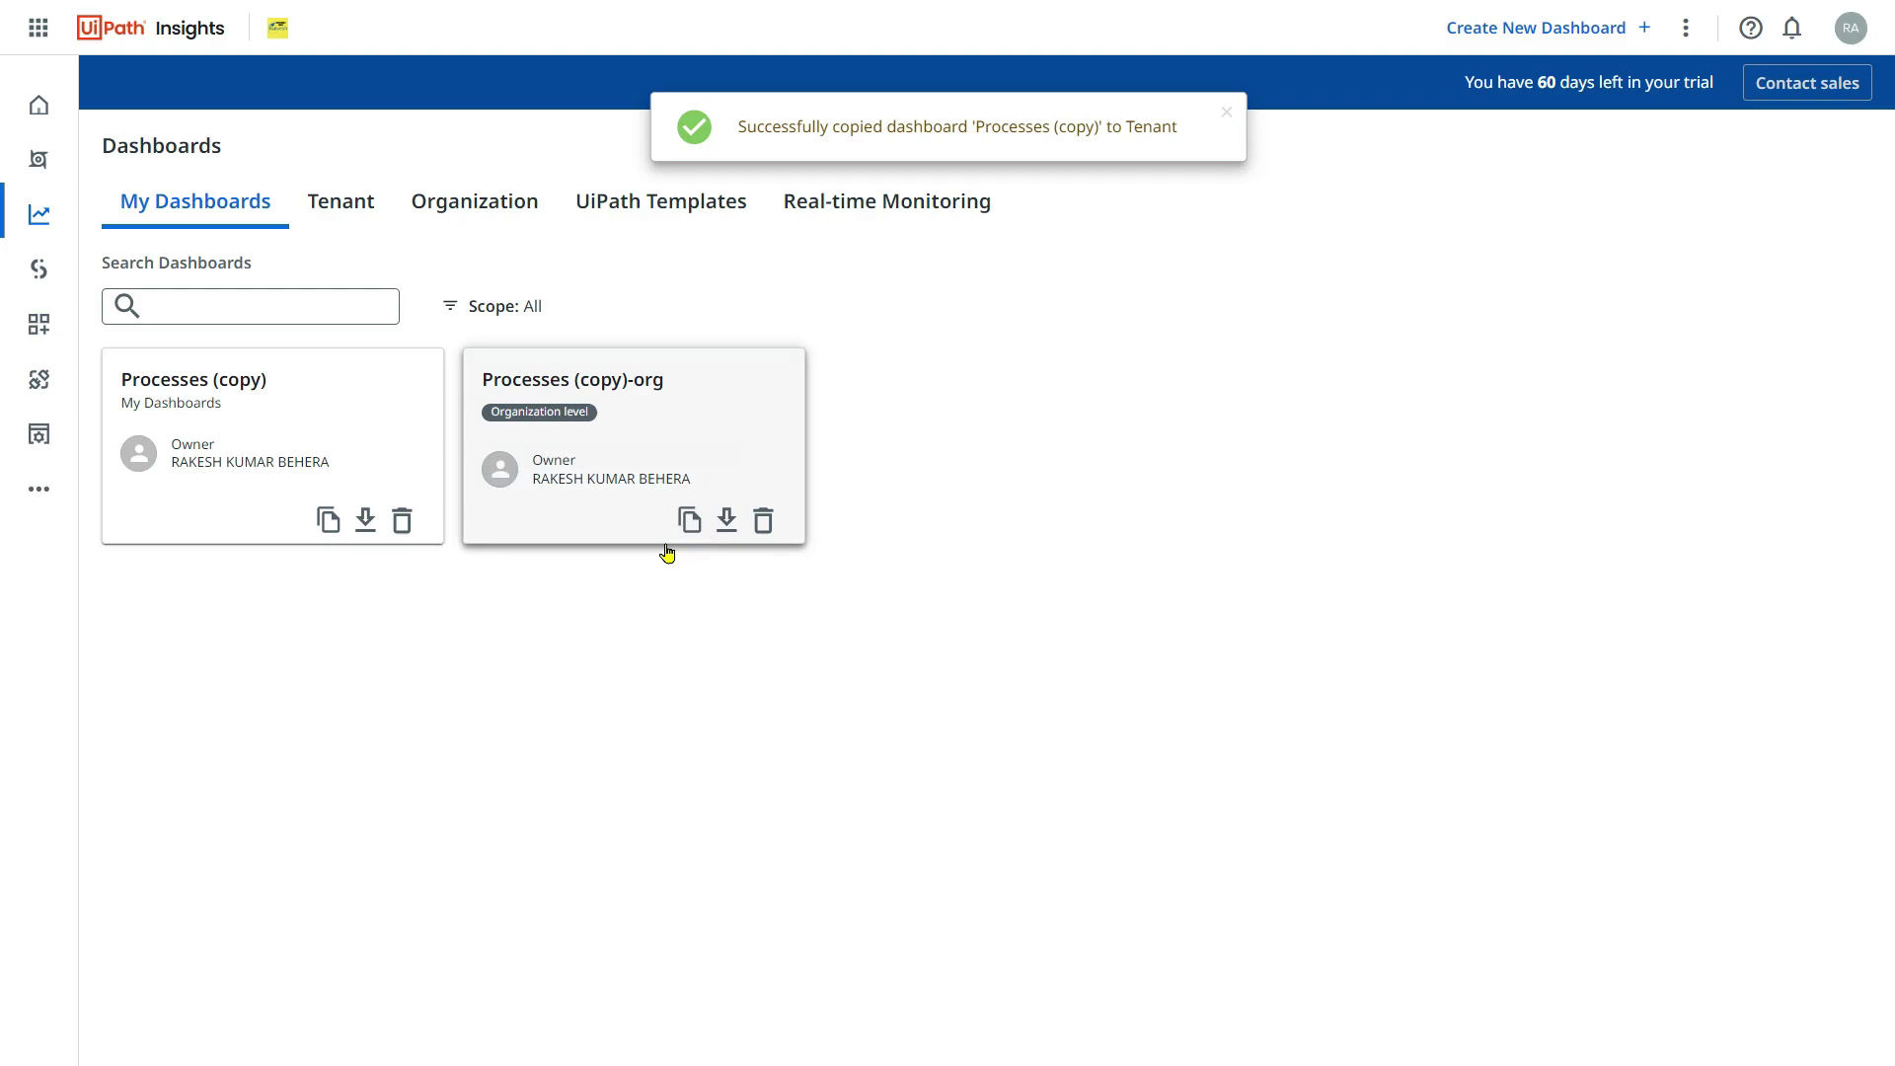
left_click(689, 520)
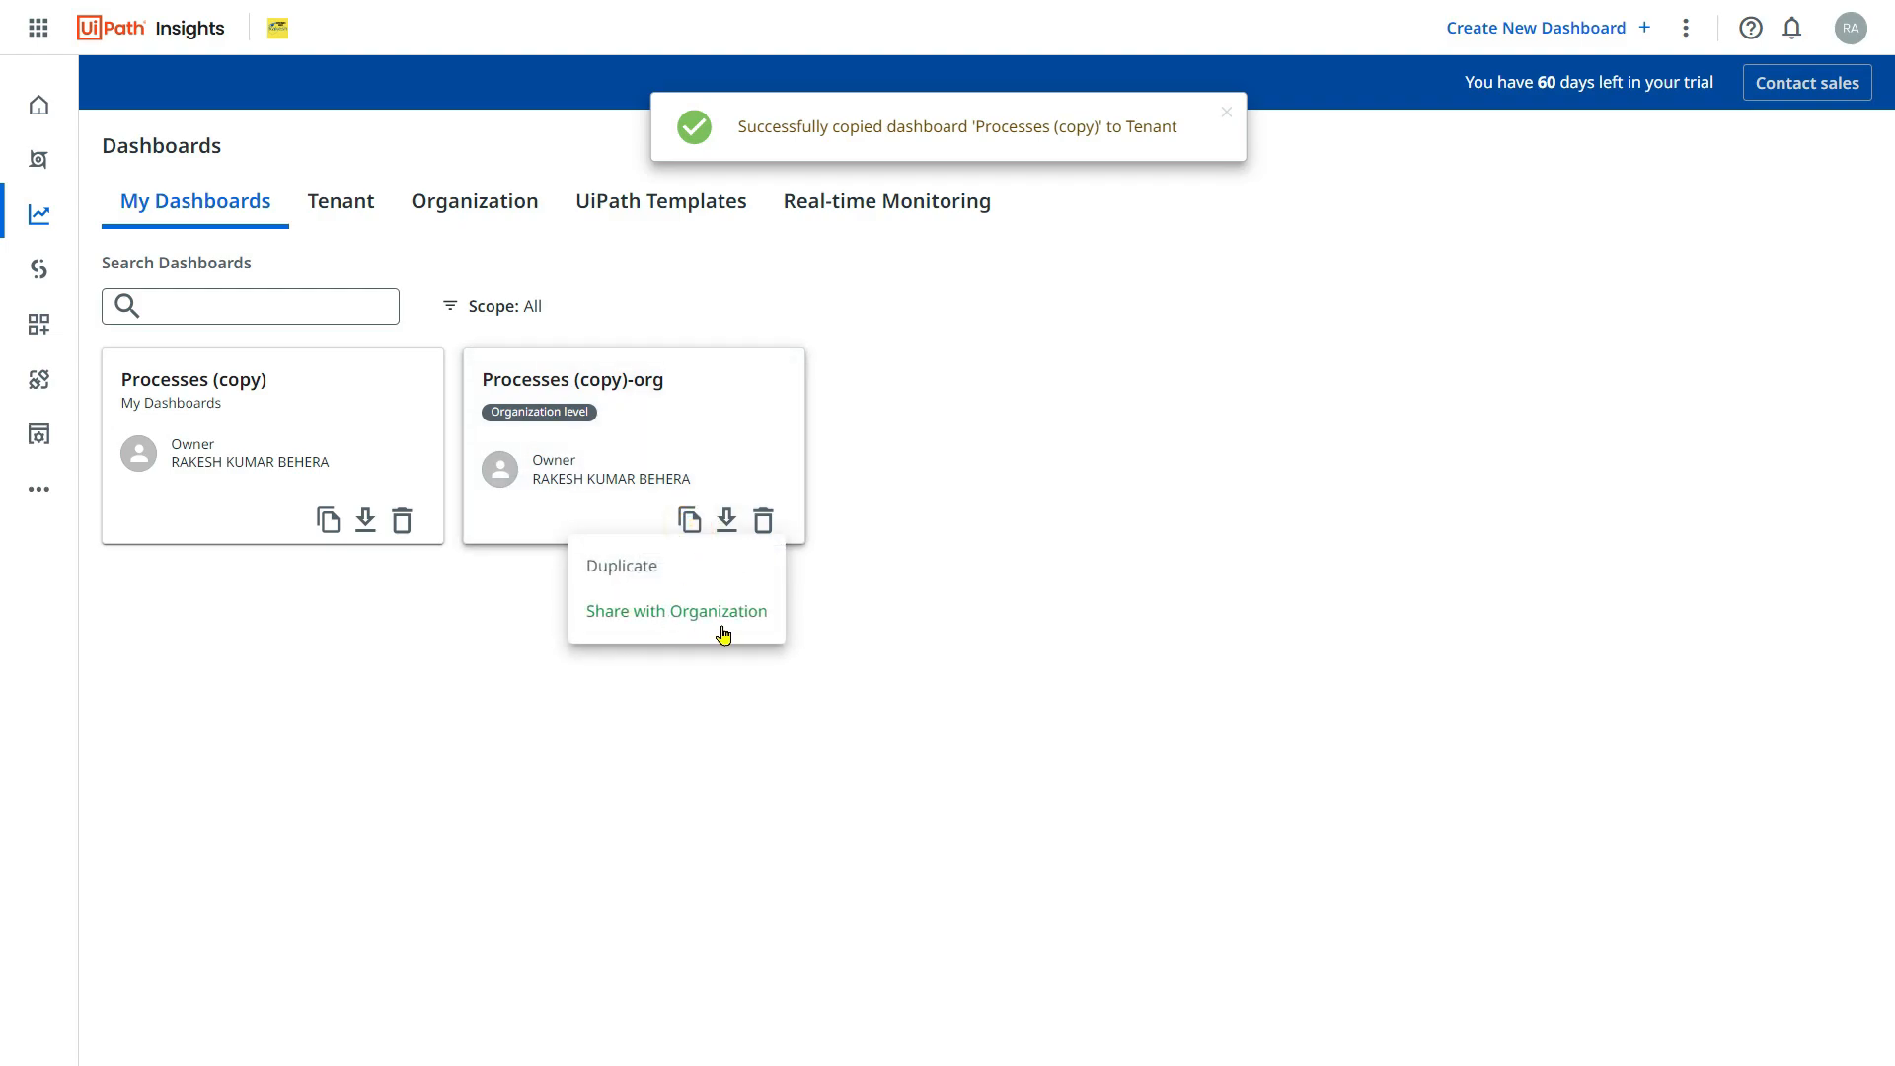
mouse_move(729, 618)
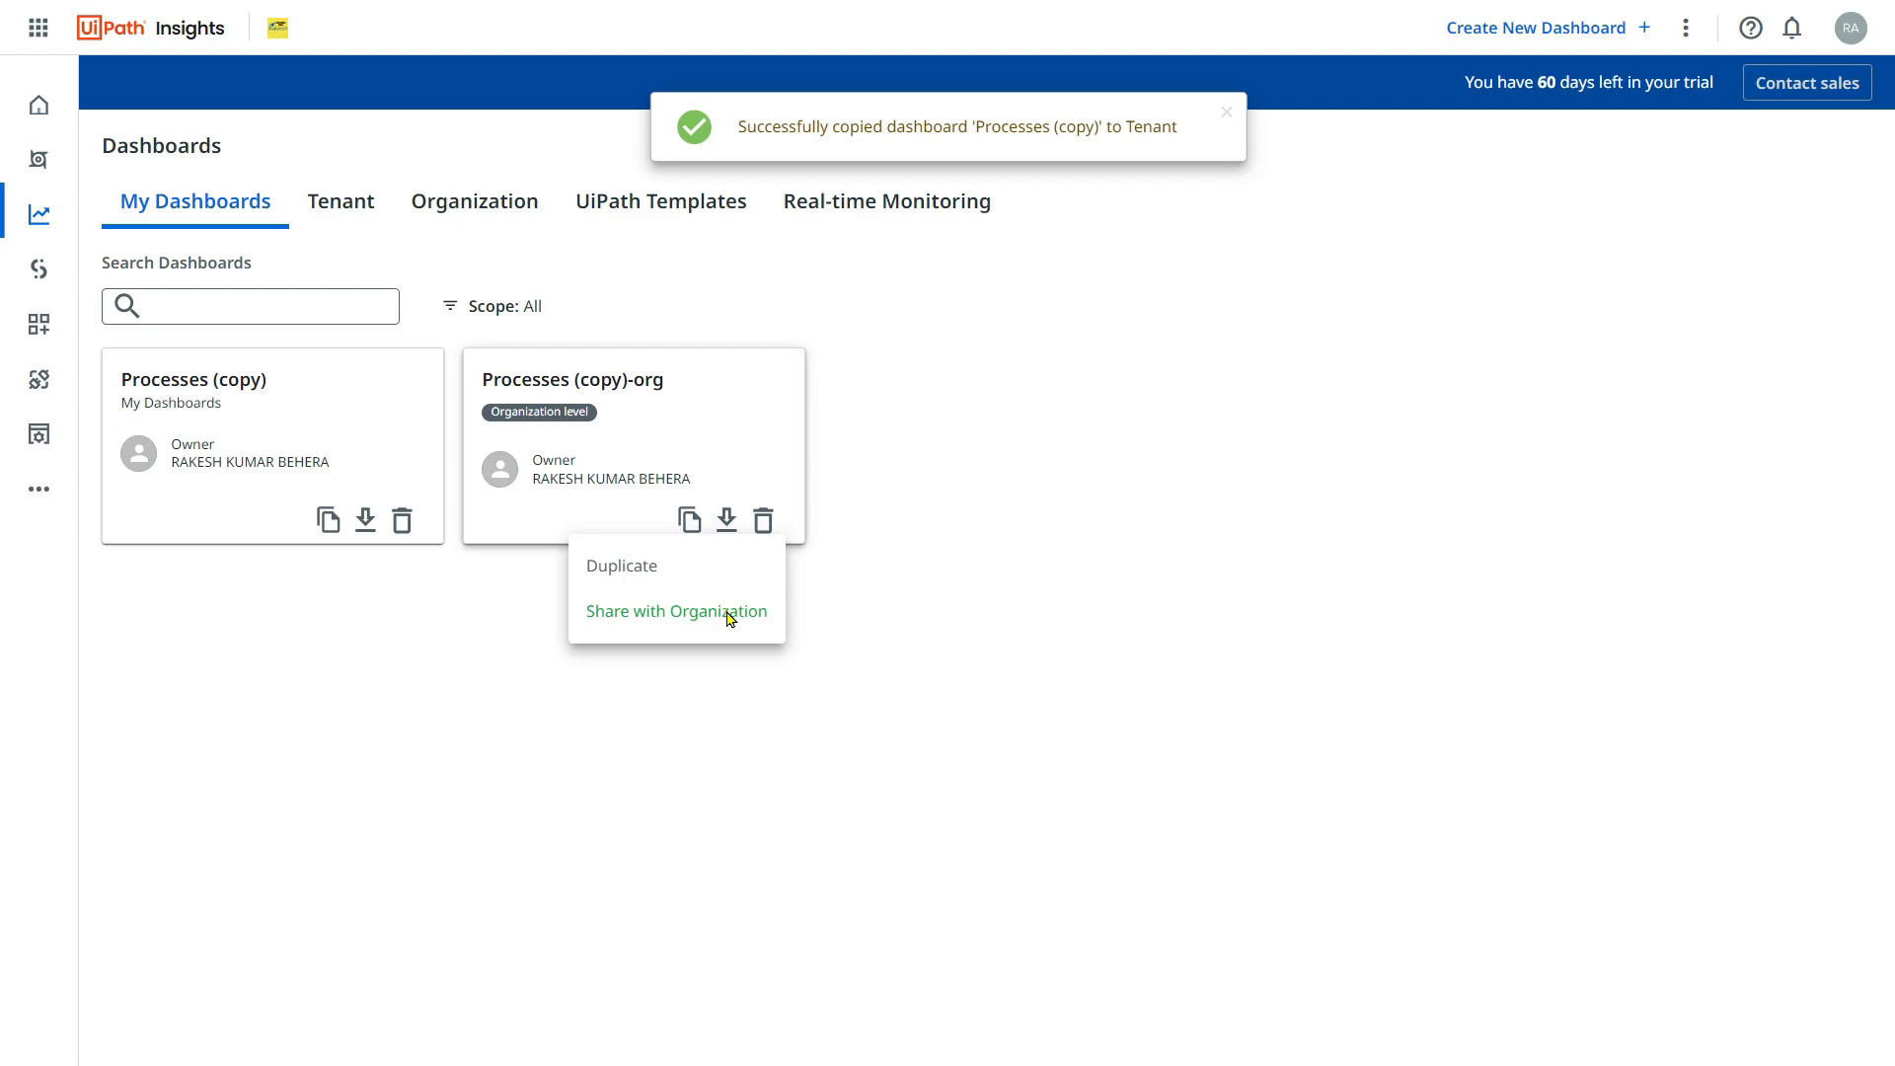
left_click(675, 610)
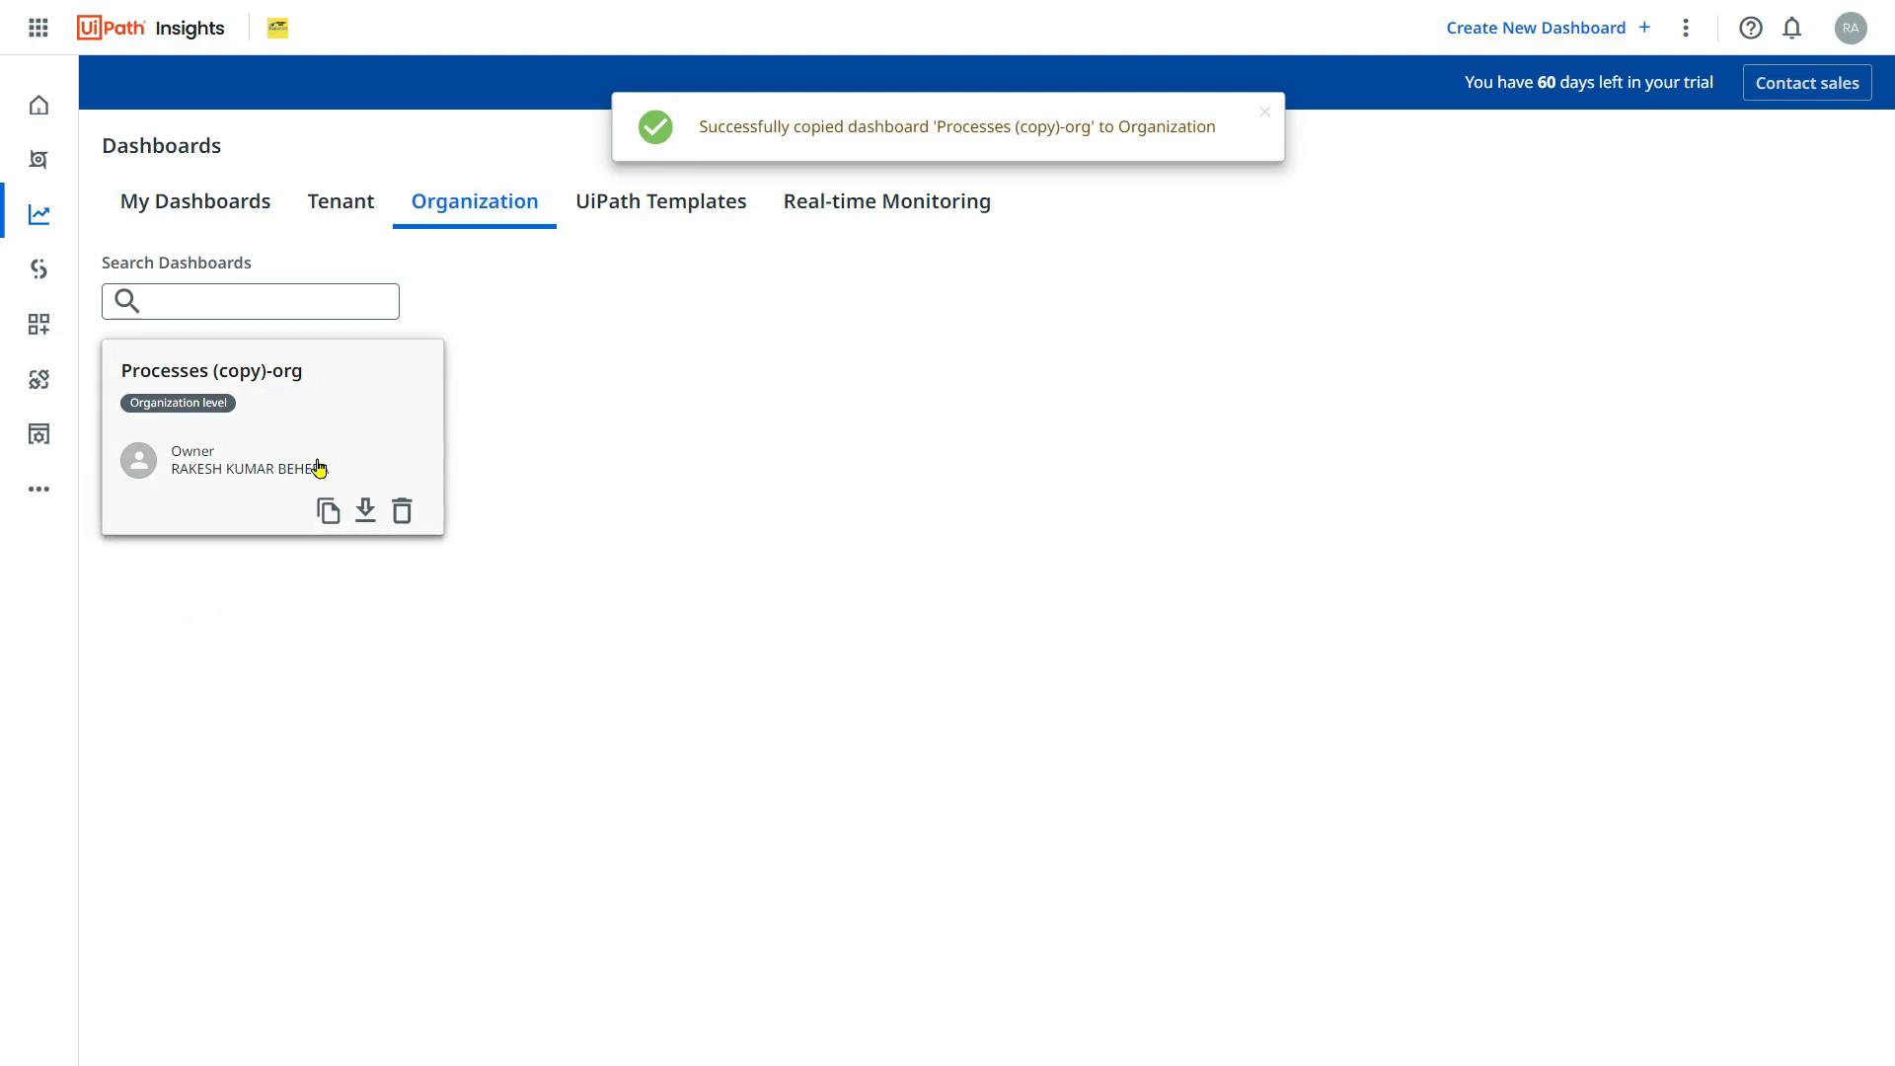
mouse_move(662, 200)
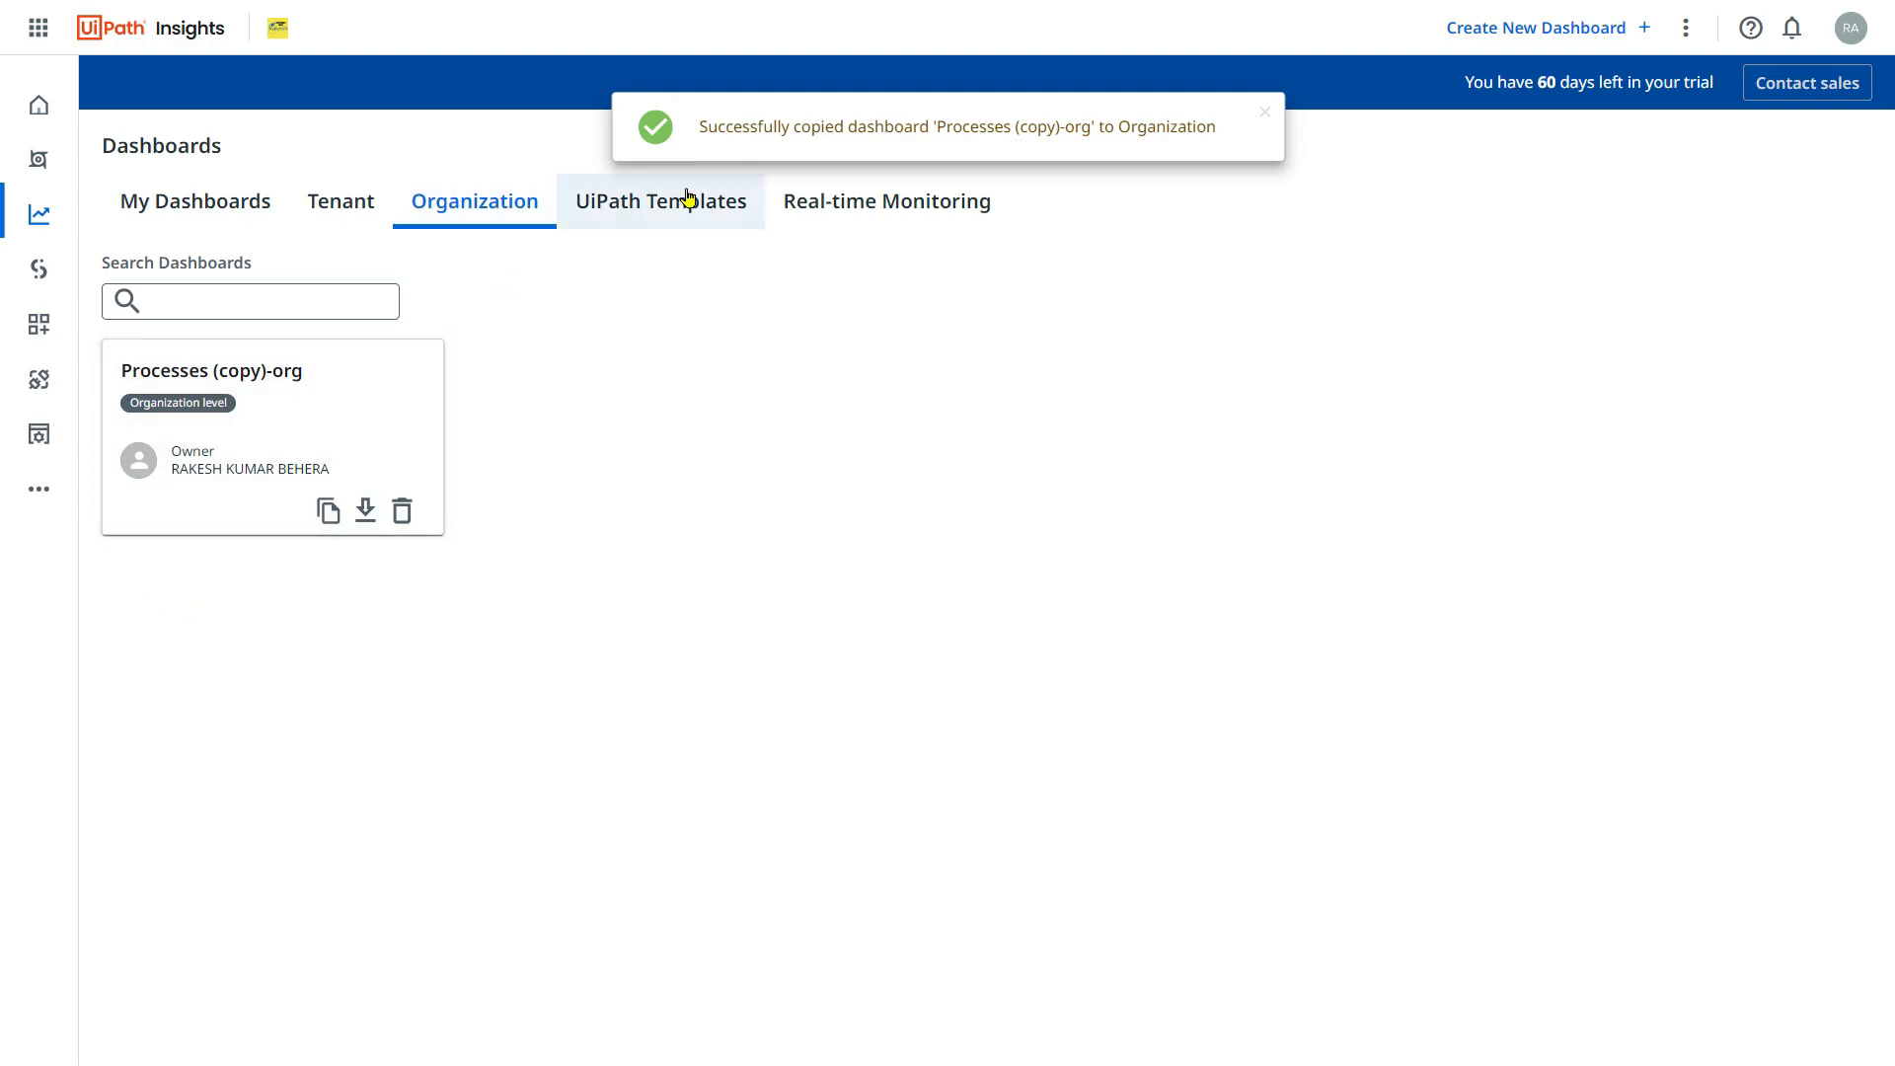
mouse_move(1257, 119)
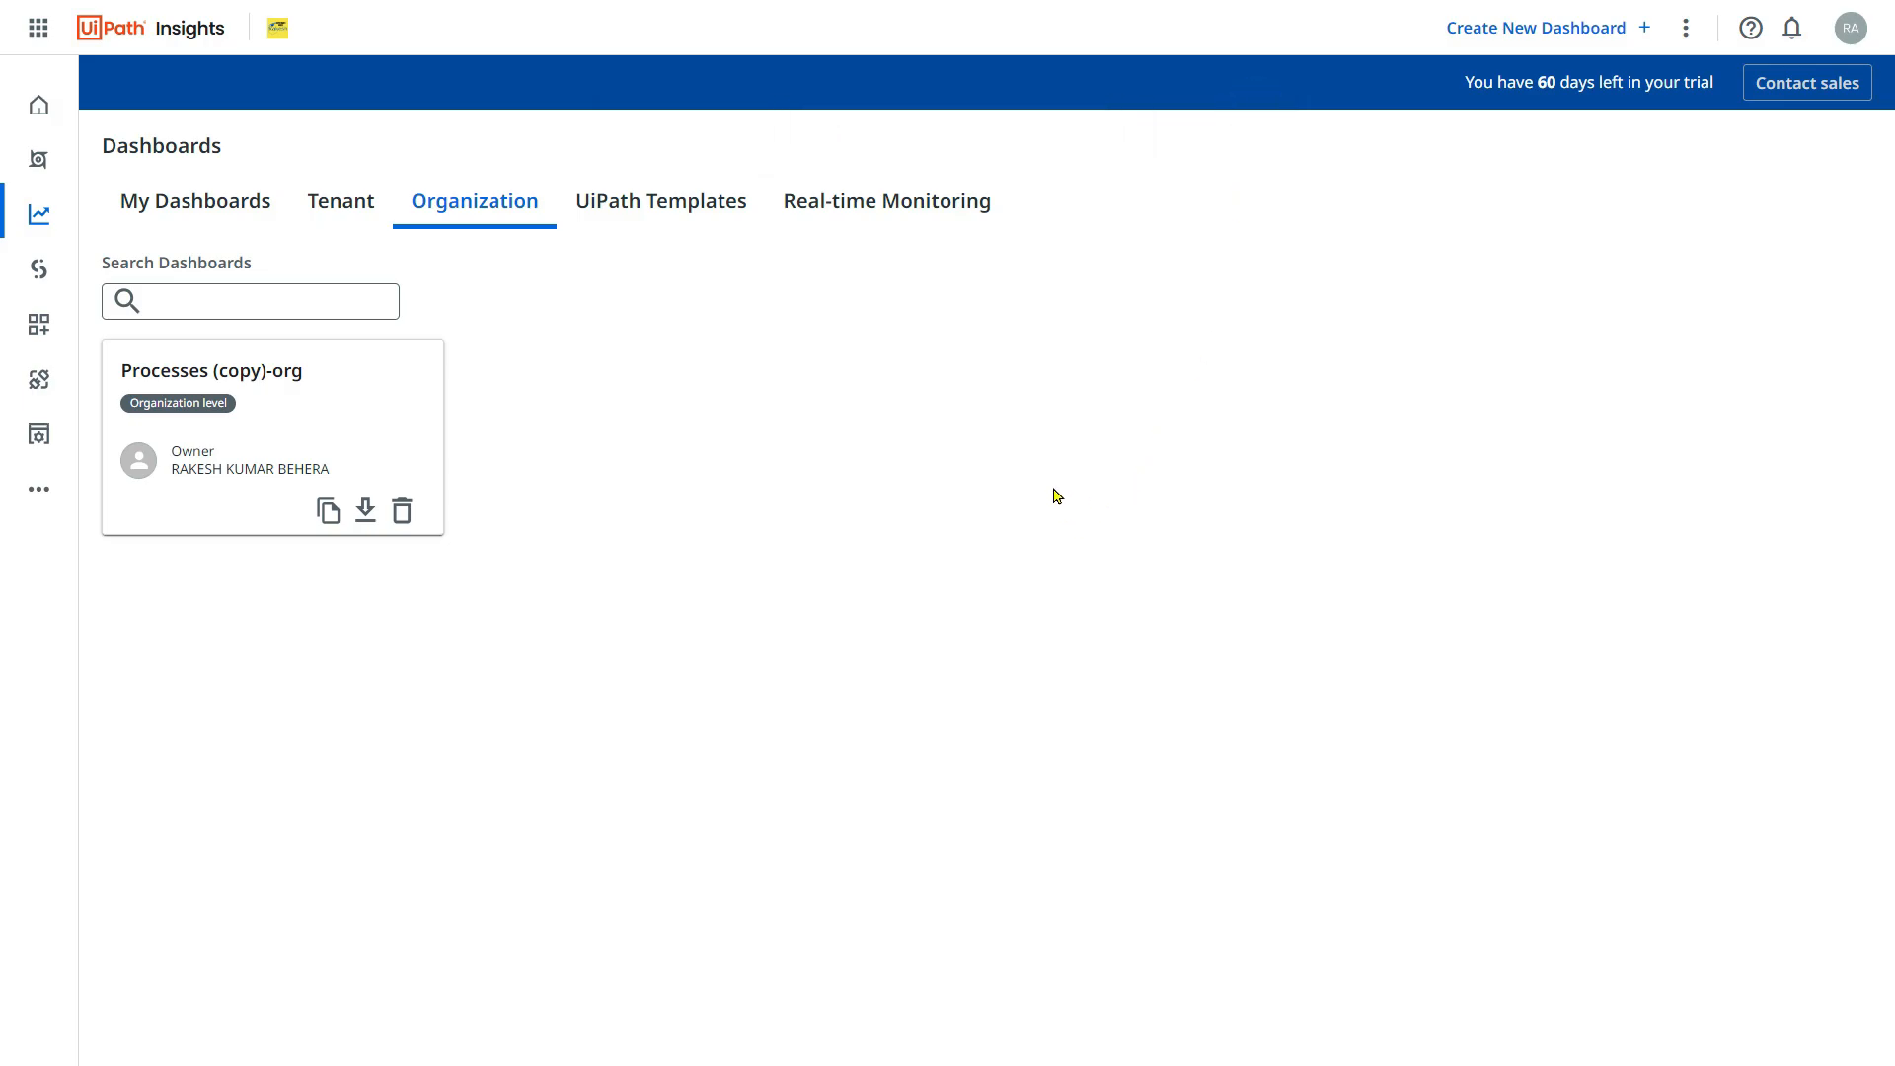
left_click(661, 200)
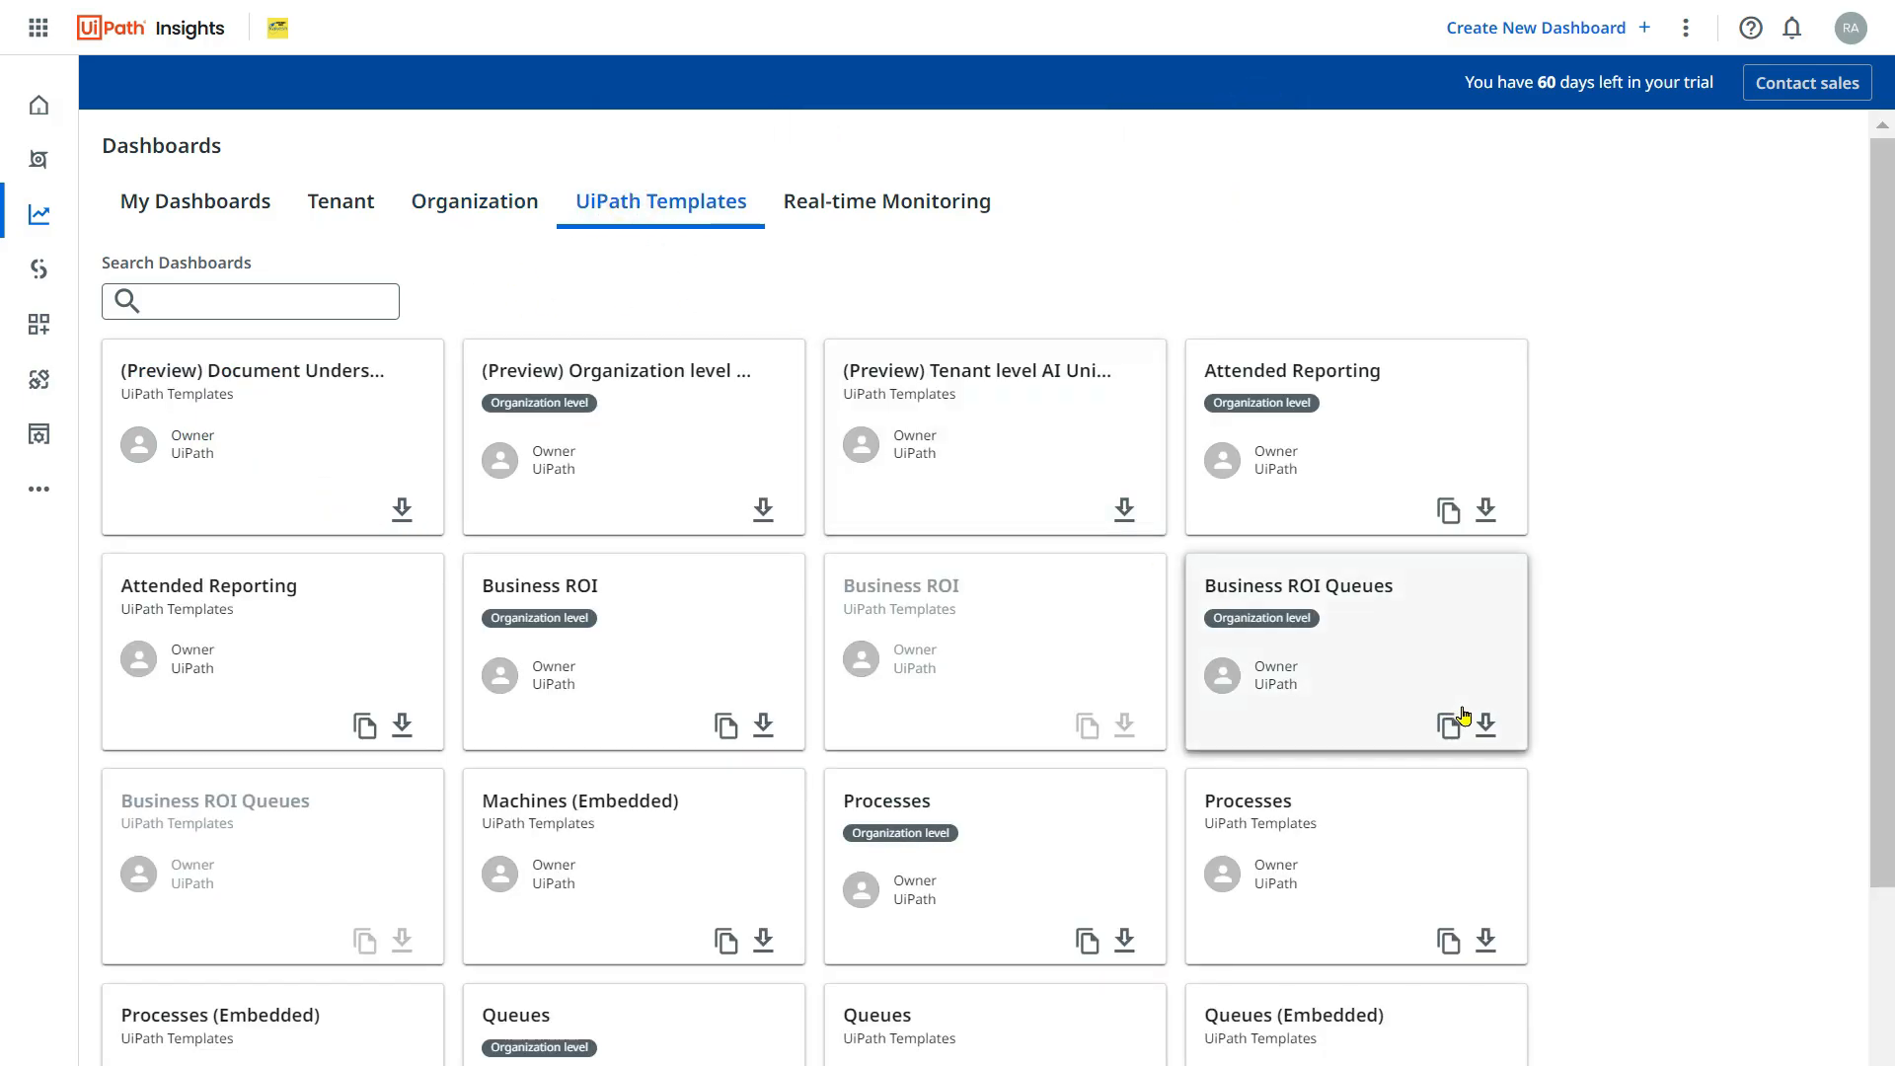
mouse_move(1067, 448)
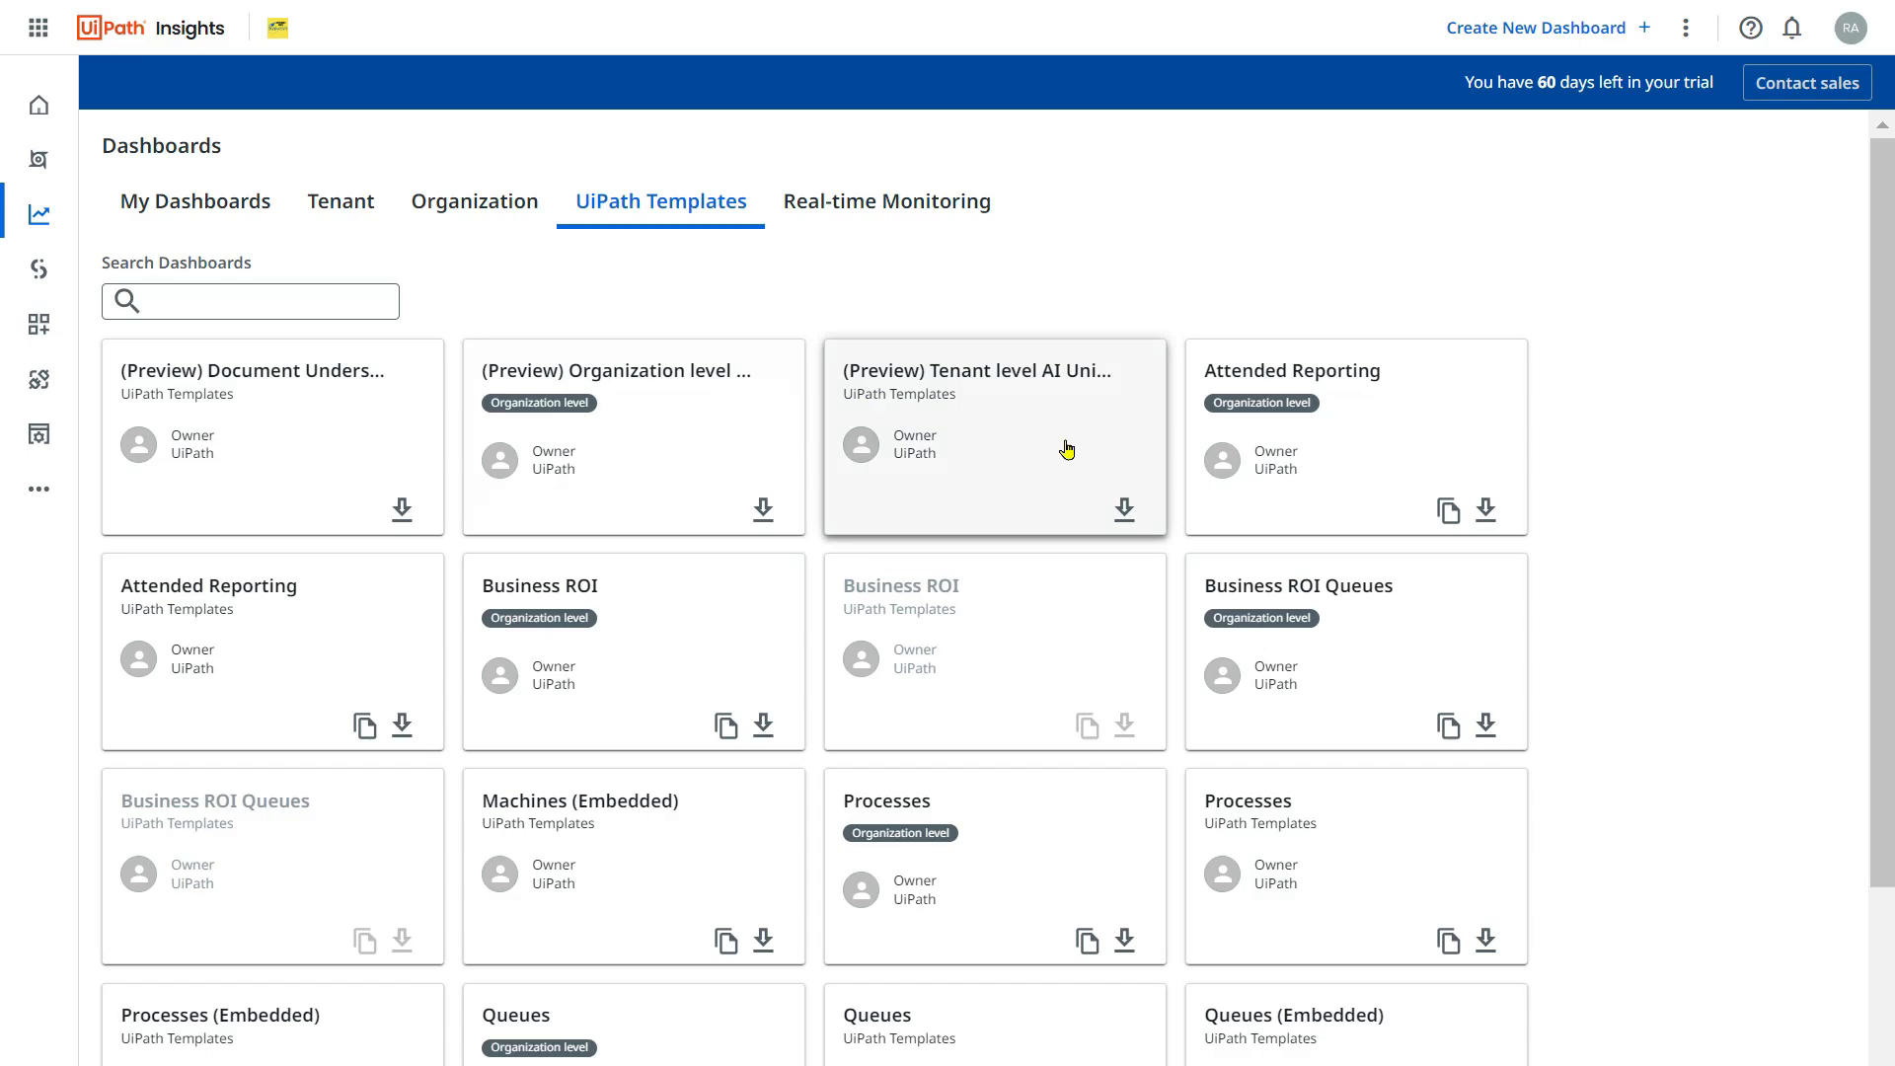
left_click(195, 201)
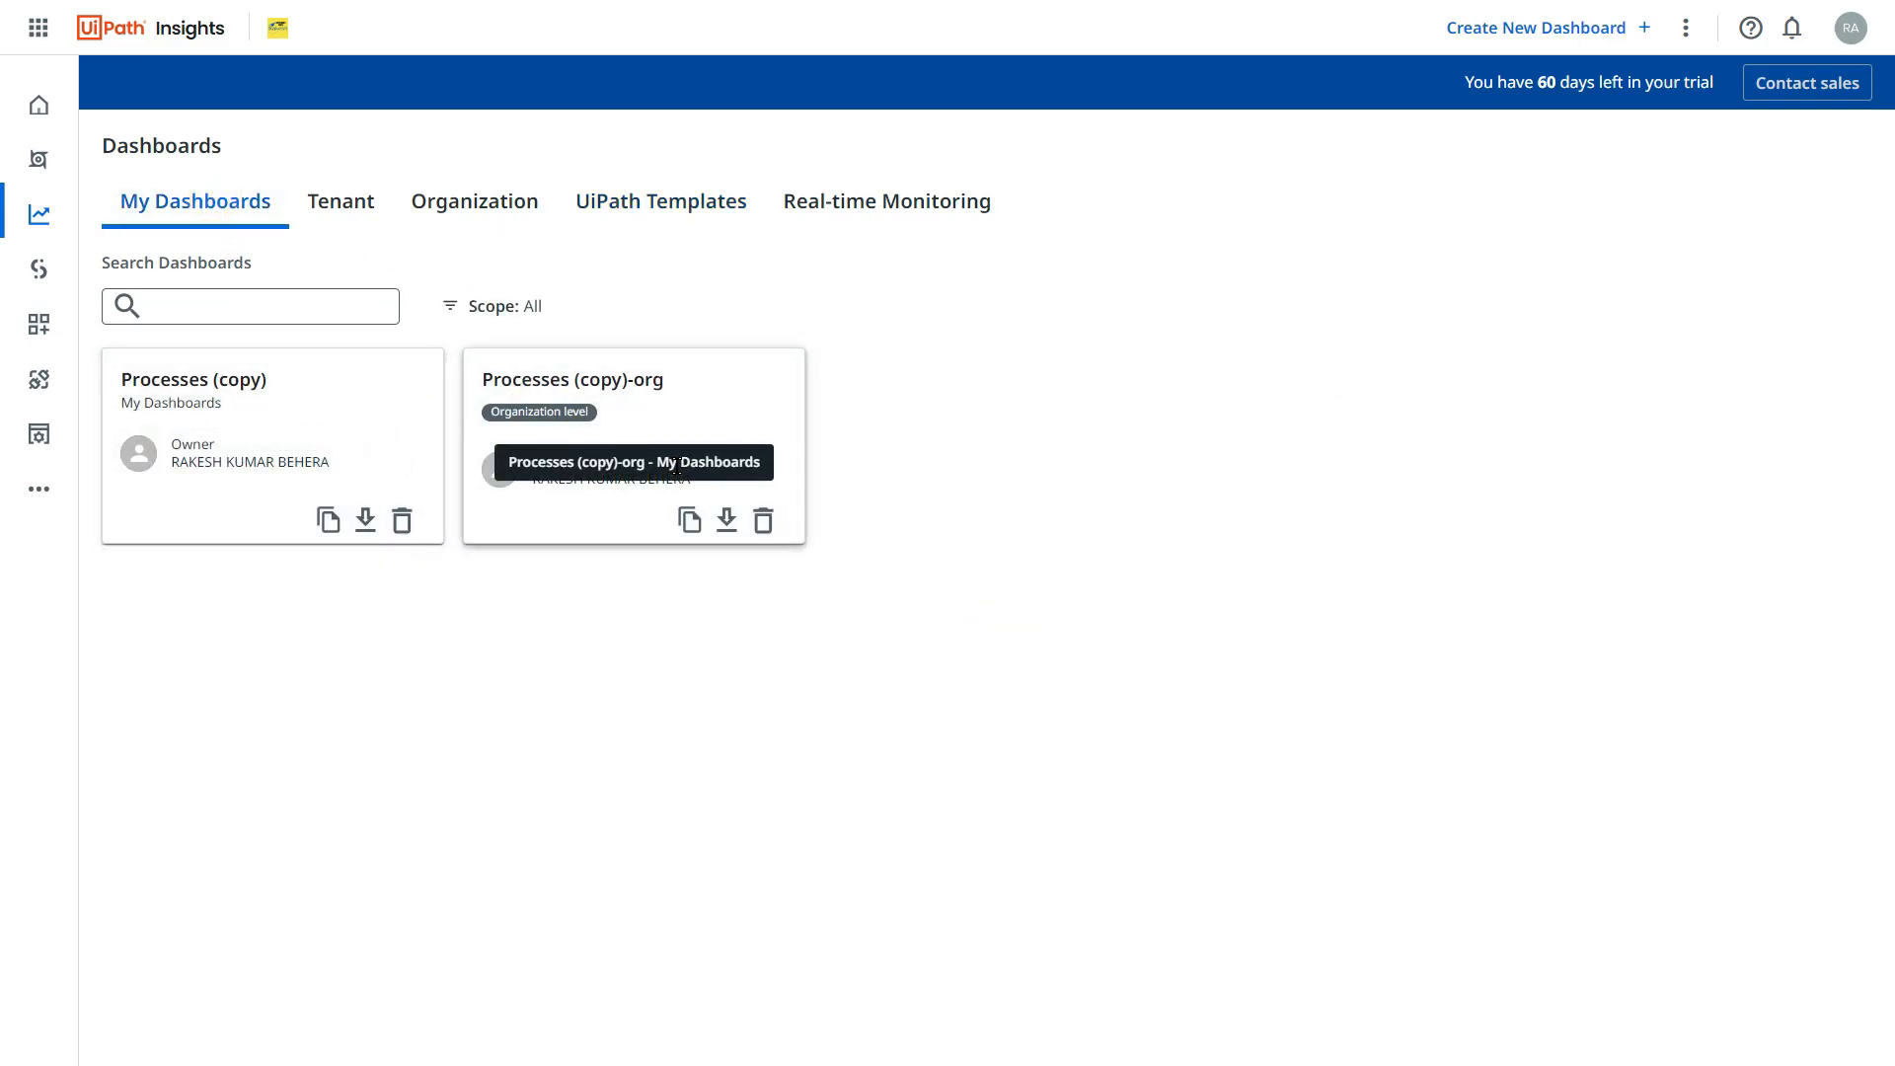
mouse_move(632, 430)
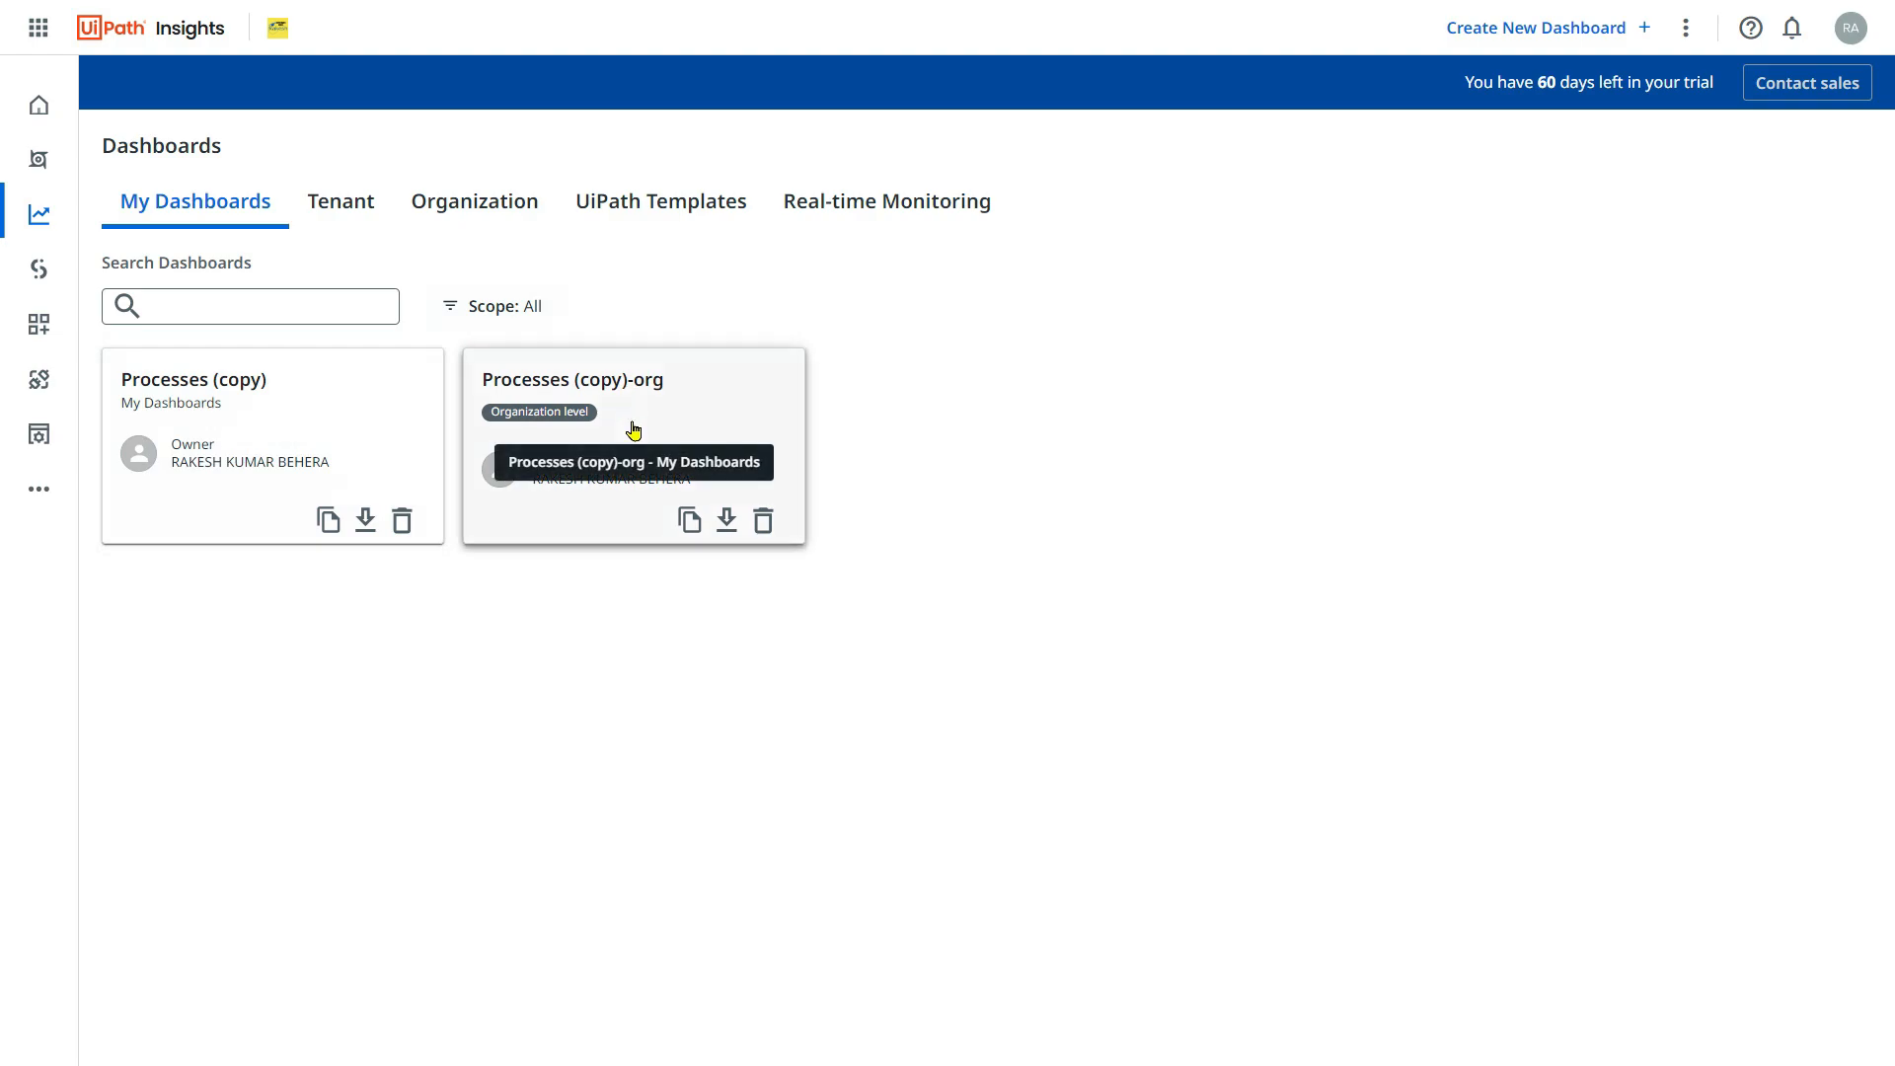
left_click(341, 200)
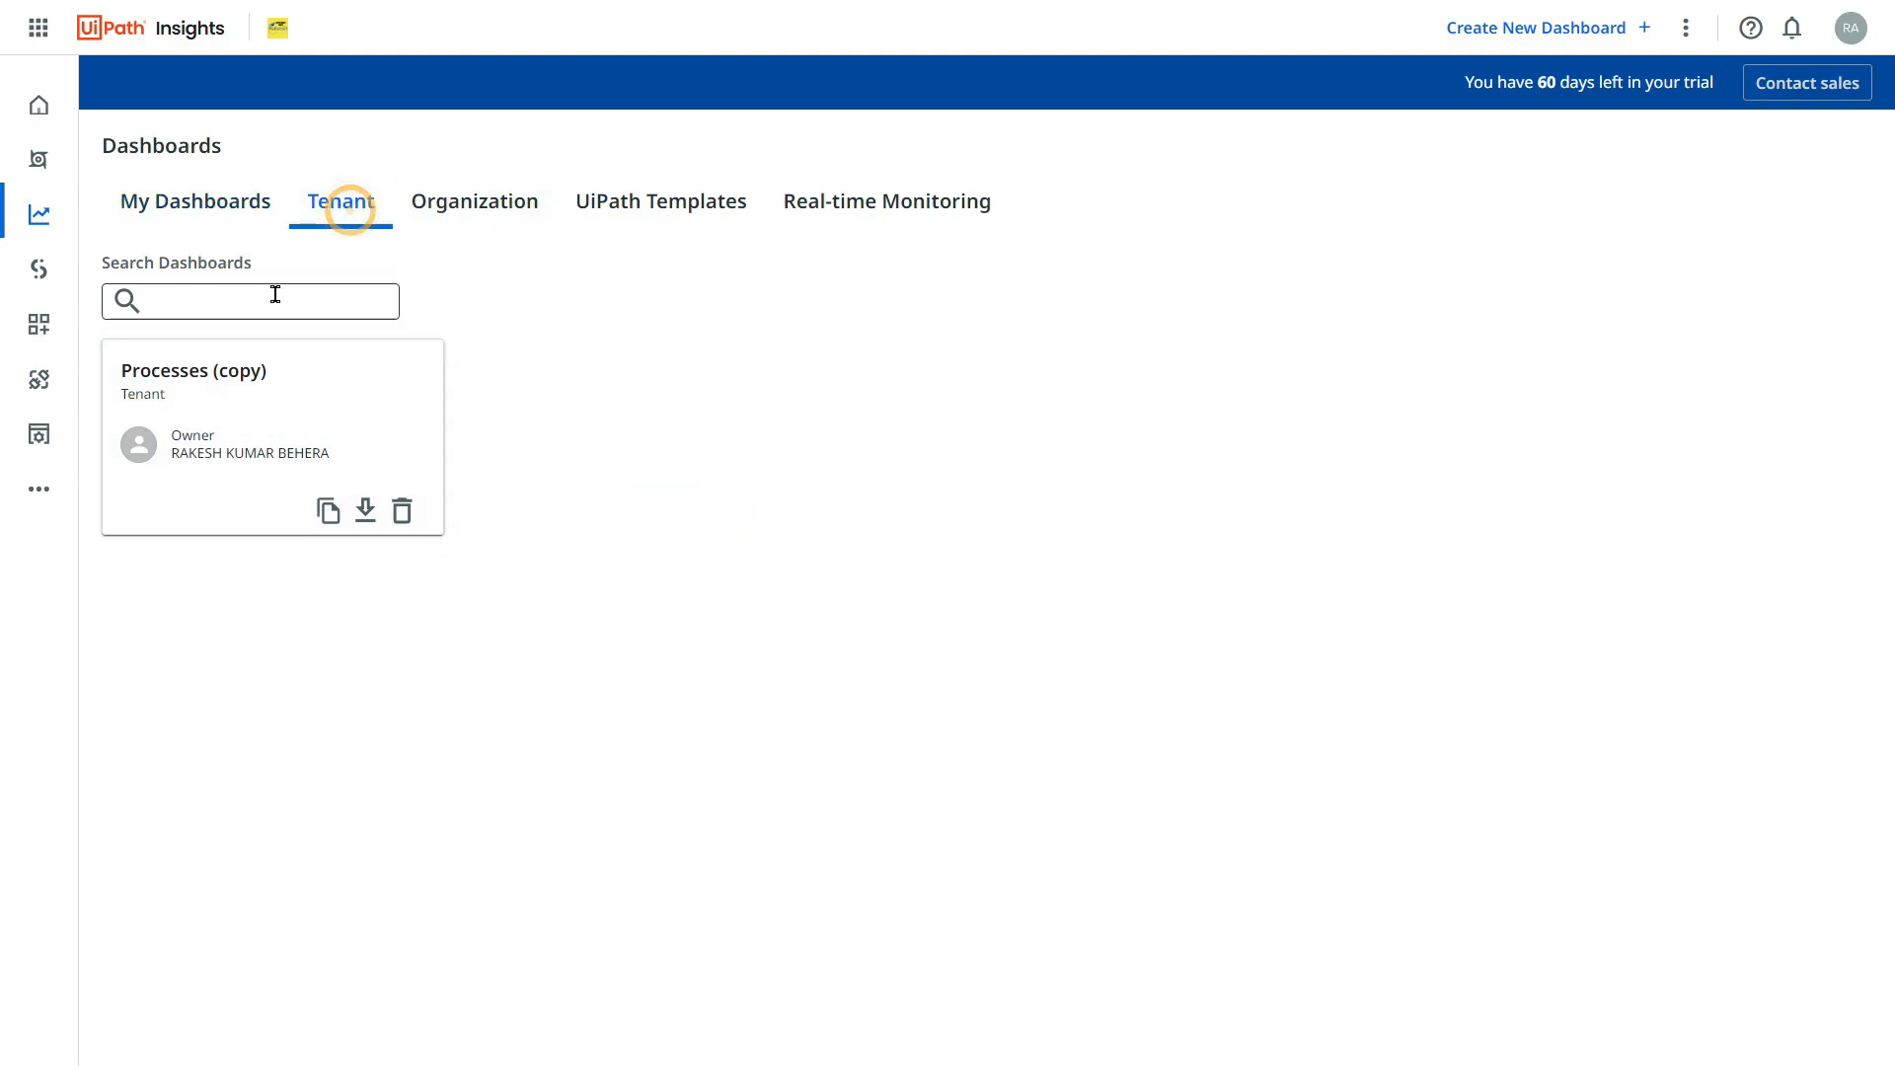
left_click(474, 201)
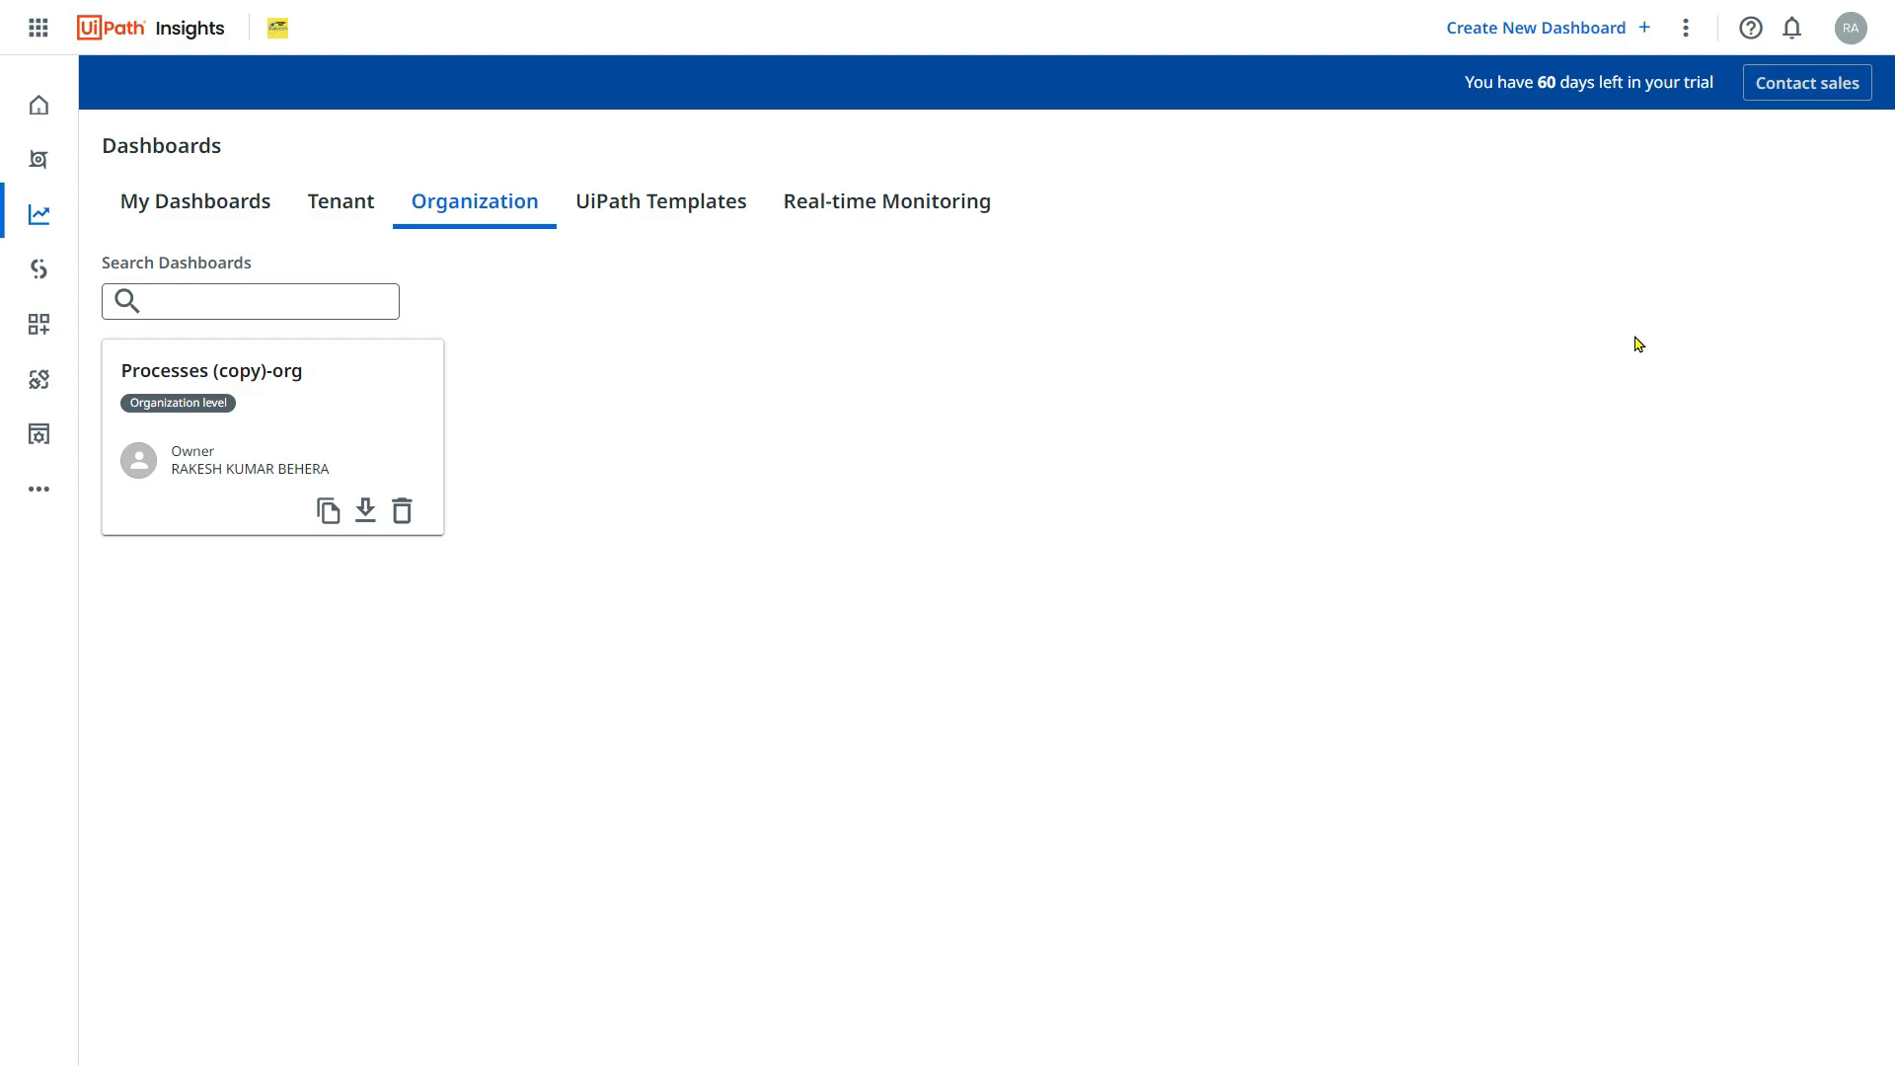
mouse_move(1201, 420)
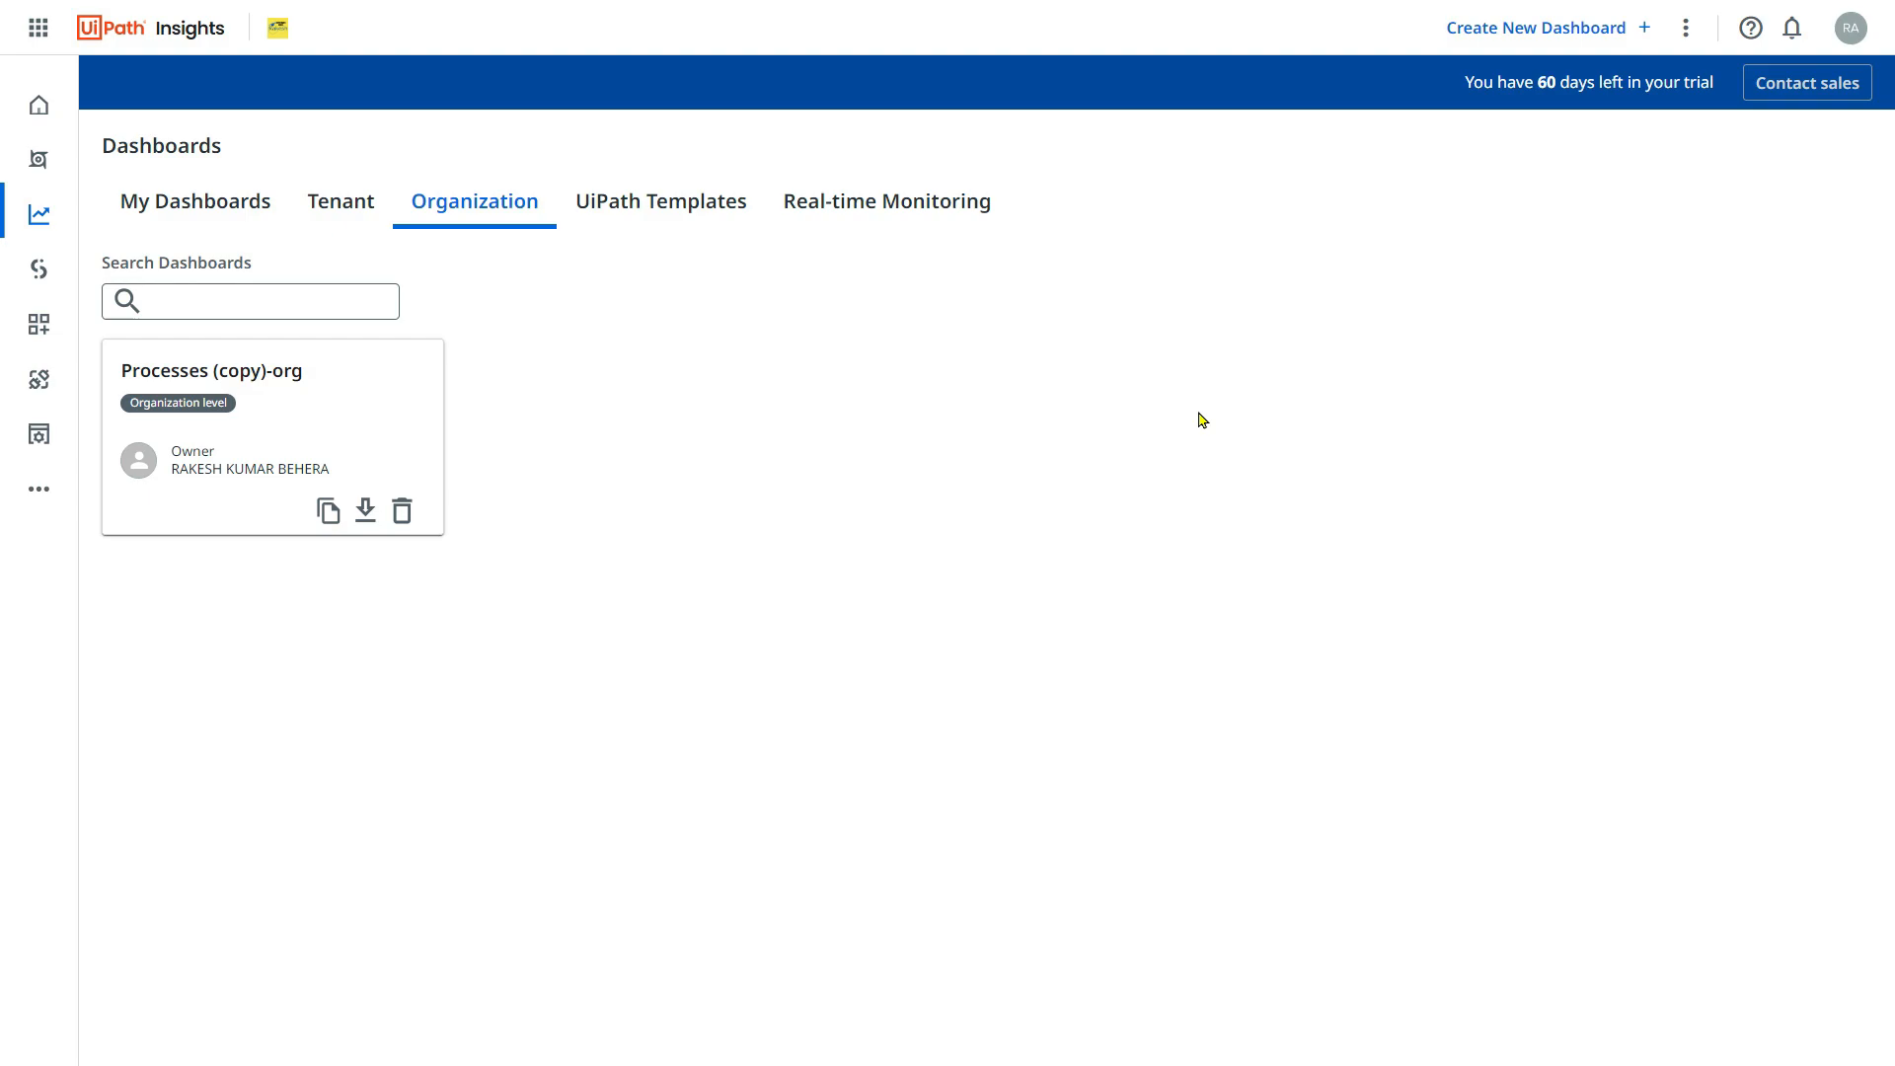
mouse_move(1275, 529)
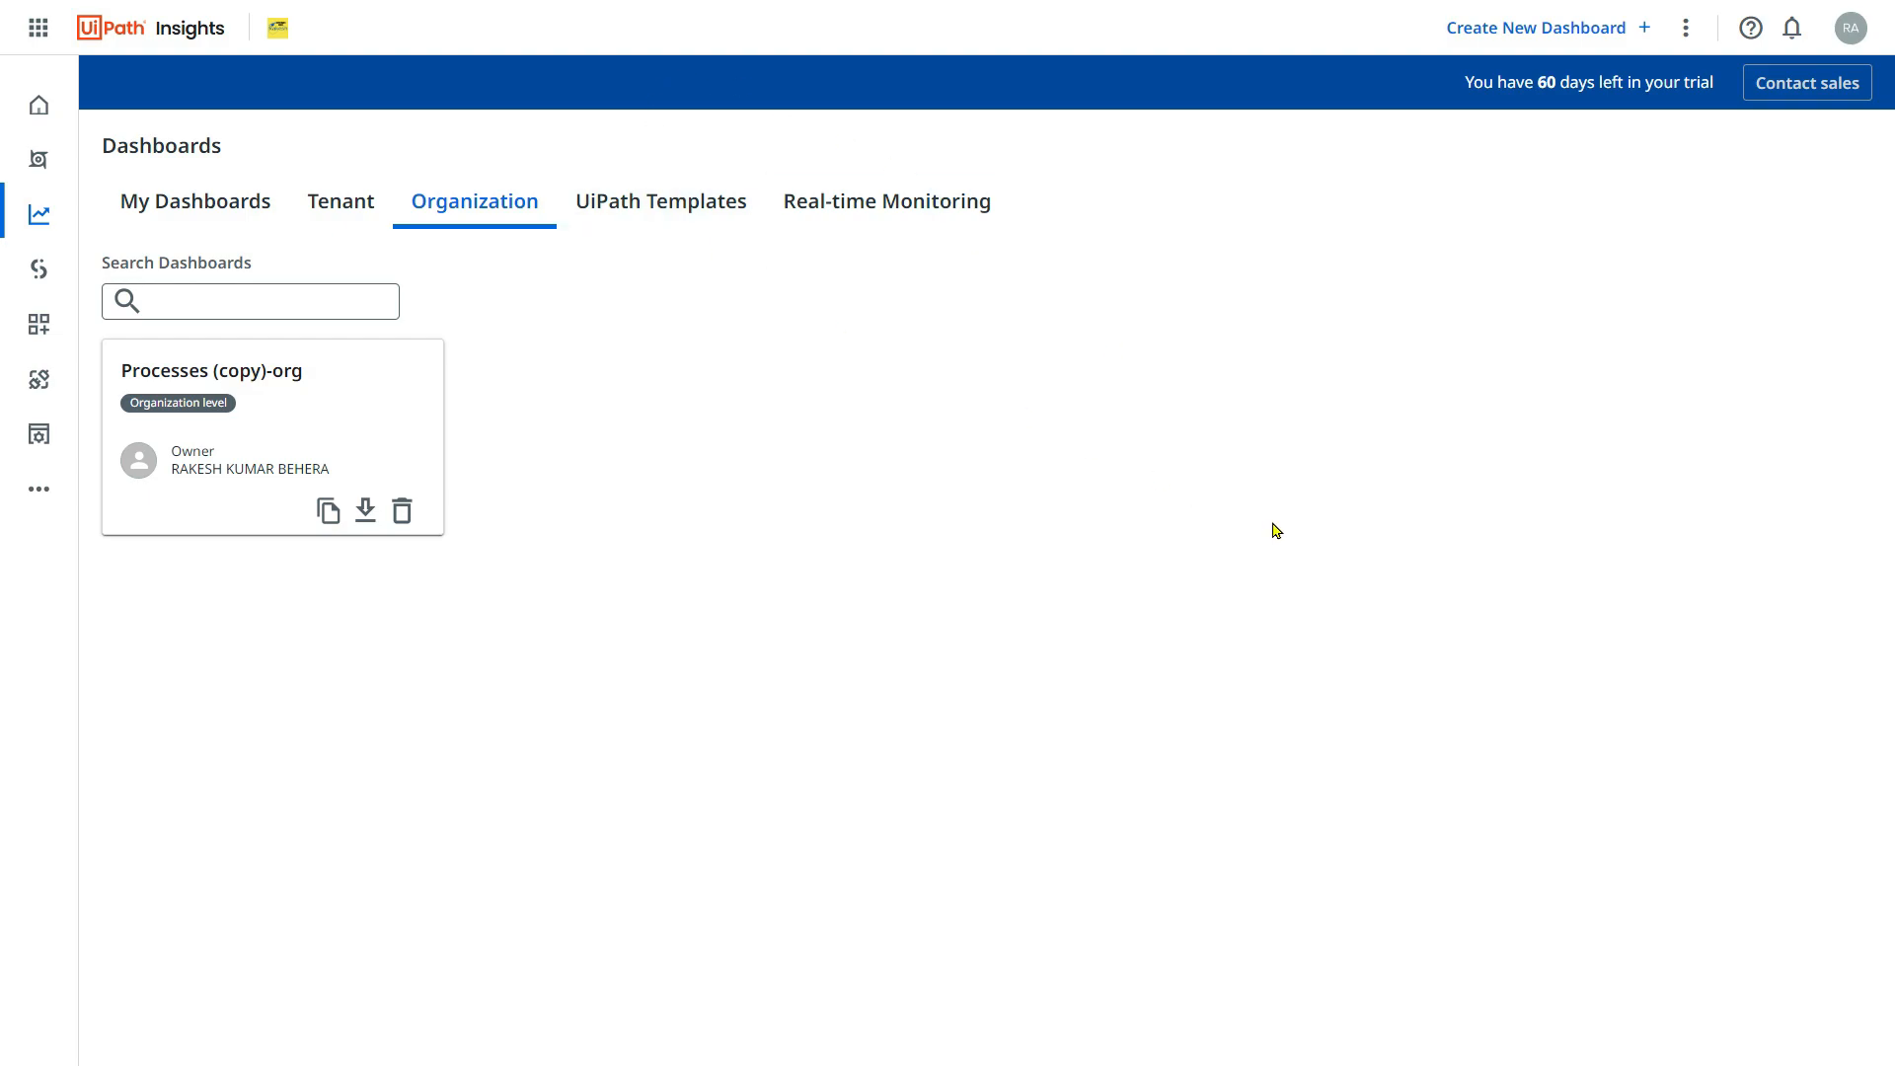